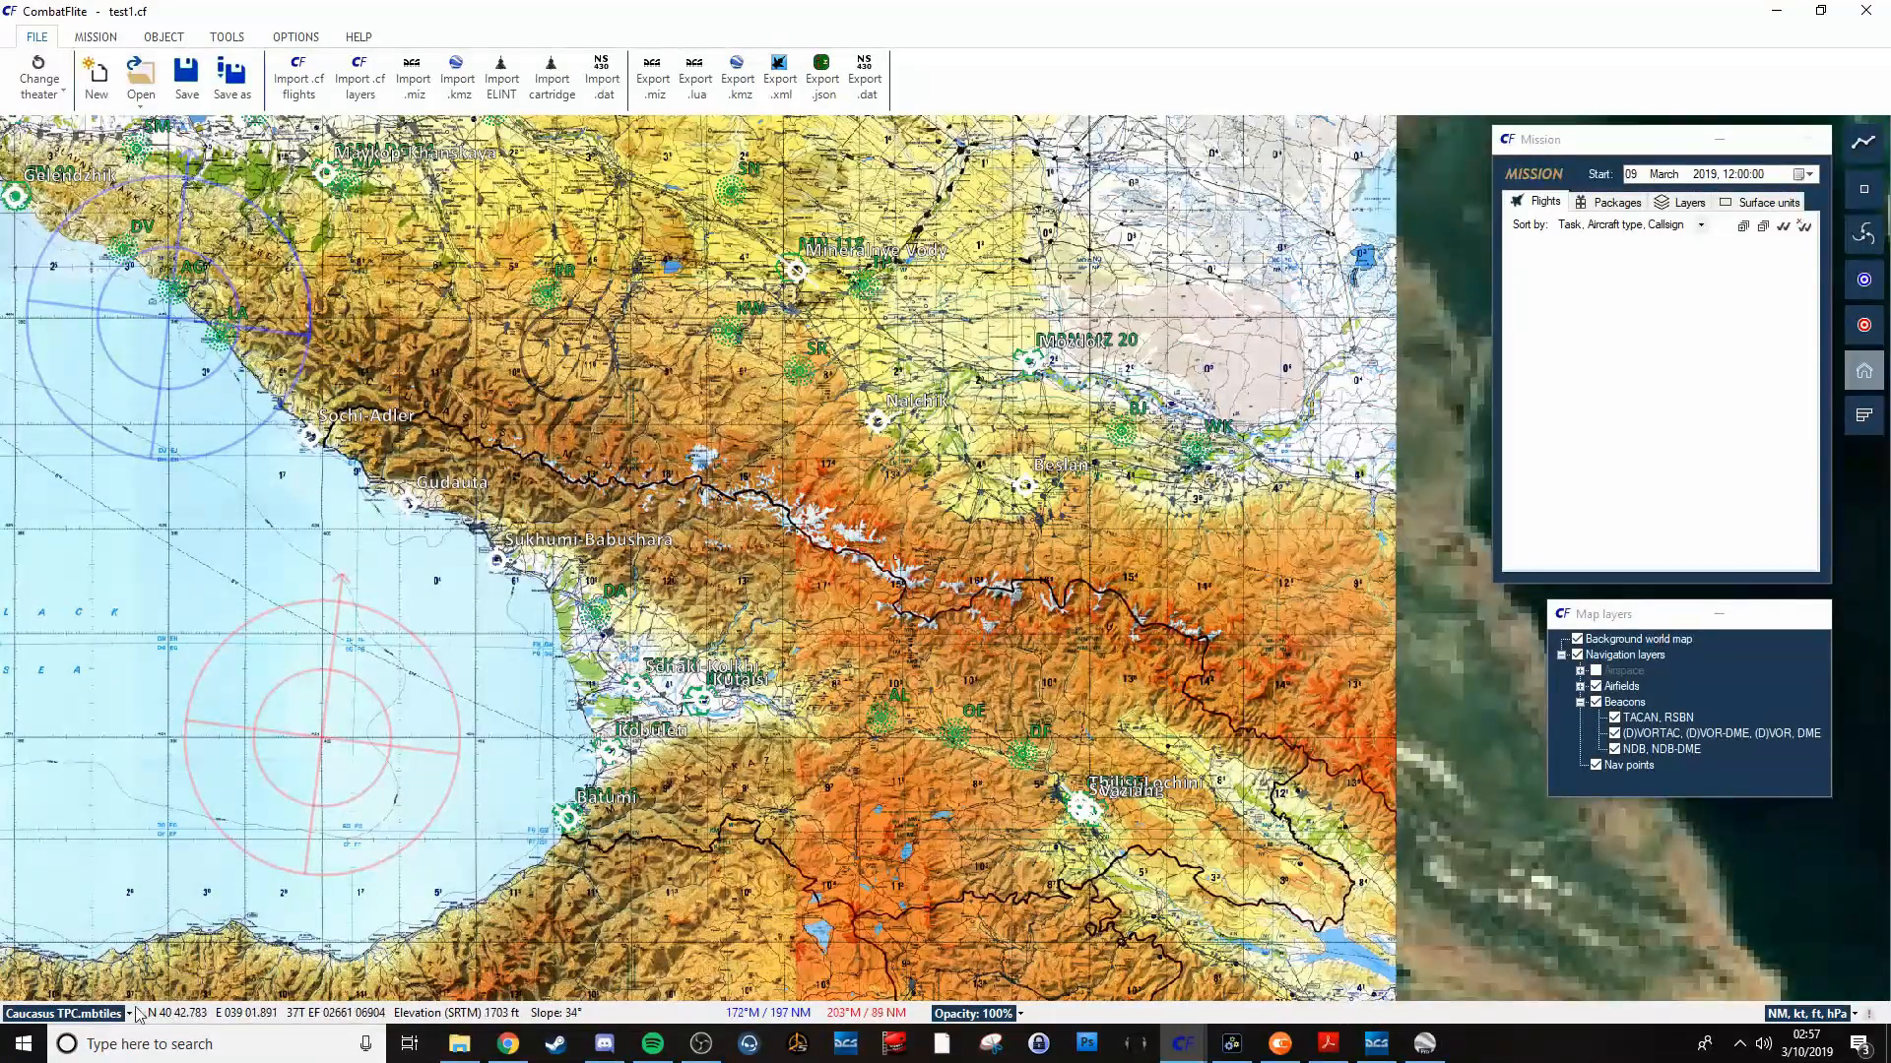
Try the Flappie v03 basemap, then settle on Bing Aerial satellite imagery.
left_click(127, 1013)
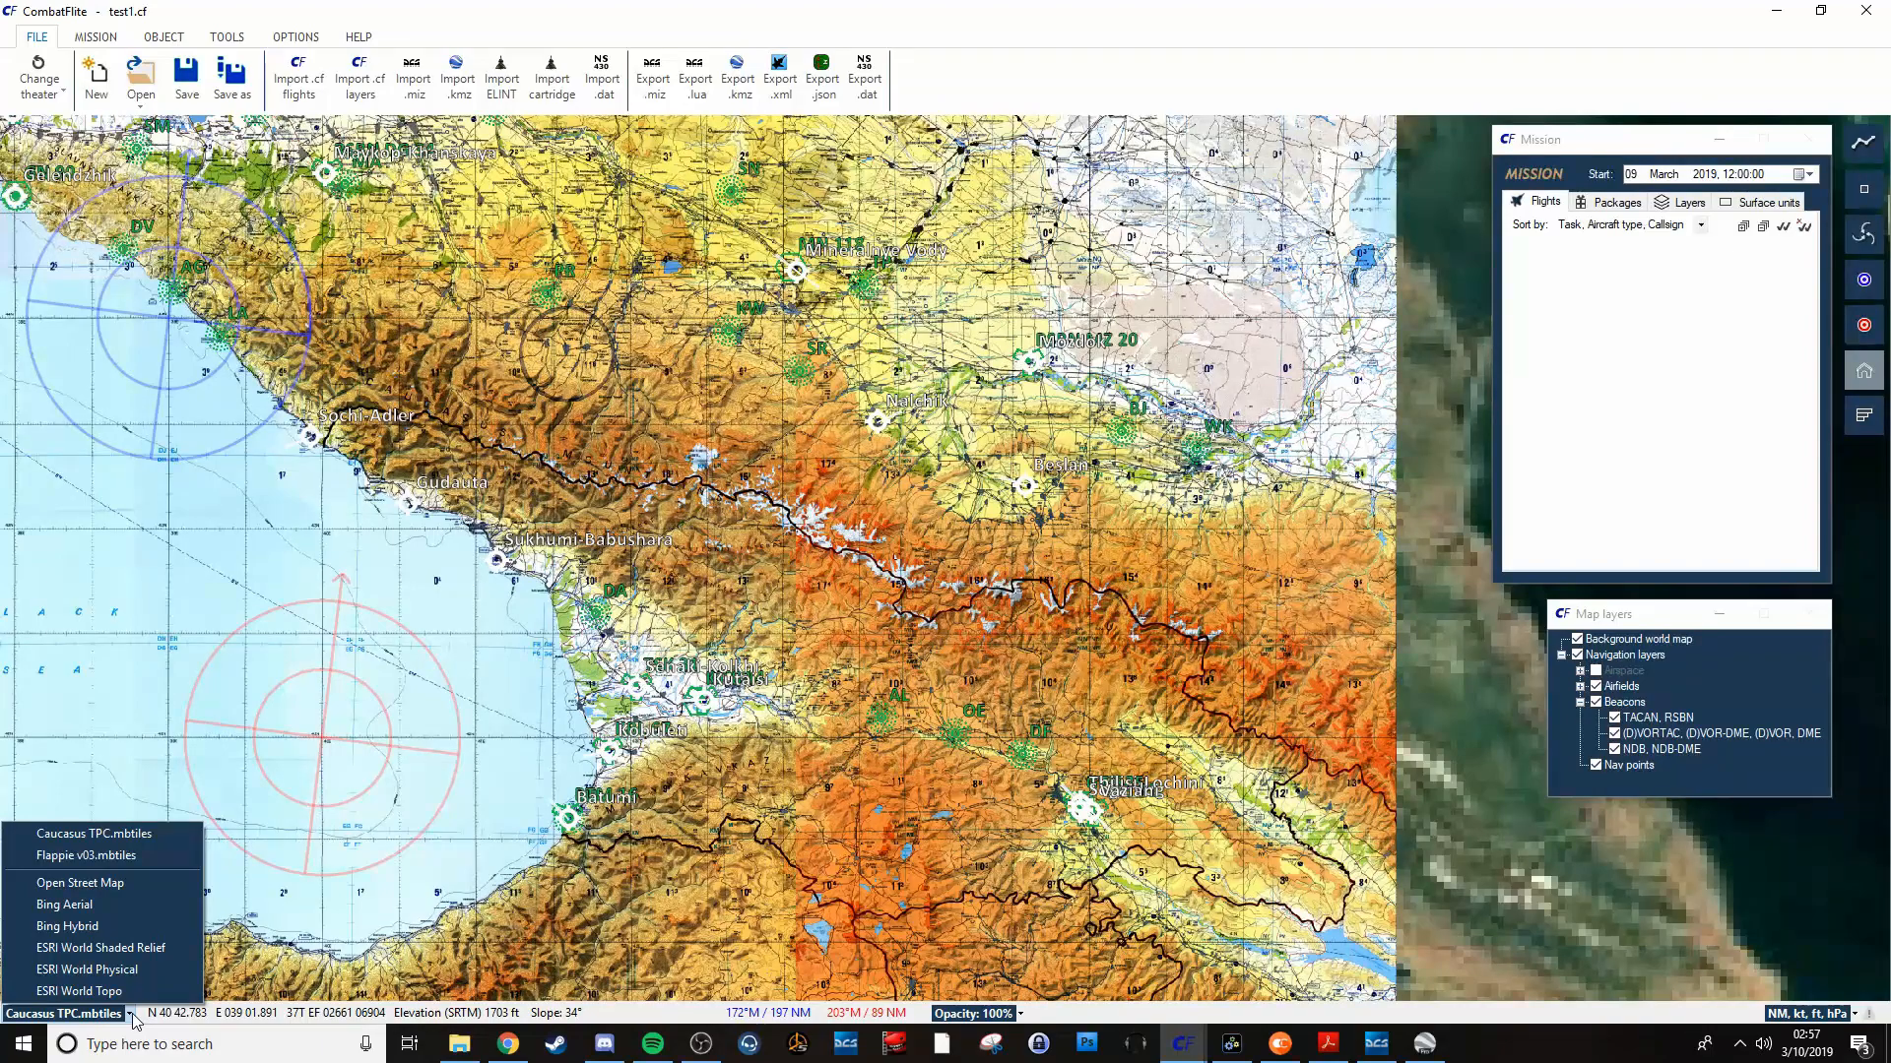
mouse_move(85, 855)
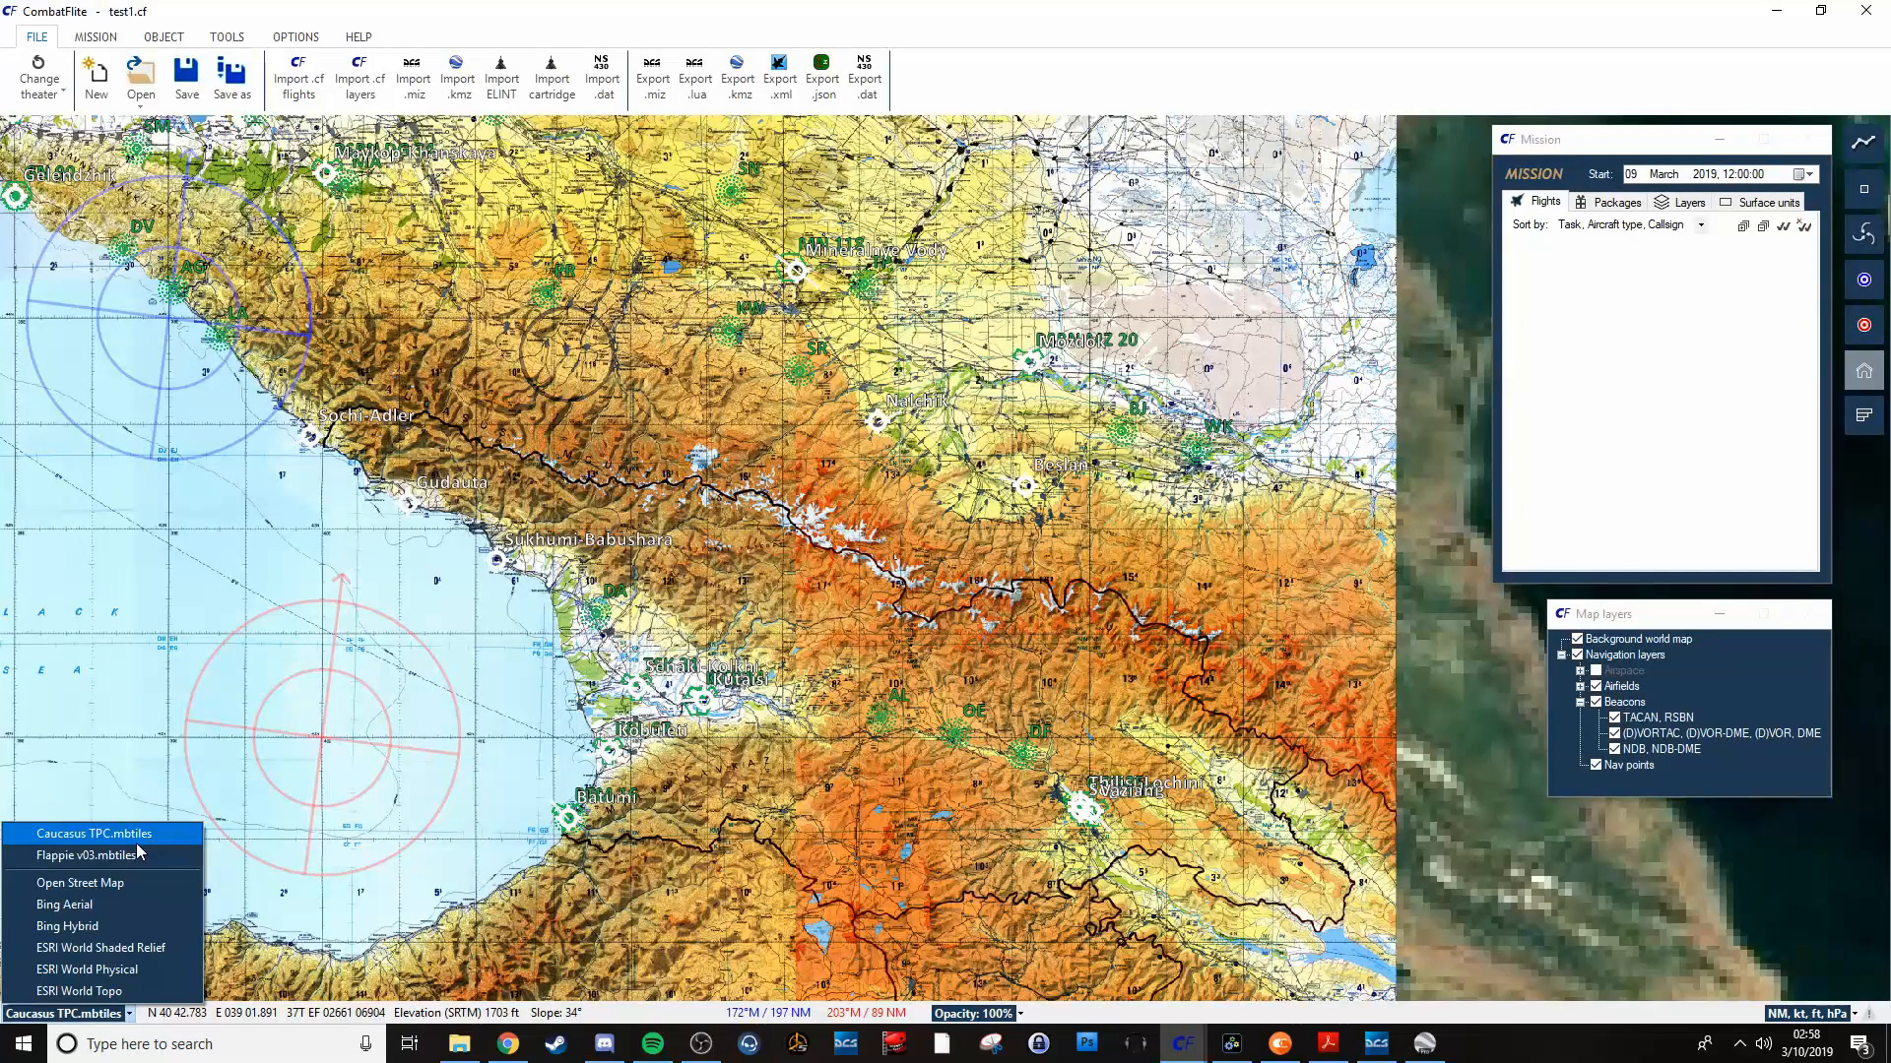
left_click(87, 855)
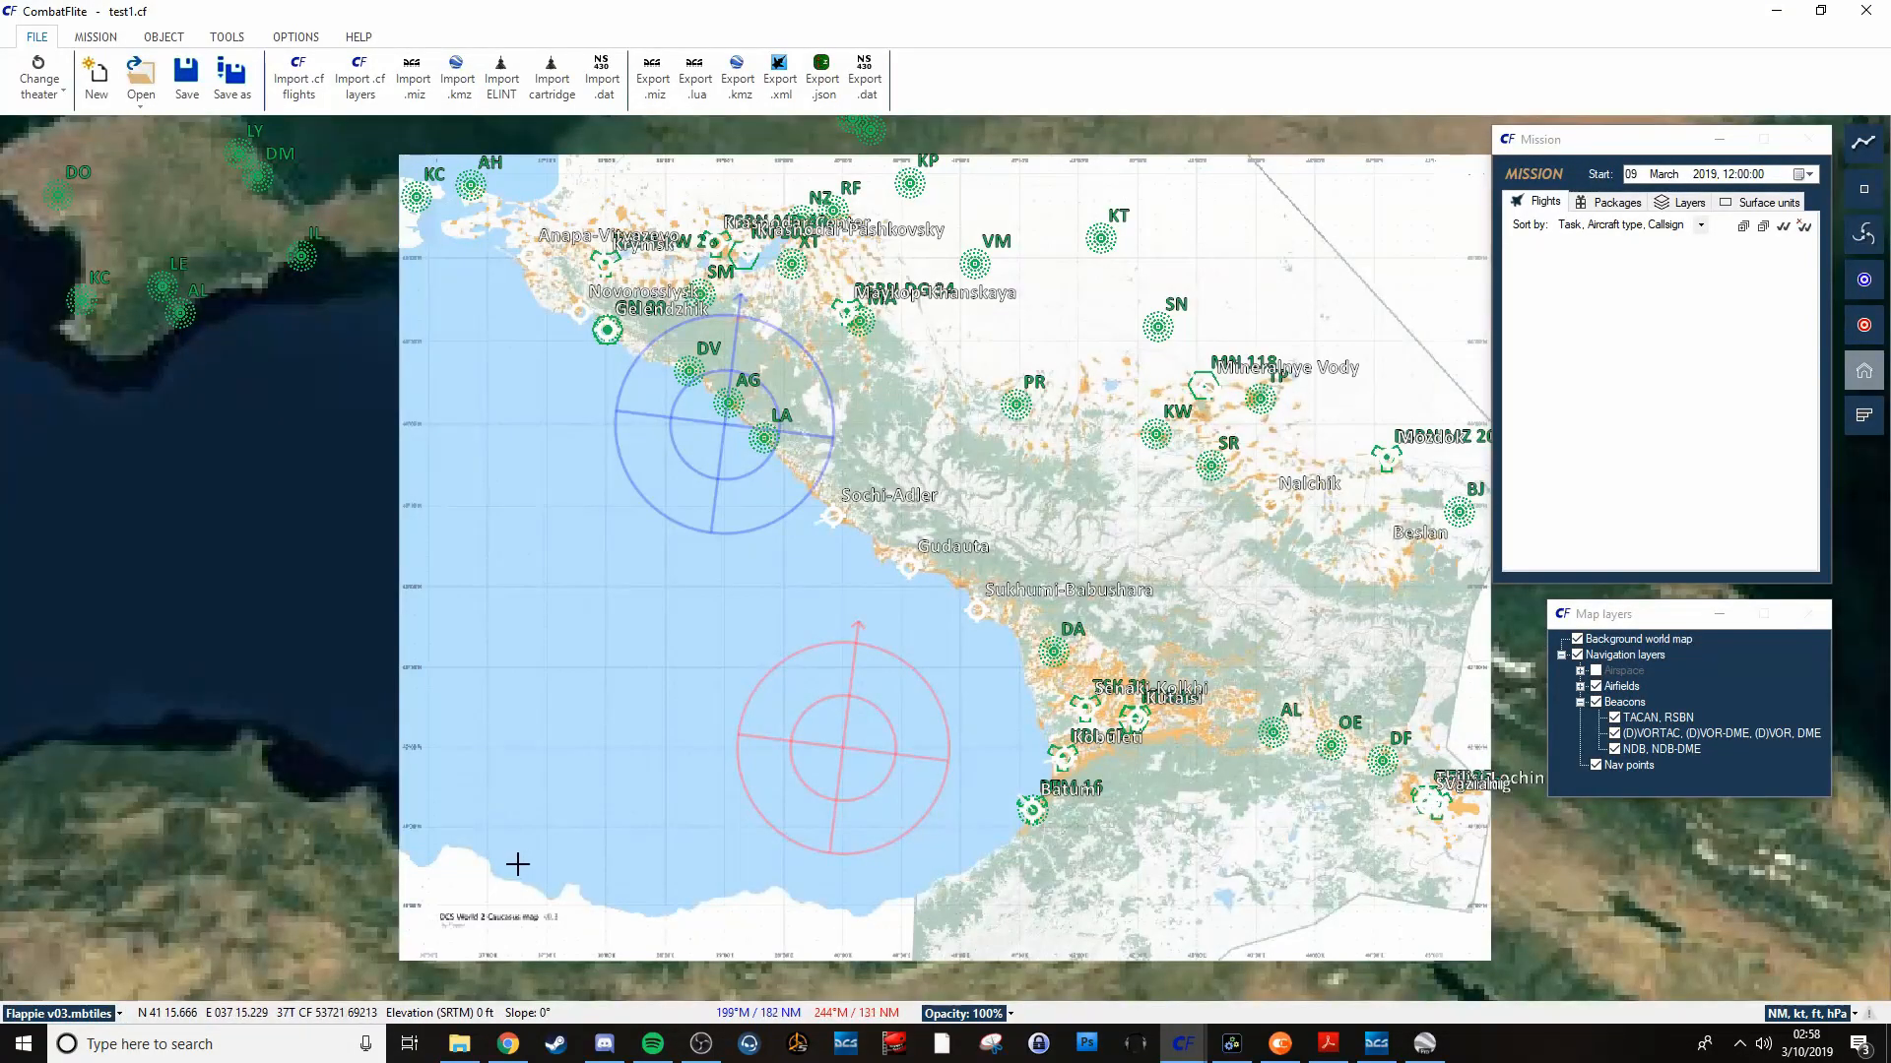
left_click(60, 1013)
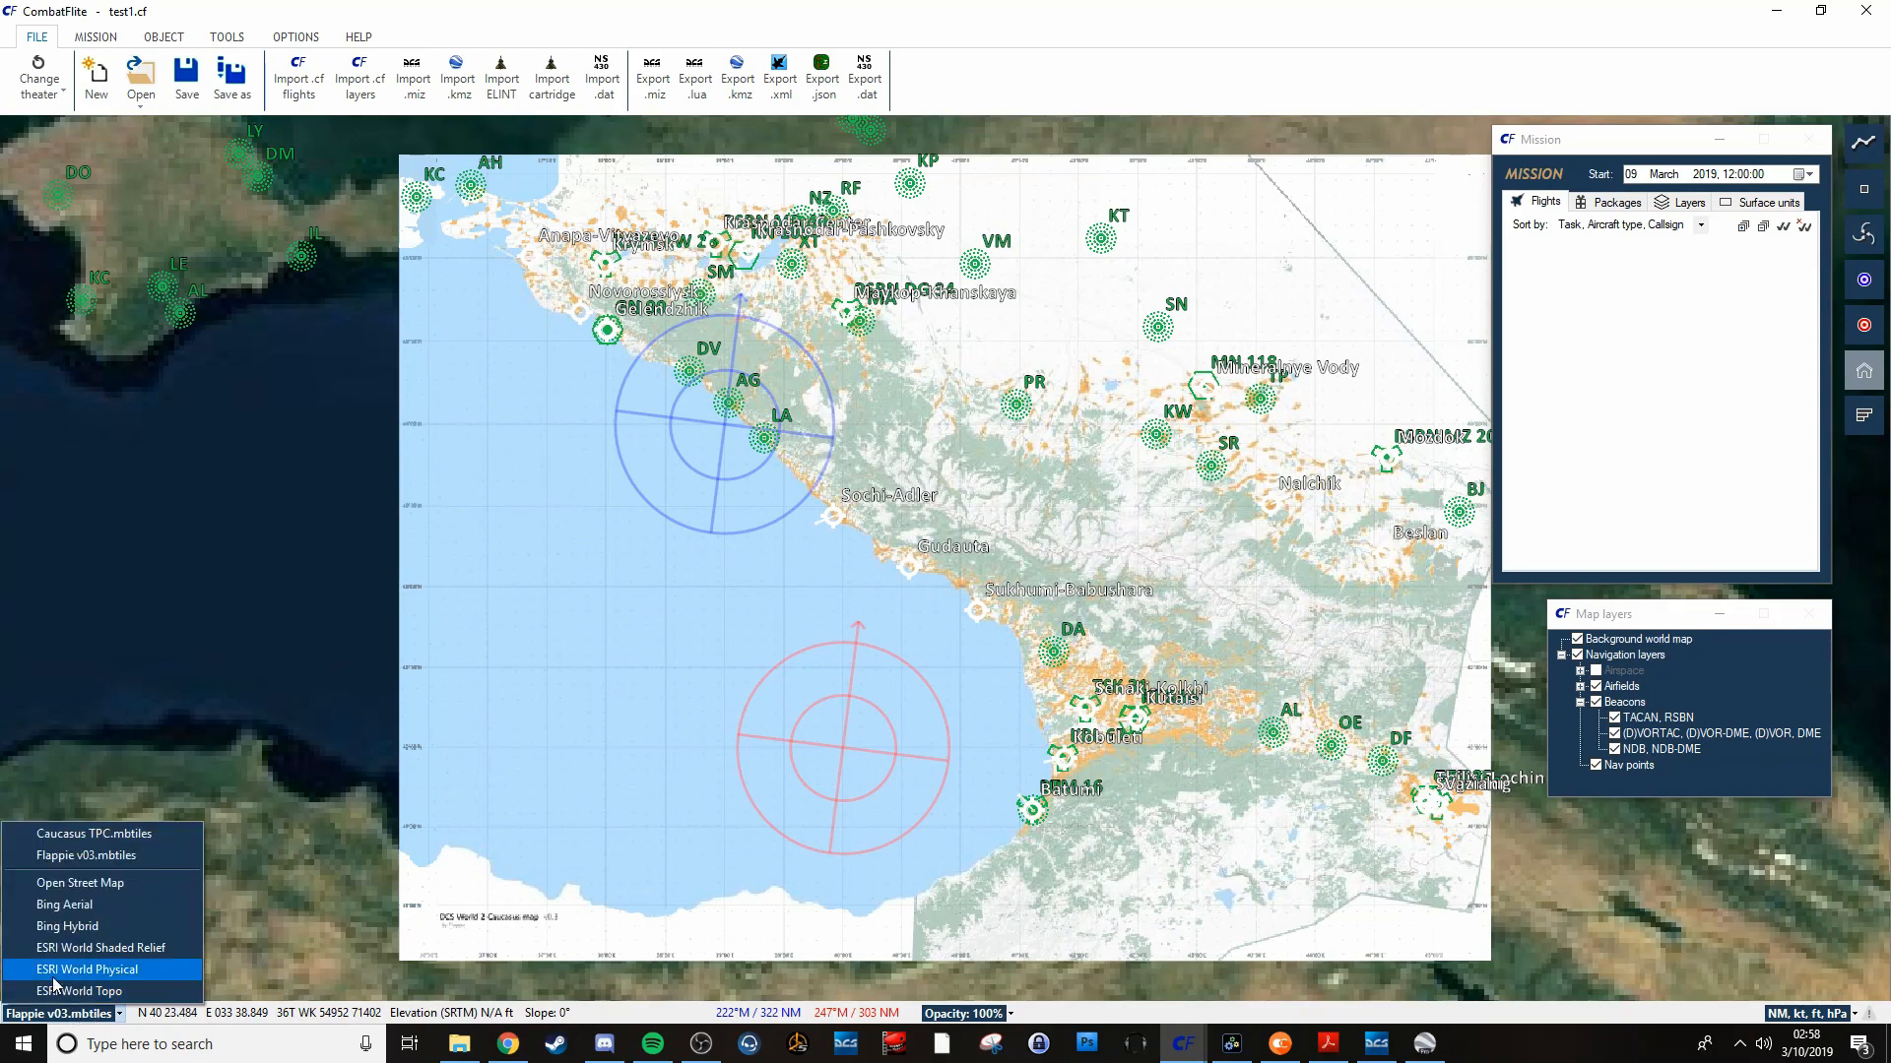
left_click(64, 904)
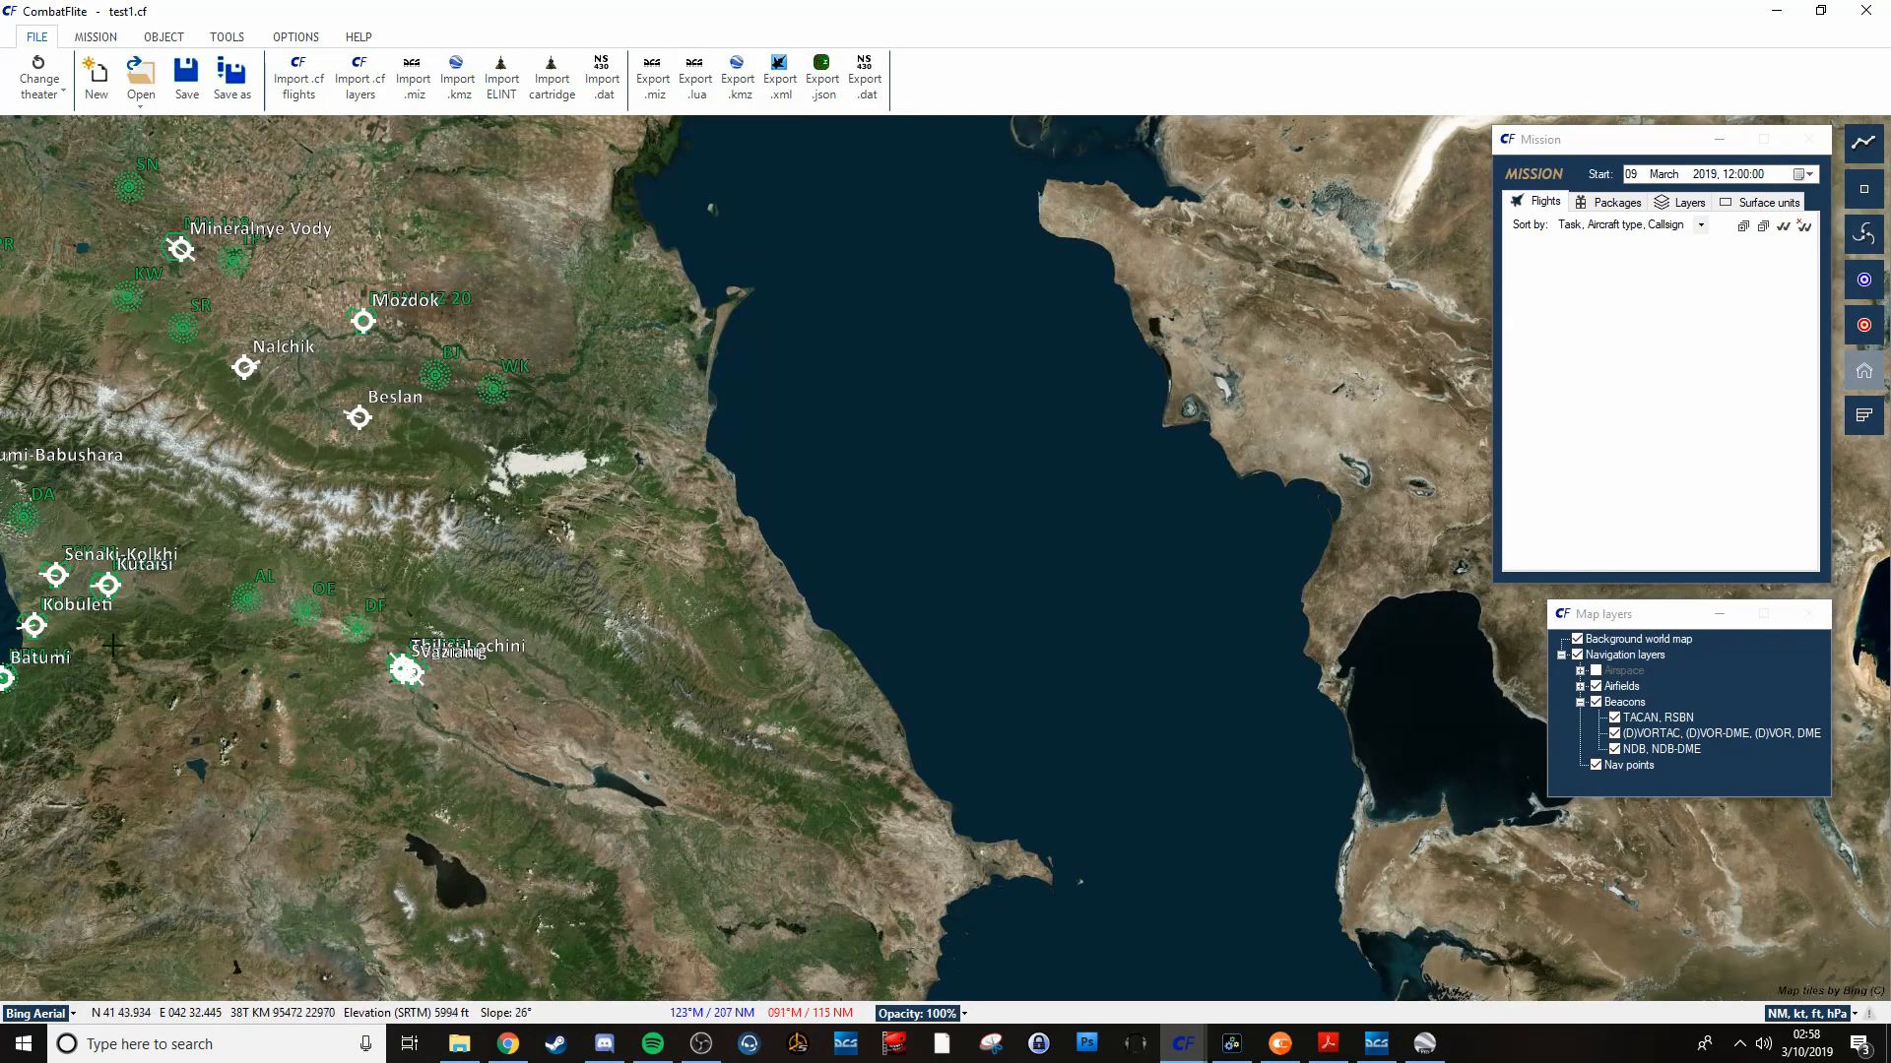
mouse_move(26, 563)
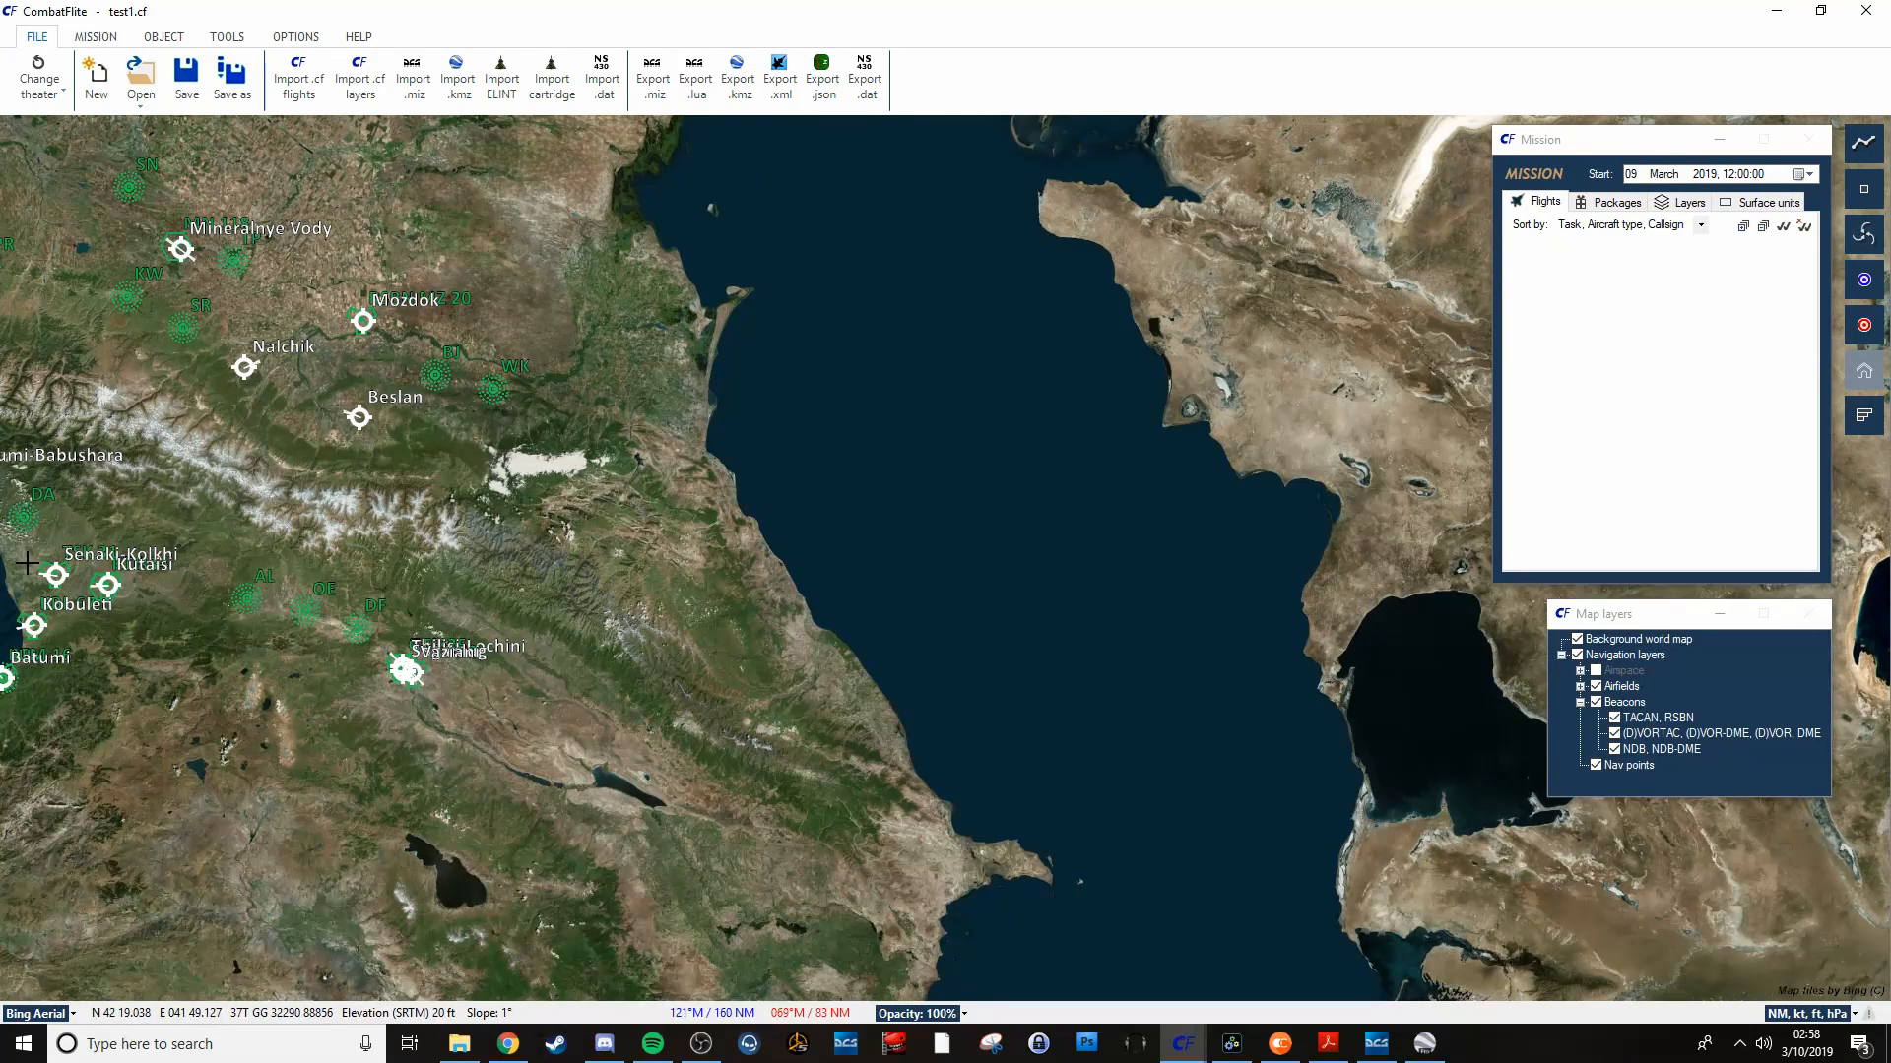
mouse_move(233, 546)
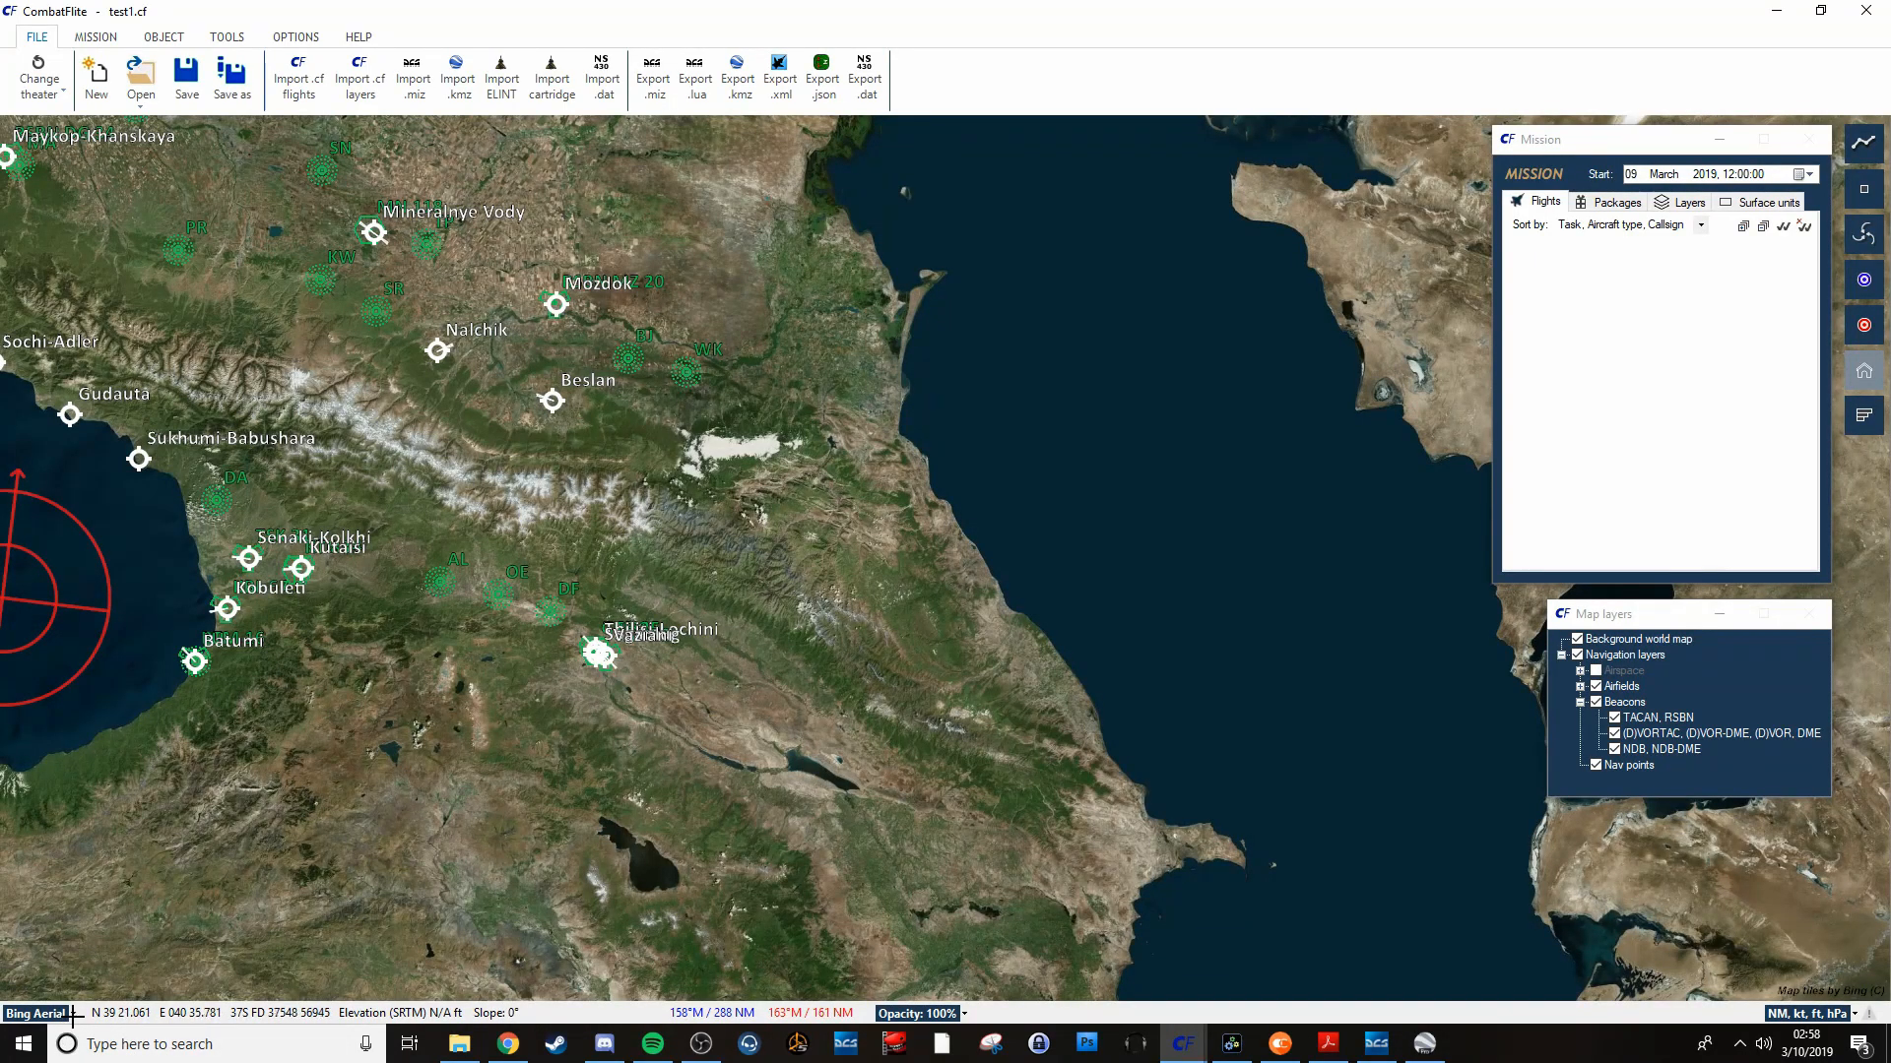
Cycle the basemap through ESRI World Topo, Physical and Shaded Relief, then Caucasus TPC.
left_click(37, 1013)
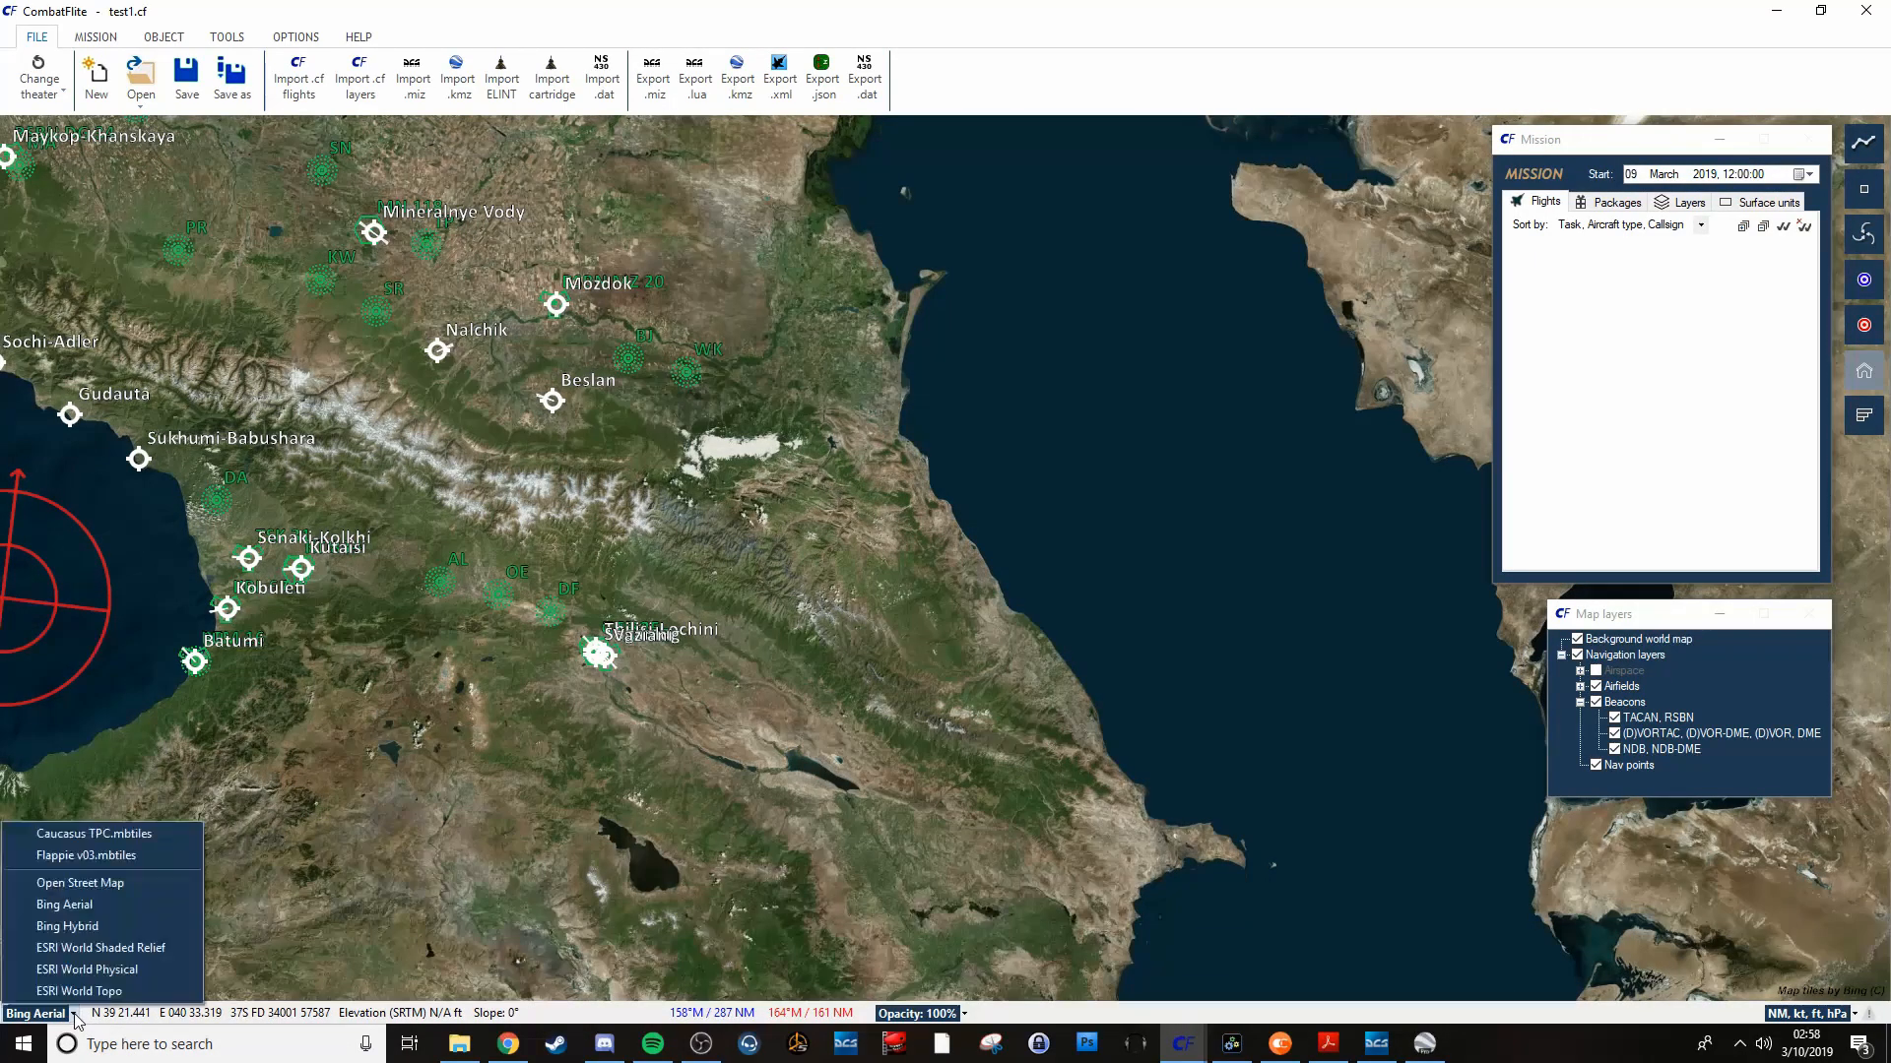
mouse_move(82, 992)
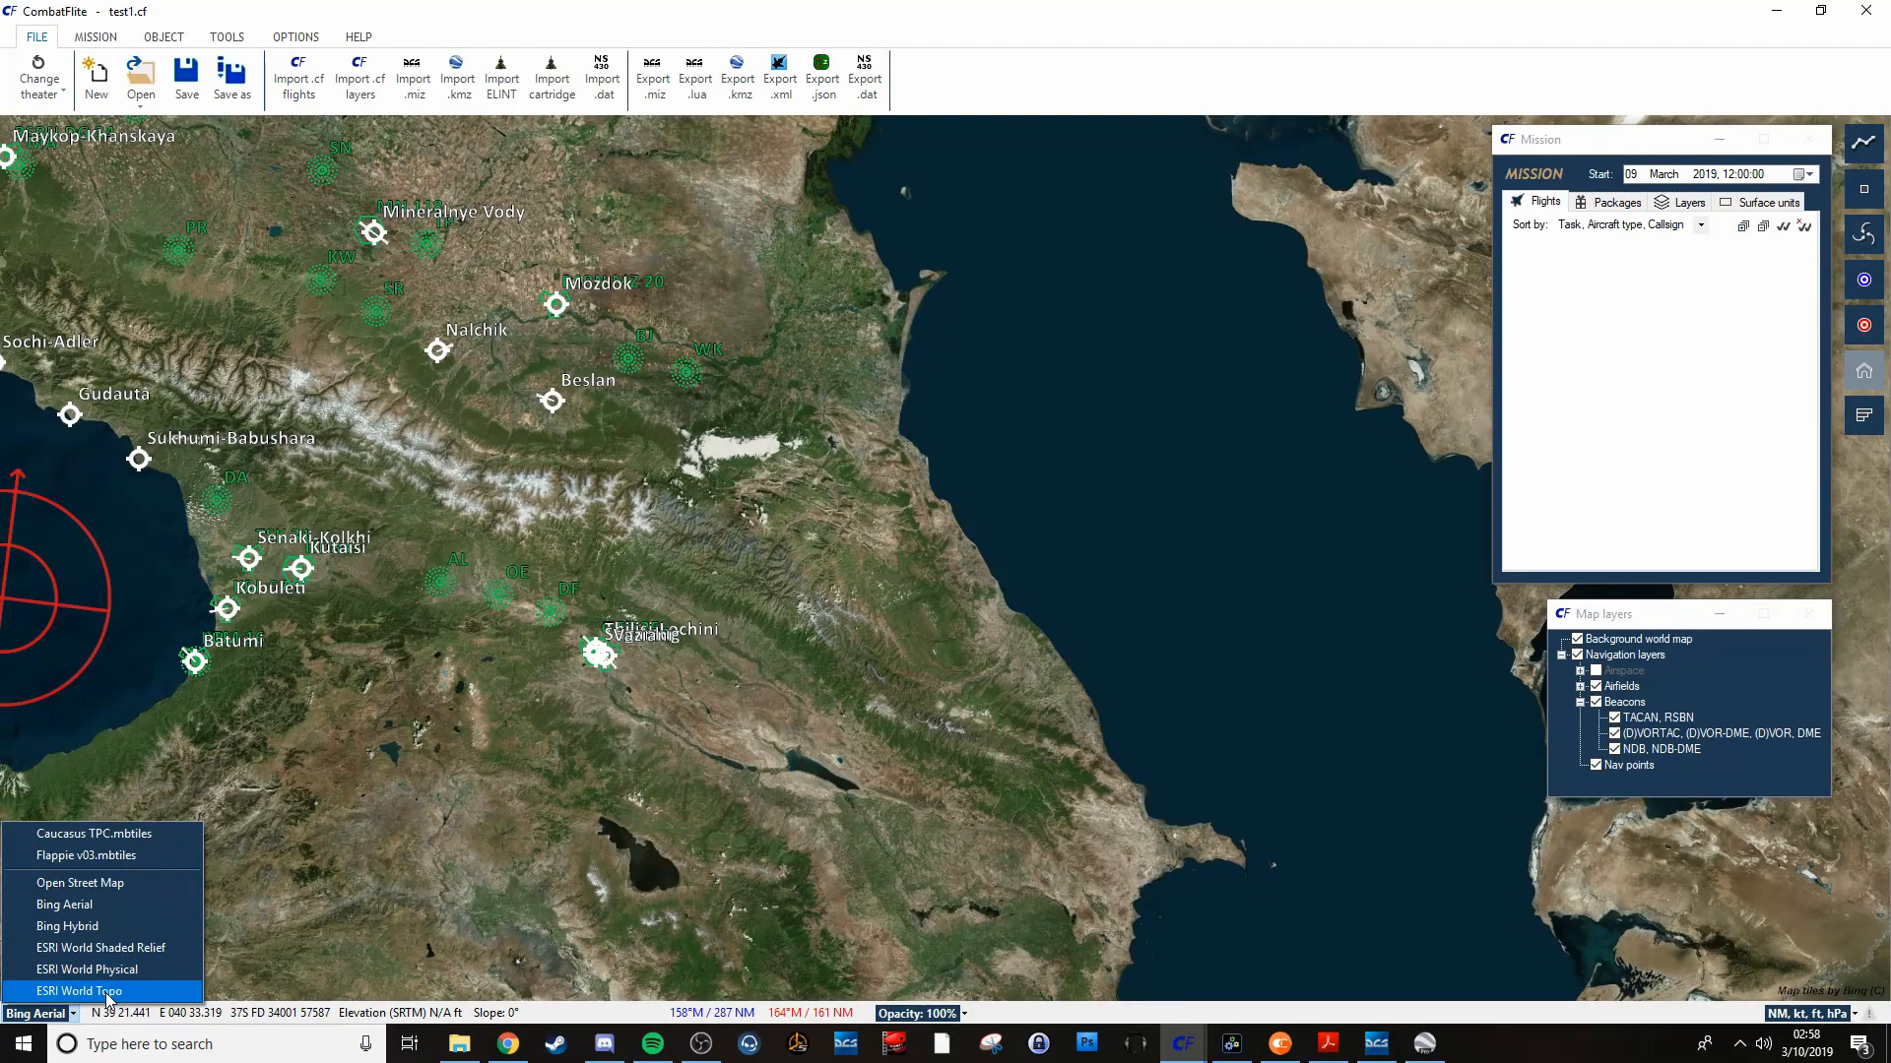
left_click(77, 991)
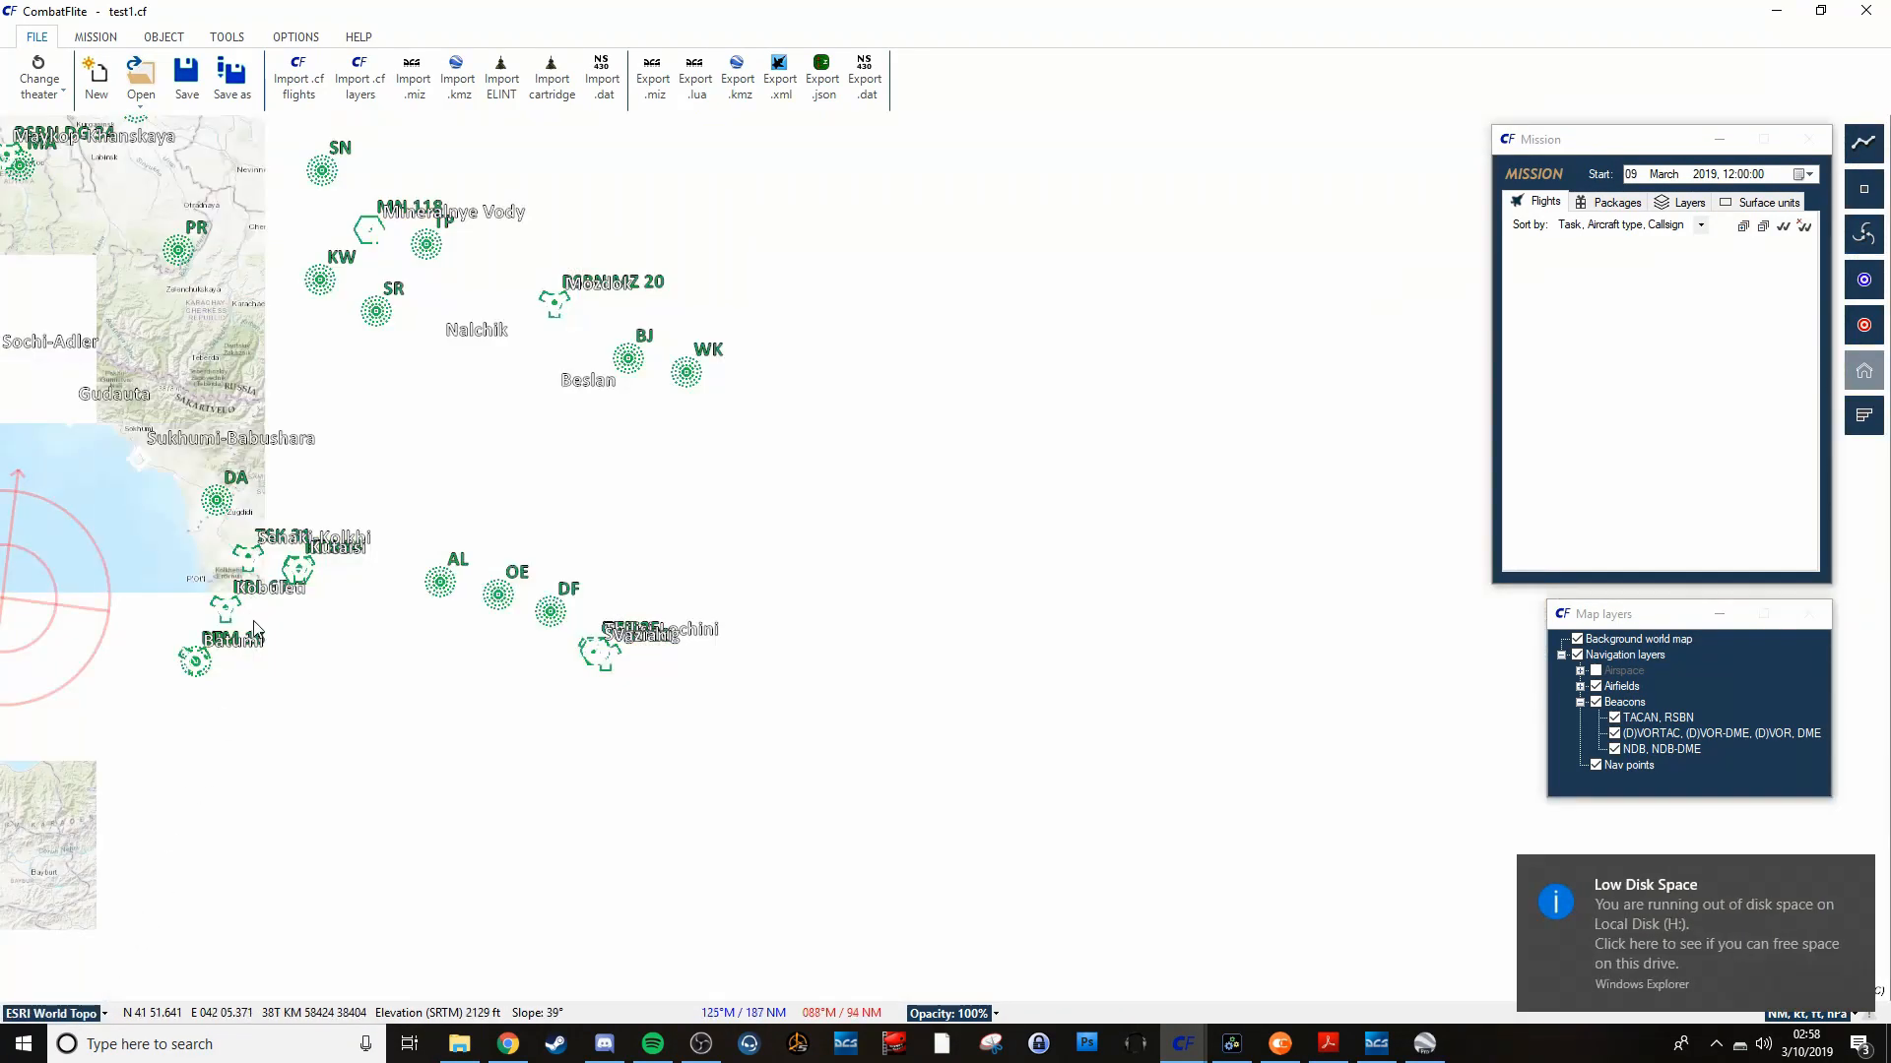
left_click(57, 1013)
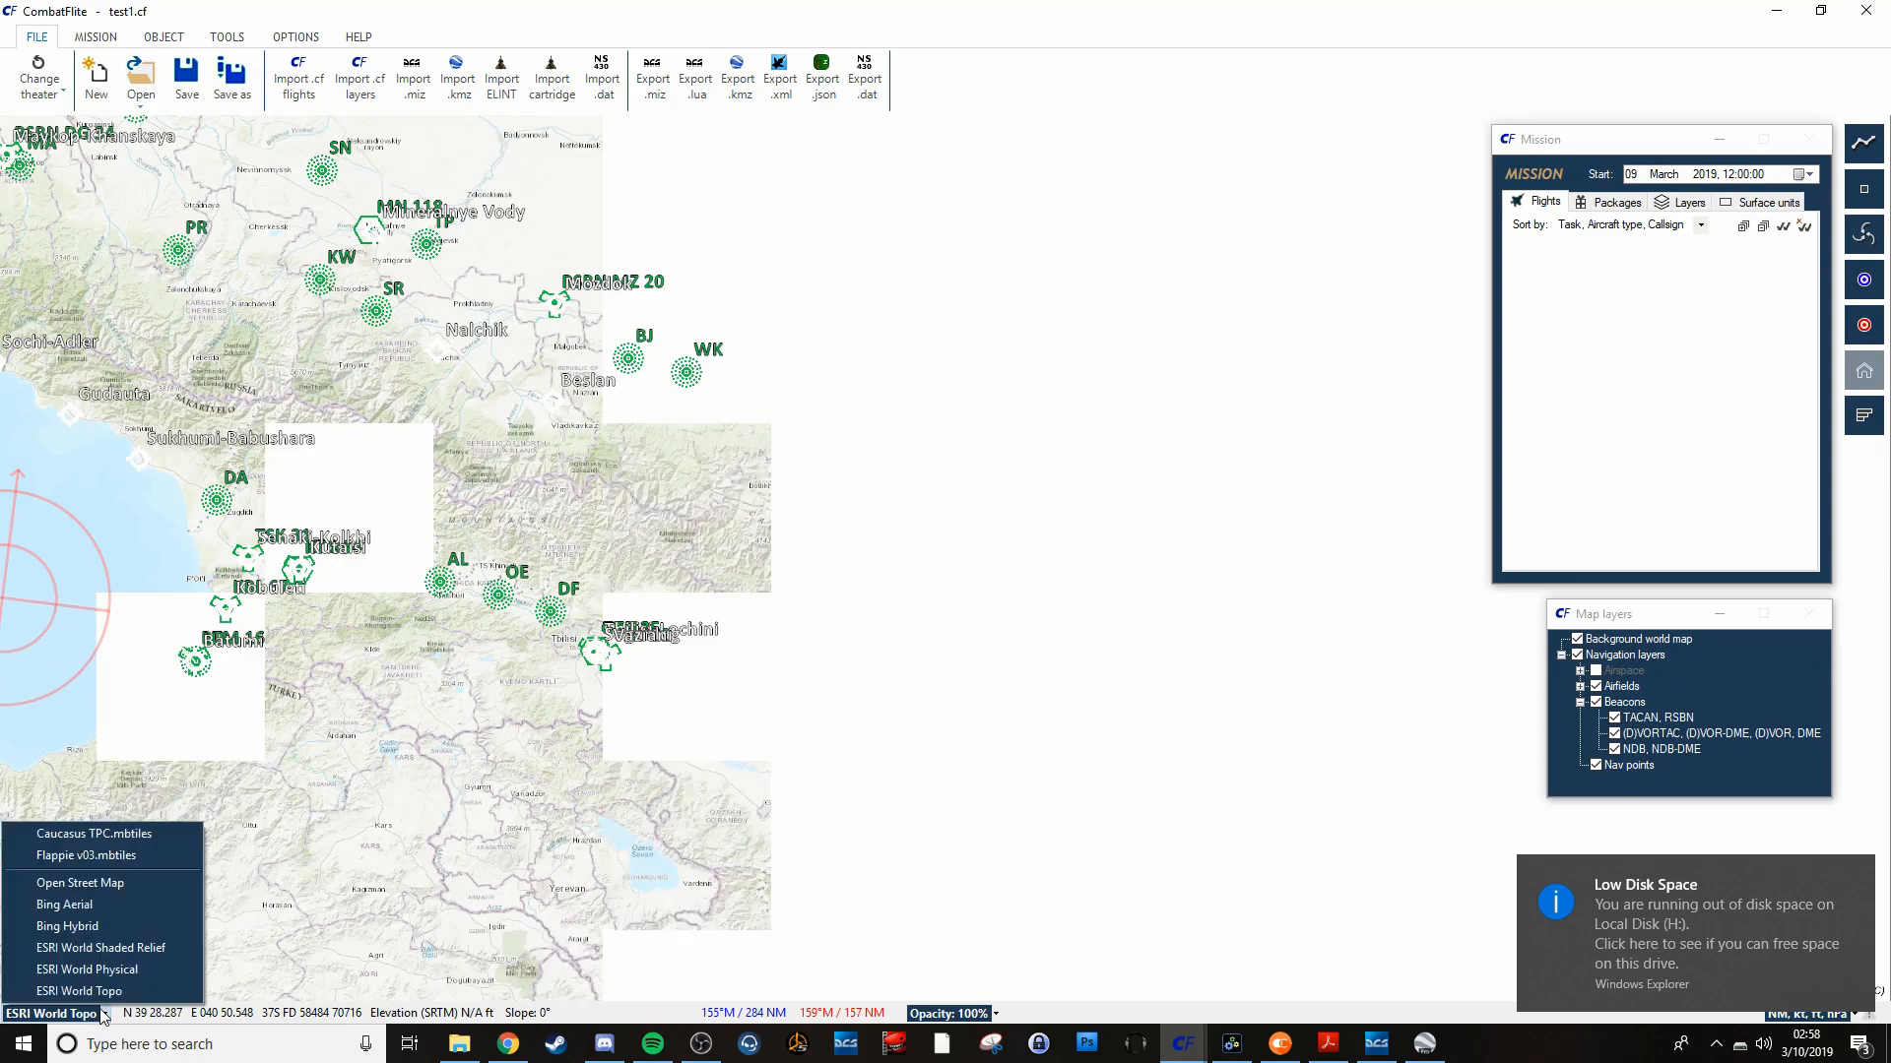
left_click(85, 969)
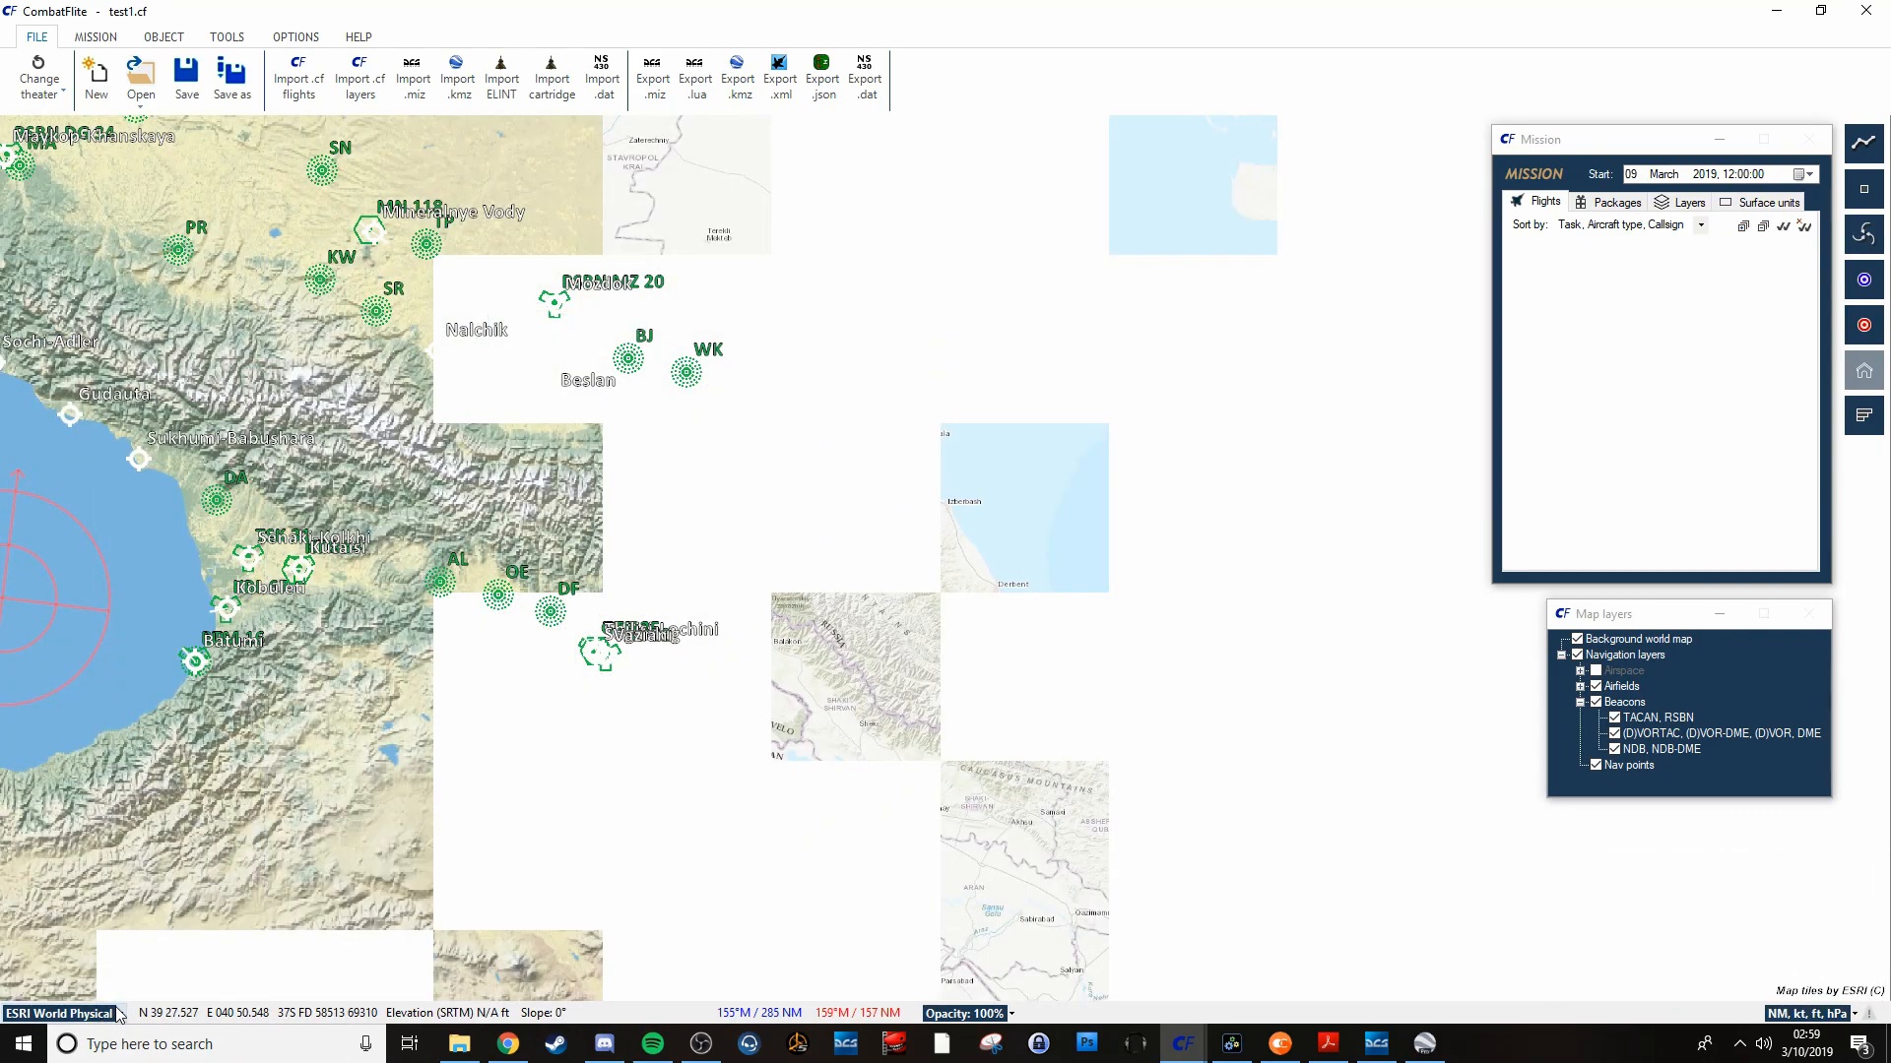
left_click(64, 1013)
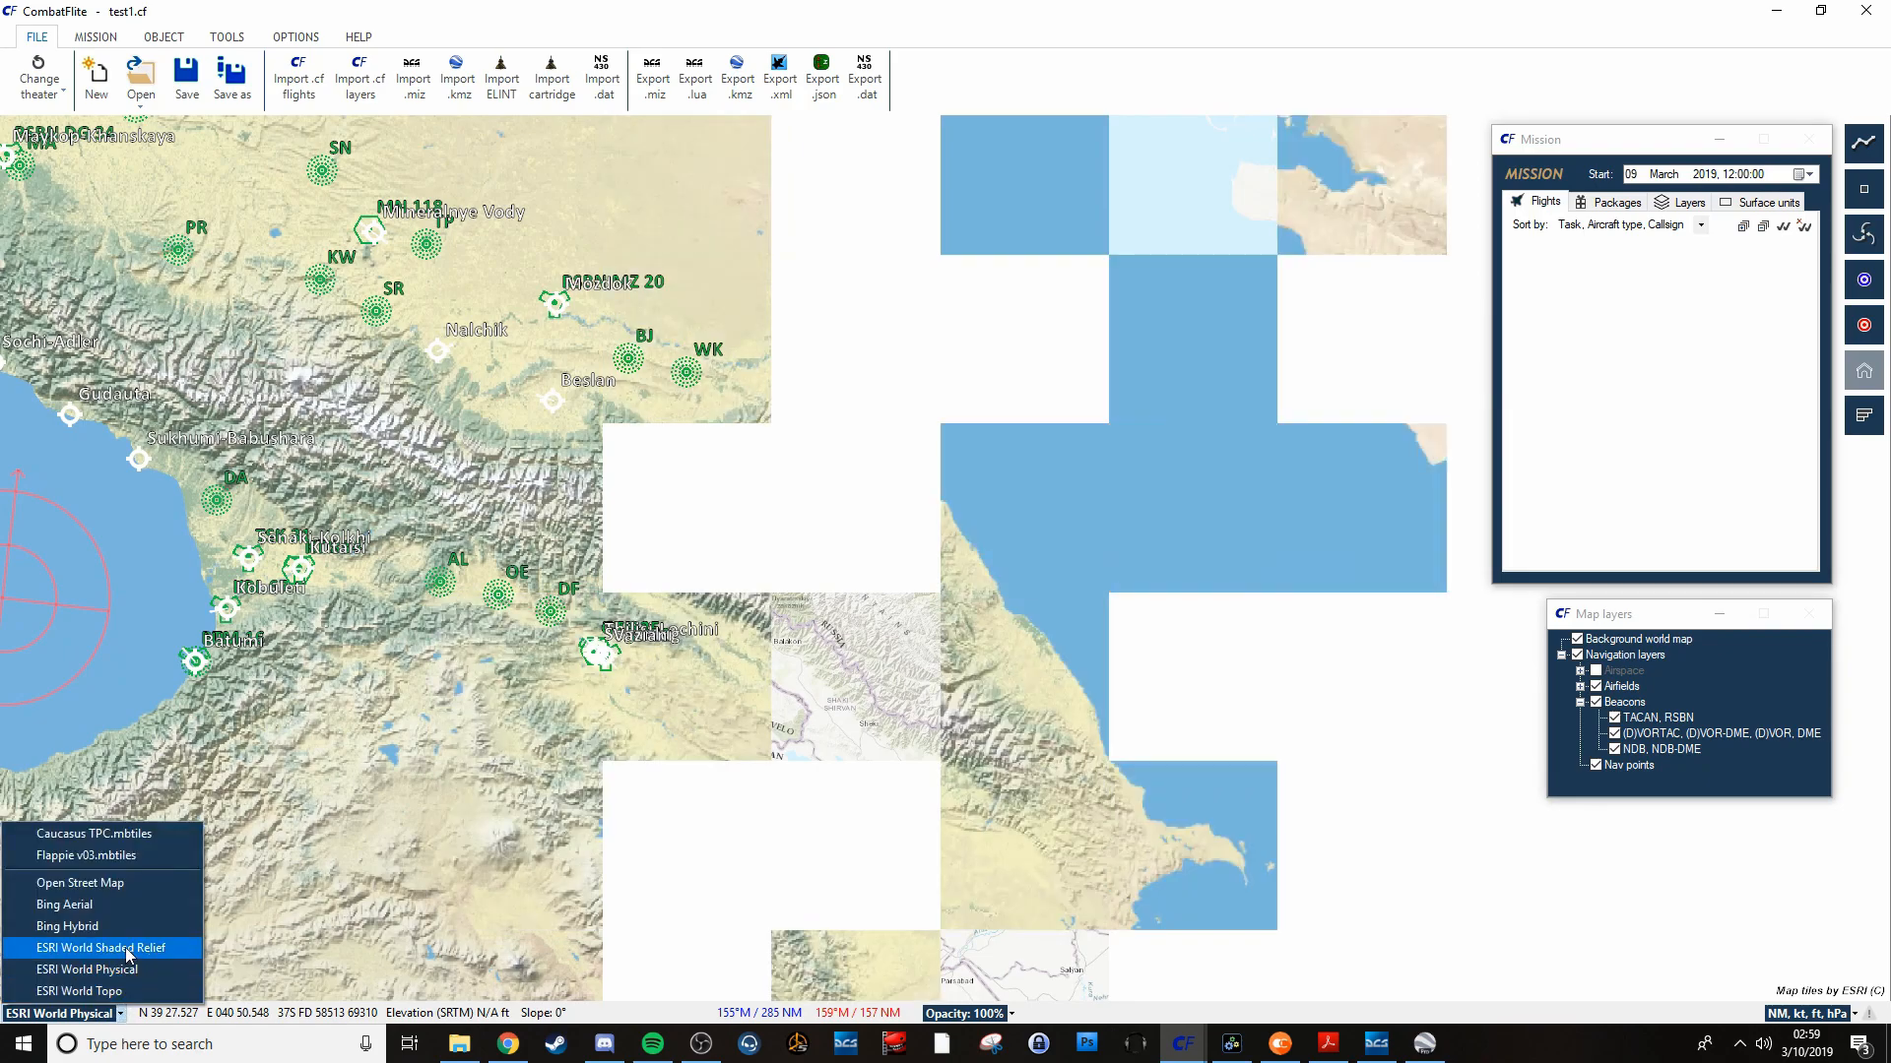
left_click(107, 947)
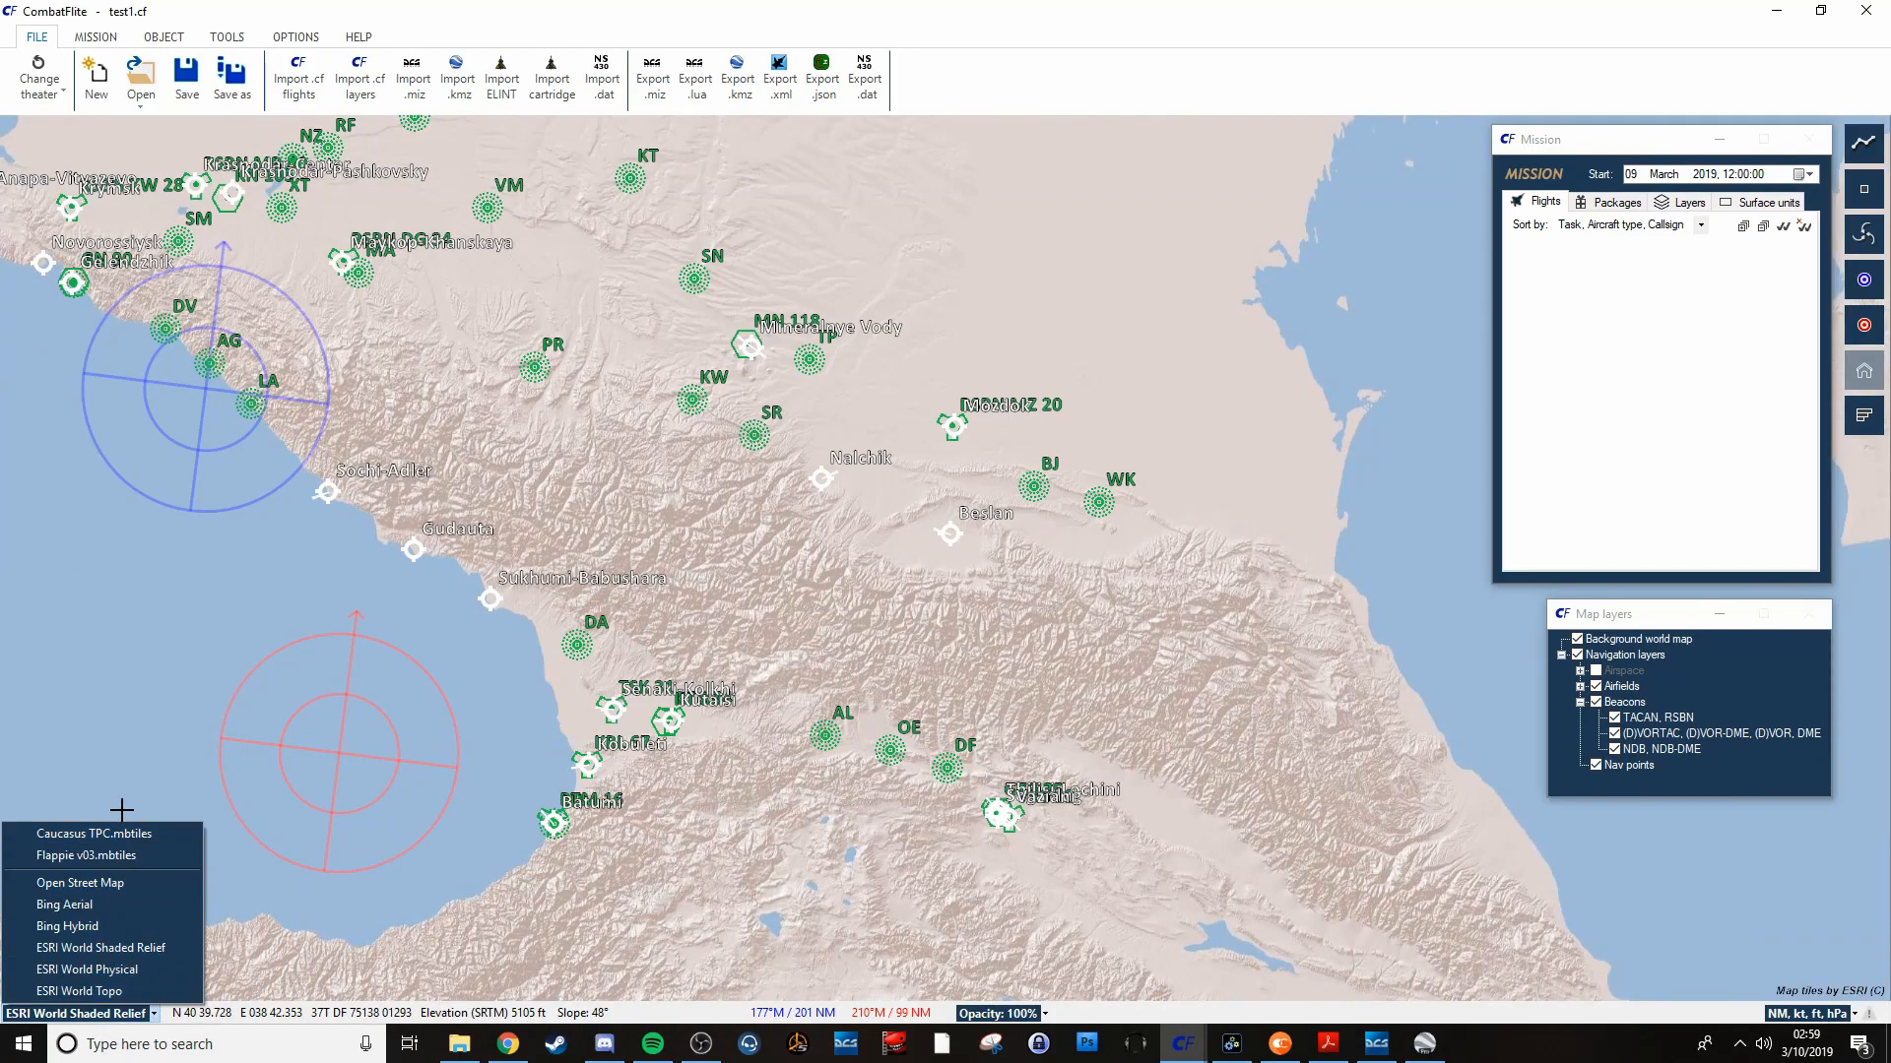
left_click(94, 833)
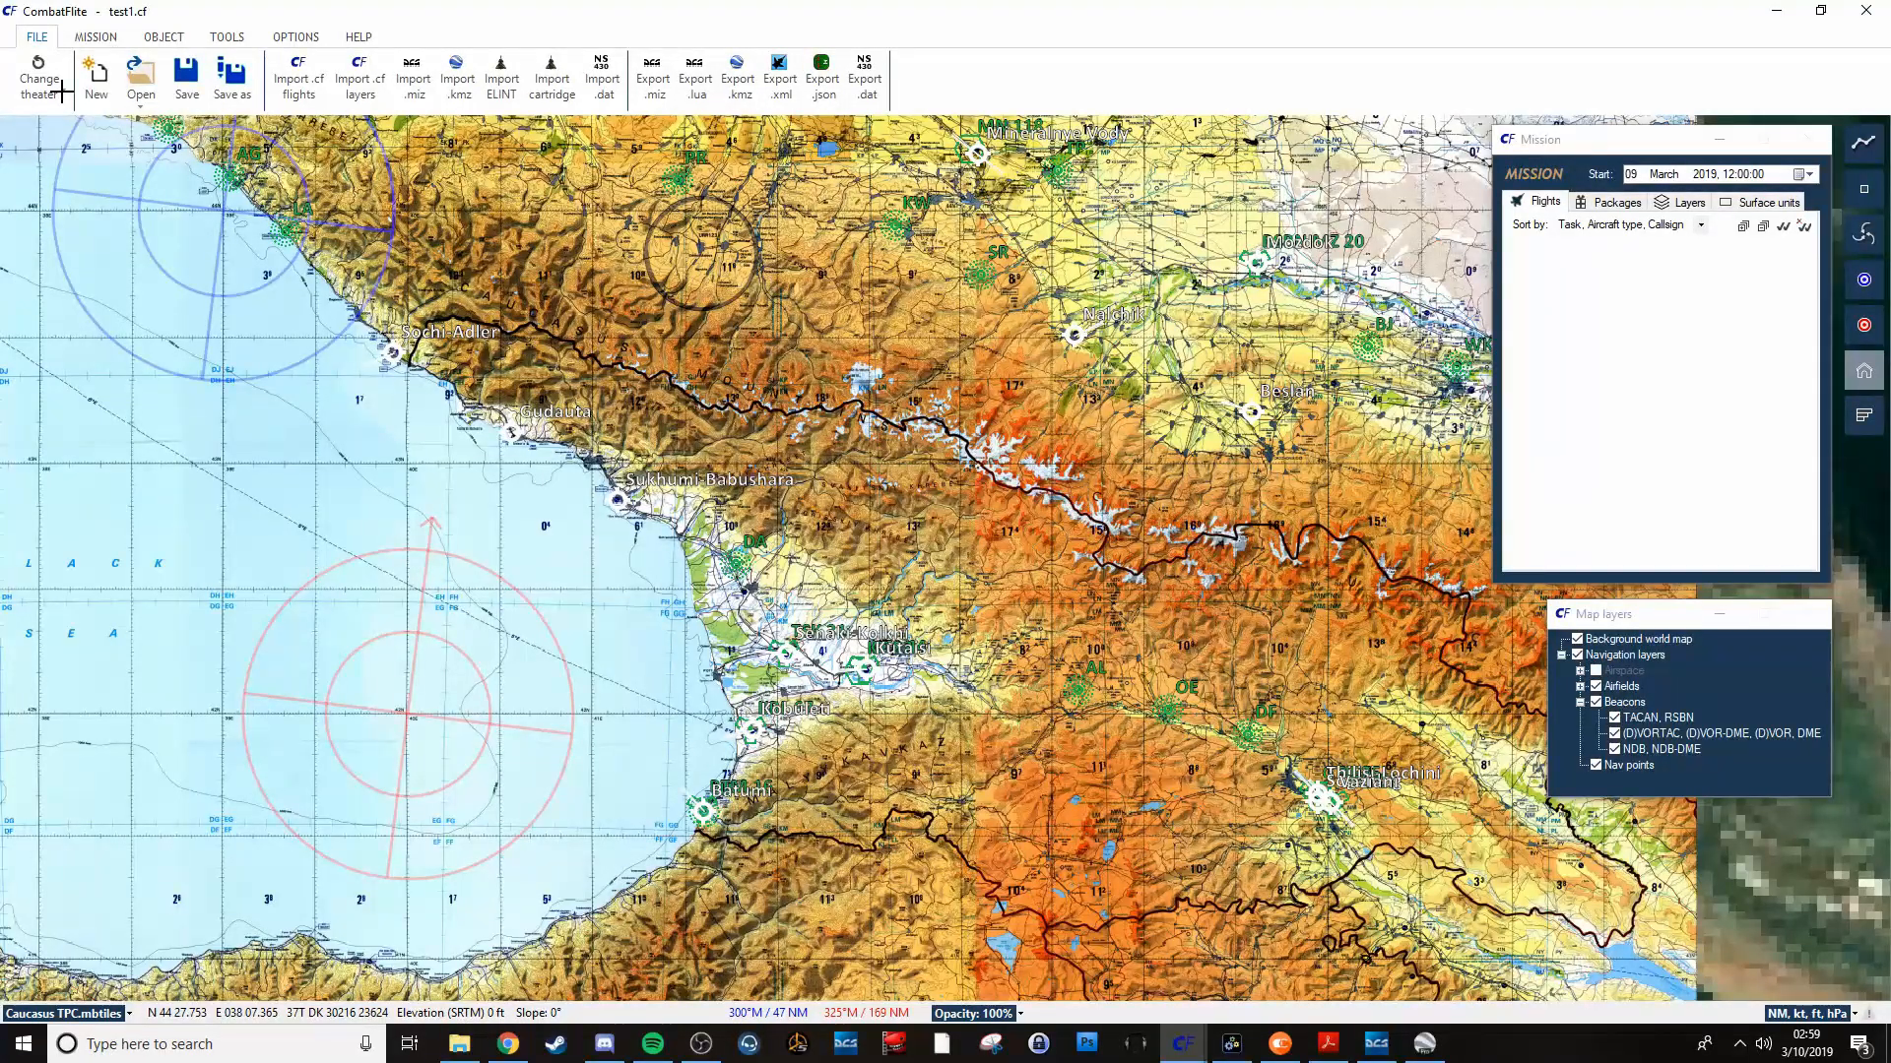
left_click(38, 78)
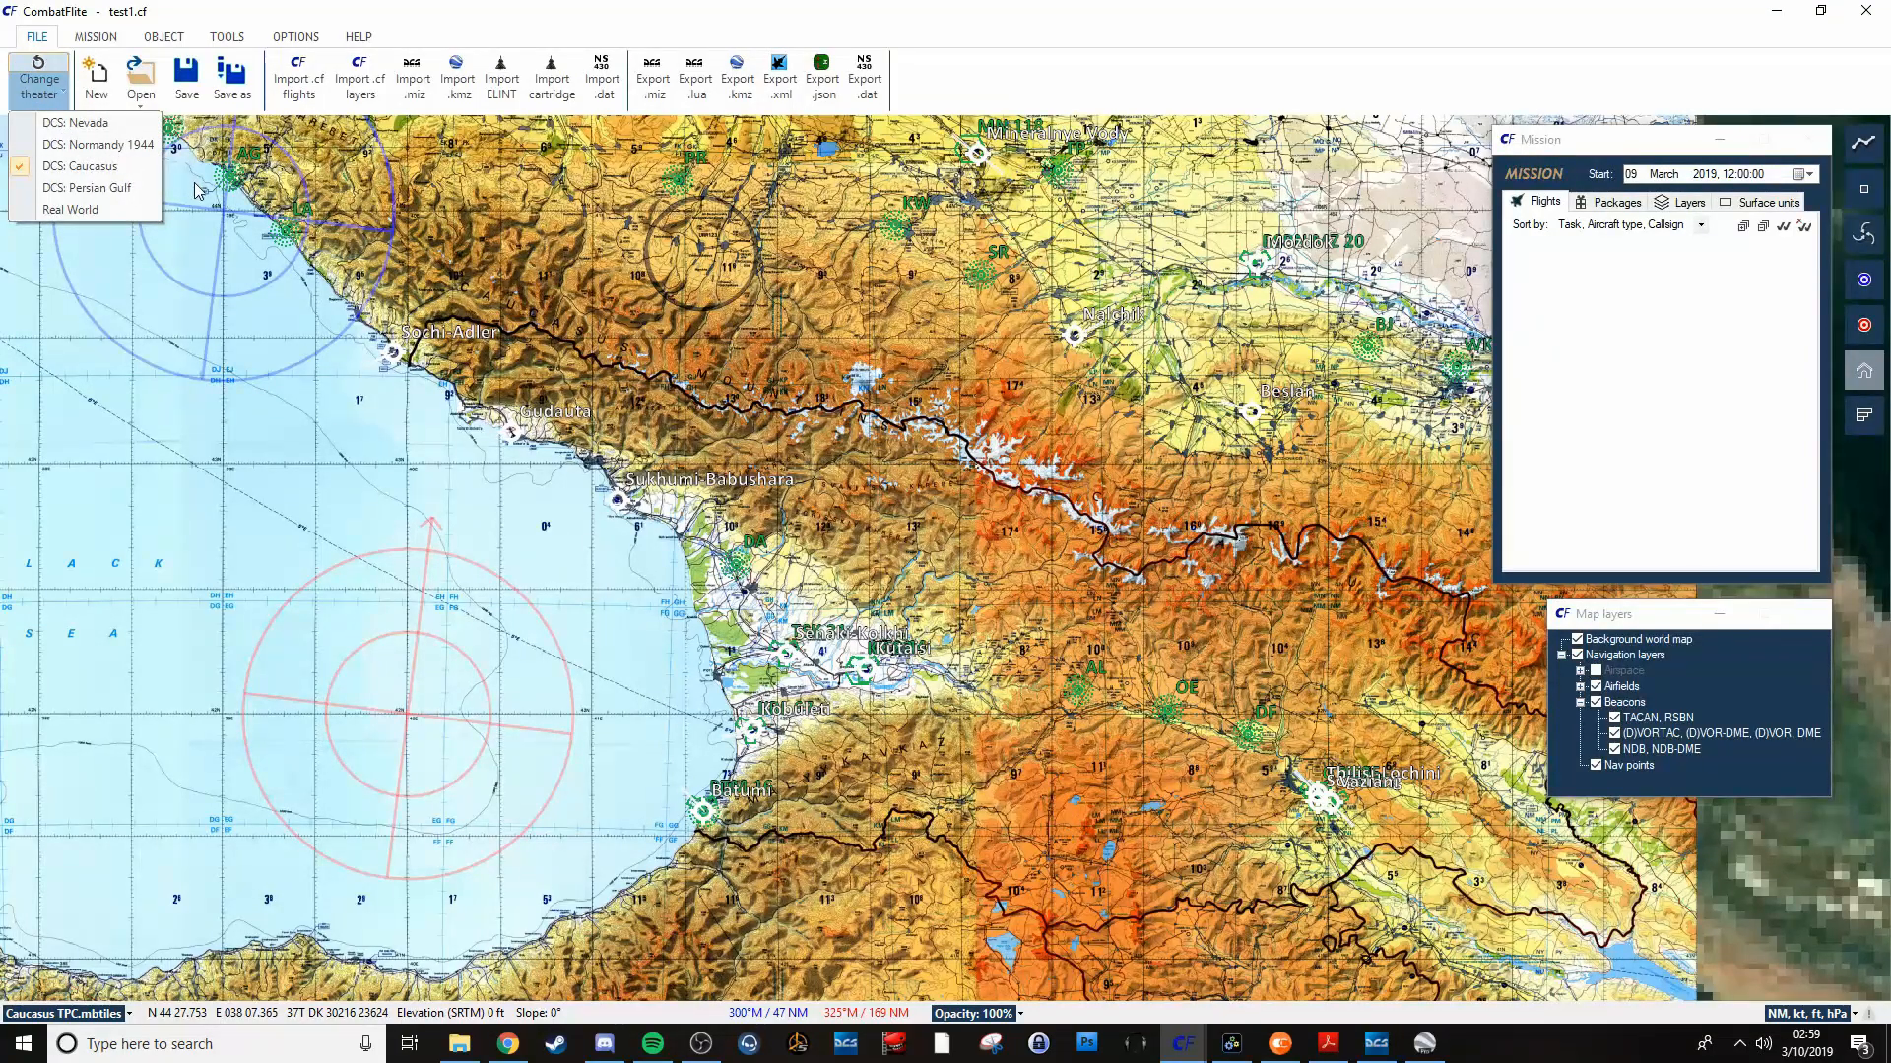
mouse_move(312, 298)
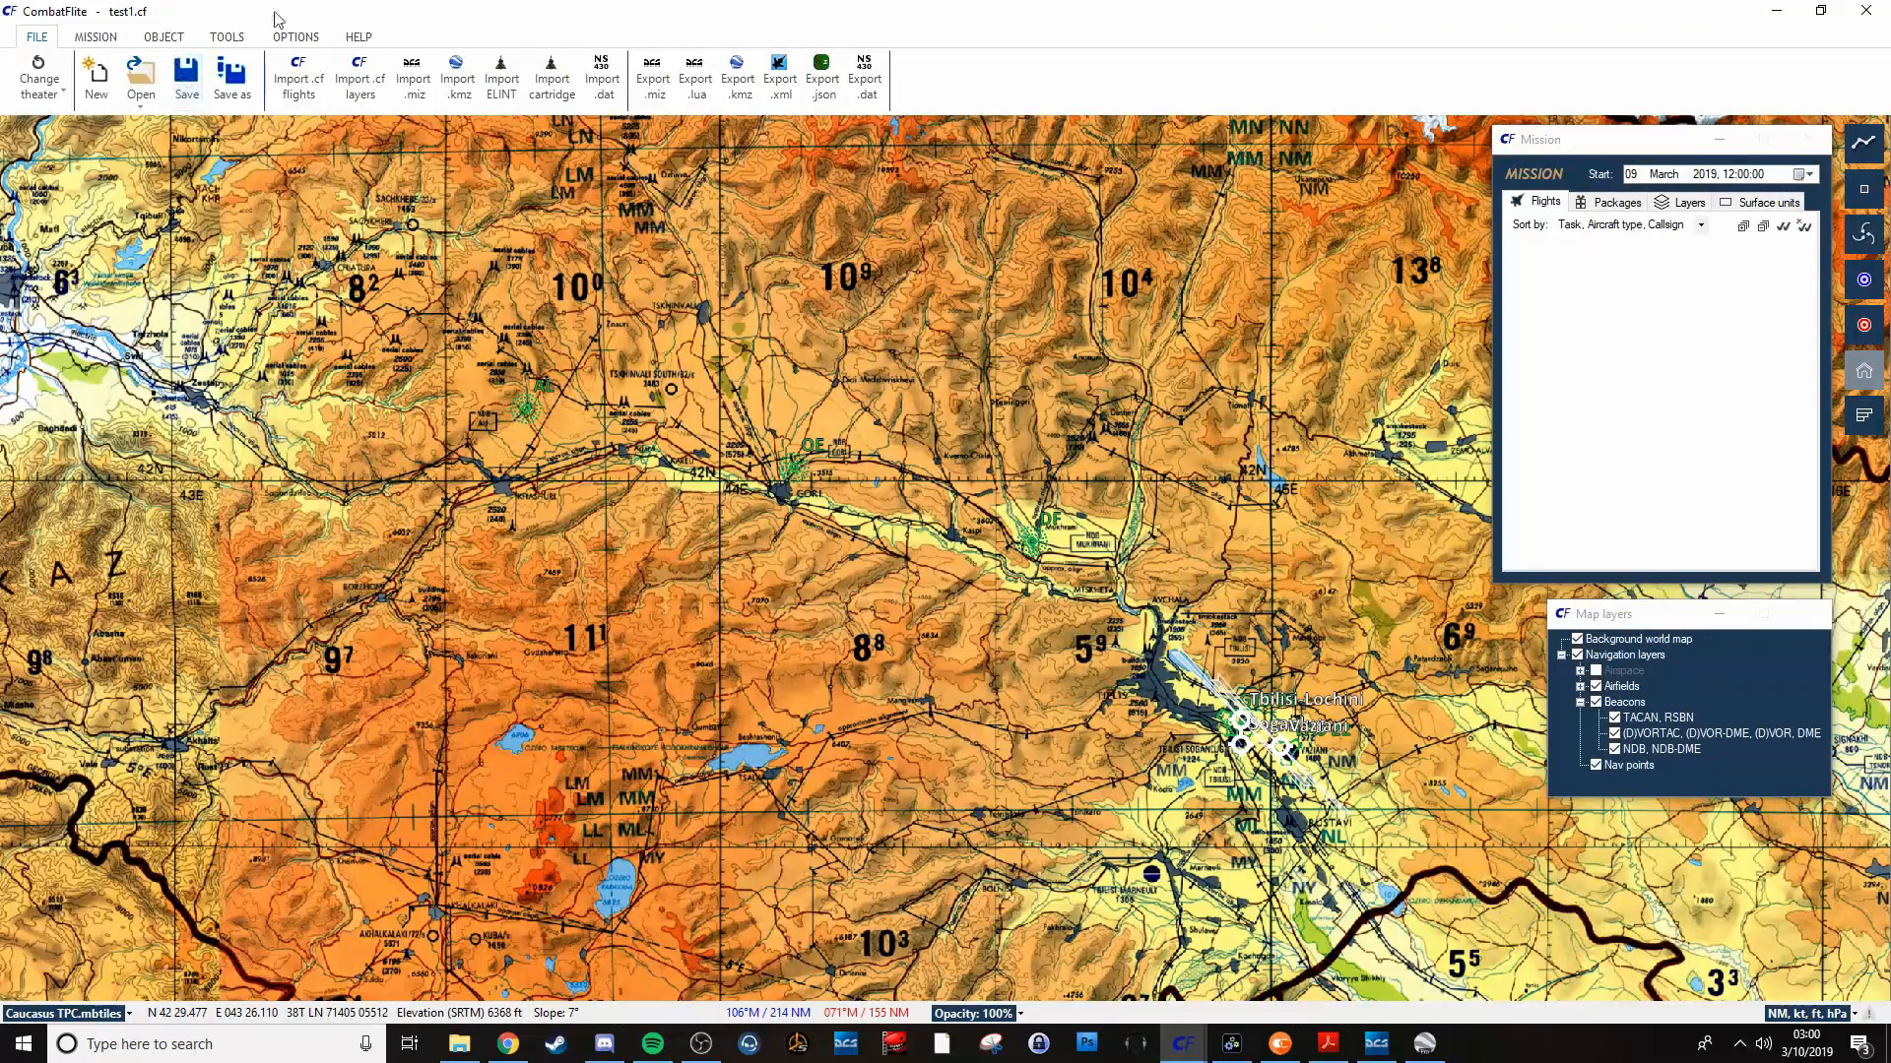
View the About box from the HELP tab showing version 1.0.4.4, then close it.
left_click(356, 37)
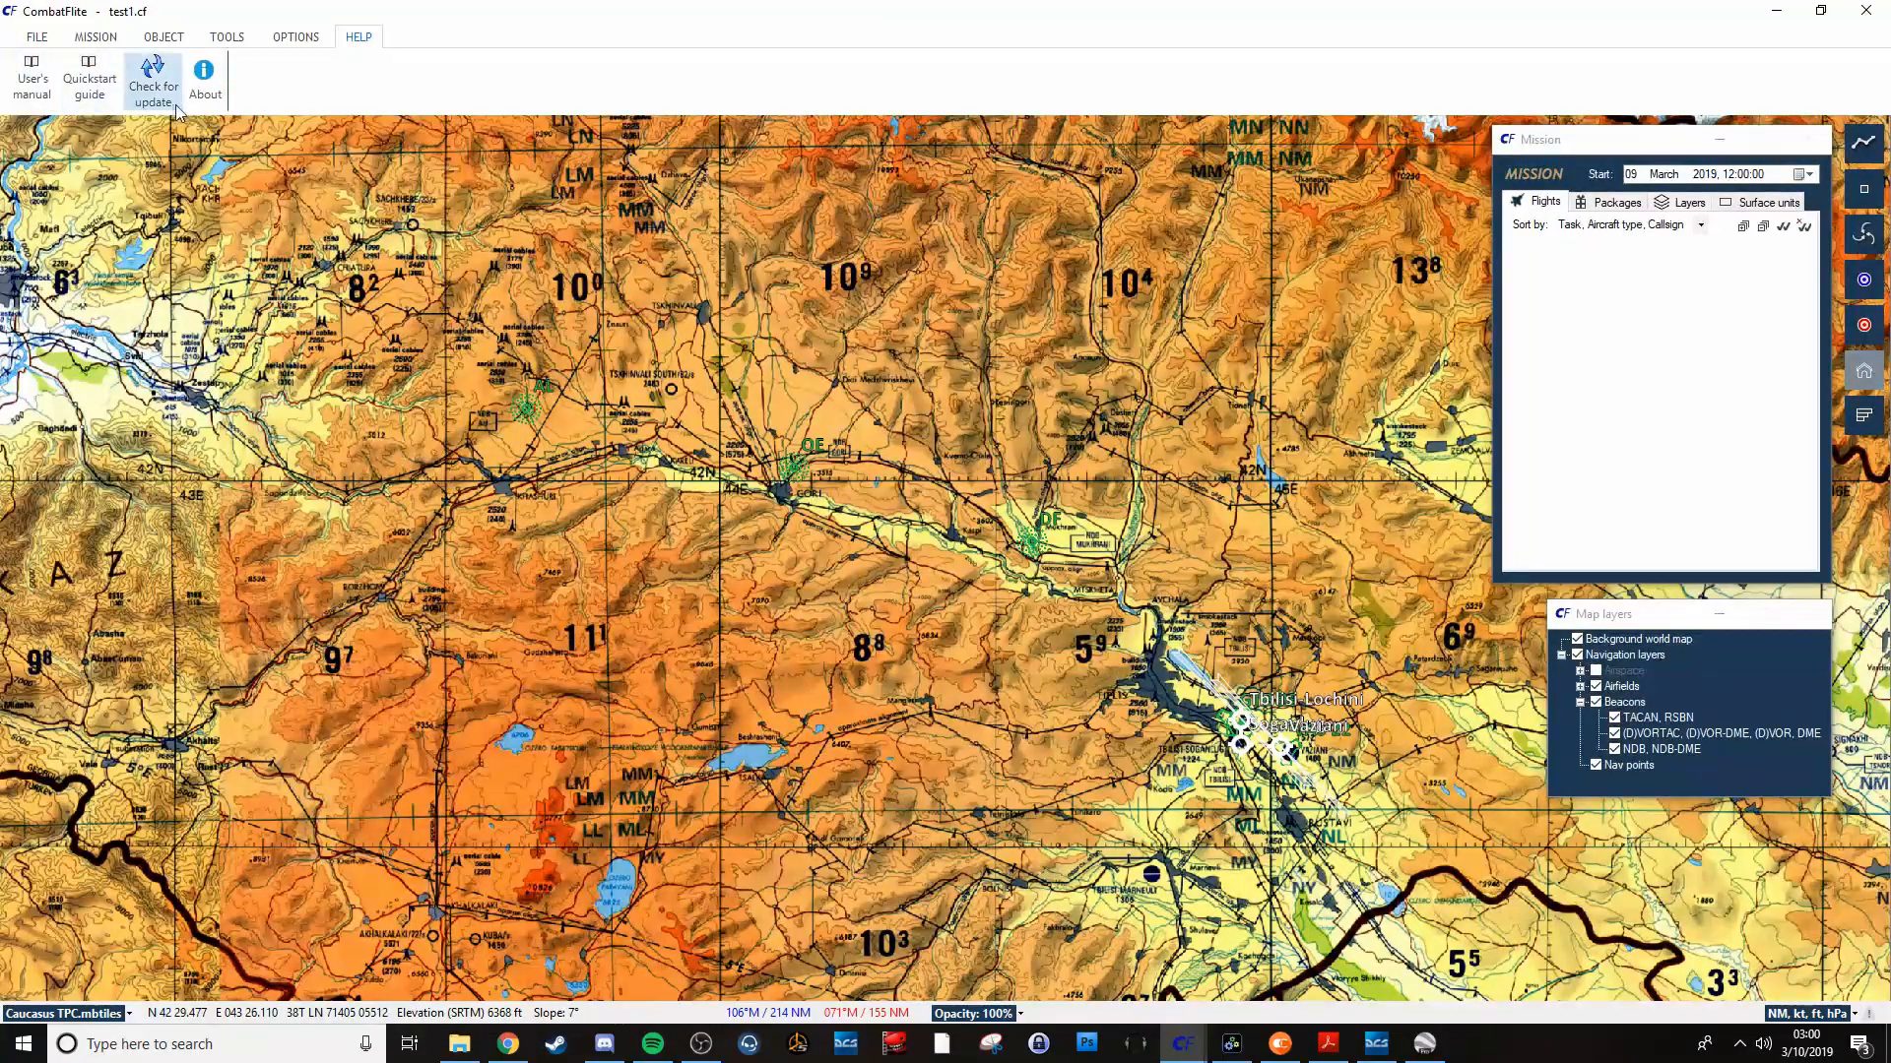
left_click(204, 79)
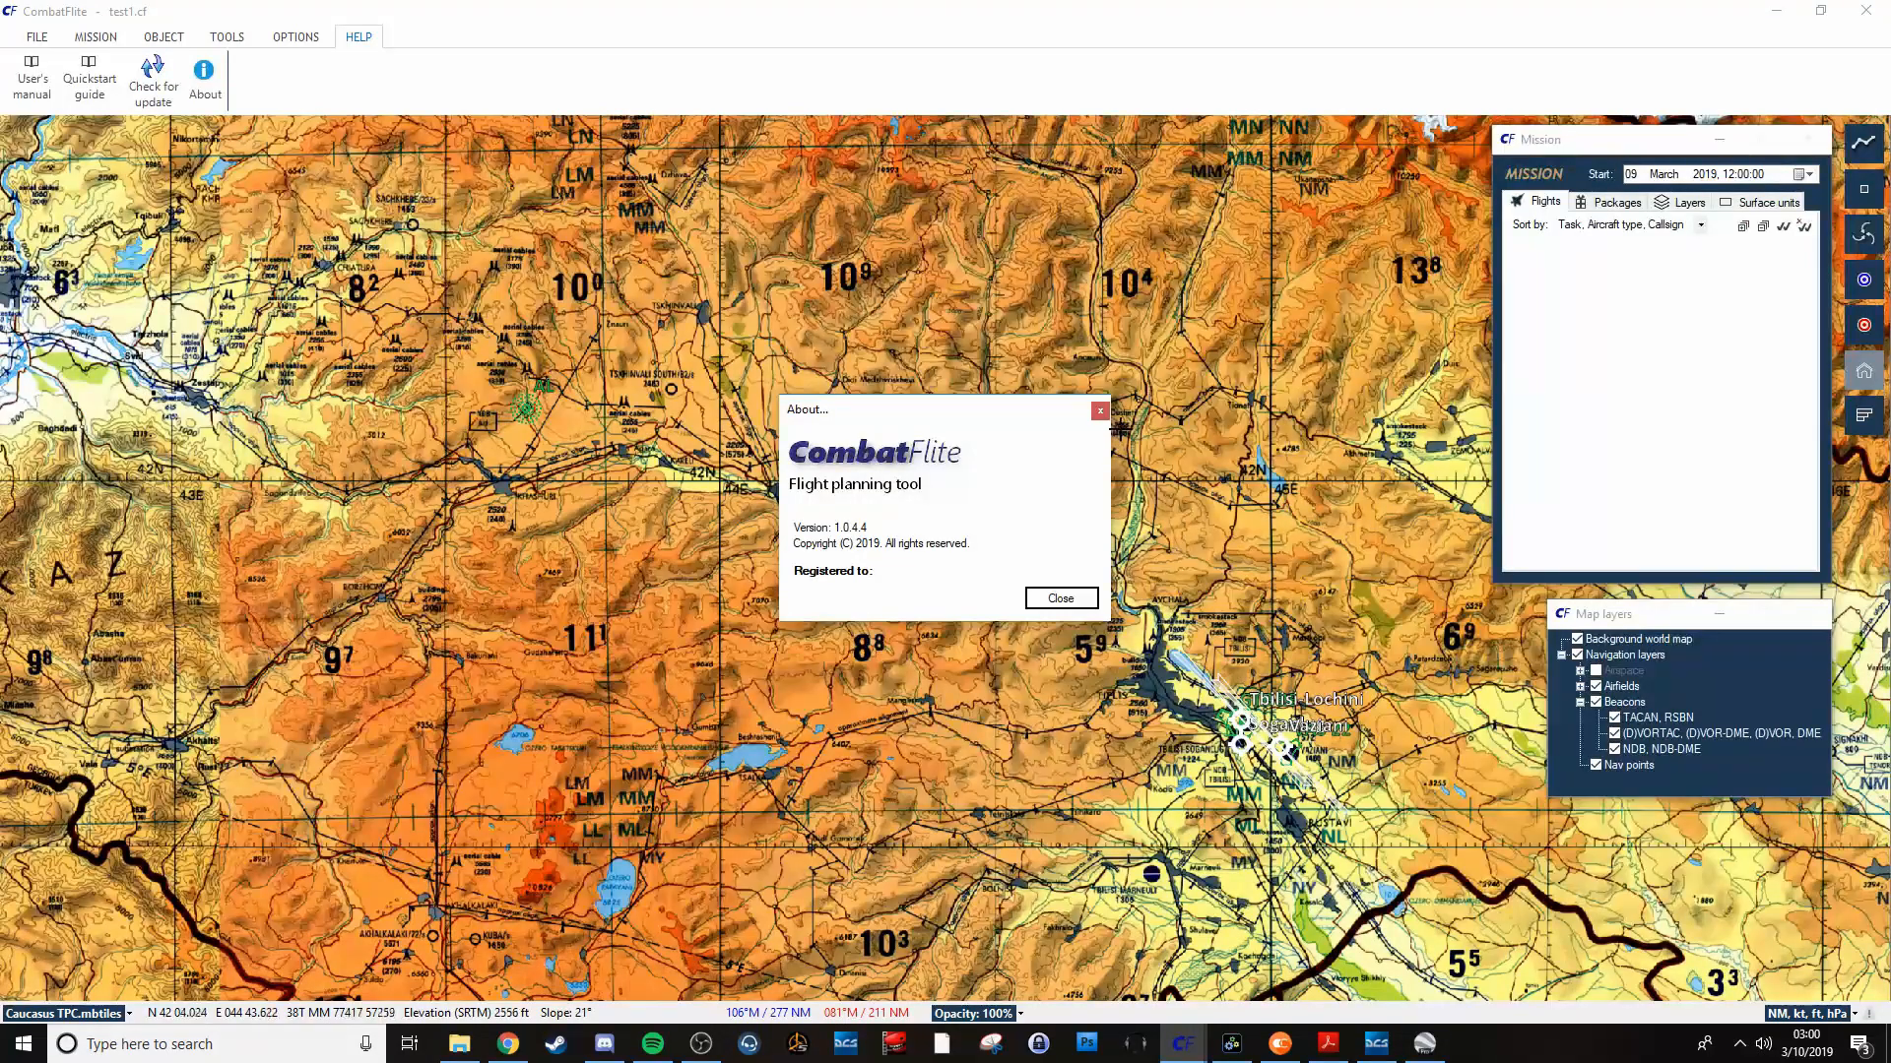
left_click(1057, 598)
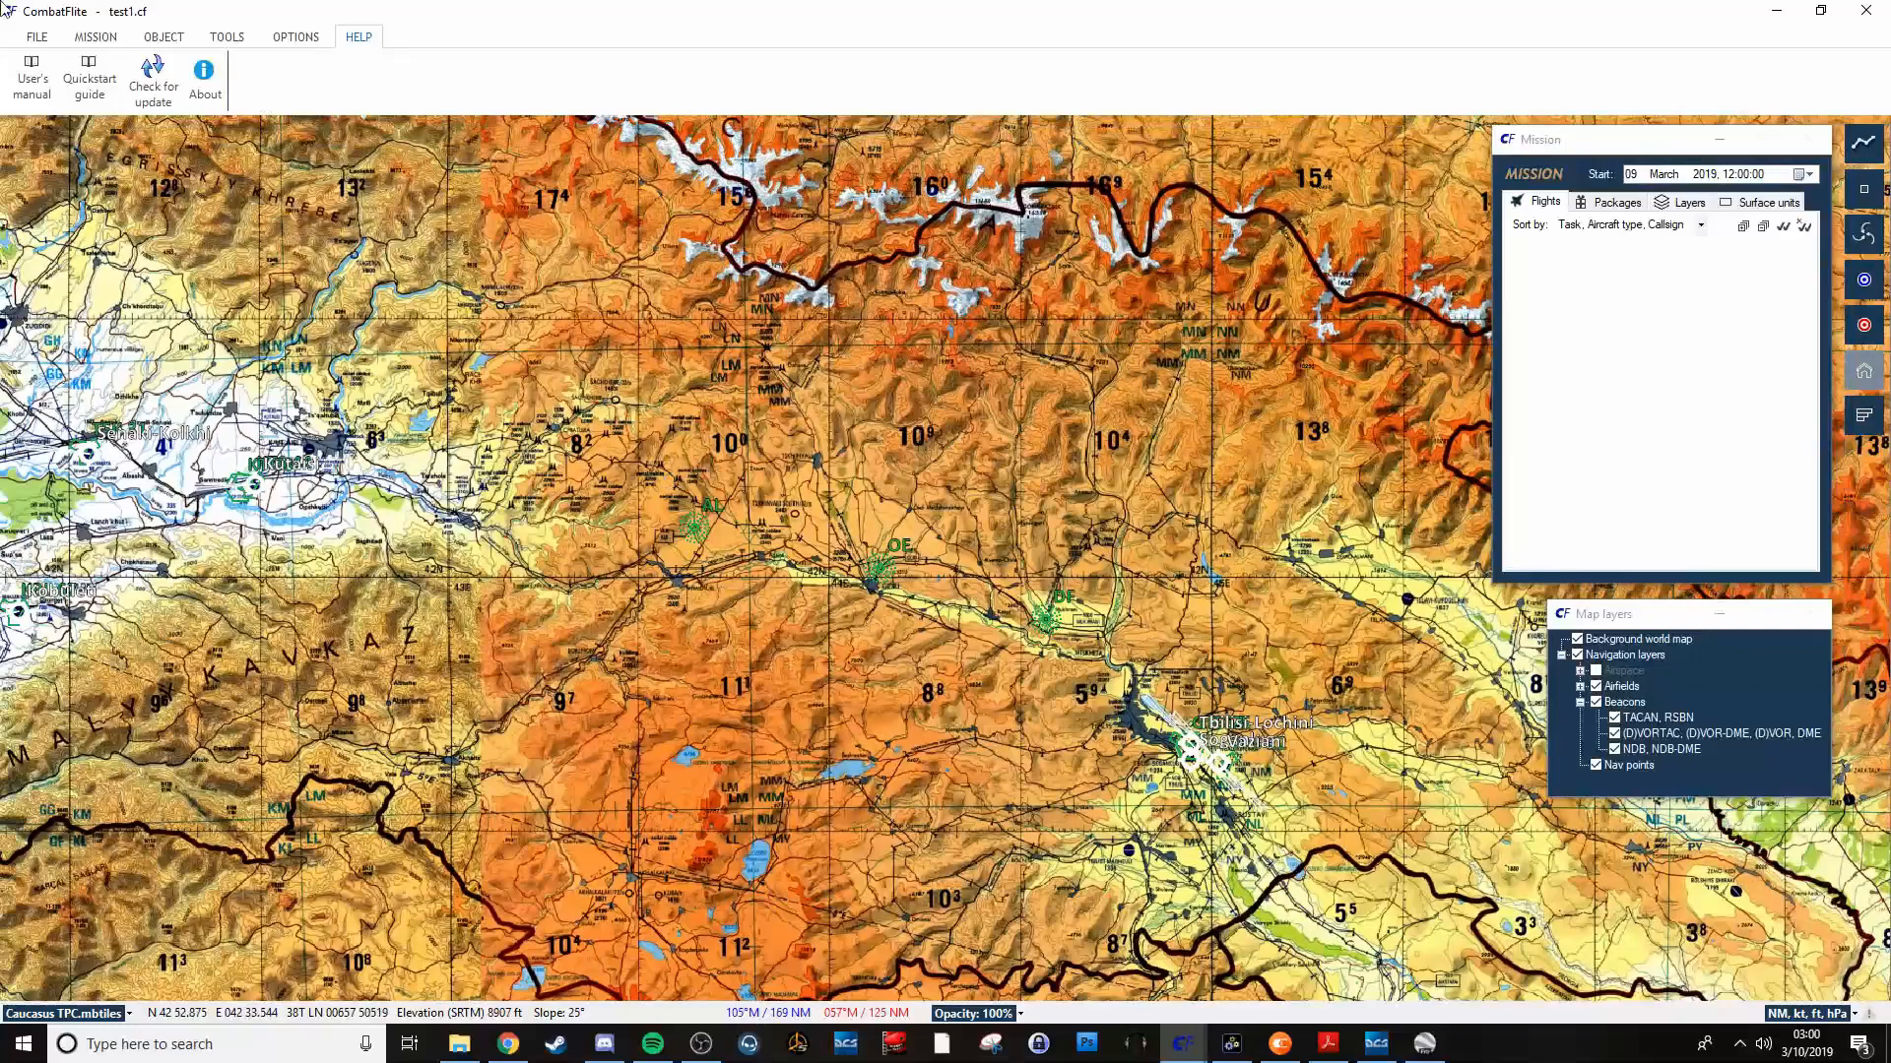
Browse the FILE tab's import/export buttons, finishing on the MISSION tab.
left_click(94, 36)
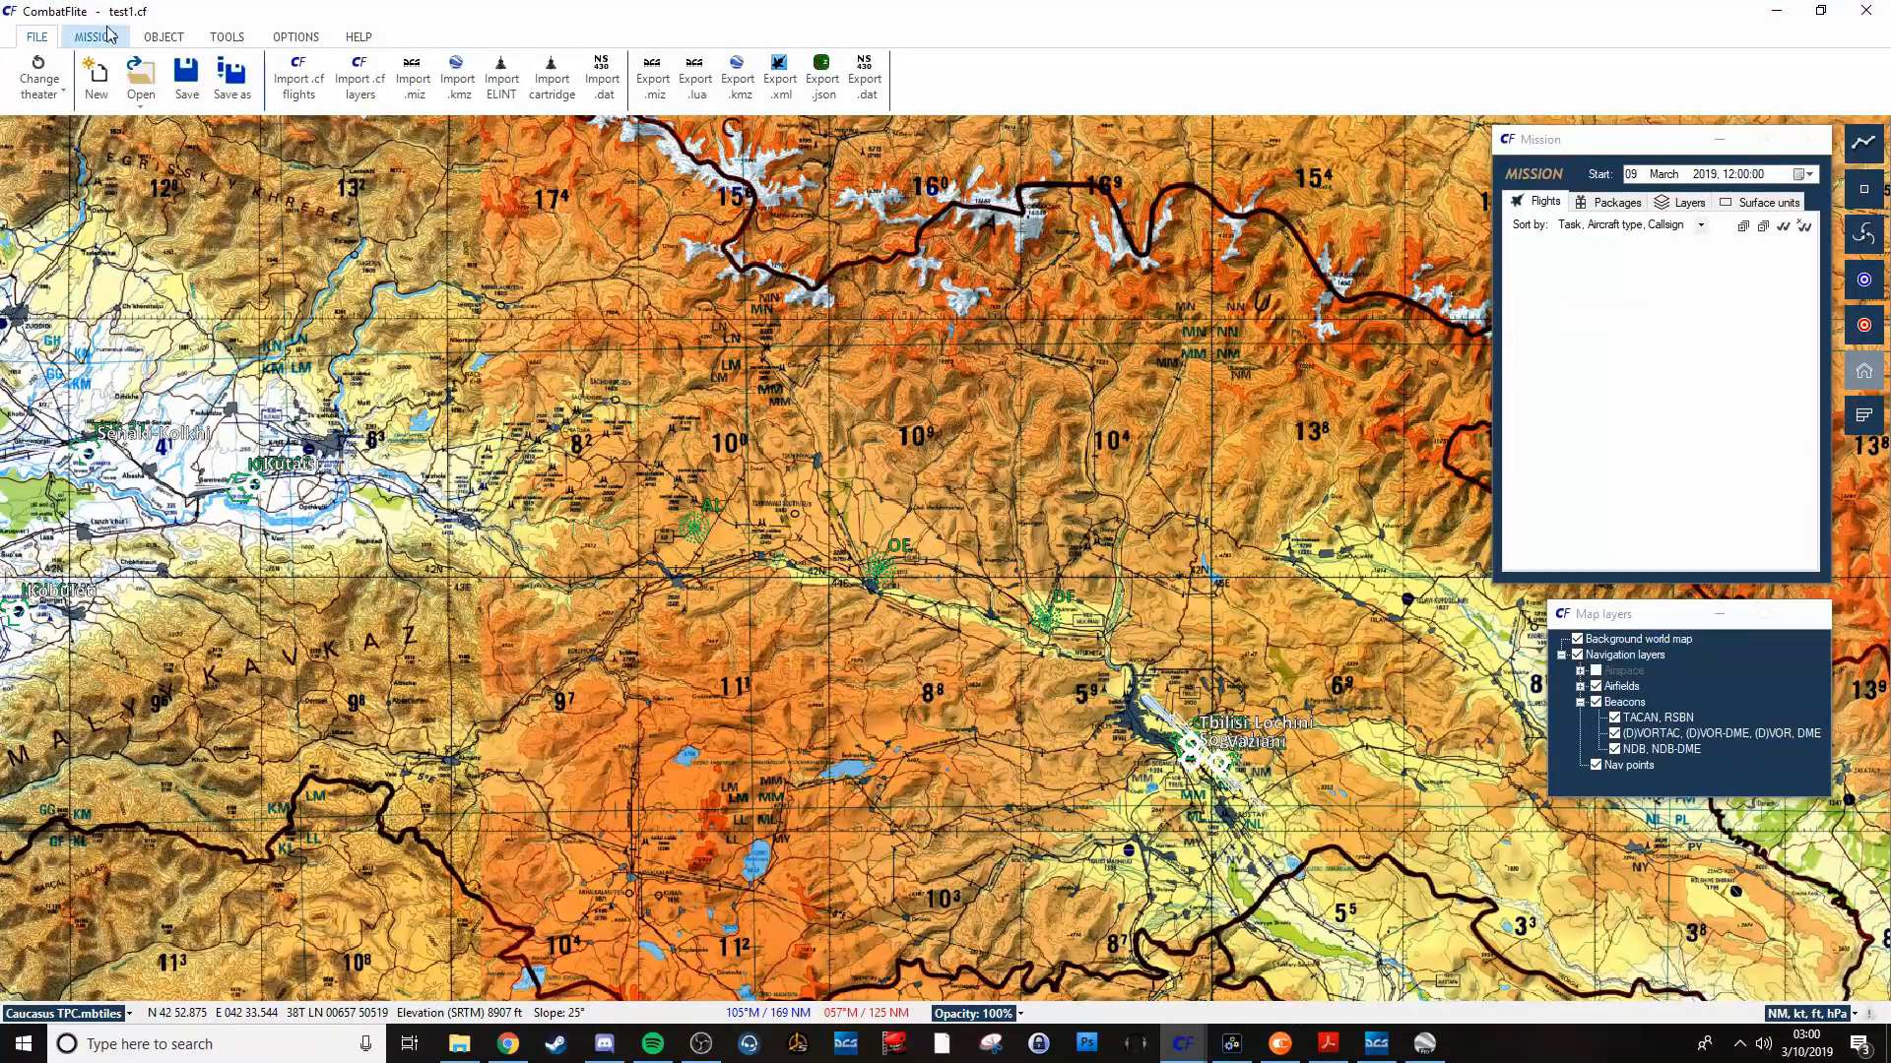
left_click(94, 36)
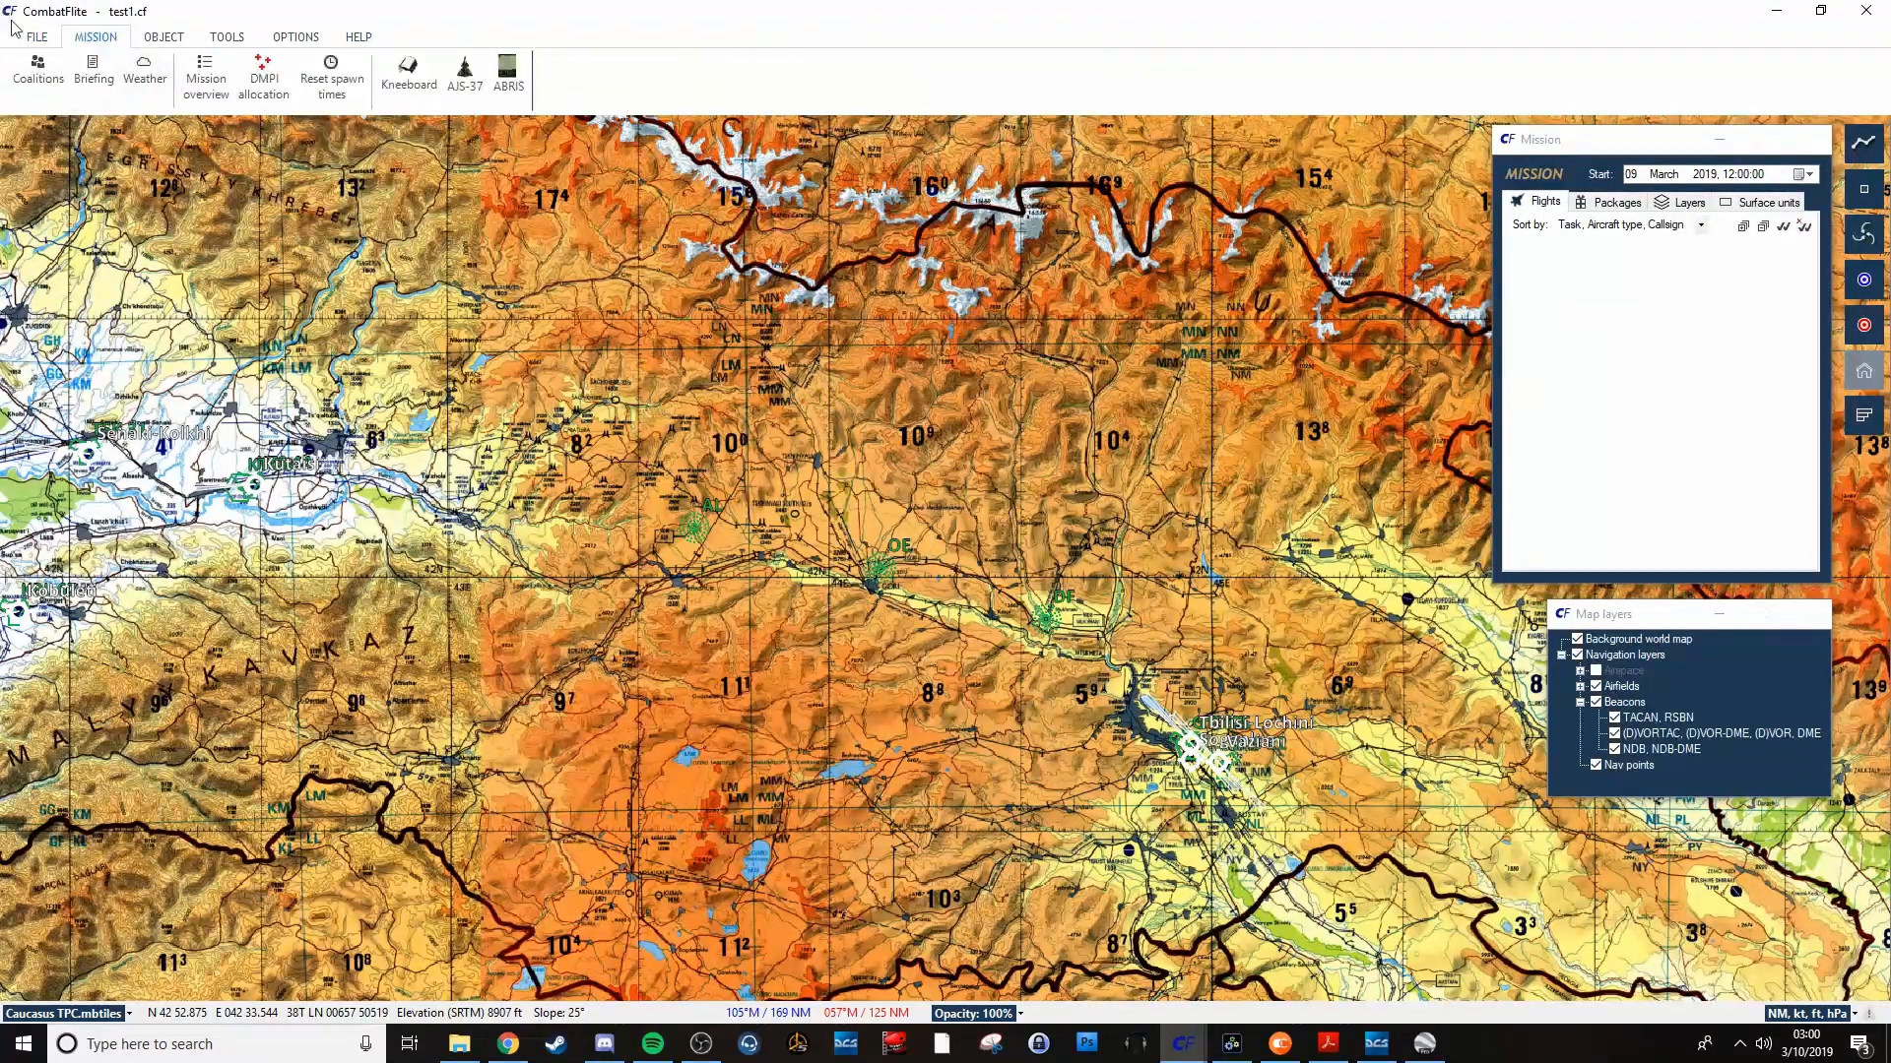
left_click(36, 37)
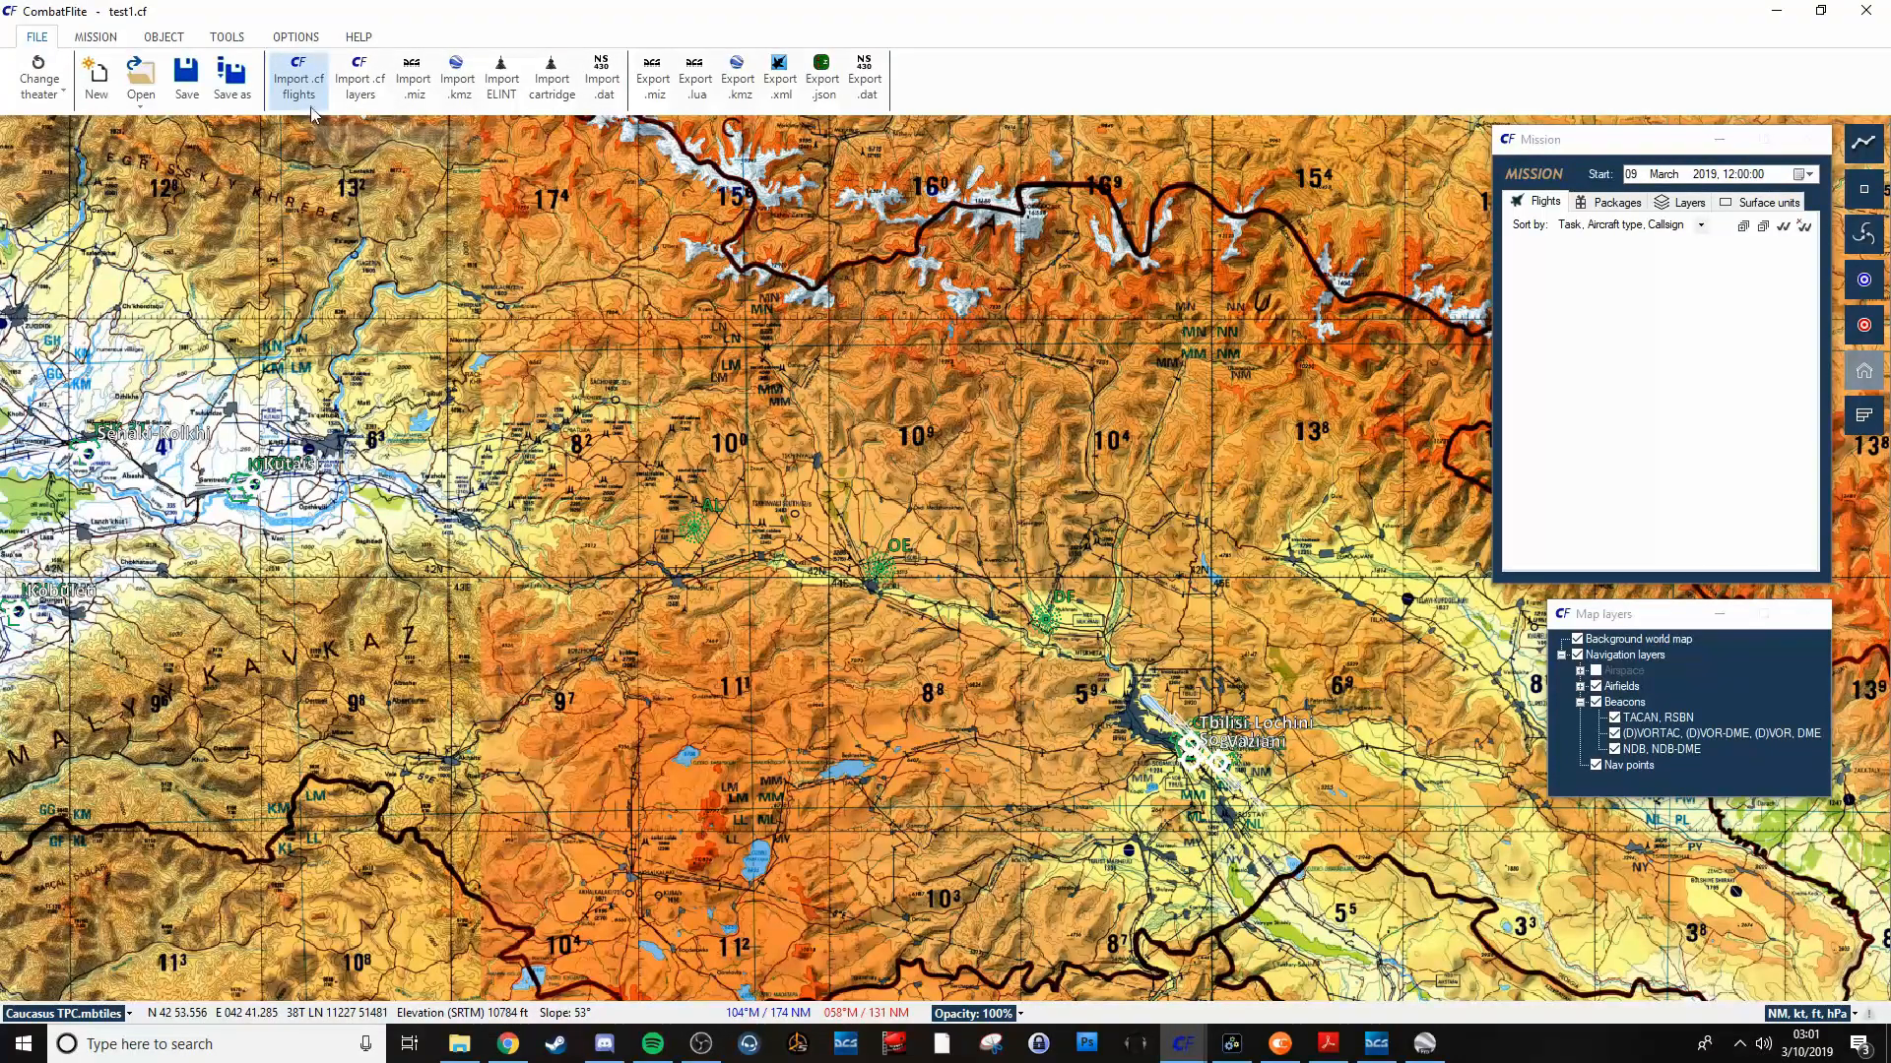
mouse_move(140, 74)
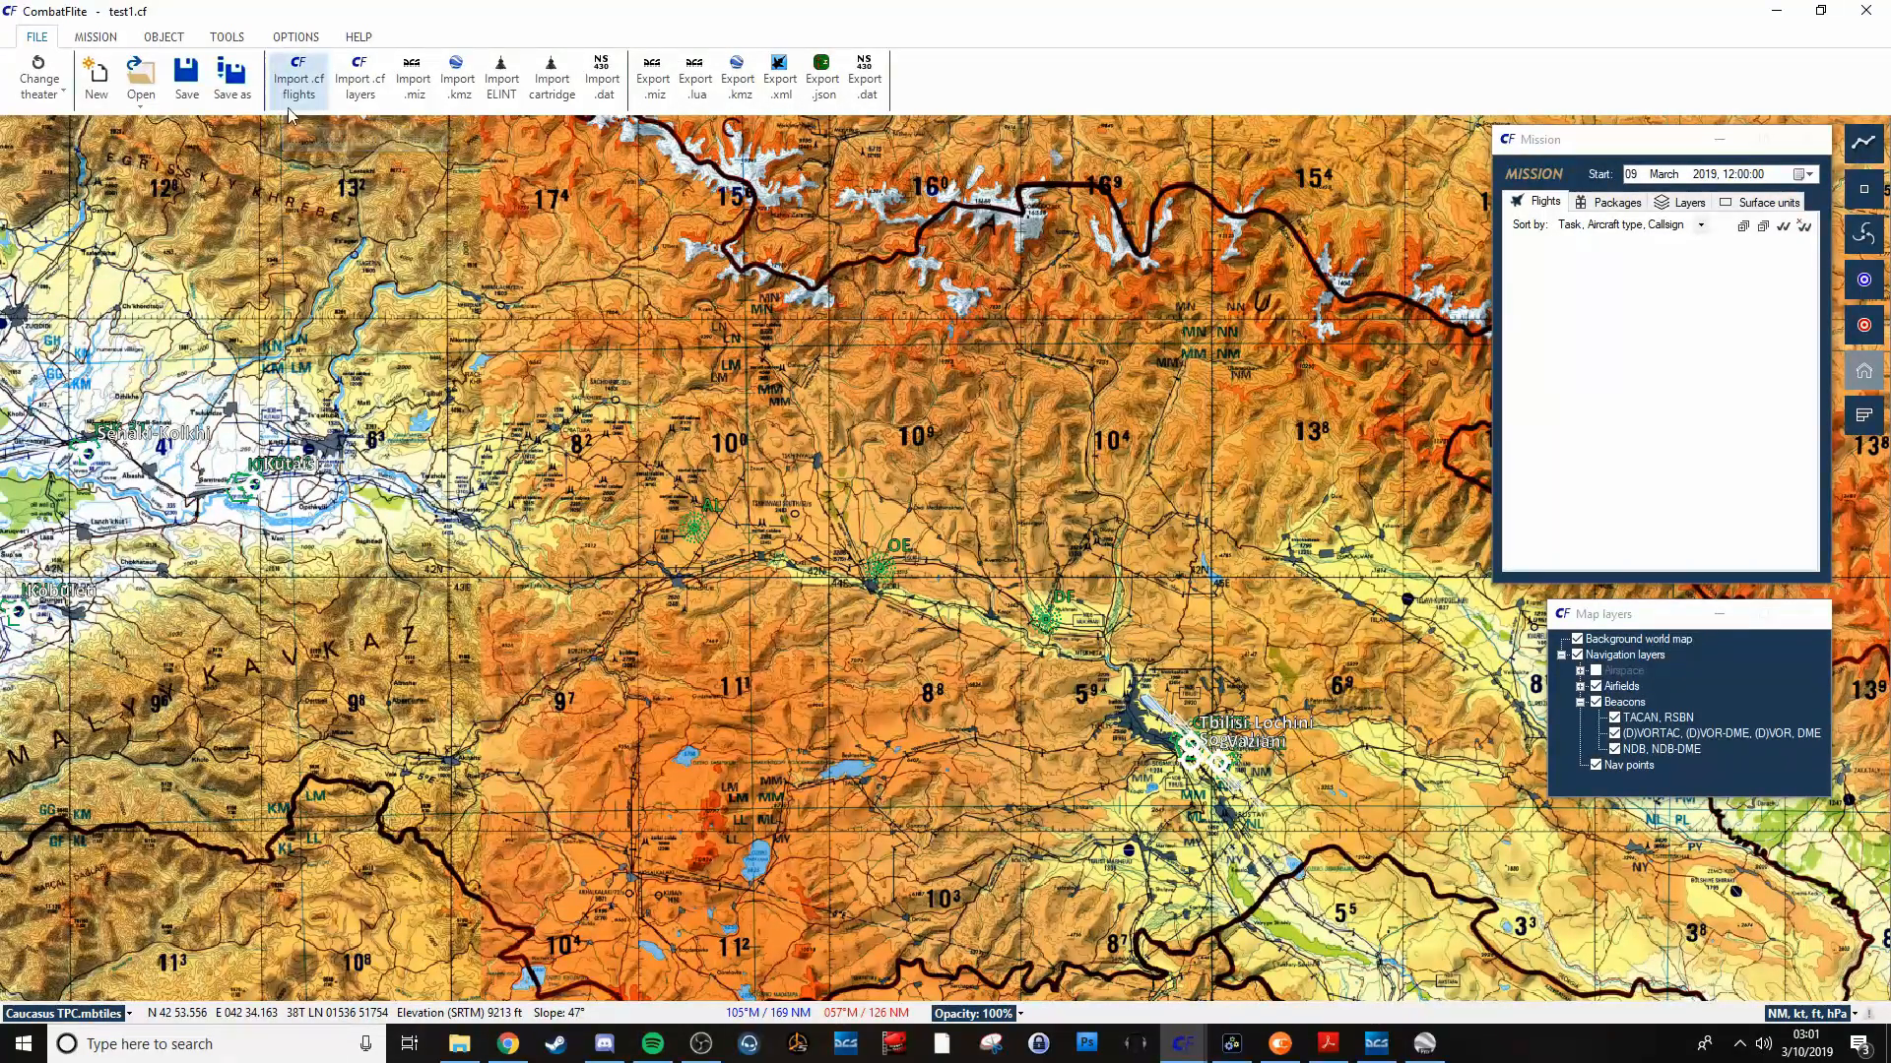
mouse_move(358, 79)
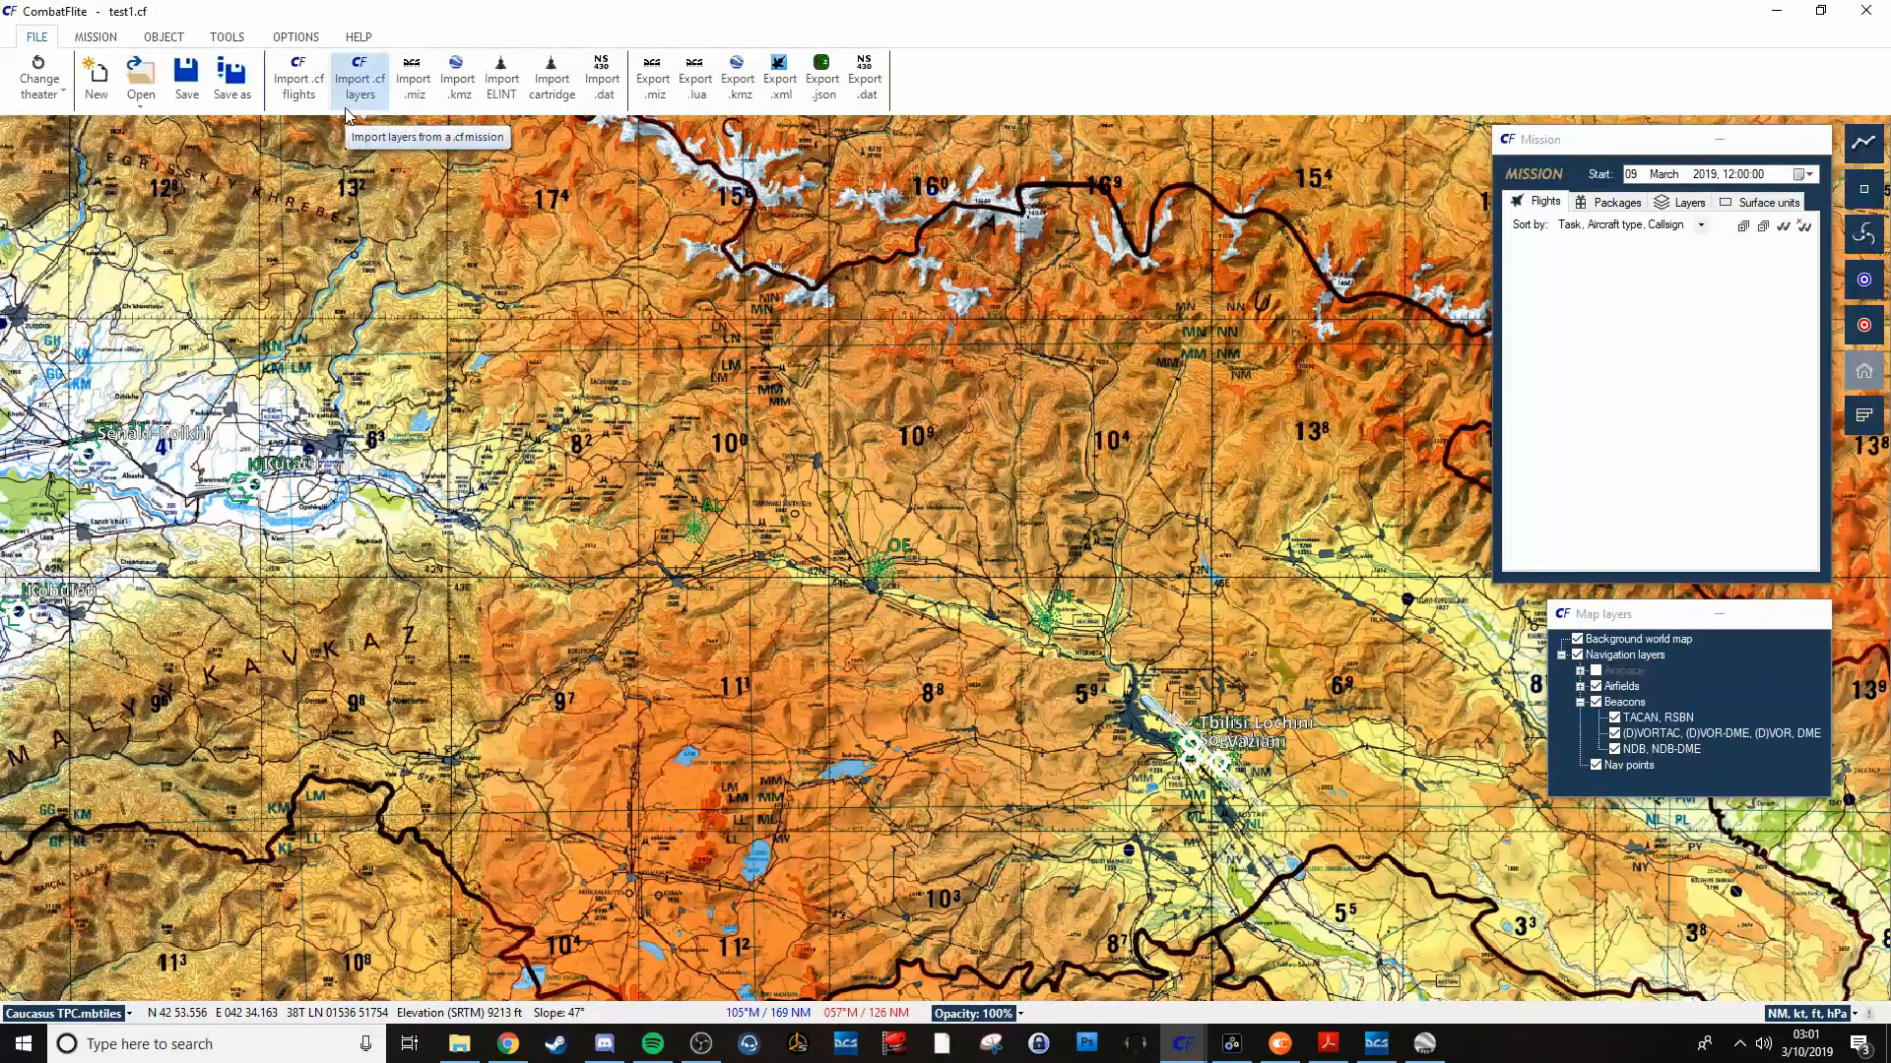
mouse_move(398, 144)
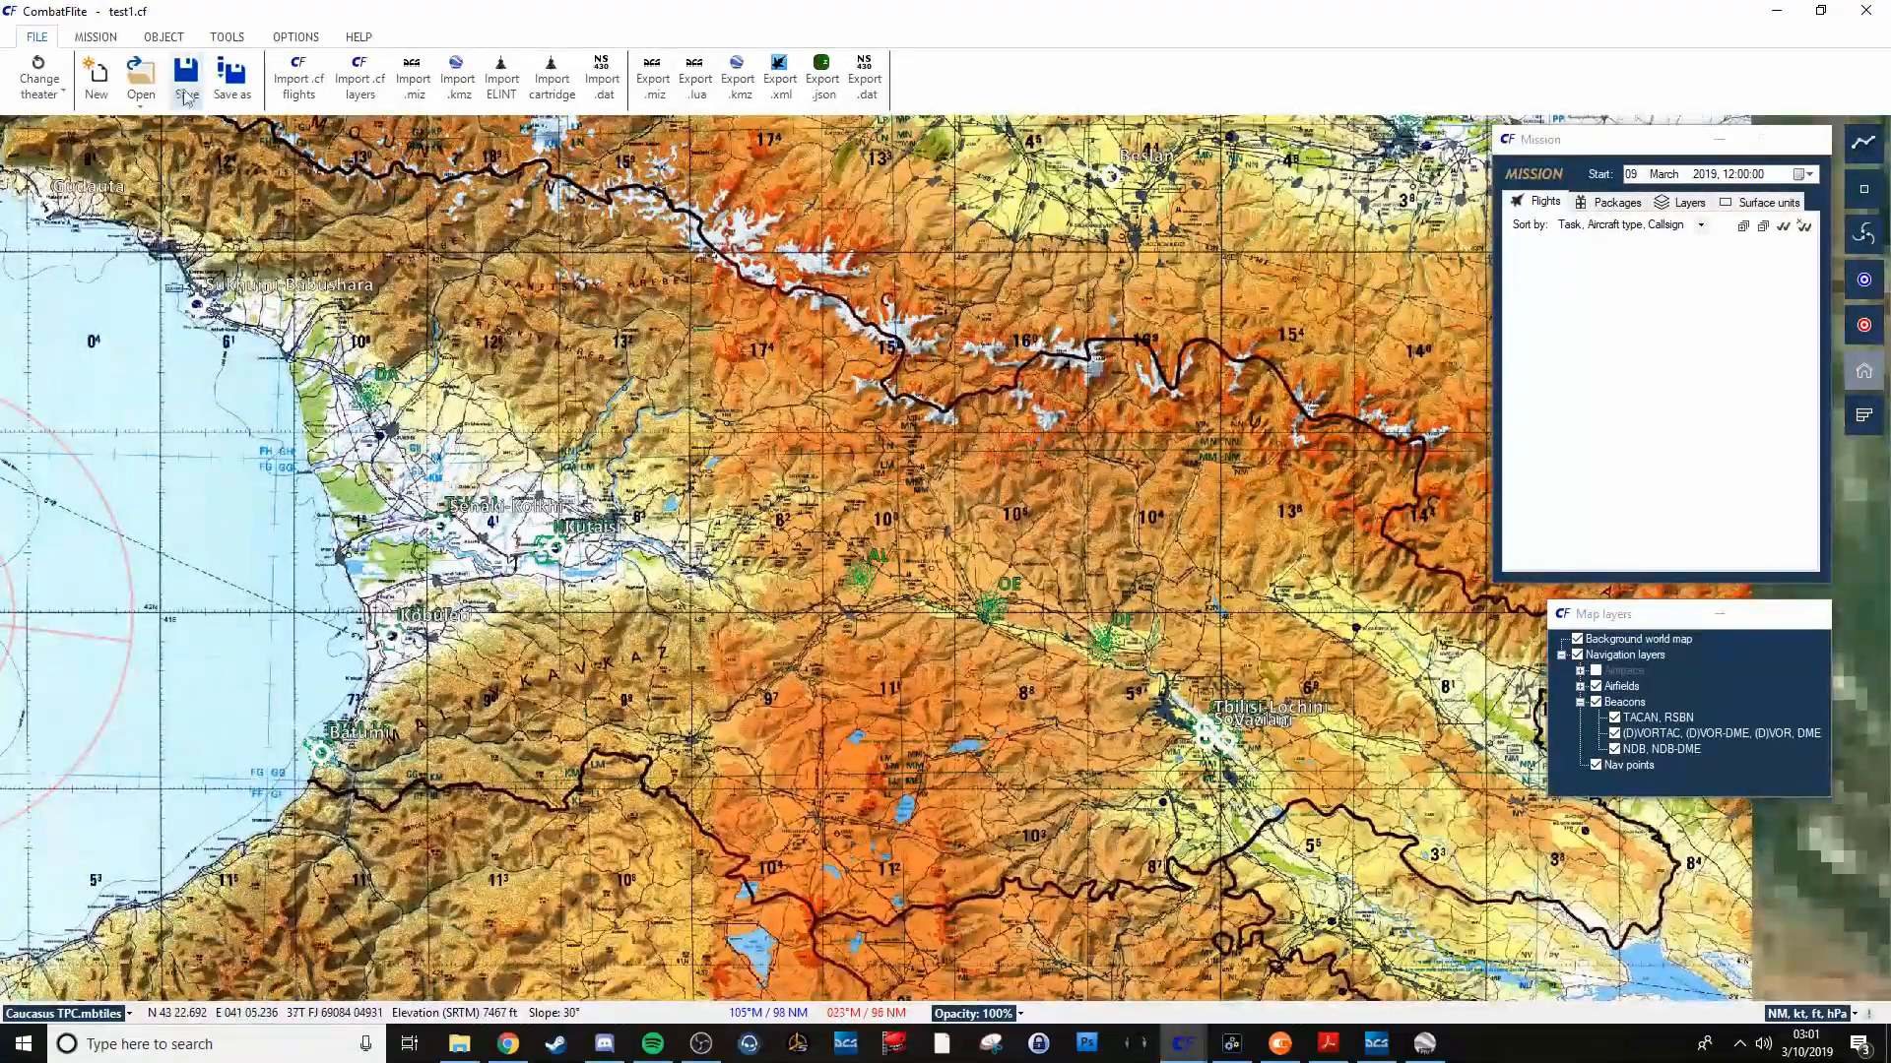
left_click(95, 36)
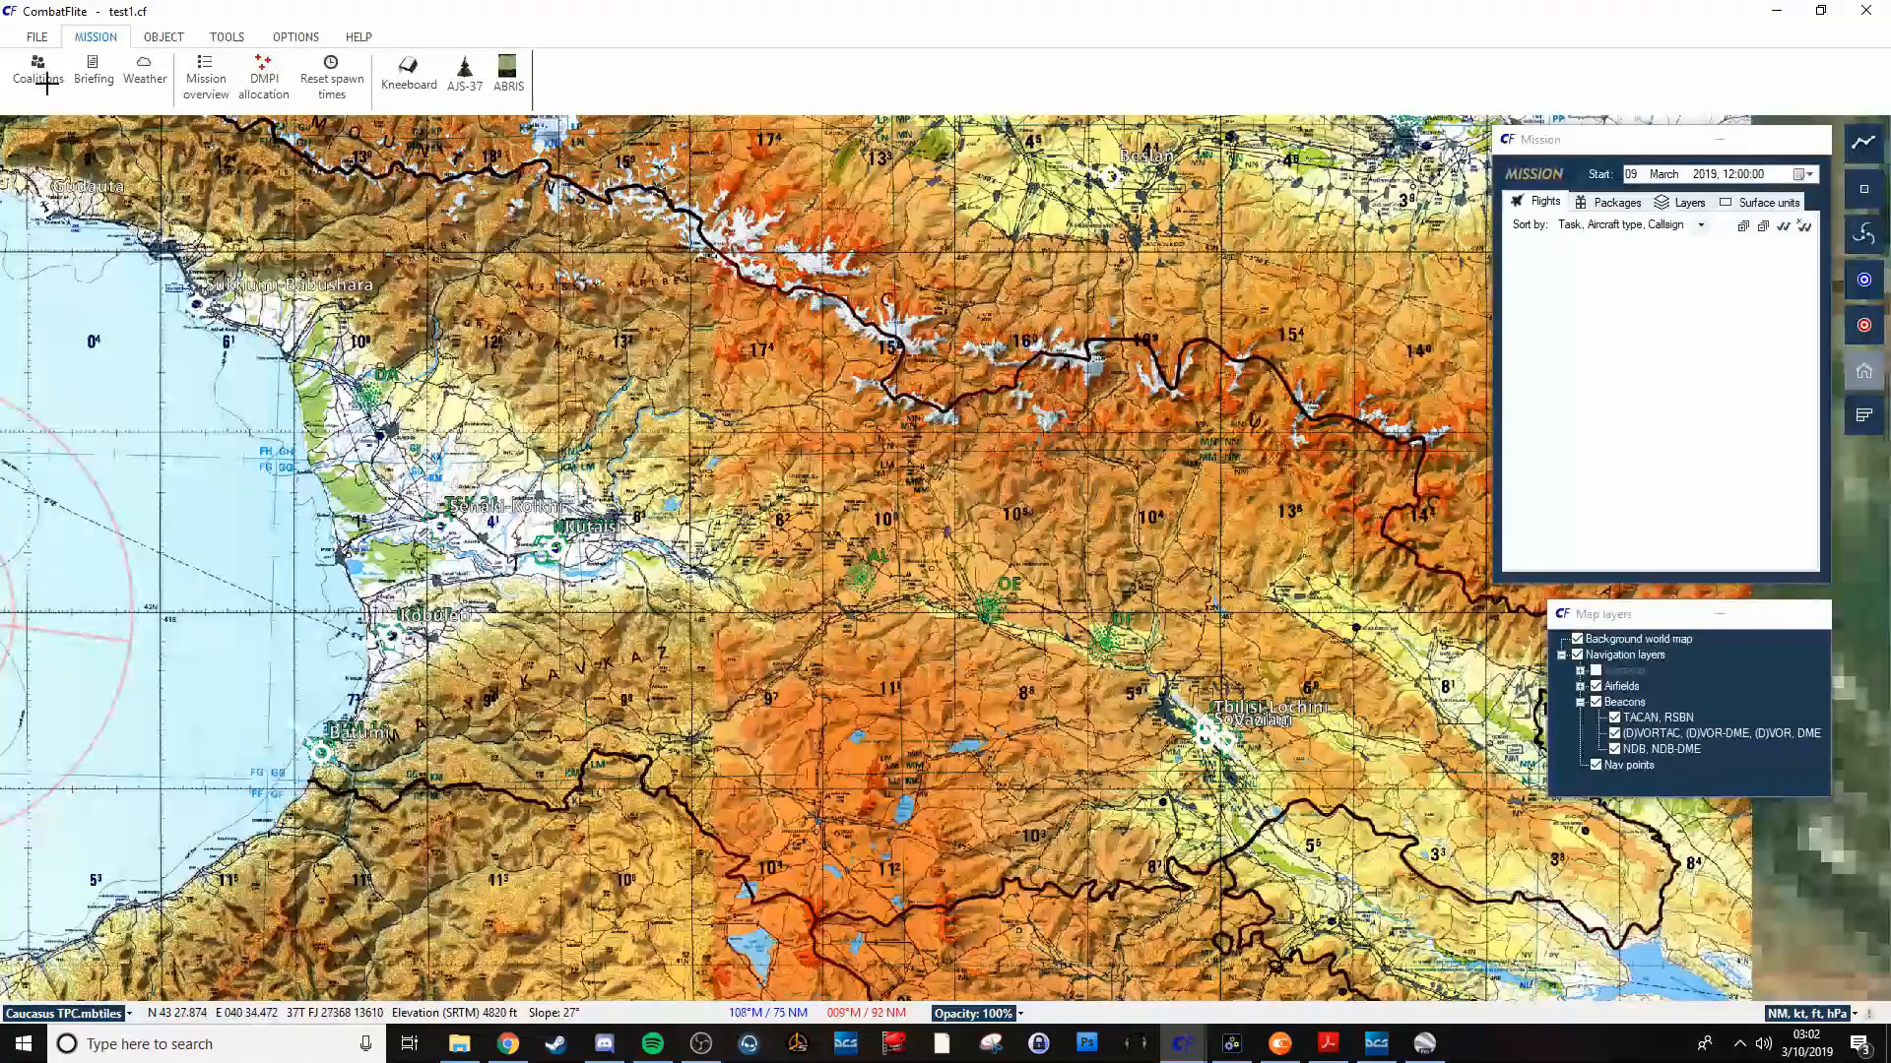
Check the coalition setup (USA on Blue, Russia on Red) and close it unchanged.
left_click(37, 72)
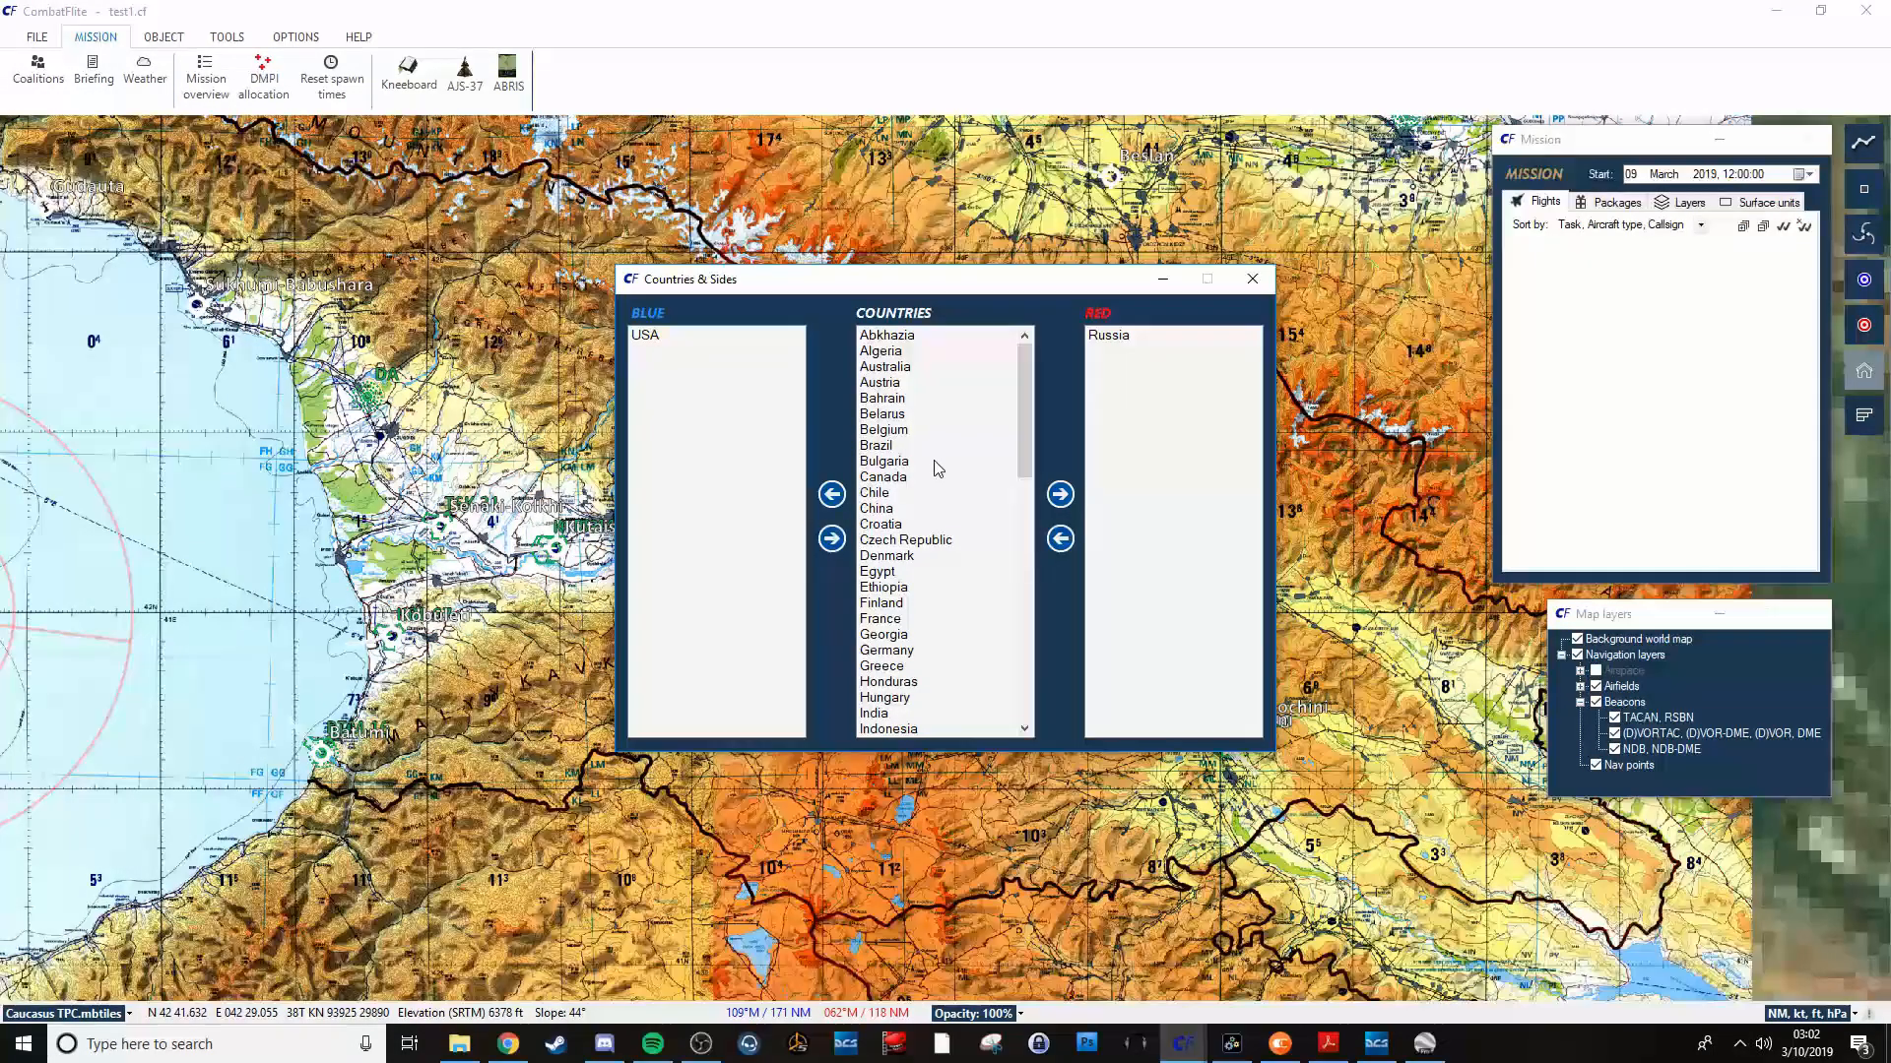
mouse_move(952, 510)
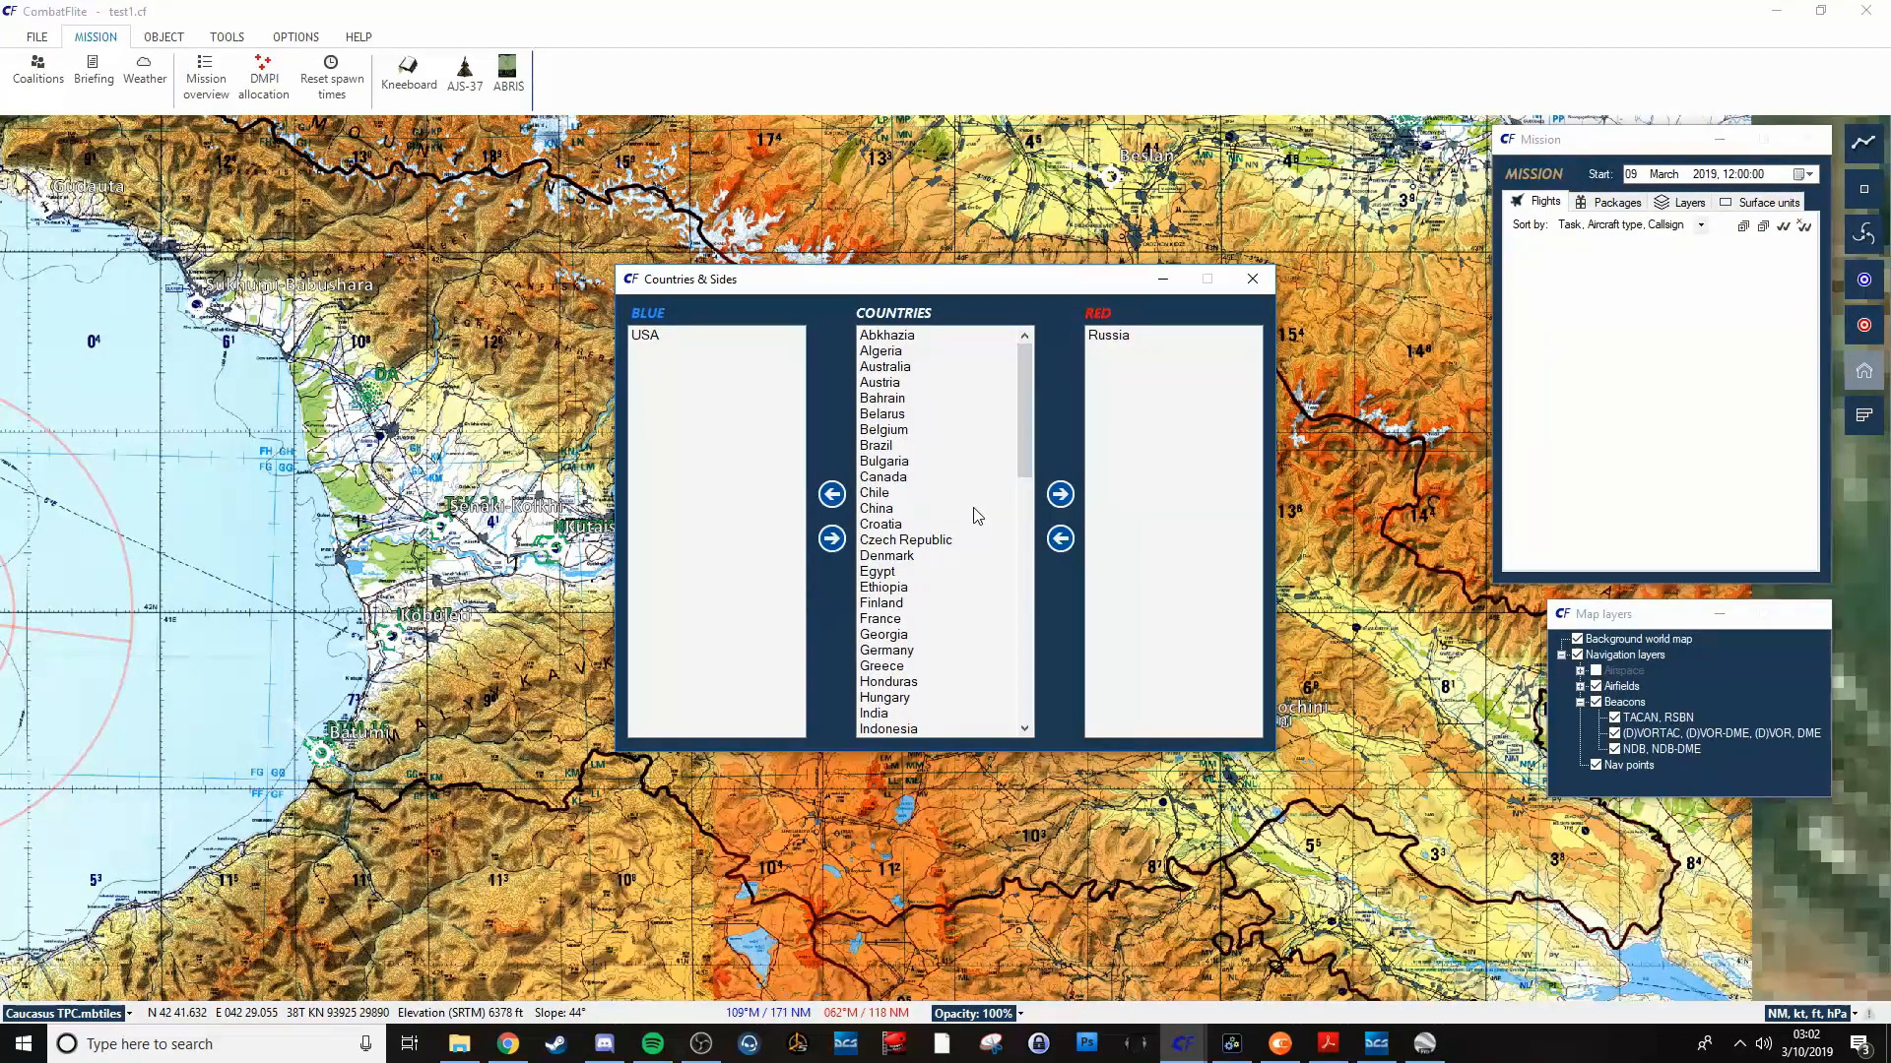
left_click(1251, 279)
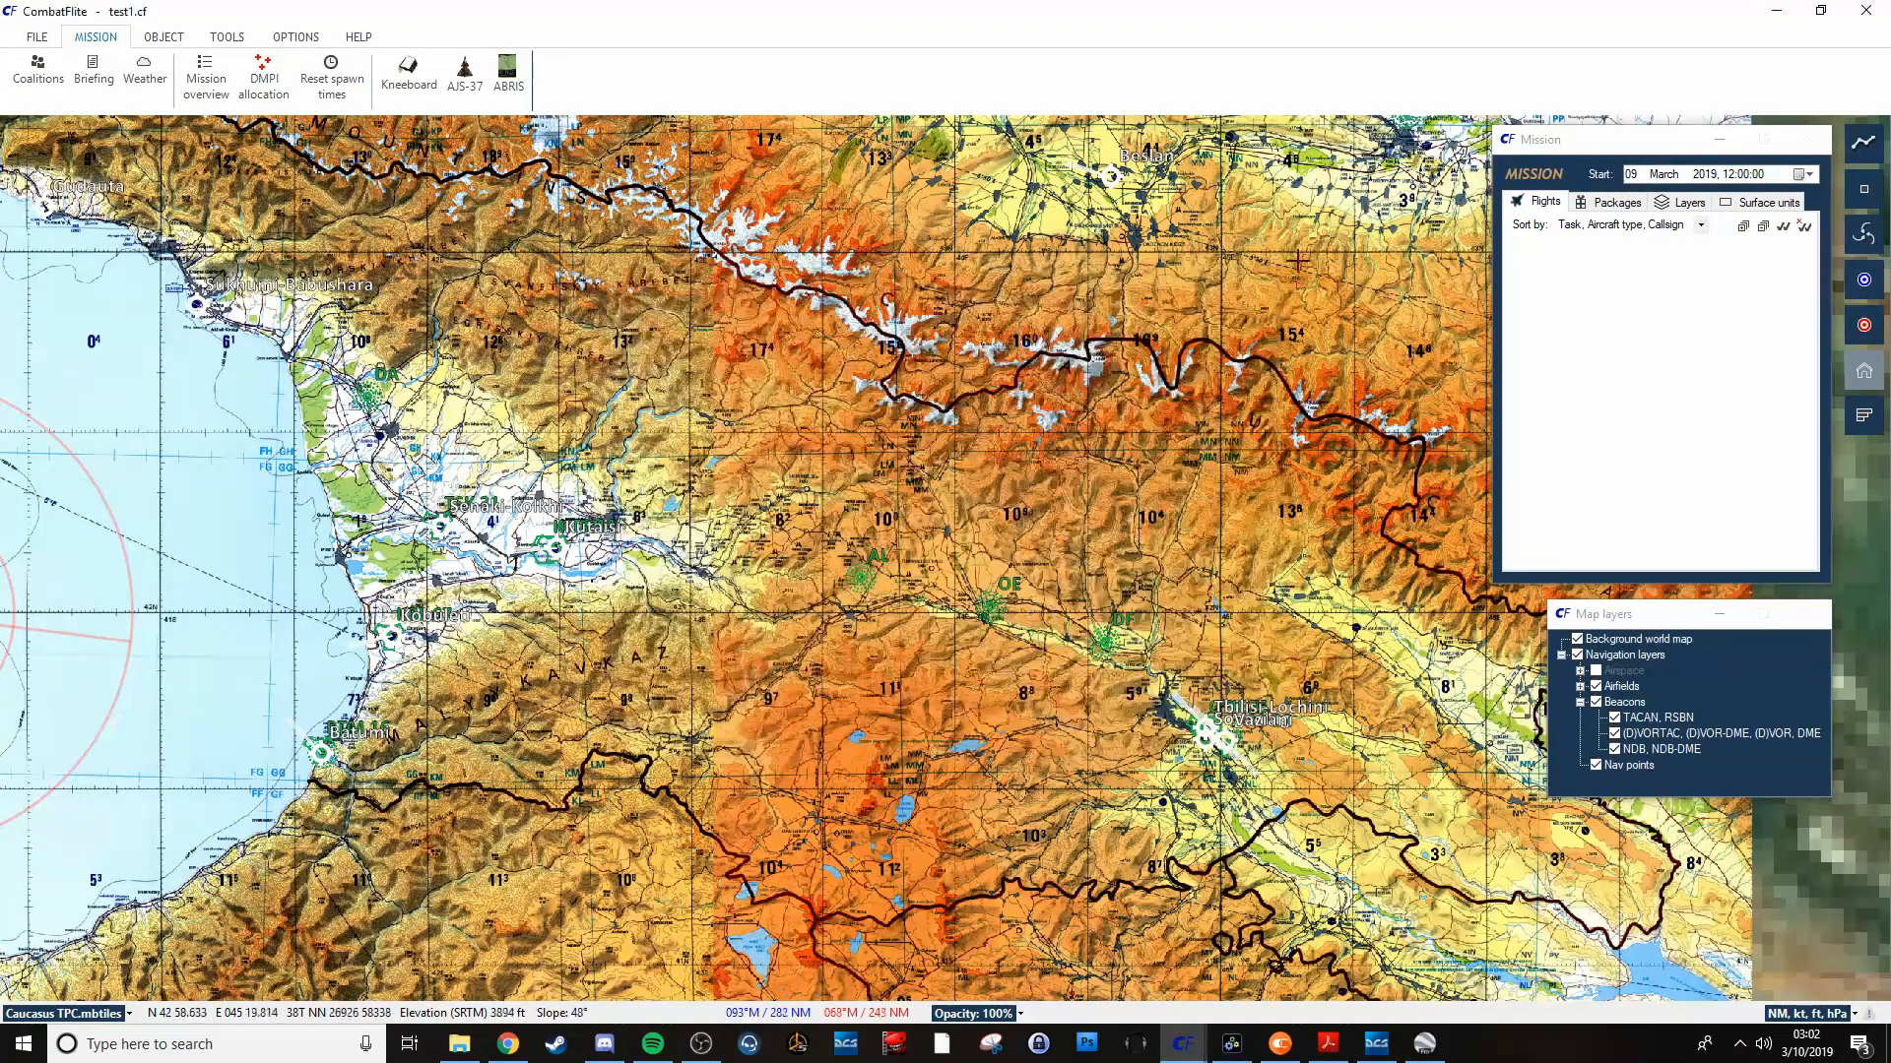
mouse_move(144, 79)
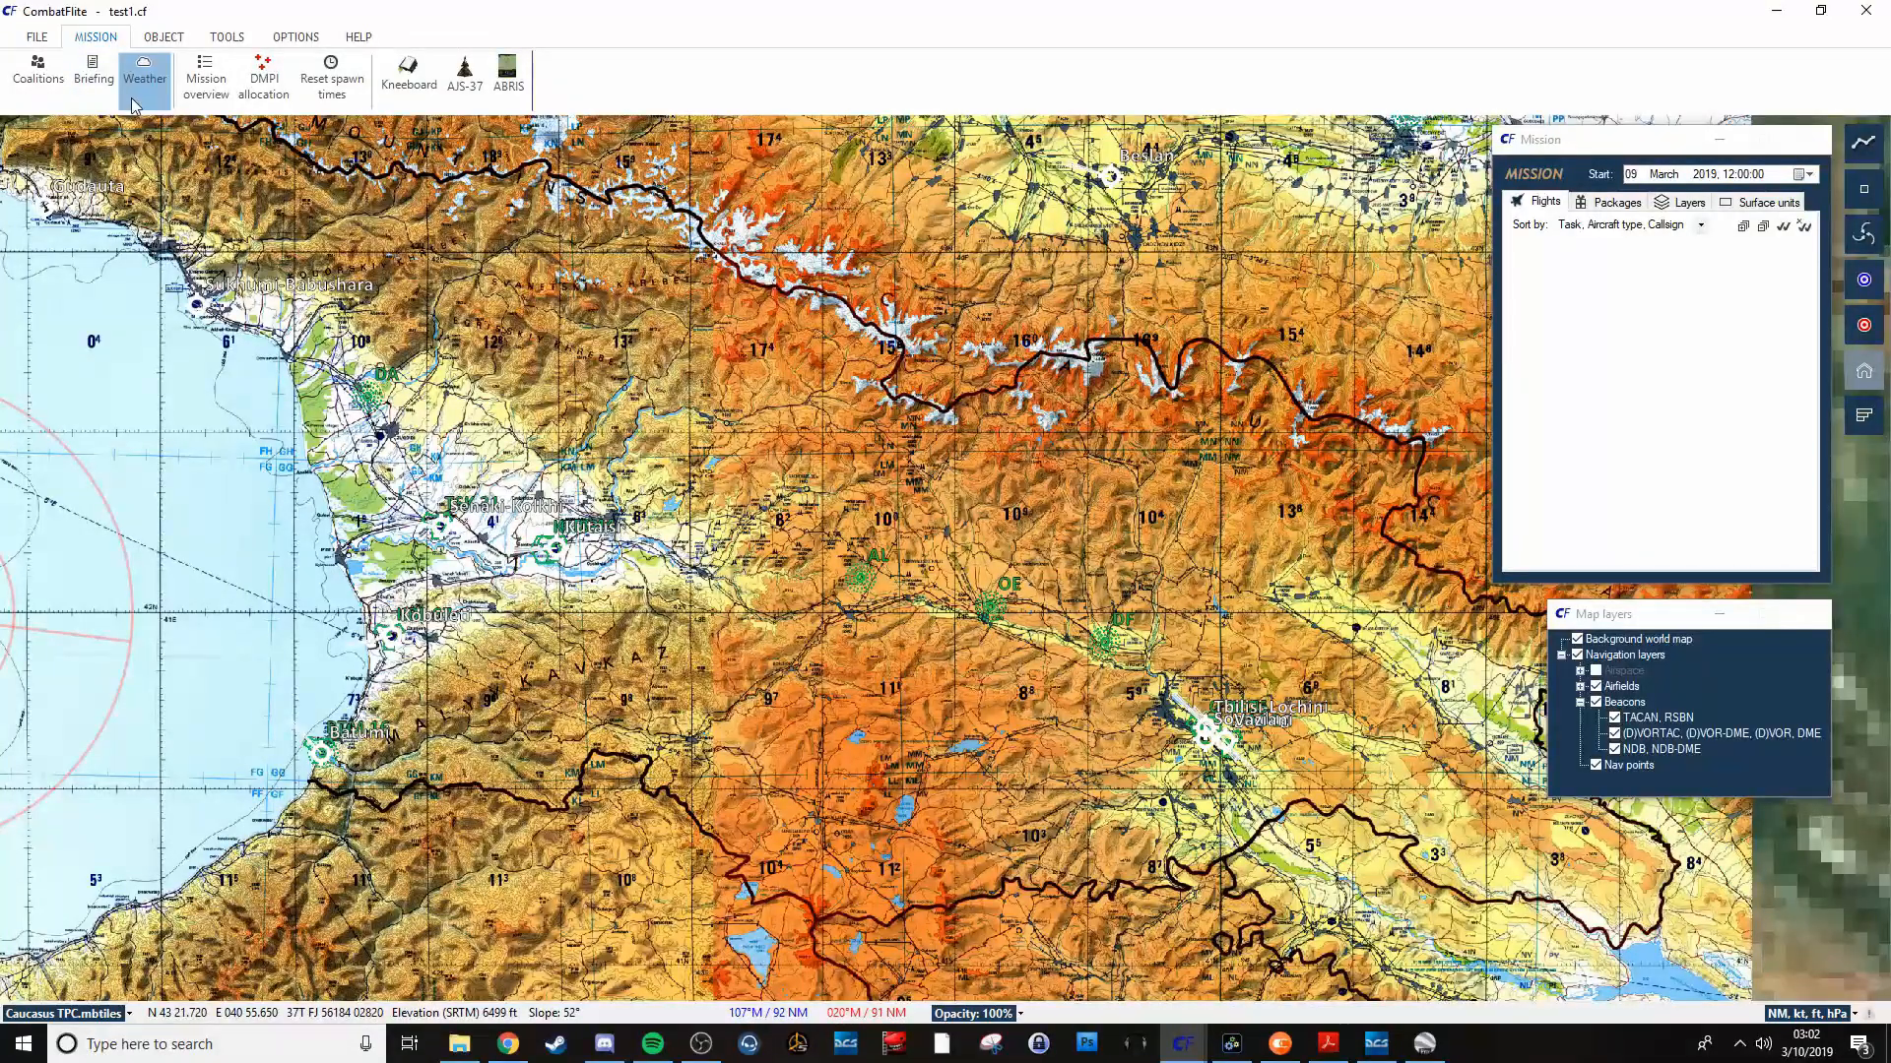
View the empty mission briefing, then bring up the Weather window on its static tab.
left_click(93, 72)
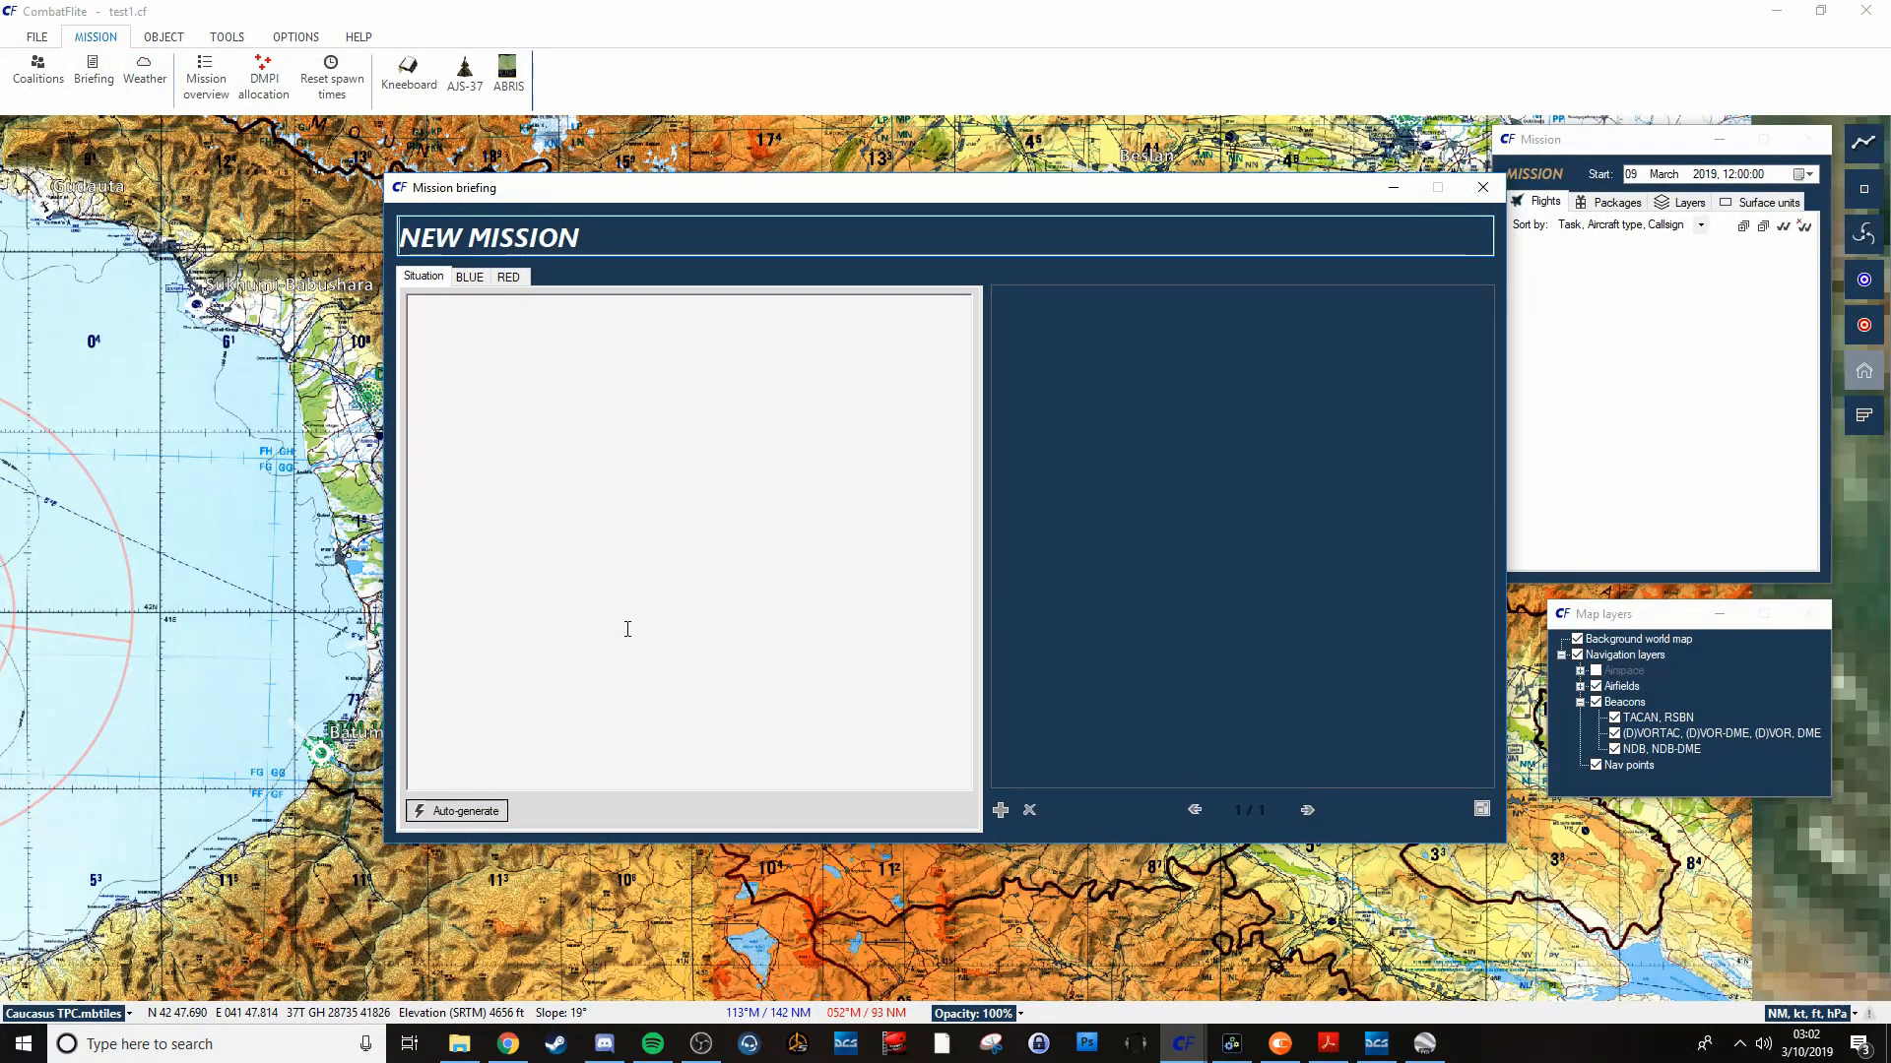
mouse_move(1433, 720)
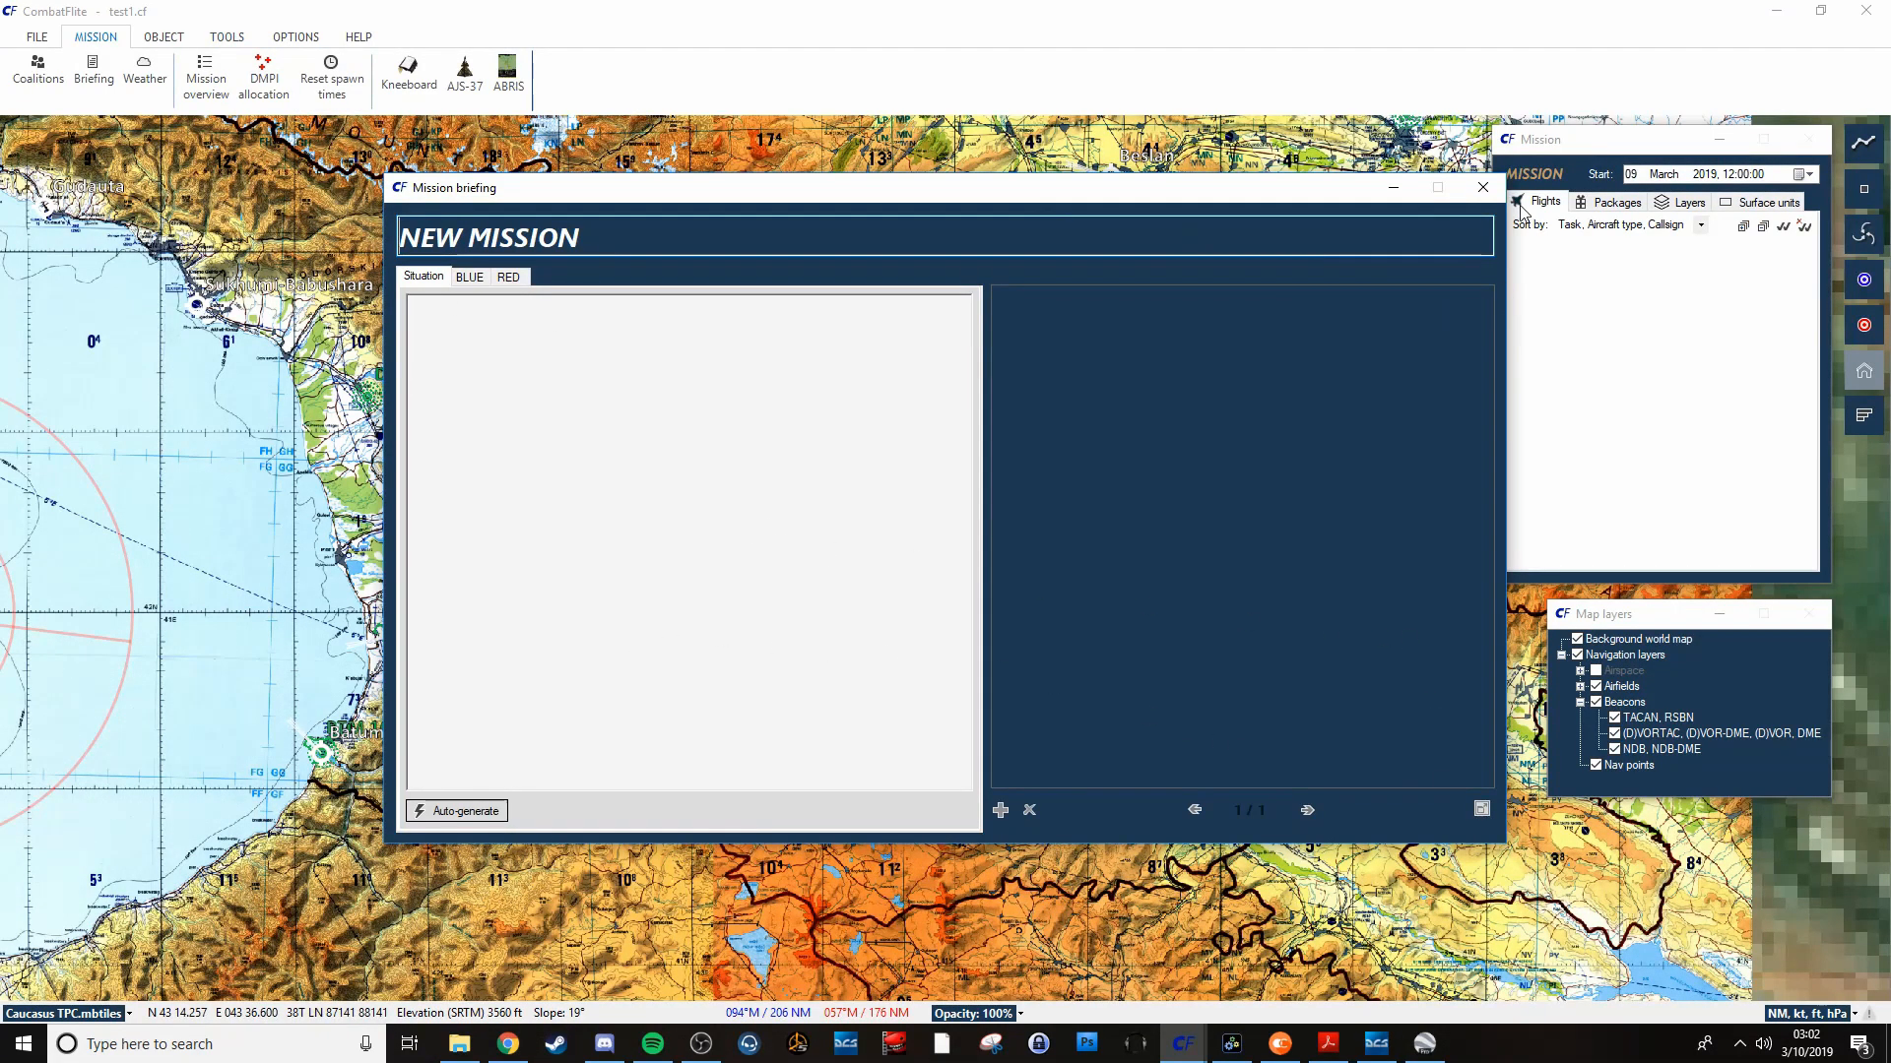
left_click(144, 70)
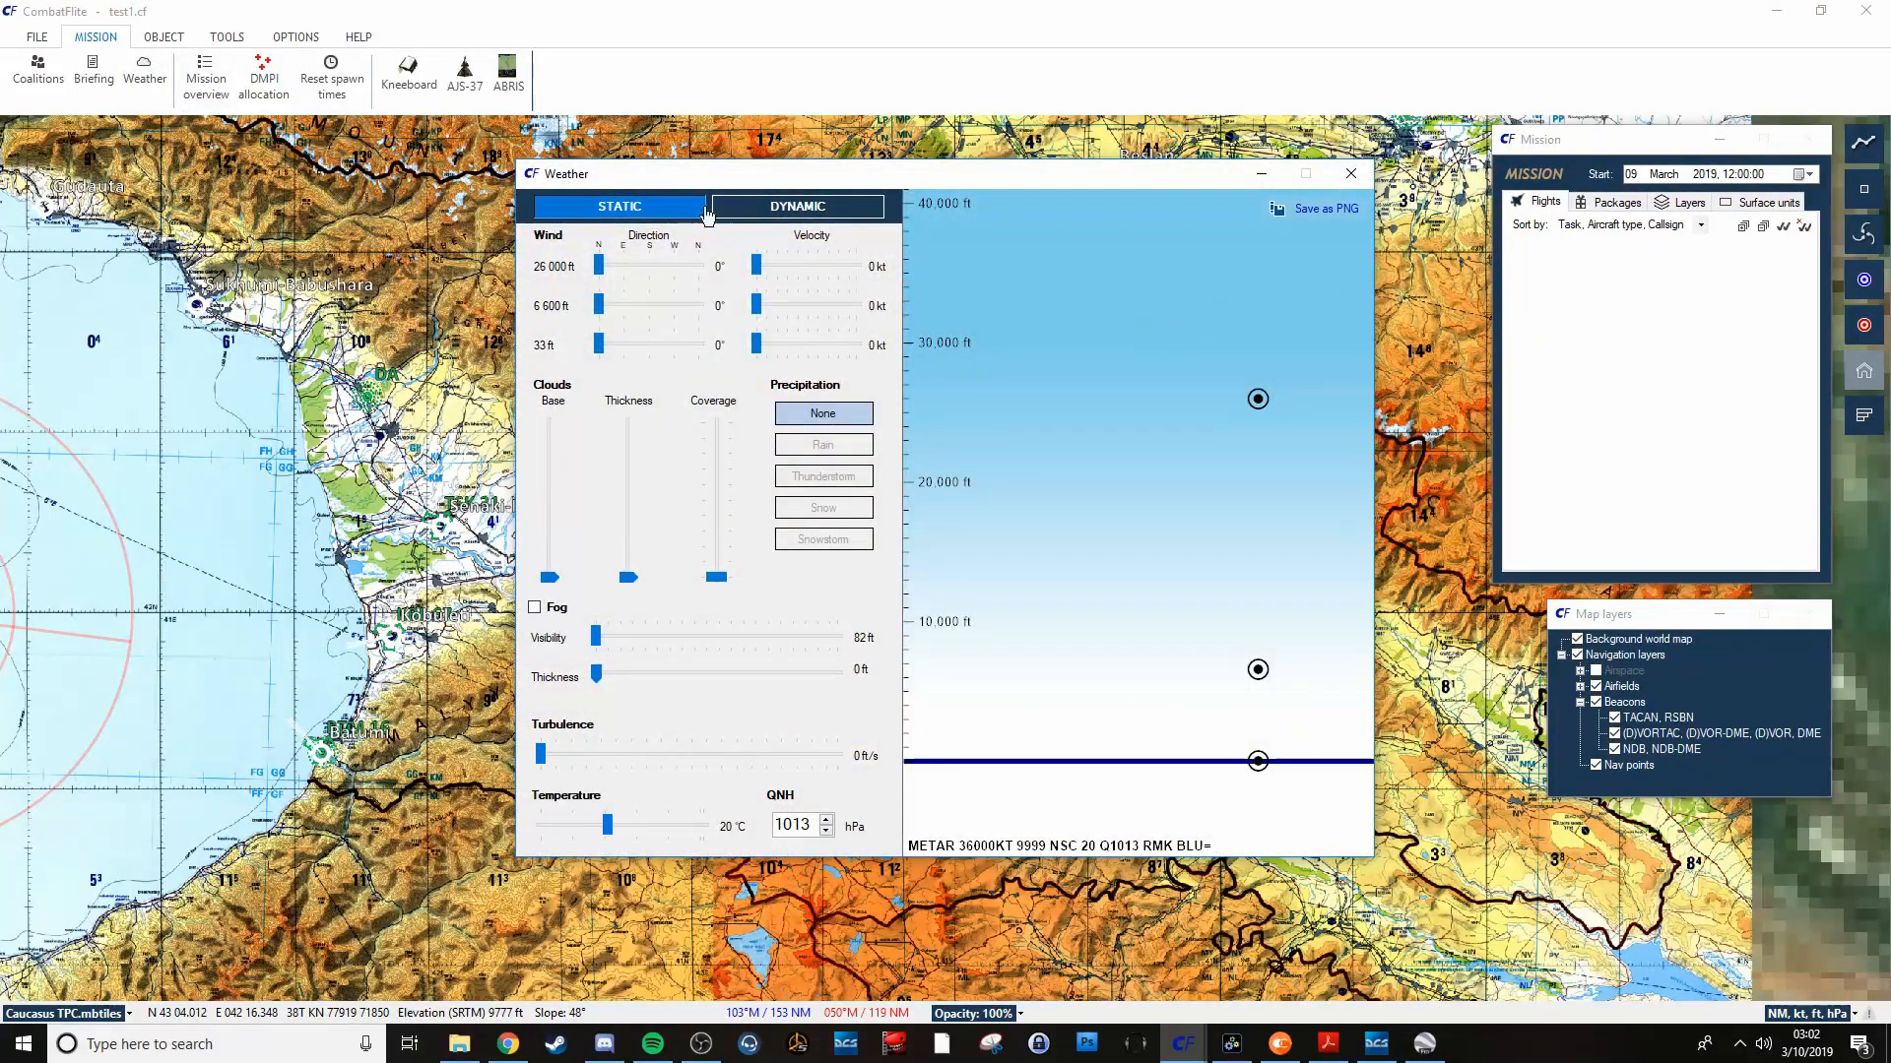
Try dynamic weather with fog, revert to static weather, and close the Weather window.
left_click(796, 206)
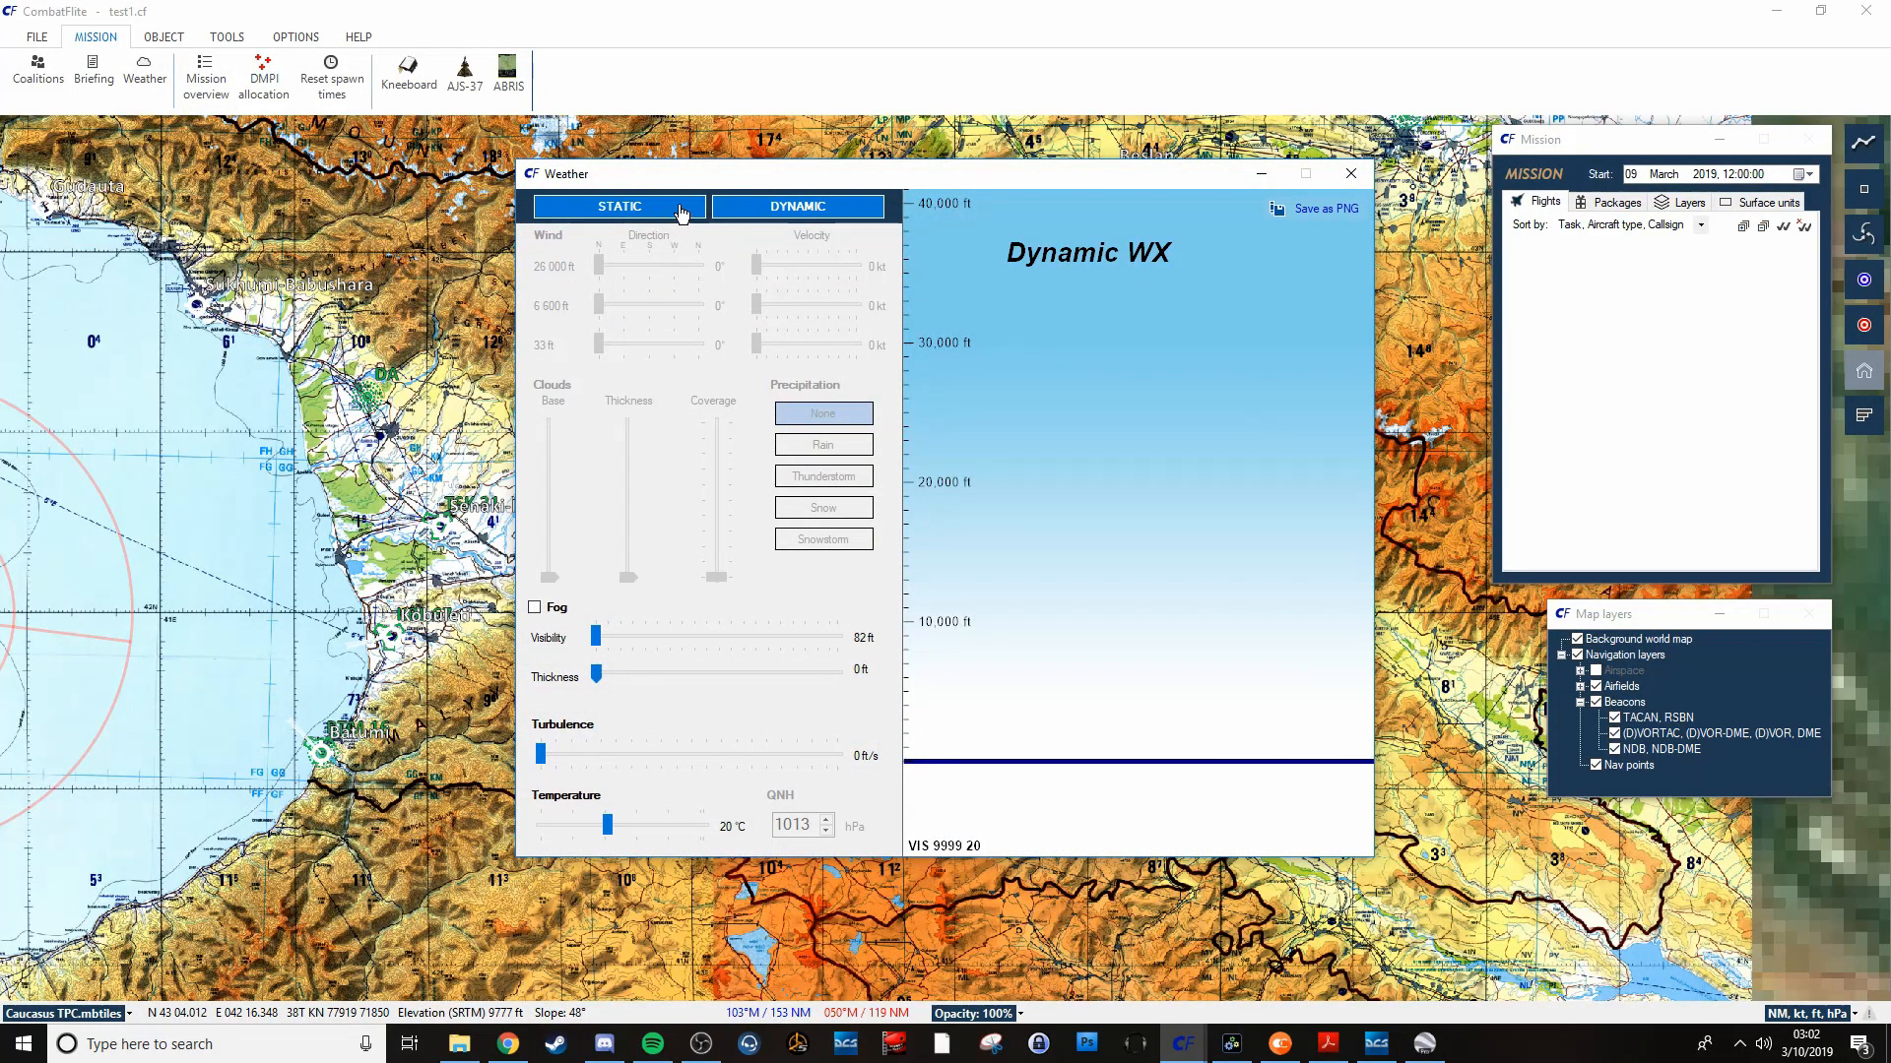
left_click(536, 606)
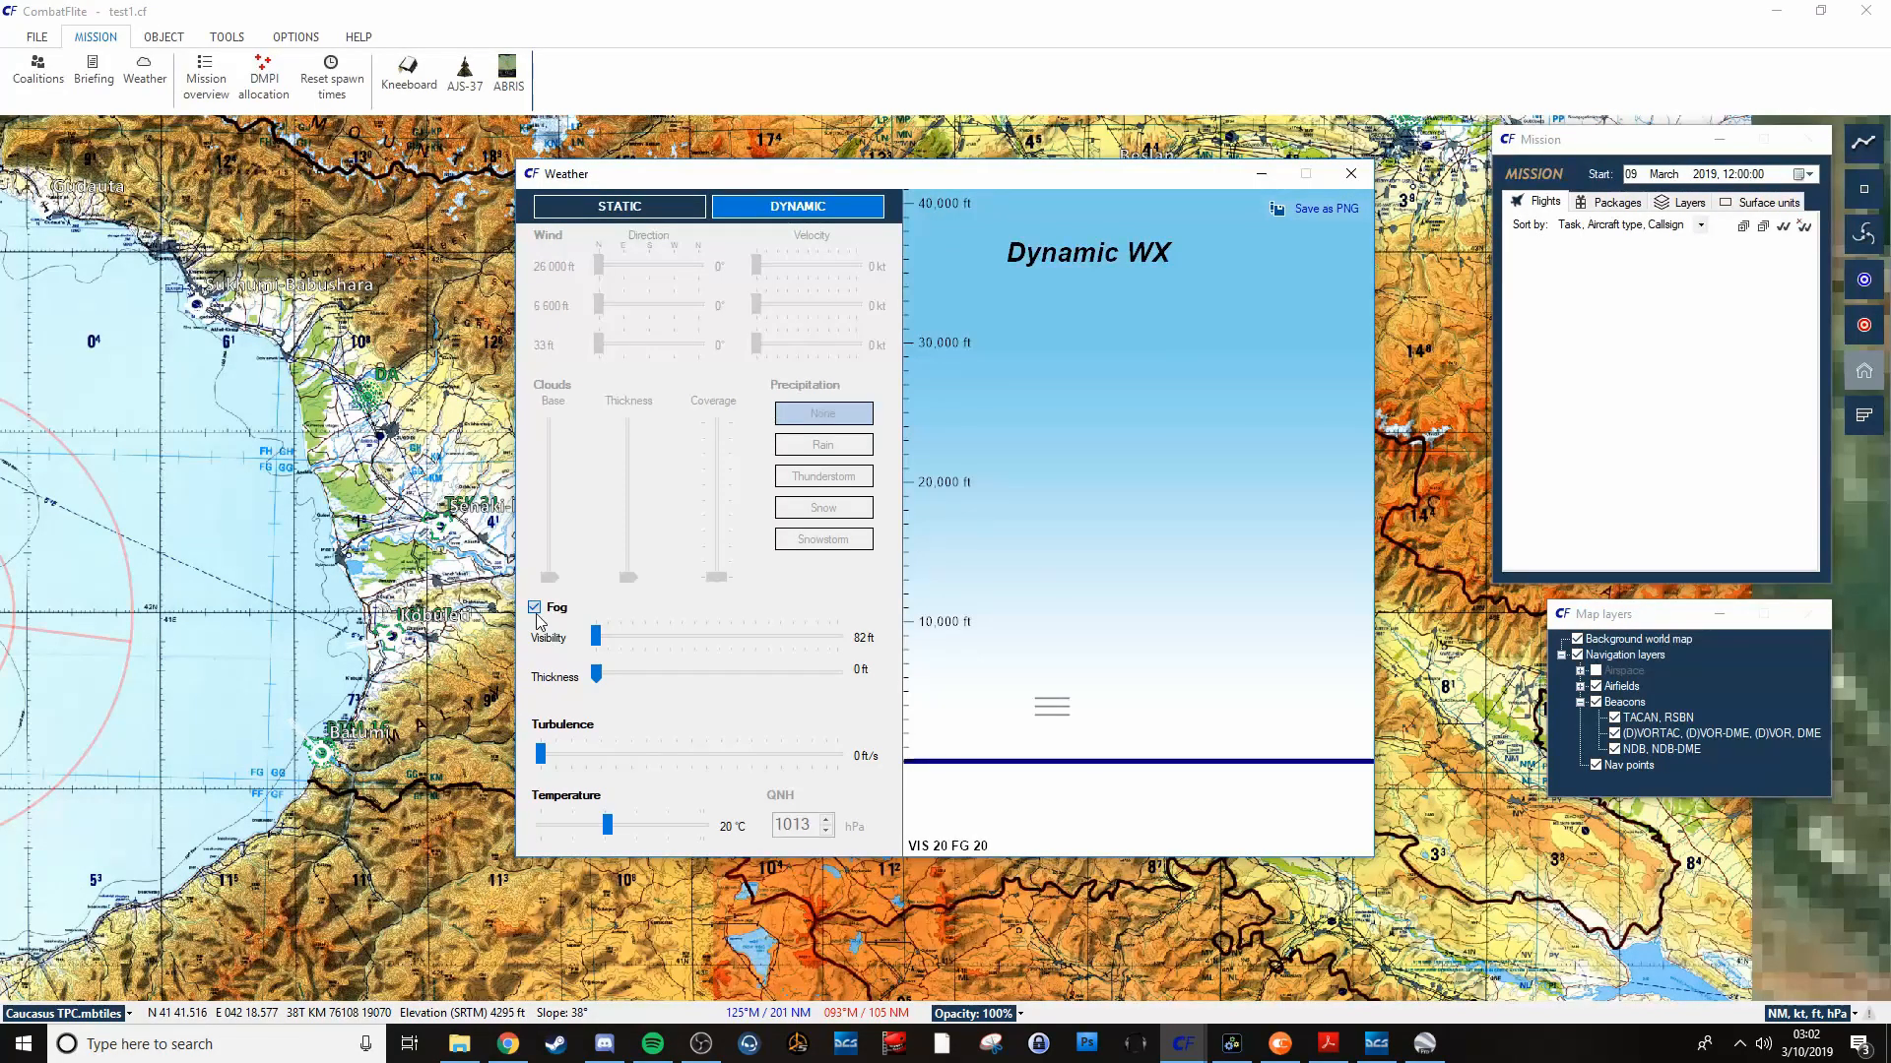
left_click(534, 607)
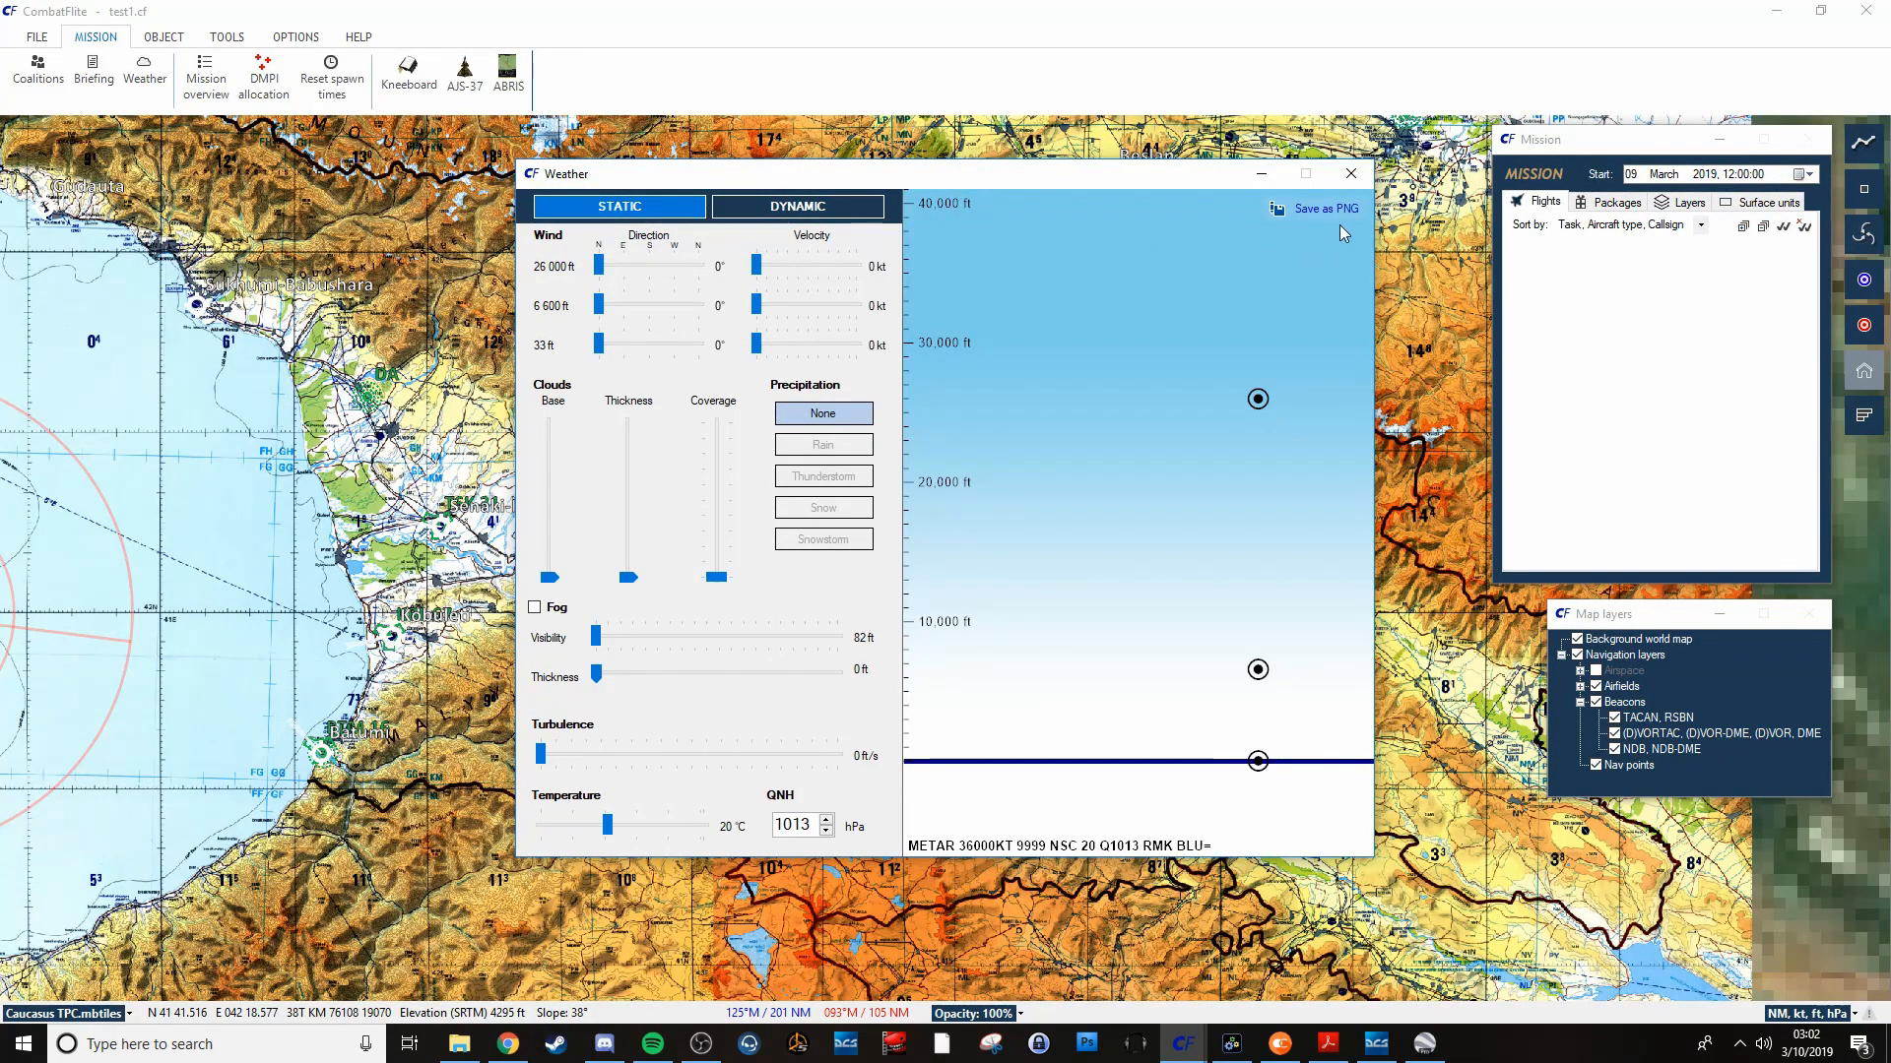
left_click(1350, 172)
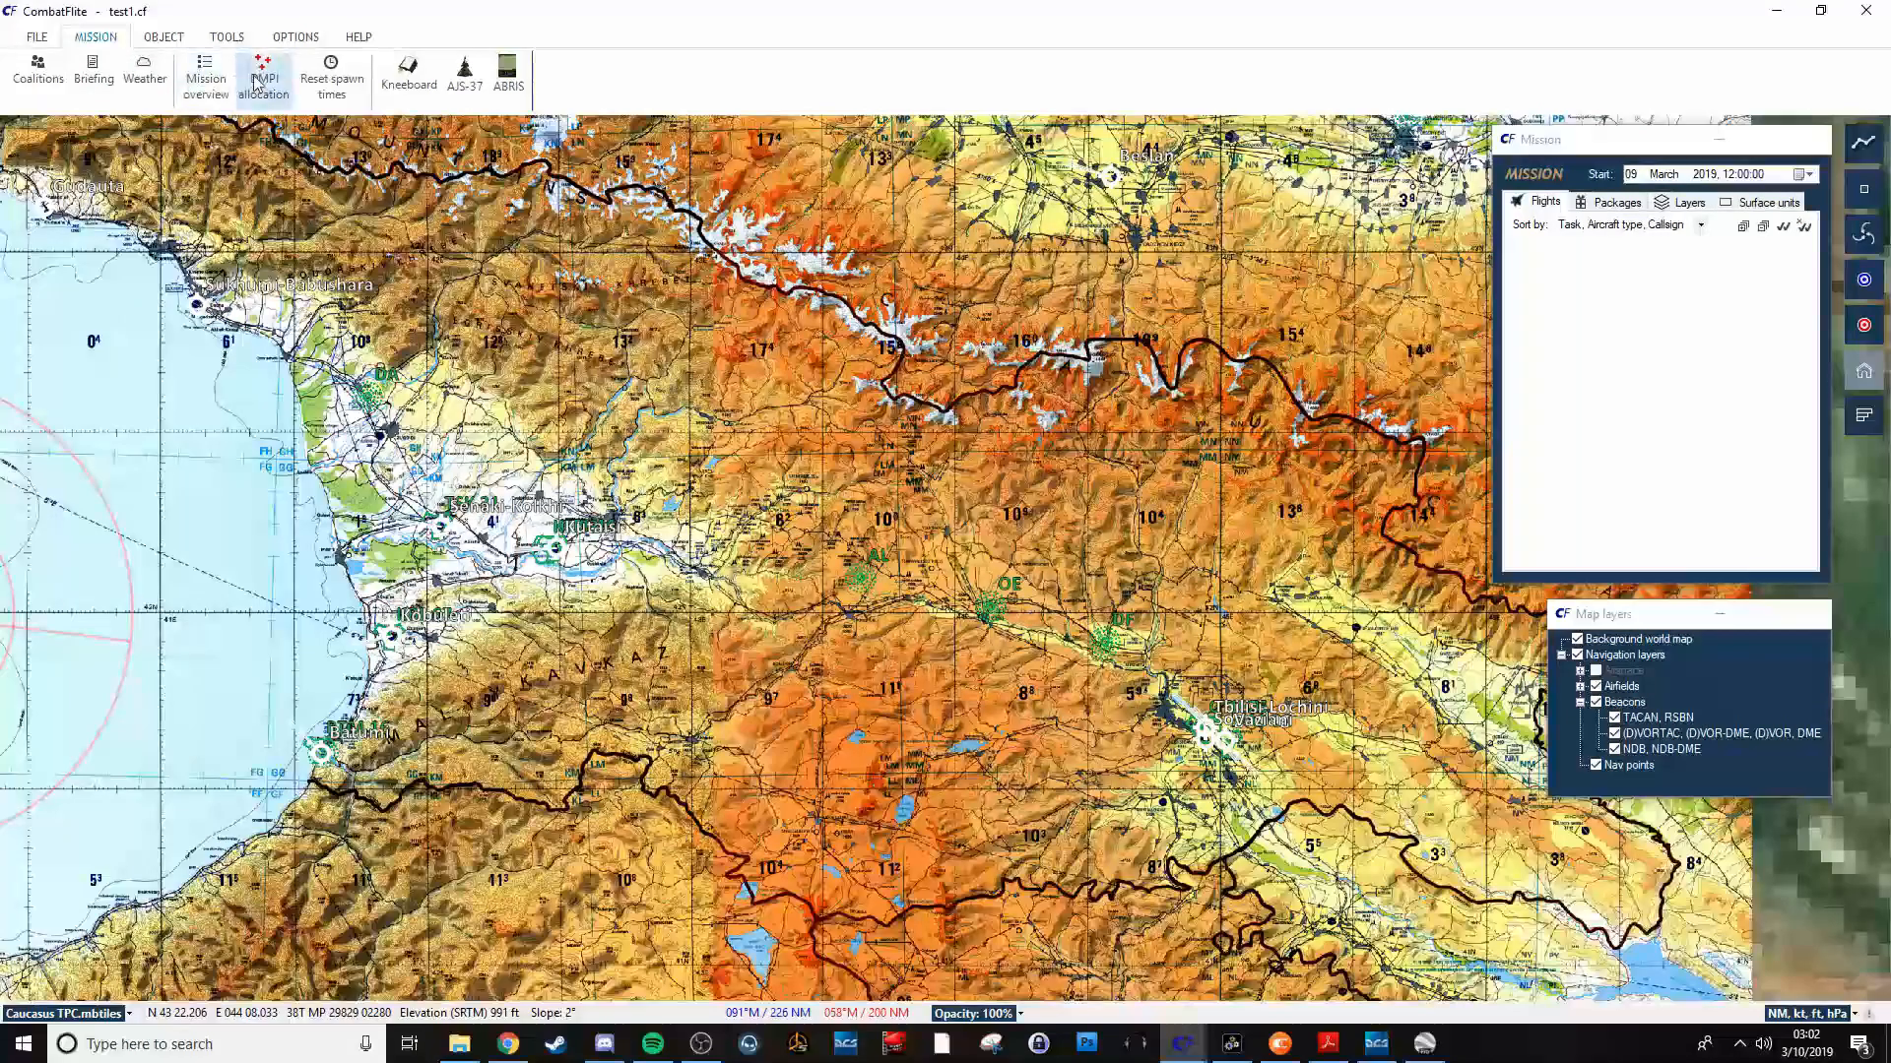
mouse_move(331, 79)
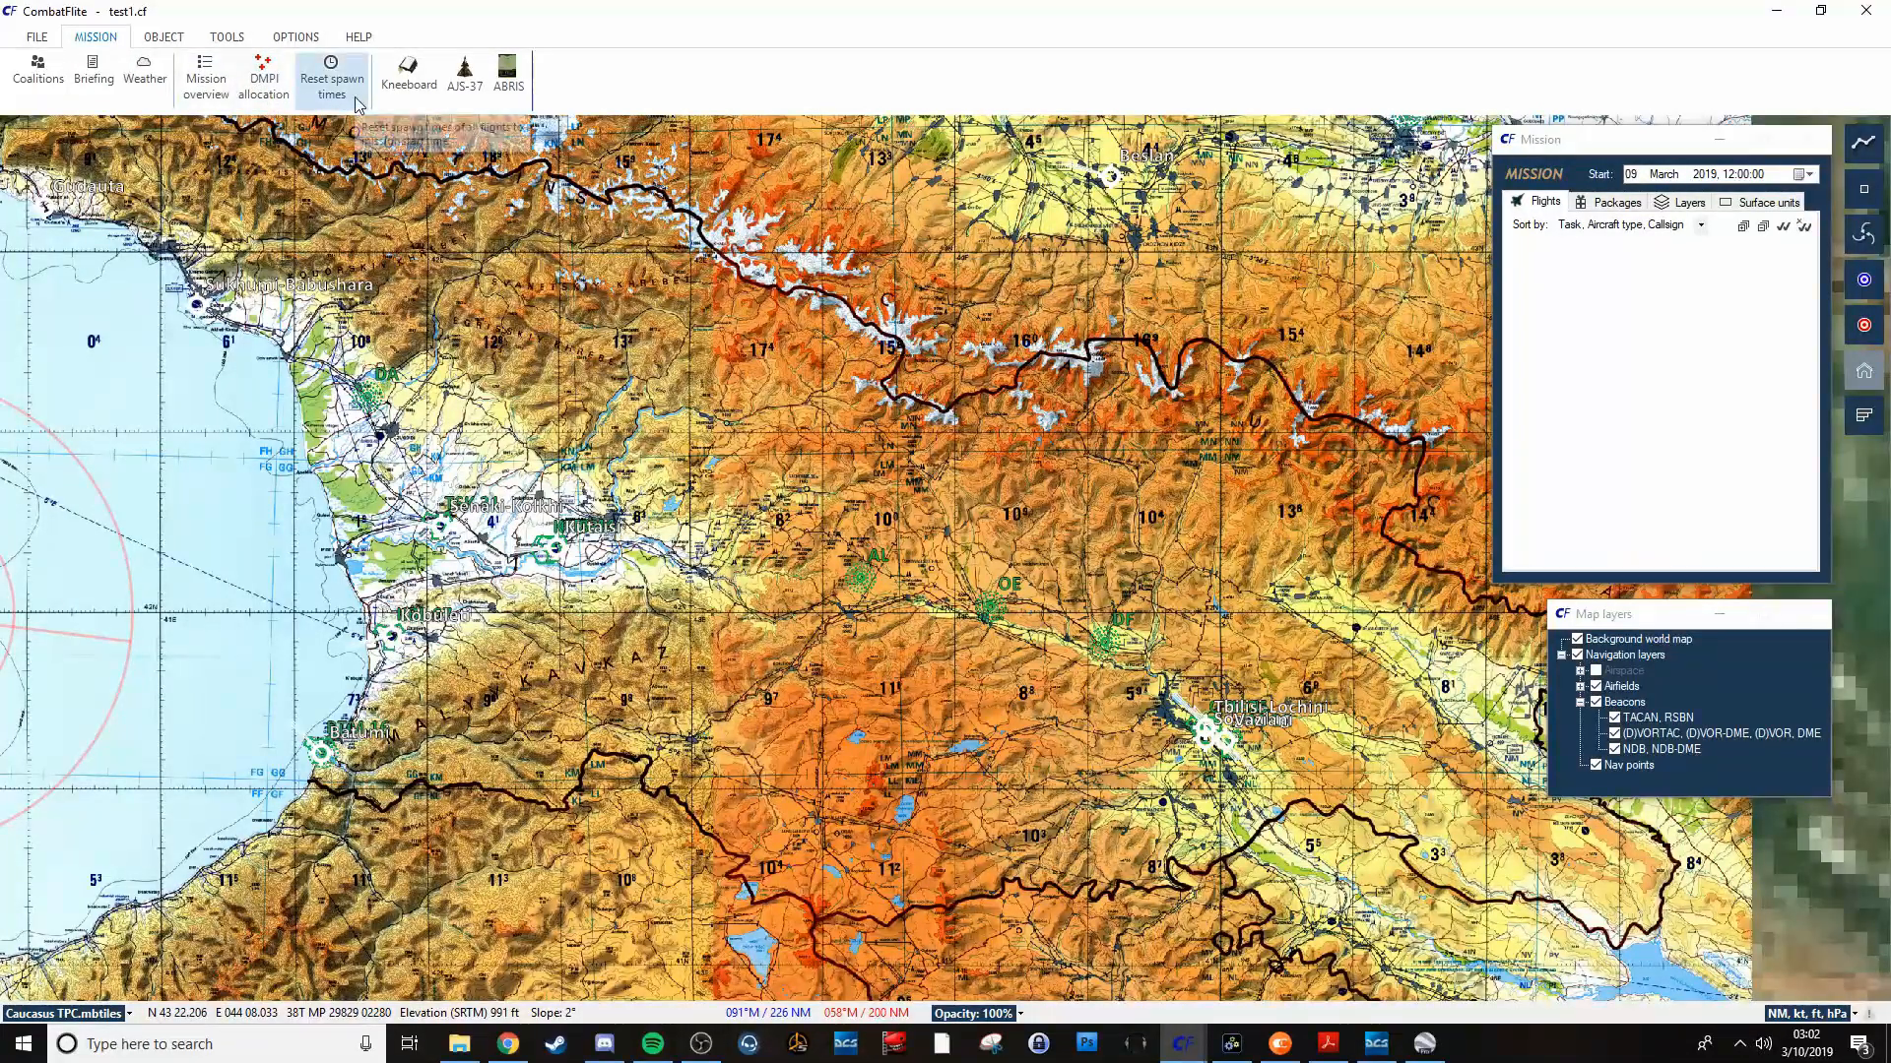
mouse_move(331, 77)
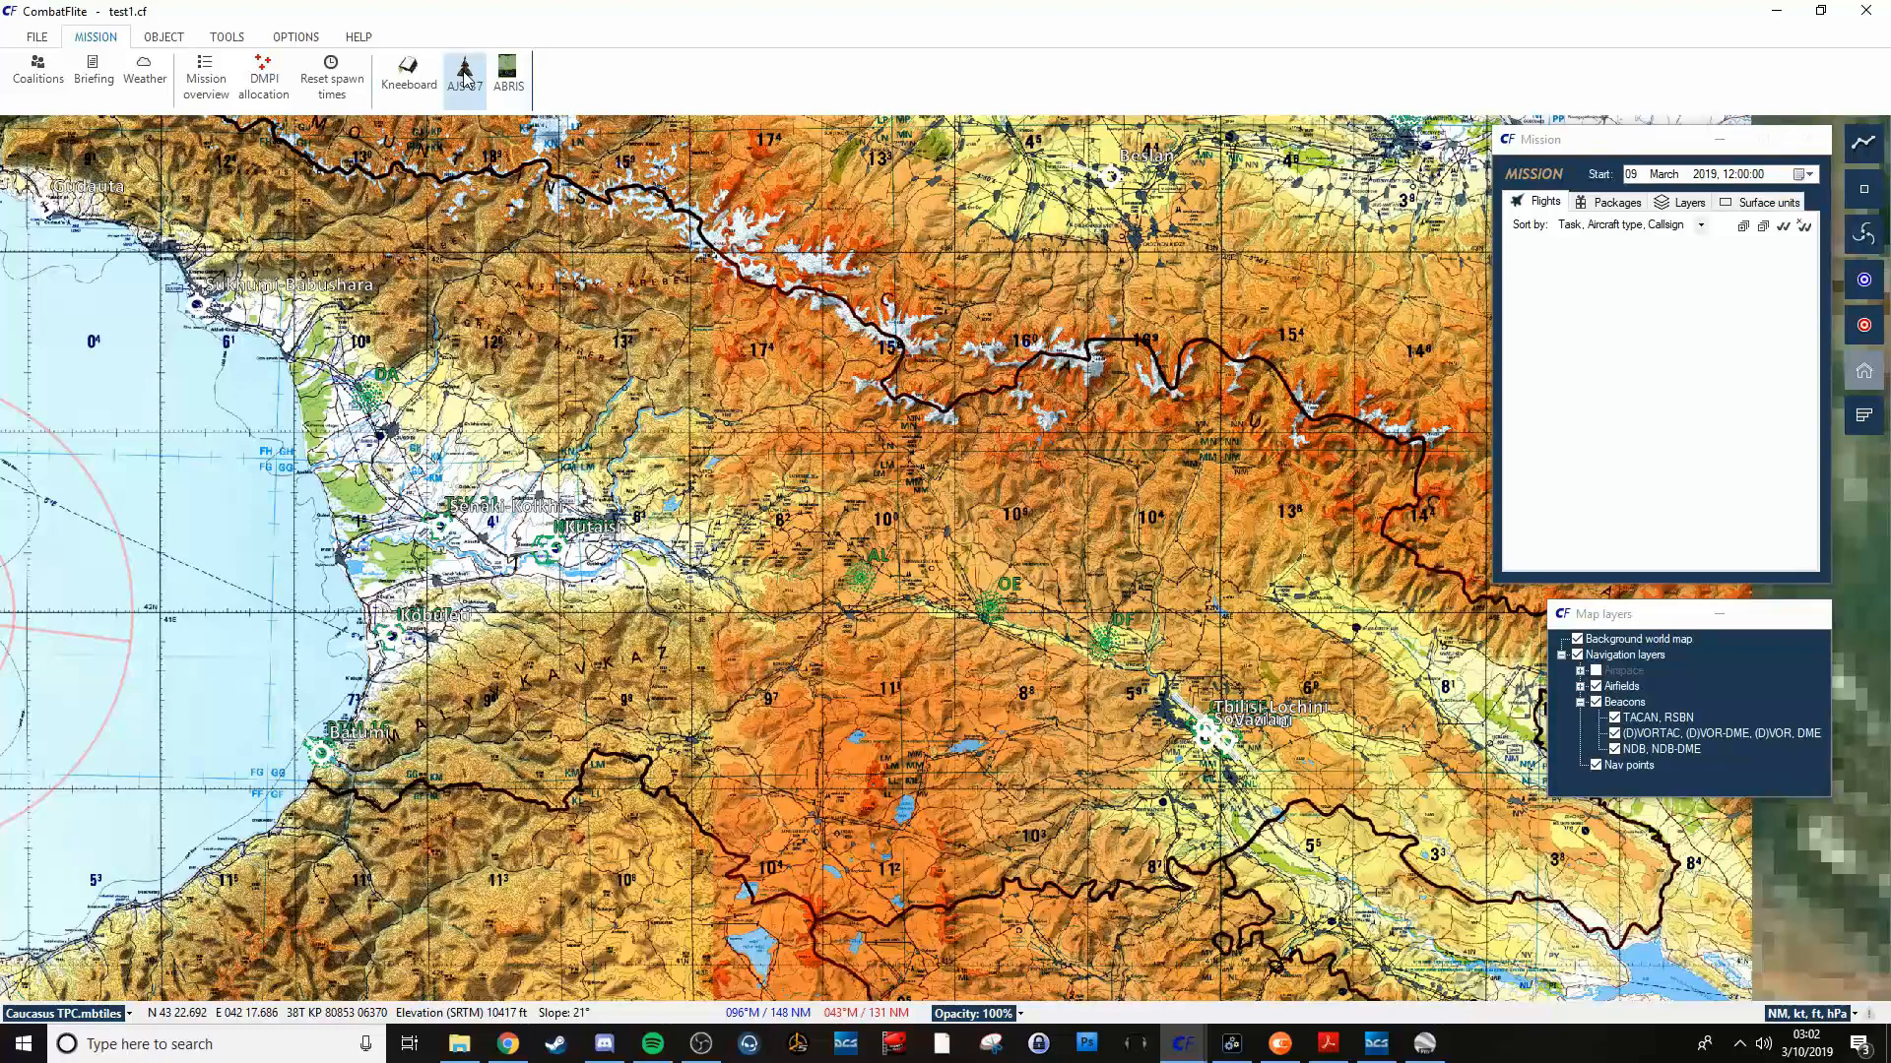
mouse_move(205, 72)
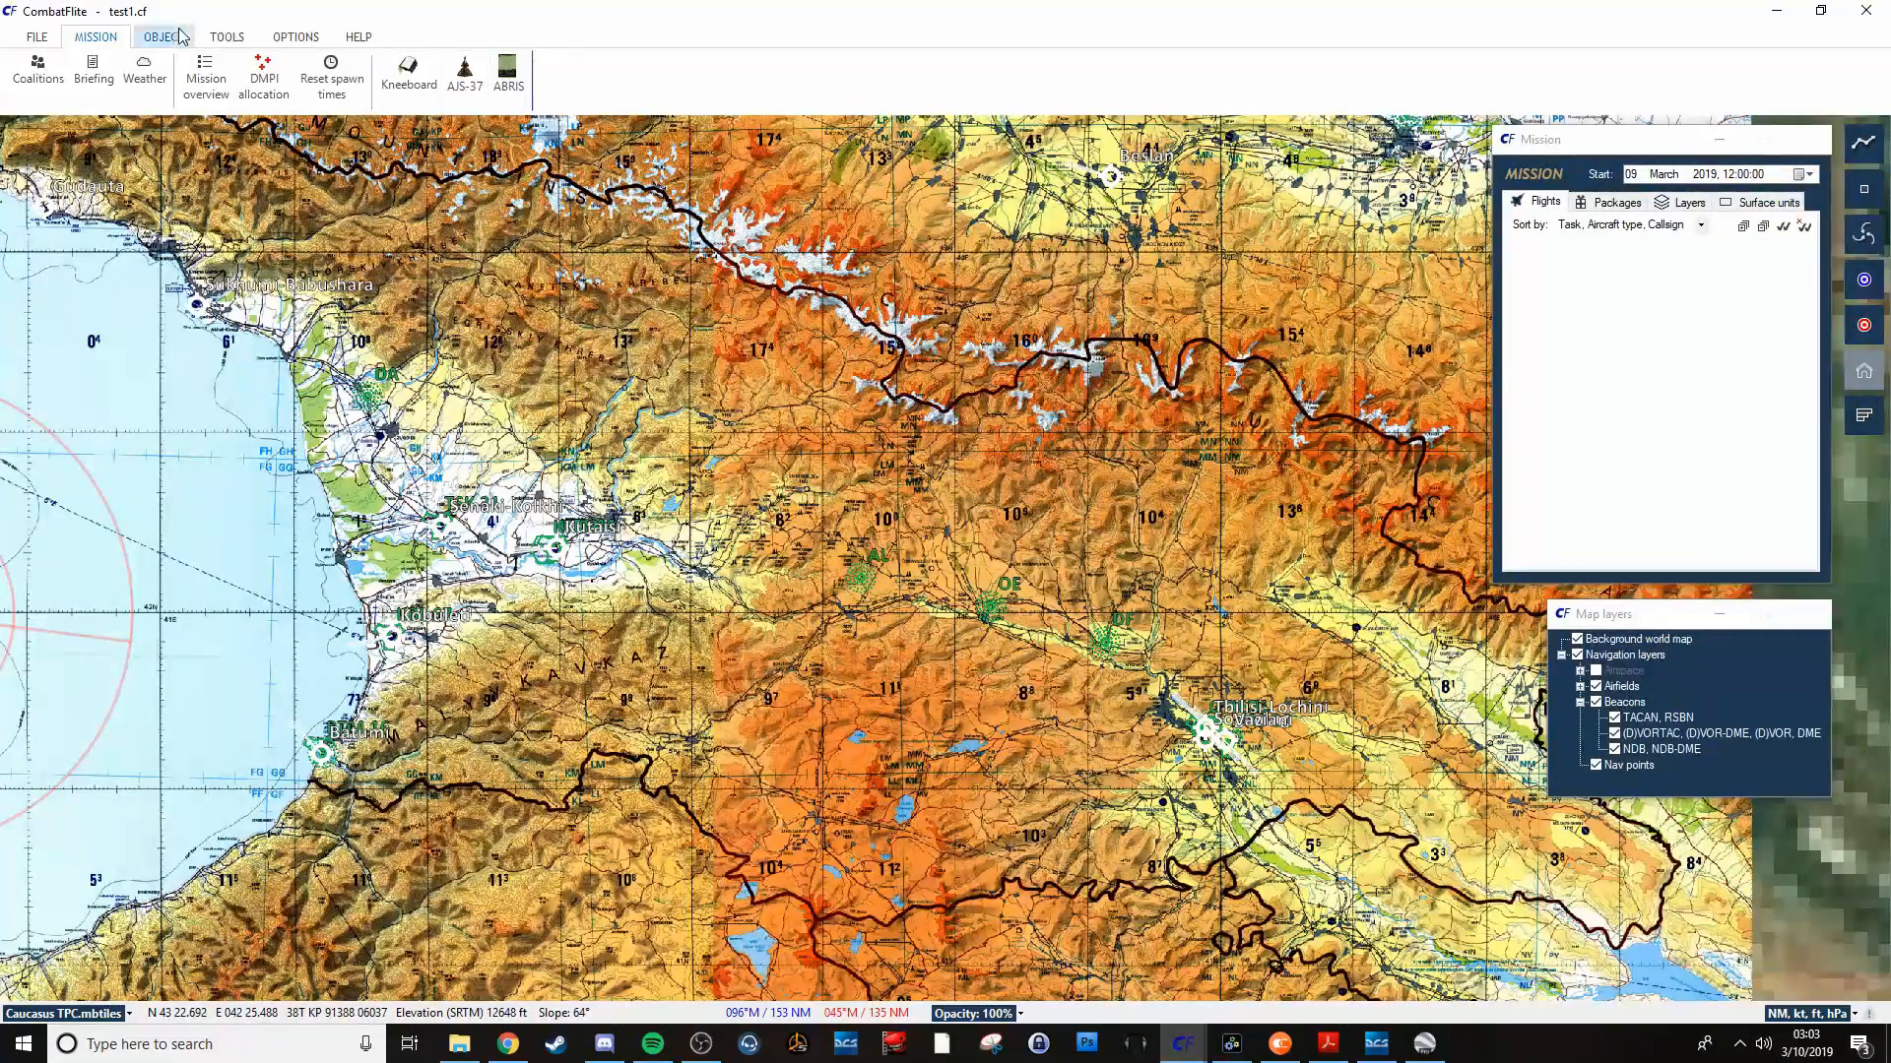
On the OBJECT tab, view the reference point types (Push Pt through Other), then the Polygon tools.
left_click(162, 36)
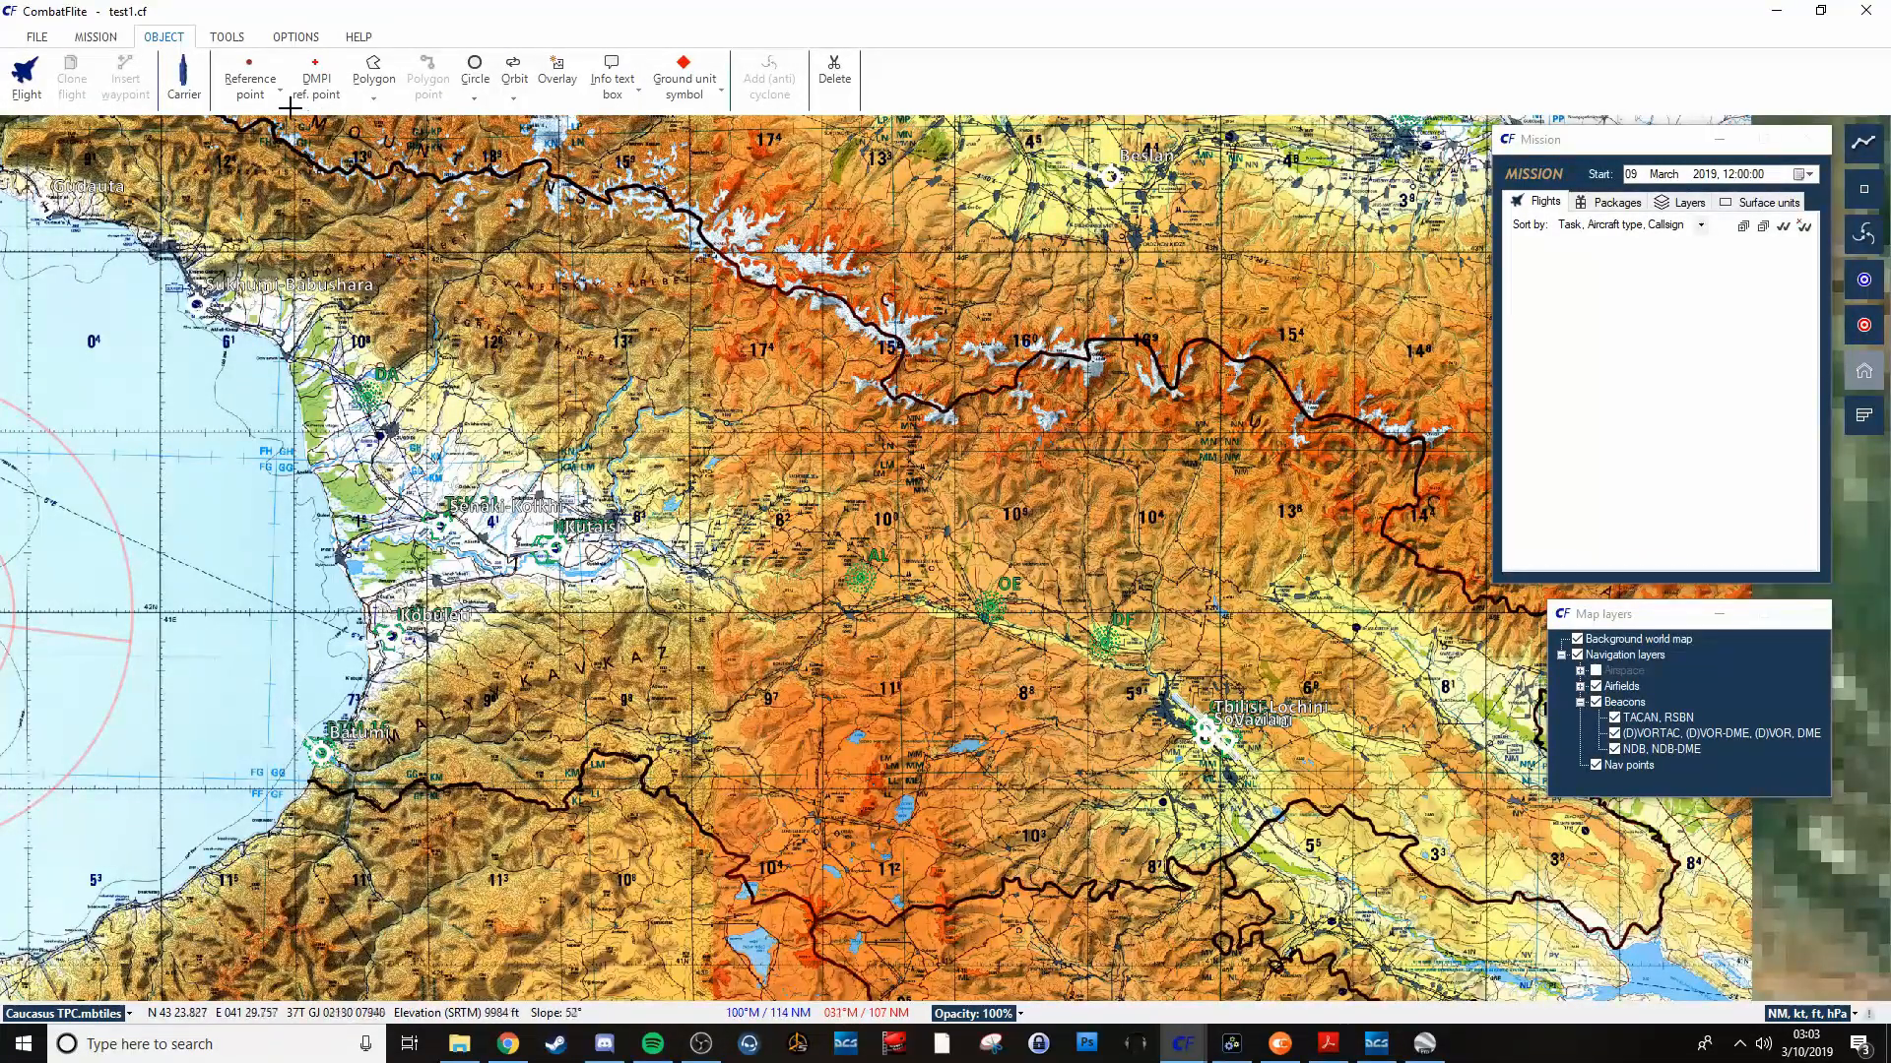
left_click(249, 79)
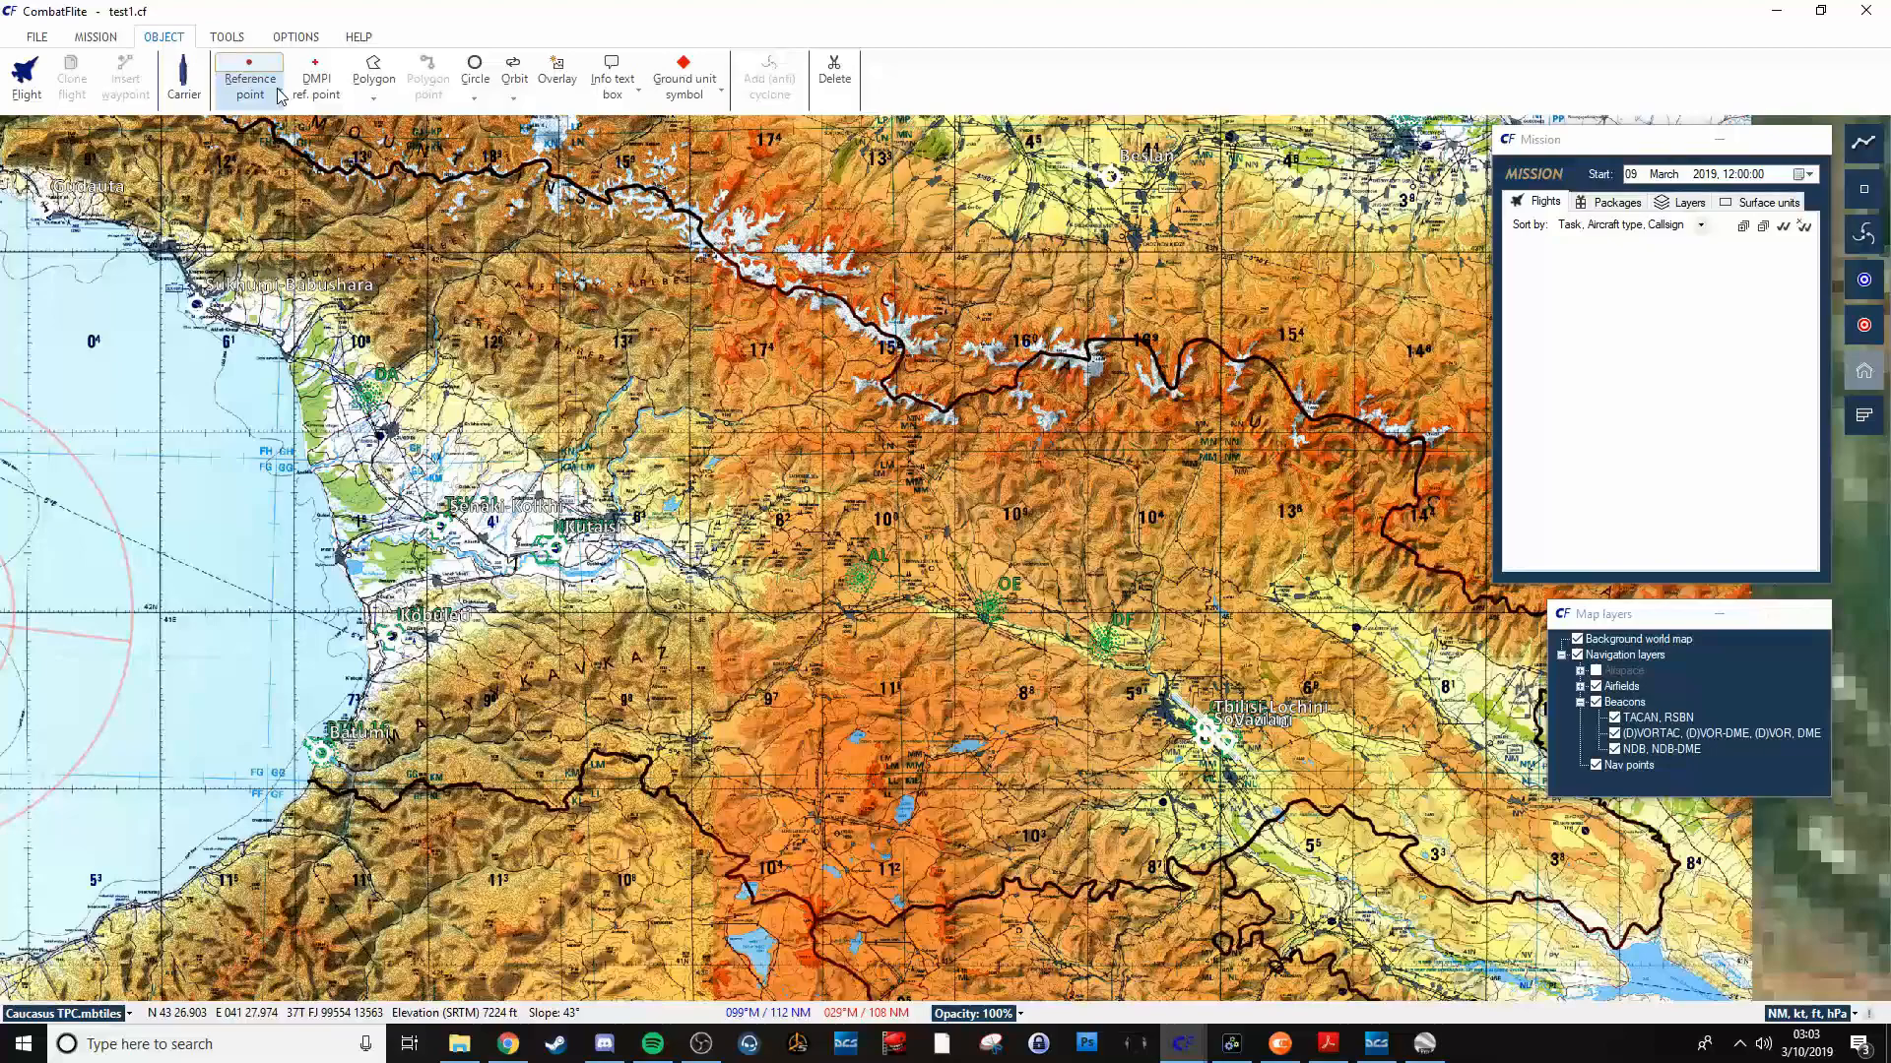
left_click(249, 78)
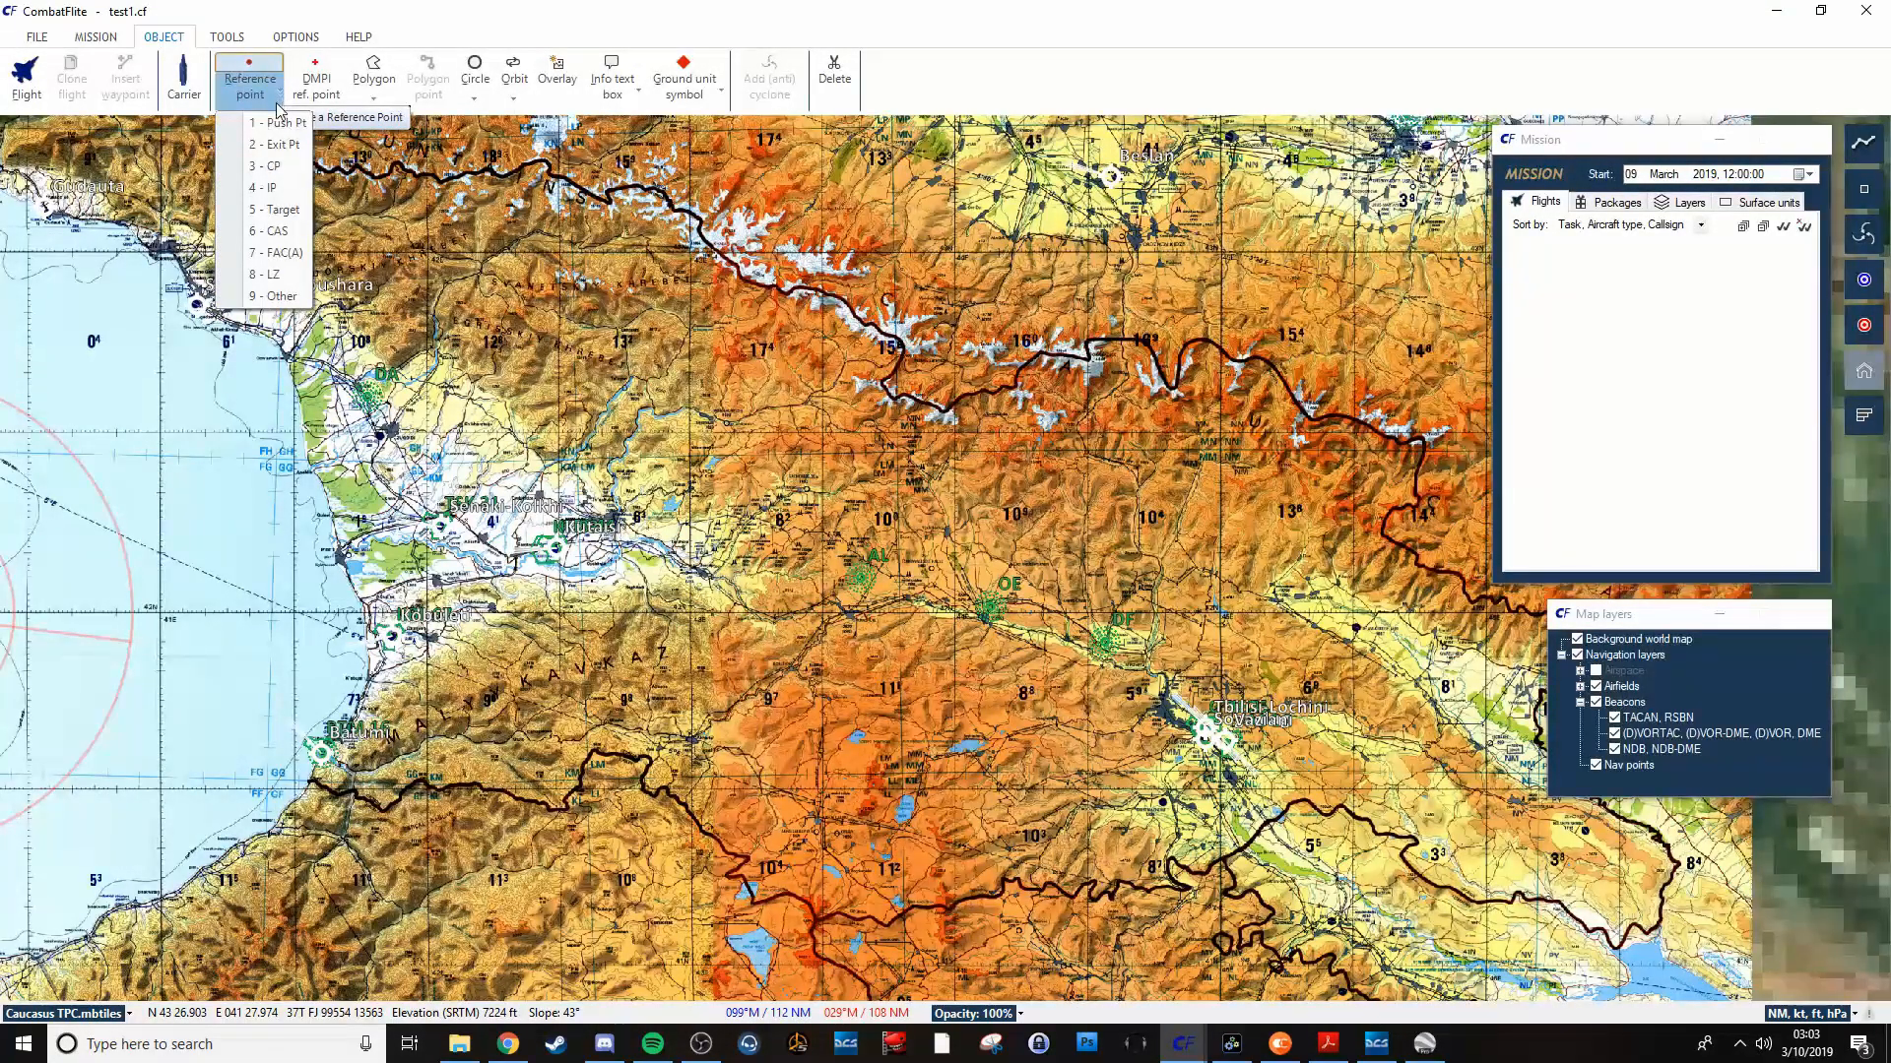
mouse_move(272, 161)
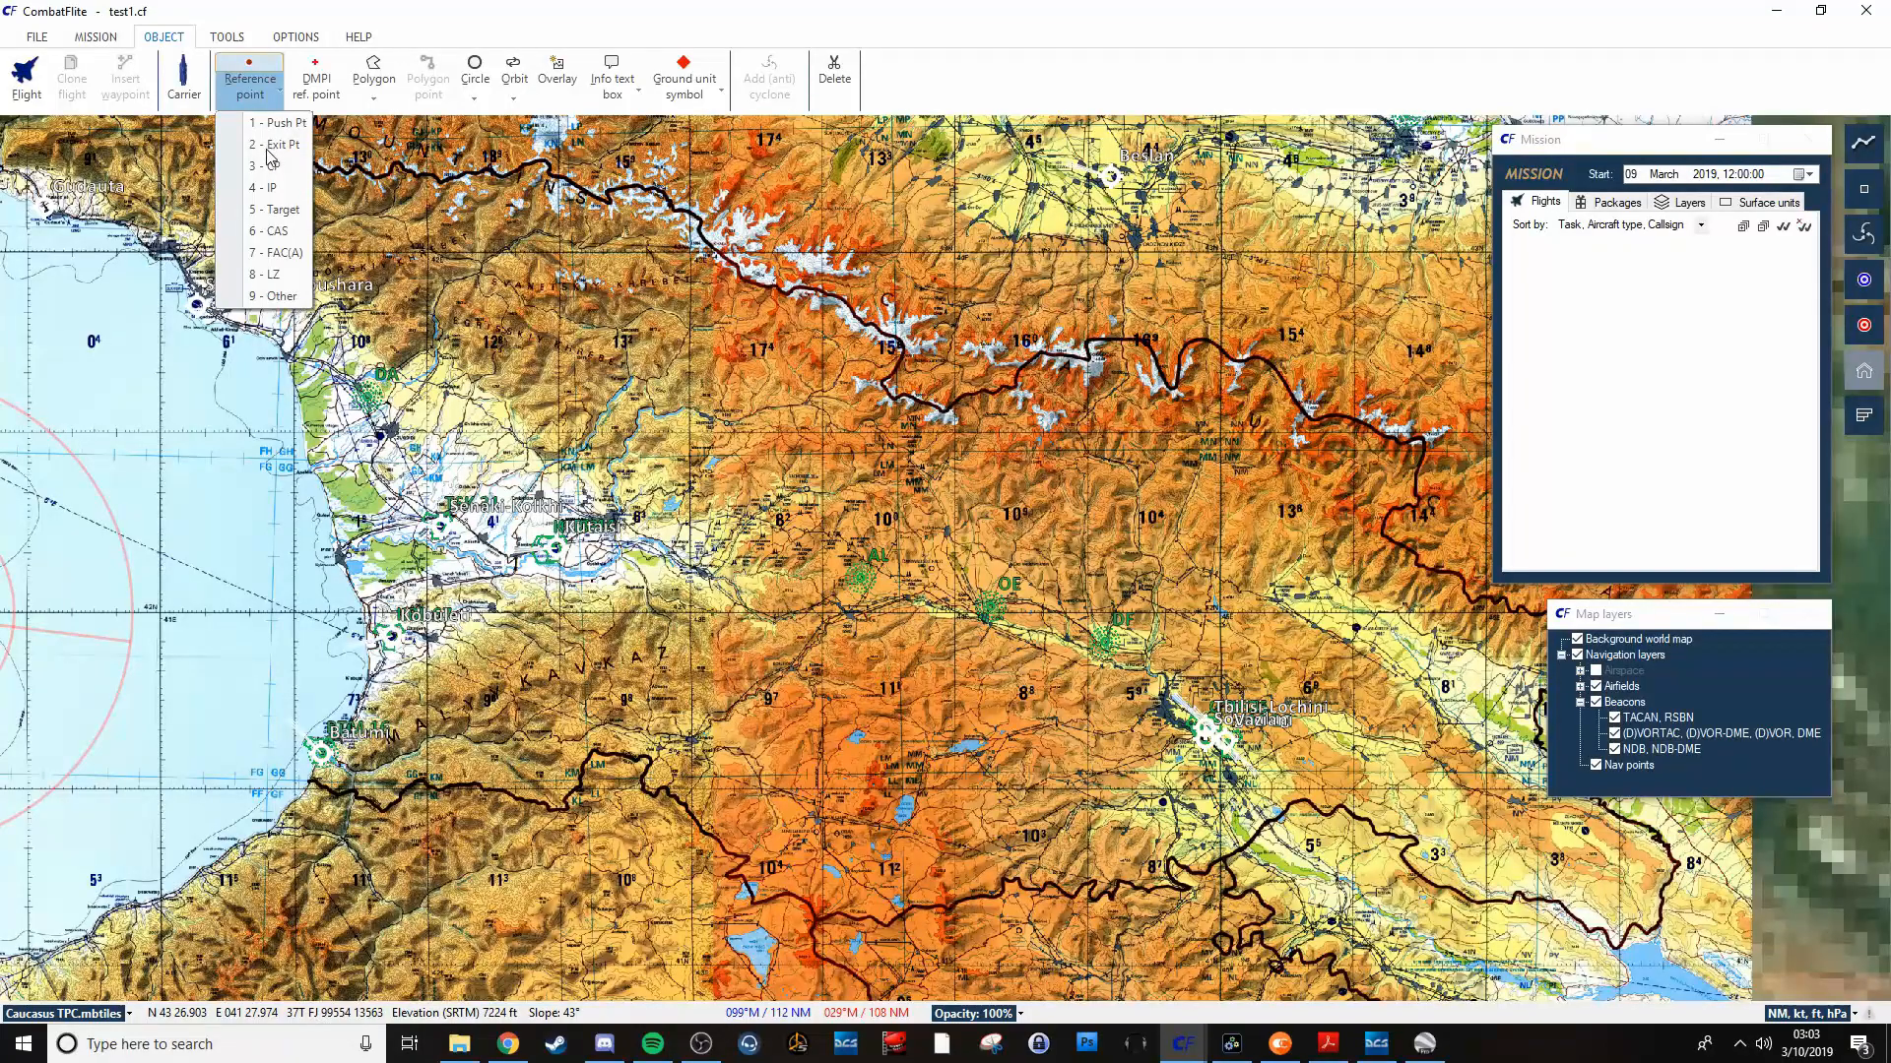
mouse_move(274, 201)
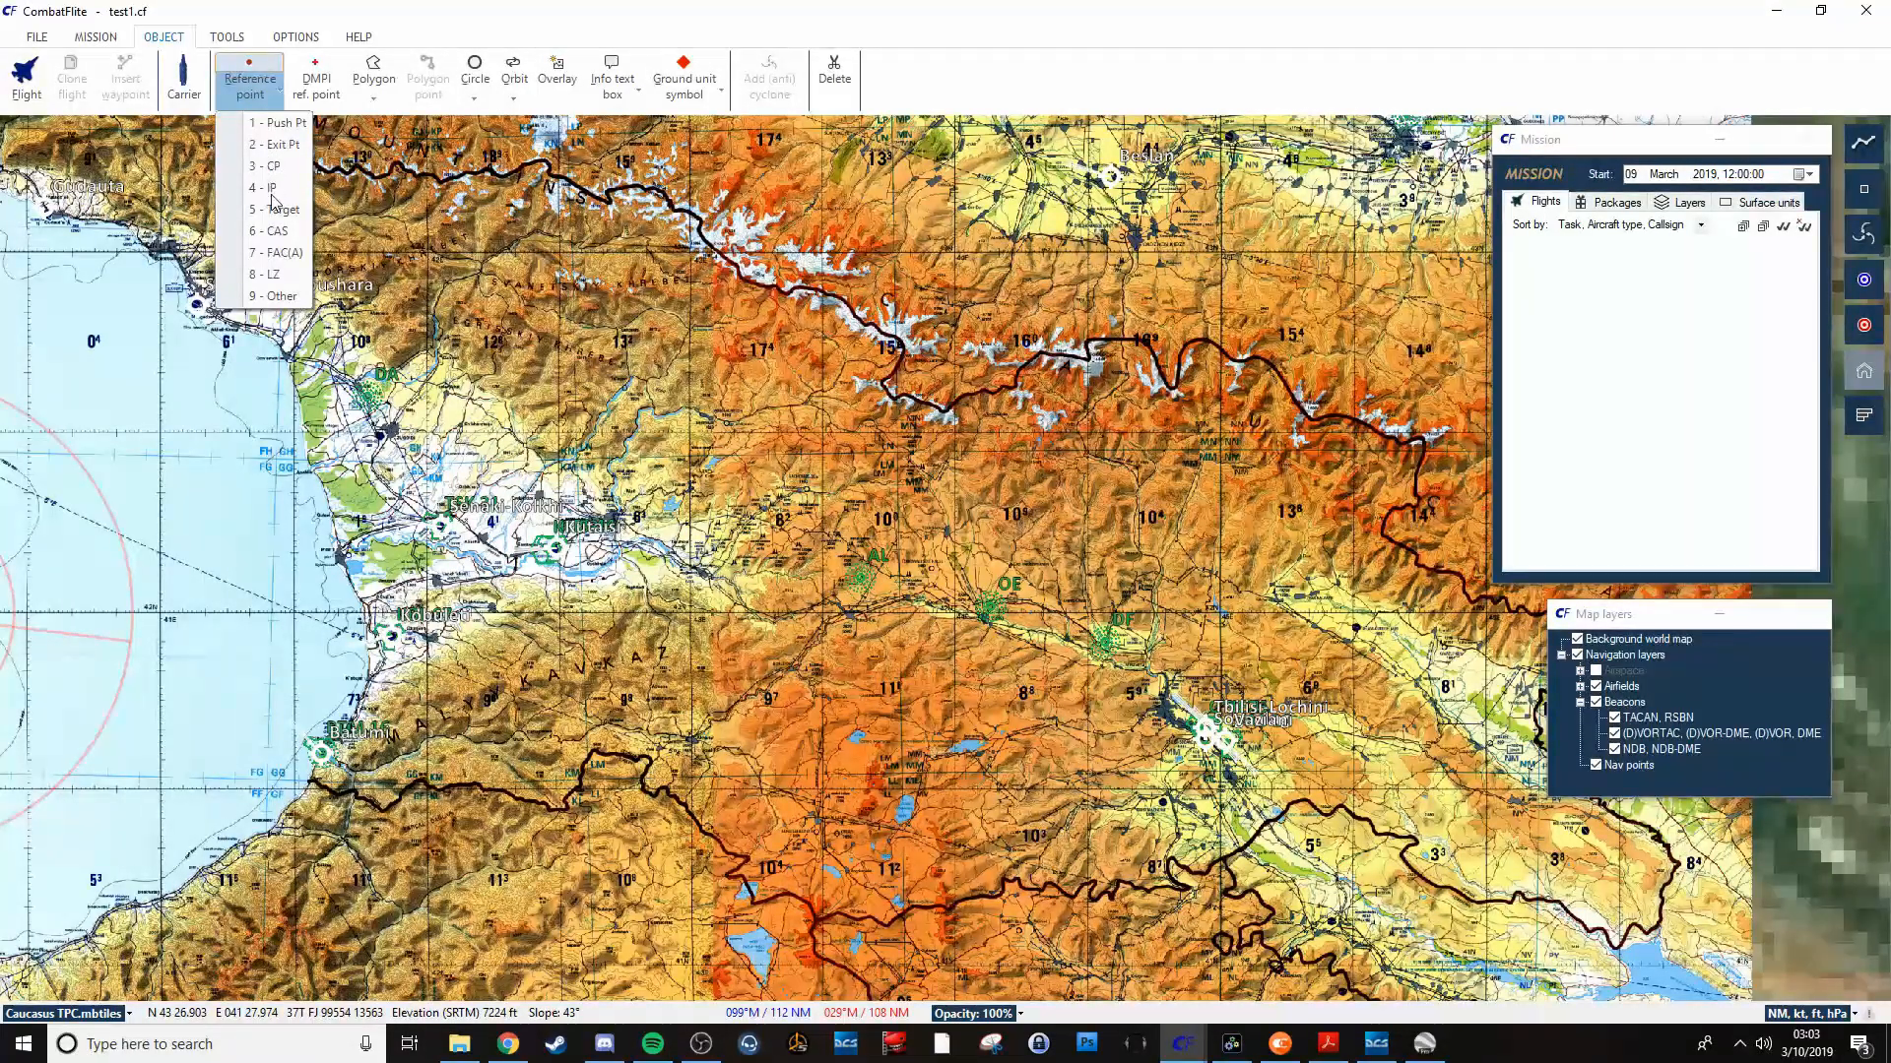
mouse_move(269, 241)
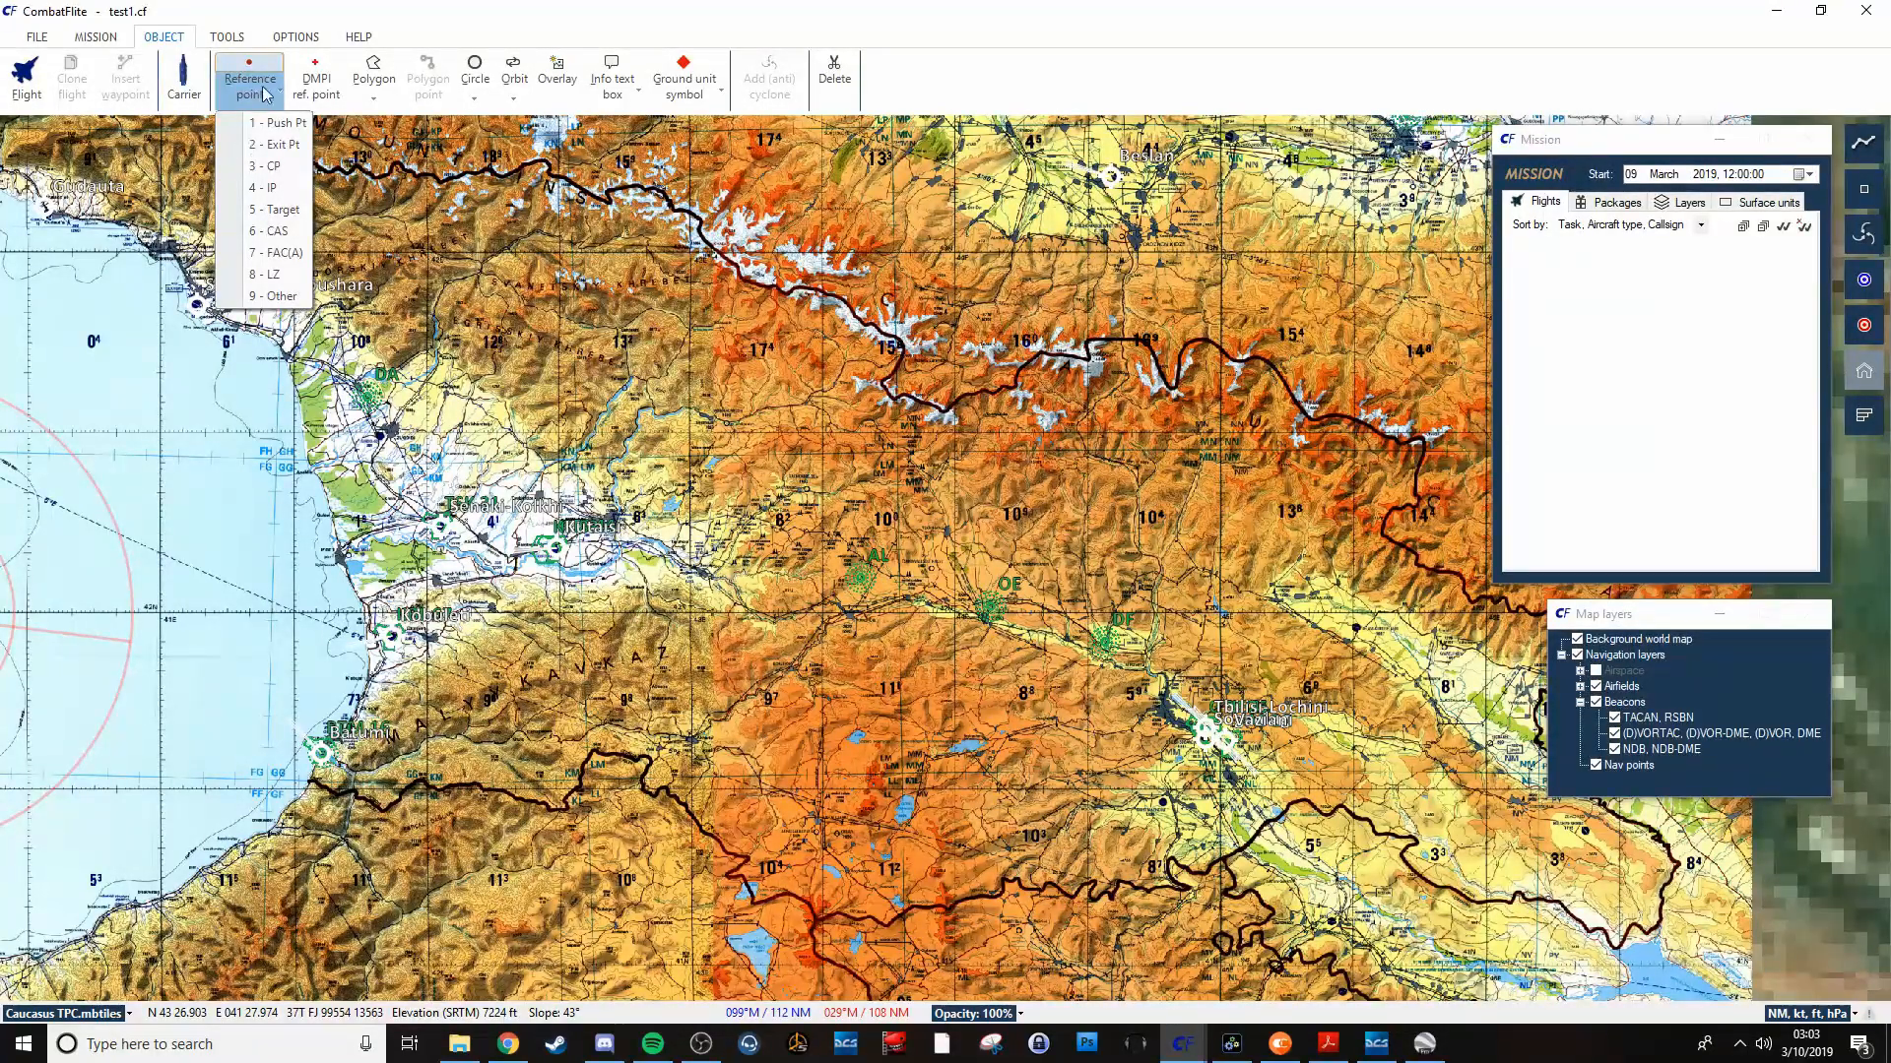
left_click(477, 247)
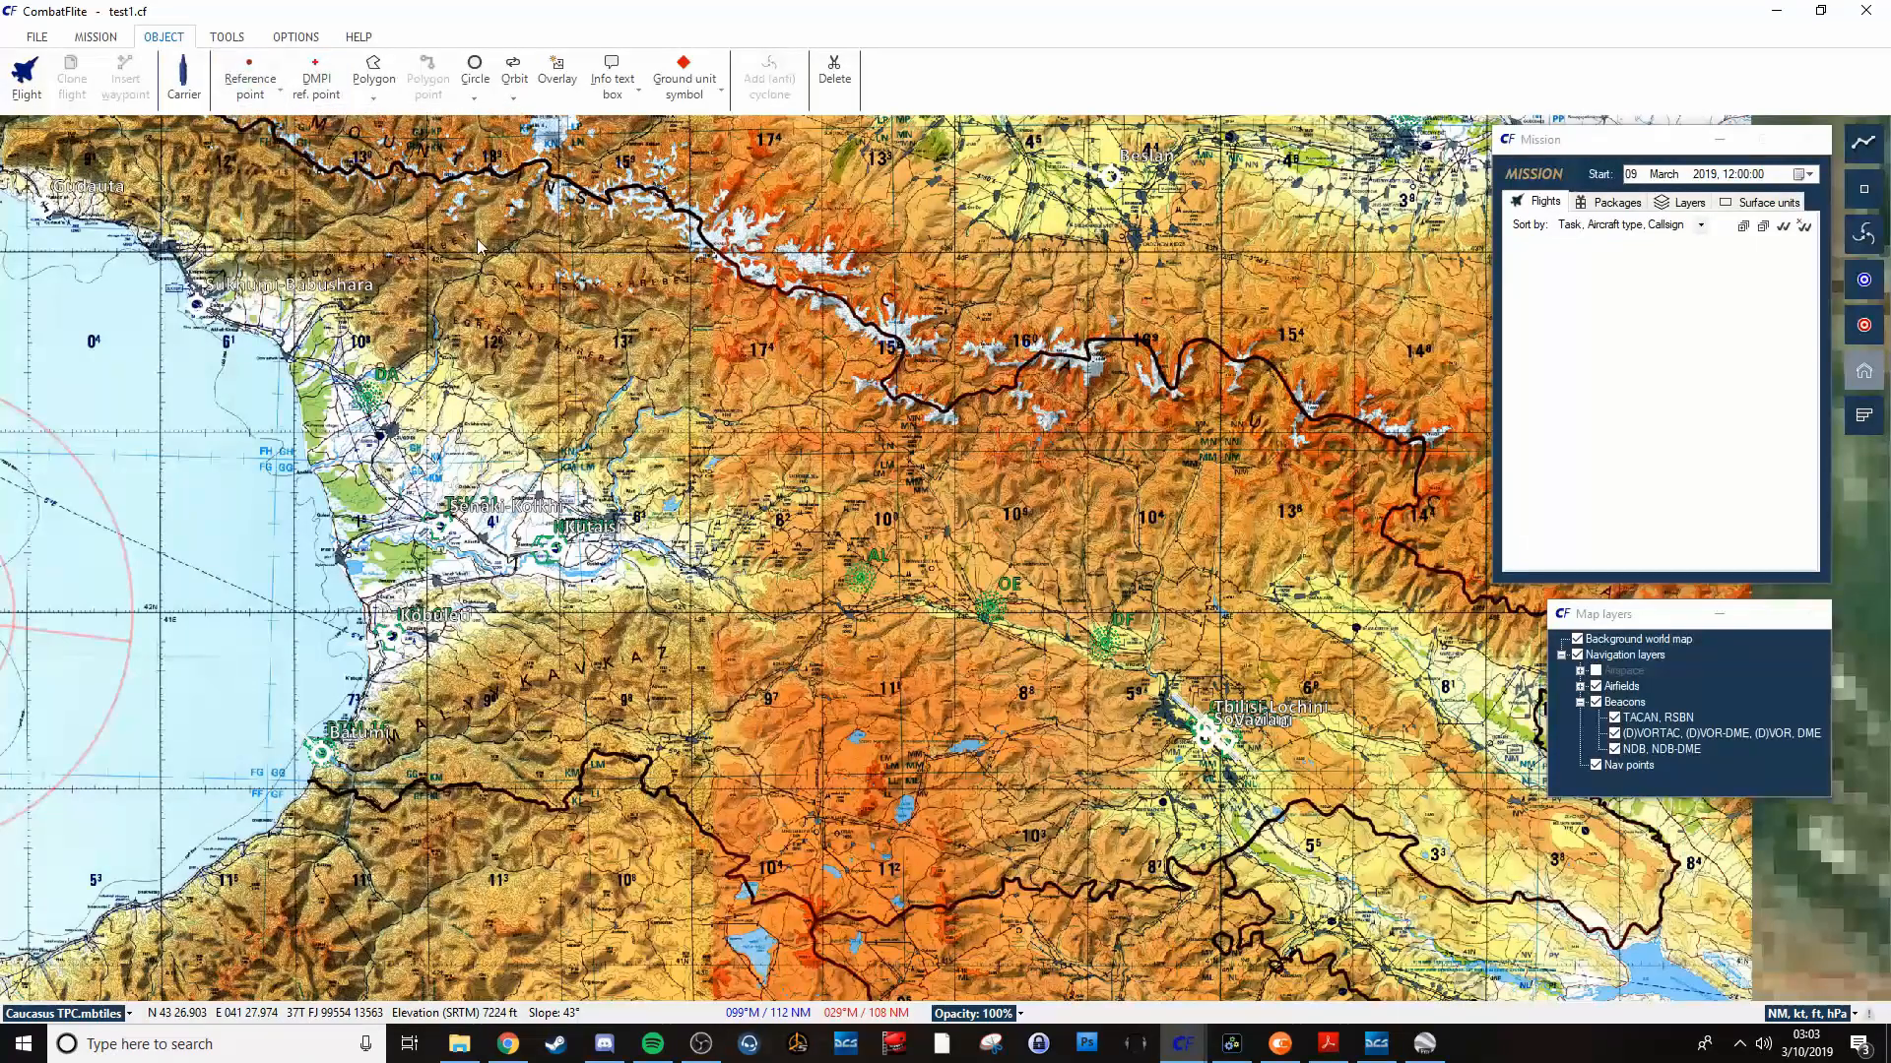
left_click(372, 77)
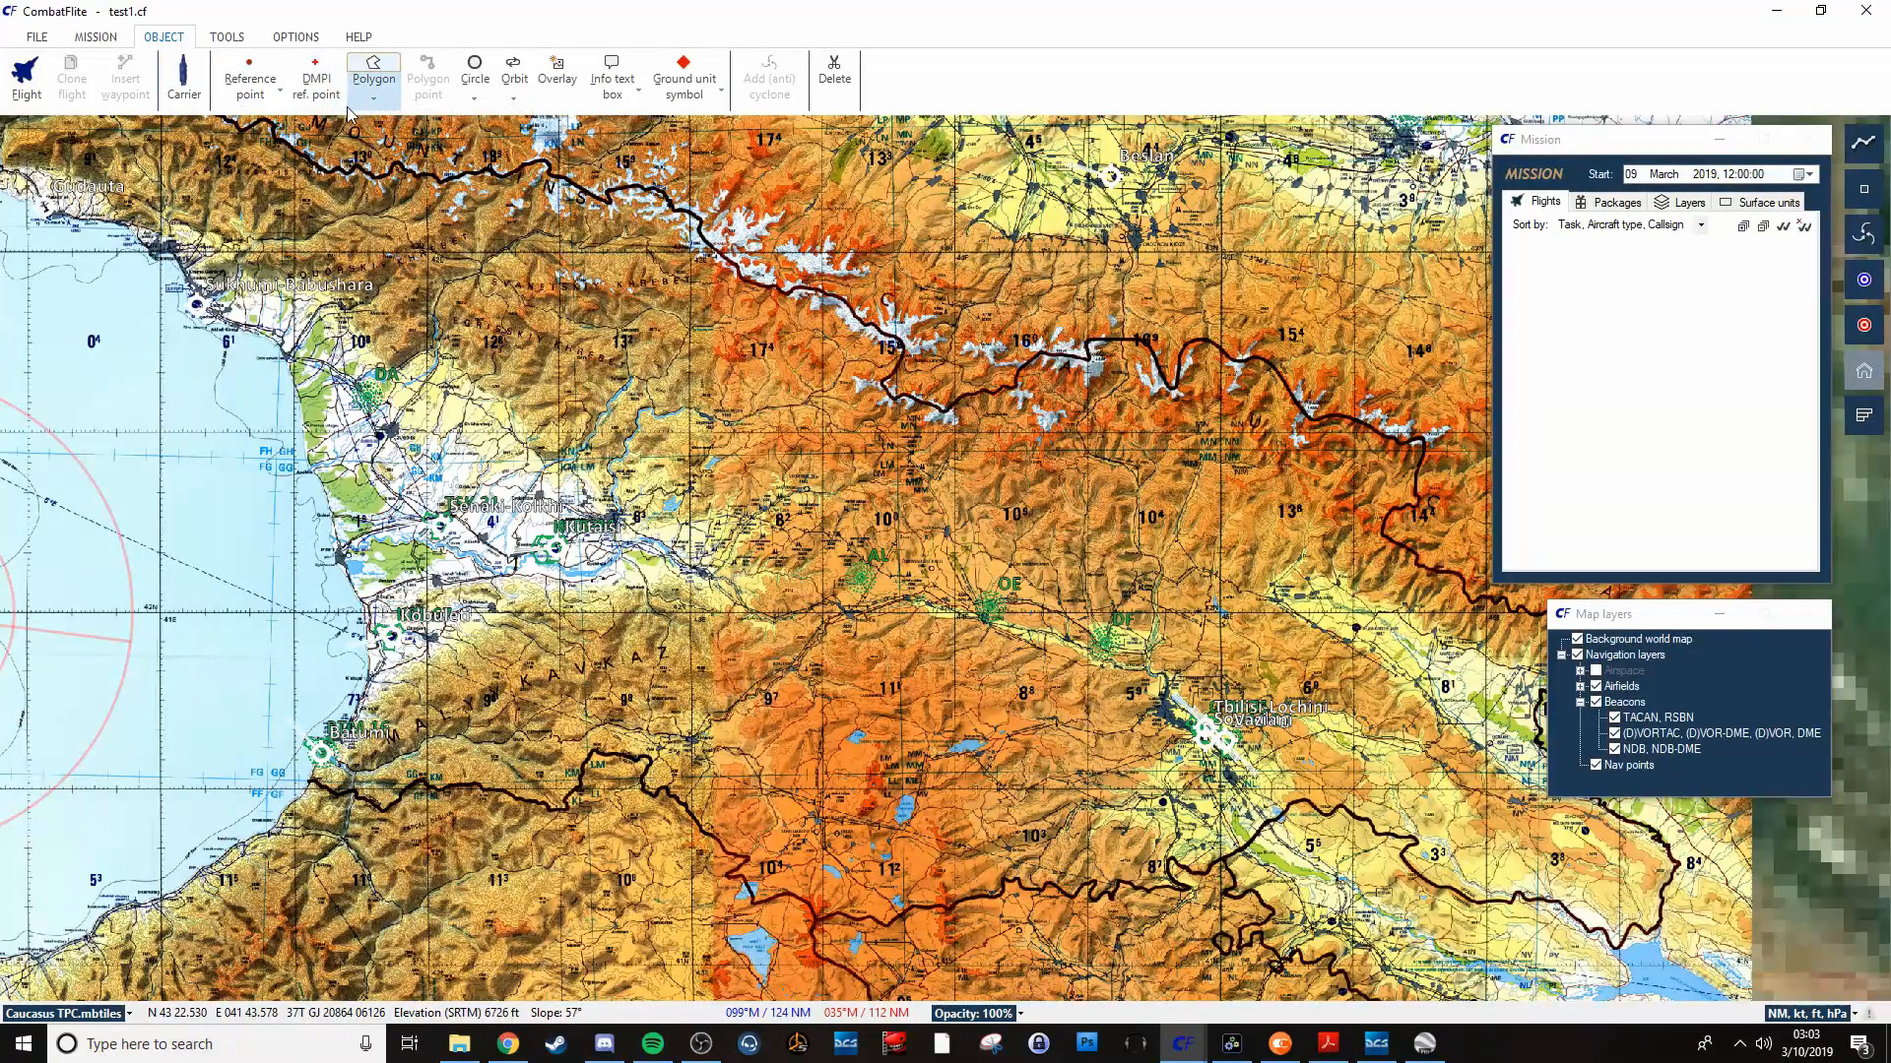
mouse_move(316, 80)
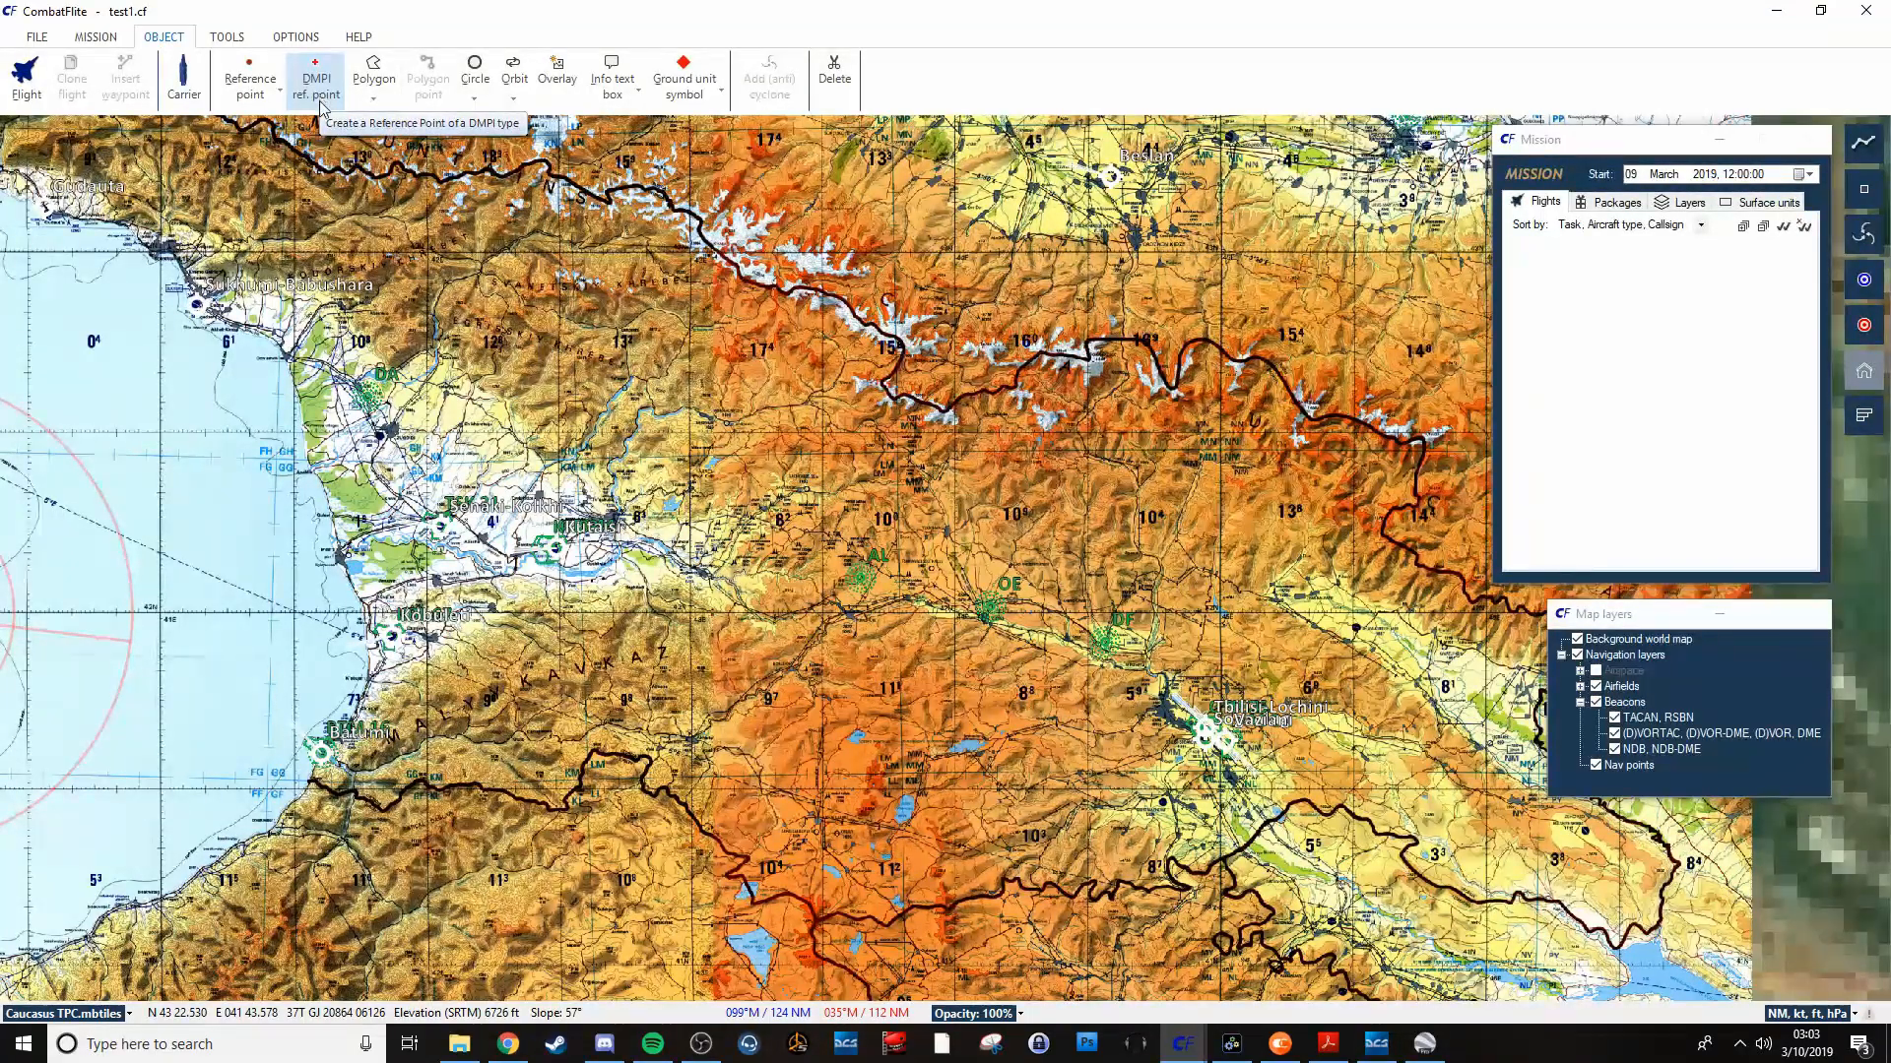
mouse_move(372, 79)
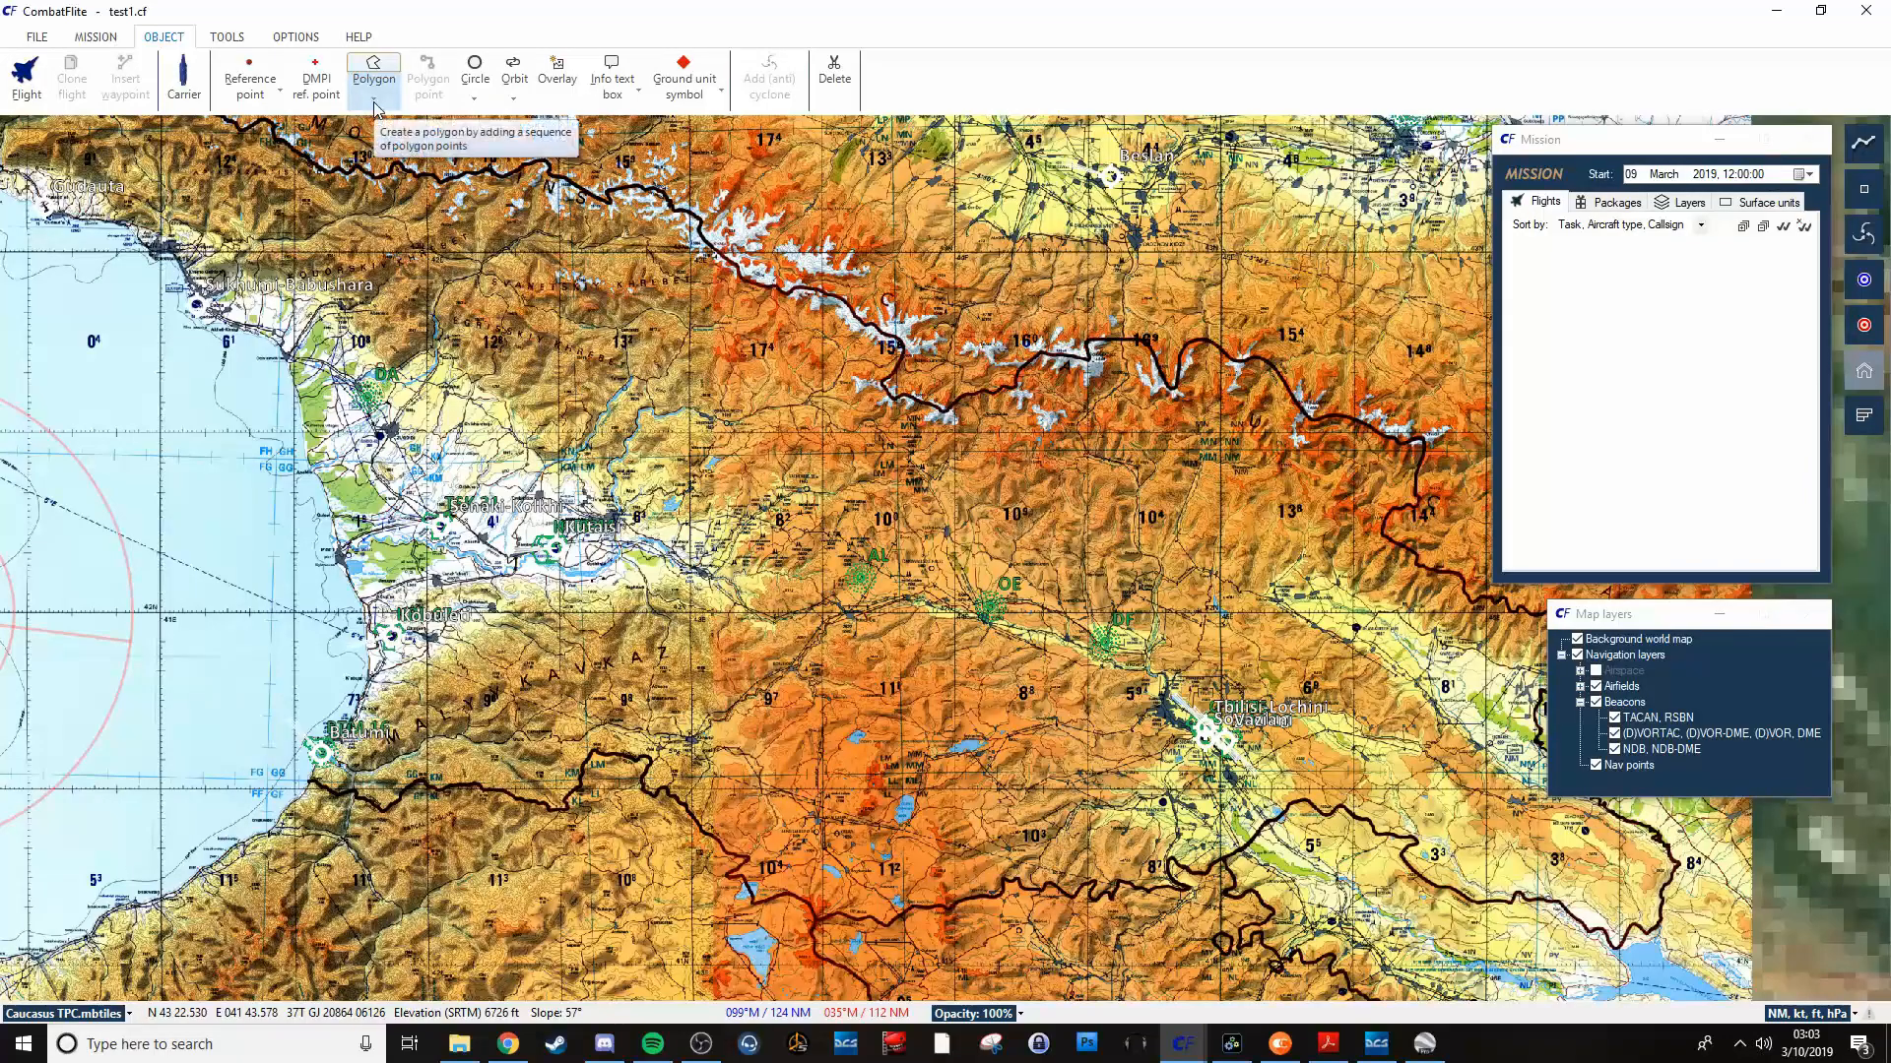
Draw a four-point Other polygon with dash-dot outline and red fill, selecting its name for renaming.
left_click(374, 78)
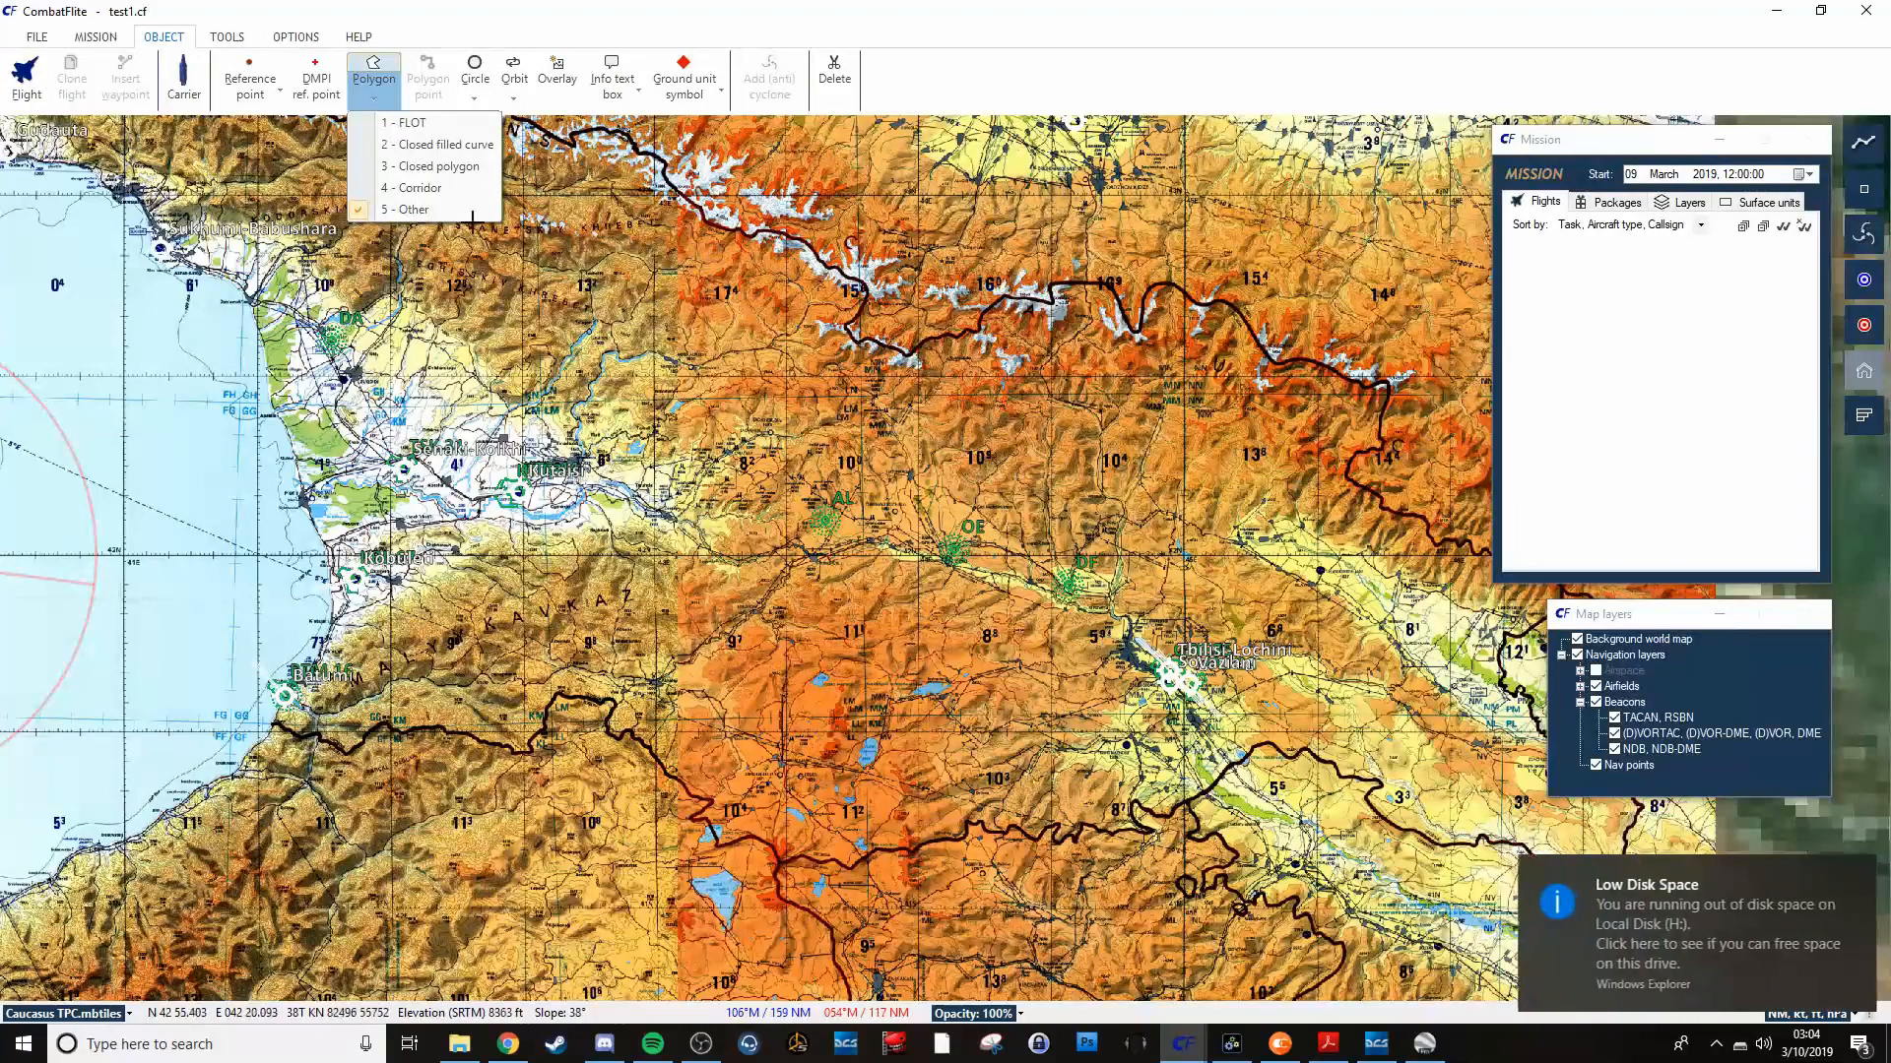
left_click(427, 80)
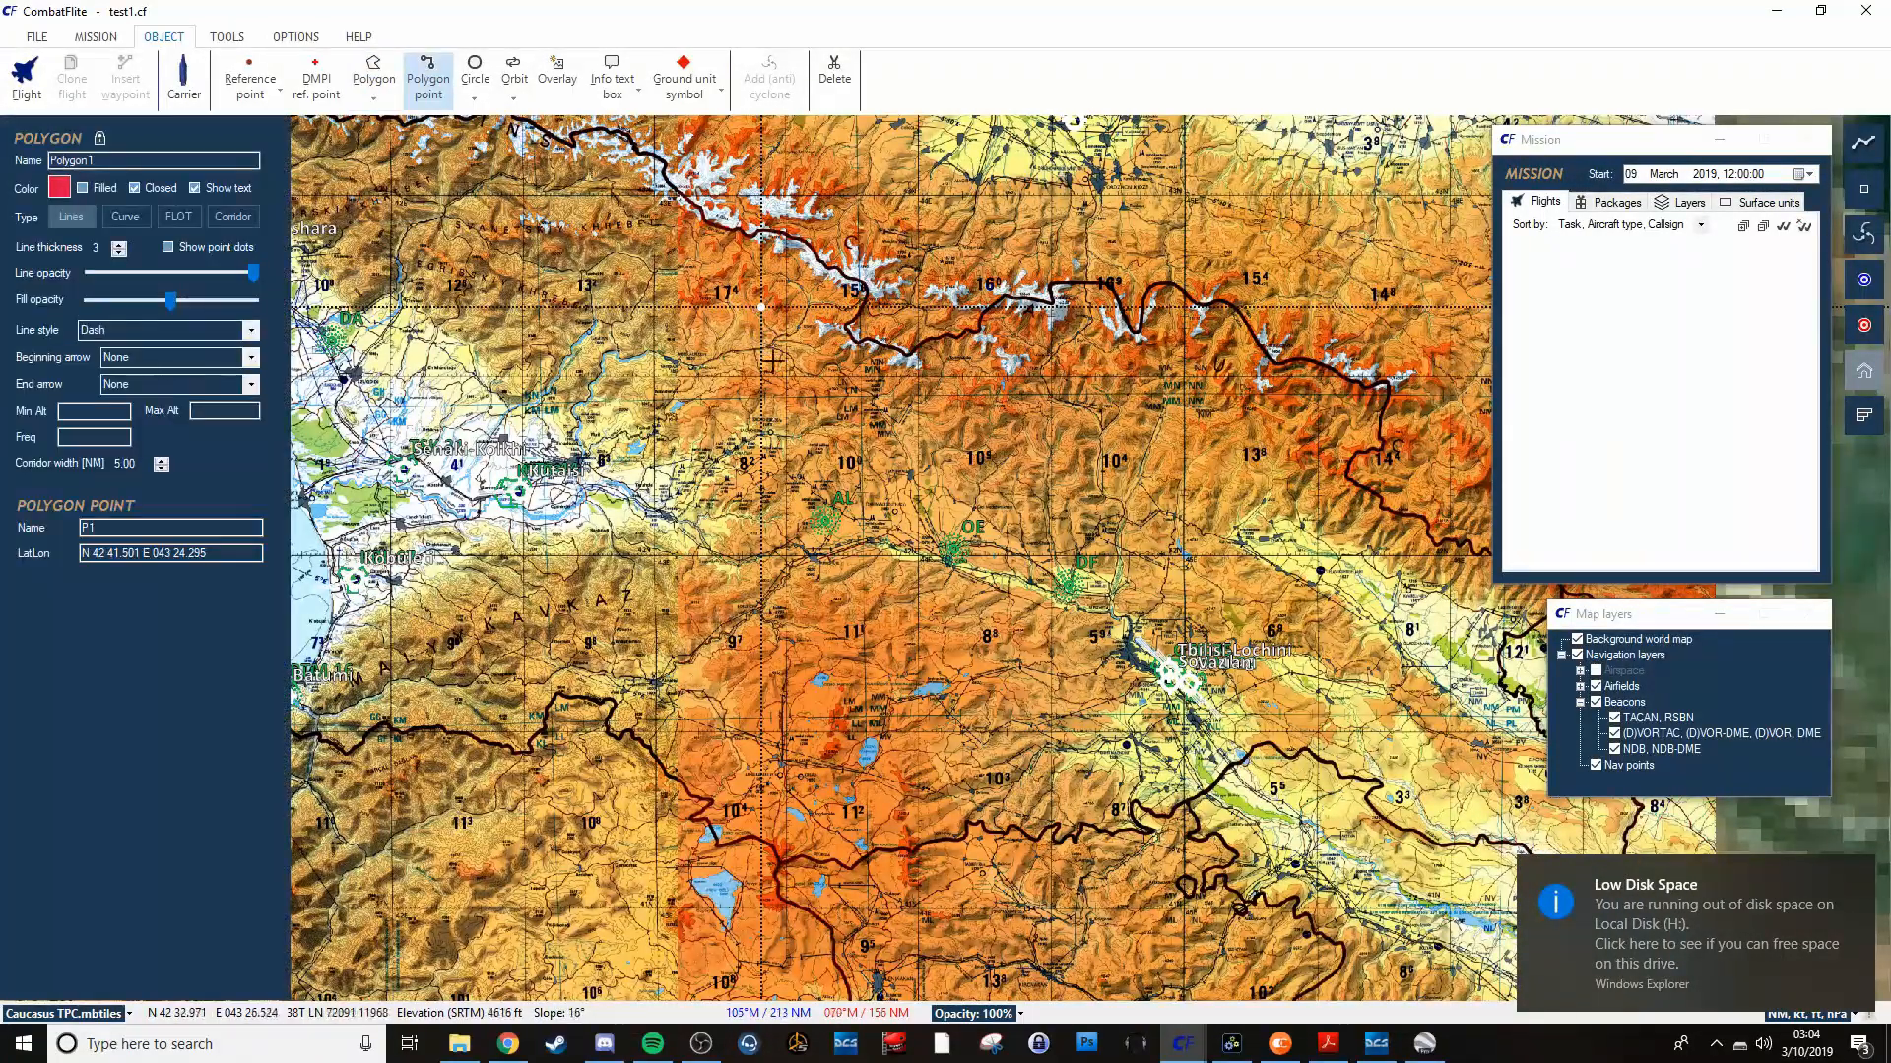
left_click(904, 456)
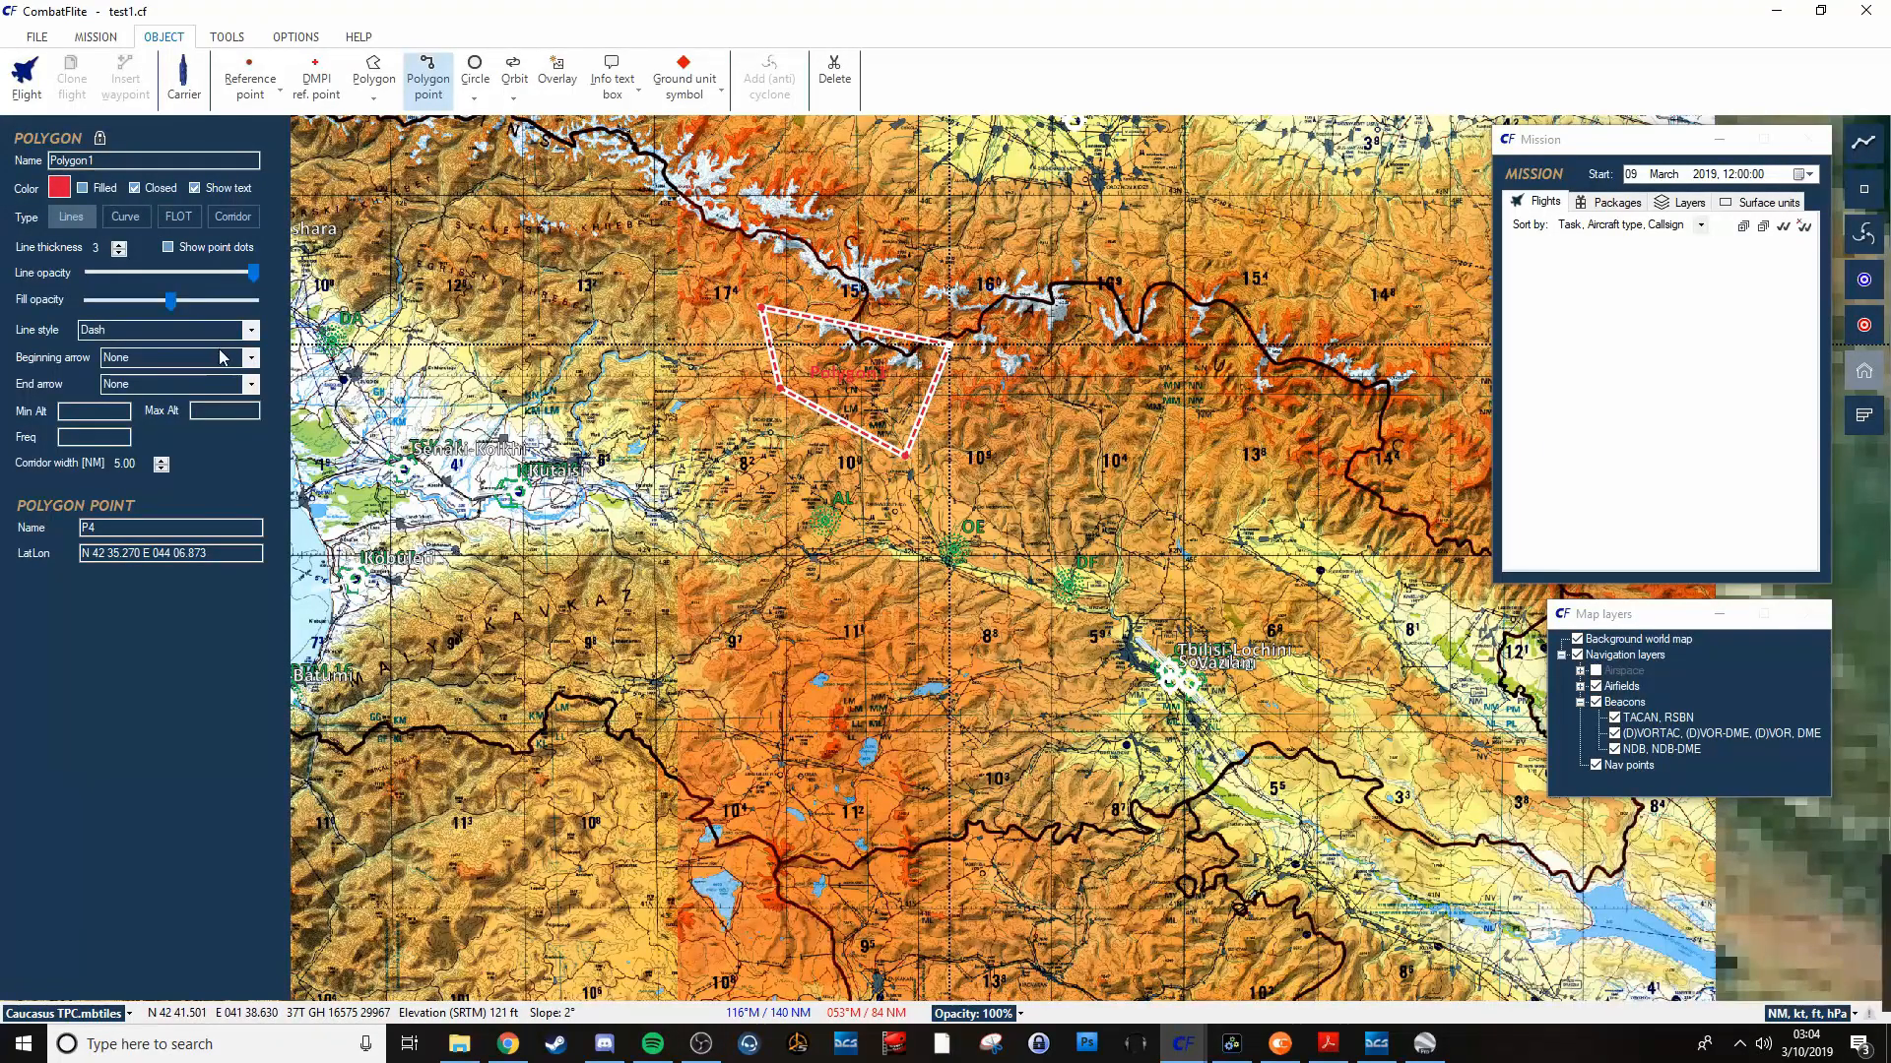
left_click(166, 329)
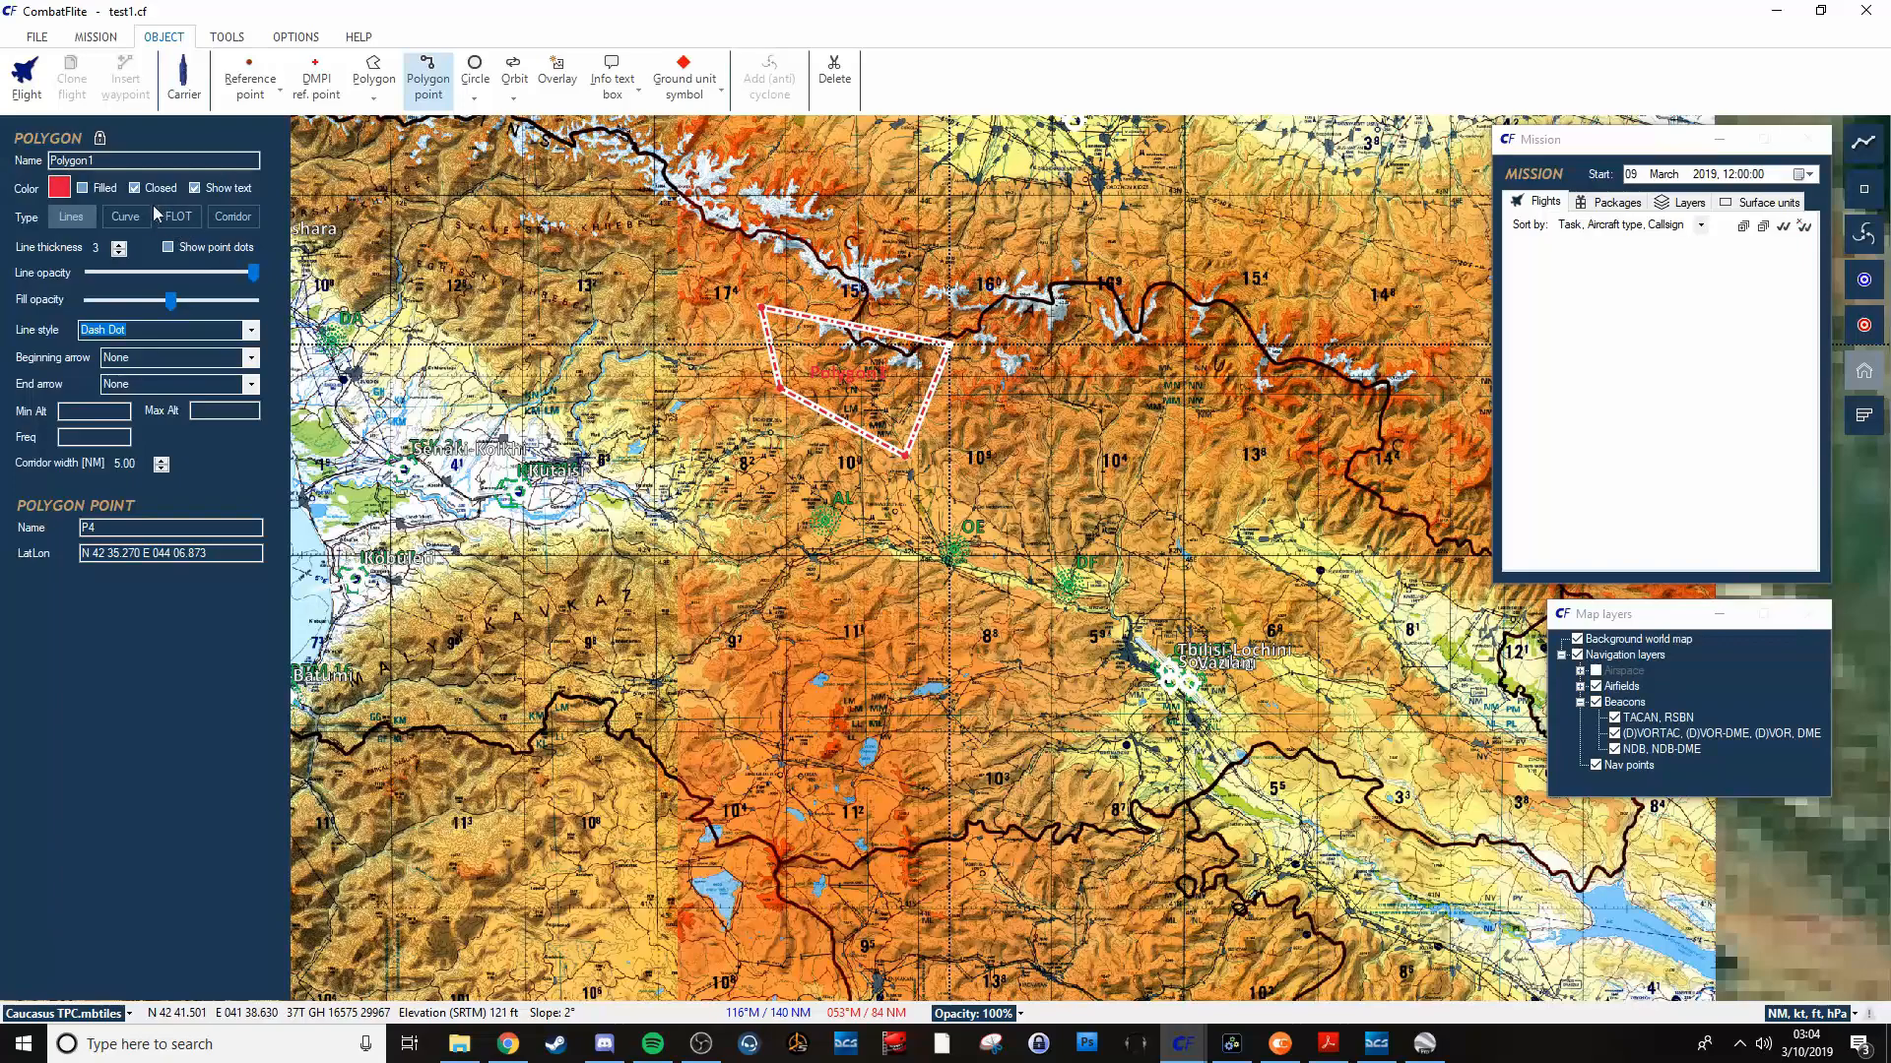
left_click(82, 187)
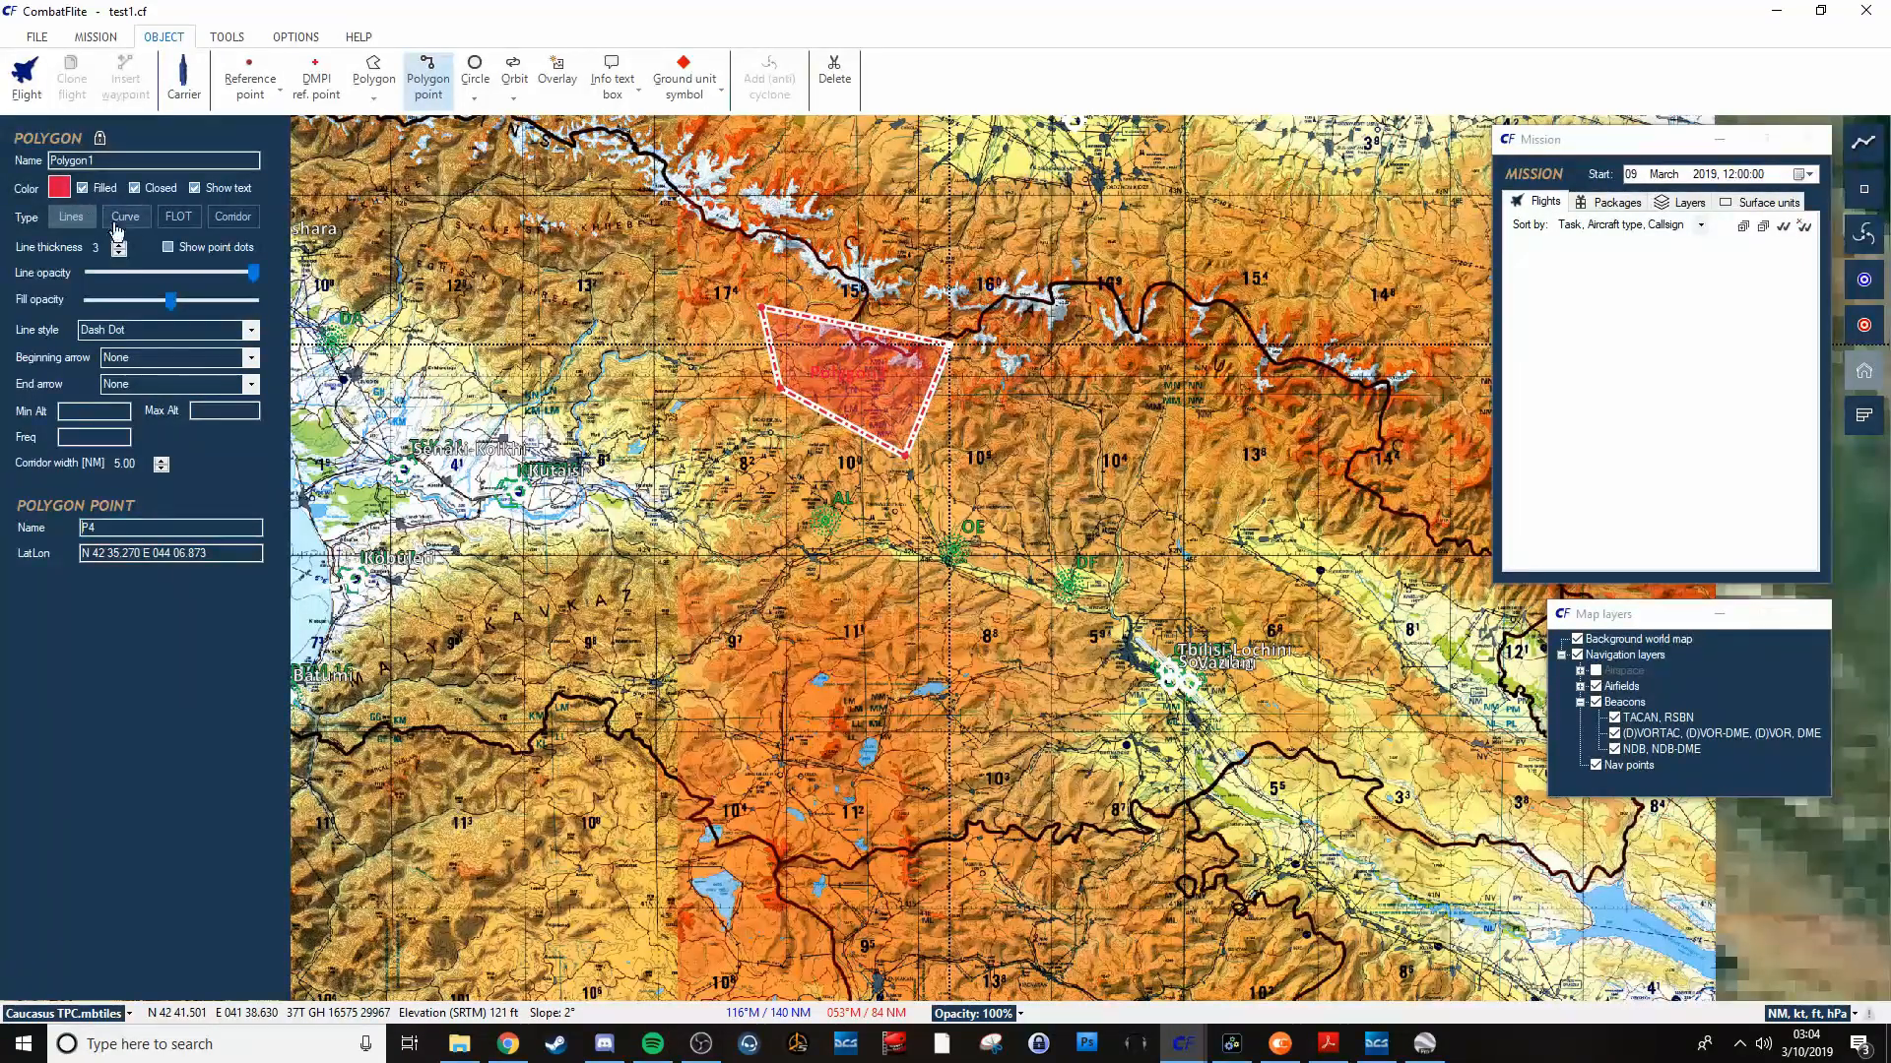
triple_click(154, 160)
type("enemy")
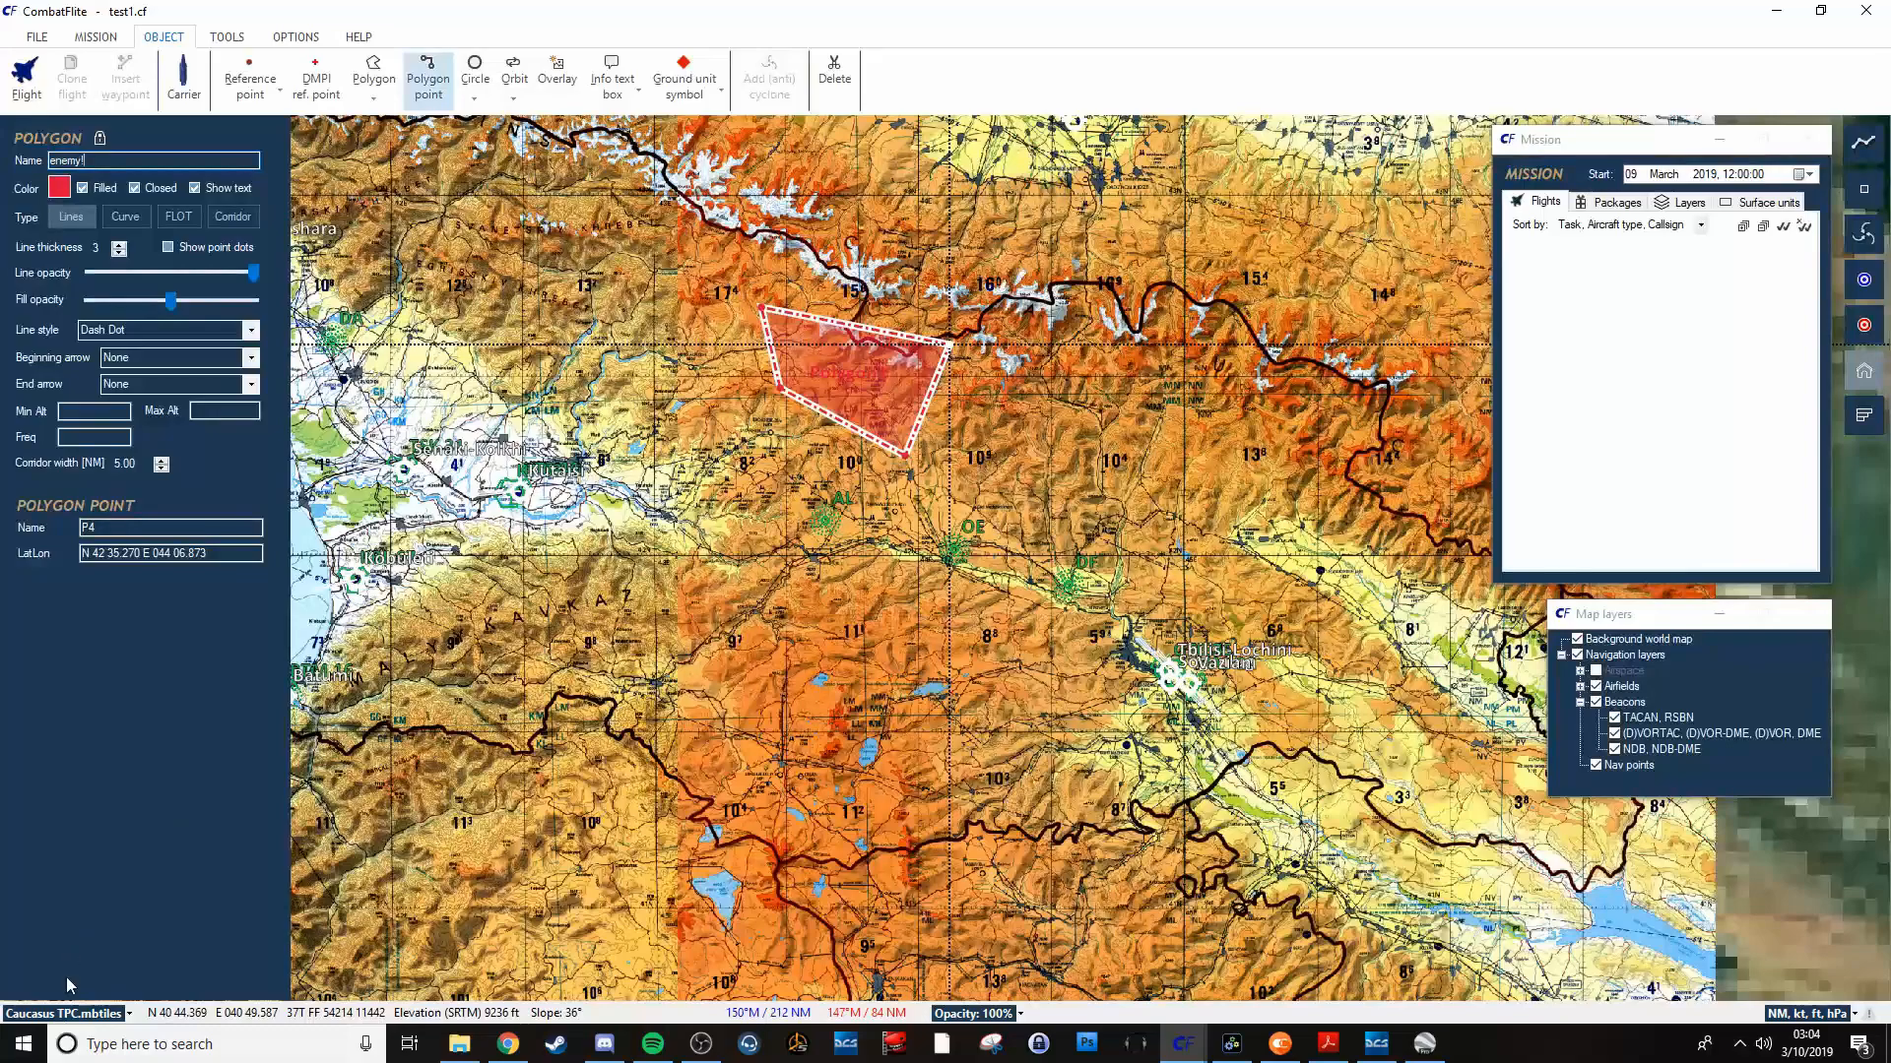
mouse_move(627, 263)
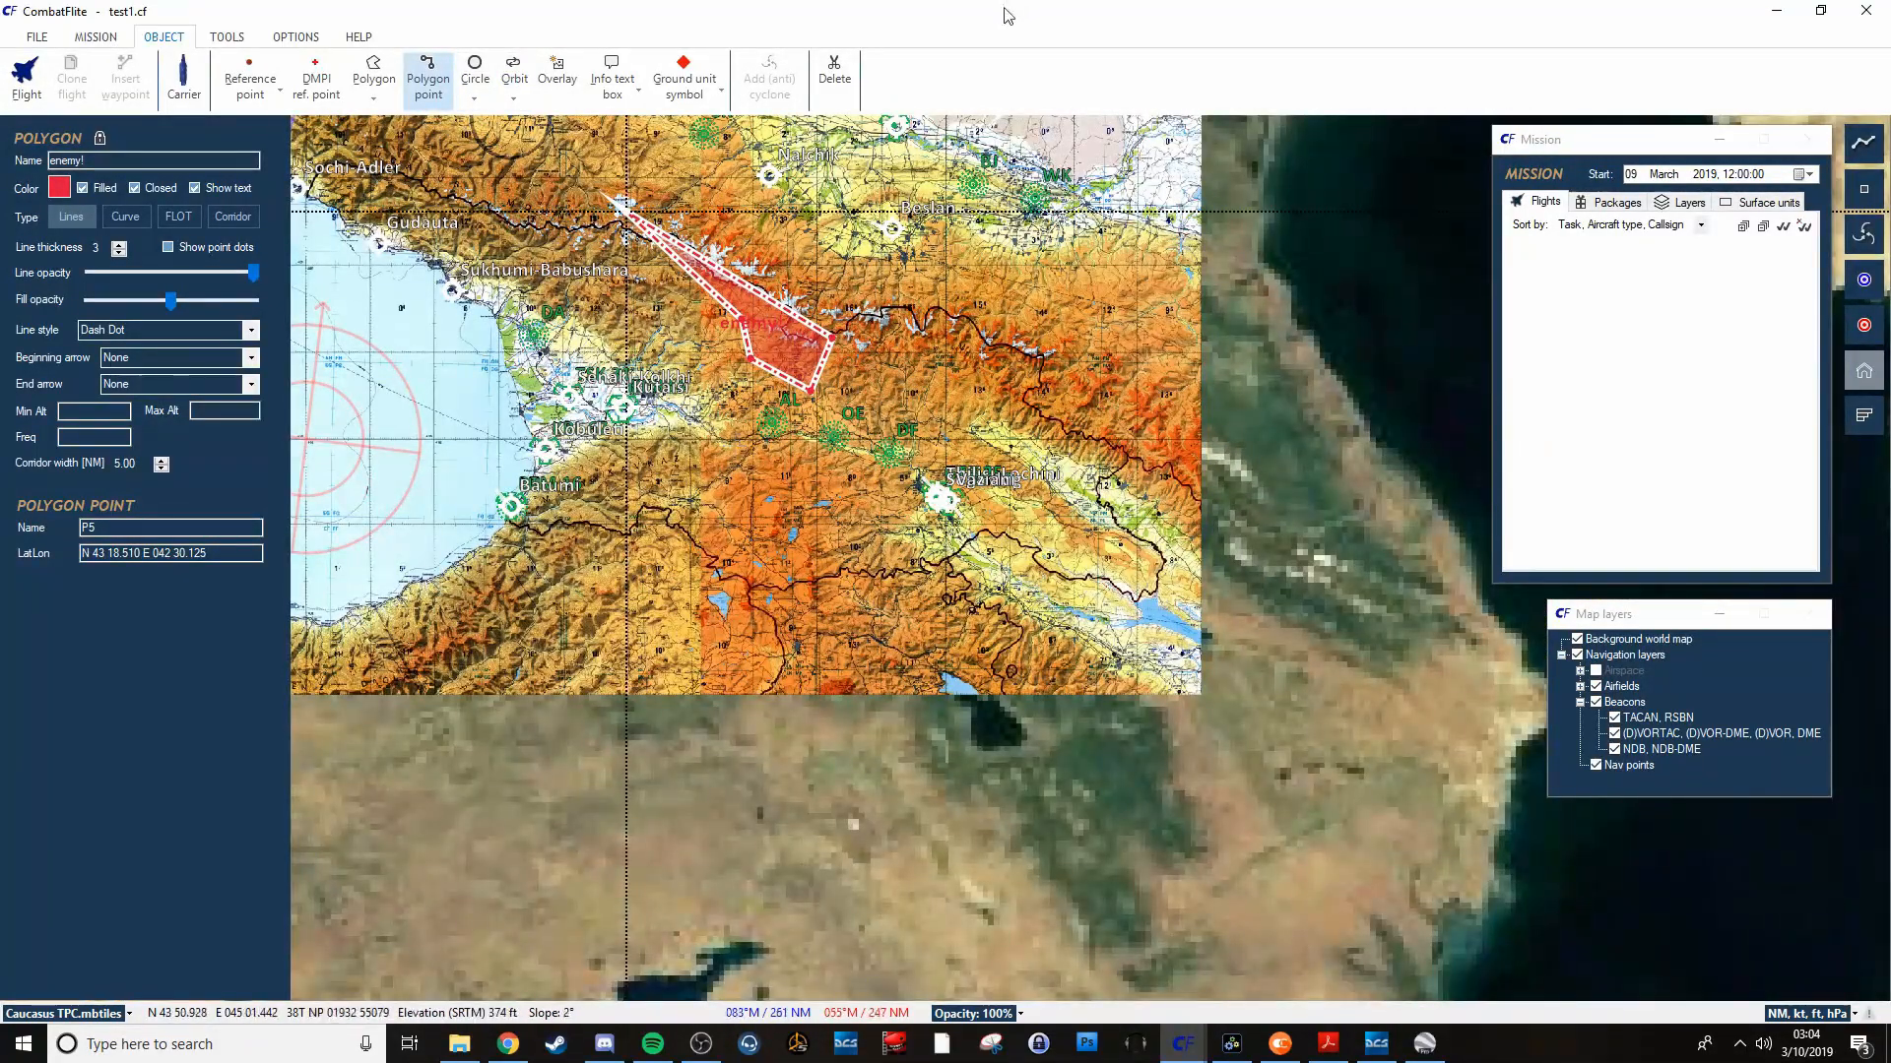
mouse_move(833, 70)
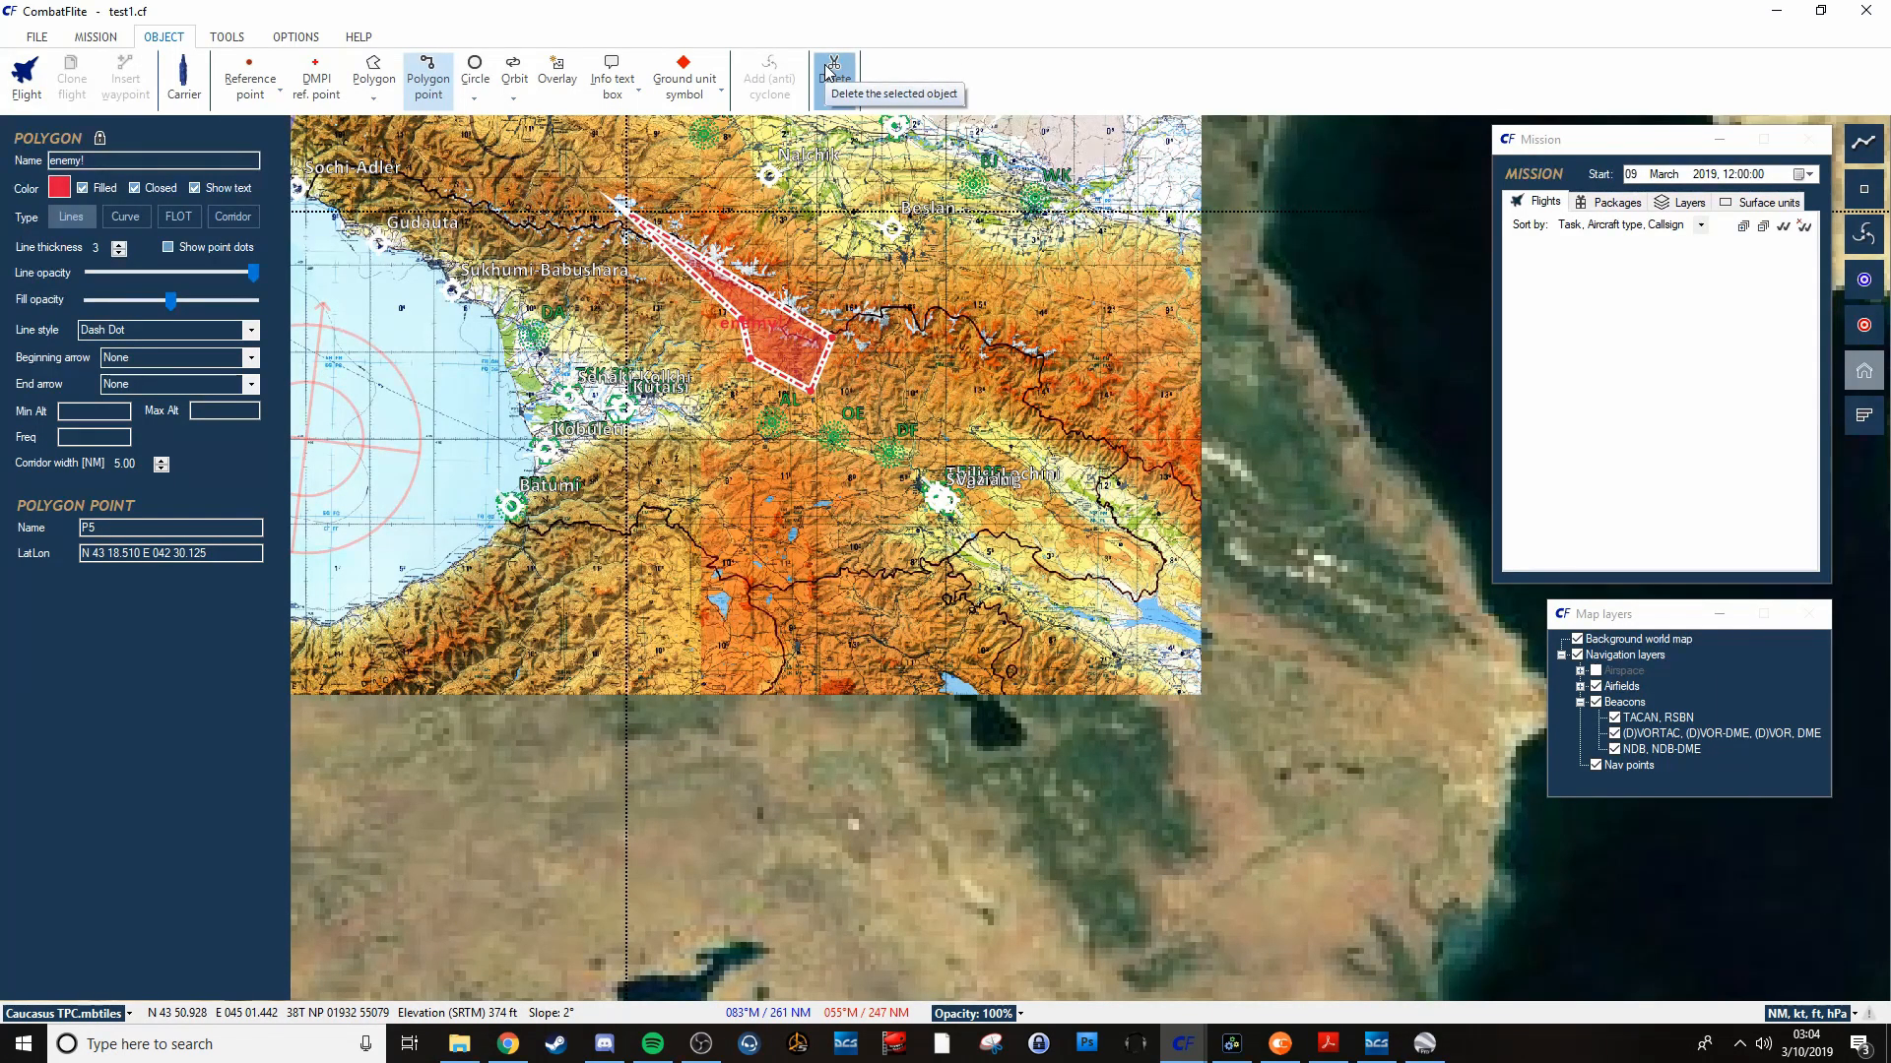
Delete the enemy! polygon, choosing 'Entire polygon' in the confirmation dialog.
left_click(833, 72)
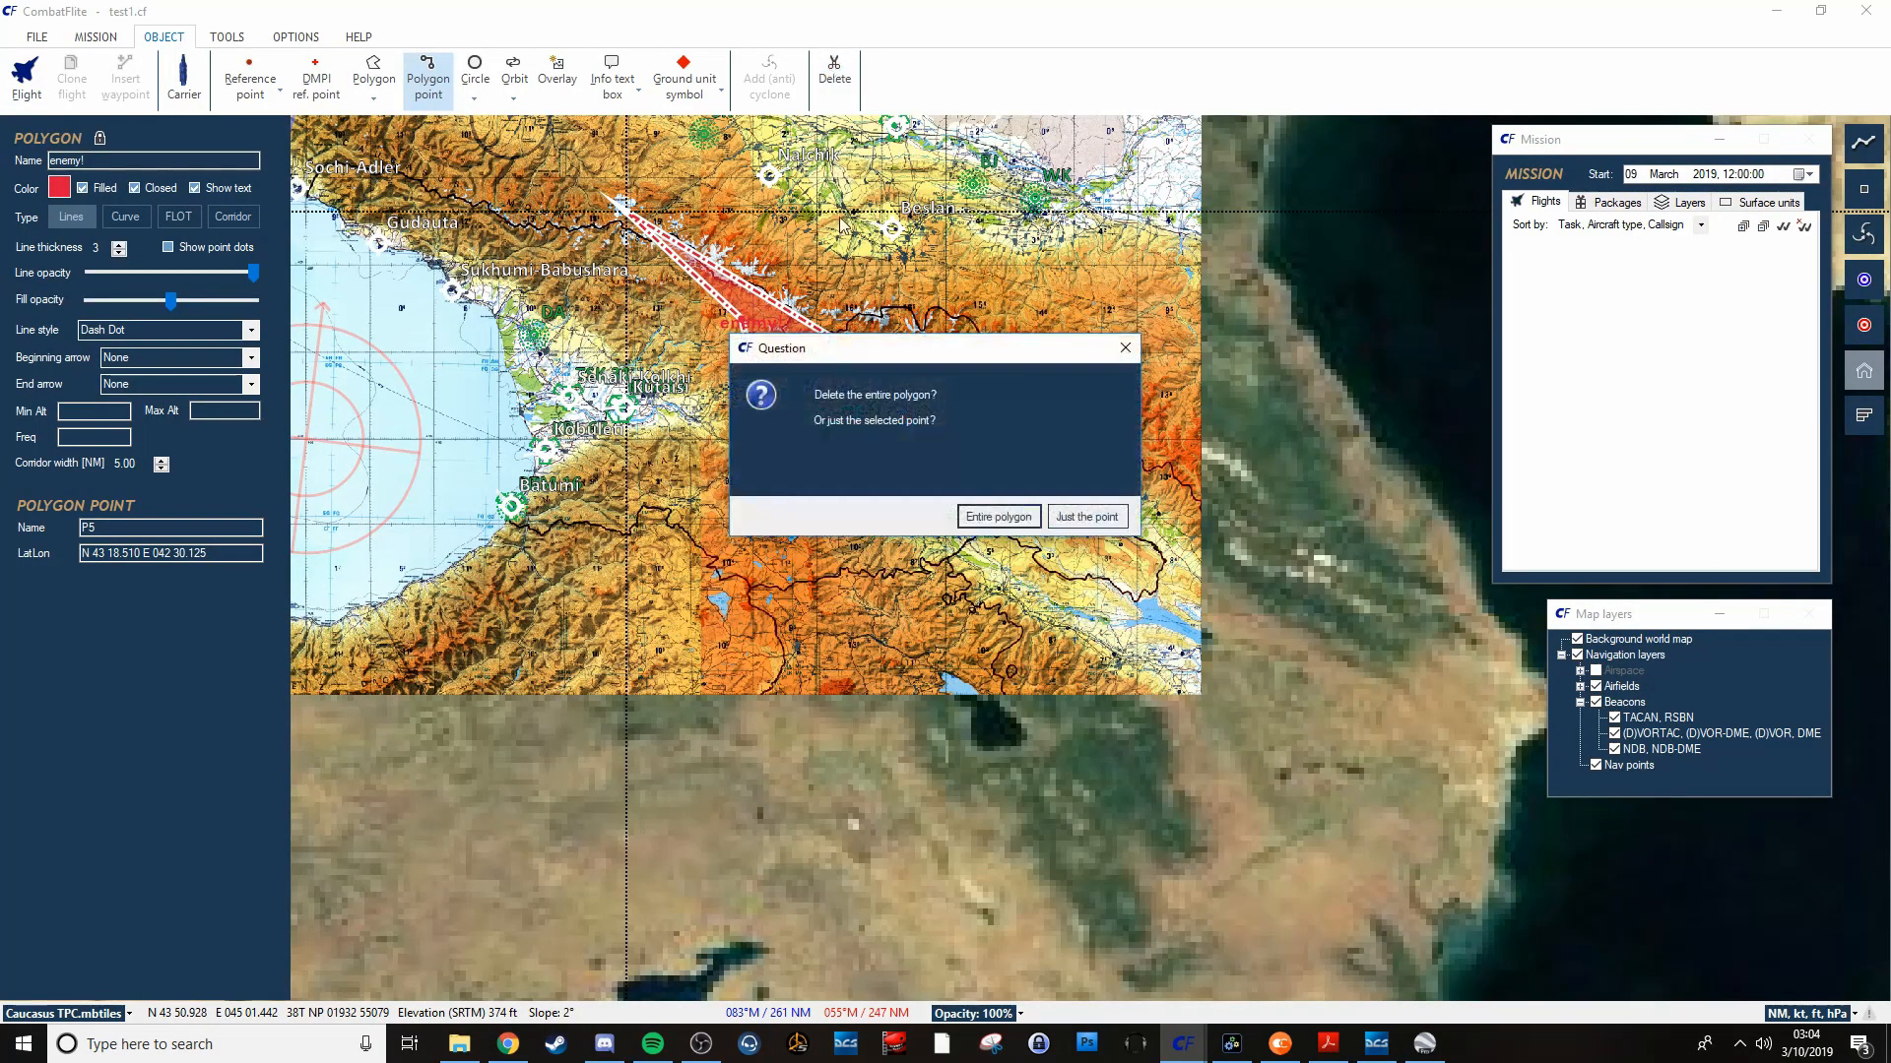
mouse_move(997, 516)
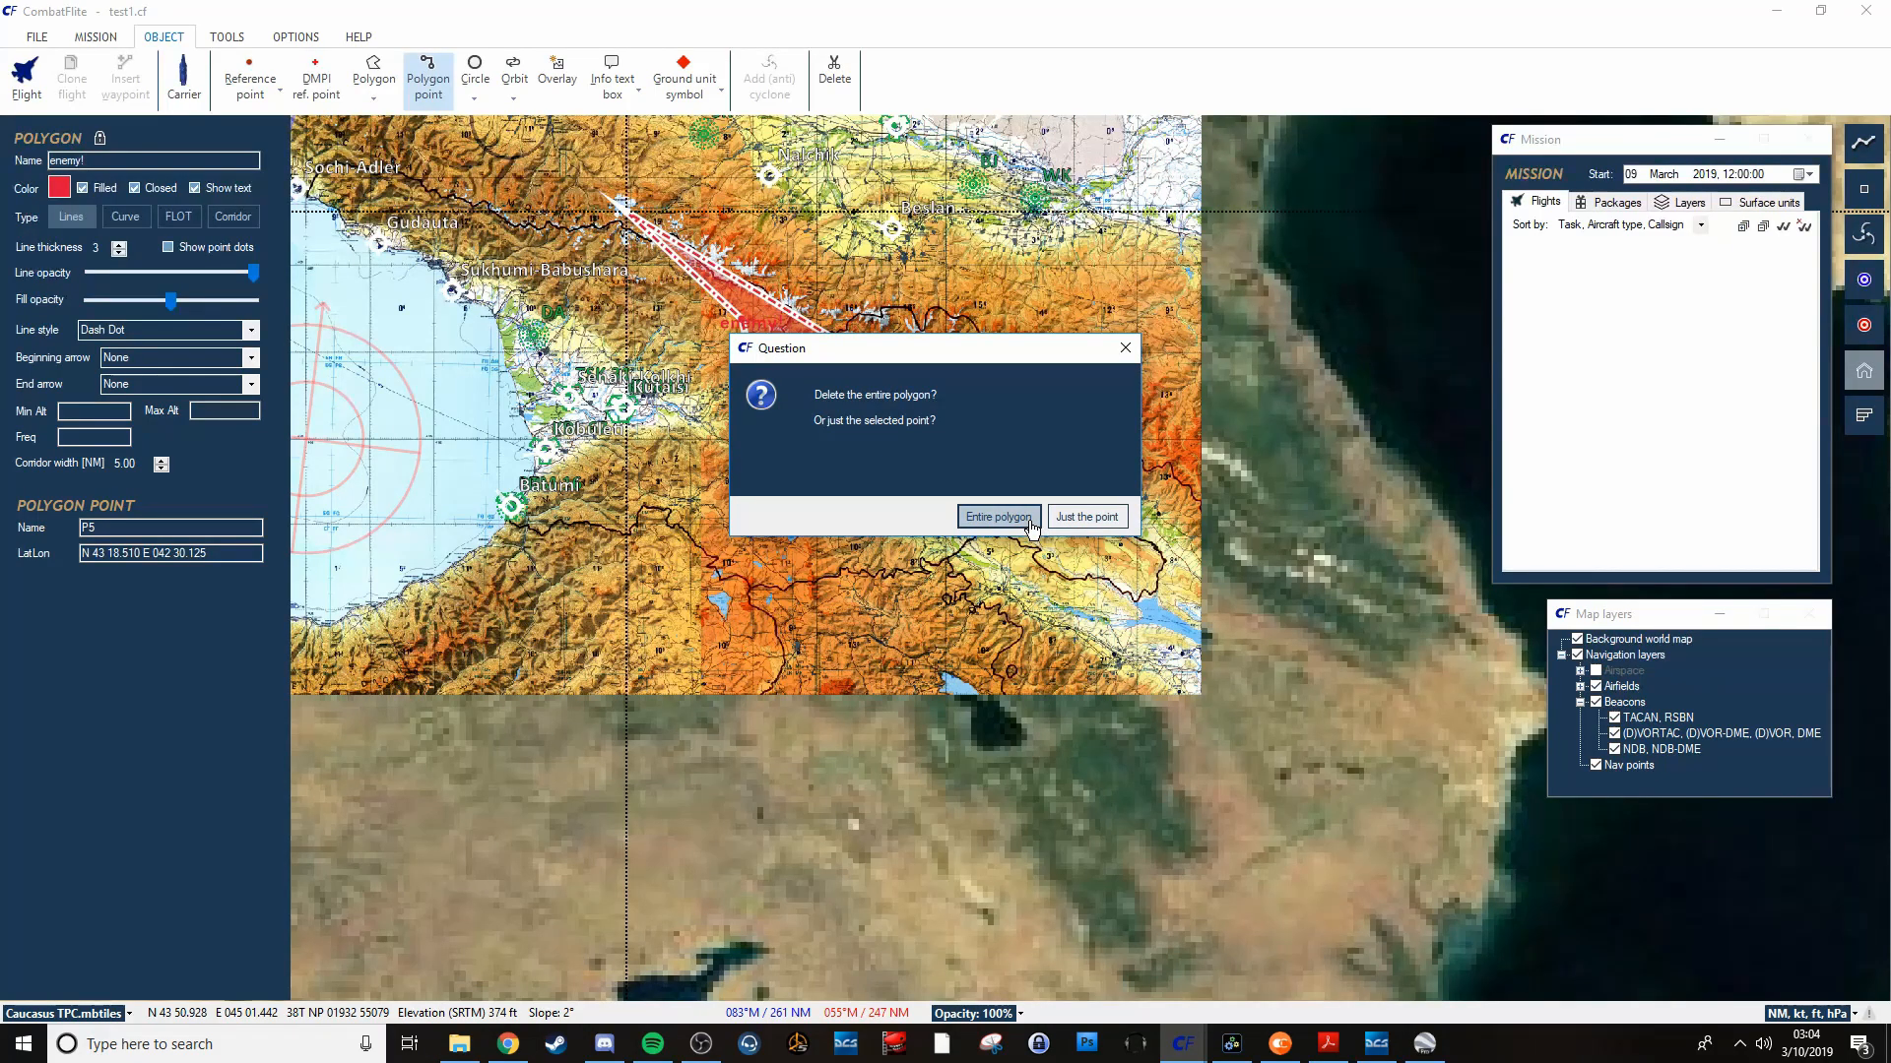
mouse_move(1019, 524)
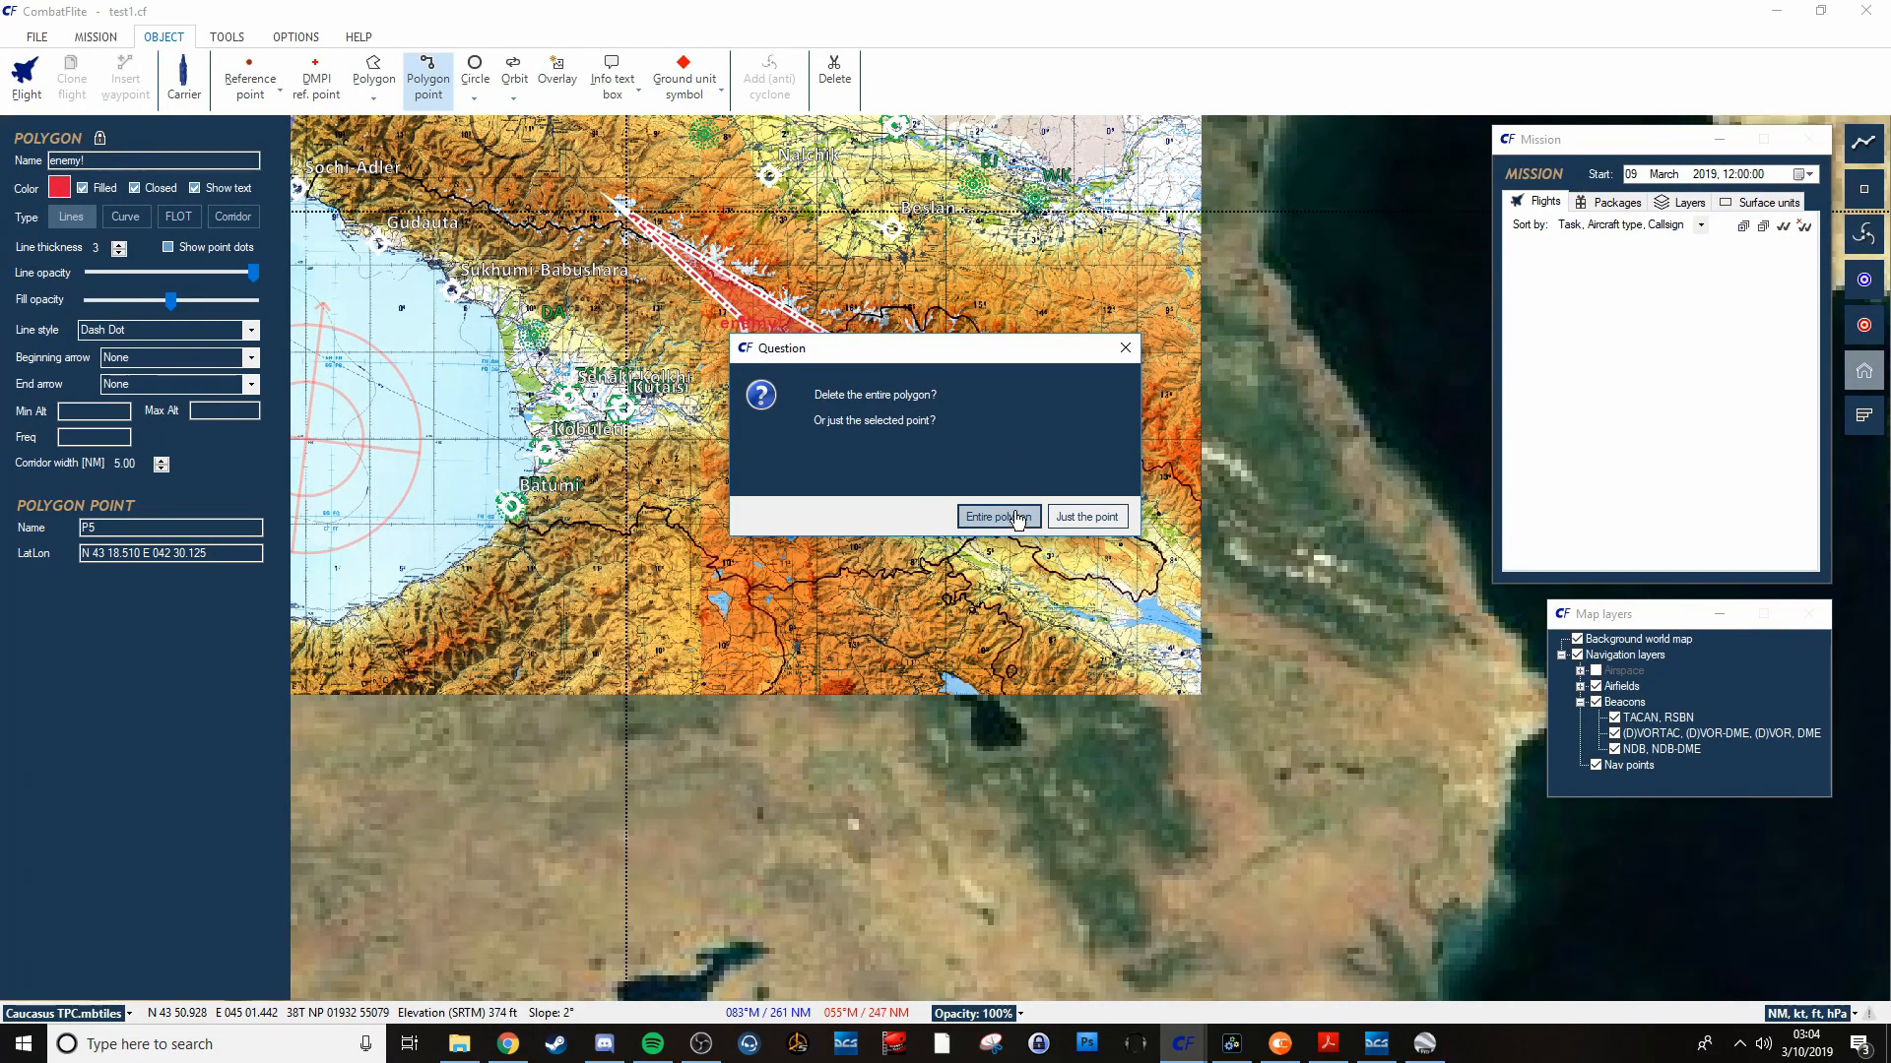
left_click(998, 516)
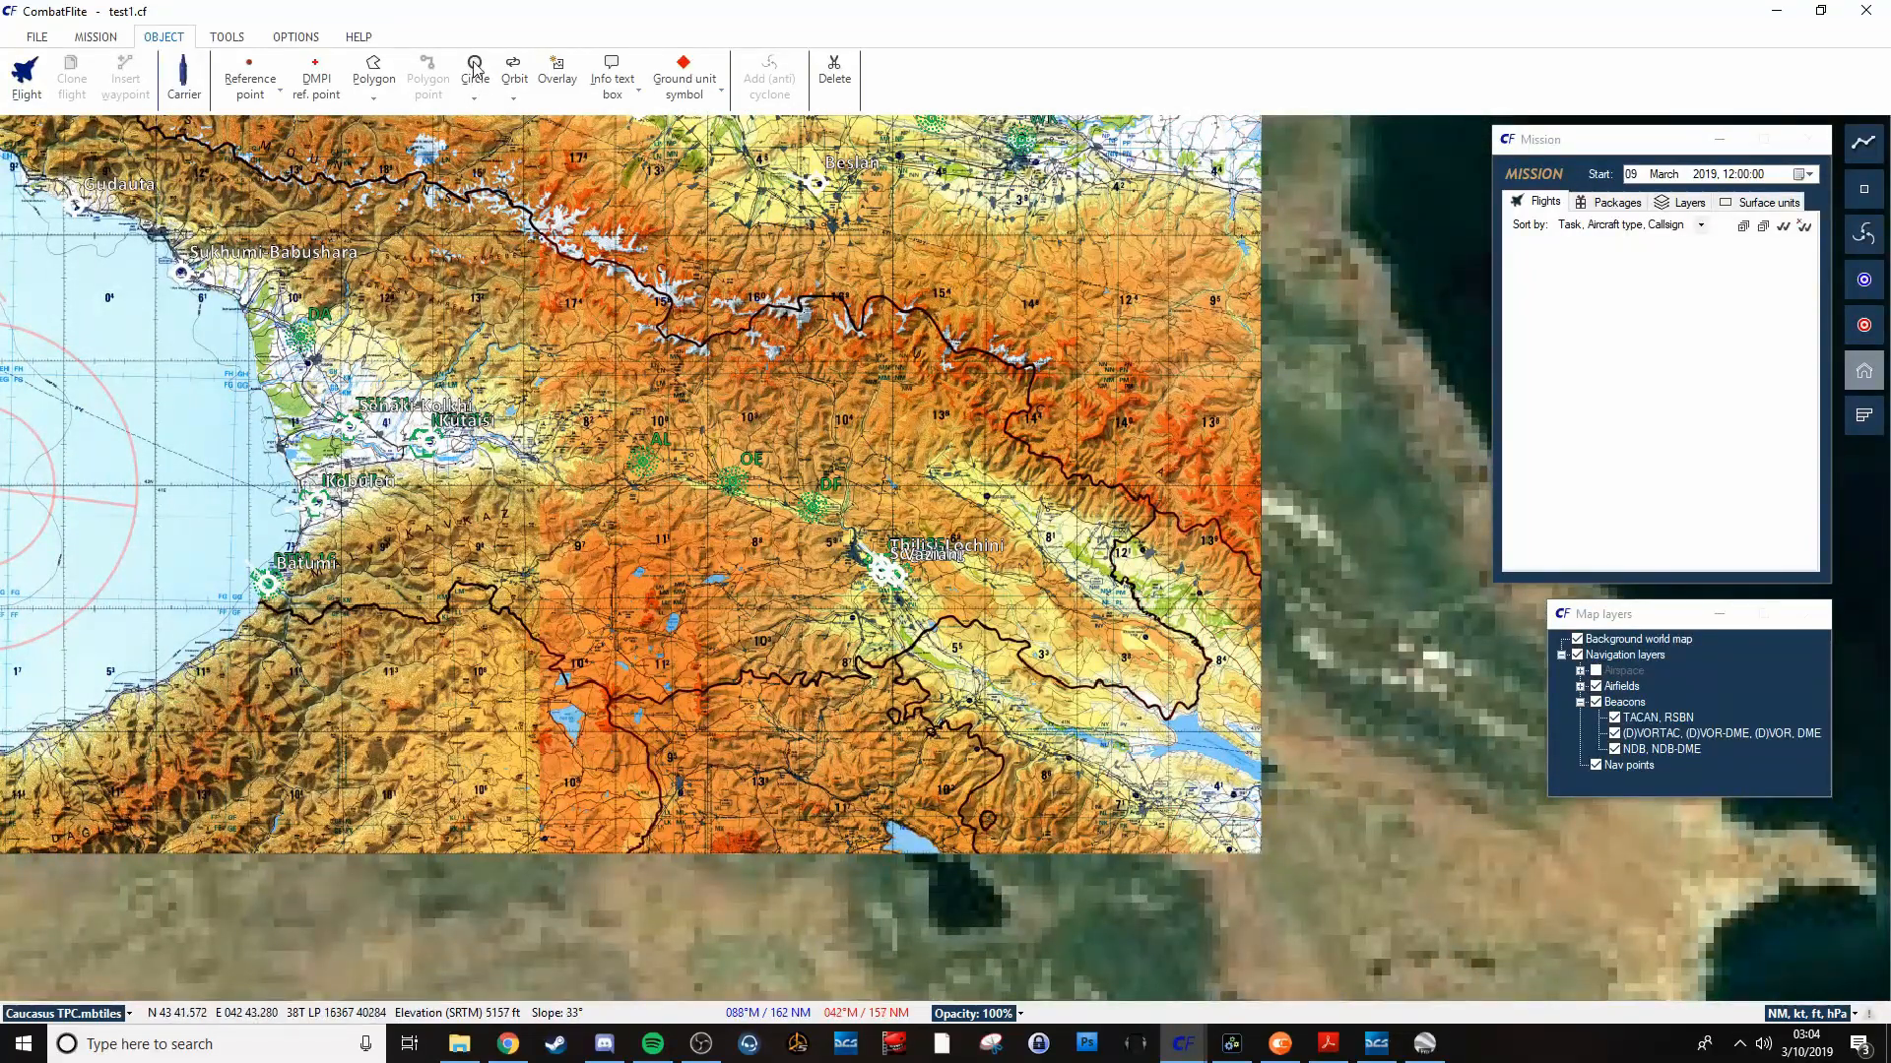
Draw a red-filled circle zone centred on Beslan with the Circle tool.
left_click(474, 70)
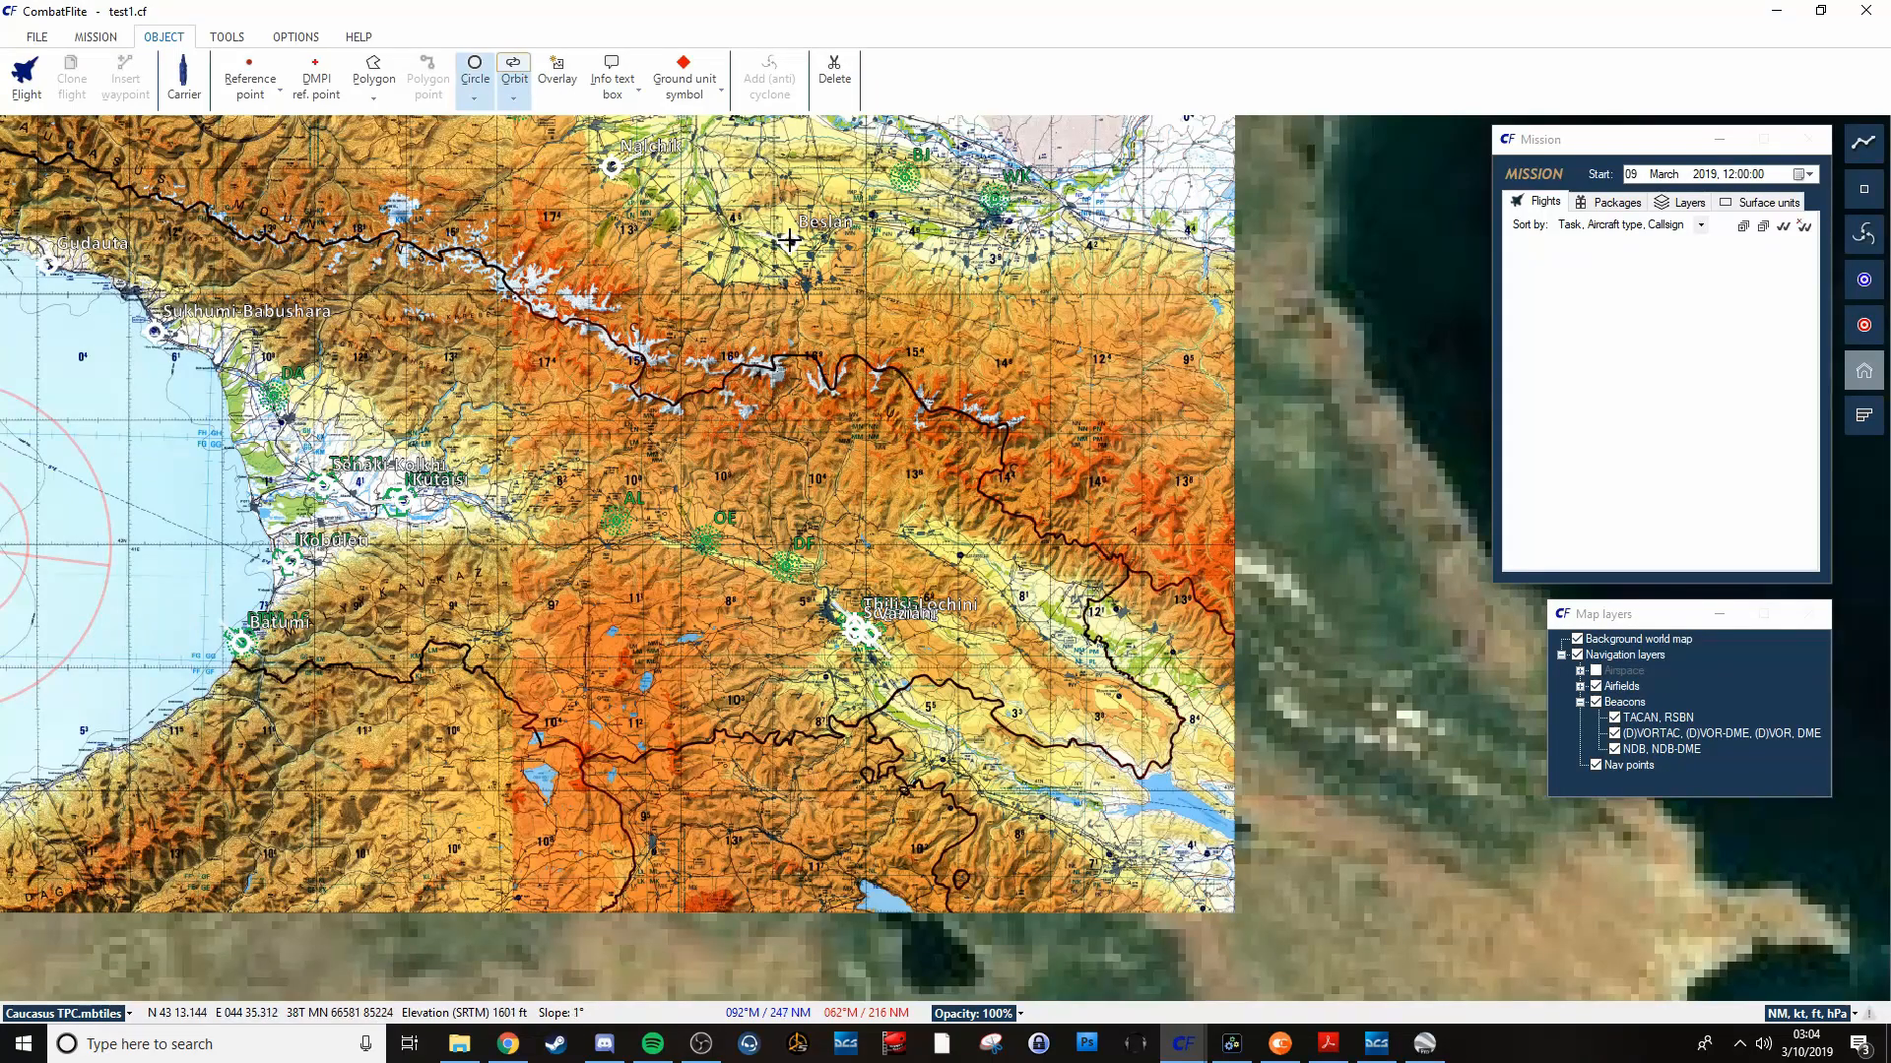
left_click(790, 241)
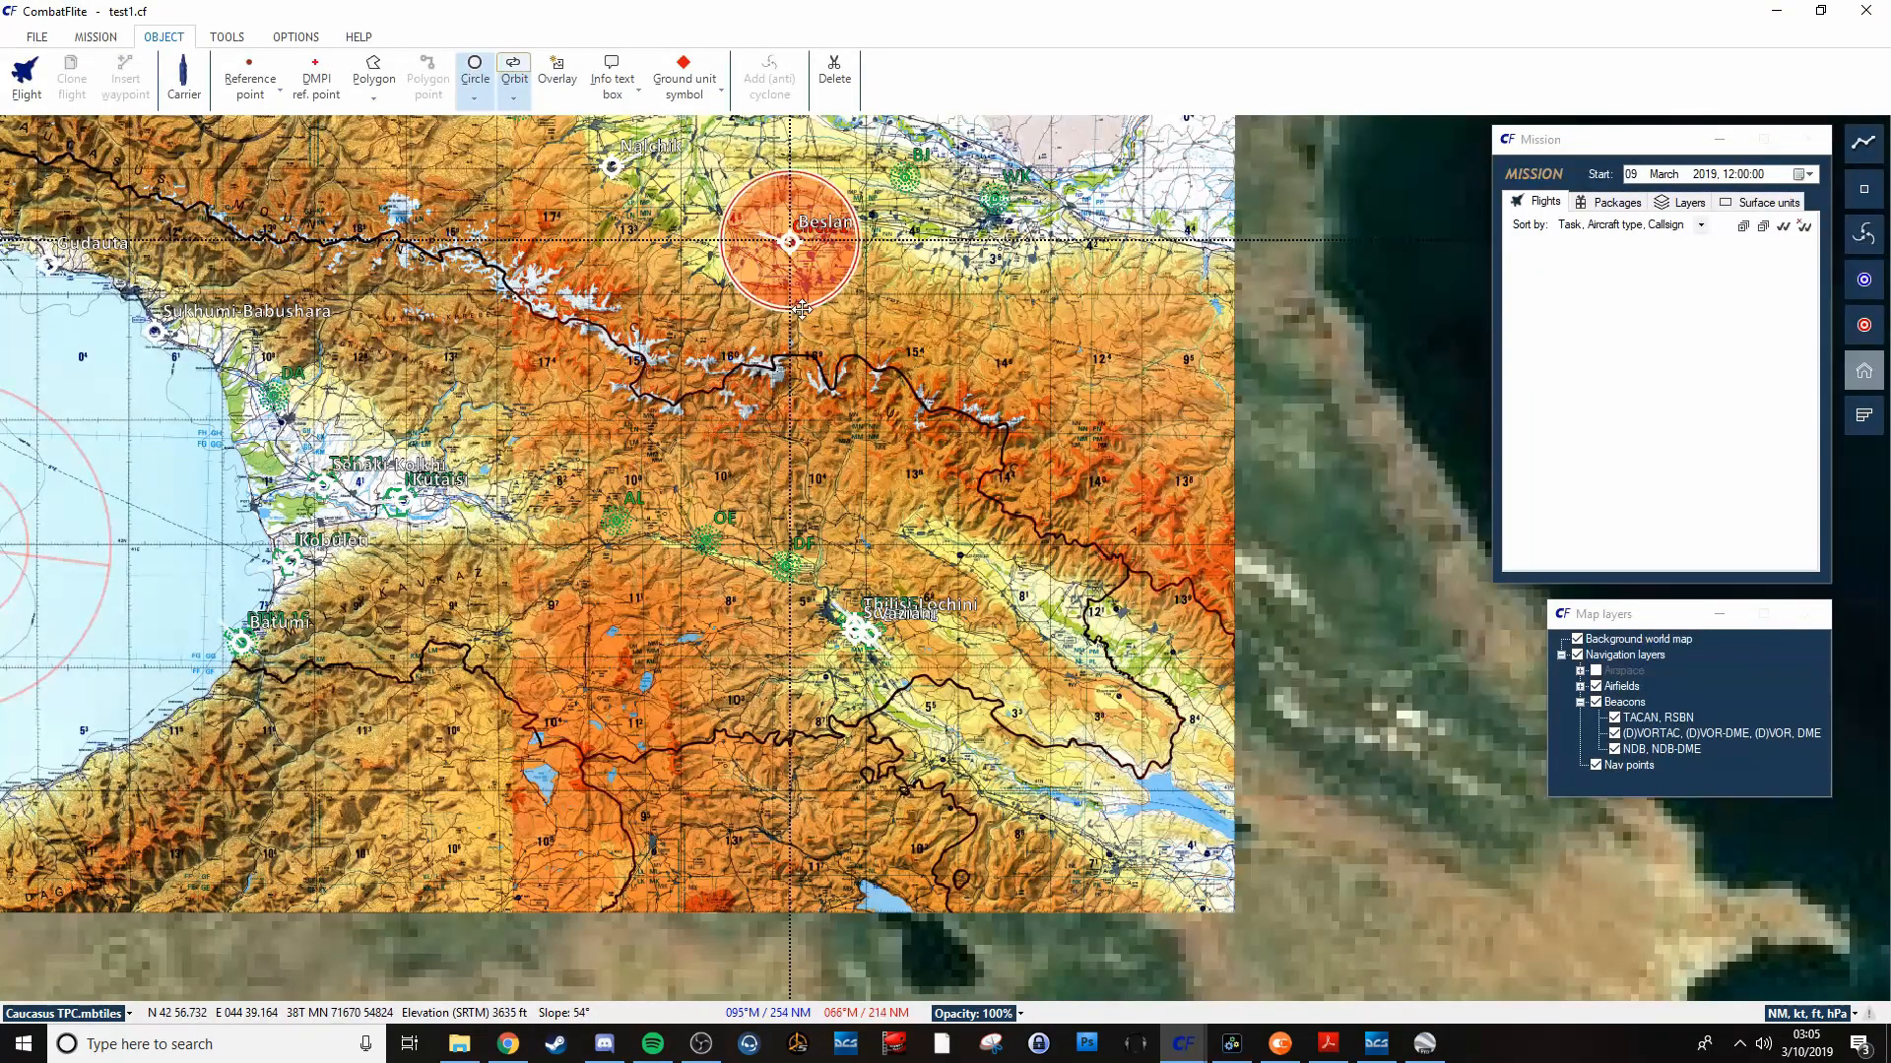
left_click(792, 237)
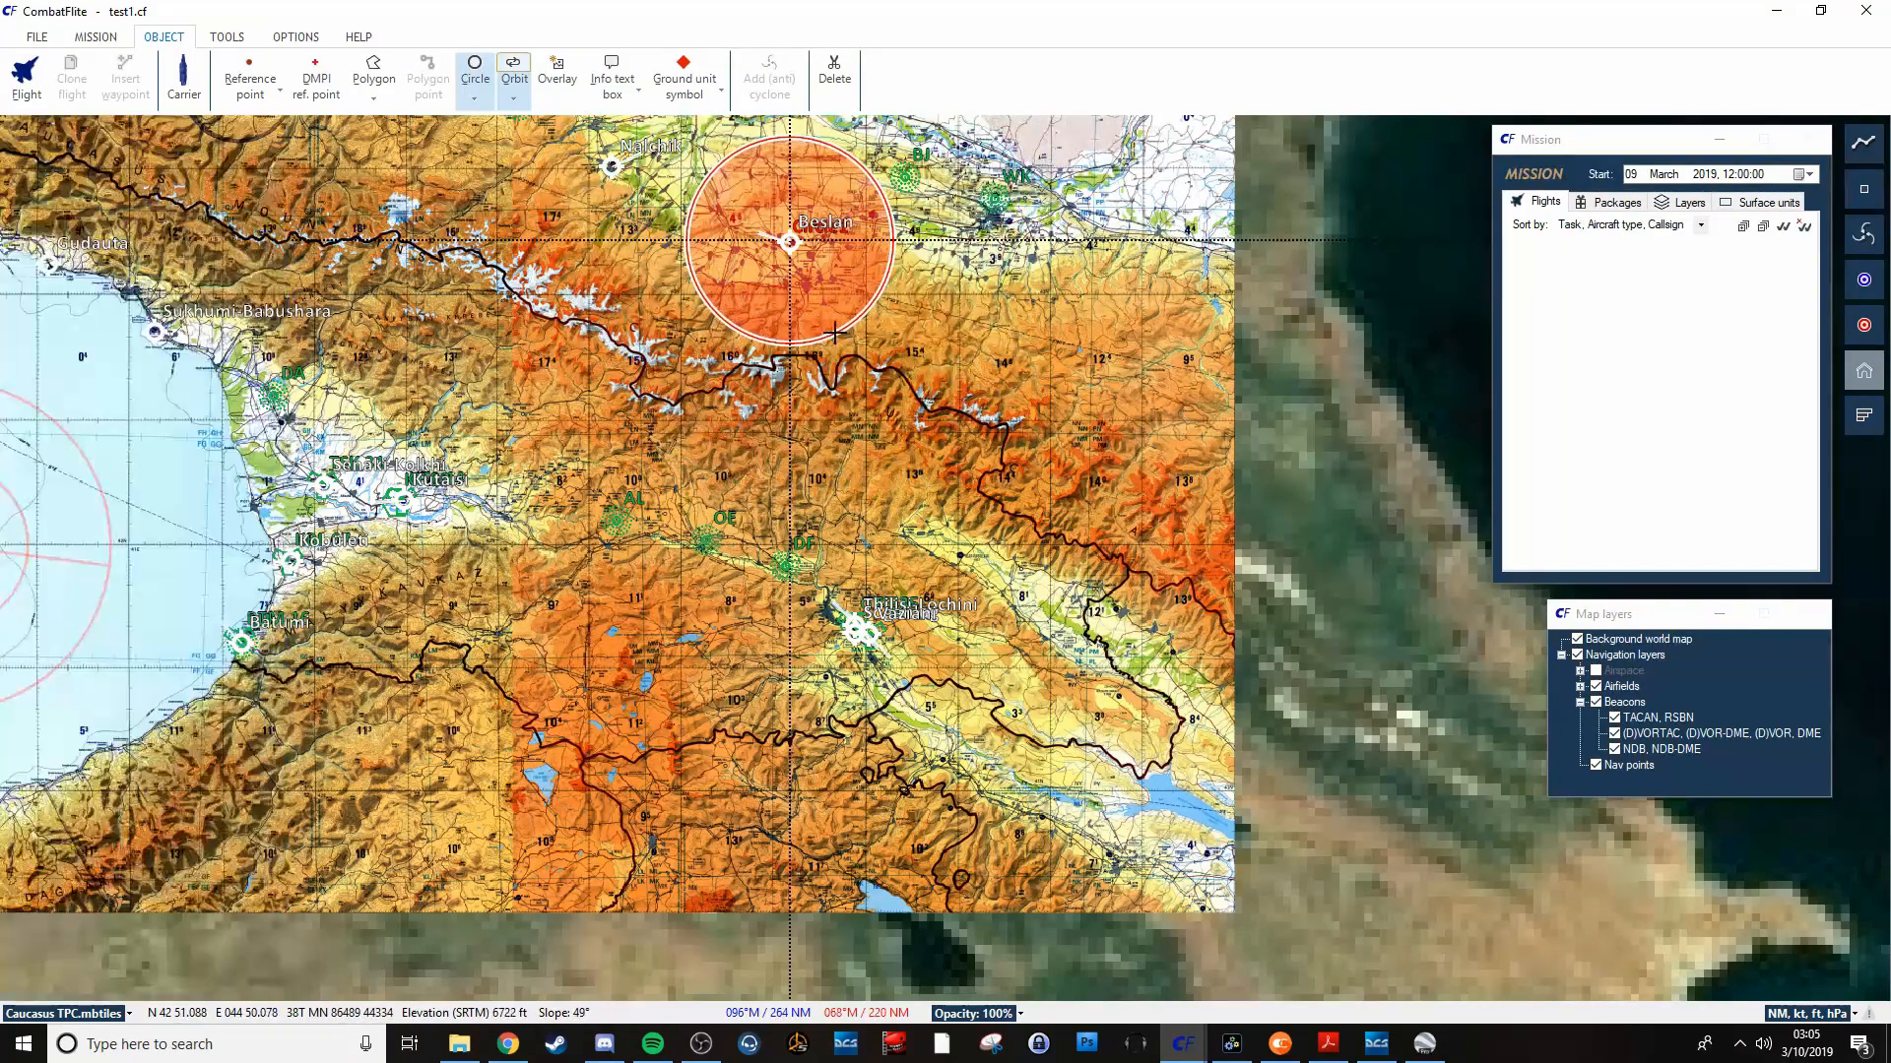
scroll("down", 3)
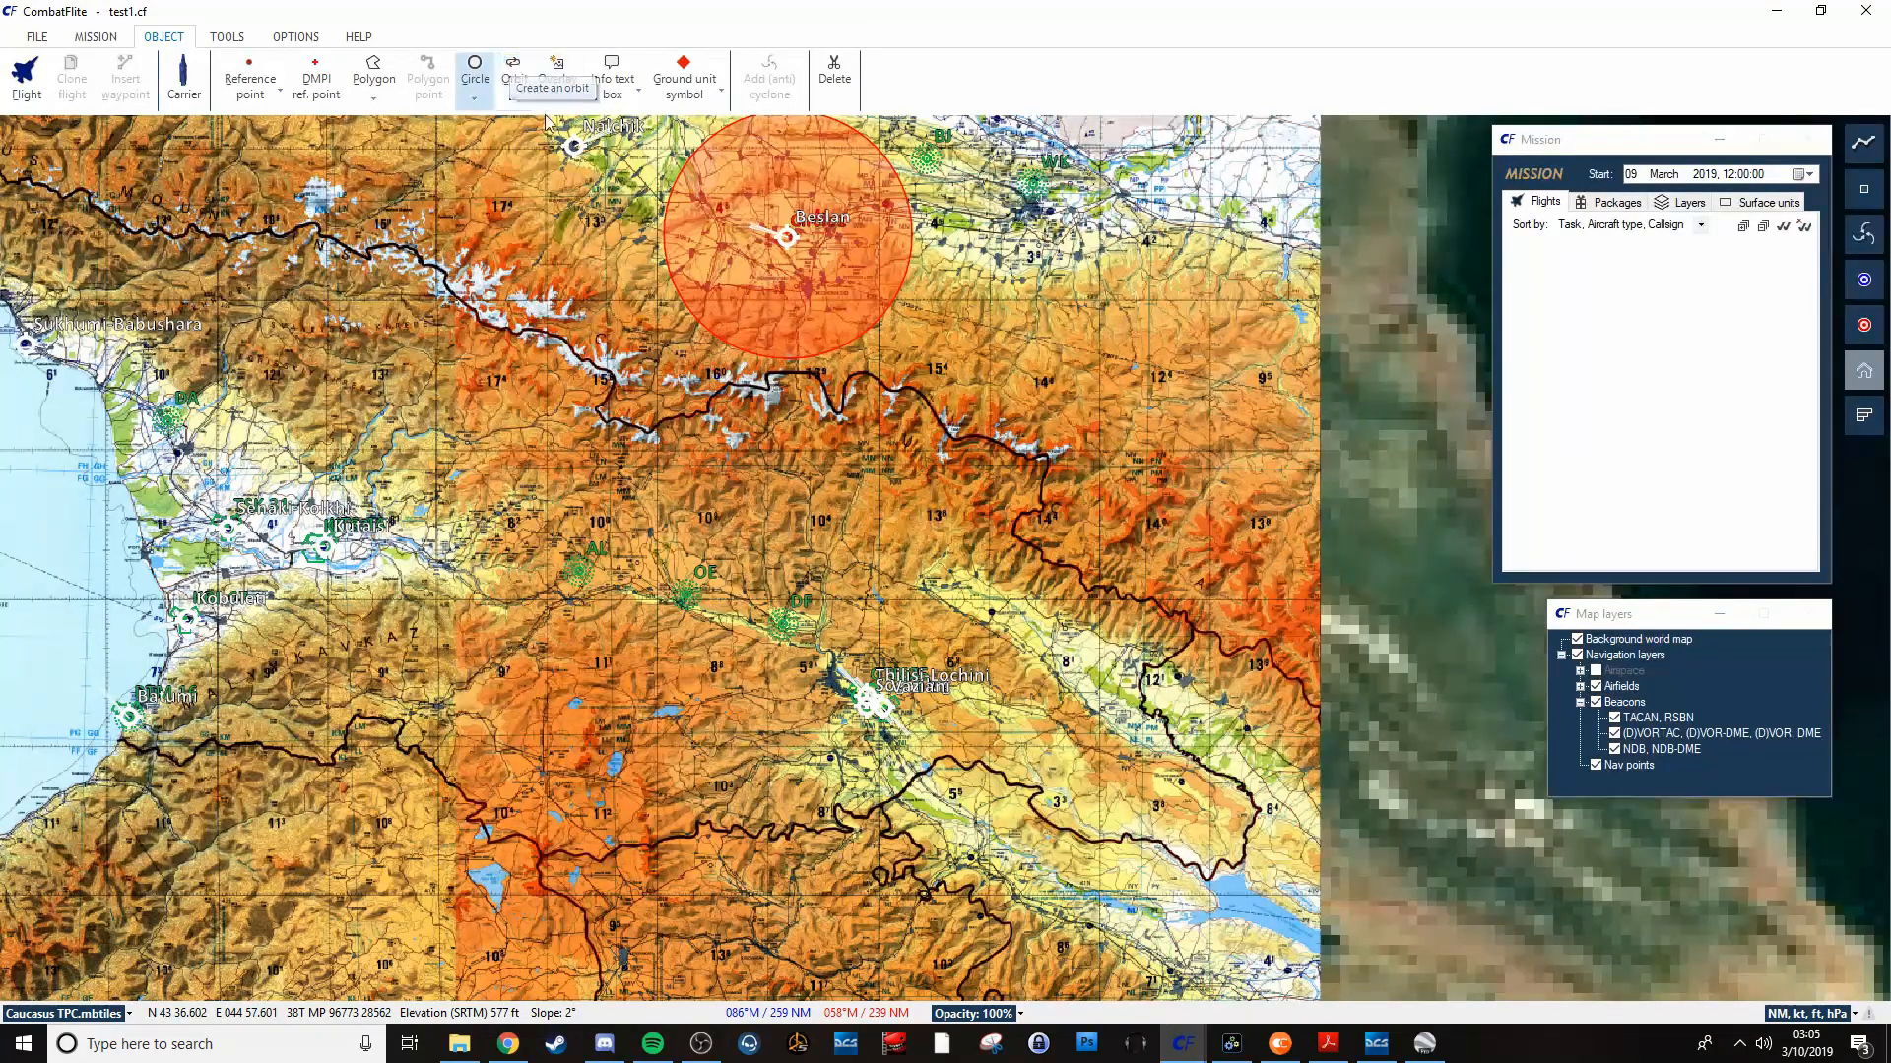
mouse_move(579, 209)
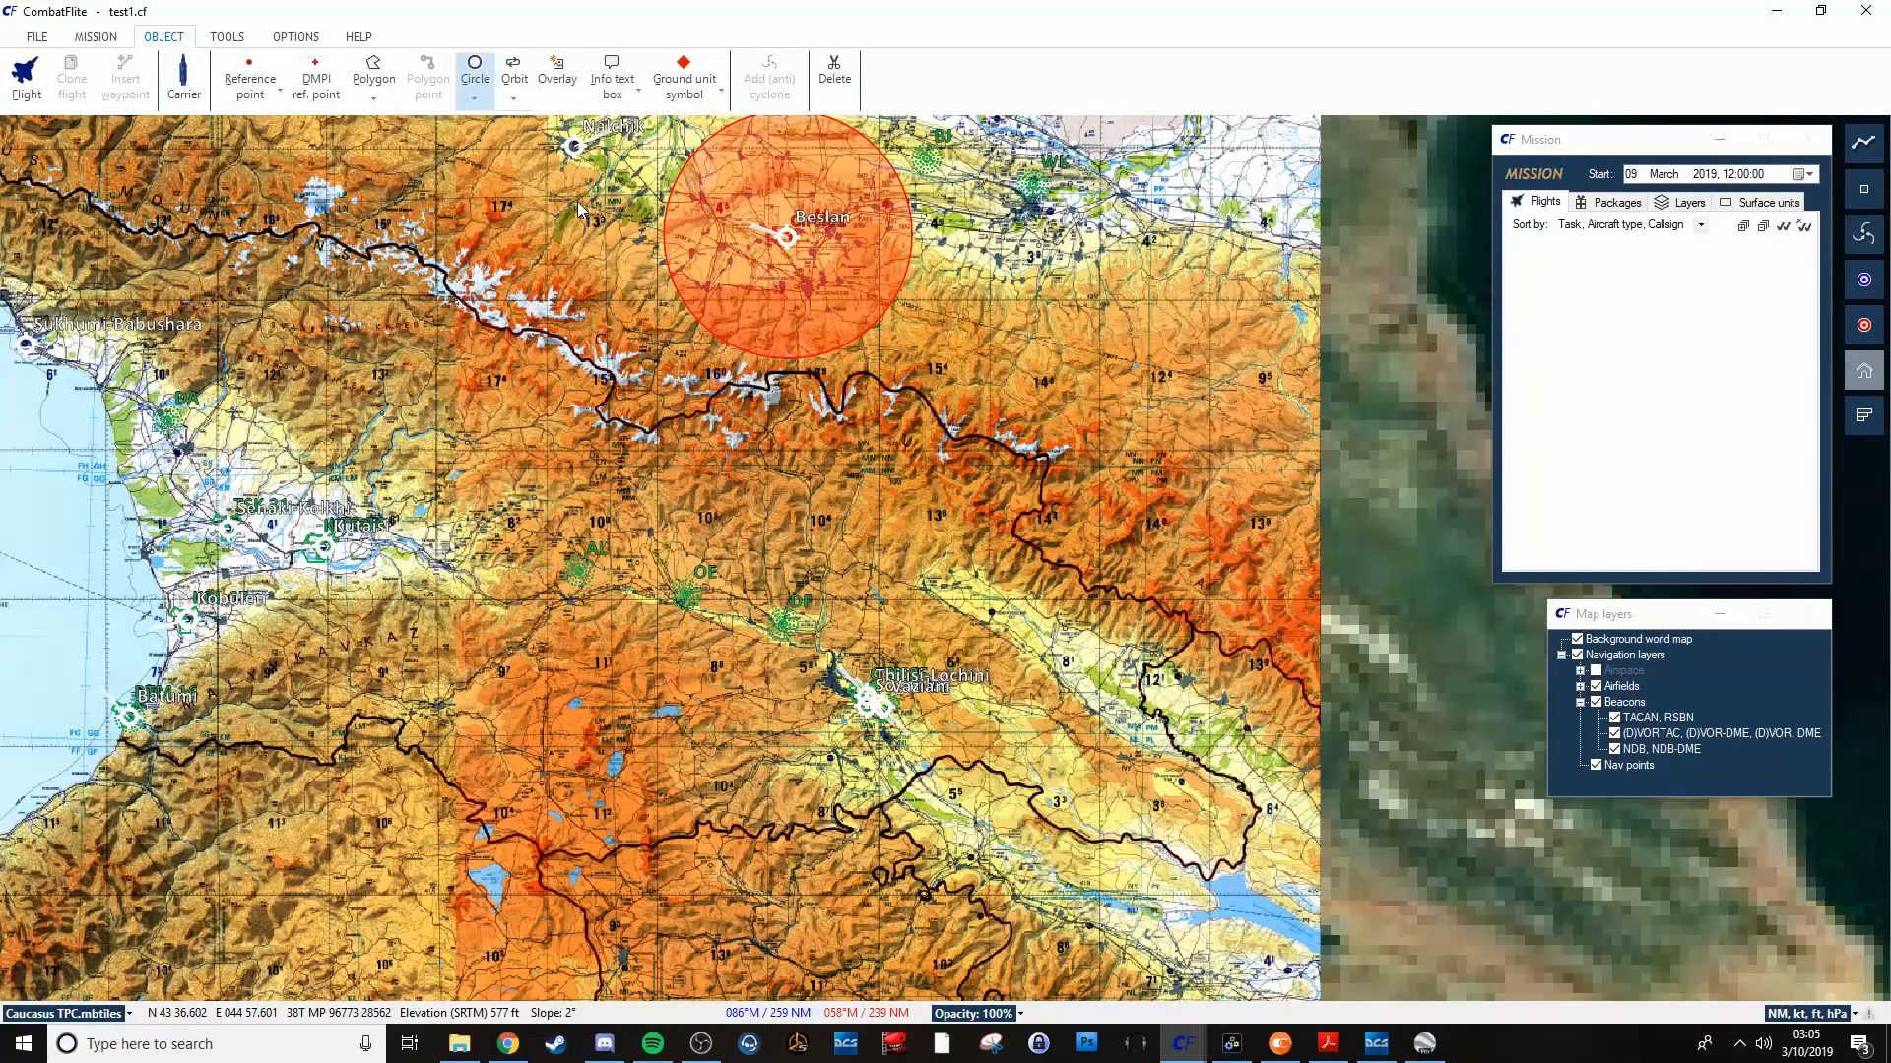
mouse_move(554, 197)
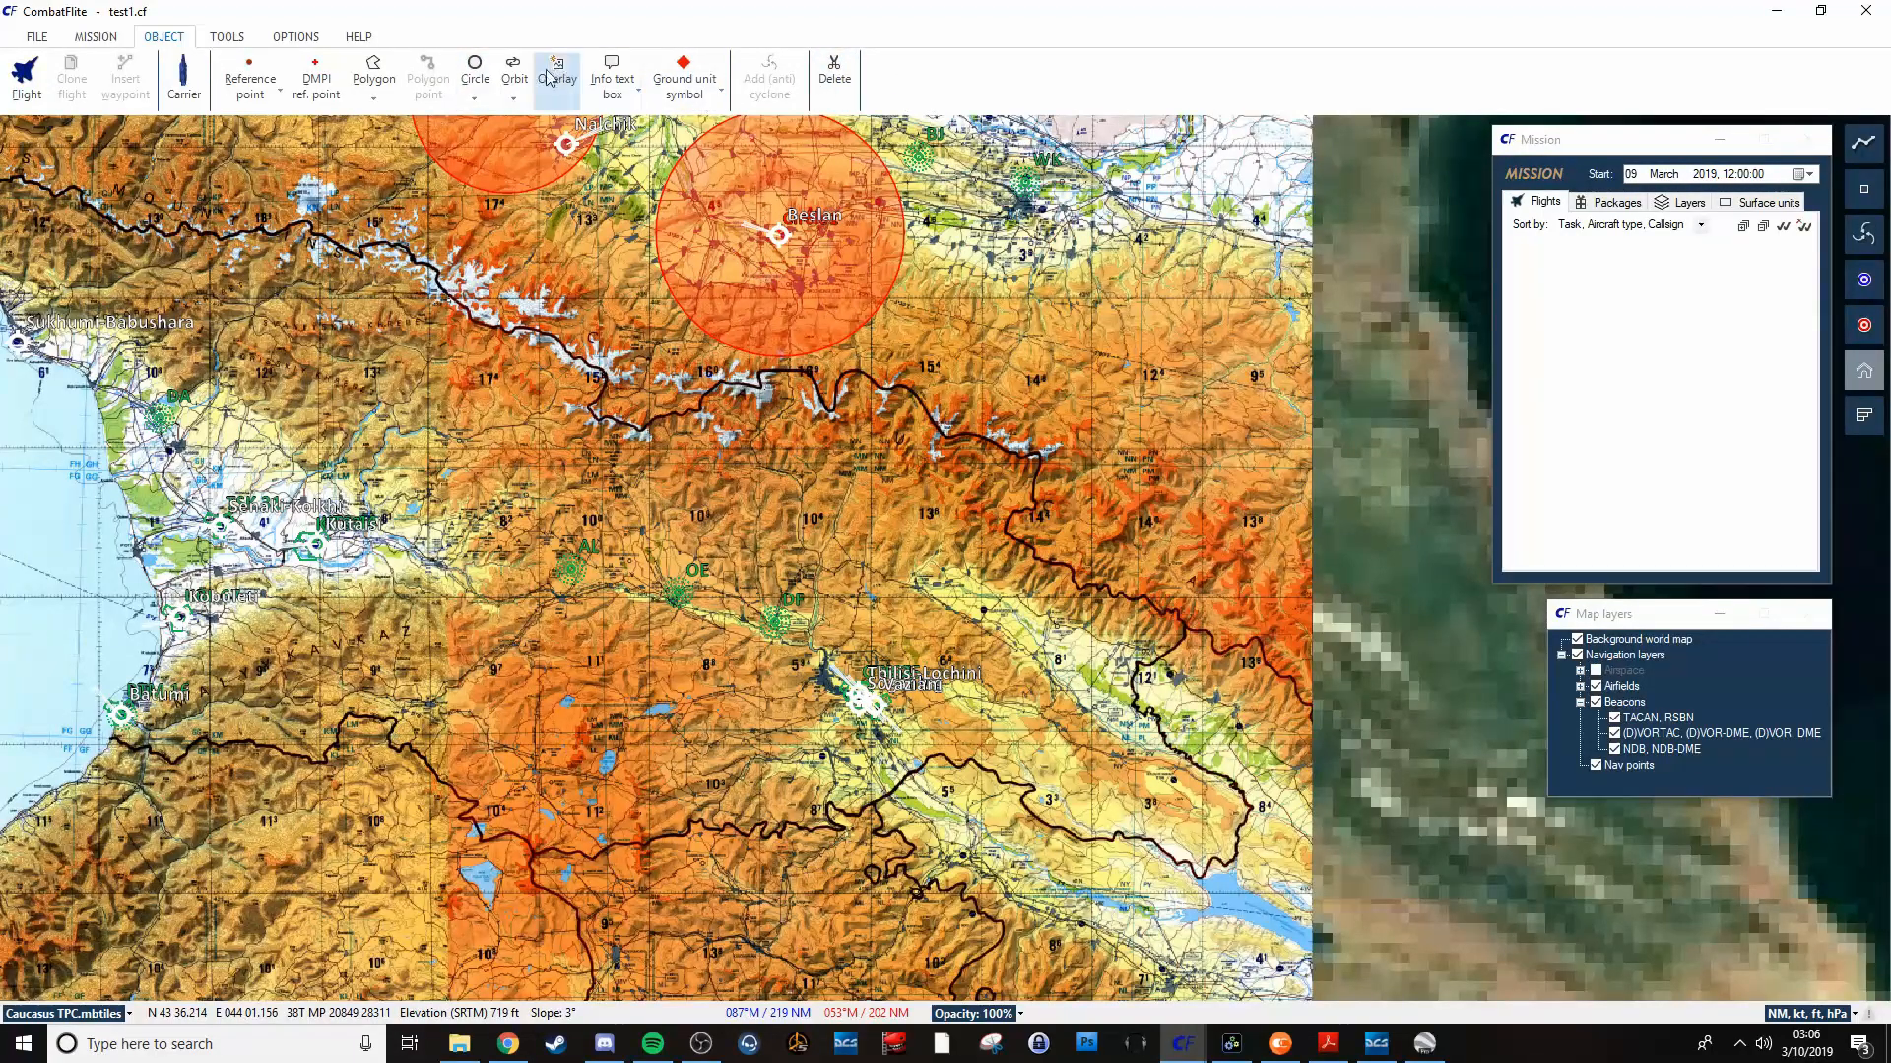
mouse_move(519, 246)
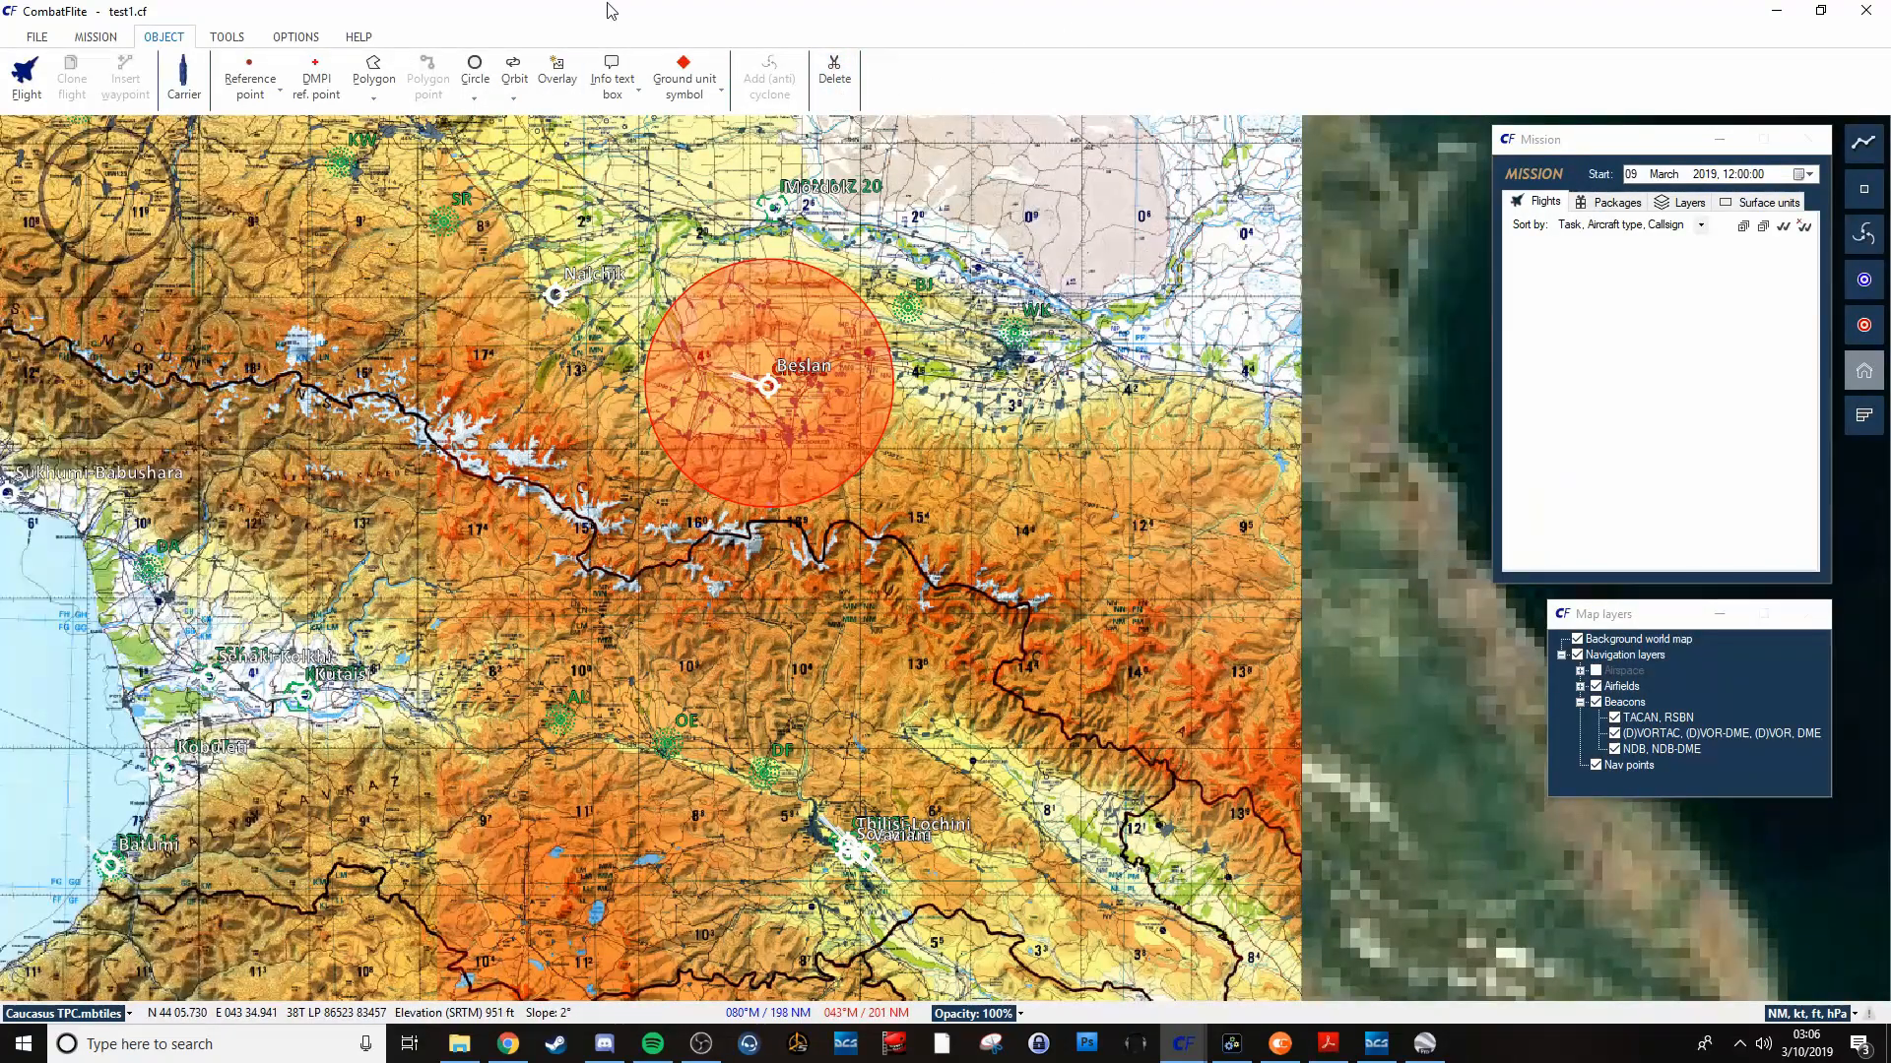
mouse_move(514, 79)
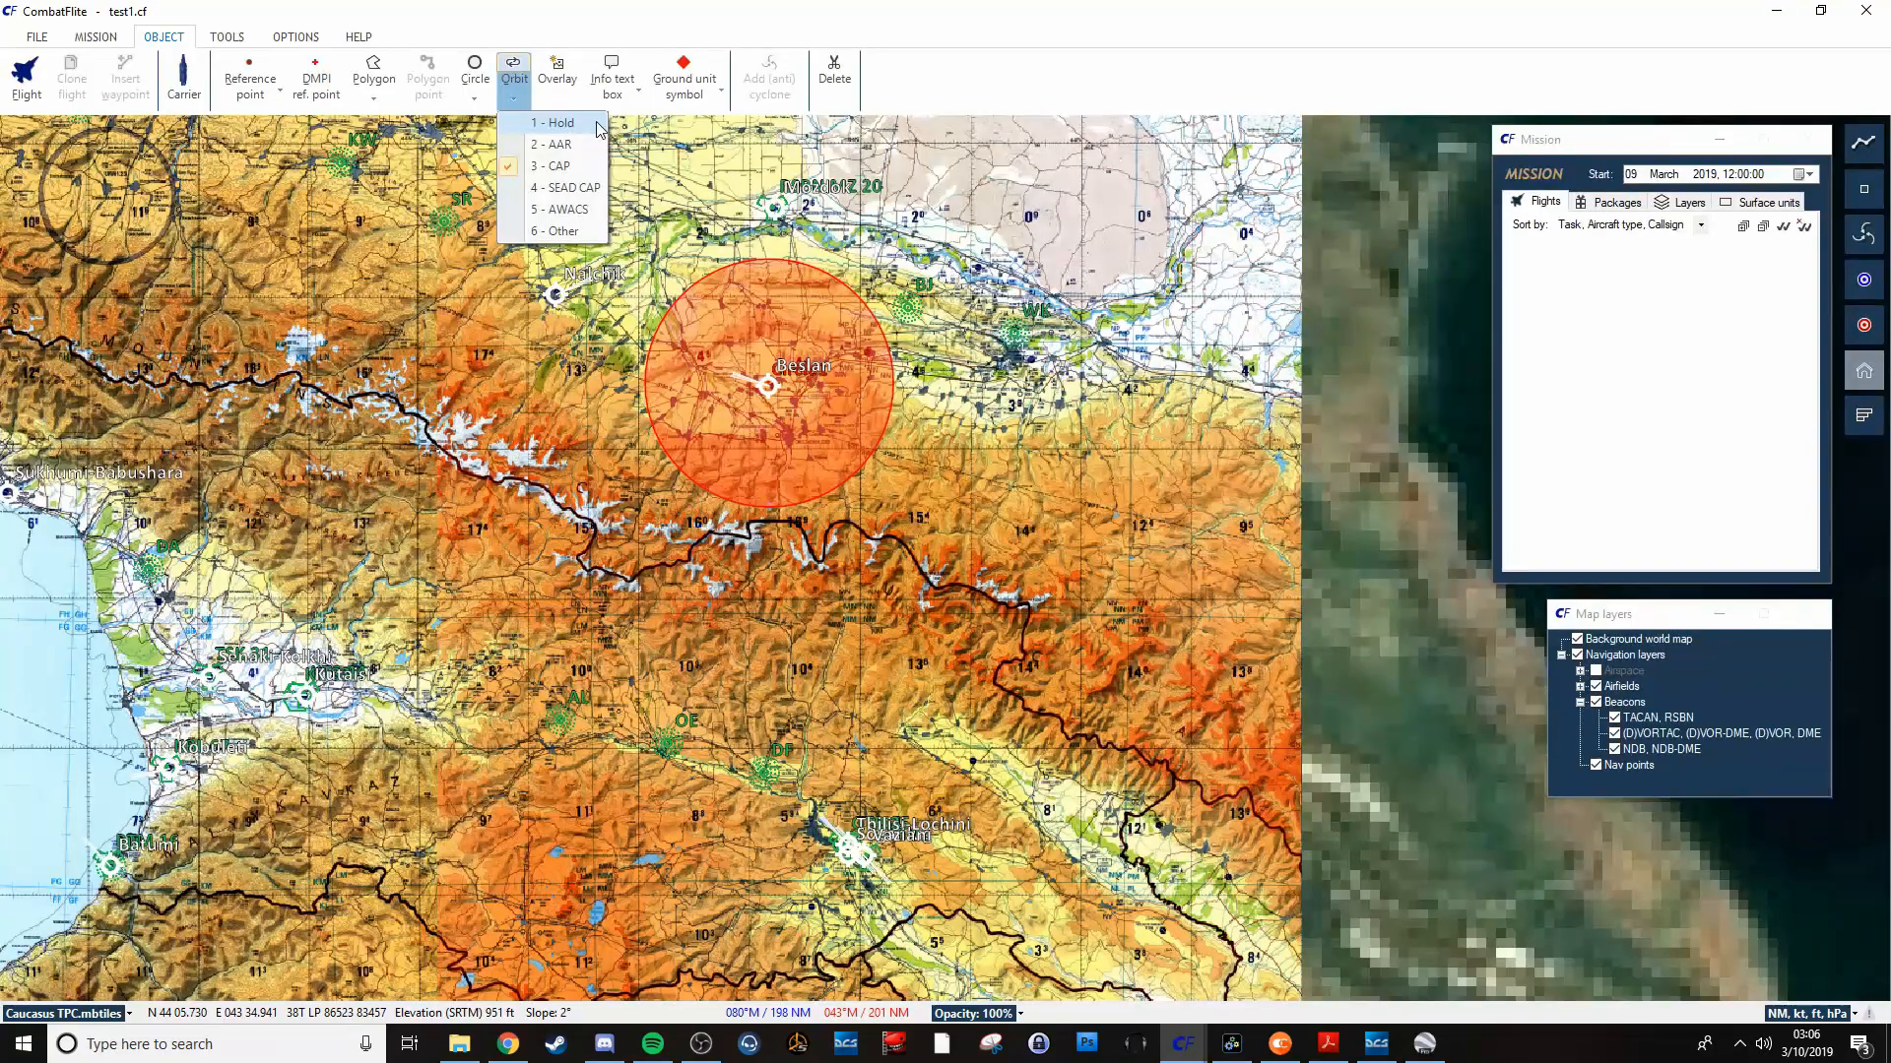
mouse_move(567, 209)
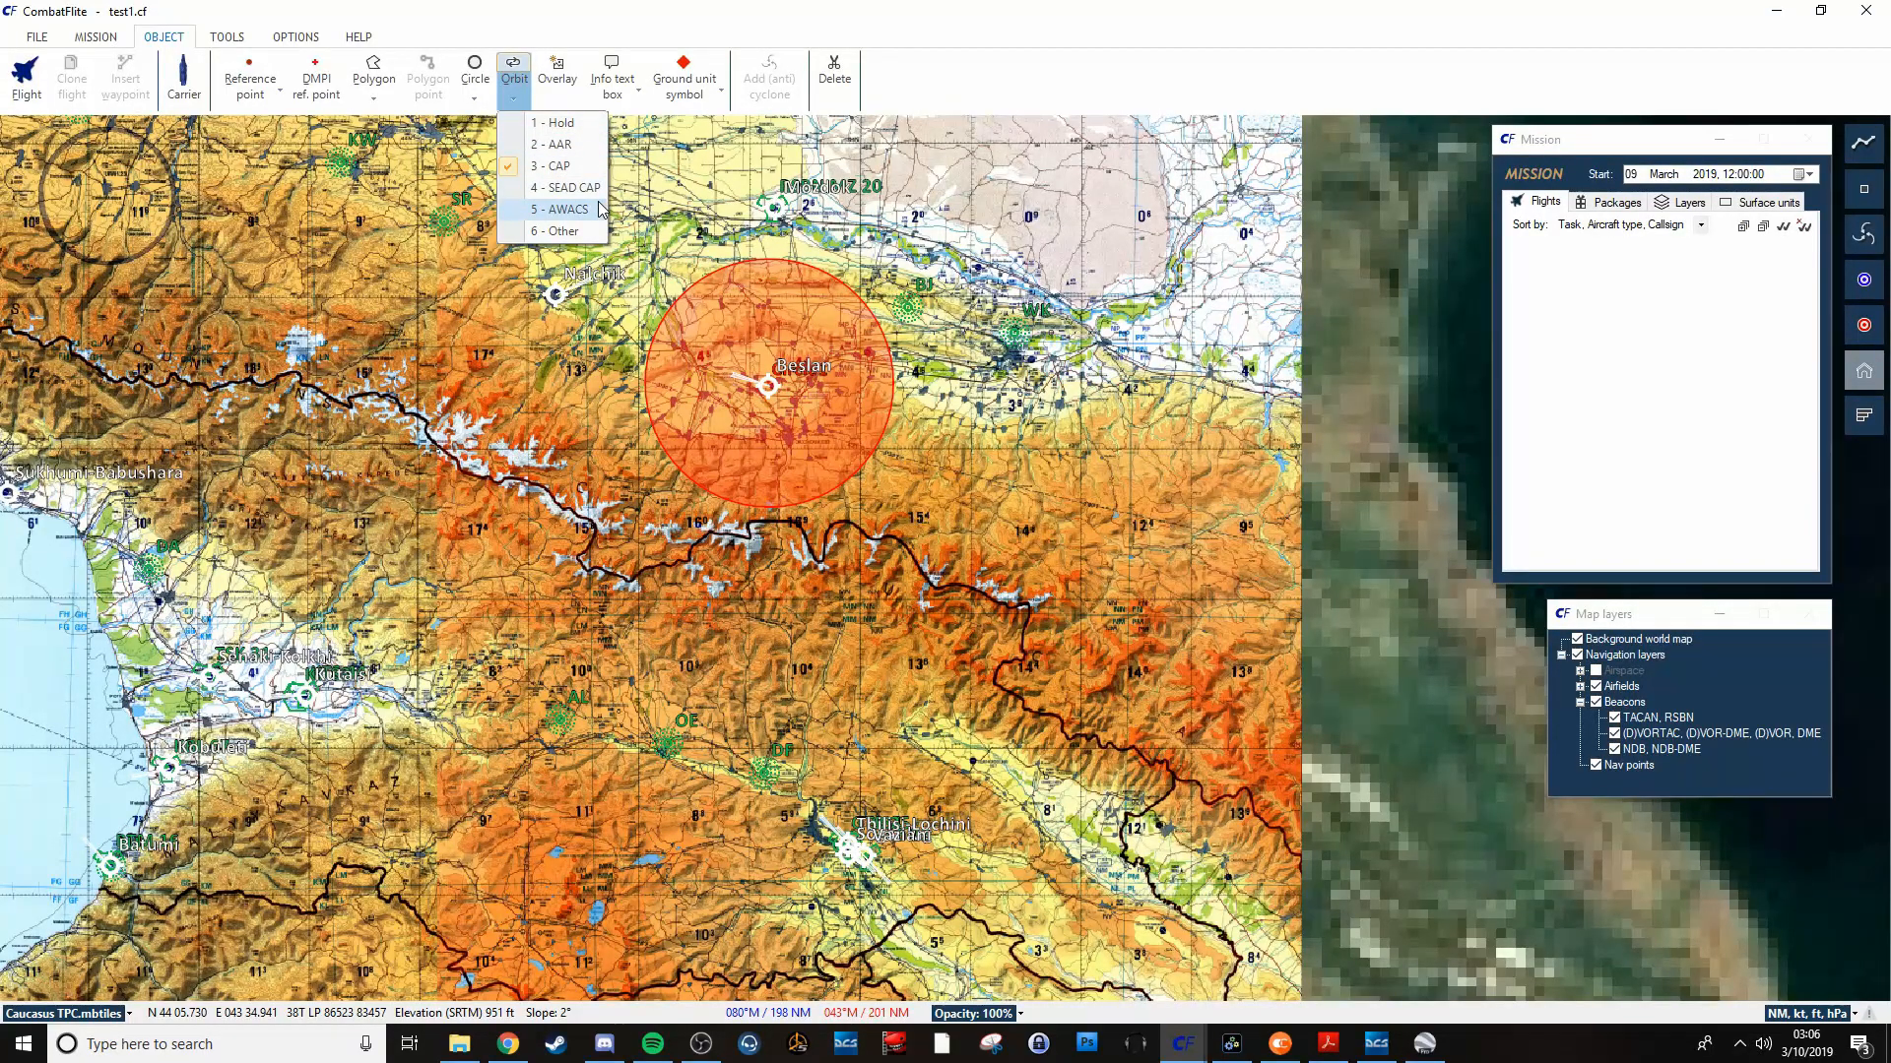
mouse_move(455, 548)
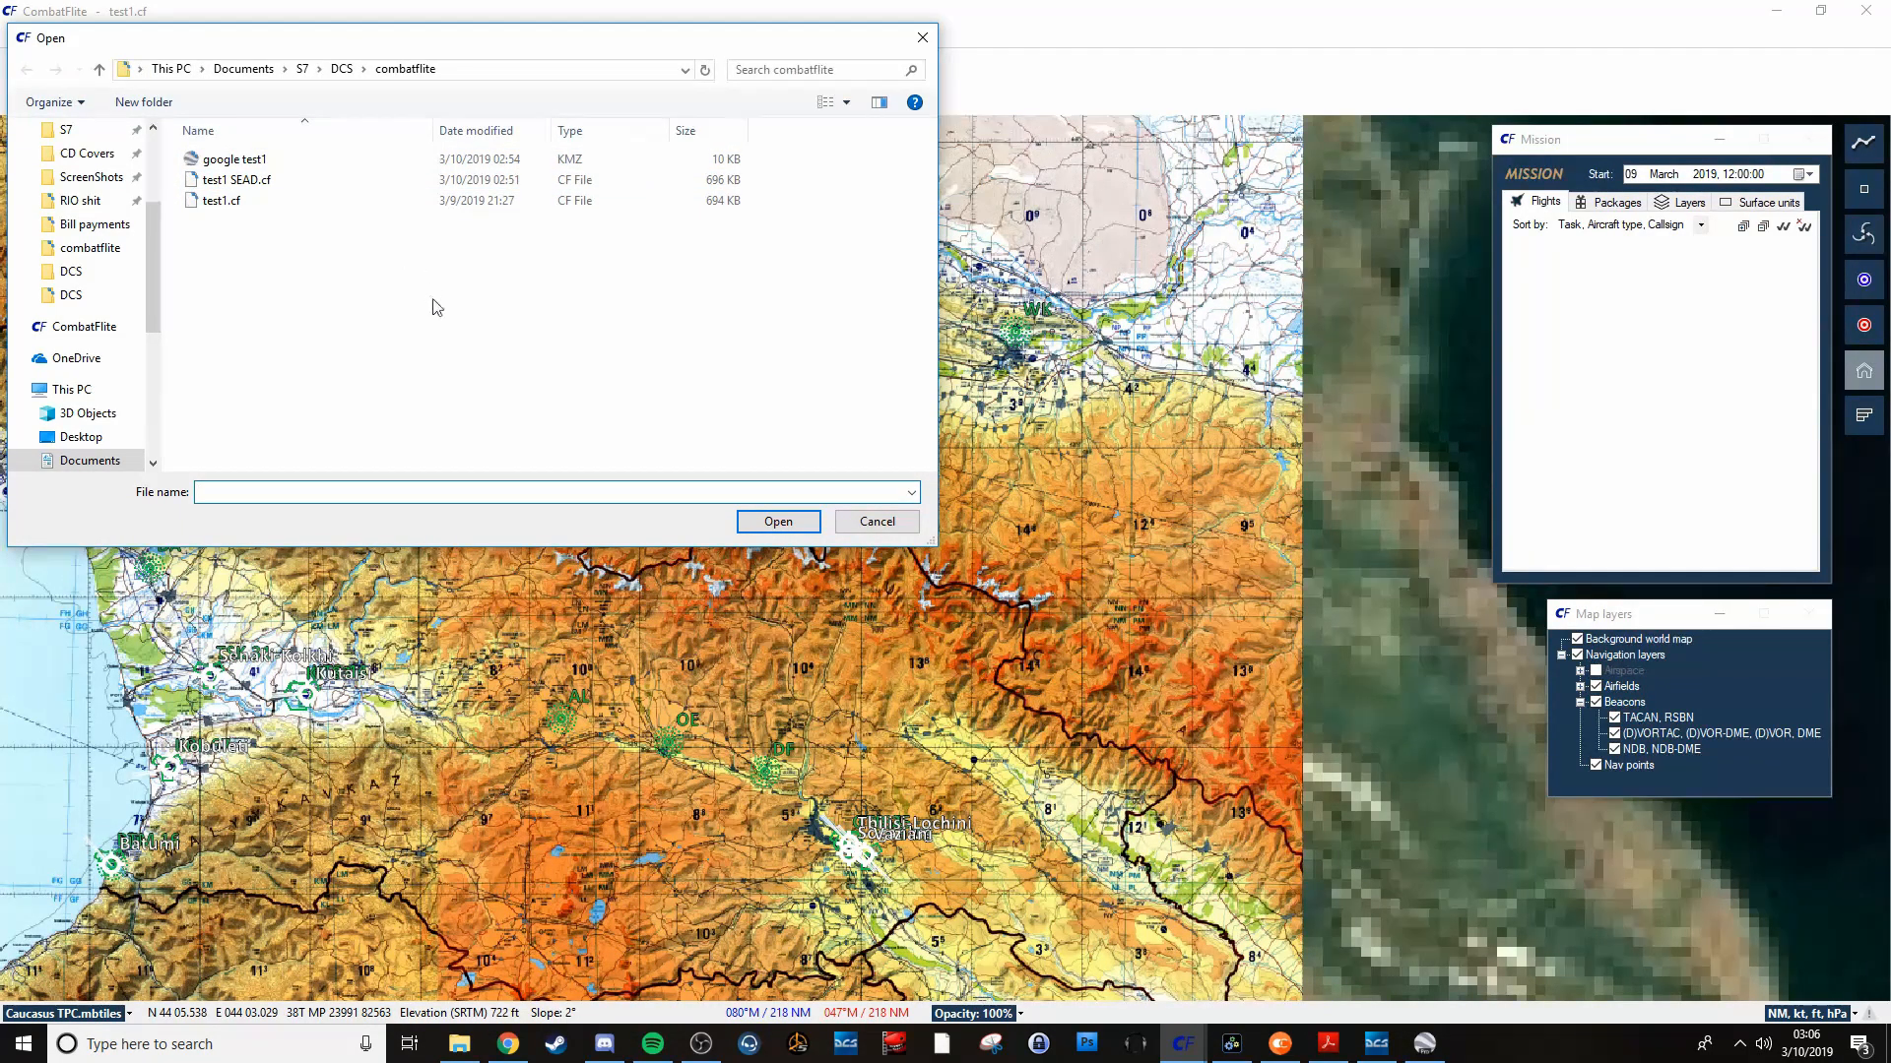
mouse_move(350, 180)
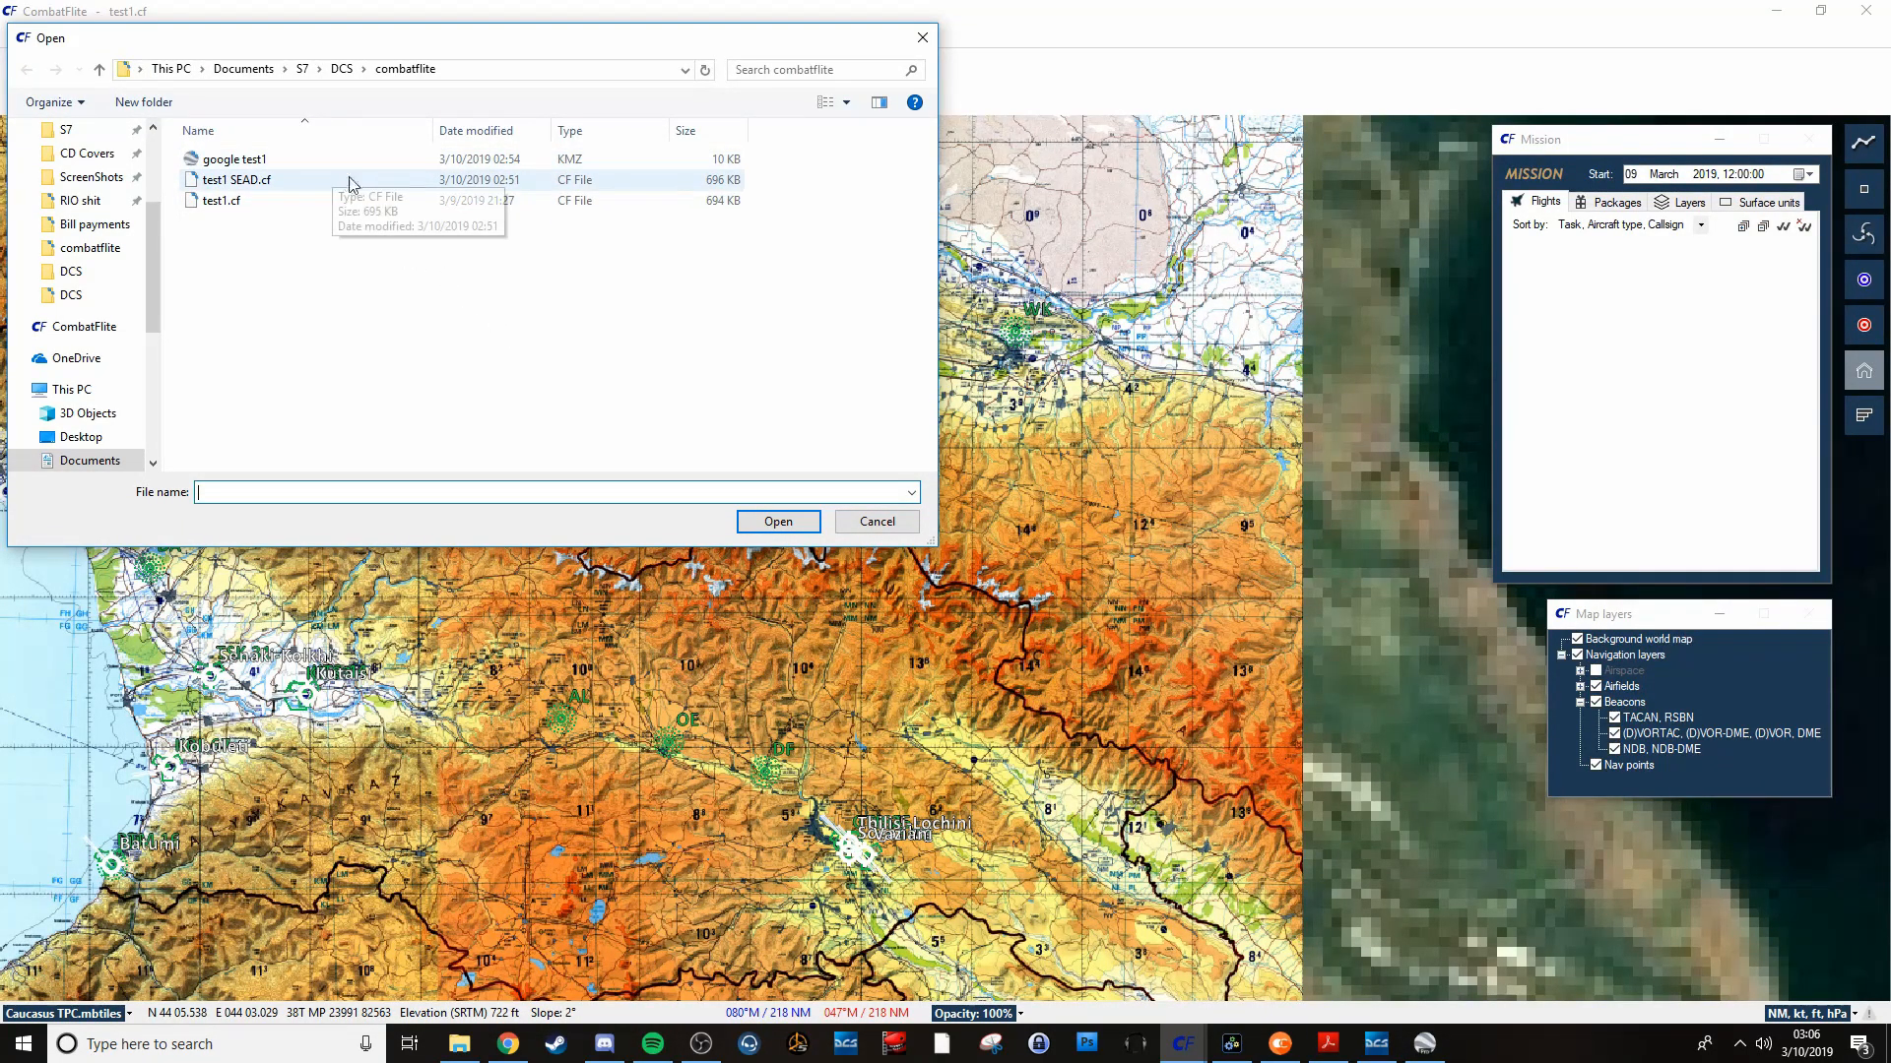
mouse_move(886, 567)
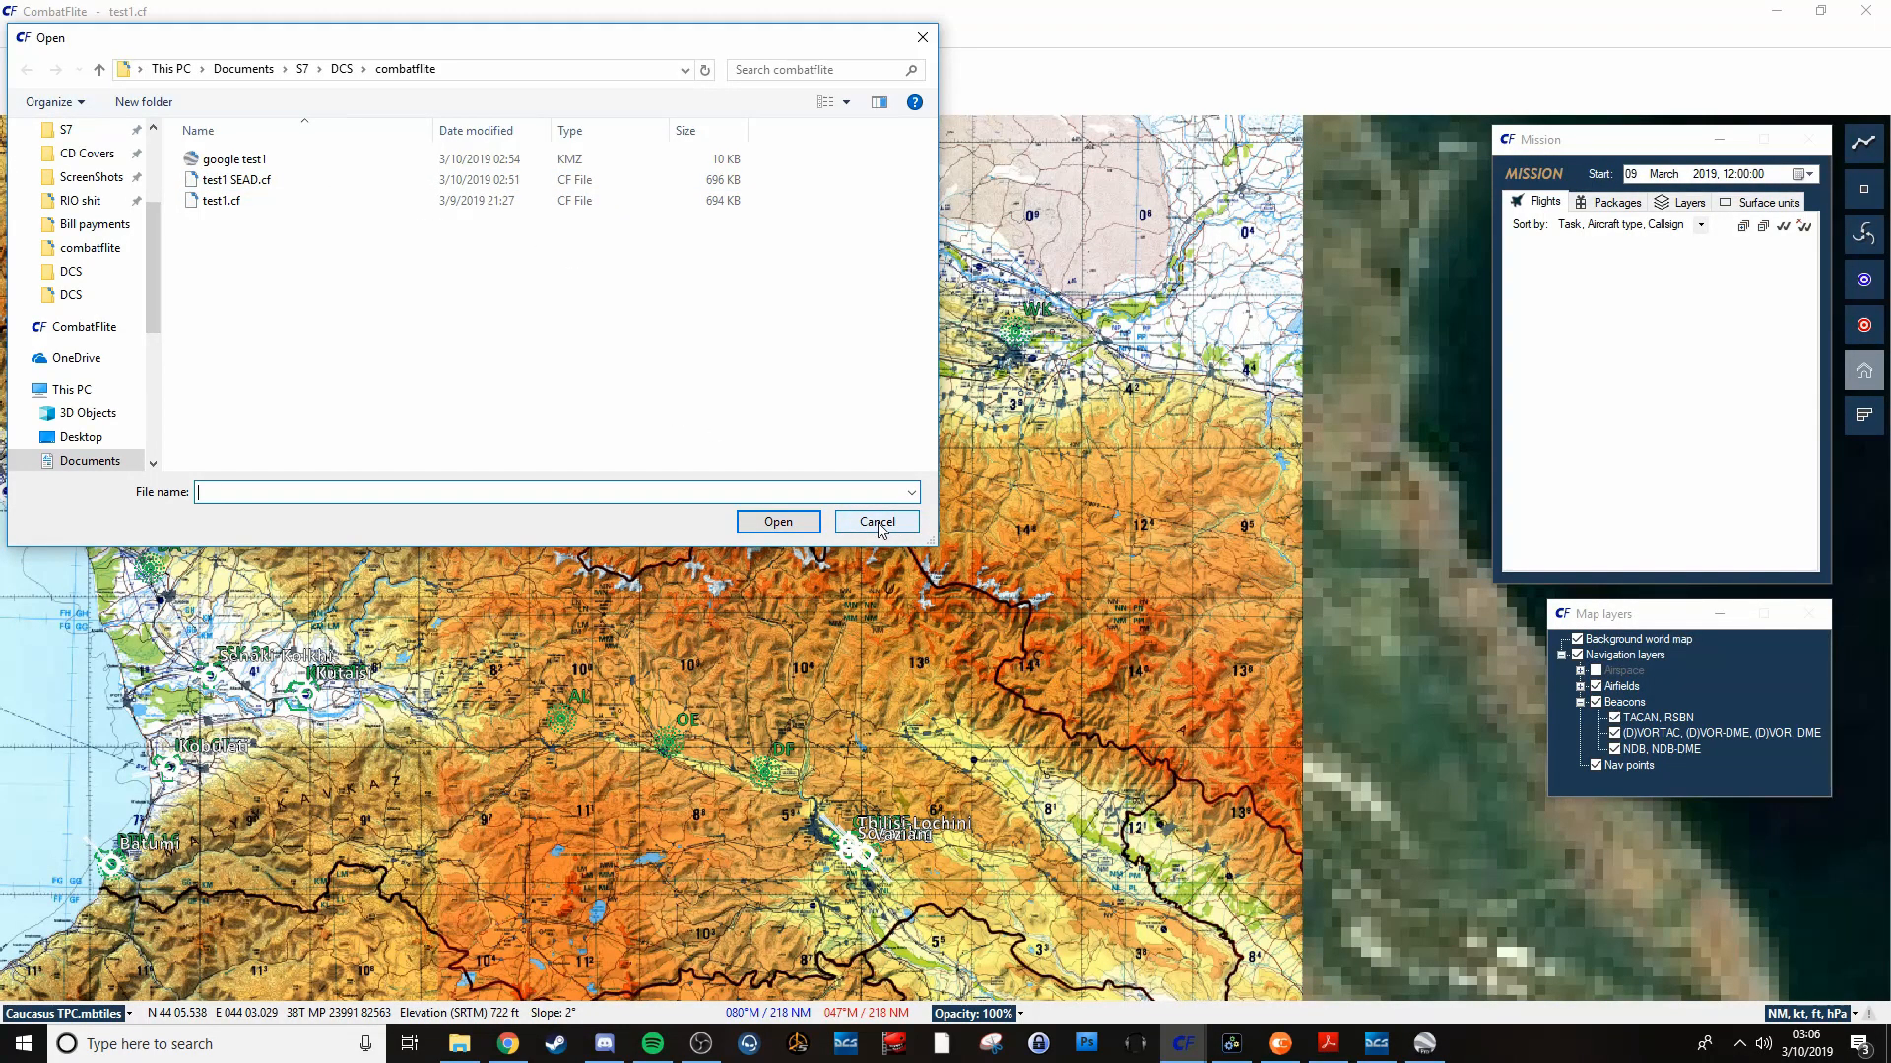
left_click(875, 521)
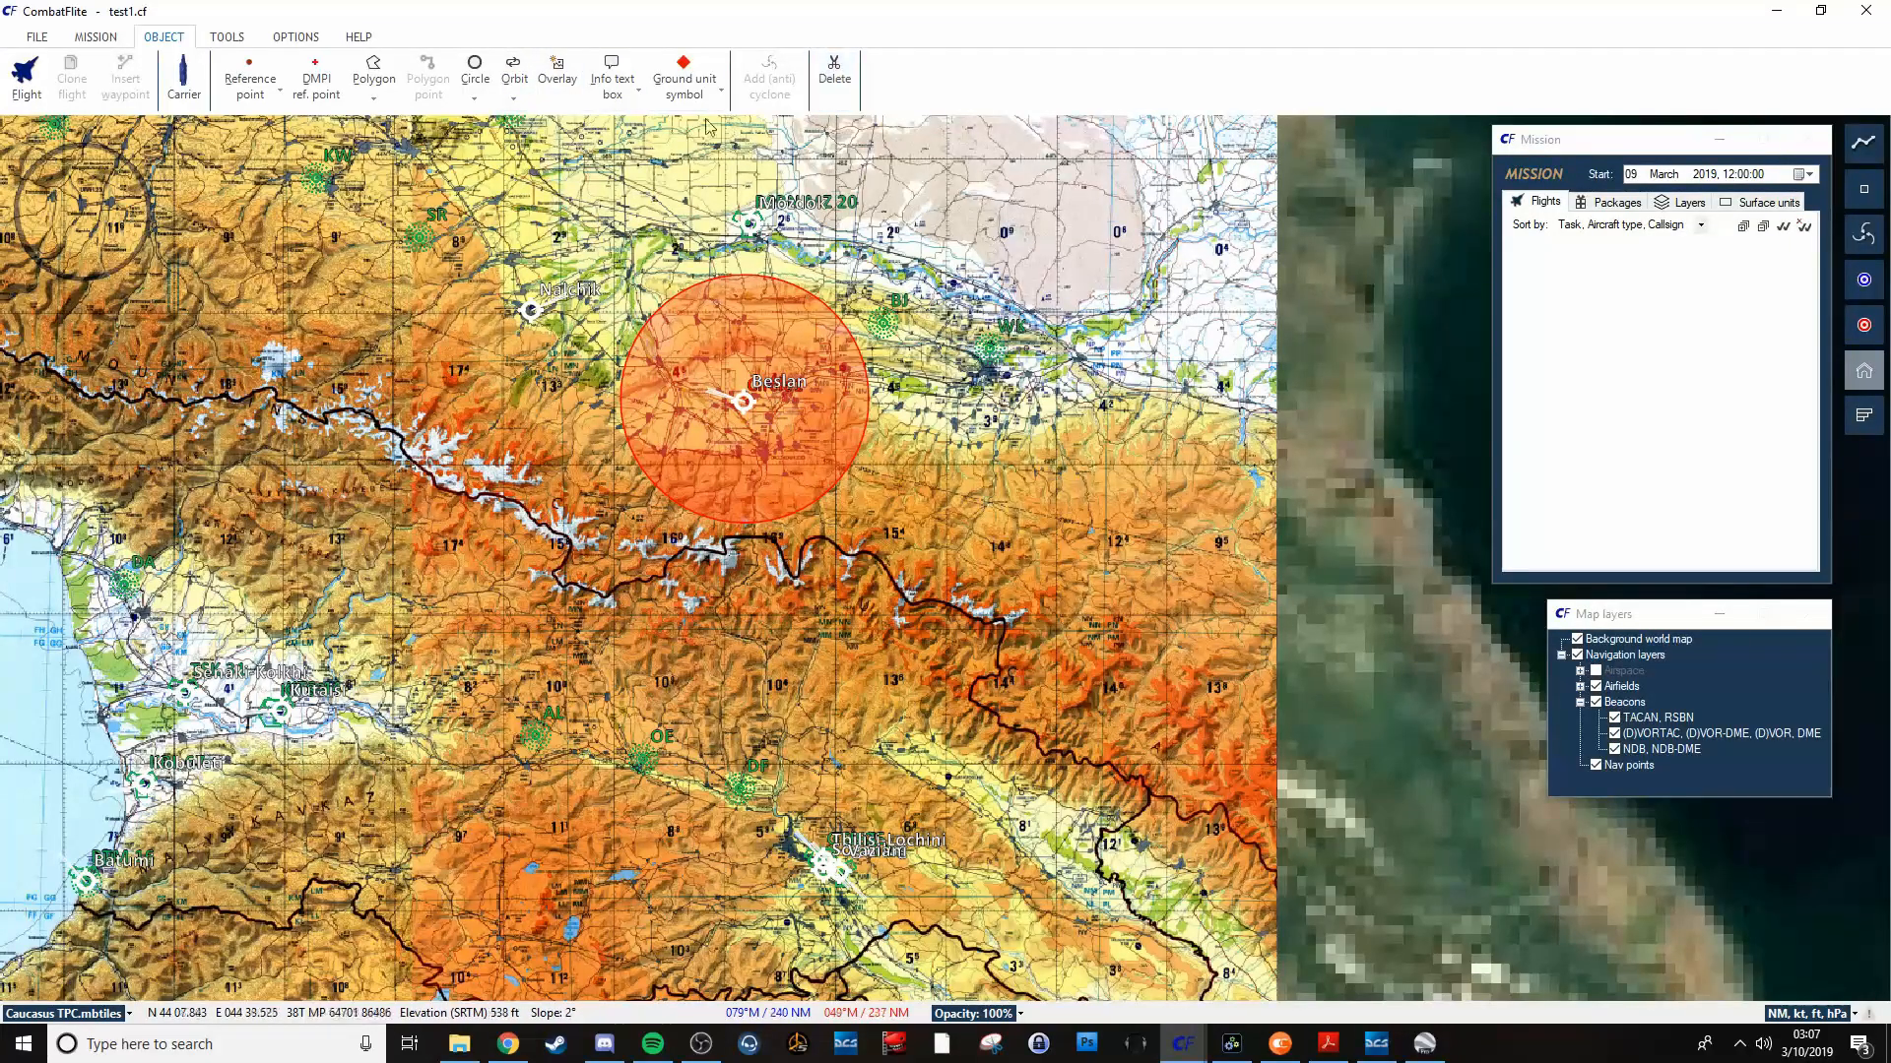
mouse_move(612, 79)
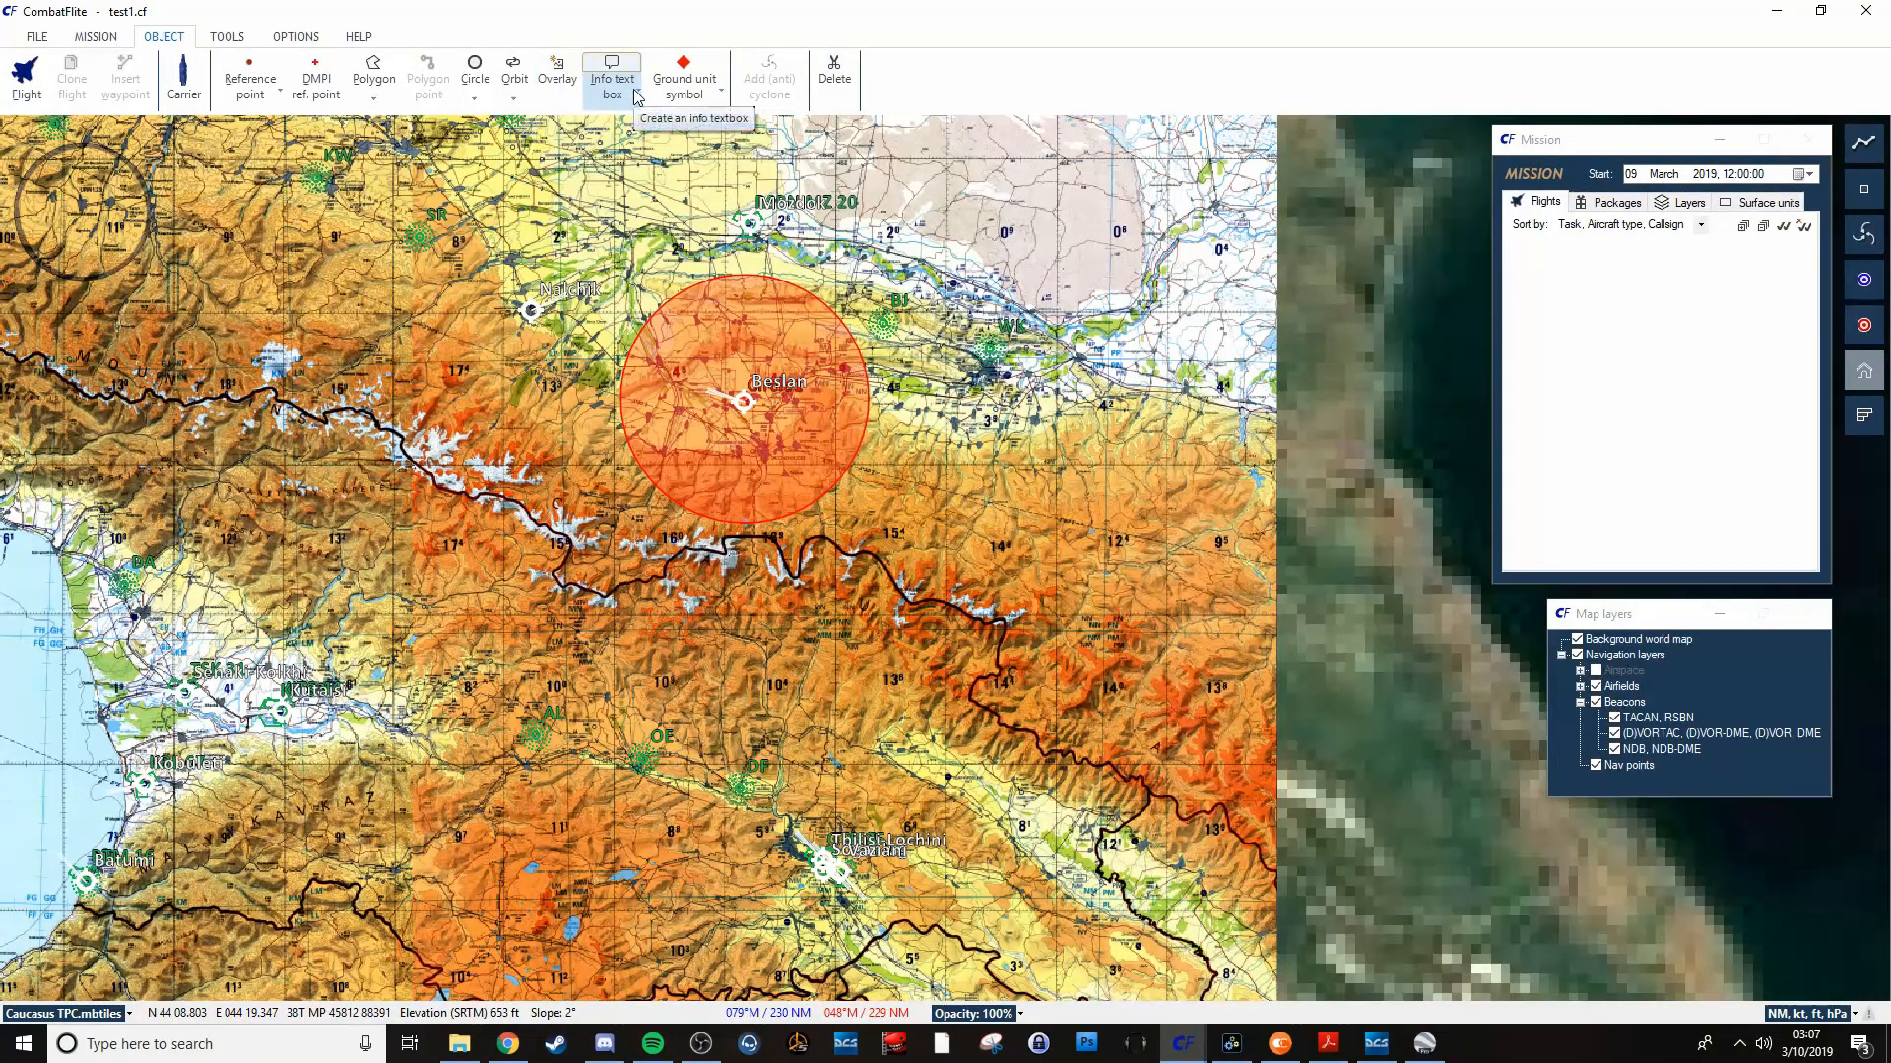
left_click(611, 78)
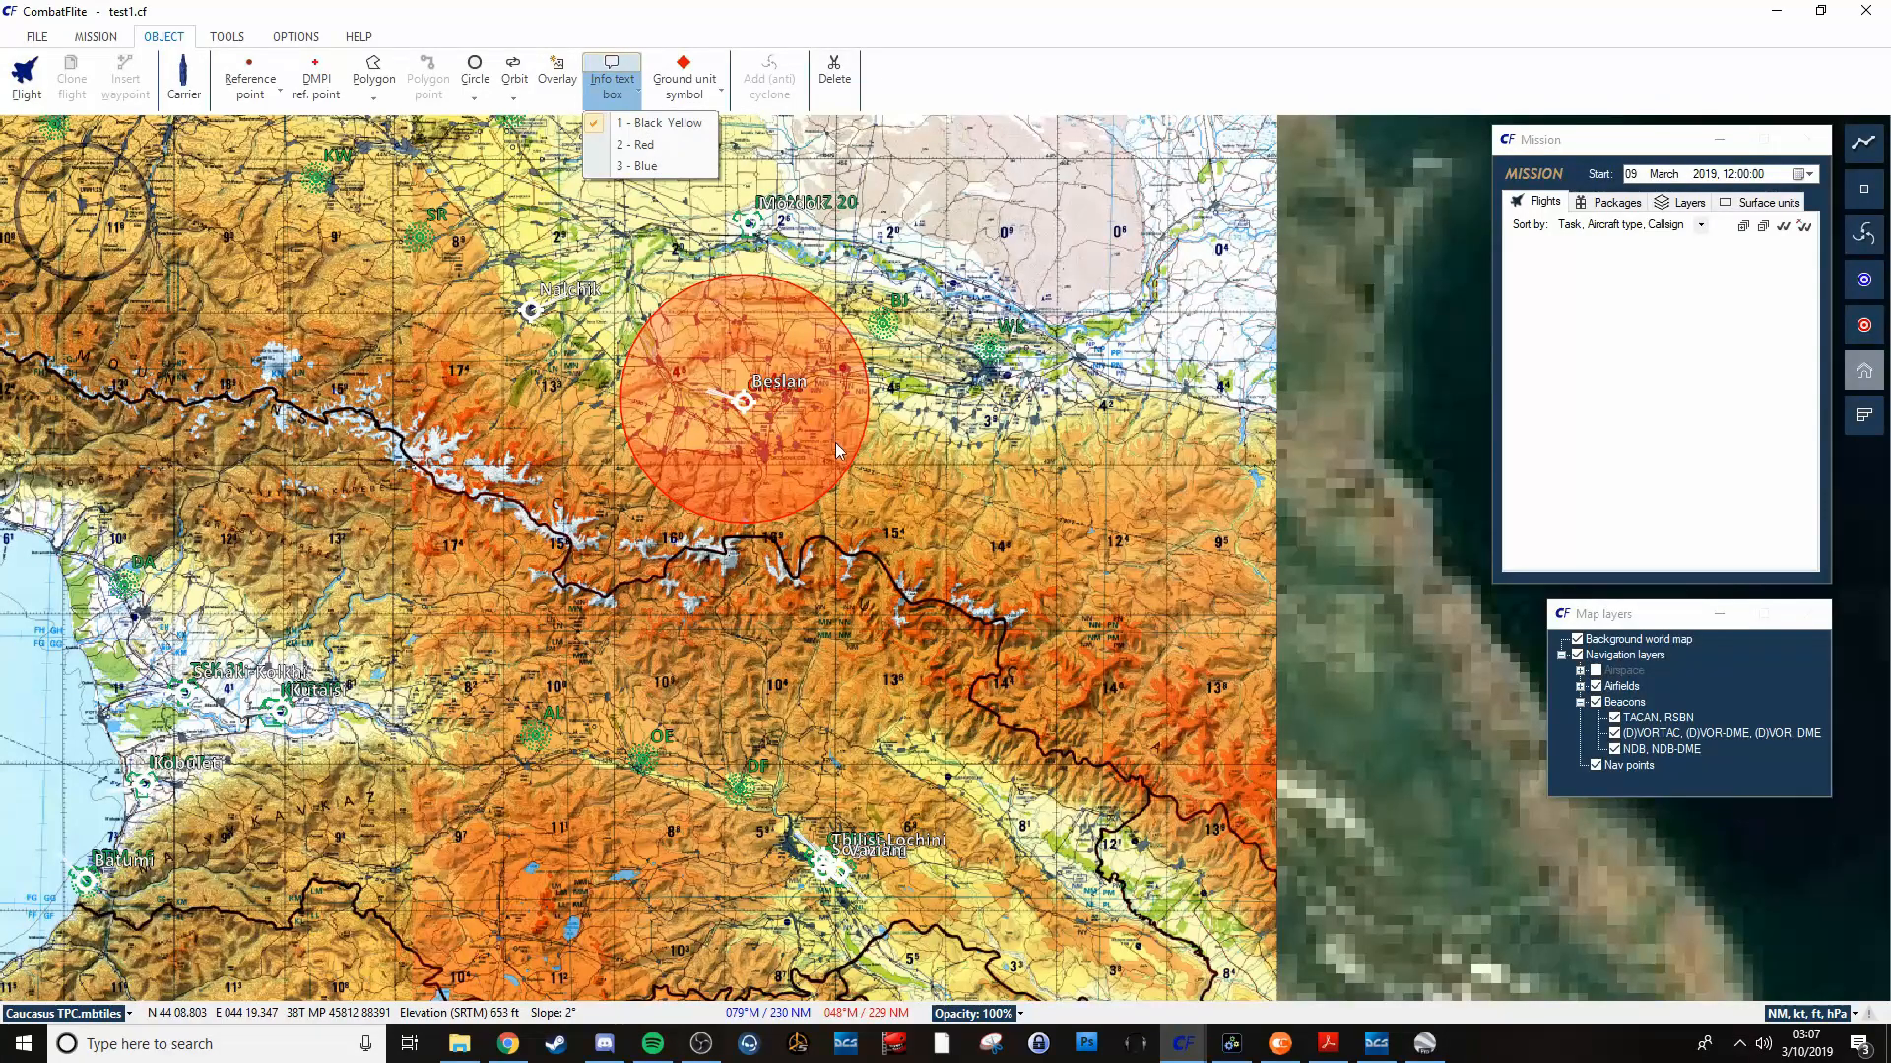
mouse_move(392, 348)
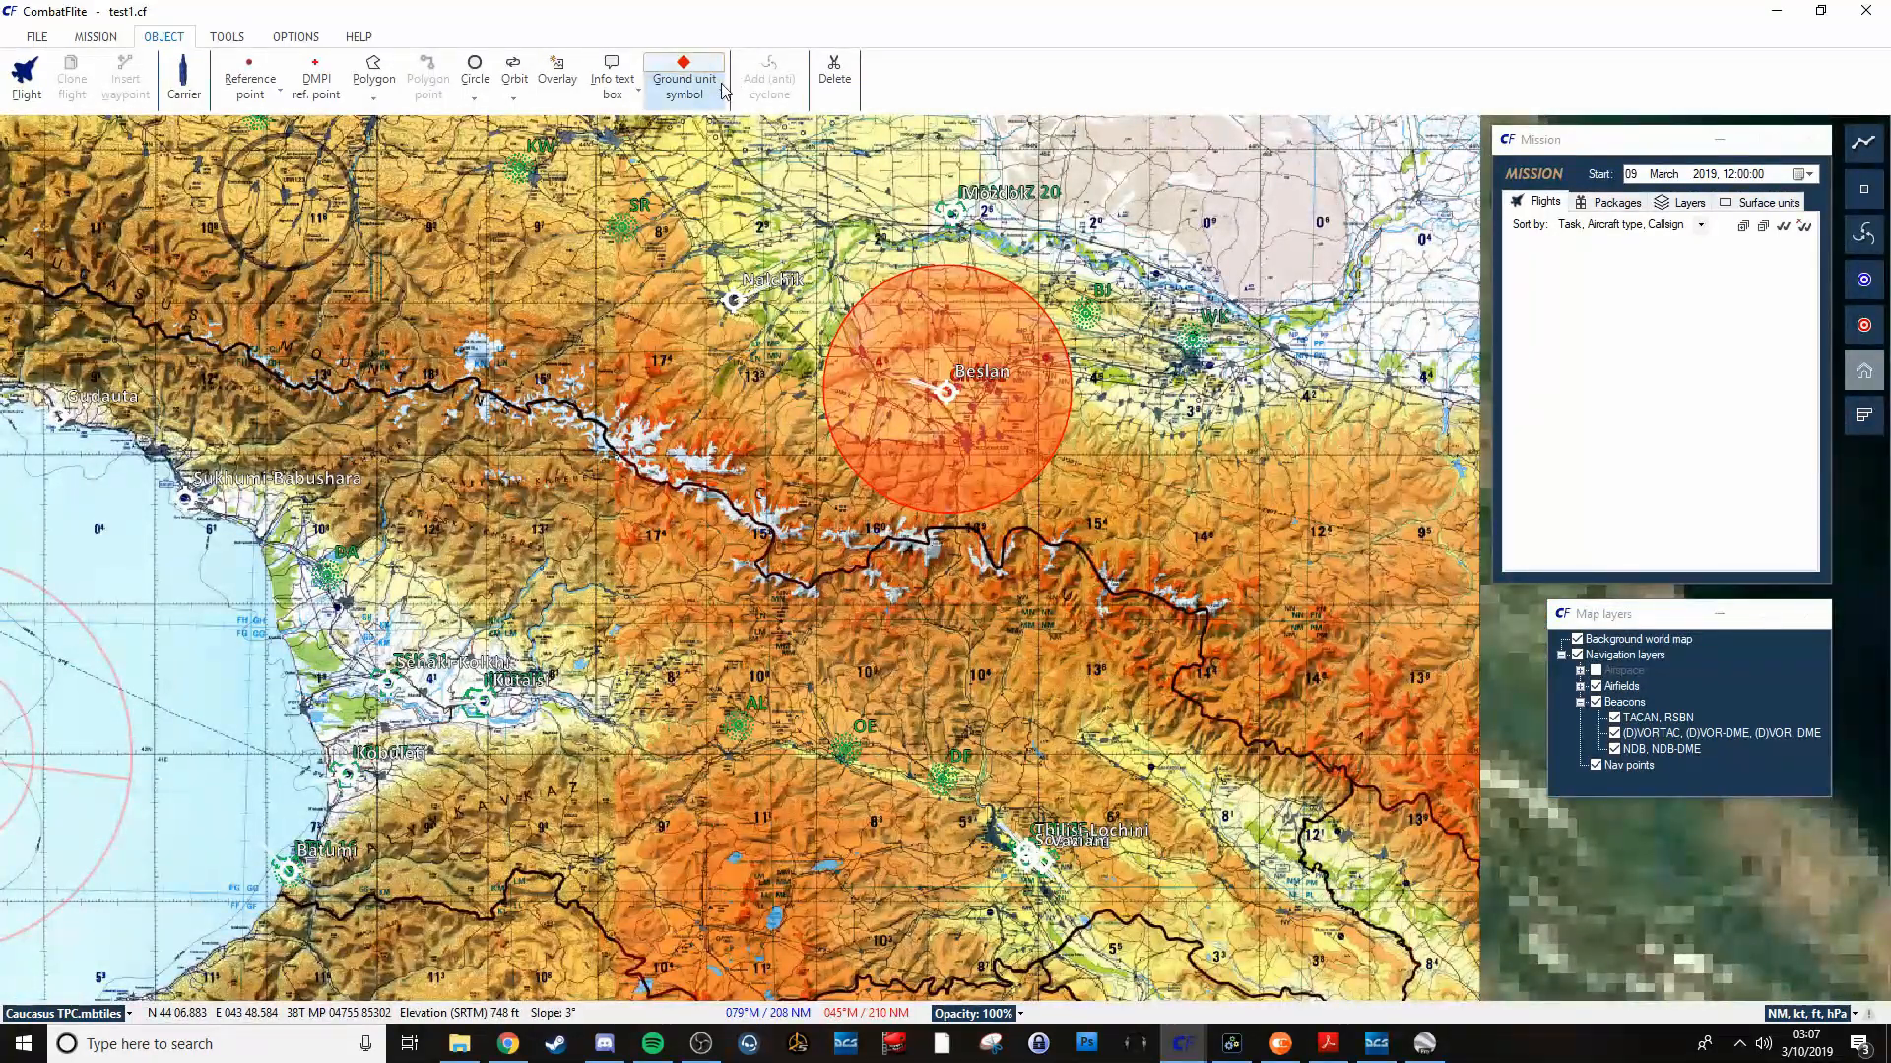
Place a blue Batallion-size armor unit symbol south of the ridge, keeping symbol size 1.0.
left_click(683, 79)
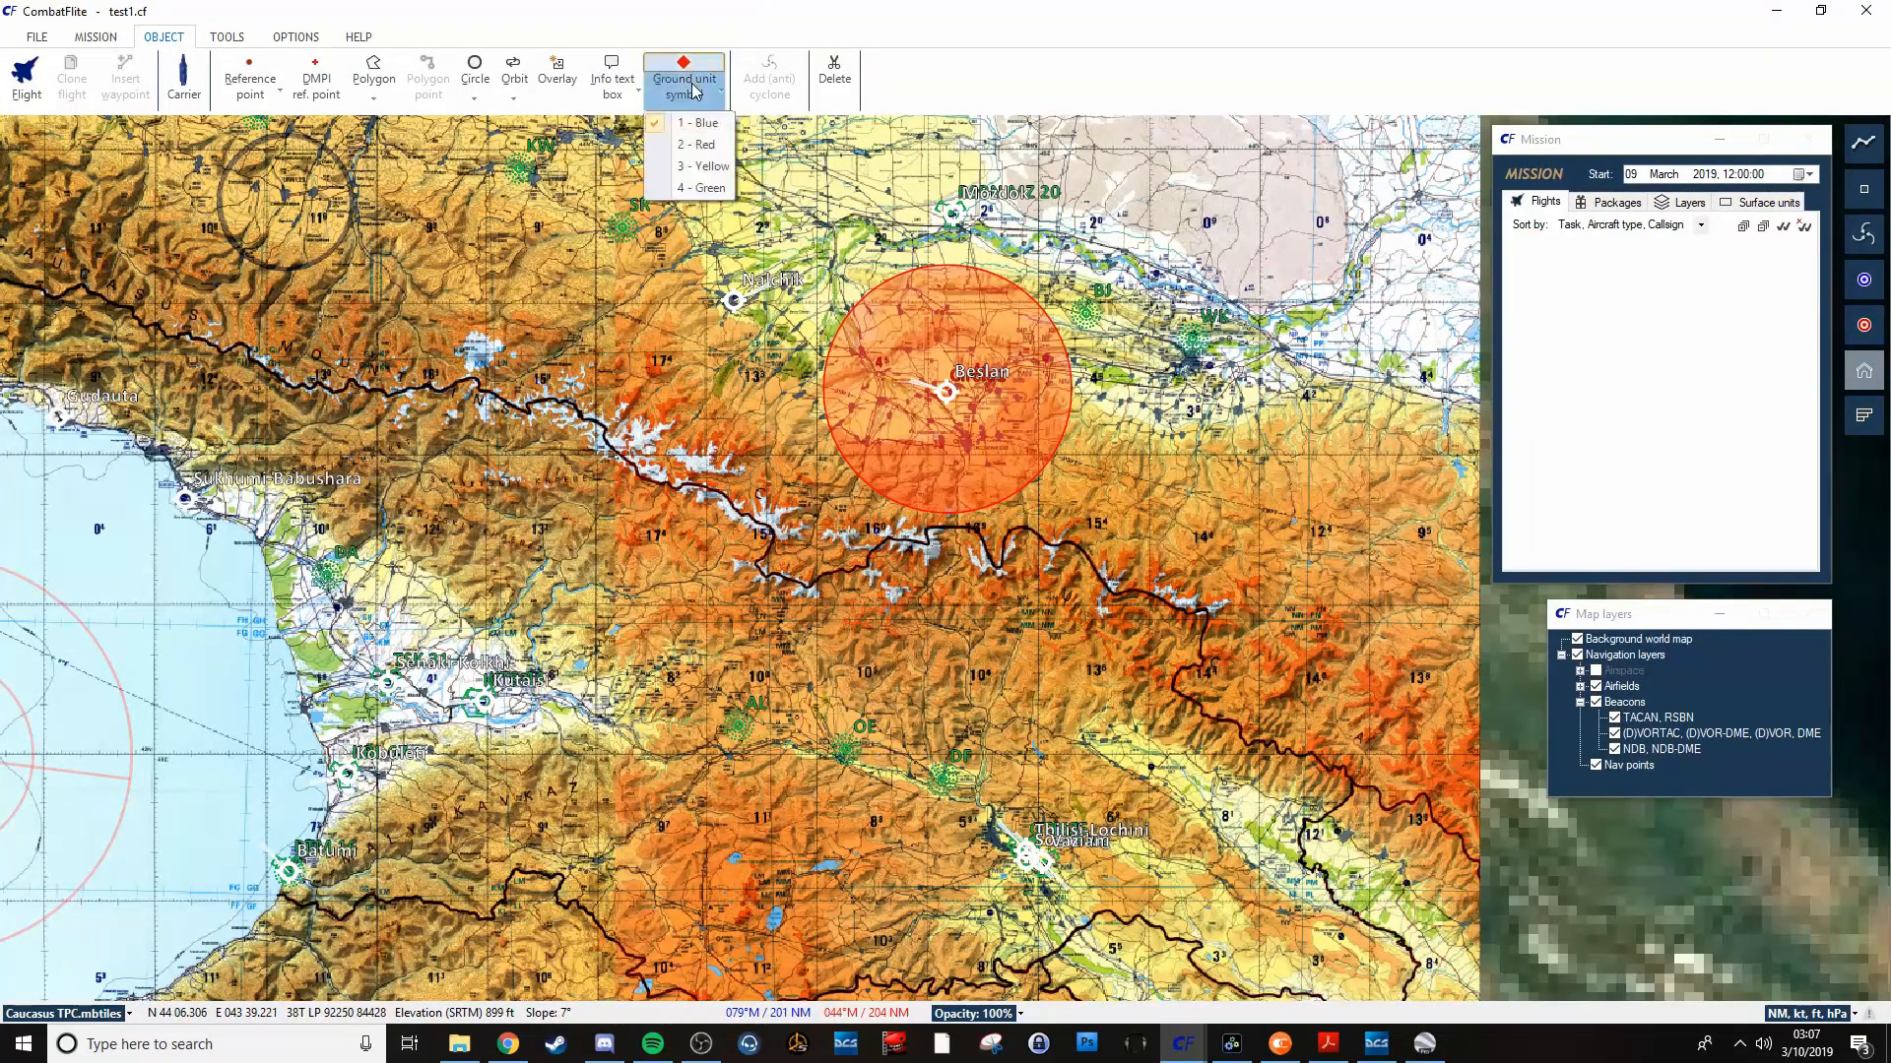
left_click(699, 122)
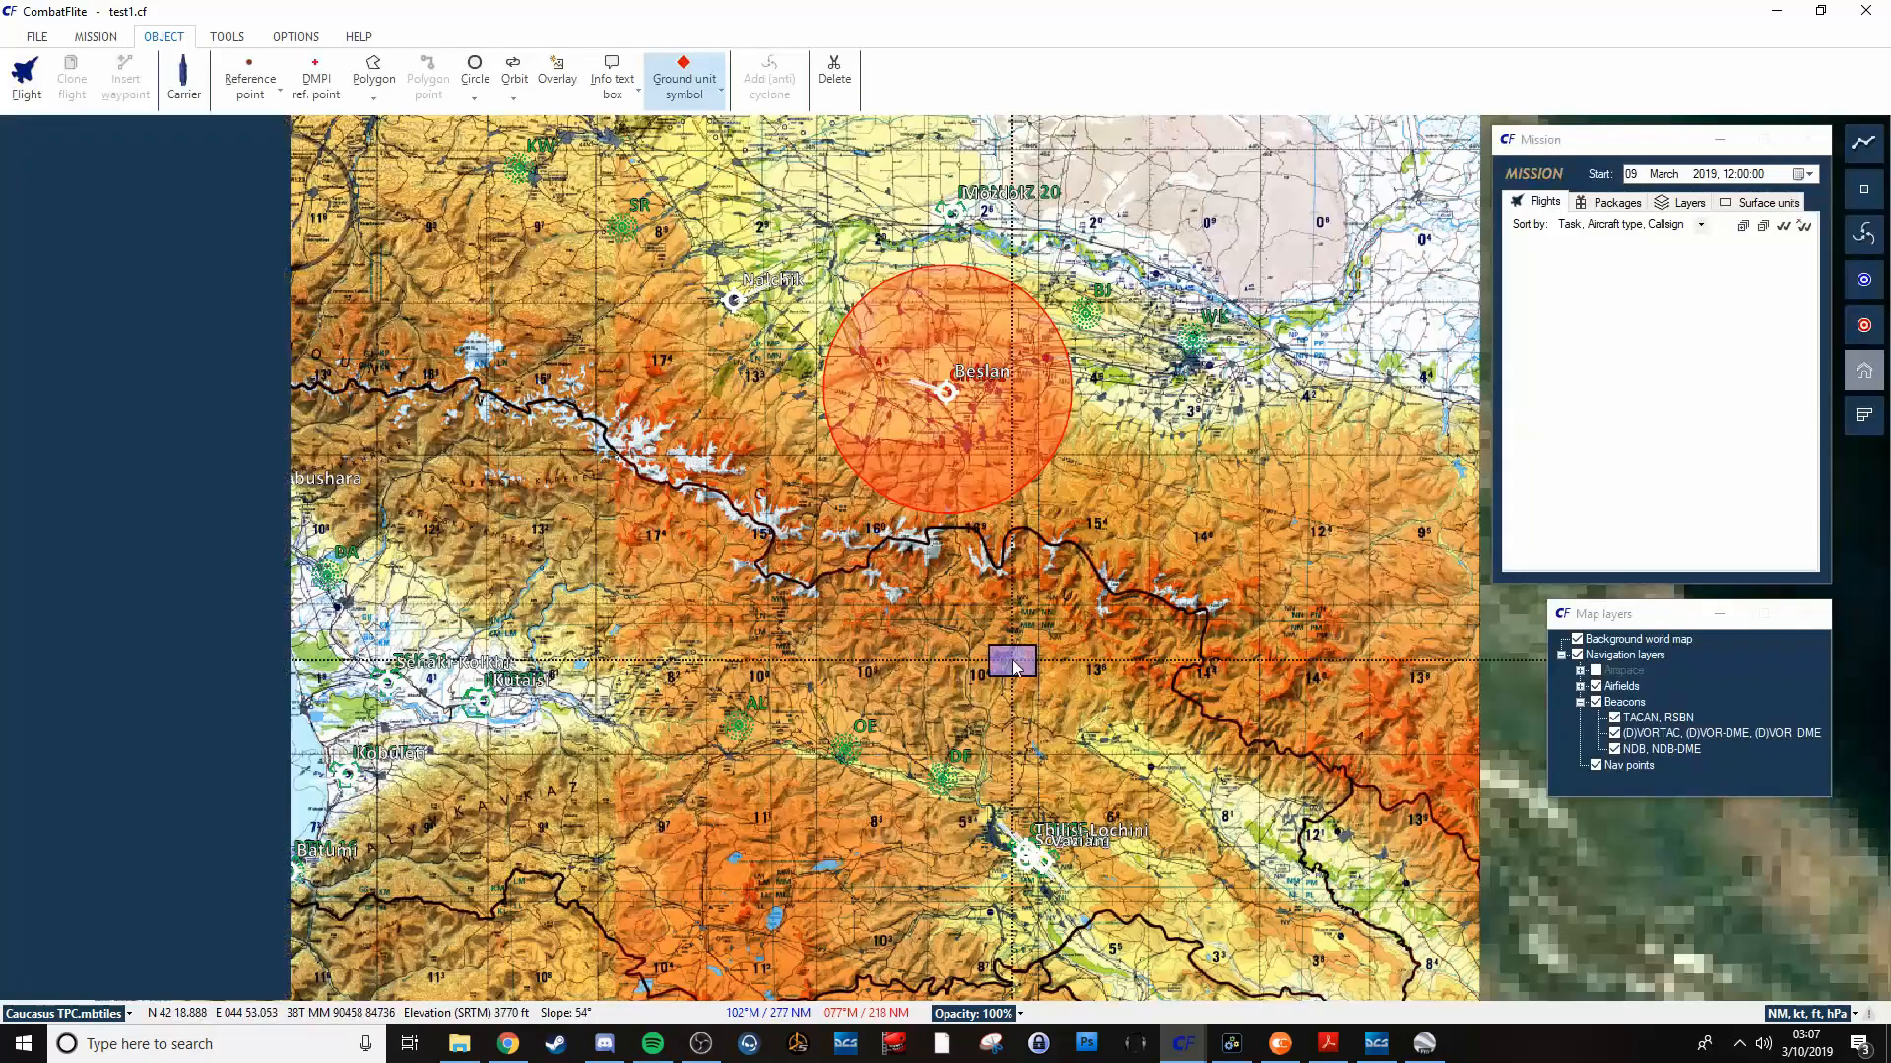
left_click(178, 245)
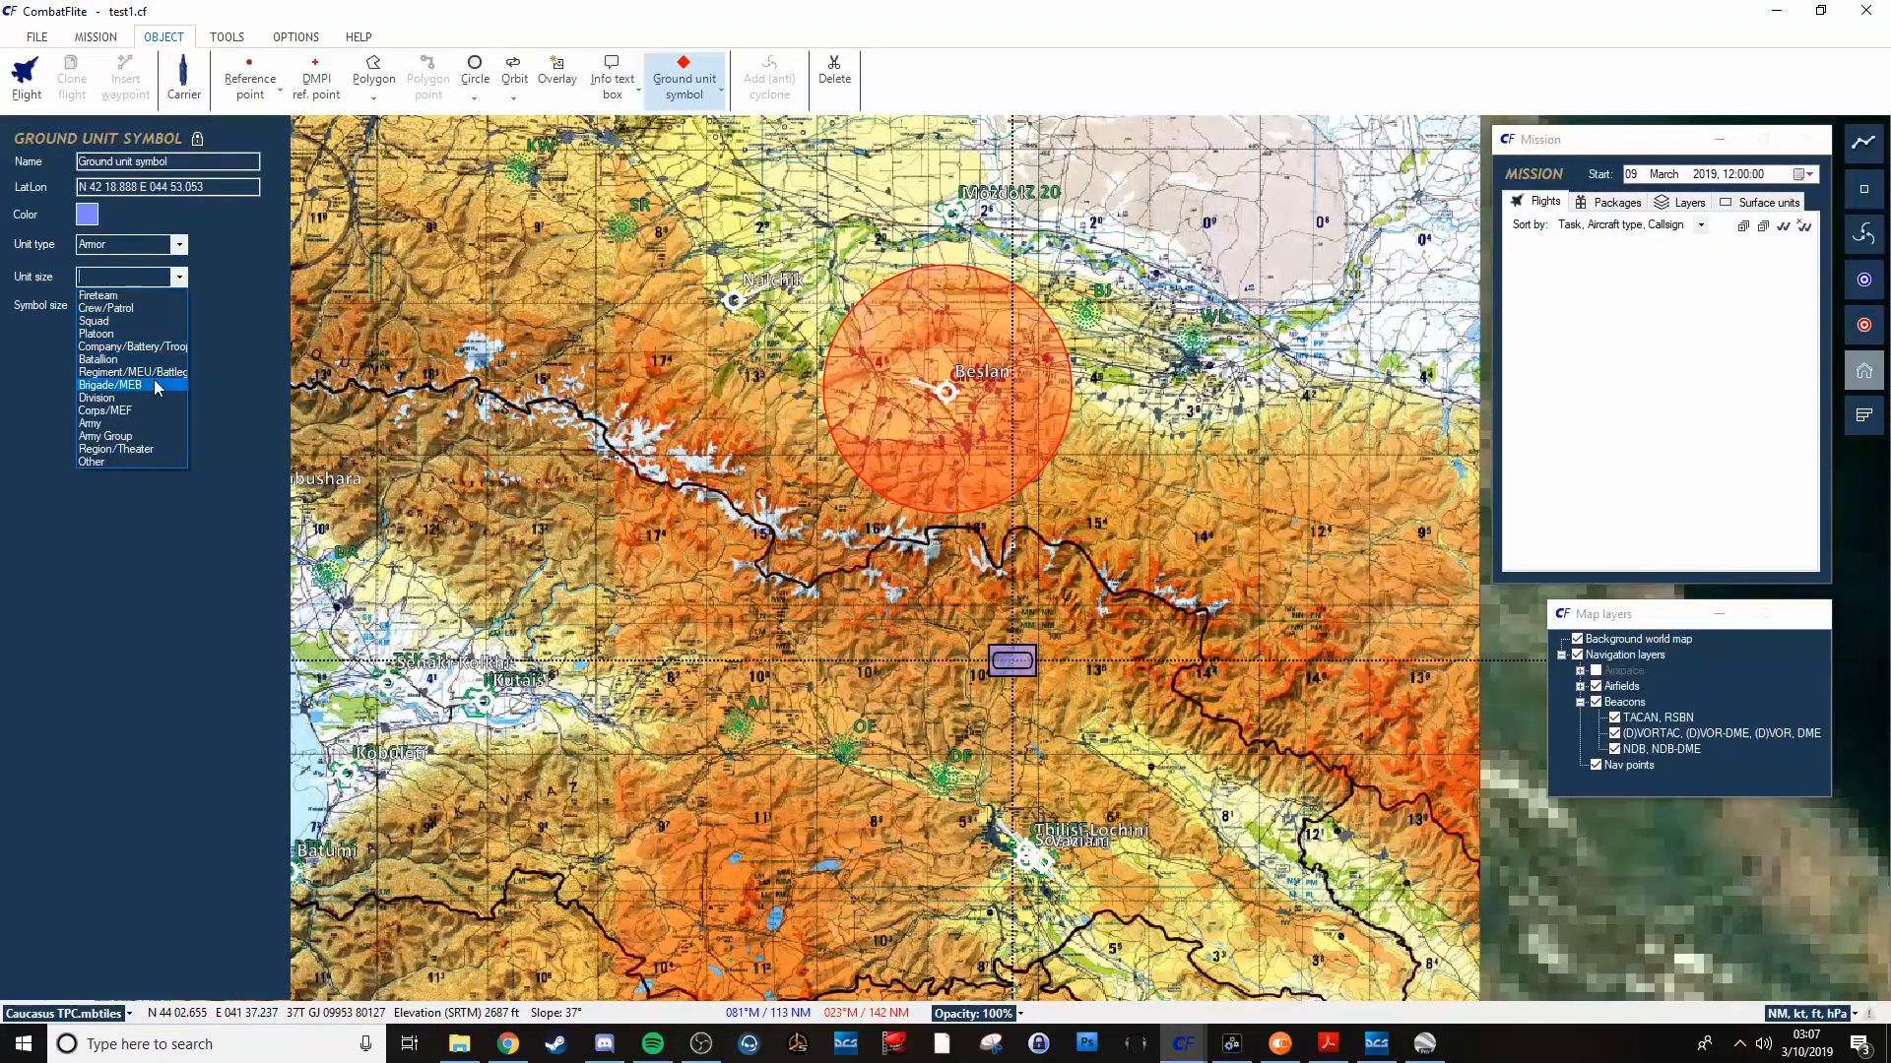
left_click(106, 359)
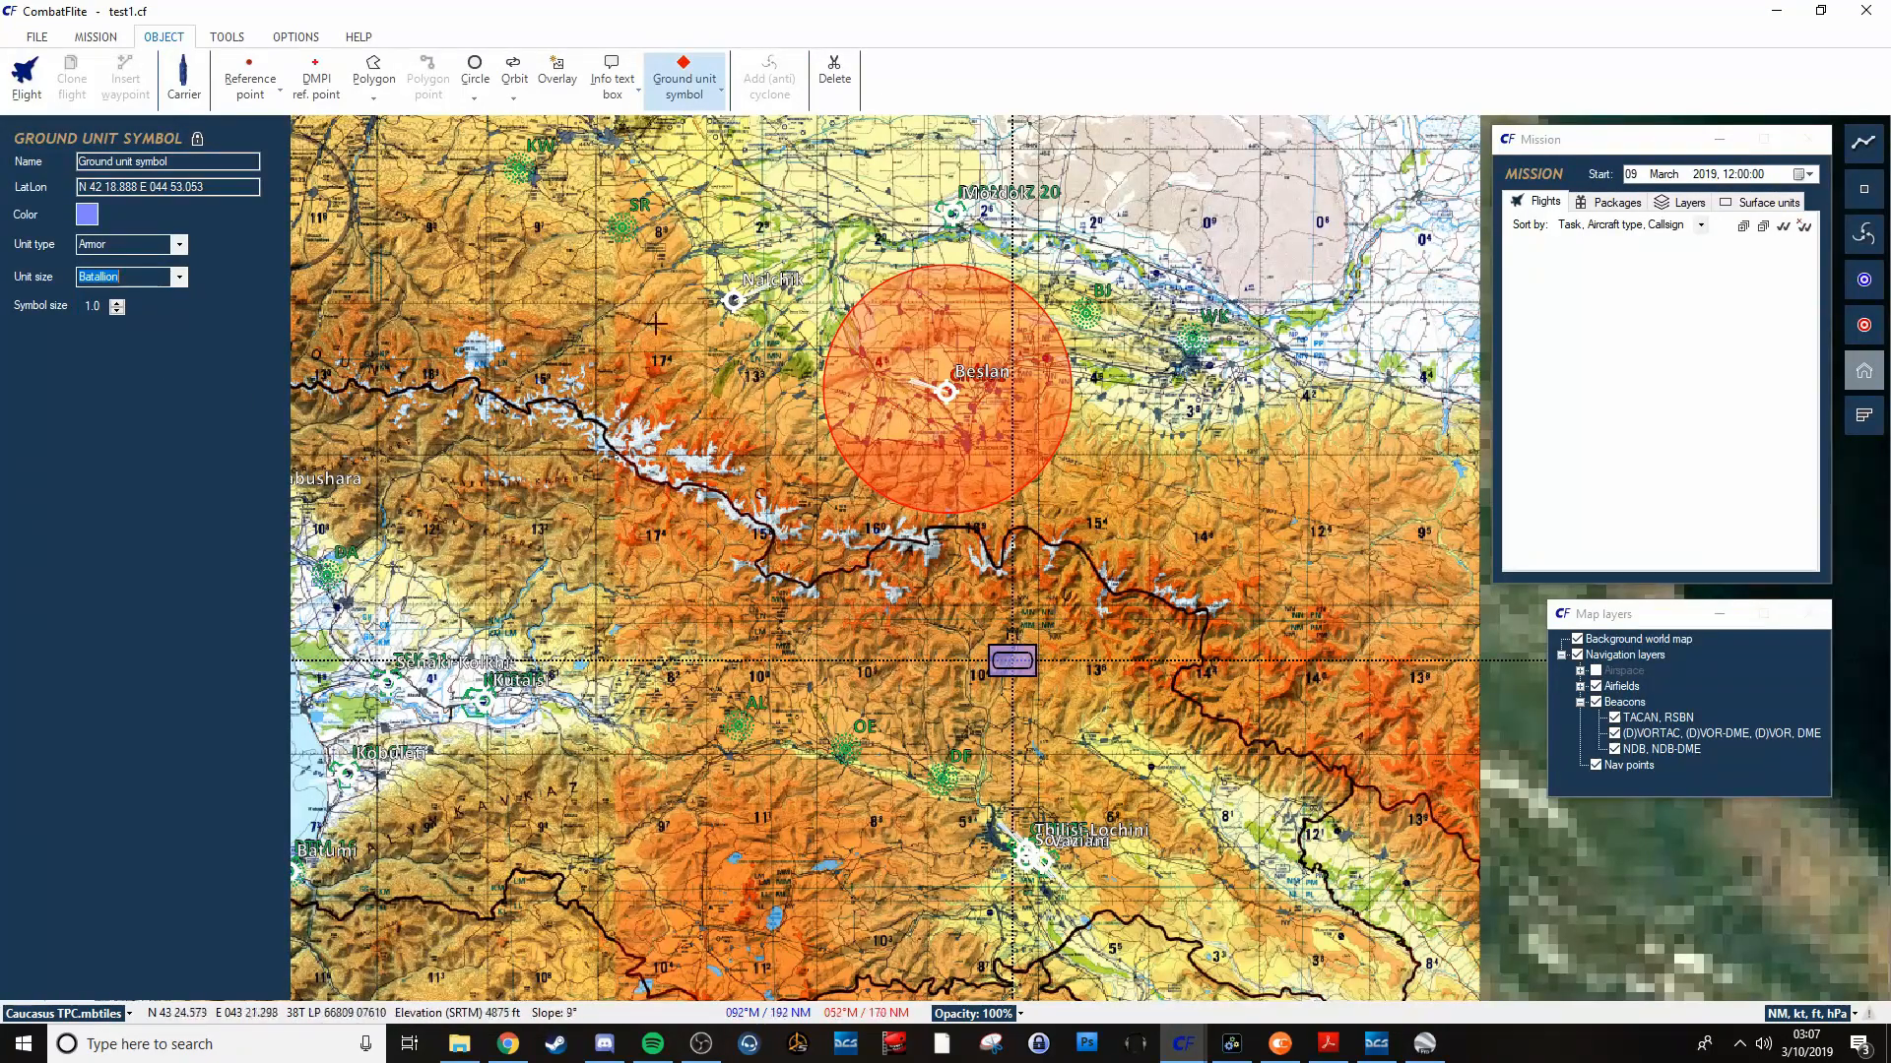
left_click(118, 312)
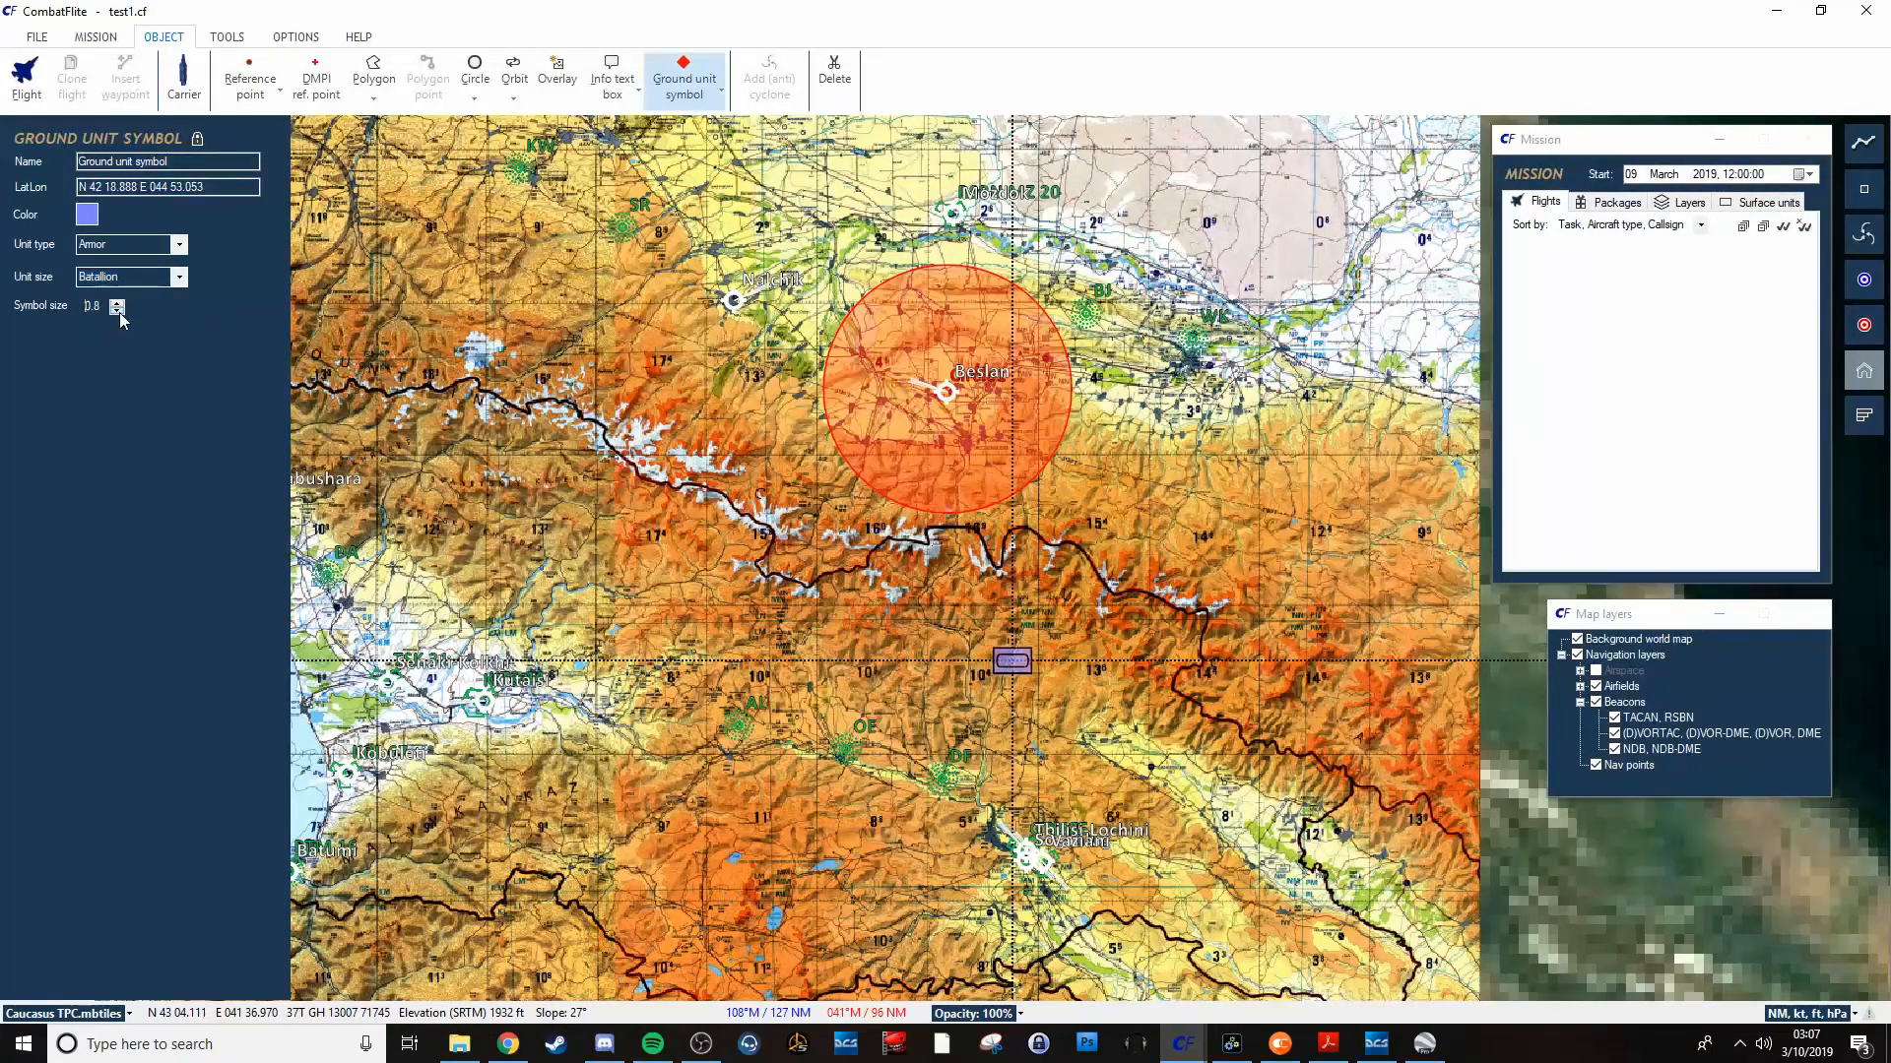
left_click(118, 313)
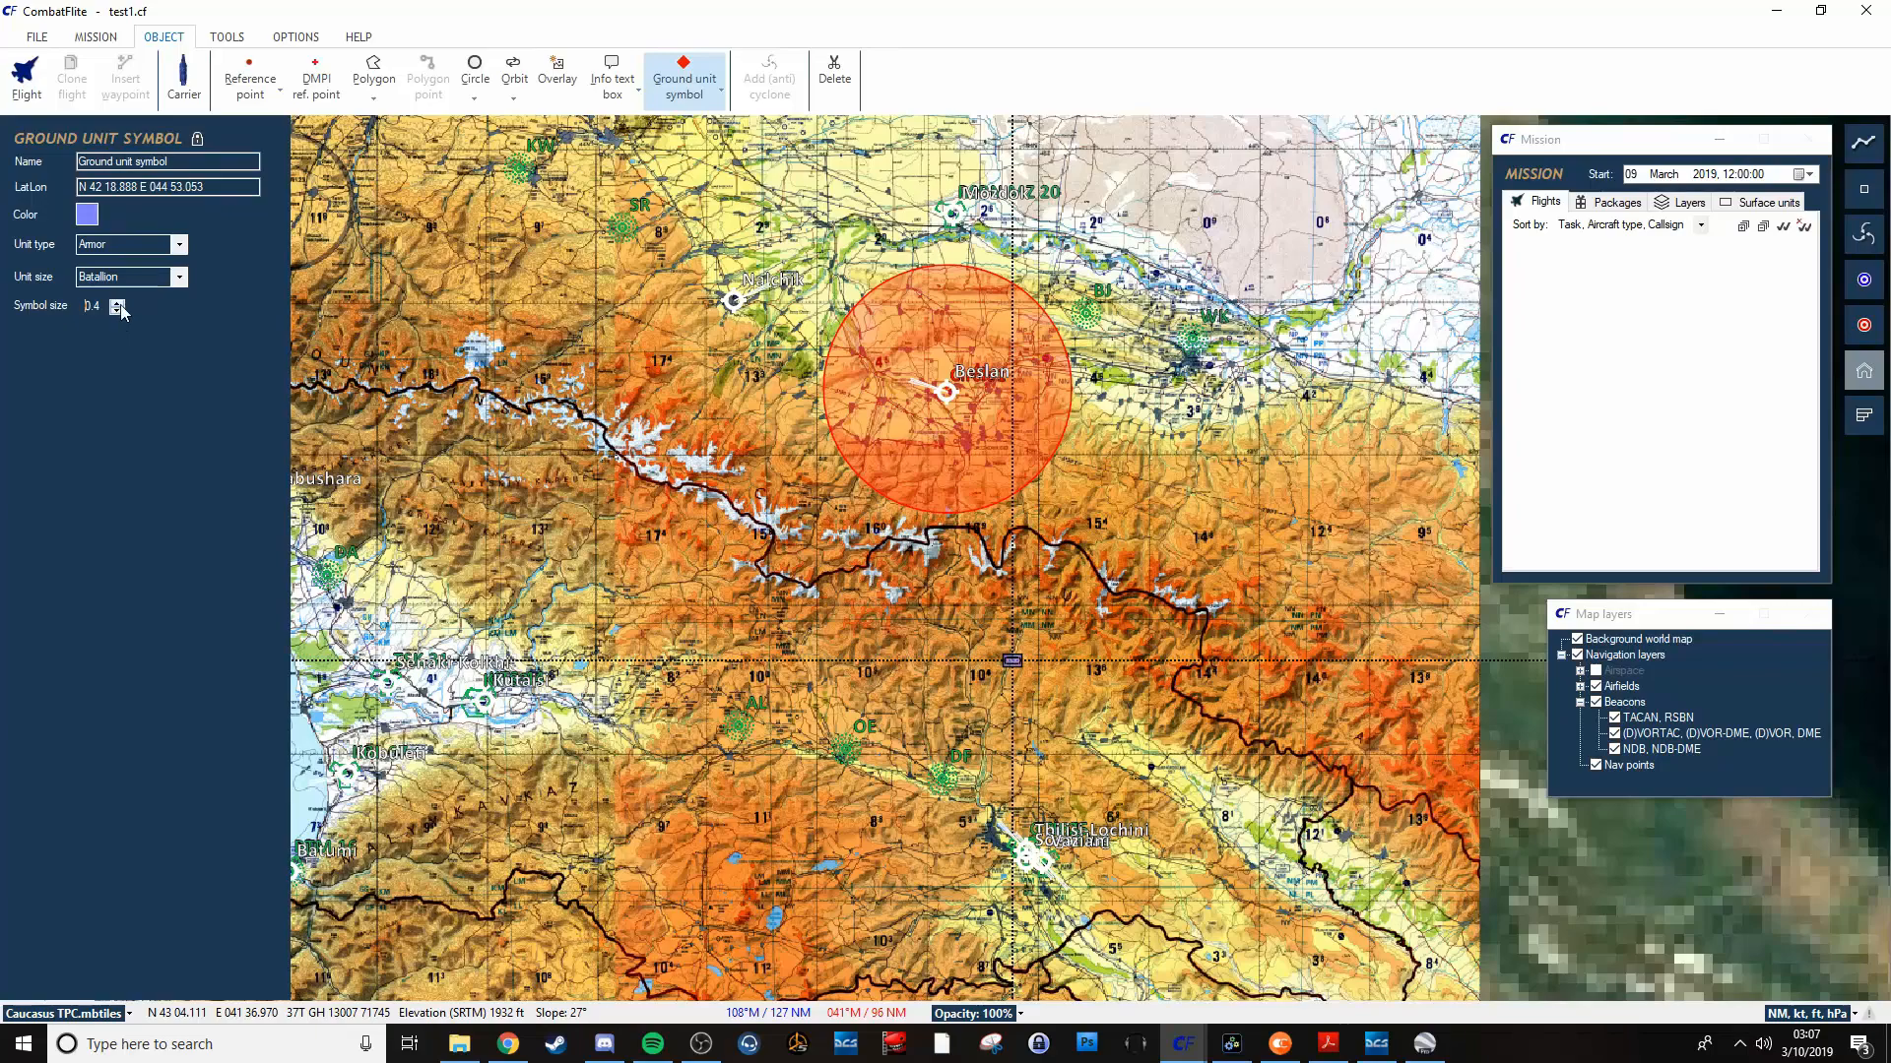
left_click(117, 301)
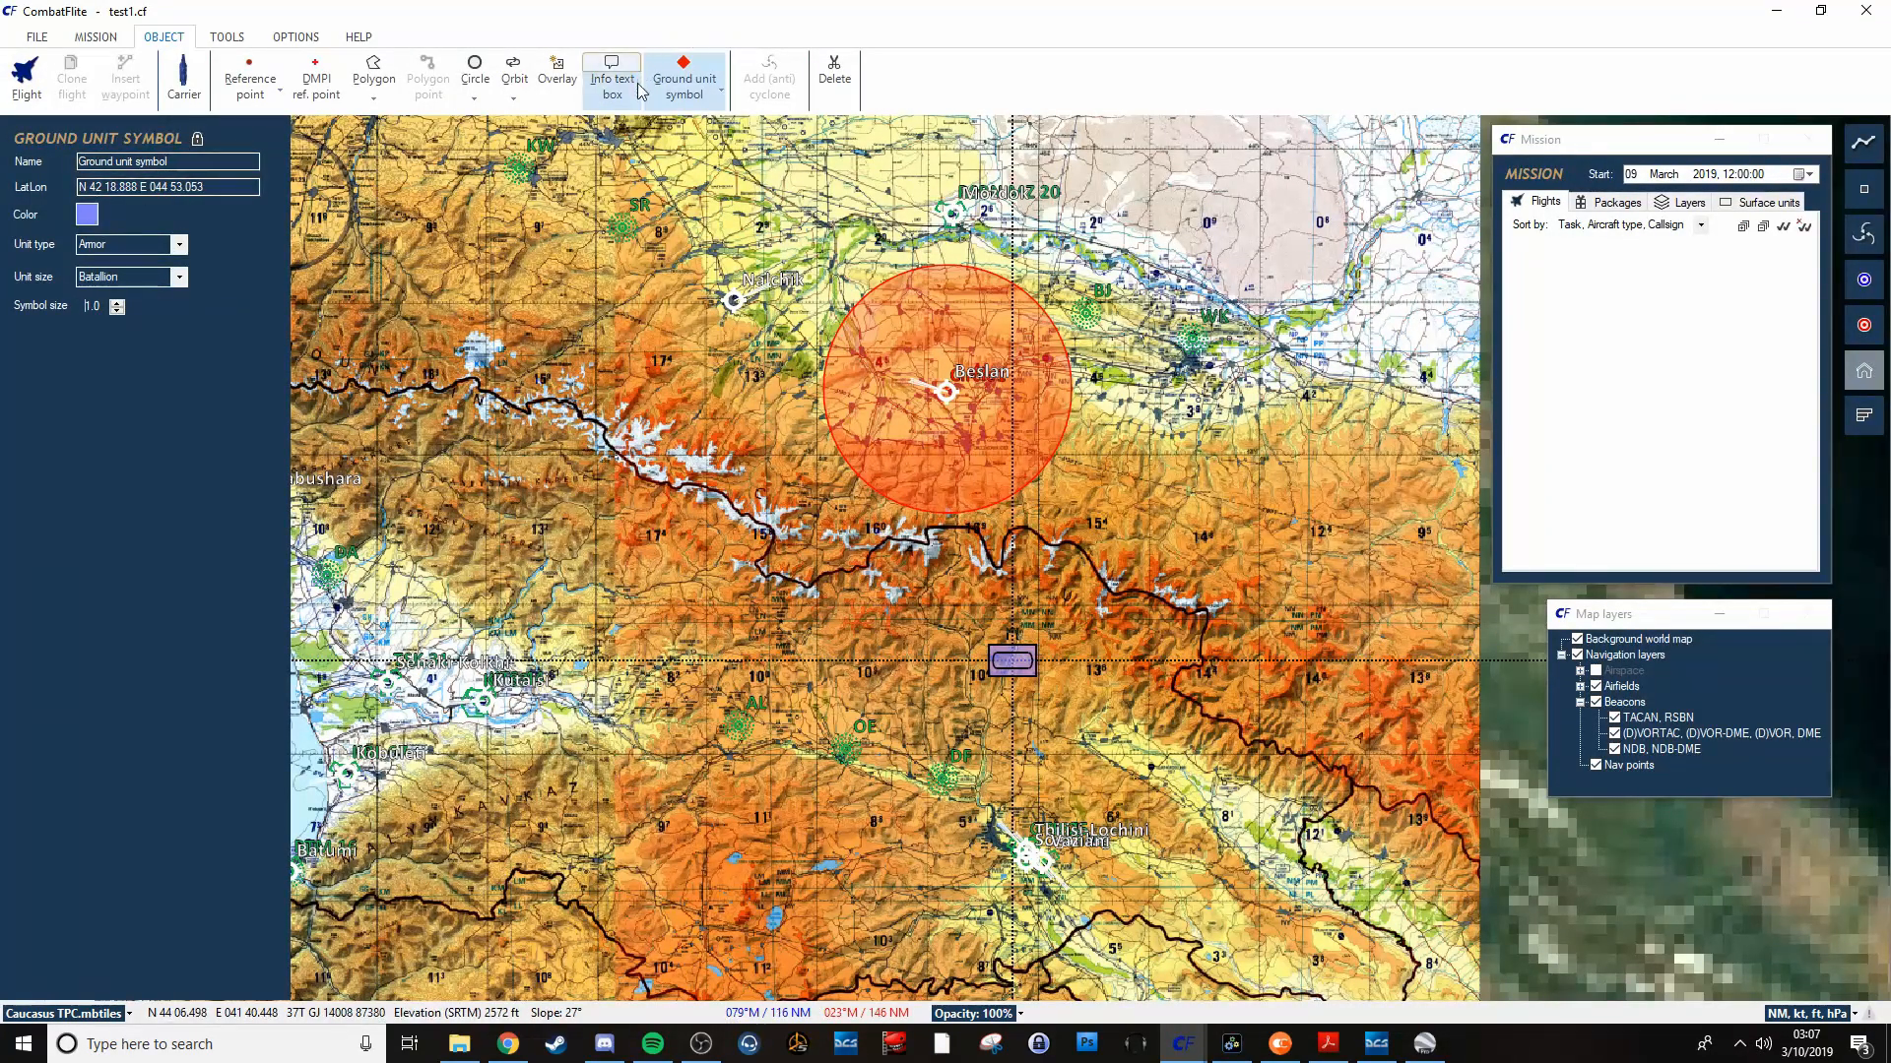
left_click(683, 79)
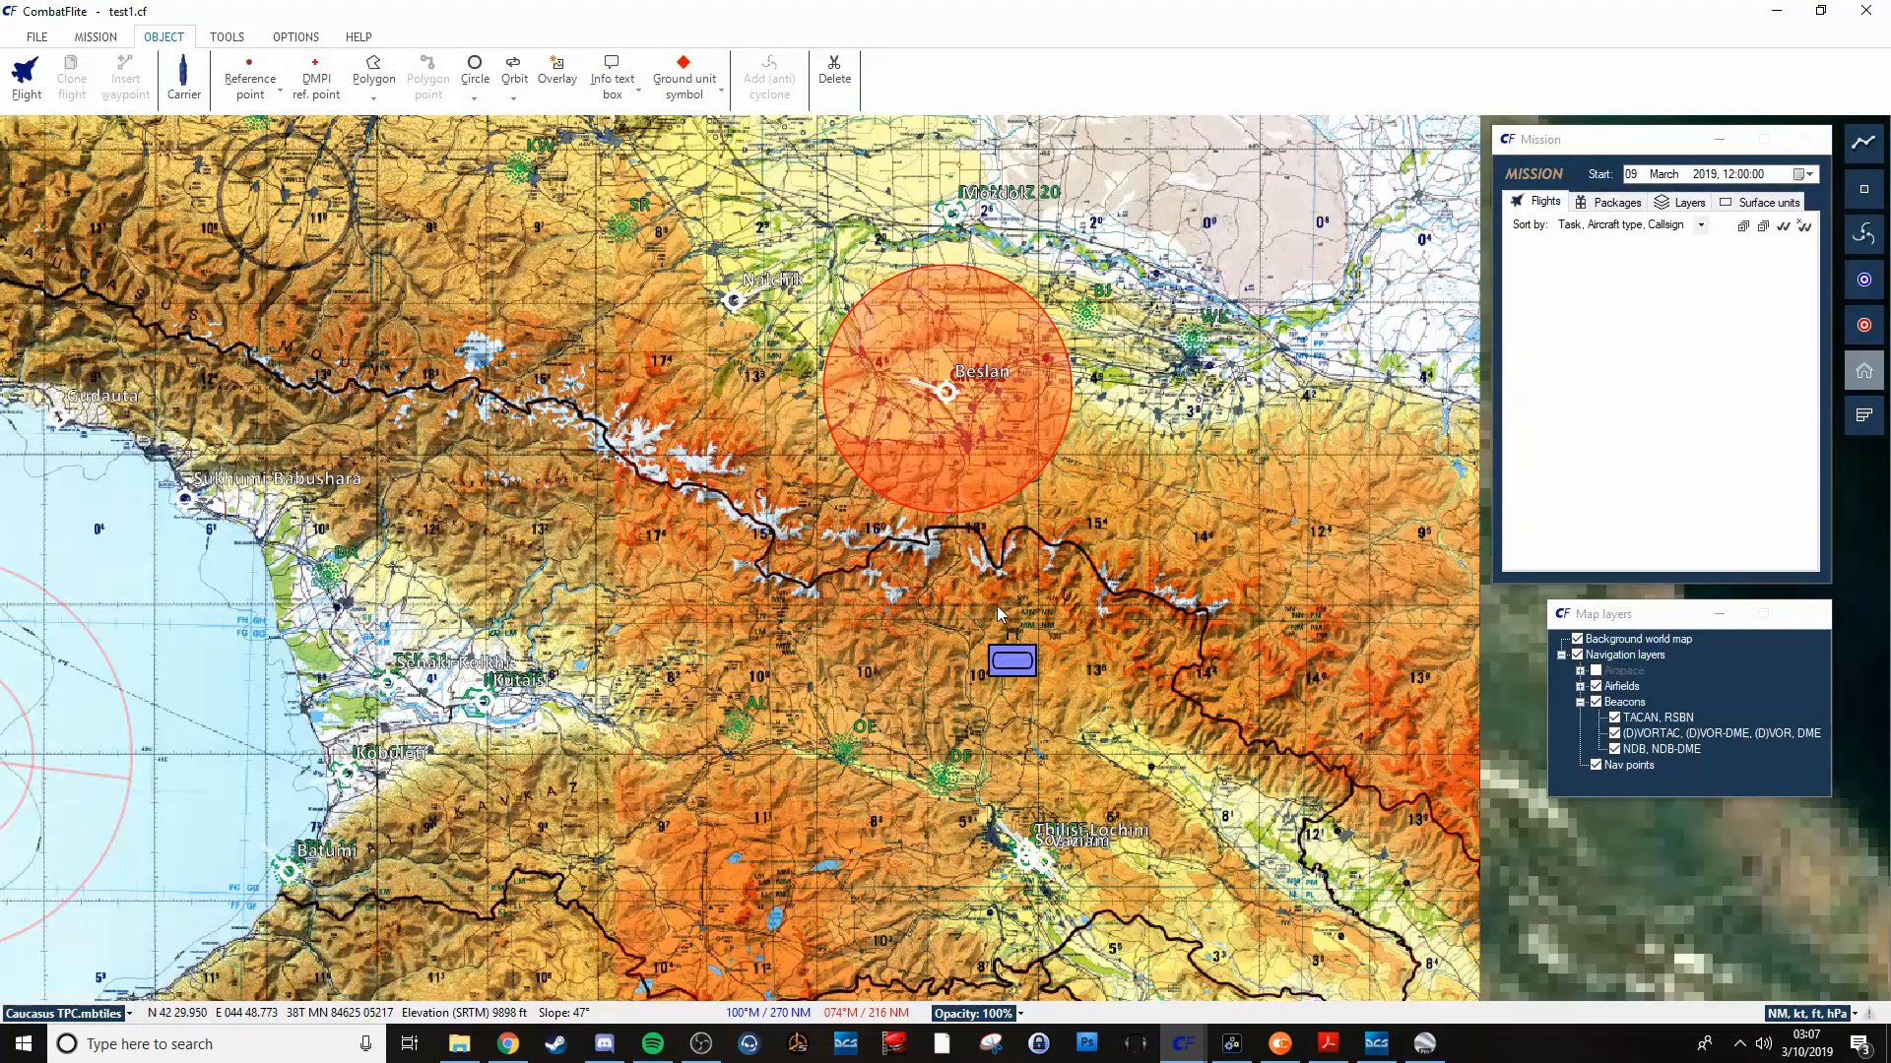
Add a red Fortification Division unit symbol just north of the blue armor battalion.
left_click(683, 79)
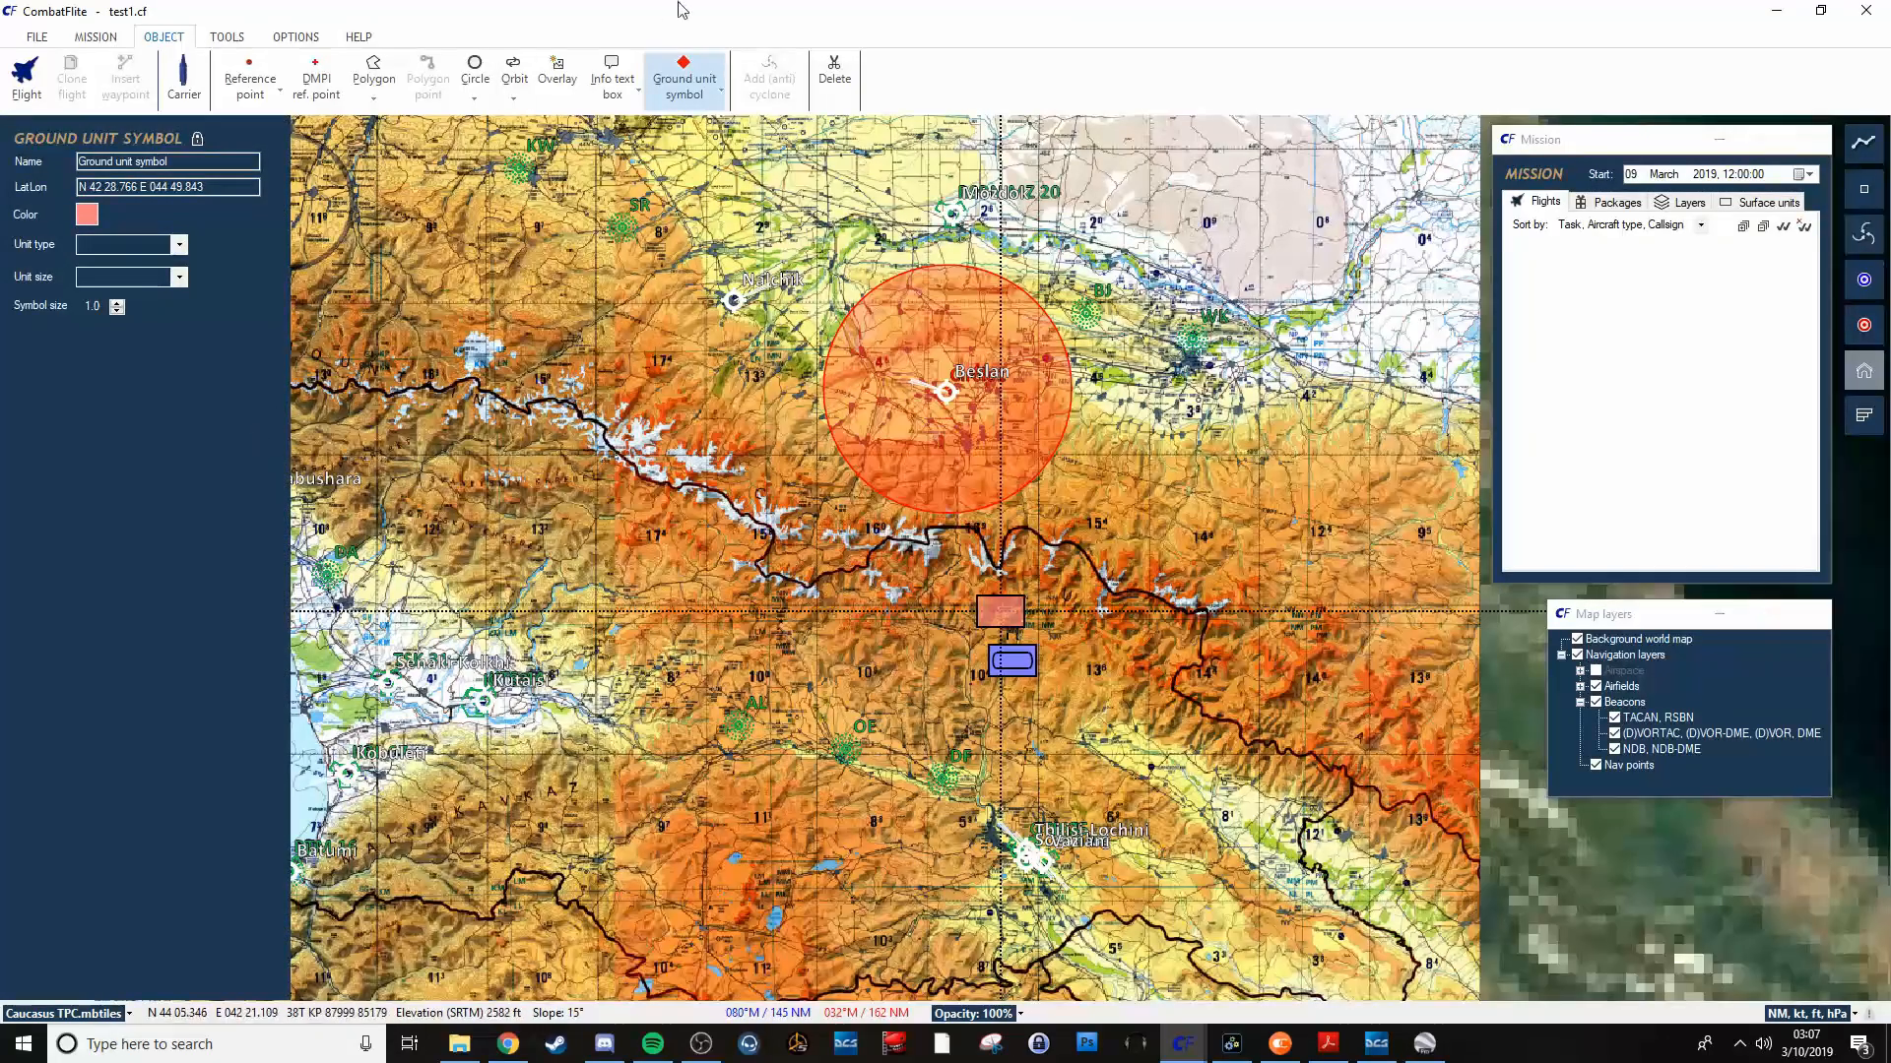
left_click(683, 79)
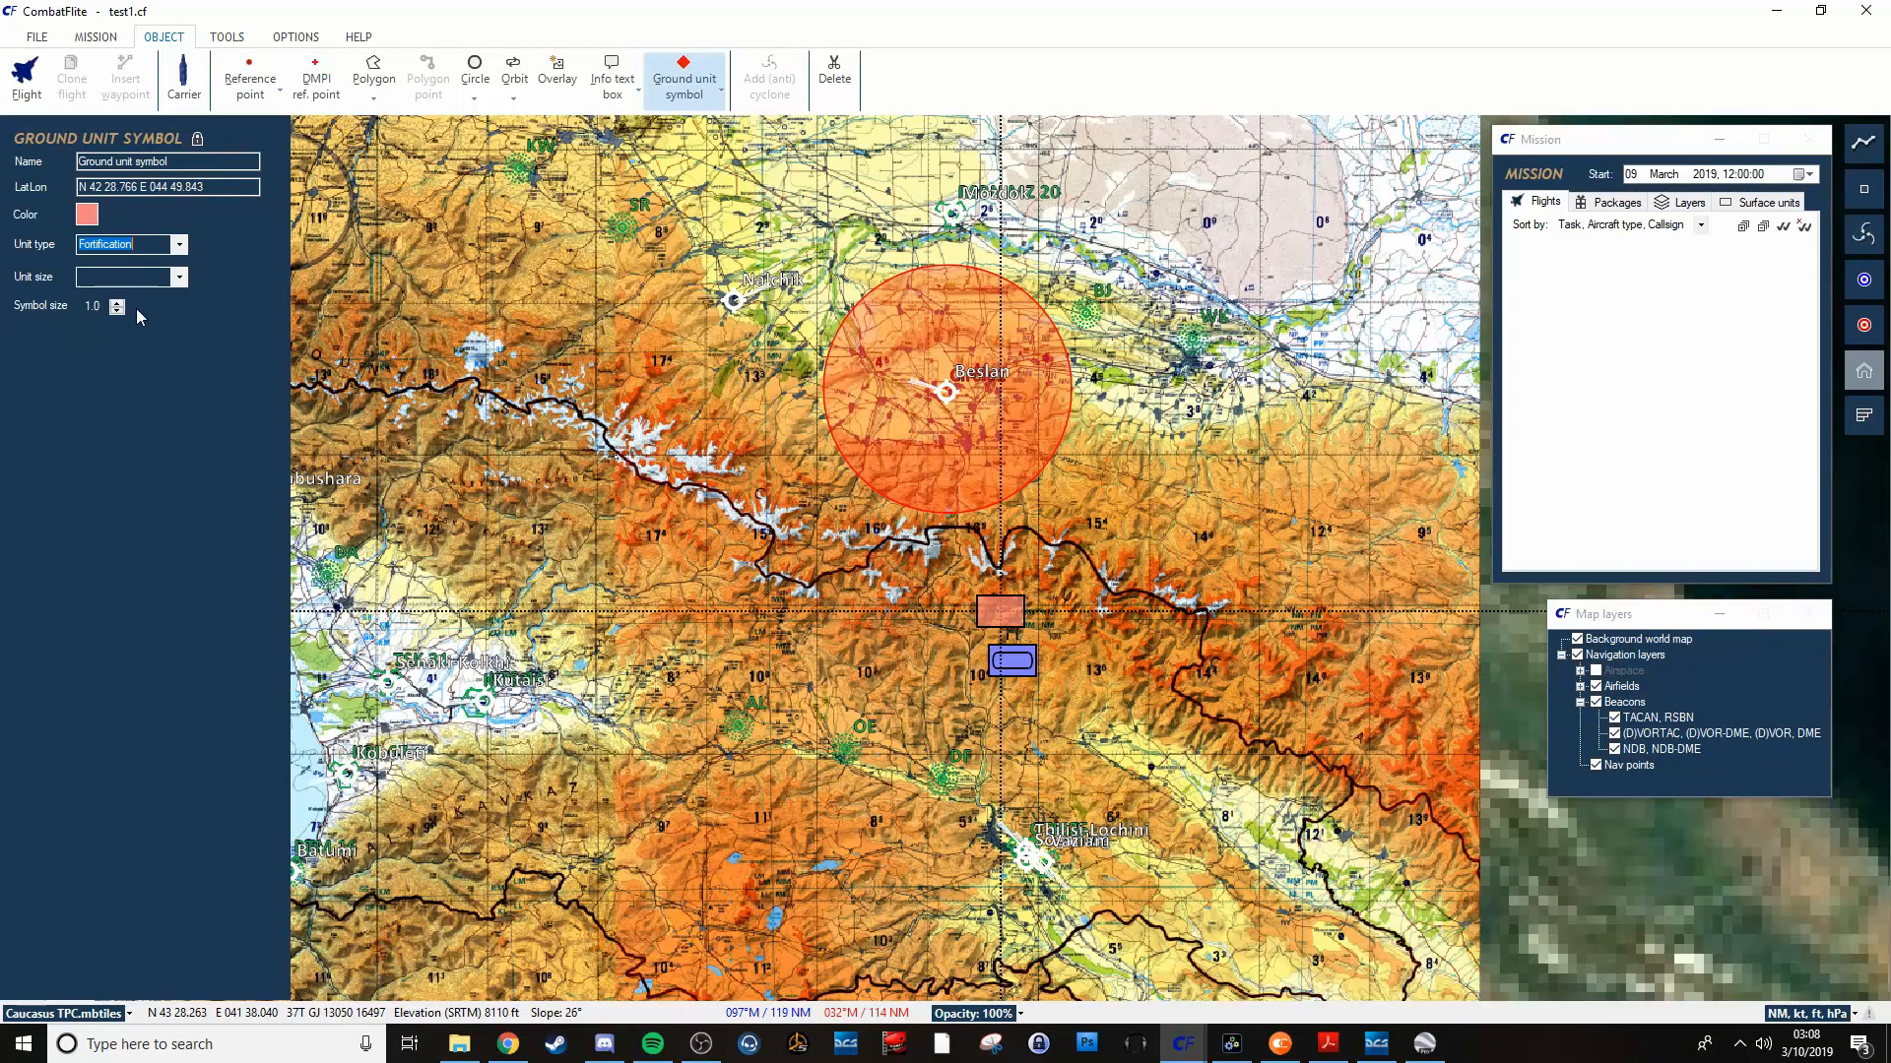
left_click(178, 276)
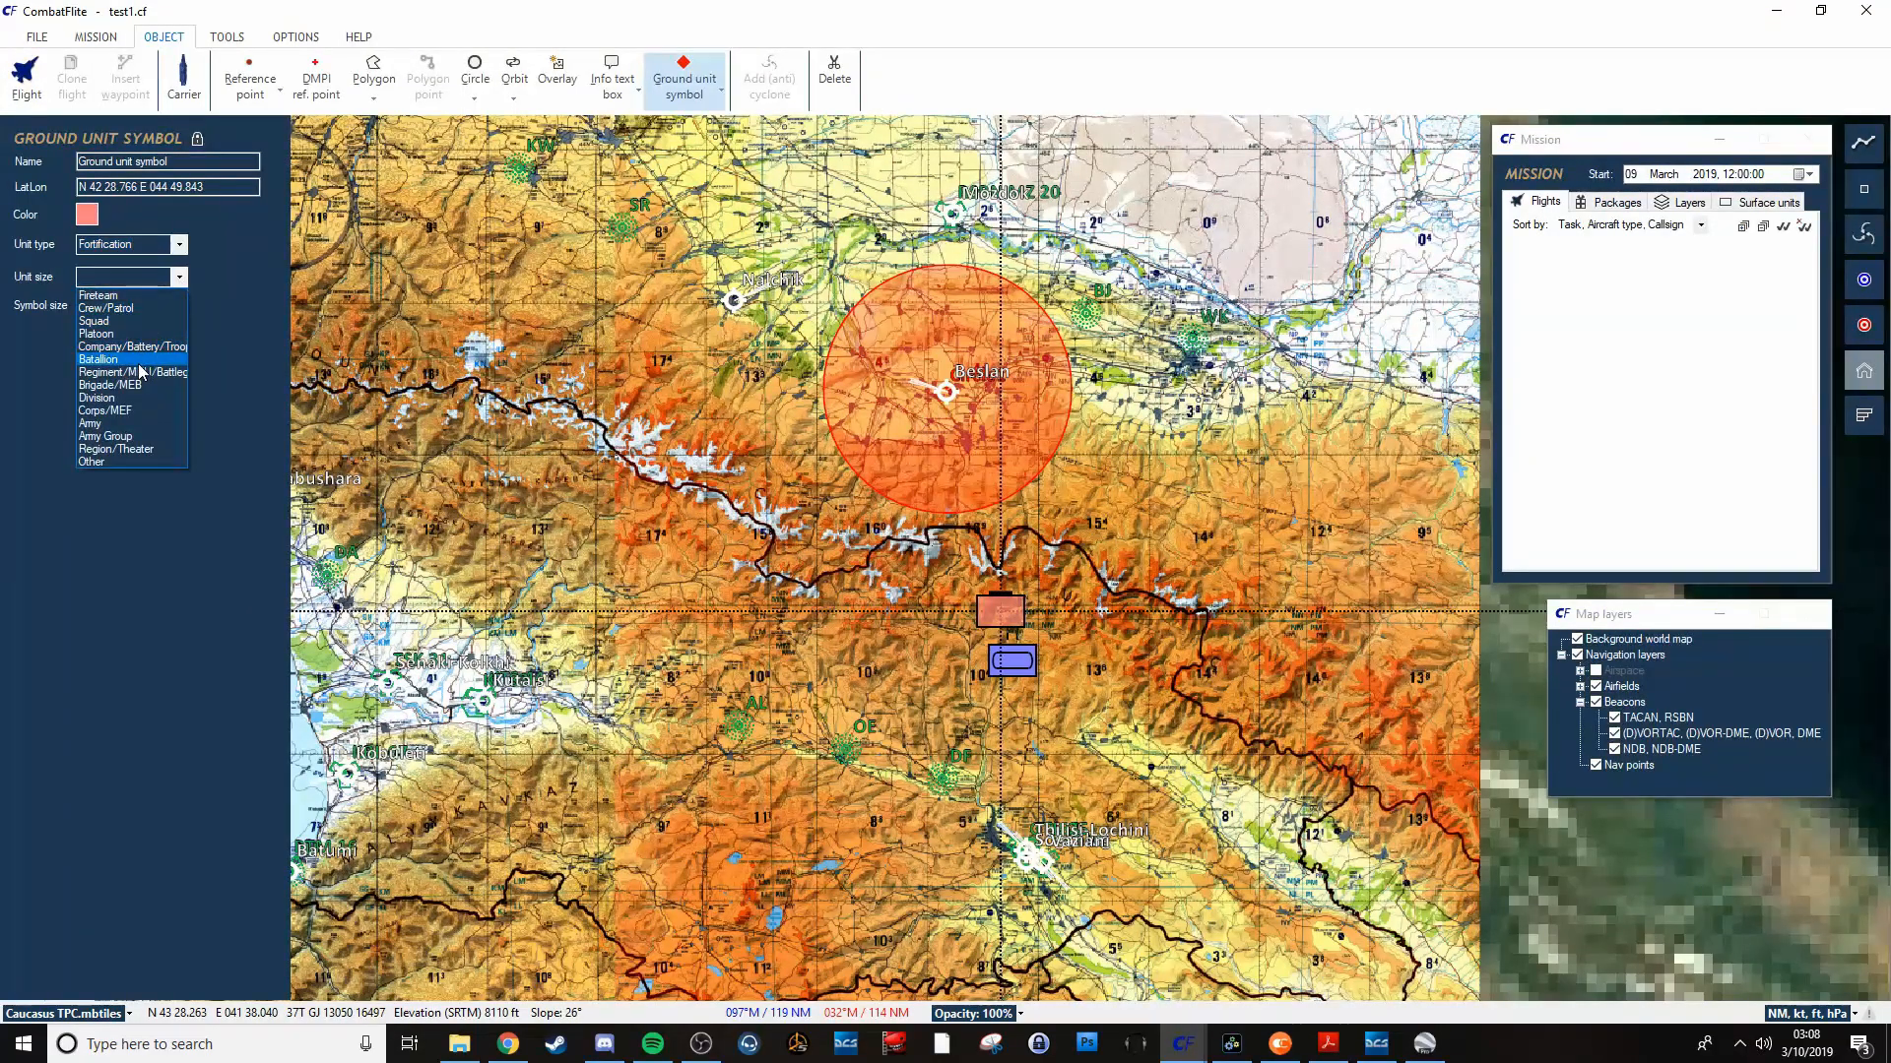
left_click(96, 397)
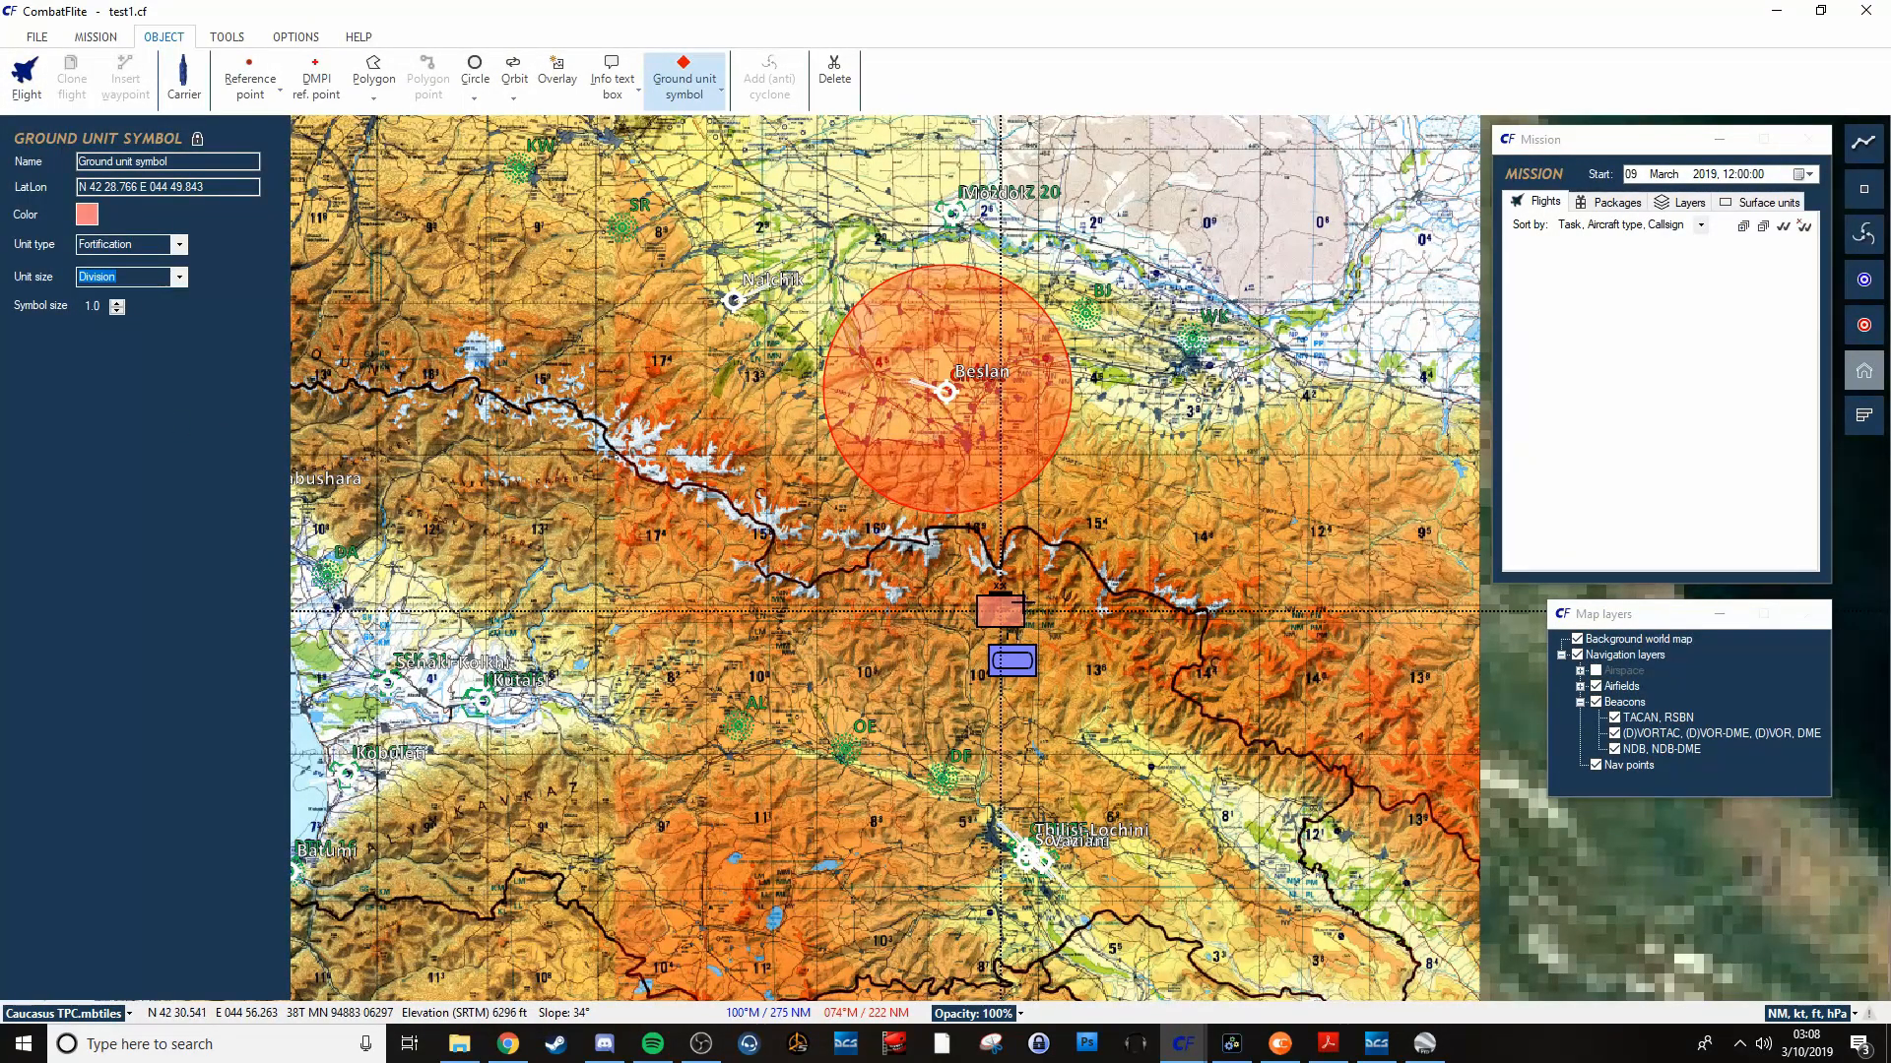
mouse_move(925, 805)
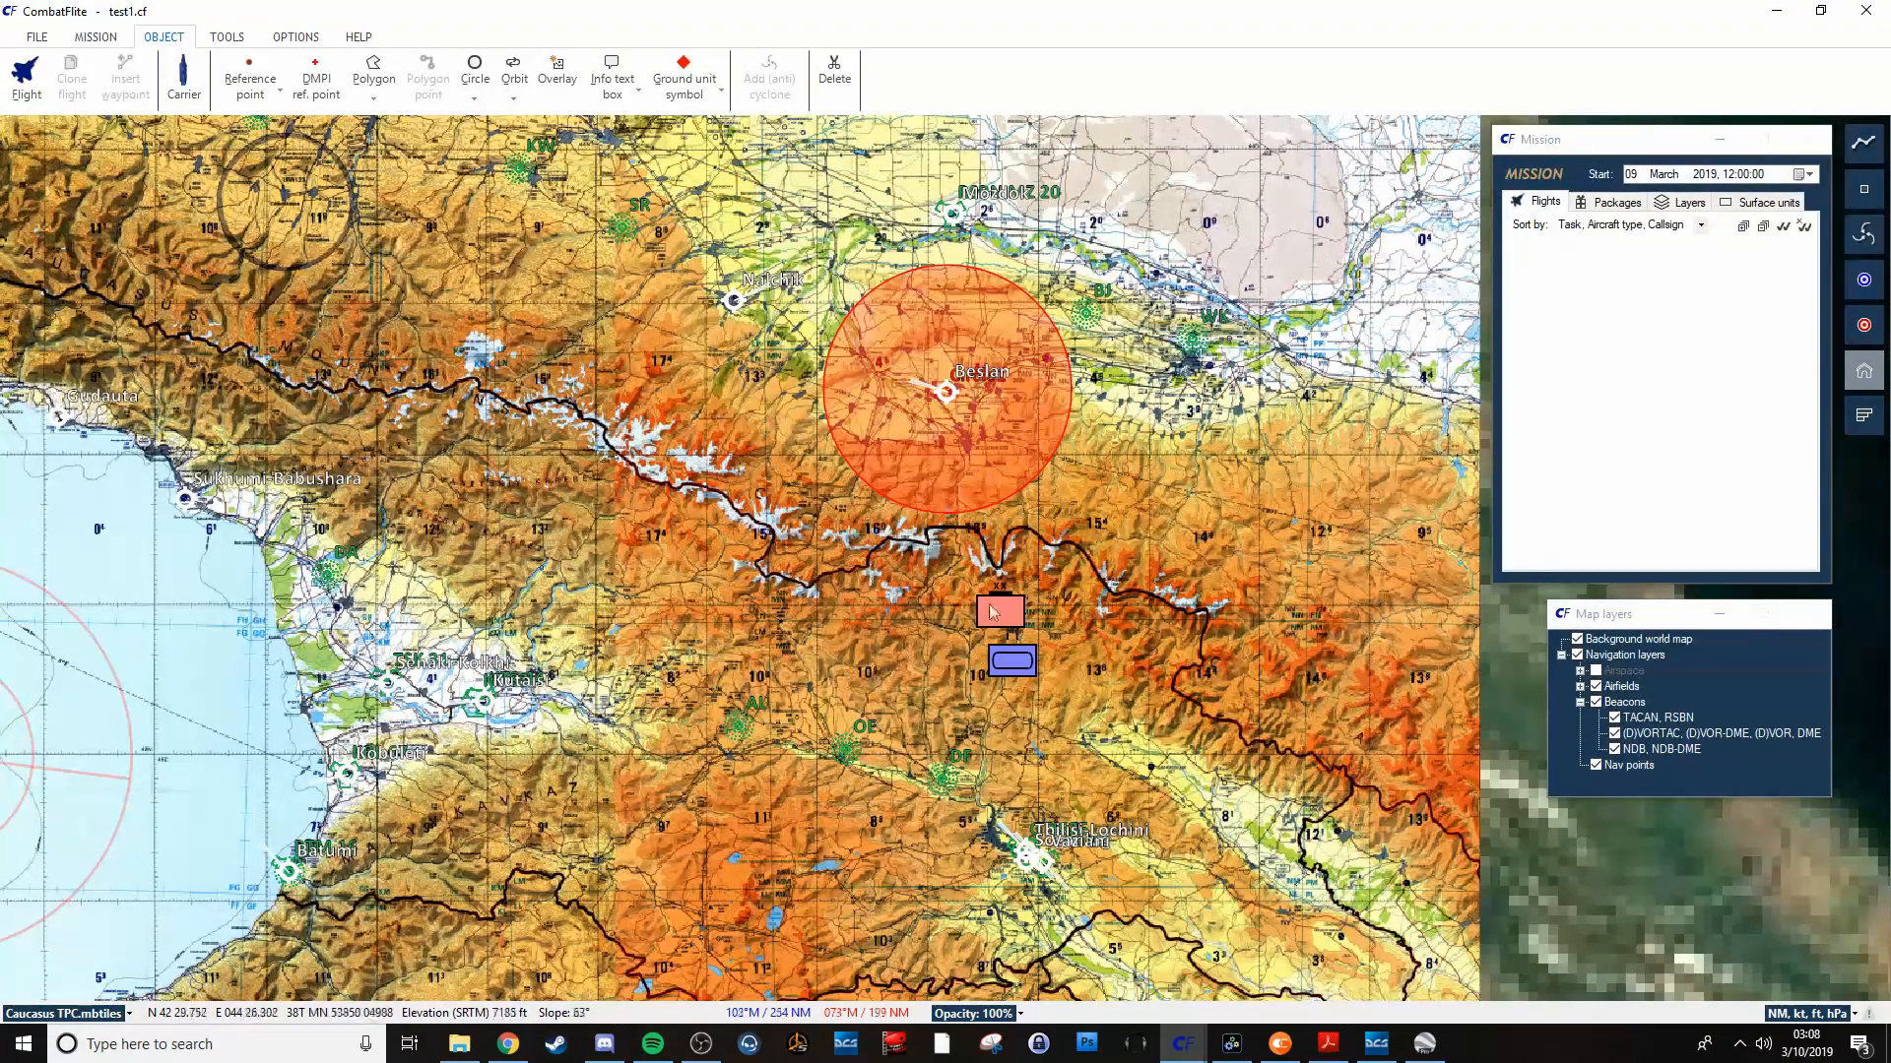
left_click(998, 609)
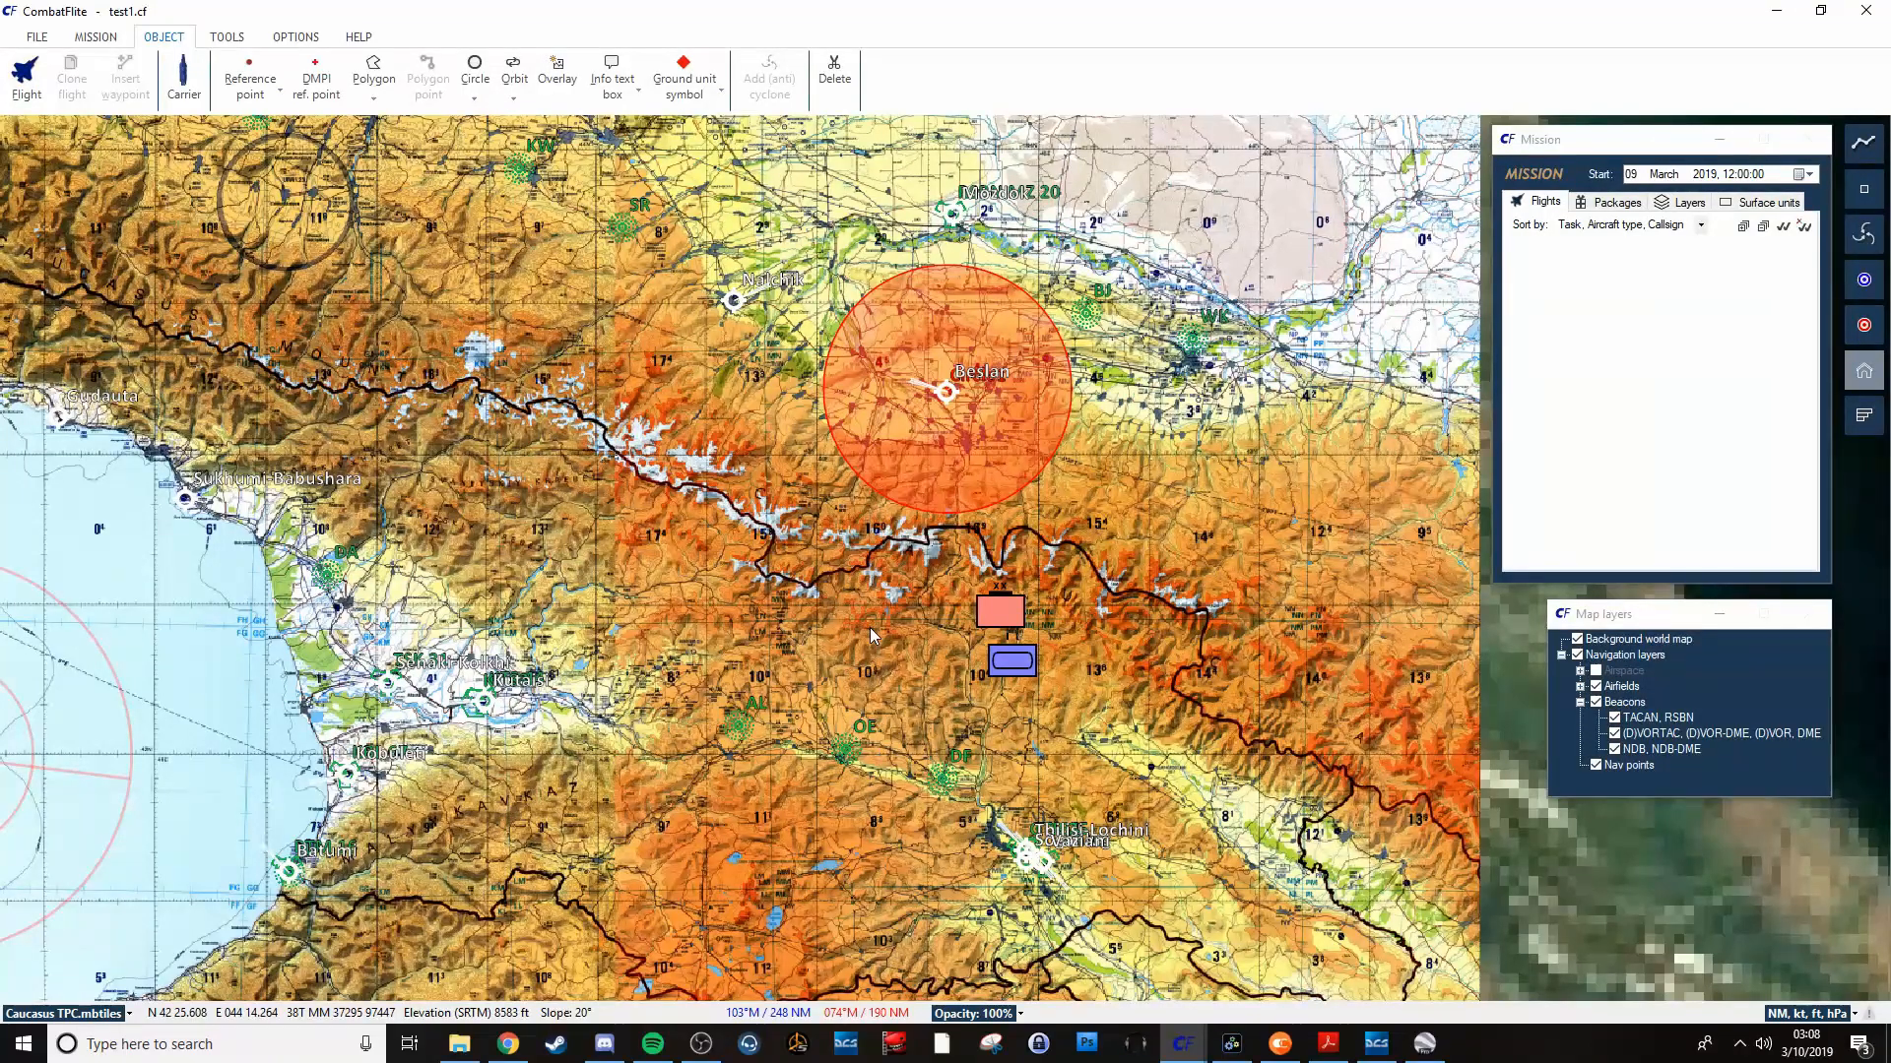
Start a new aircraft carrier with CV Kuznetsov as its class.
left_click(249, 79)
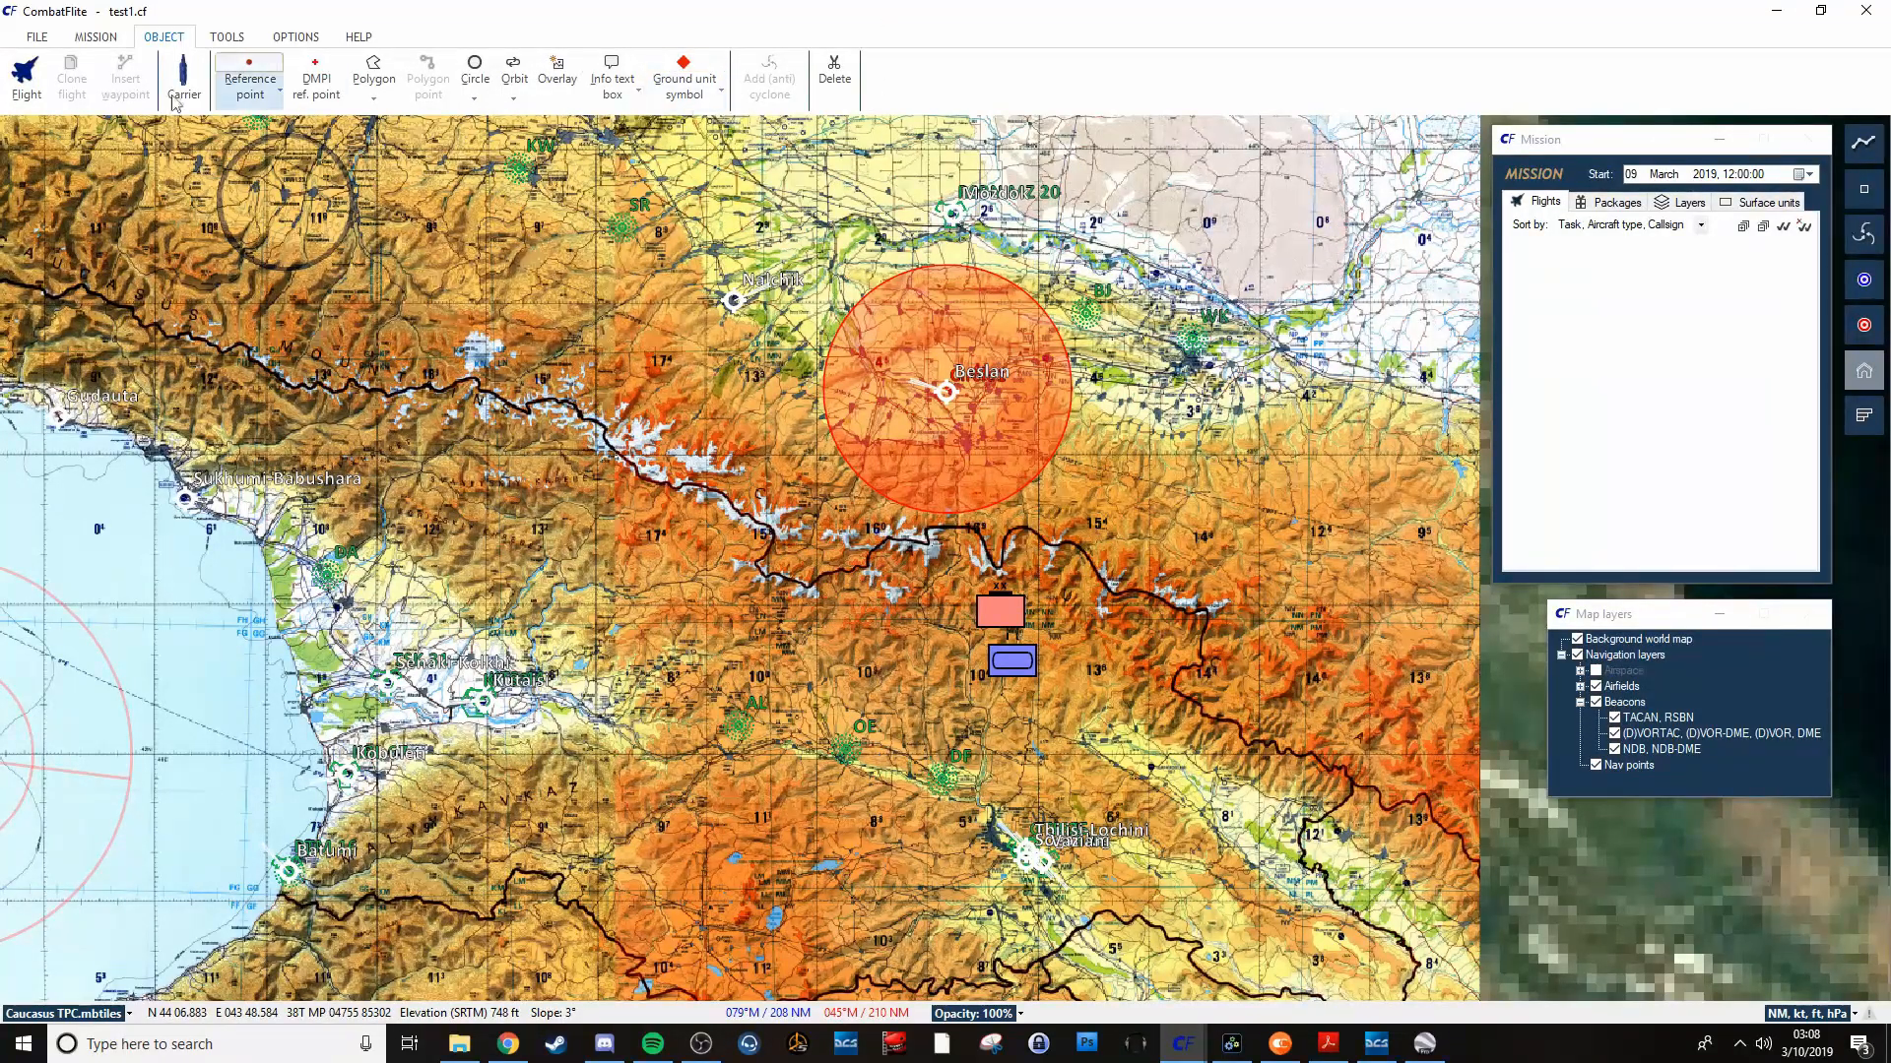
left_click(183, 79)
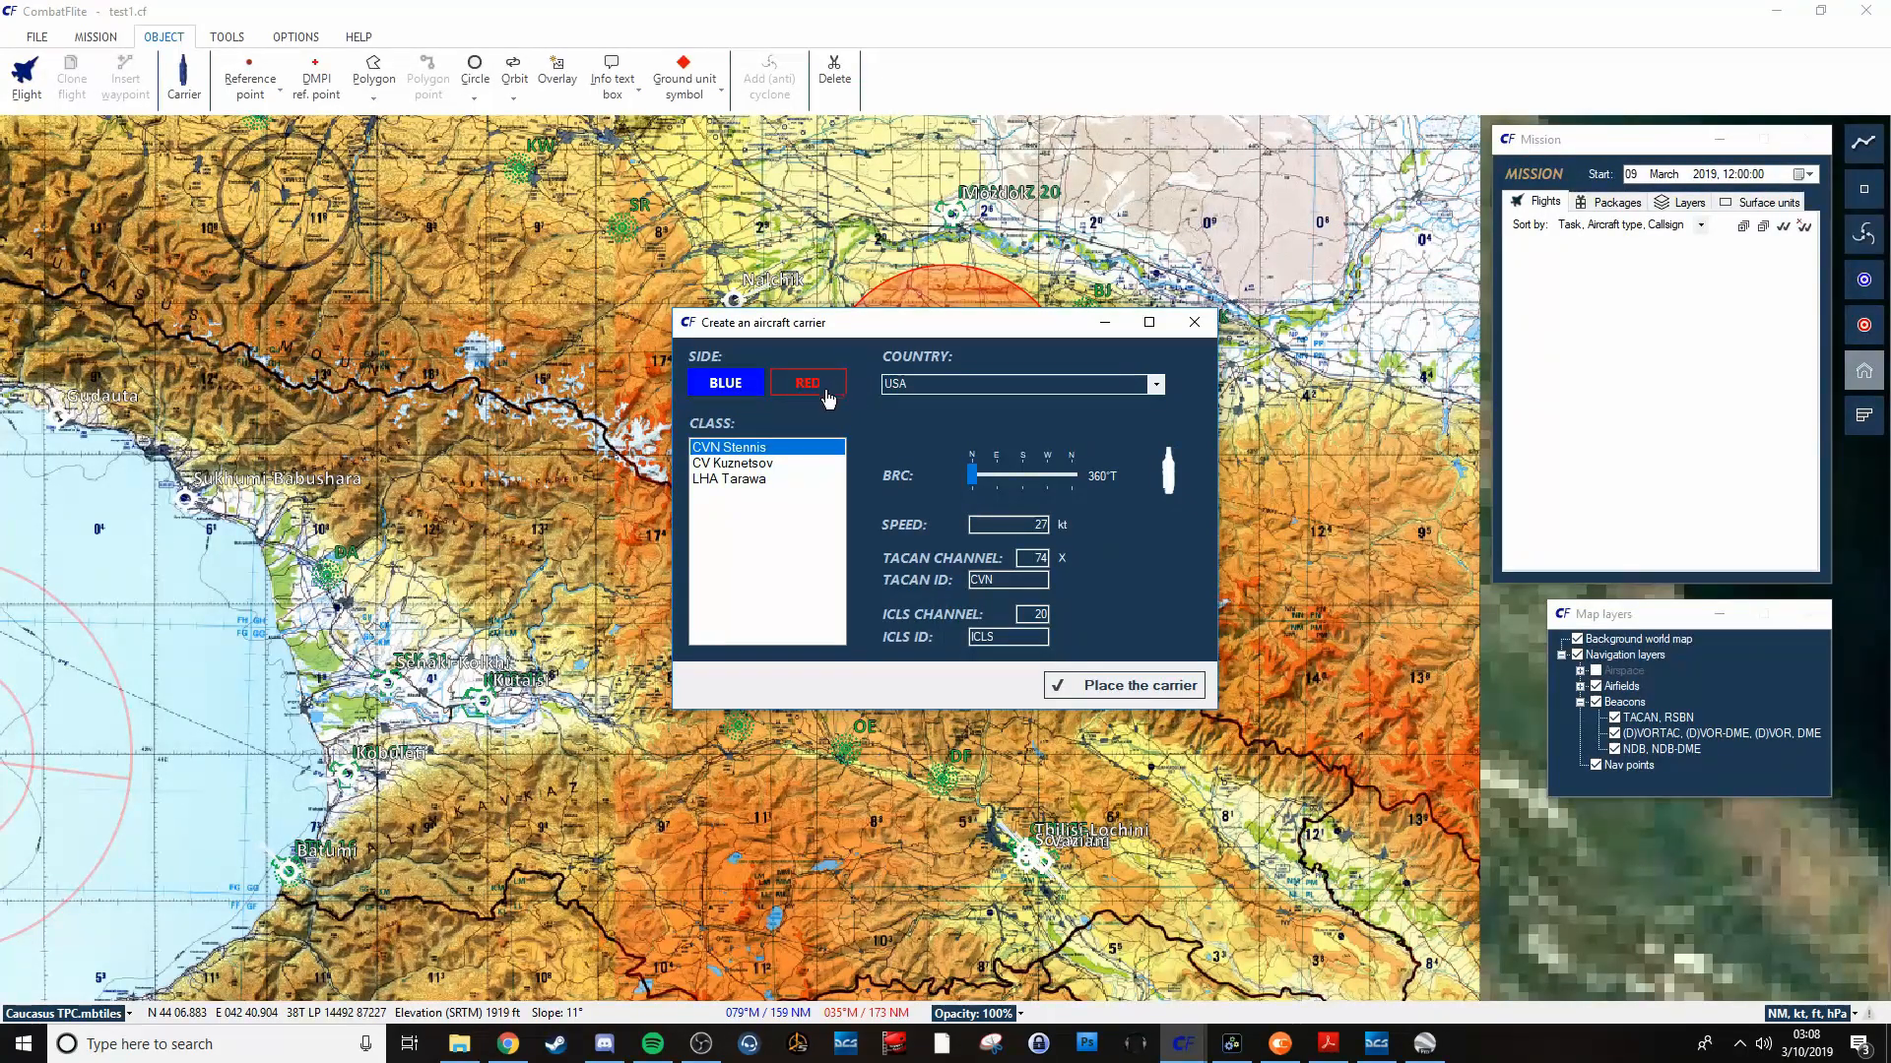
left_click(731, 463)
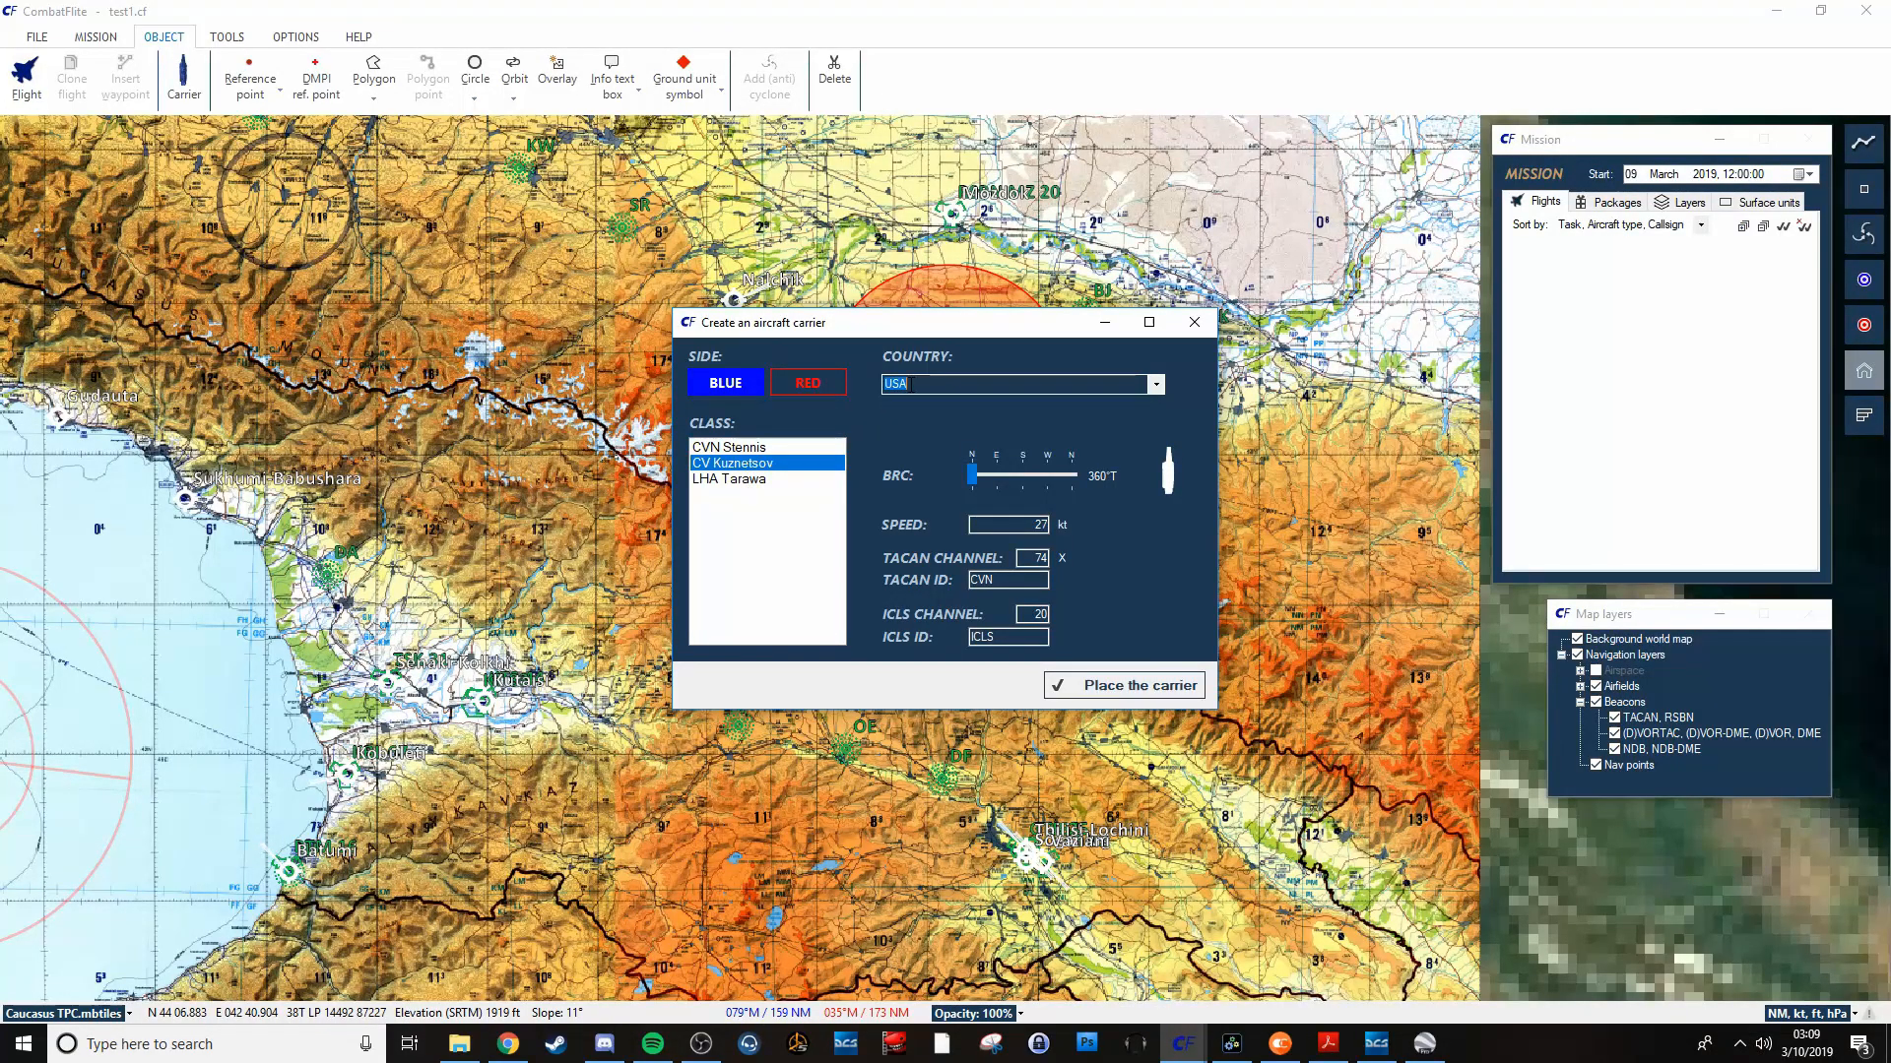
mouse_move(1124, 557)
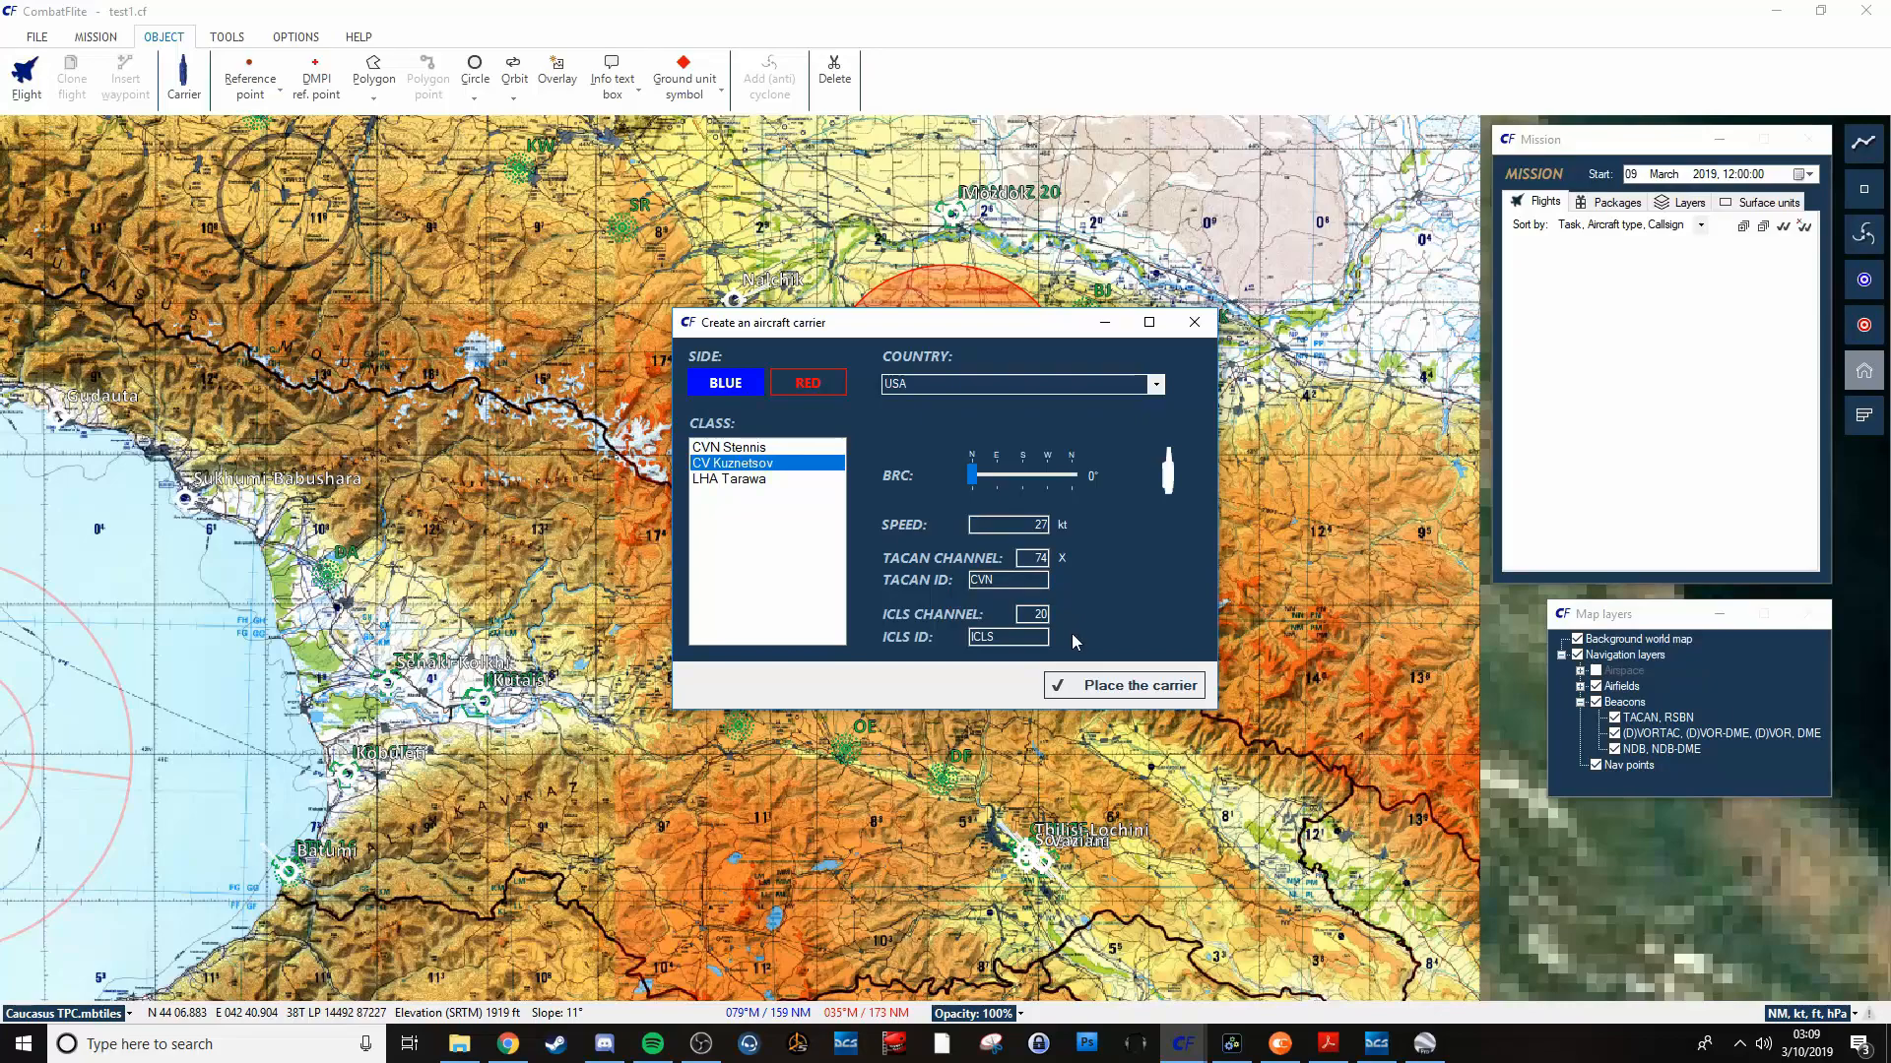
mouse_move(1188, 441)
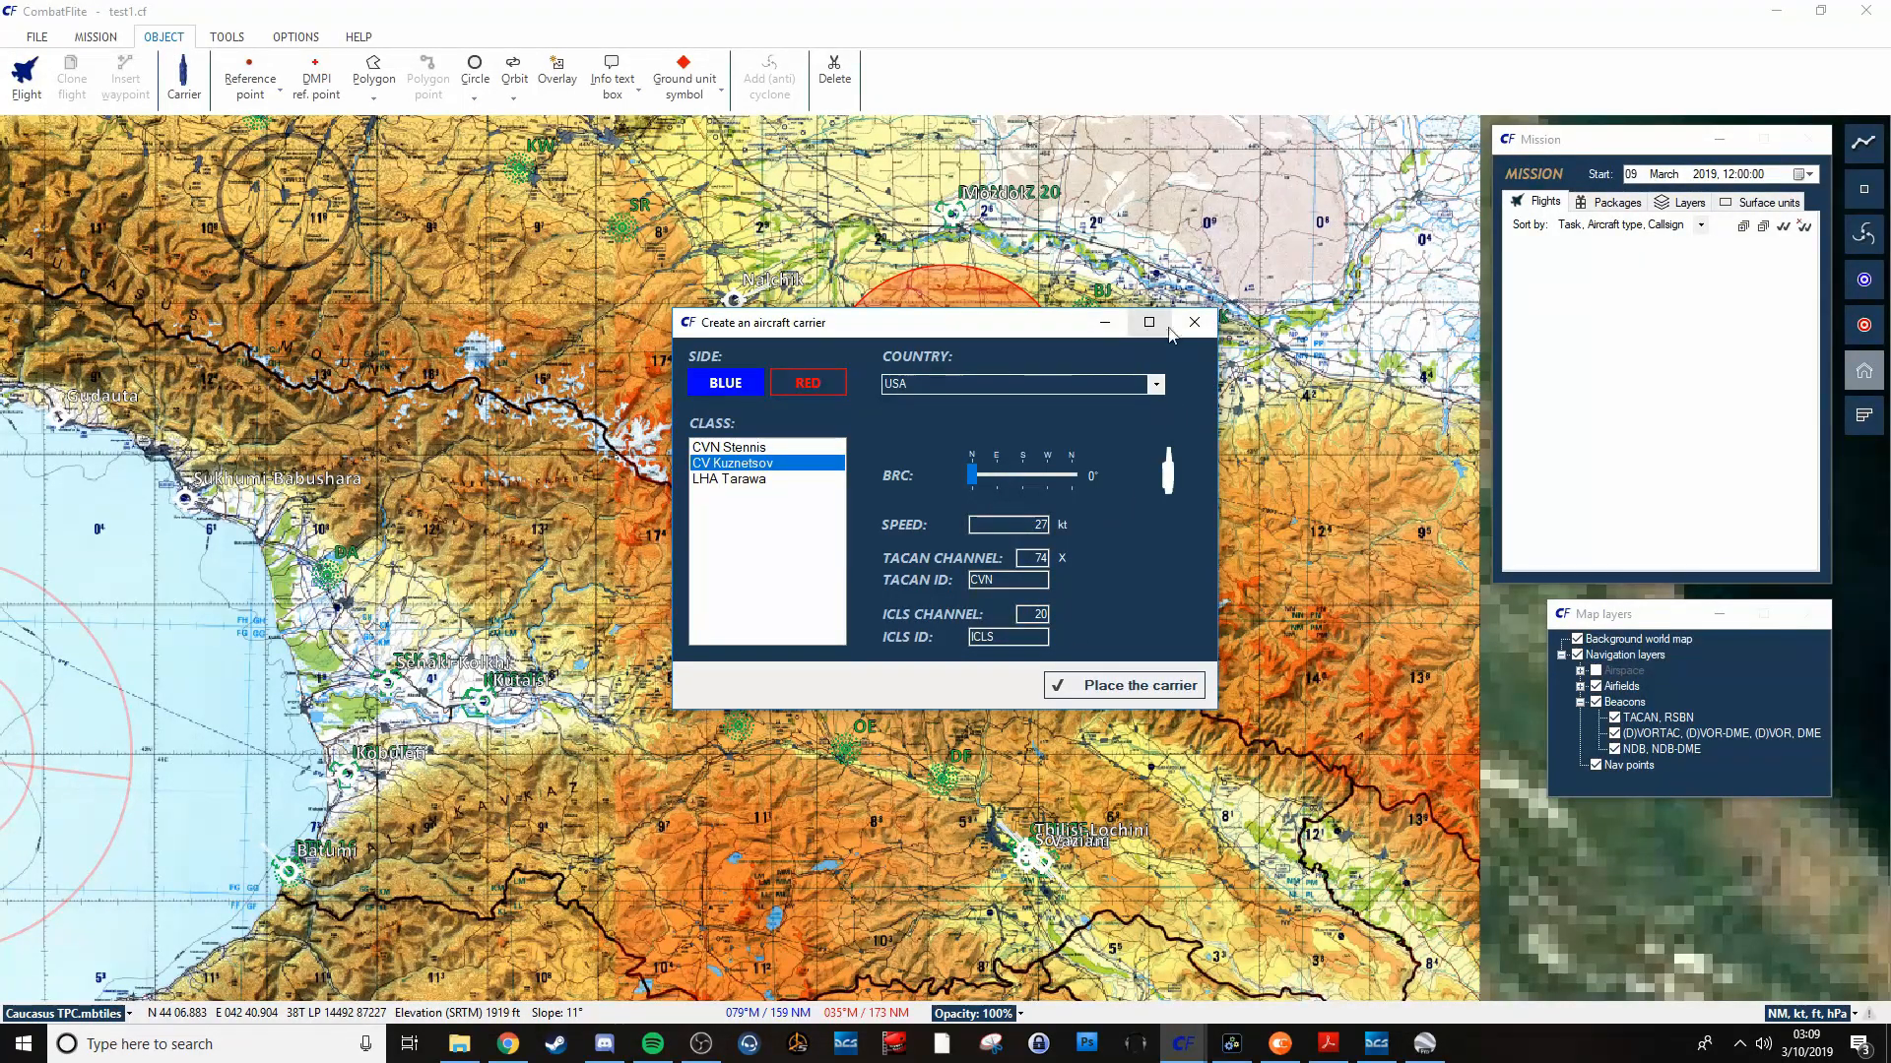
Close the carrier window unplaced and open the 20 NM LOS visibility plot tool.
left_click(1194, 322)
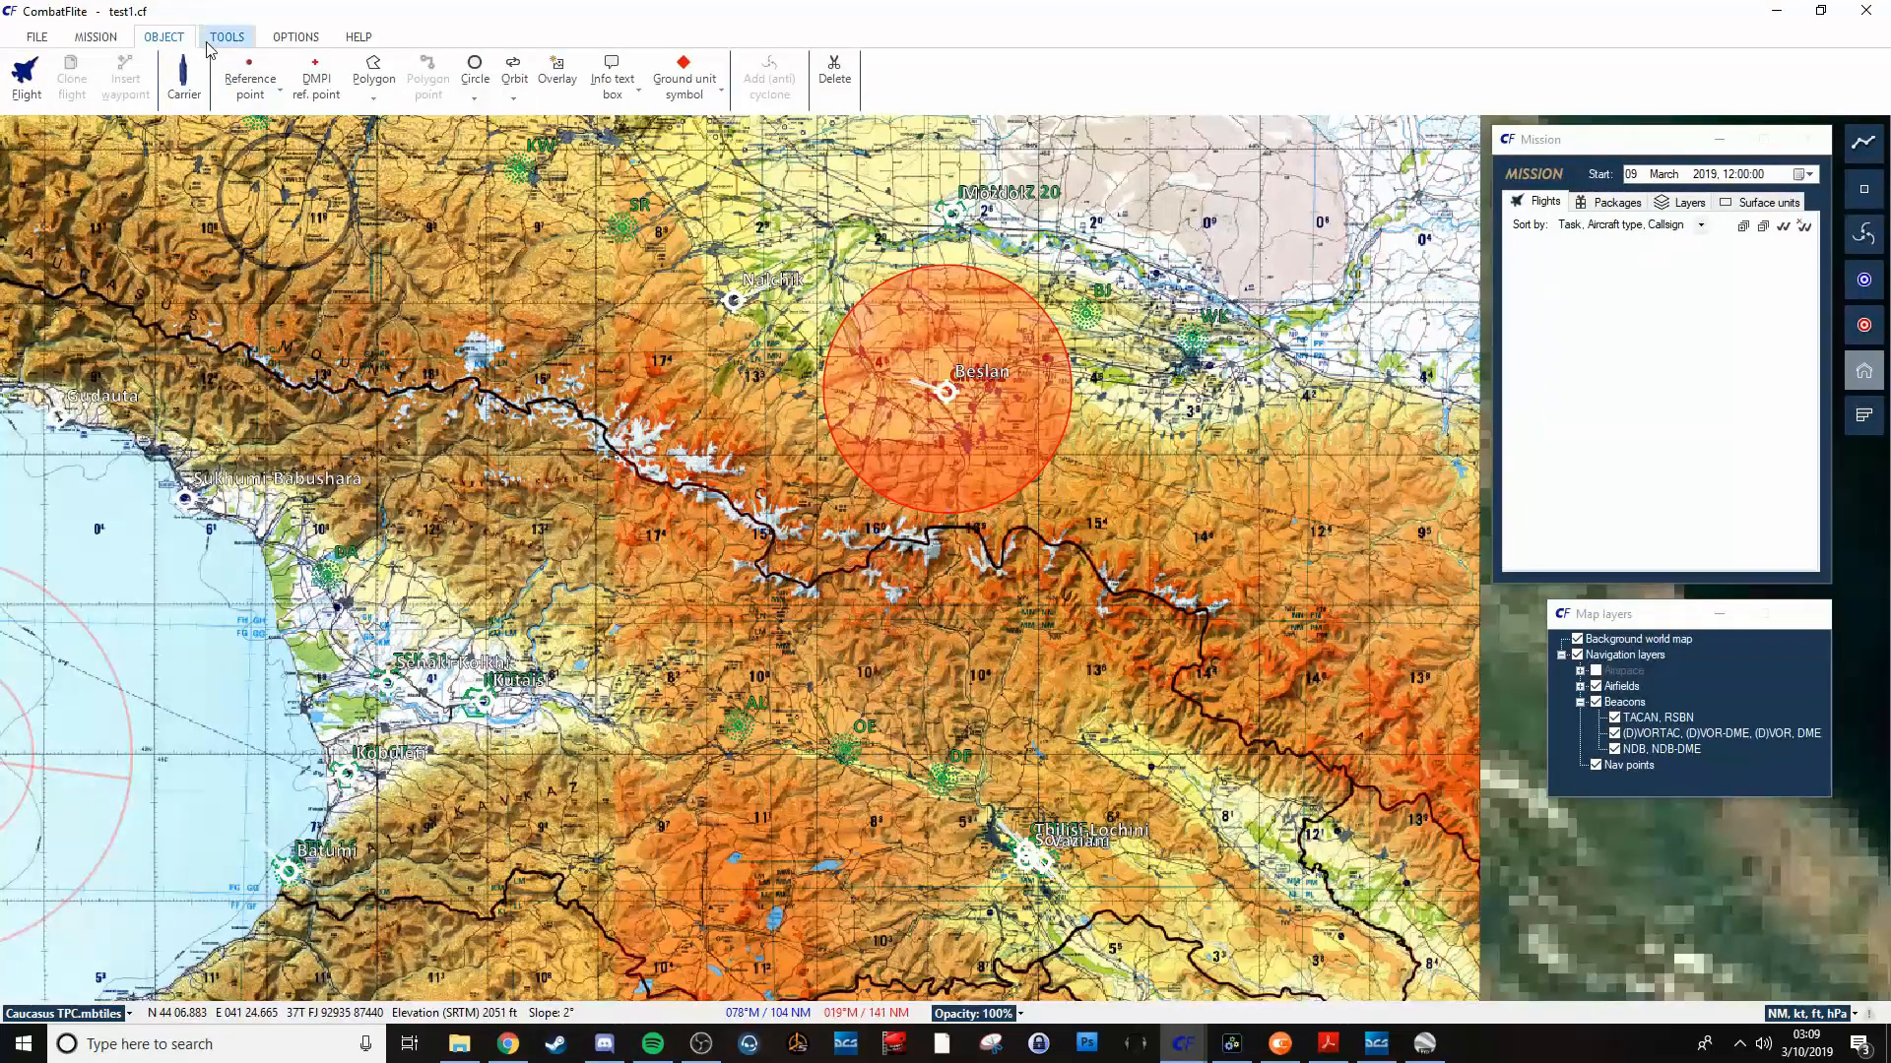
left_click(226, 37)
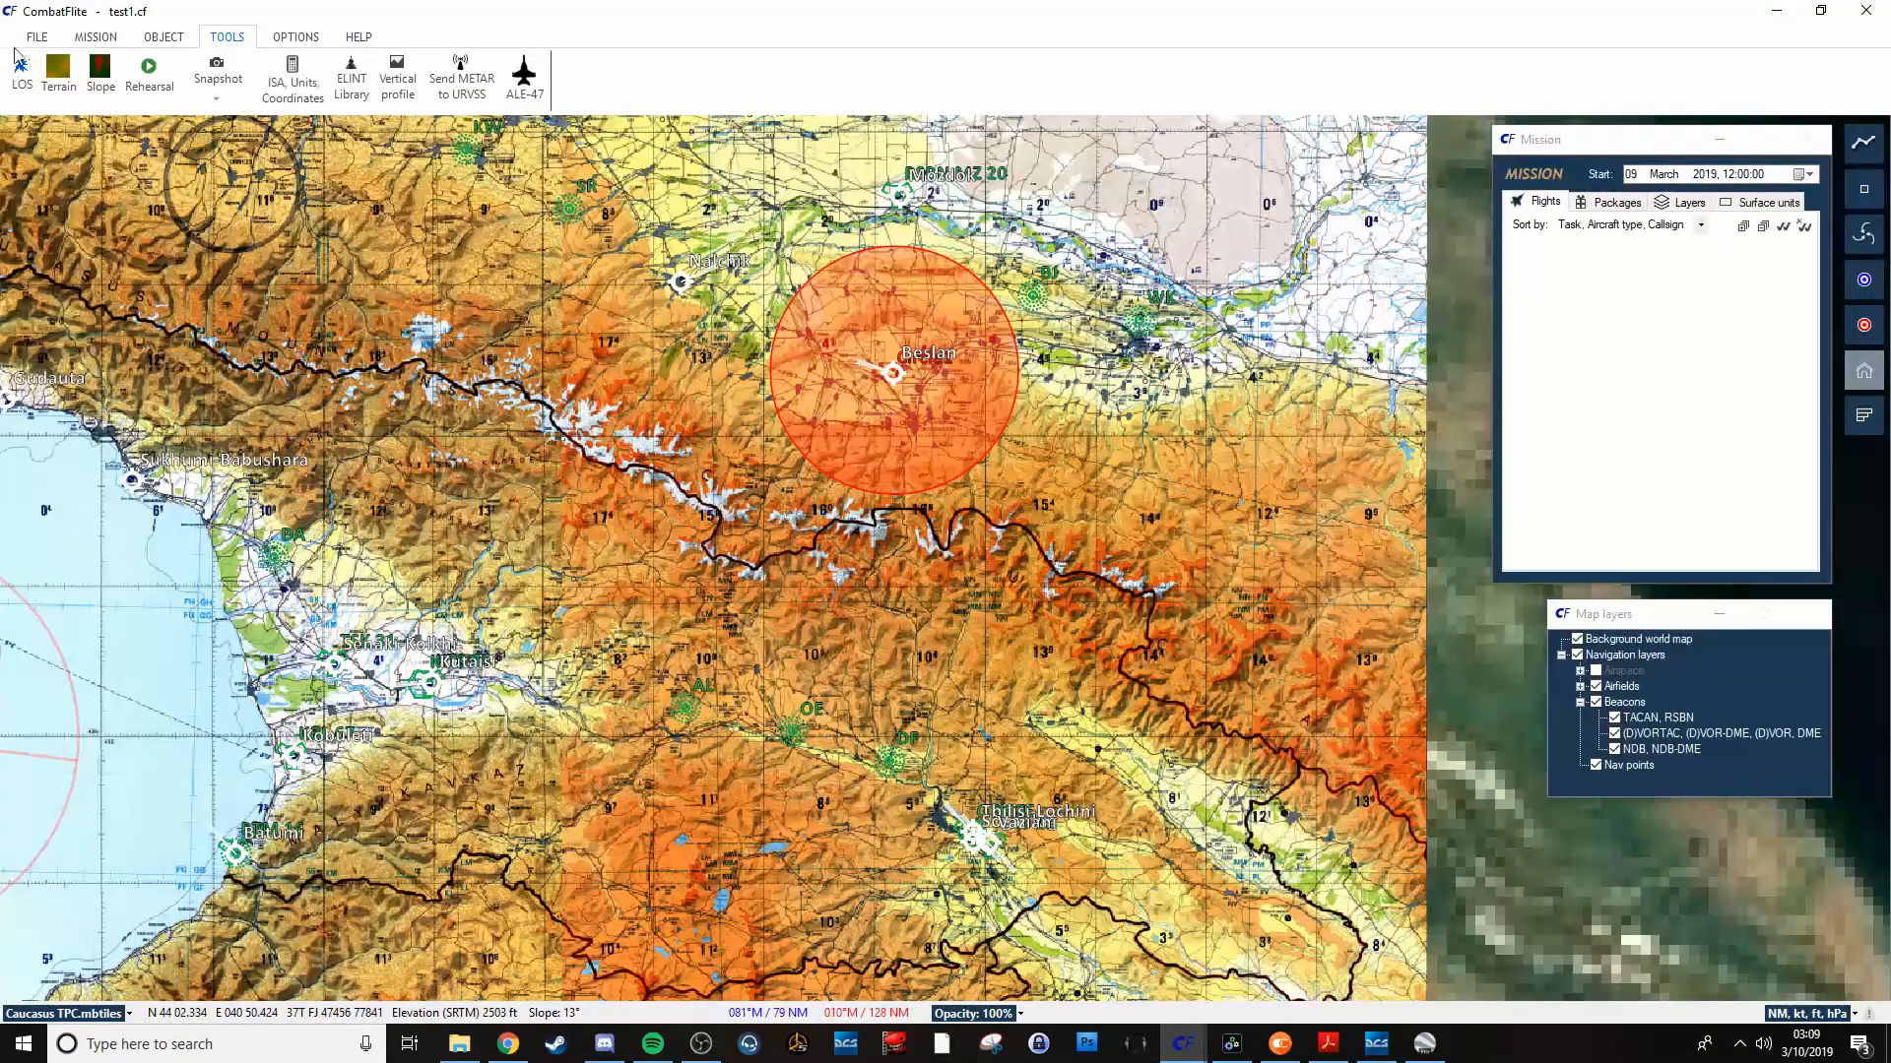
left_click(58, 68)
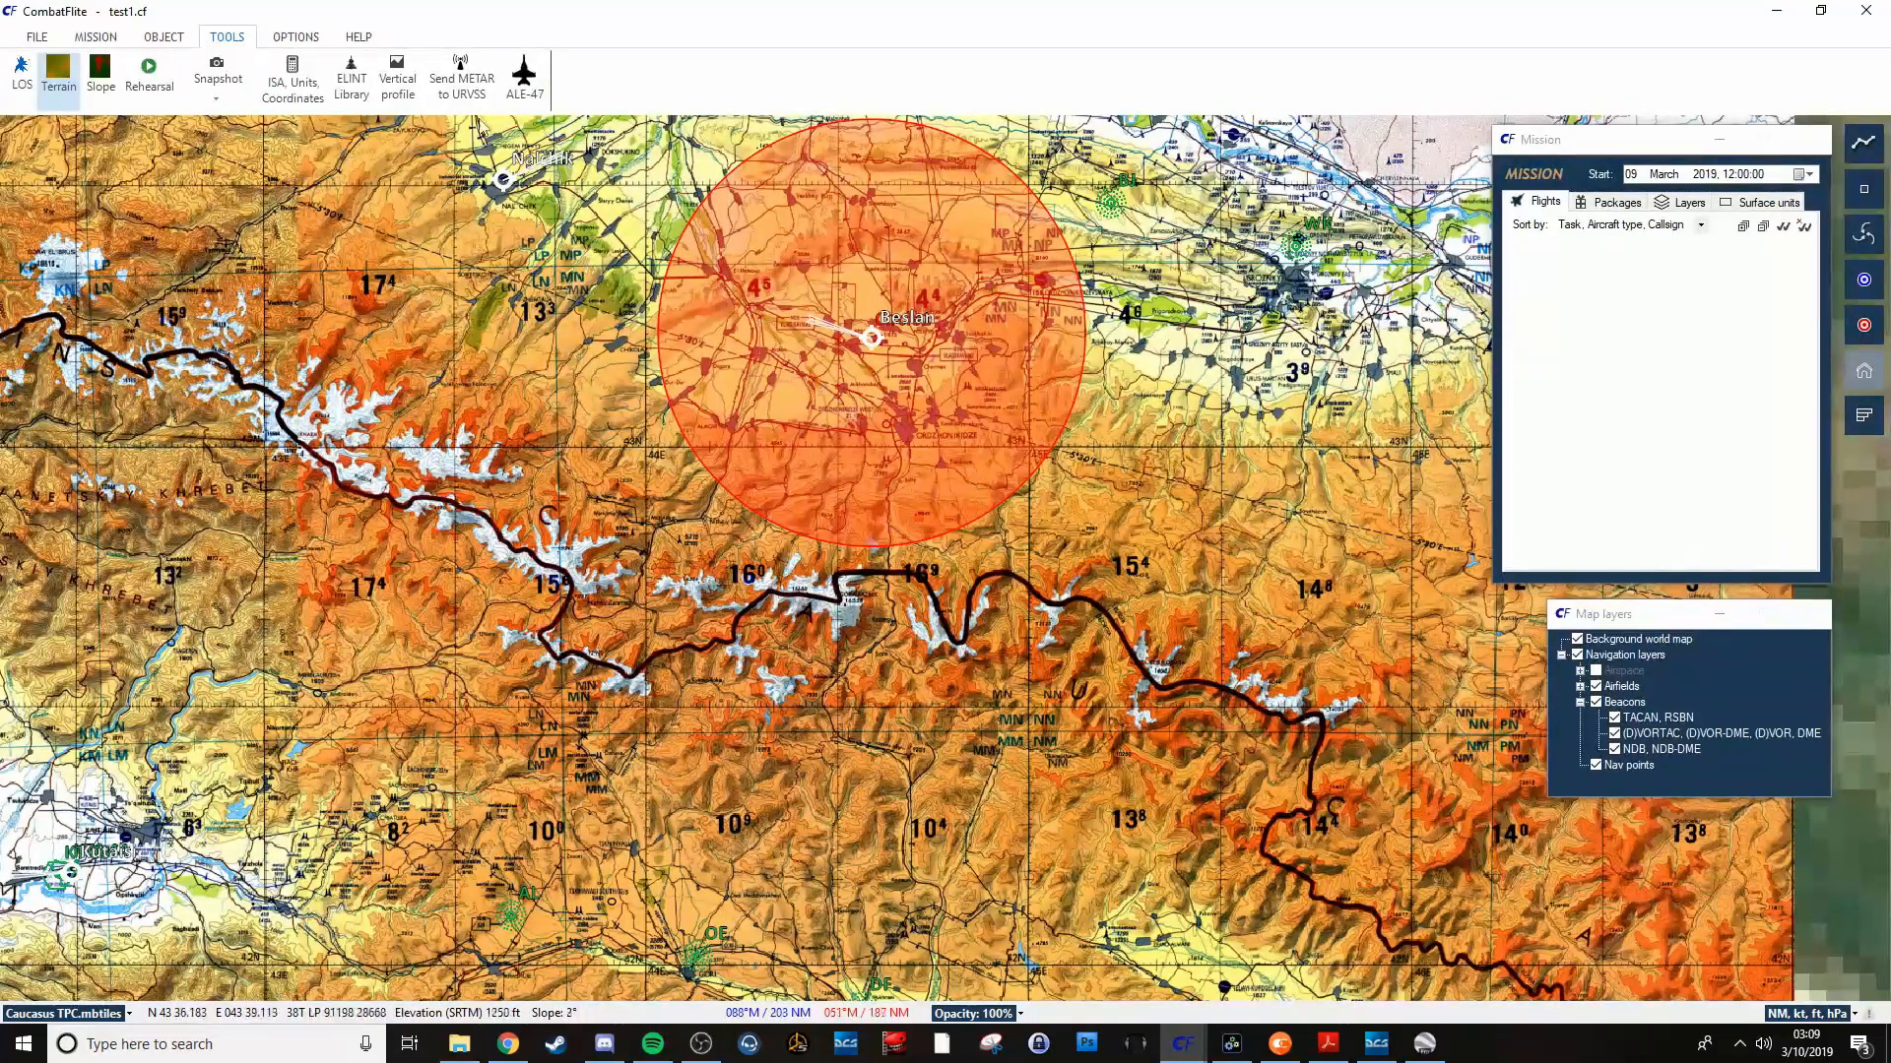
mouse_move(794, 284)
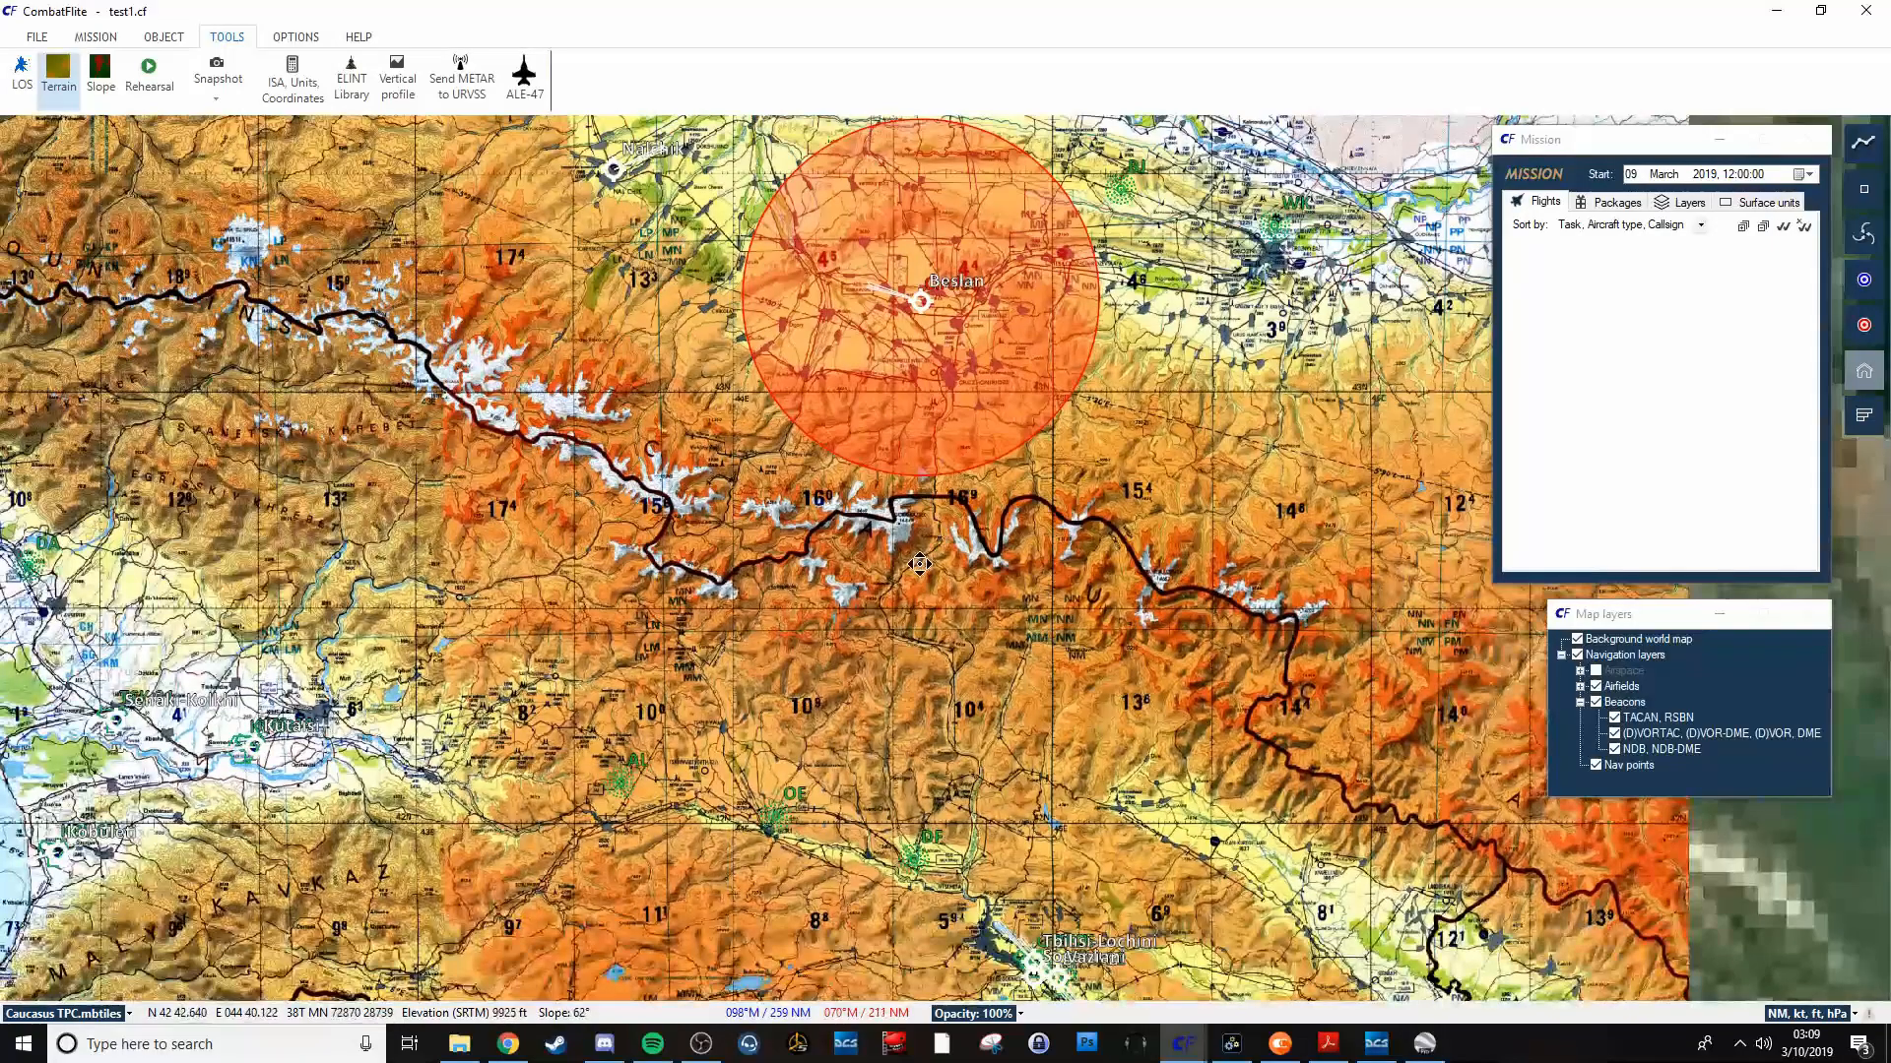
left_click(21, 72)
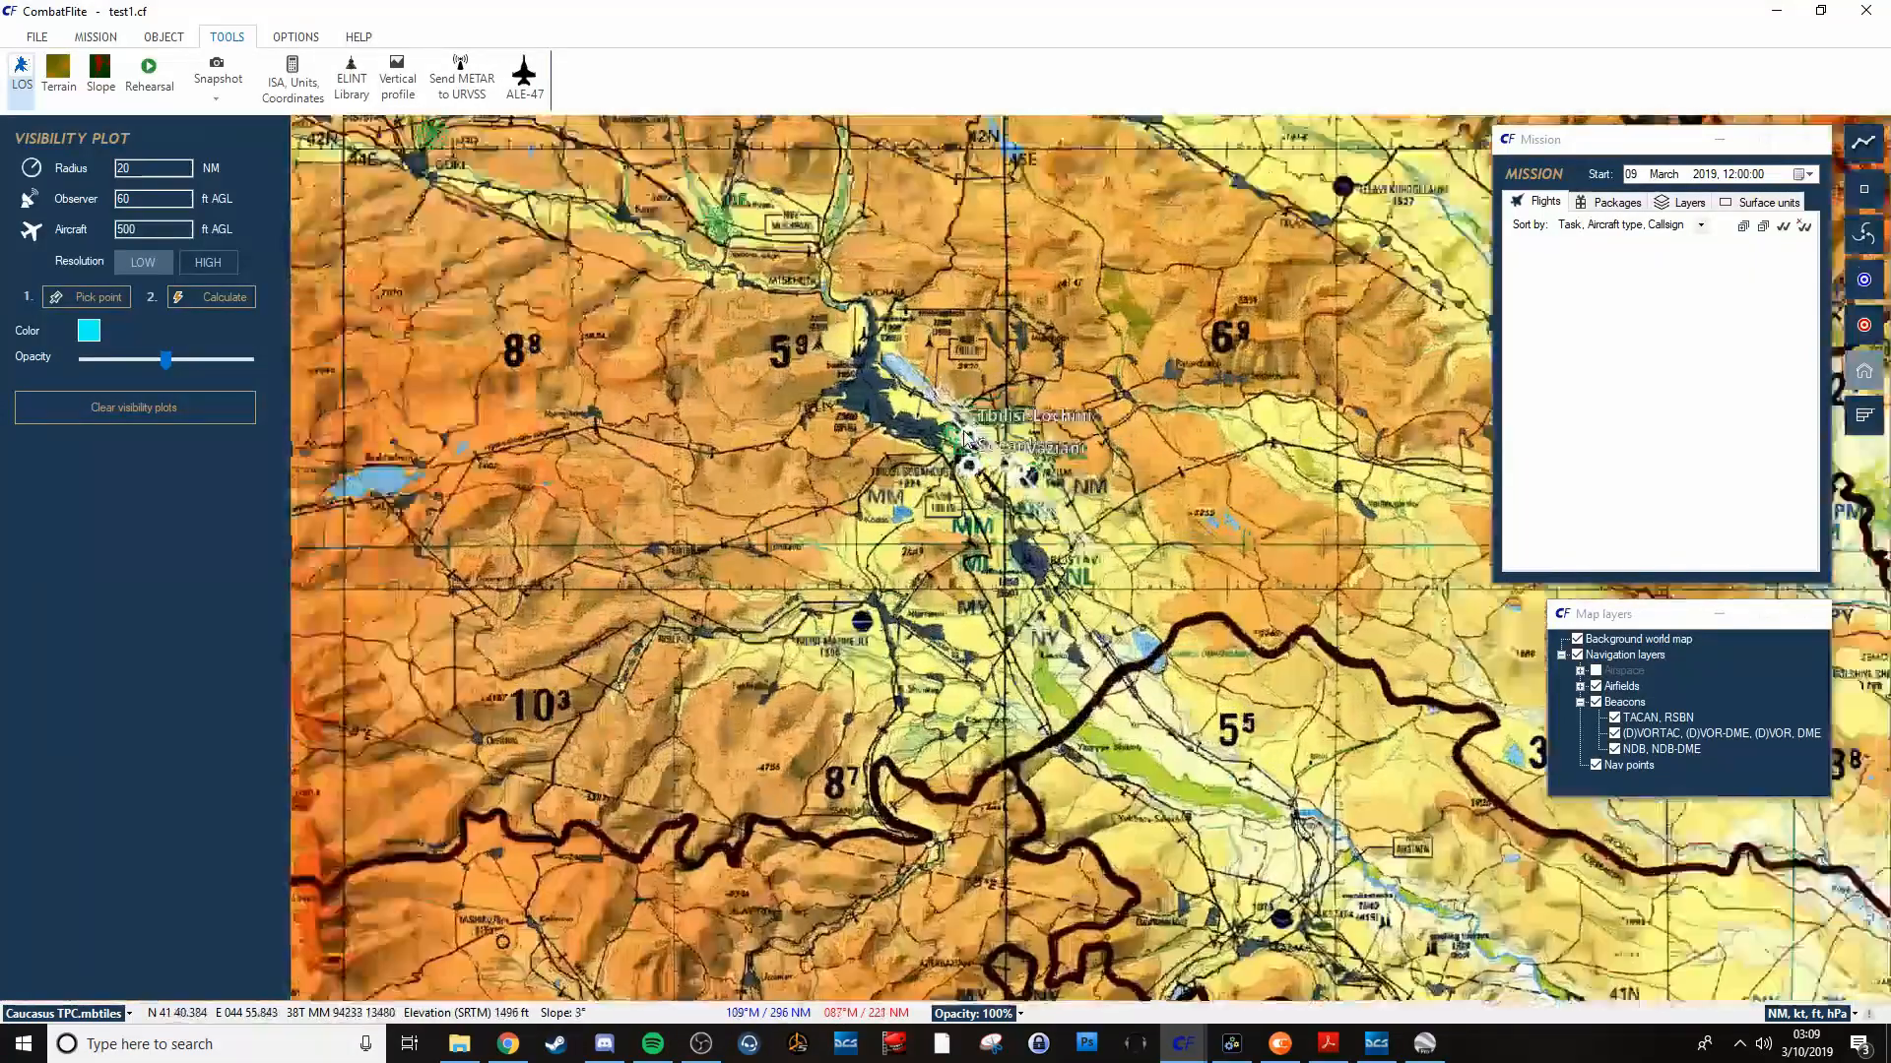
Zoom toward the Tbilisi airfields and reopen the LOS visibility plot settings near Vaziani.
scroll("up", 3)
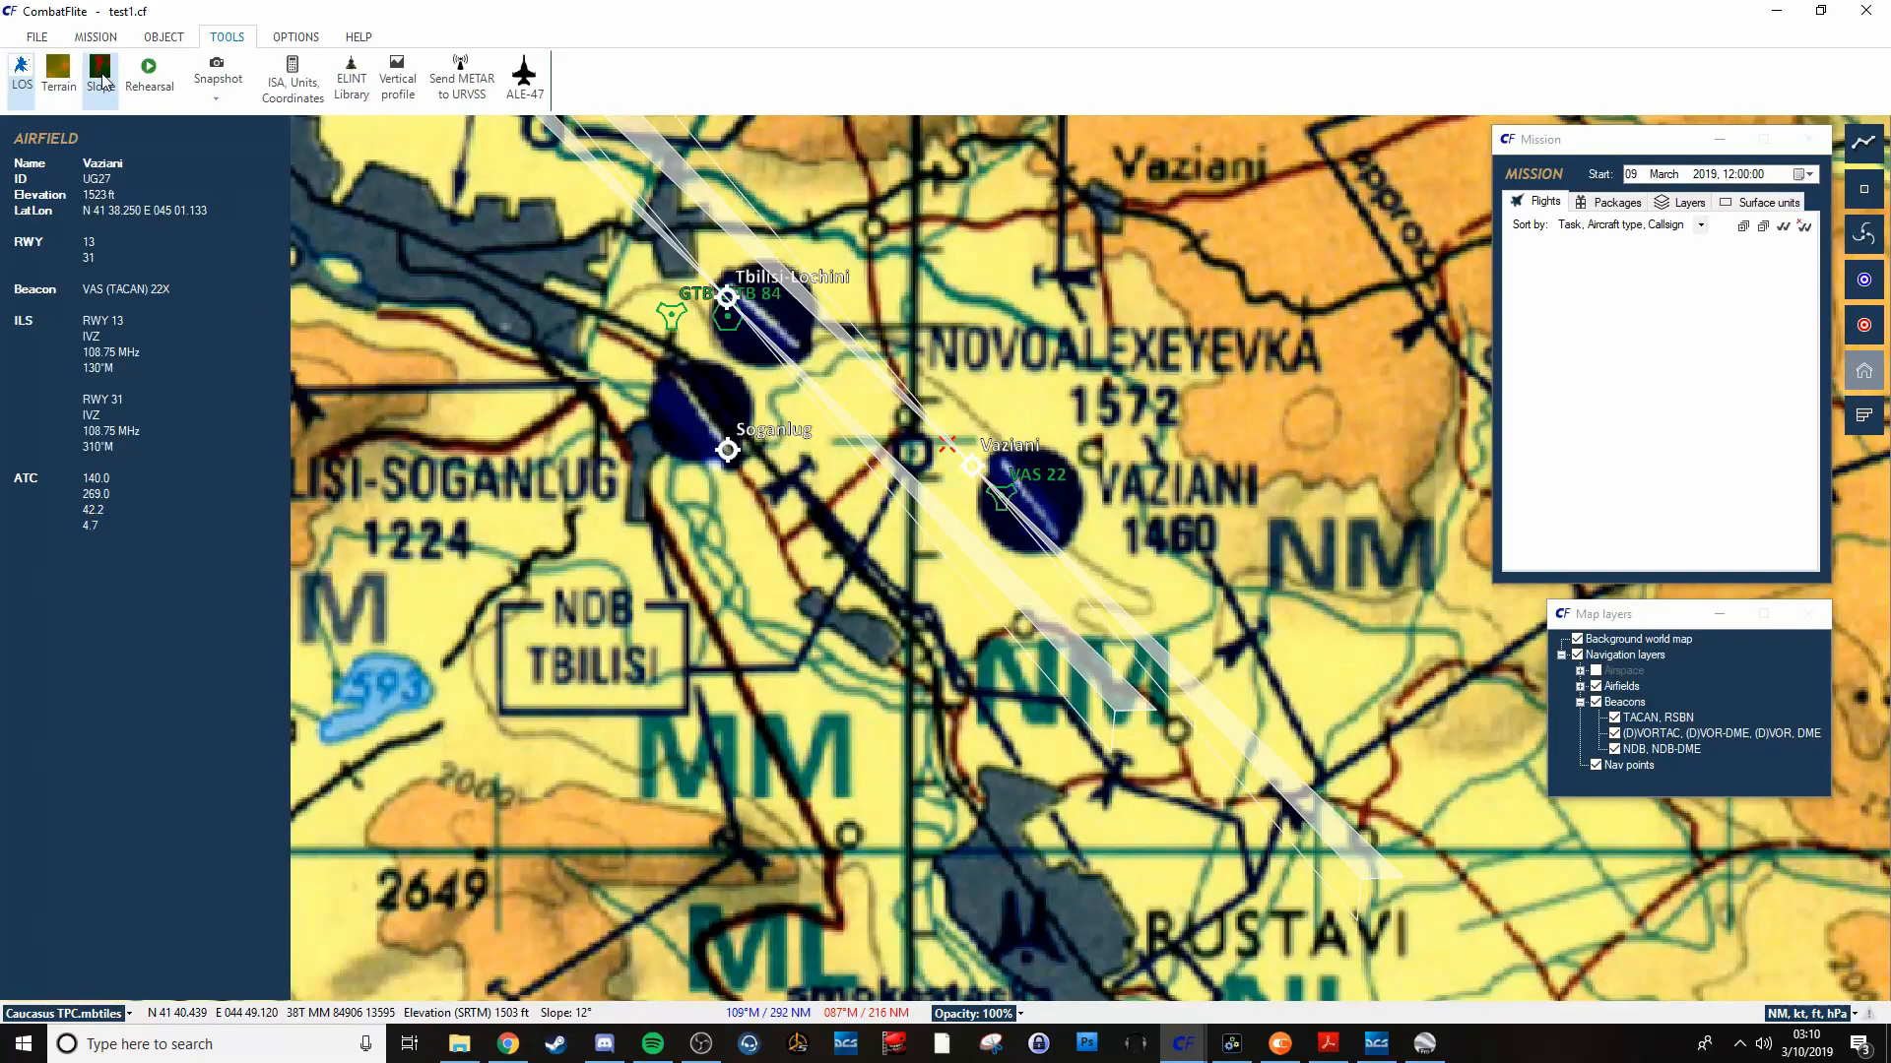
left_click(20, 71)
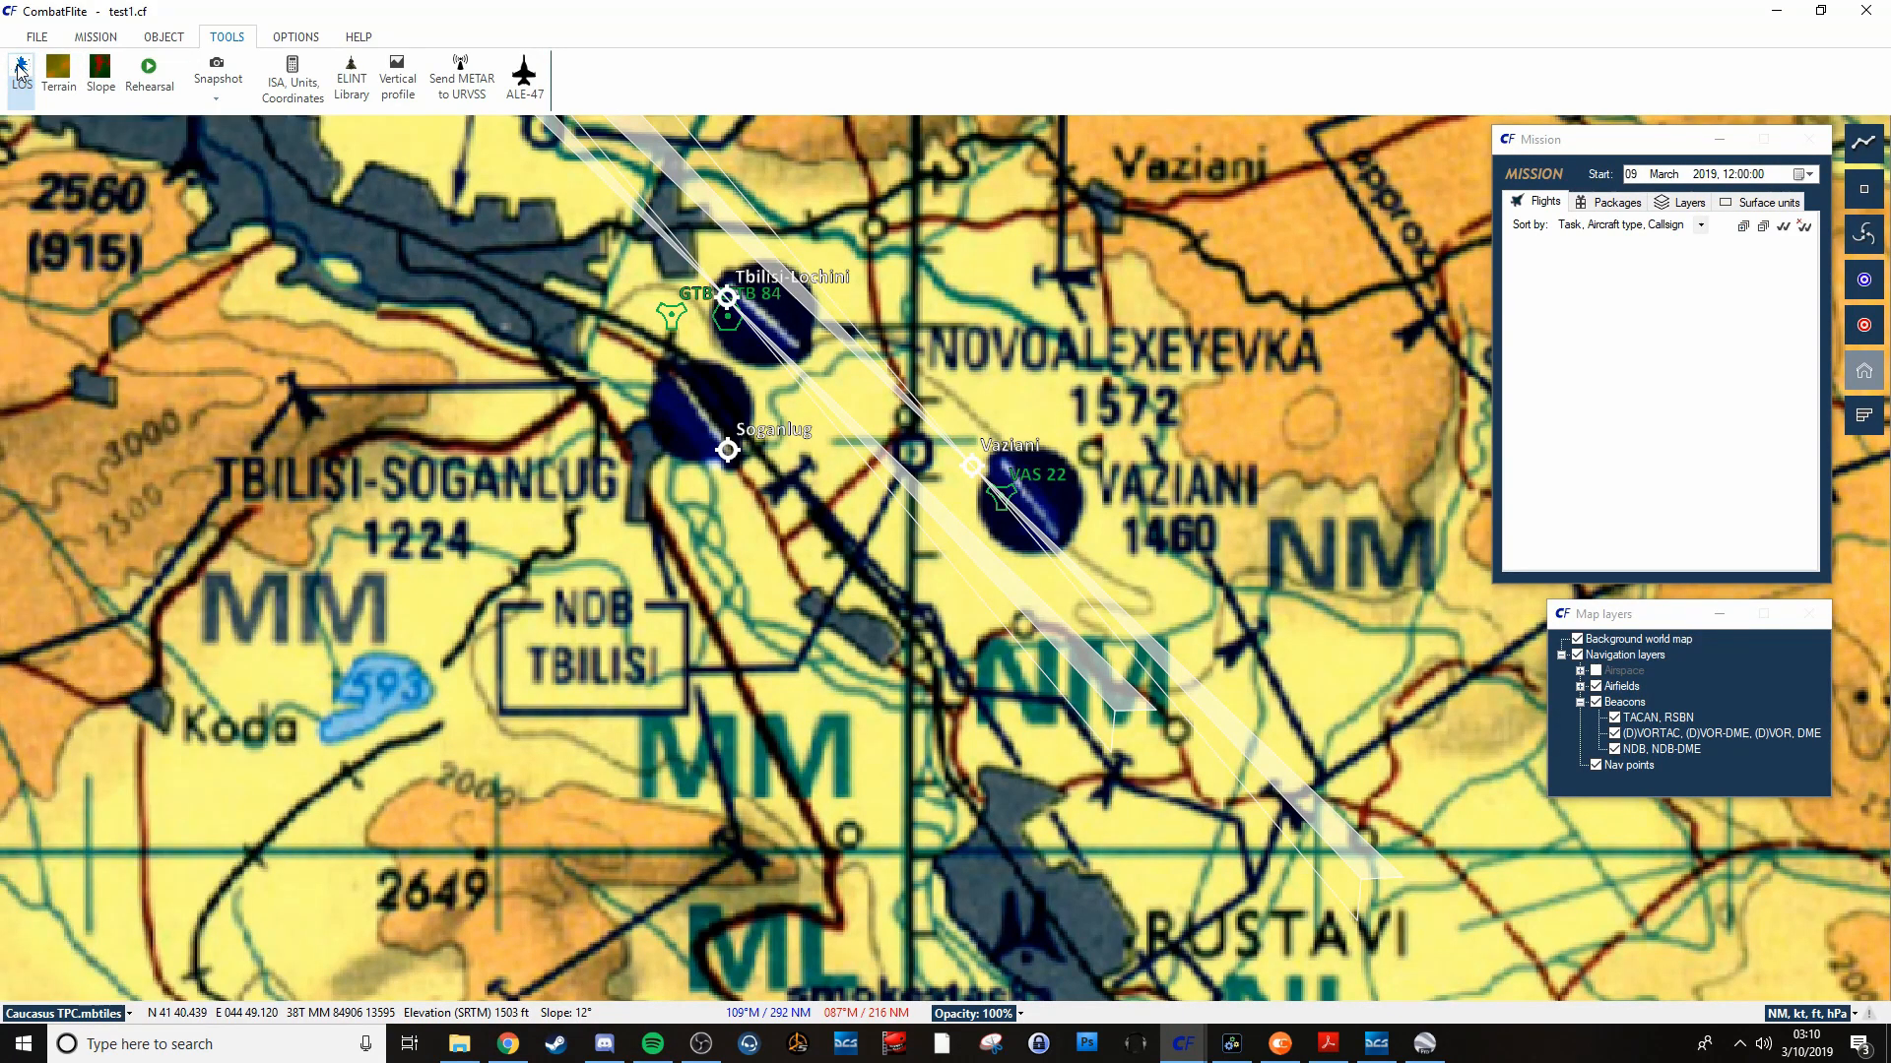
left_click(21, 72)
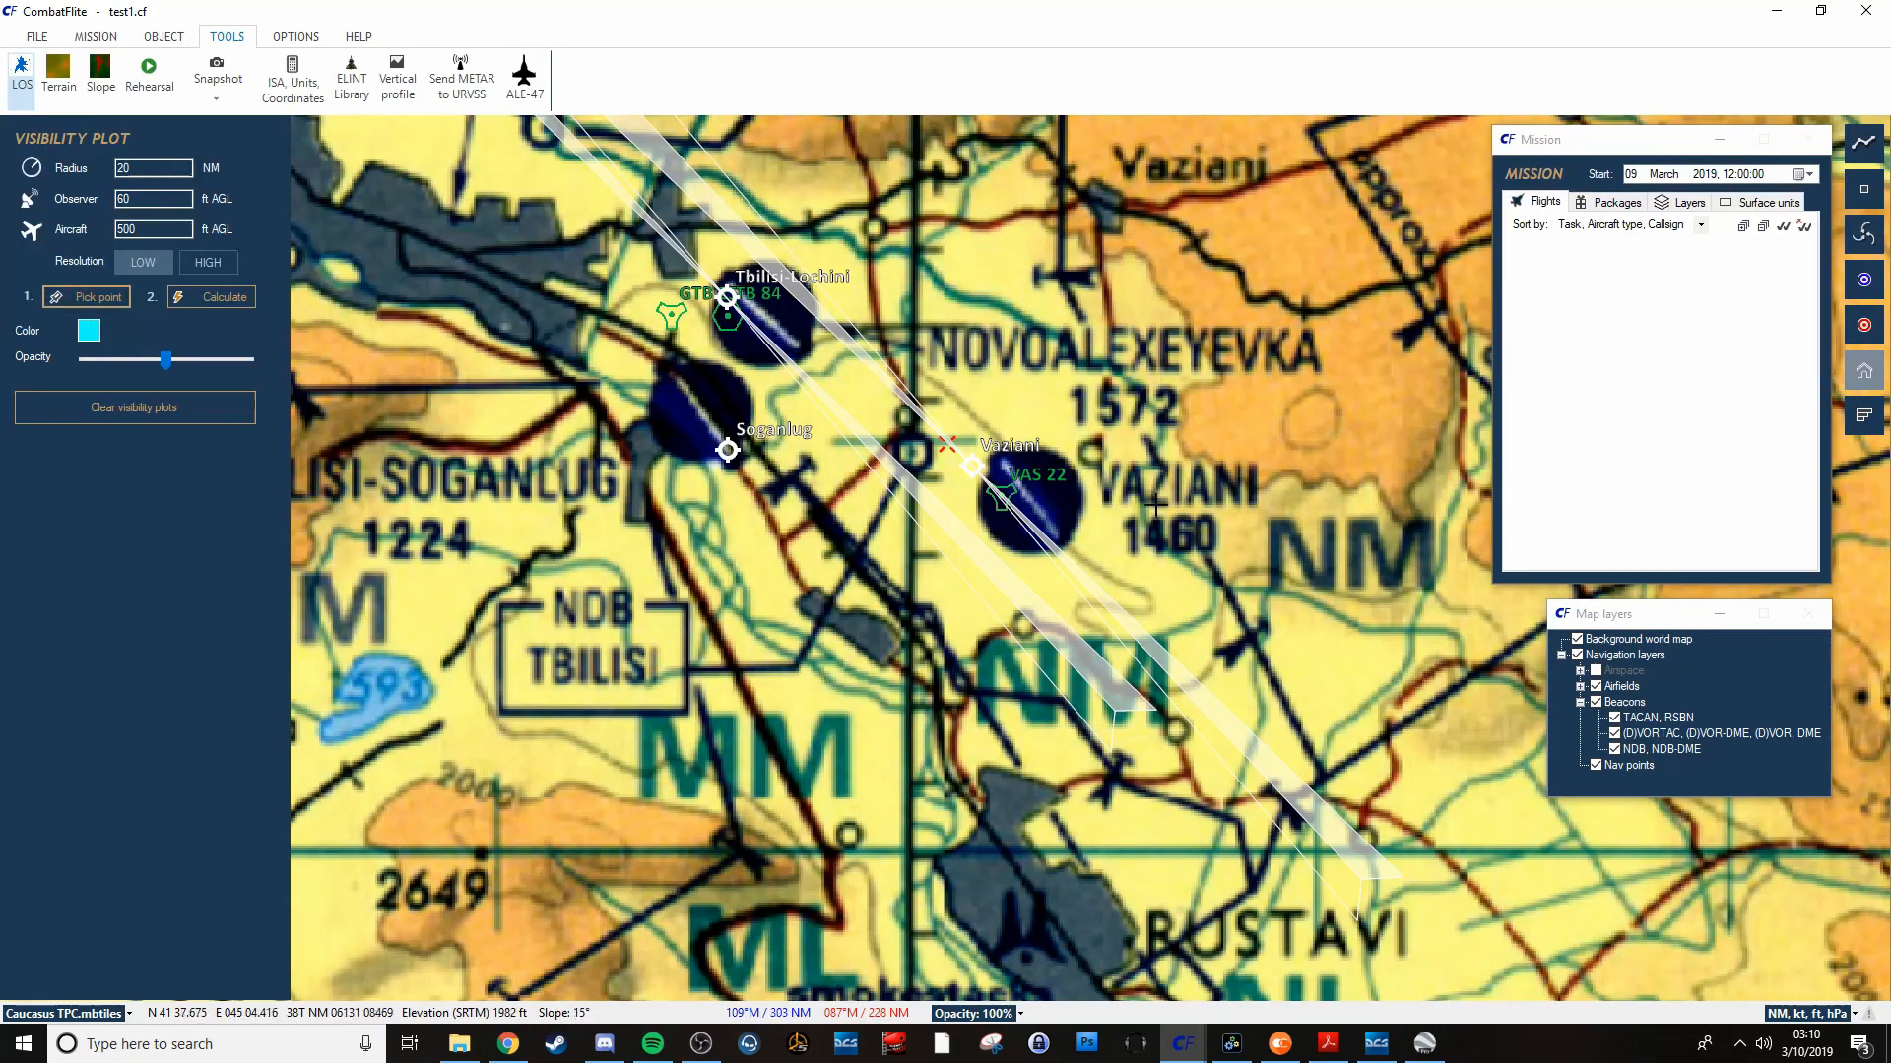
mouse_move(998, 526)
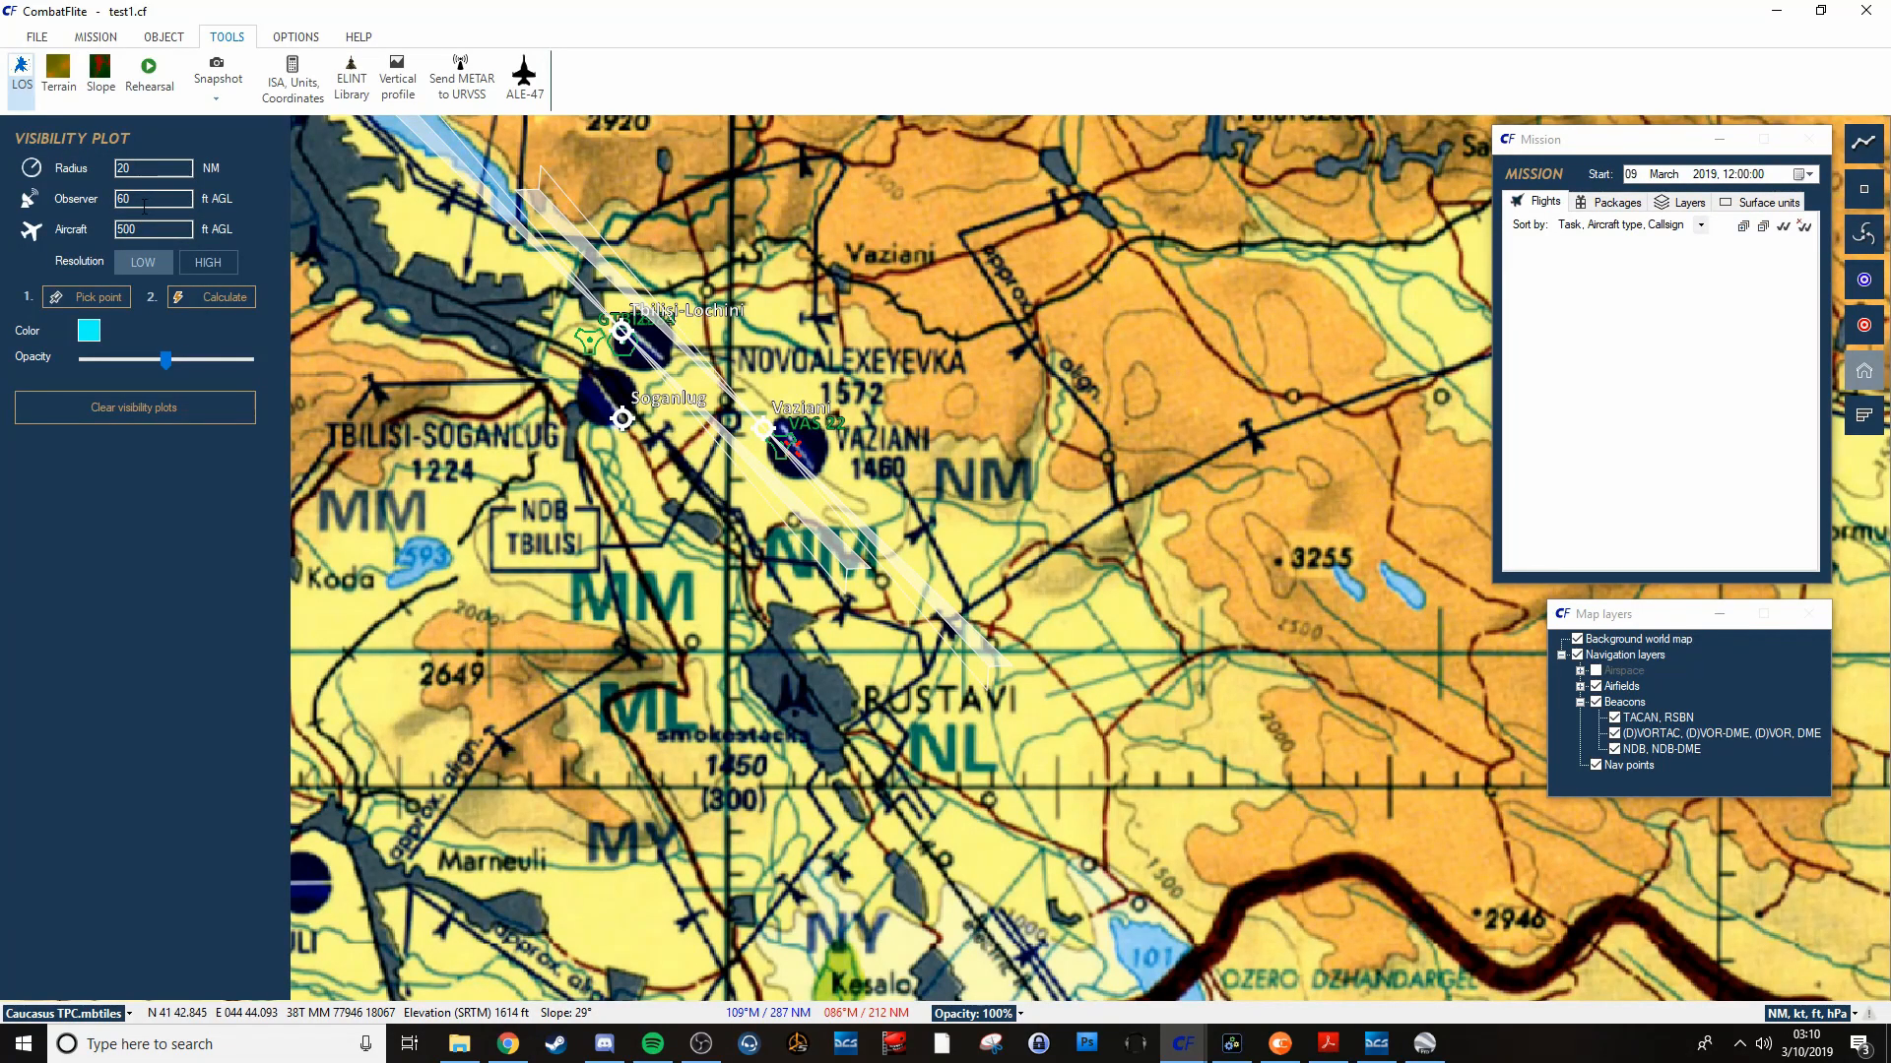
mouse_move(193, 267)
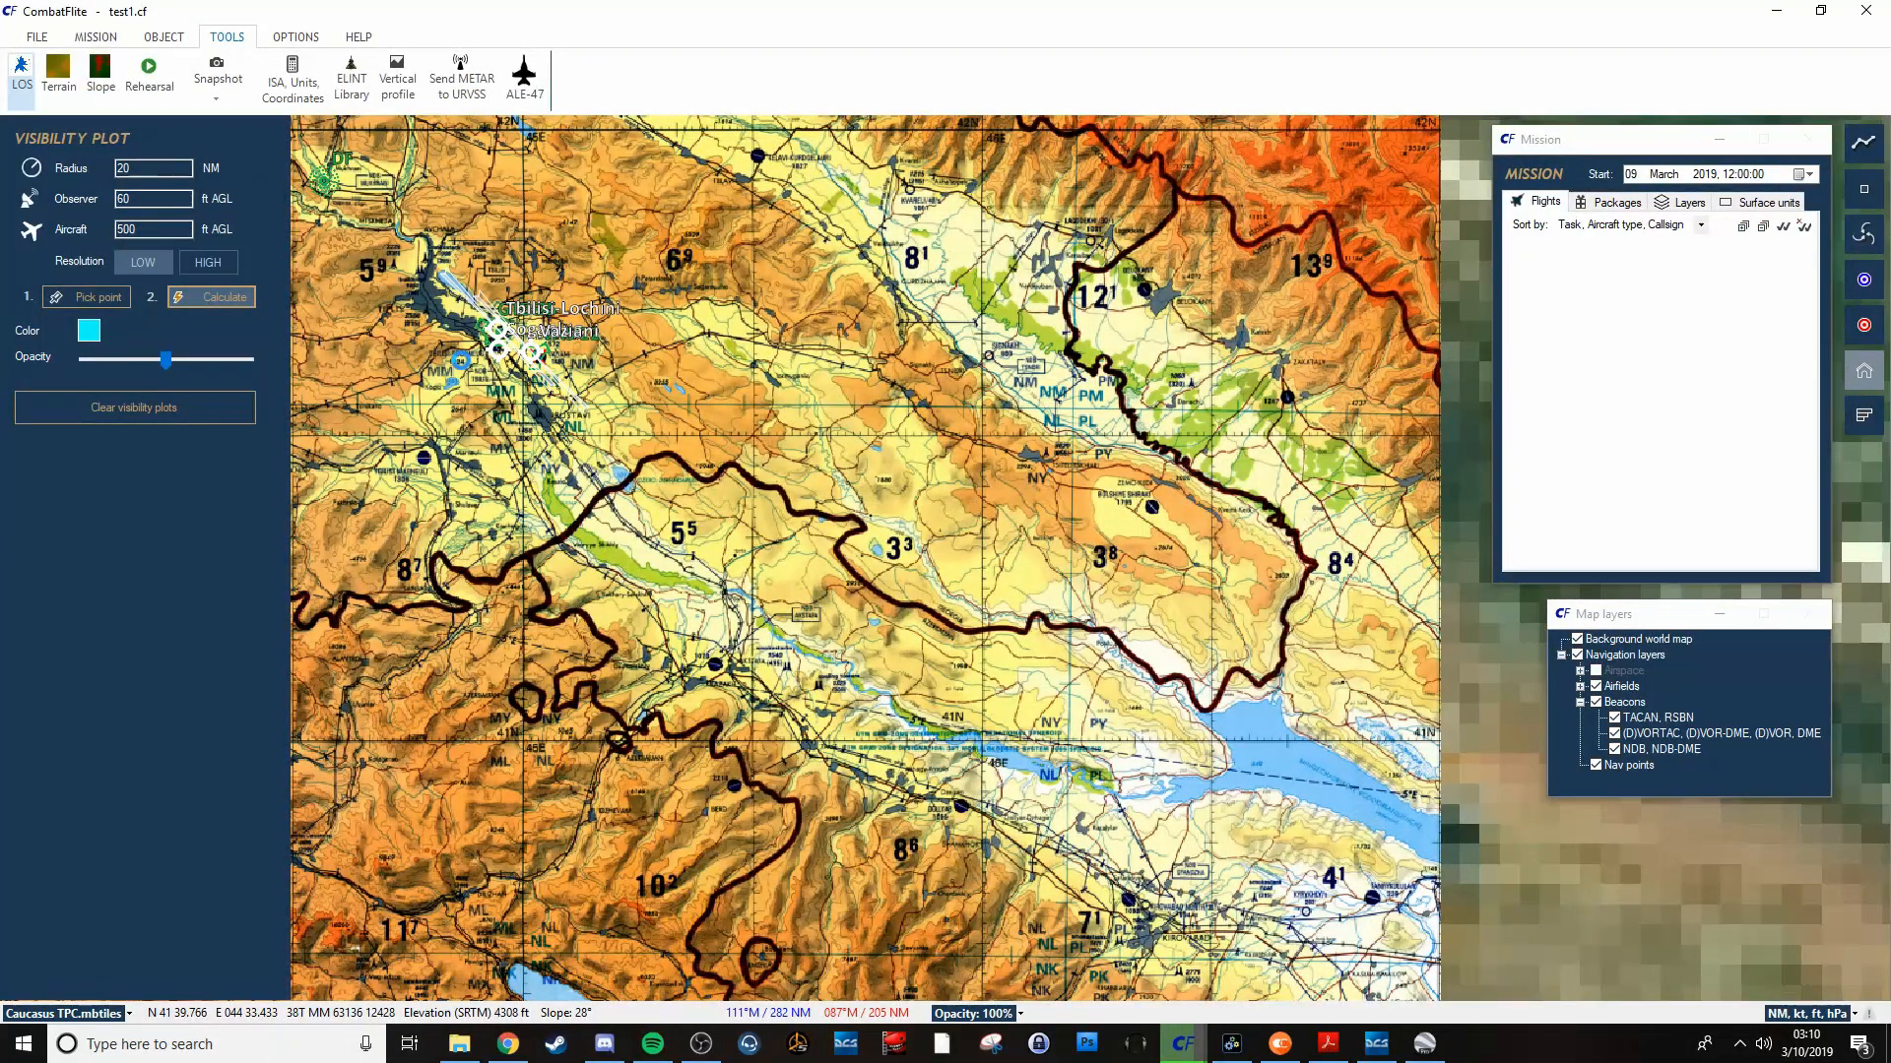
Calculate the 20 NM visibility plot from the picked point near the Tbilisi airfields.
left_click(219, 297)
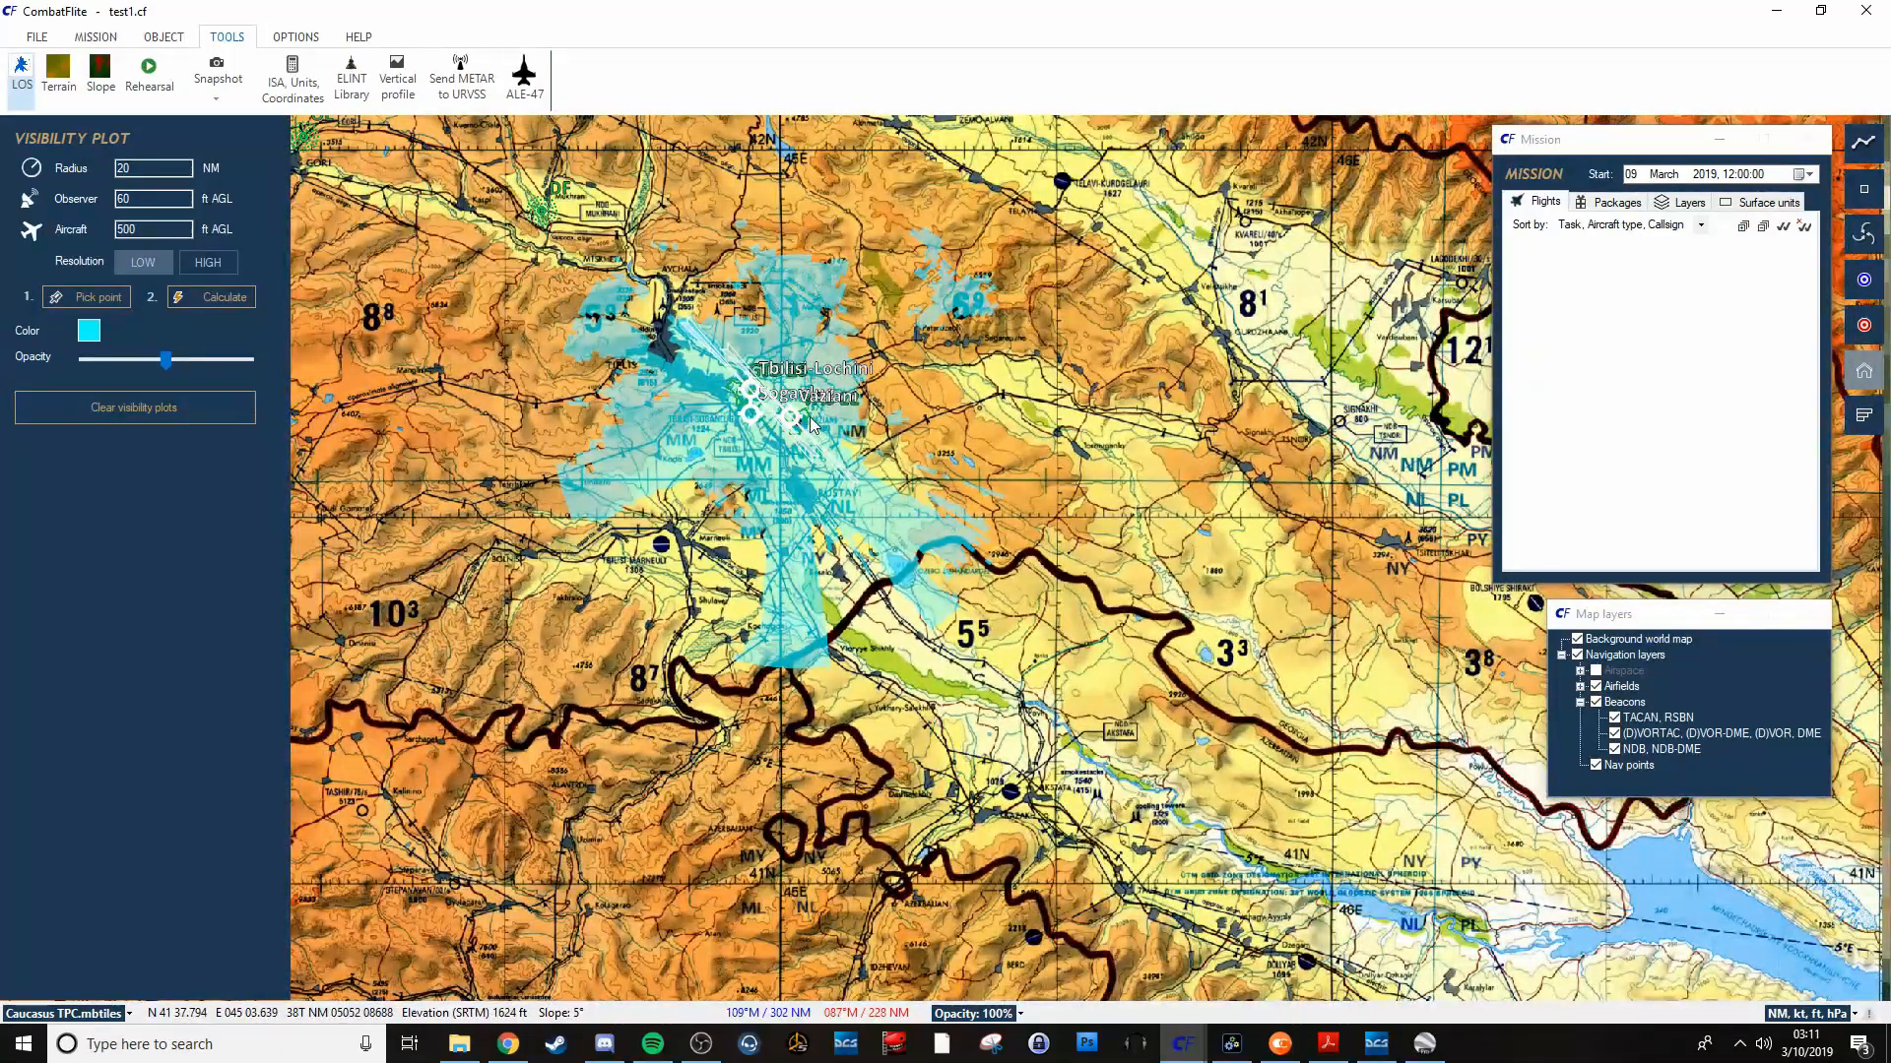
scroll("up", 3)
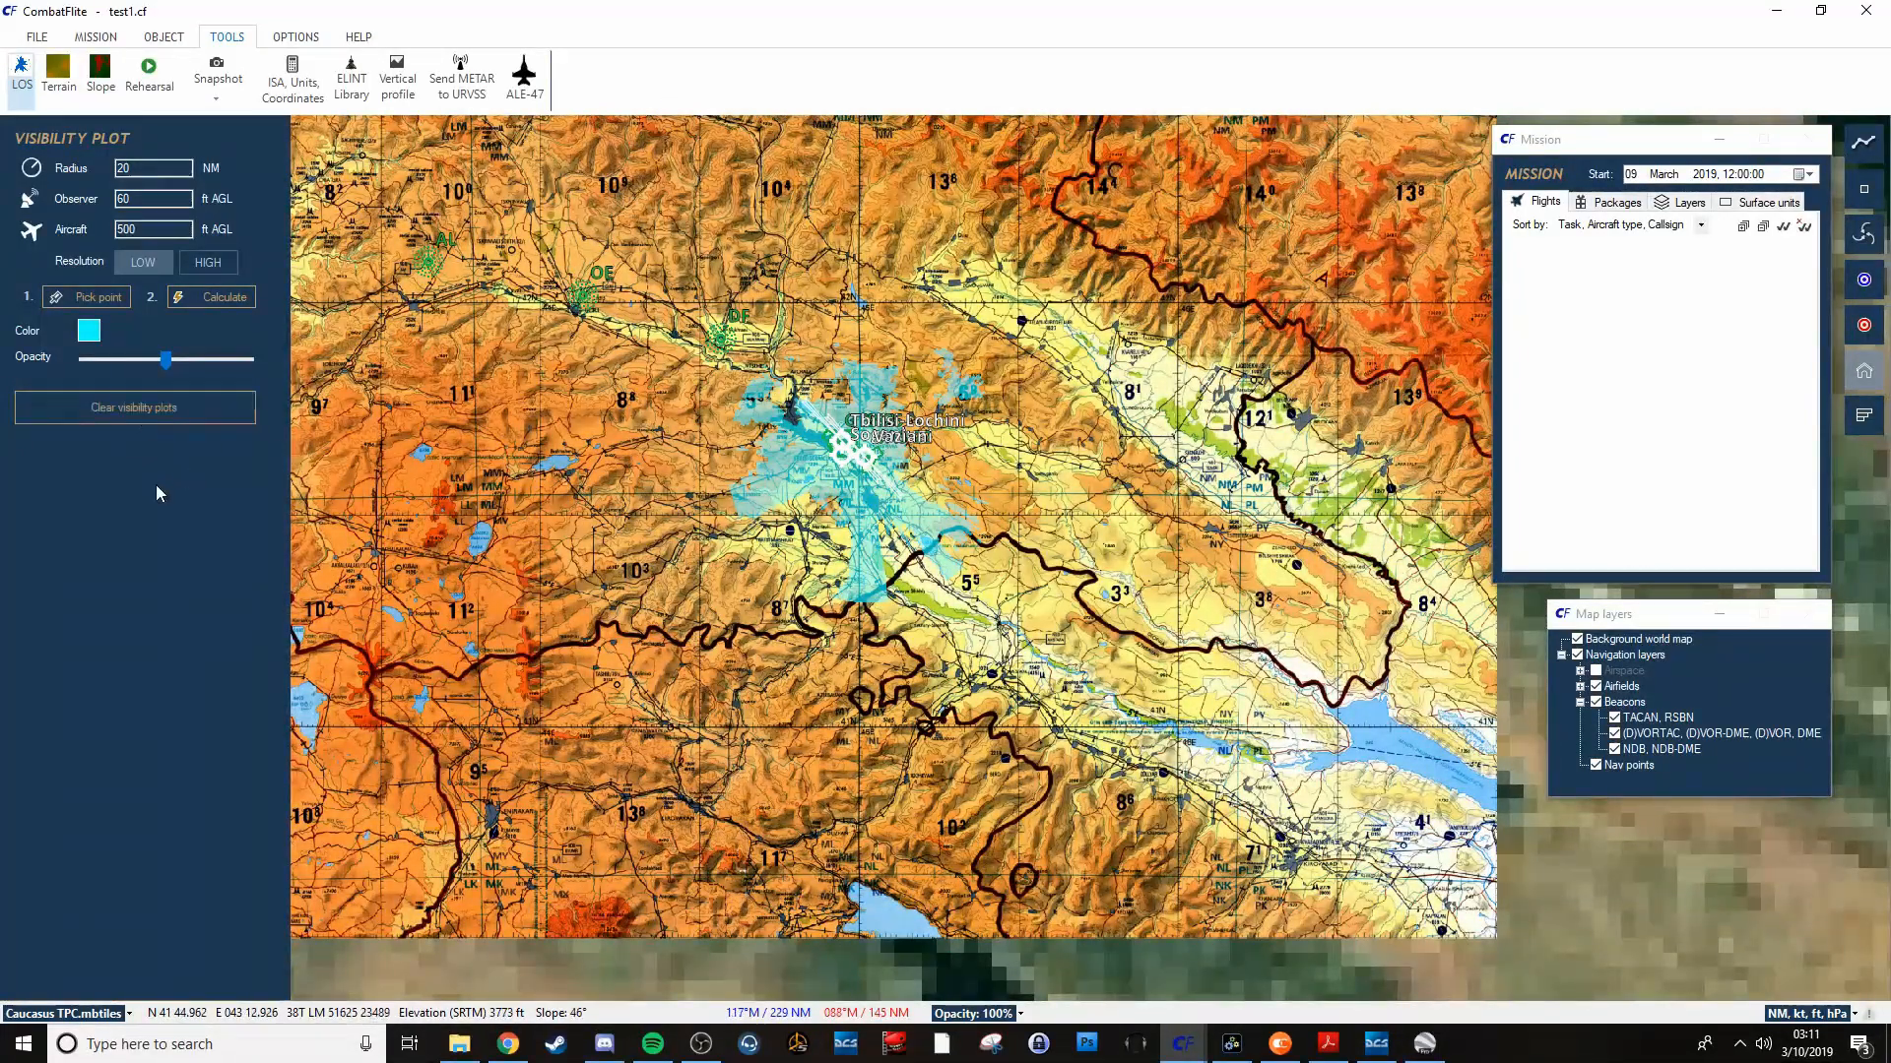
Clear the cyan visibility plot, leaving the Tbilisi airfields unshaded.
left_click(134, 408)
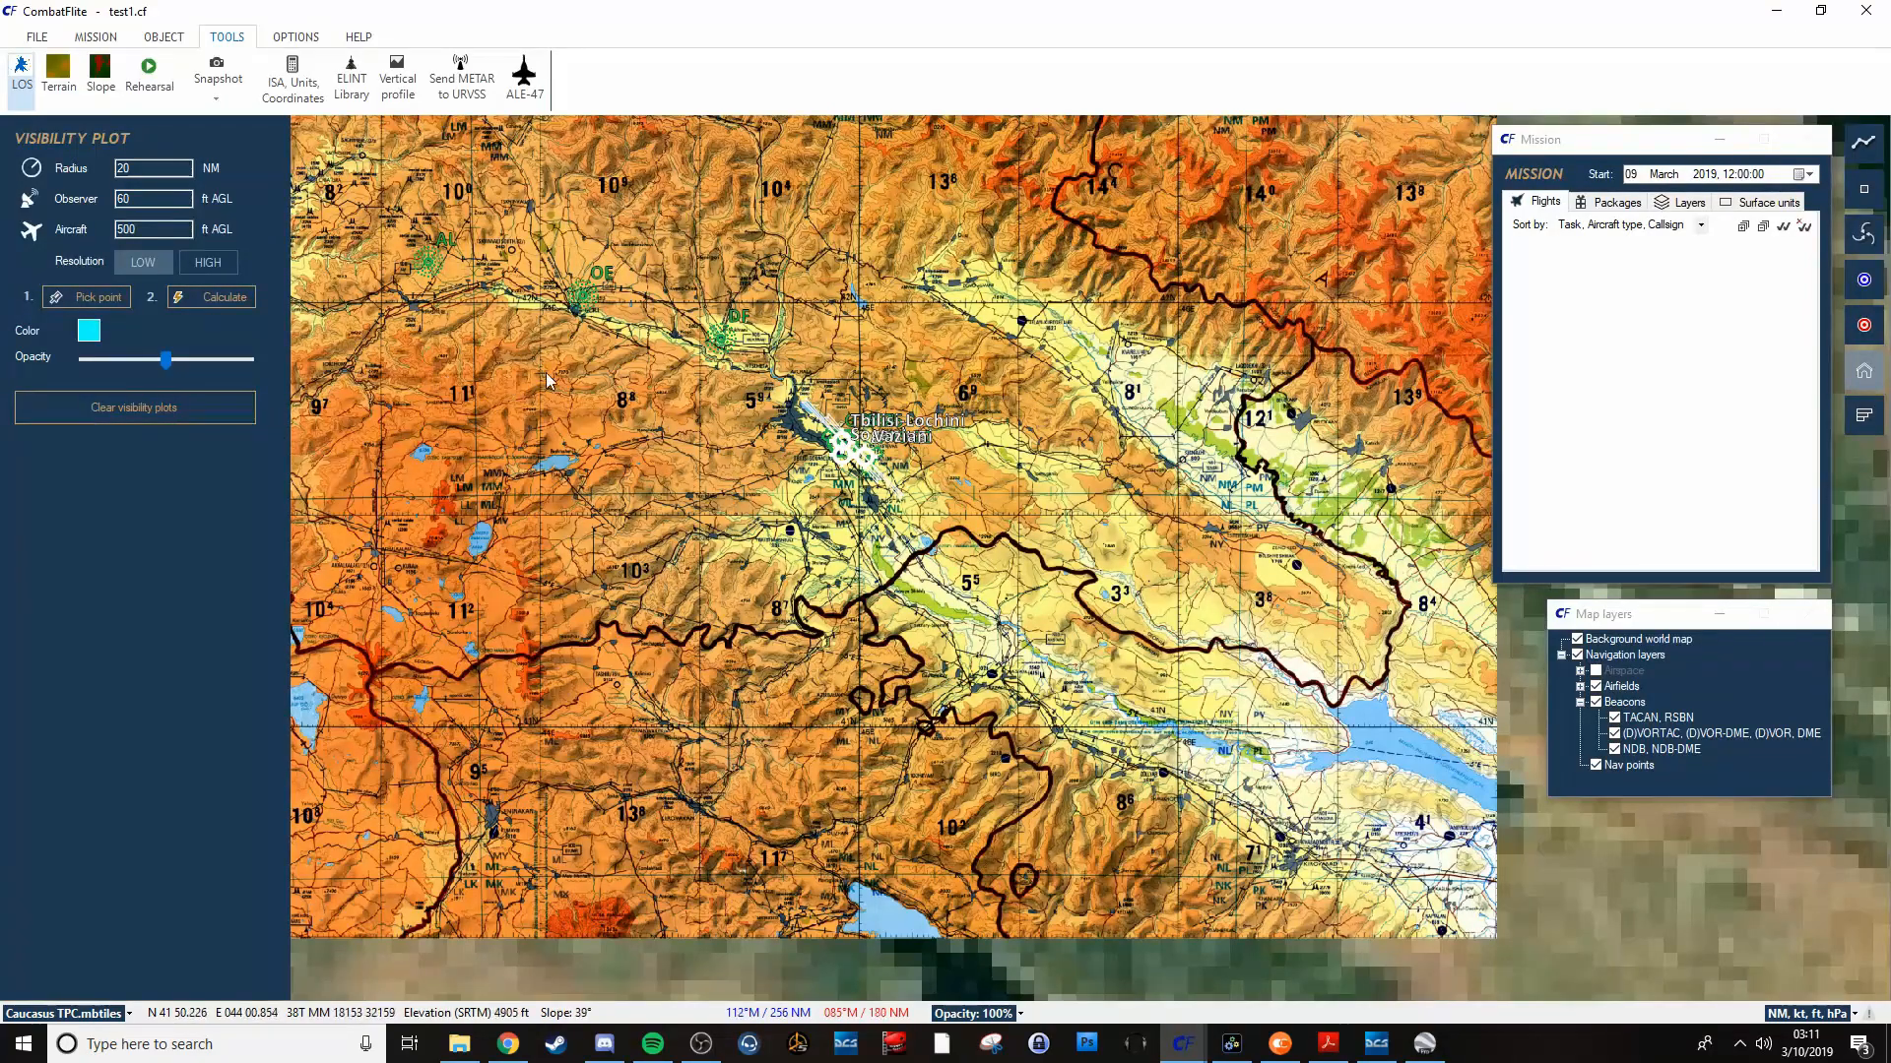
mouse_move(365, 229)
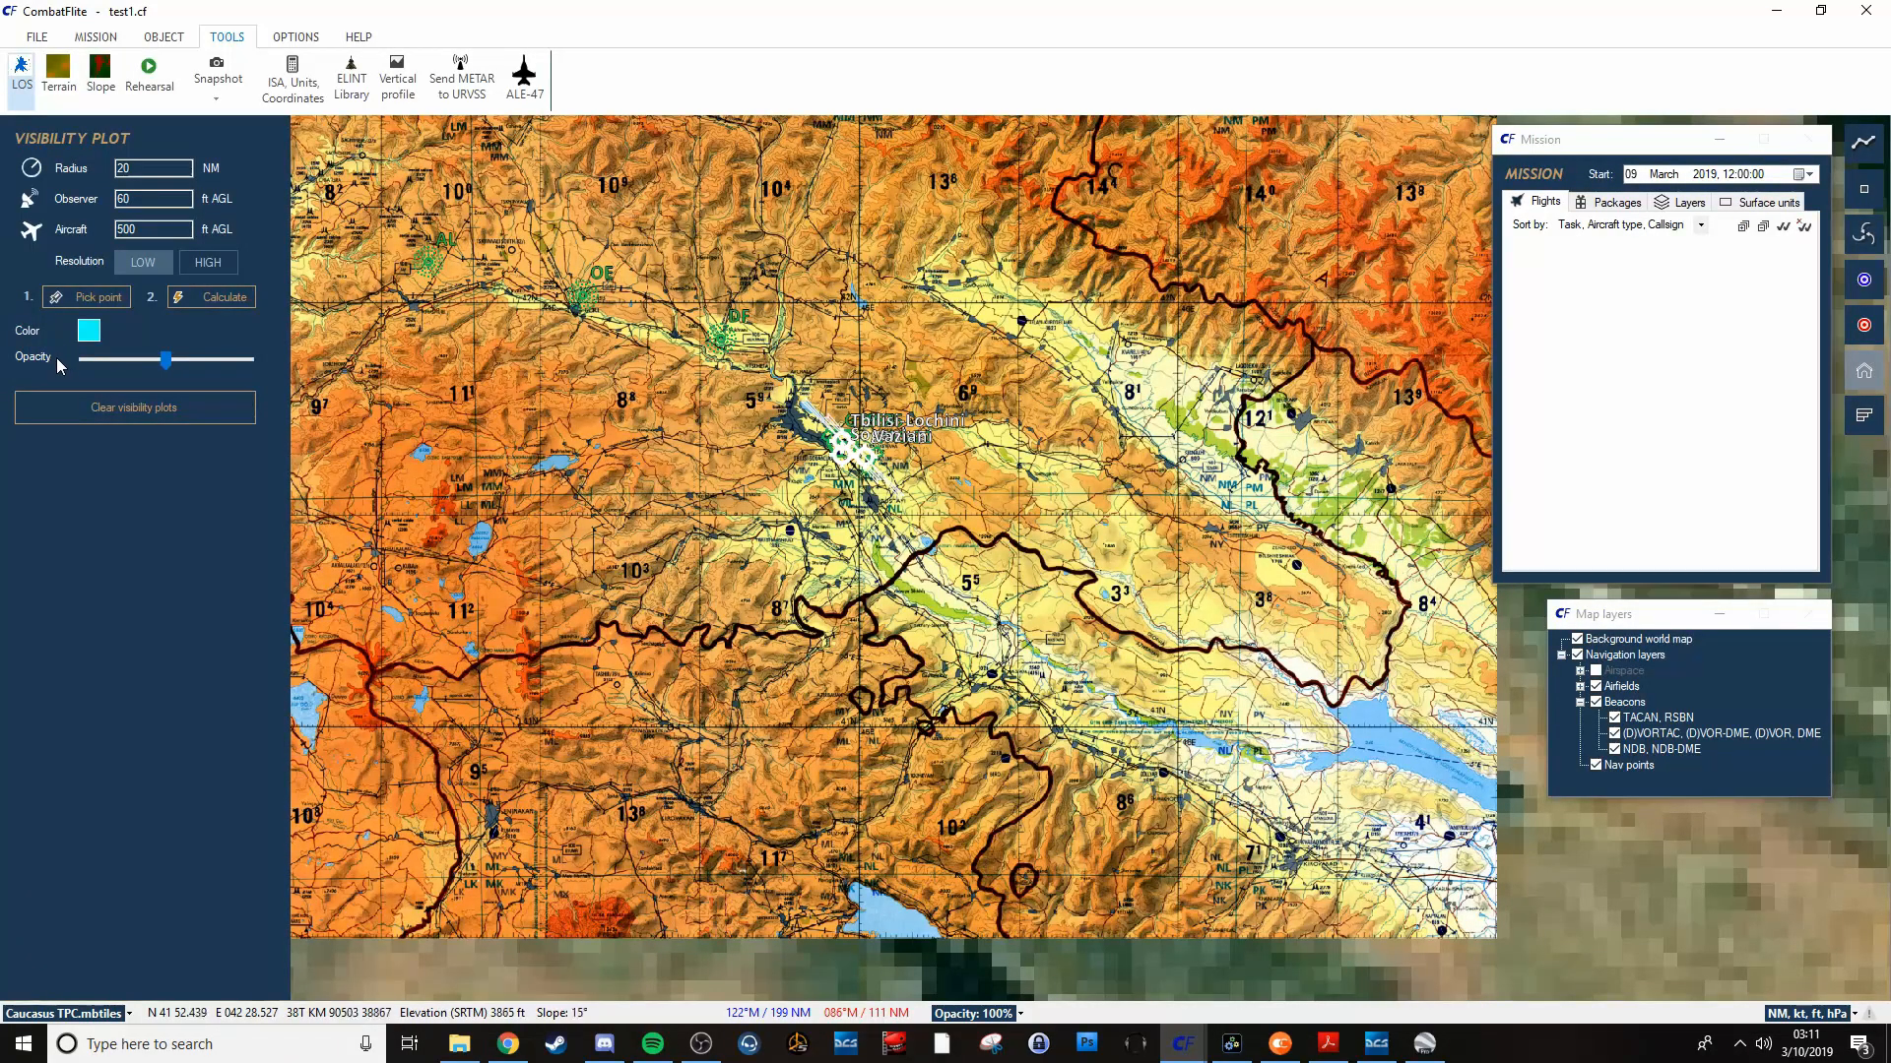
mouse_move(72, 343)
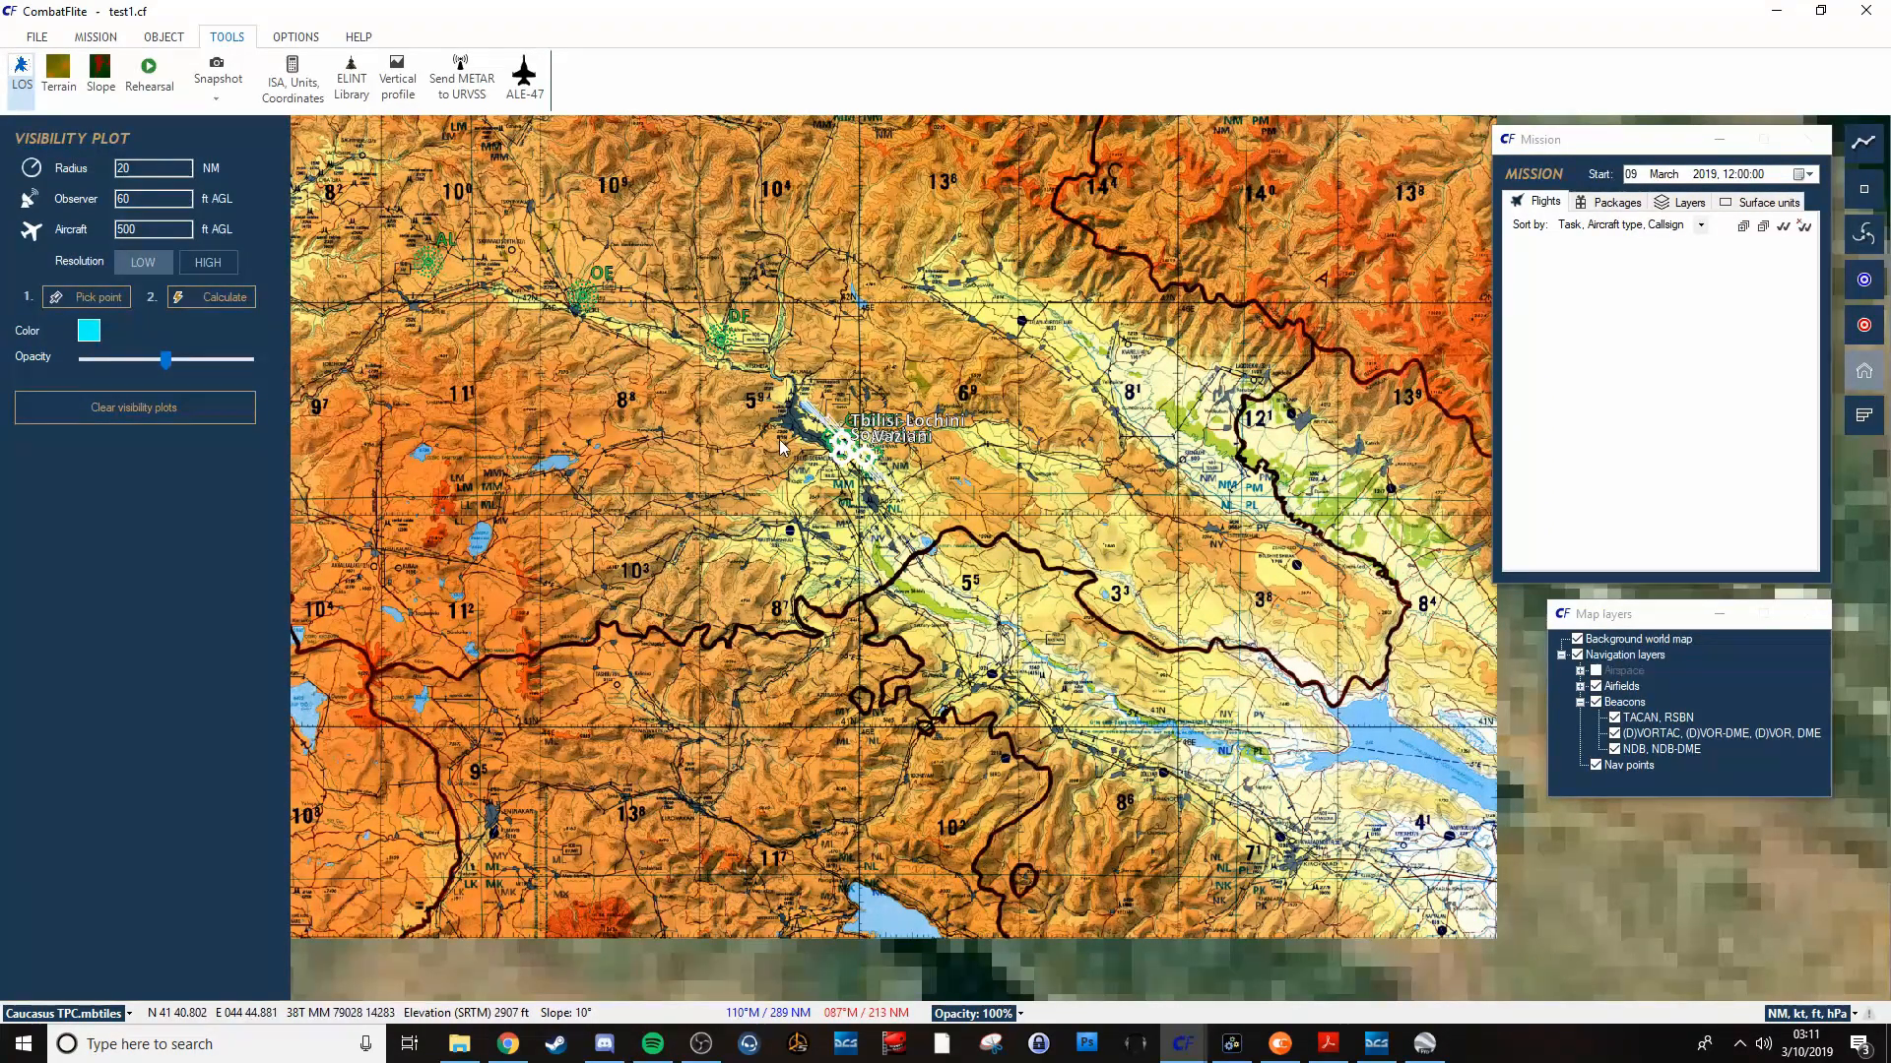
scroll("up", 3)
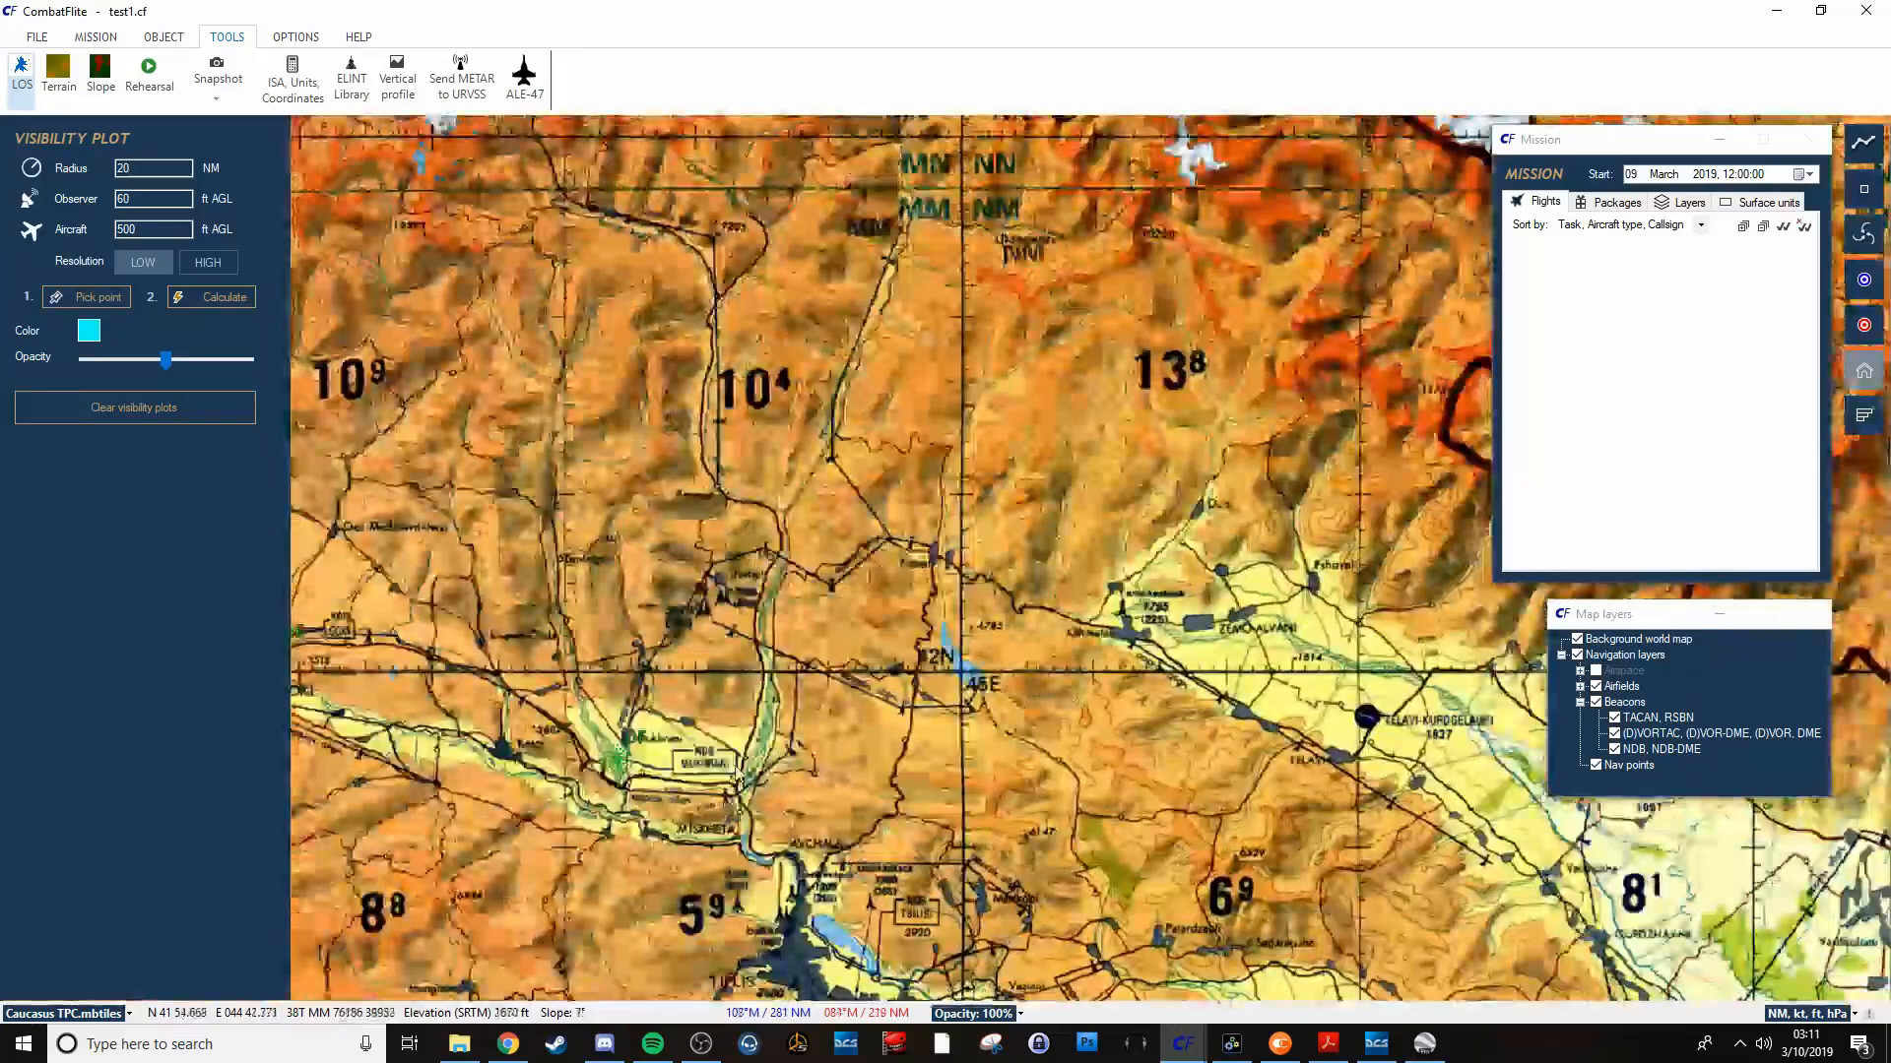
scroll("down", 3)
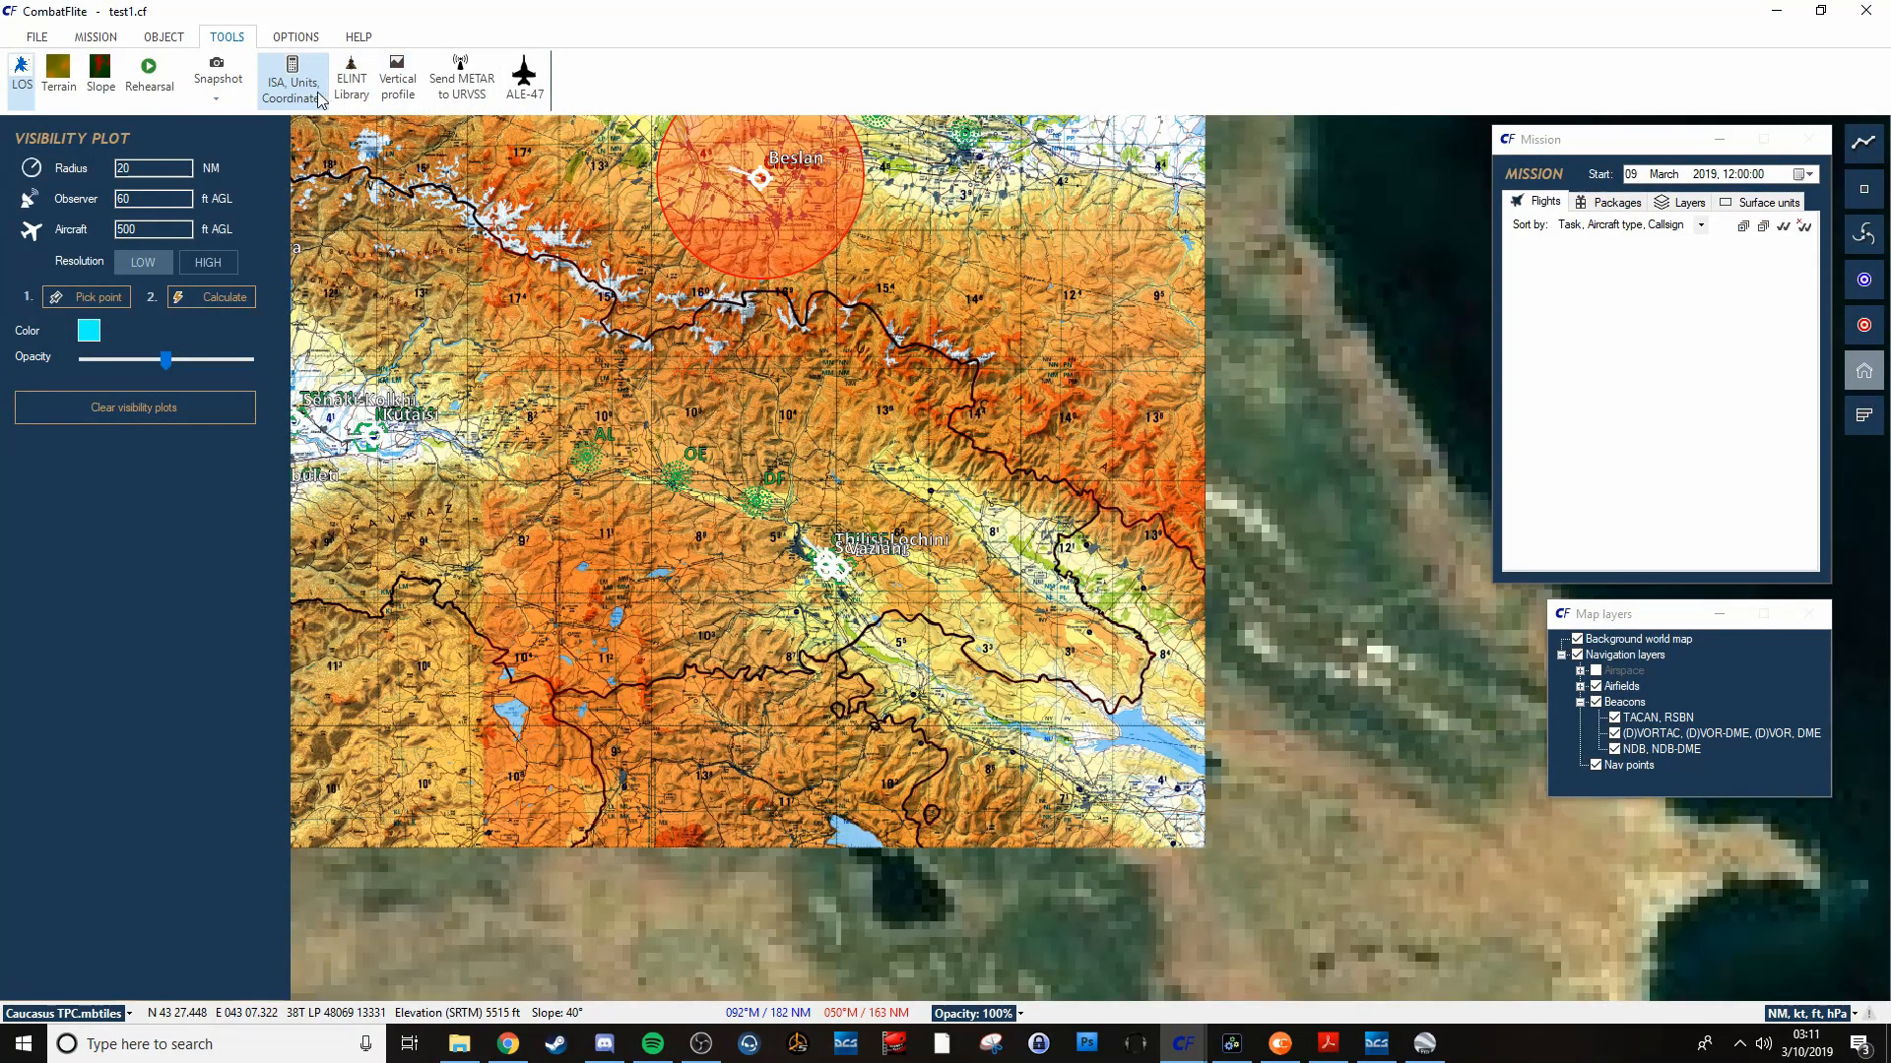
mouse_move(292, 79)
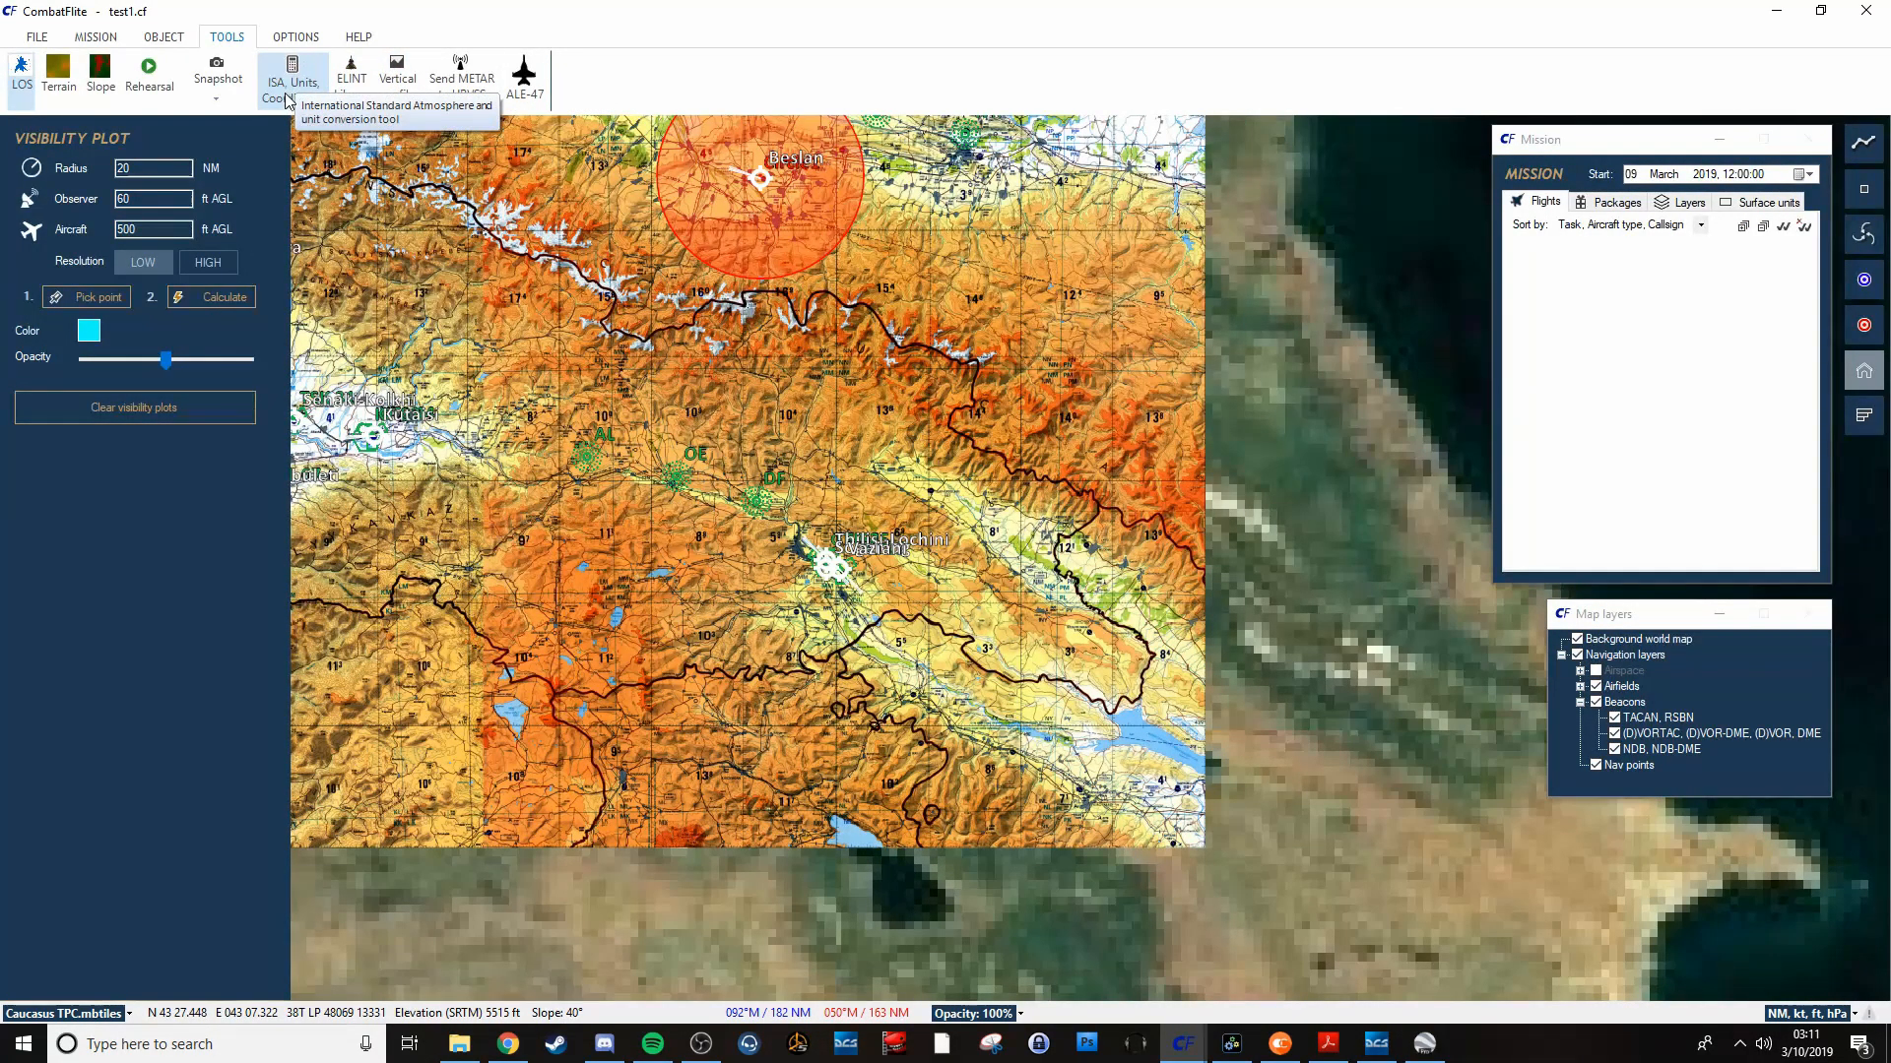
Open the ISA, Units, Coordinates calculator from the Tools ribbon.
left_click(291, 72)
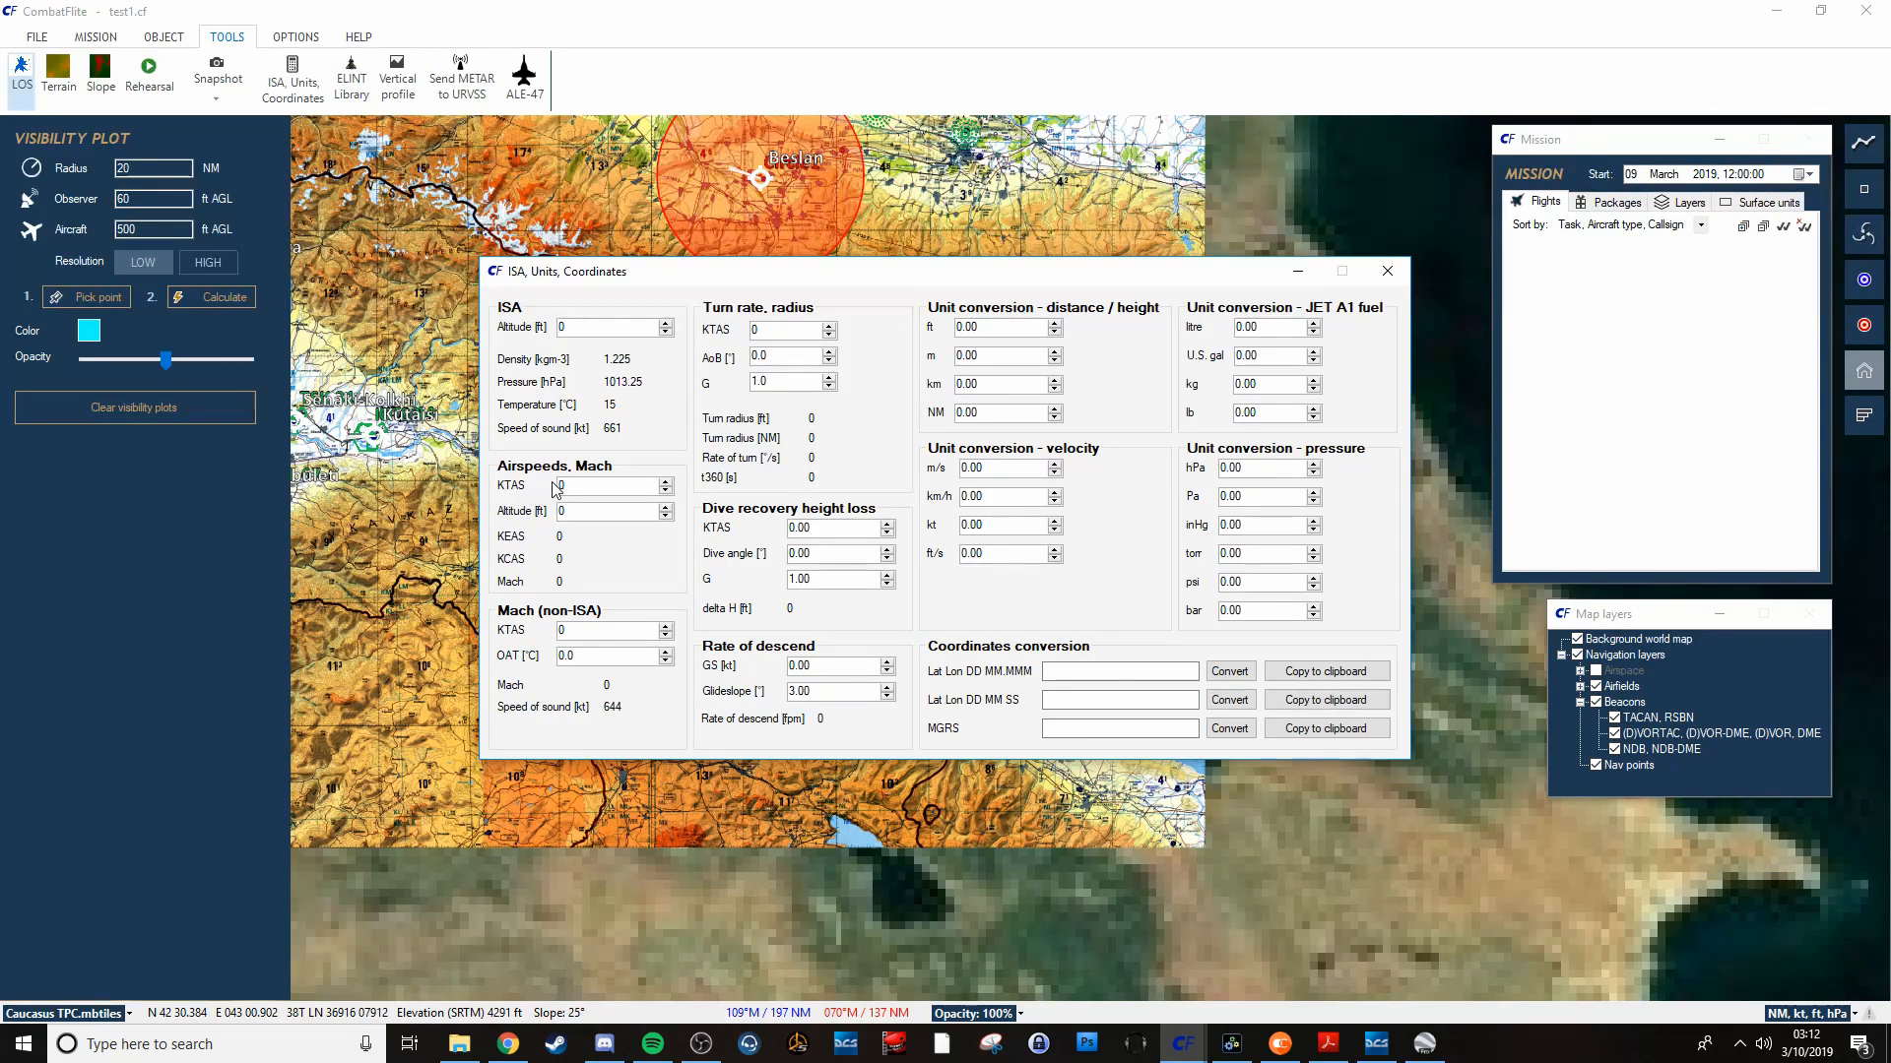
mouse_move(661, 538)
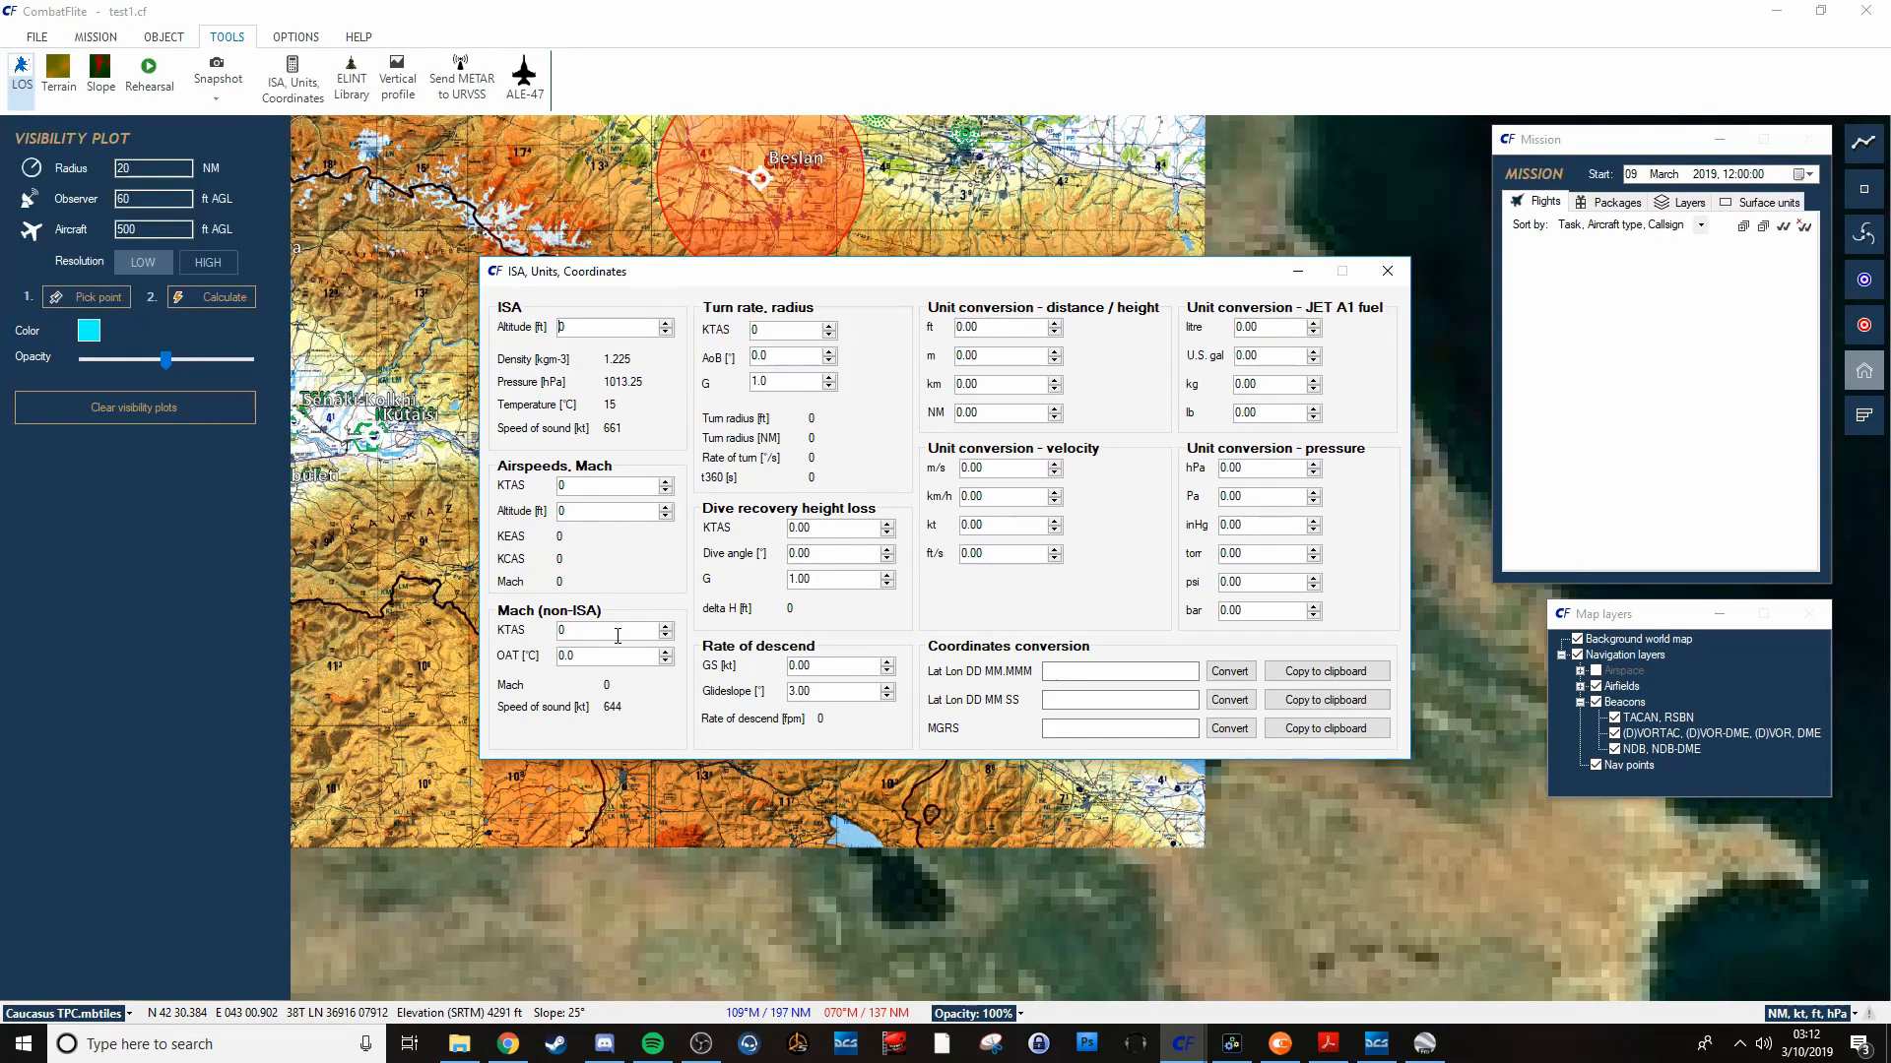
mouse_move(923, 383)
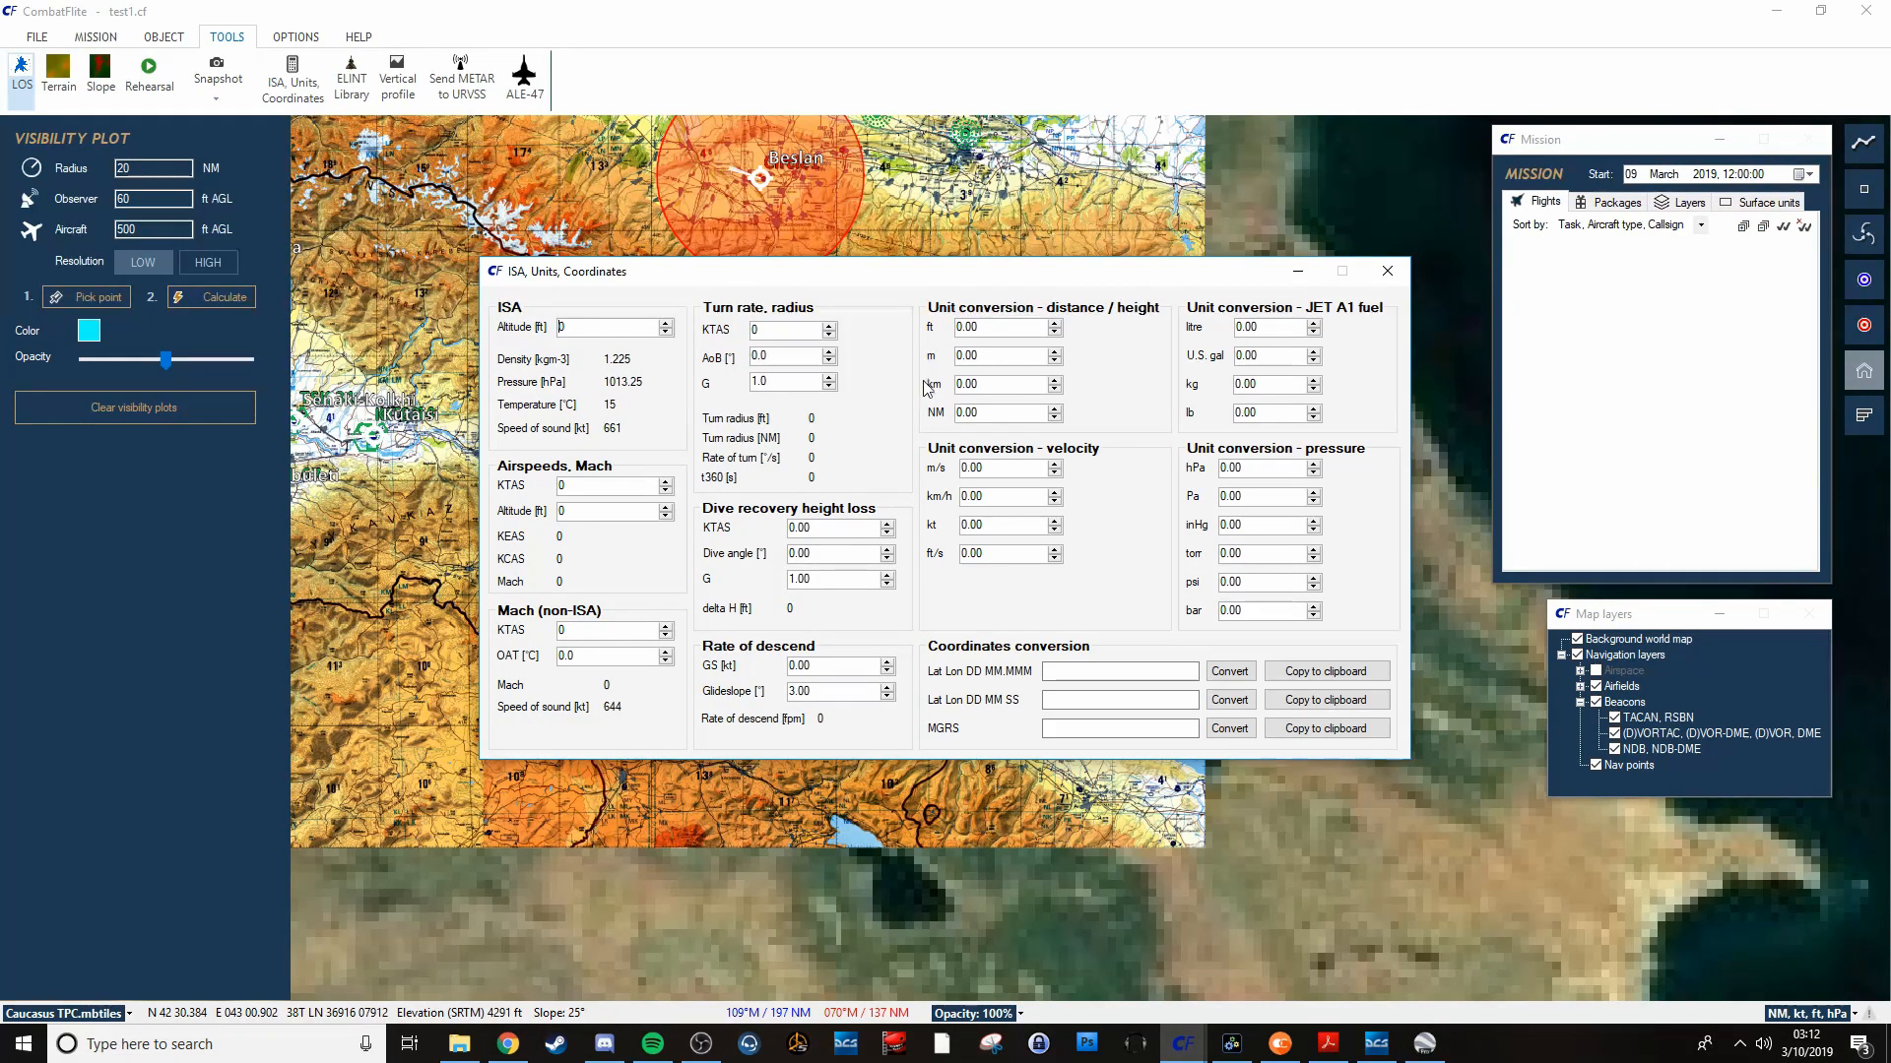
mouse_move(1176, 361)
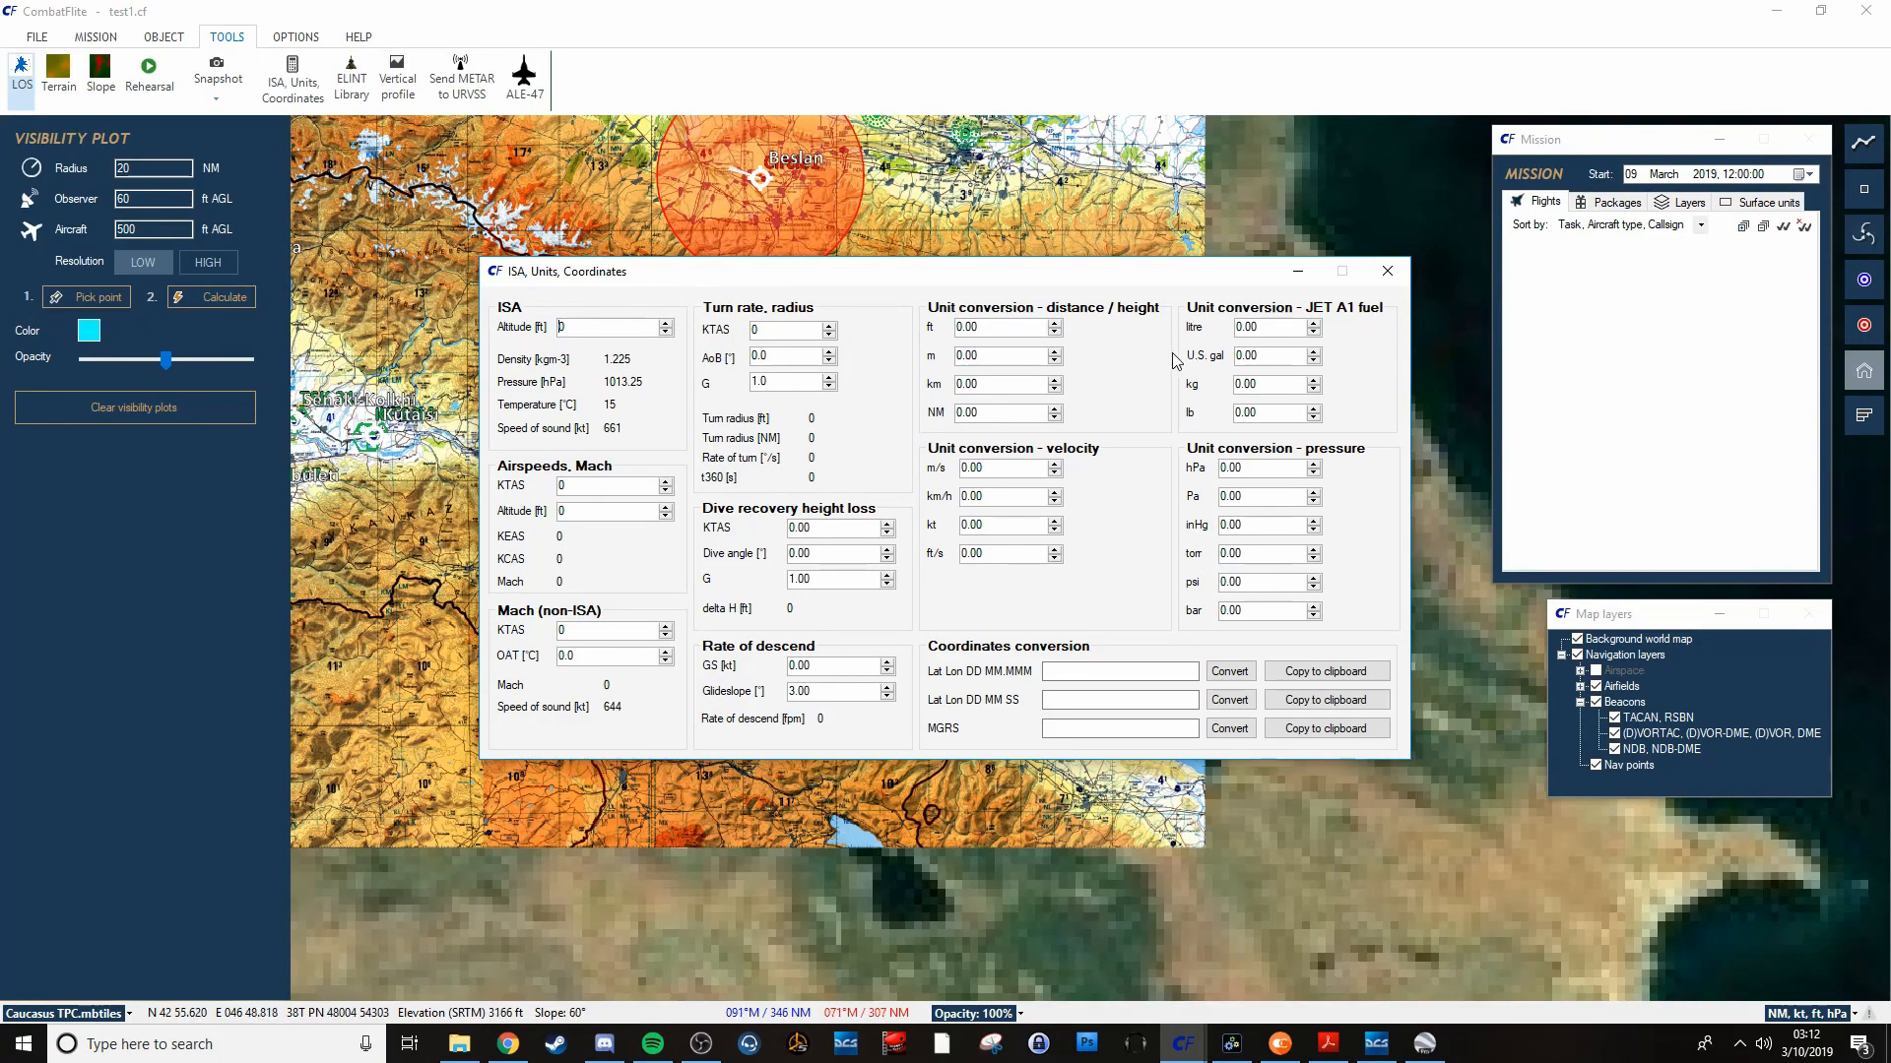
mouse_move(1194, 412)
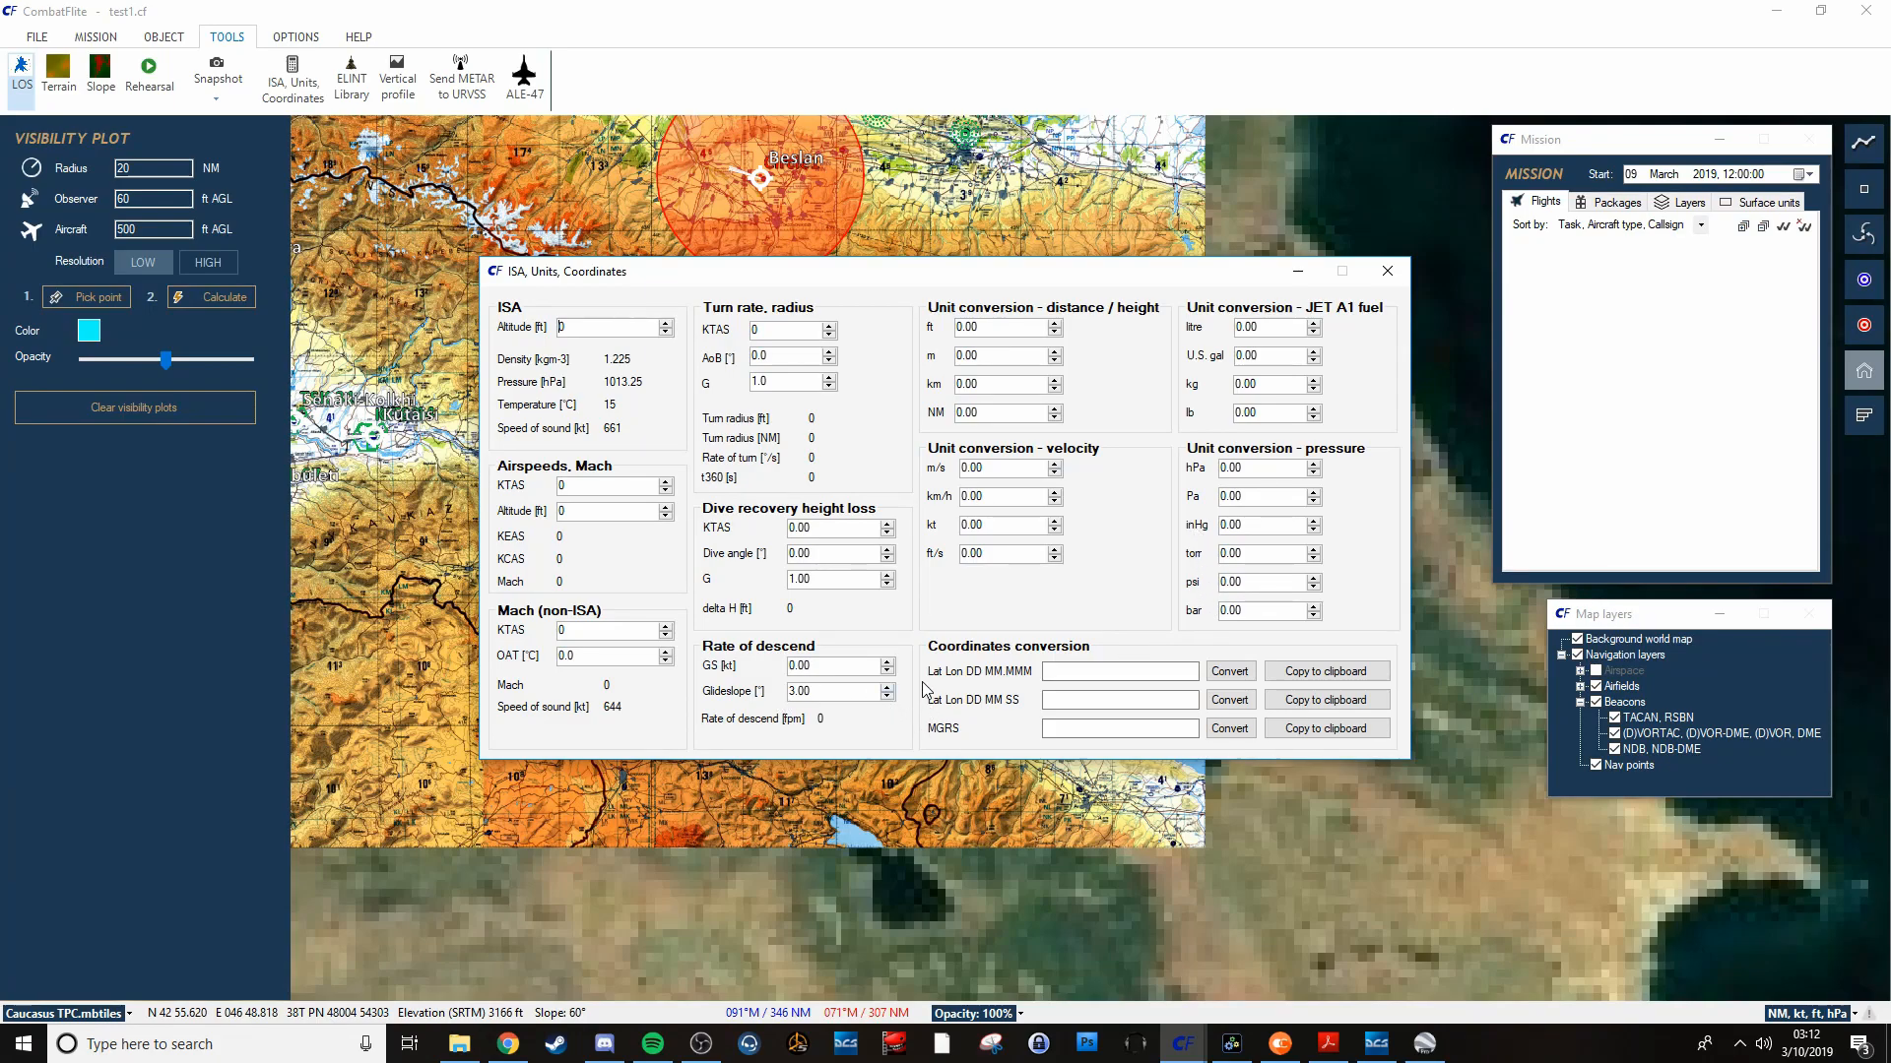
mouse_move(990, 709)
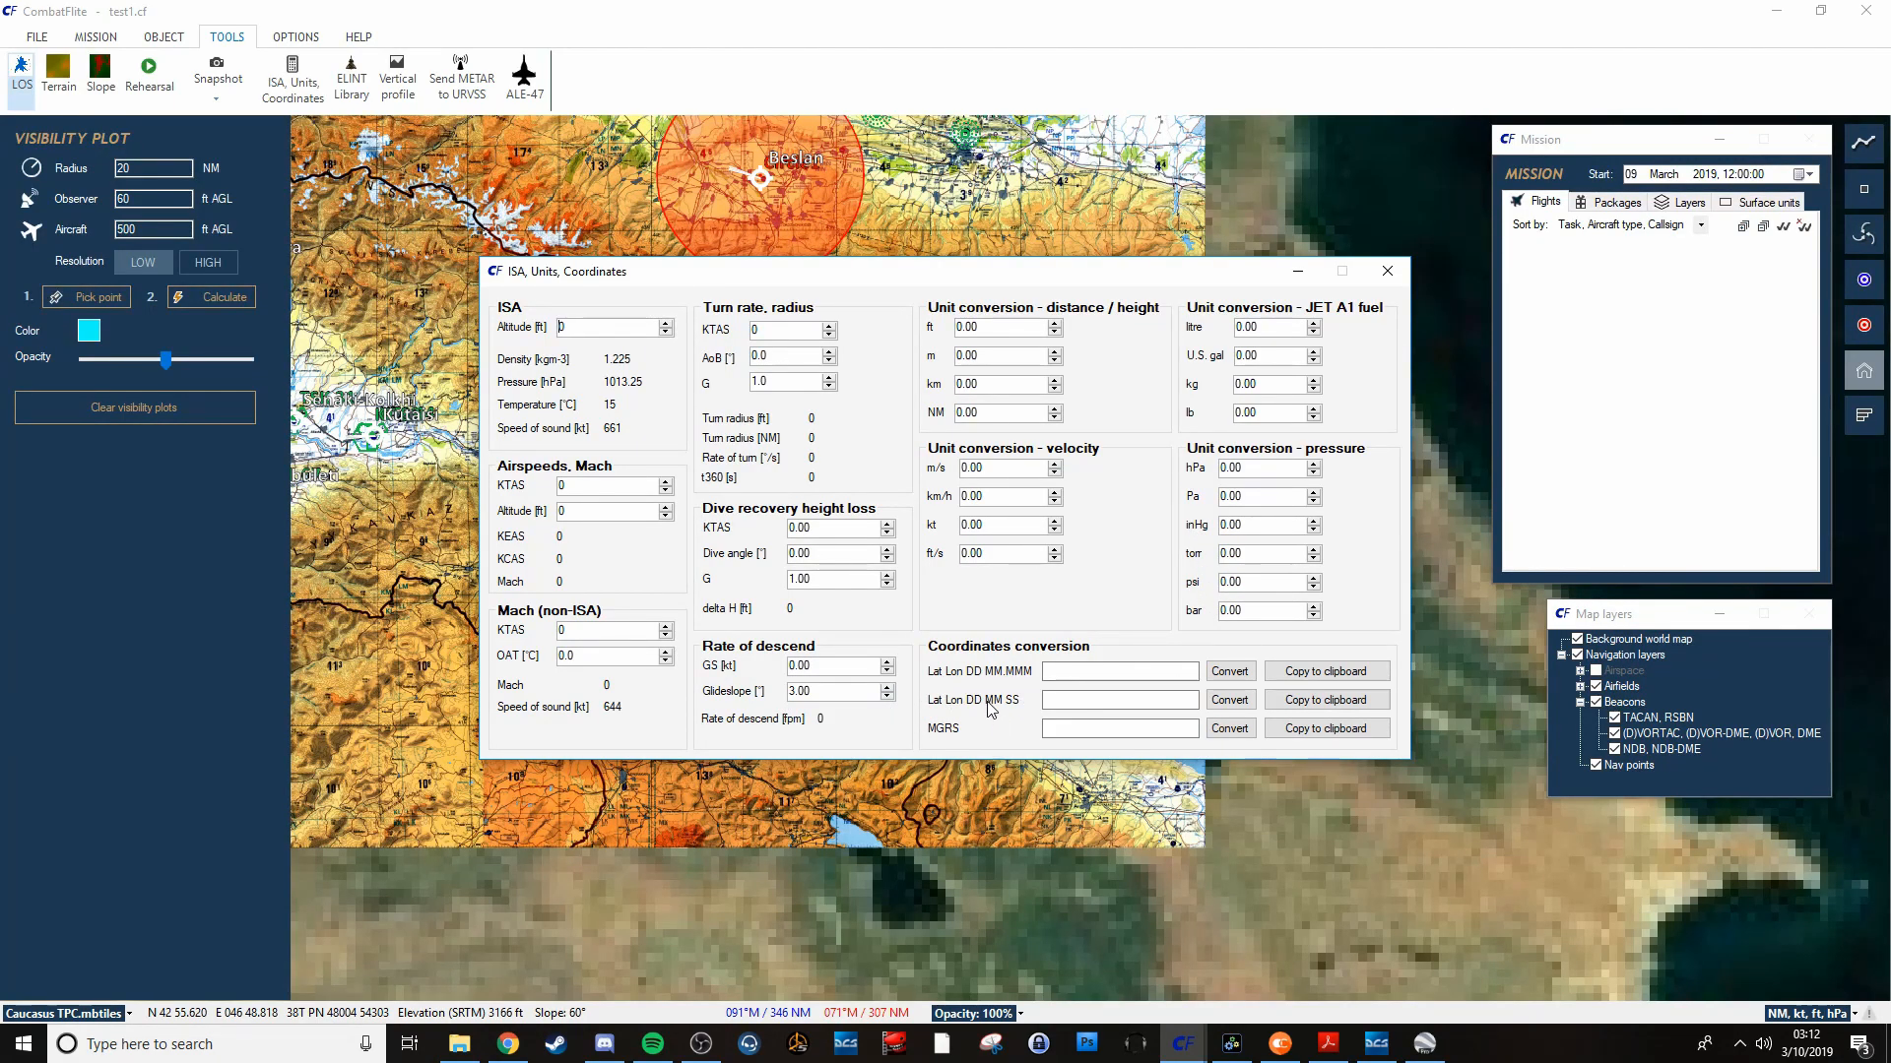
mouse_move(370, 606)
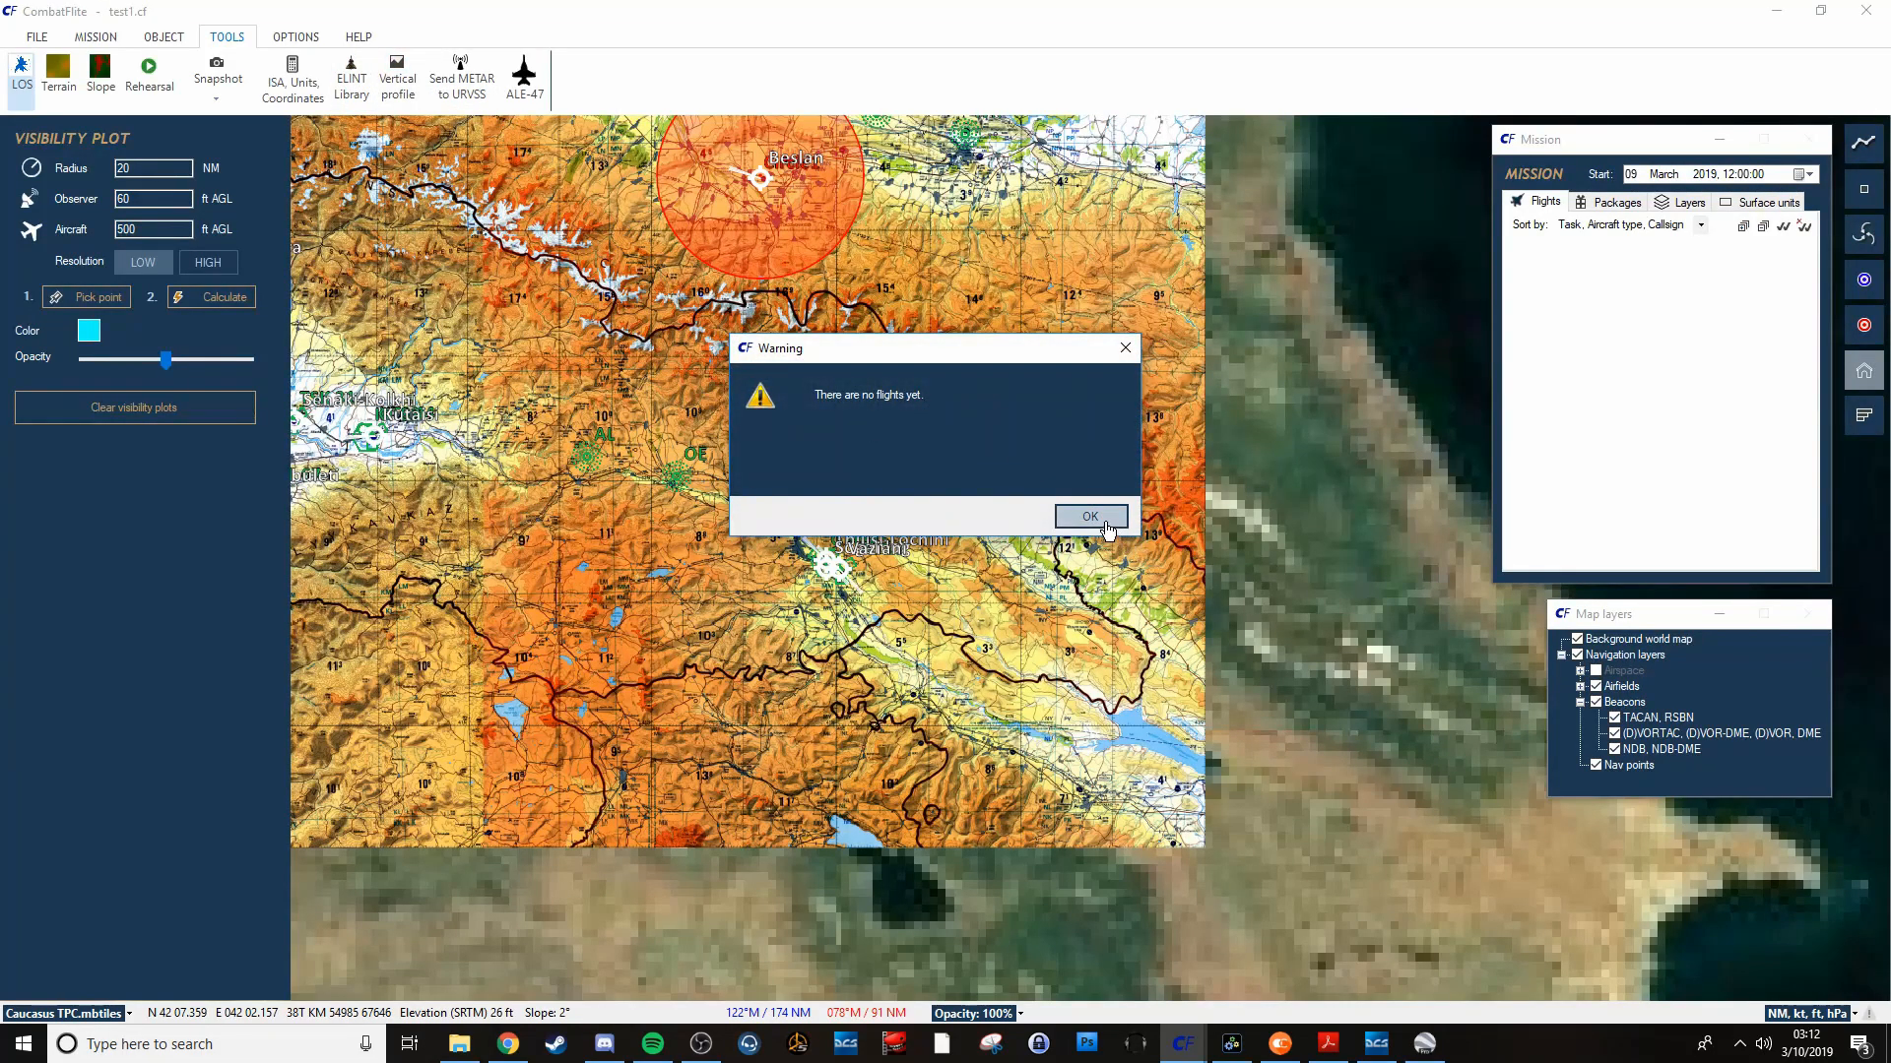
left_click(1087, 516)
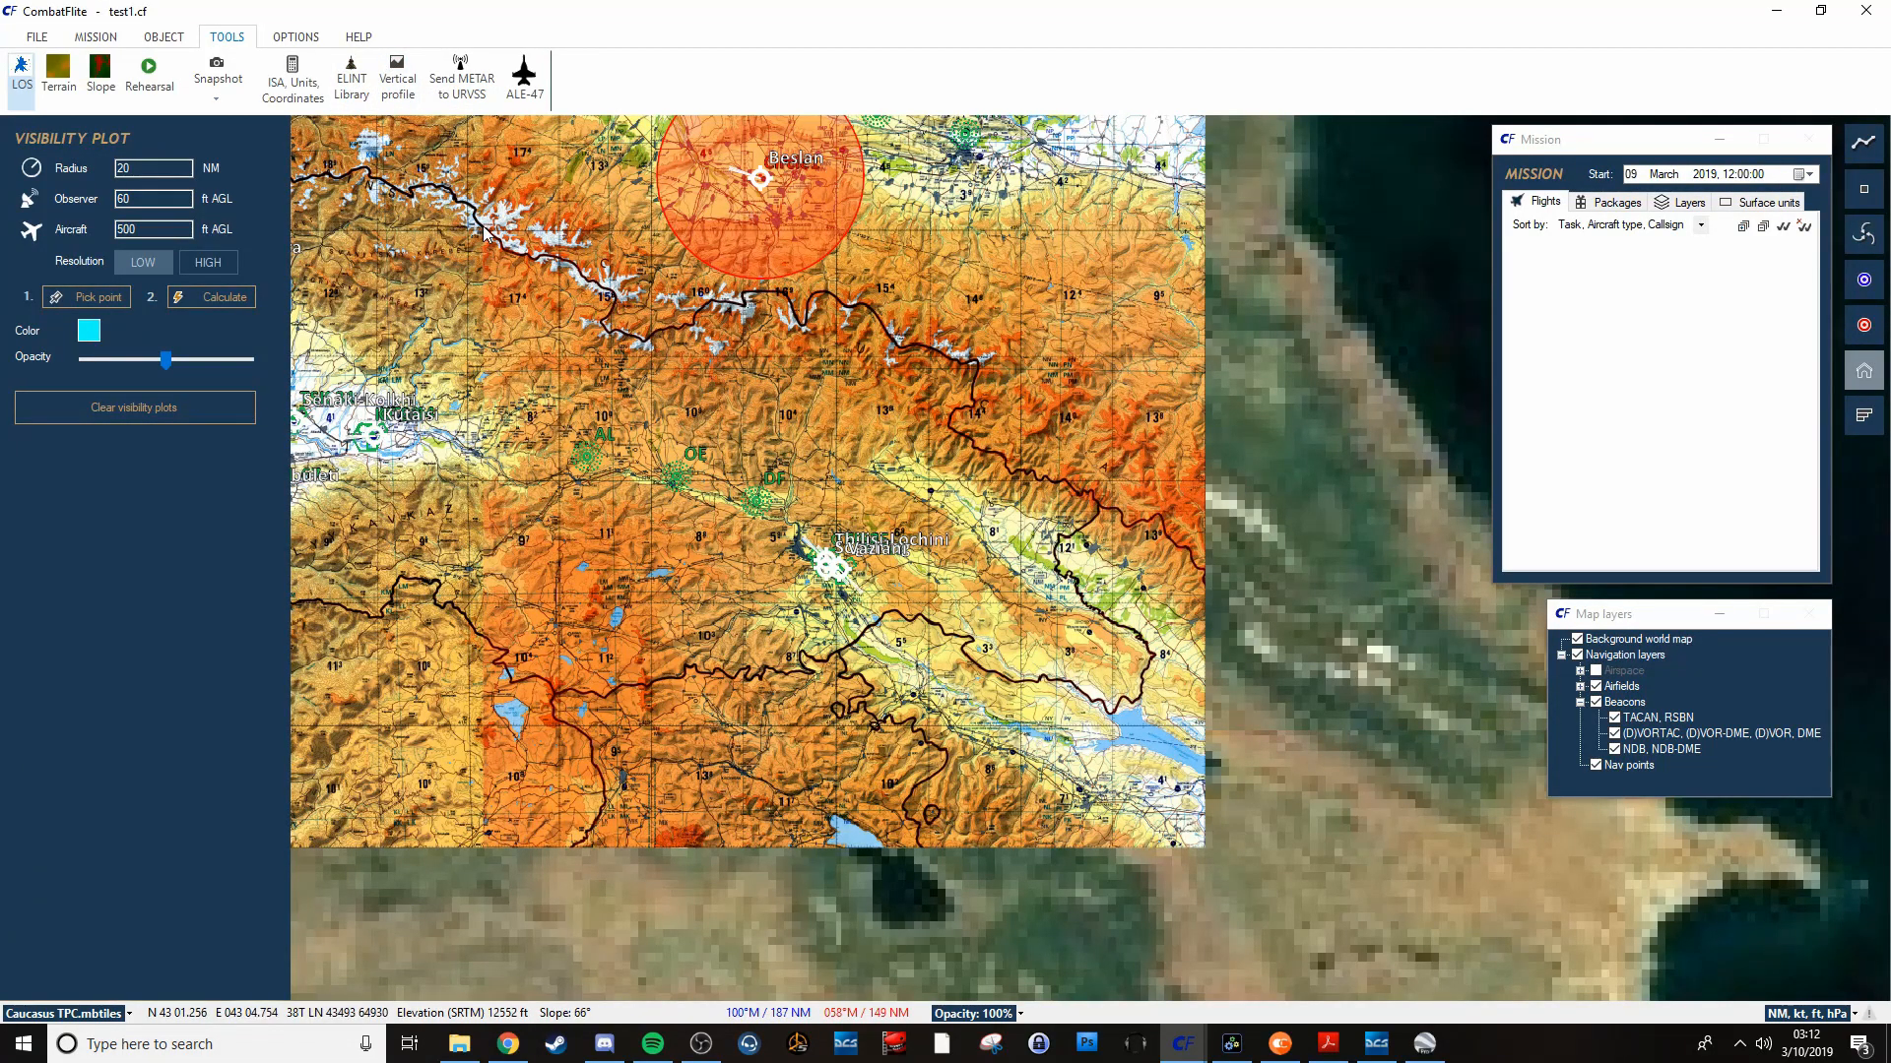
mouse_move(573, 217)
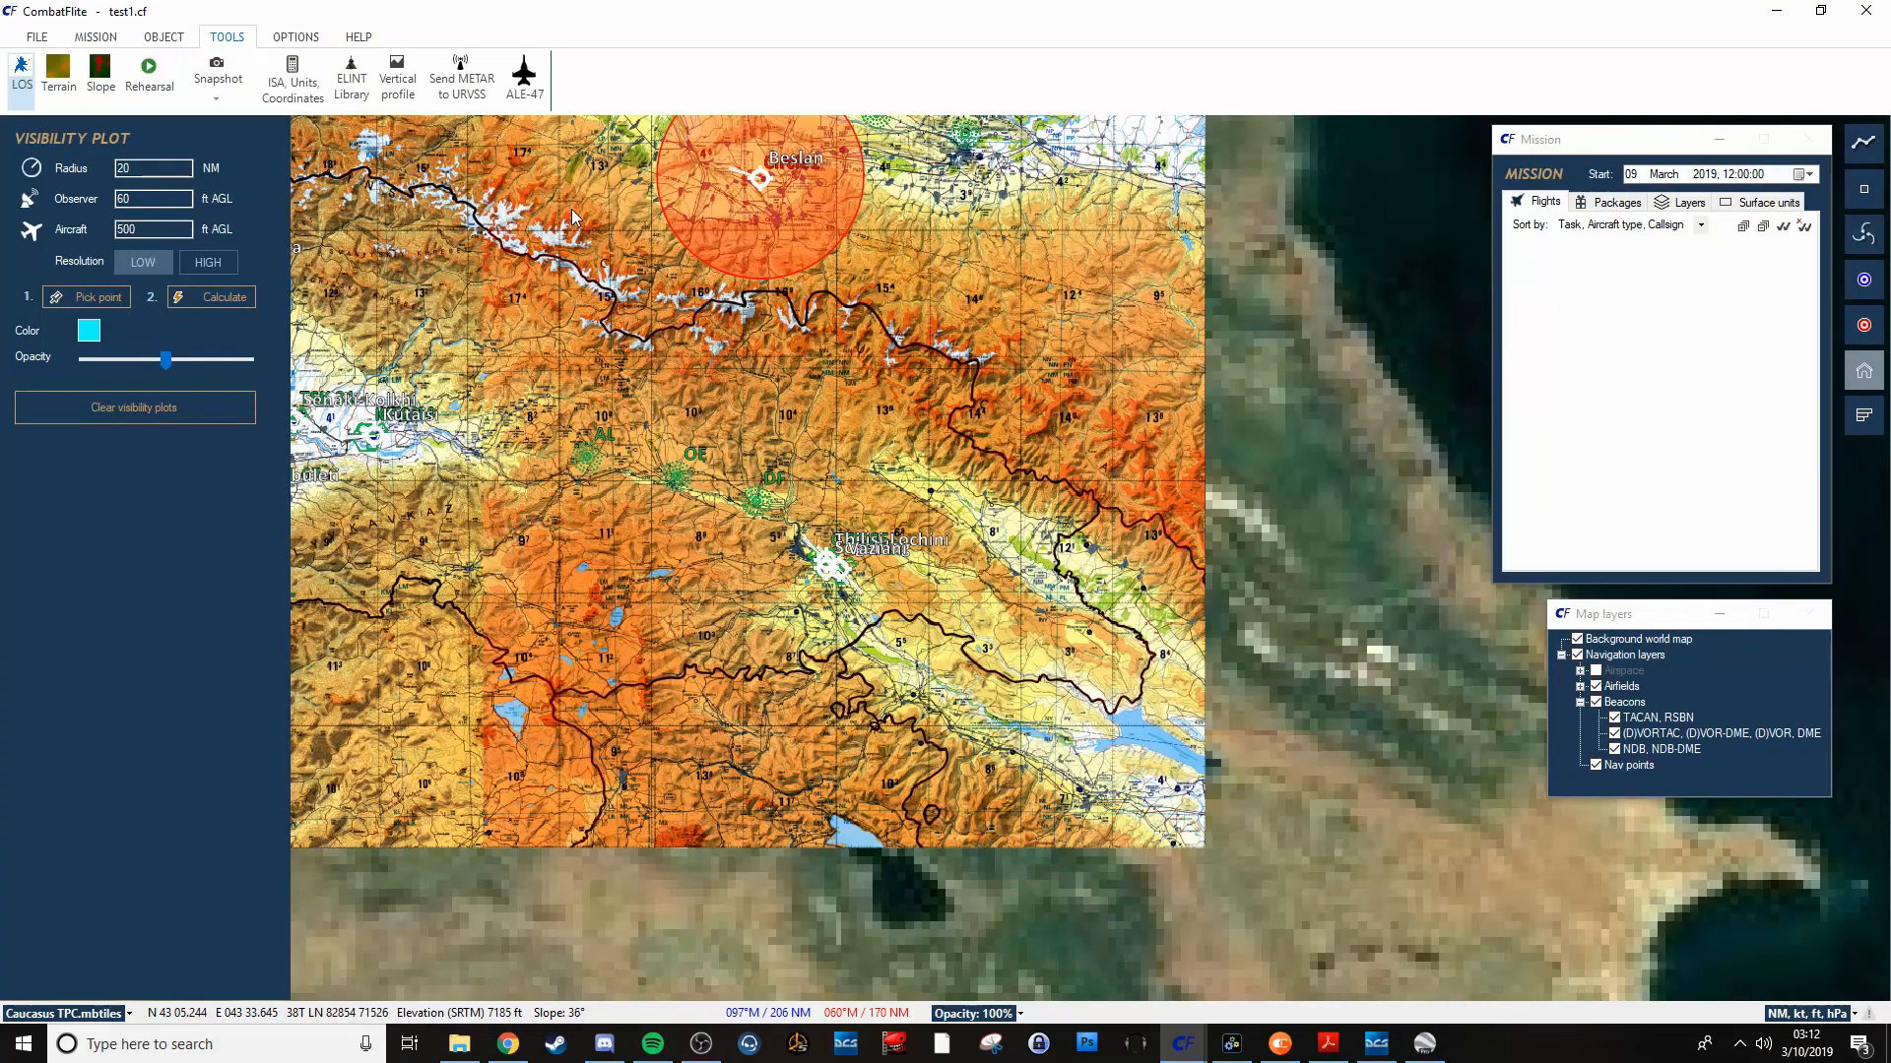
mouse_move(404, 187)
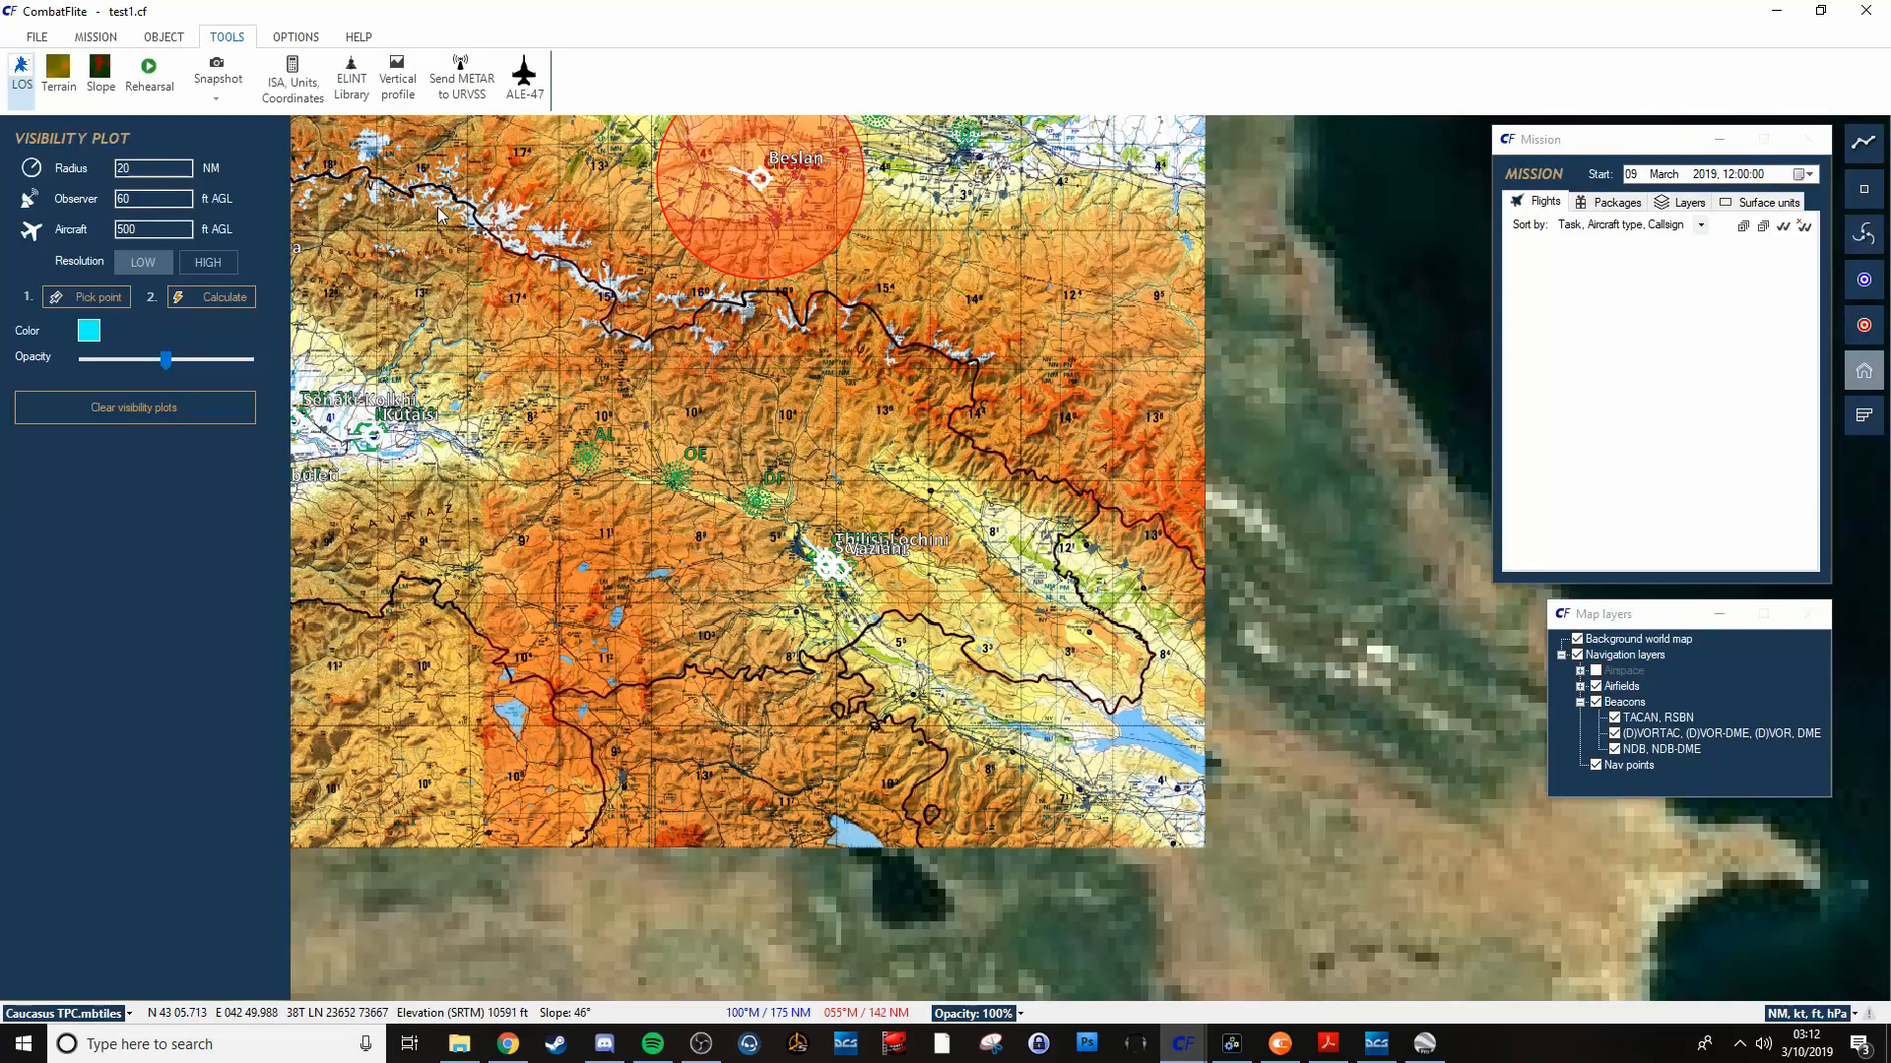
mouse_move(446, 207)
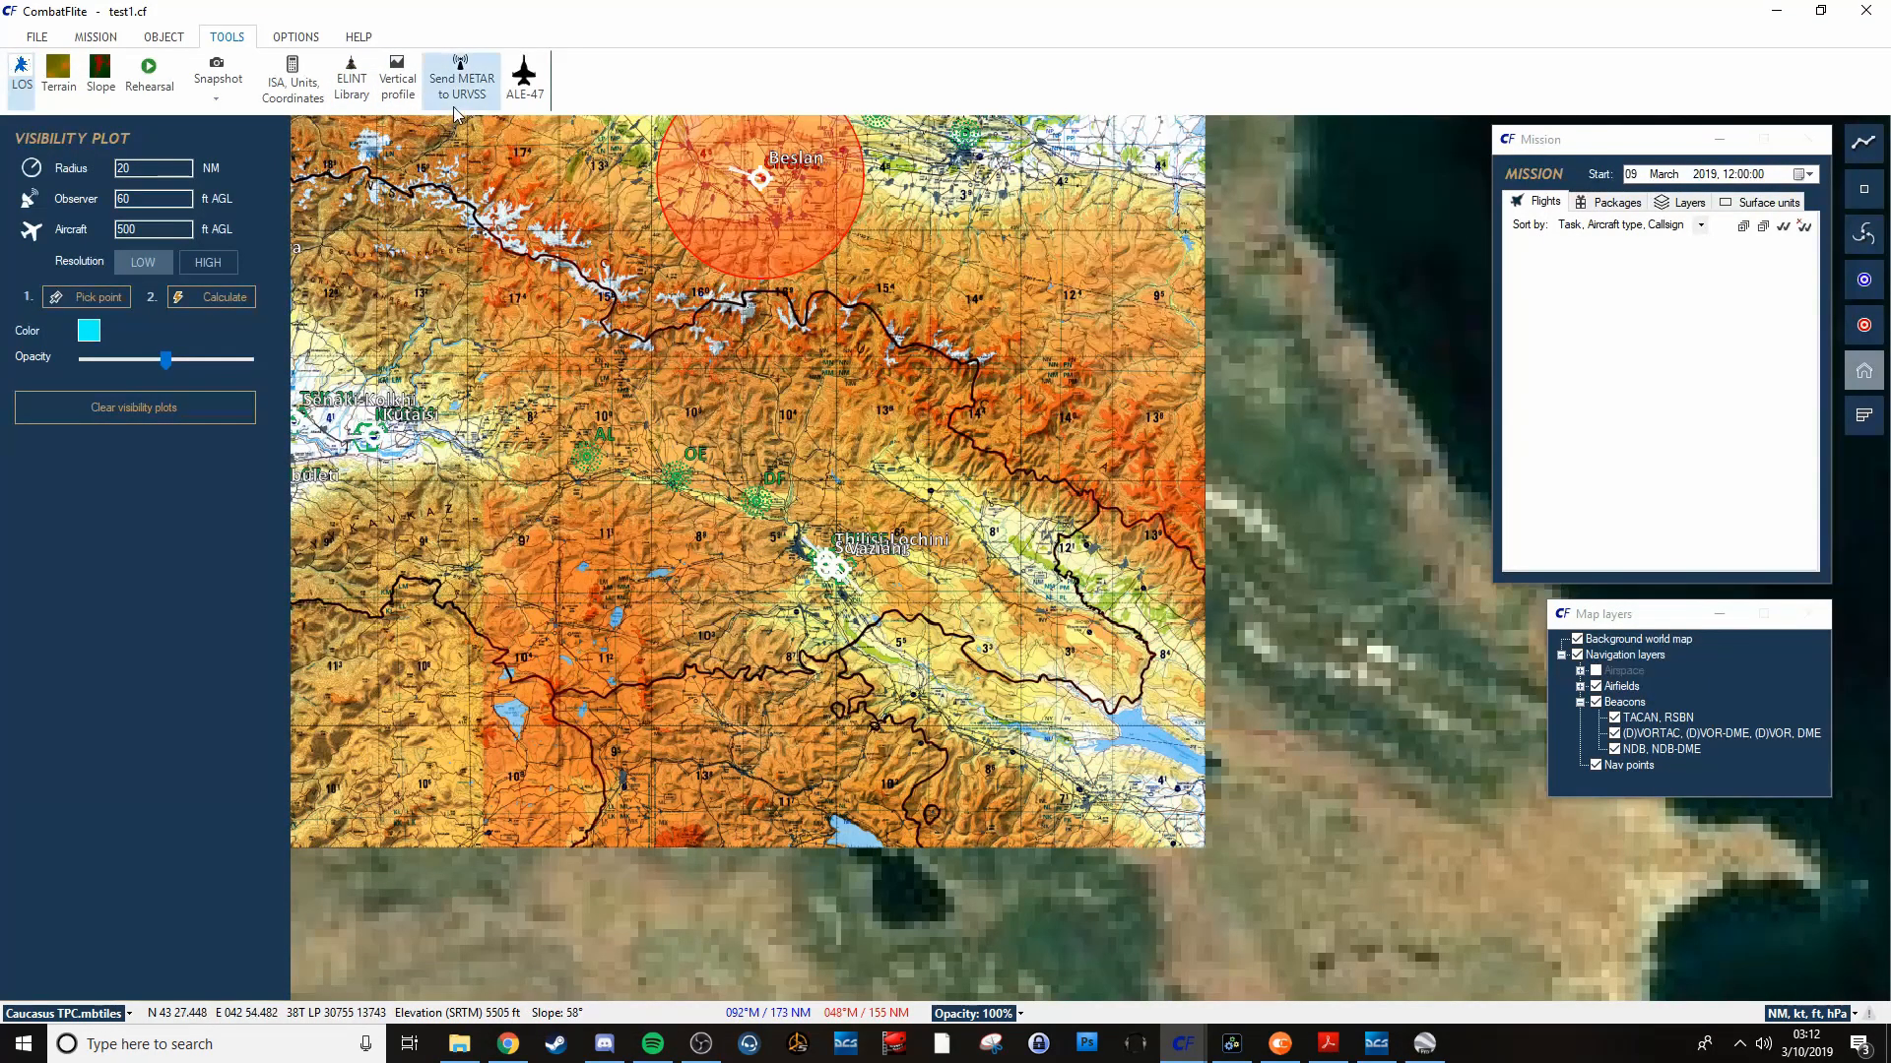
mouse_move(525, 72)
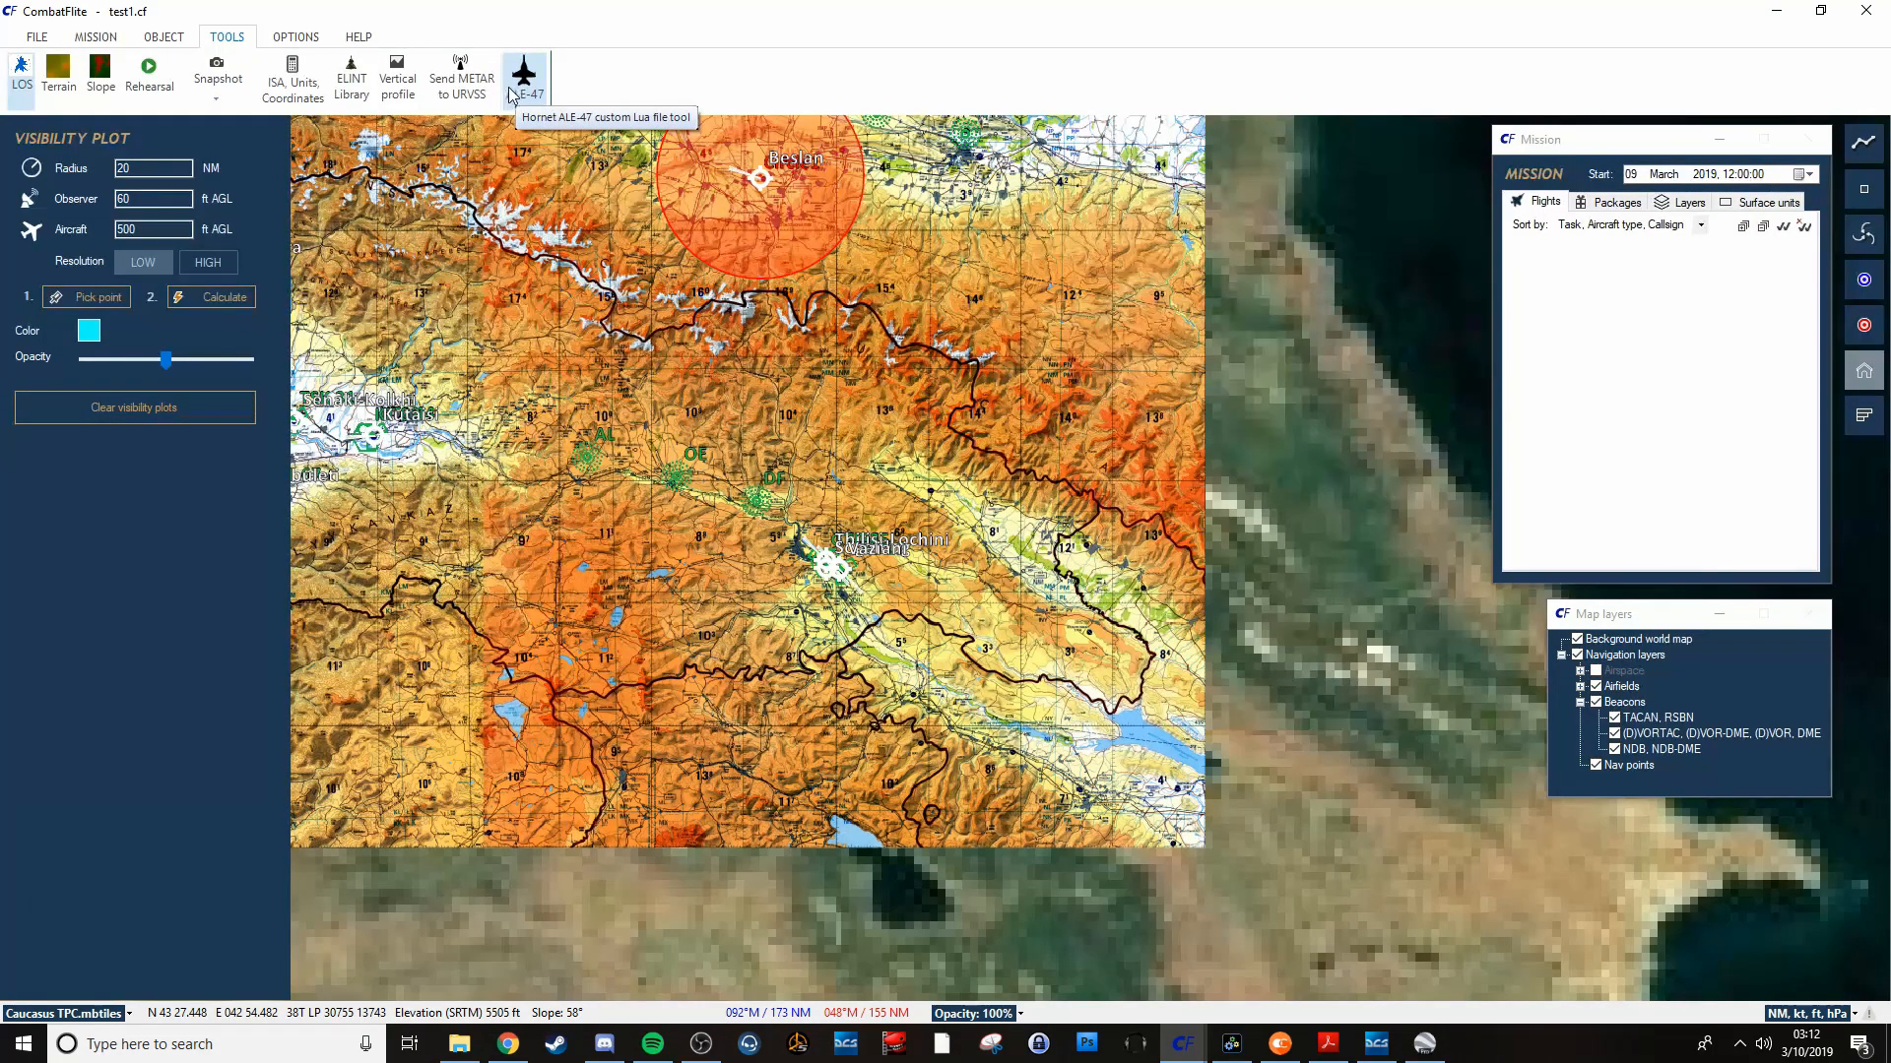
left_click(523, 72)
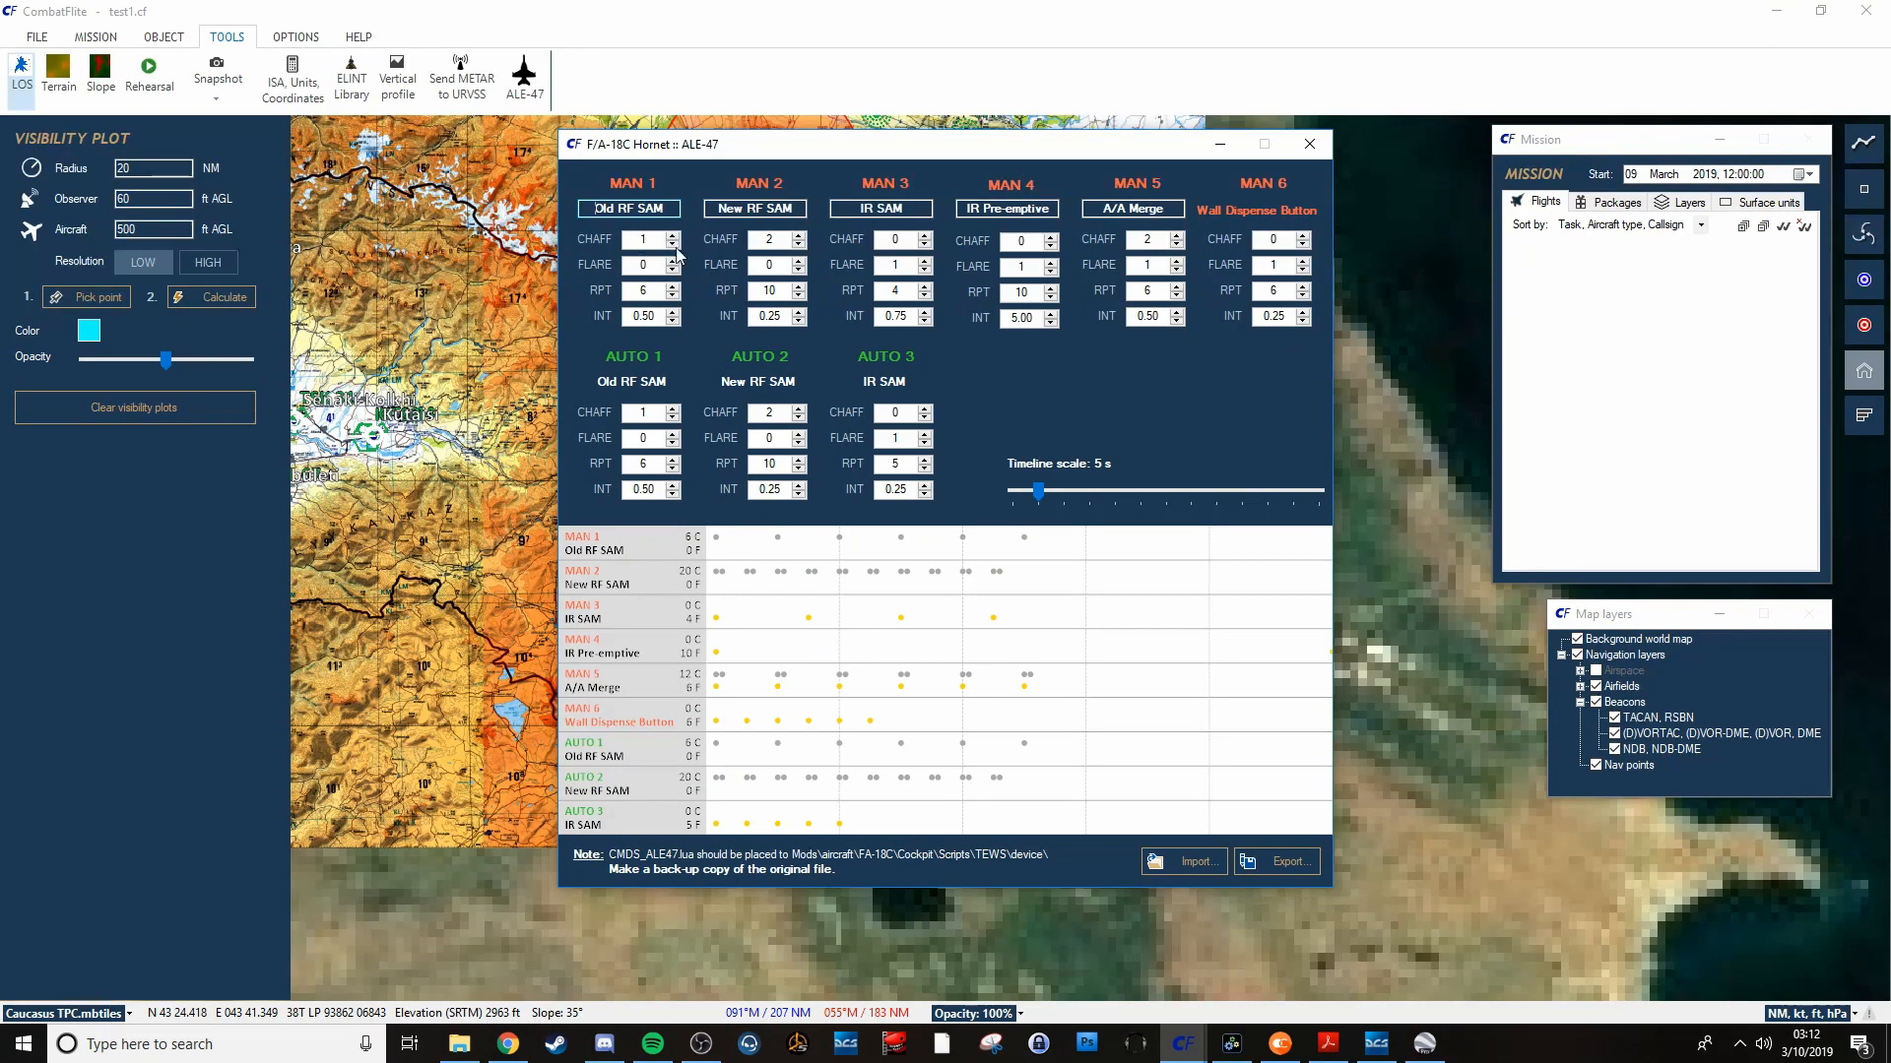
mouse_move(1076, 269)
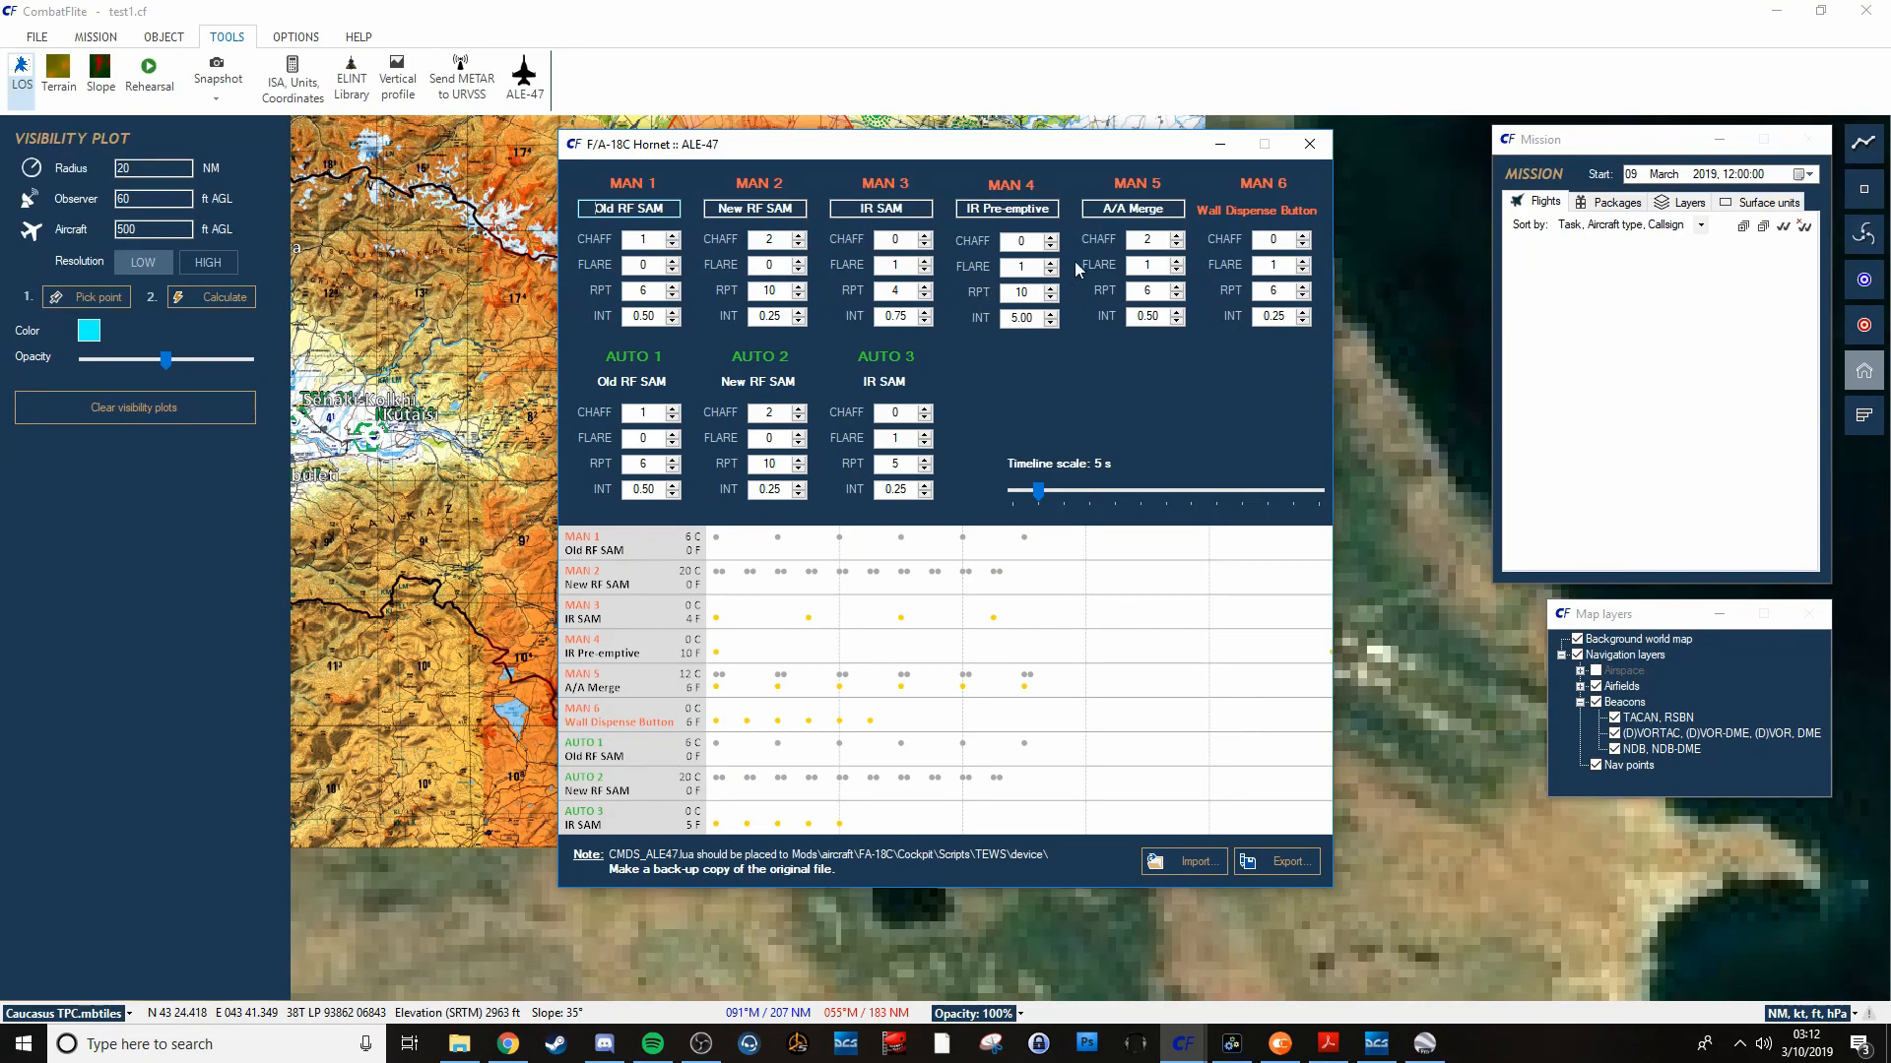
mouse_move(1309, 144)
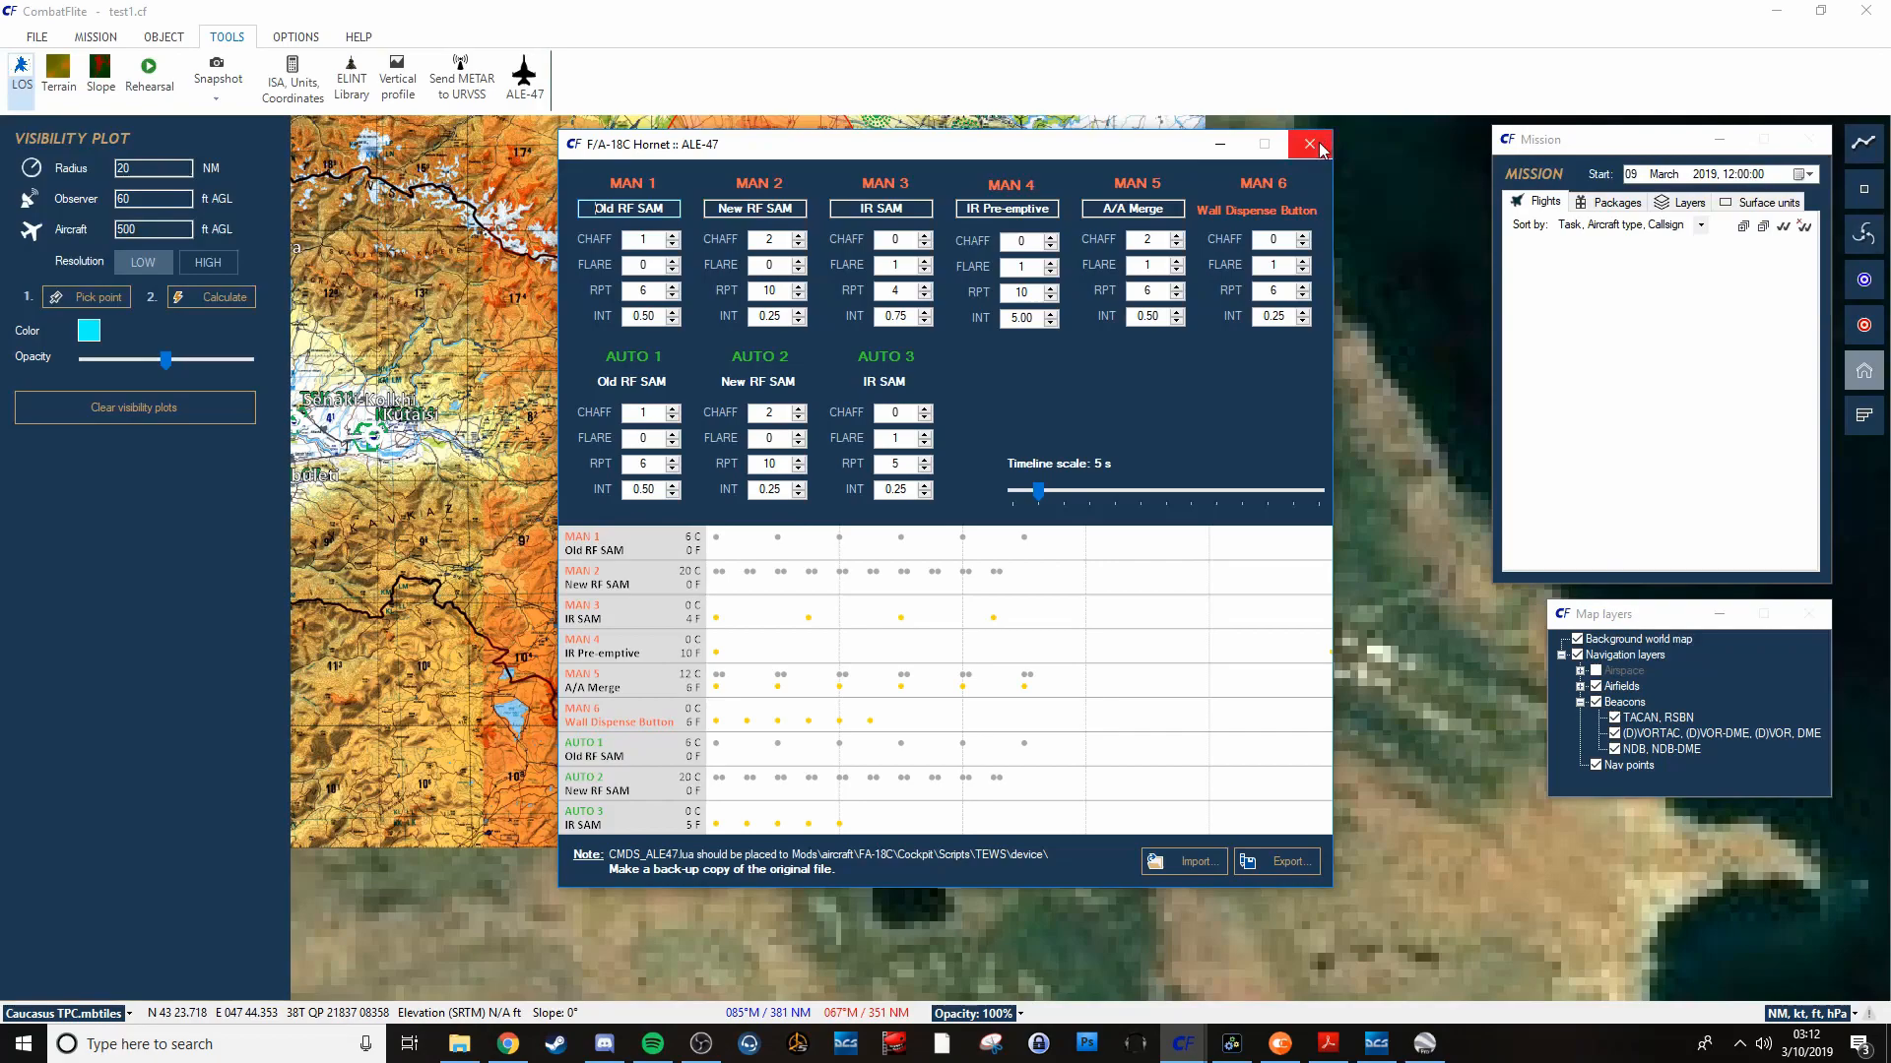
left_click(1310, 144)
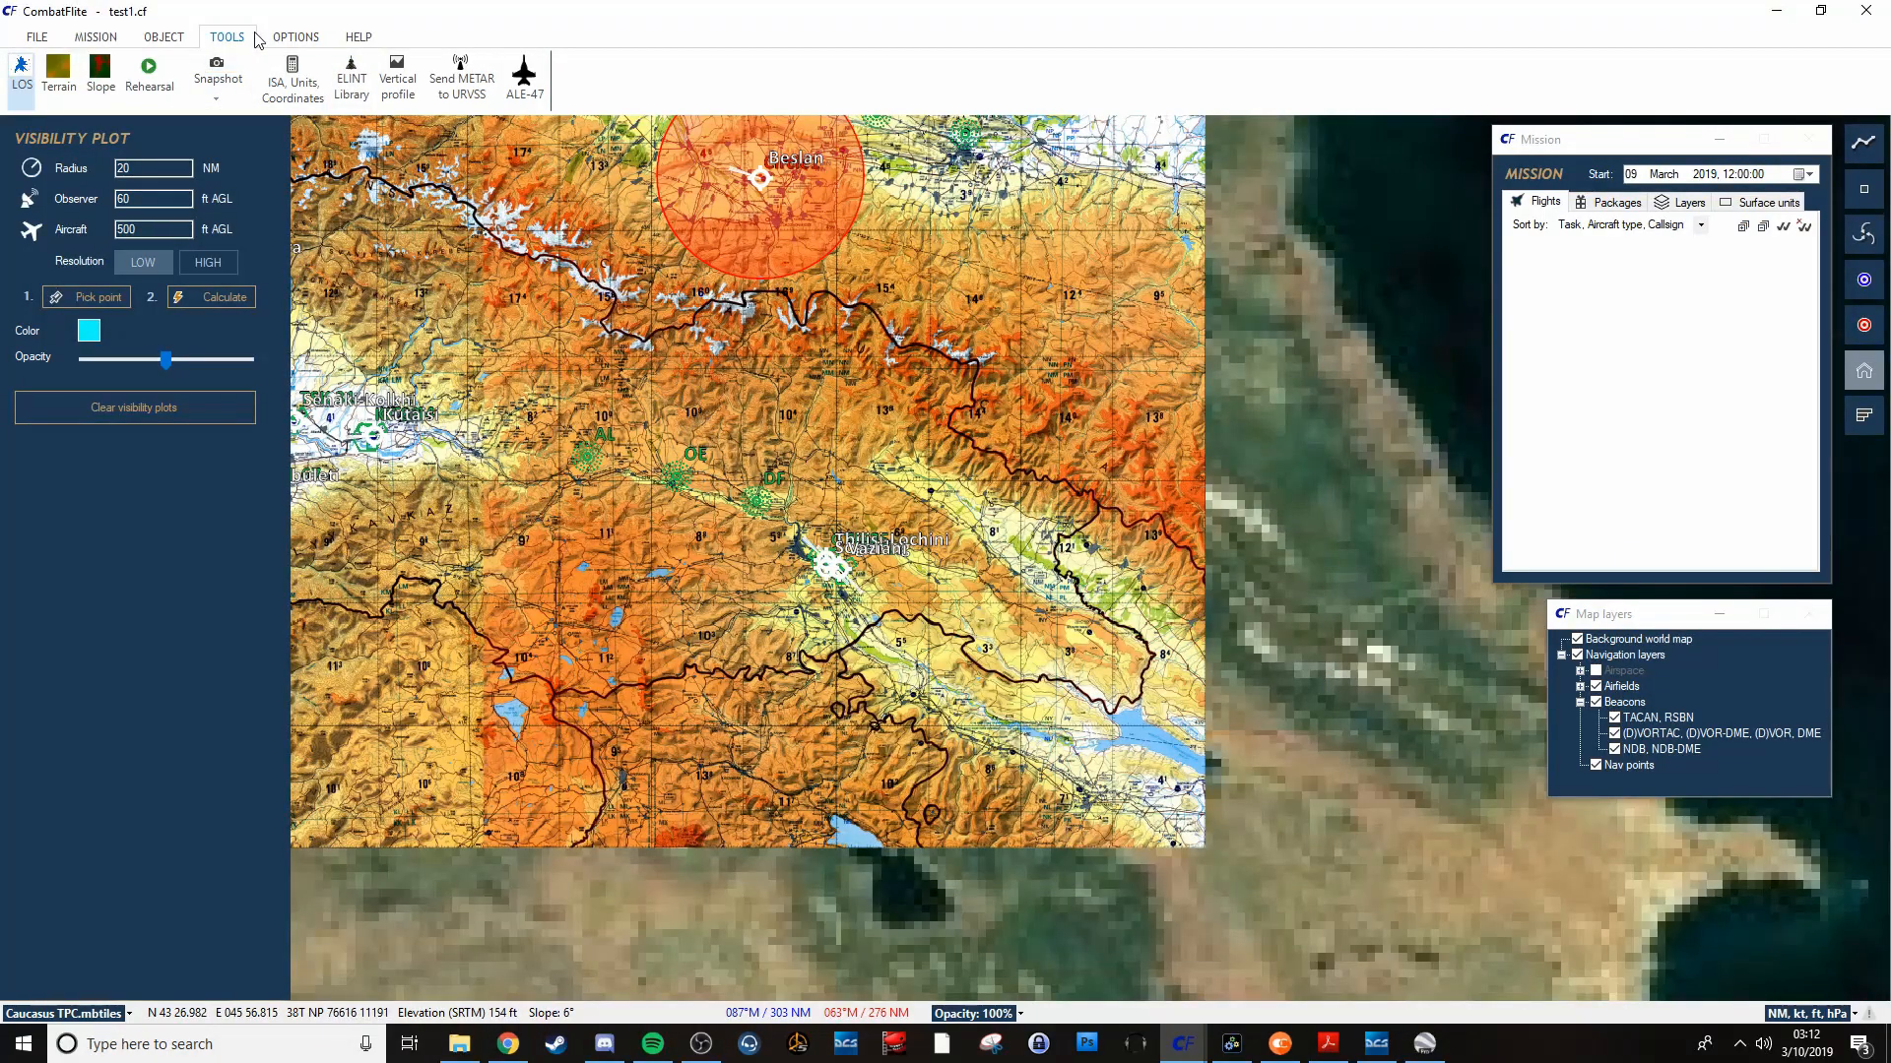
Switch the Caucasus chart to grayscale and back to full colour.
left_click(295, 37)
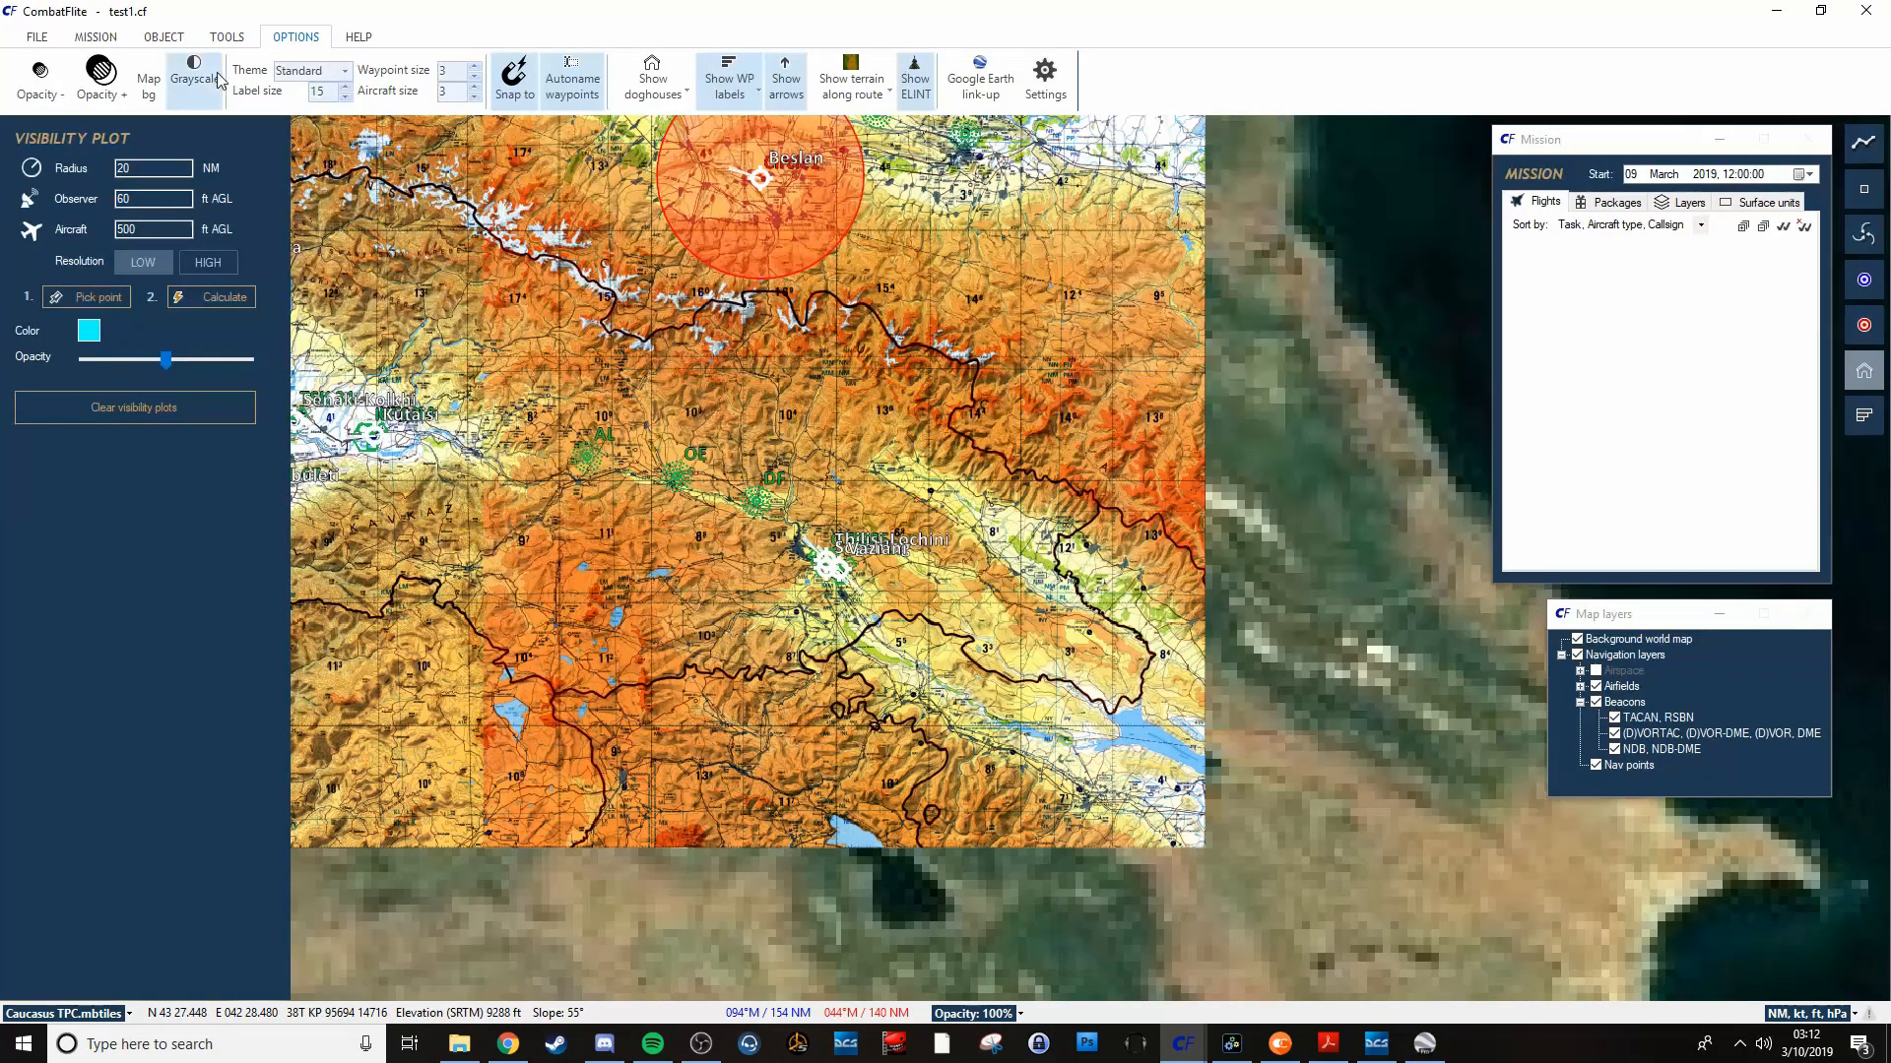
left_click(194, 78)
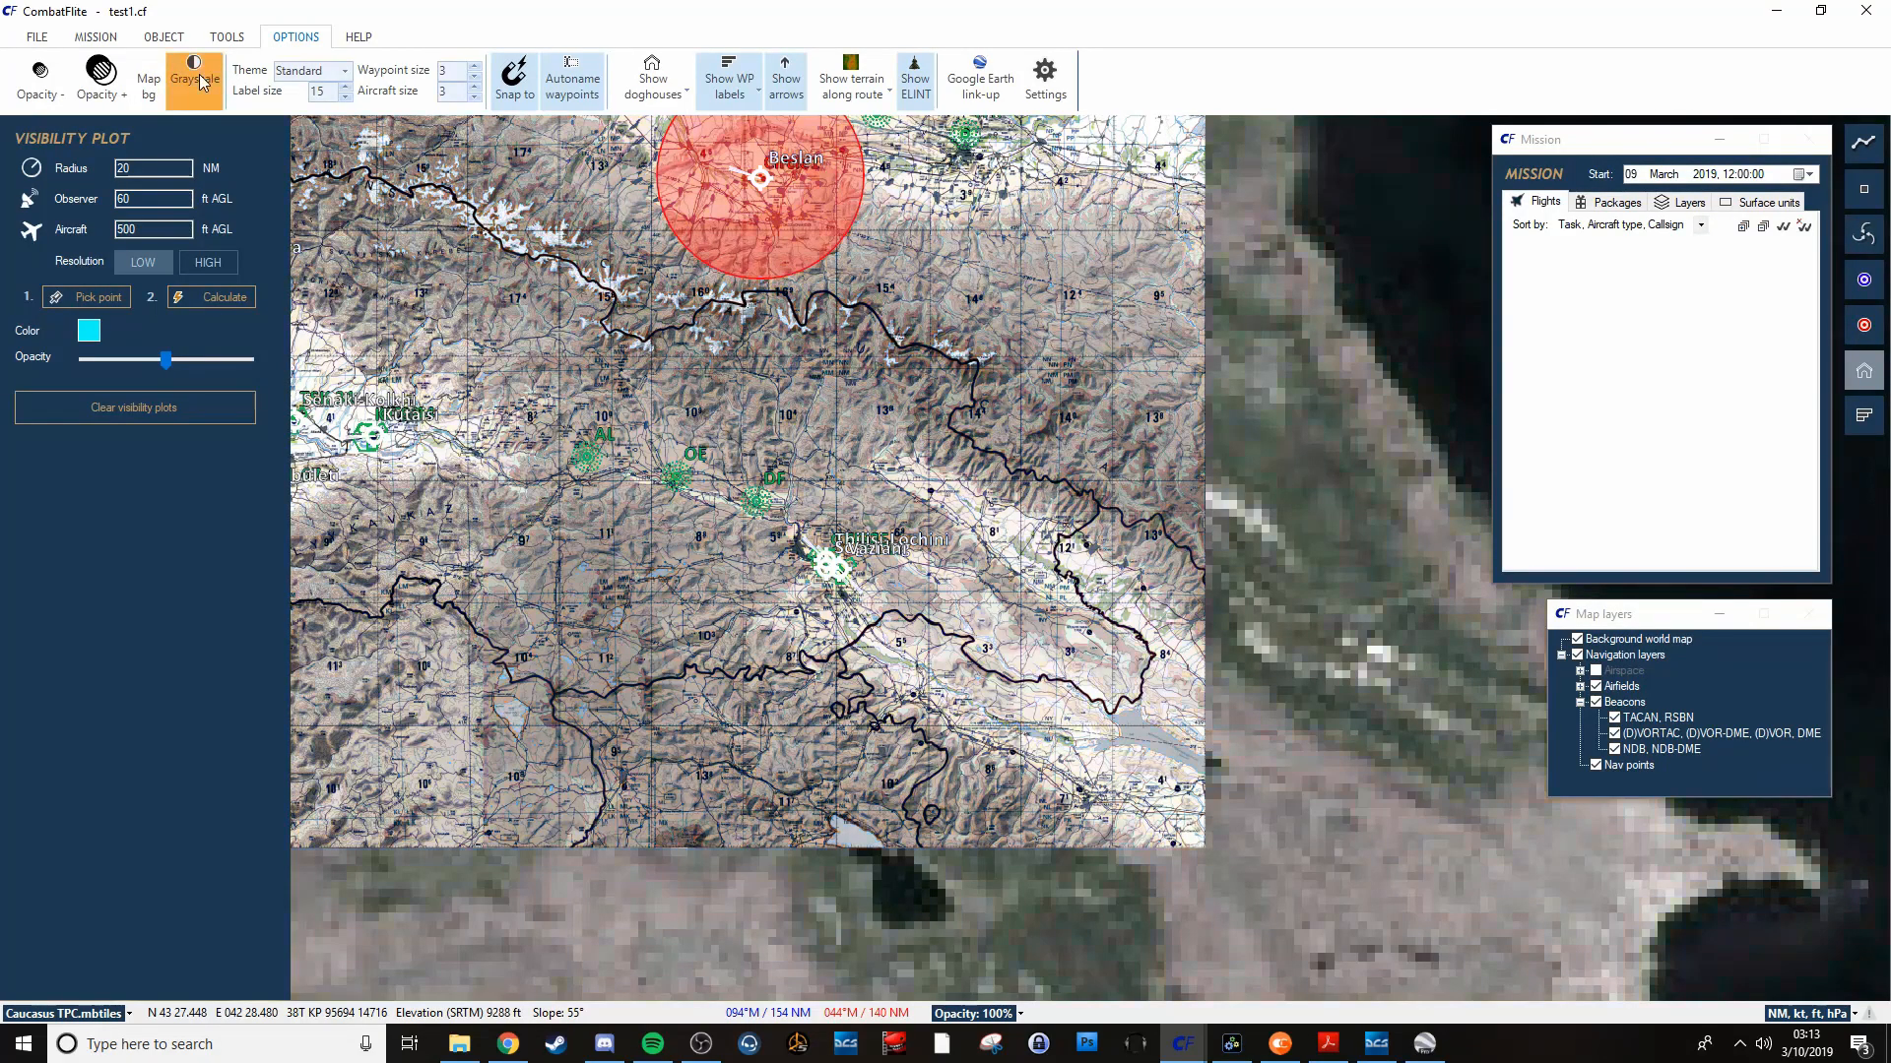
left_click(193, 77)
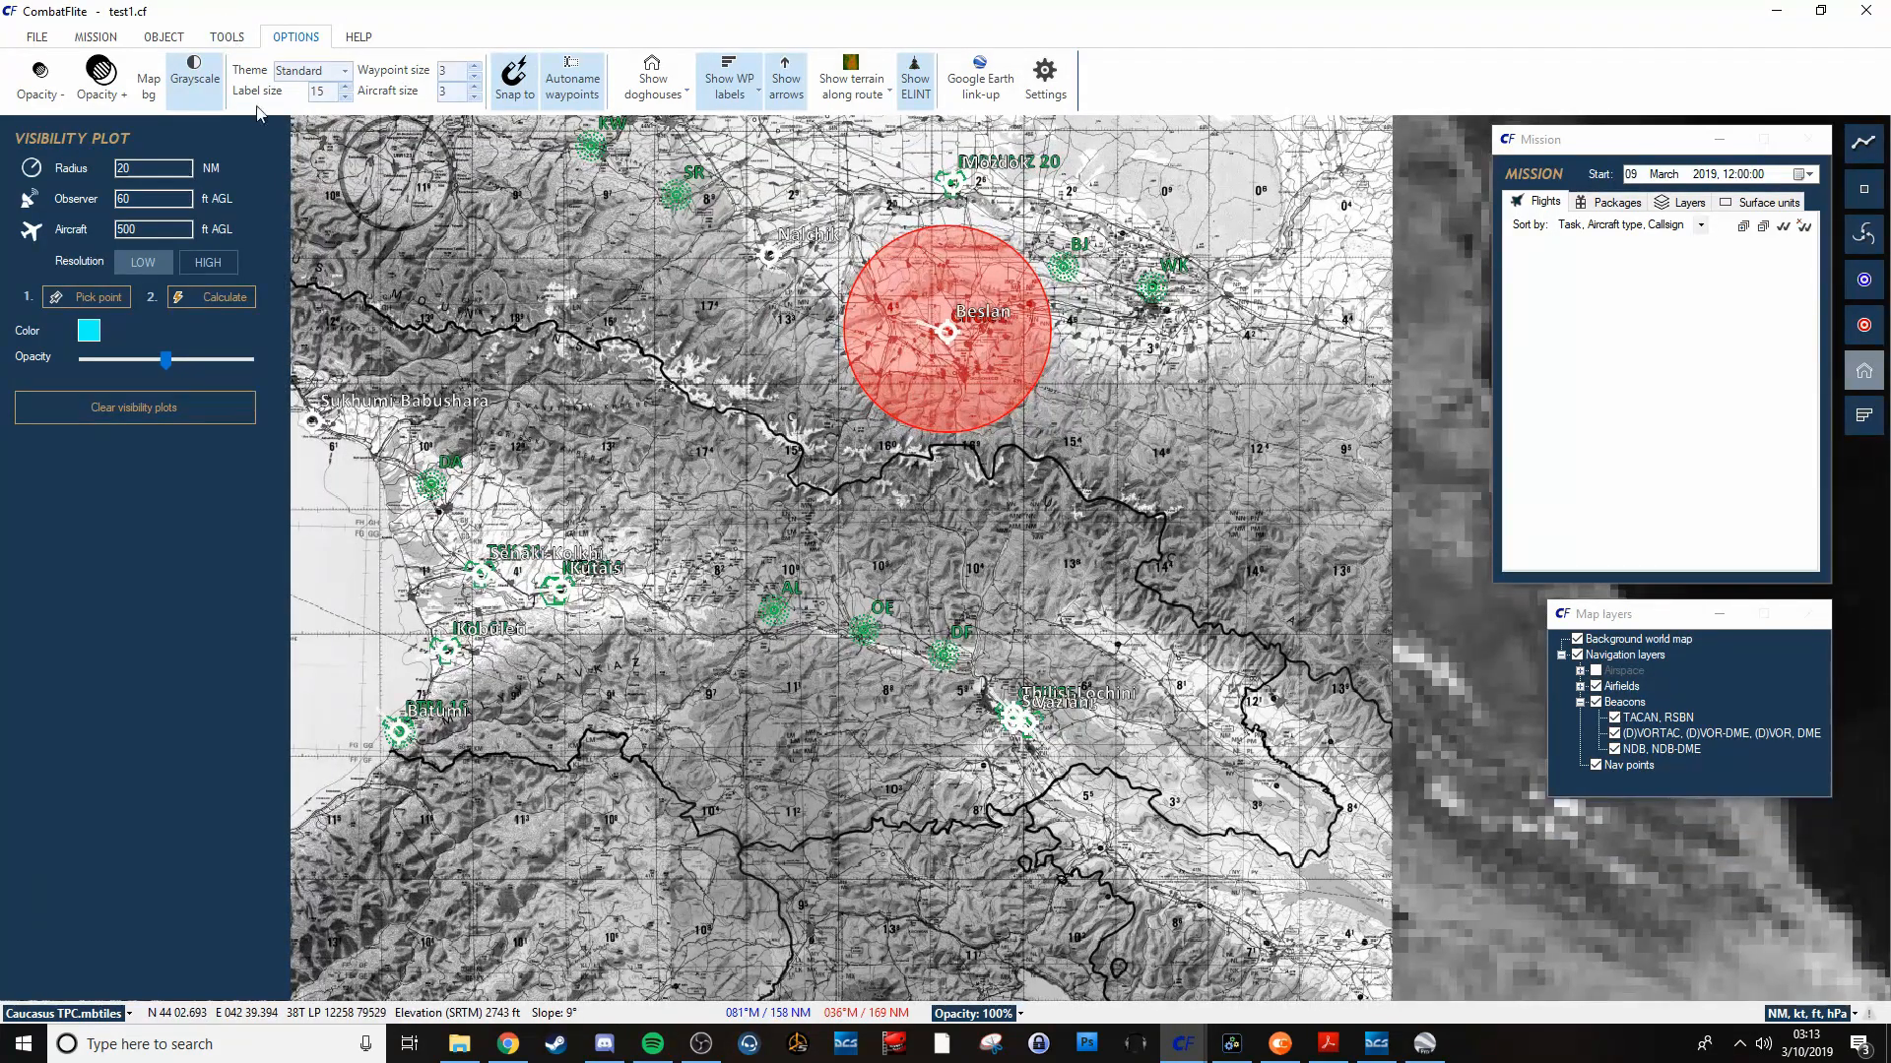
left_click(147, 77)
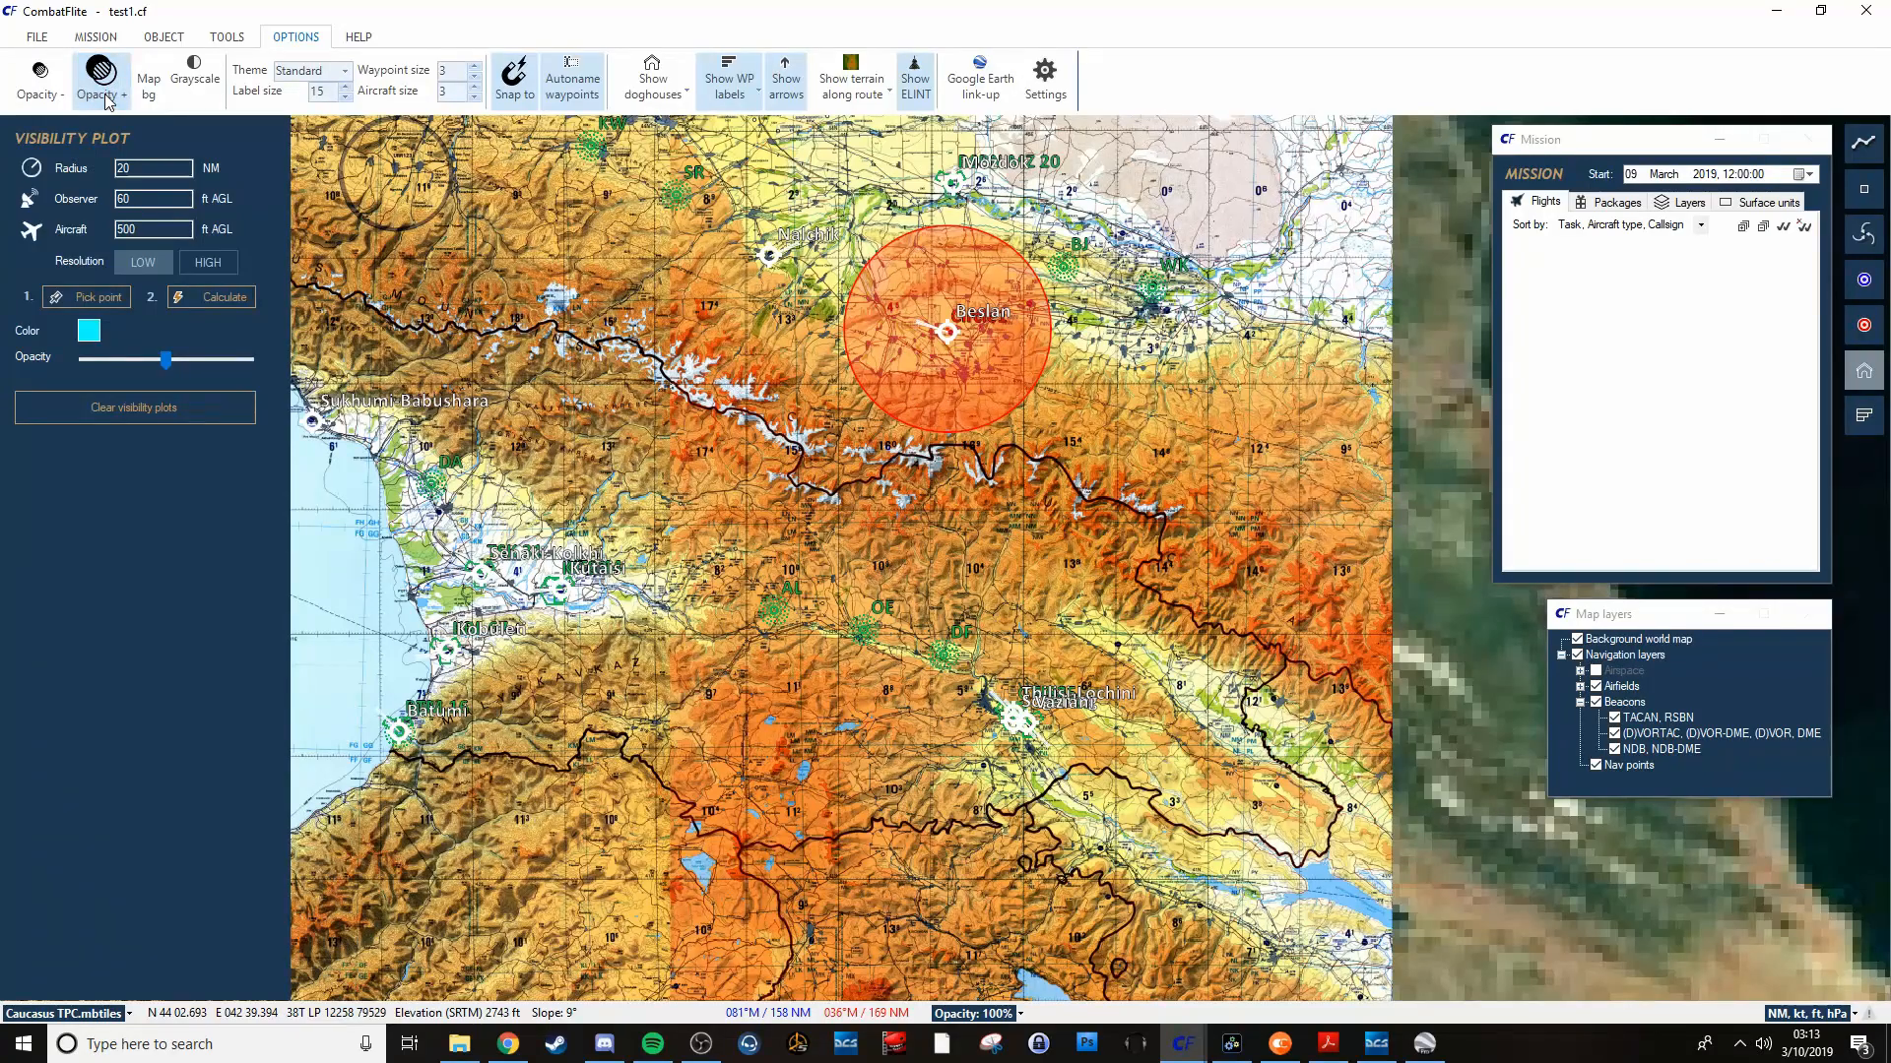
left_click(37, 85)
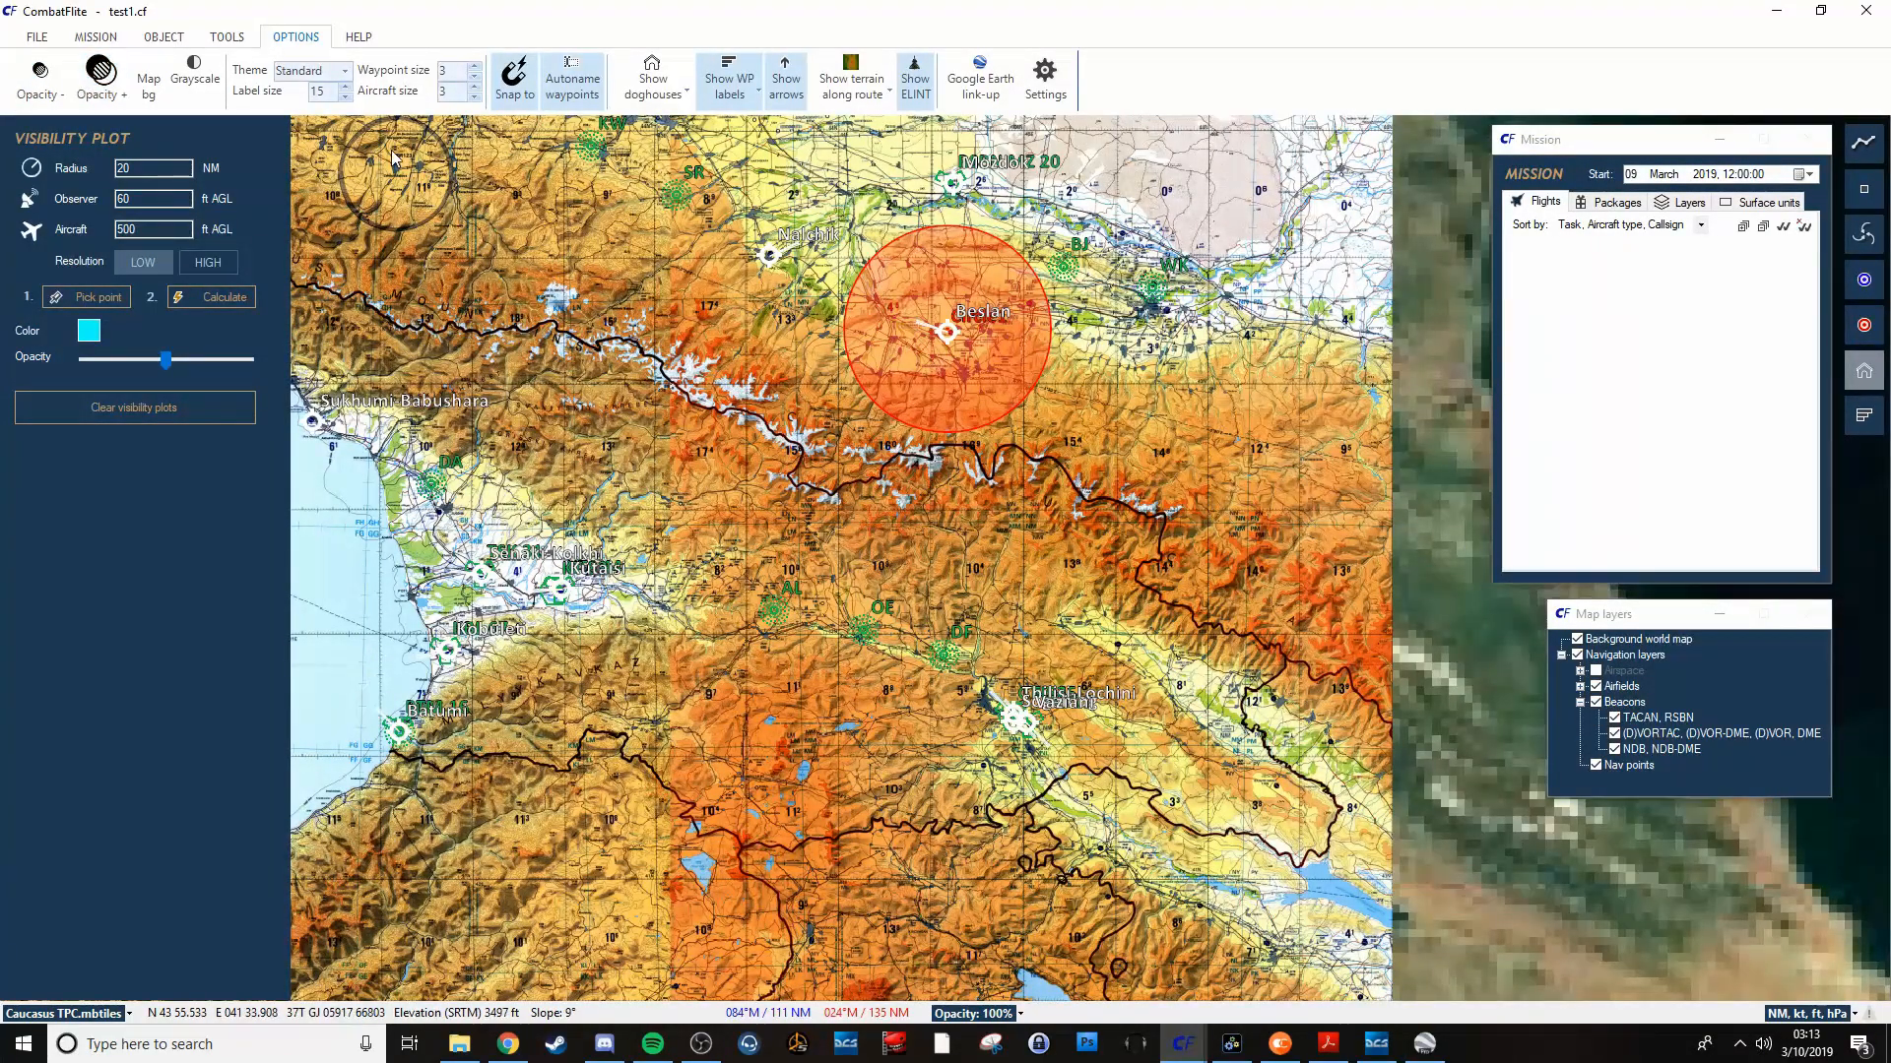
Browse the MISSION and TOOLS tabs, then return to OPTIONS.
left_click(95, 37)
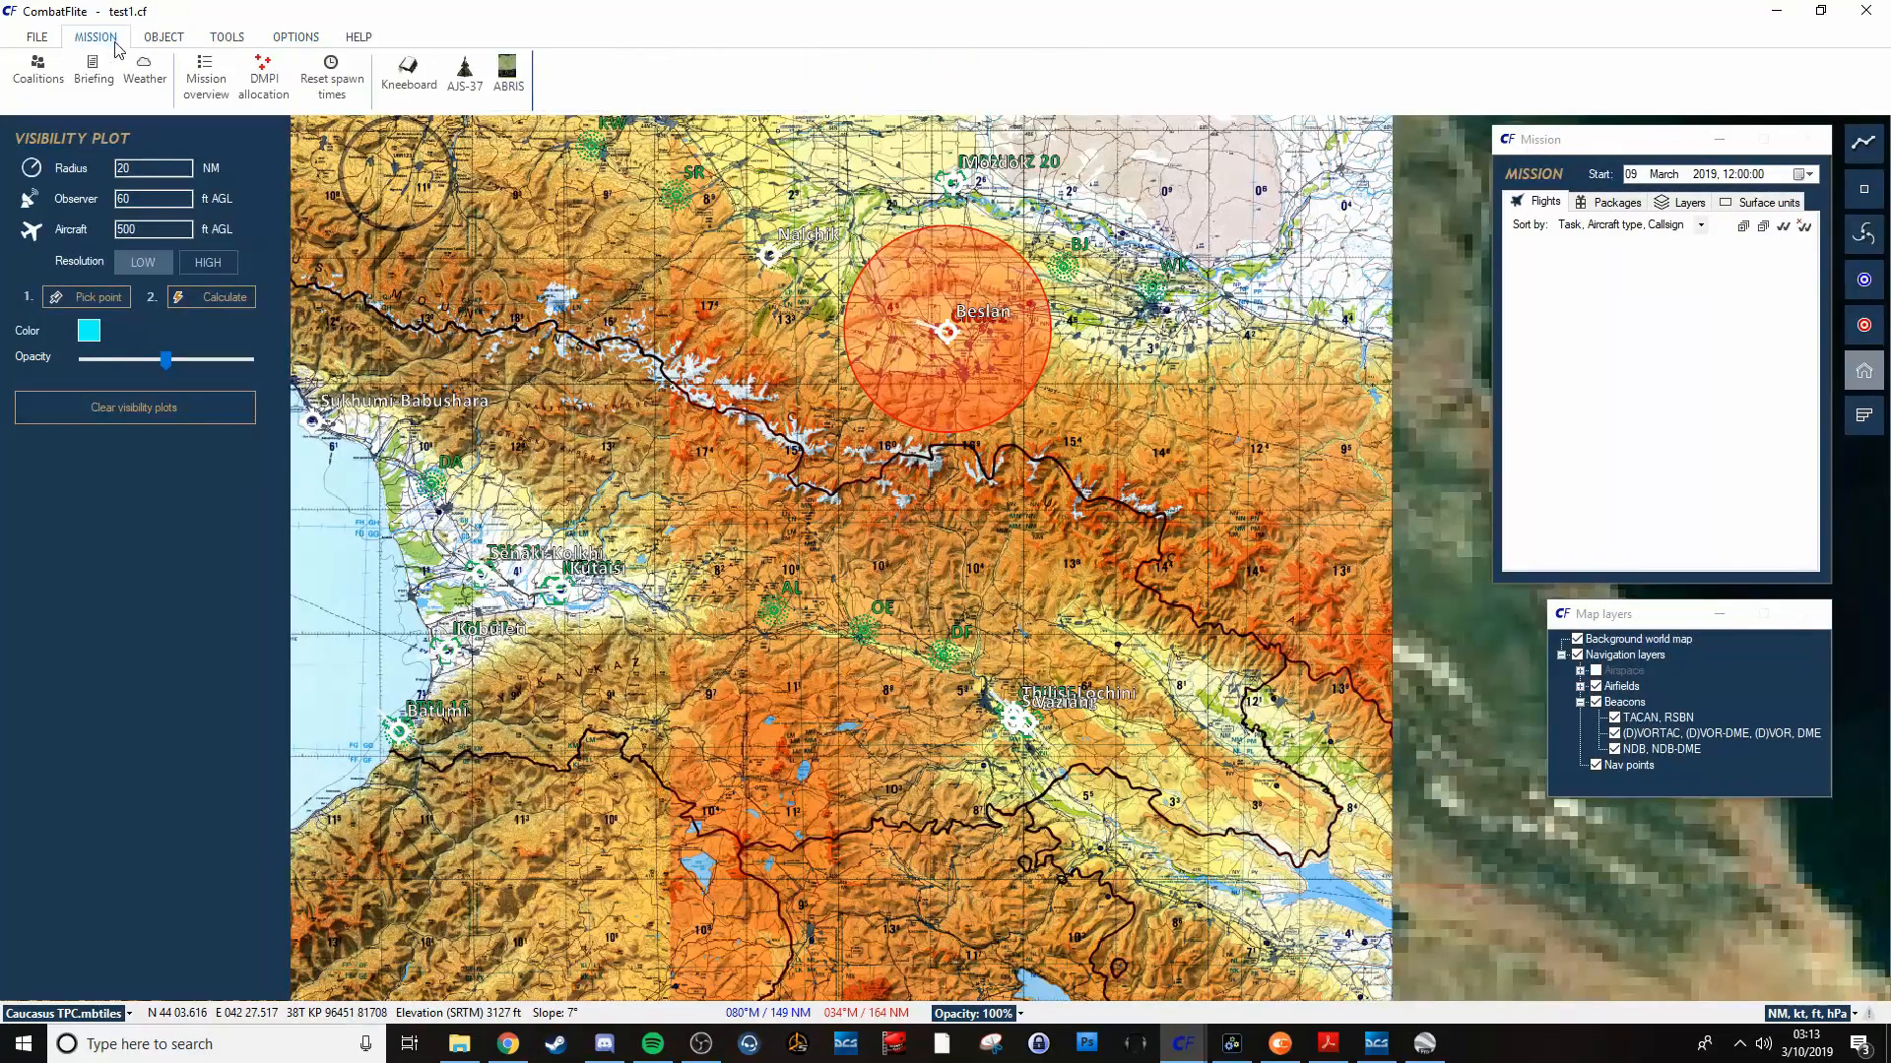
left_click(226, 36)
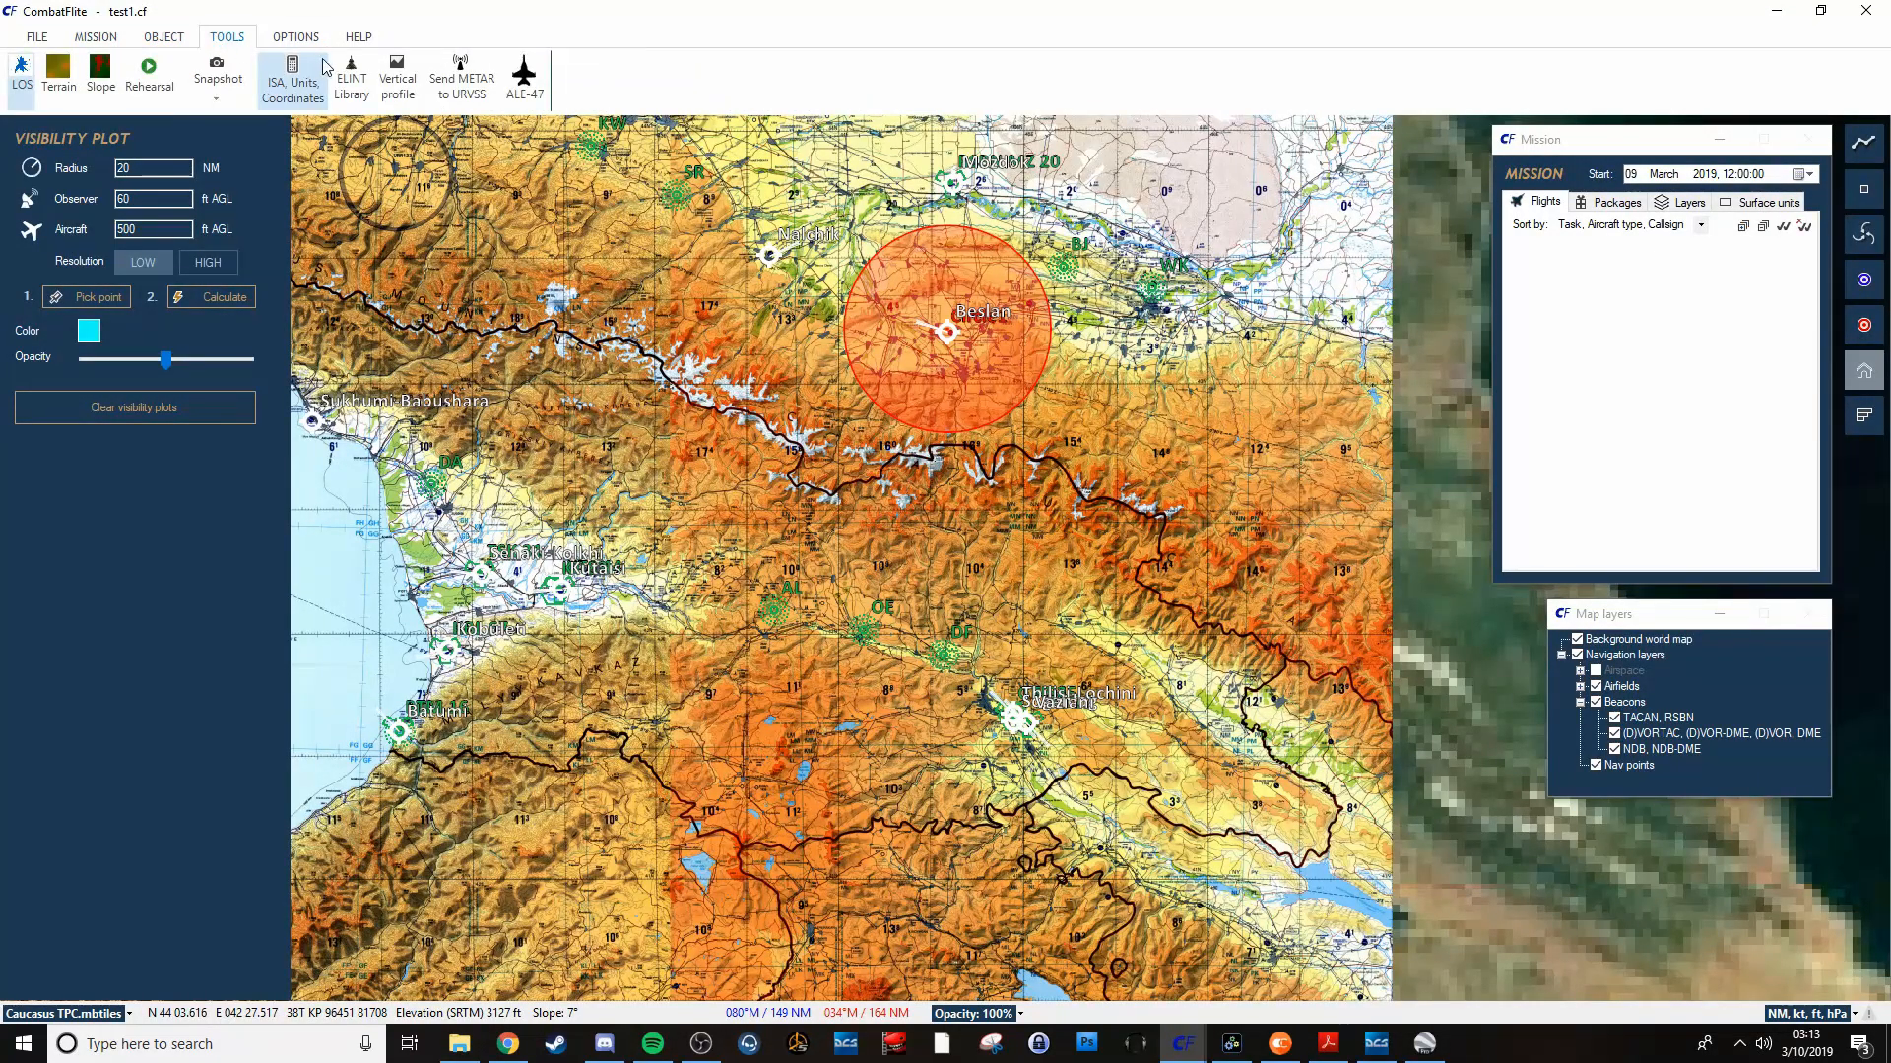
left_click(294, 36)
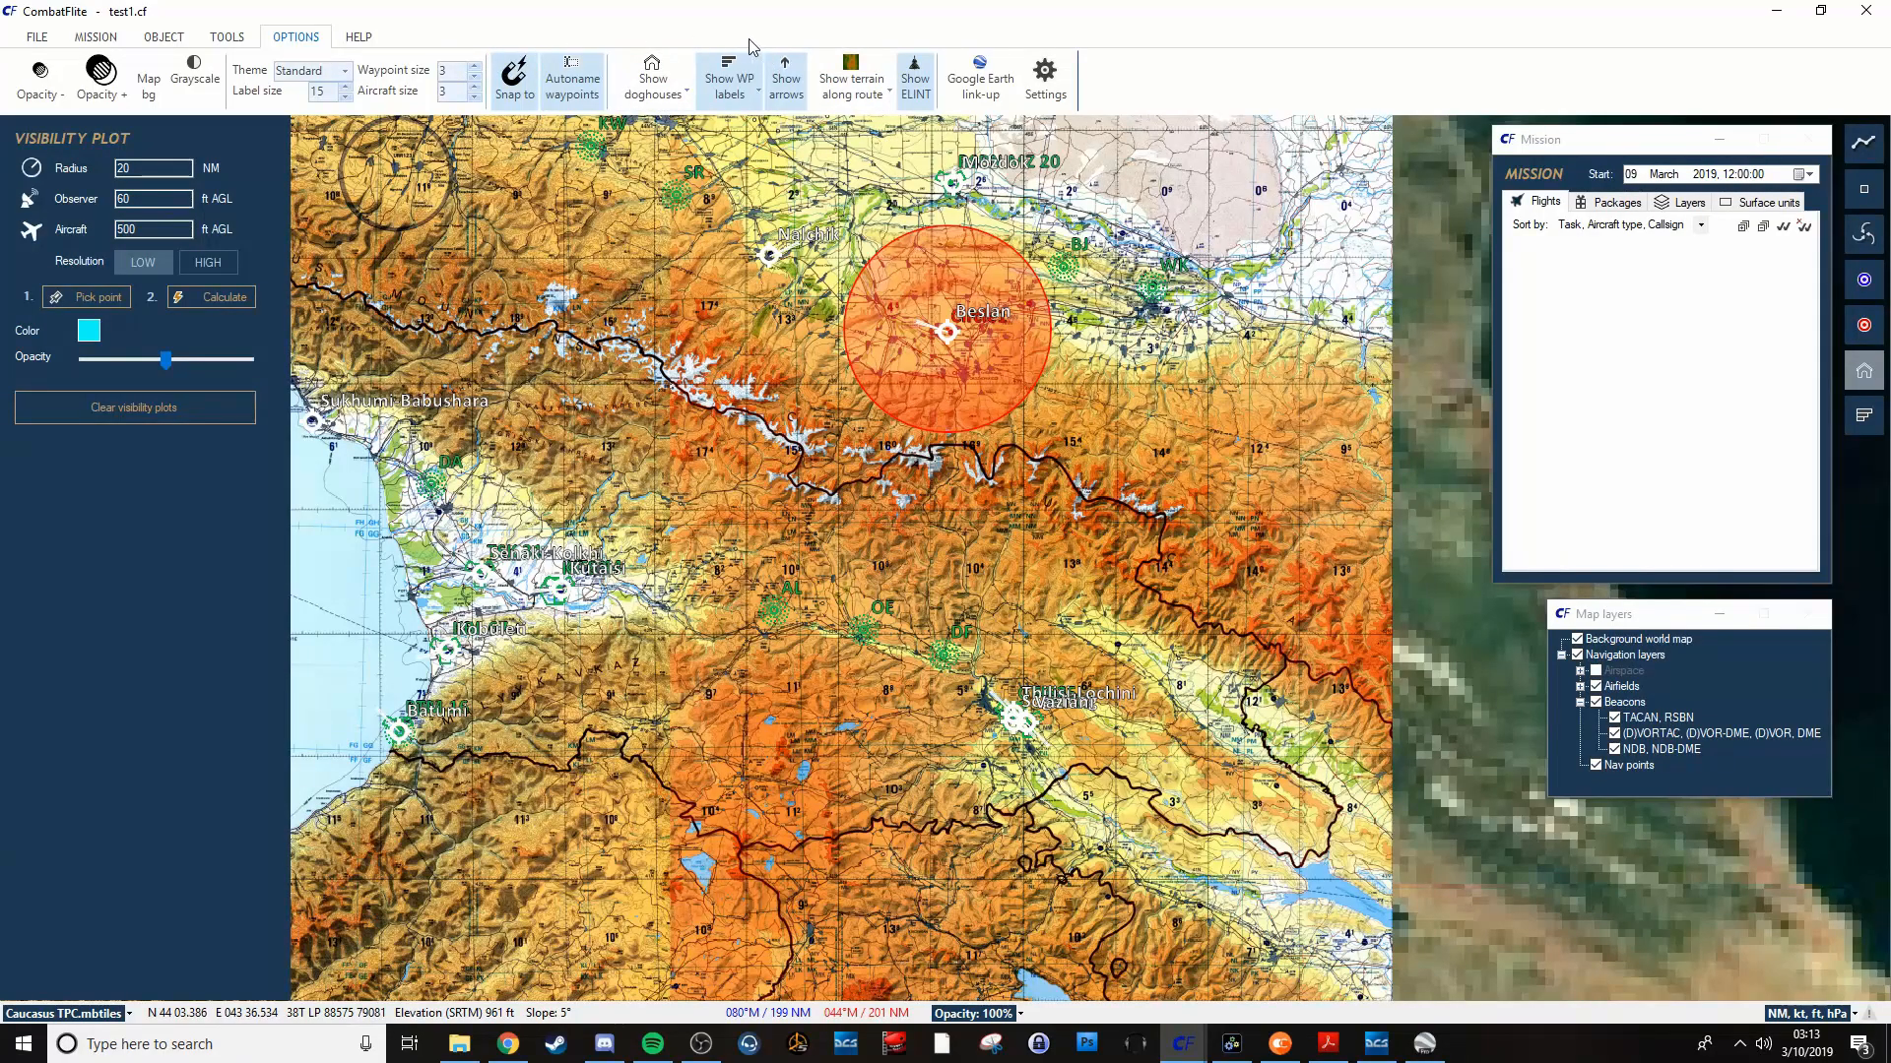
Switch to the planning tools, zoom in on Tbilisi and toggle off the line-of-sight plot.
left_click(162, 37)
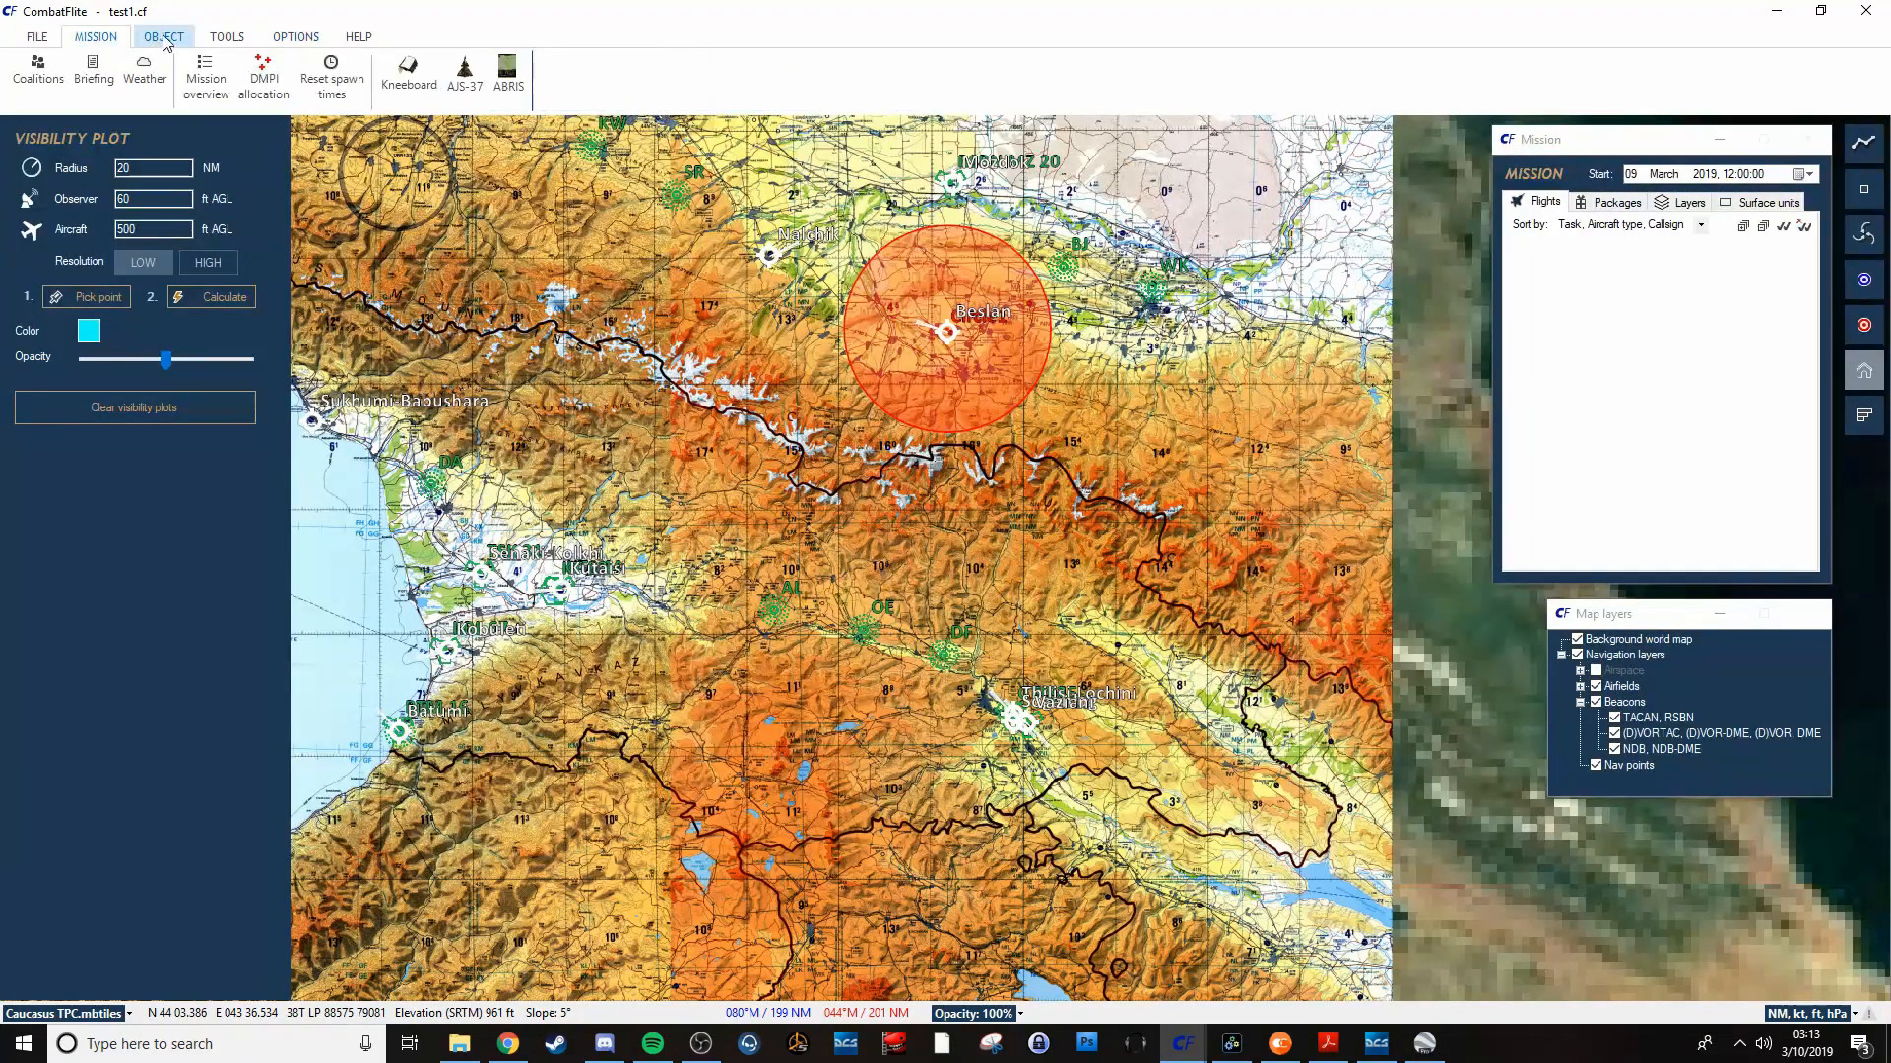
left_click(226, 37)
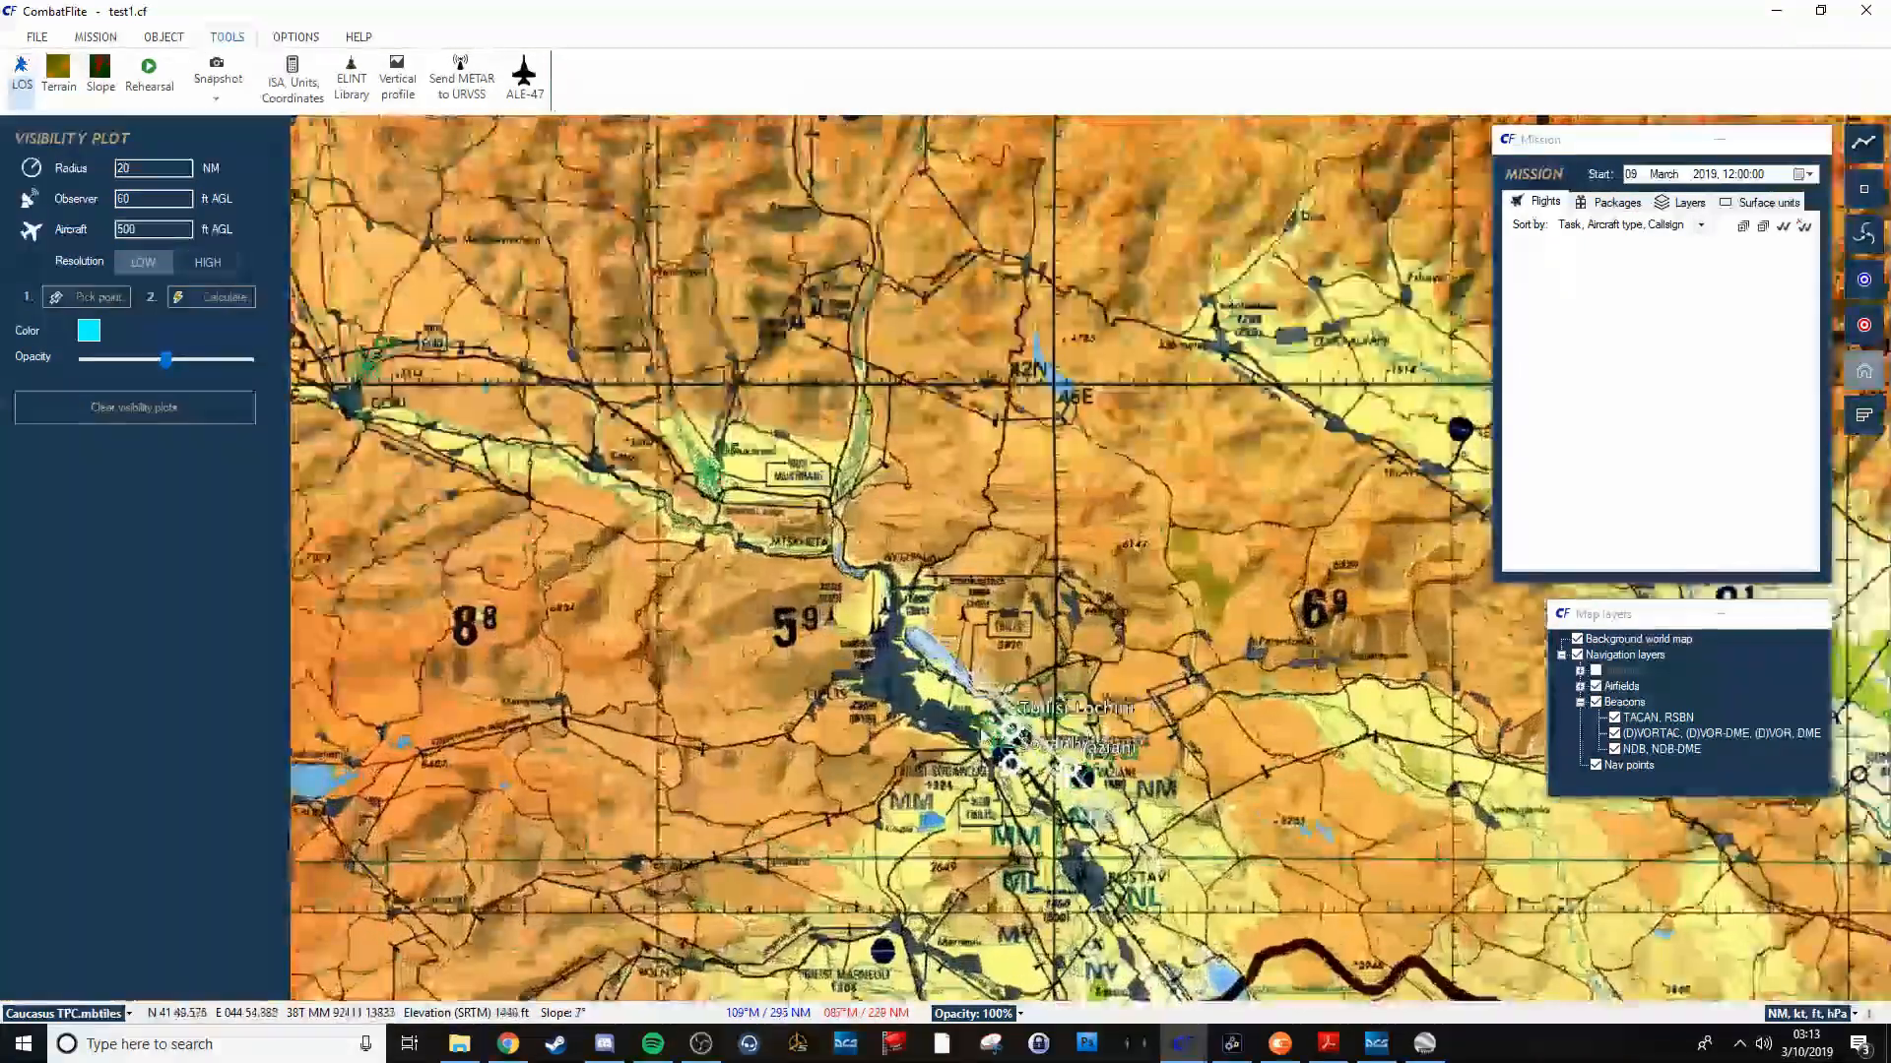
scroll("up", 3)
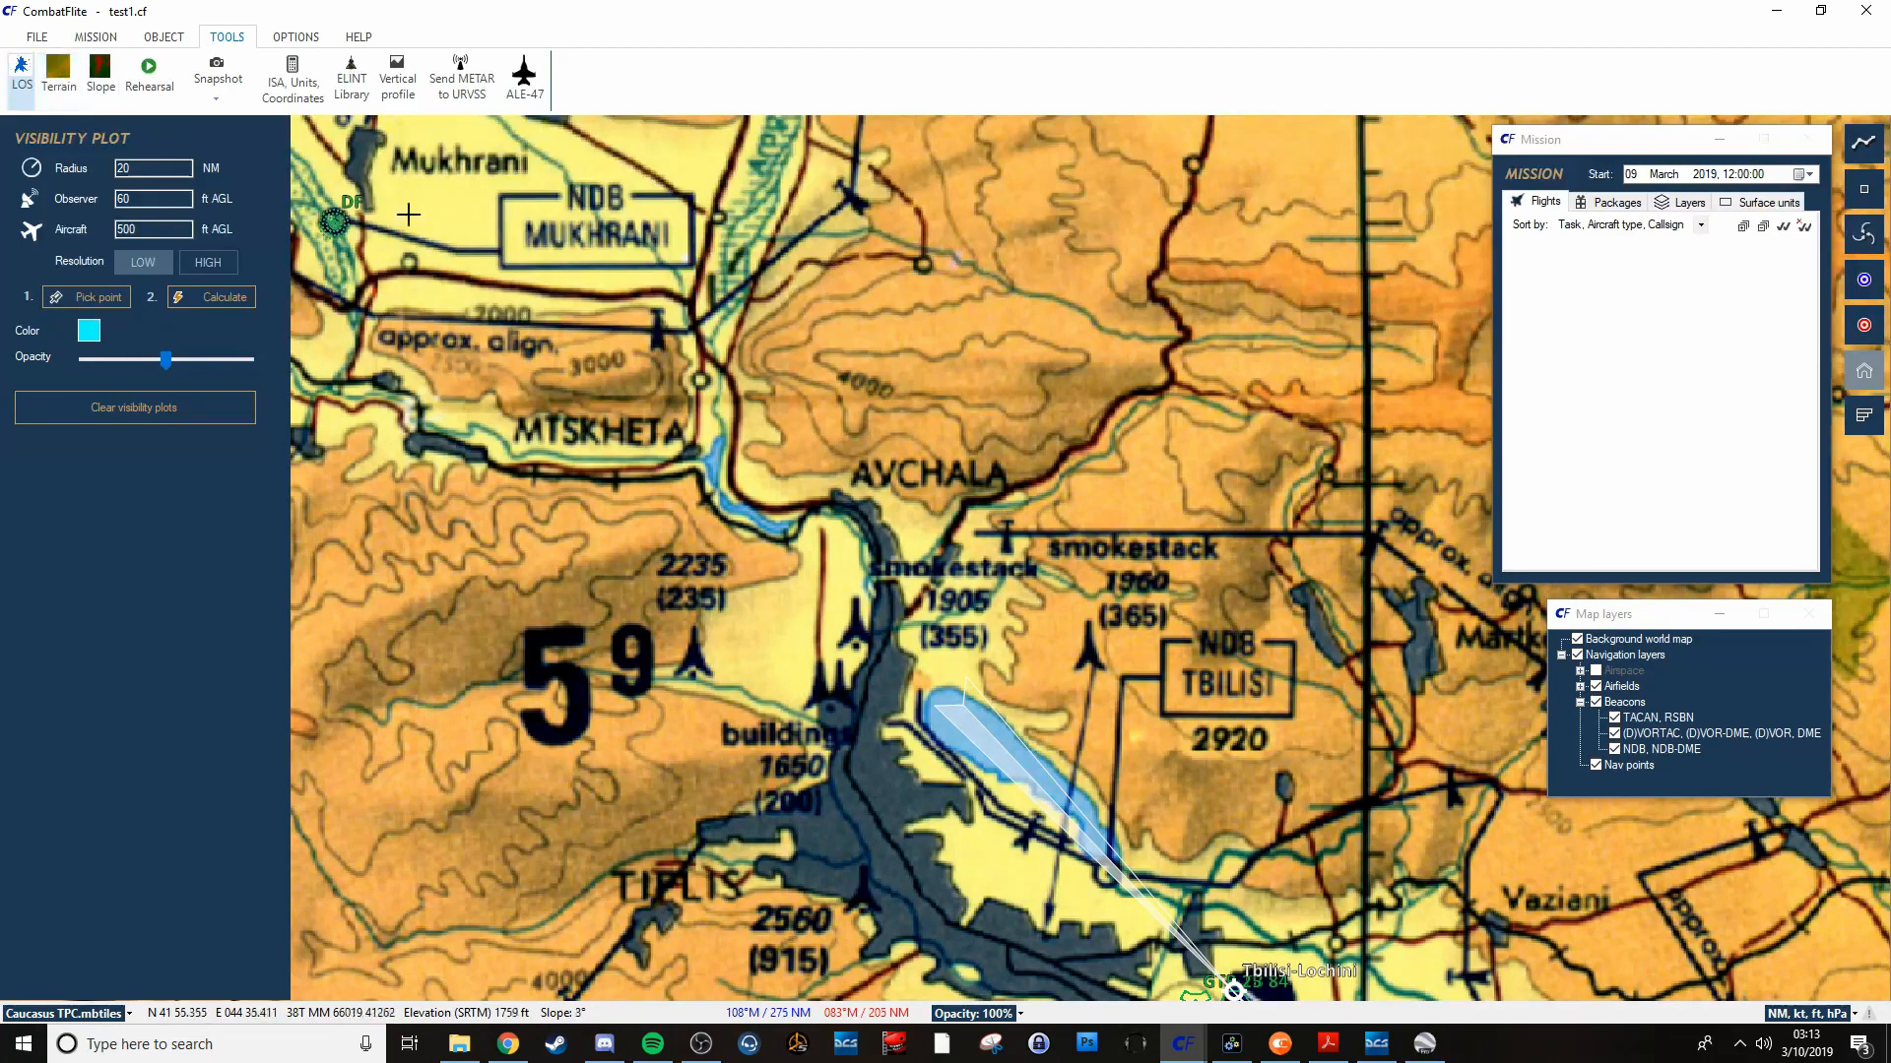
left_click(21, 72)
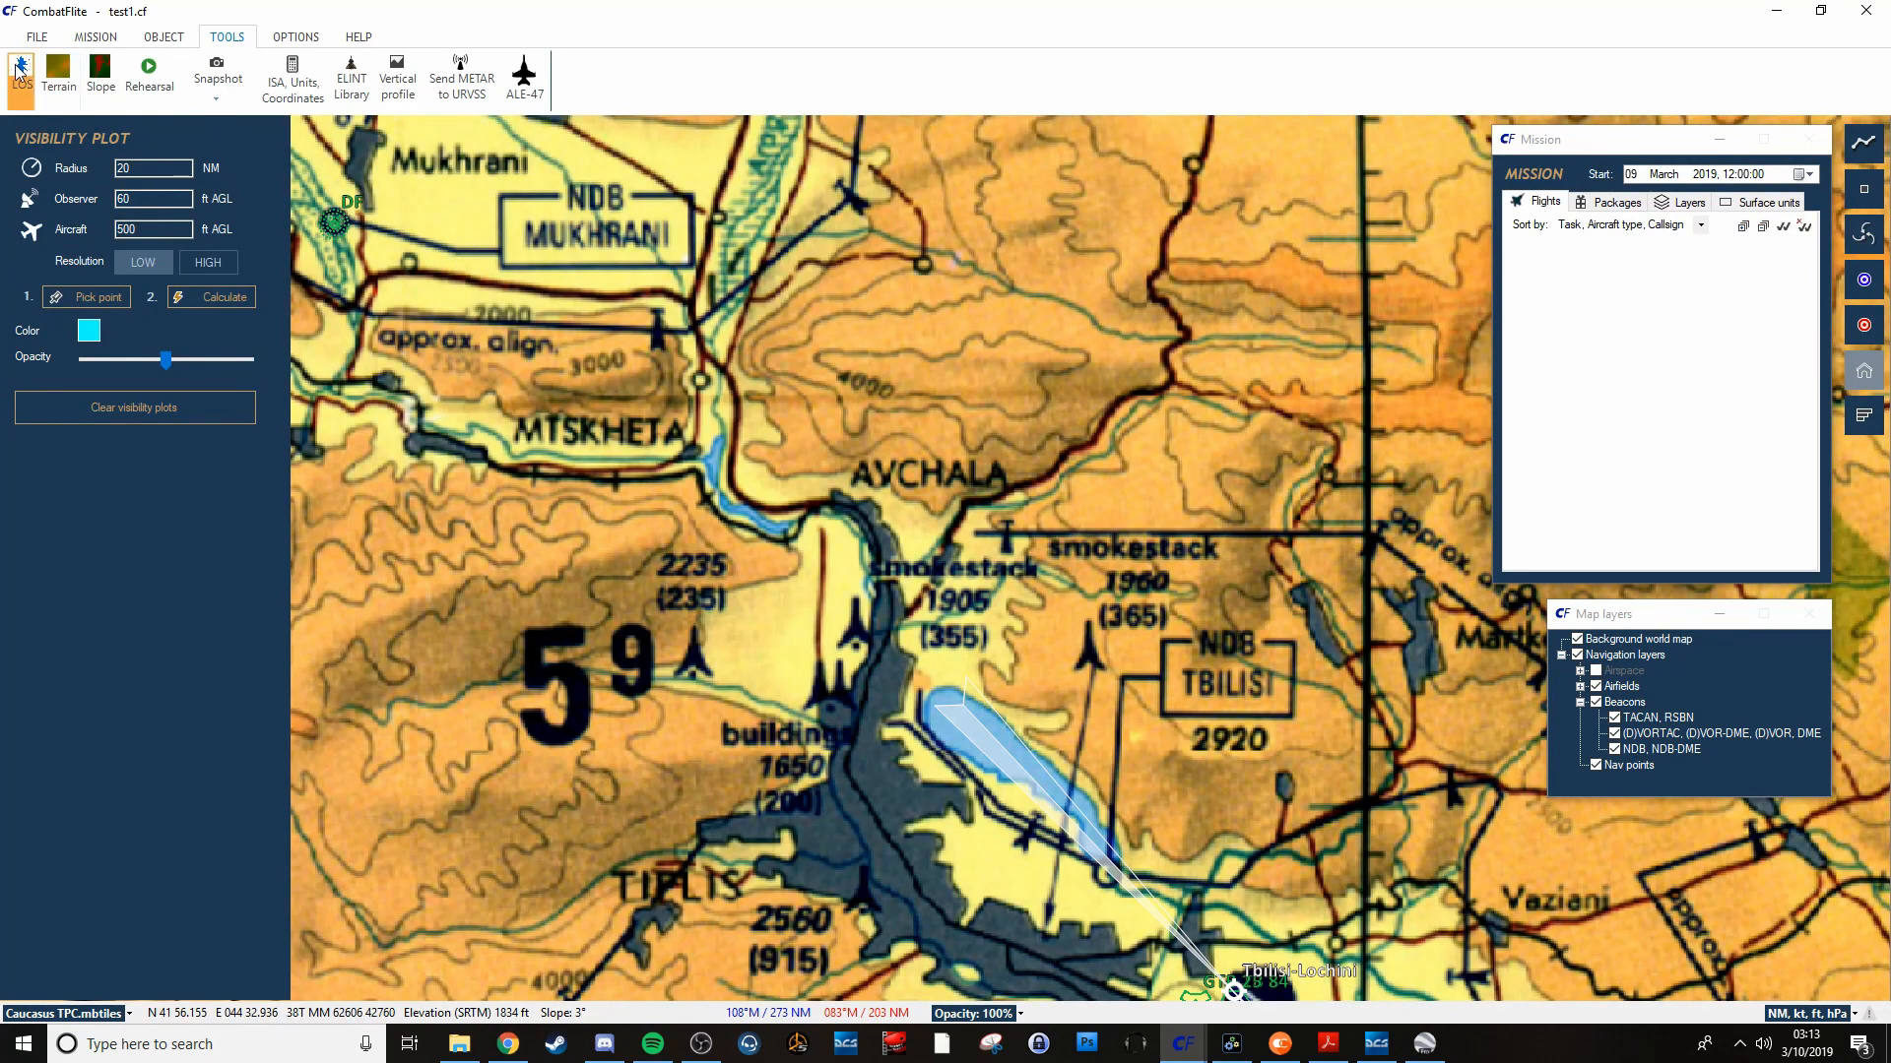
left_click(21, 72)
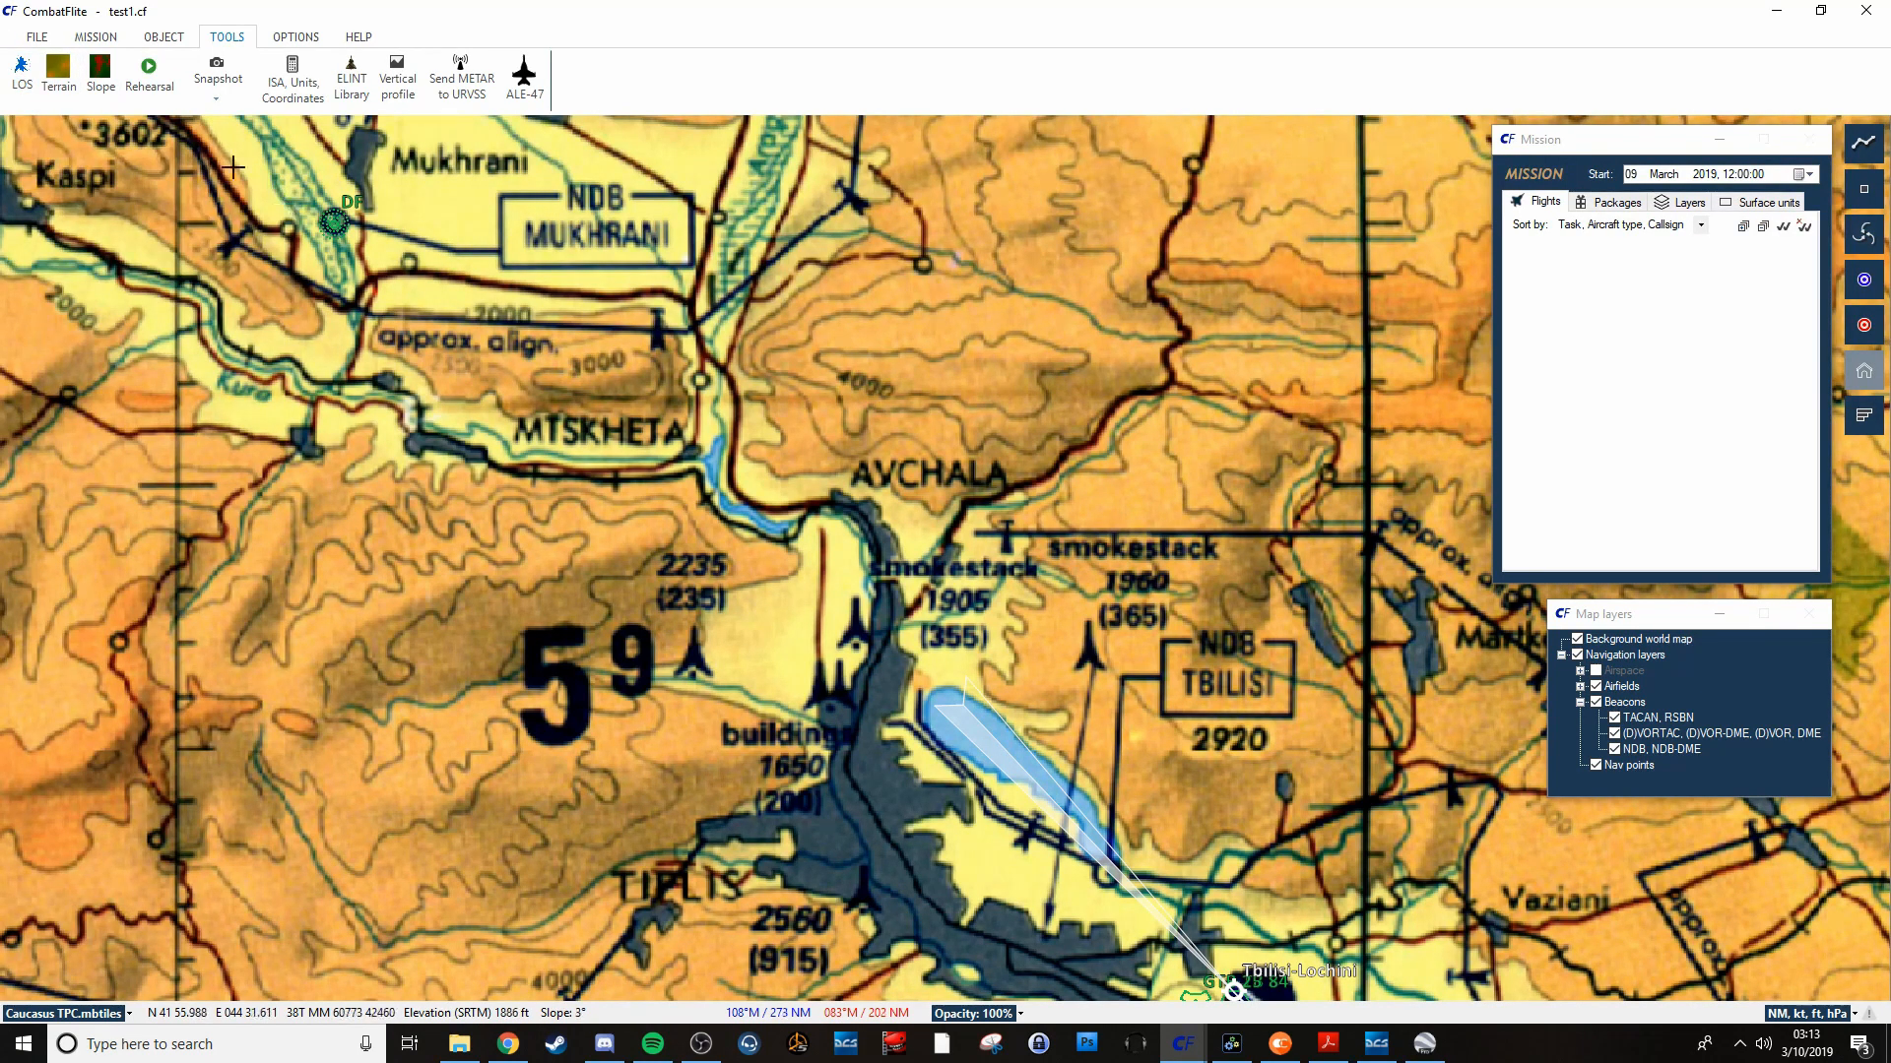
mouse_move(498, 213)
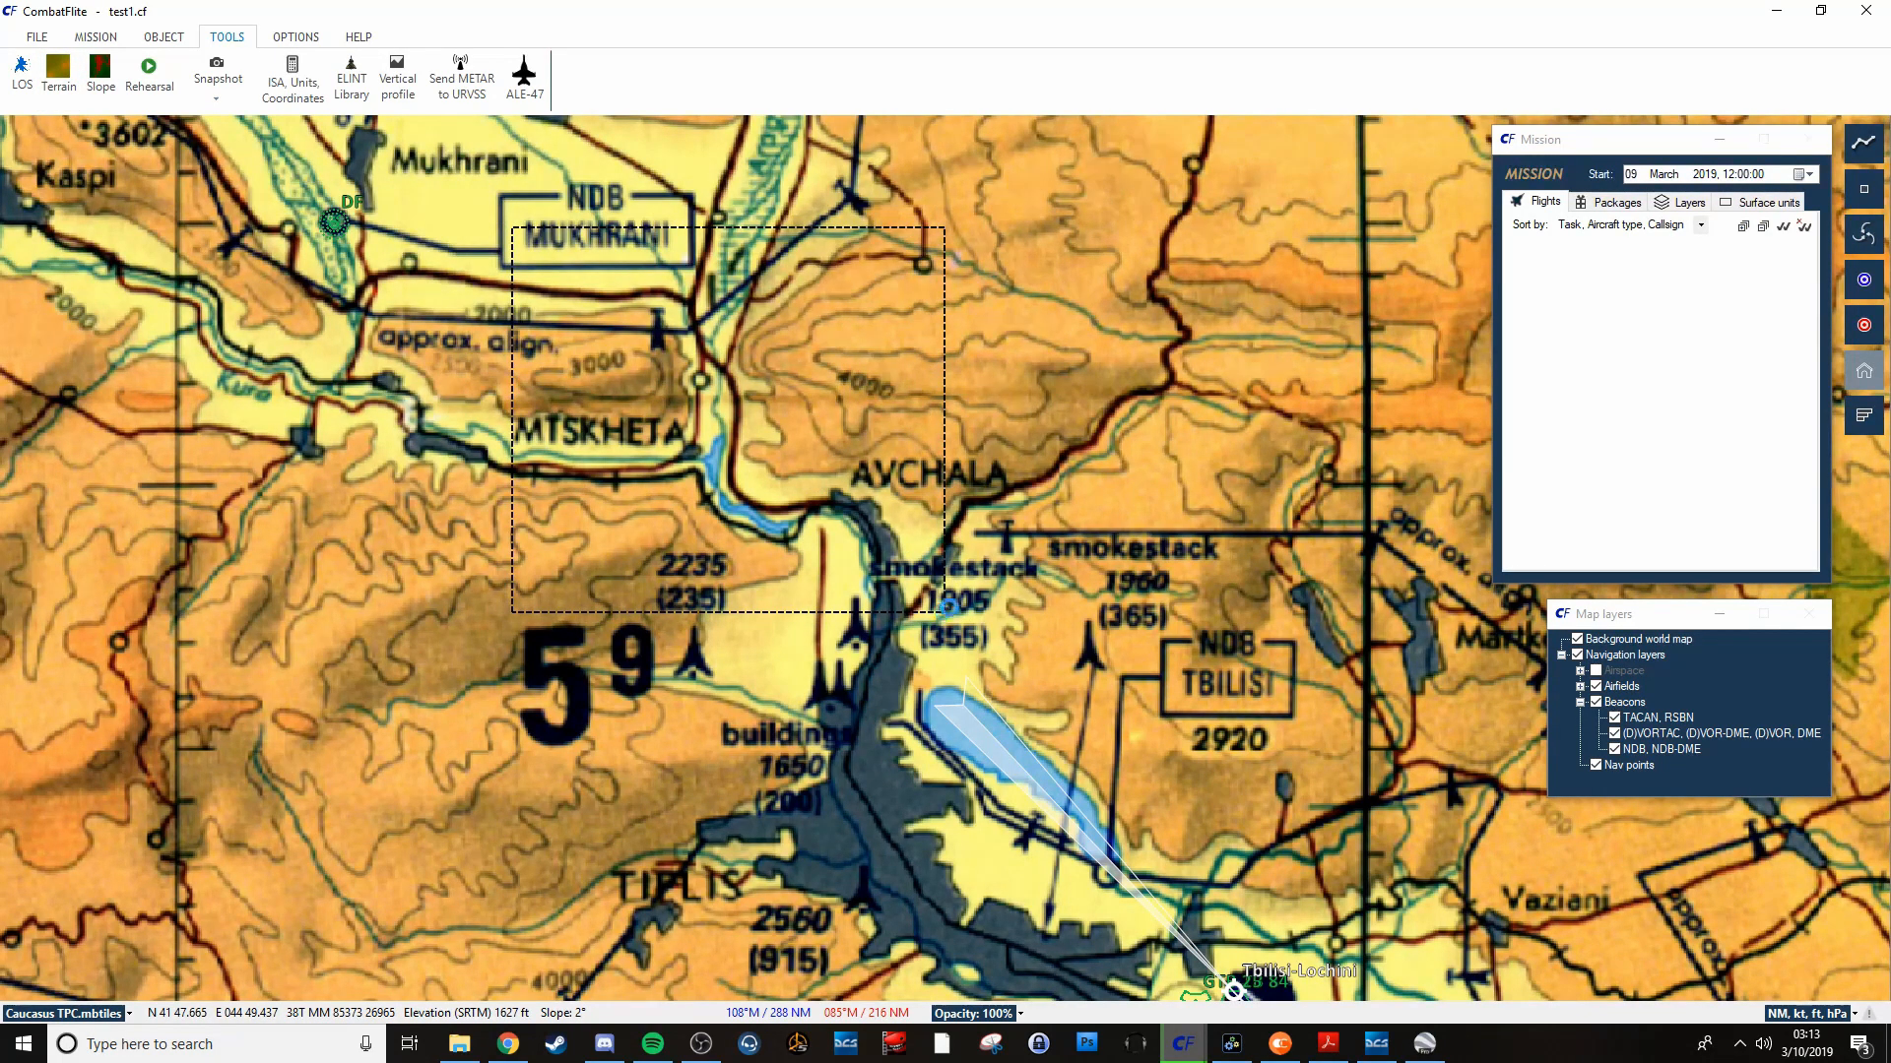
mouse_move(484, 176)
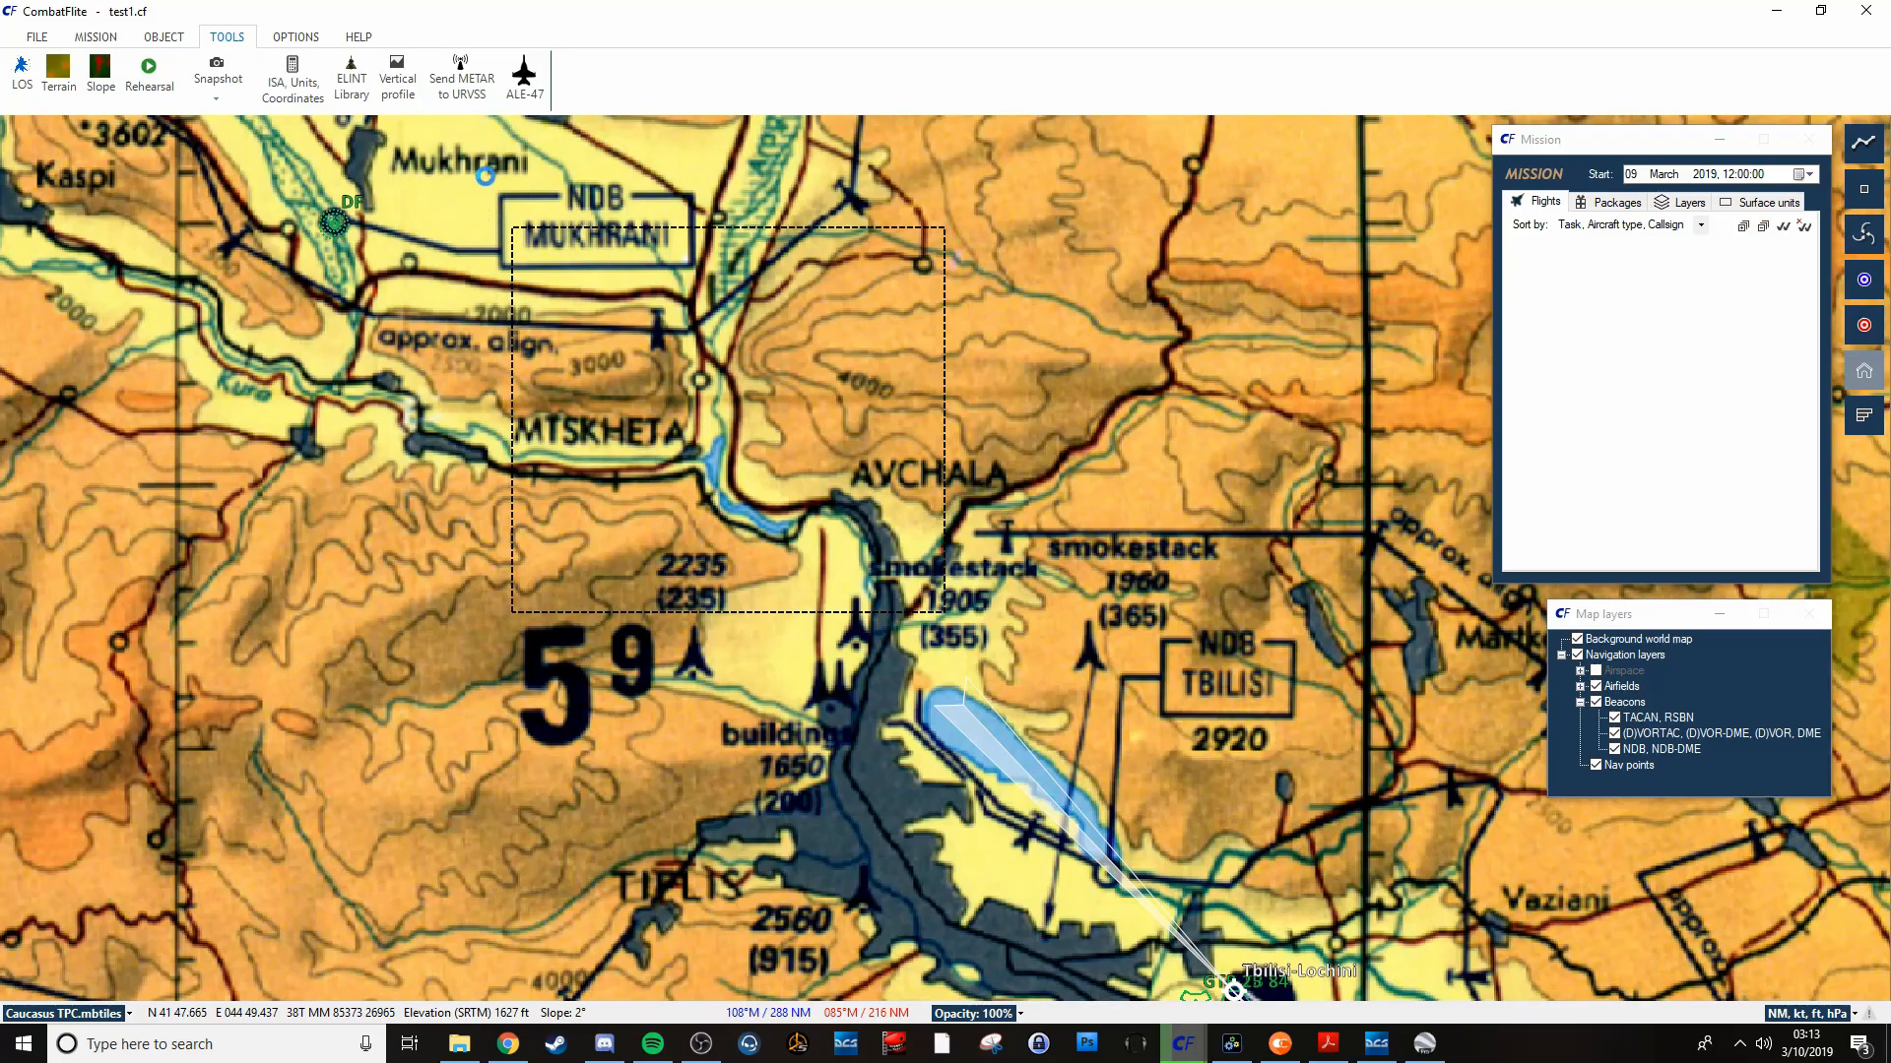
mouse_move(245, 108)
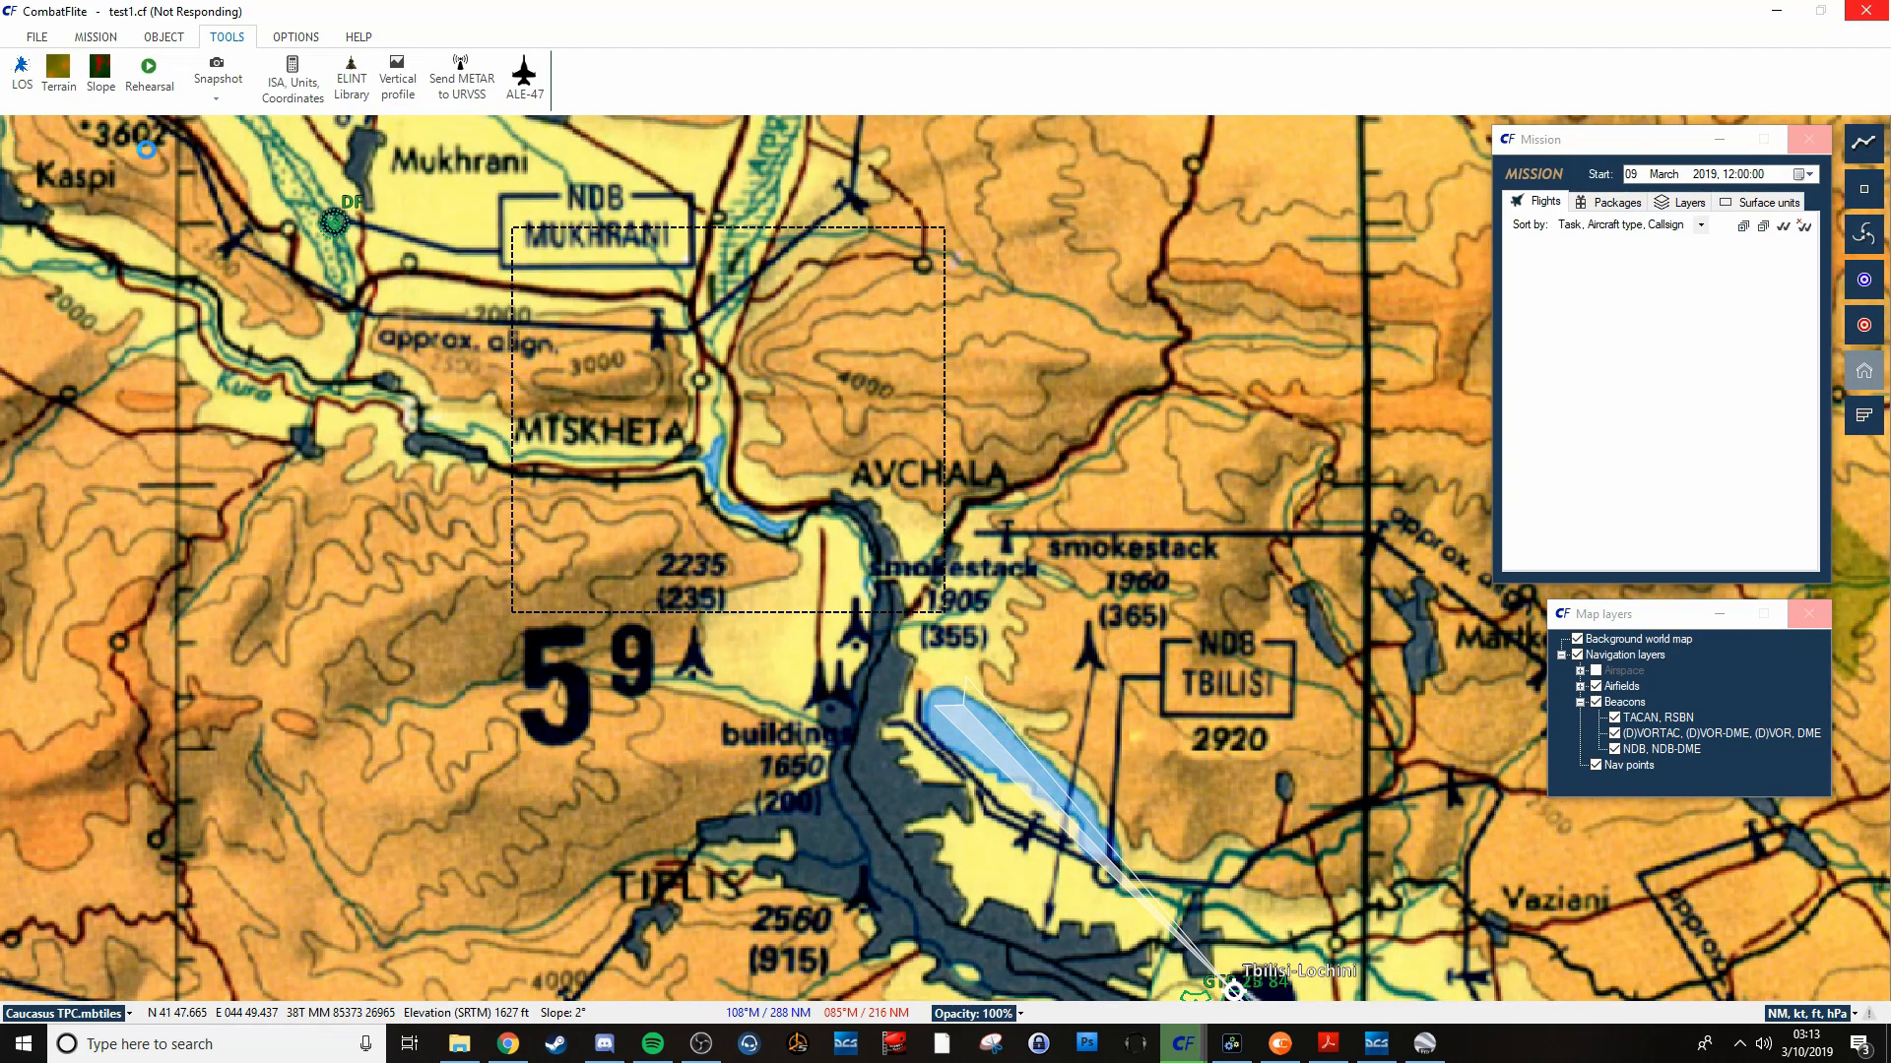
Open and close the atmosphere, units and coordinates calculator, then zoom in further.
left_click(290, 78)
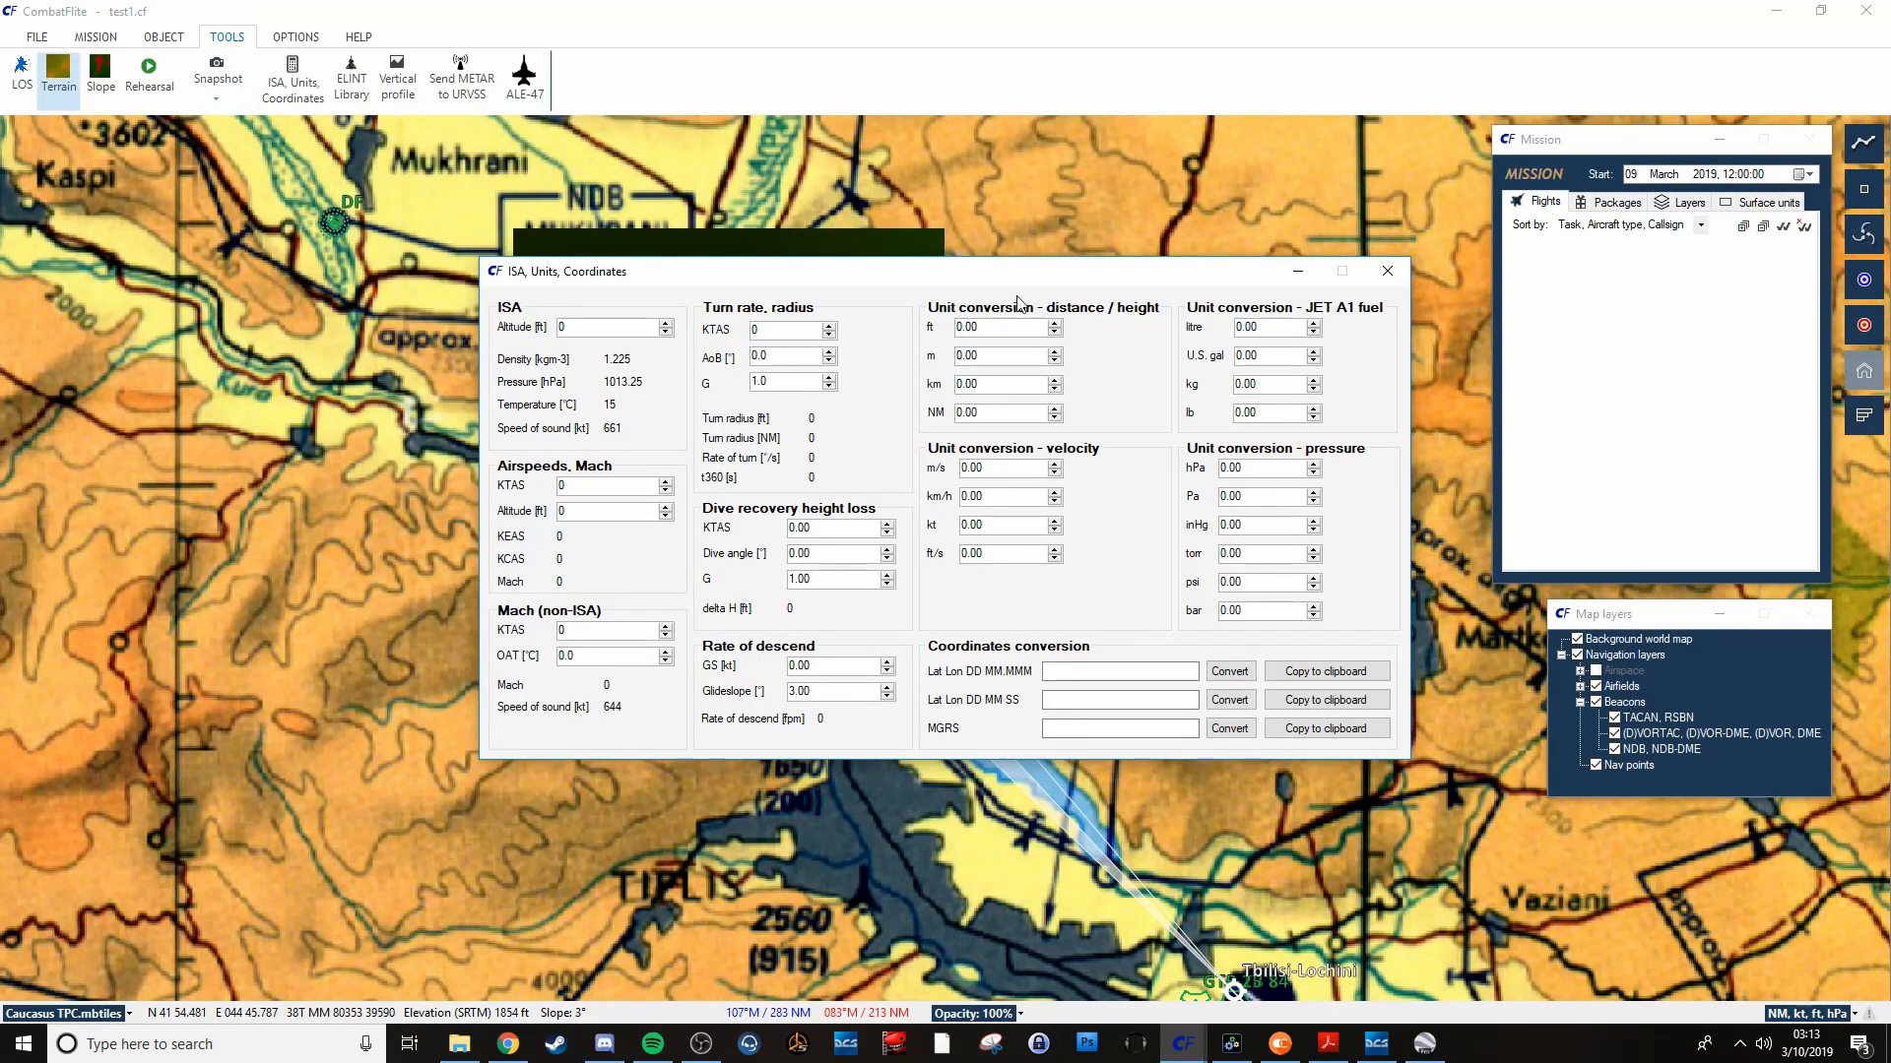
left_click(1385, 270)
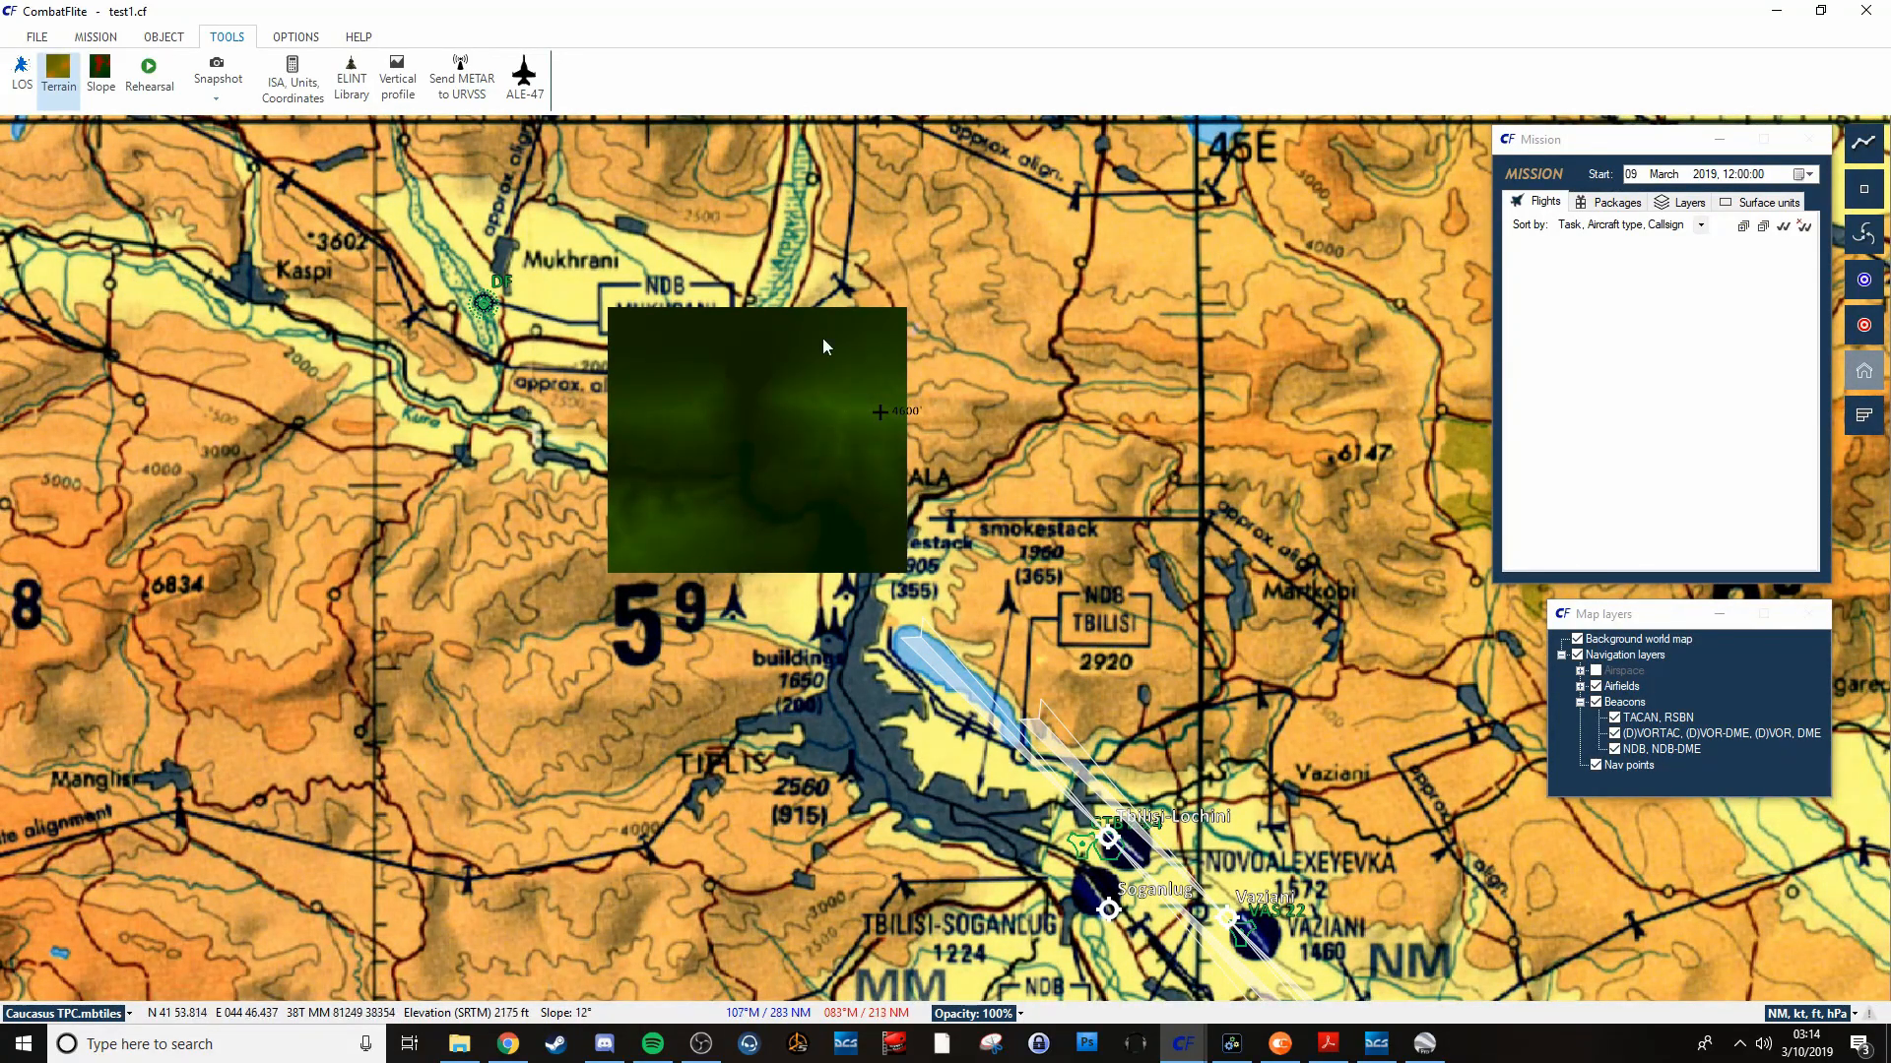
scroll("up", 3)
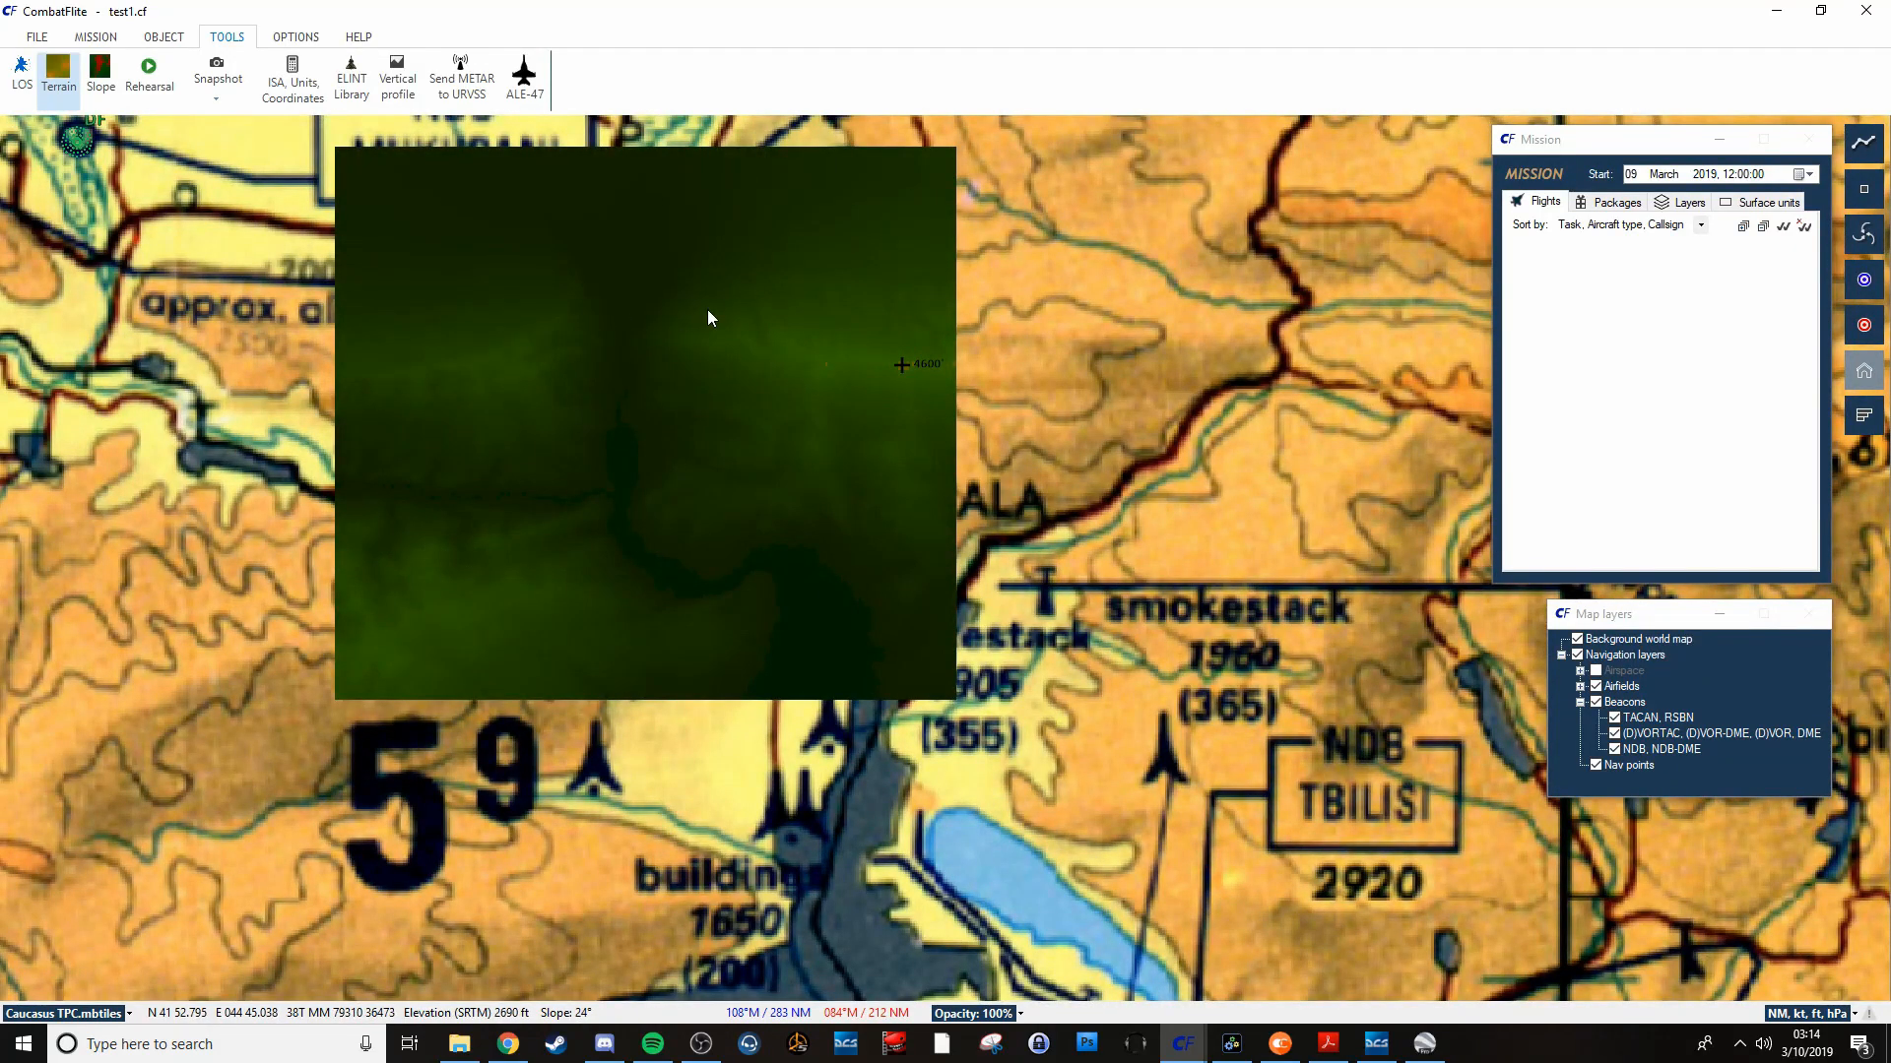
mouse_move(880, 343)
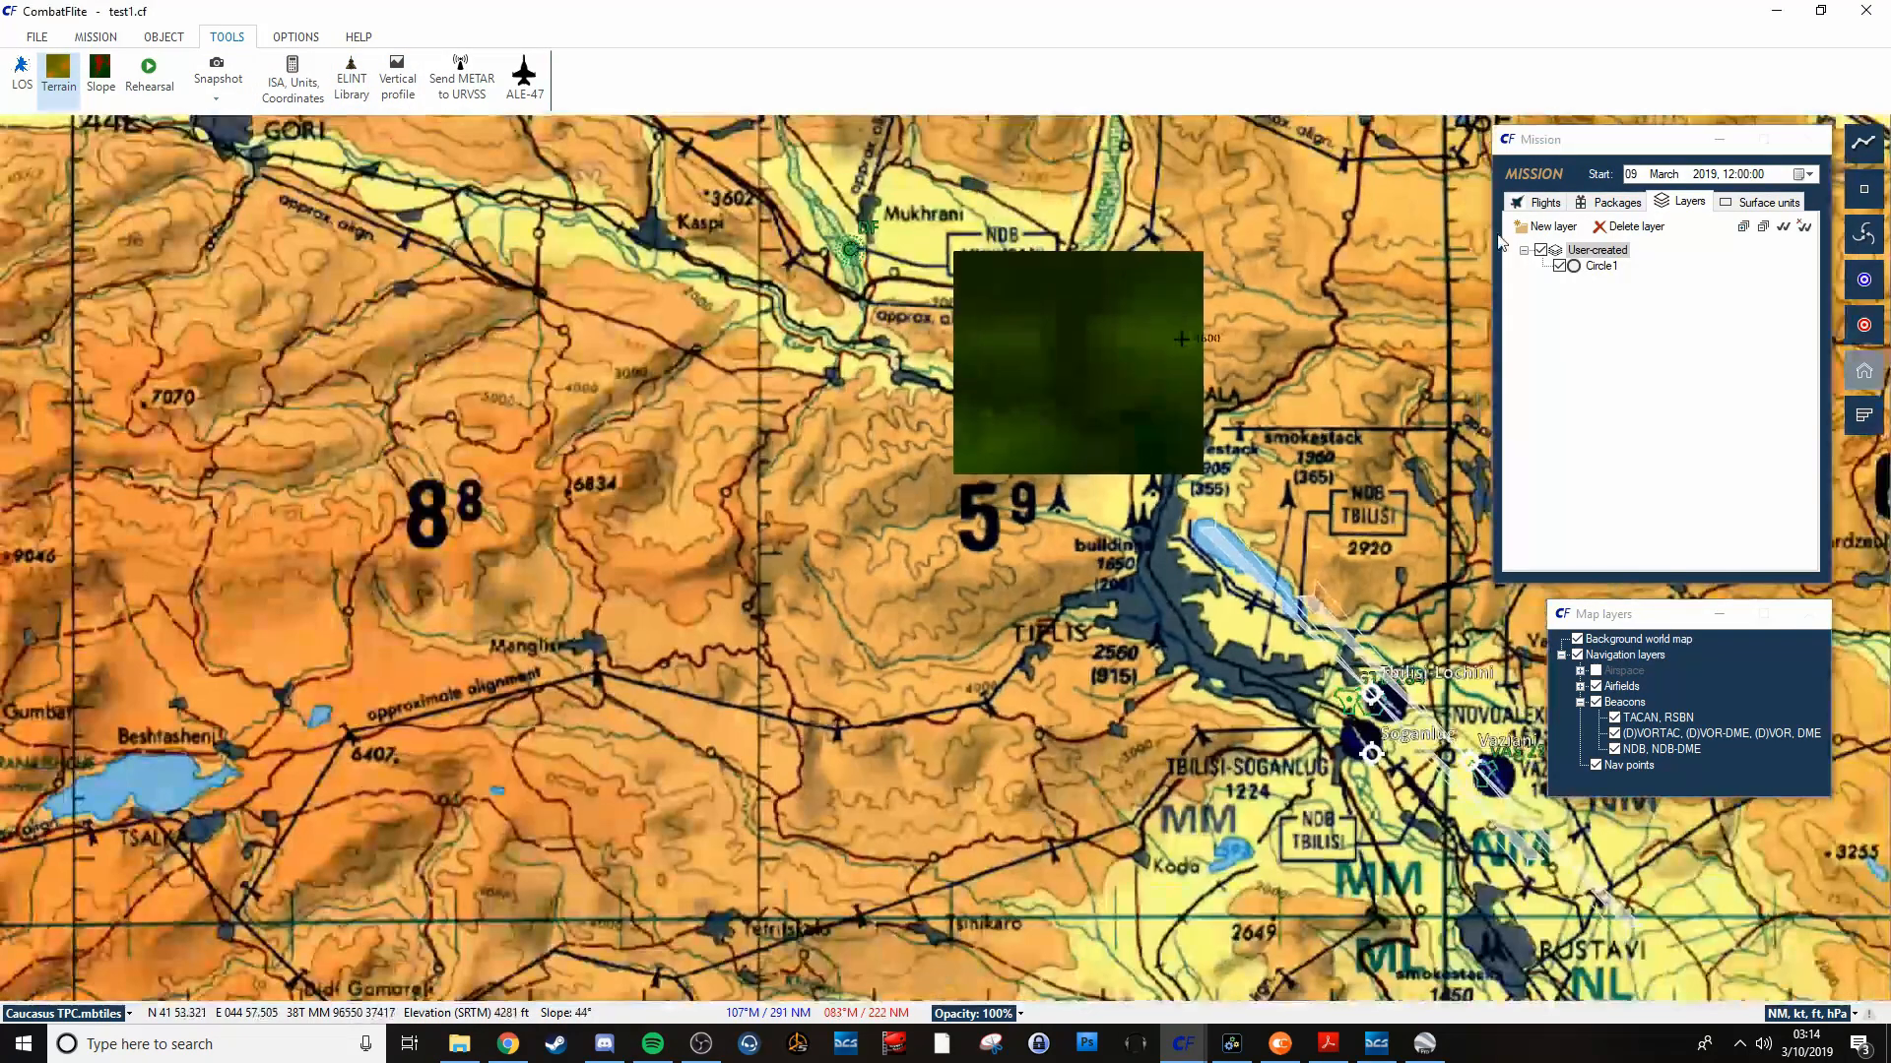
Show the packages then flights list, and turn on terrain elevation visualization.
left_click(1613, 201)
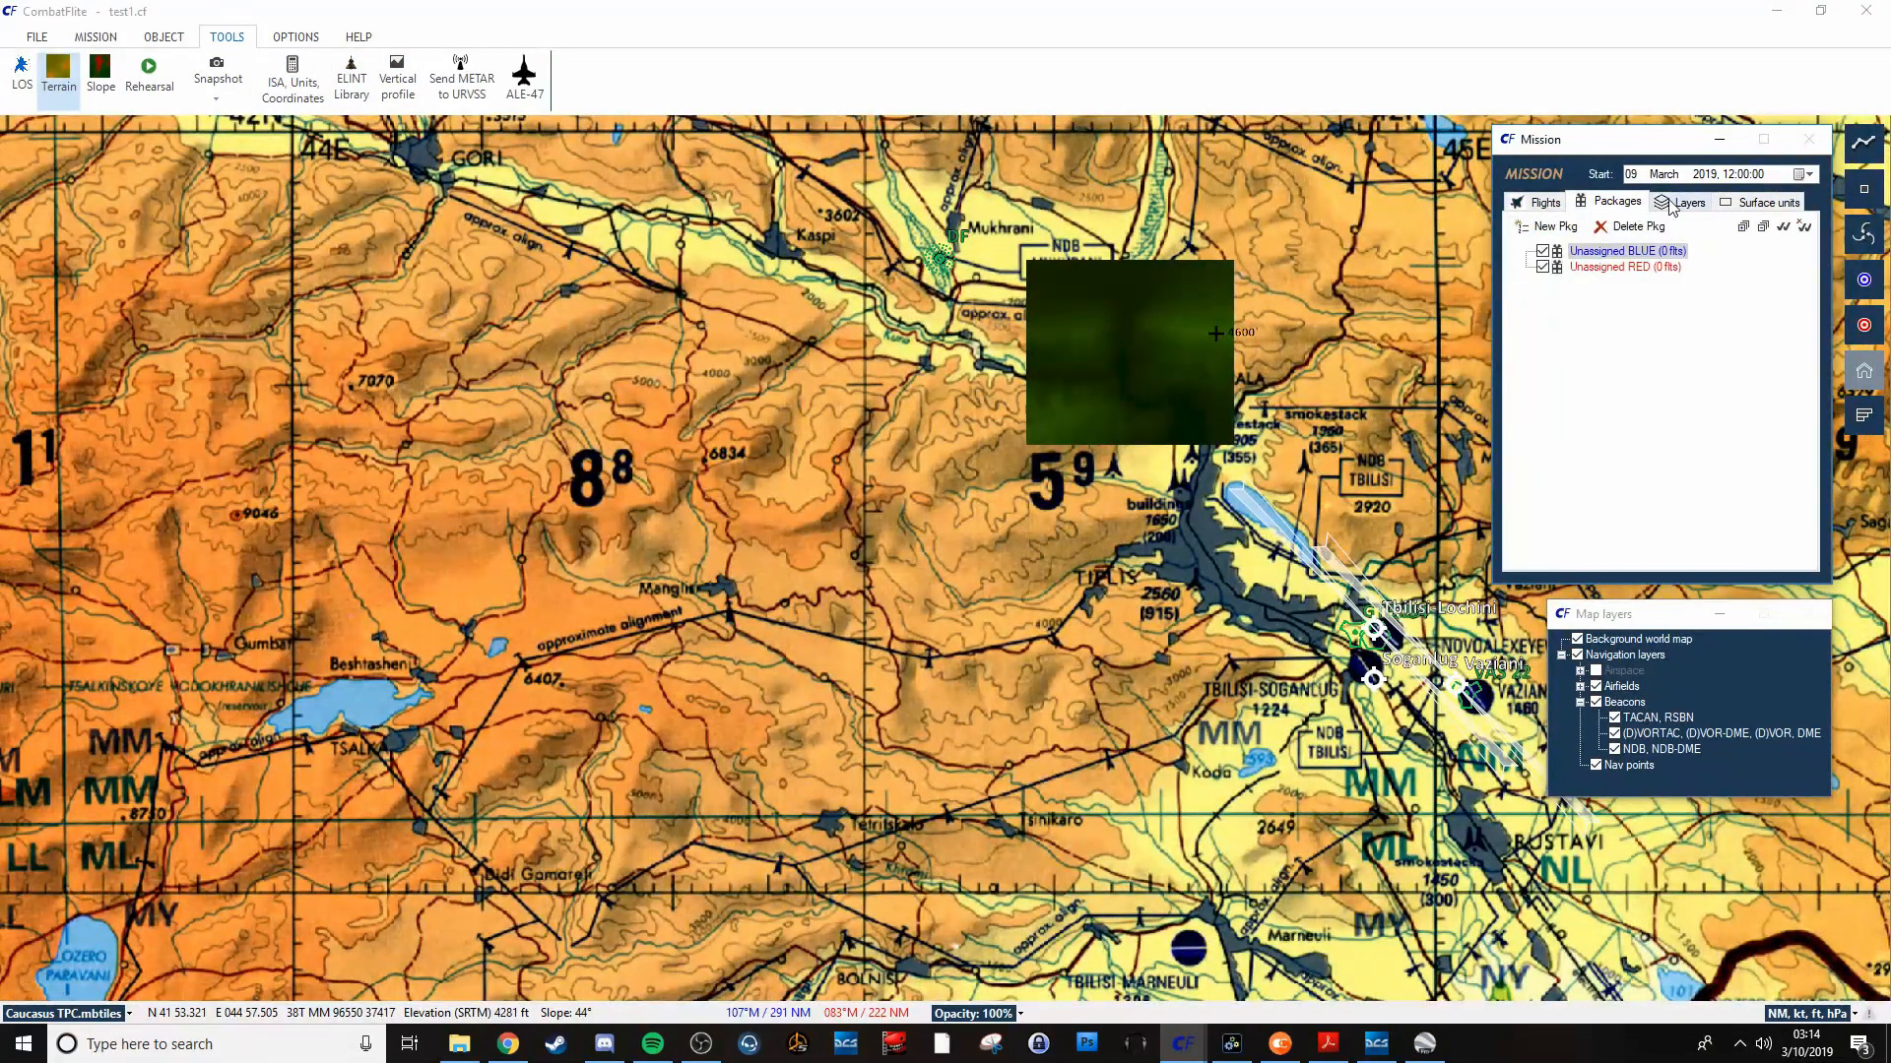
left_click(1545, 201)
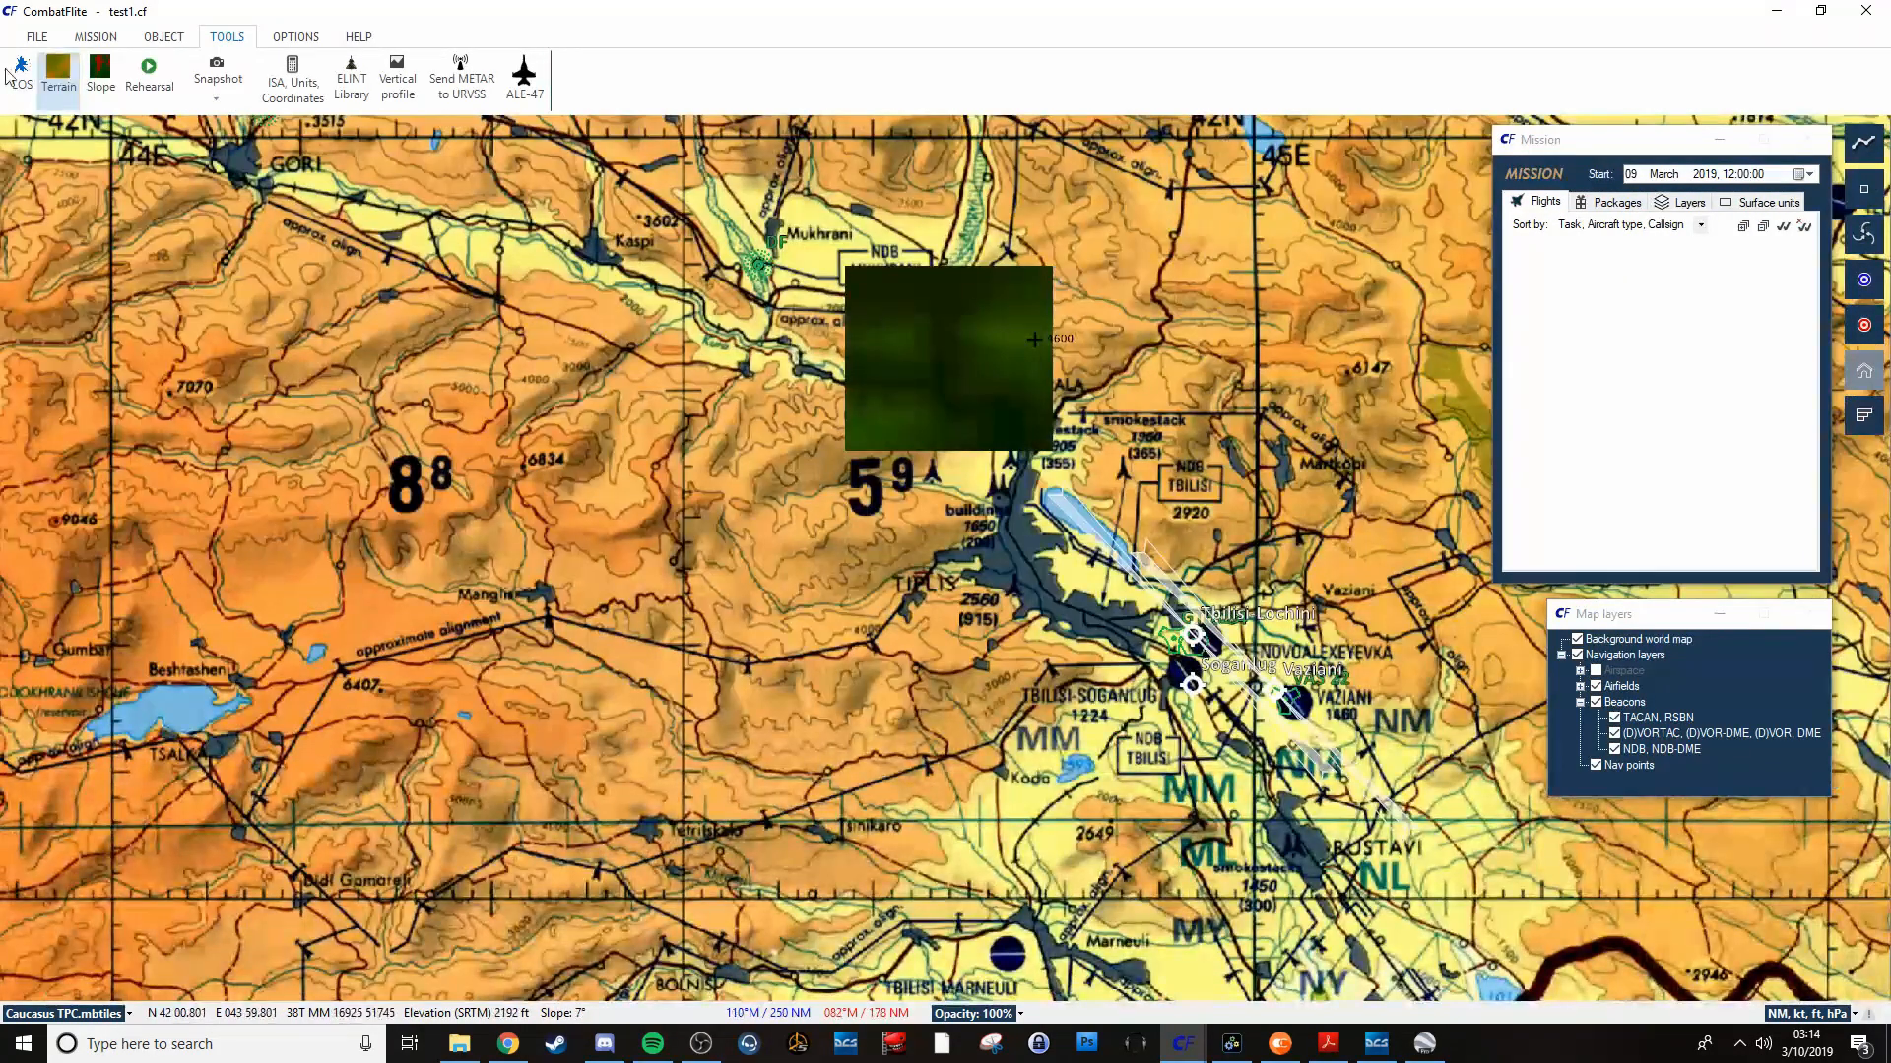
left_click(59, 72)
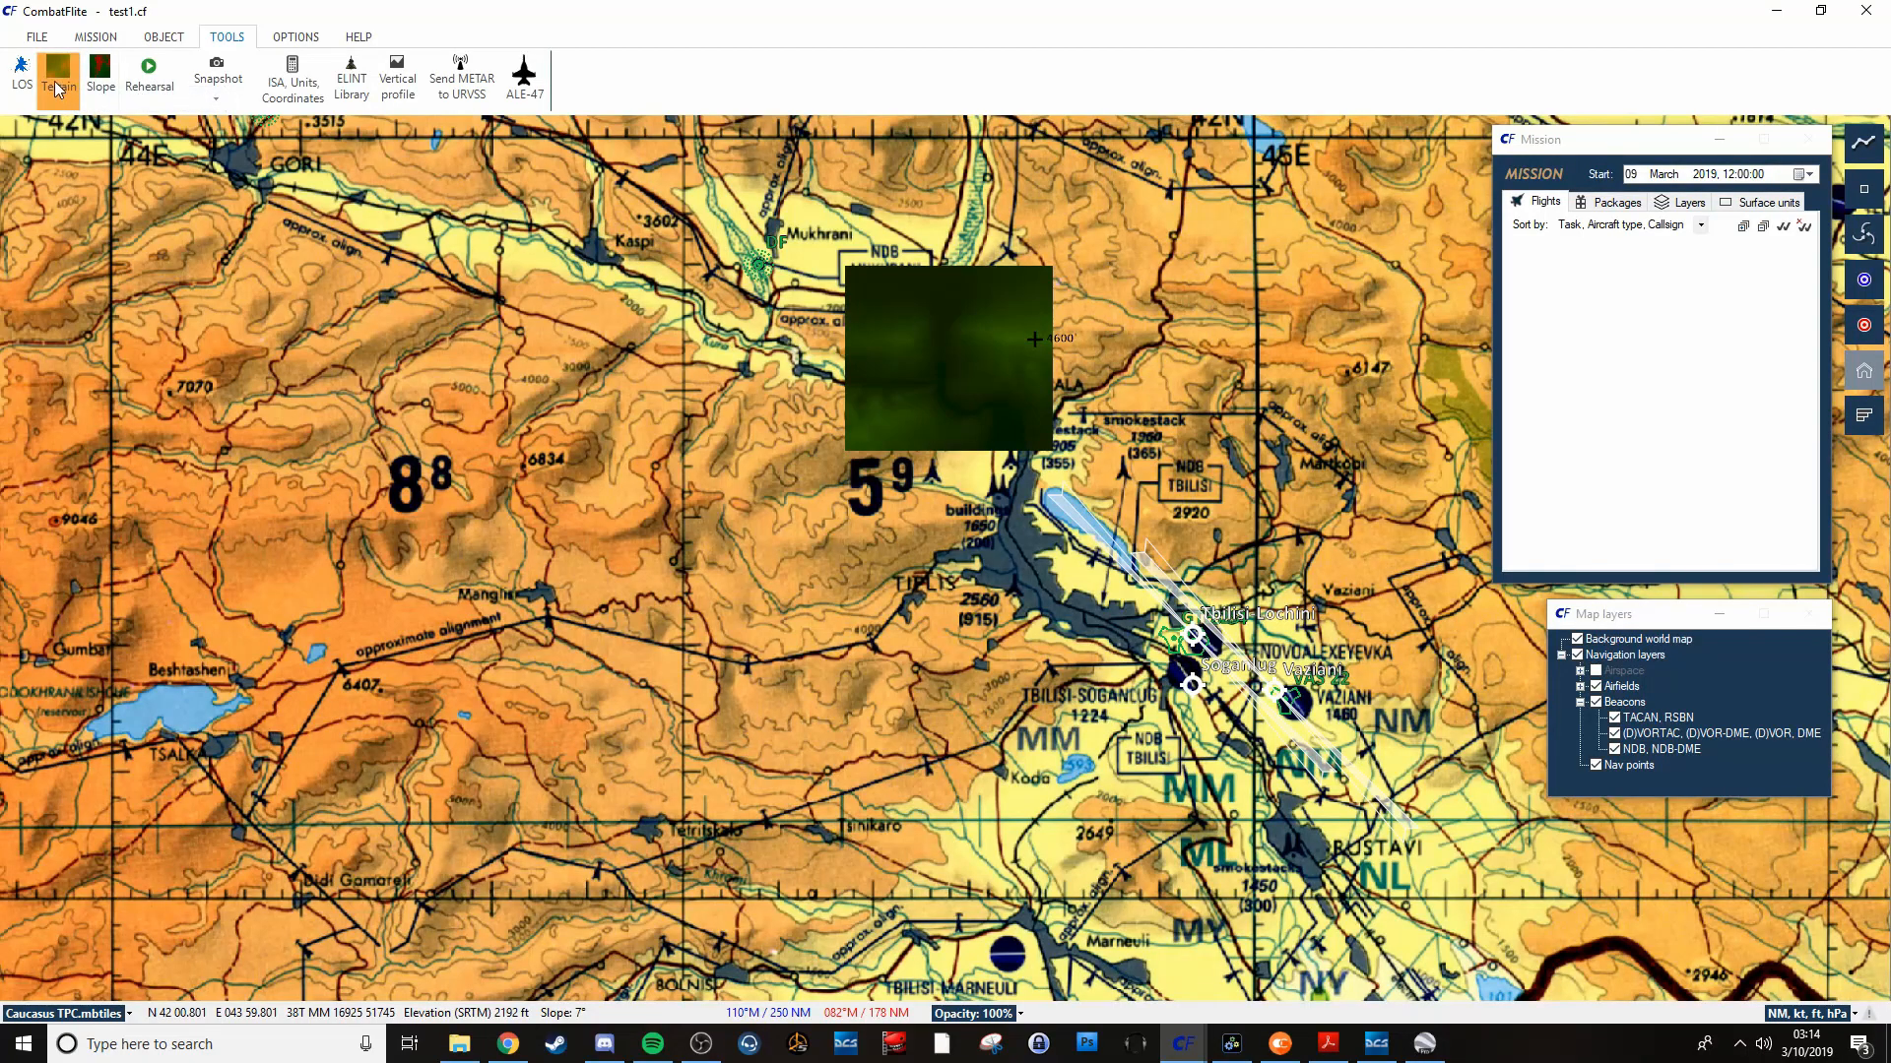
mouse_move(58, 75)
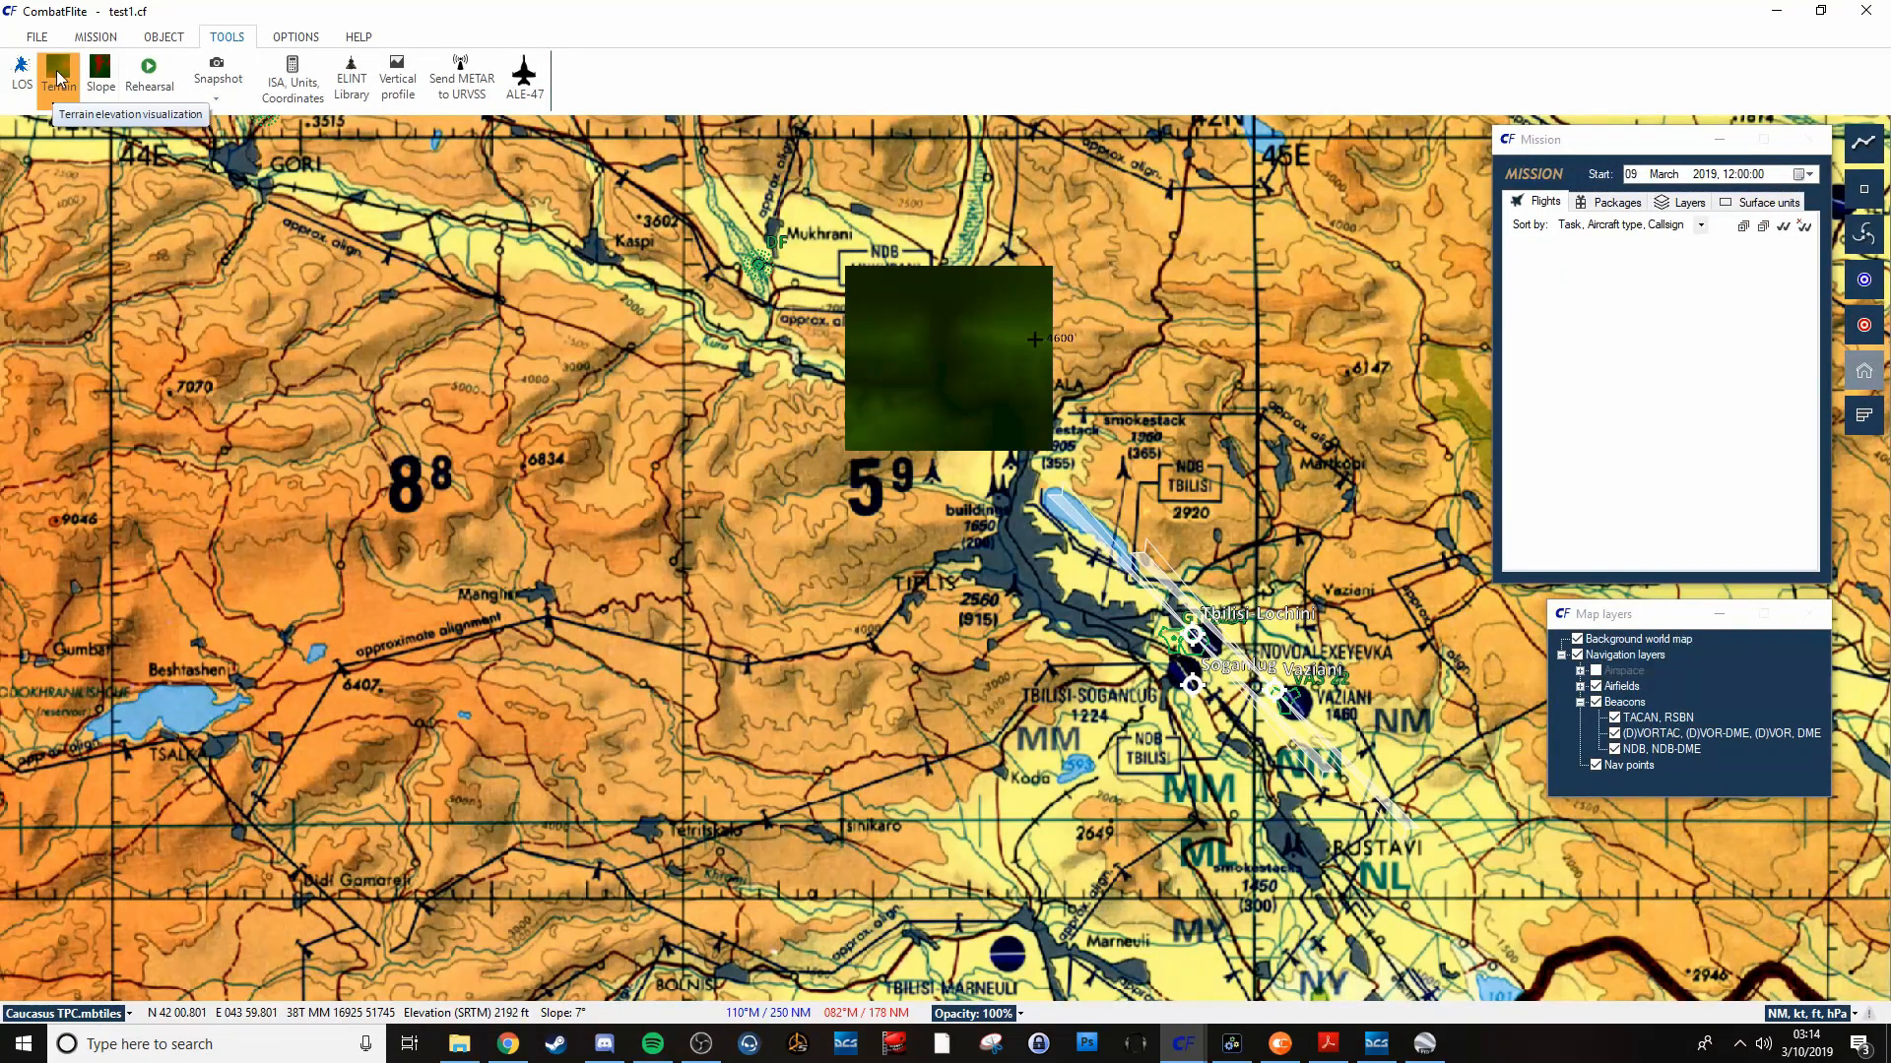
Show the slope overlay around Mtskheta, dismiss Countries & Sides, then remove the overlay.
left_click(58, 72)
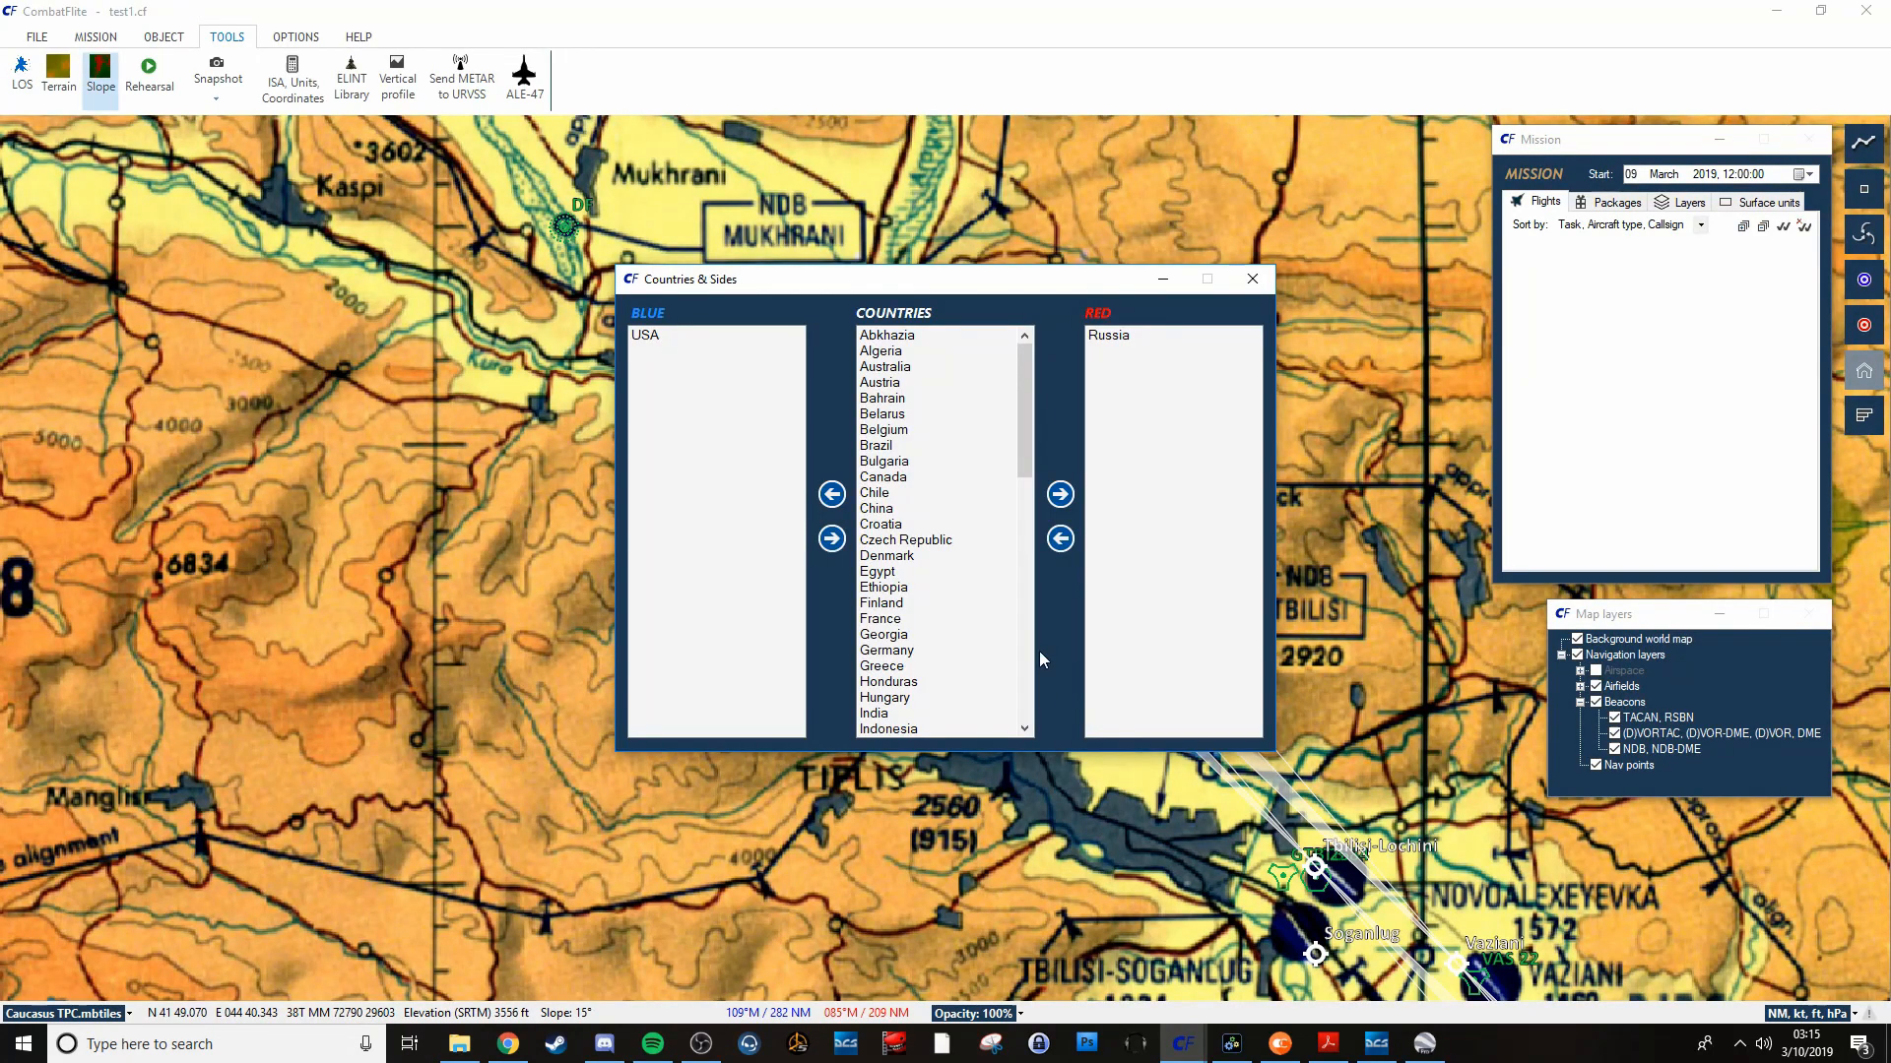
mouse_move(1252, 279)
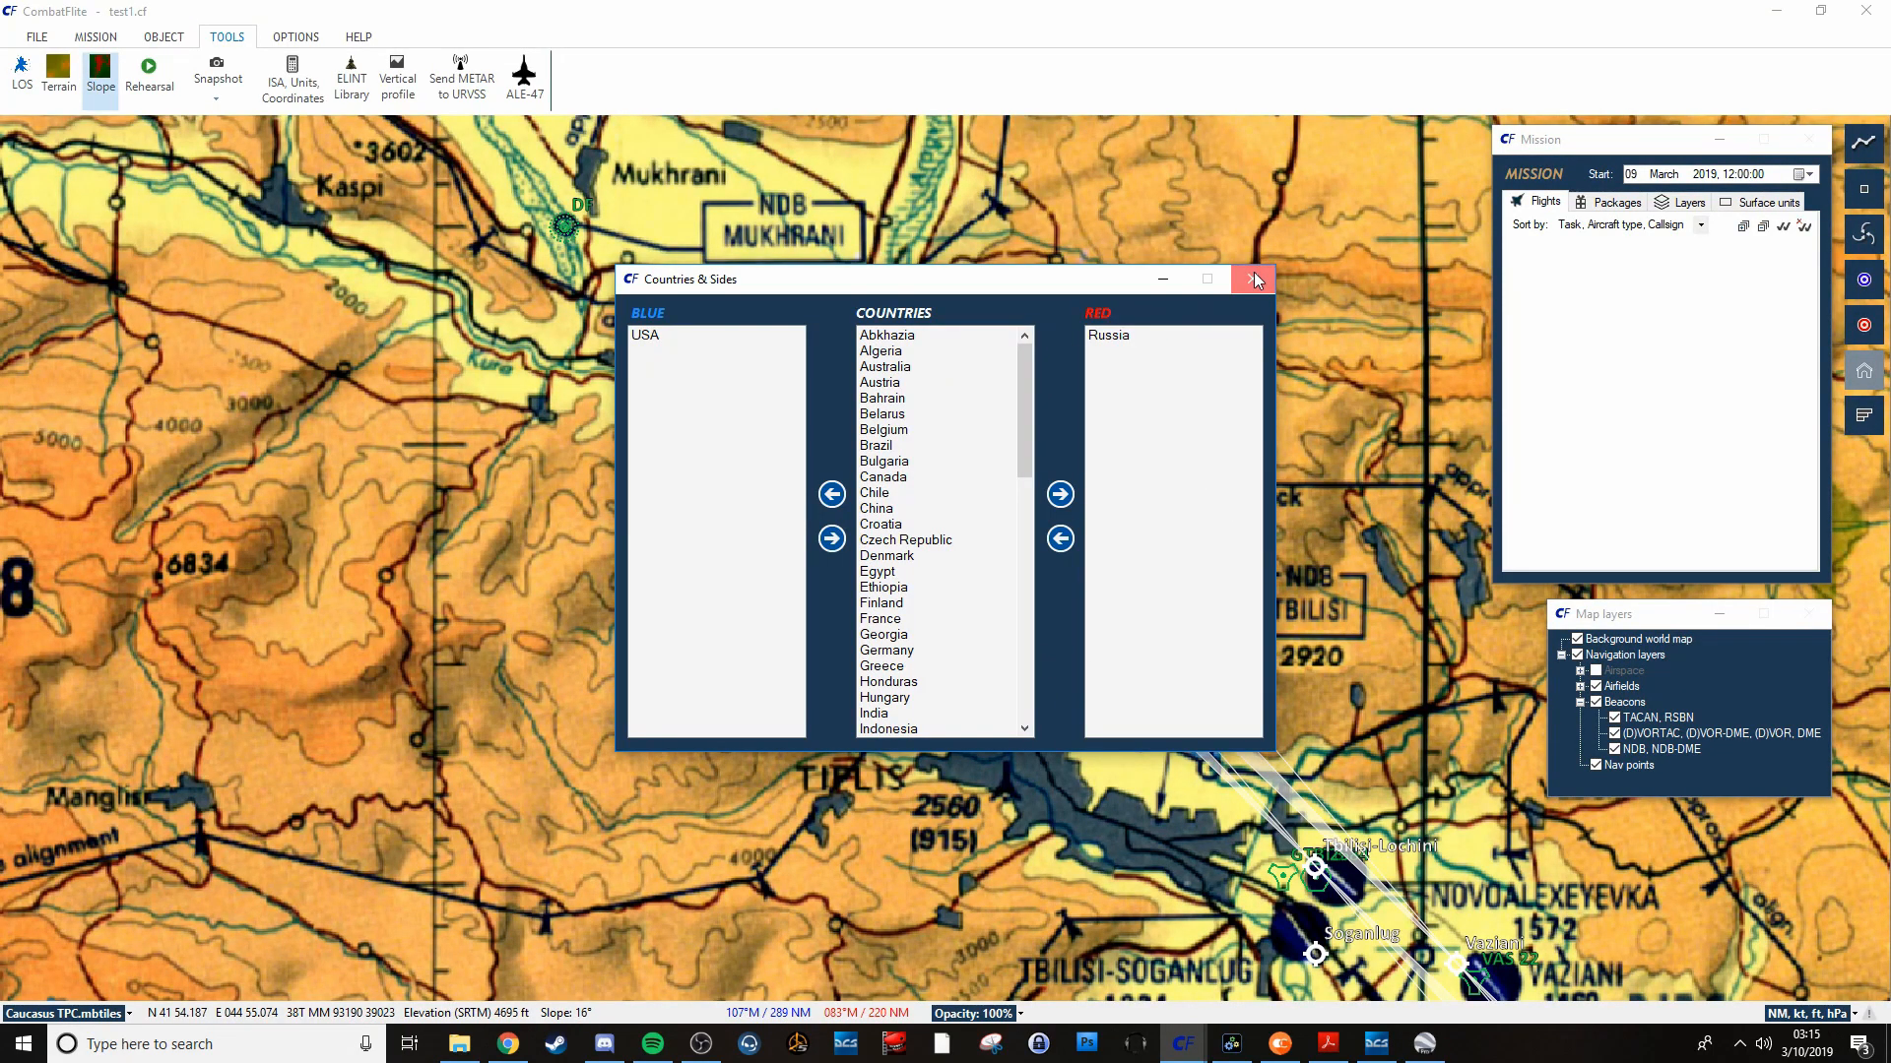
left_click(1251, 278)
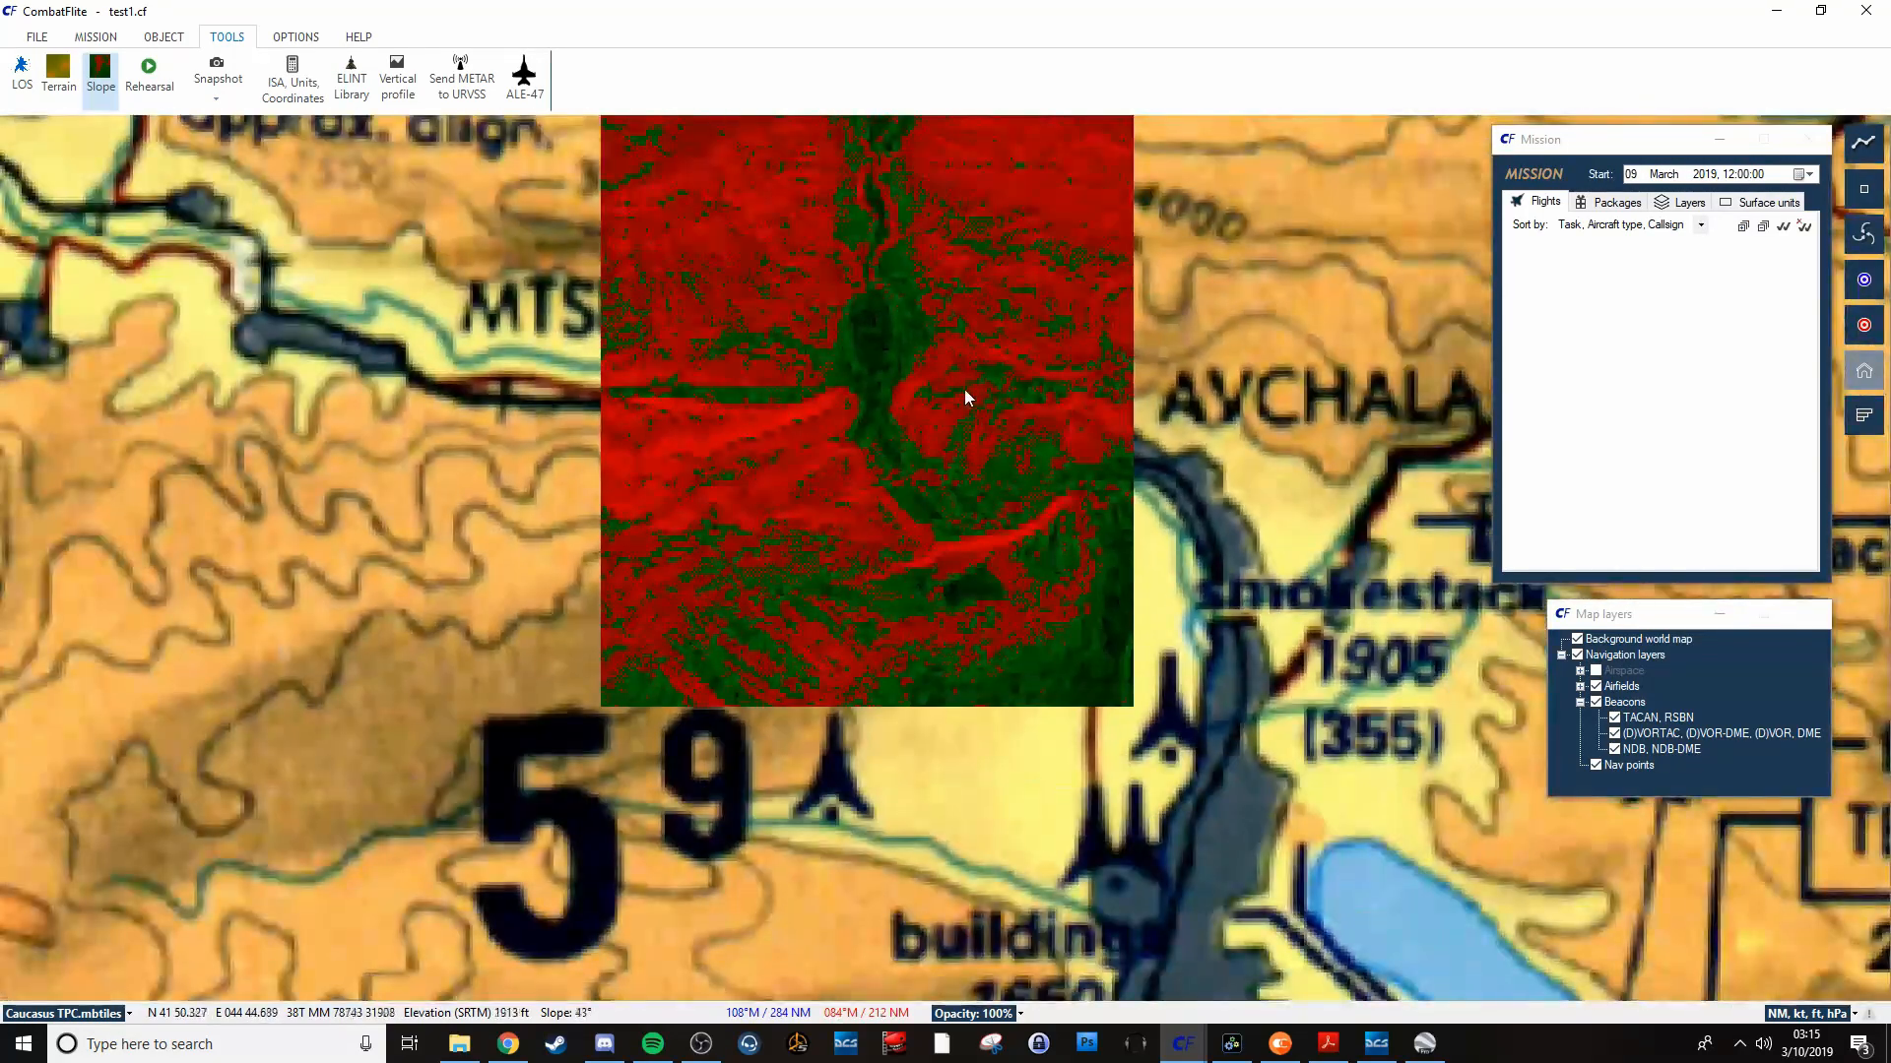
scroll("down", 3)
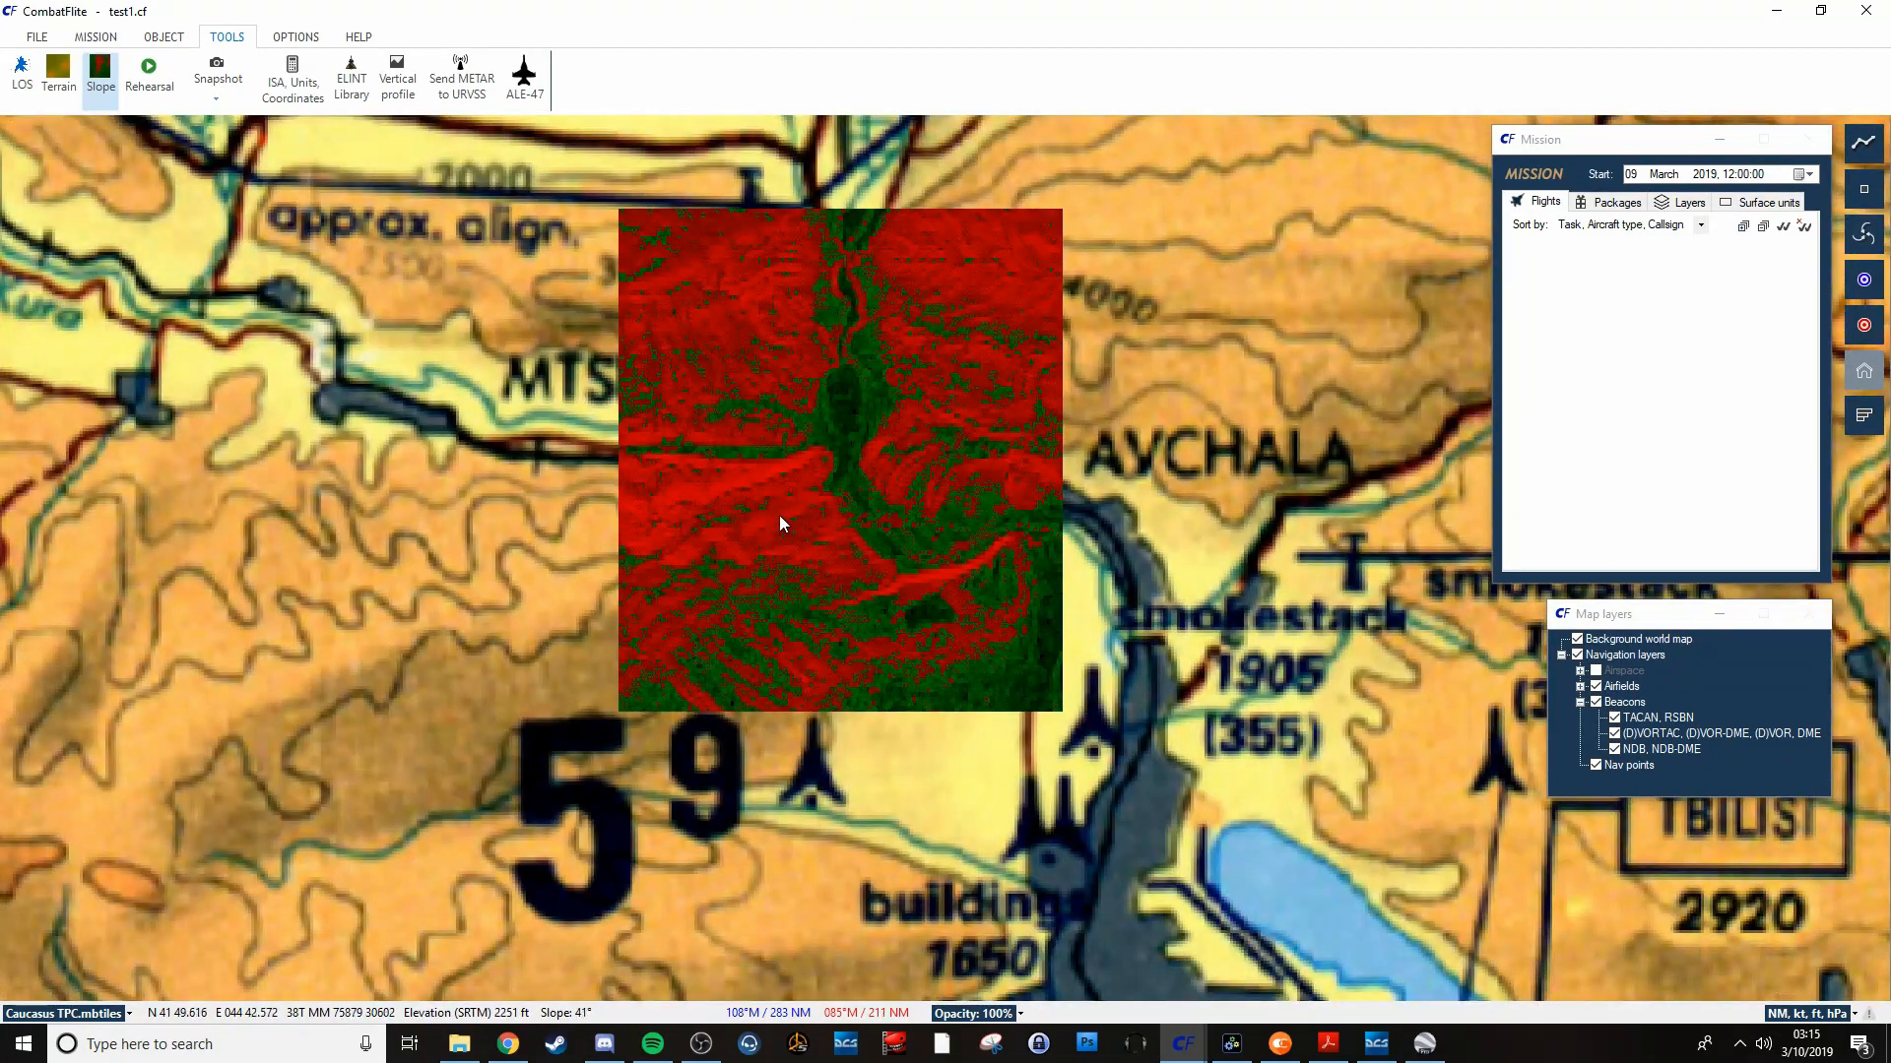
mouse_move(796, 480)
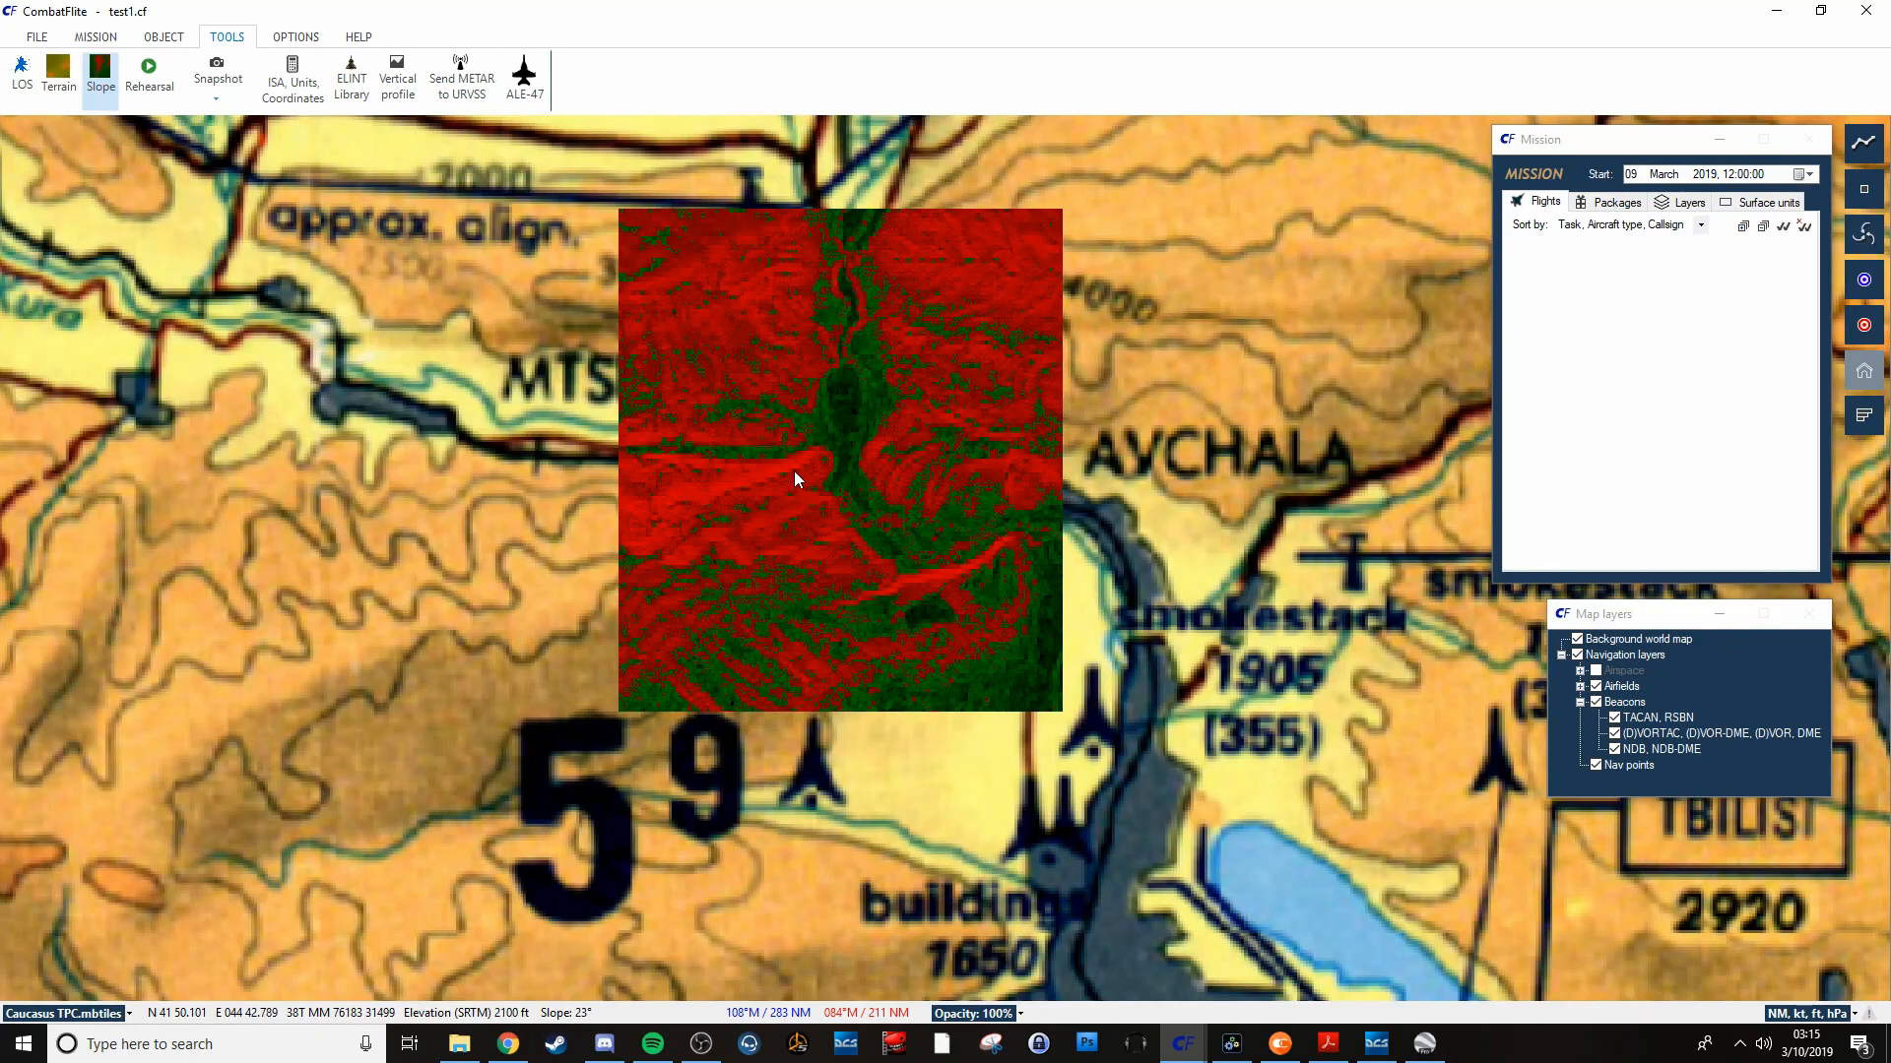
mouse_move(772, 483)
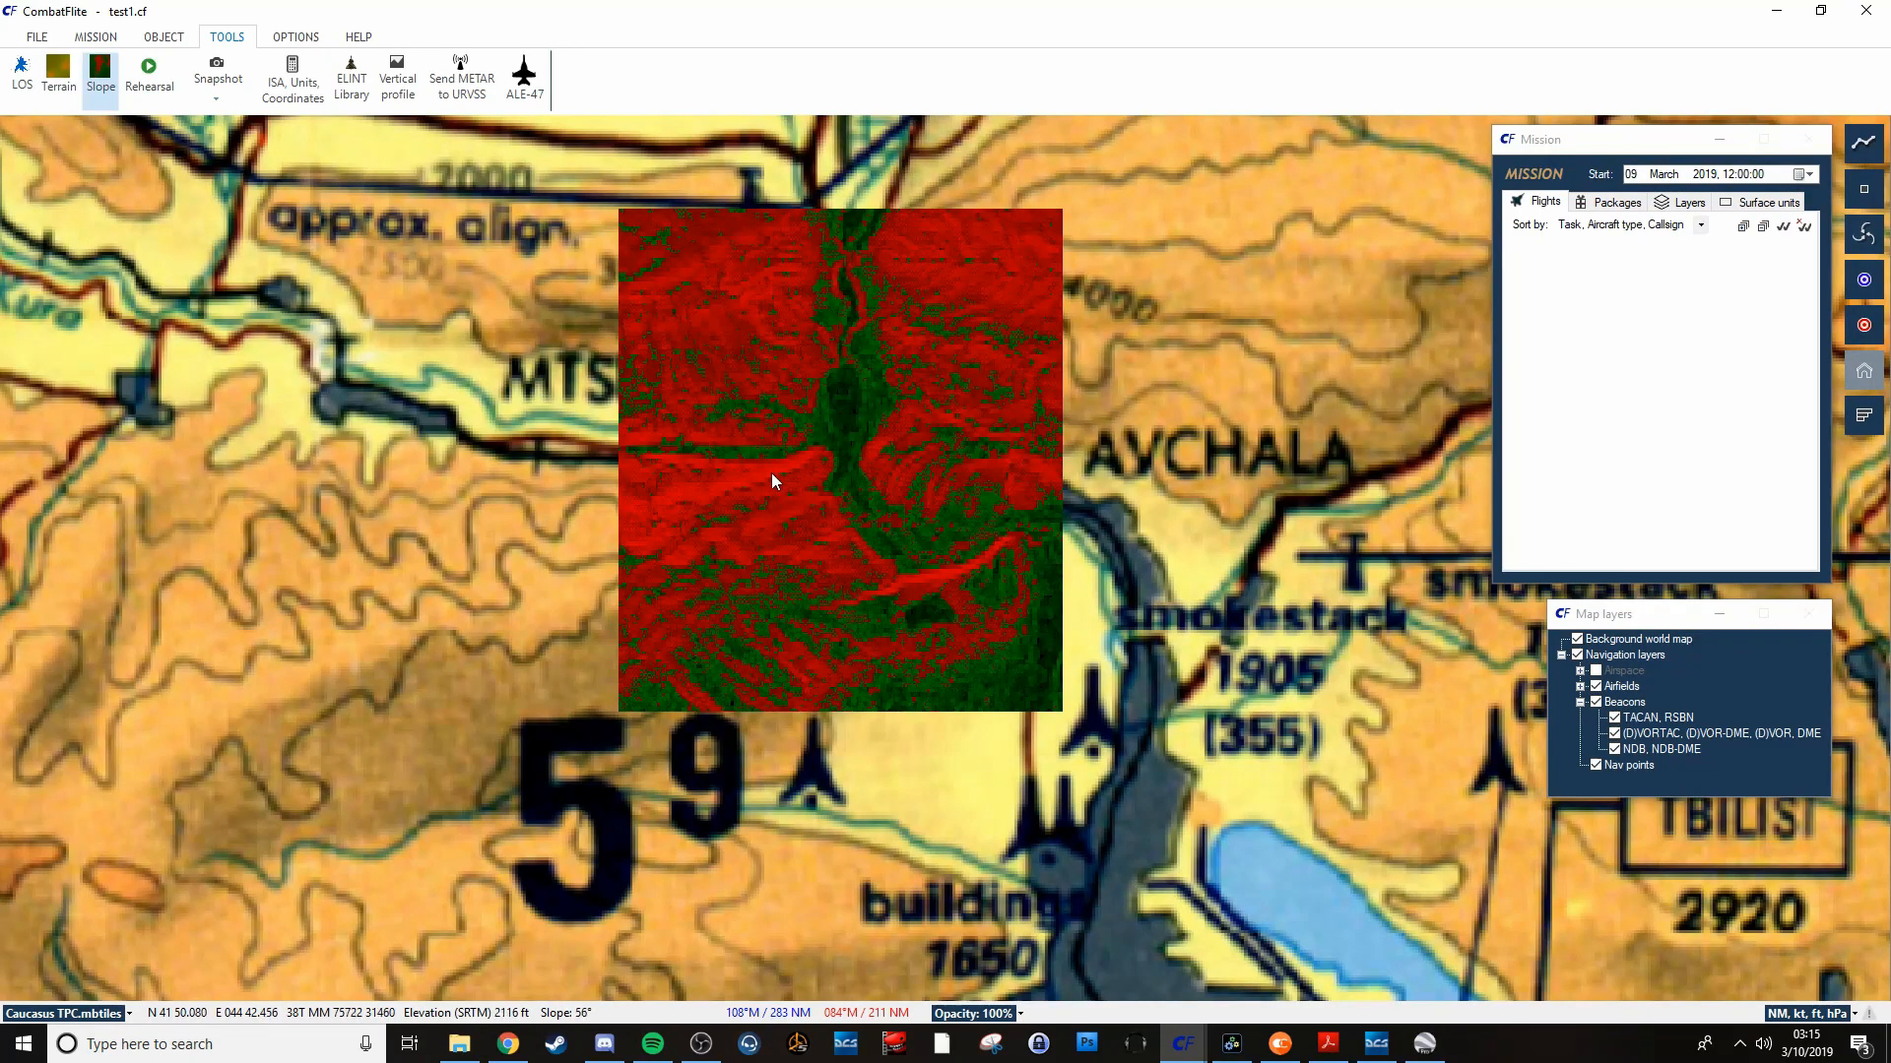
mouse_move(848, 471)
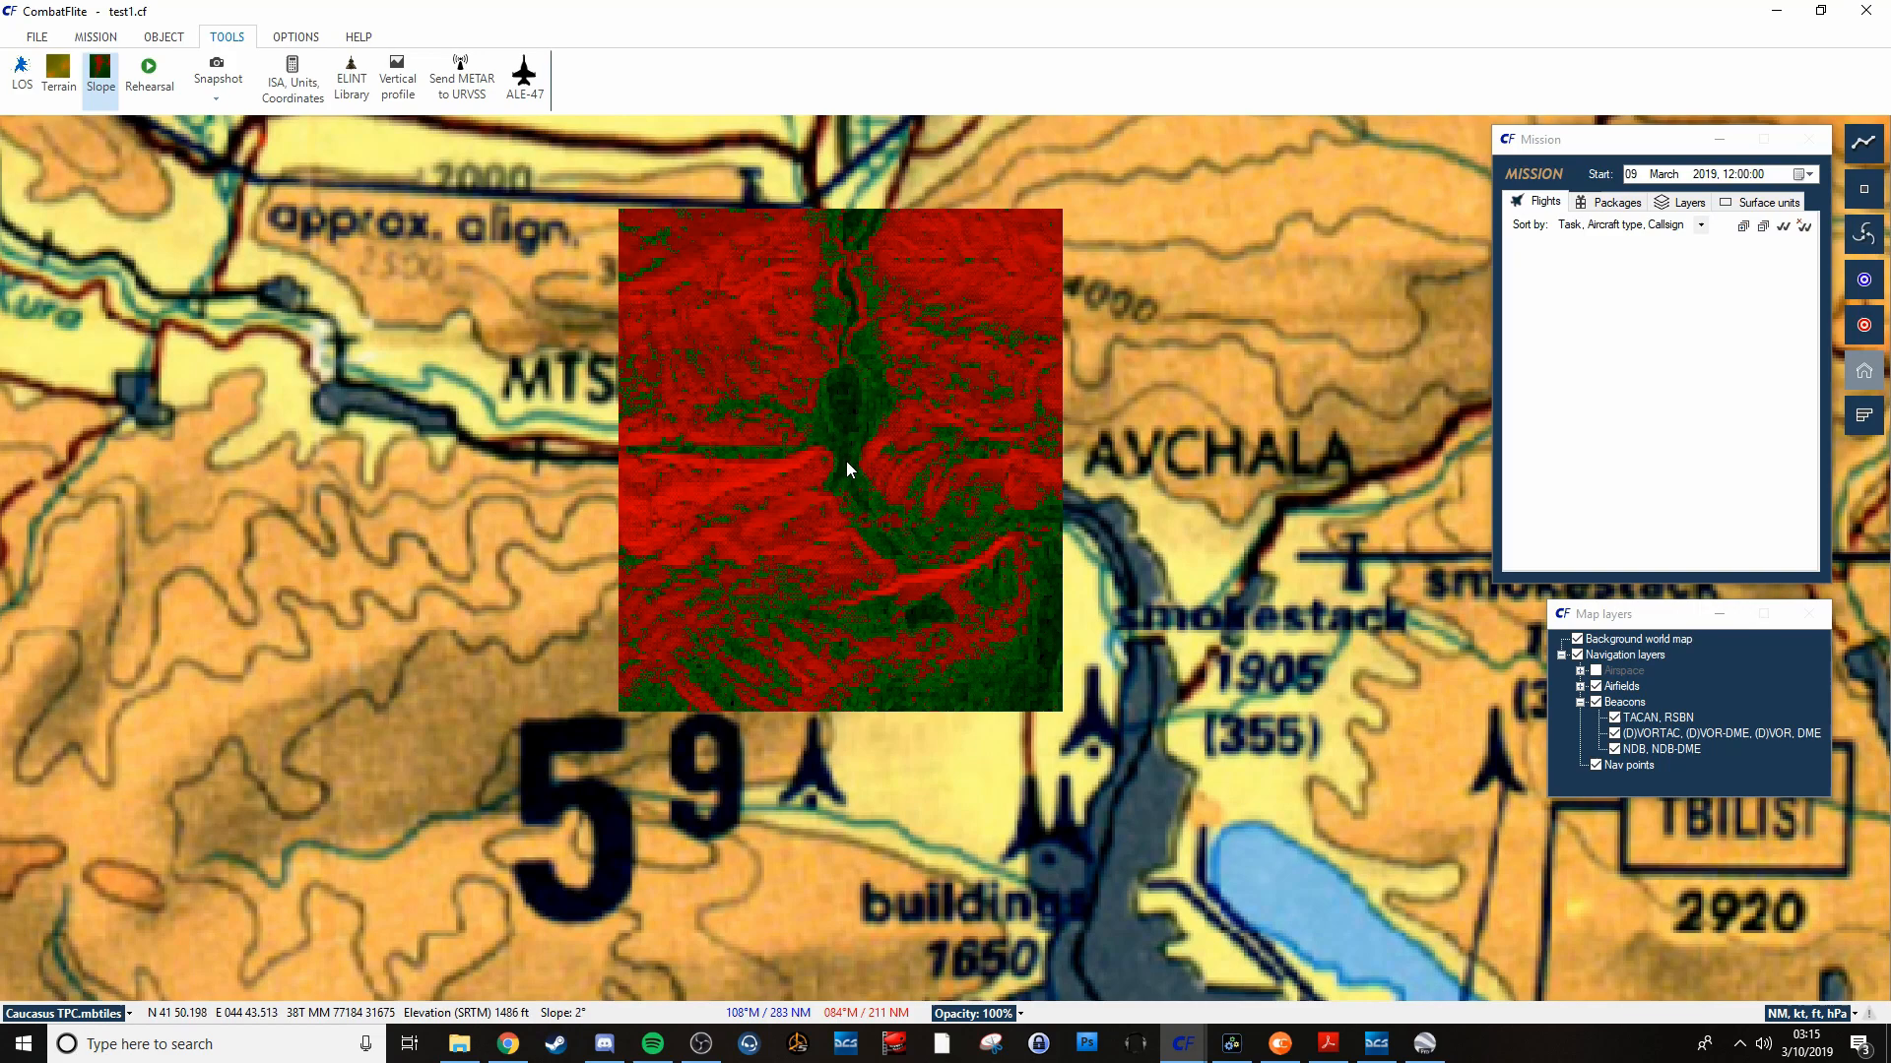
left_click(100, 72)
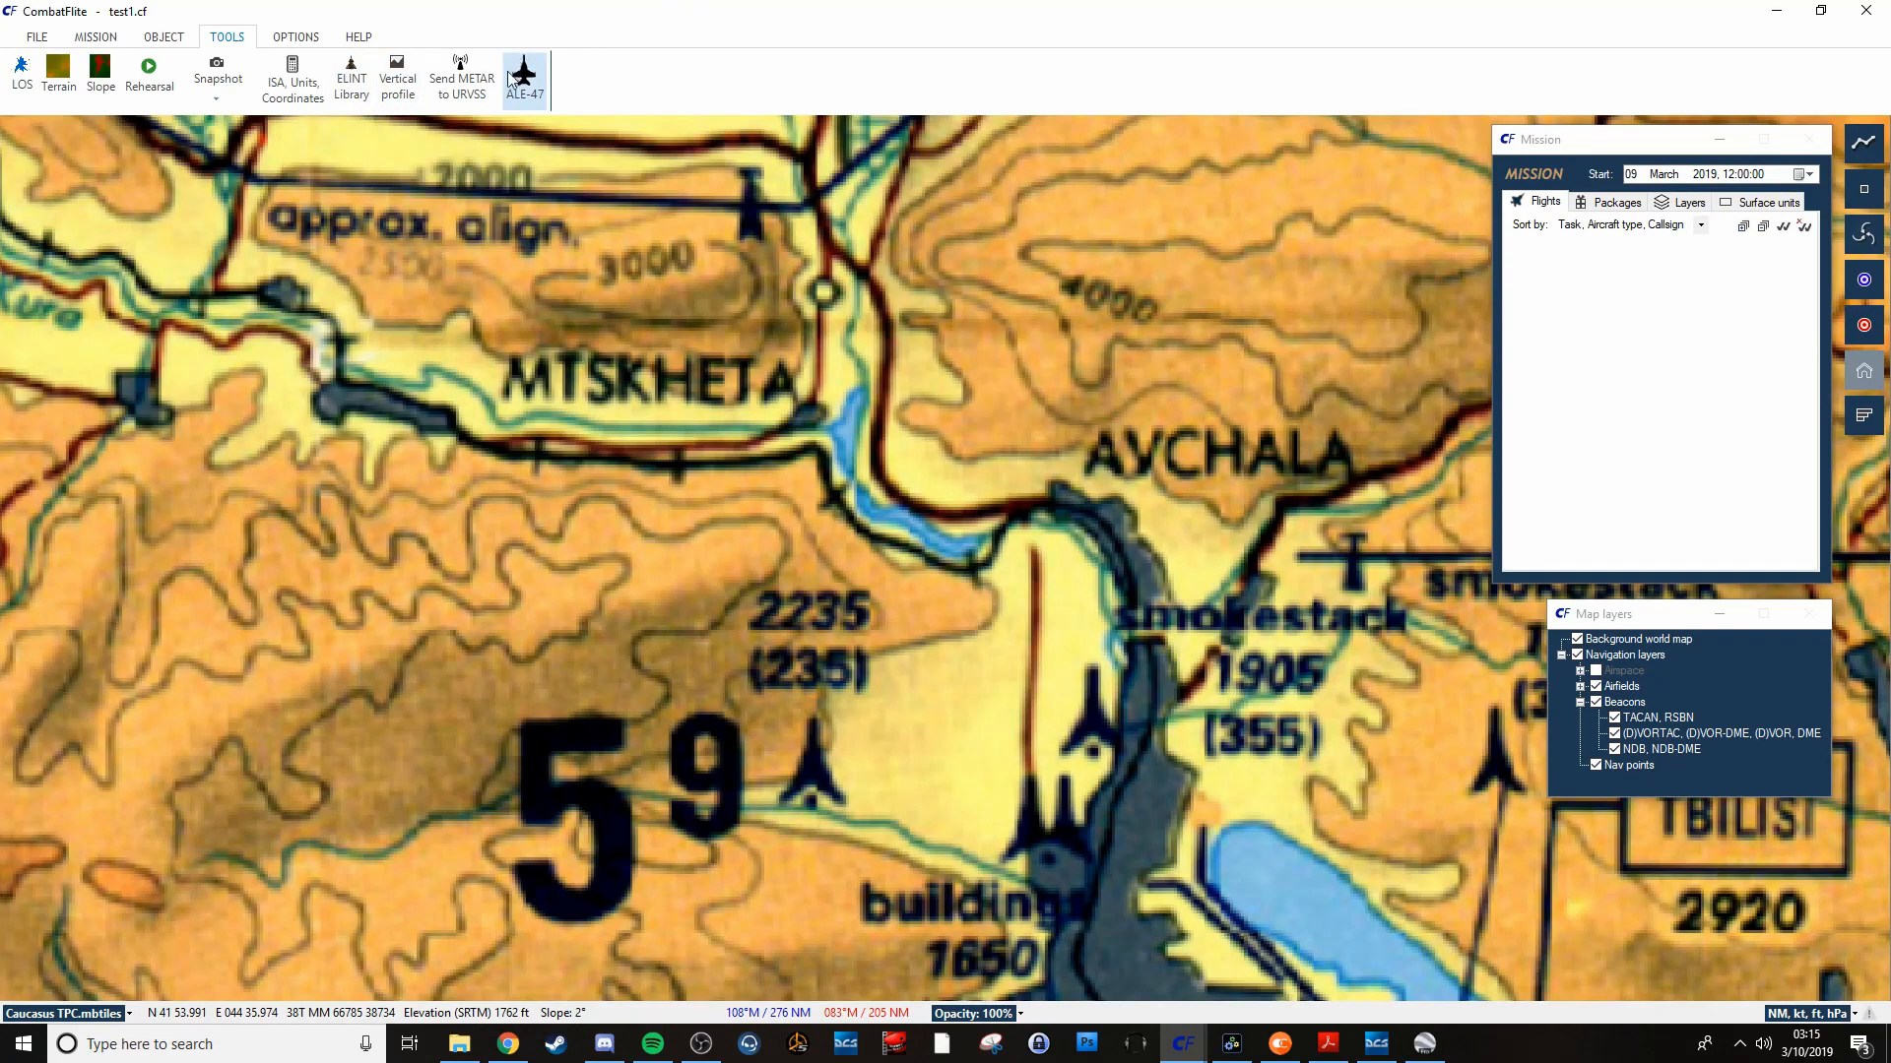
Open Send METAR to URVSS, browse the Airfield list, and close without sending.
left_click(461, 76)
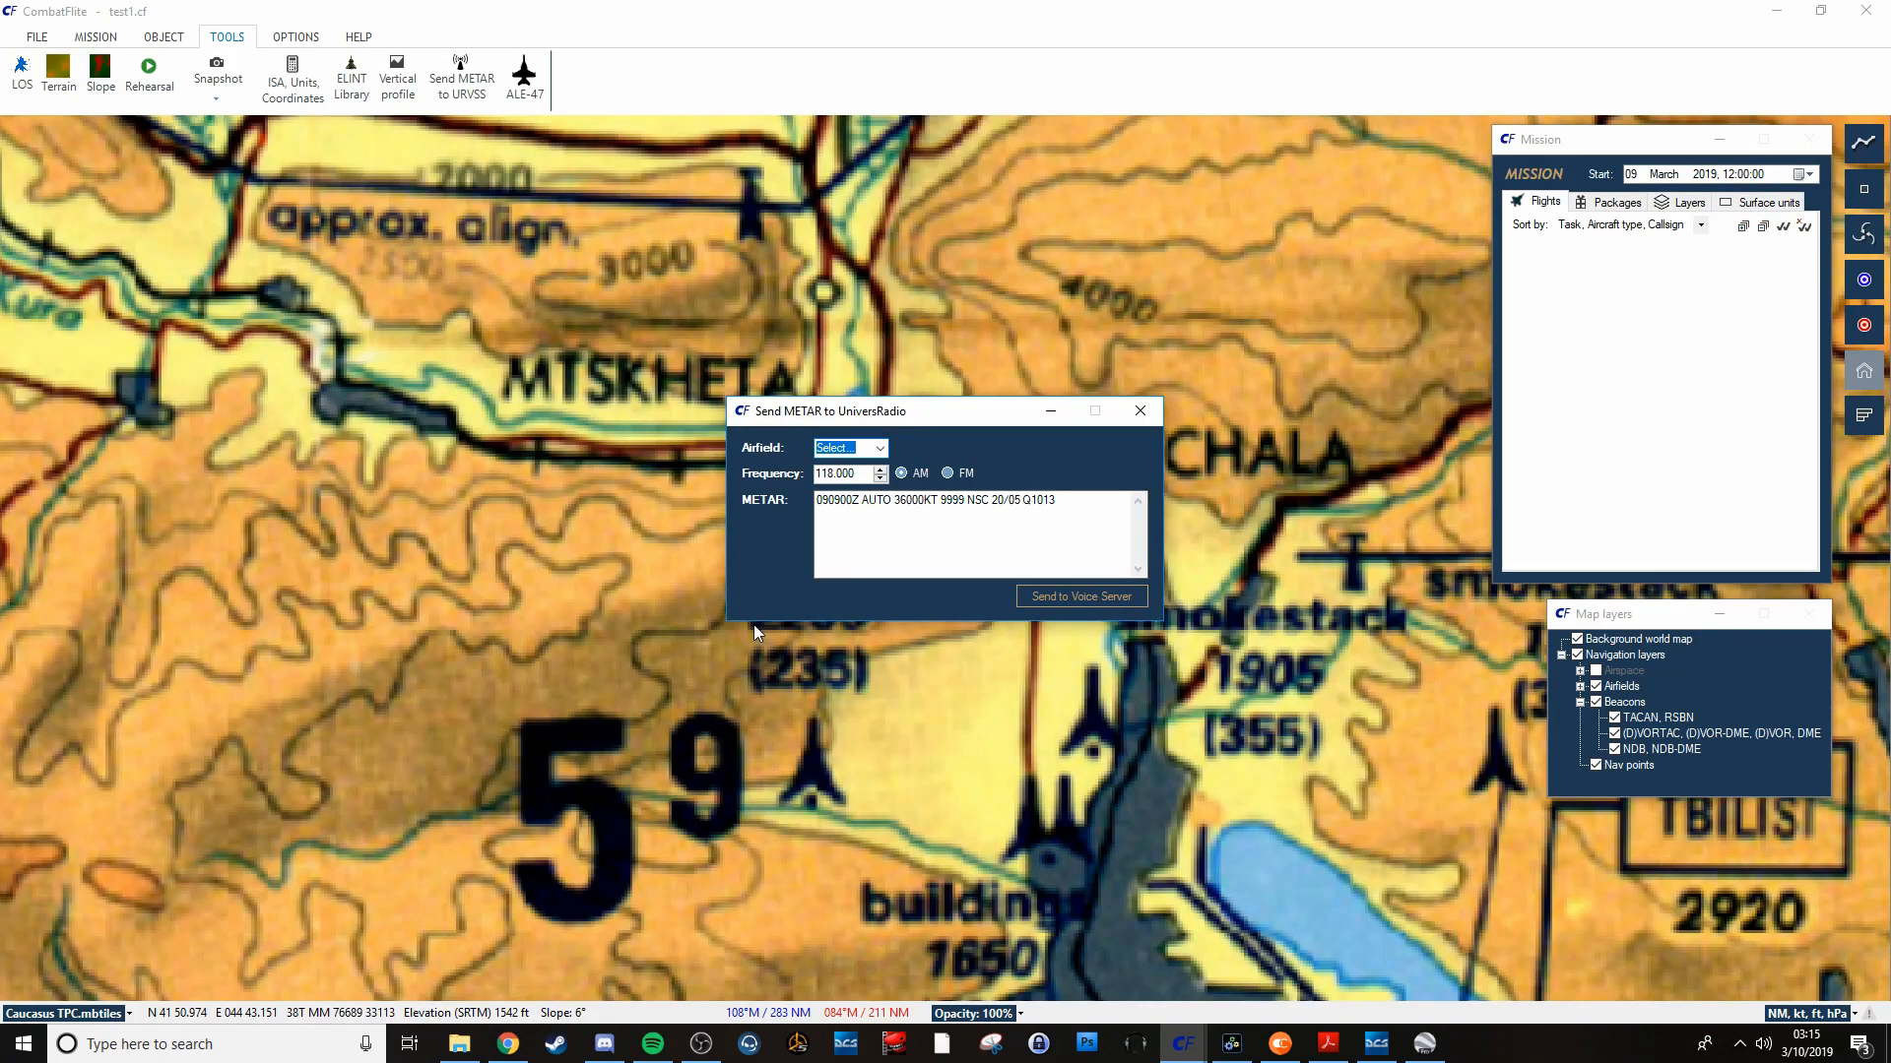
mouse_move(707, 446)
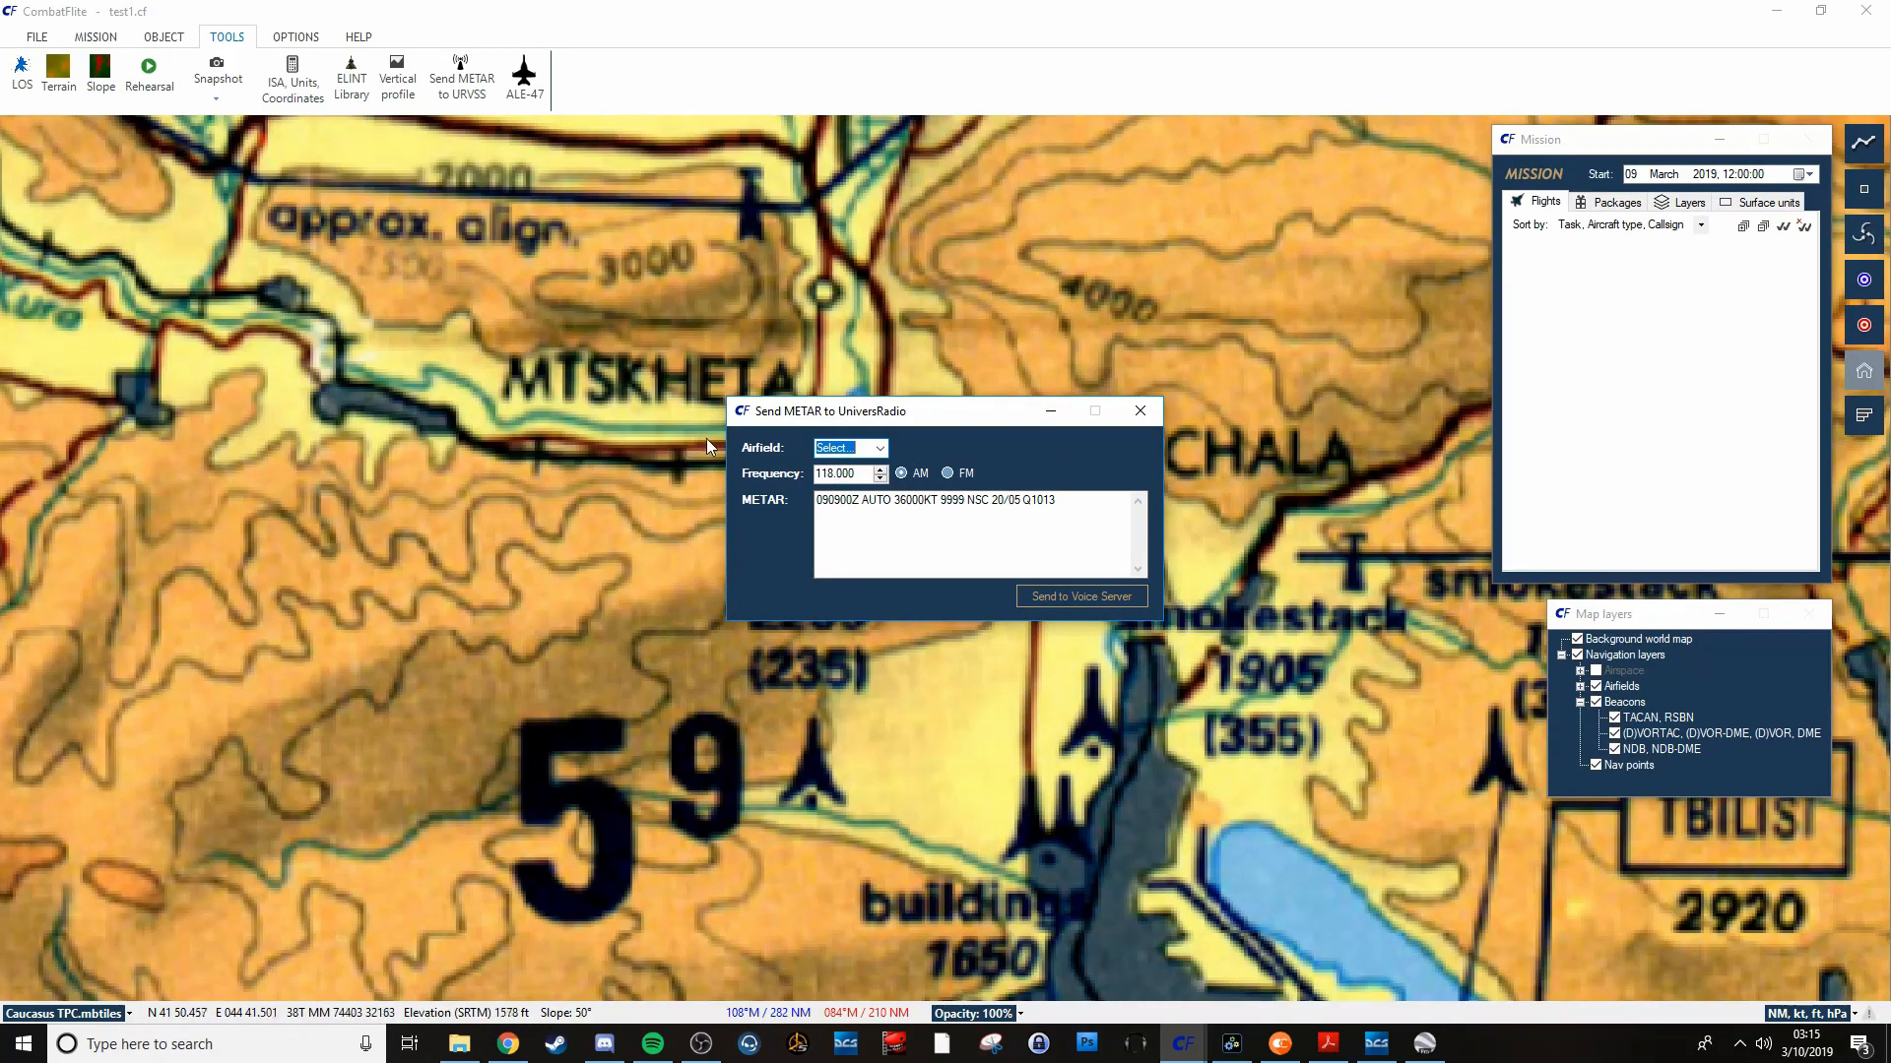
left_click(878, 447)
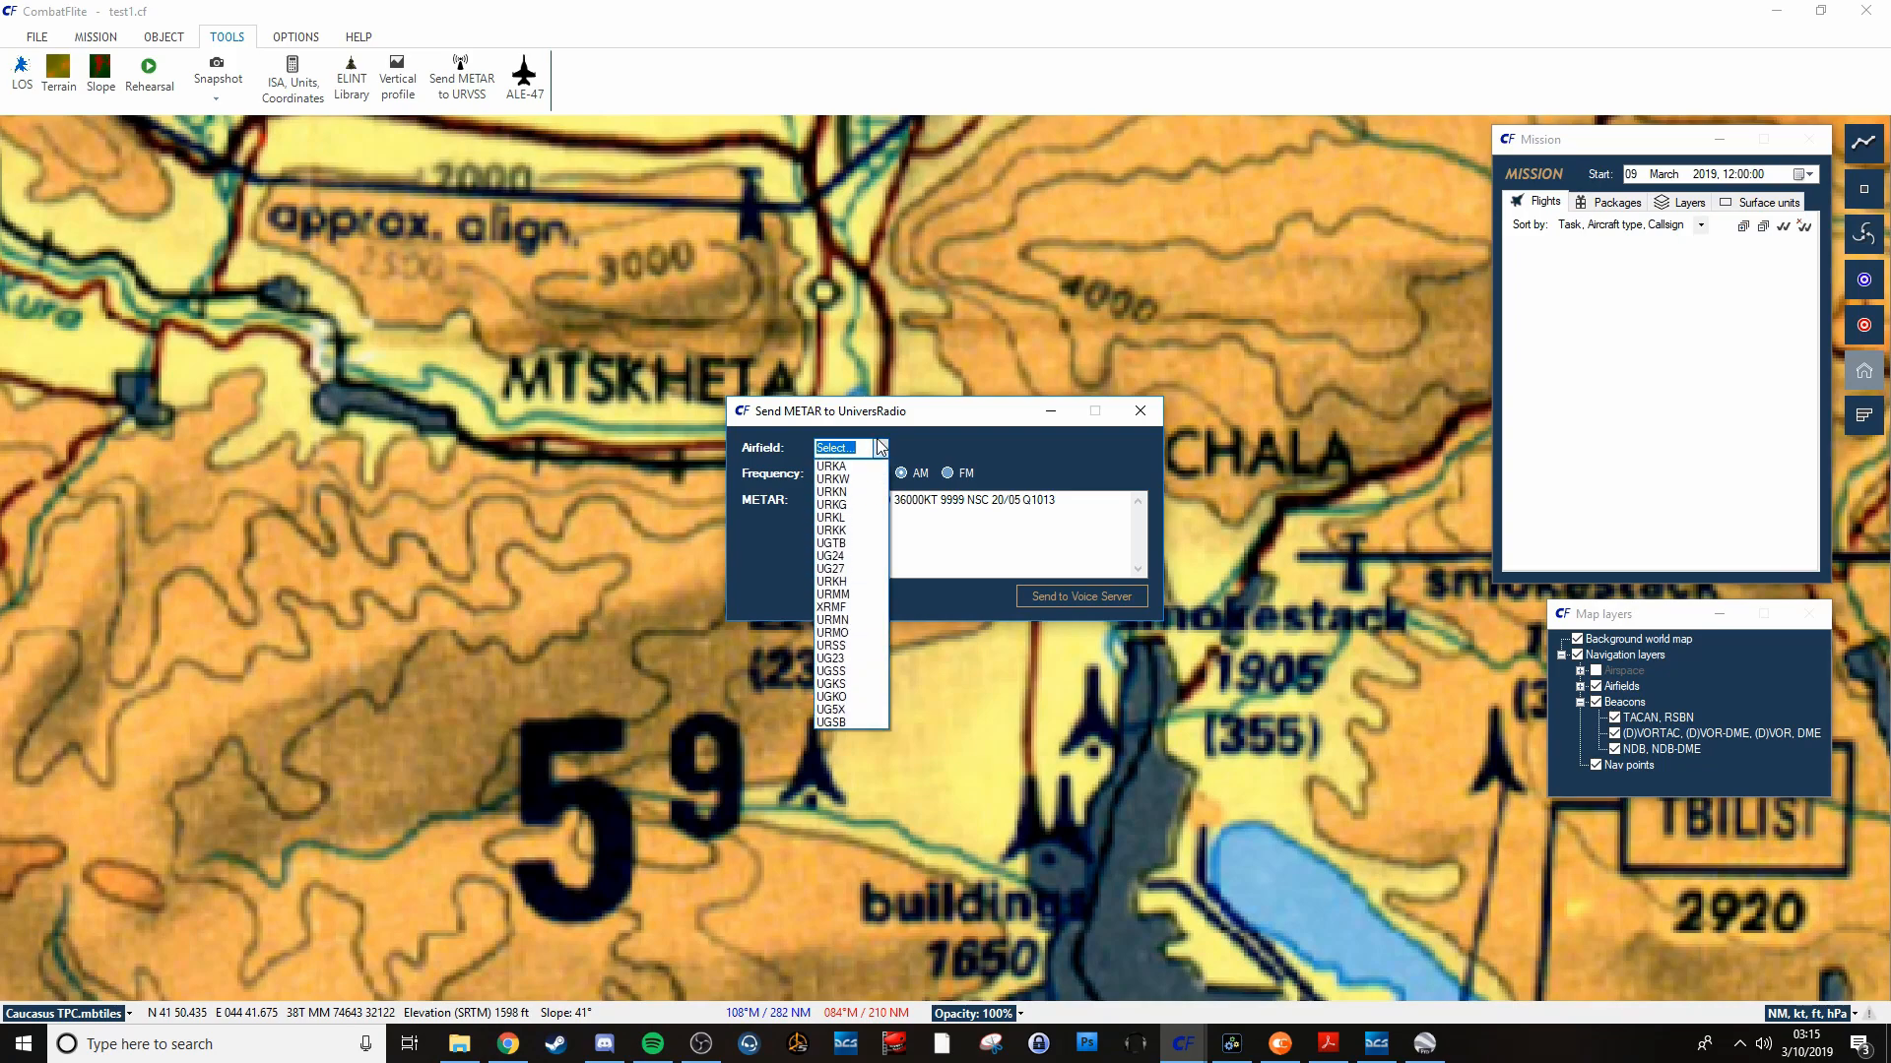
left_click(832, 466)
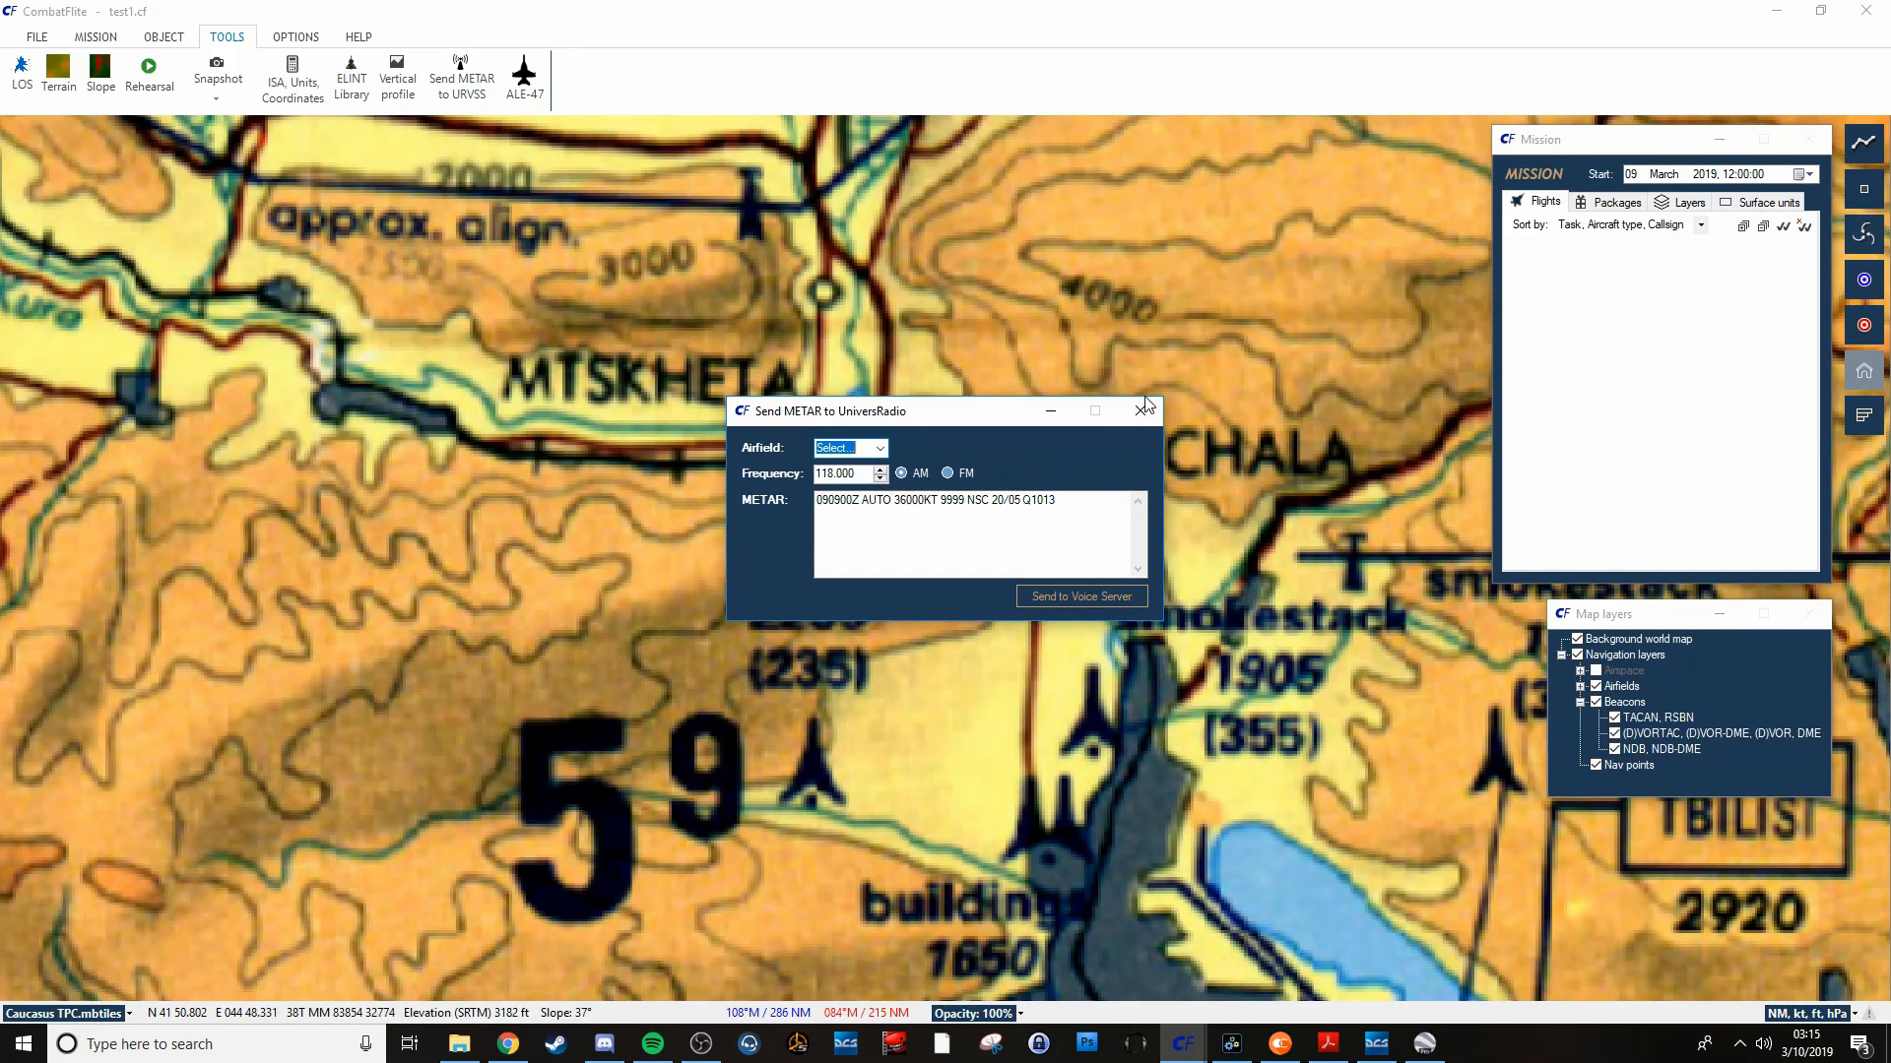
left_click(1143, 409)
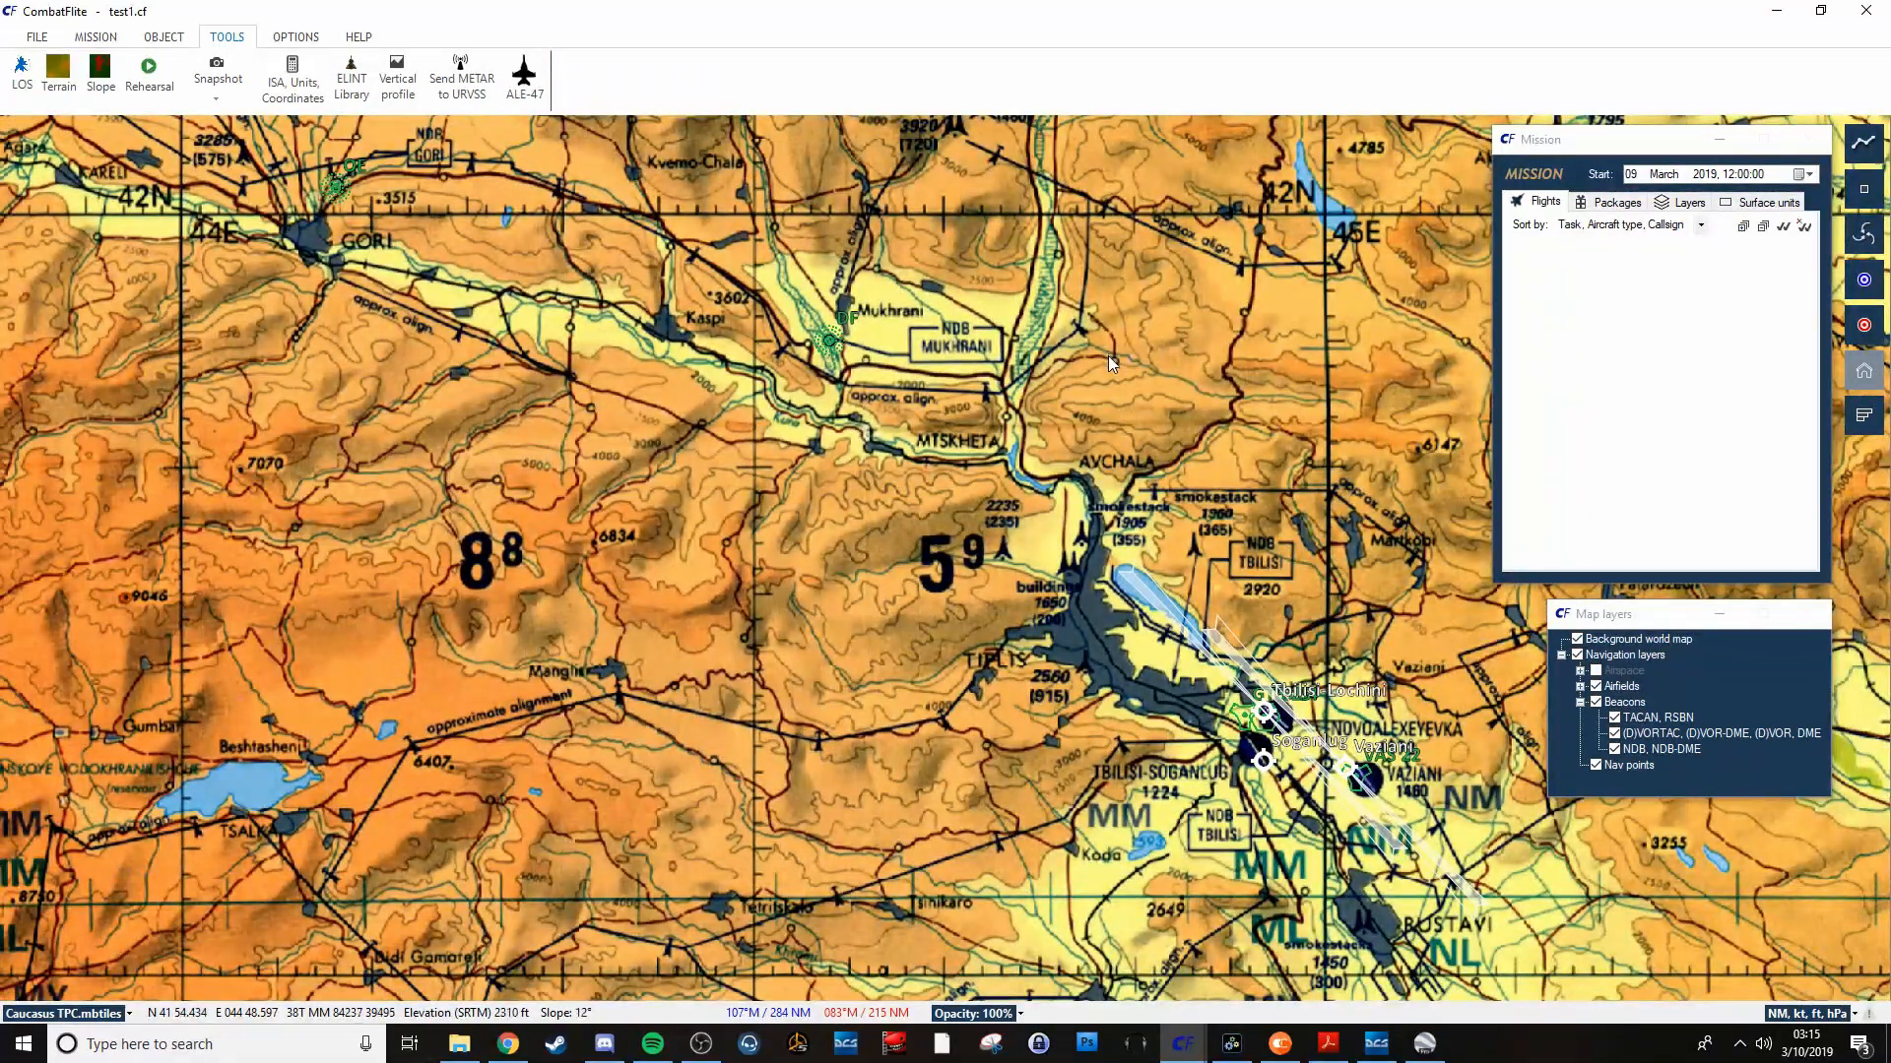
mouse_move(1110, 353)
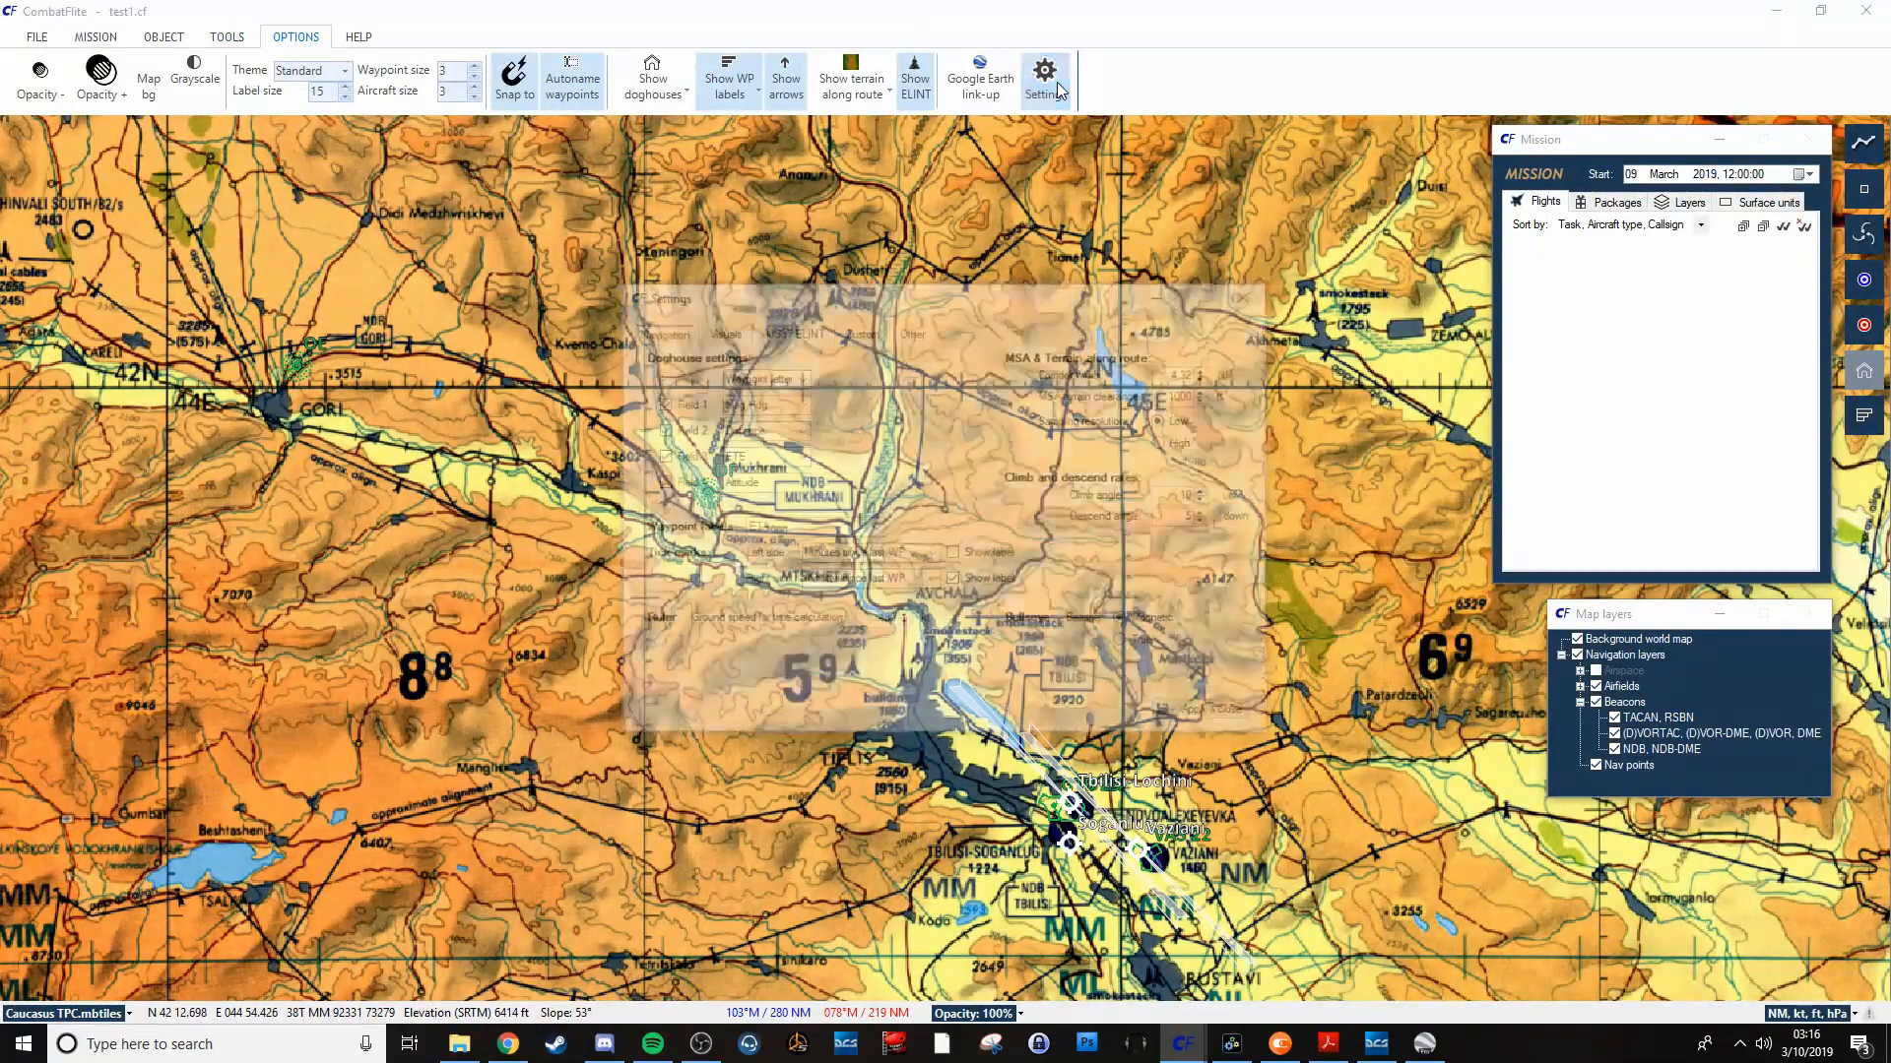
Open Settings and browse the Visuals, Custom, AJS37 ELINT and Other tabs.
left_click(1044, 80)
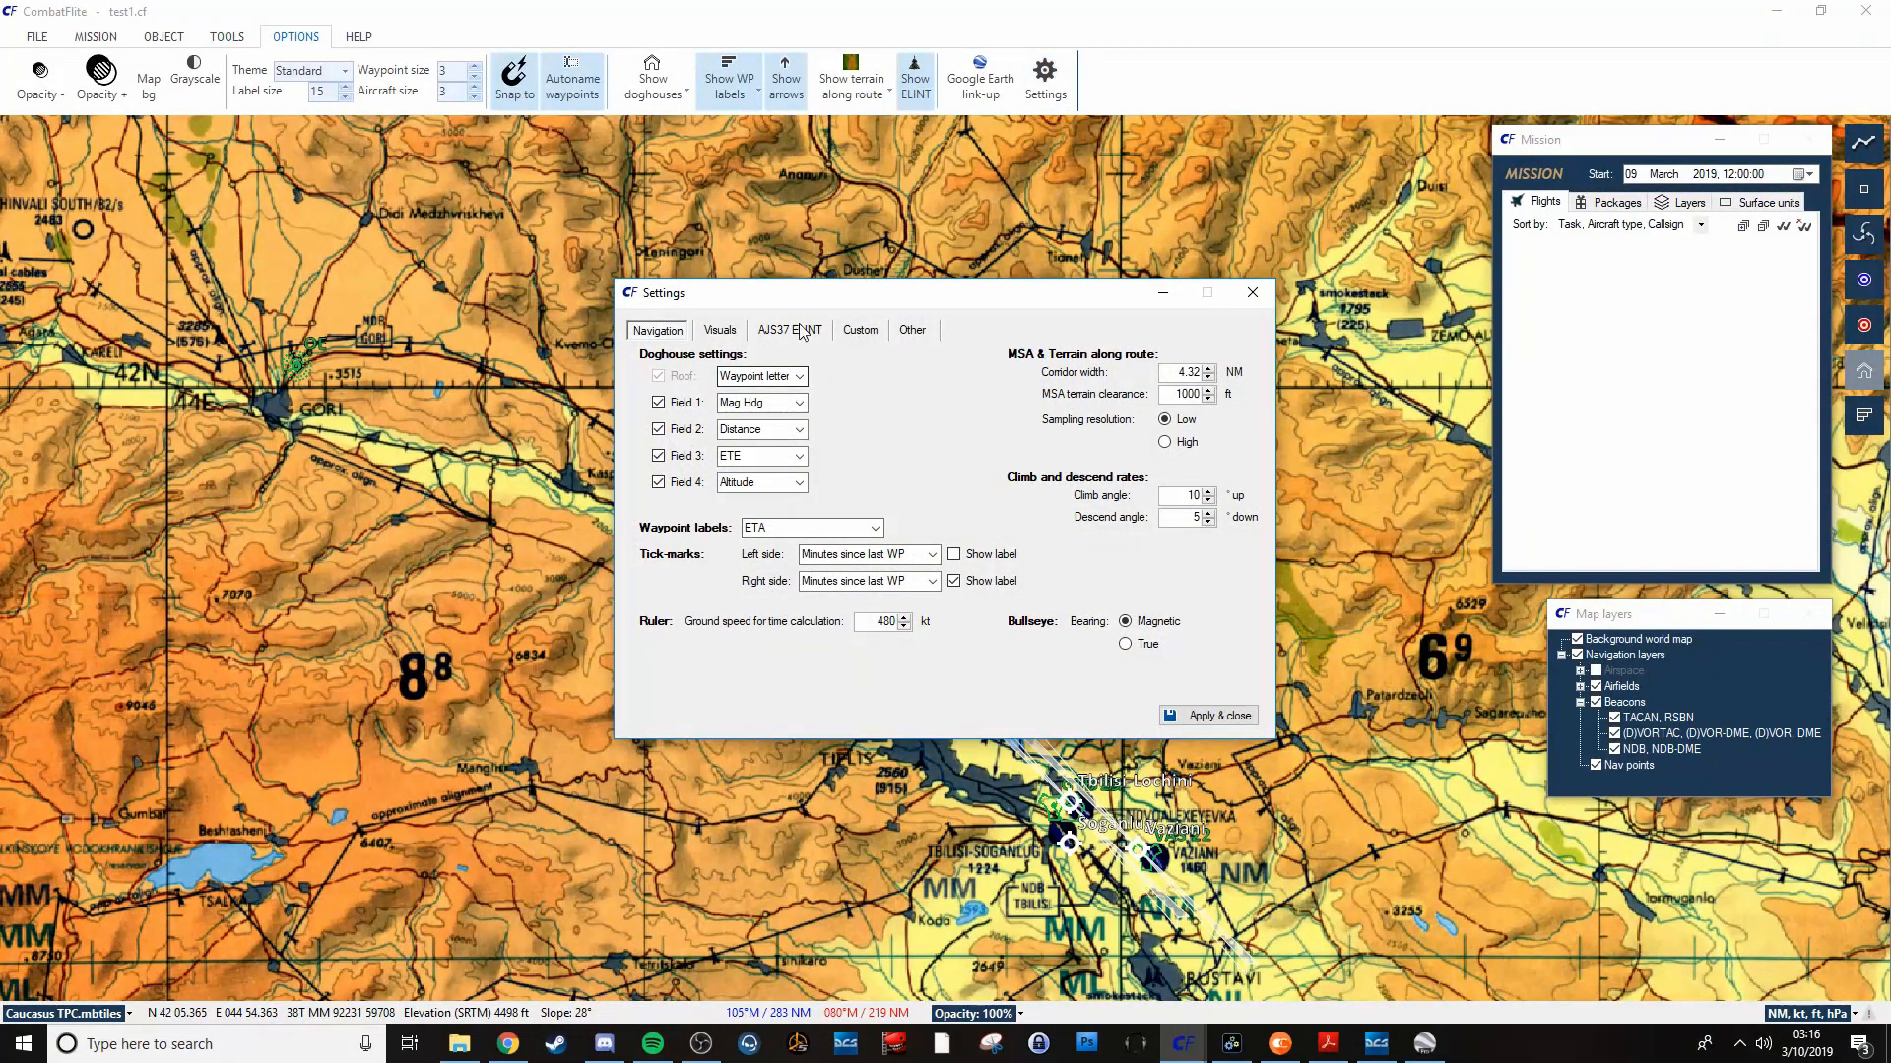
mouse_move(753, 342)
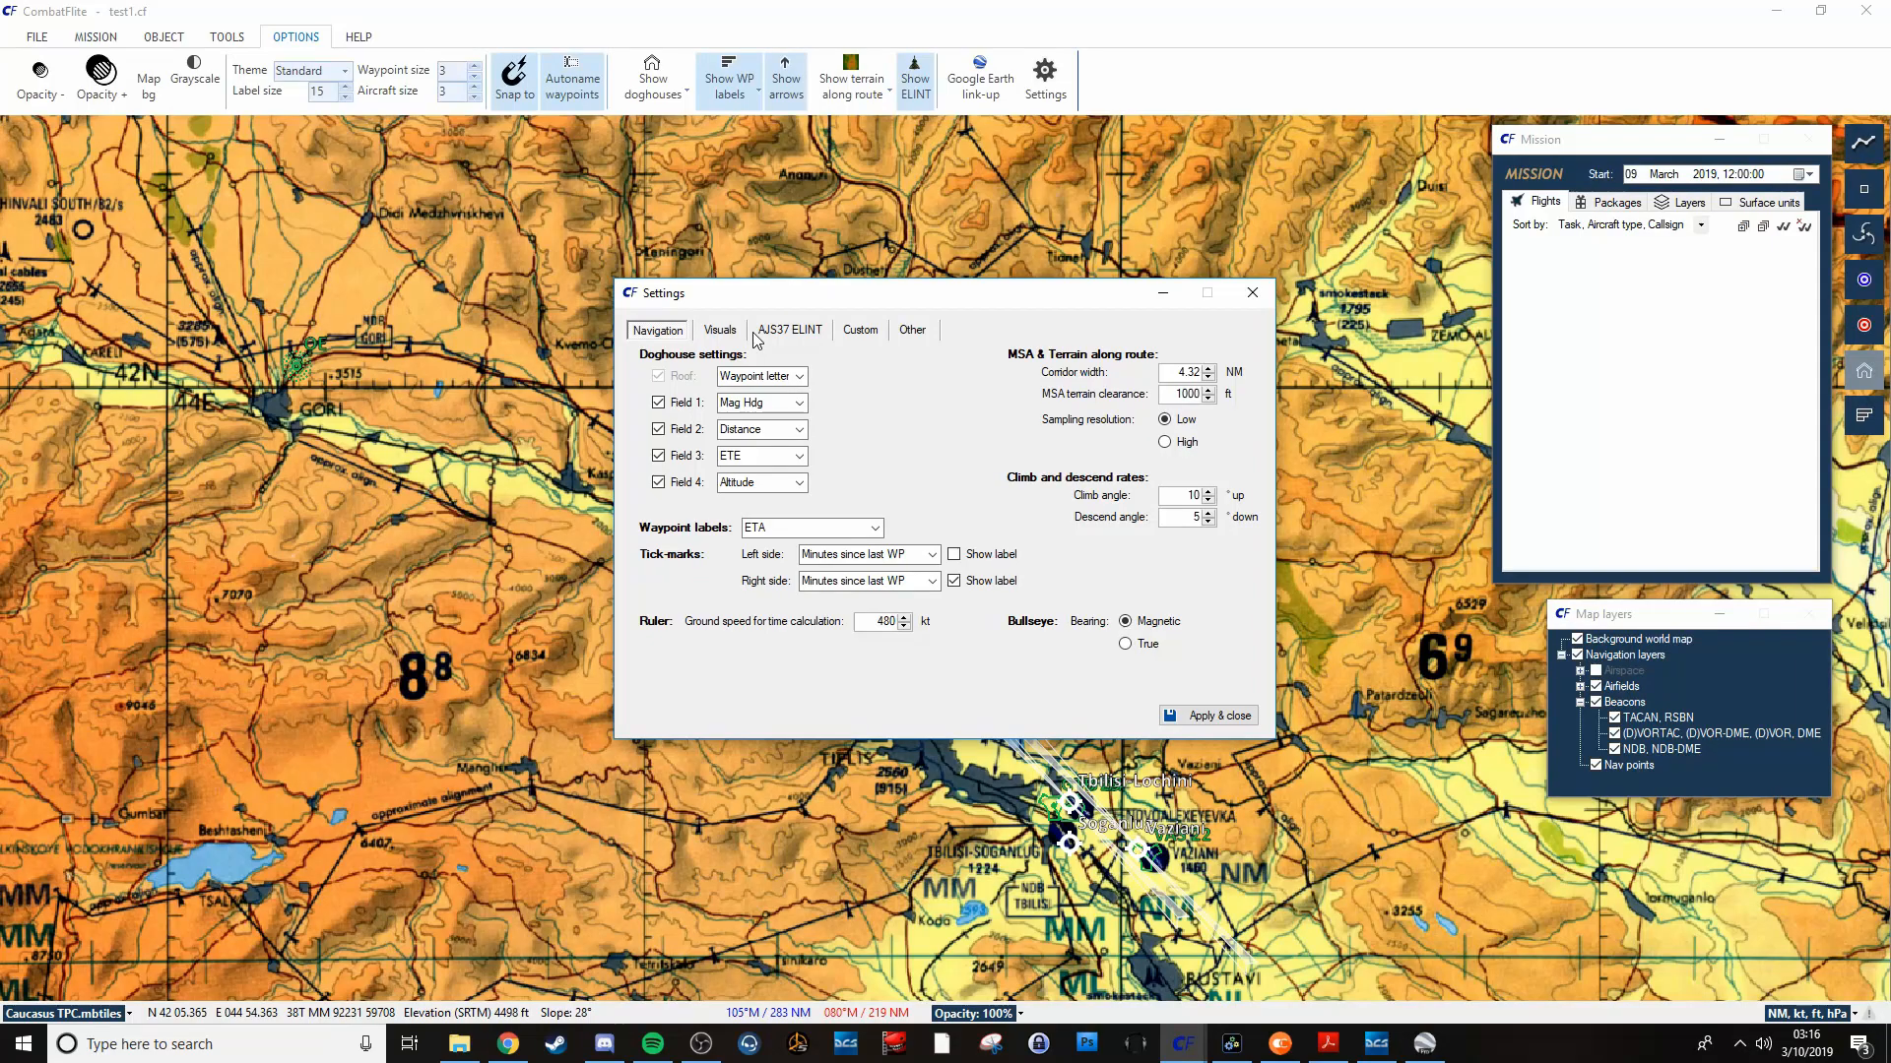
left_click(718, 329)
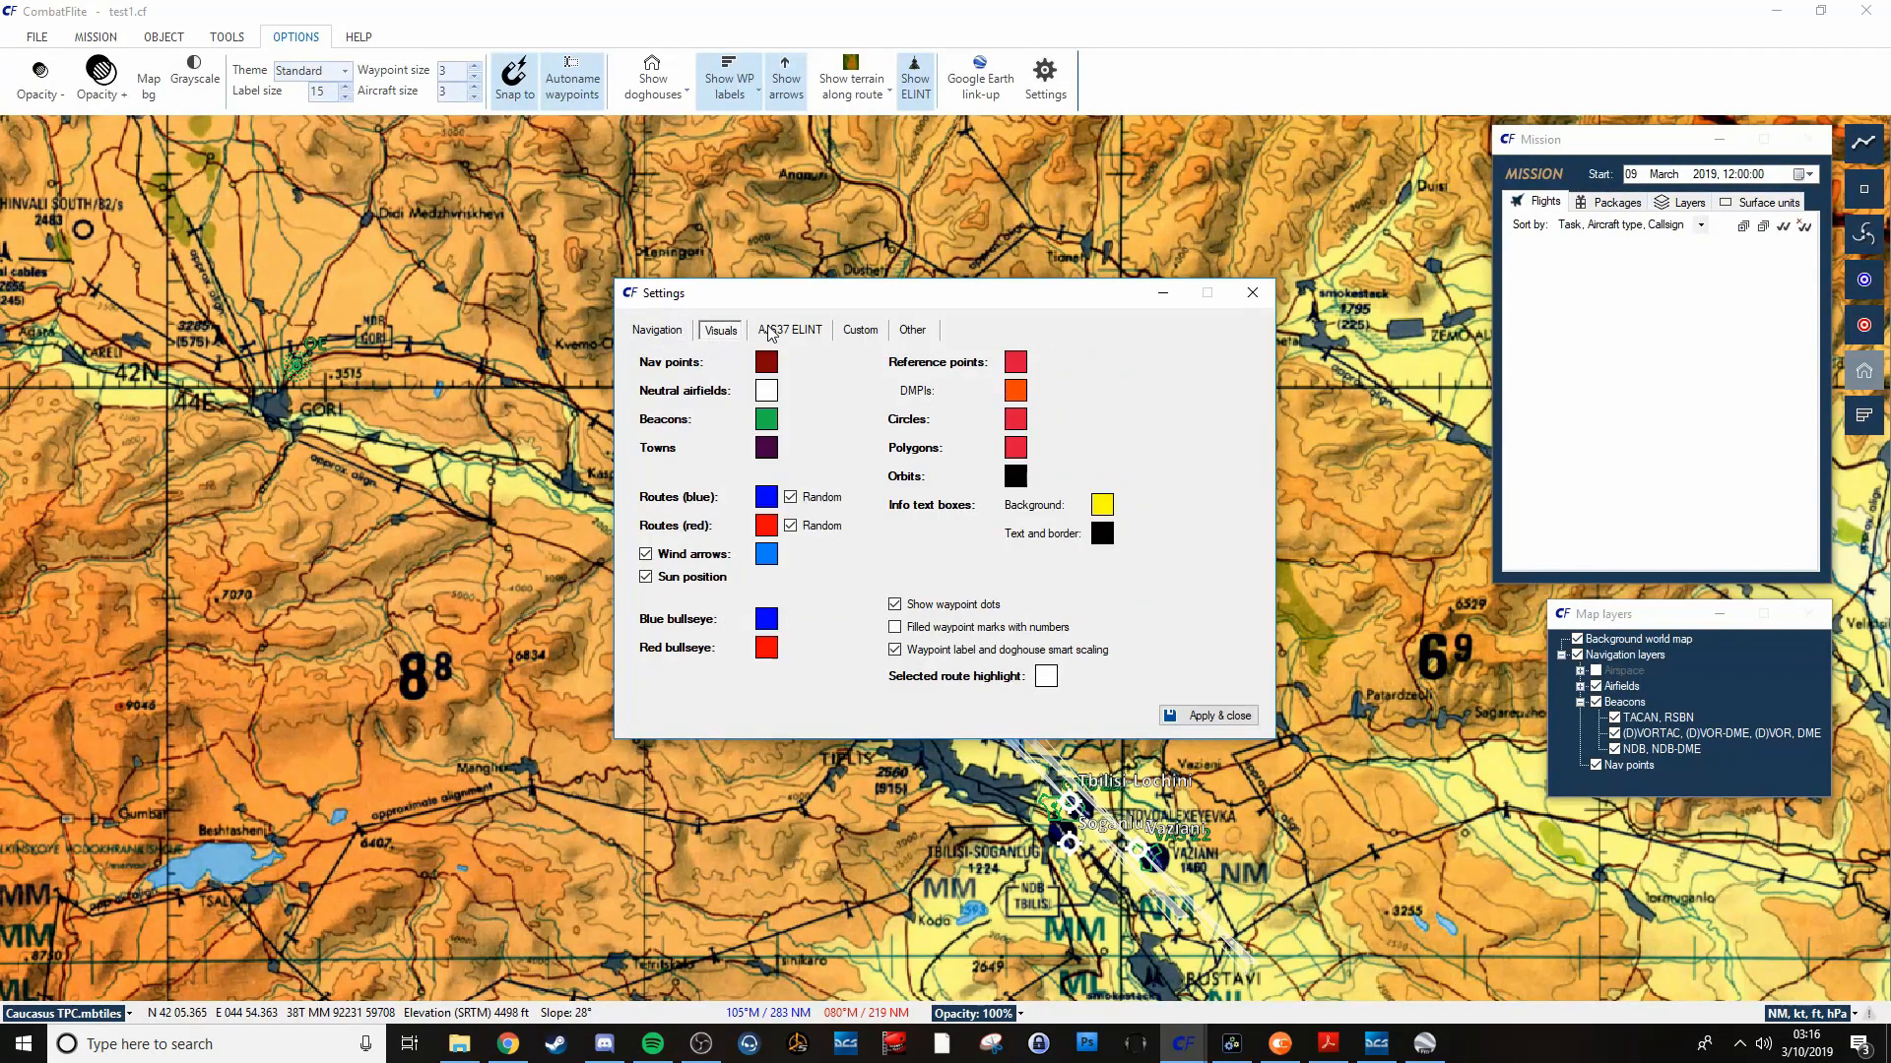
mouse_move(989, 403)
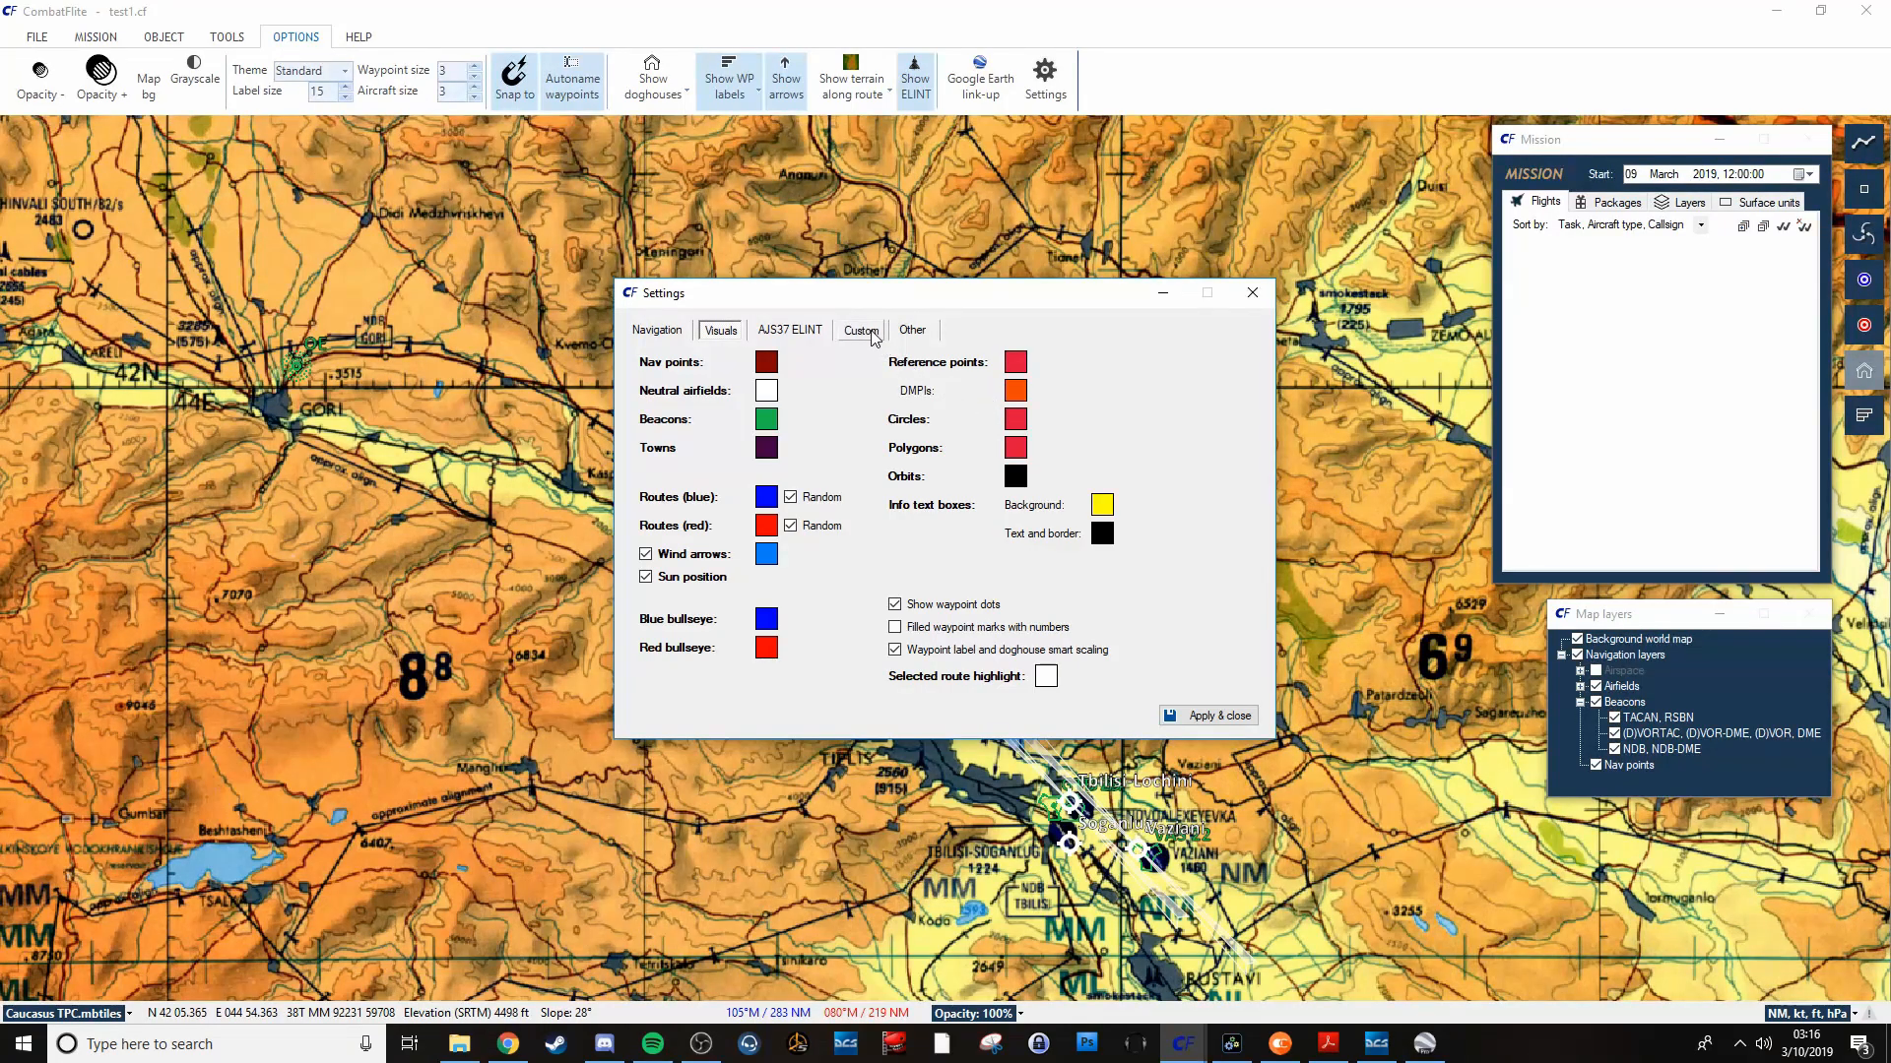
left_click(859, 329)
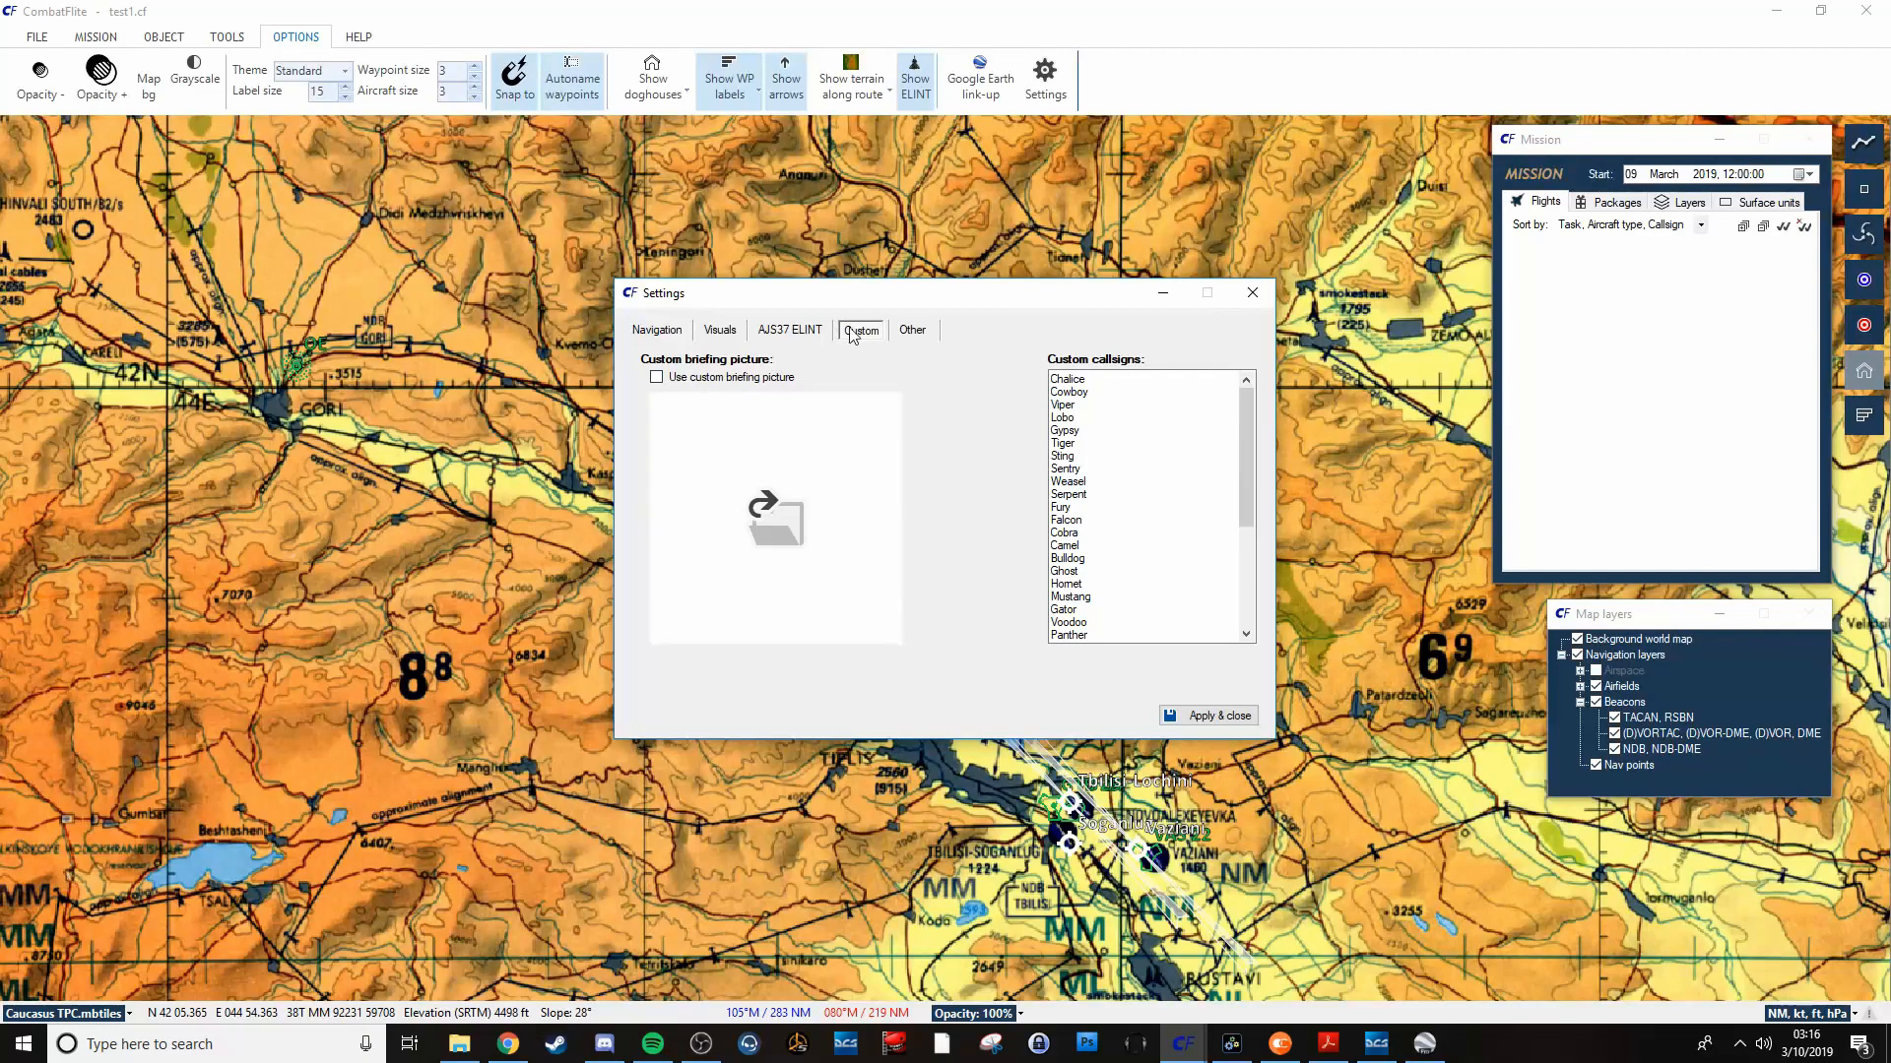
left_click(788, 329)
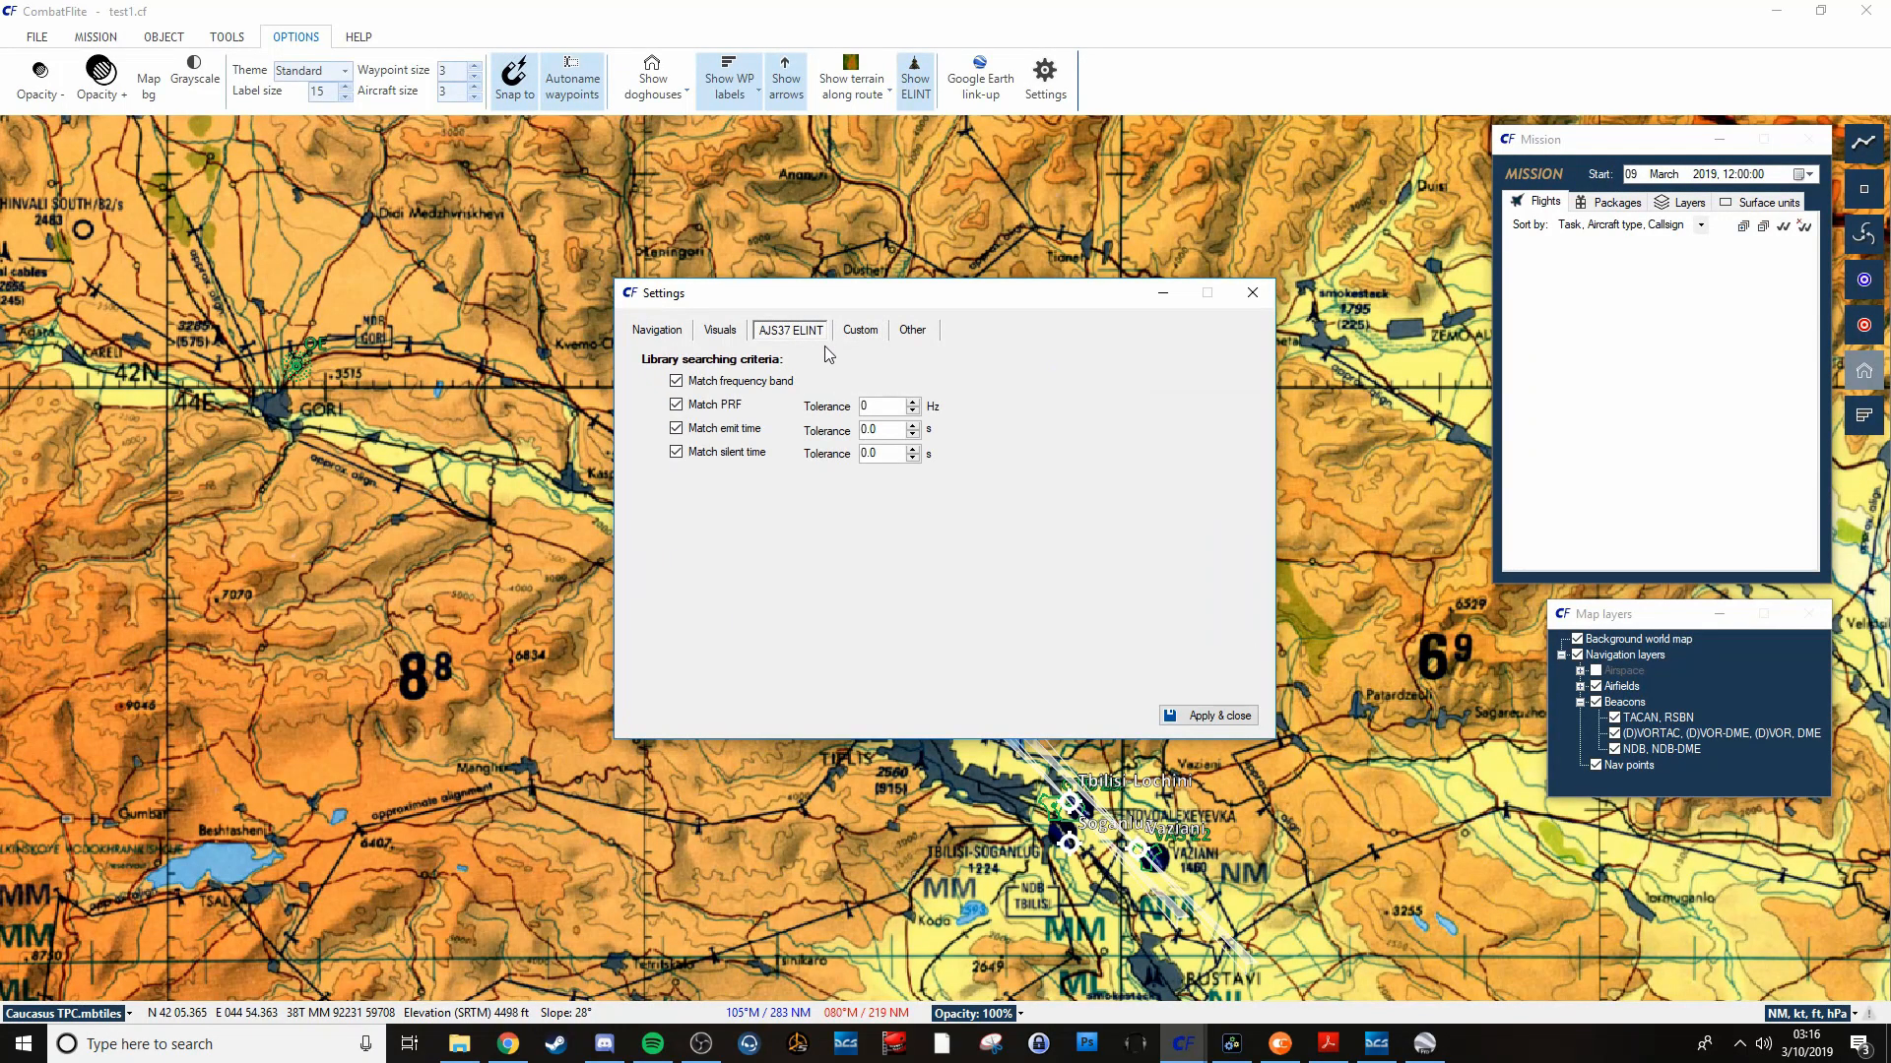
mouse_move(913, 349)
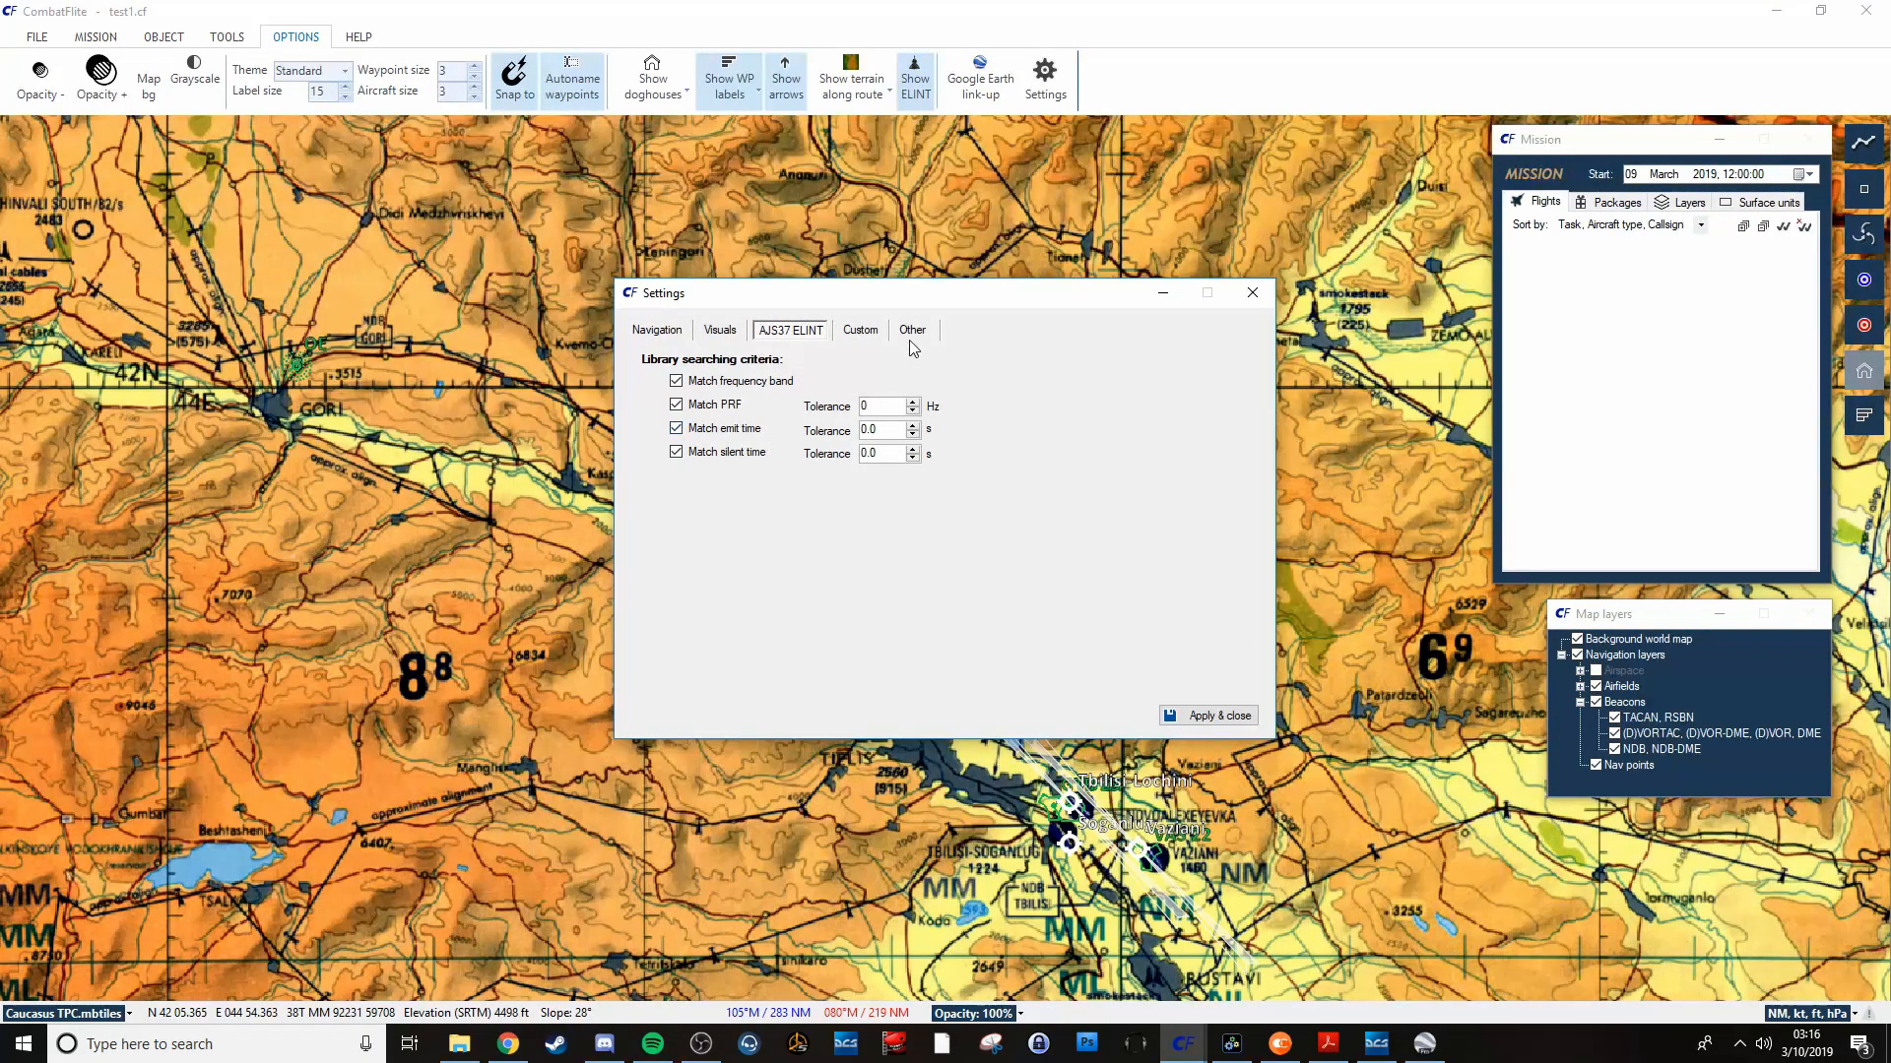
left_click(913, 329)
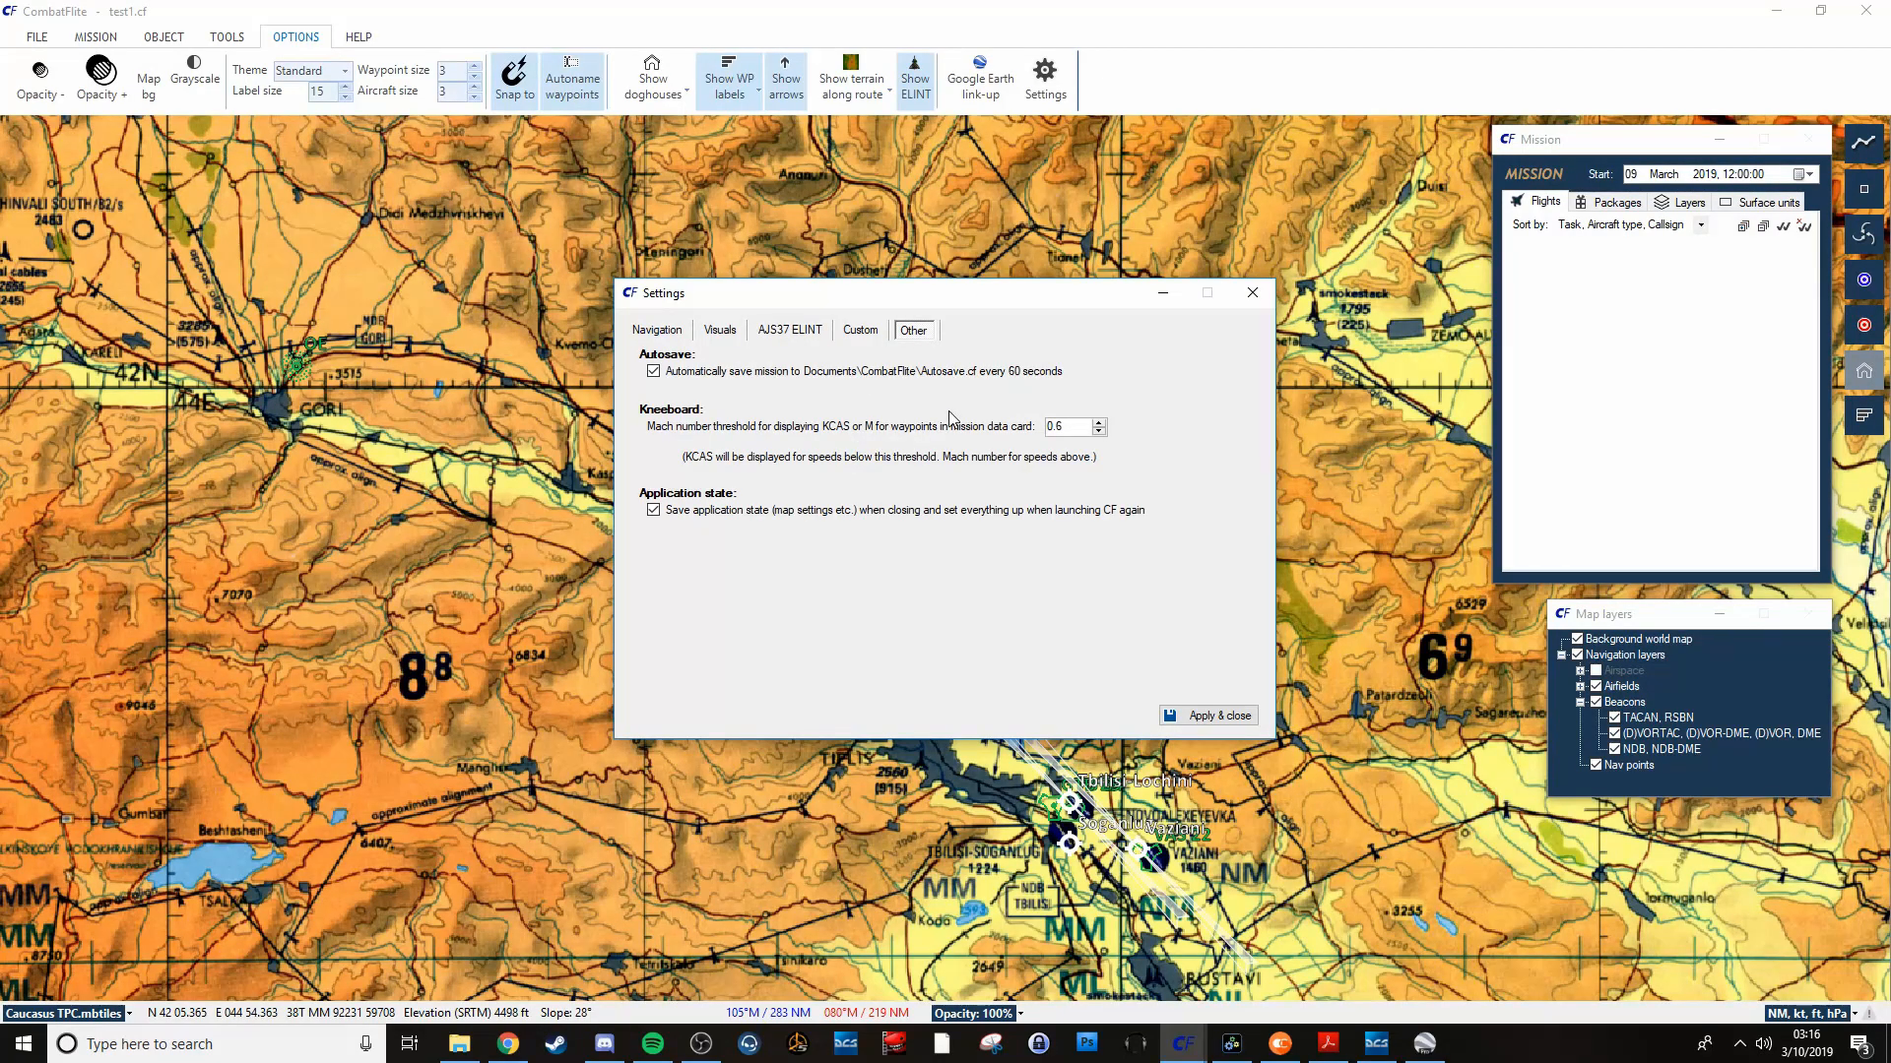
mouse_move(1301, 319)
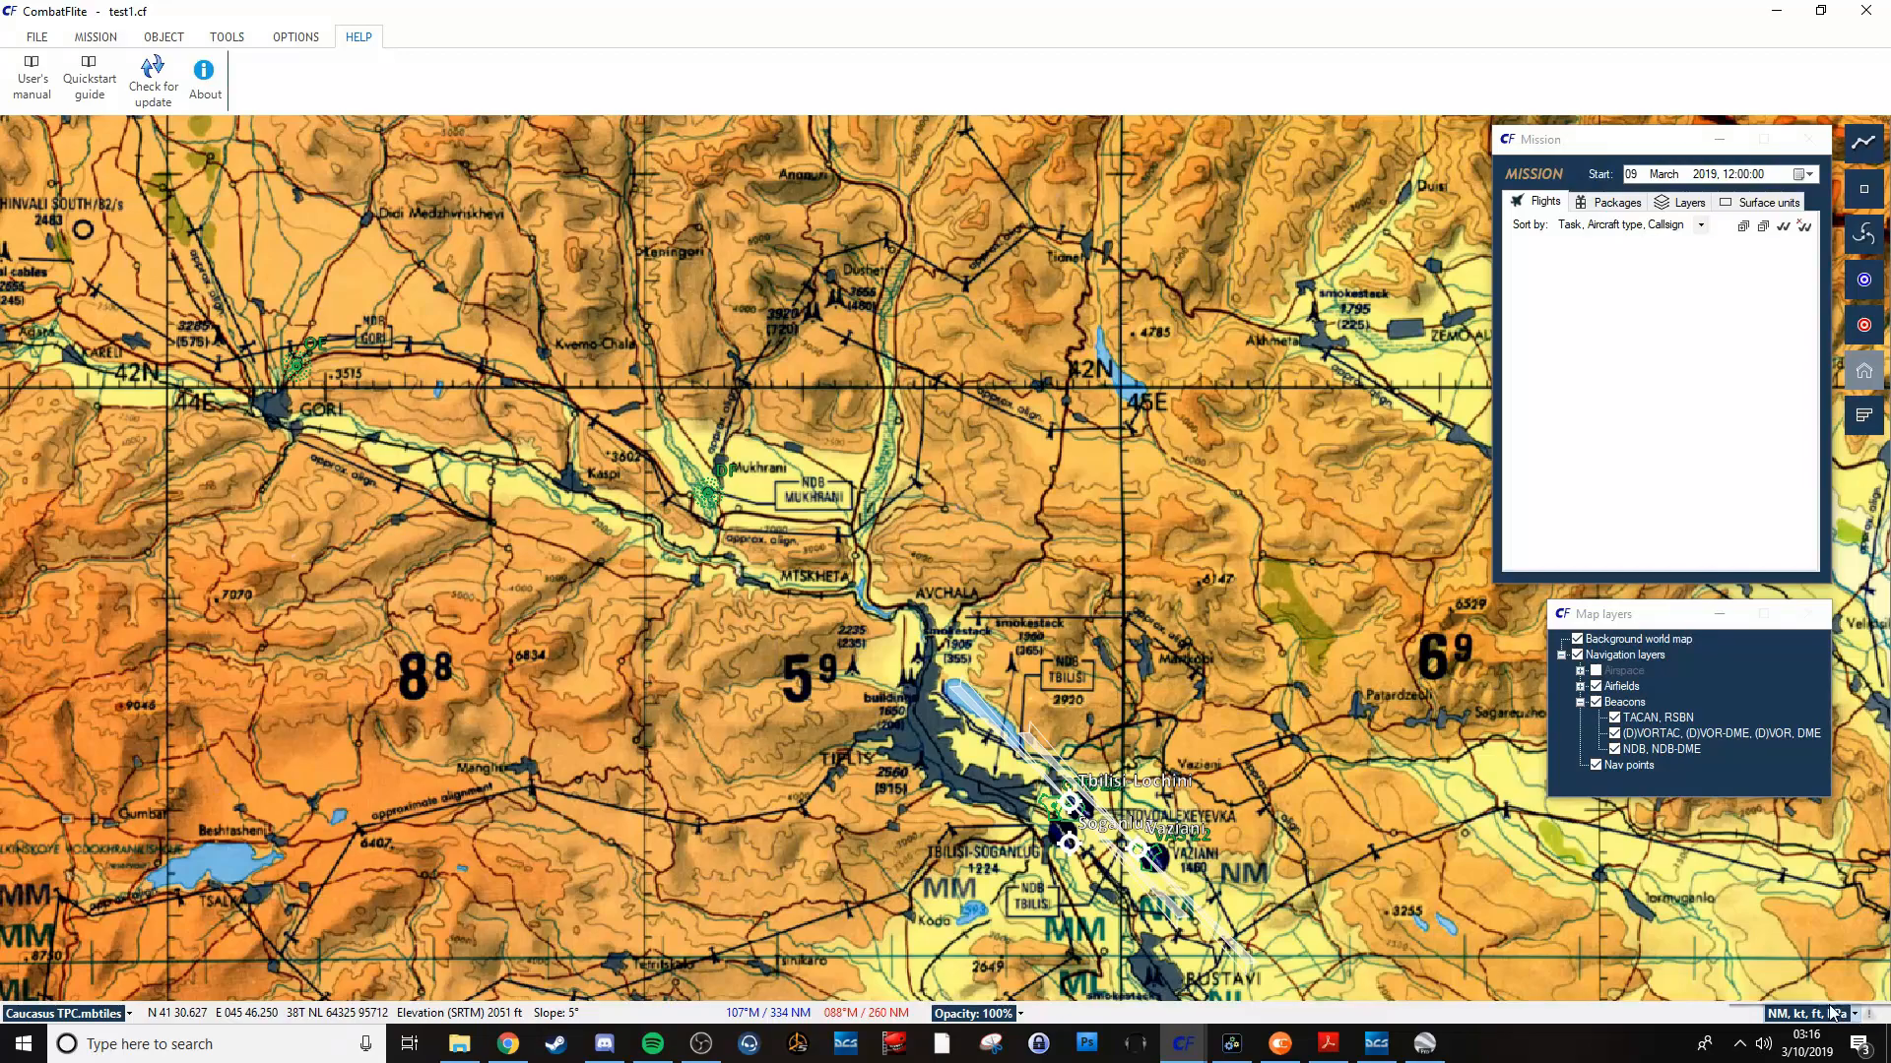
left_click(1815, 1013)
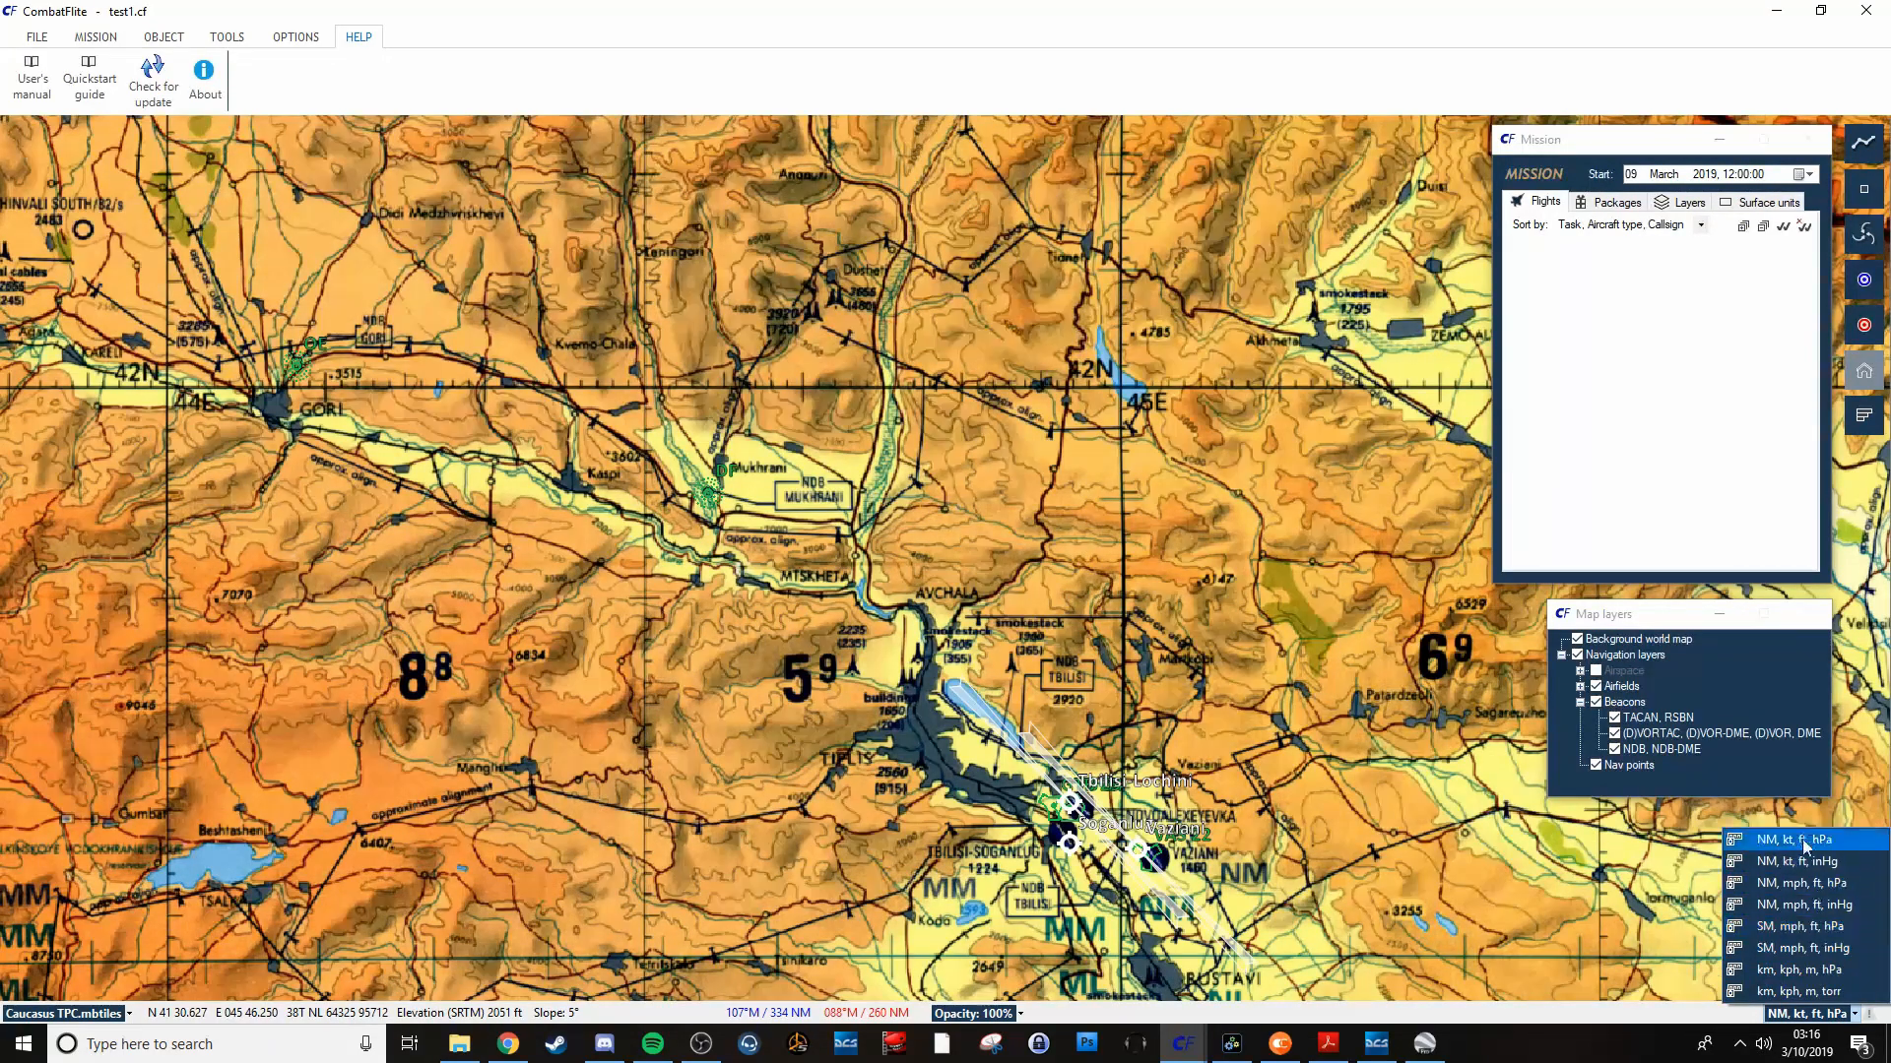
mouse_move(1805, 969)
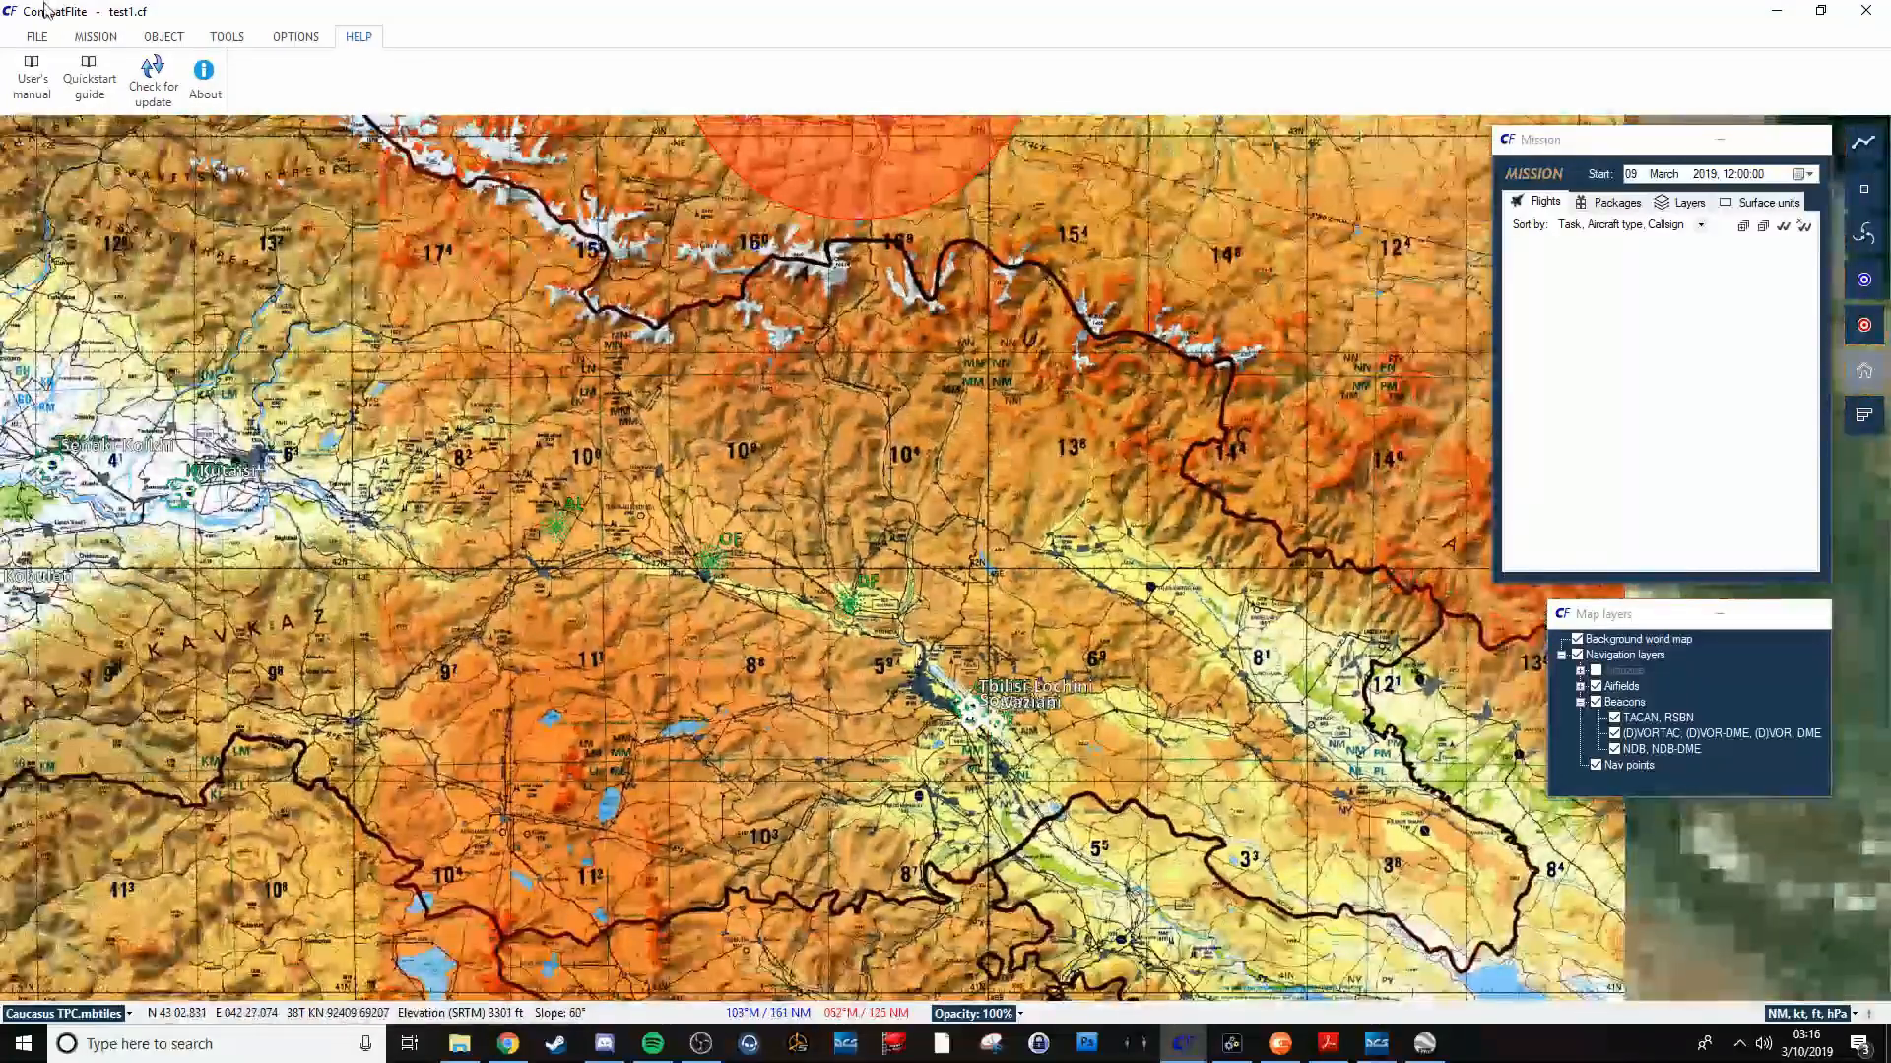
Start a .miz import, appending it to the current plan, and locate the mission file.
left_click(95, 36)
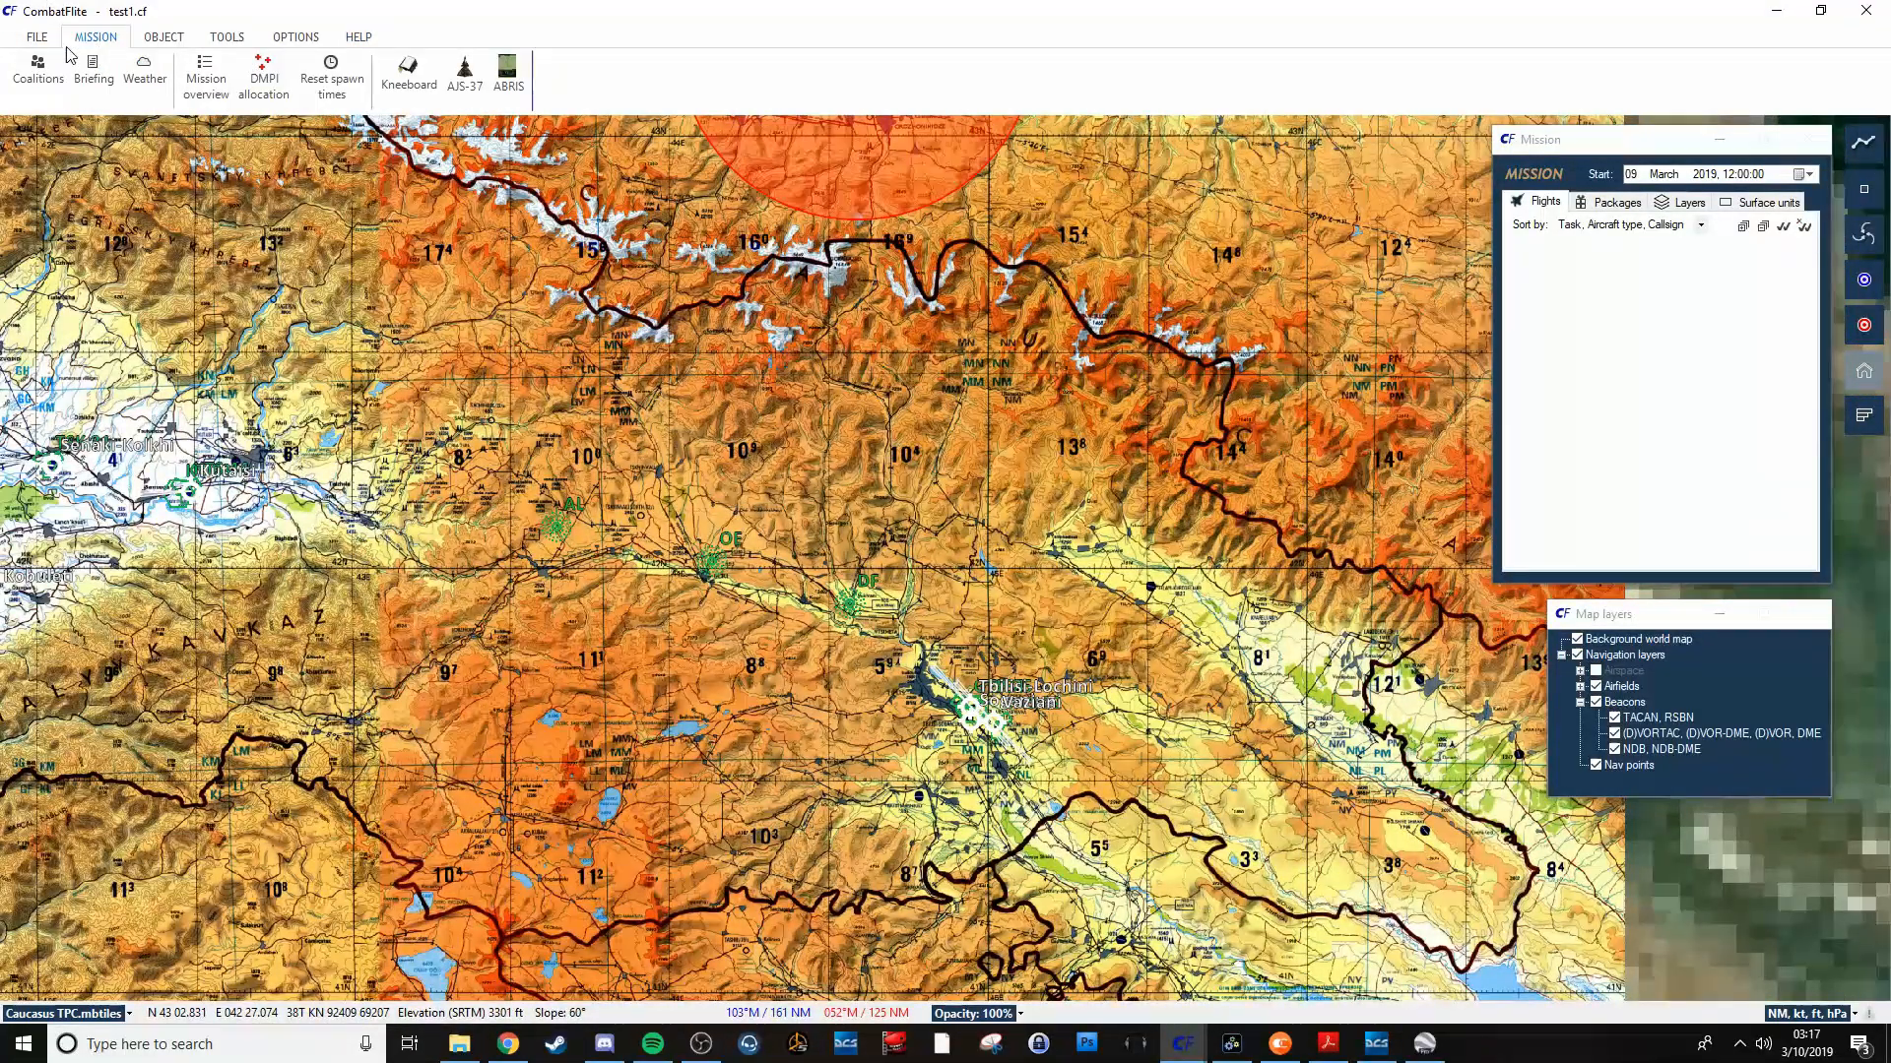
left_click(36, 36)
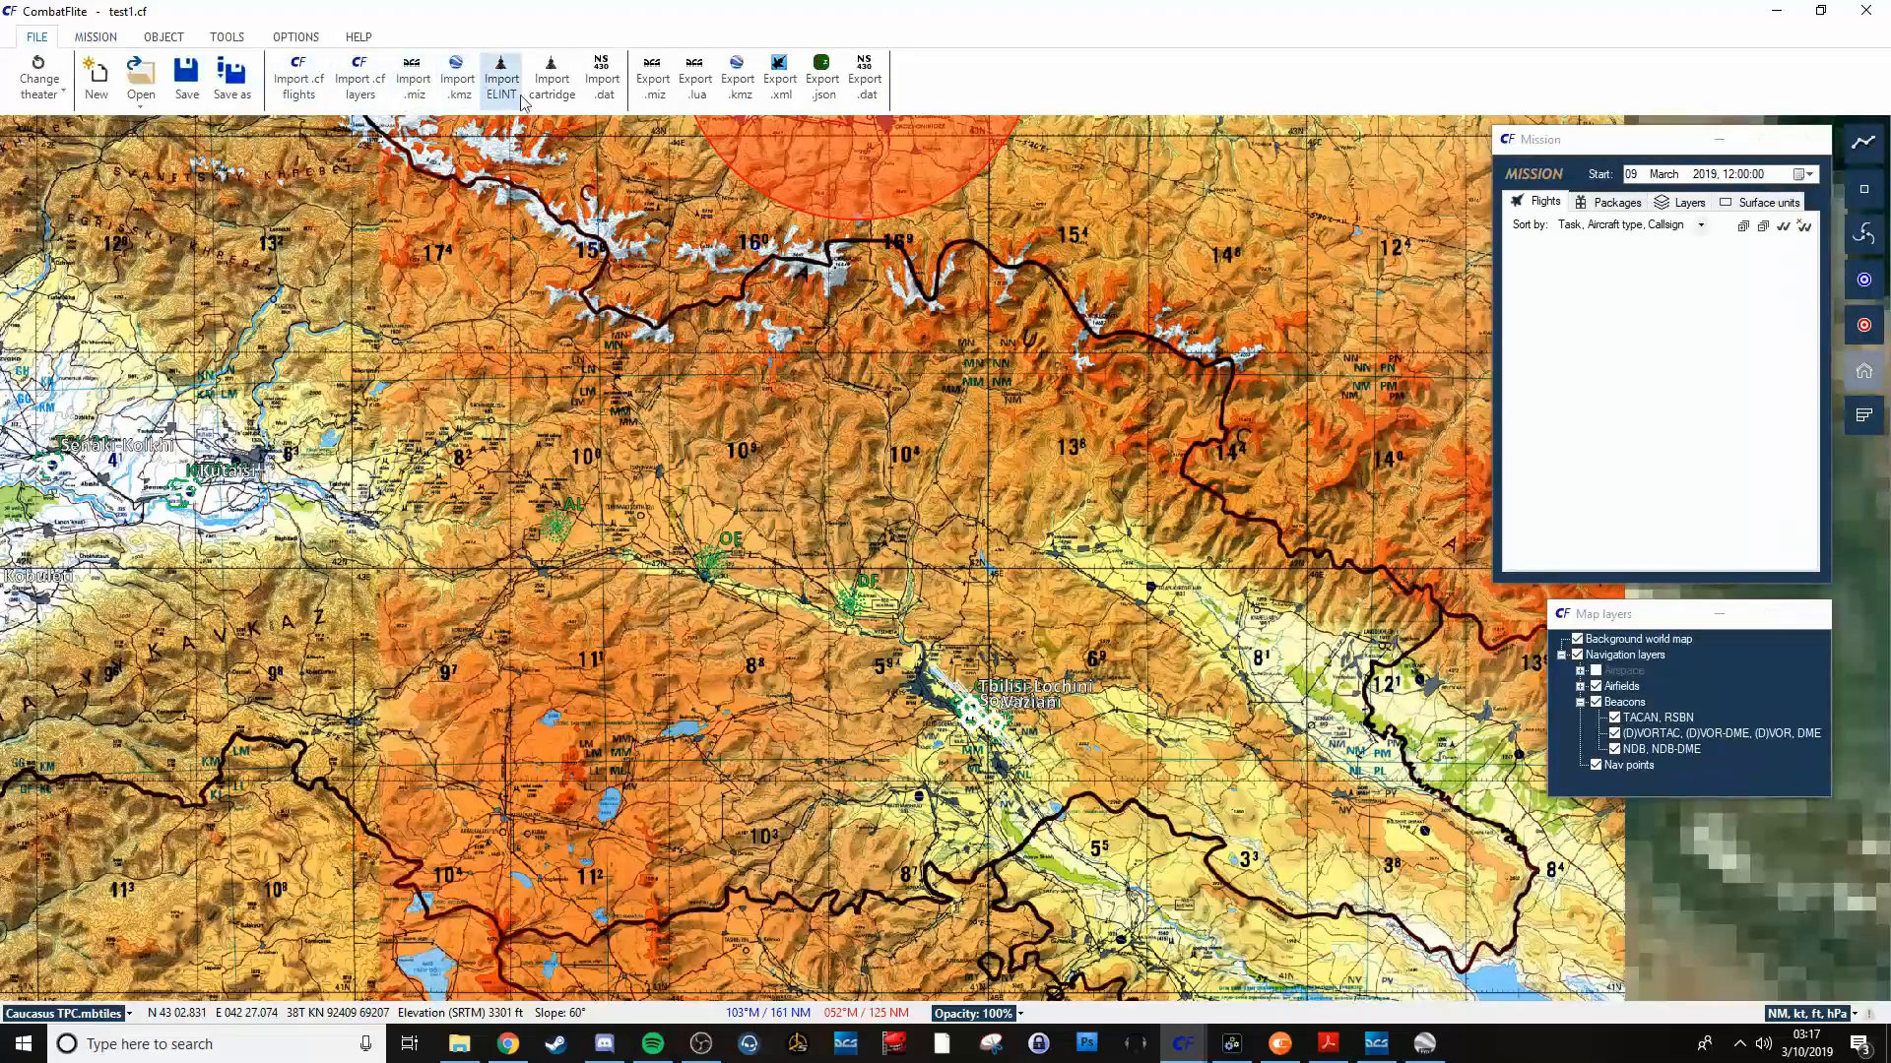
mouse_move(552, 75)
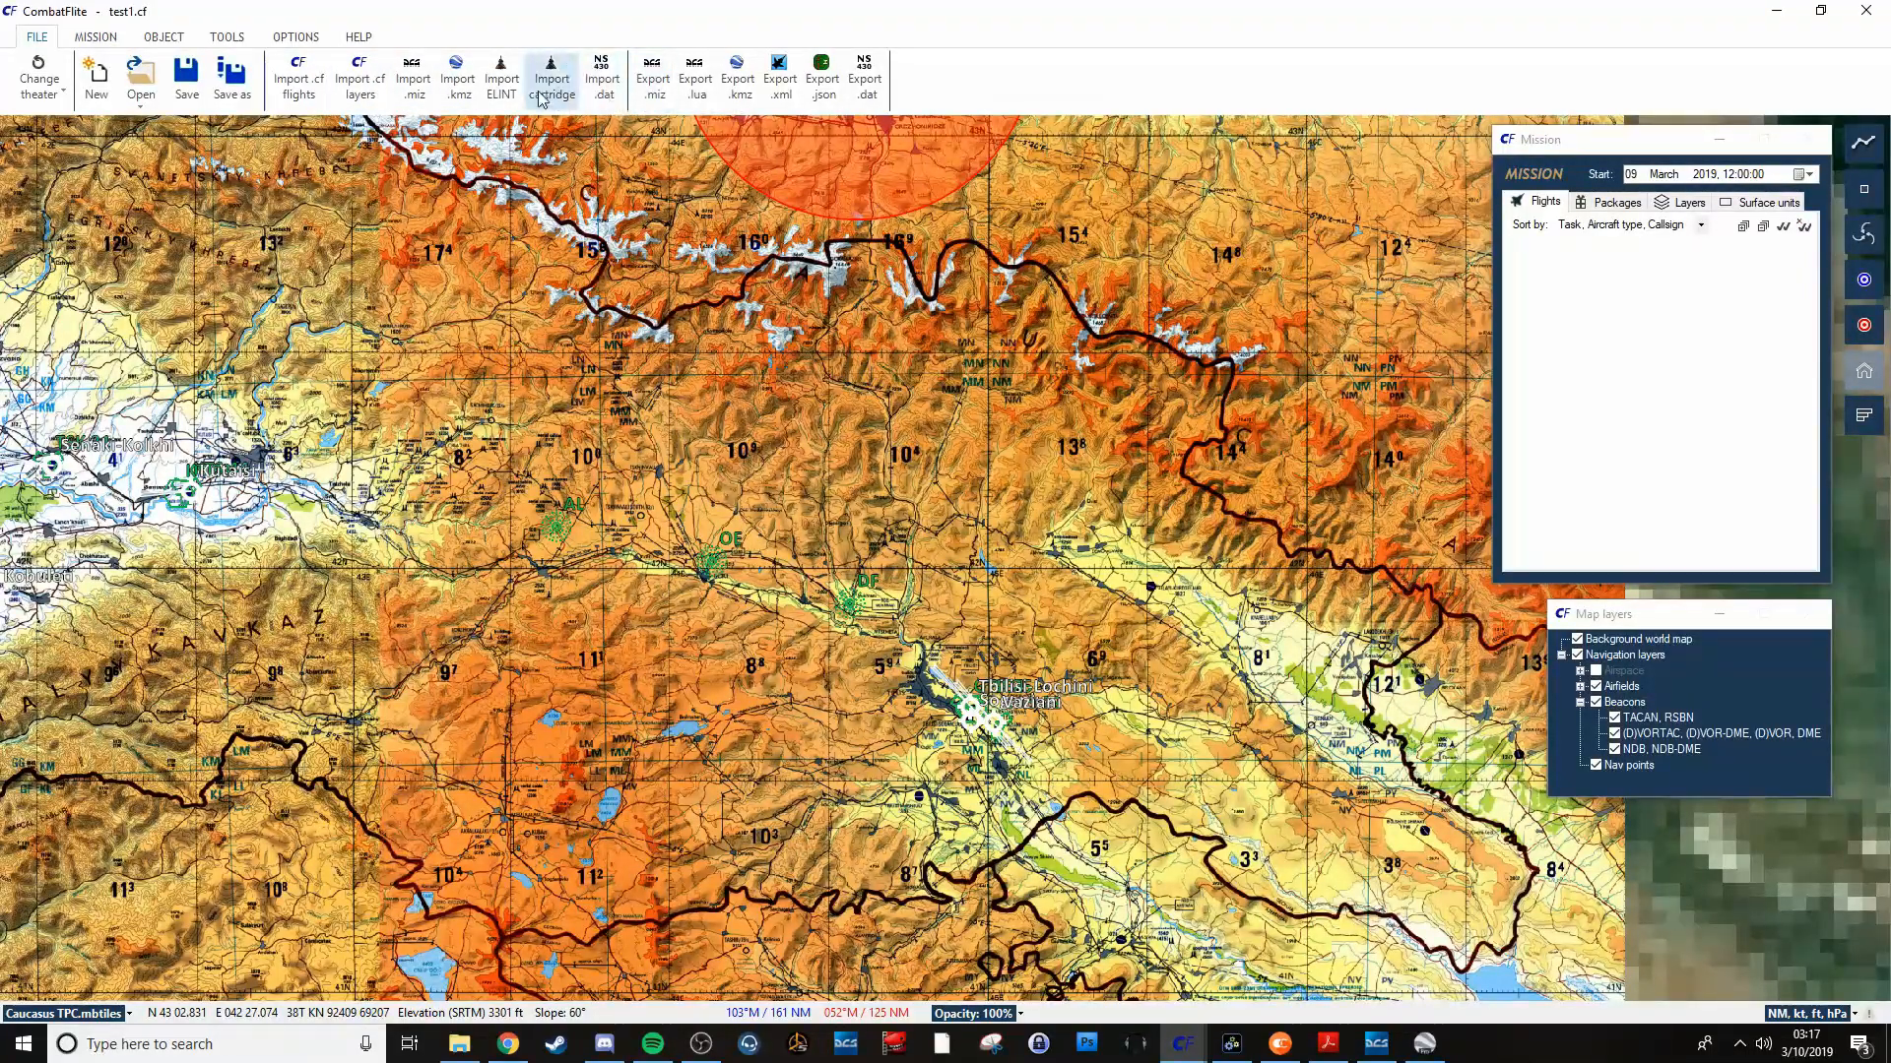
mouse_move(413, 75)
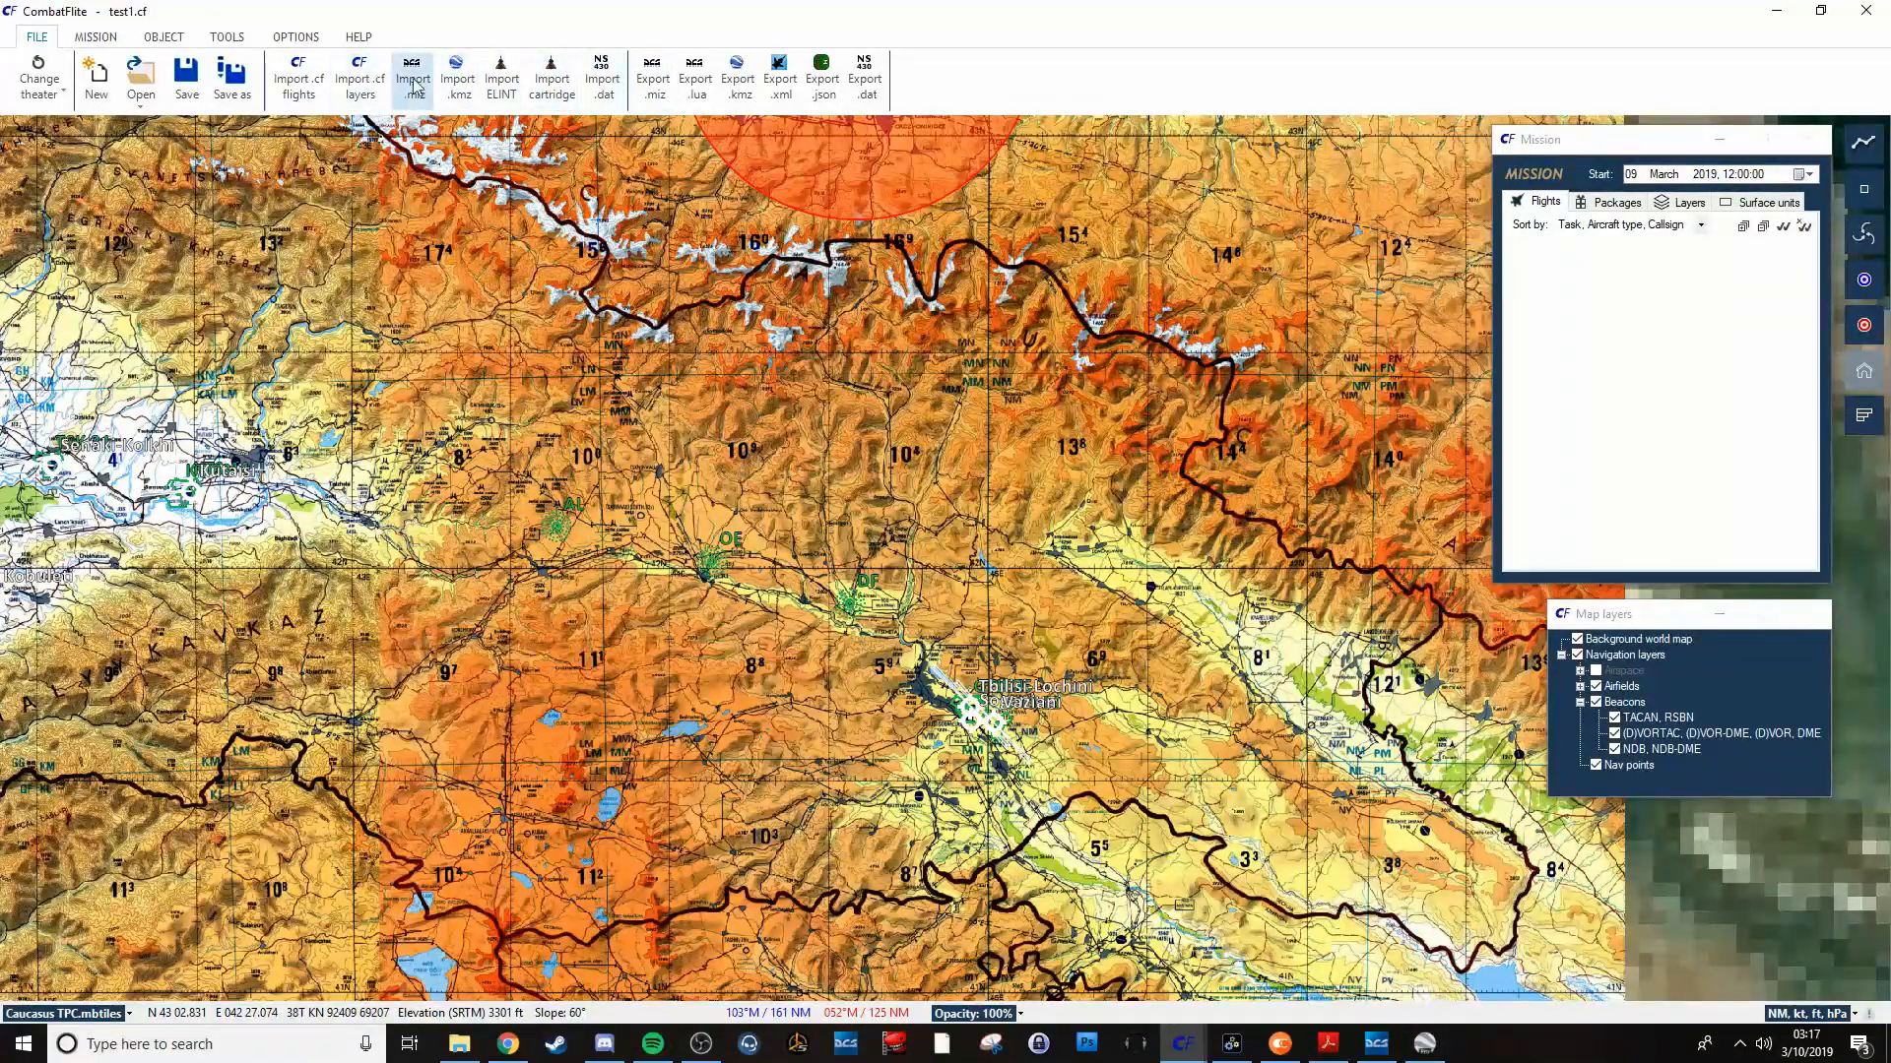
mouse_move(412, 72)
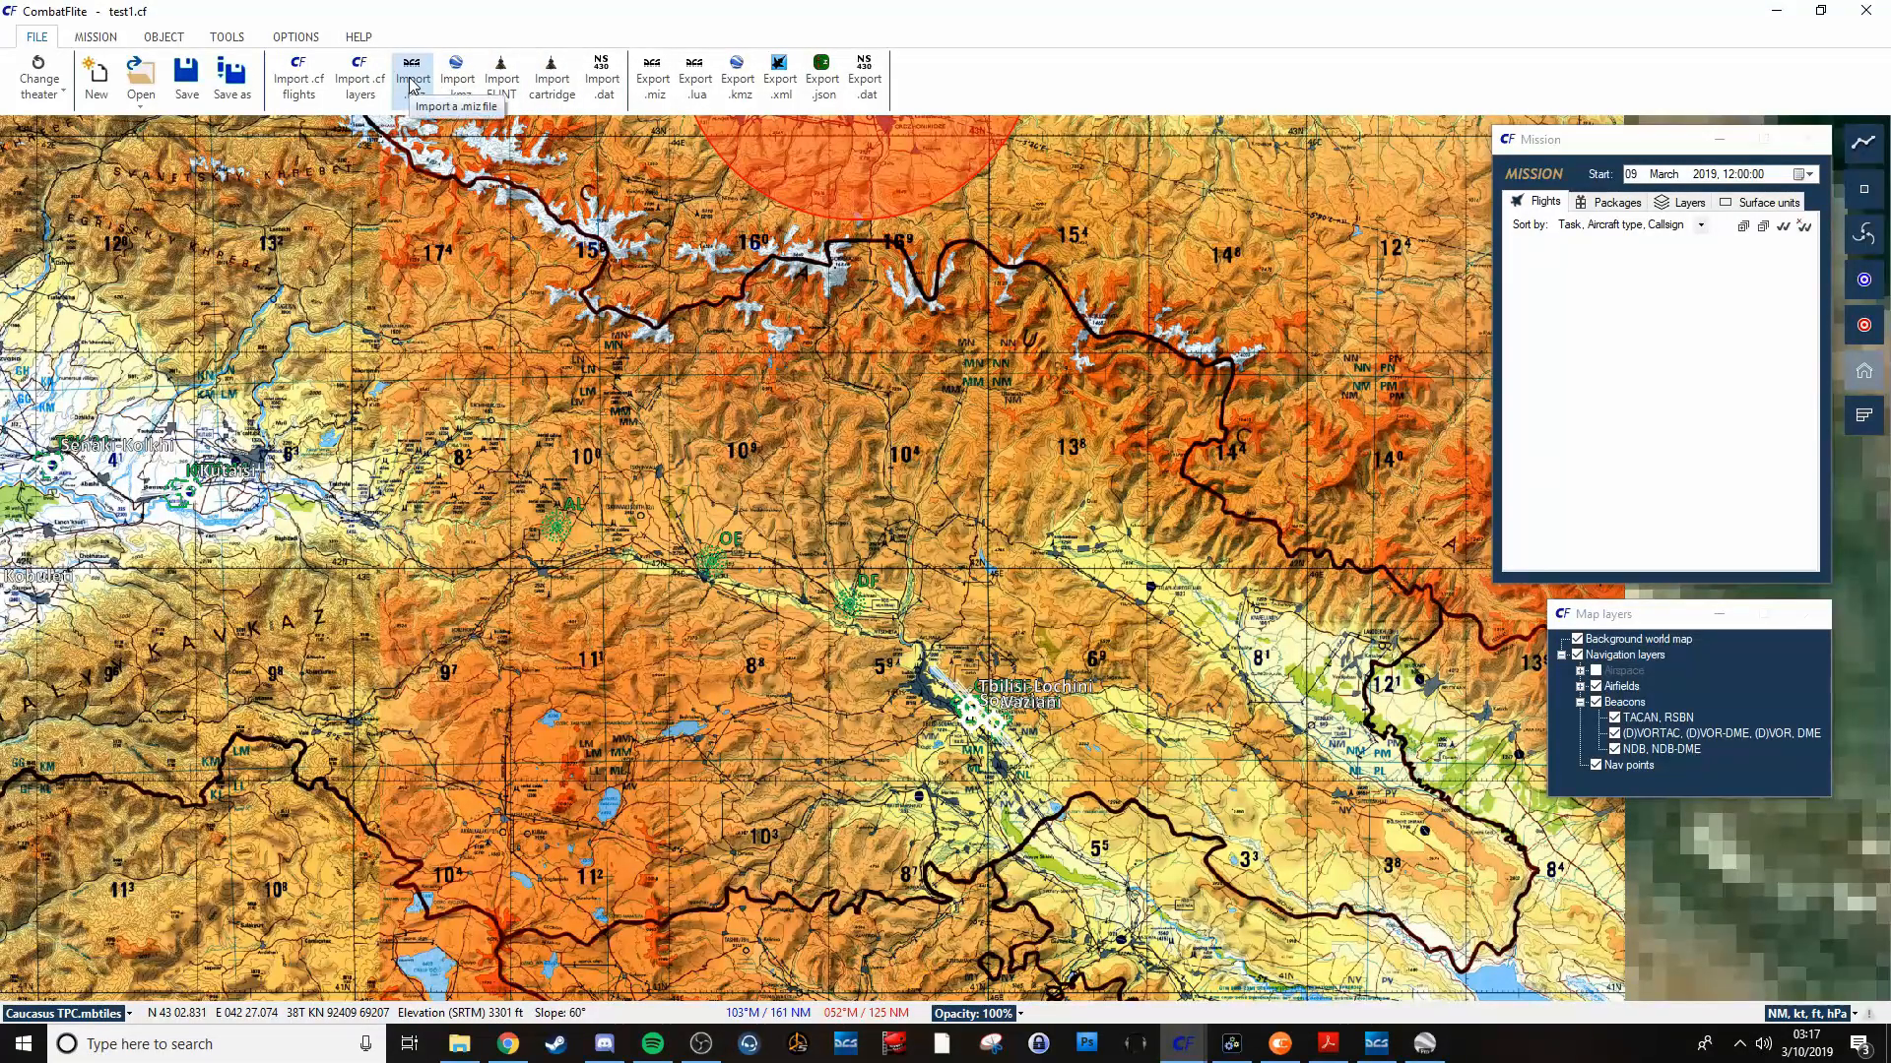
left_click(412, 72)
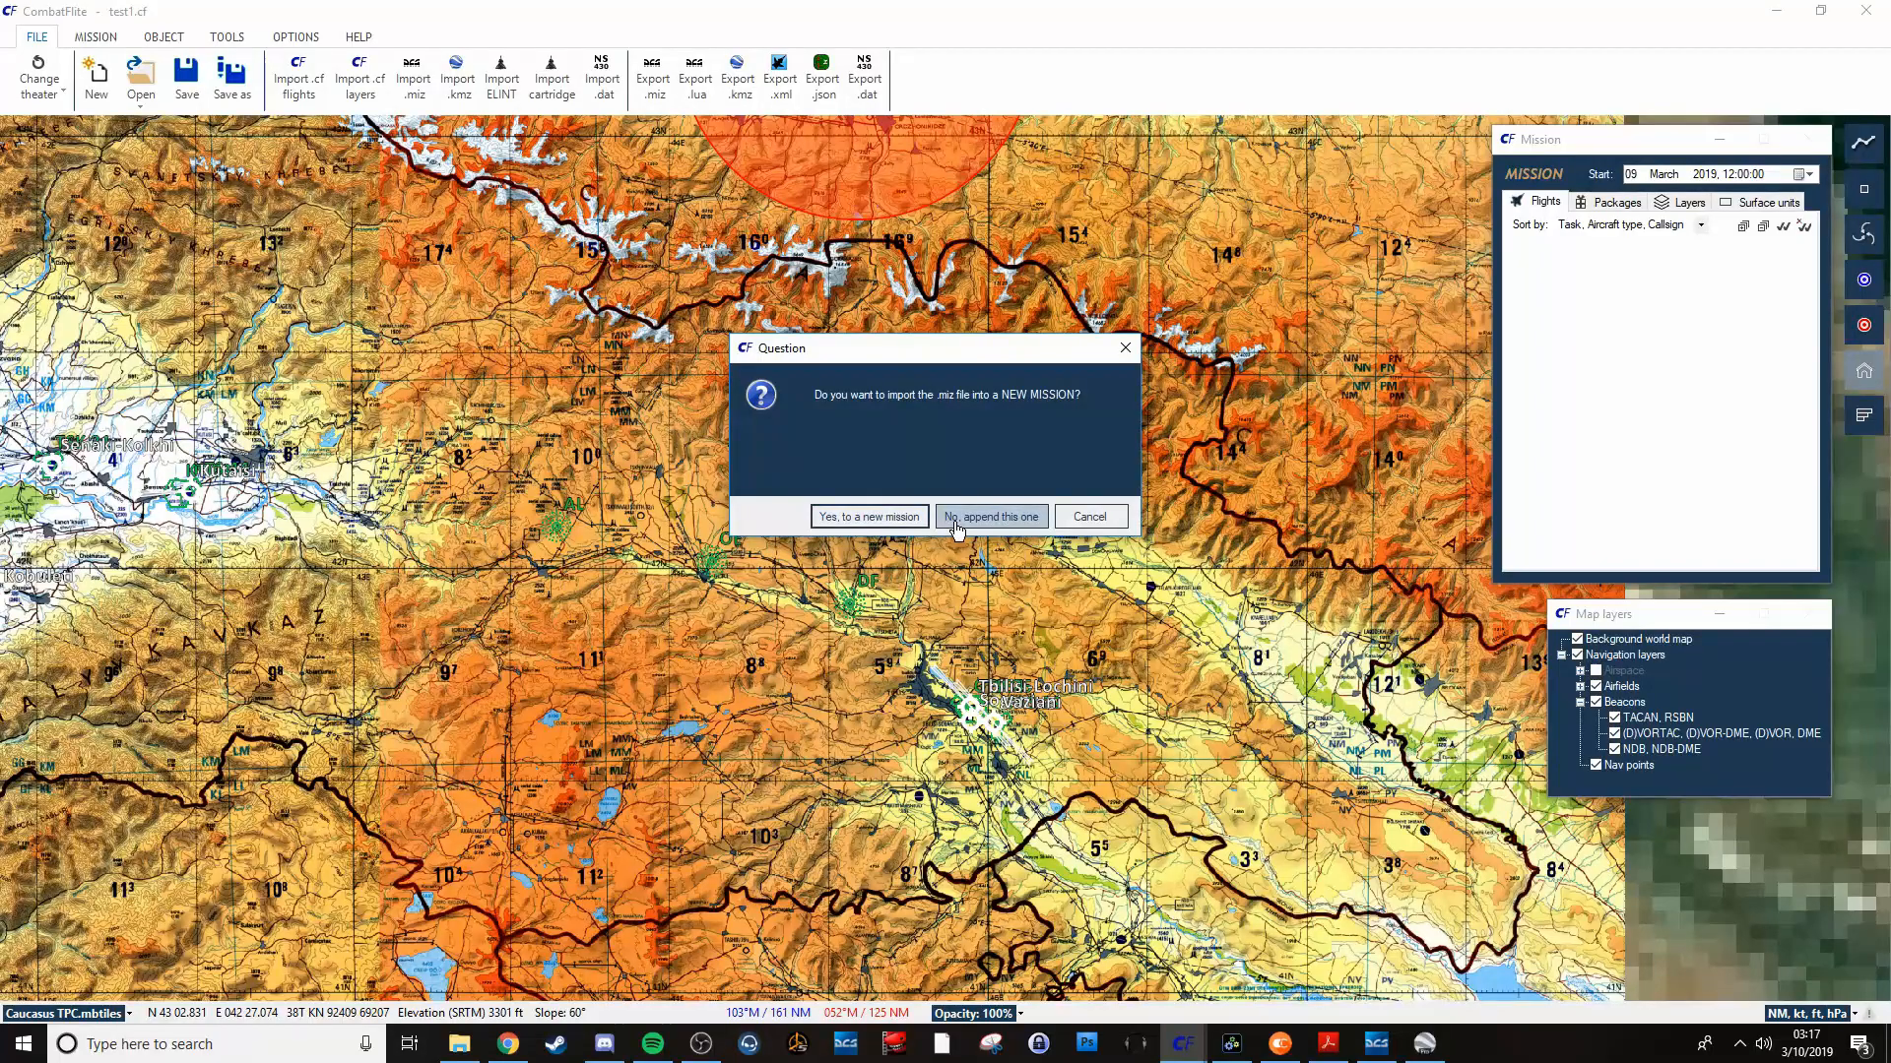
left_click(990, 516)
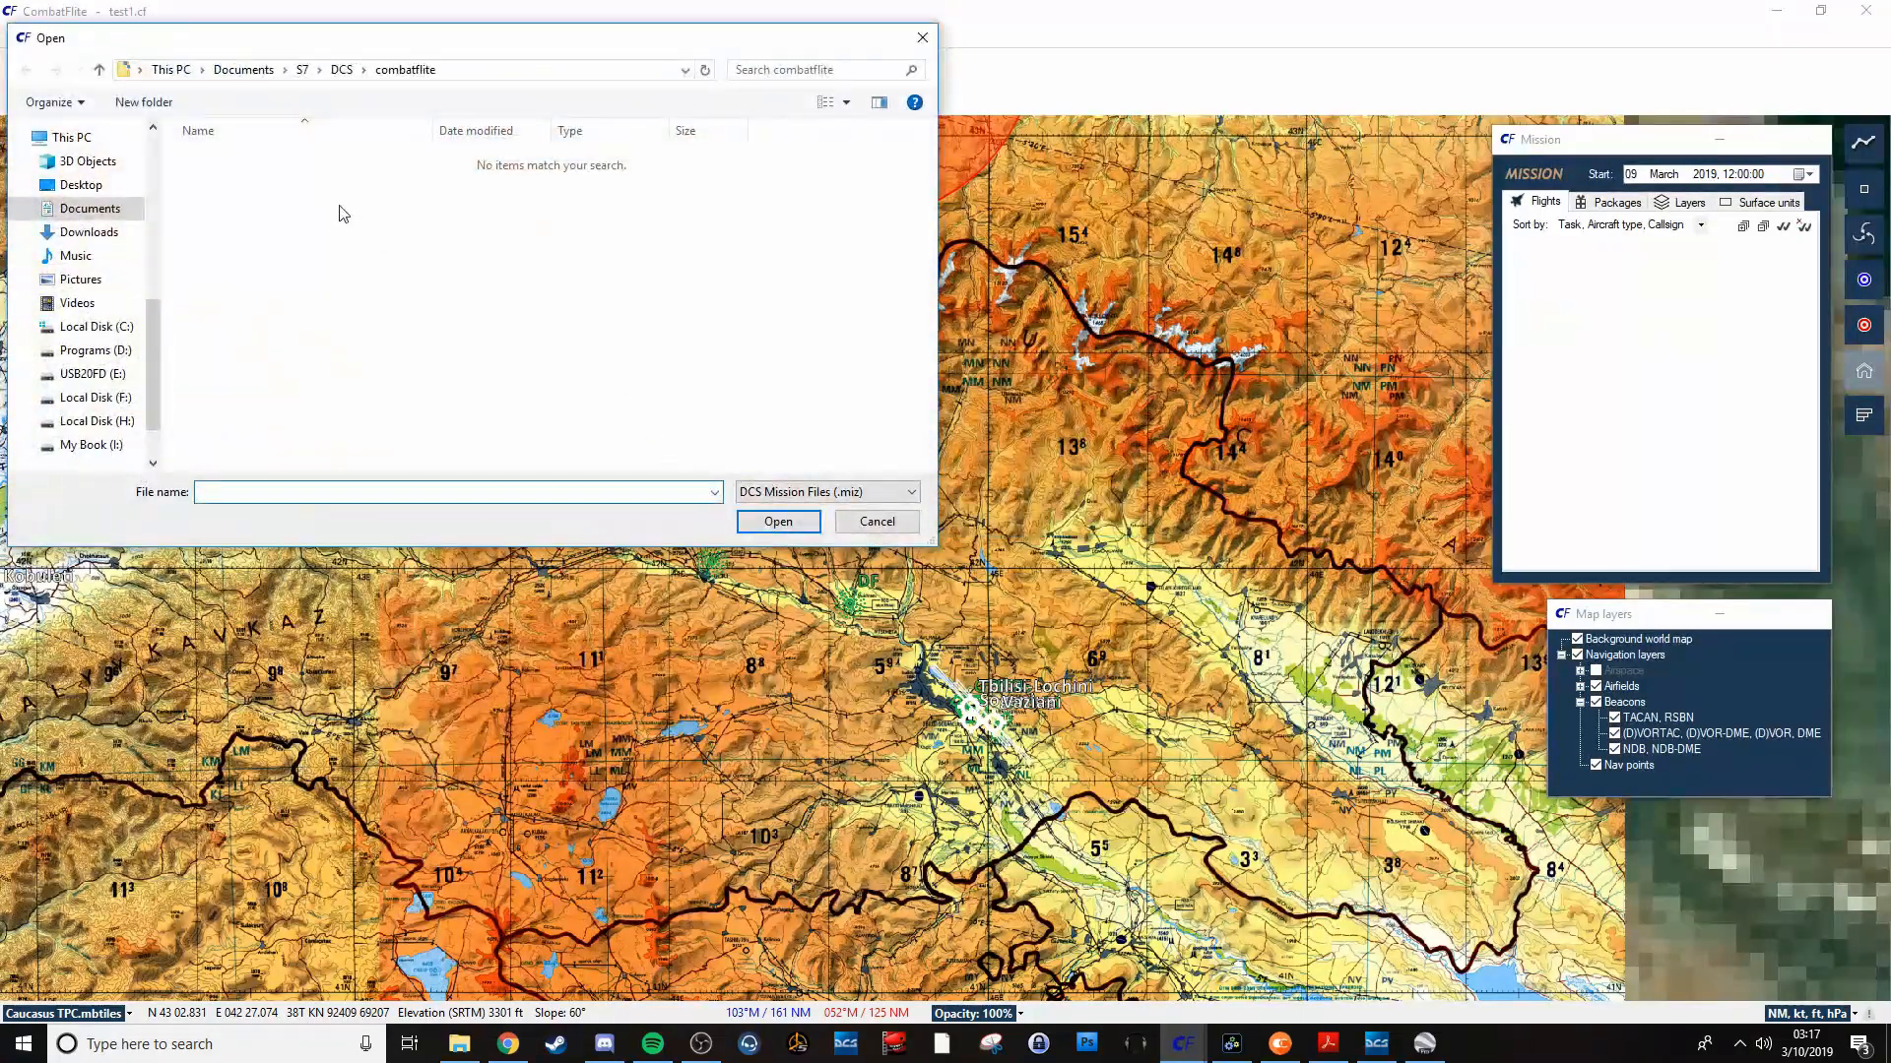
left_click(778, 520)
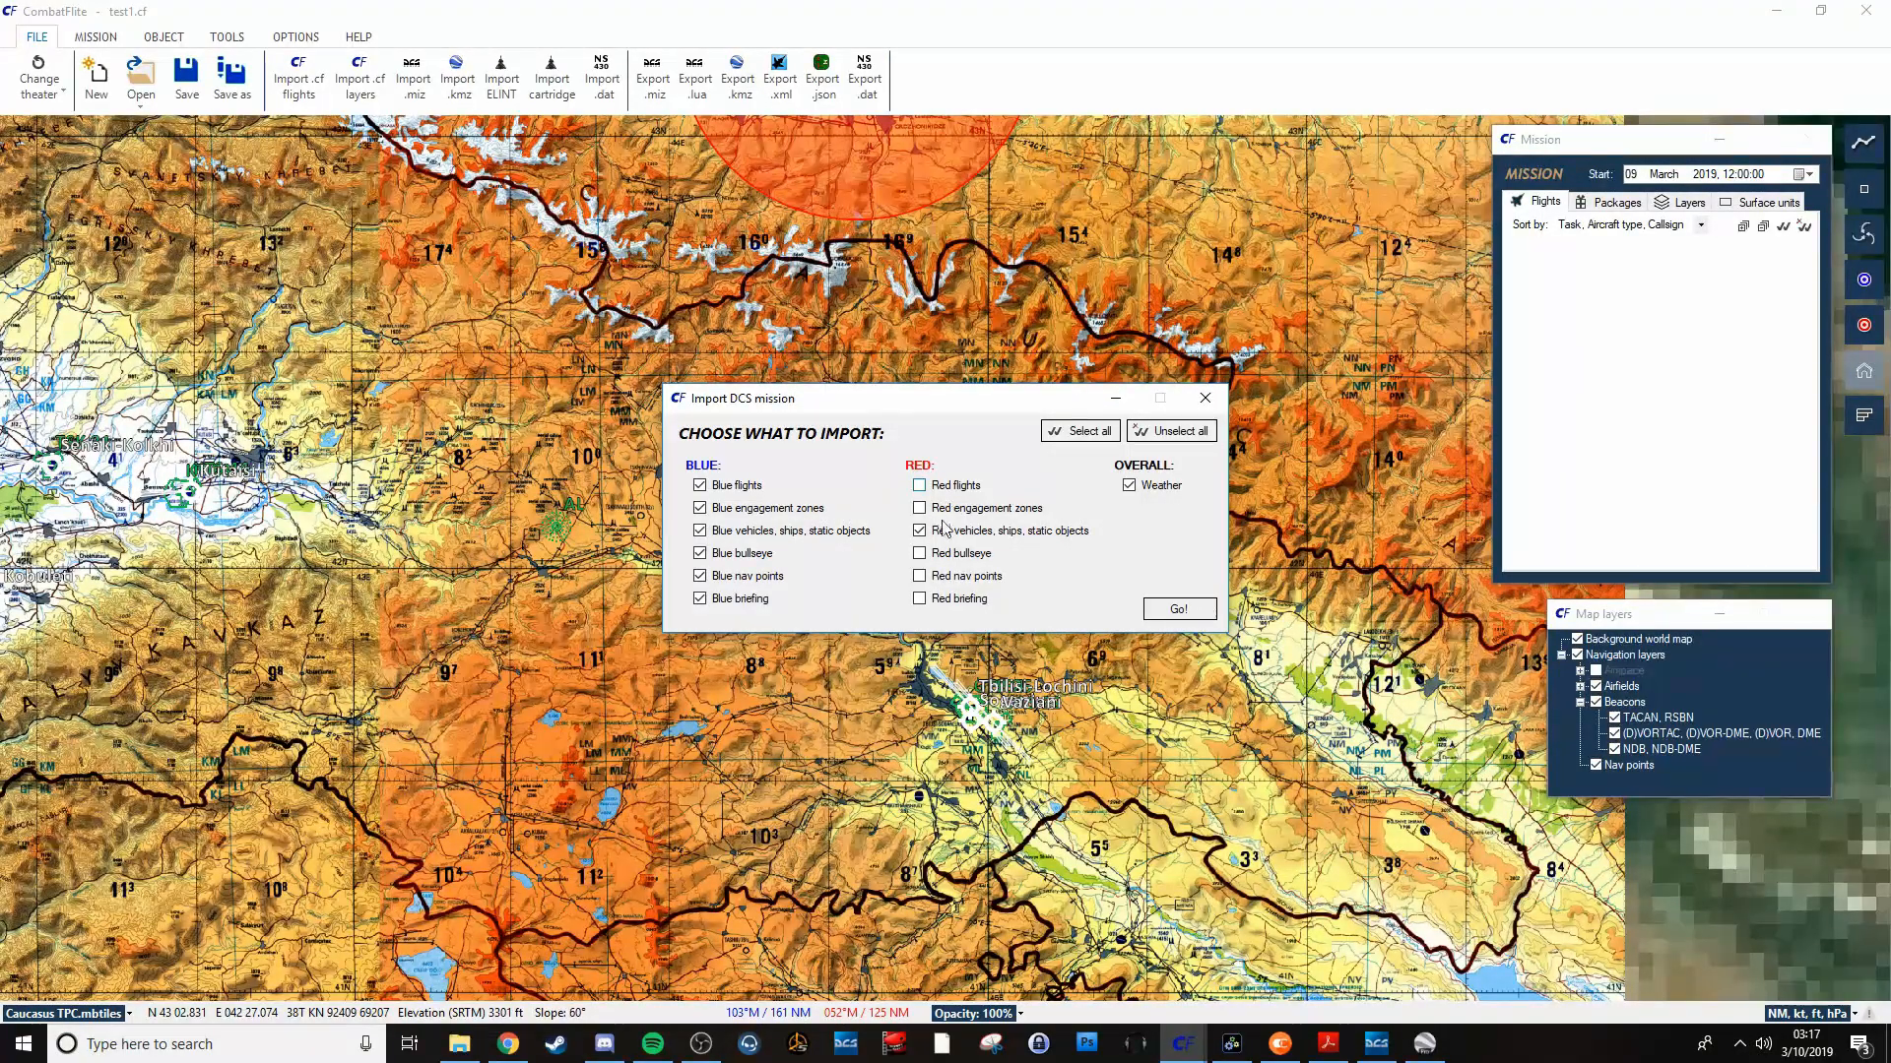
Include red vehicles, nav points, zones and flights, then run the import.
left_click(919, 531)
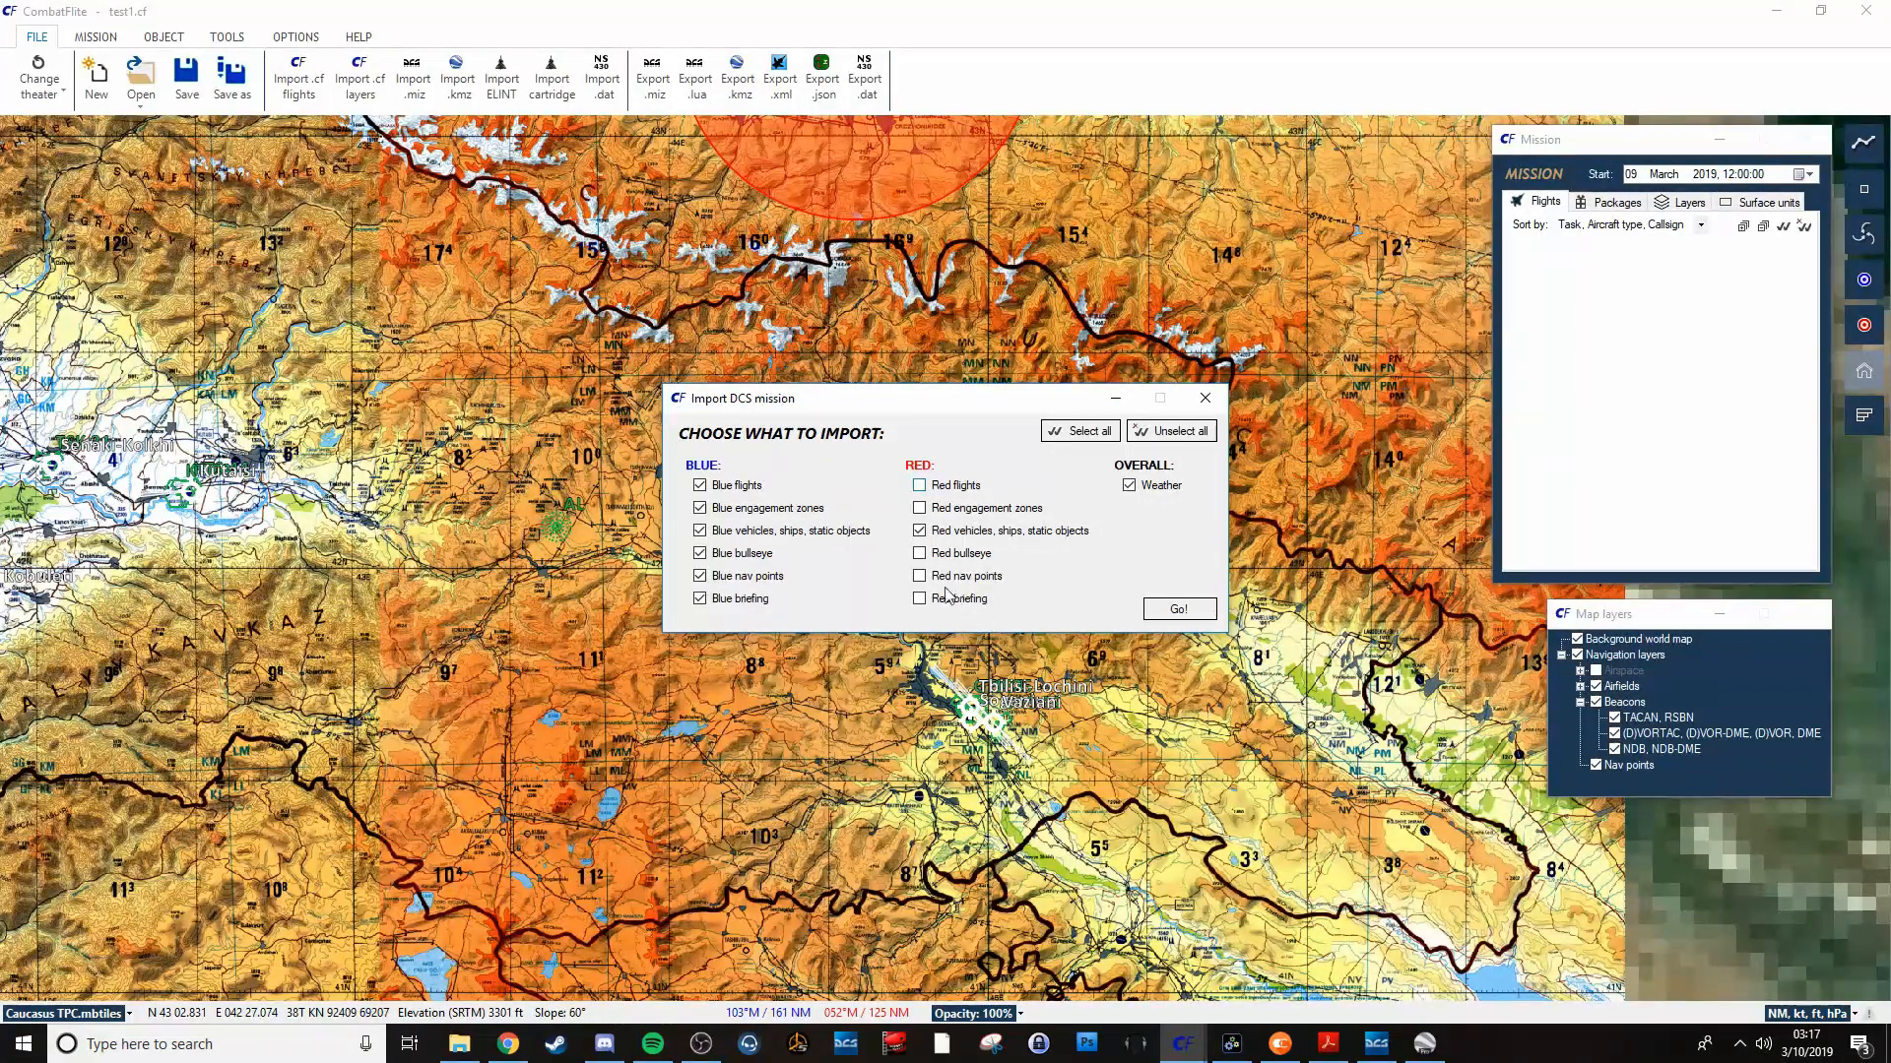
left_click(920, 575)
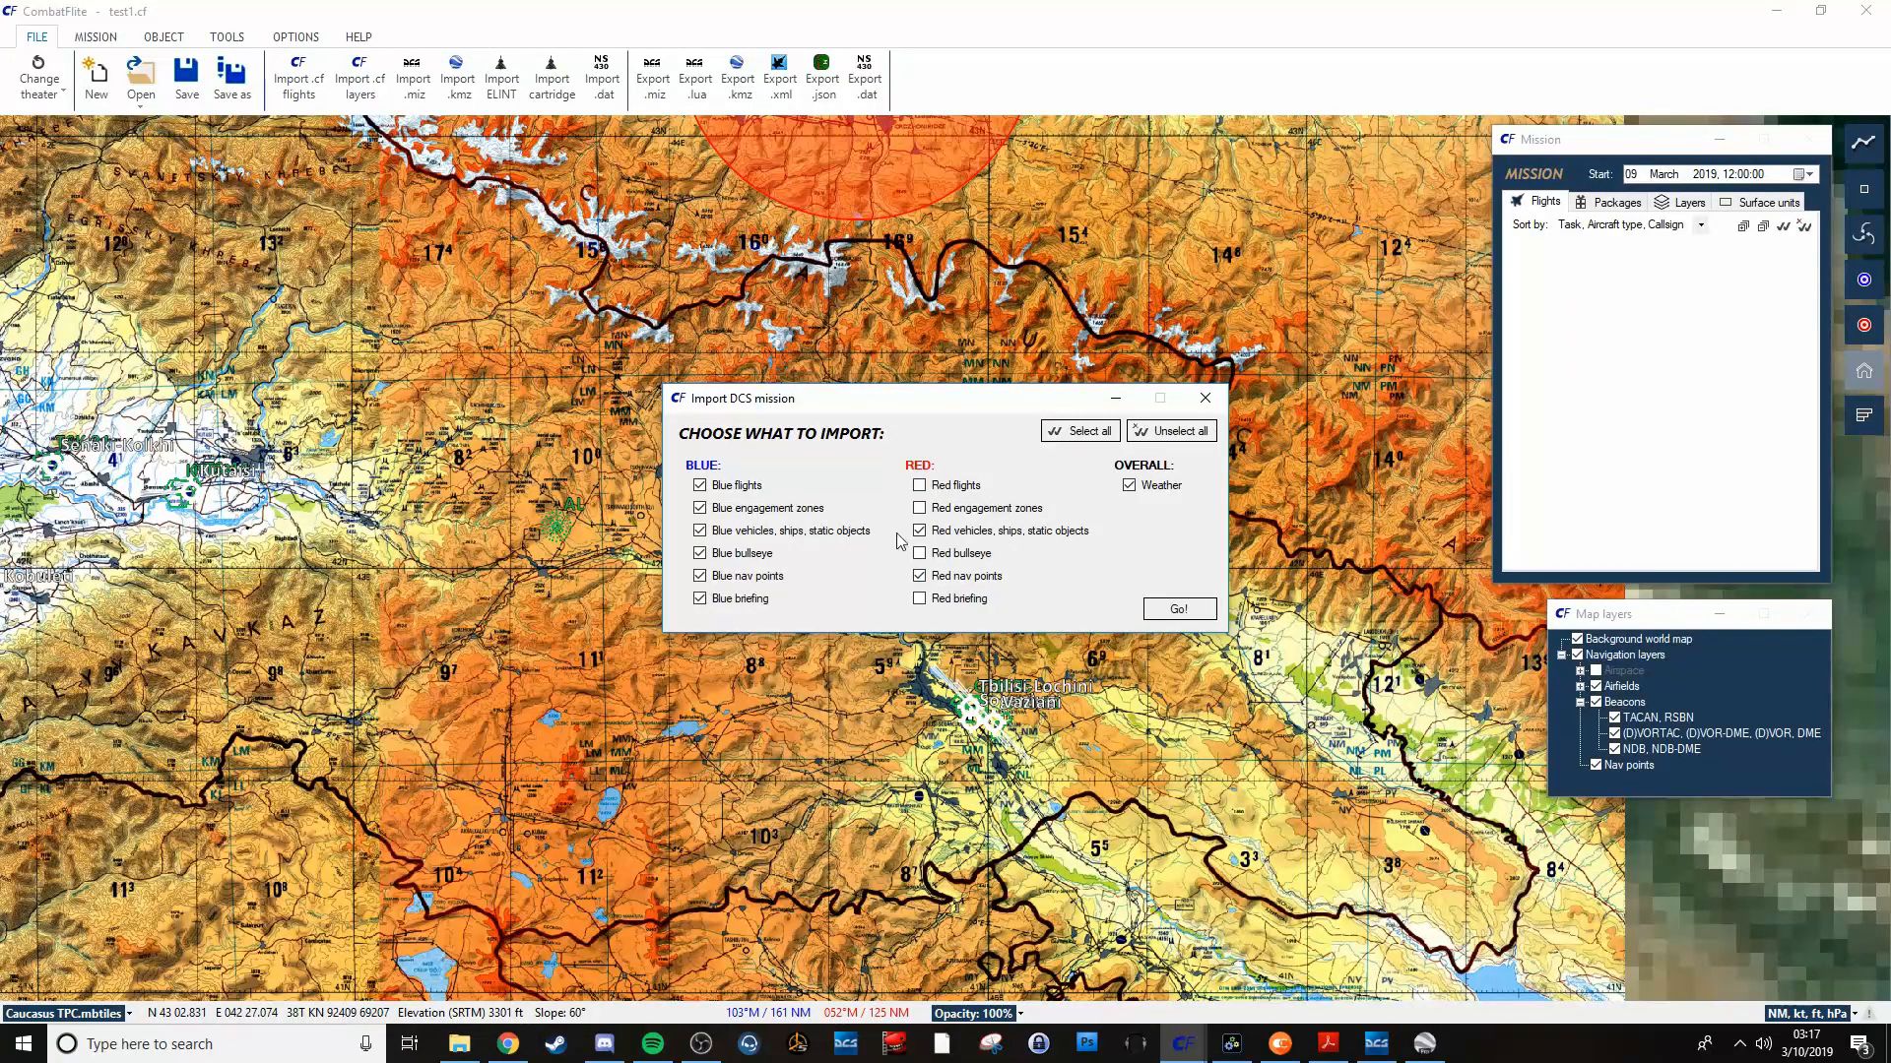
left_click(919, 485)
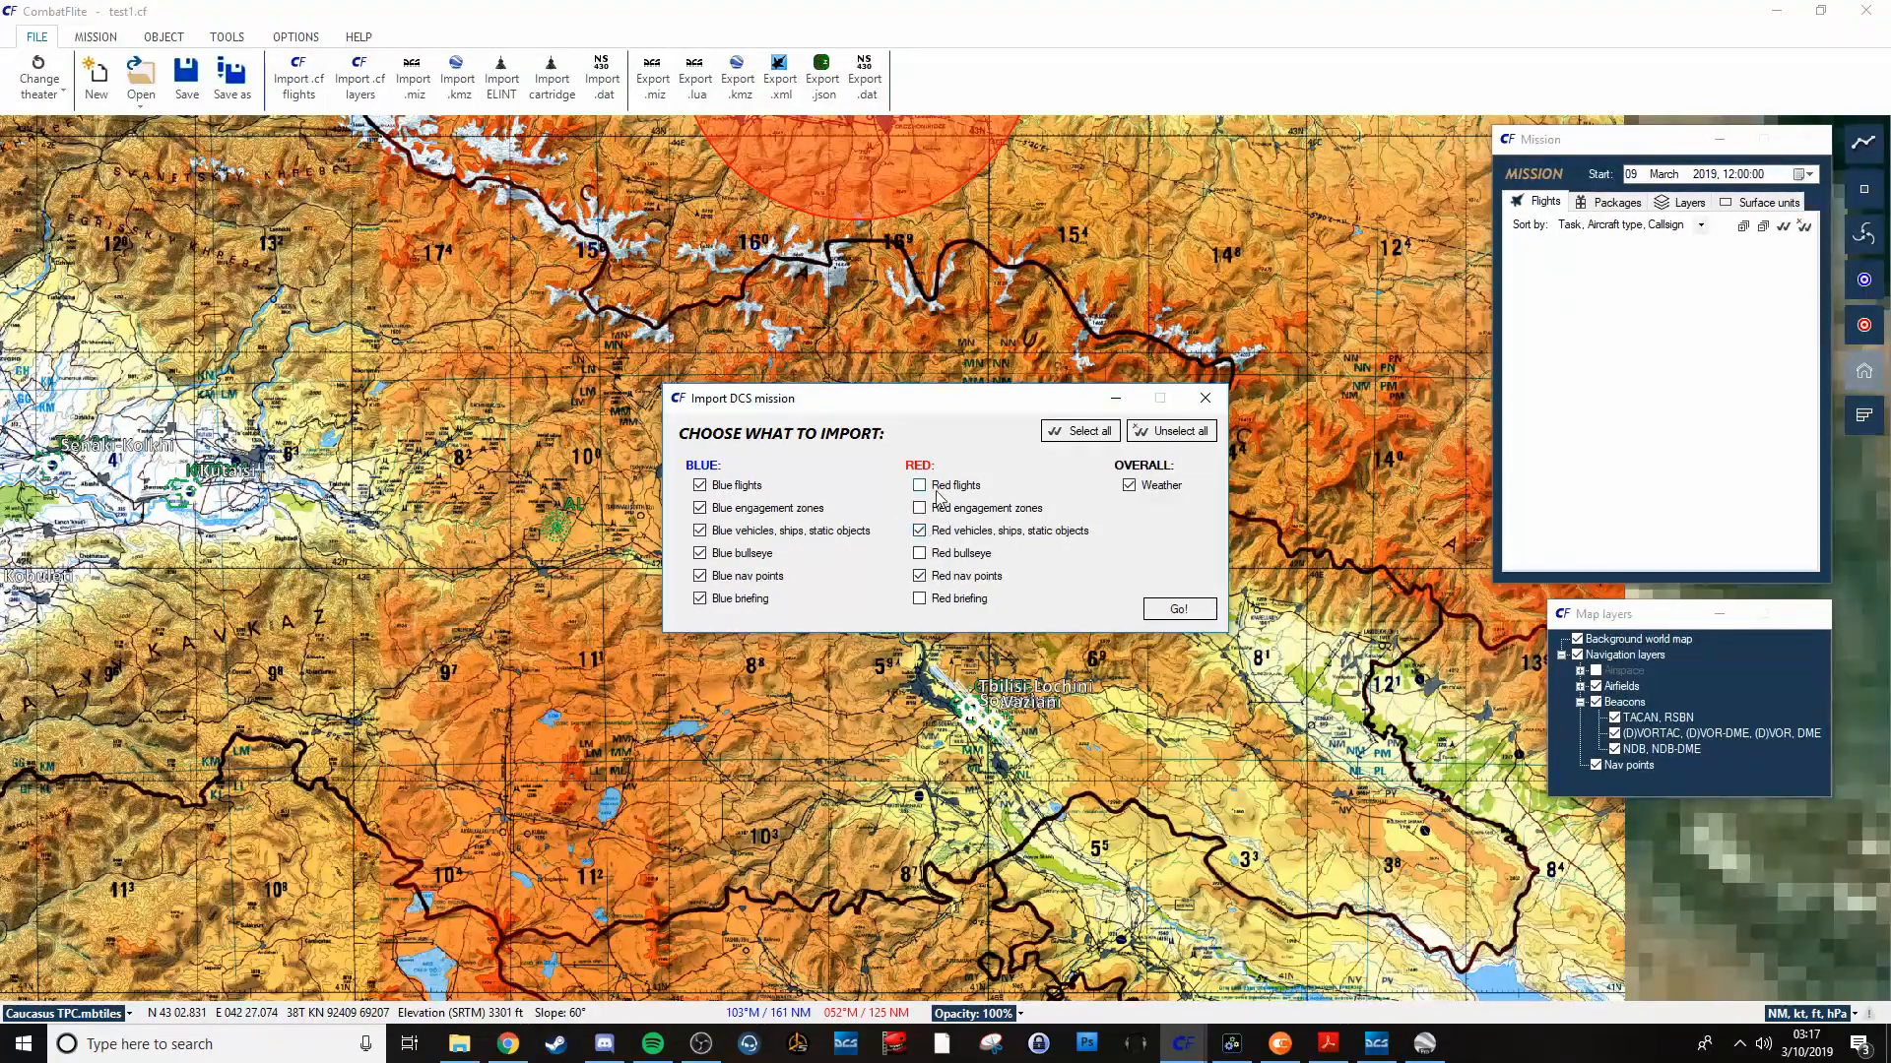
left_click(920, 506)
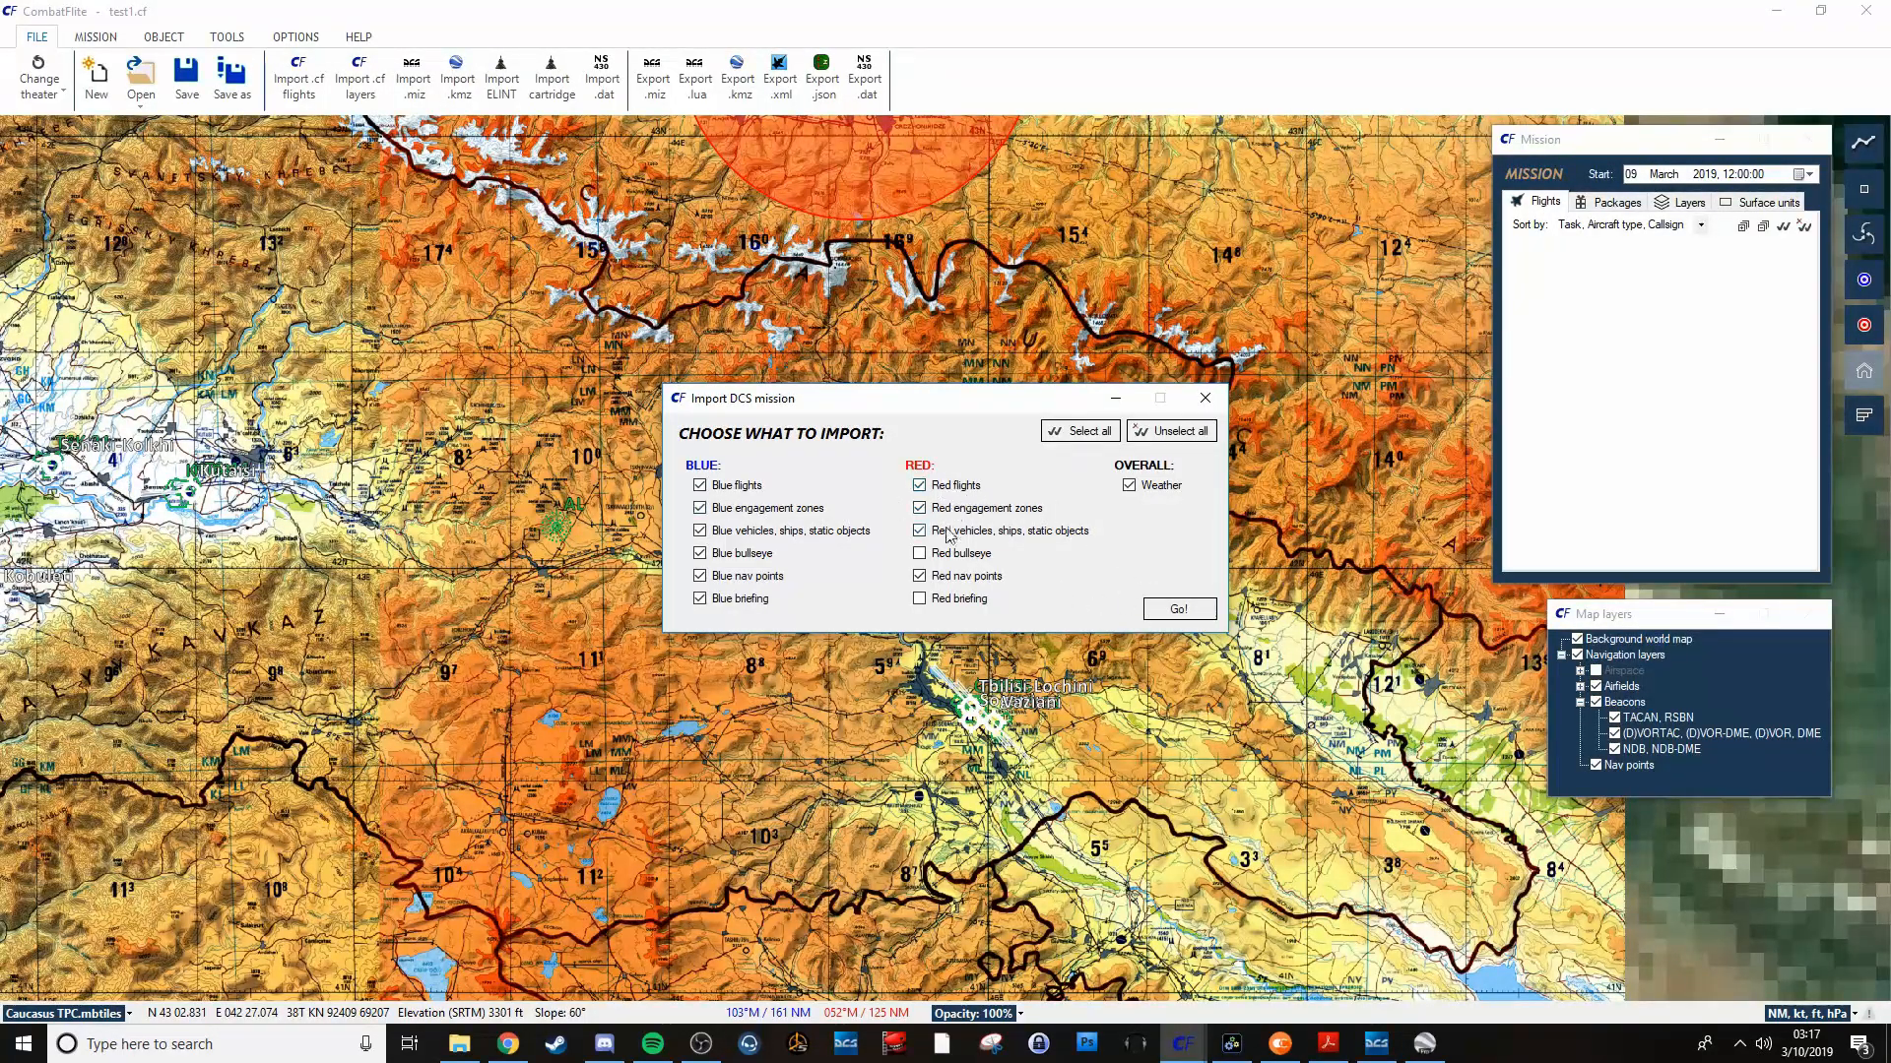
left_click(1178, 609)
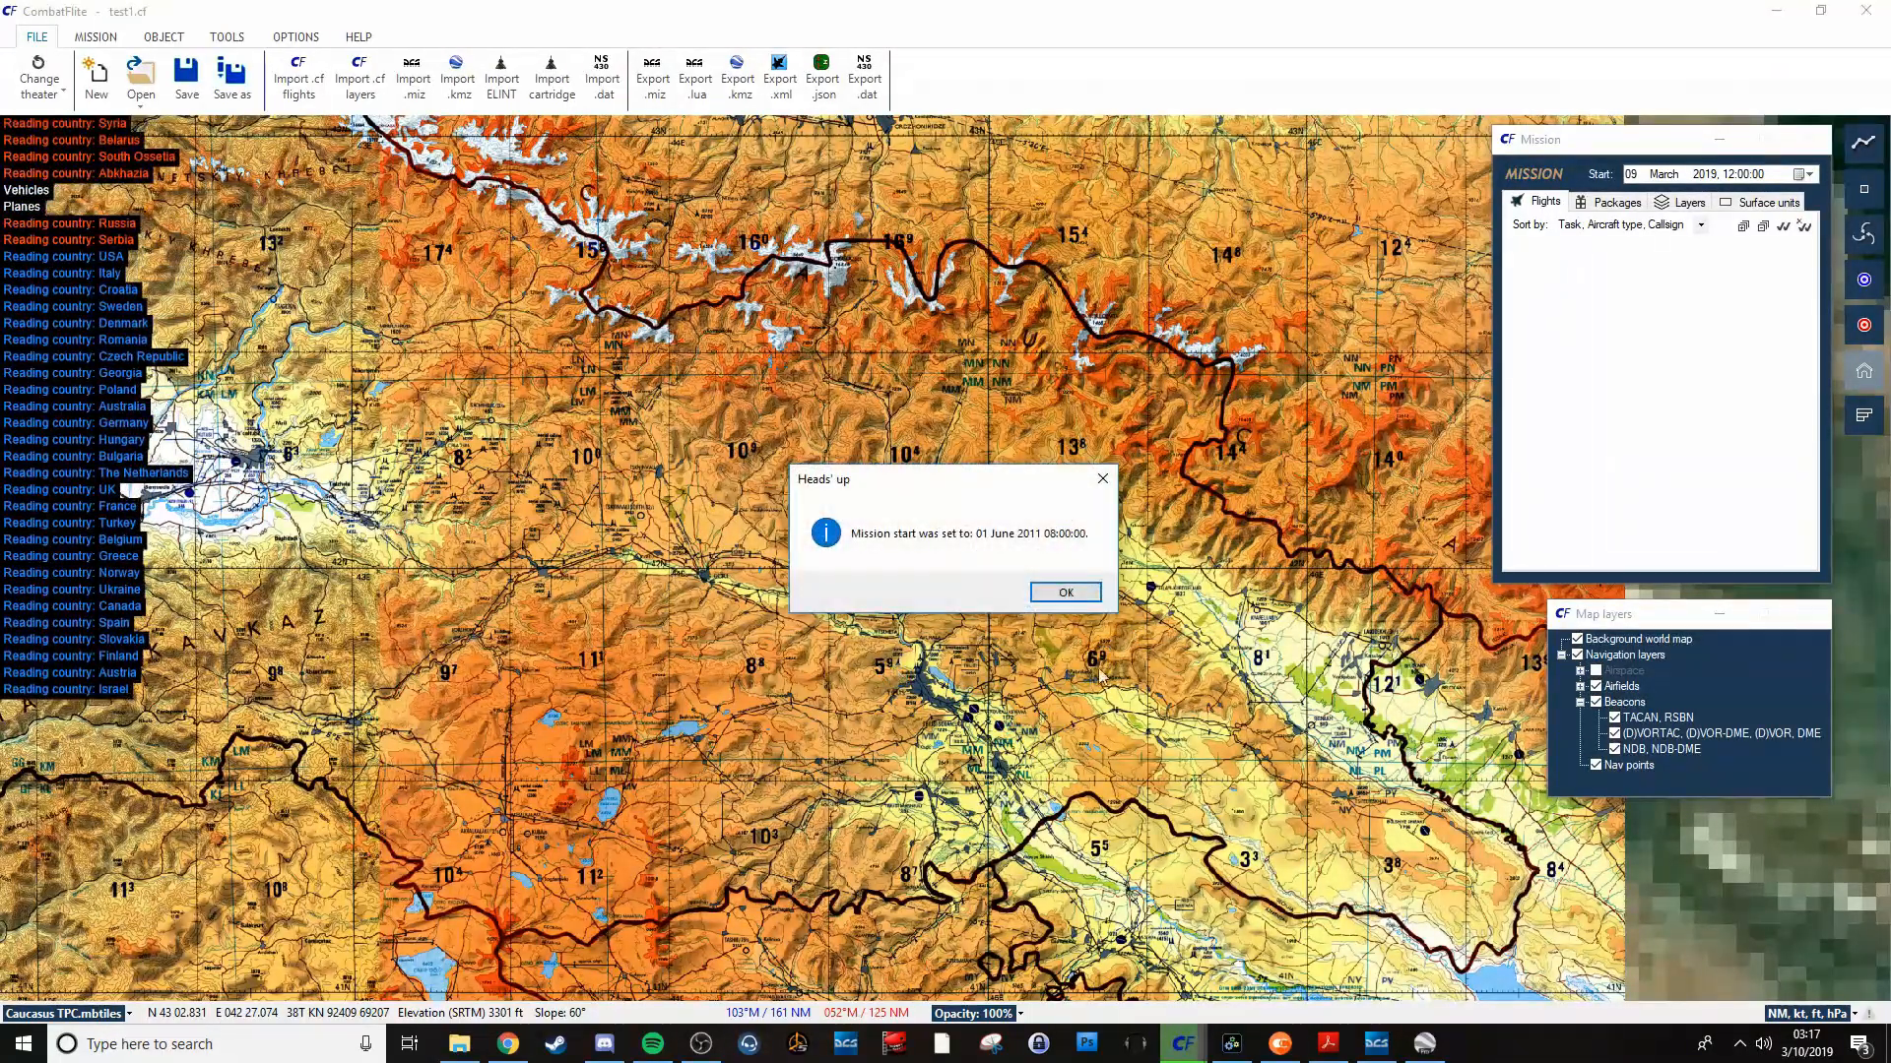
Acknowledge the new start time and zoom in on Beslan to inspect the imported units.
left_click(1064, 592)
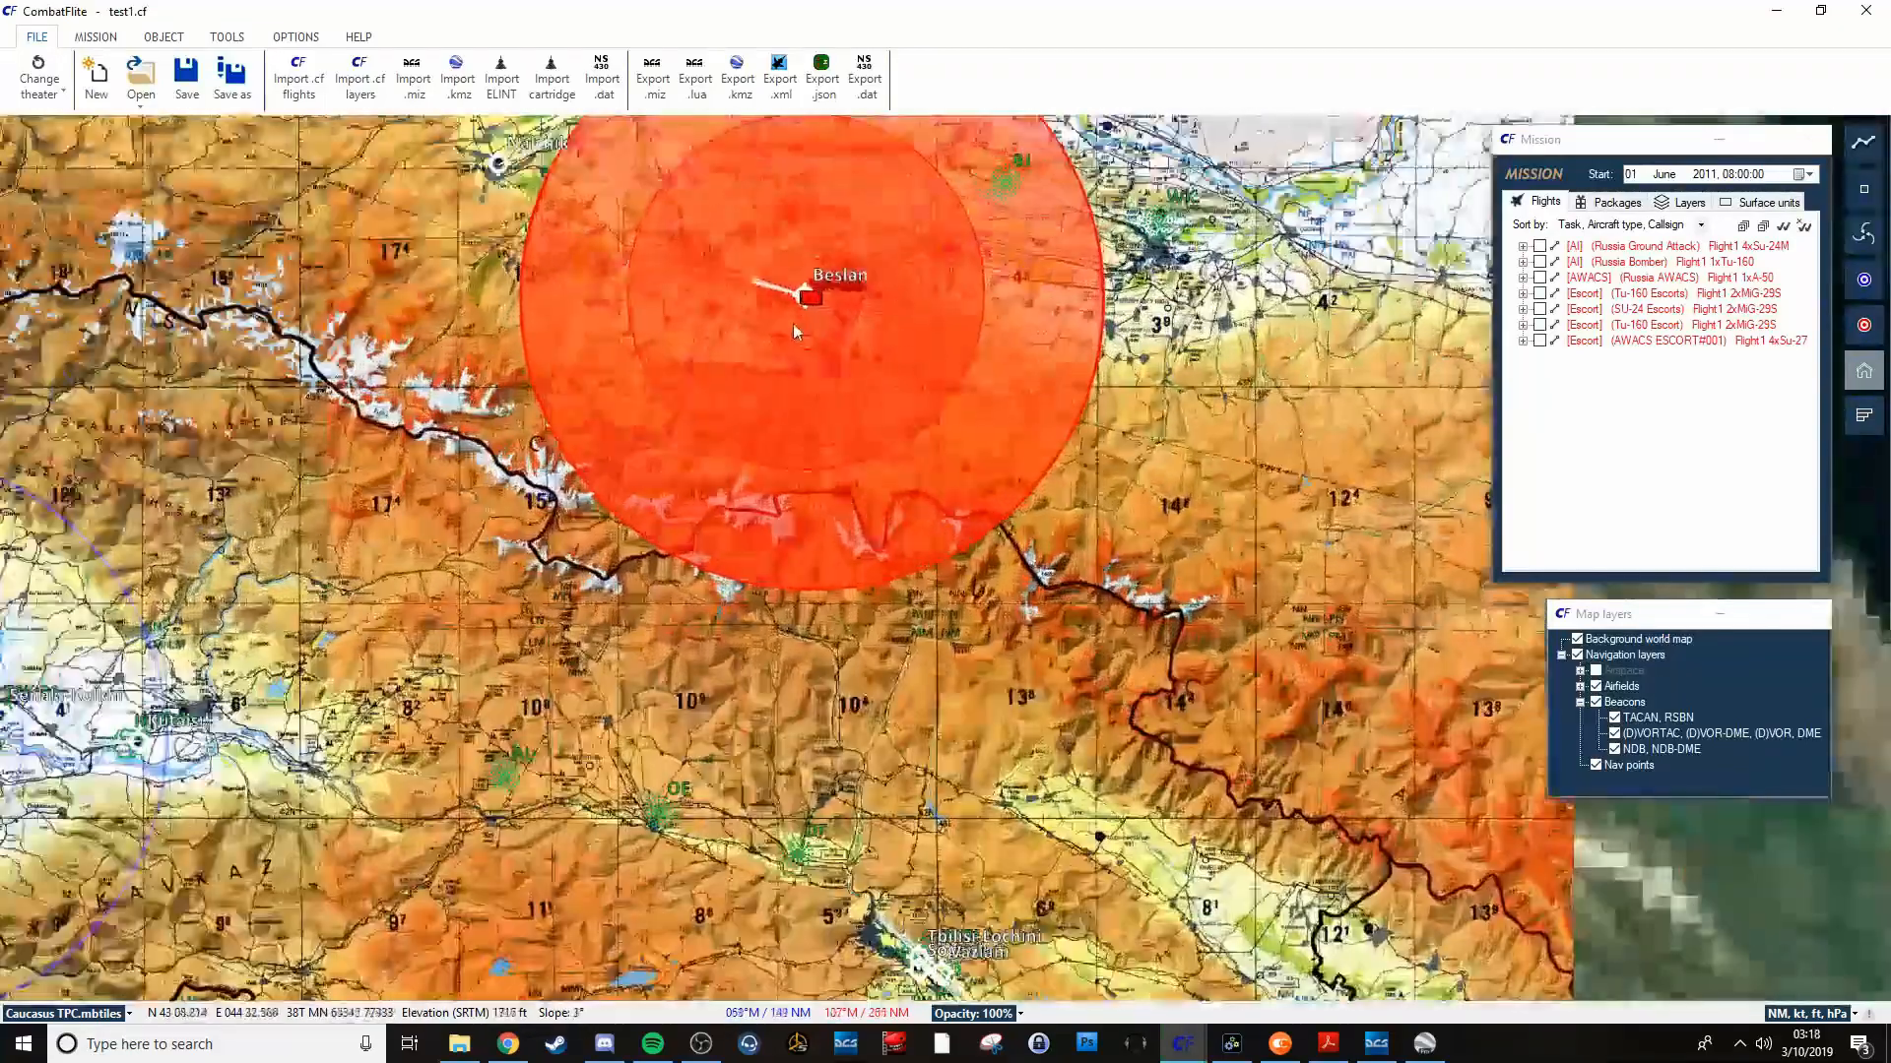
scroll("up", 3)
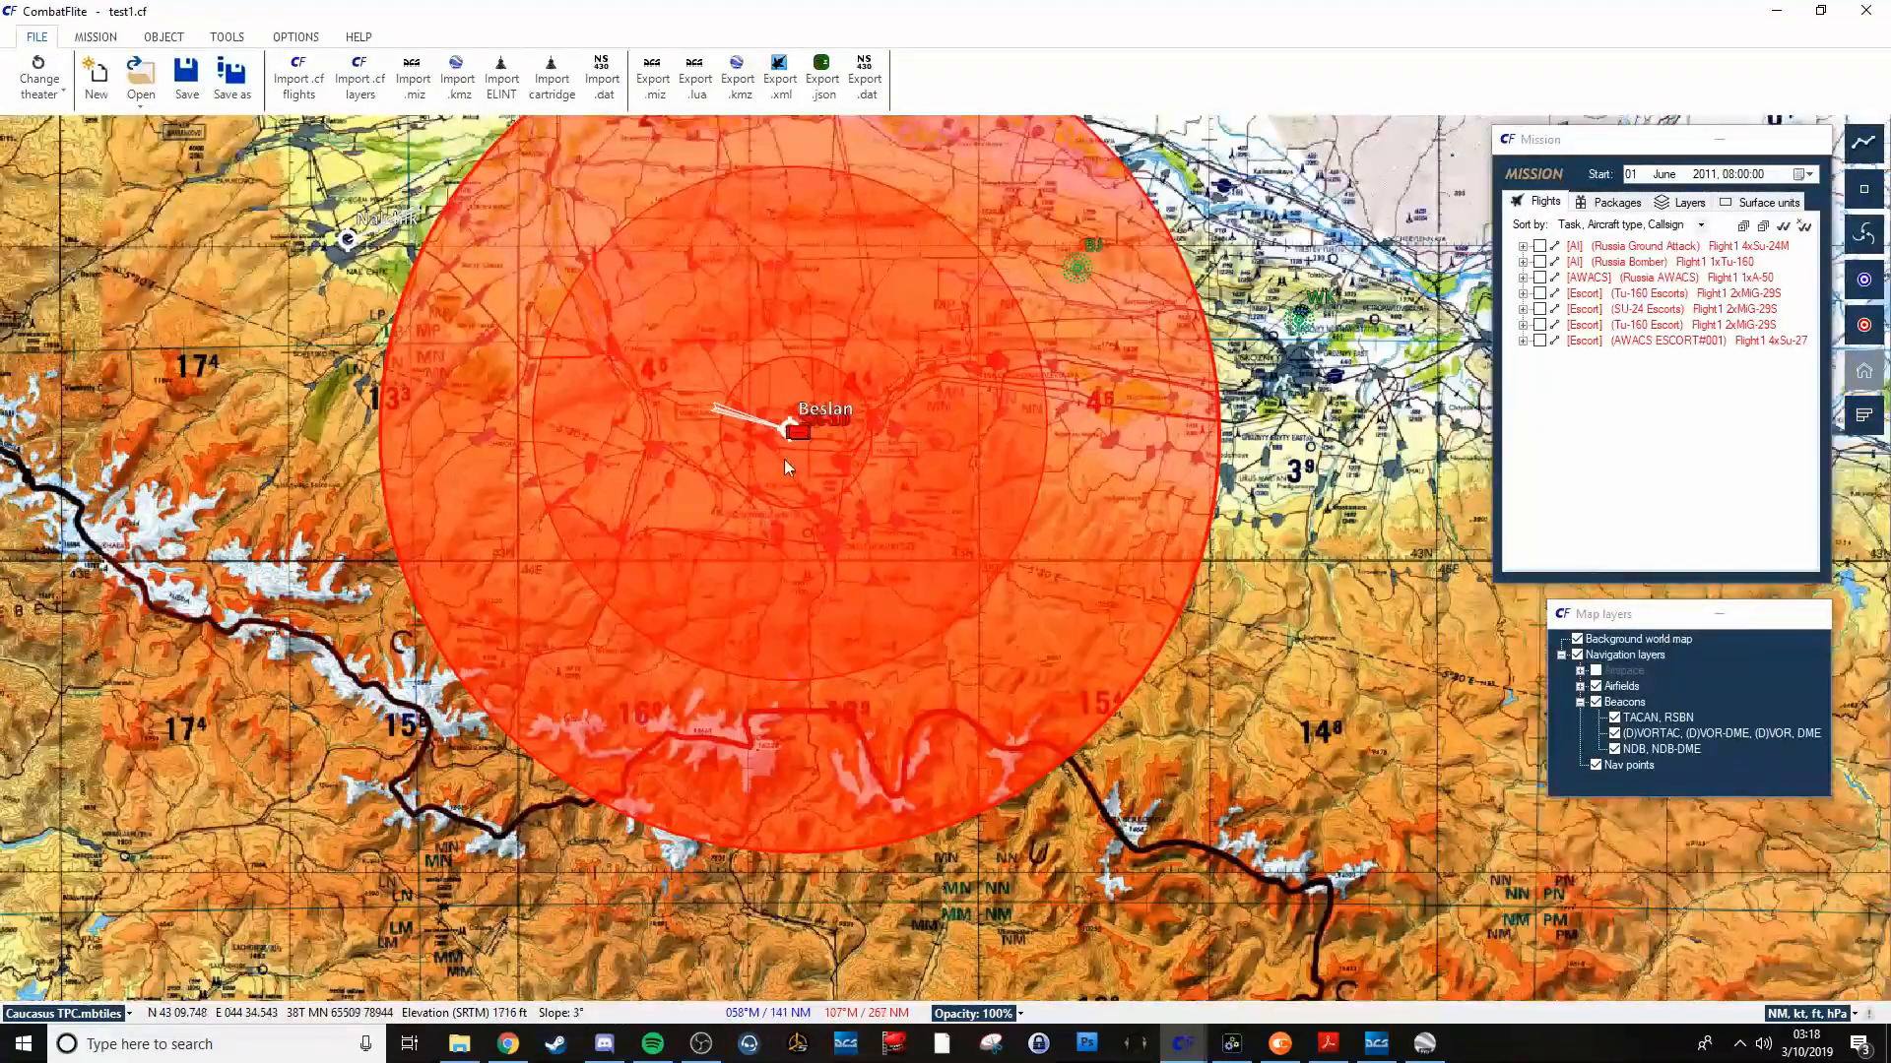
scroll("up", 3)
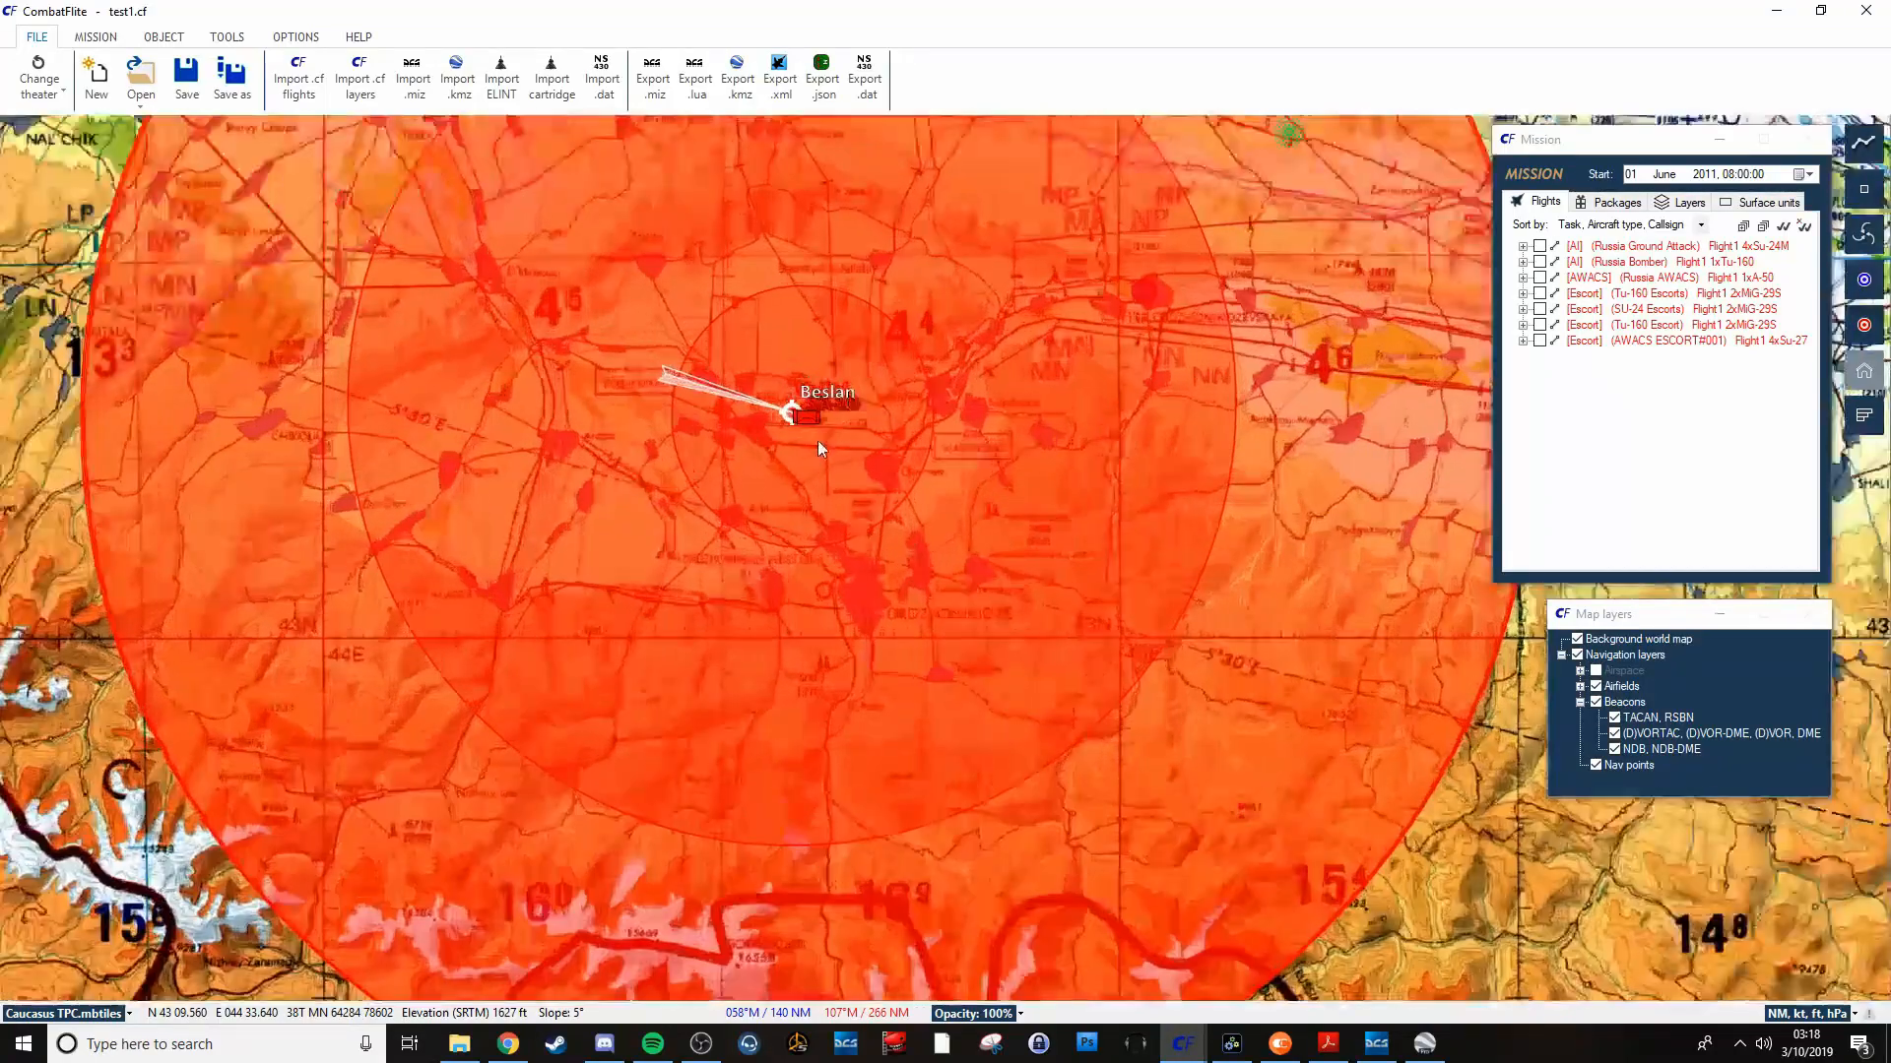
scroll("up", 3)
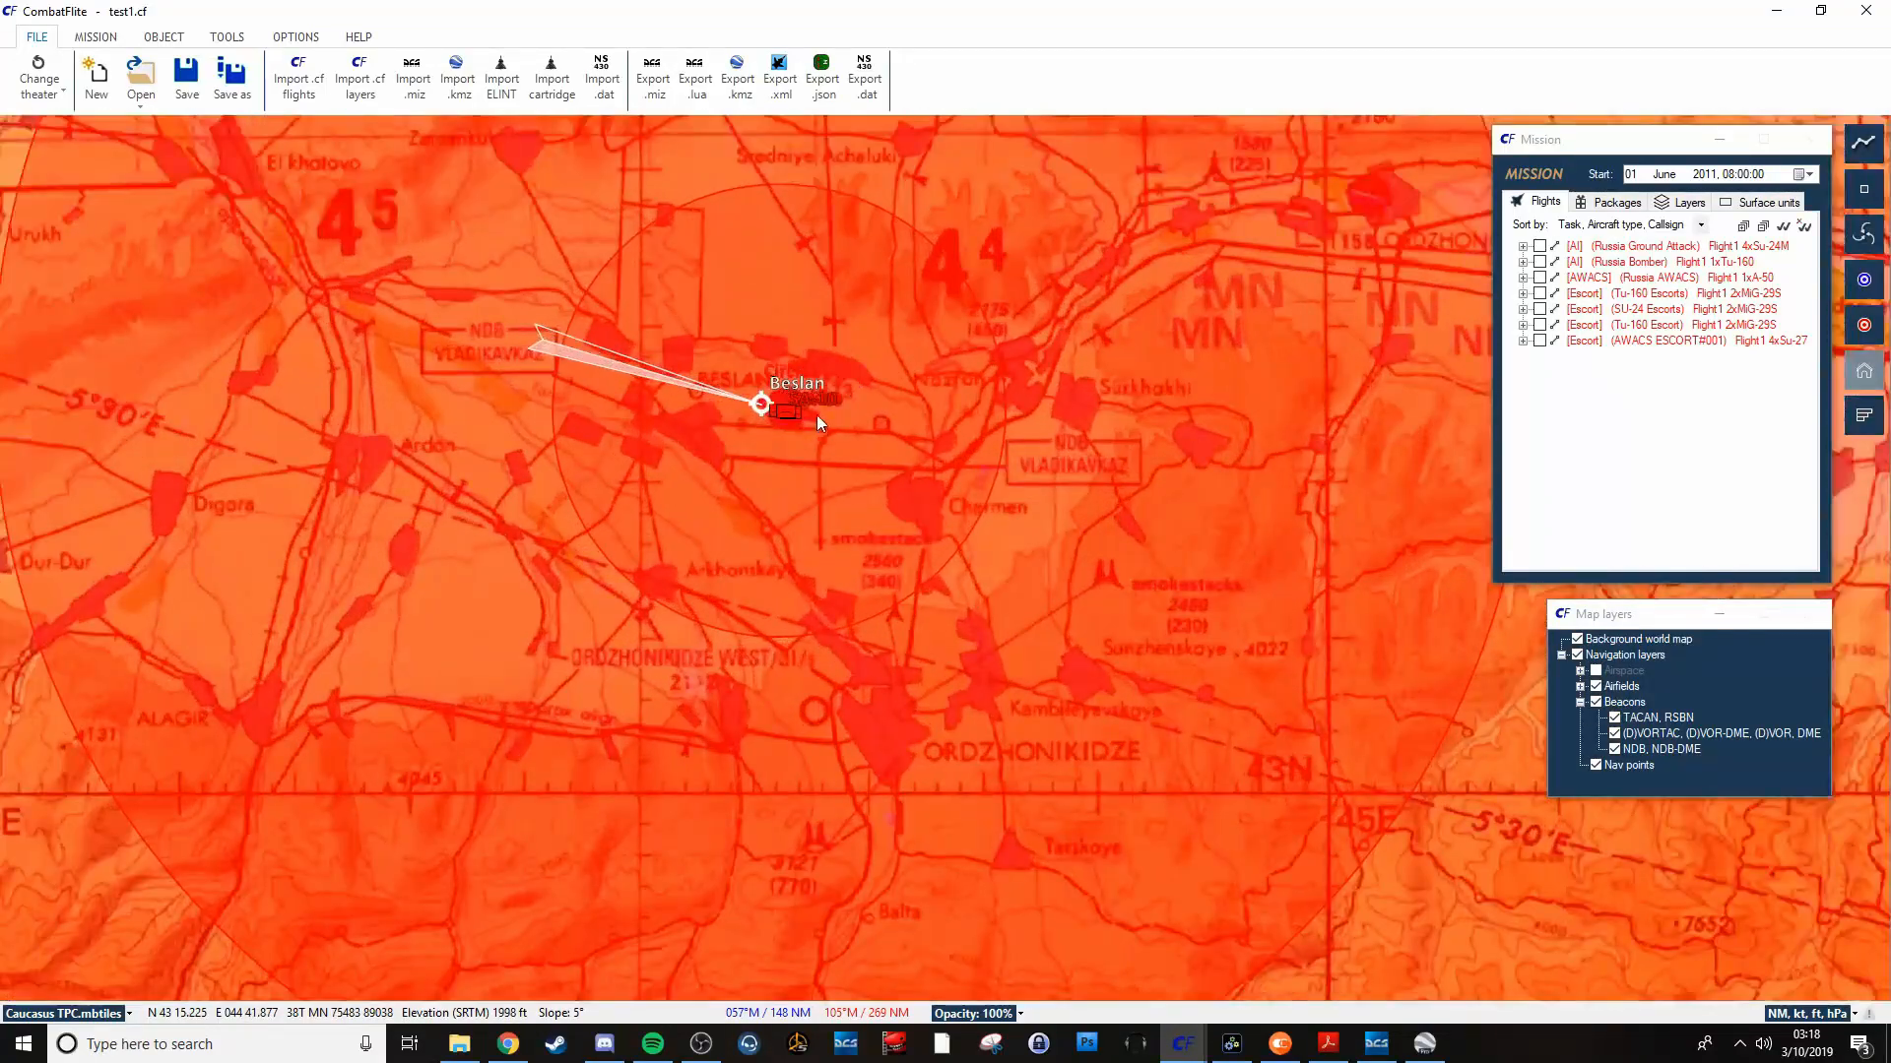
scroll("up", 3)
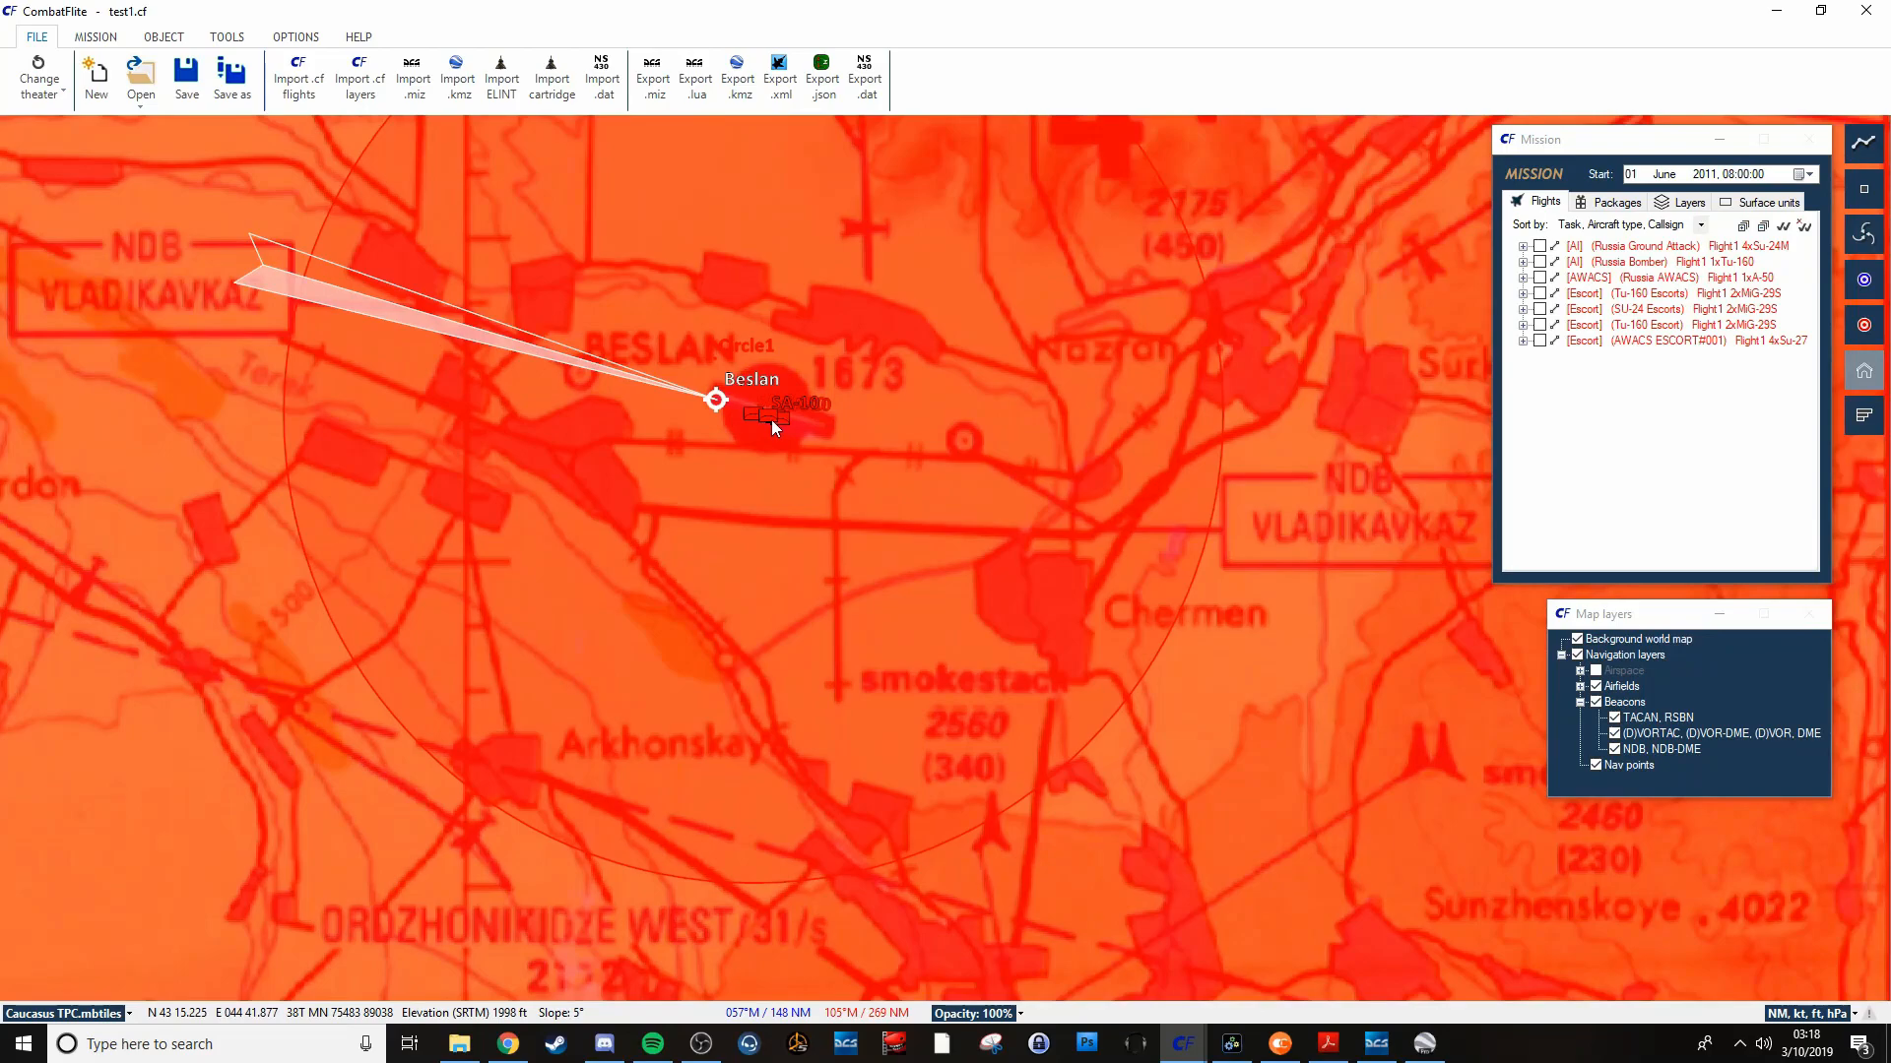
scroll("up", 3)
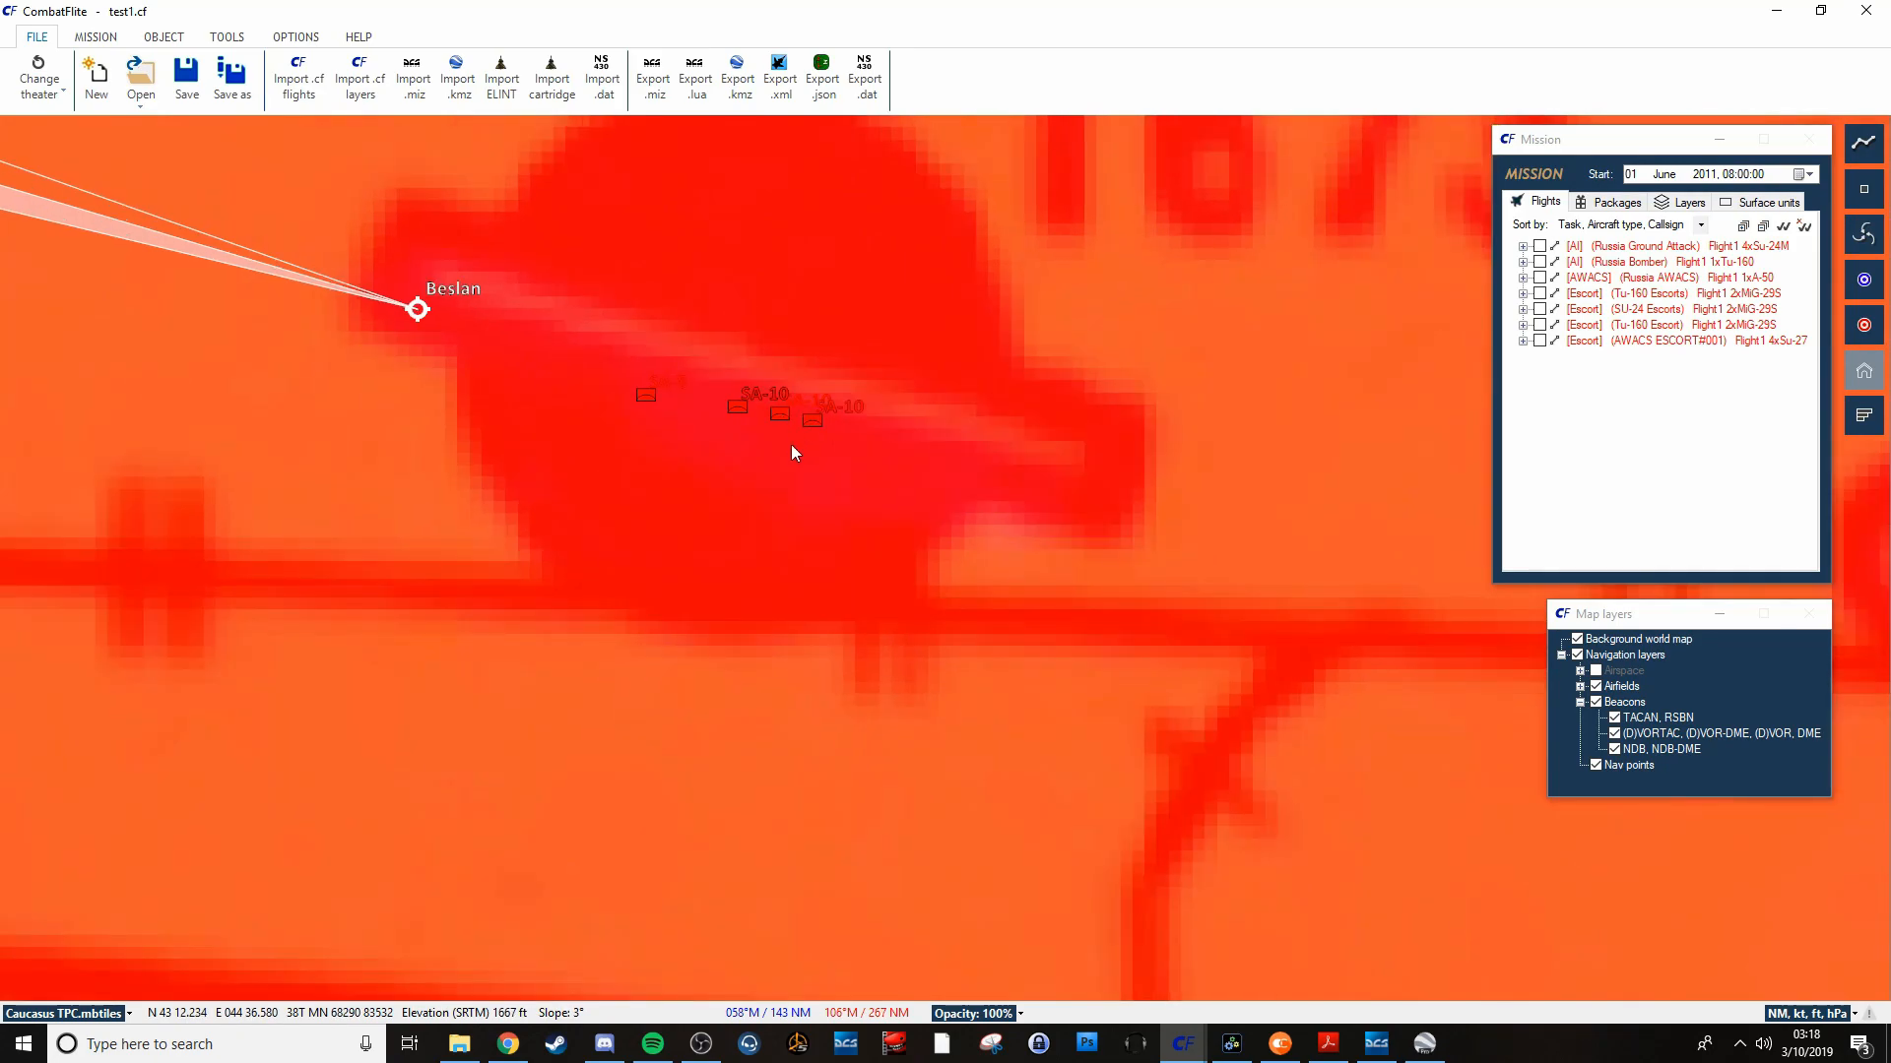
scroll("up", 3)
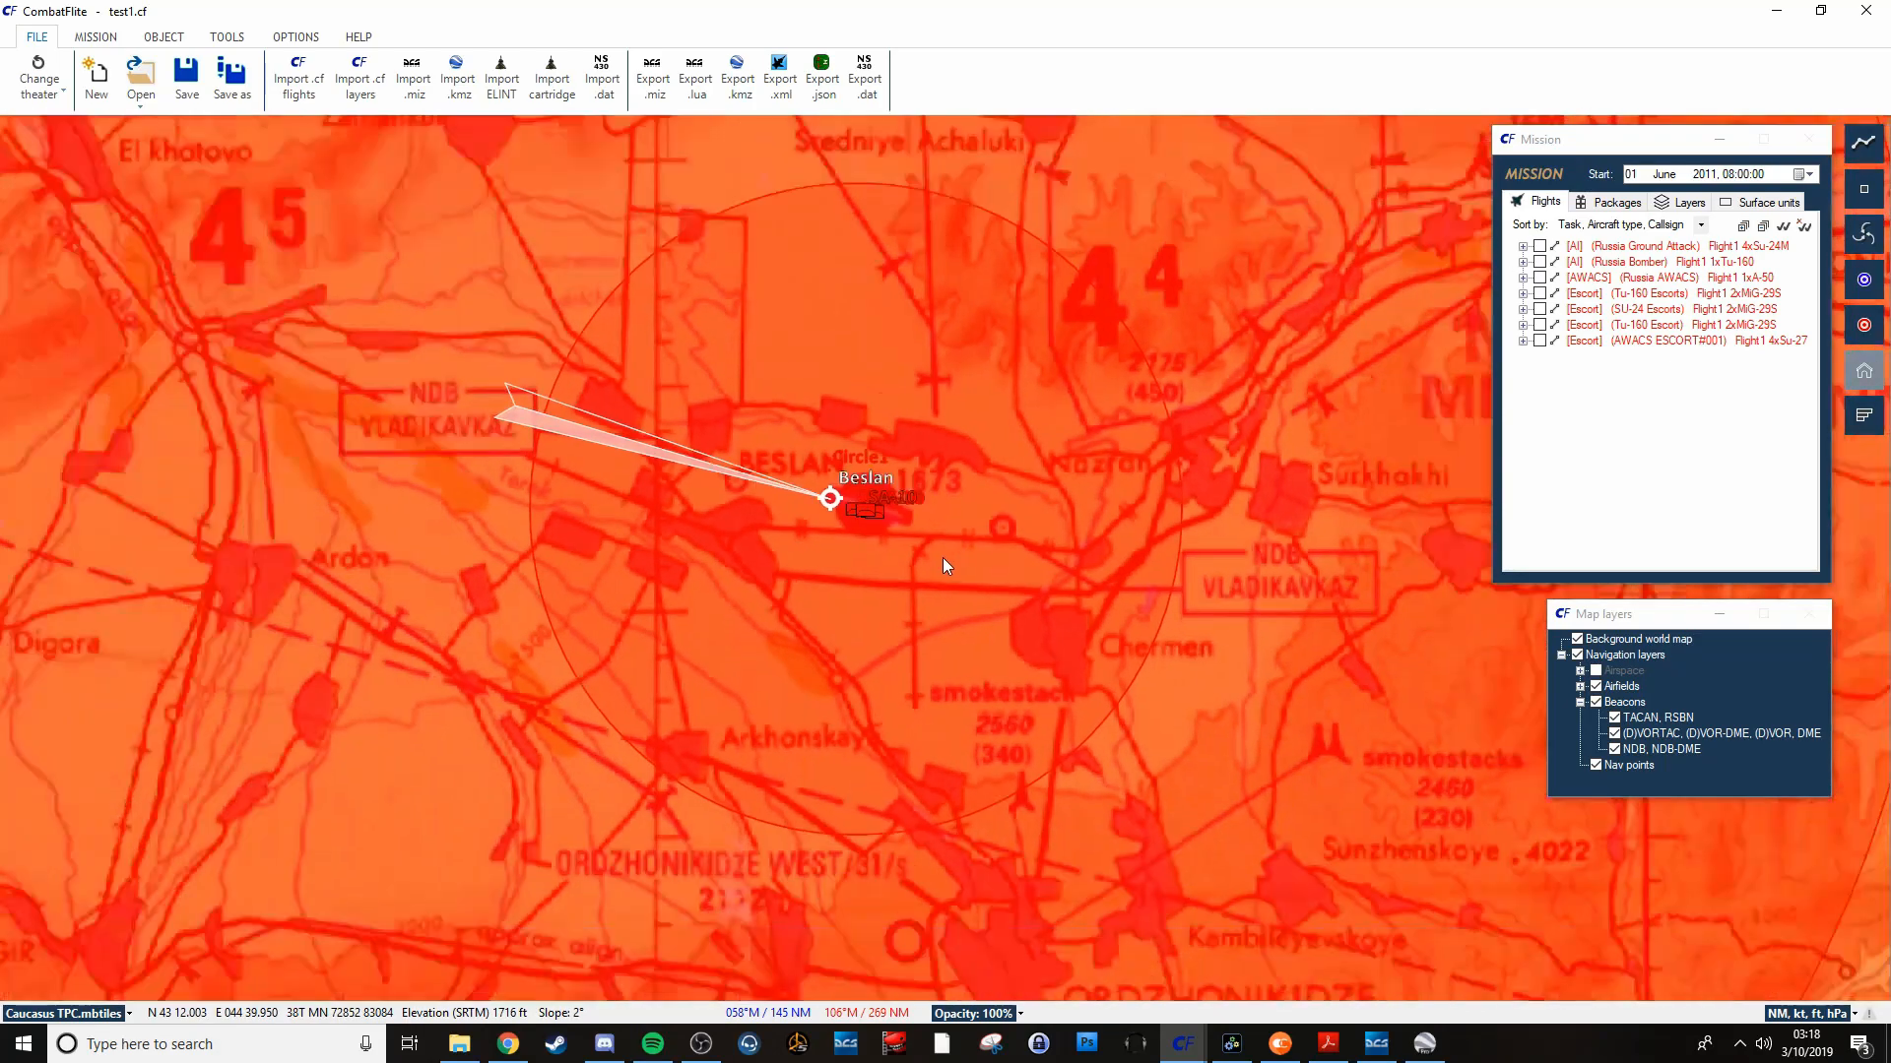
scroll("down", 3)
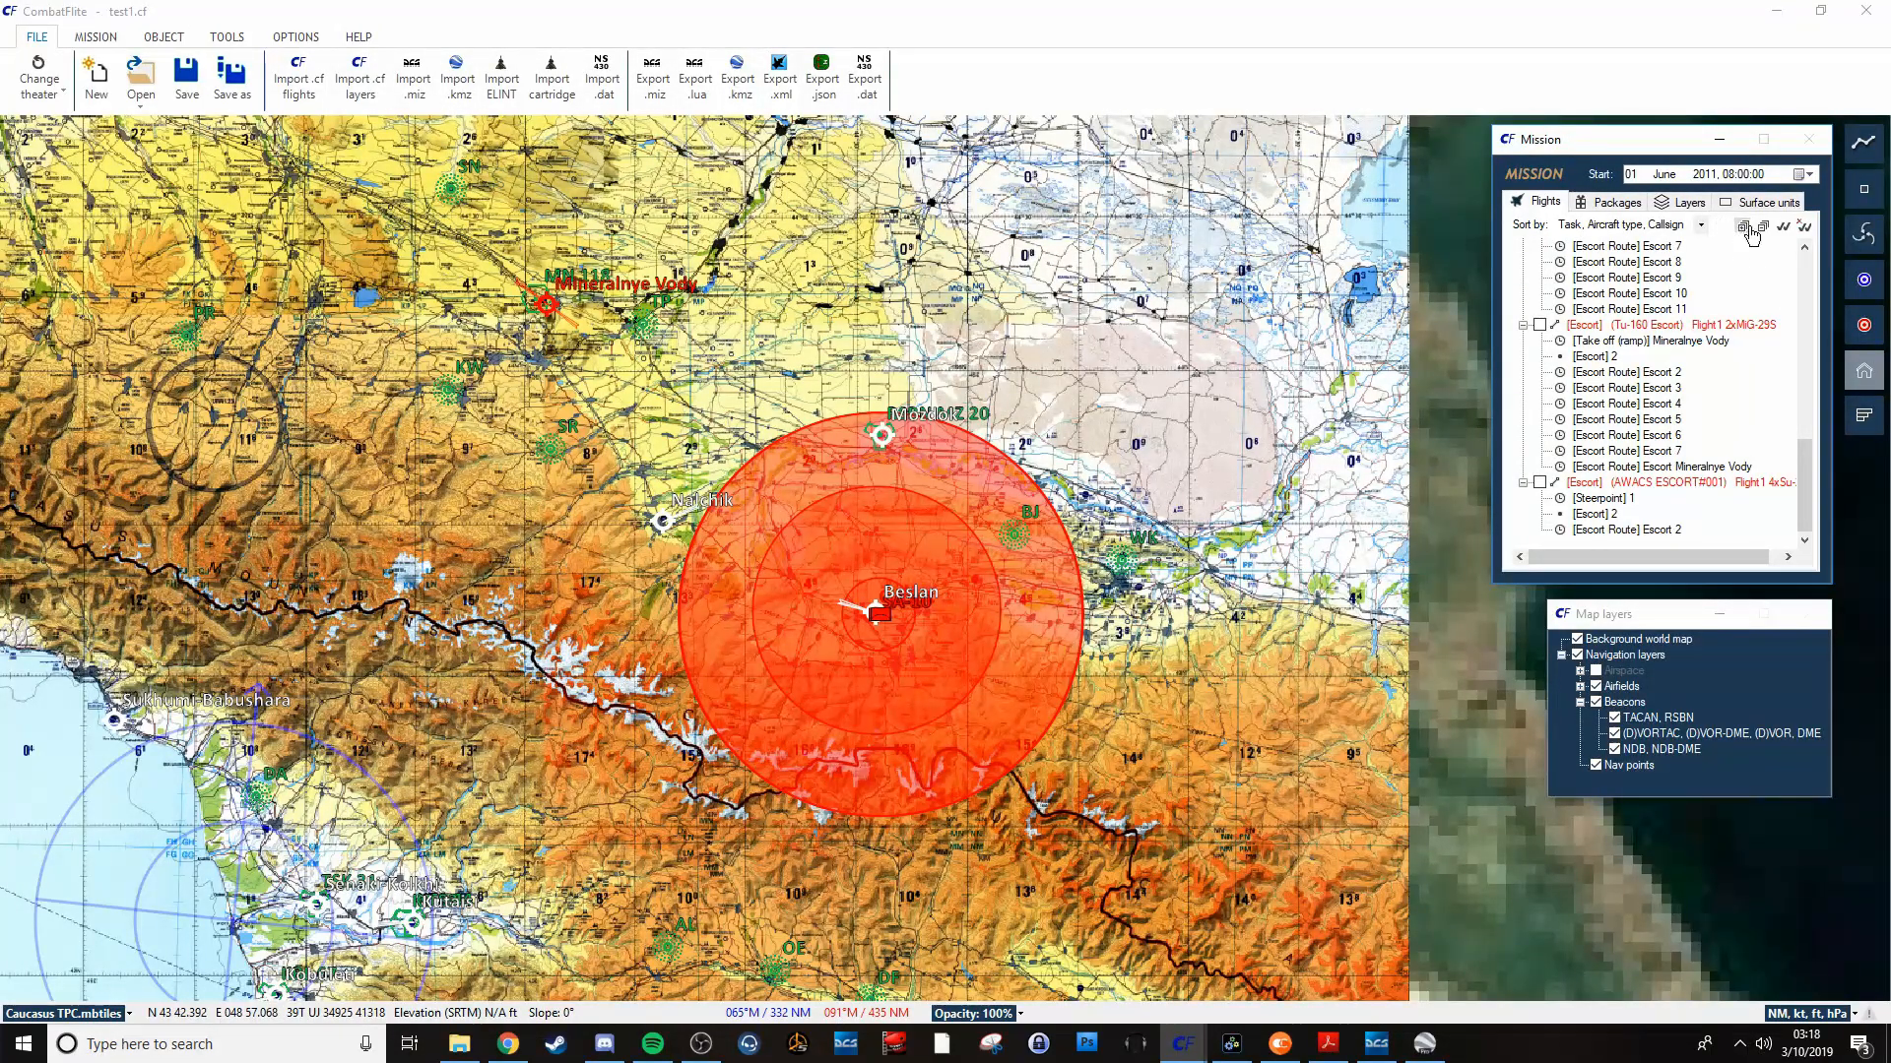
Collapse the flight lists, toggle individual red flight routes, then show all routes.
left_click(1750, 230)
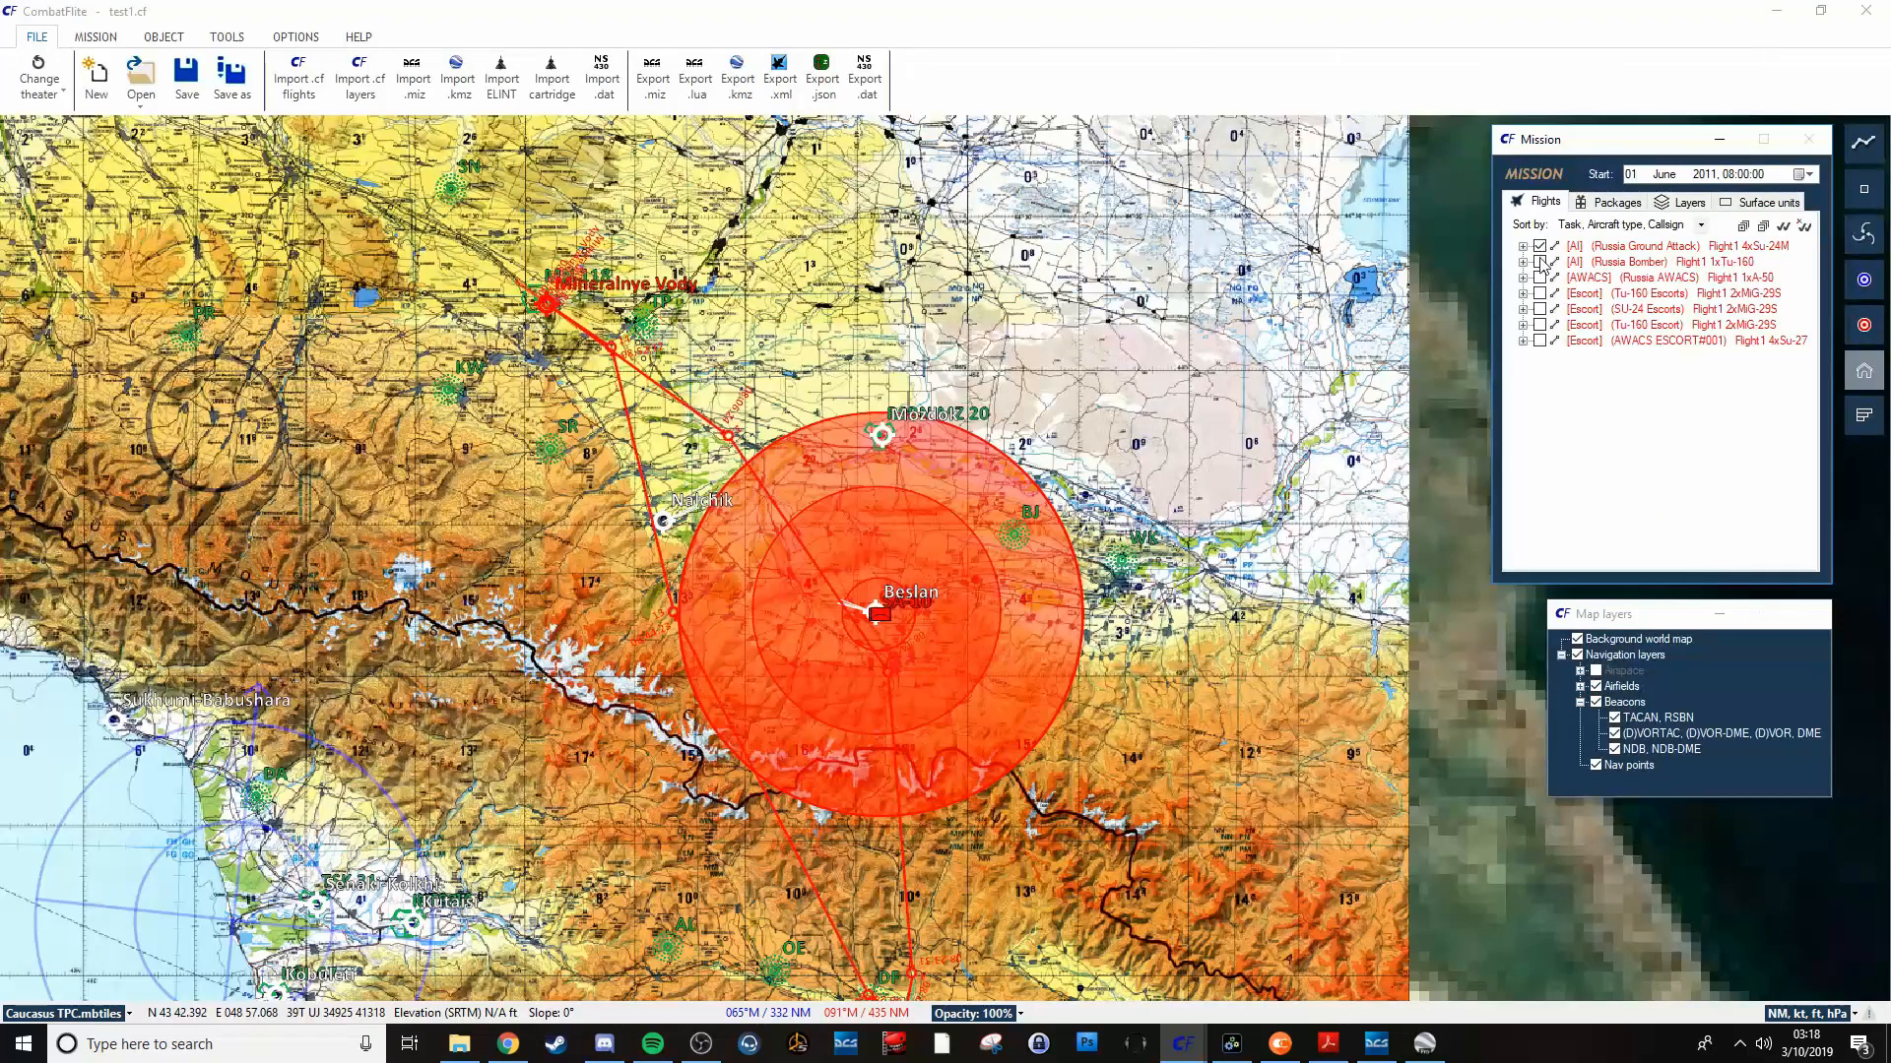
left_click(1541, 308)
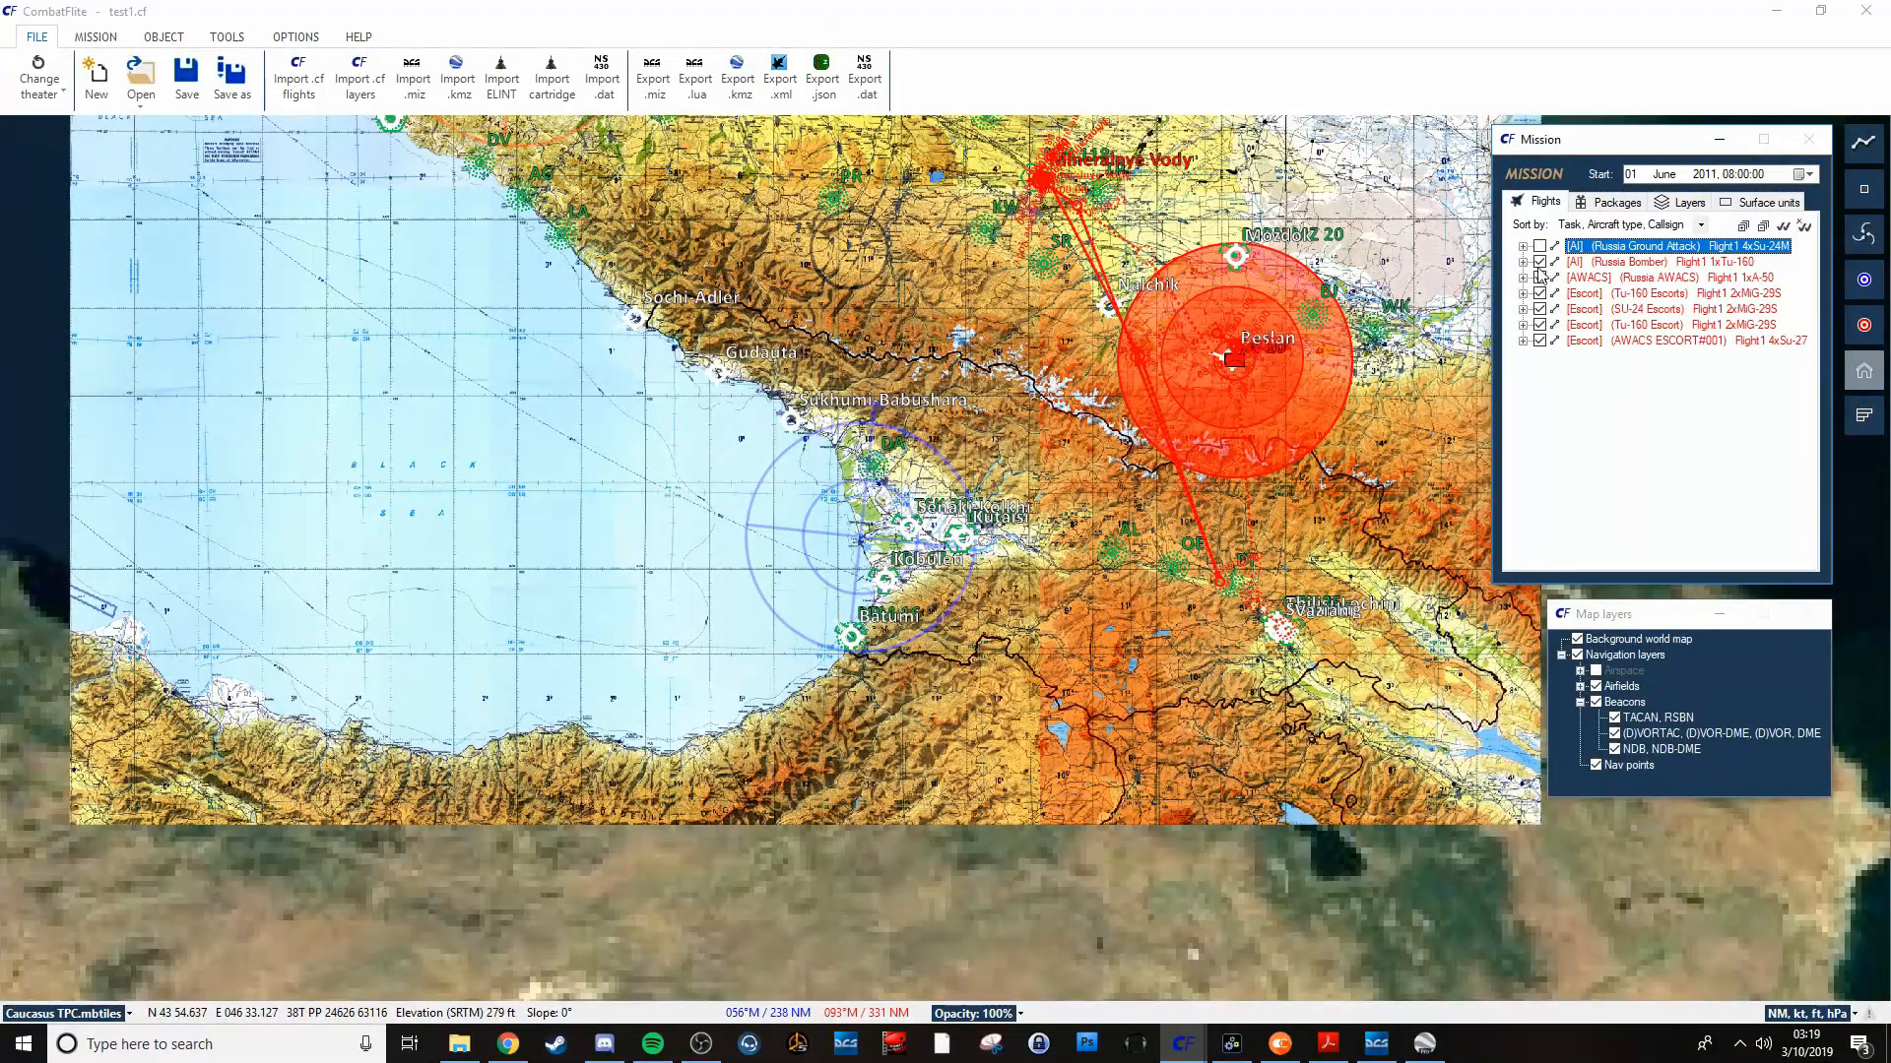
left_click(1540, 246)
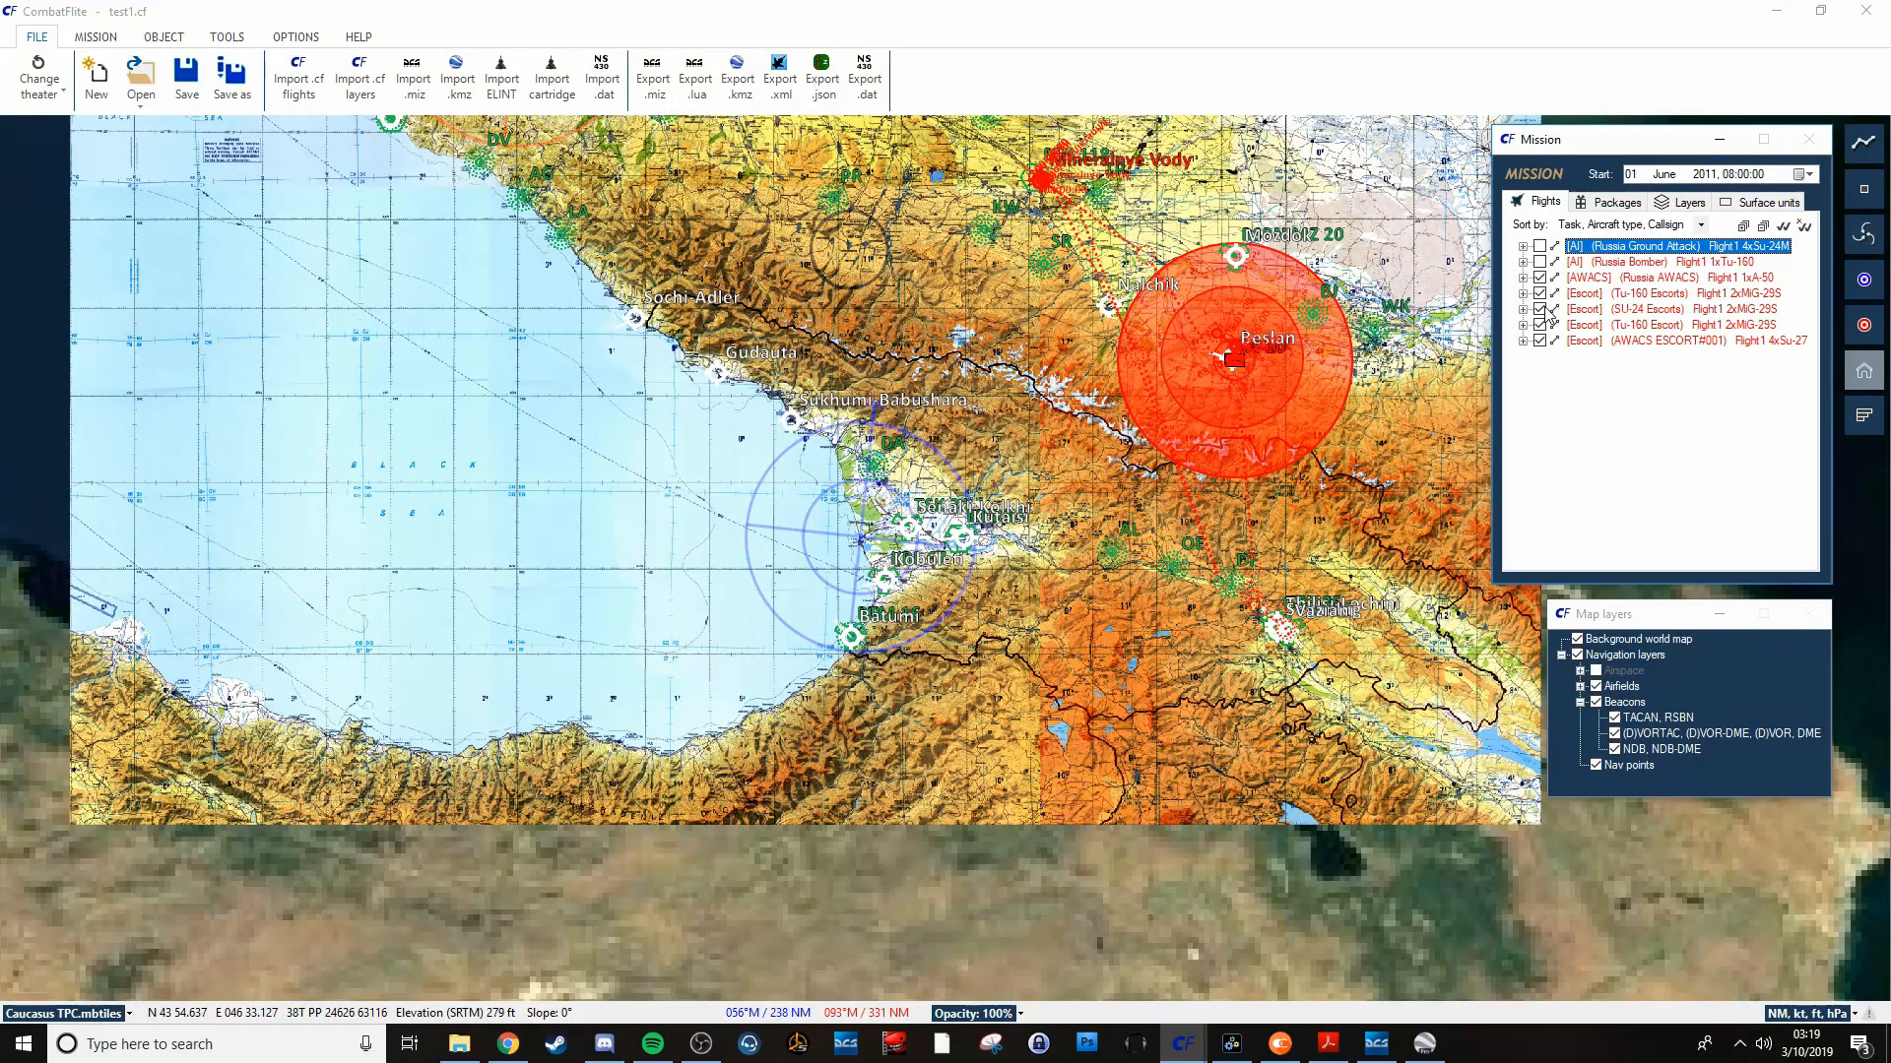
left_click(1541, 343)
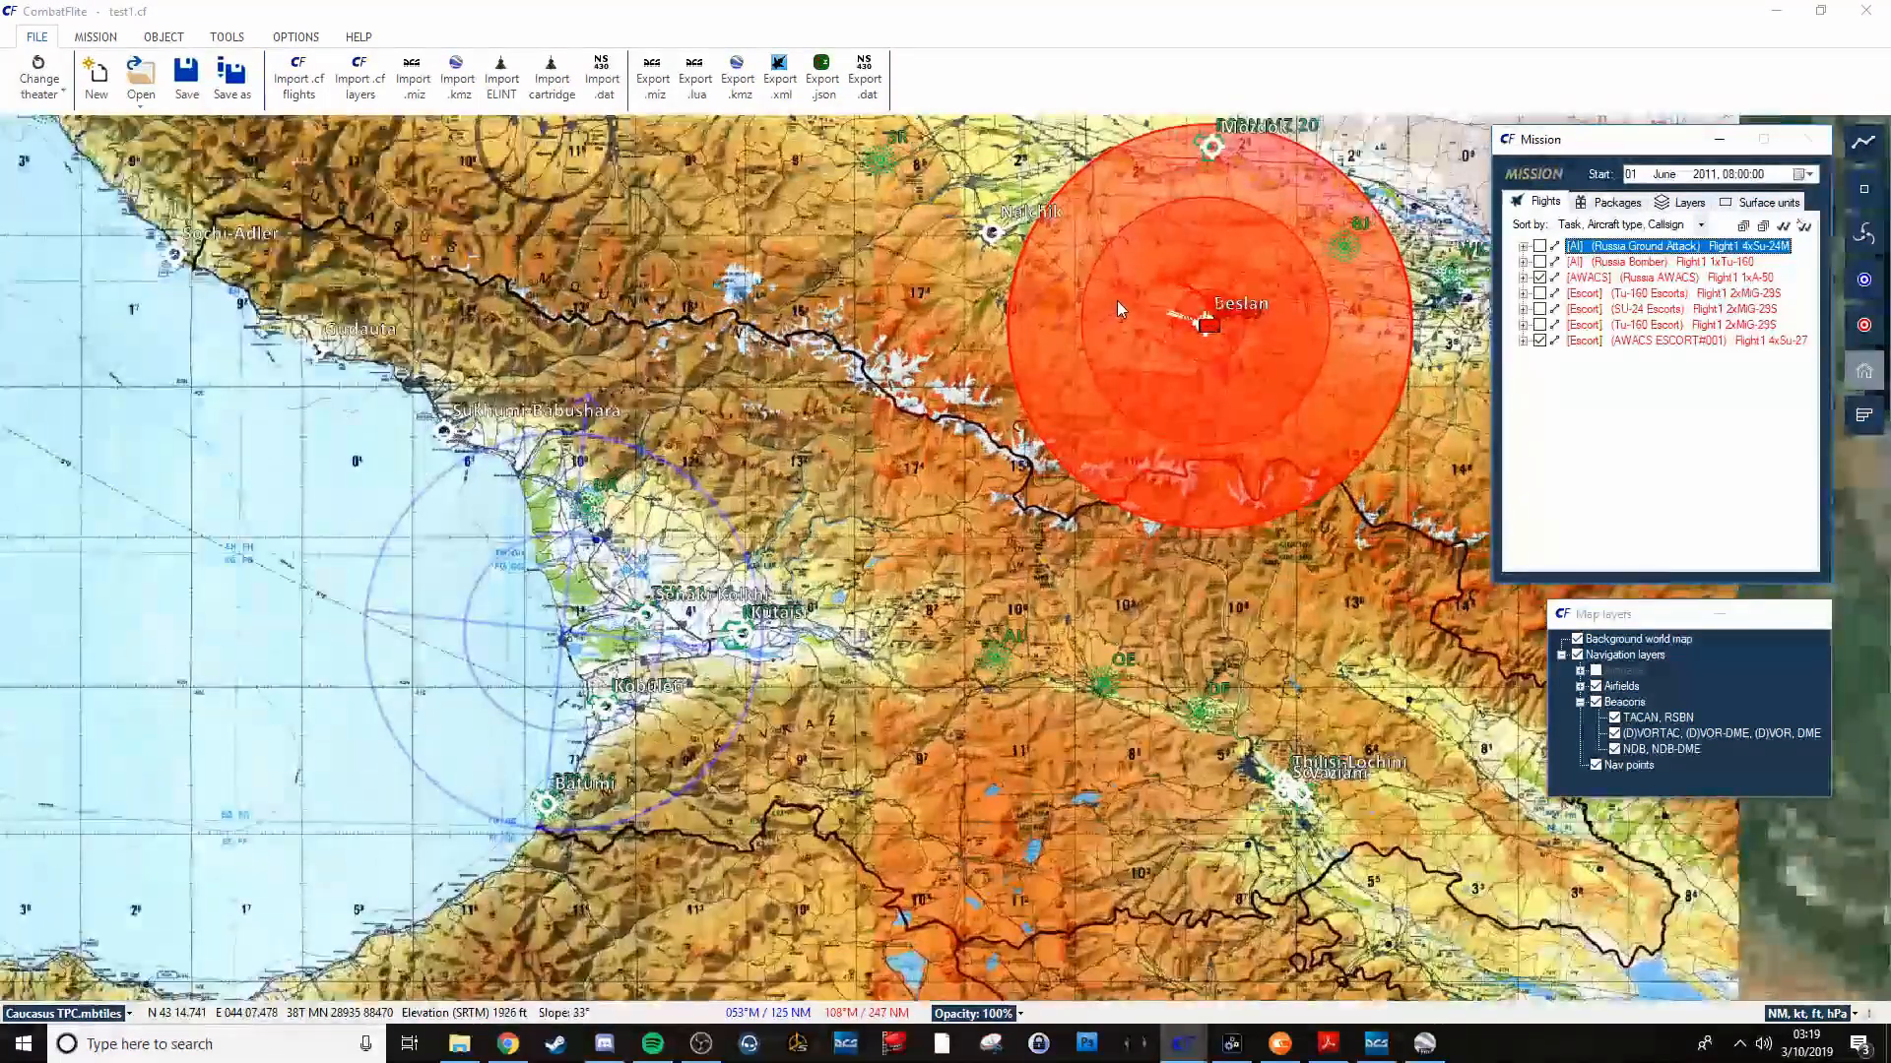
scroll("up", 3)
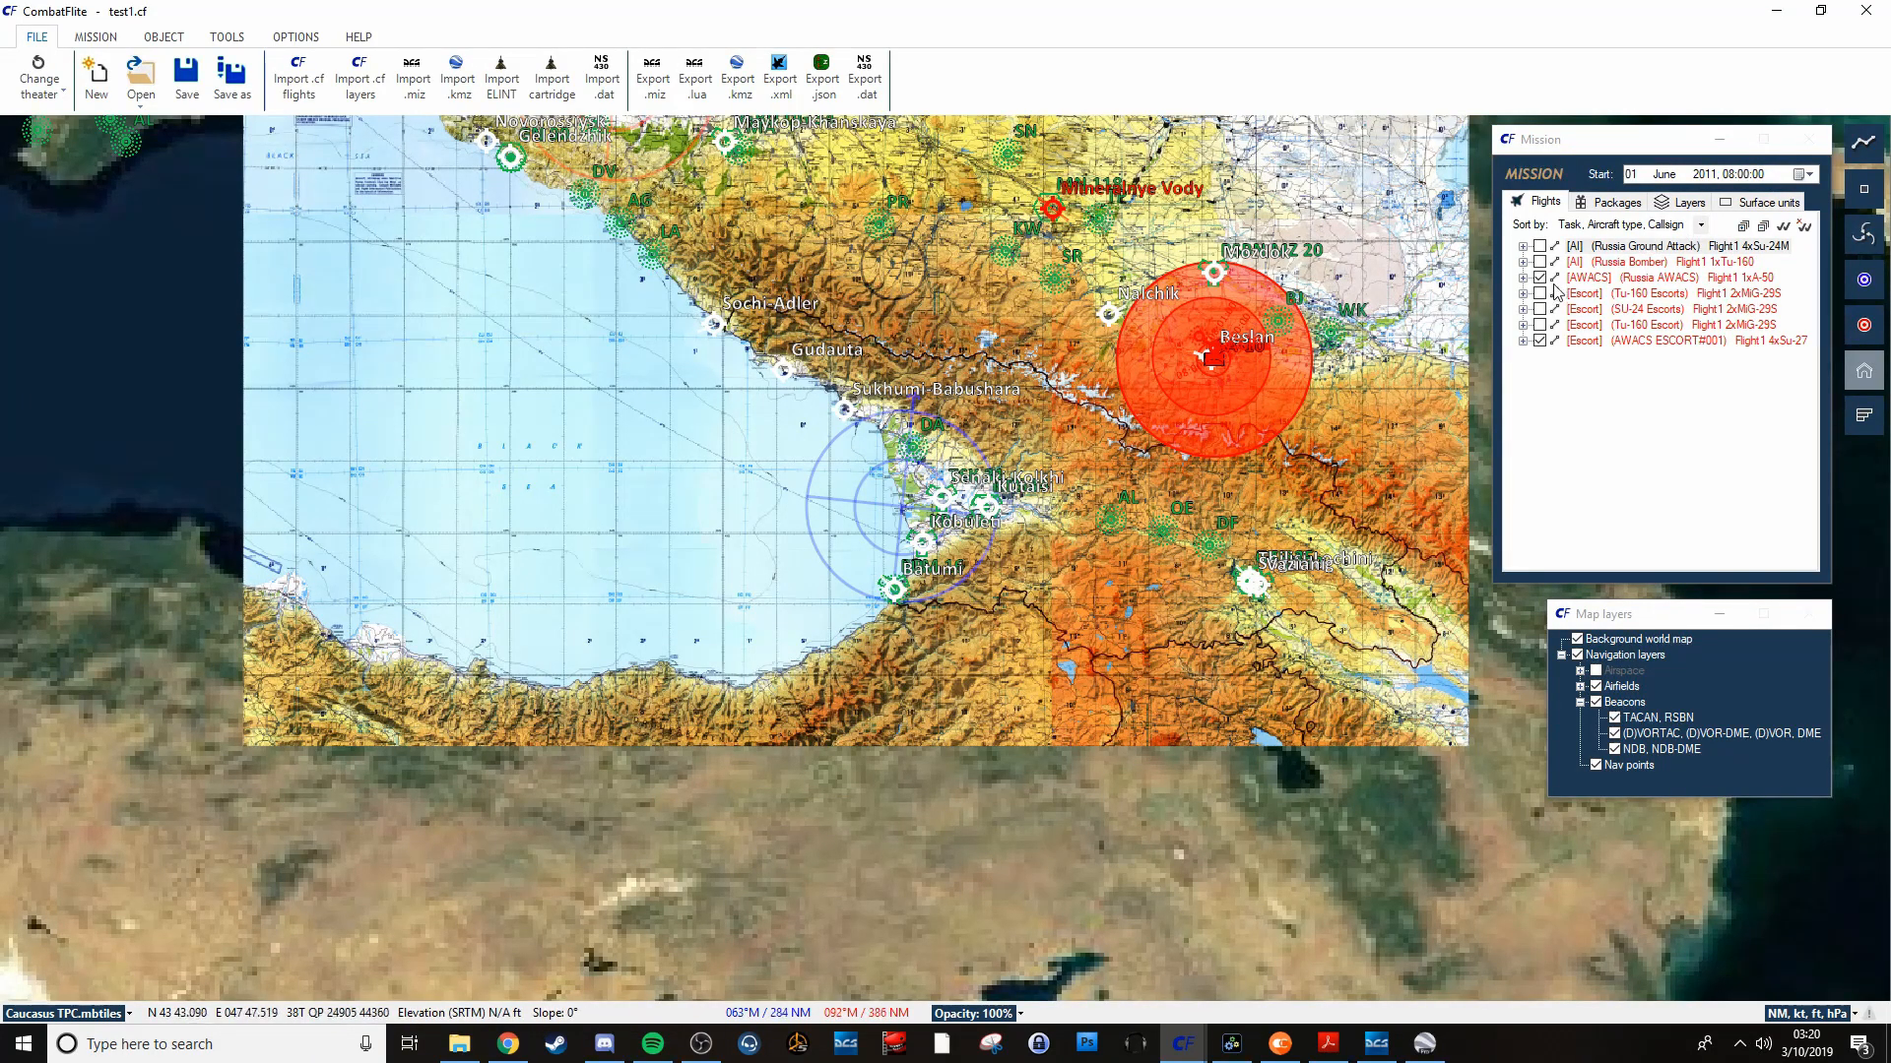
left_click(1687, 246)
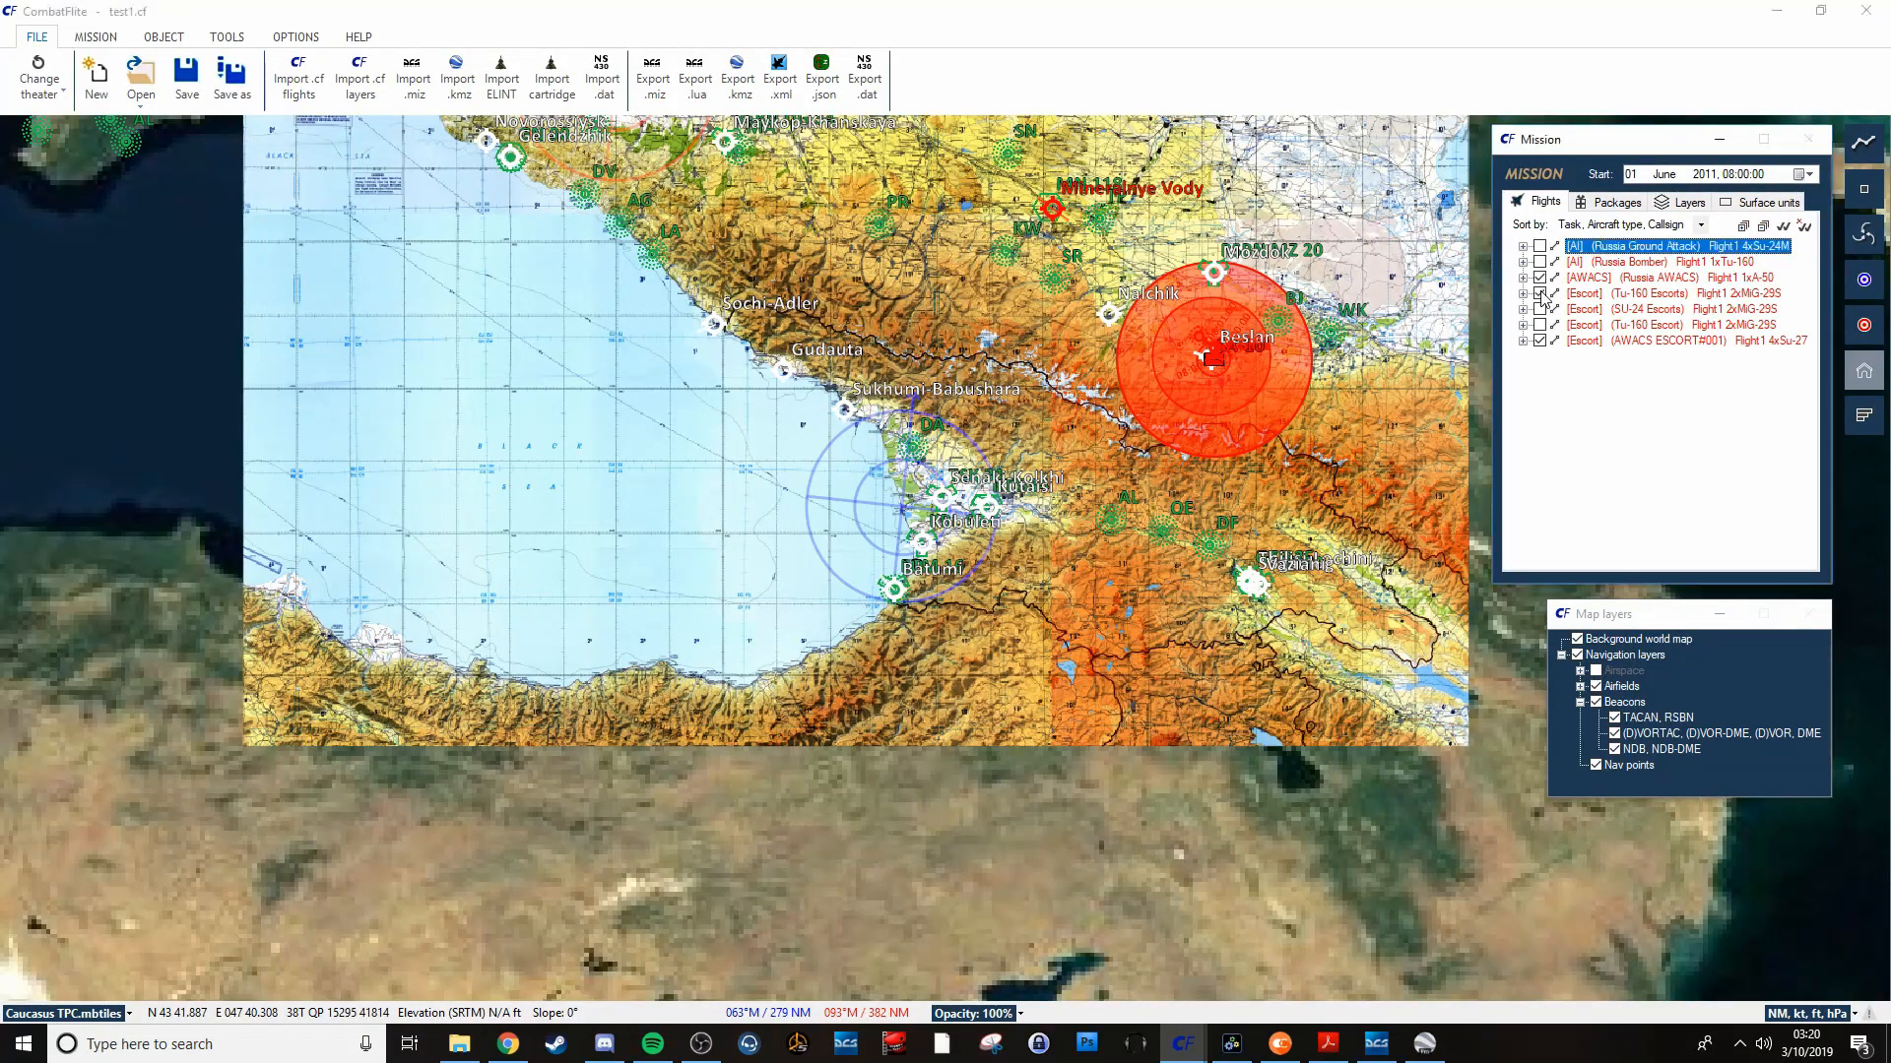
left_click(1541, 246)
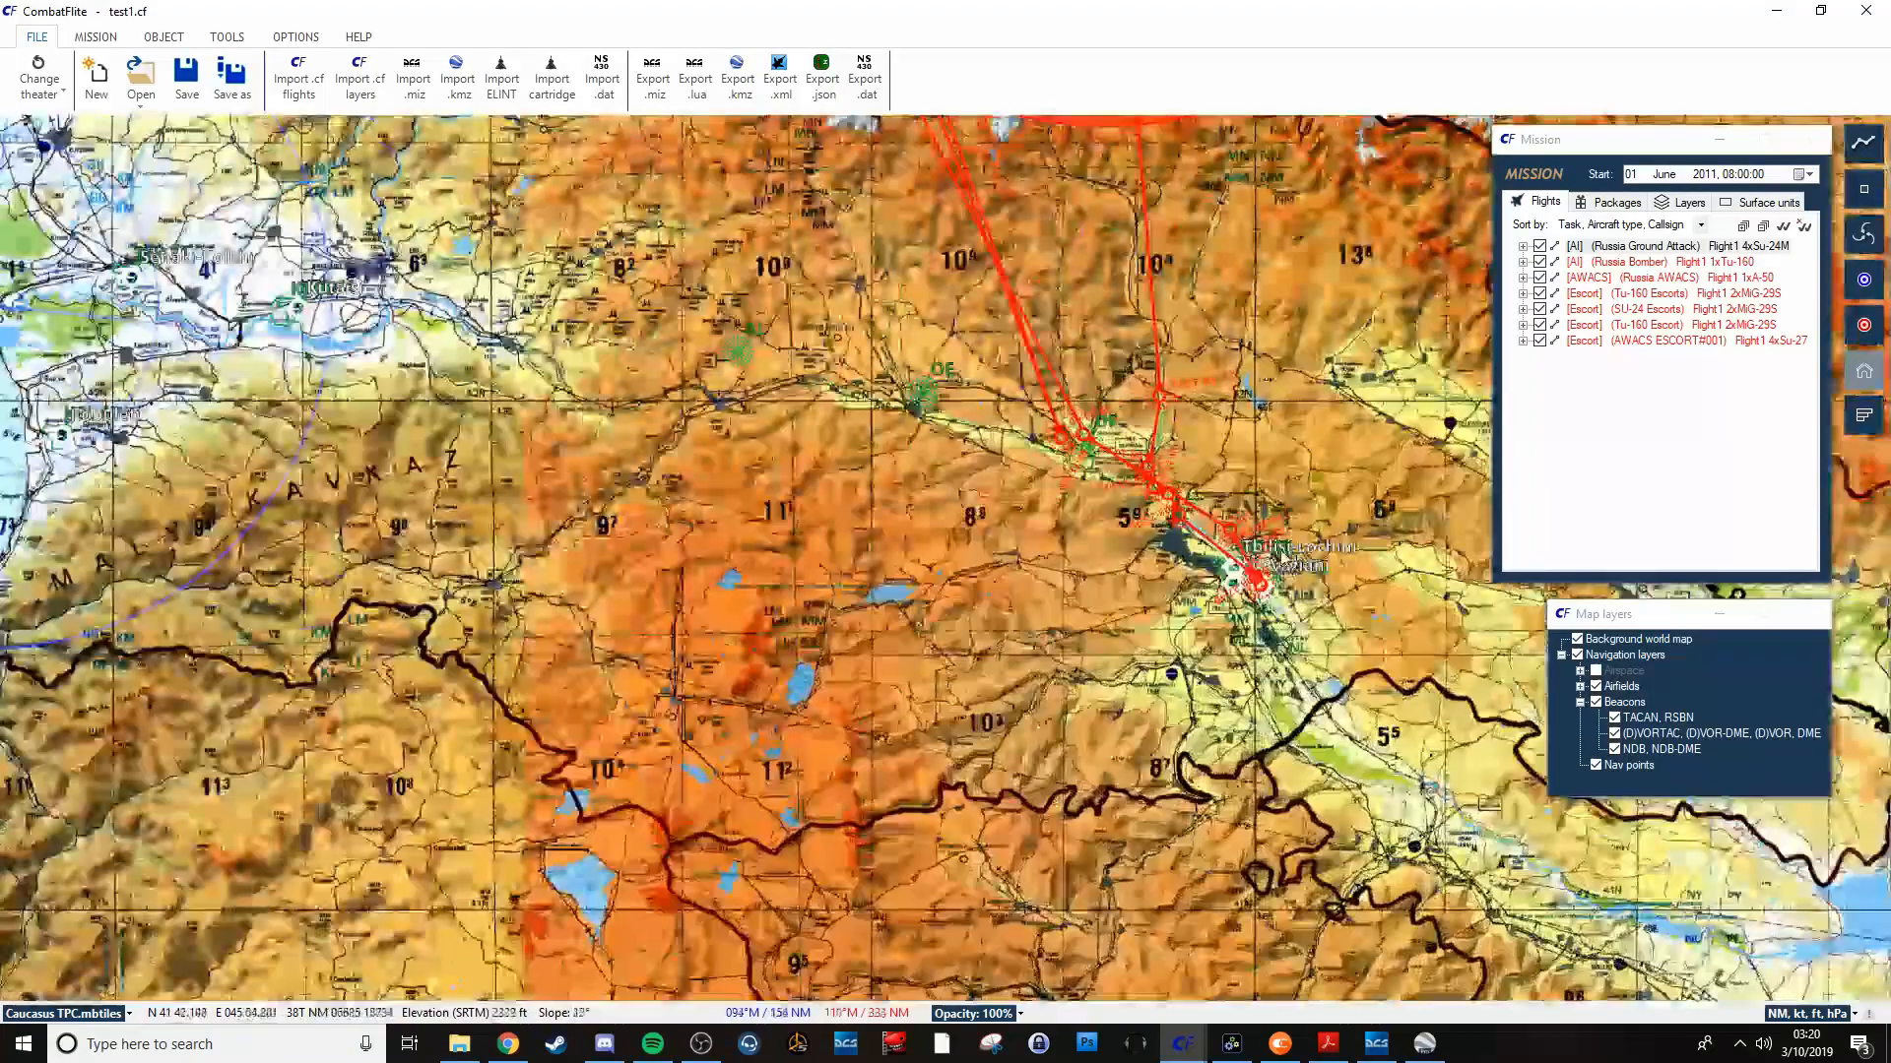
scroll("up", 3)
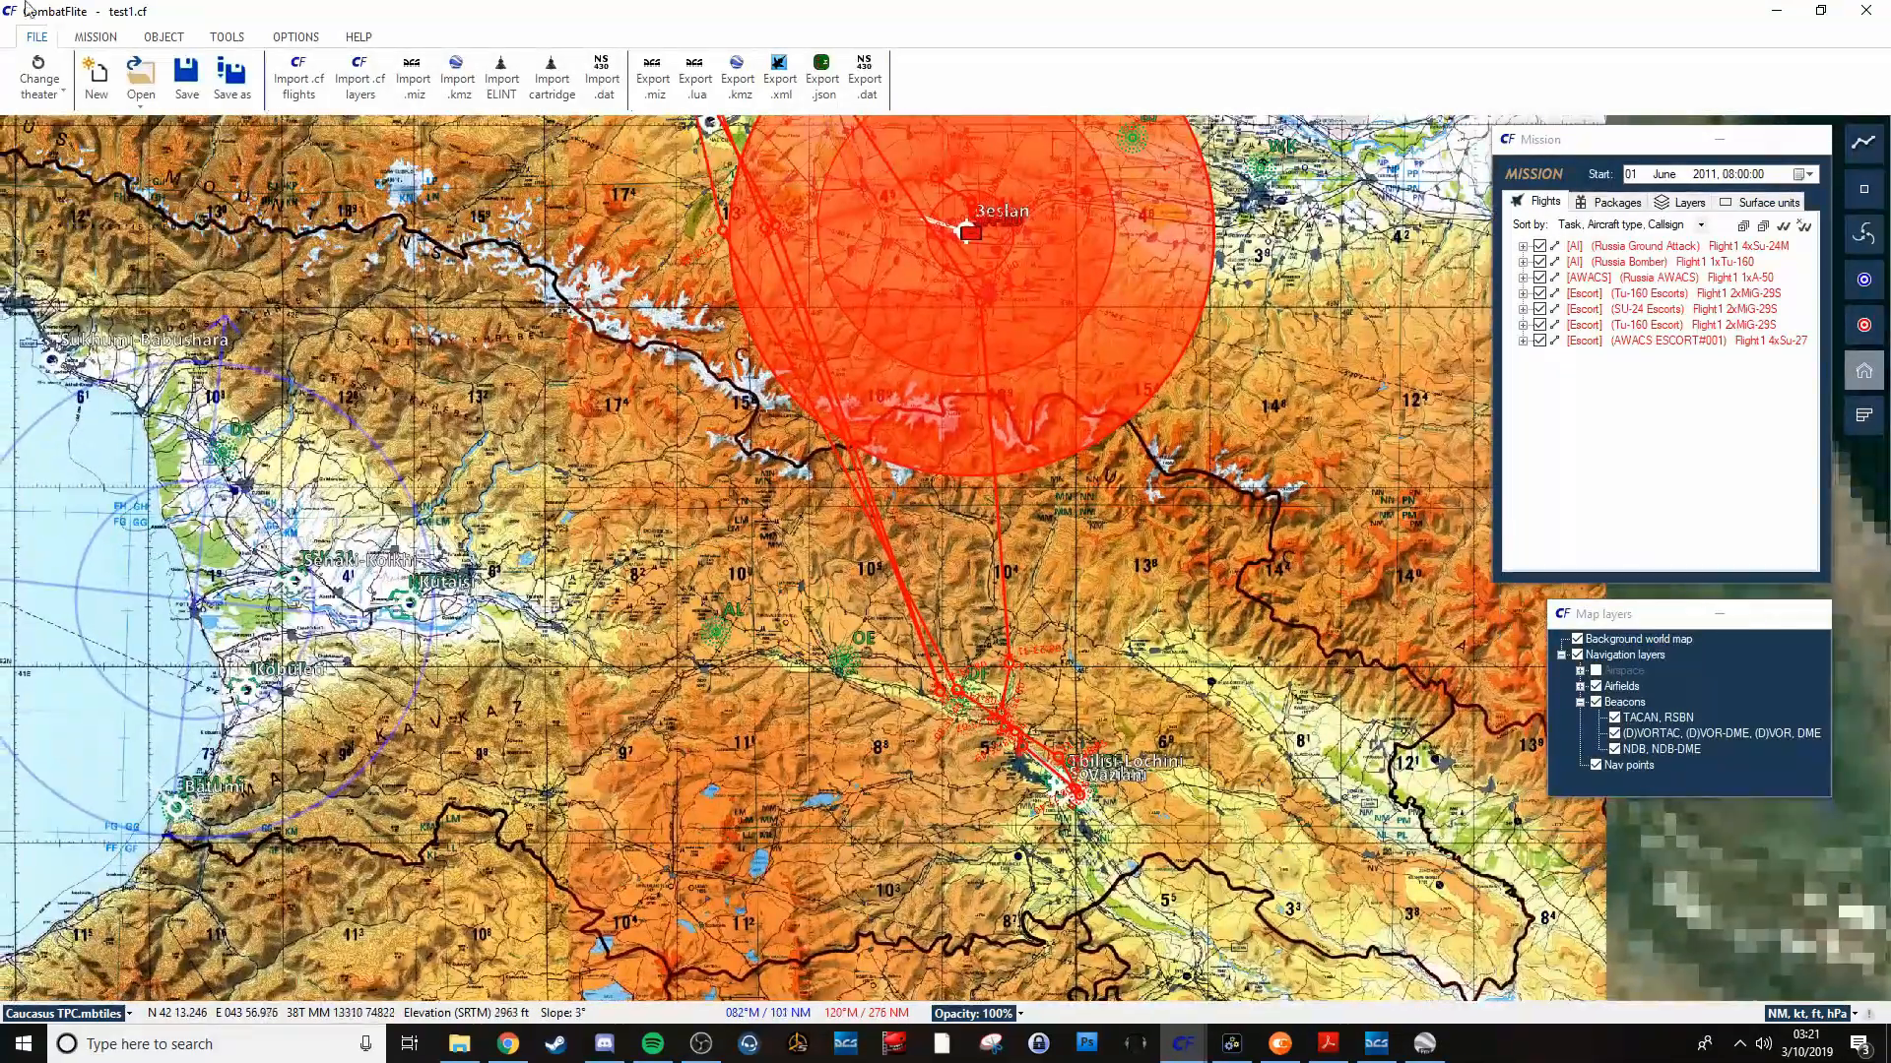
mouse_move(359, 79)
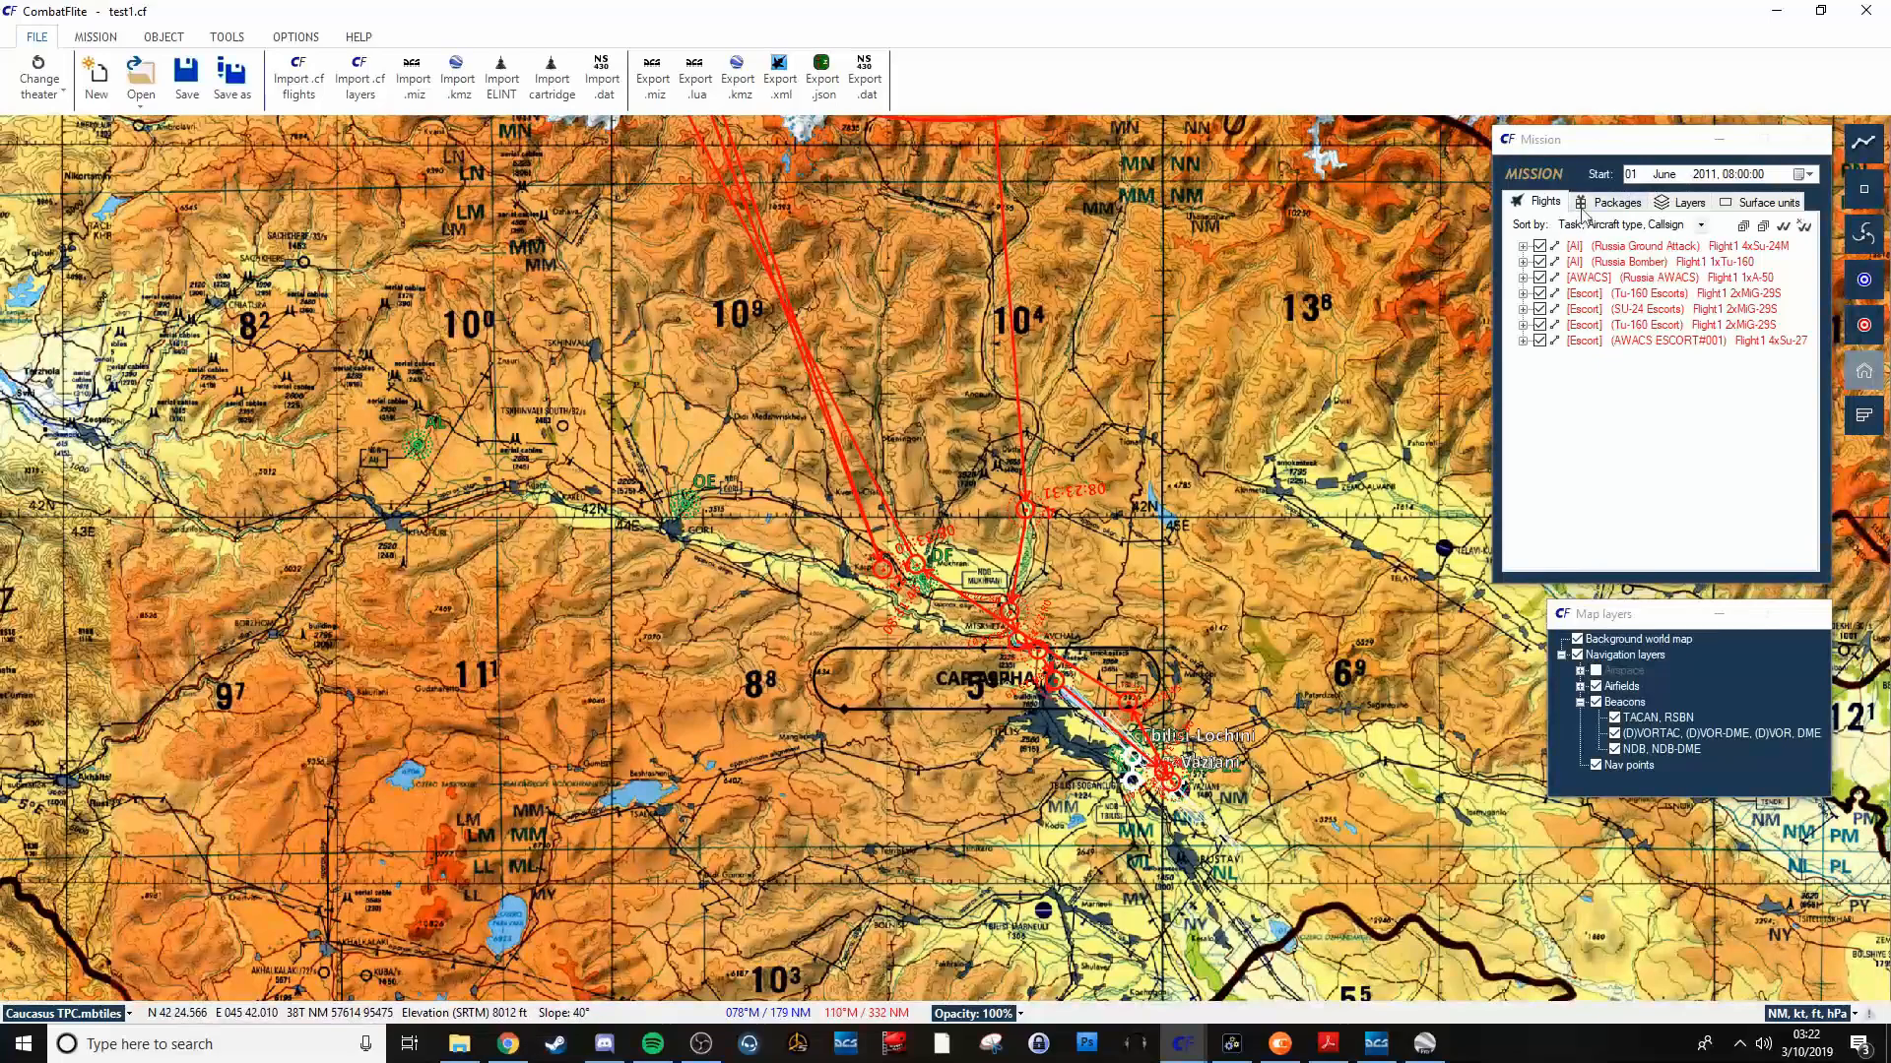
left_click(1613, 201)
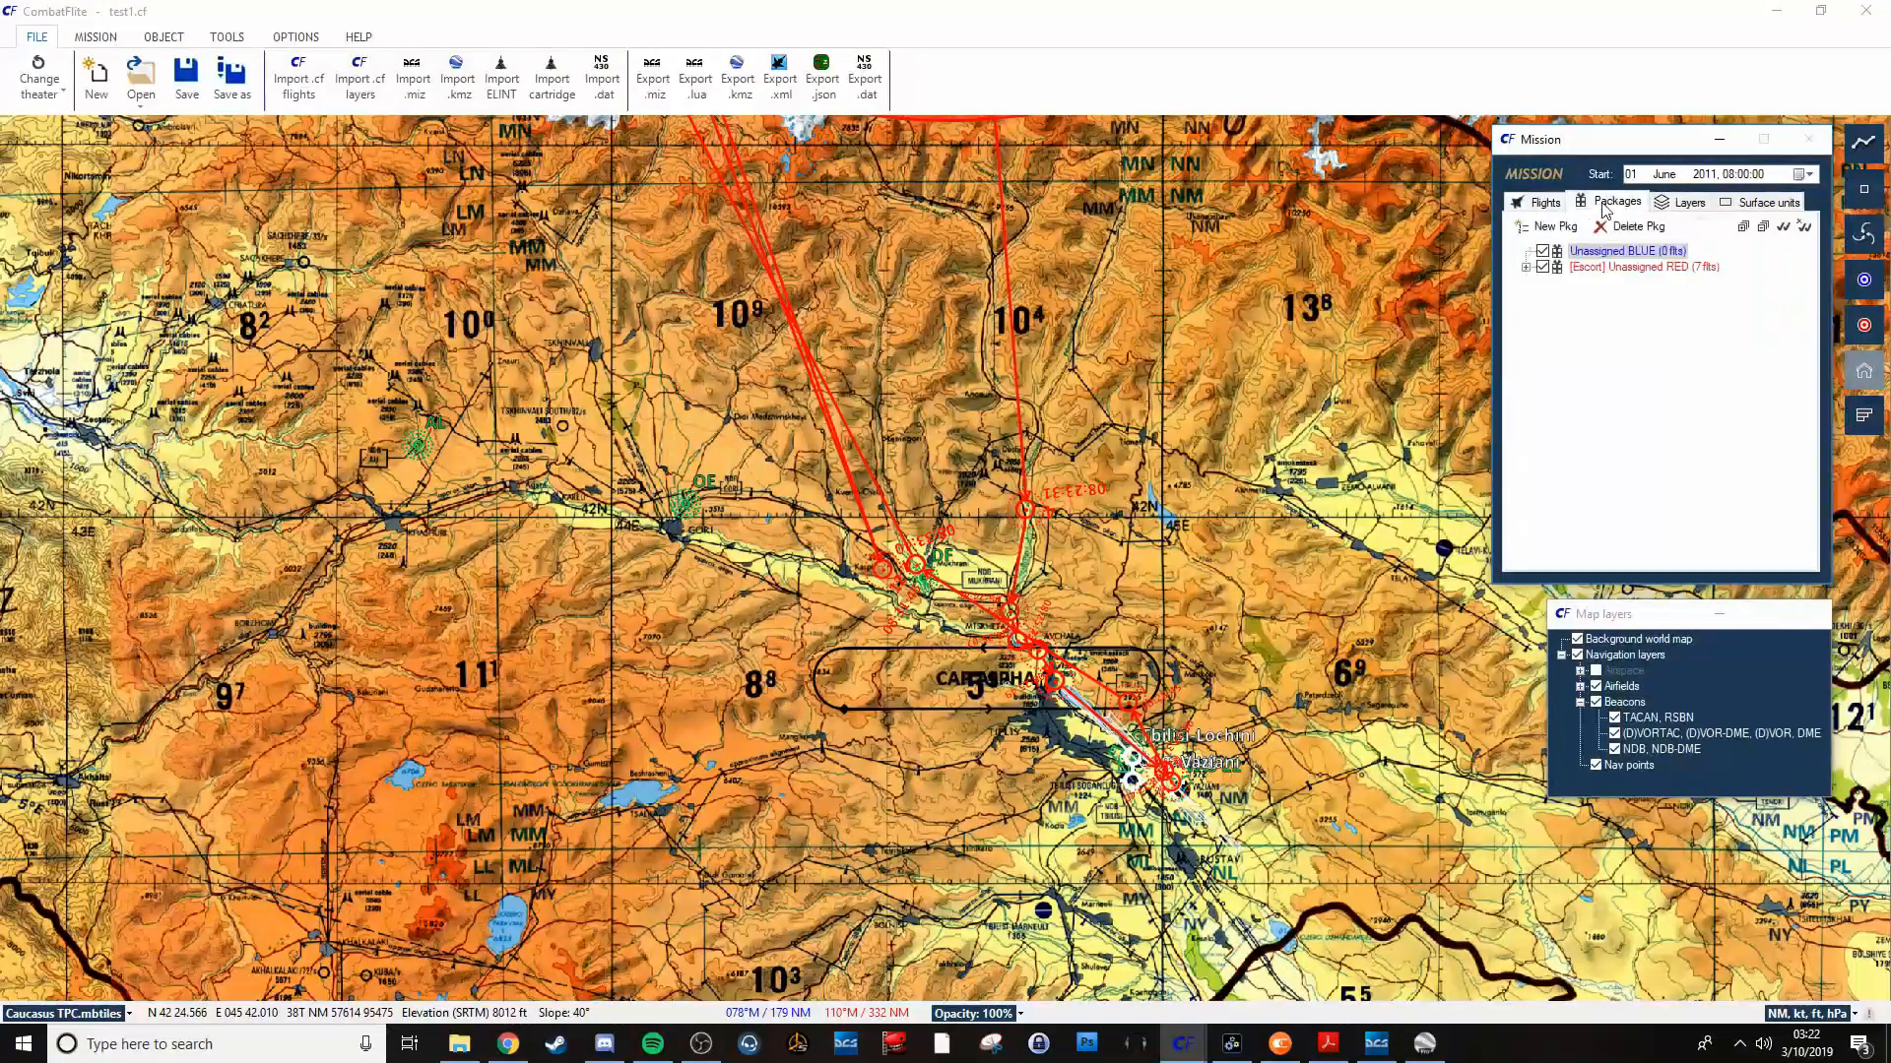
left_click(1545, 201)
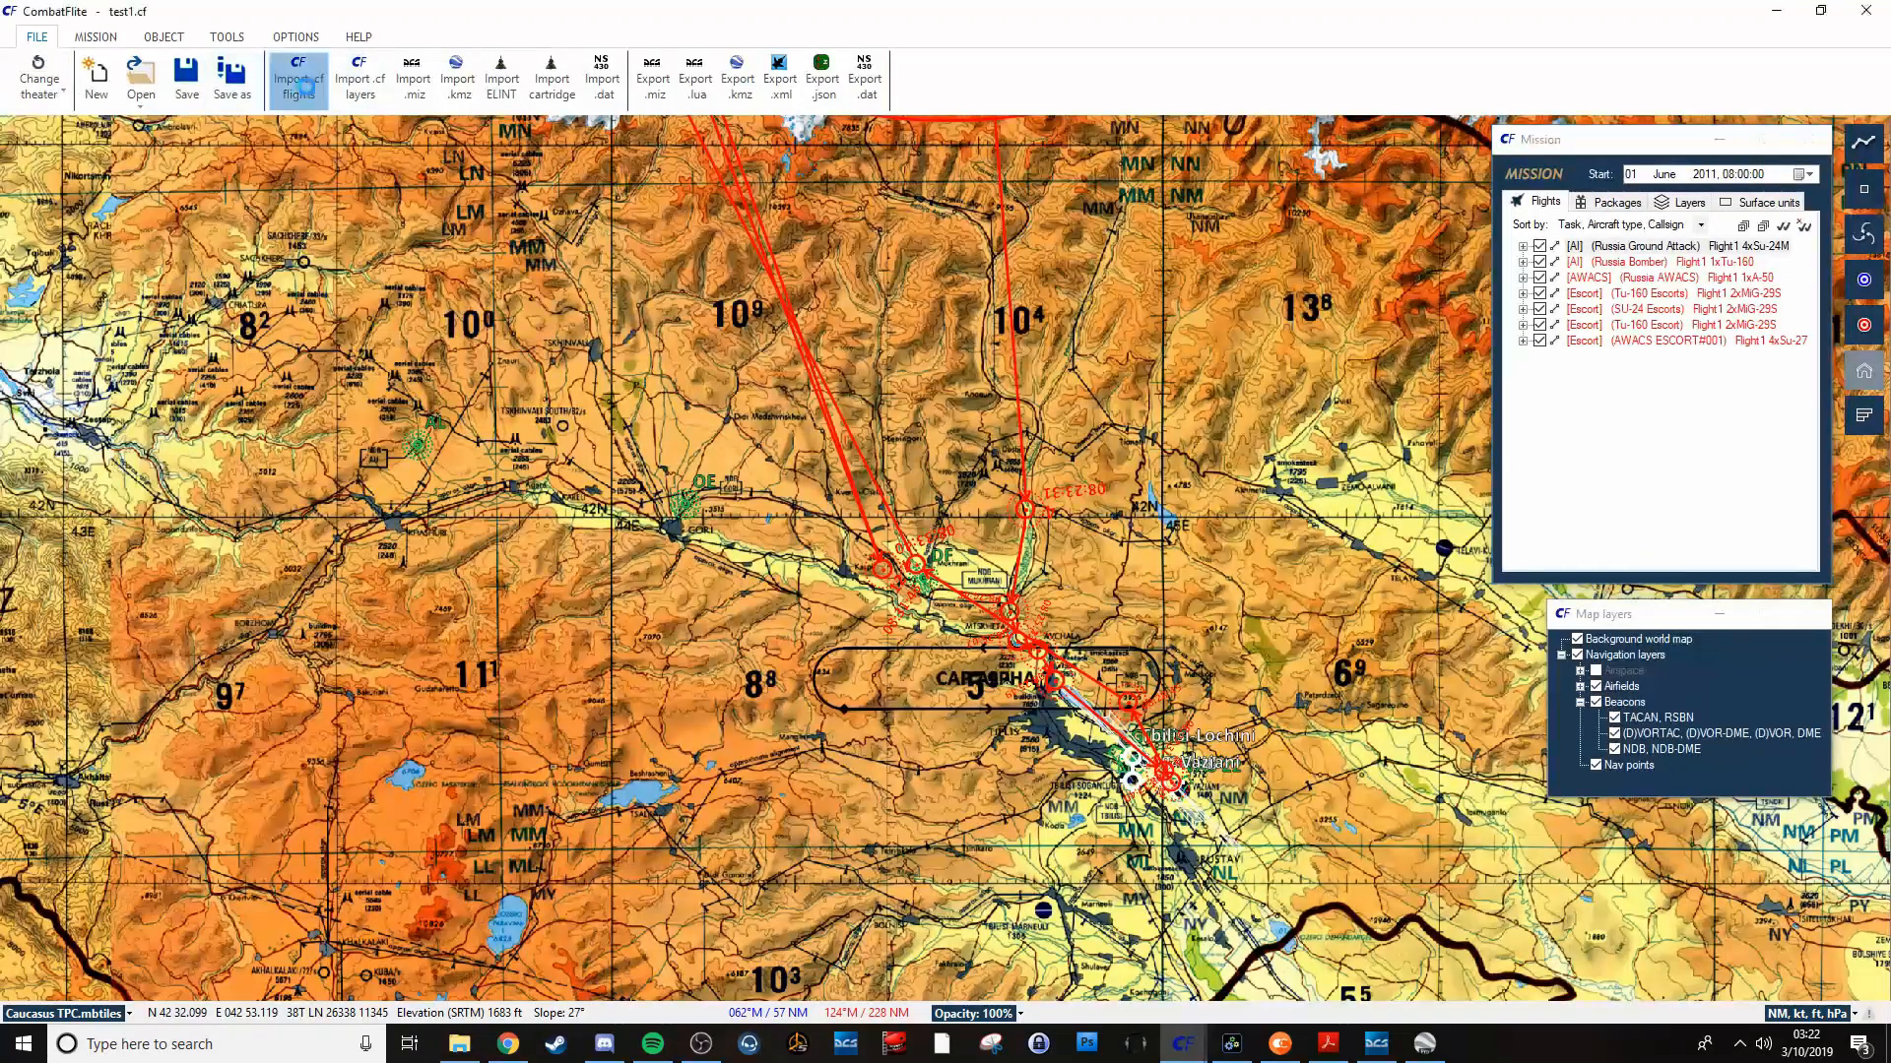
Import the flights from the test1 SEAD.cf plan file.
left_click(140, 75)
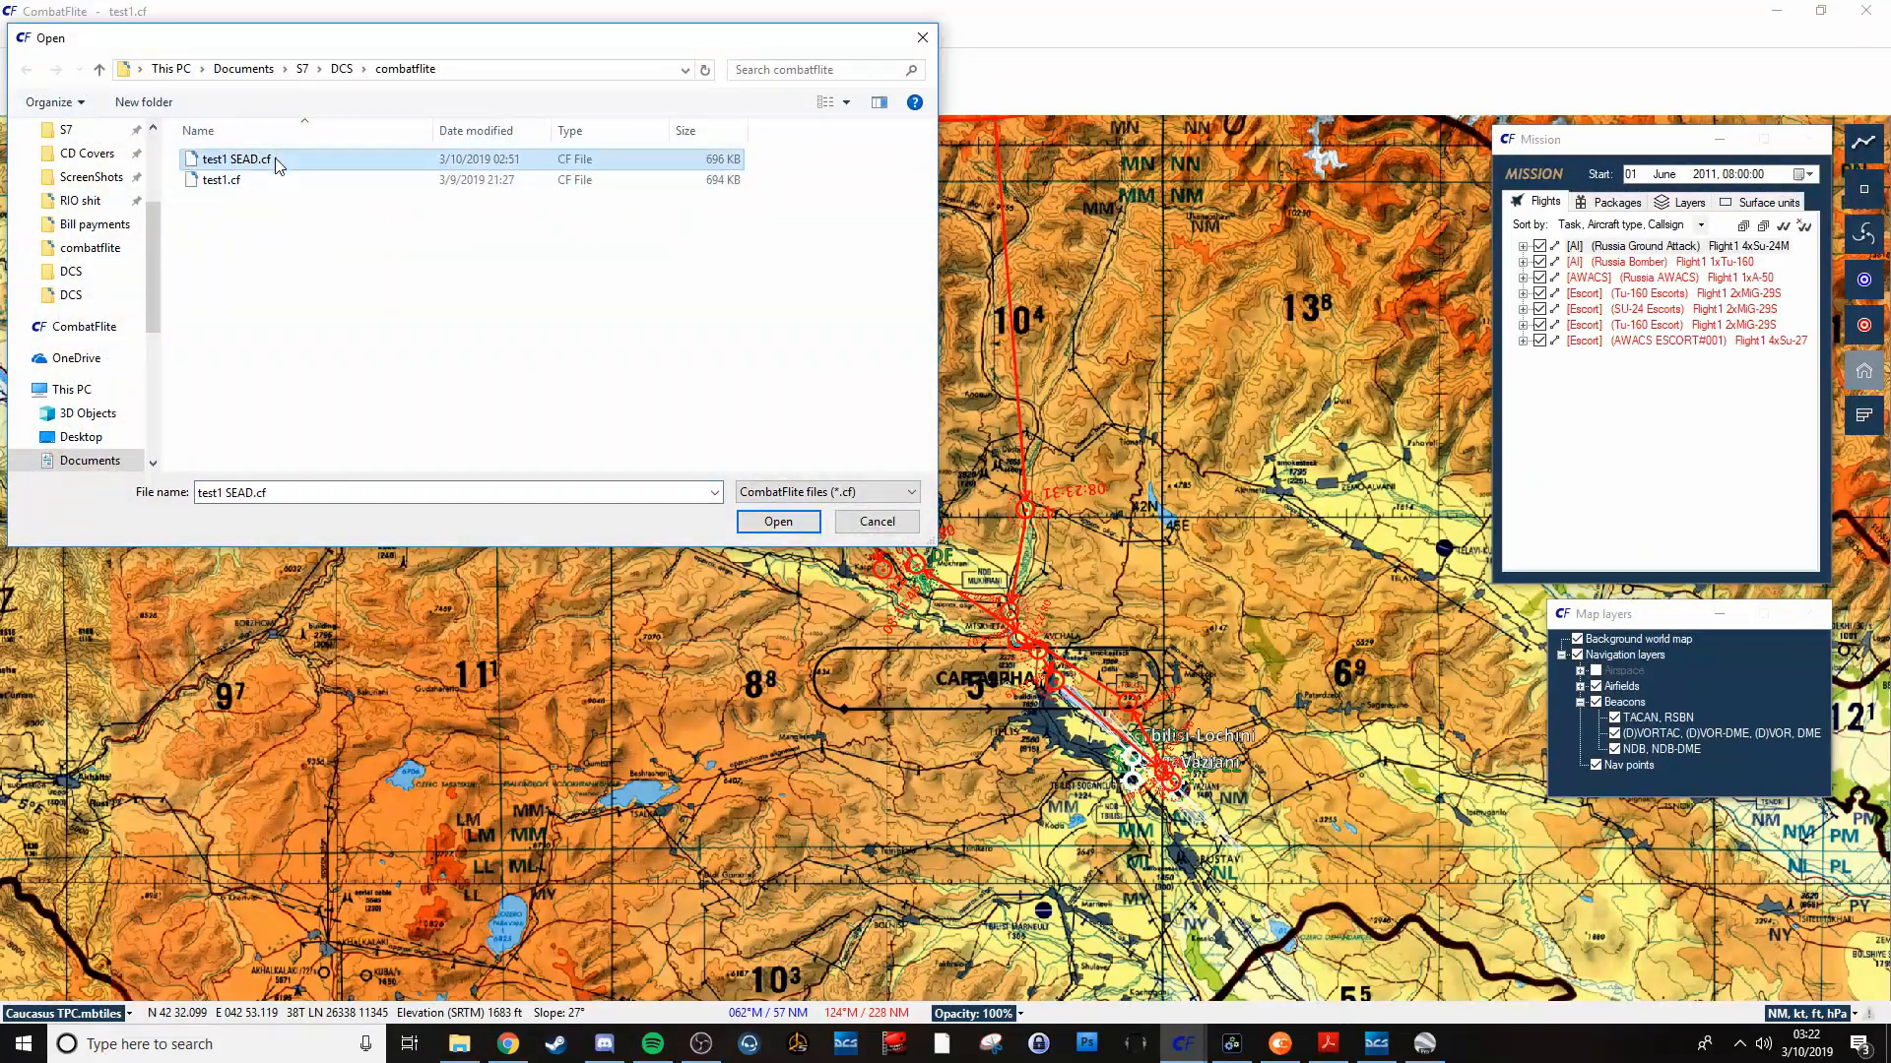
left_click(778, 521)
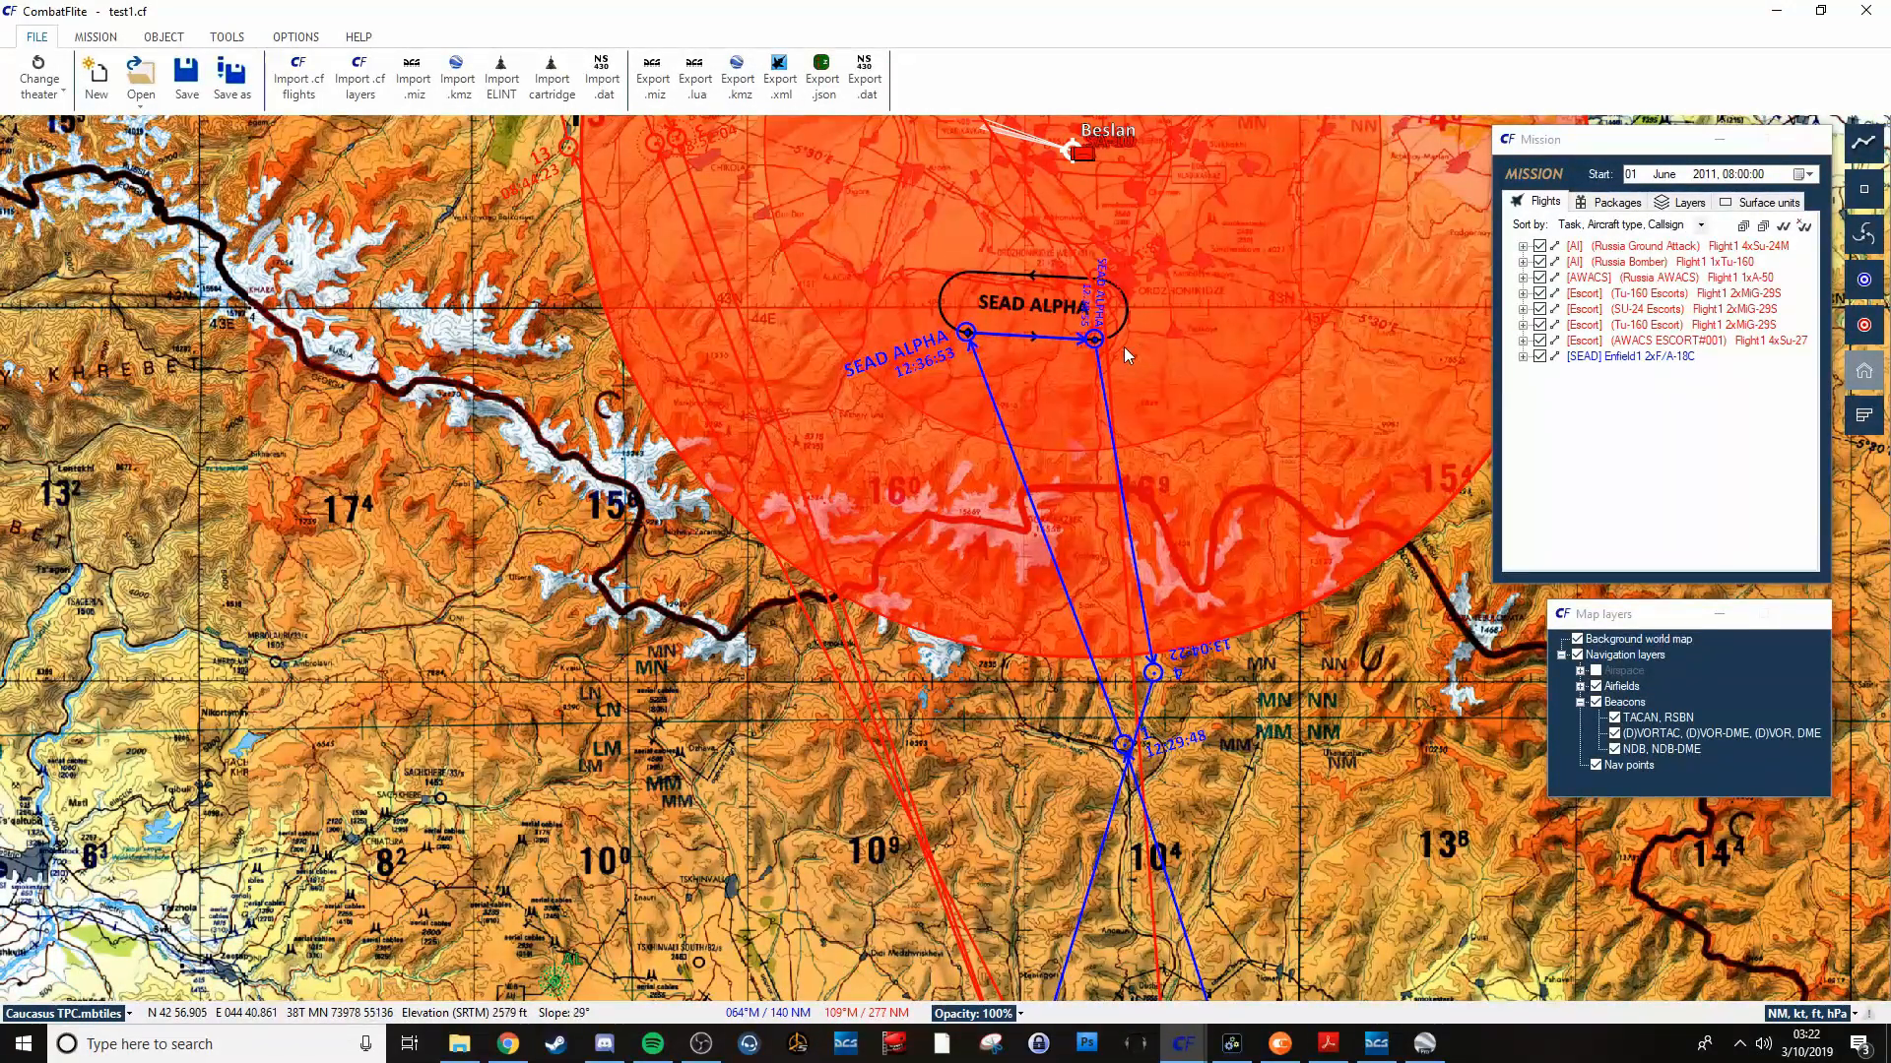
mouse_move(1109, 197)
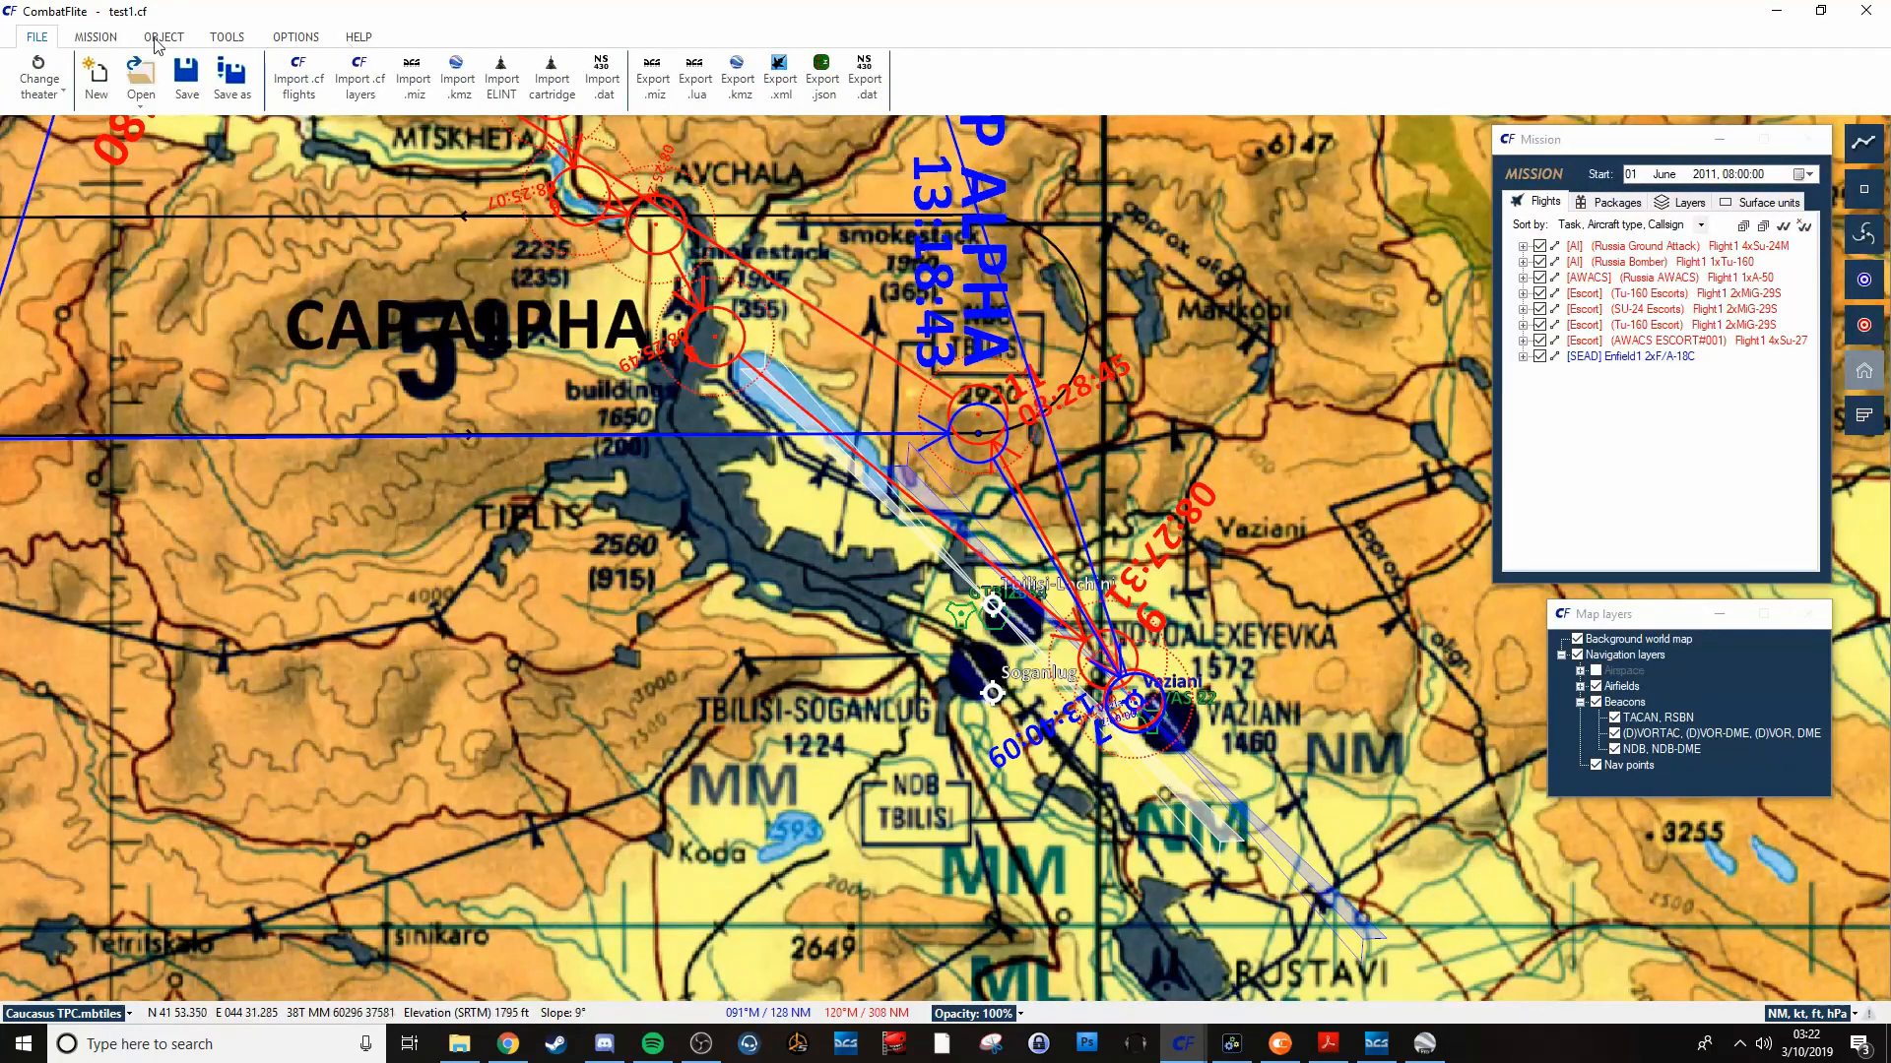
Set the new flight to Intercept, F-15E, AIM-120C*6,AIM-9M*2,FUEL*3 loadout, four aircraft.
left_click(95, 36)
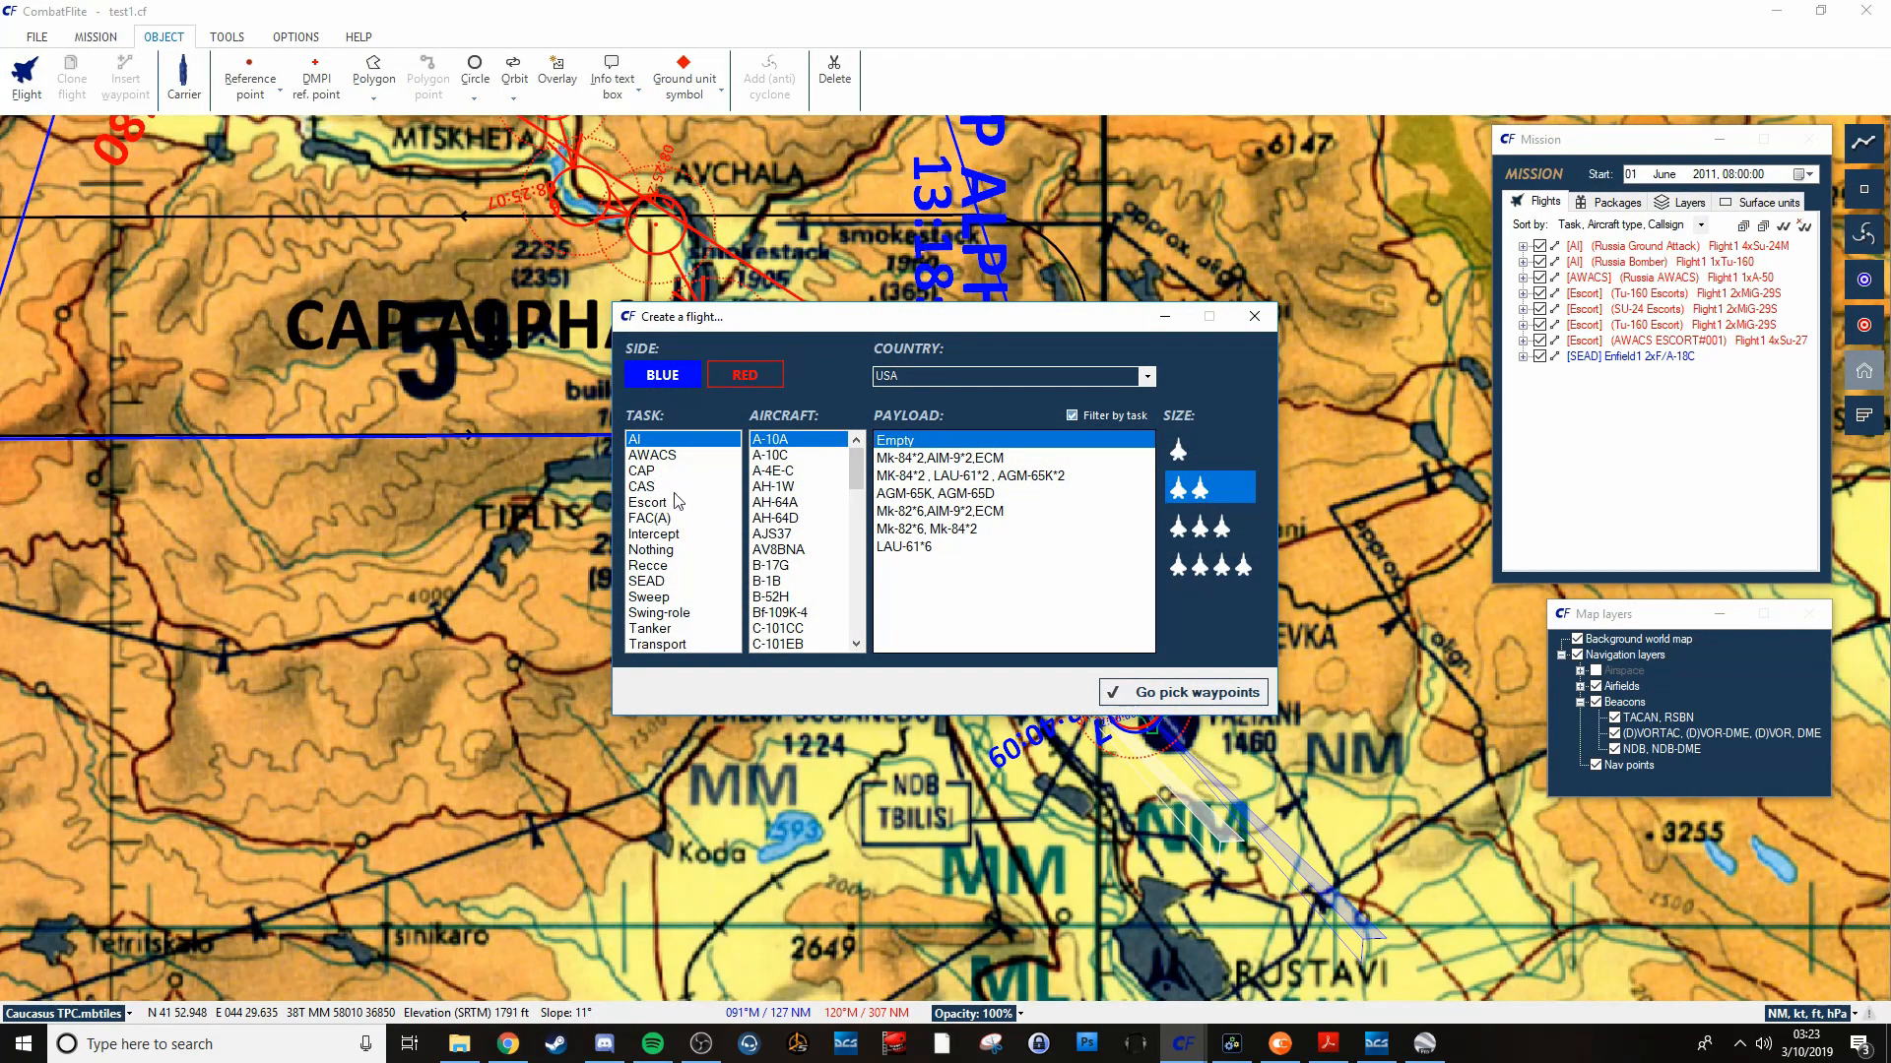
mouse_move(632, 633)
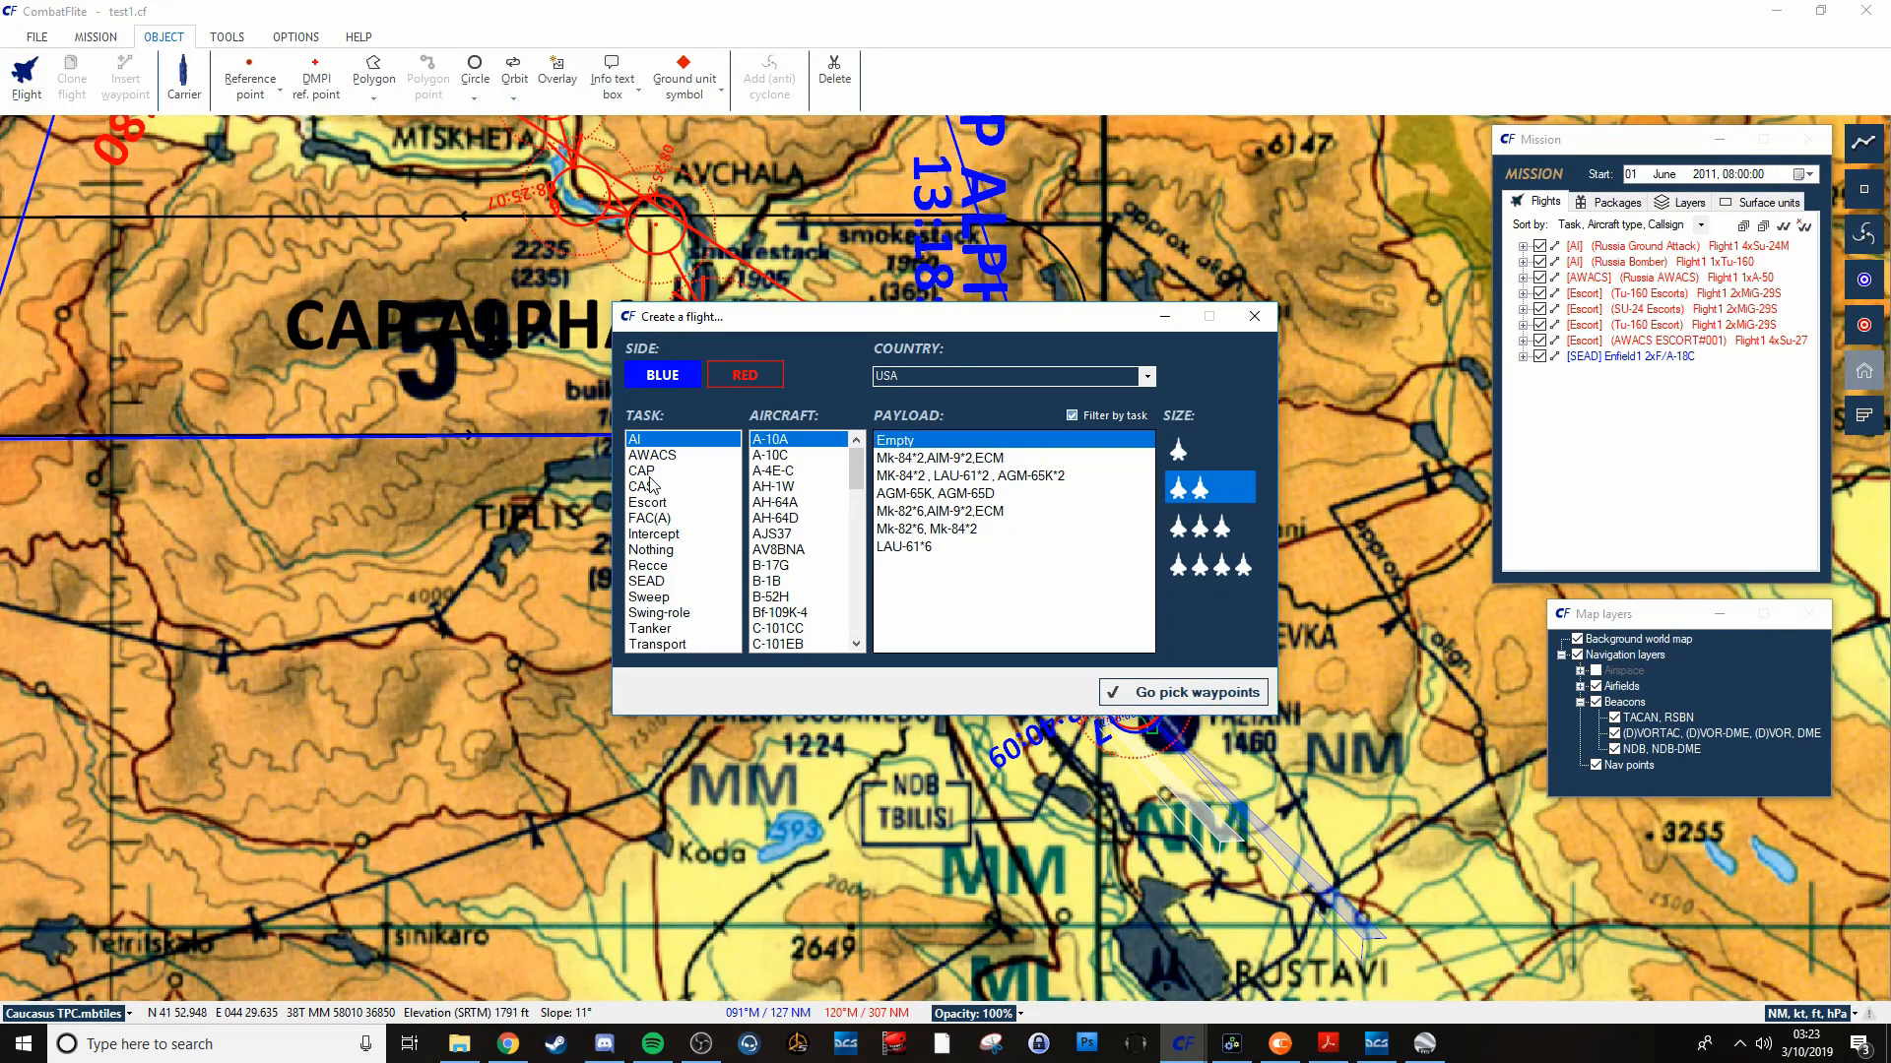
left_click(655, 534)
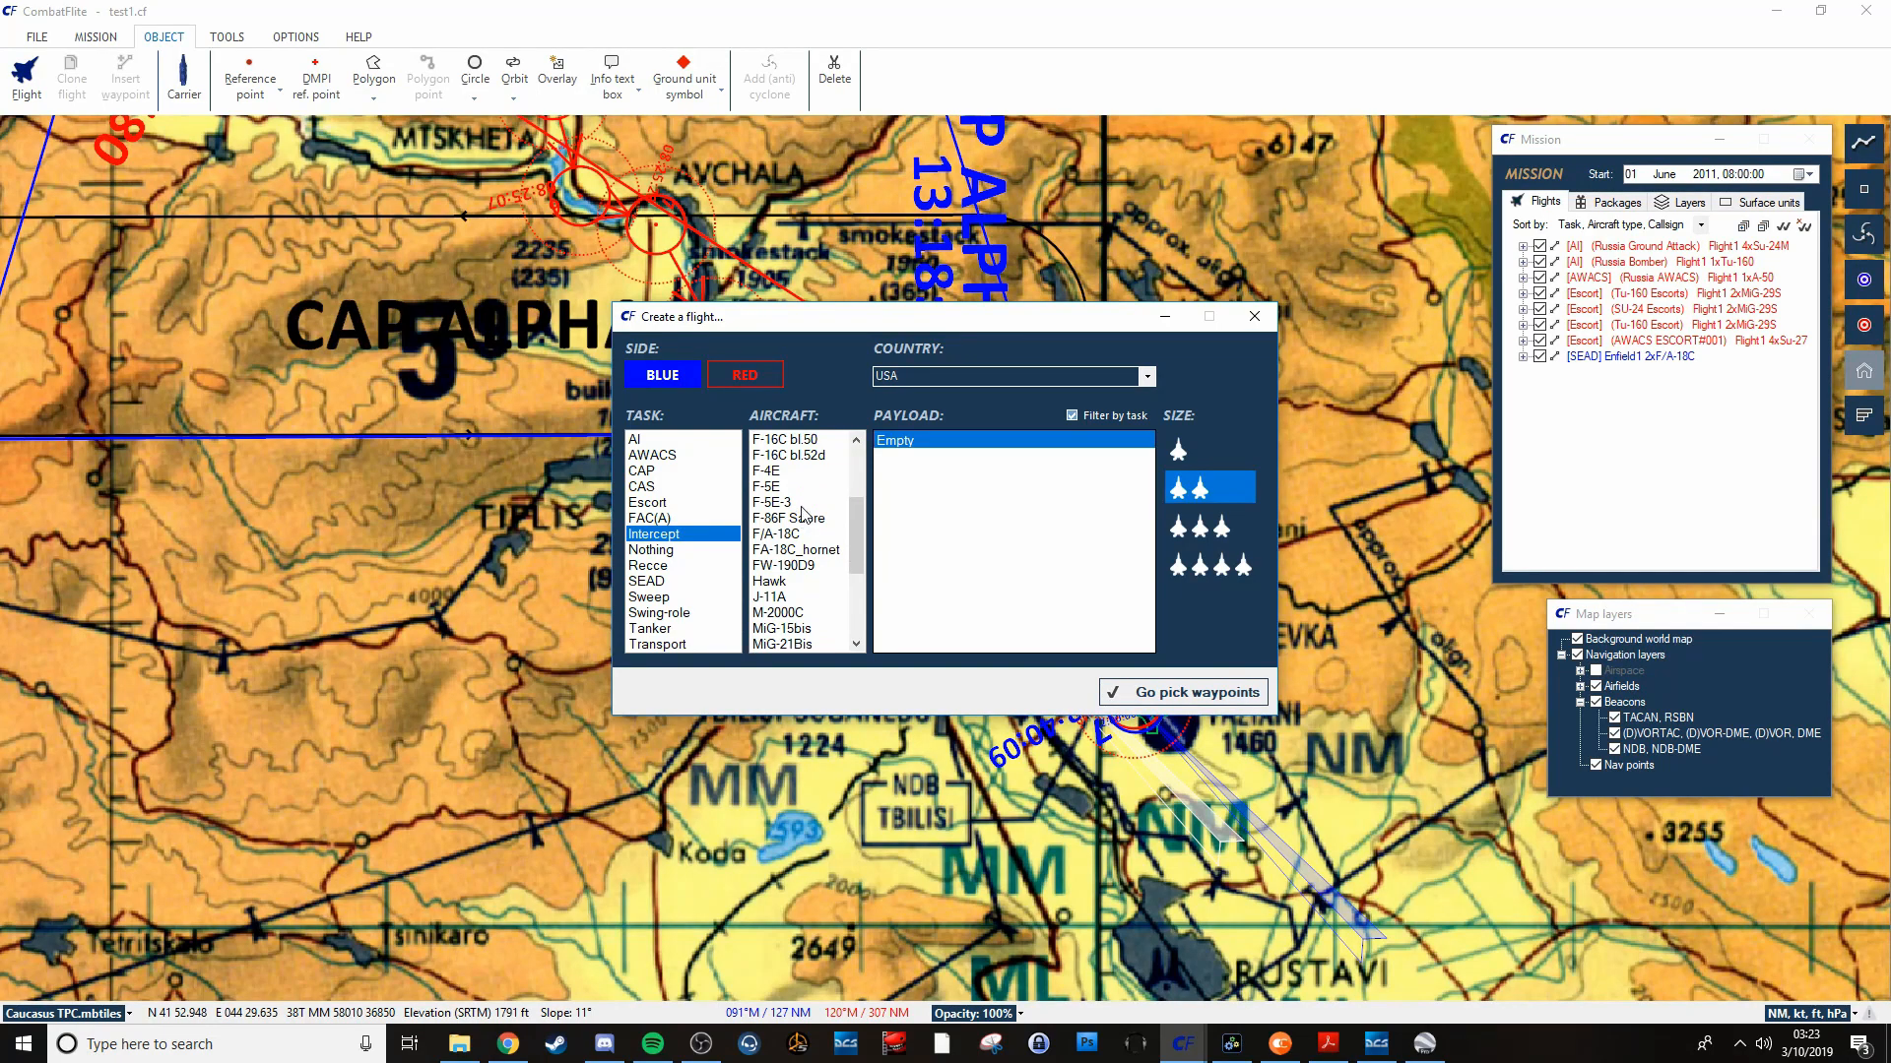
scroll("down", 3)
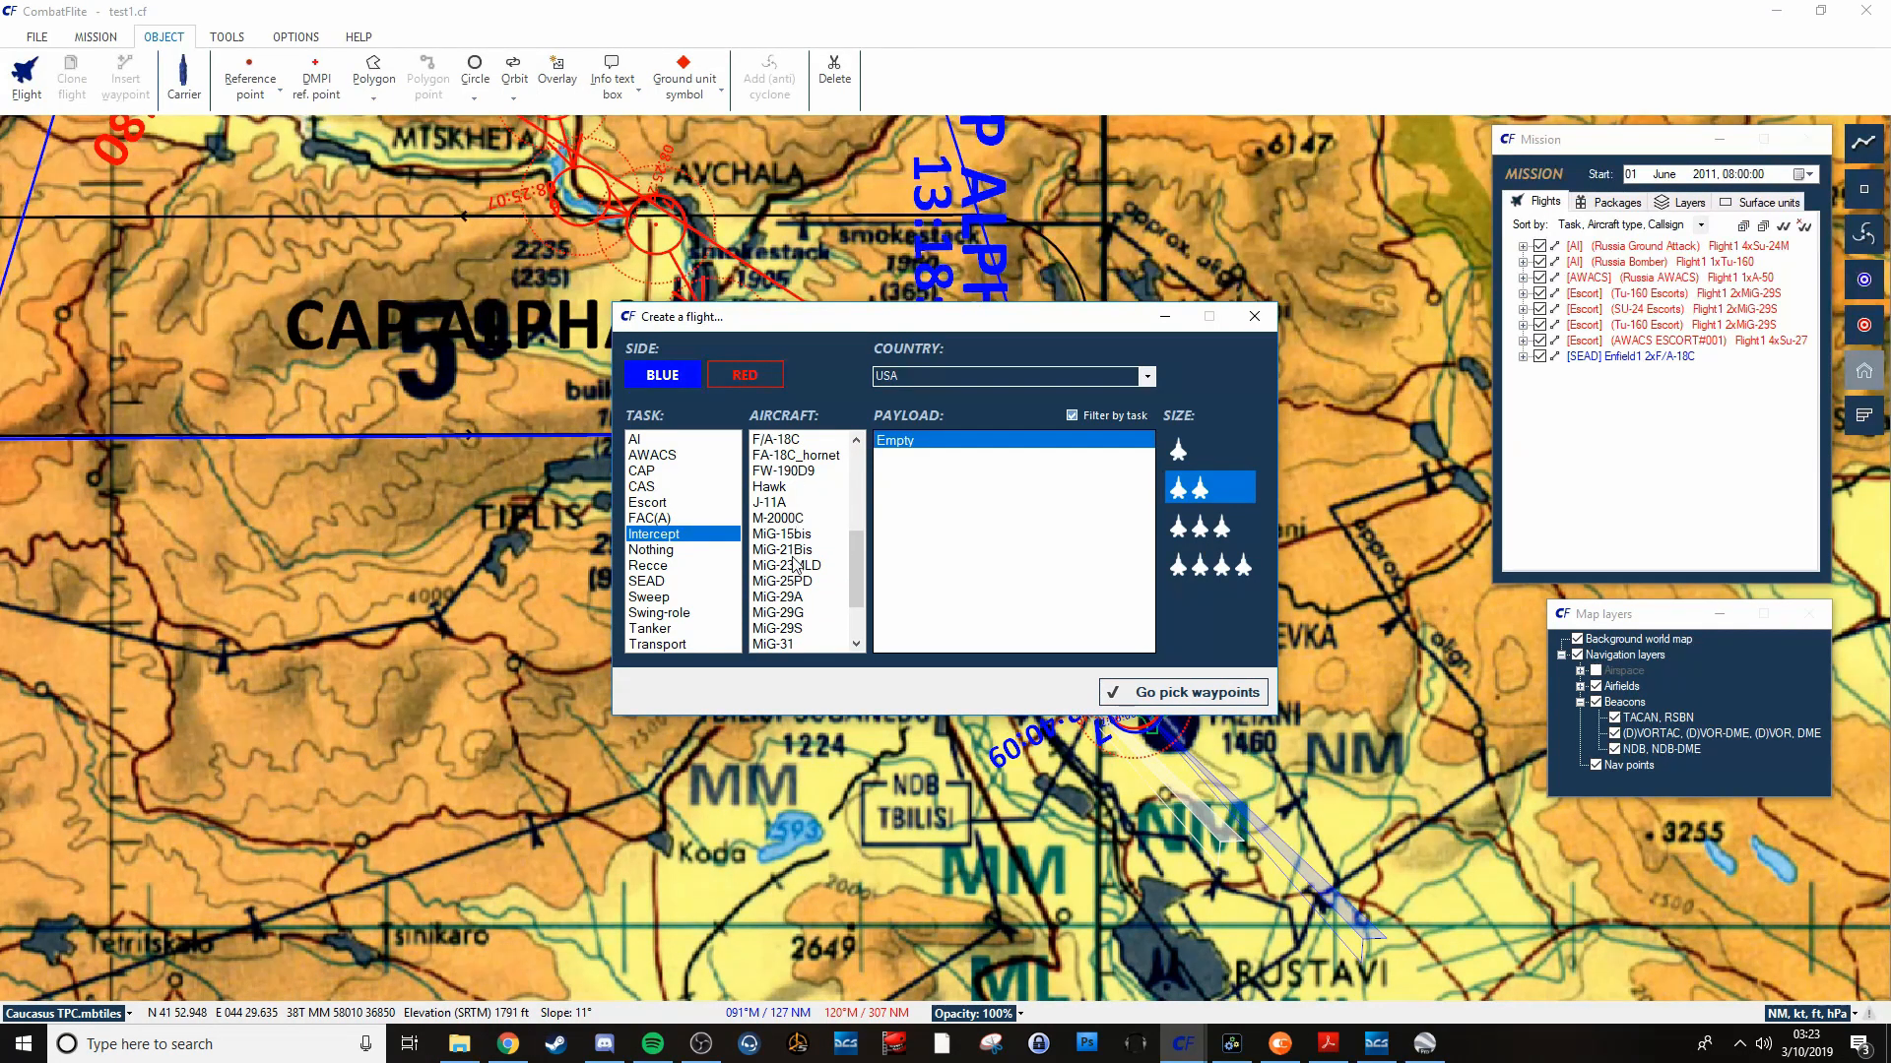
scroll("up", 3)
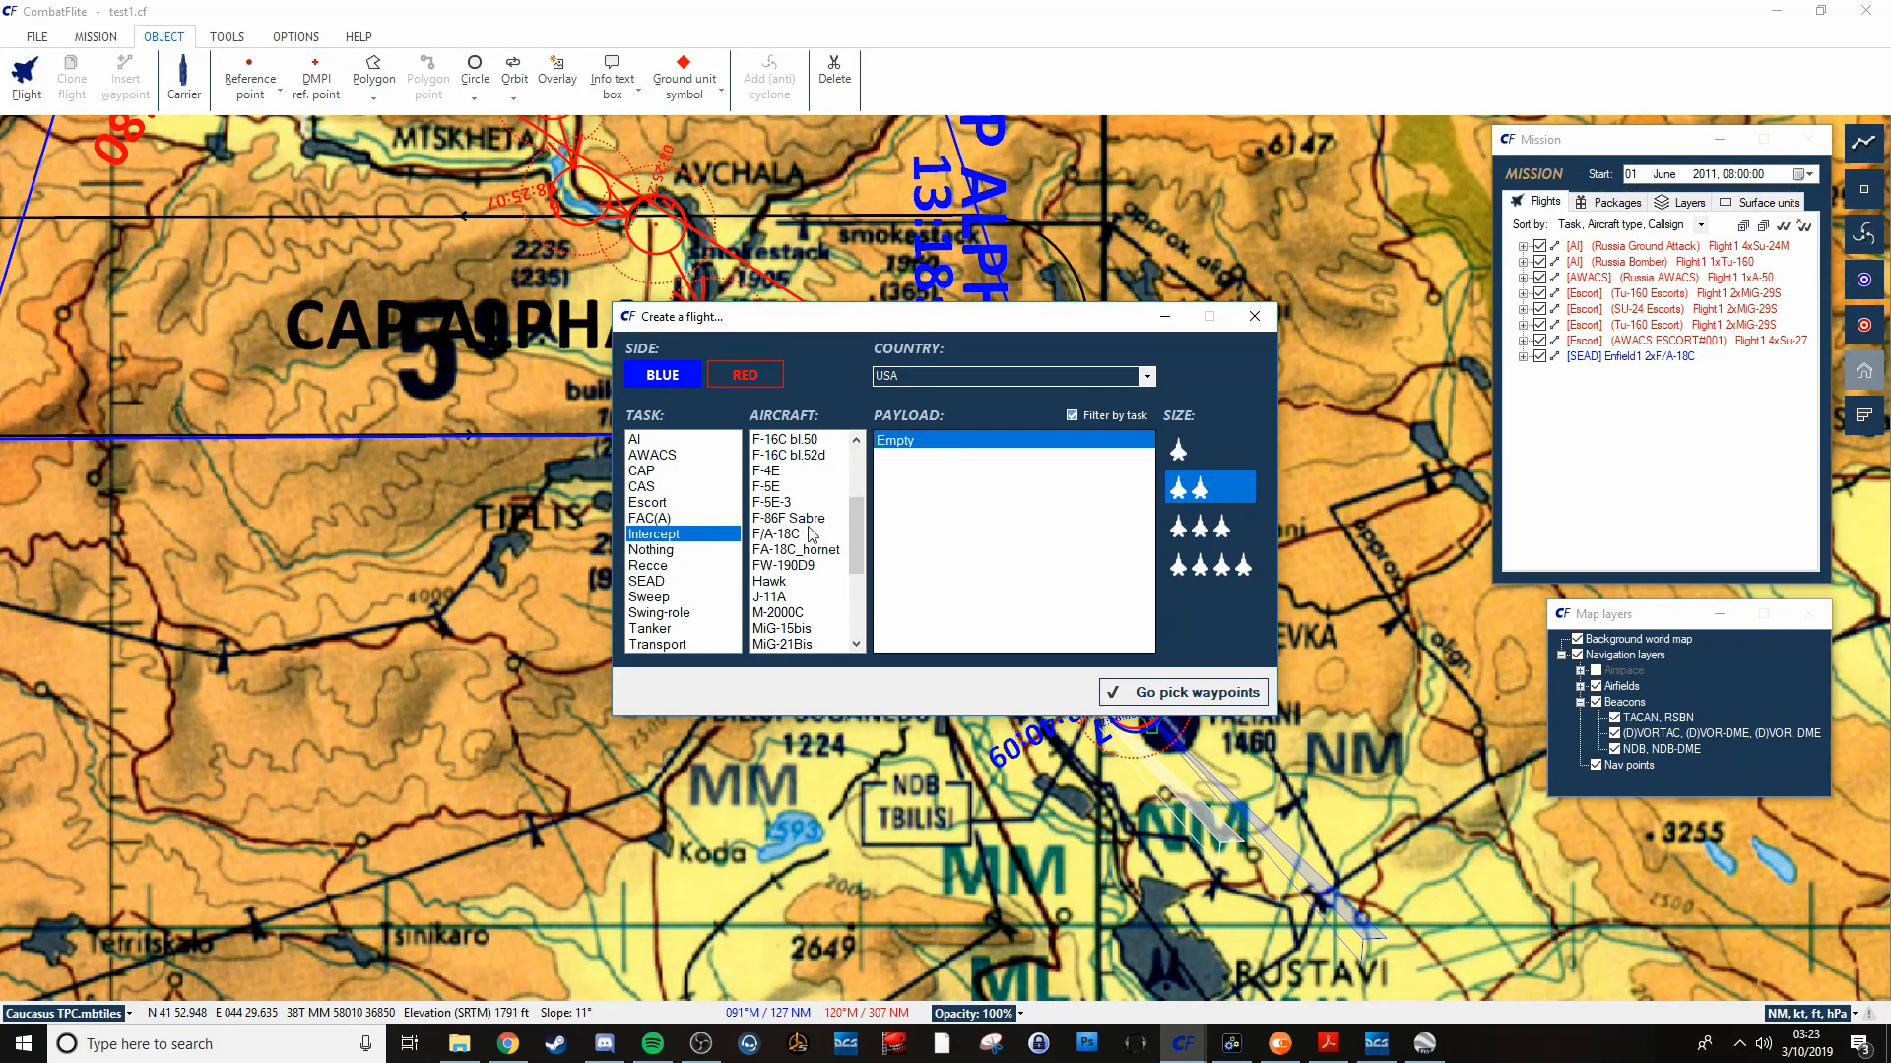
mouse_move(847, 495)
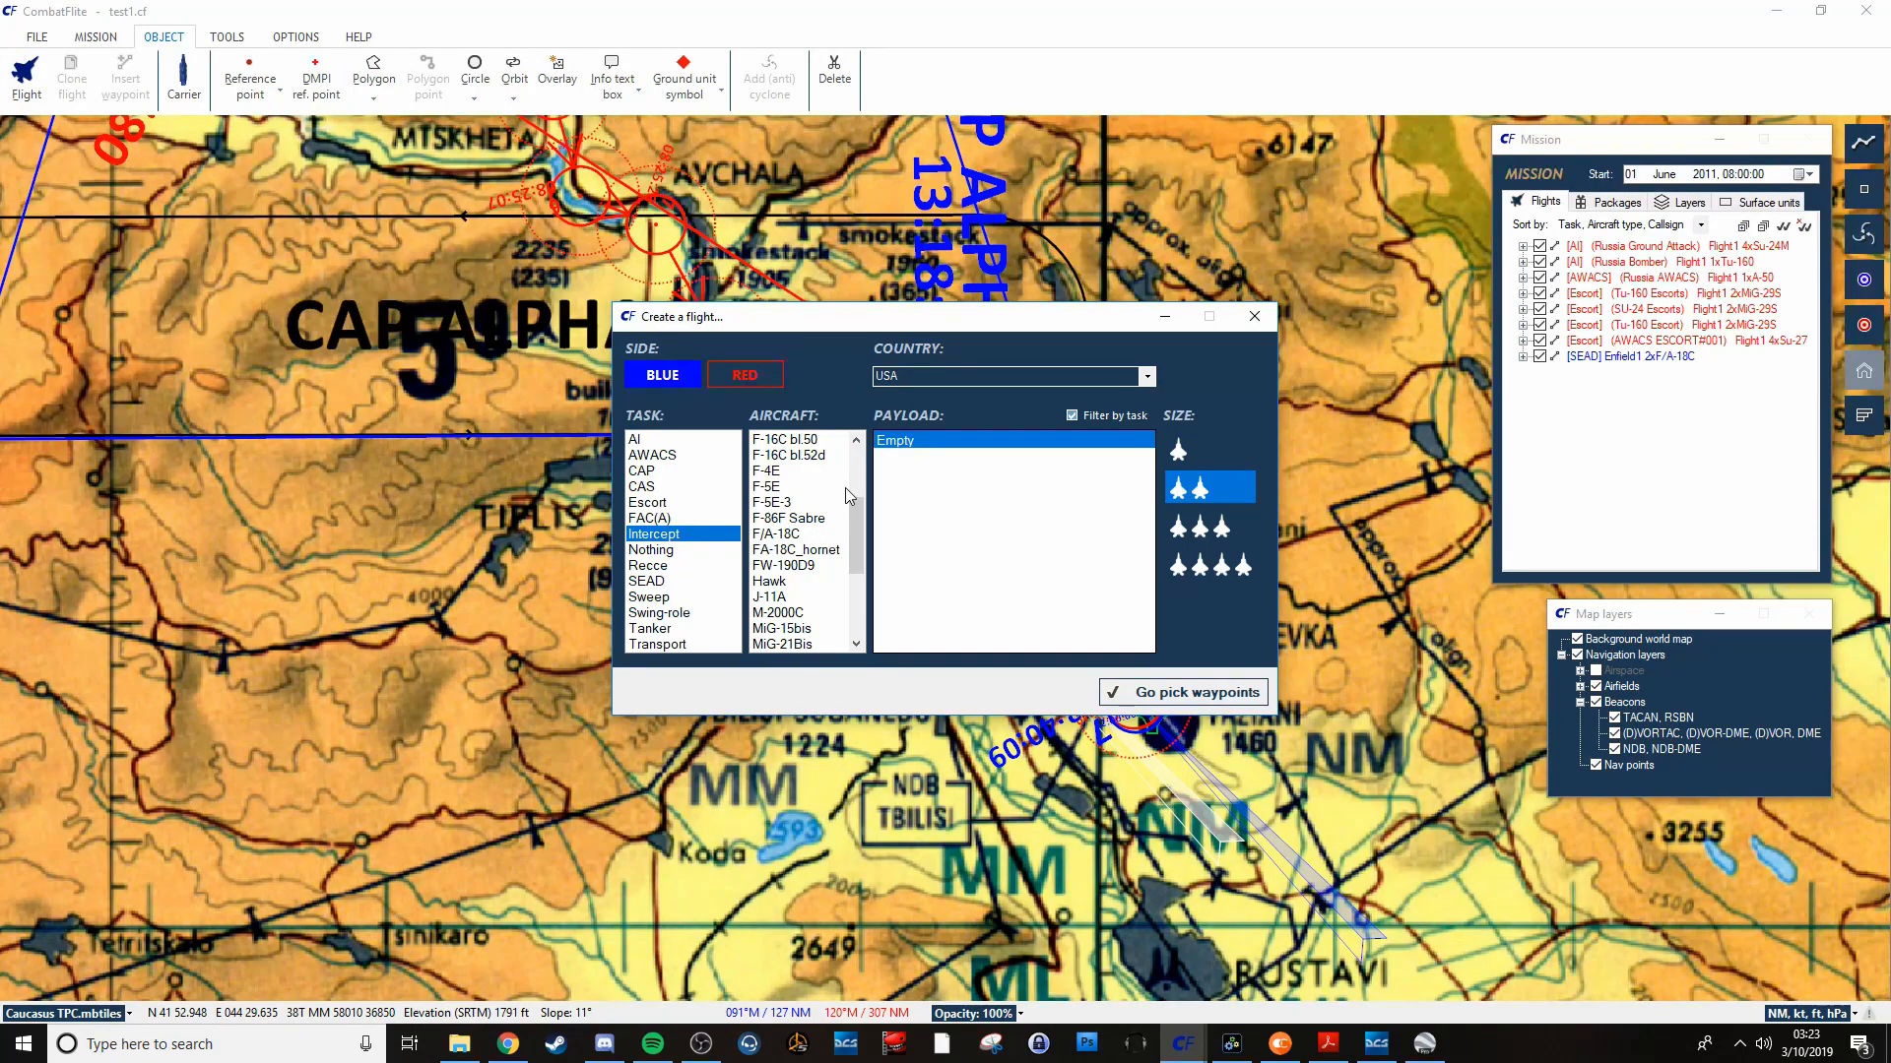
left_click(767, 486)
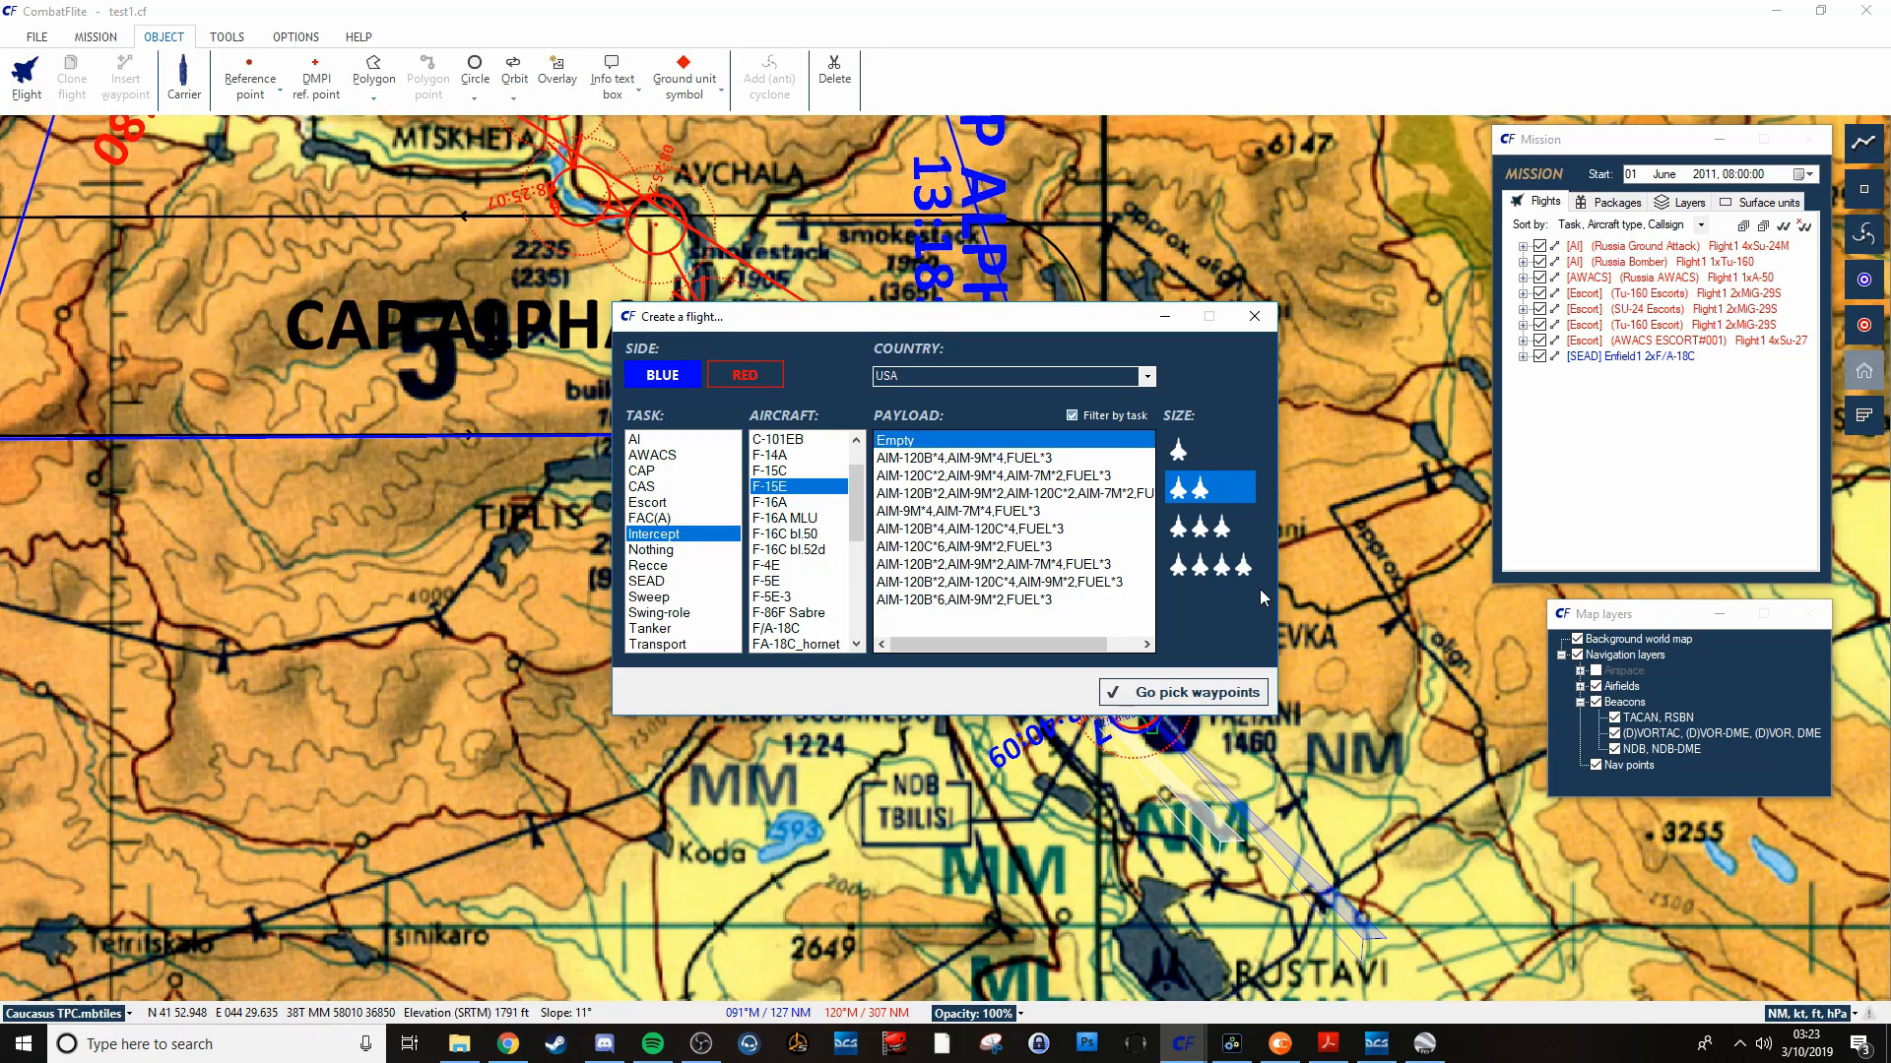
mouse_move(1001, 563)
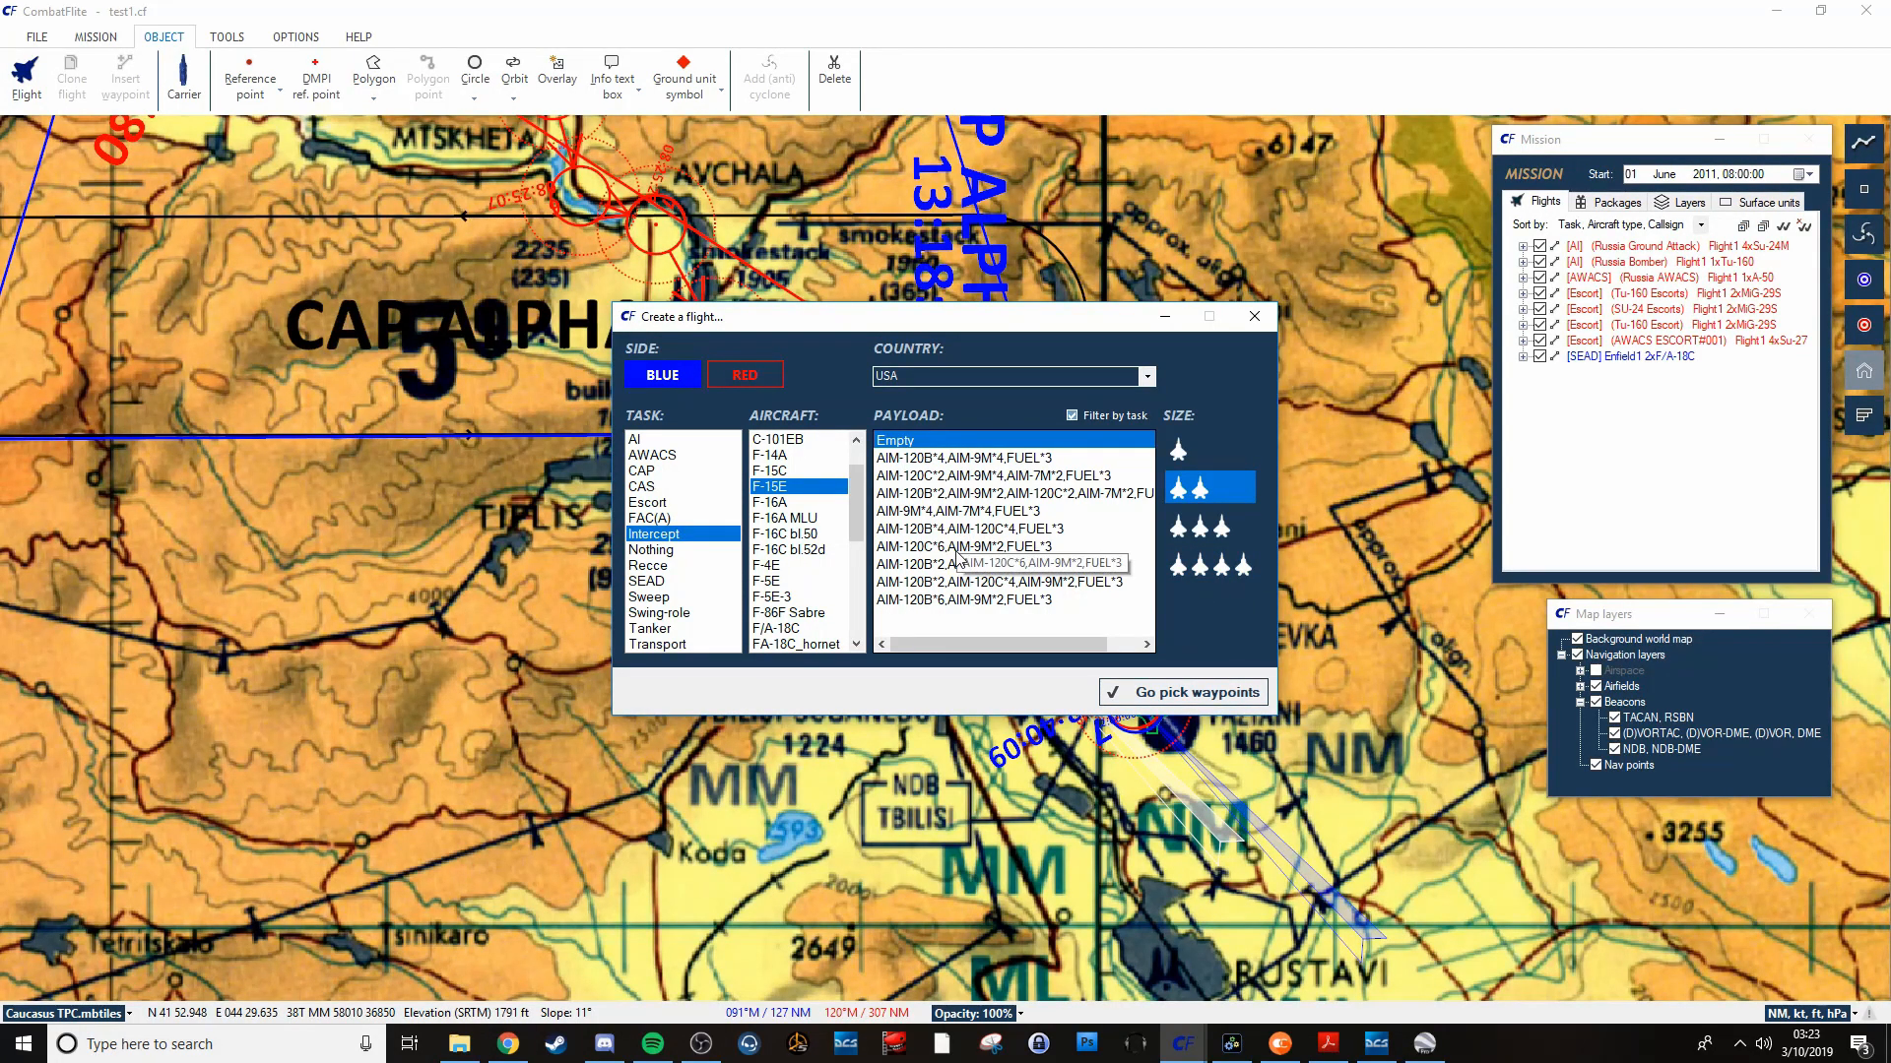
left_click(965, 546)
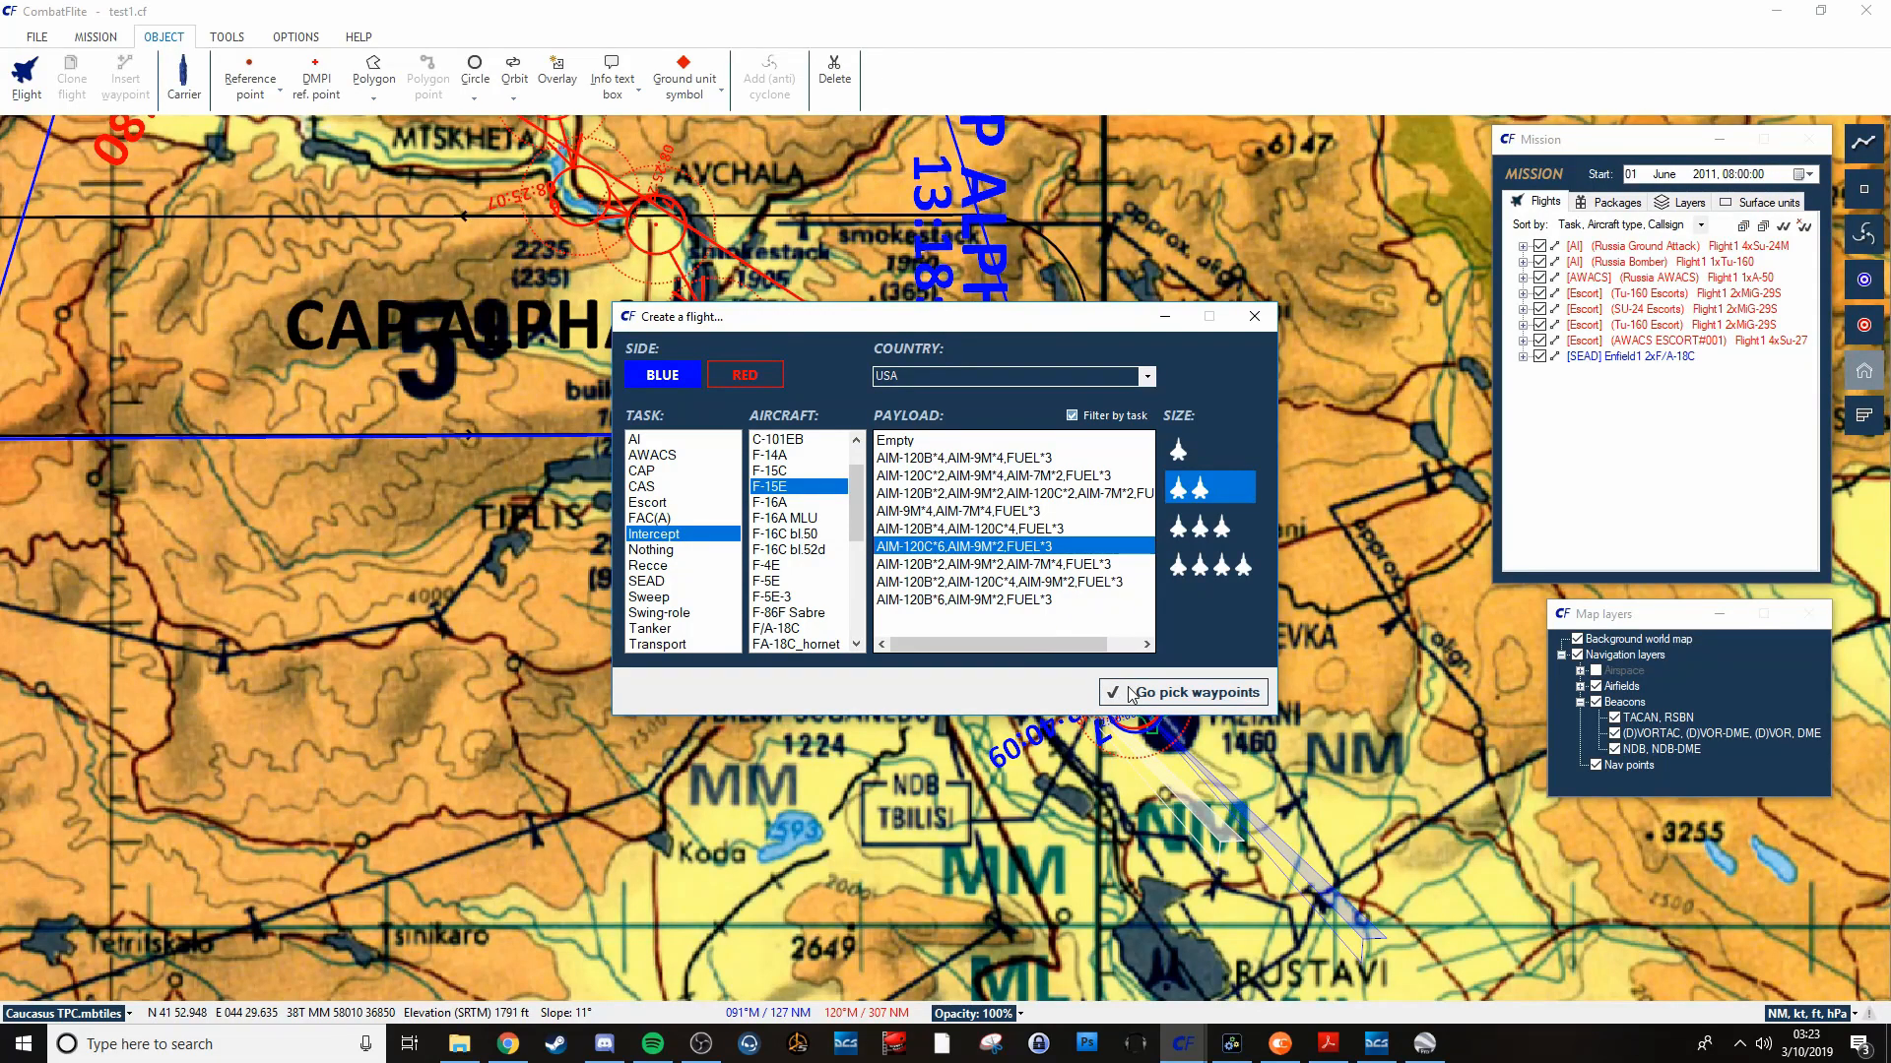
mouse_move(1190, 663)
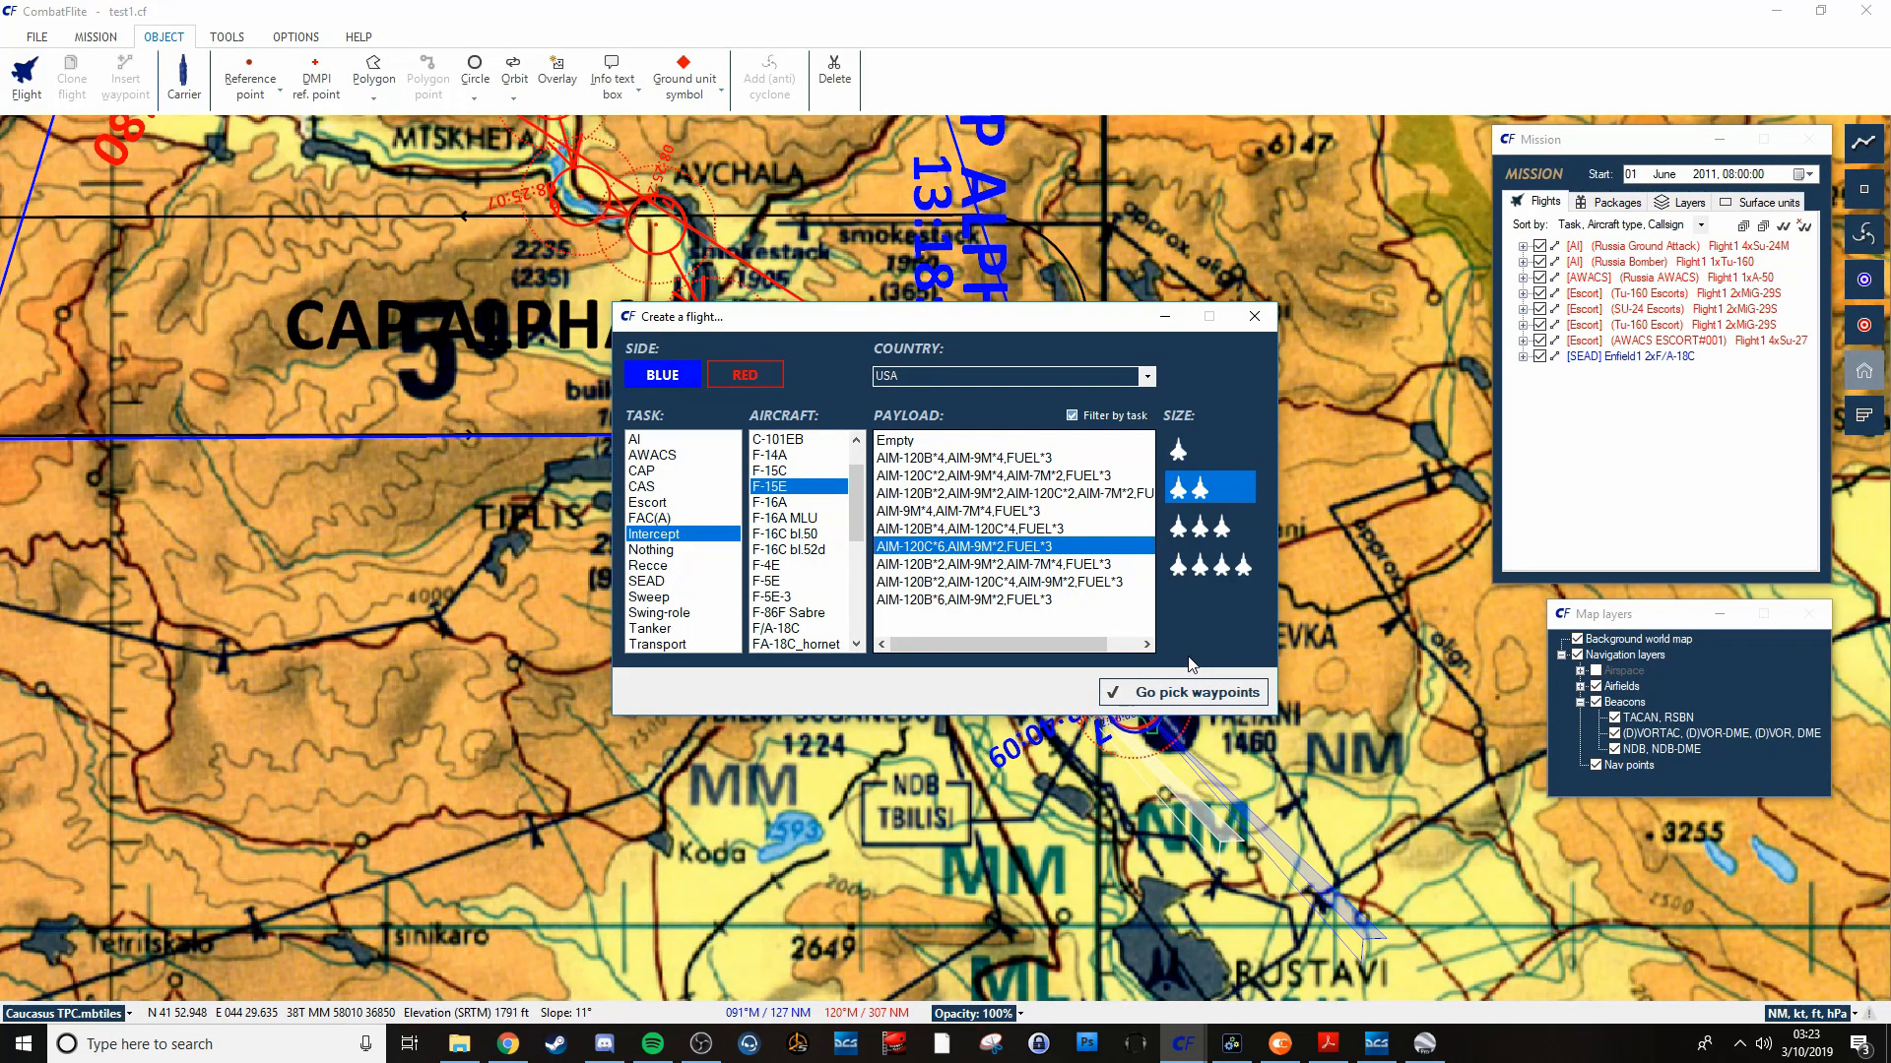
mouse_move(1197, 662)
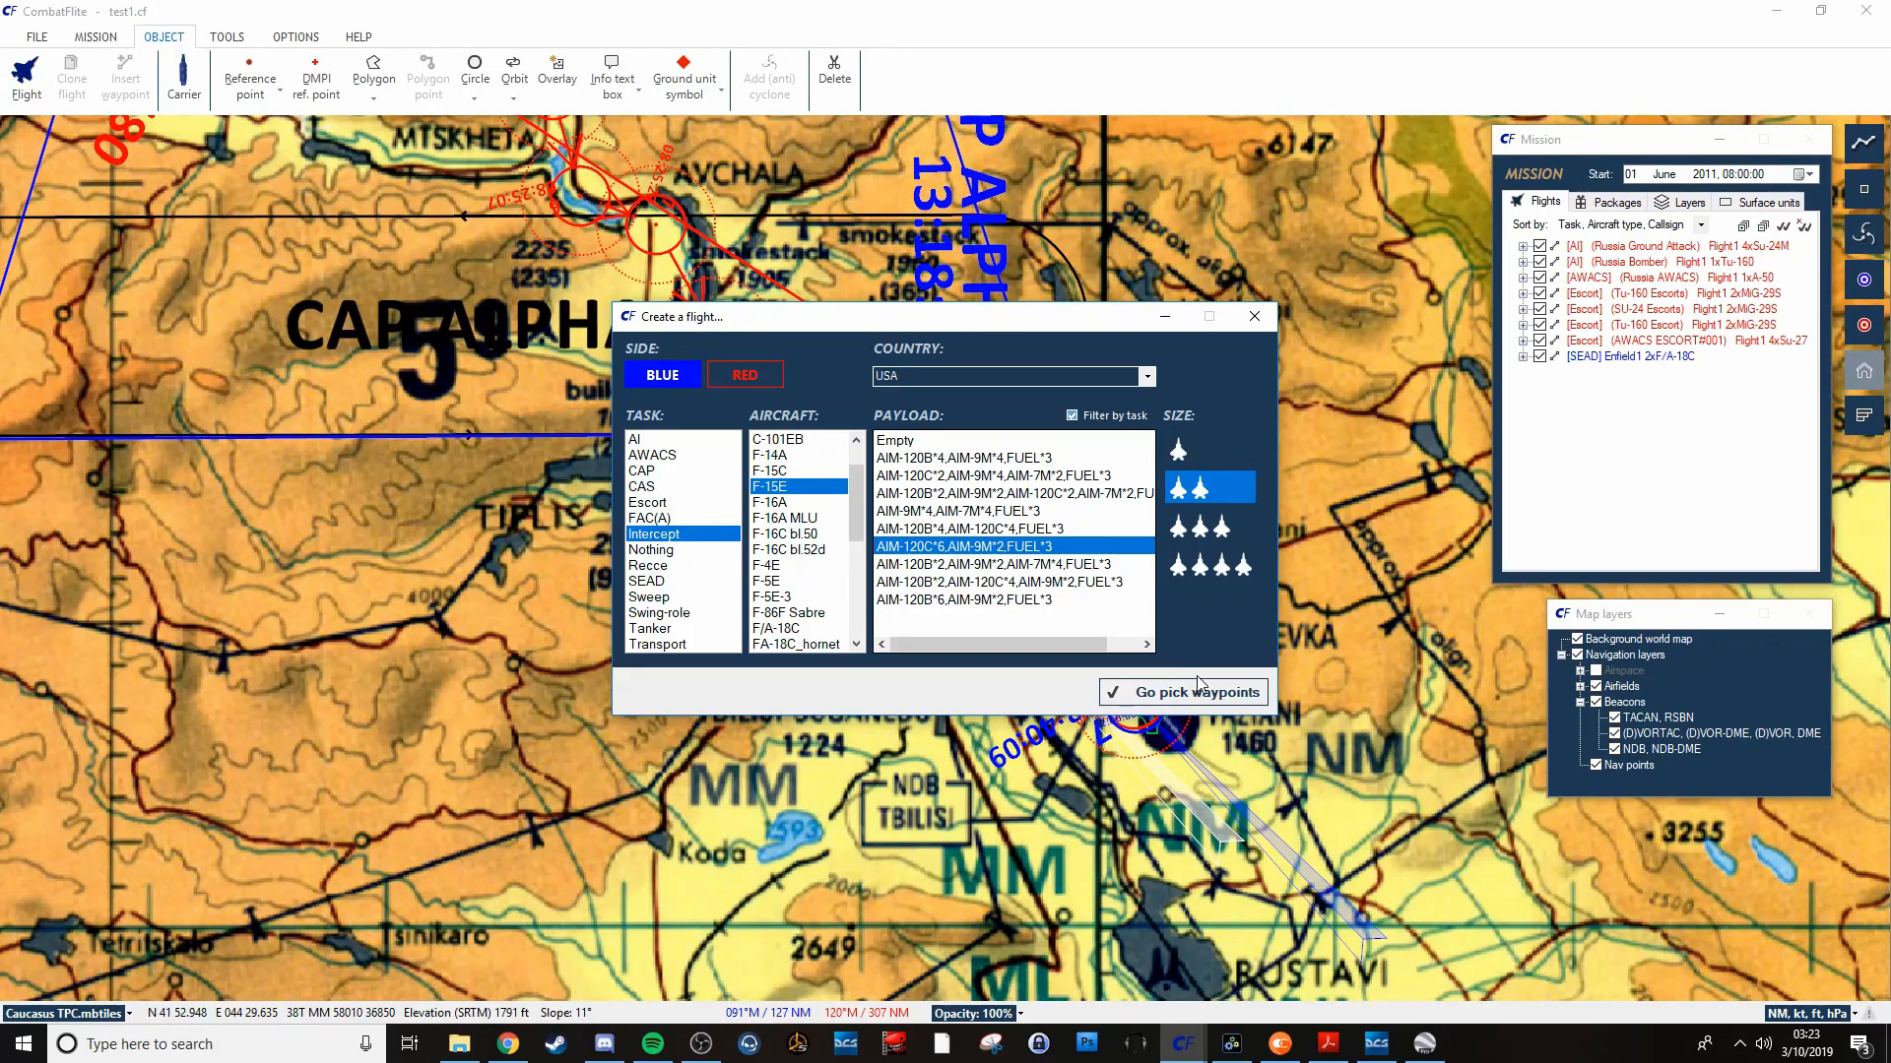
mouse_move(1212, 643)
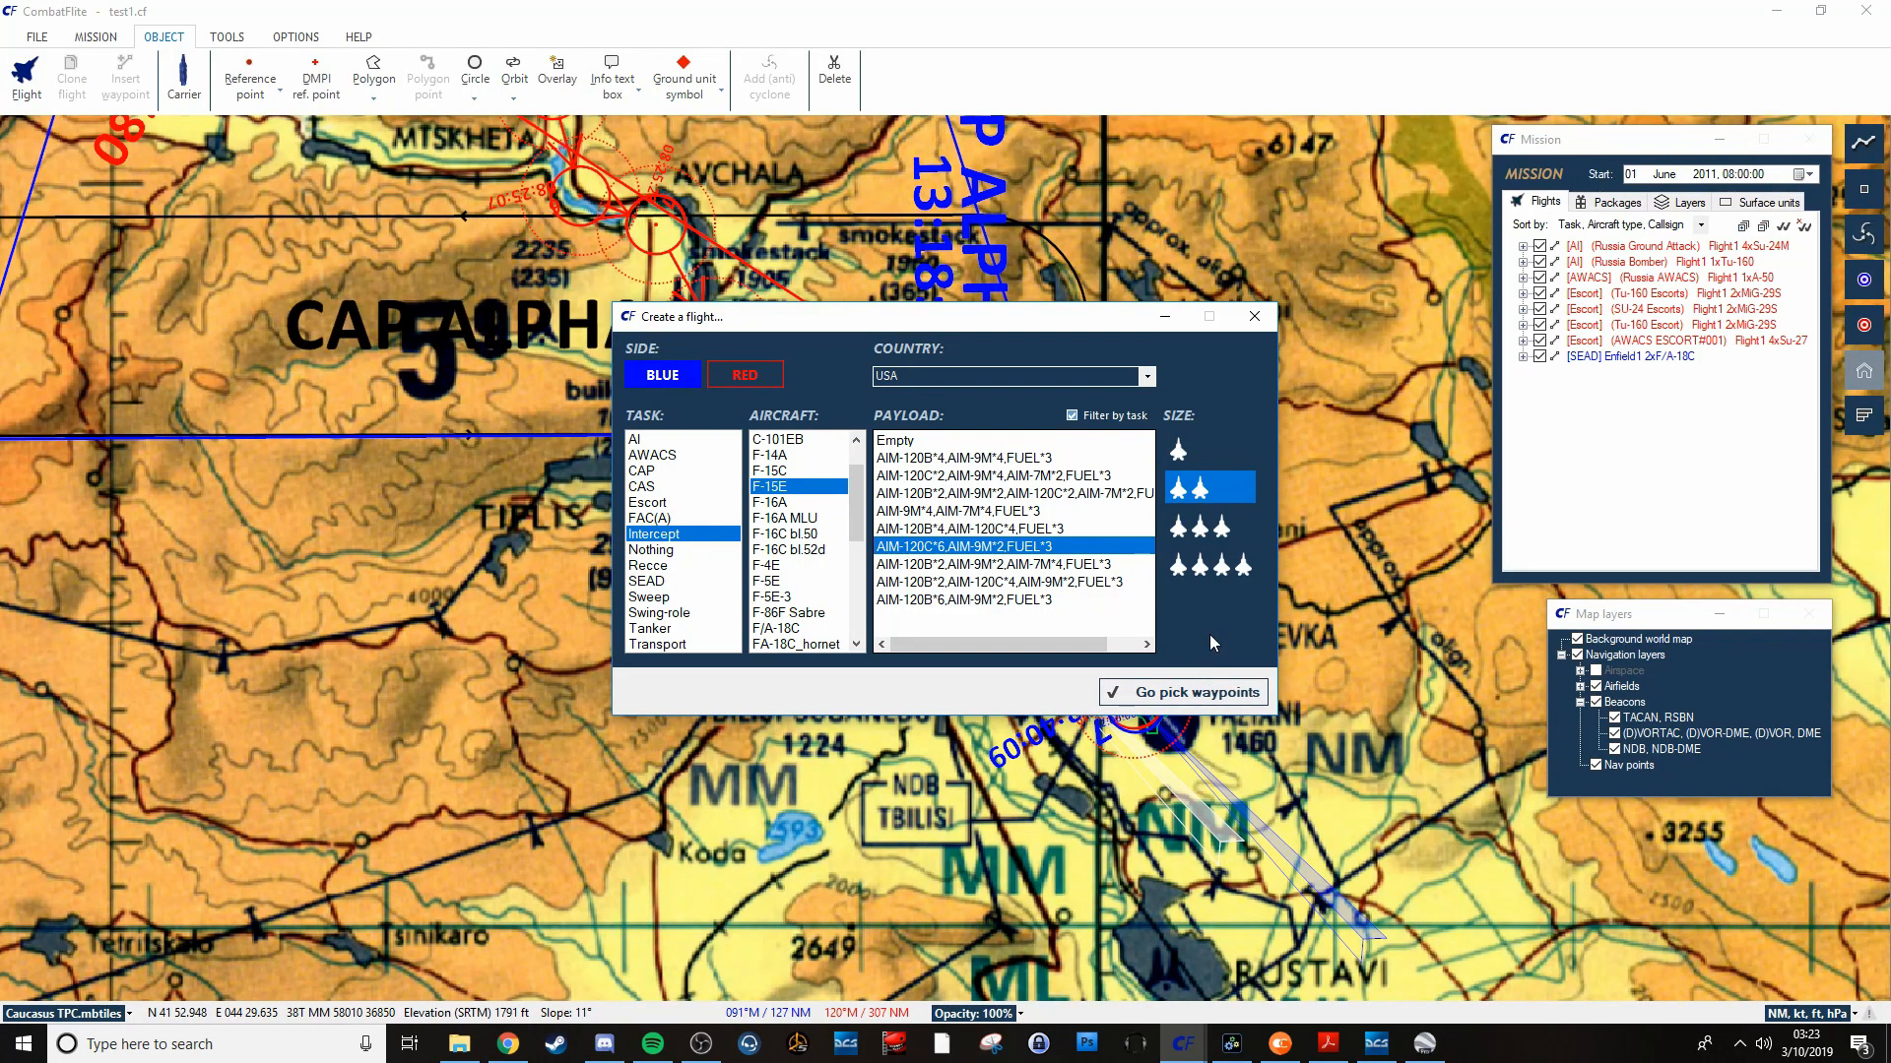
mouse_move(1230, 573)
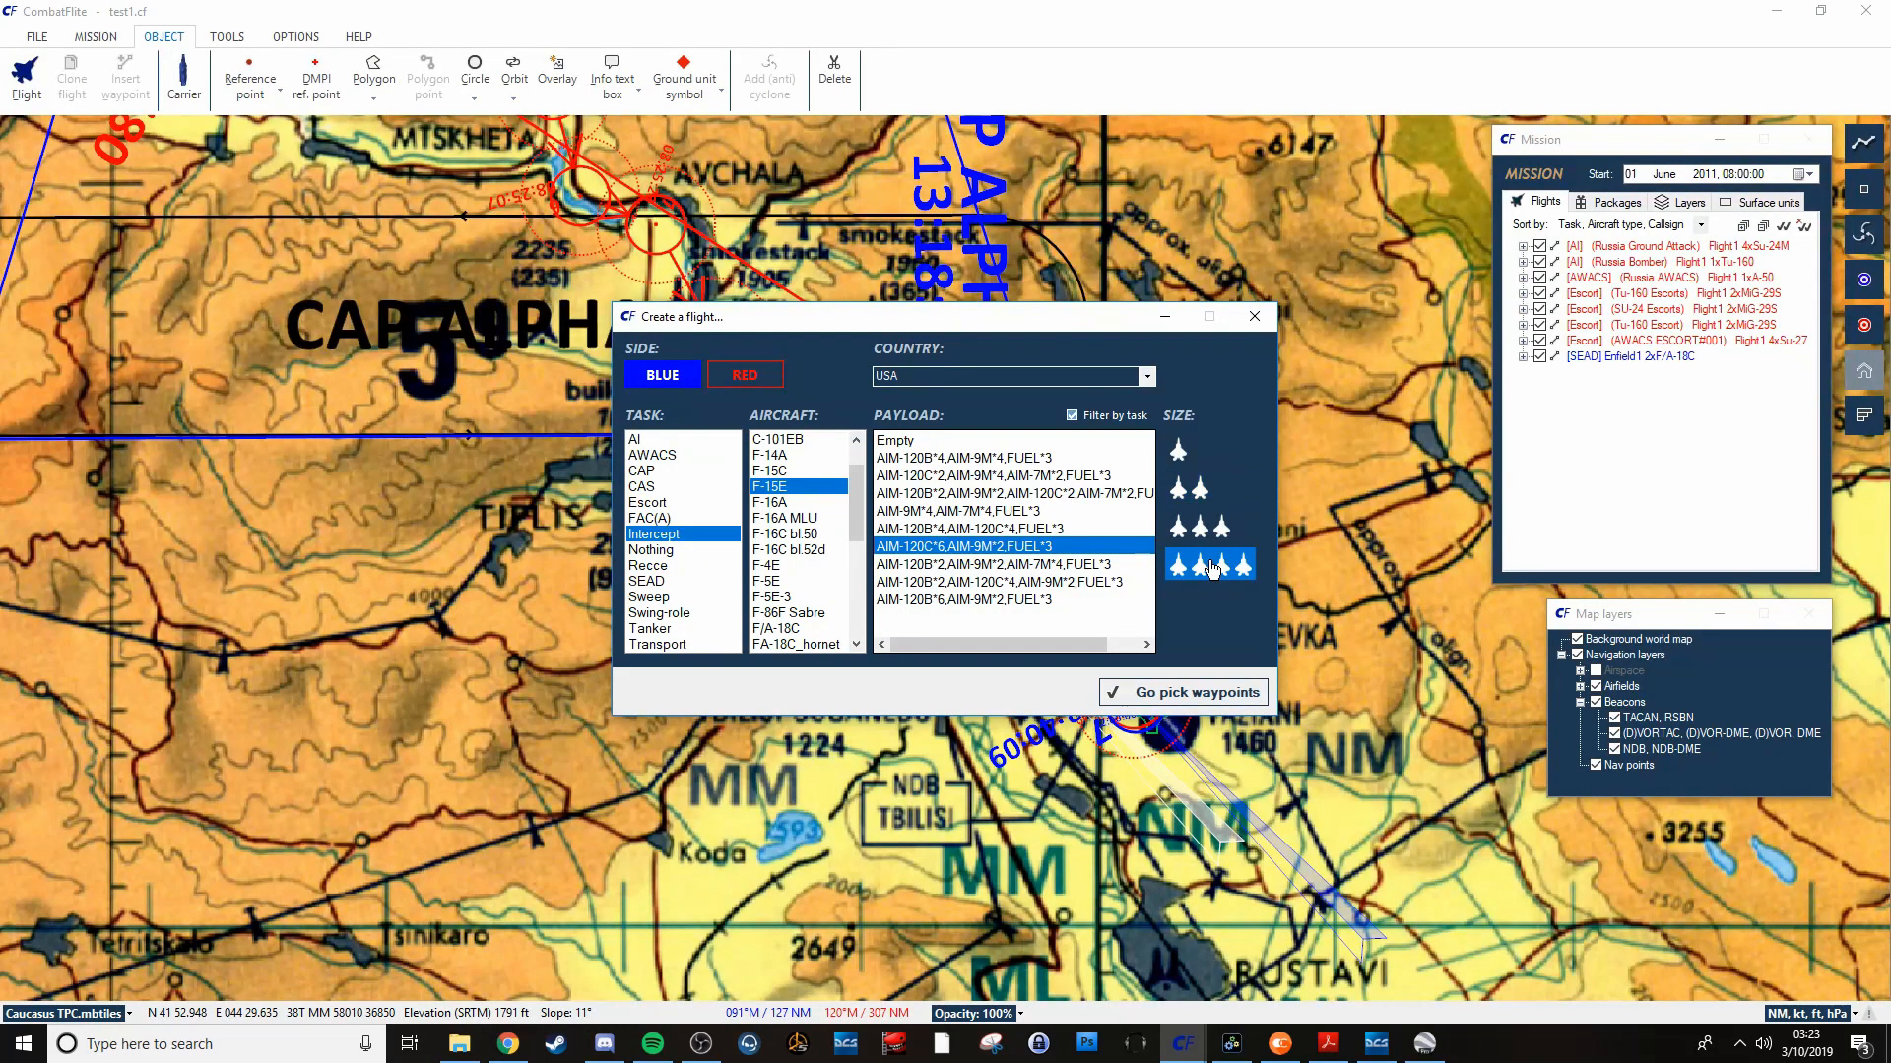
left_click(1209, 563)
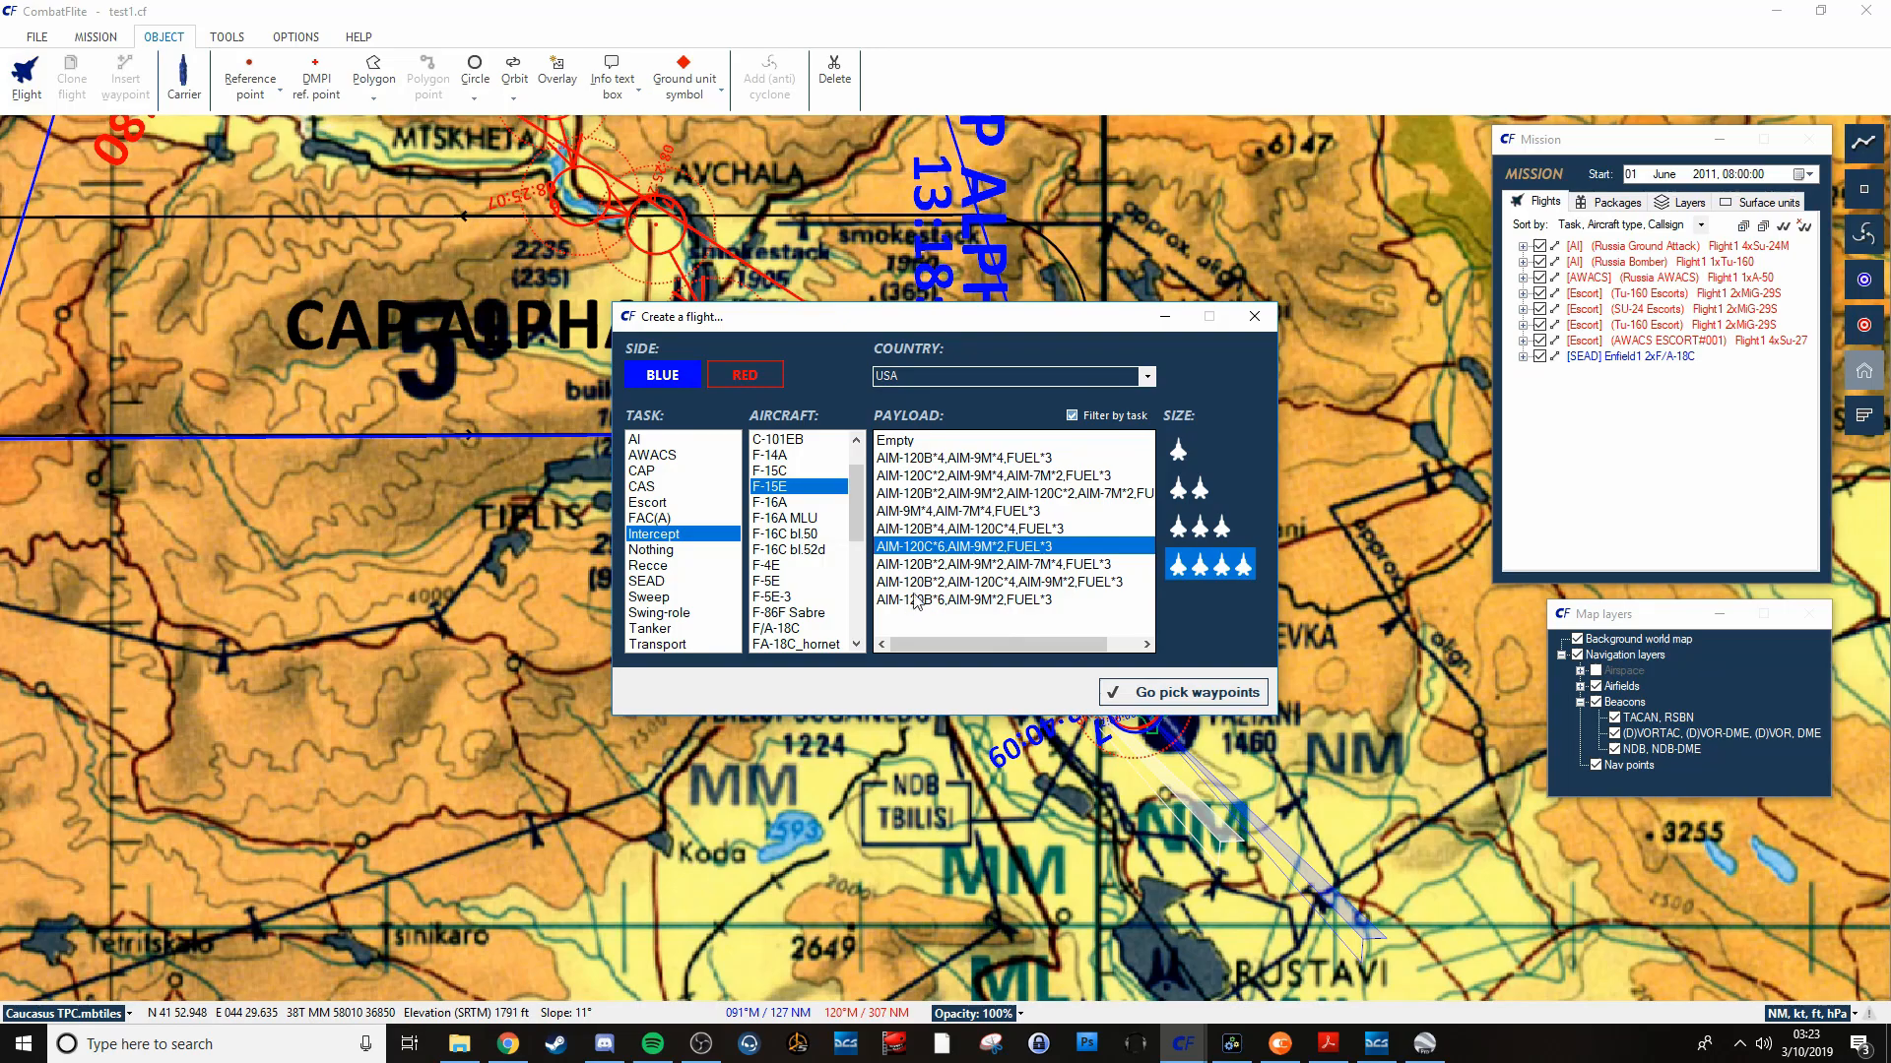
mouse_move(1183, 692)
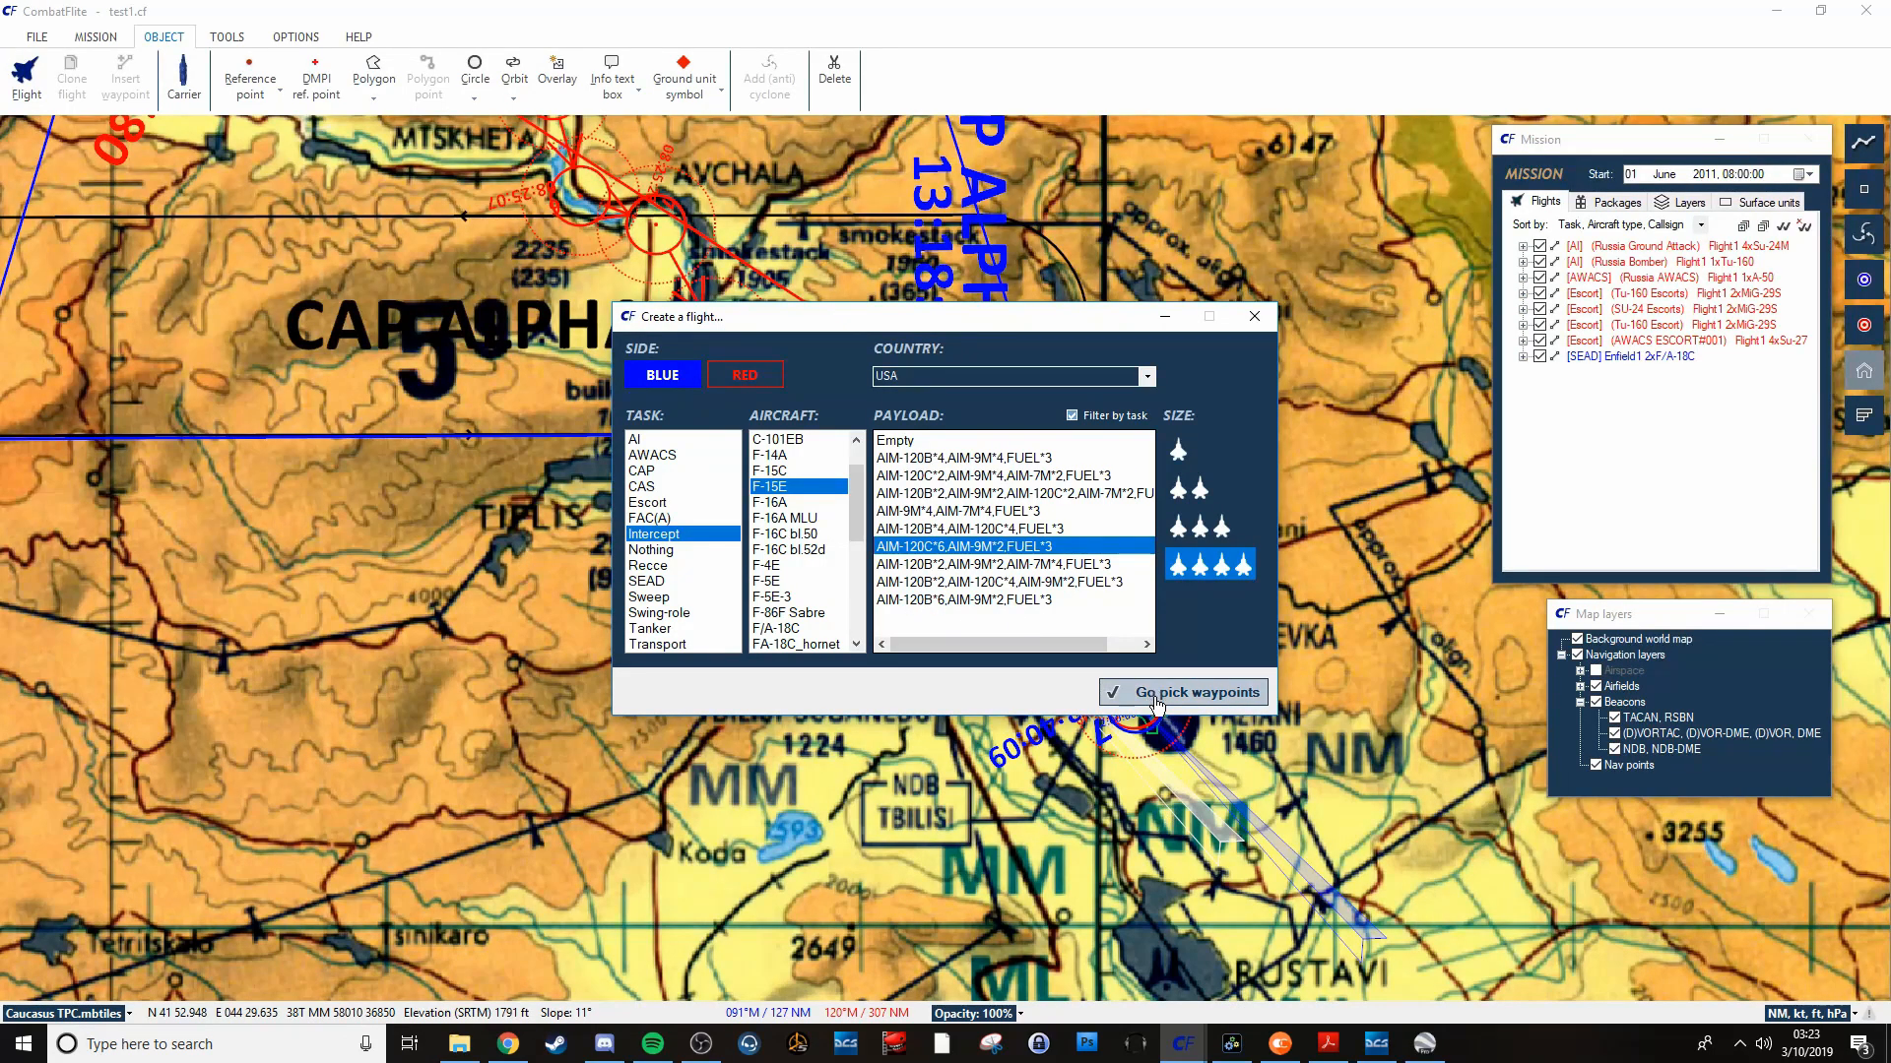
Place Enfield2's F-15E takeoff and steerpoints from Vaziani, and set waypoint 2 to CAP.
left_click(1193, 691)
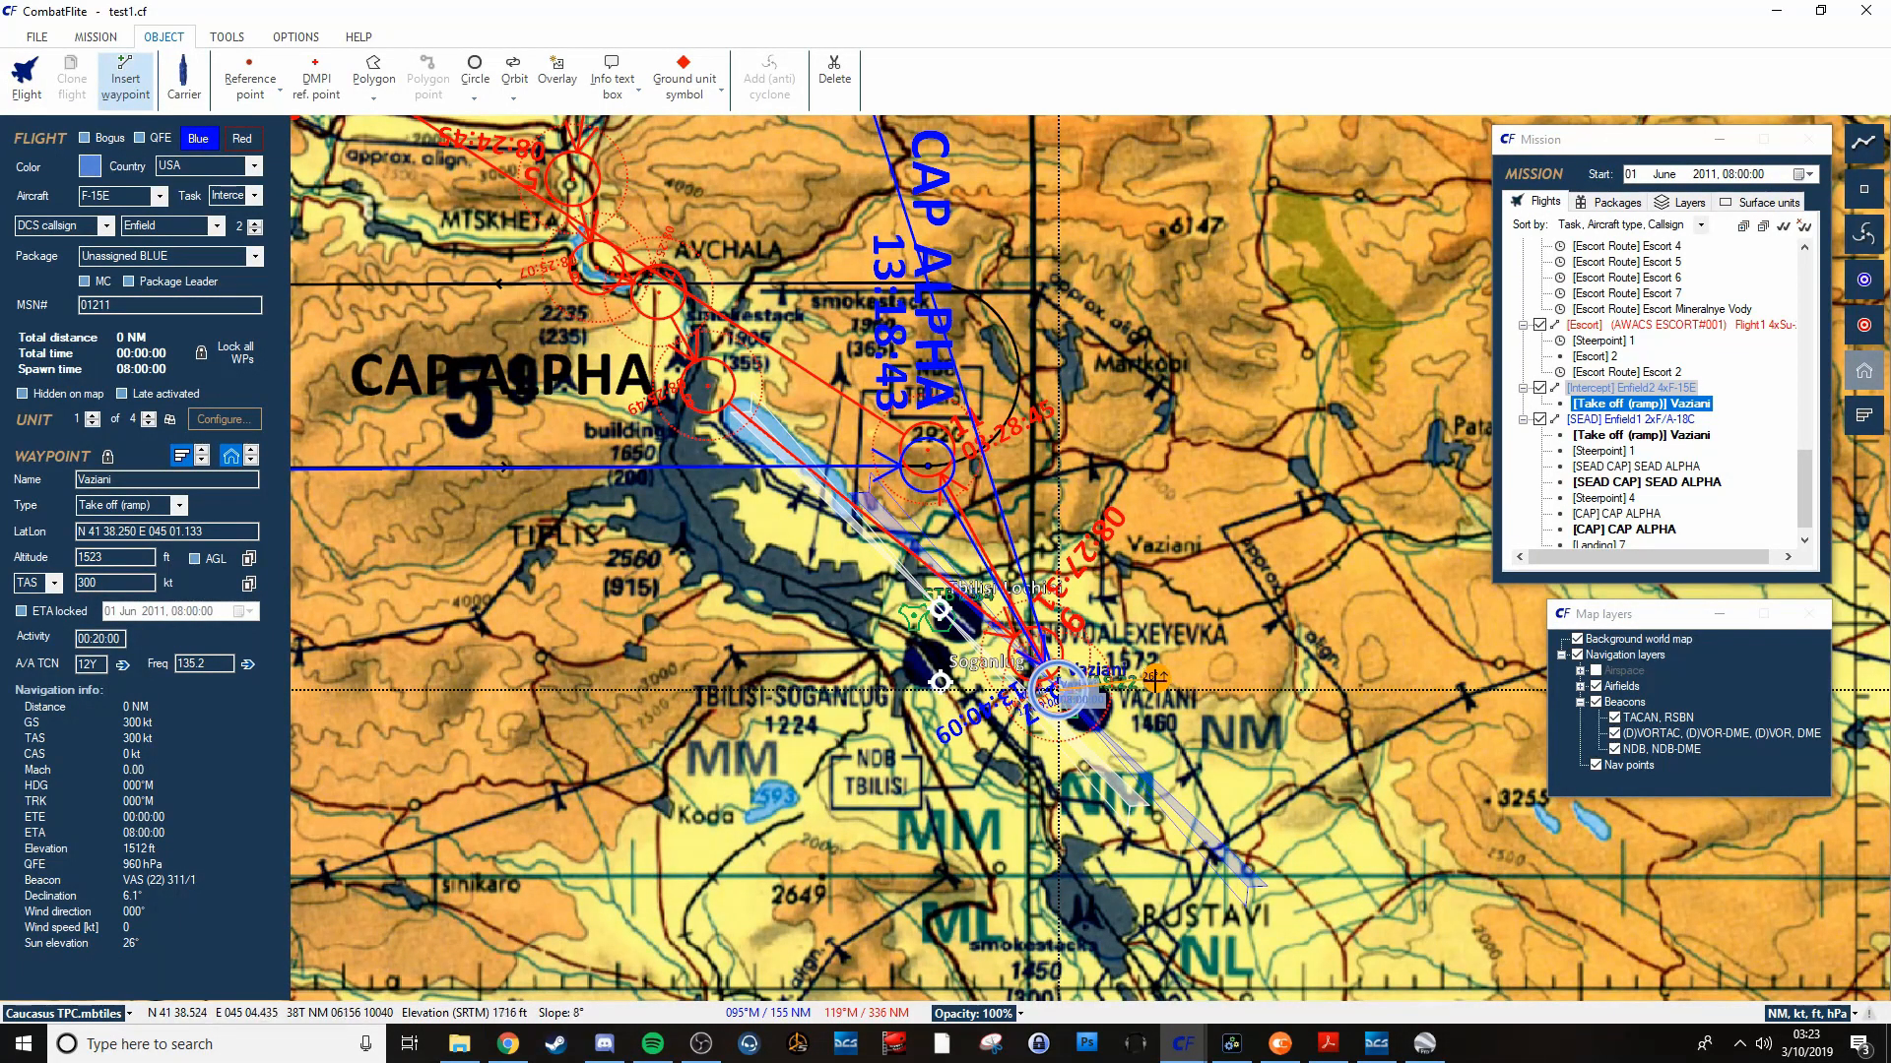
mouse_move(1151, 687)
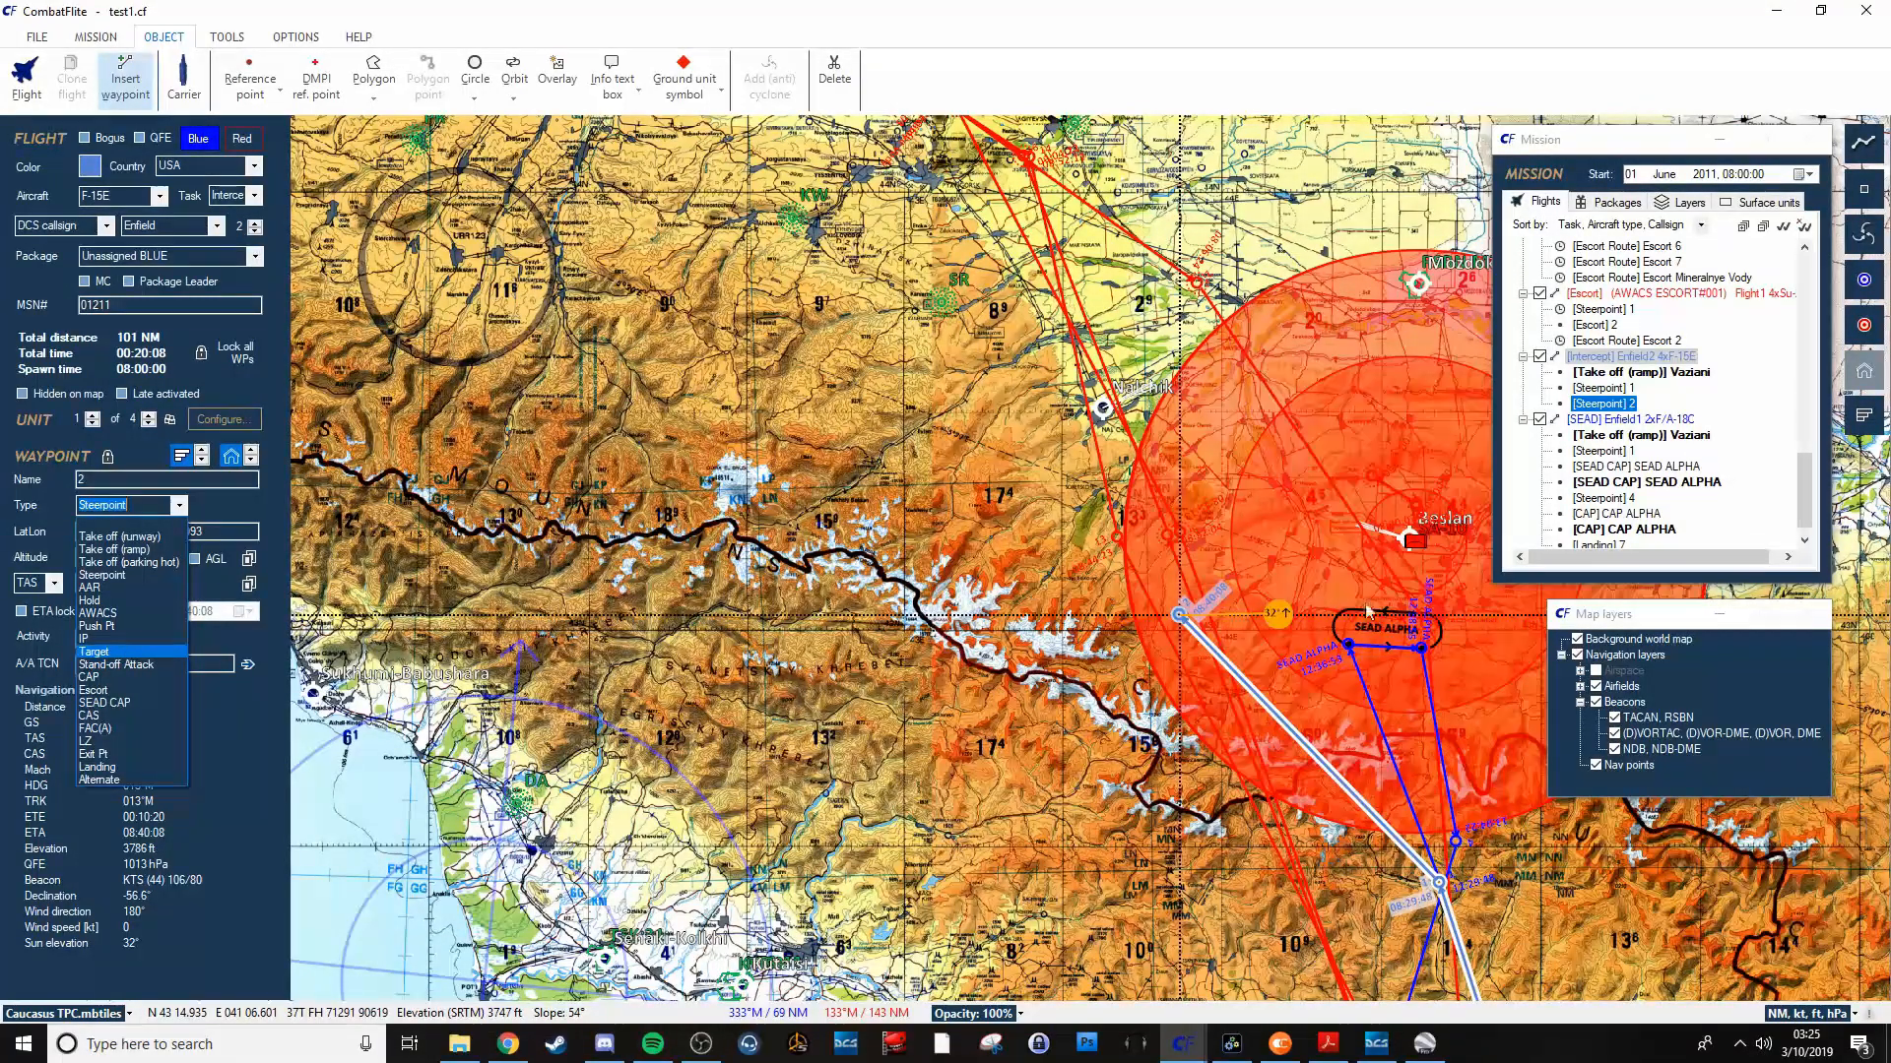
mouse_move(1423, 614)
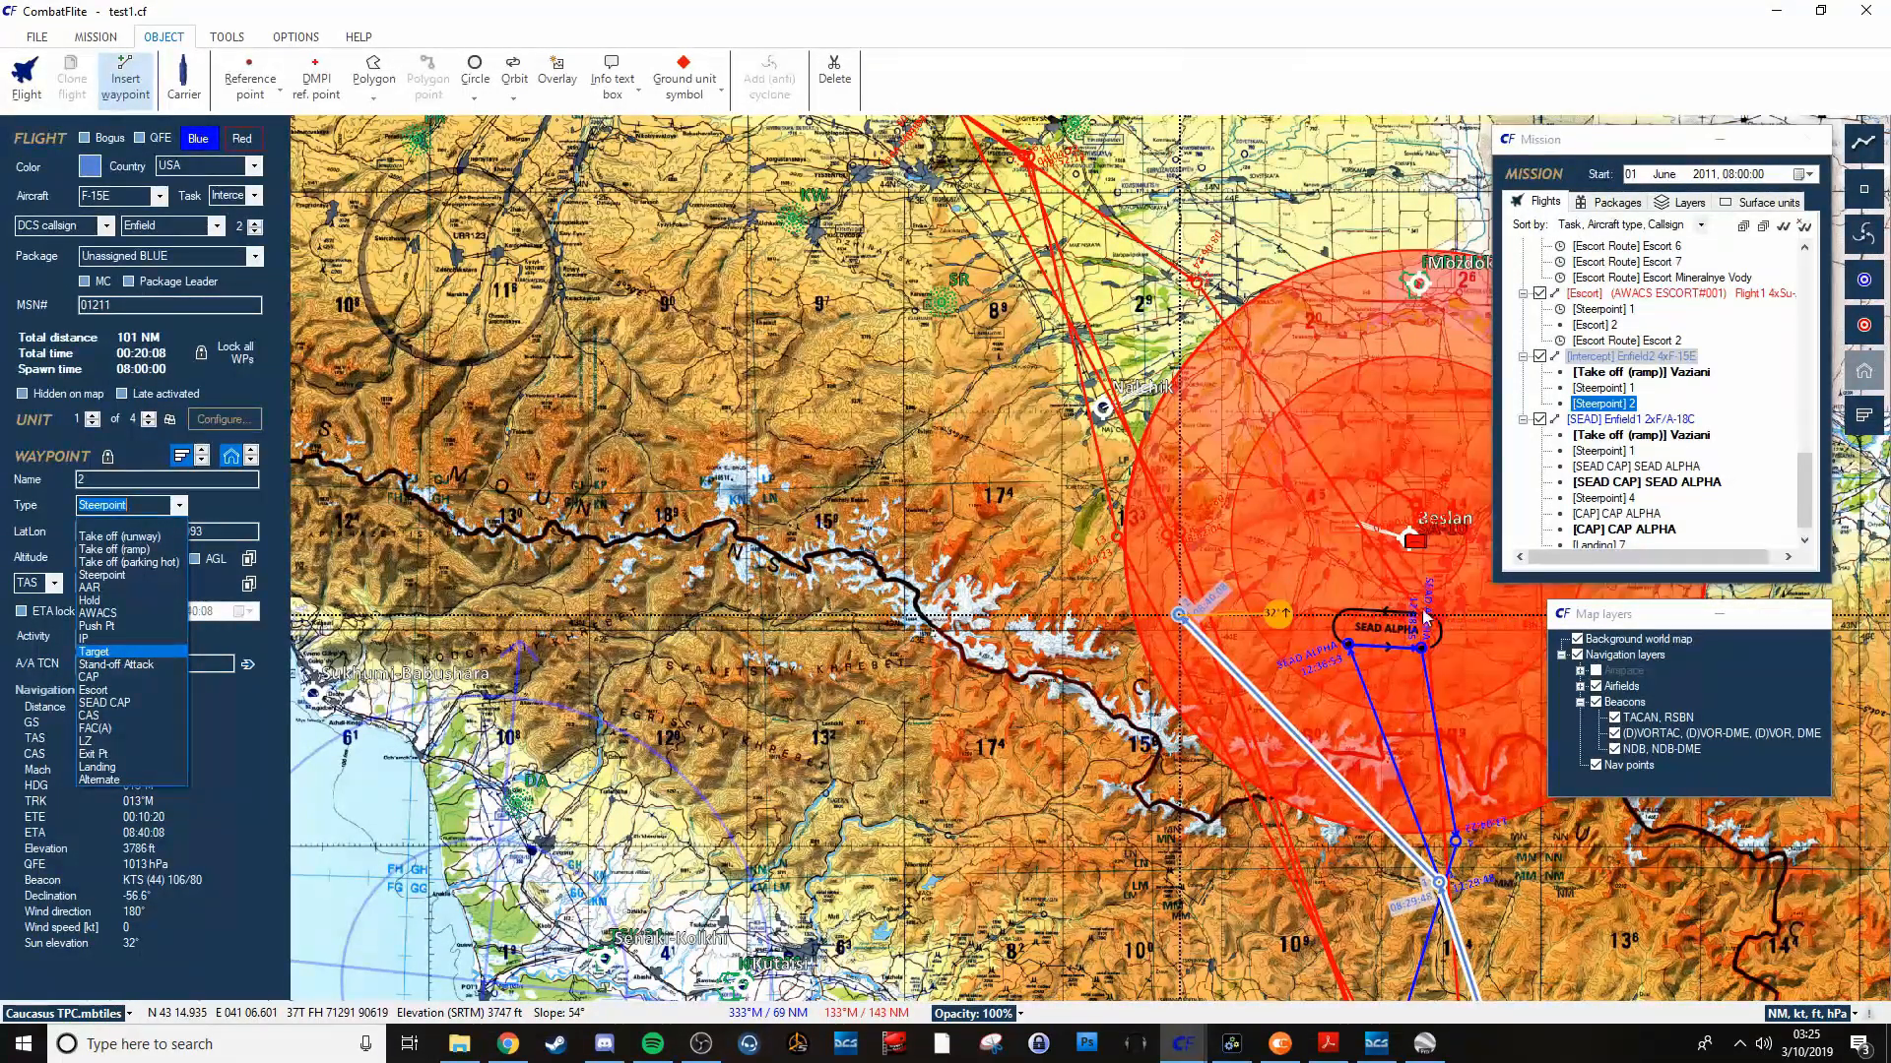
mouse_move(1103, 629)
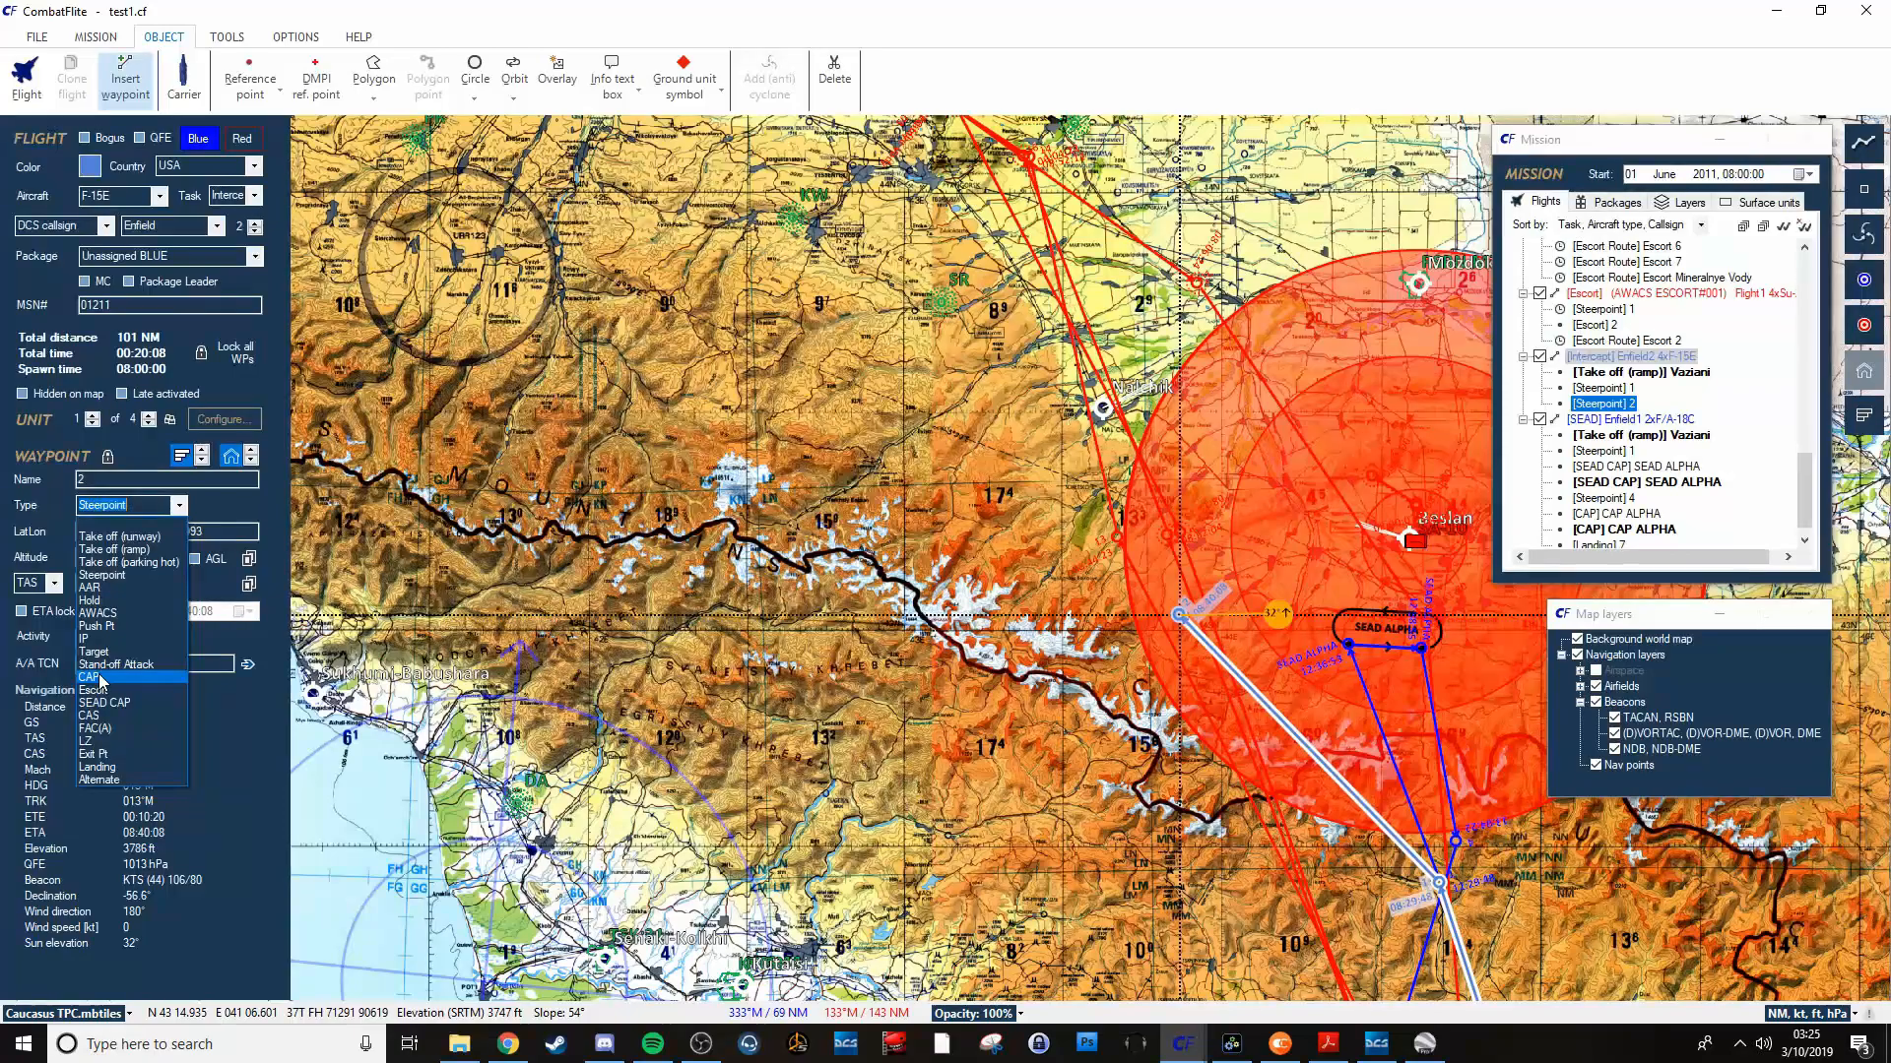
left_click(90, 677)
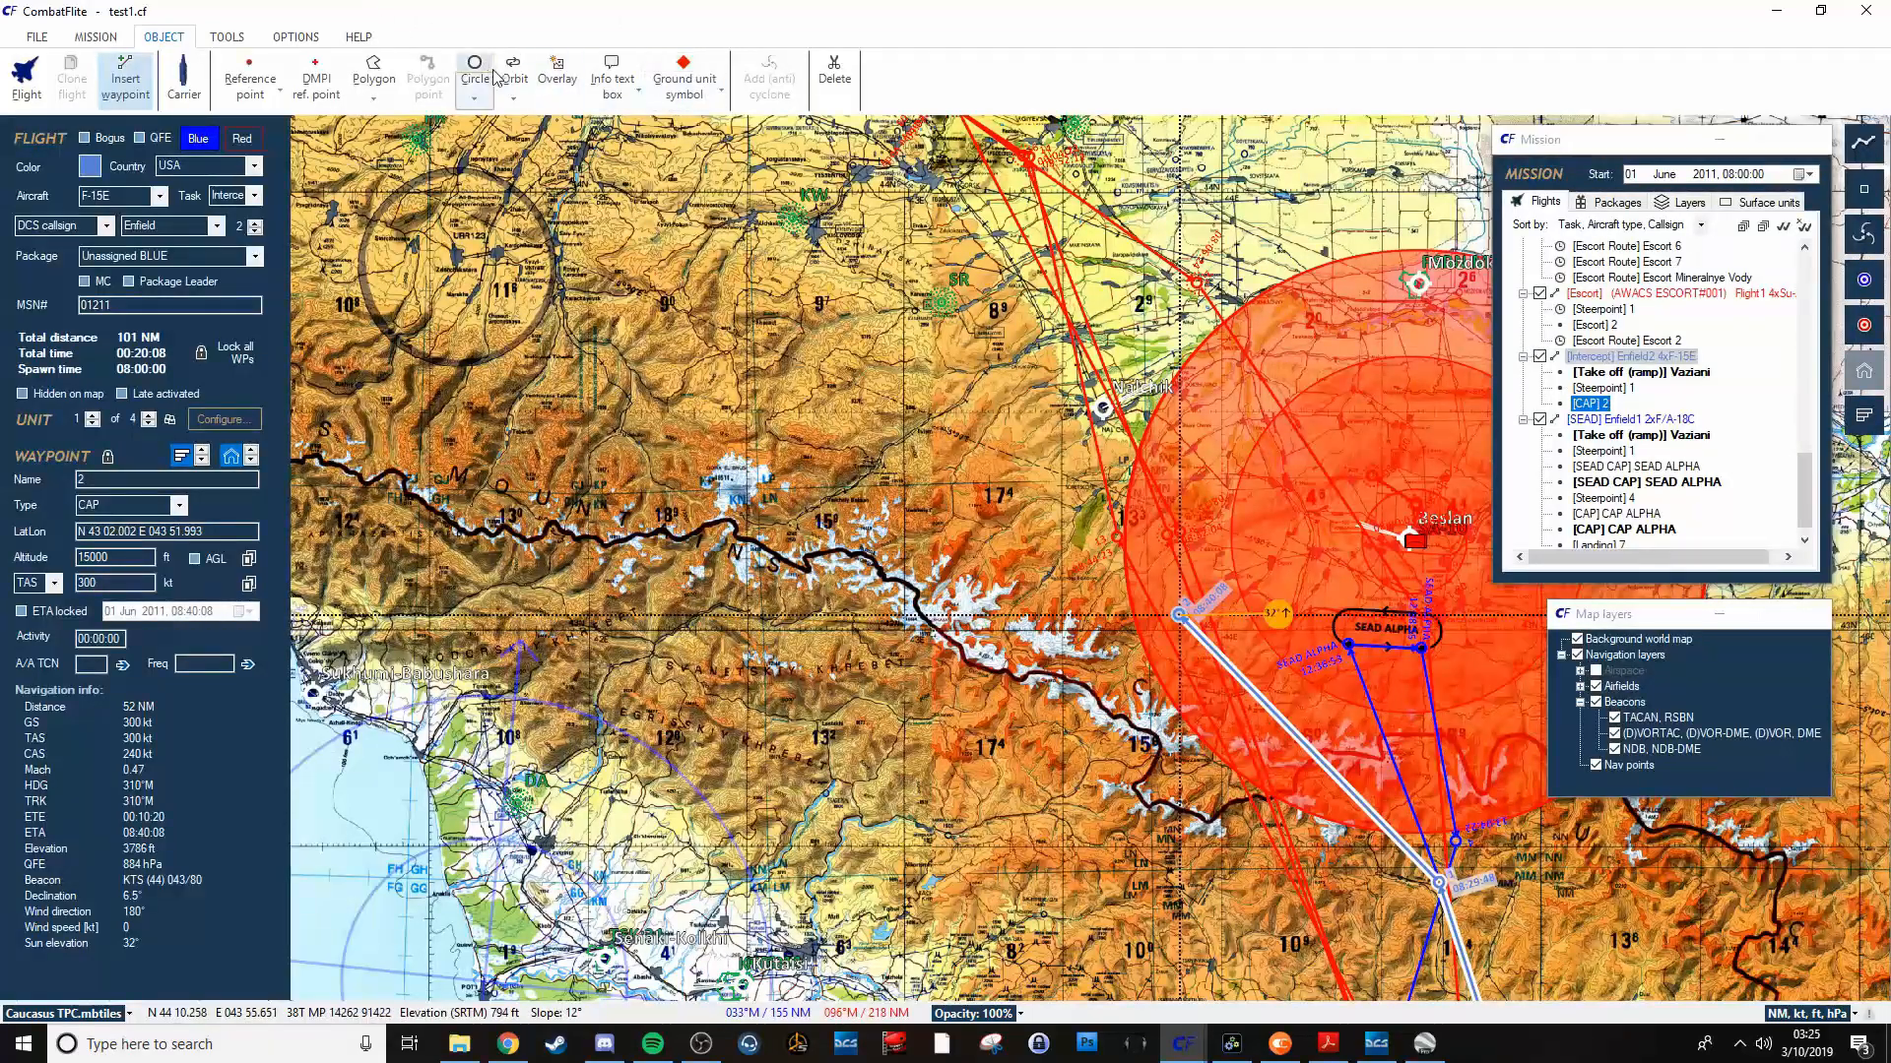
left_click(514, 75)
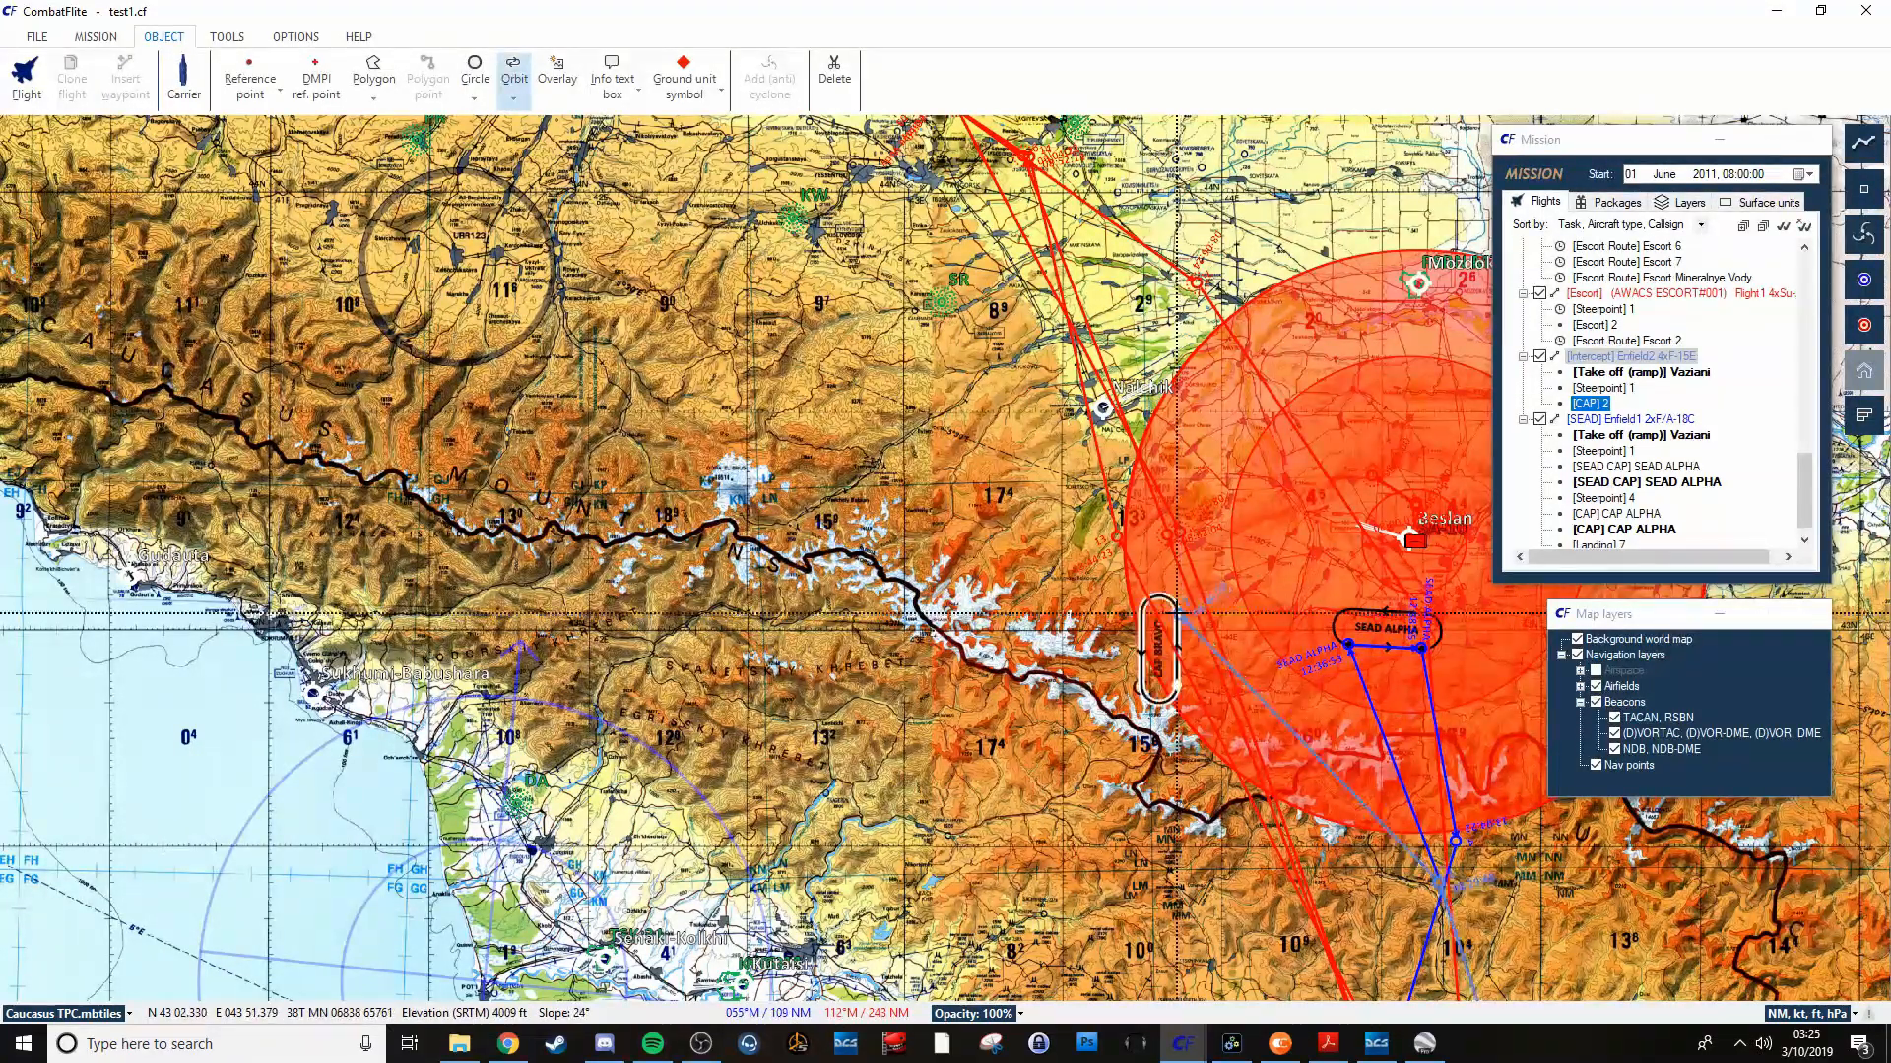
Place the CAP BRAVO orbit (14 NM legs at 091) on the CAP waypoint and delete CAP CHARLIE.
left_click(1158, 609)
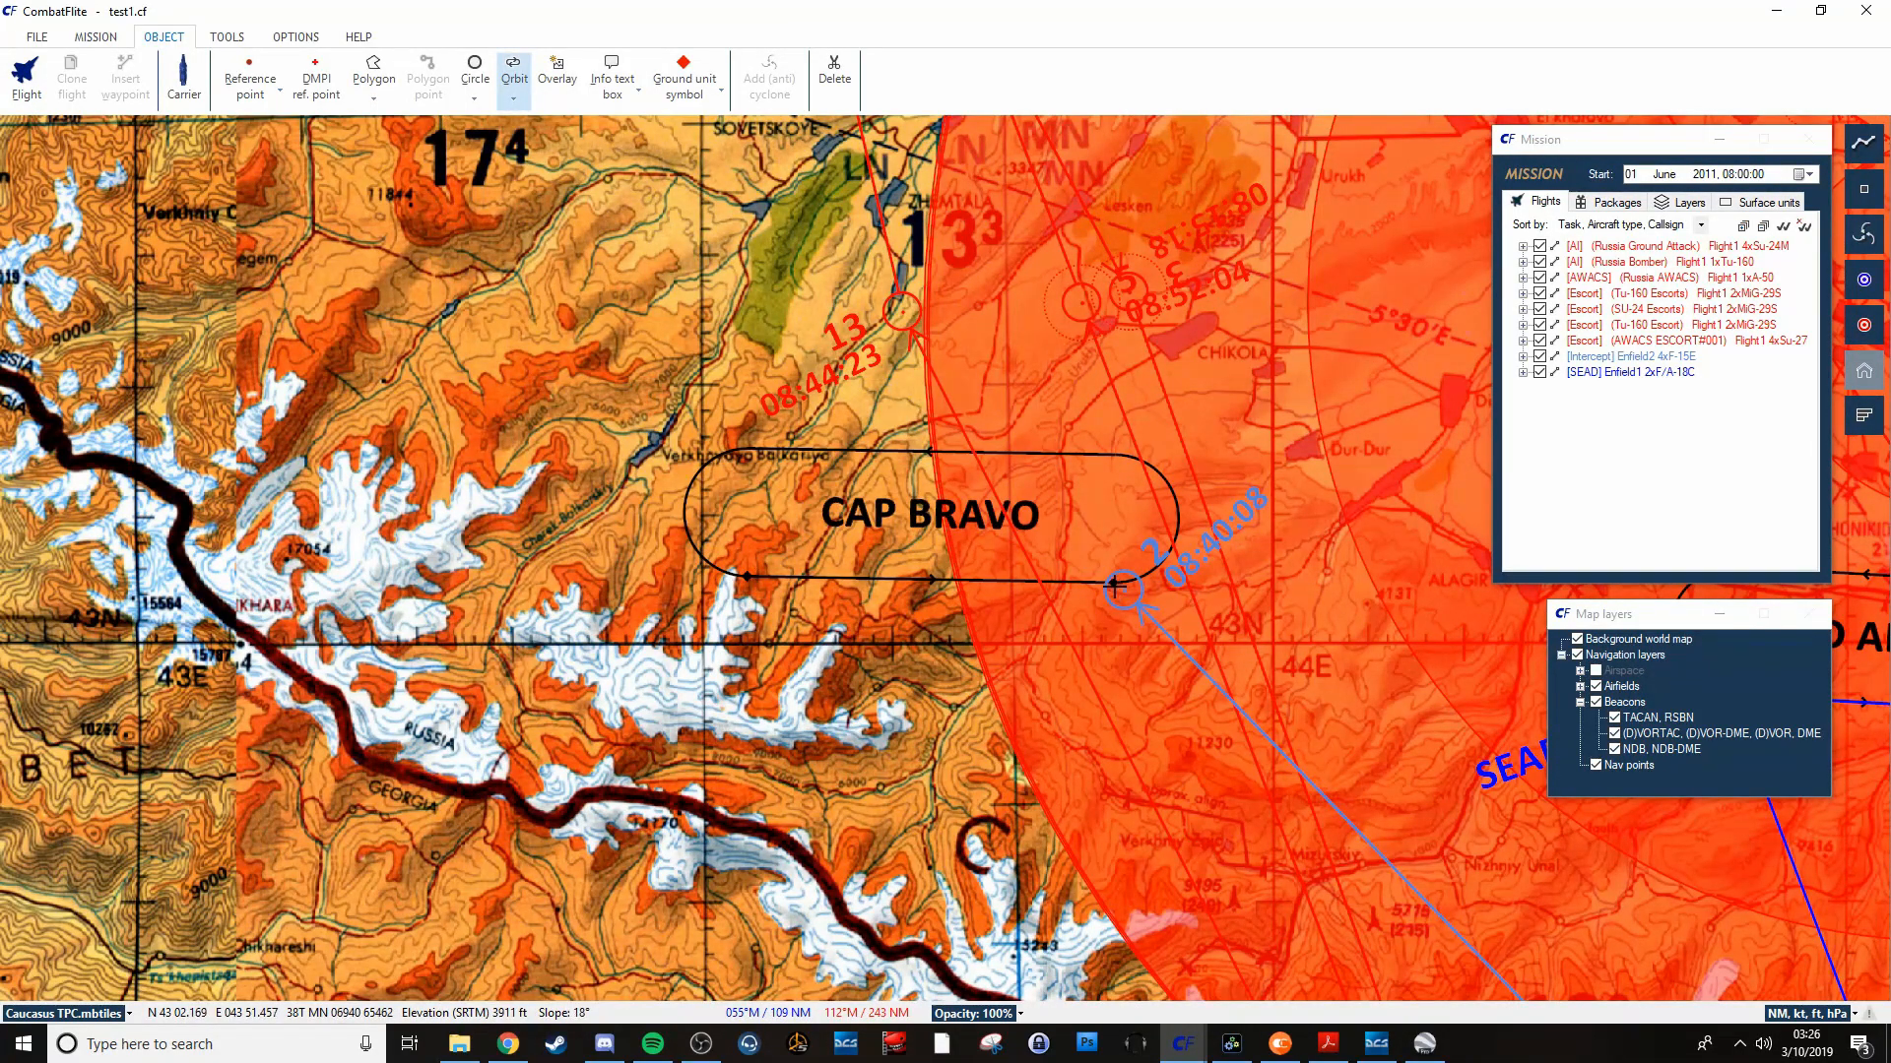
mouse_move(1103, 585)
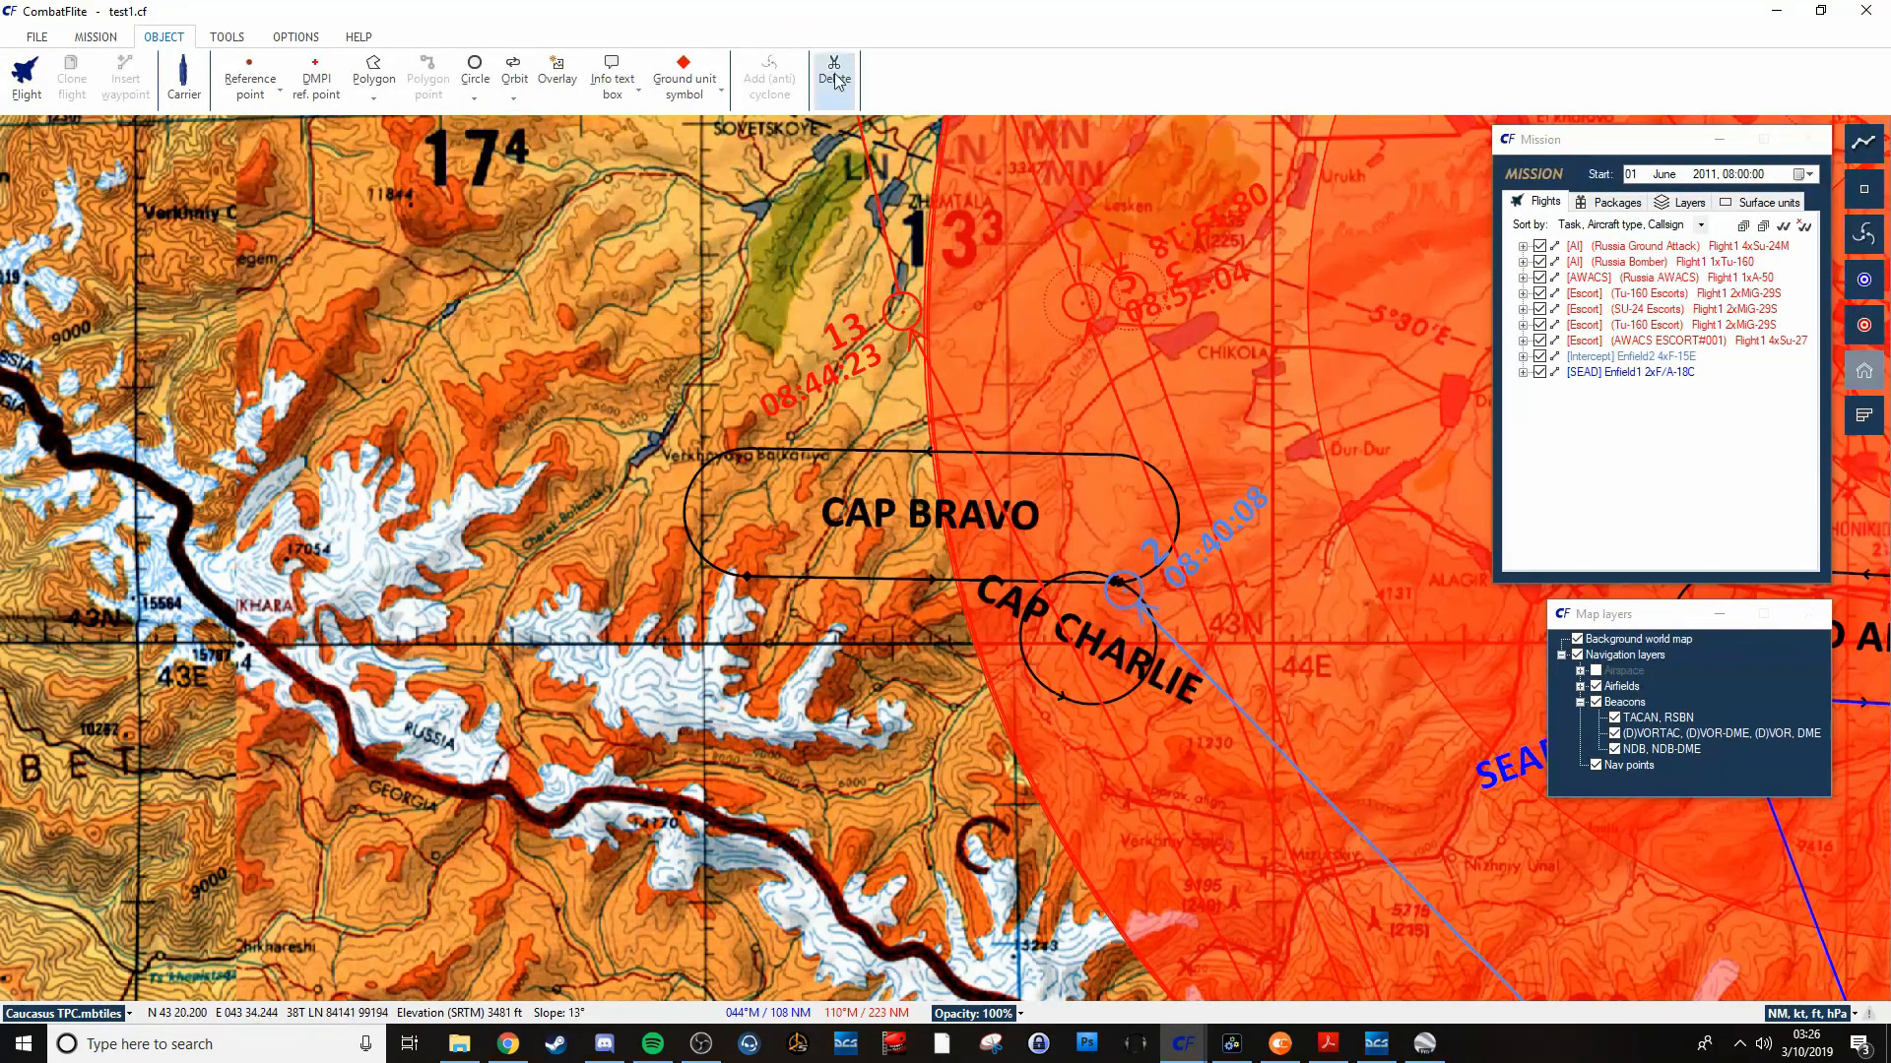
mouse_move(1128, 575)
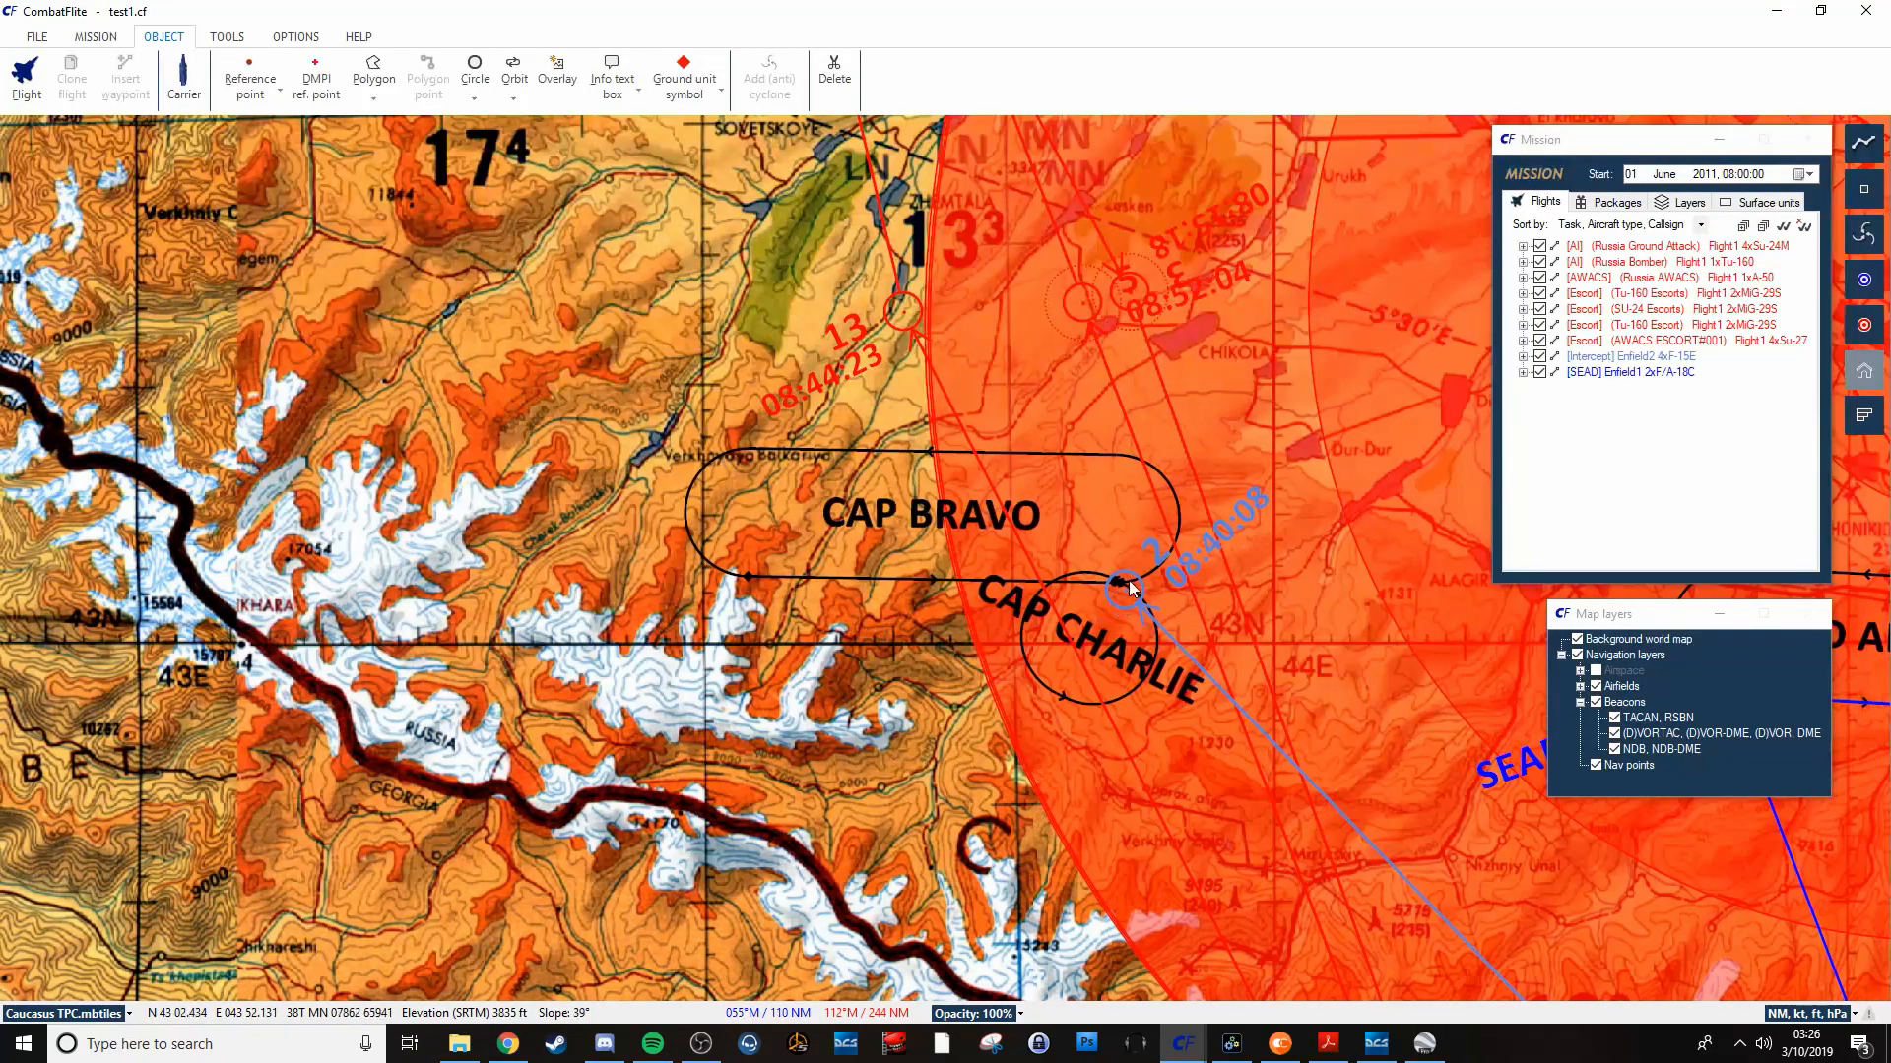
right_click(1127, 591)
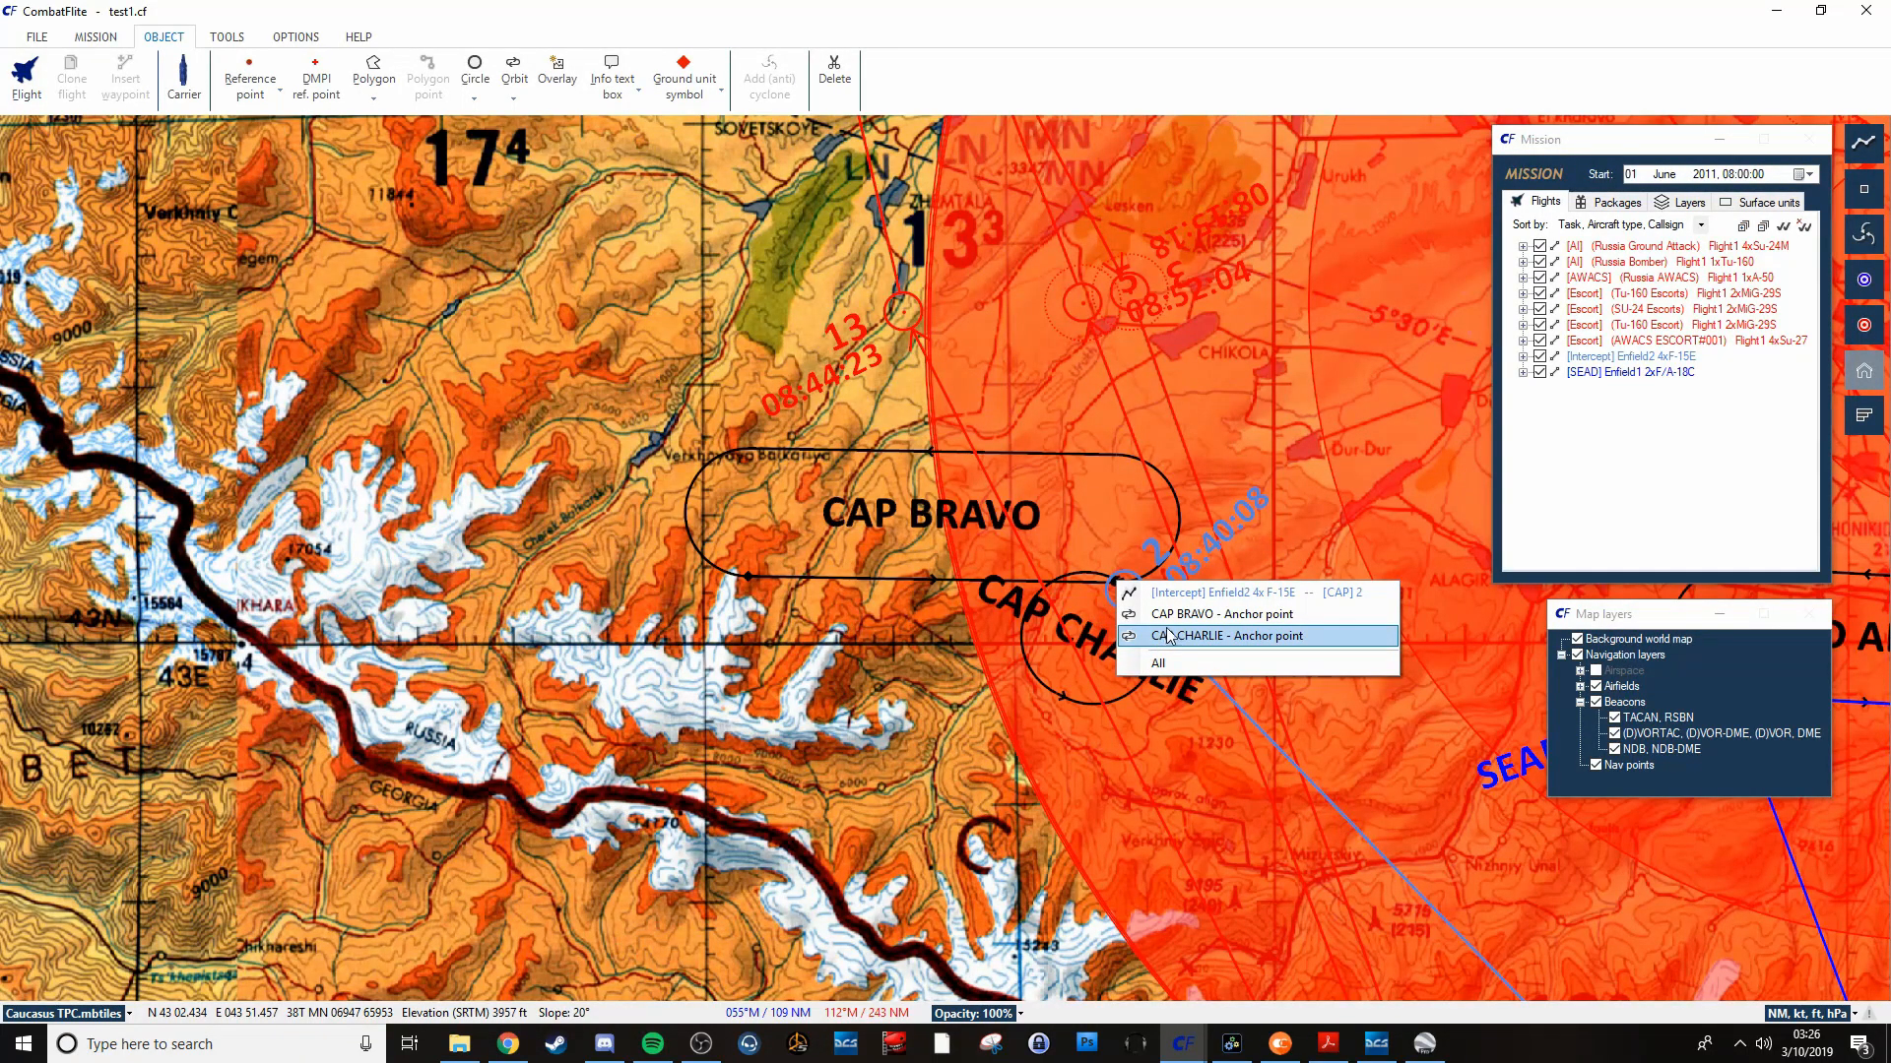
mouse_move(1257, 592)
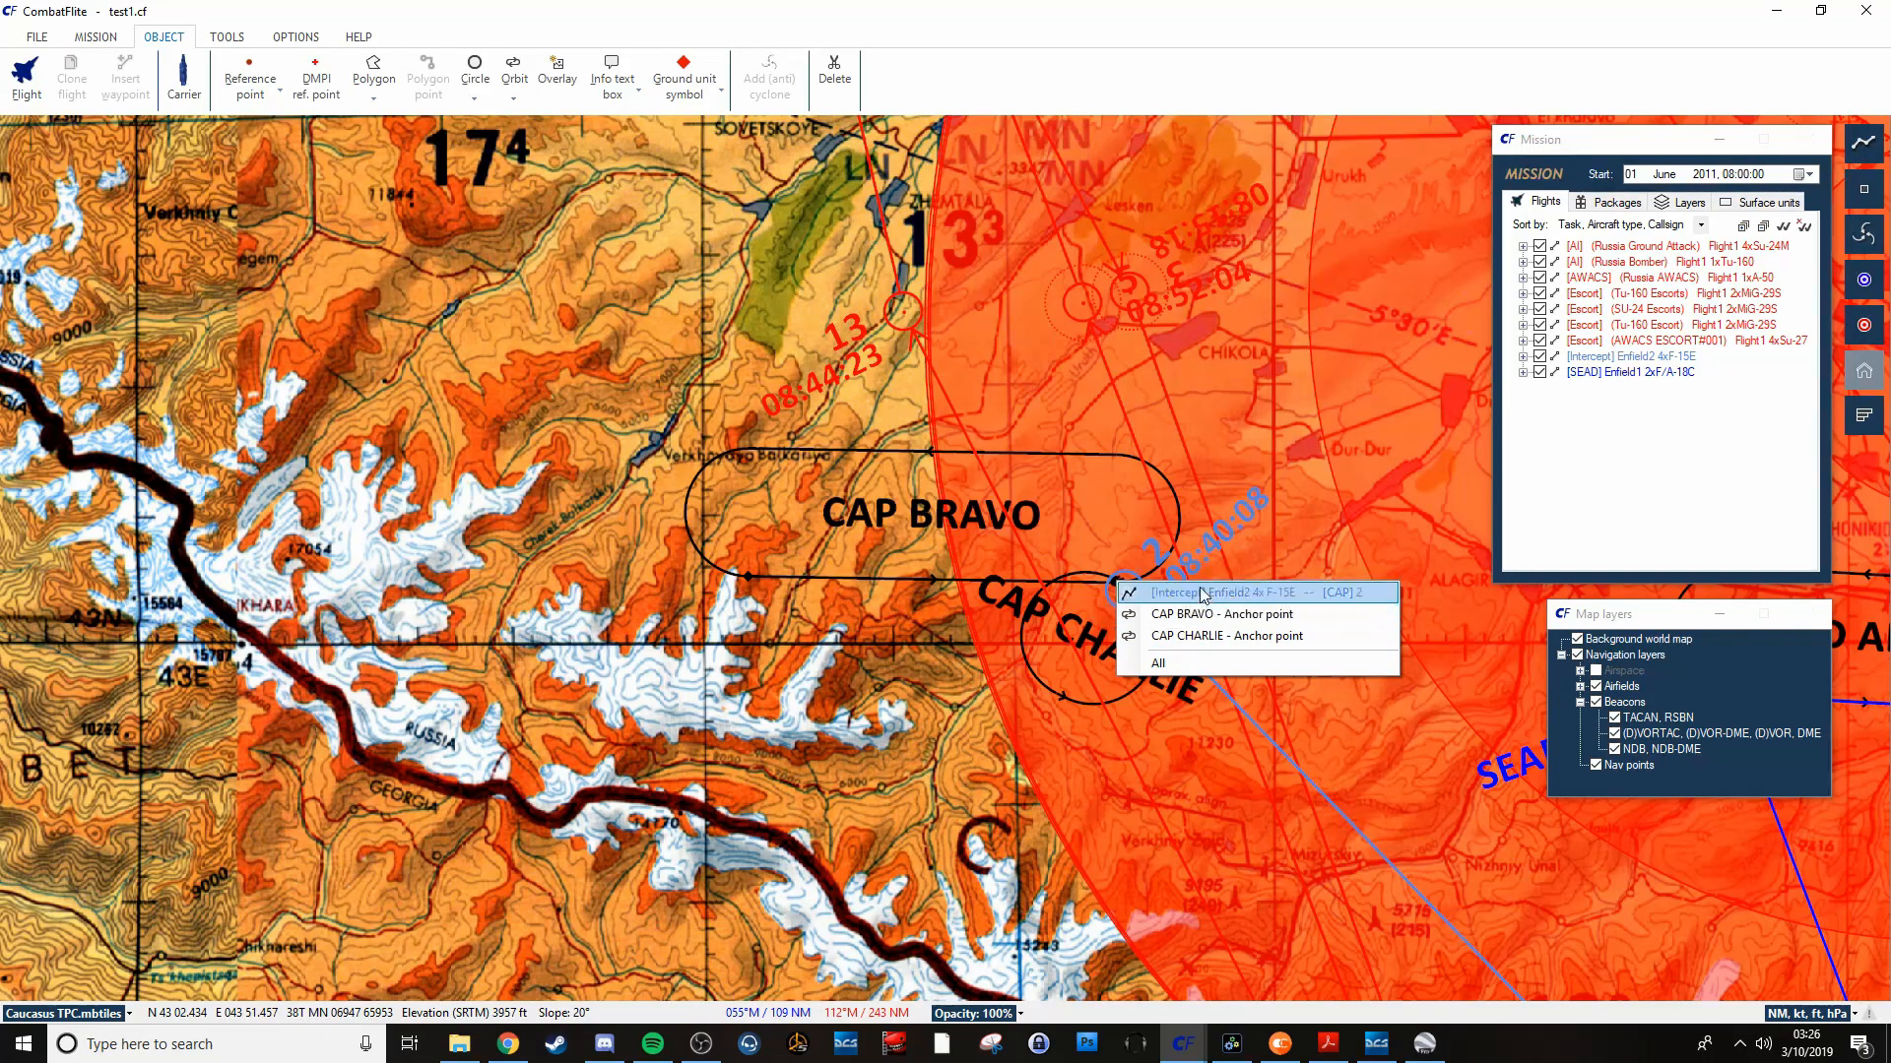
left_click(1229, 635)
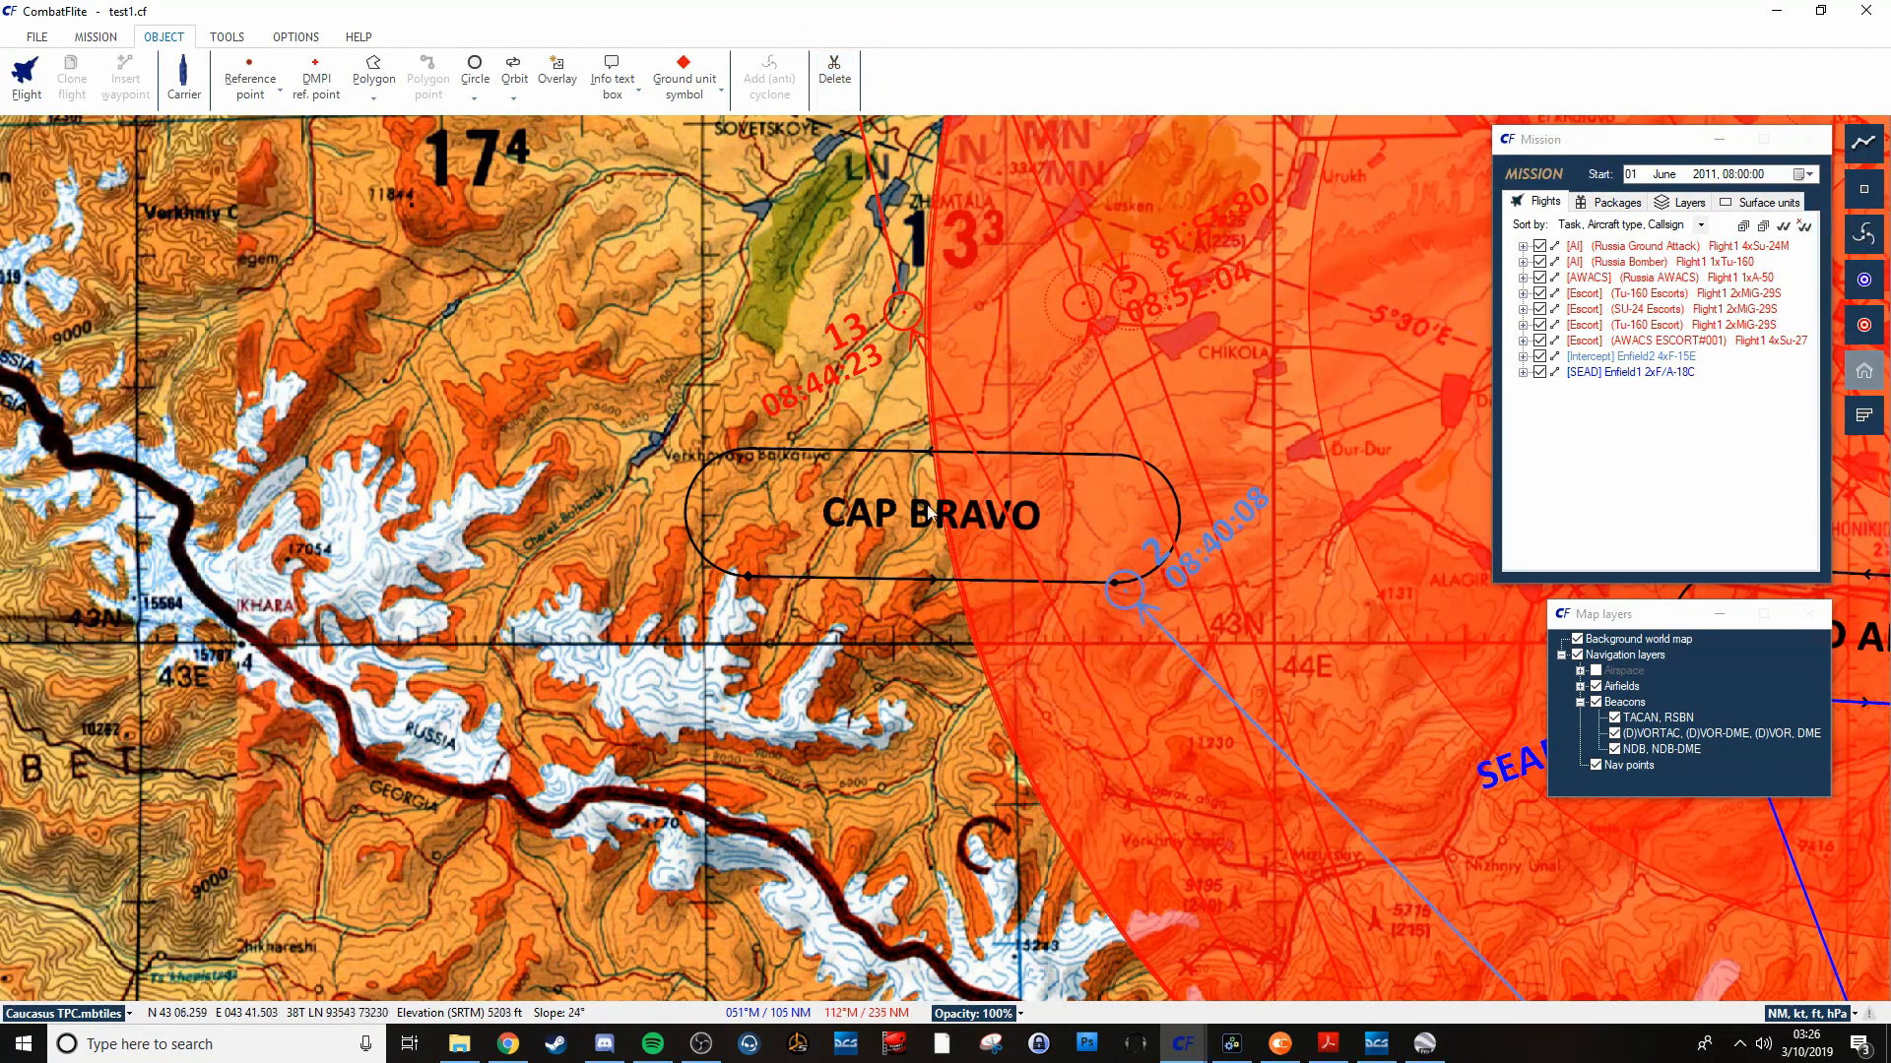
mouse_move(1107, 600)
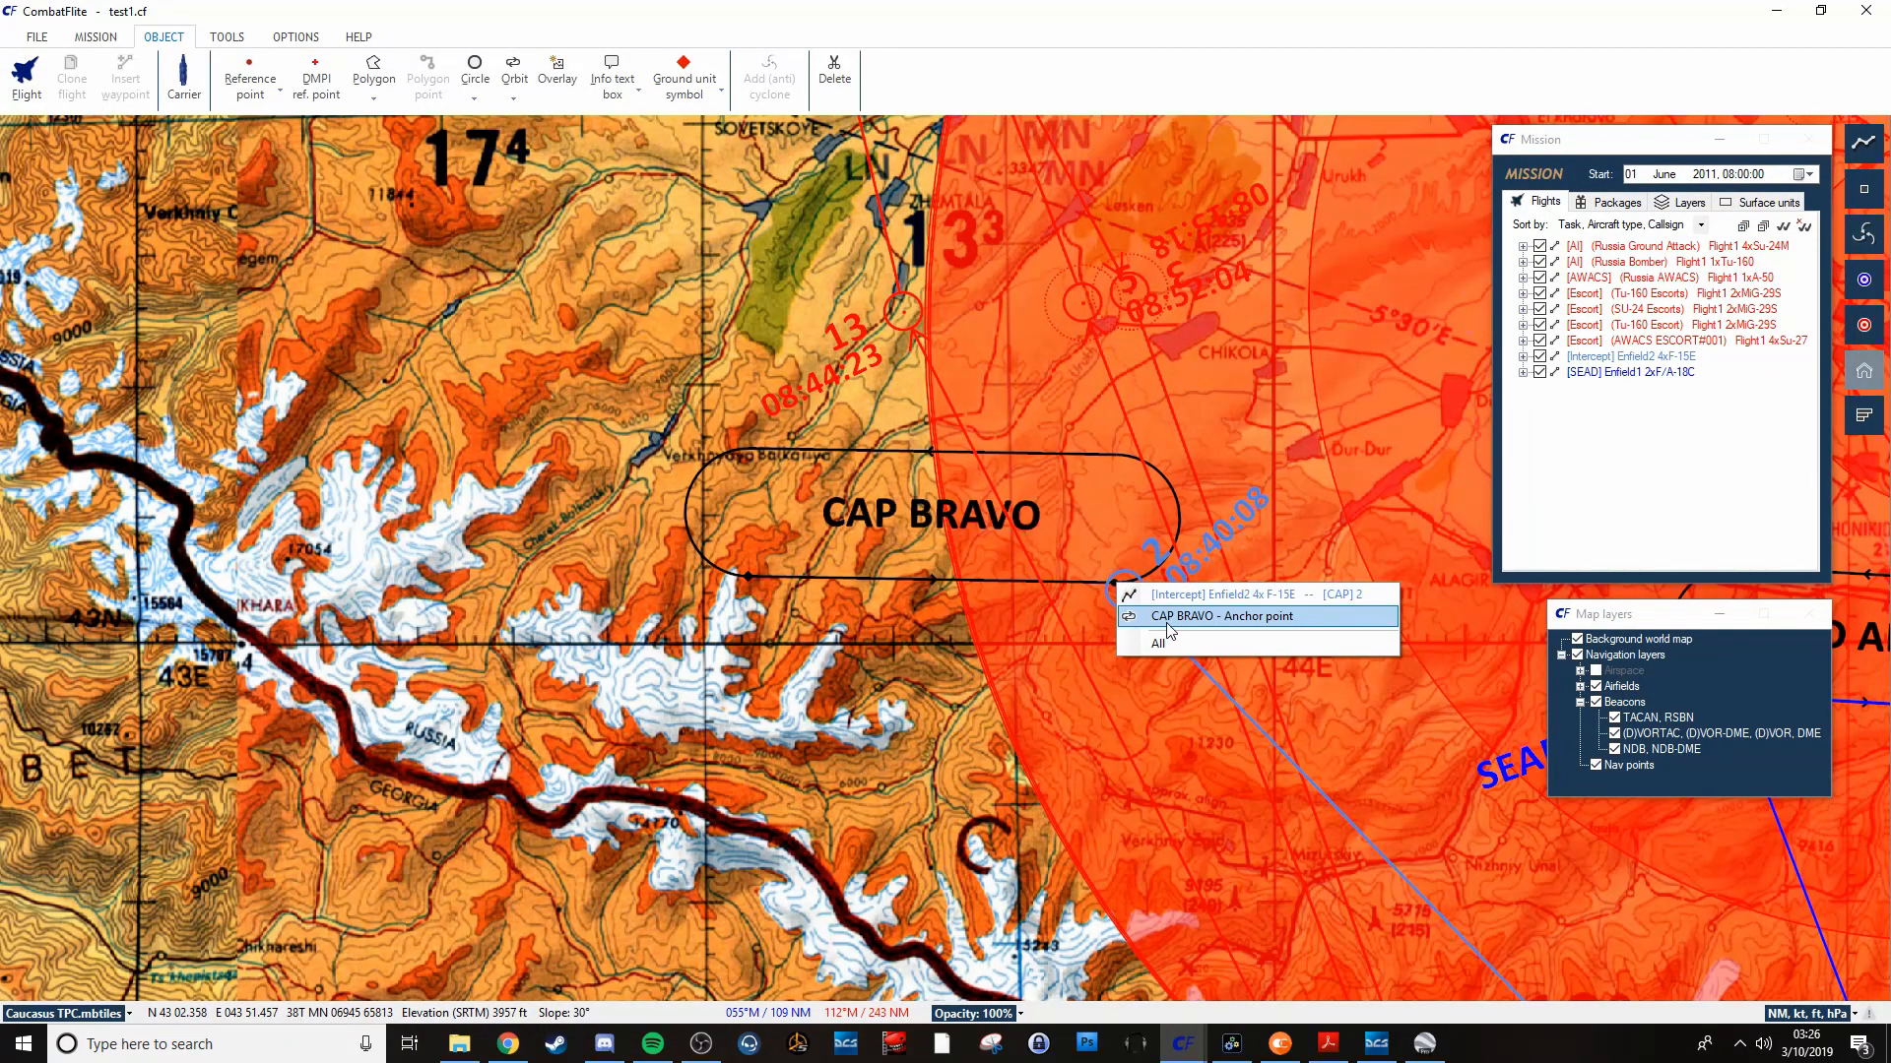
left_click(1212, 617)
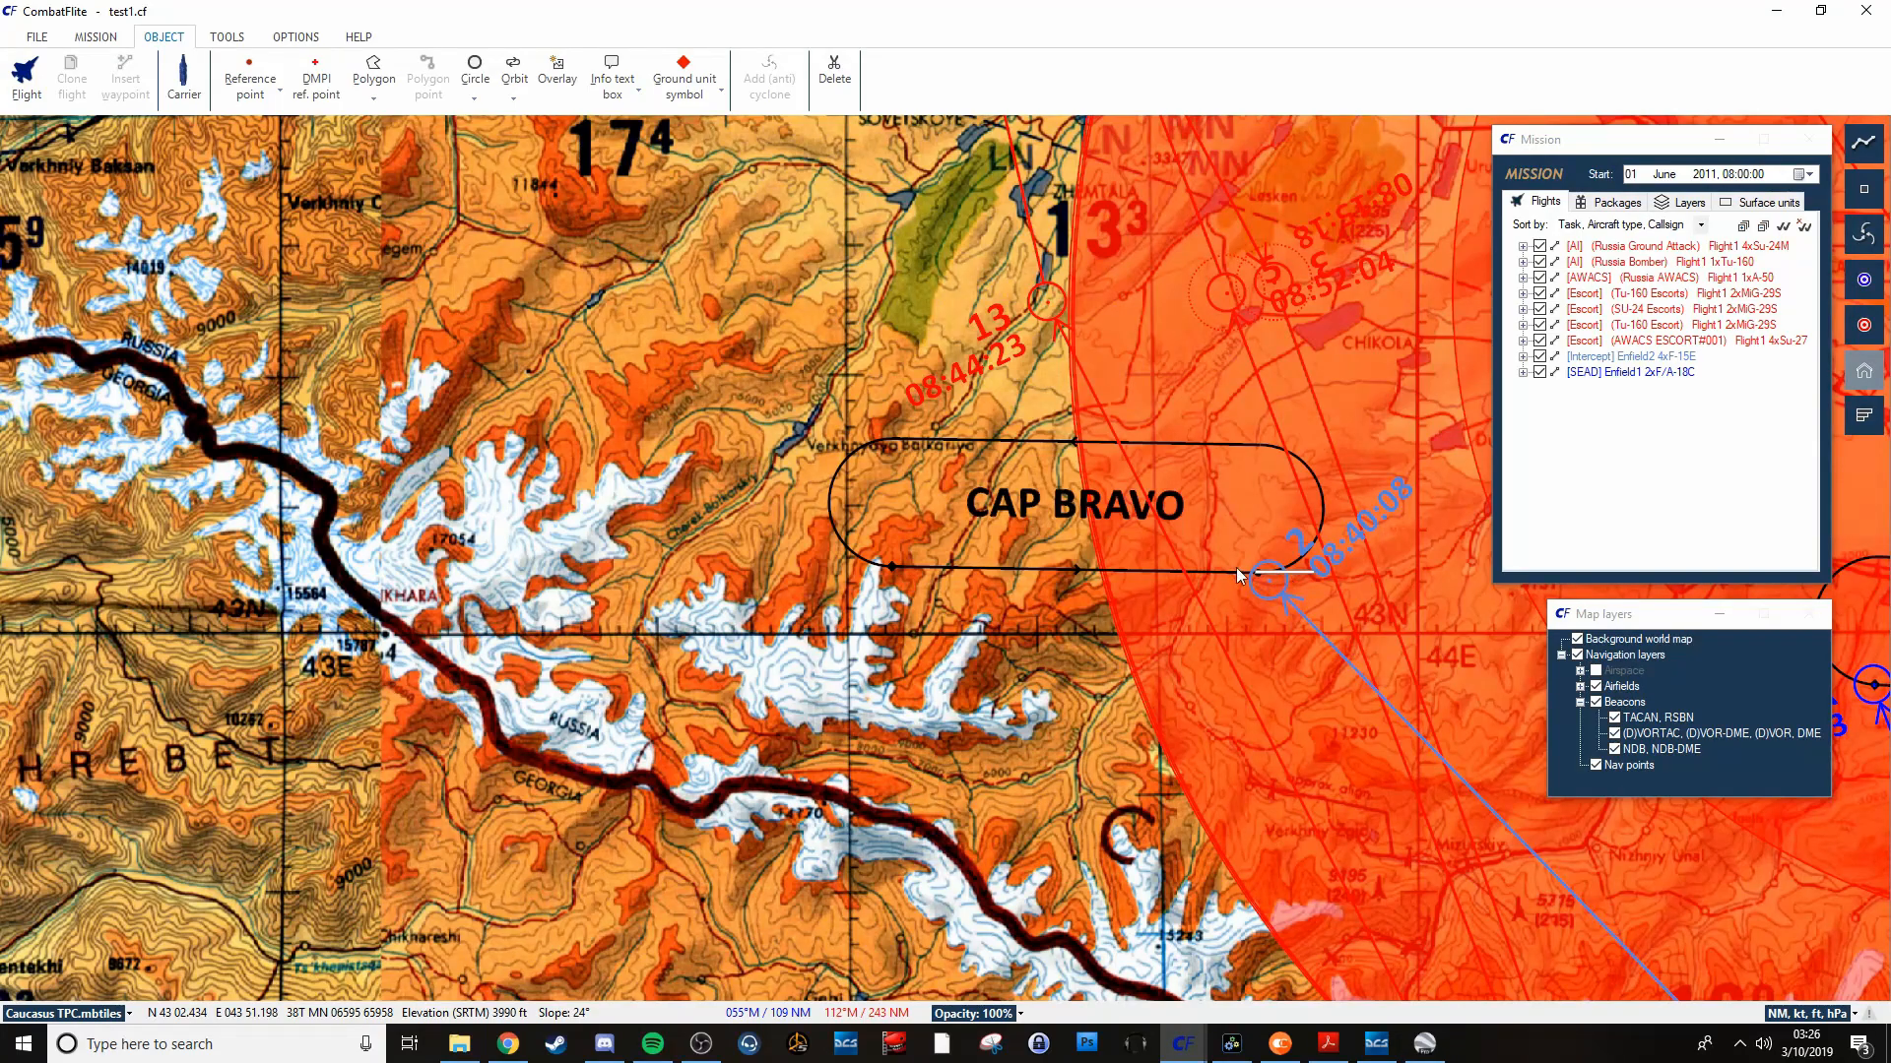
mouse_move(1260, 587)
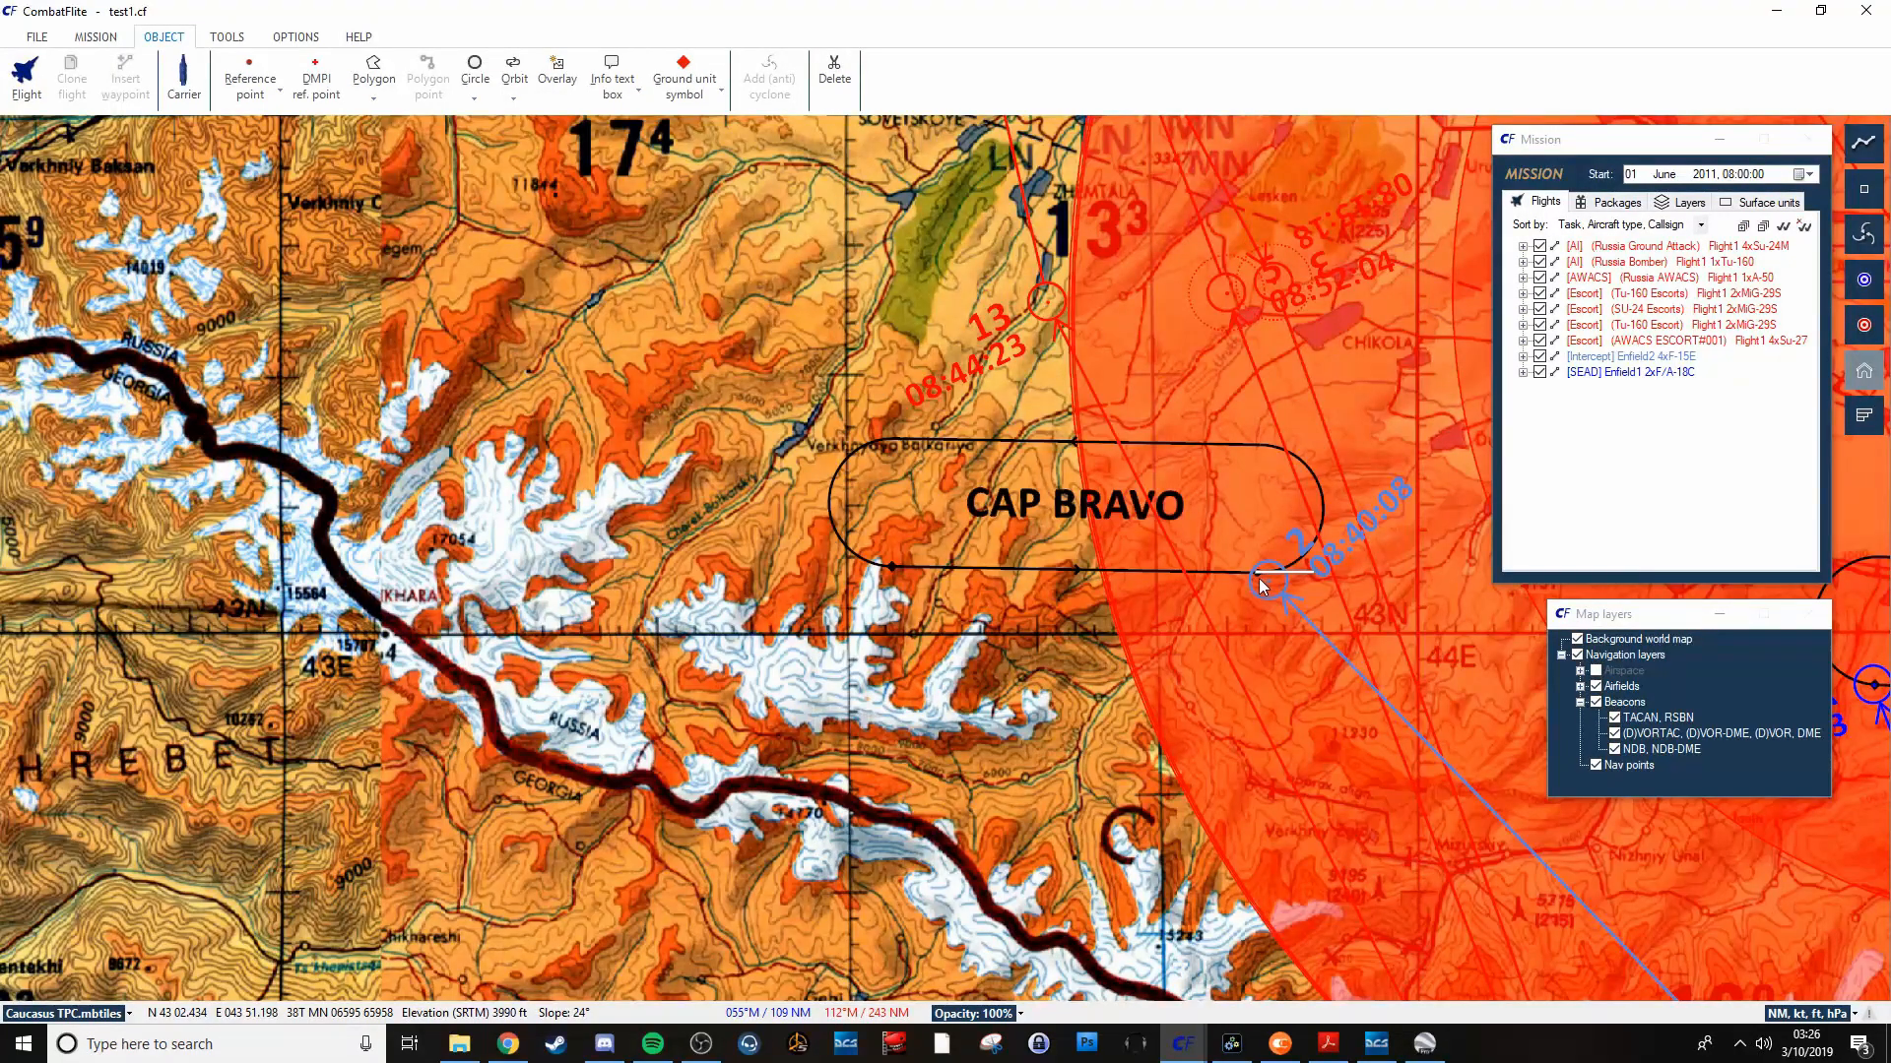
right_click(1267, 590)
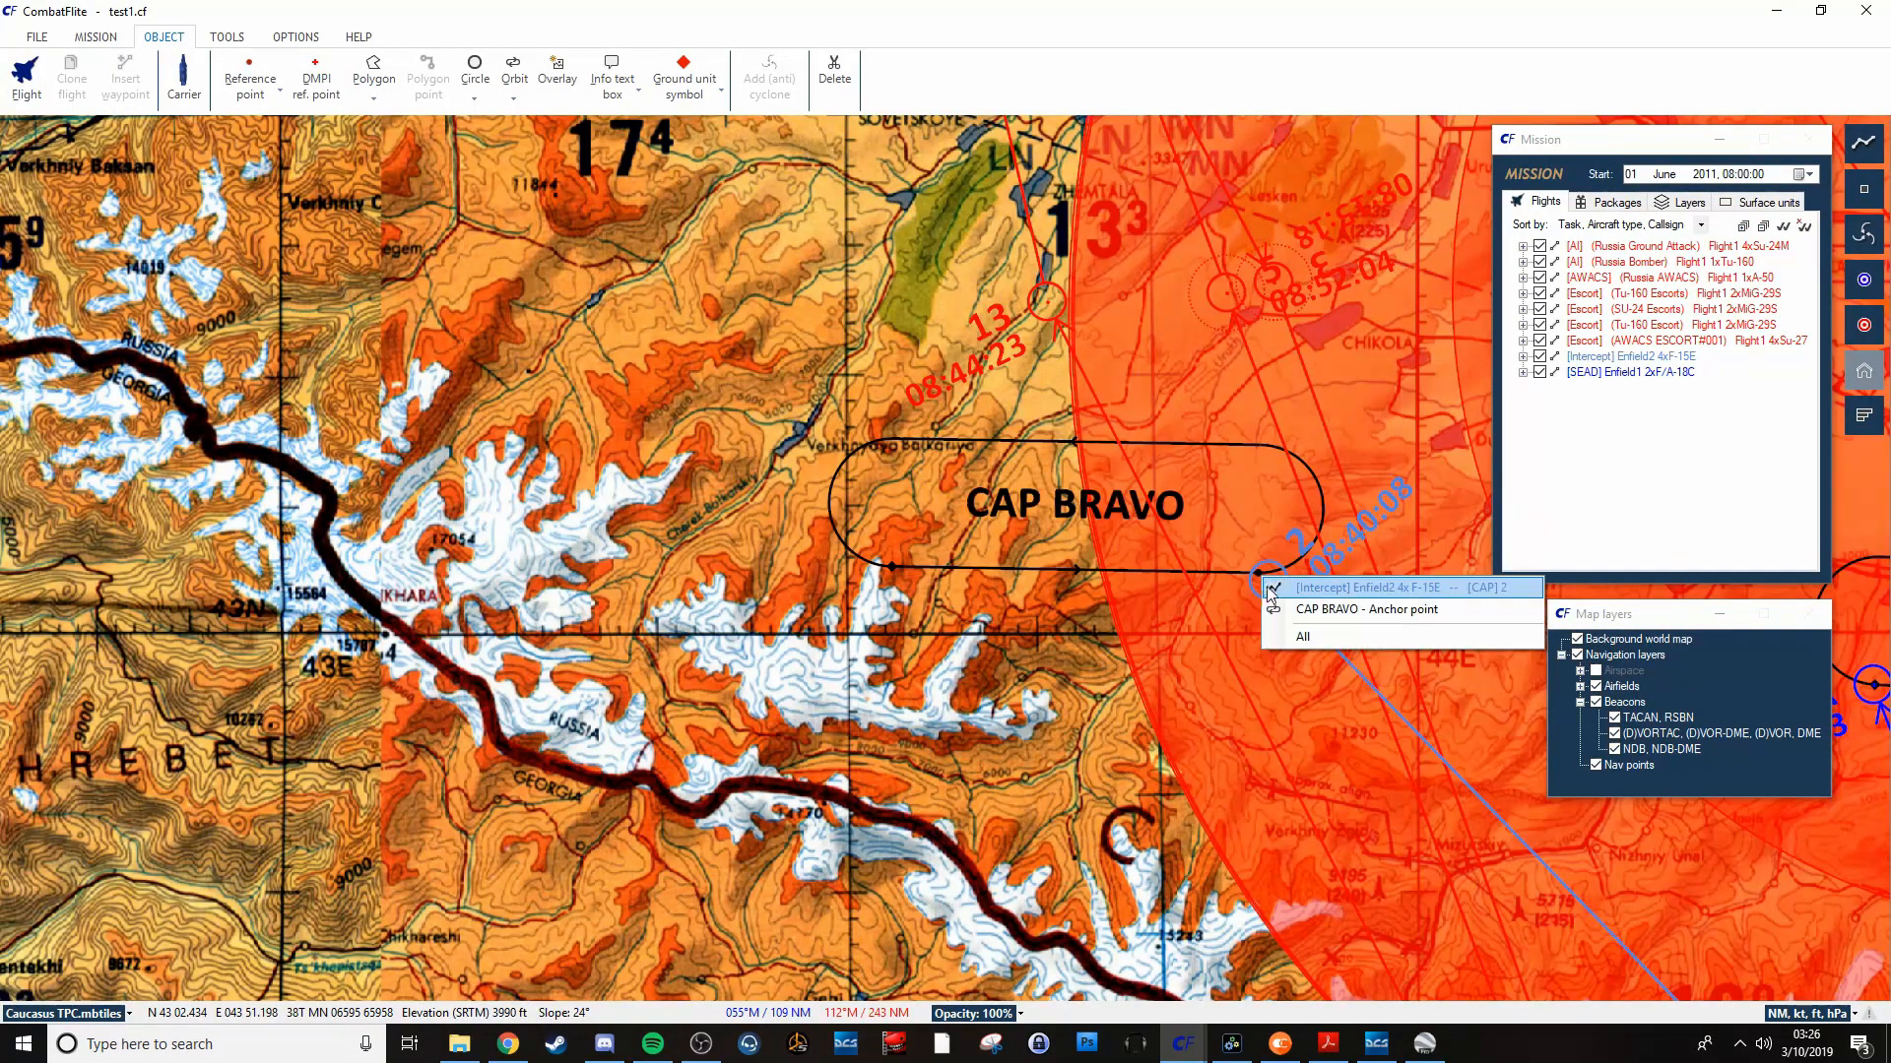
left_click(1366, 608)
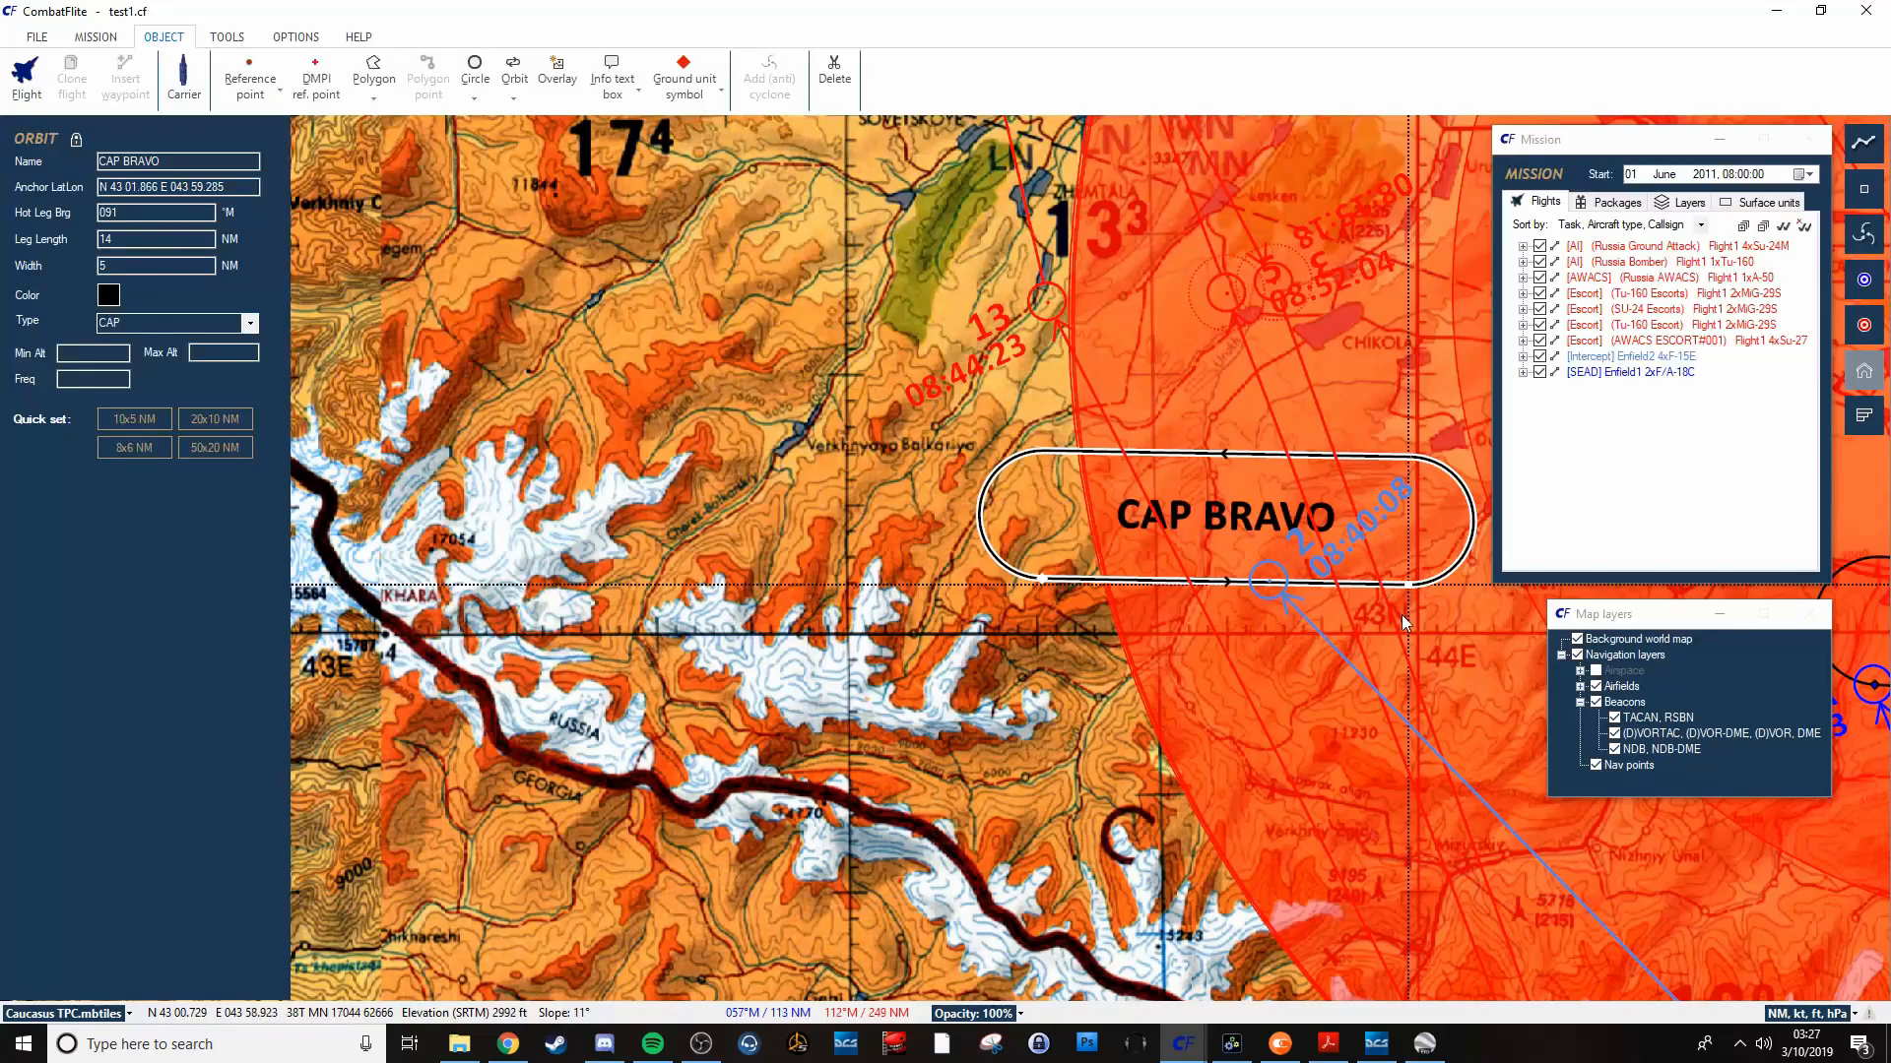
mouse_move(1419, 590)
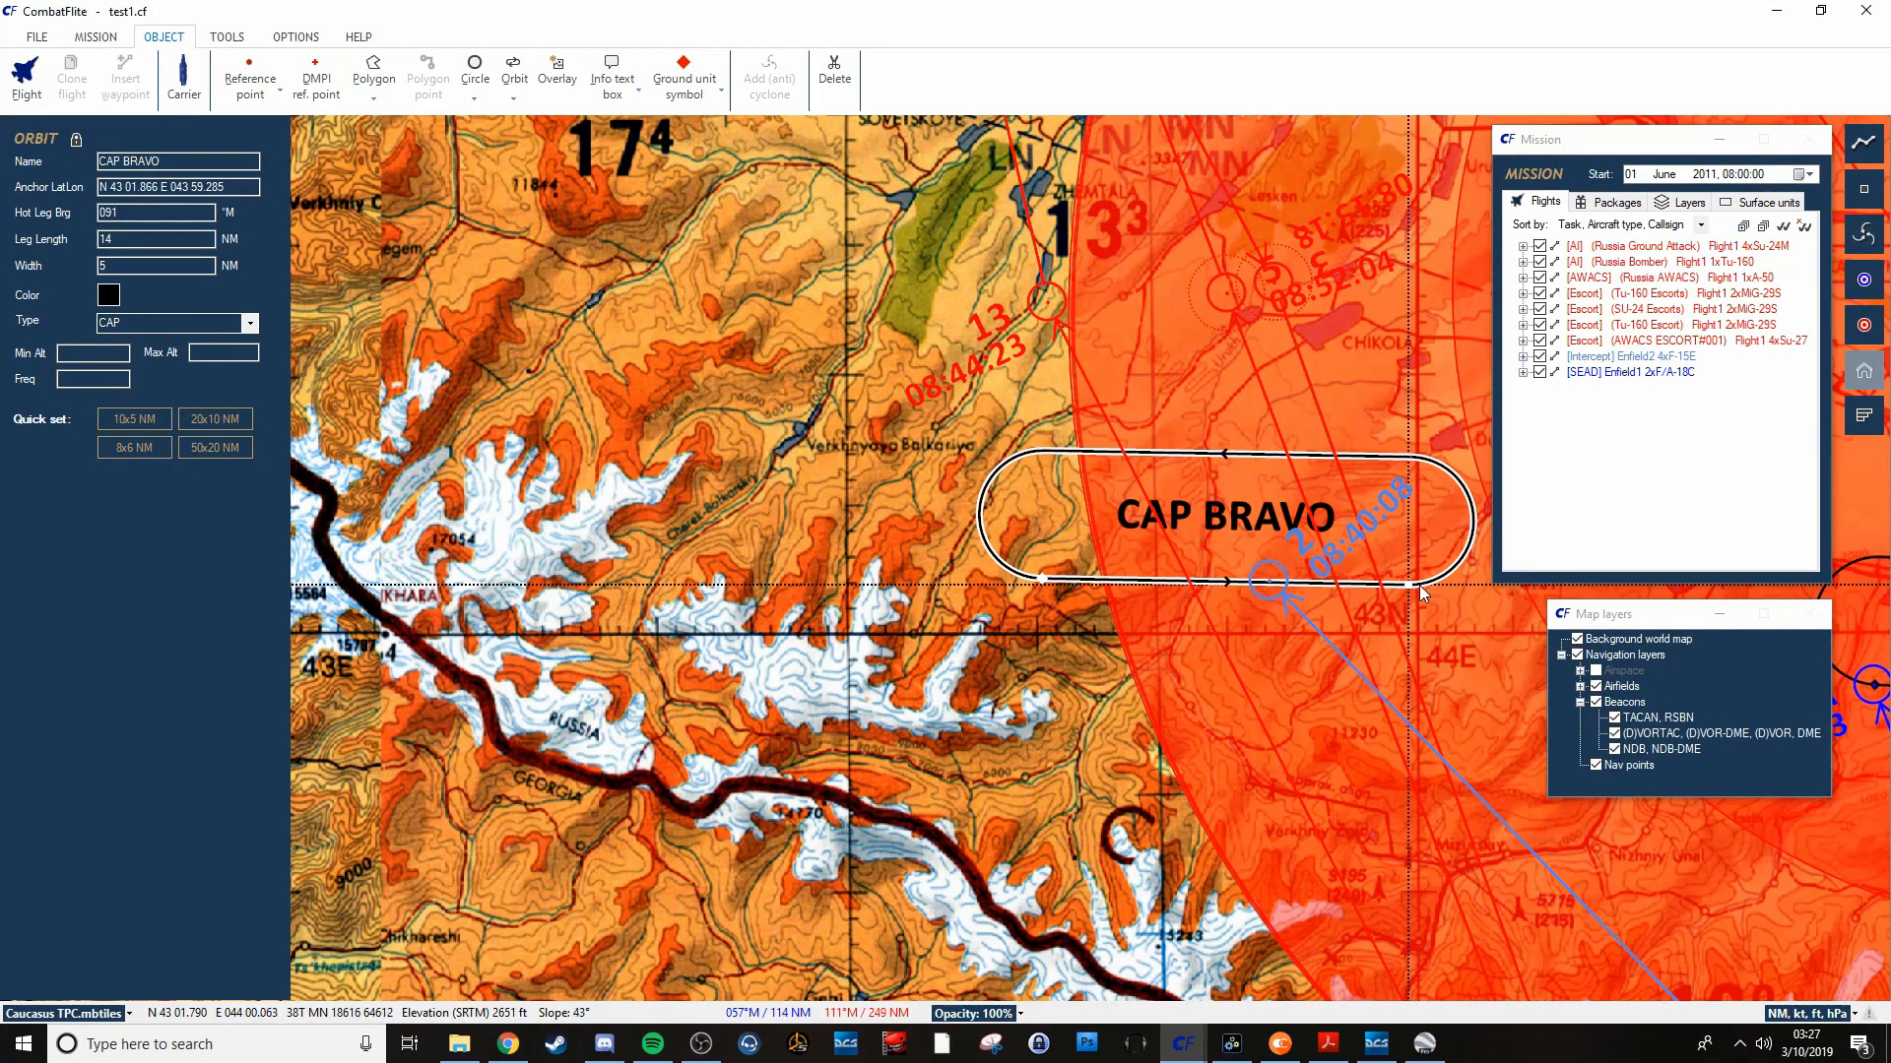
mouse_move(1420, 593)
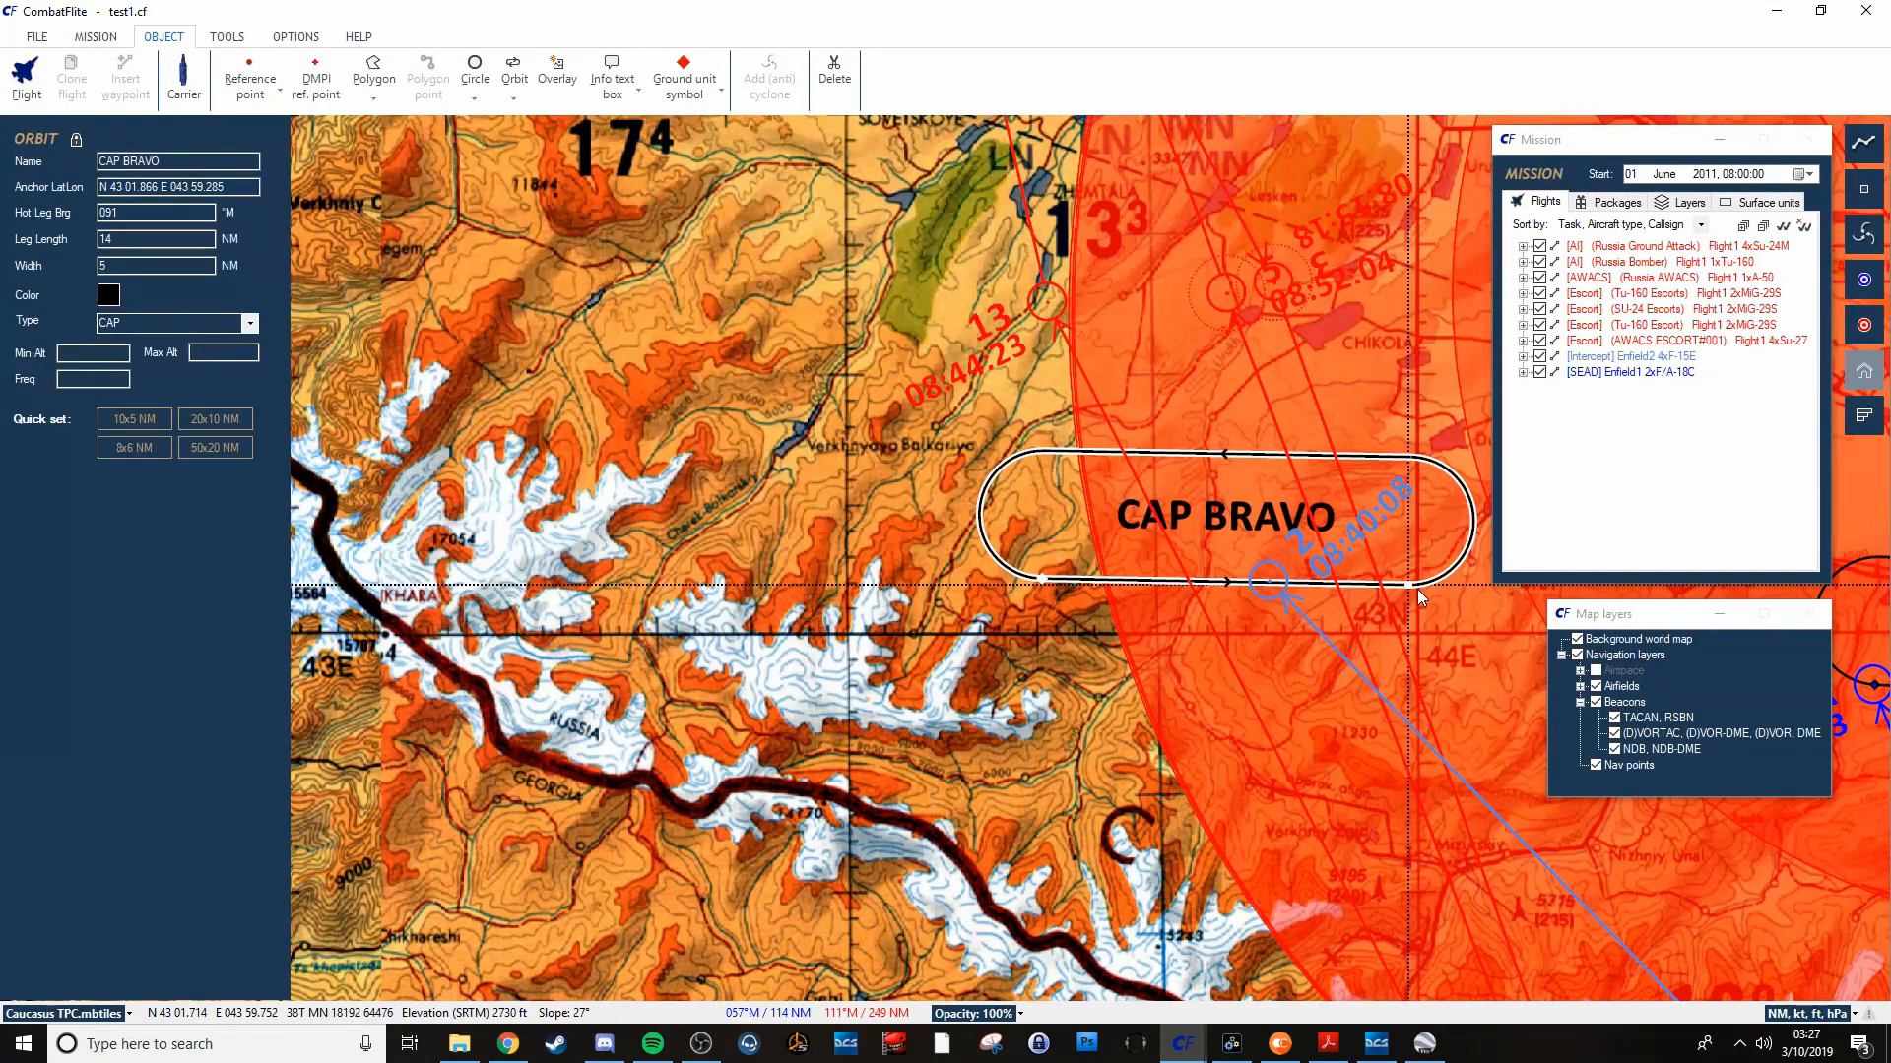
mouse_move(1360, 539)
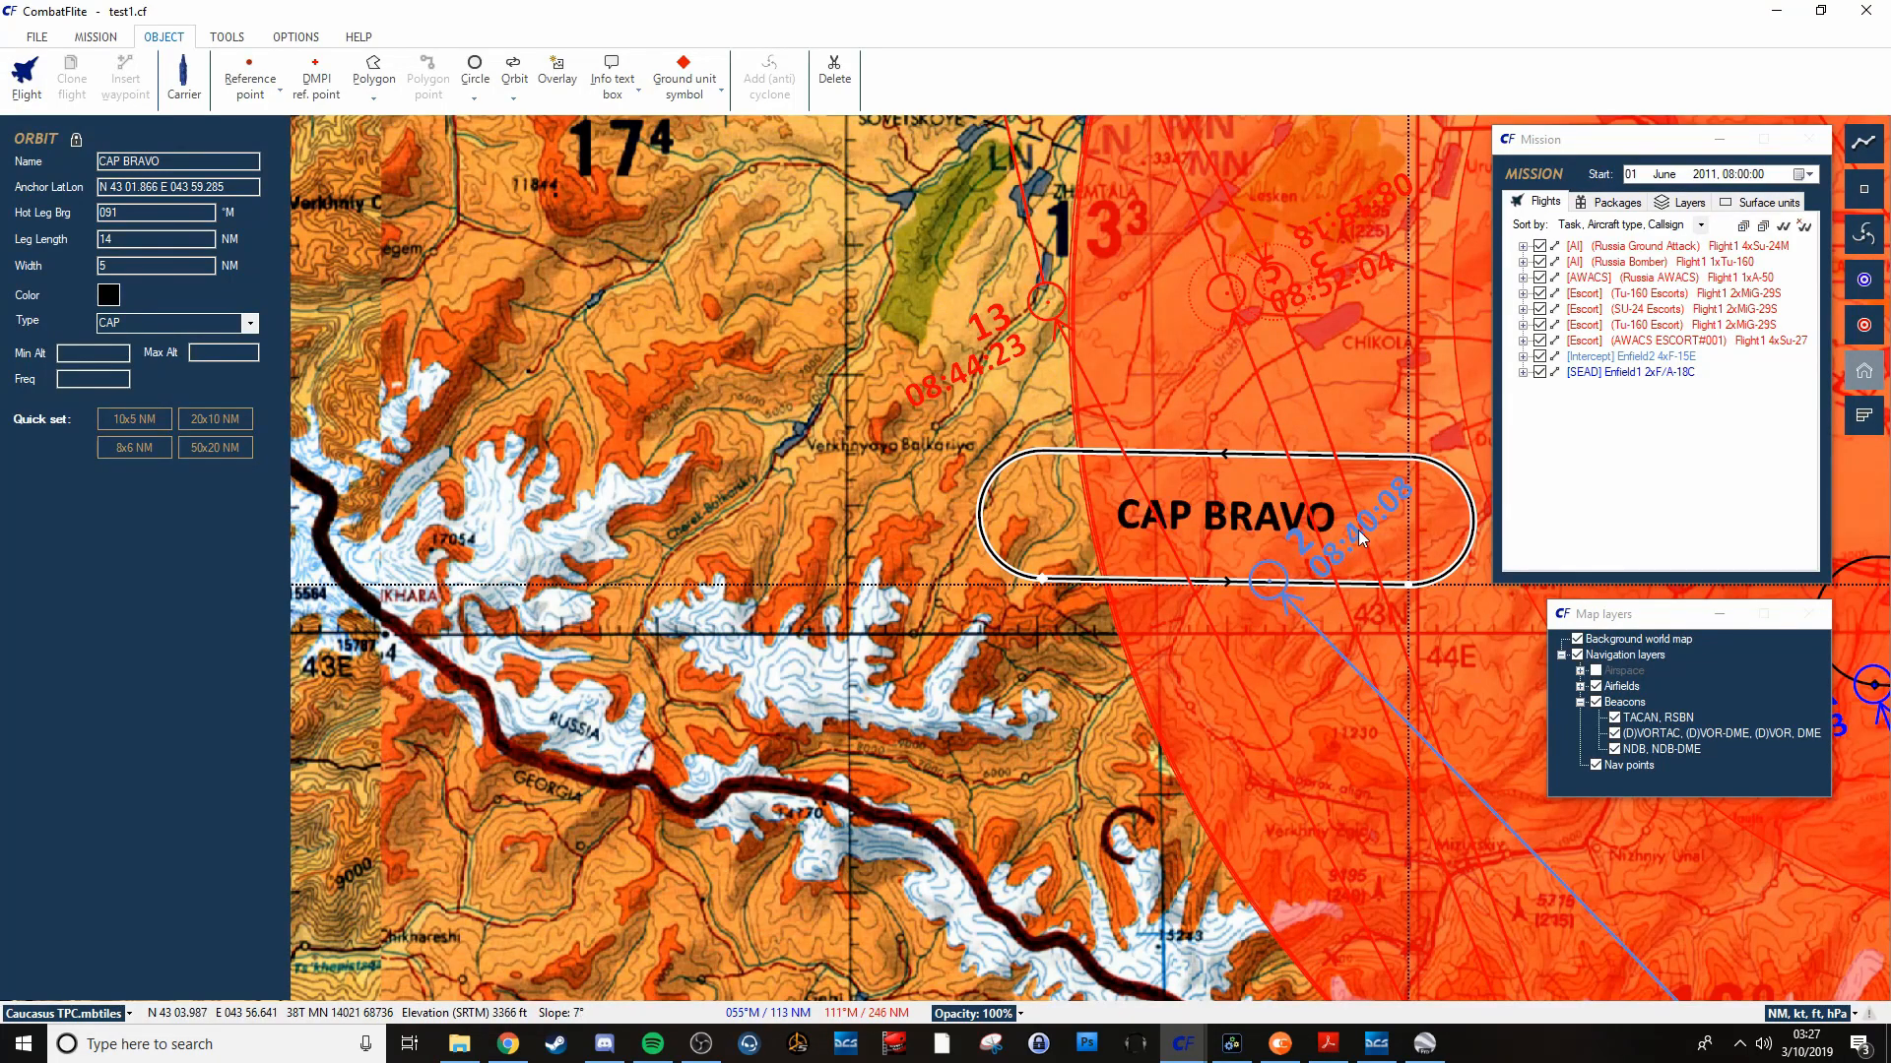
mouse_move(877, 467)
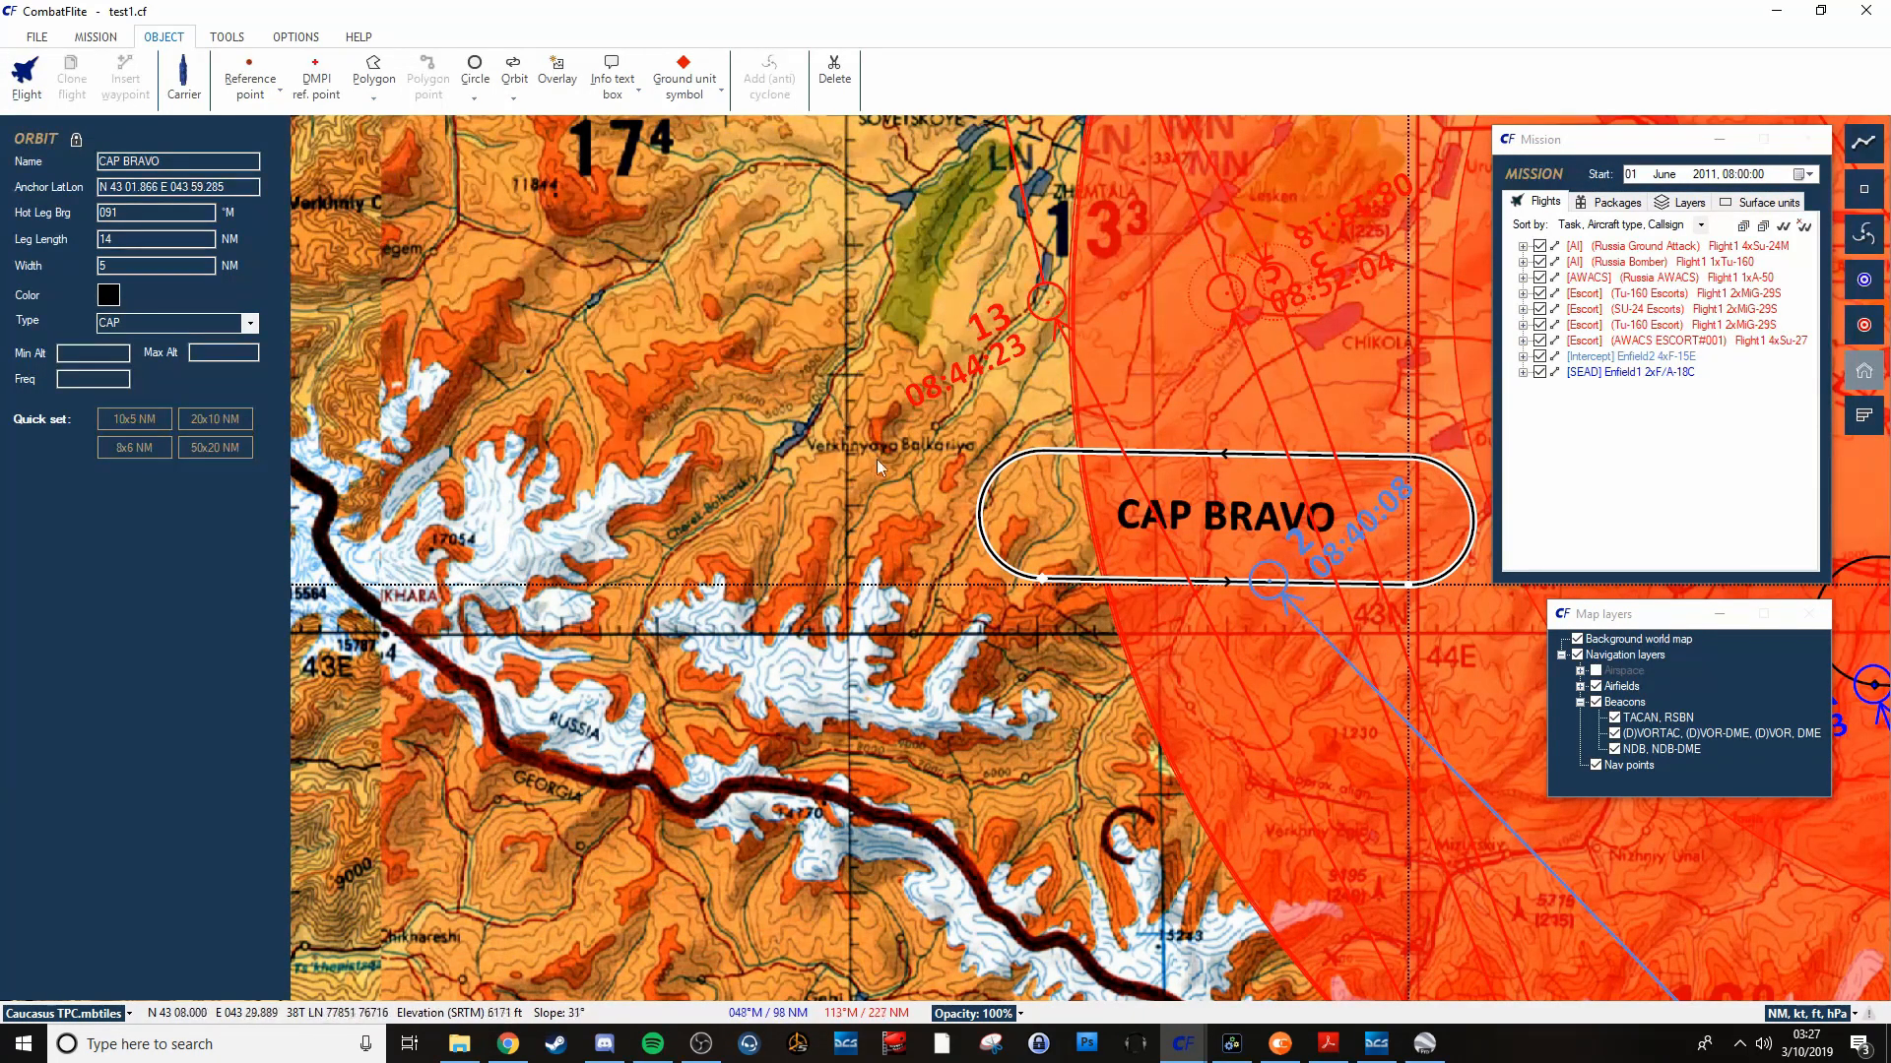
mouse_move(1139, 561)
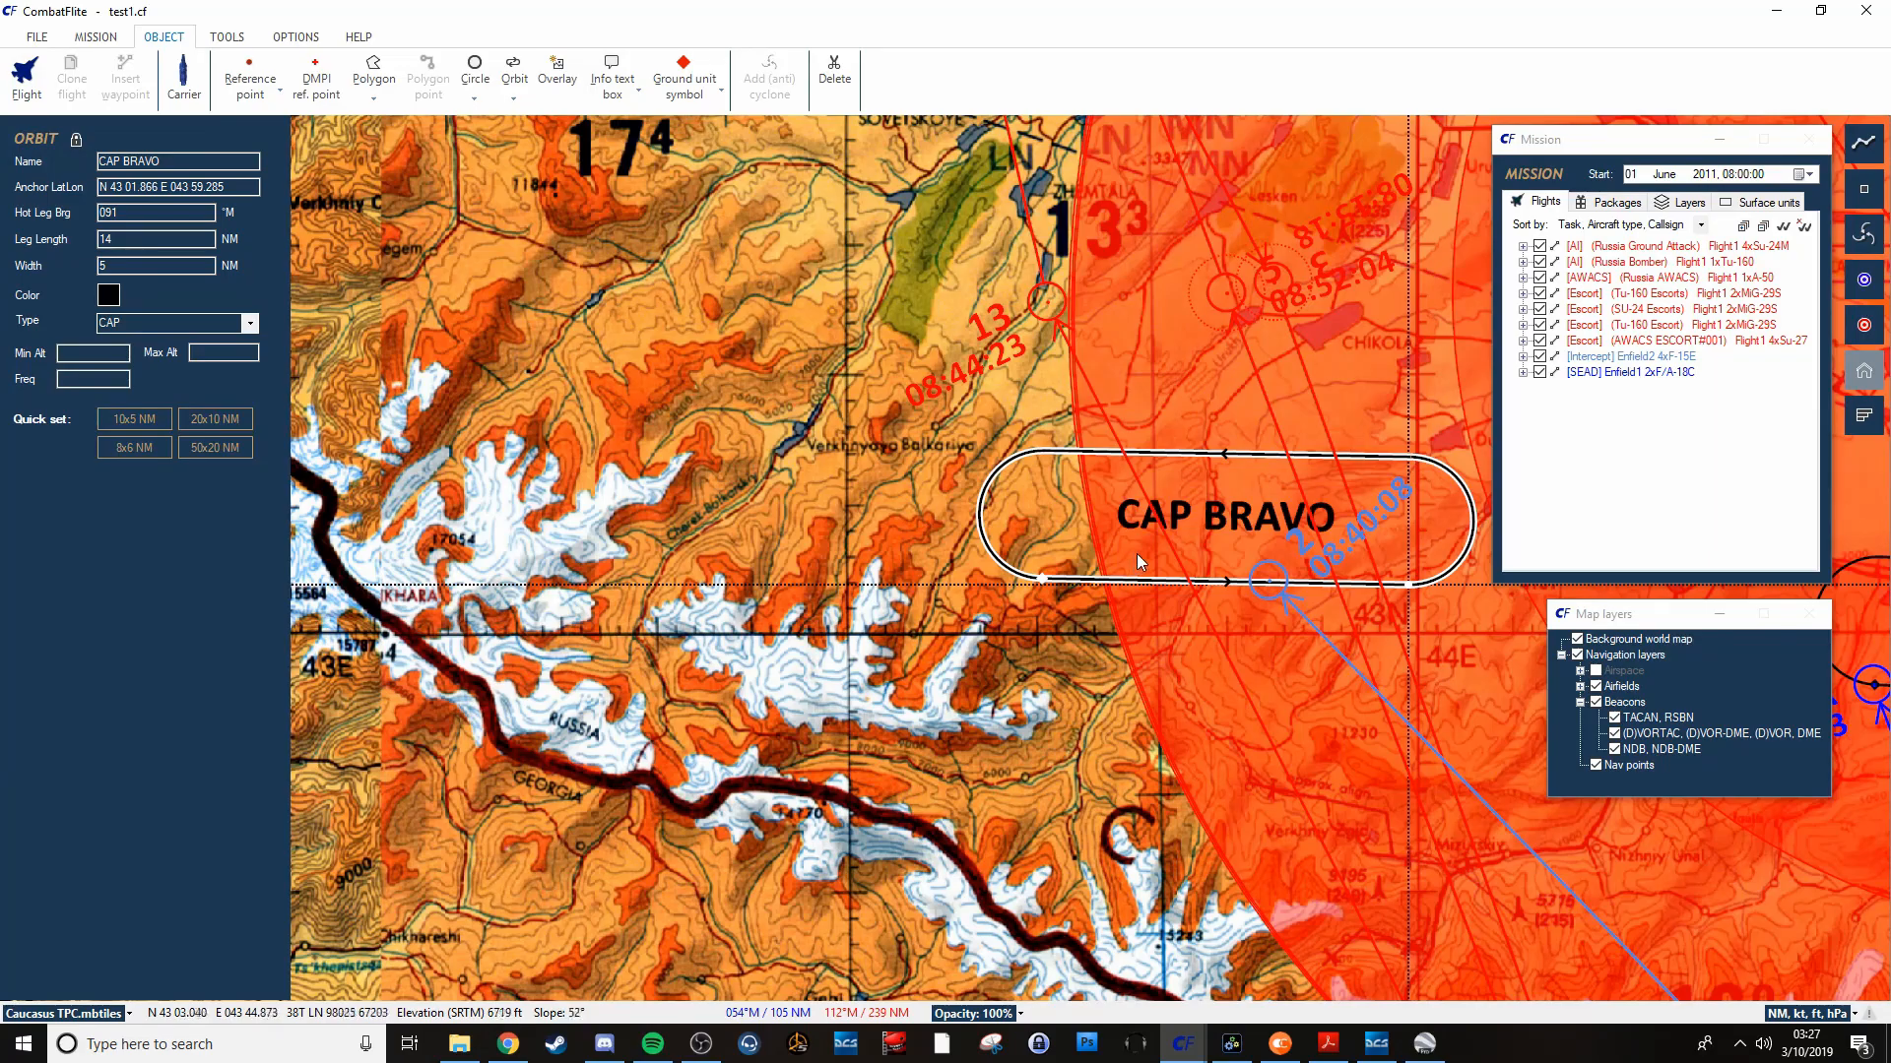
mouse_move(1188, 531)
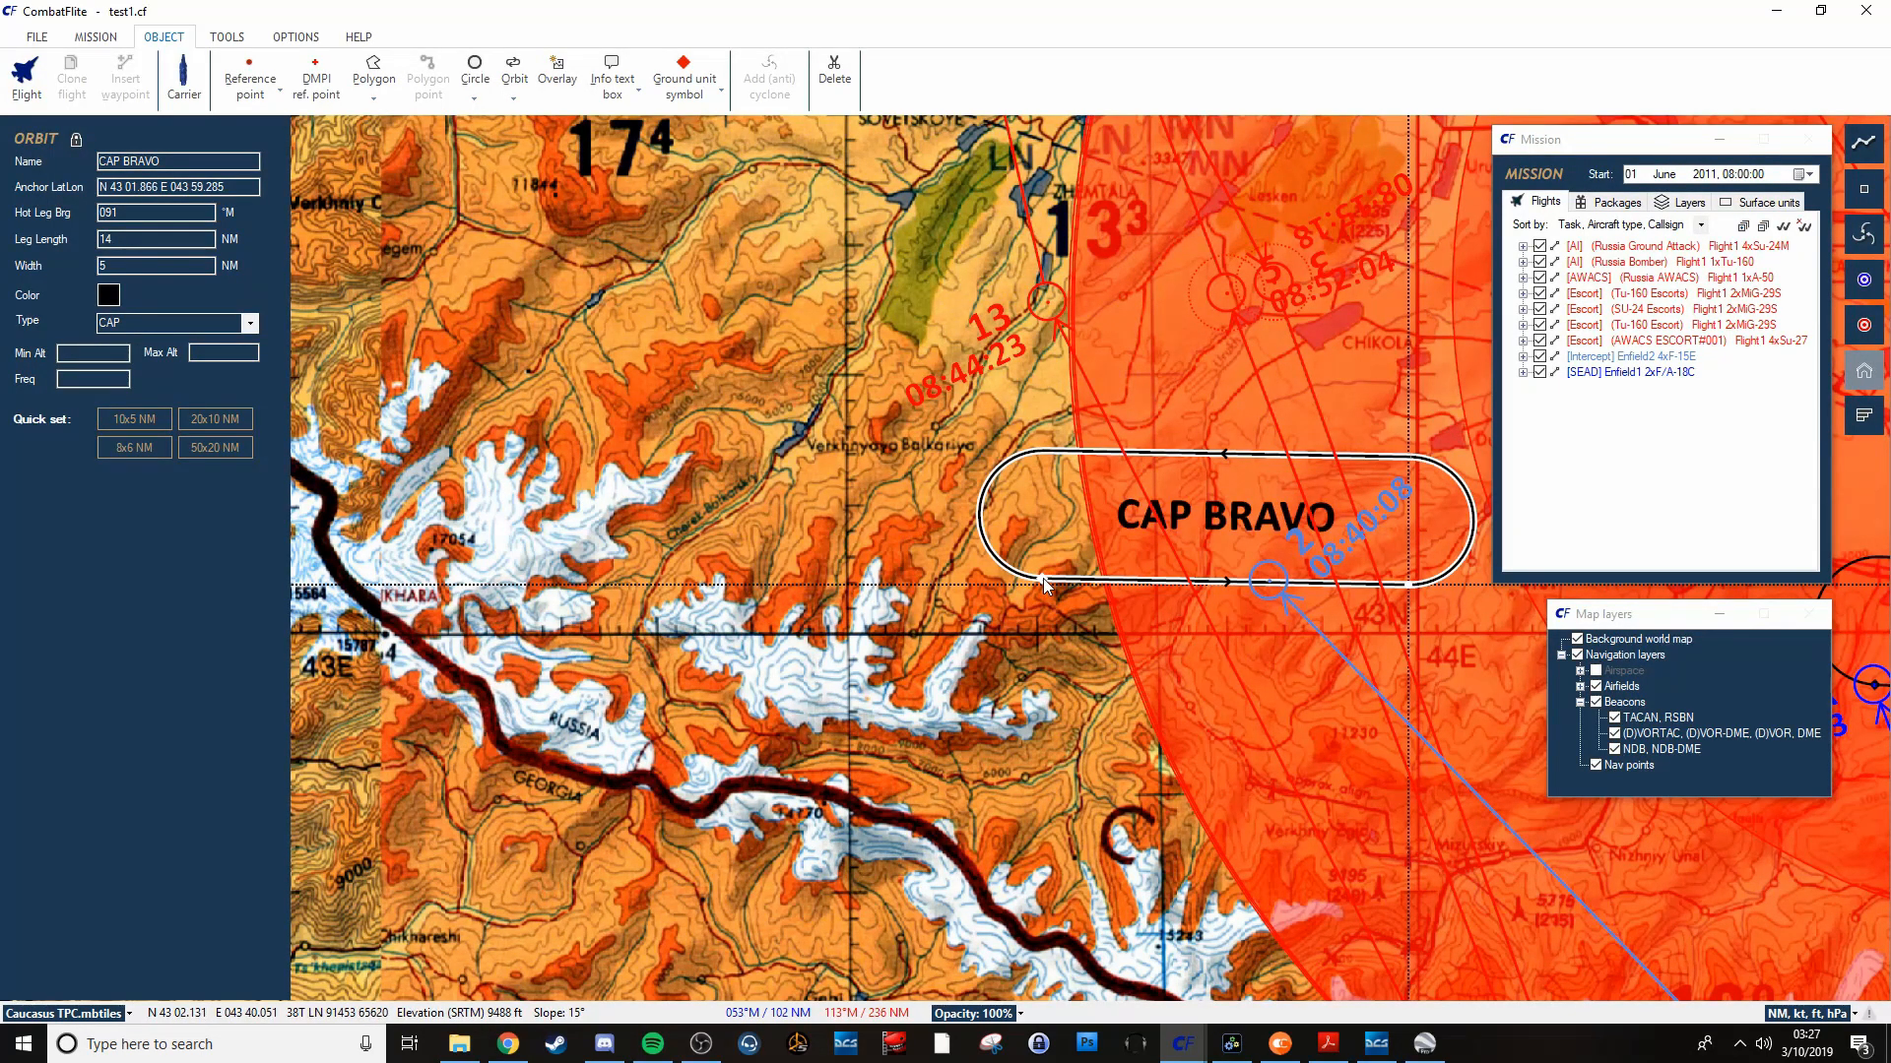
mouse_move(1041, 558)
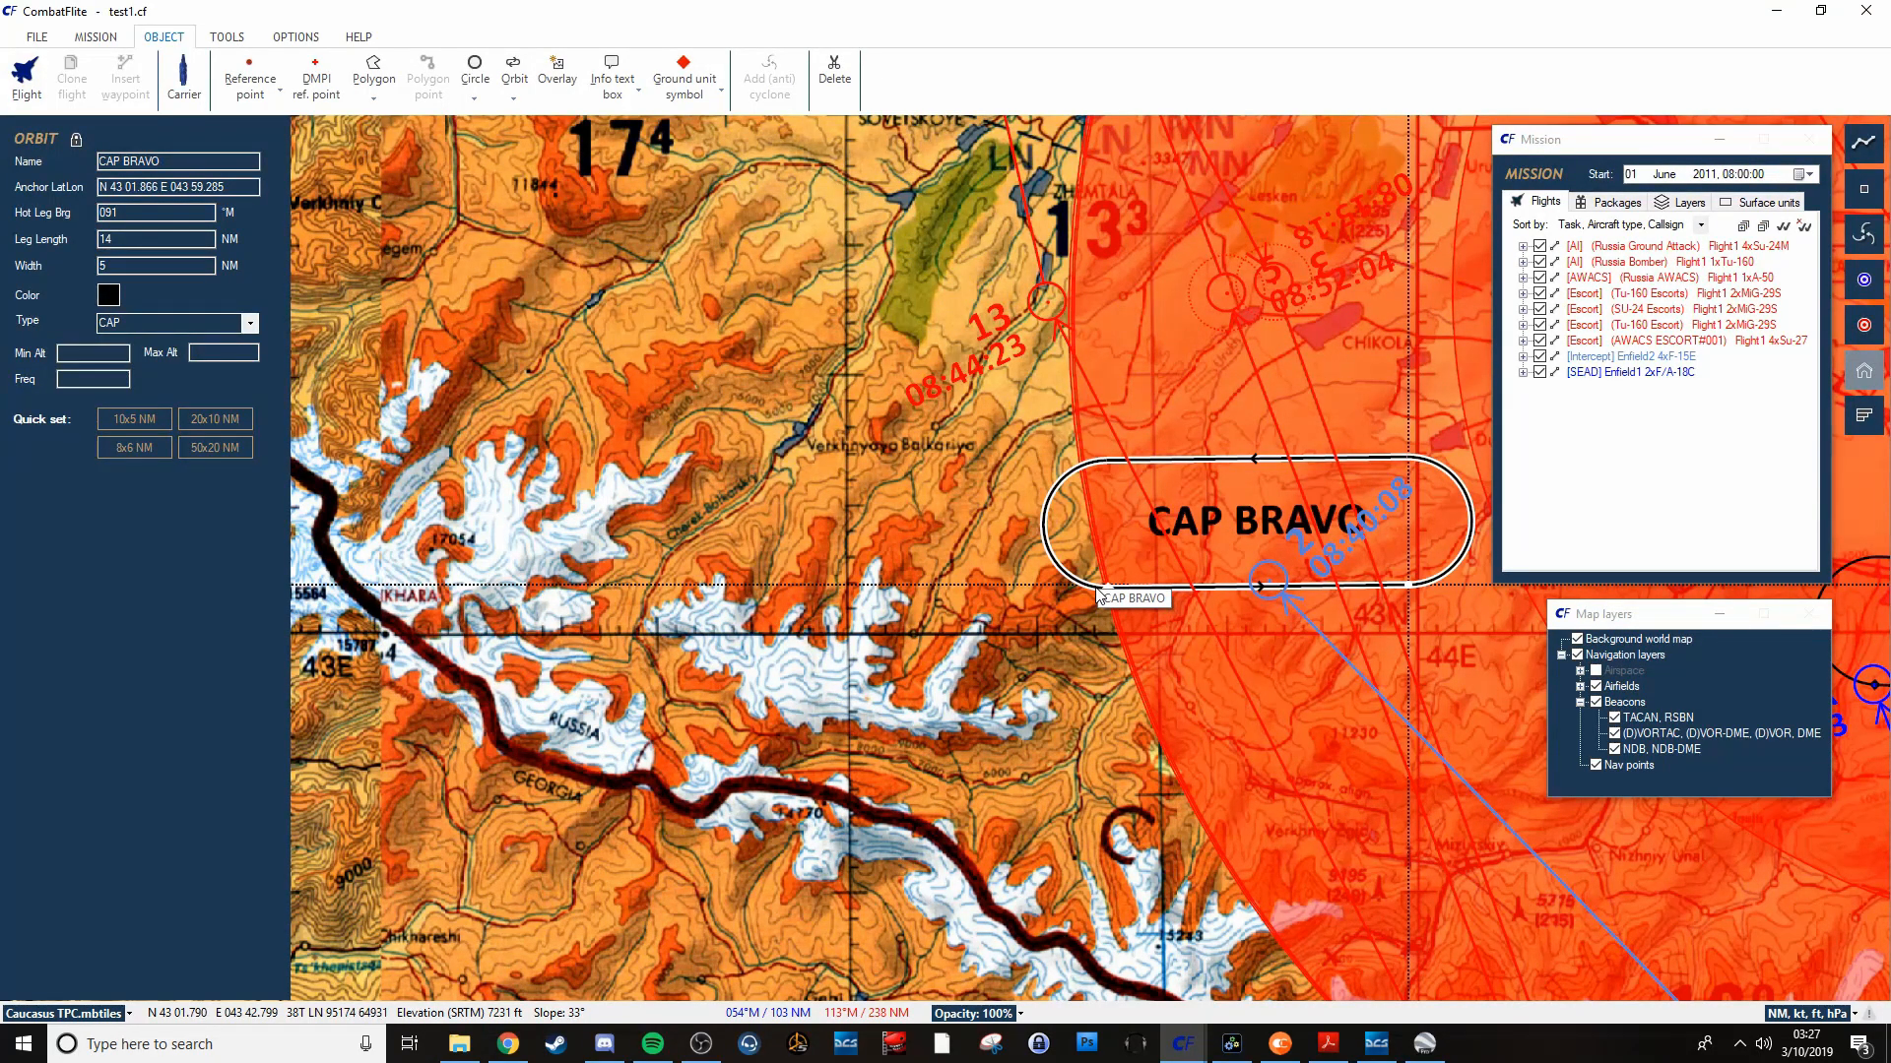
mouse_move(1121, 600)
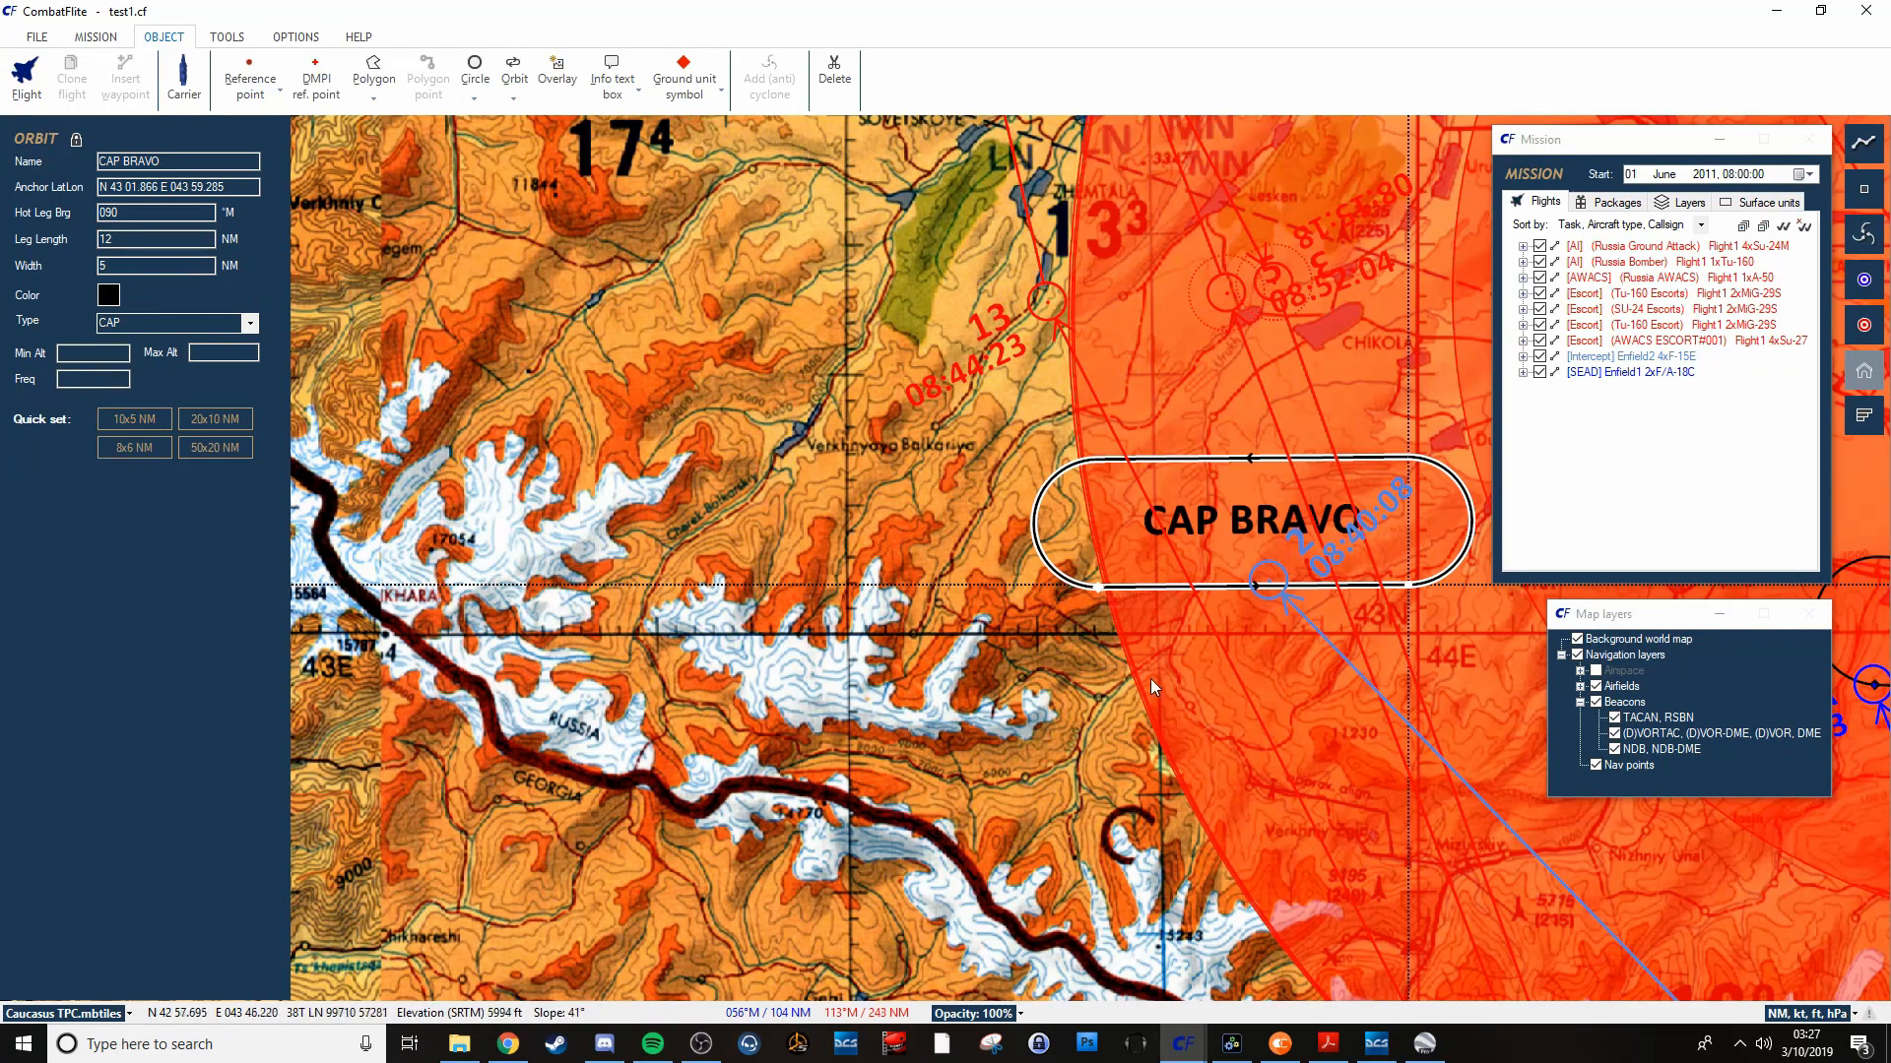
mouse_move(1320, 611)
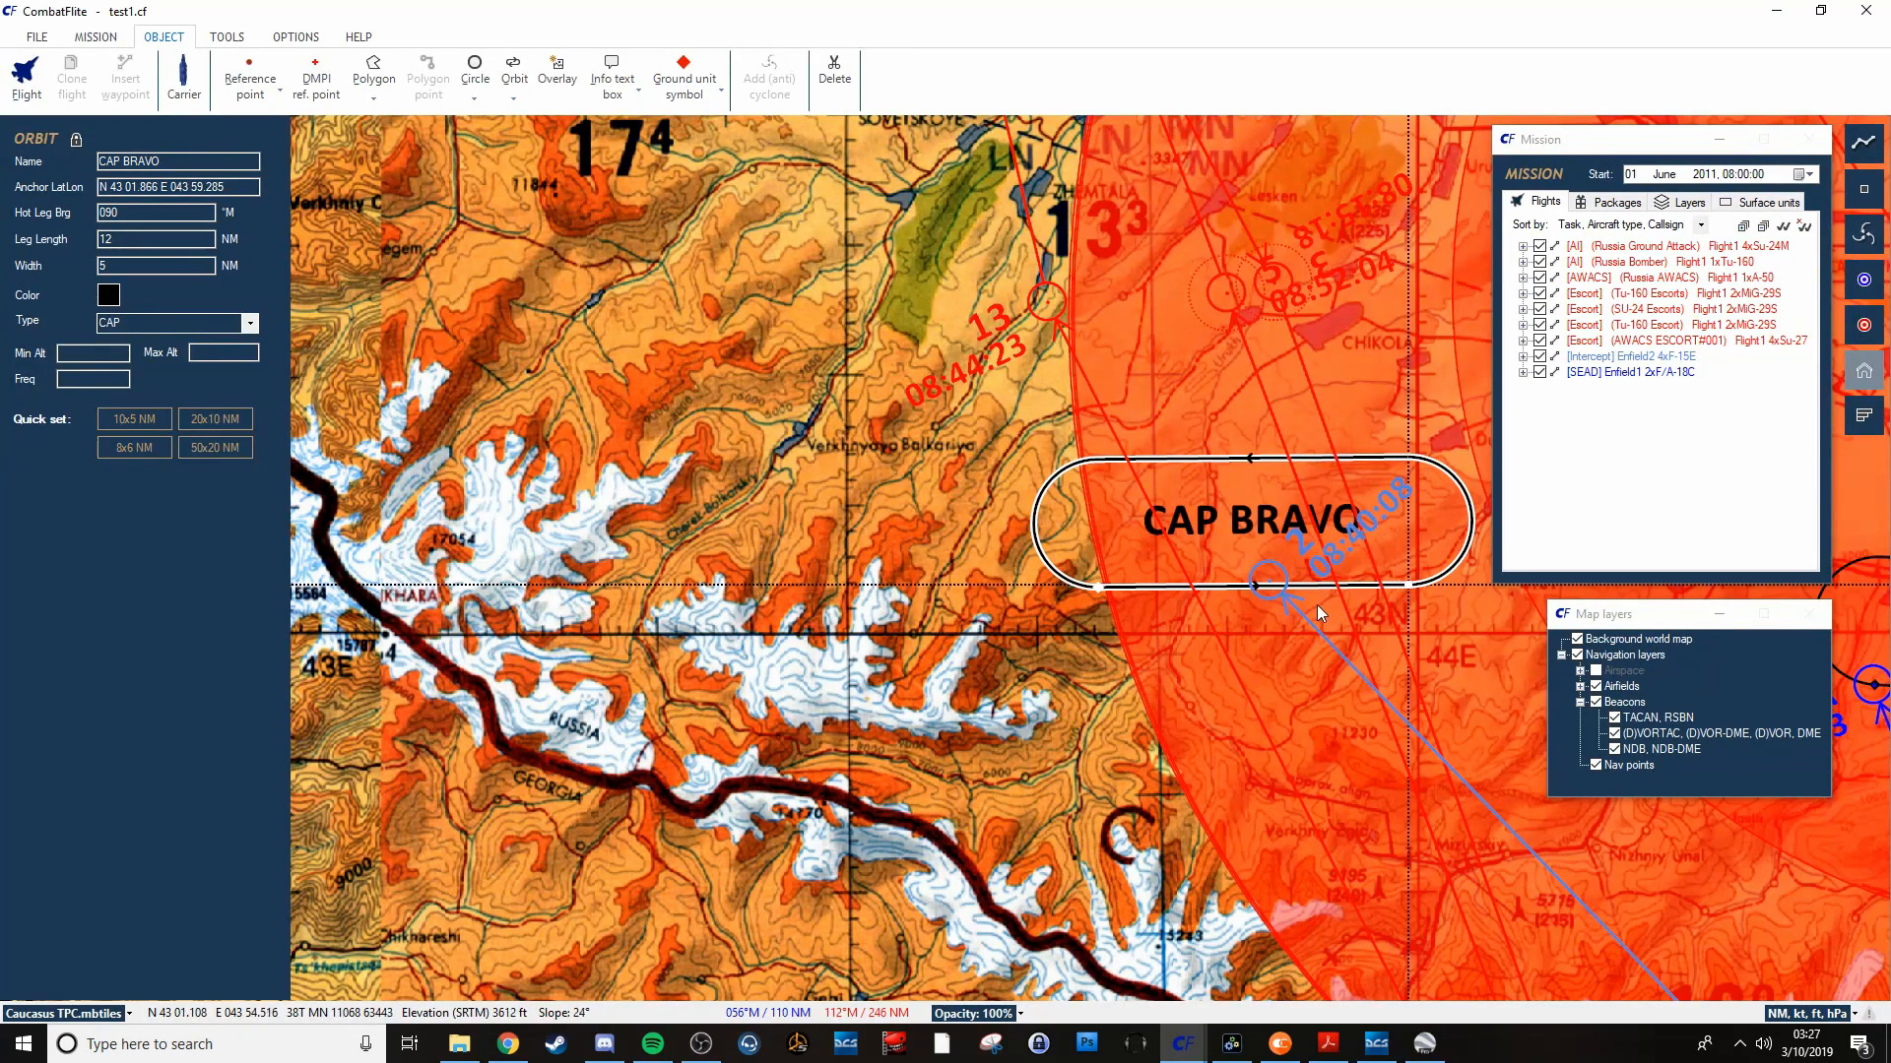
mouse_move(1273, 585)
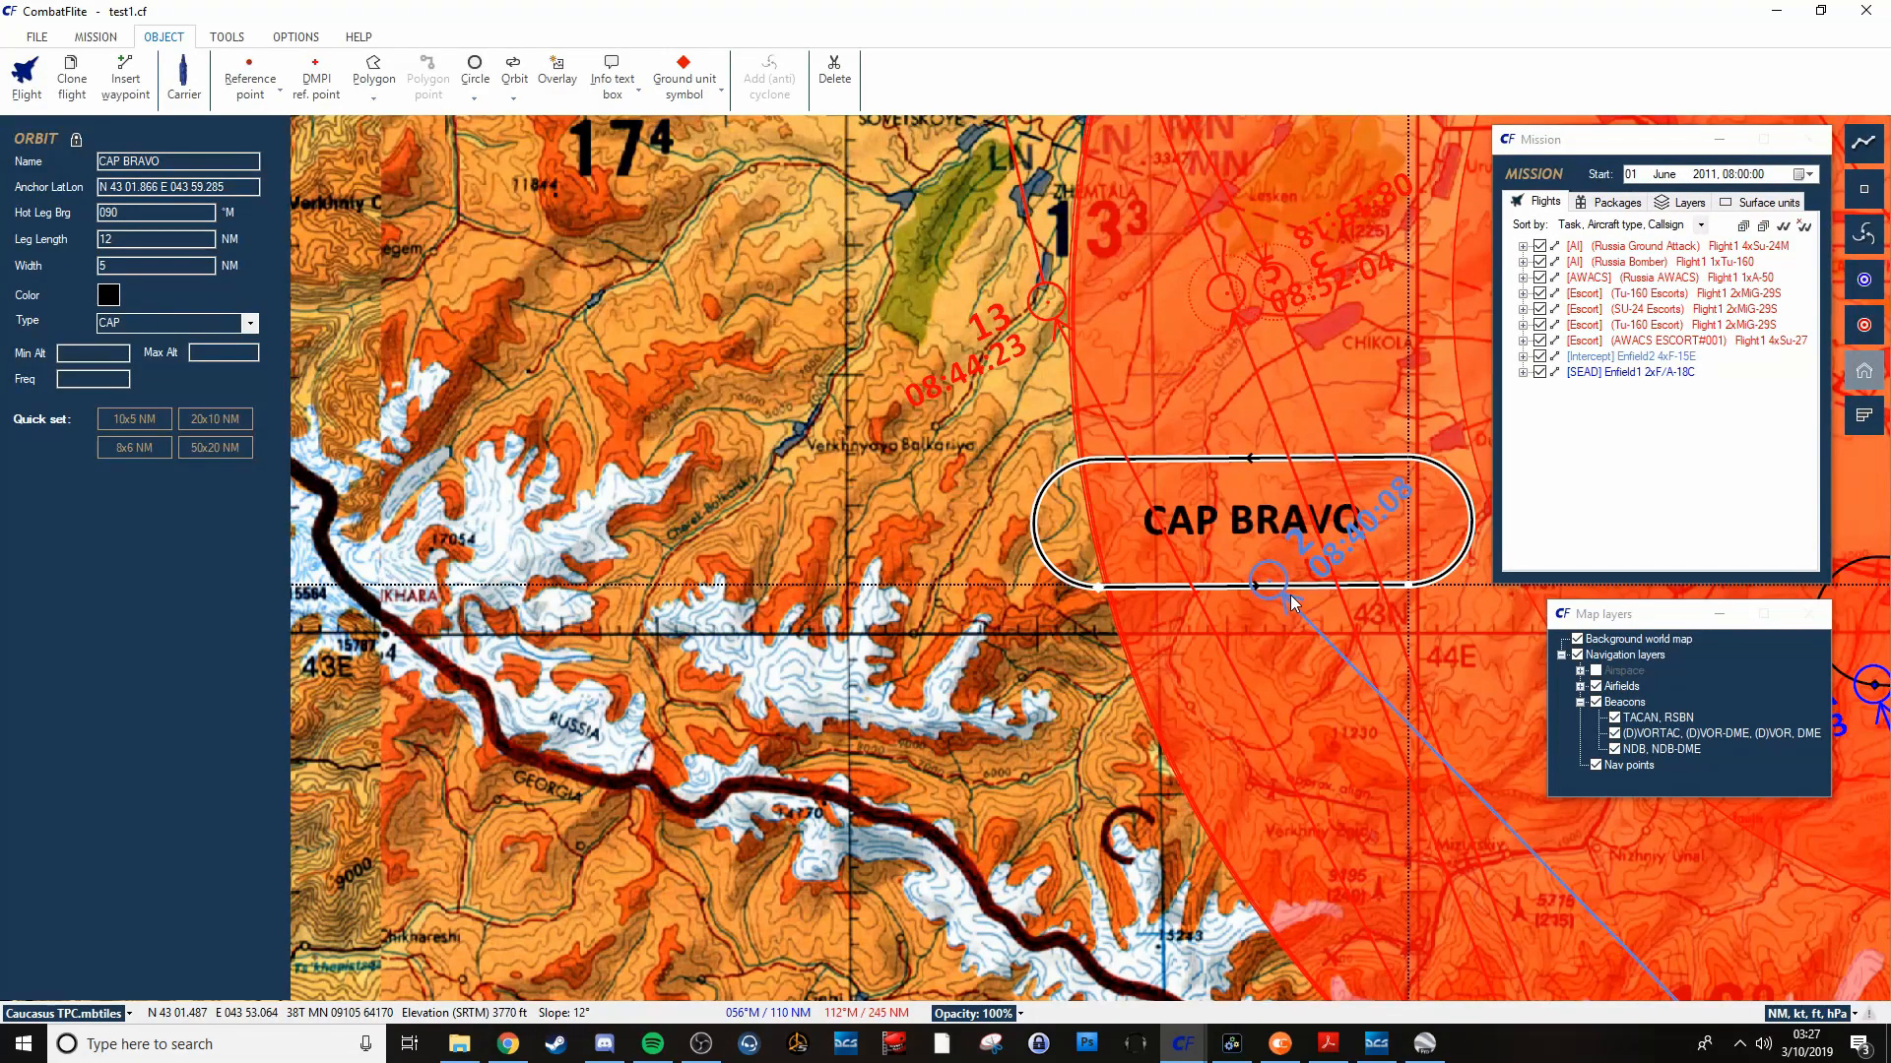
Snap Enfield2's CAP waypoint 2 onto the CAP BRAVO orbit's west anchor point.
left_click(1266, 582)
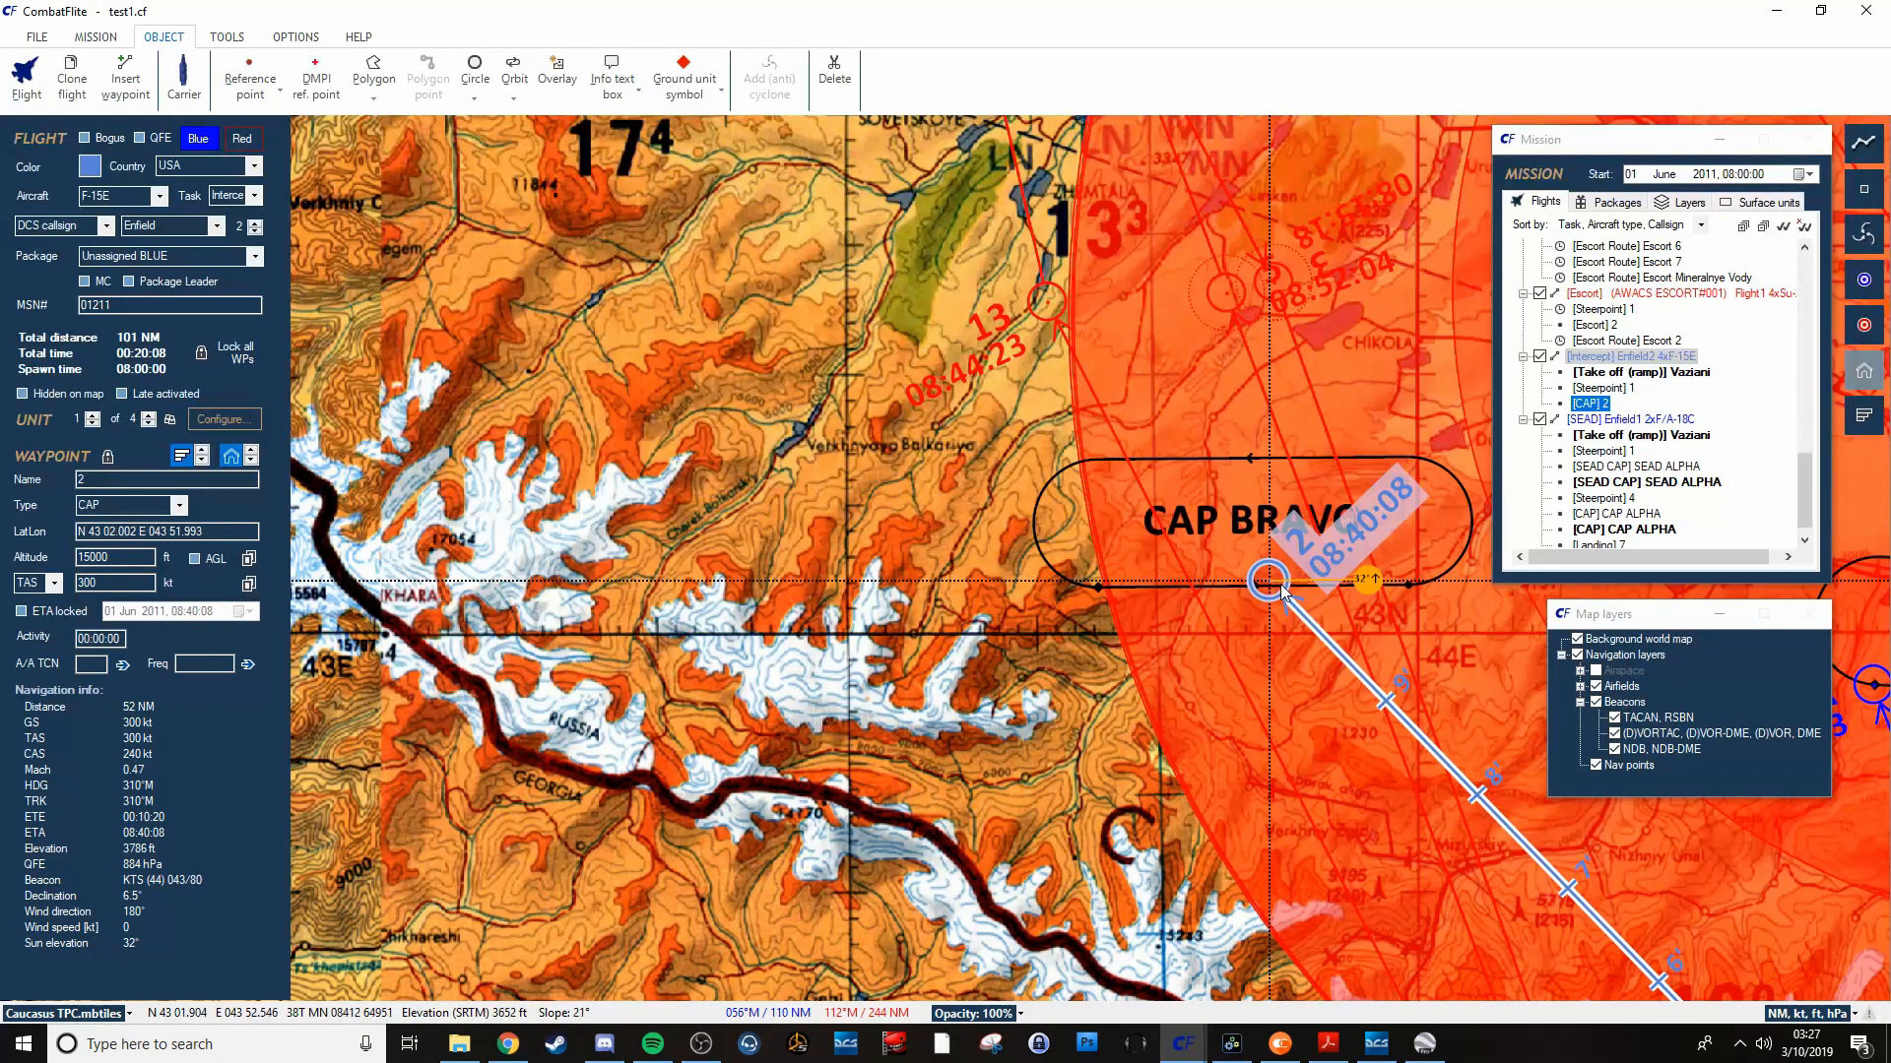
mouse_move(1336, 605)
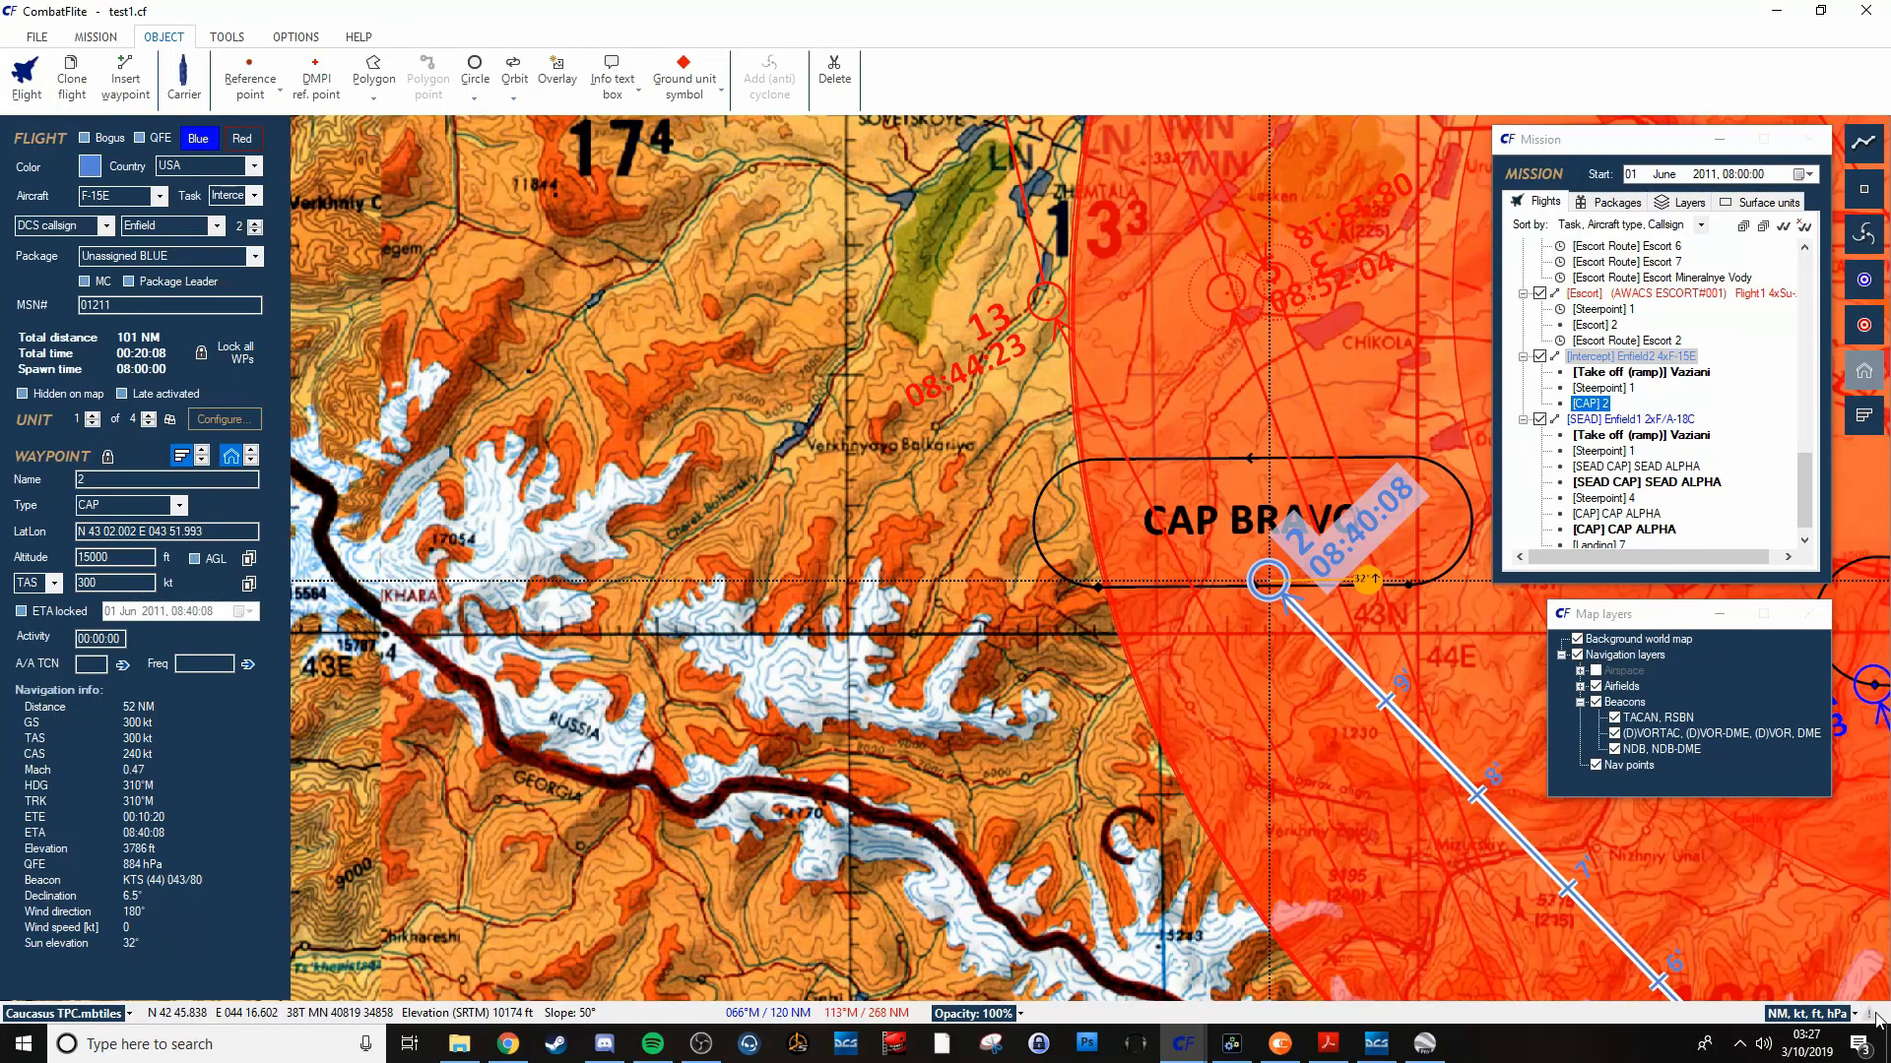
mouse_move(1266, 591)
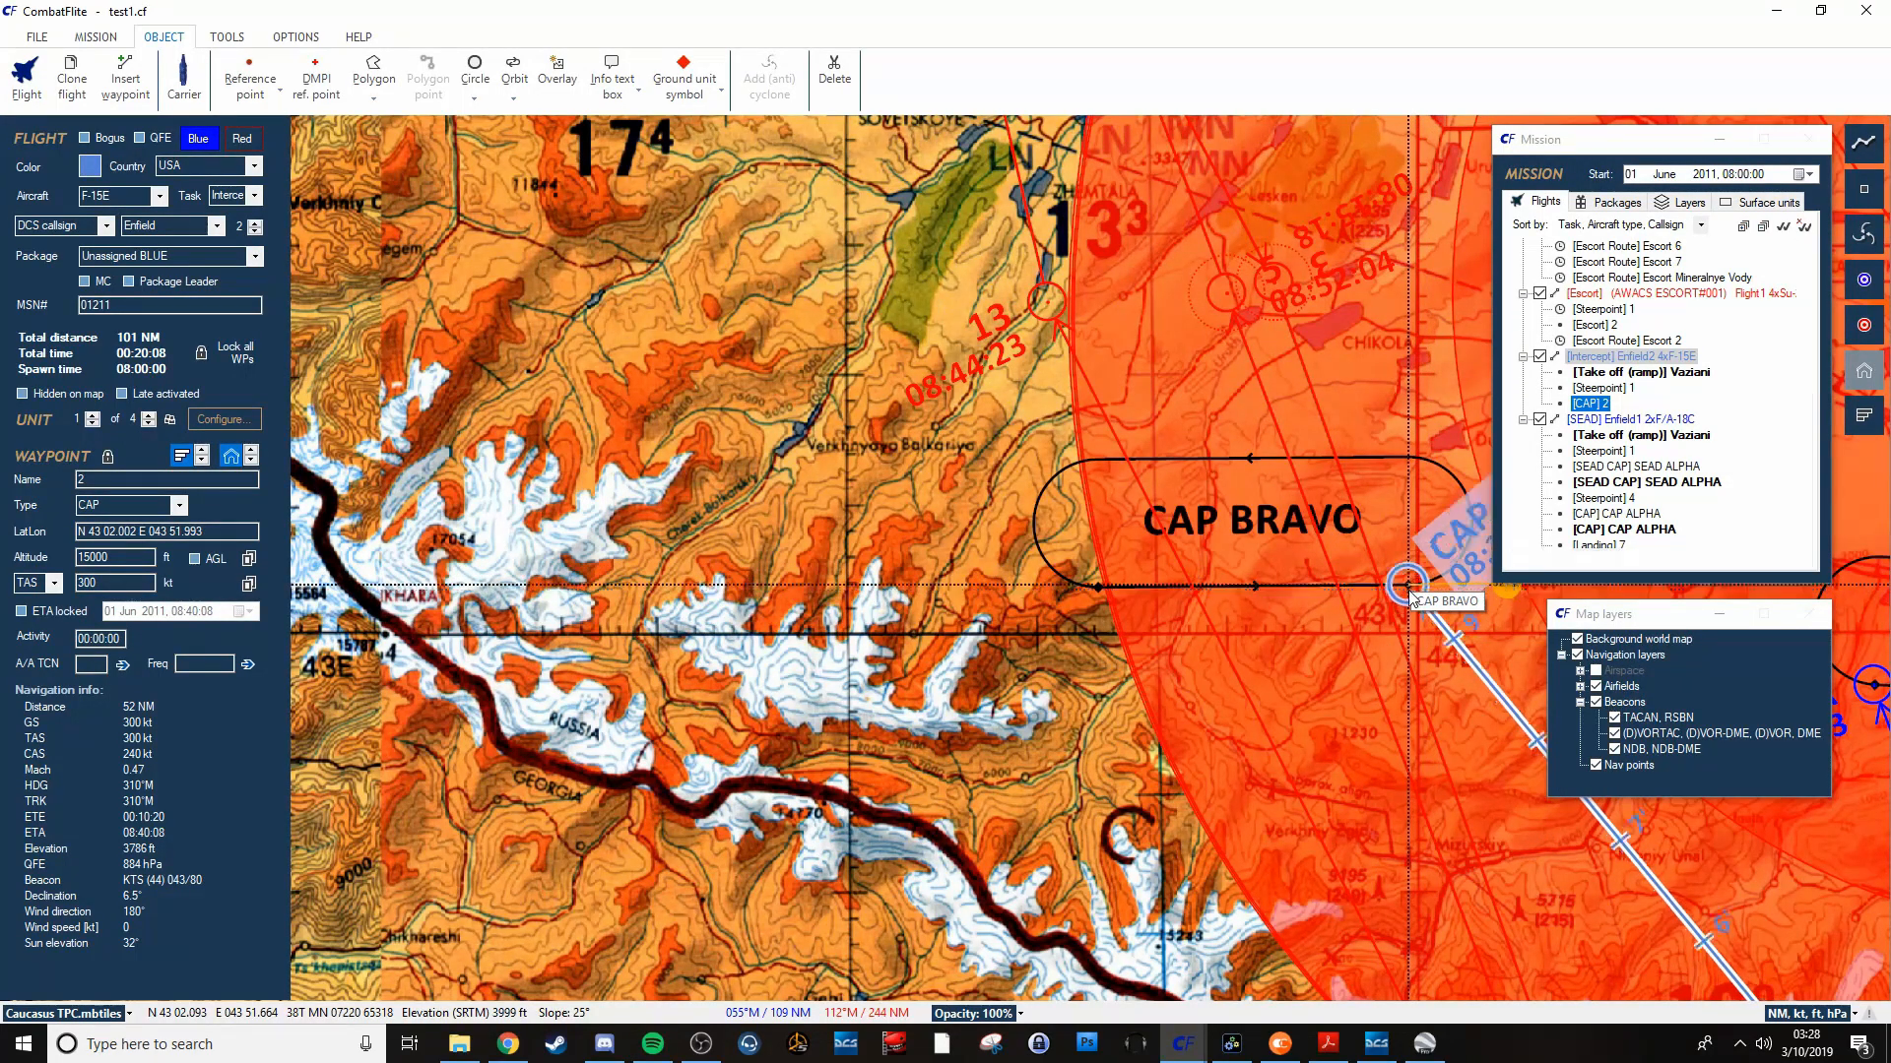
left_click(1626, 402)
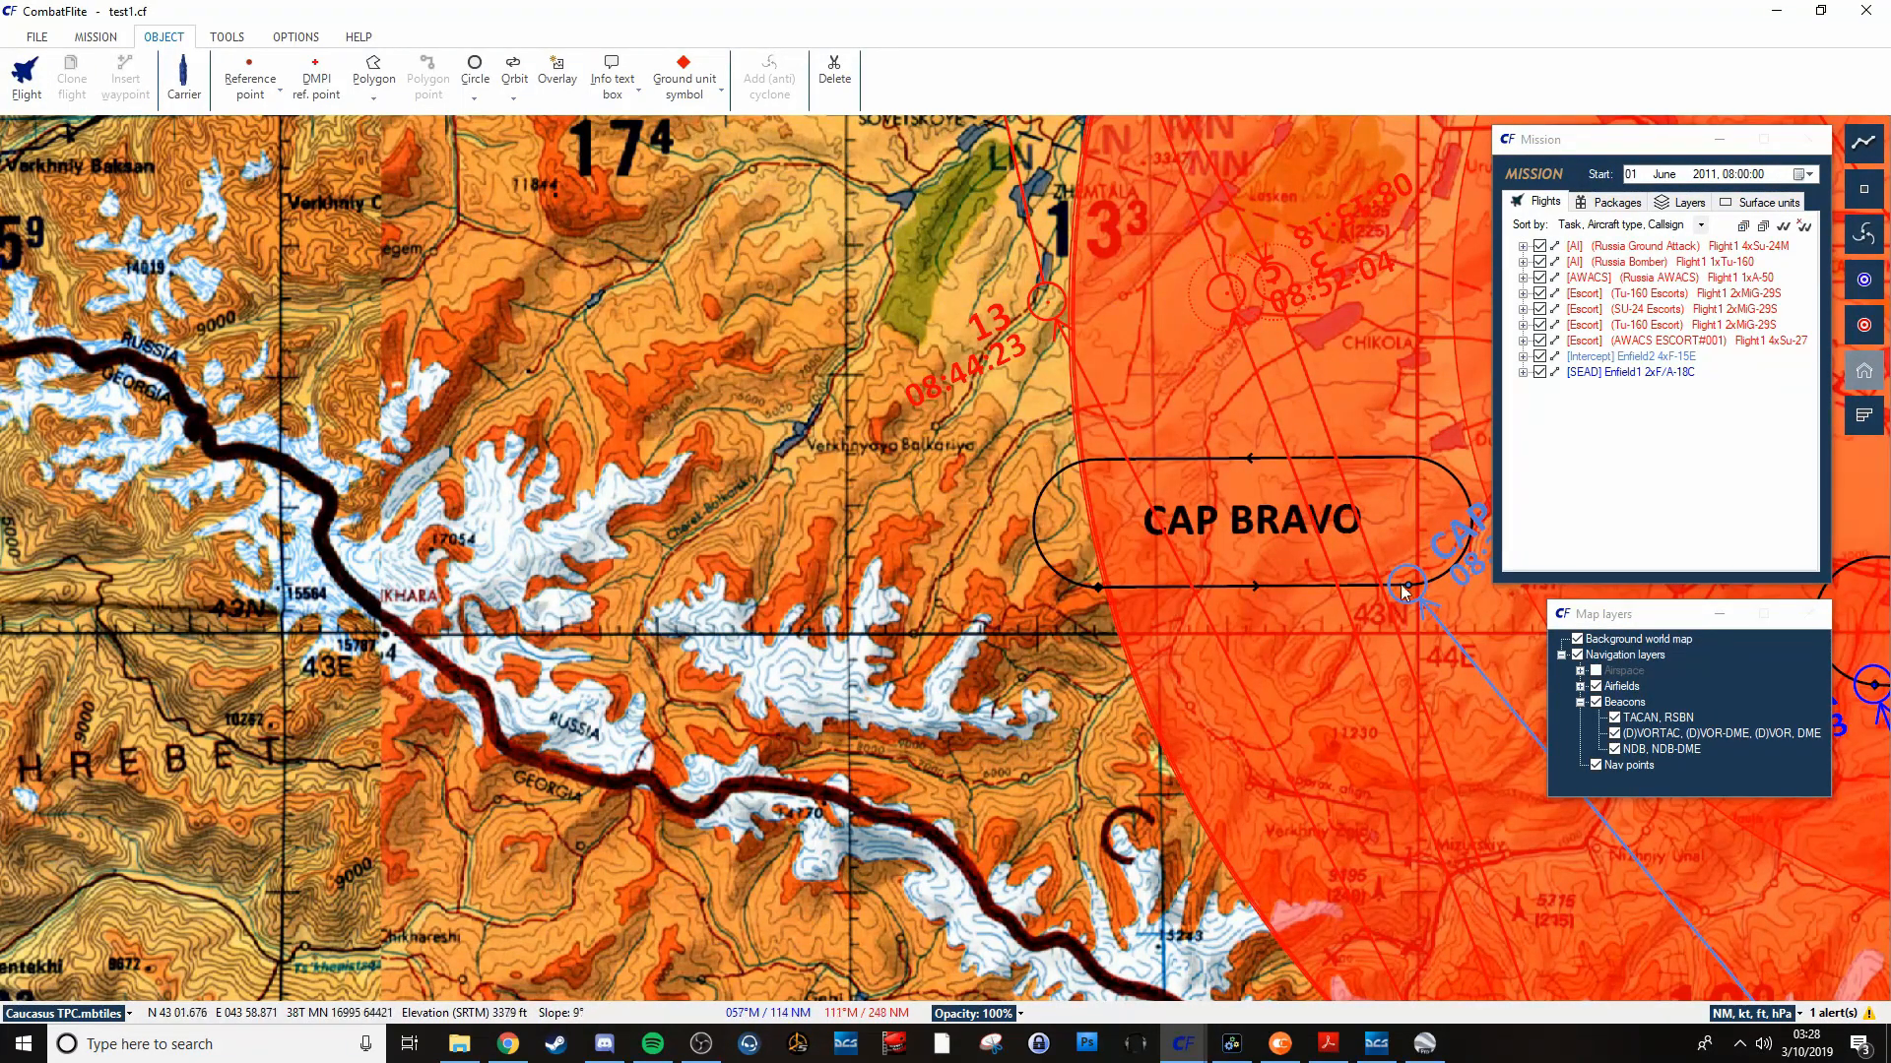
mouse_move(1455, 554)
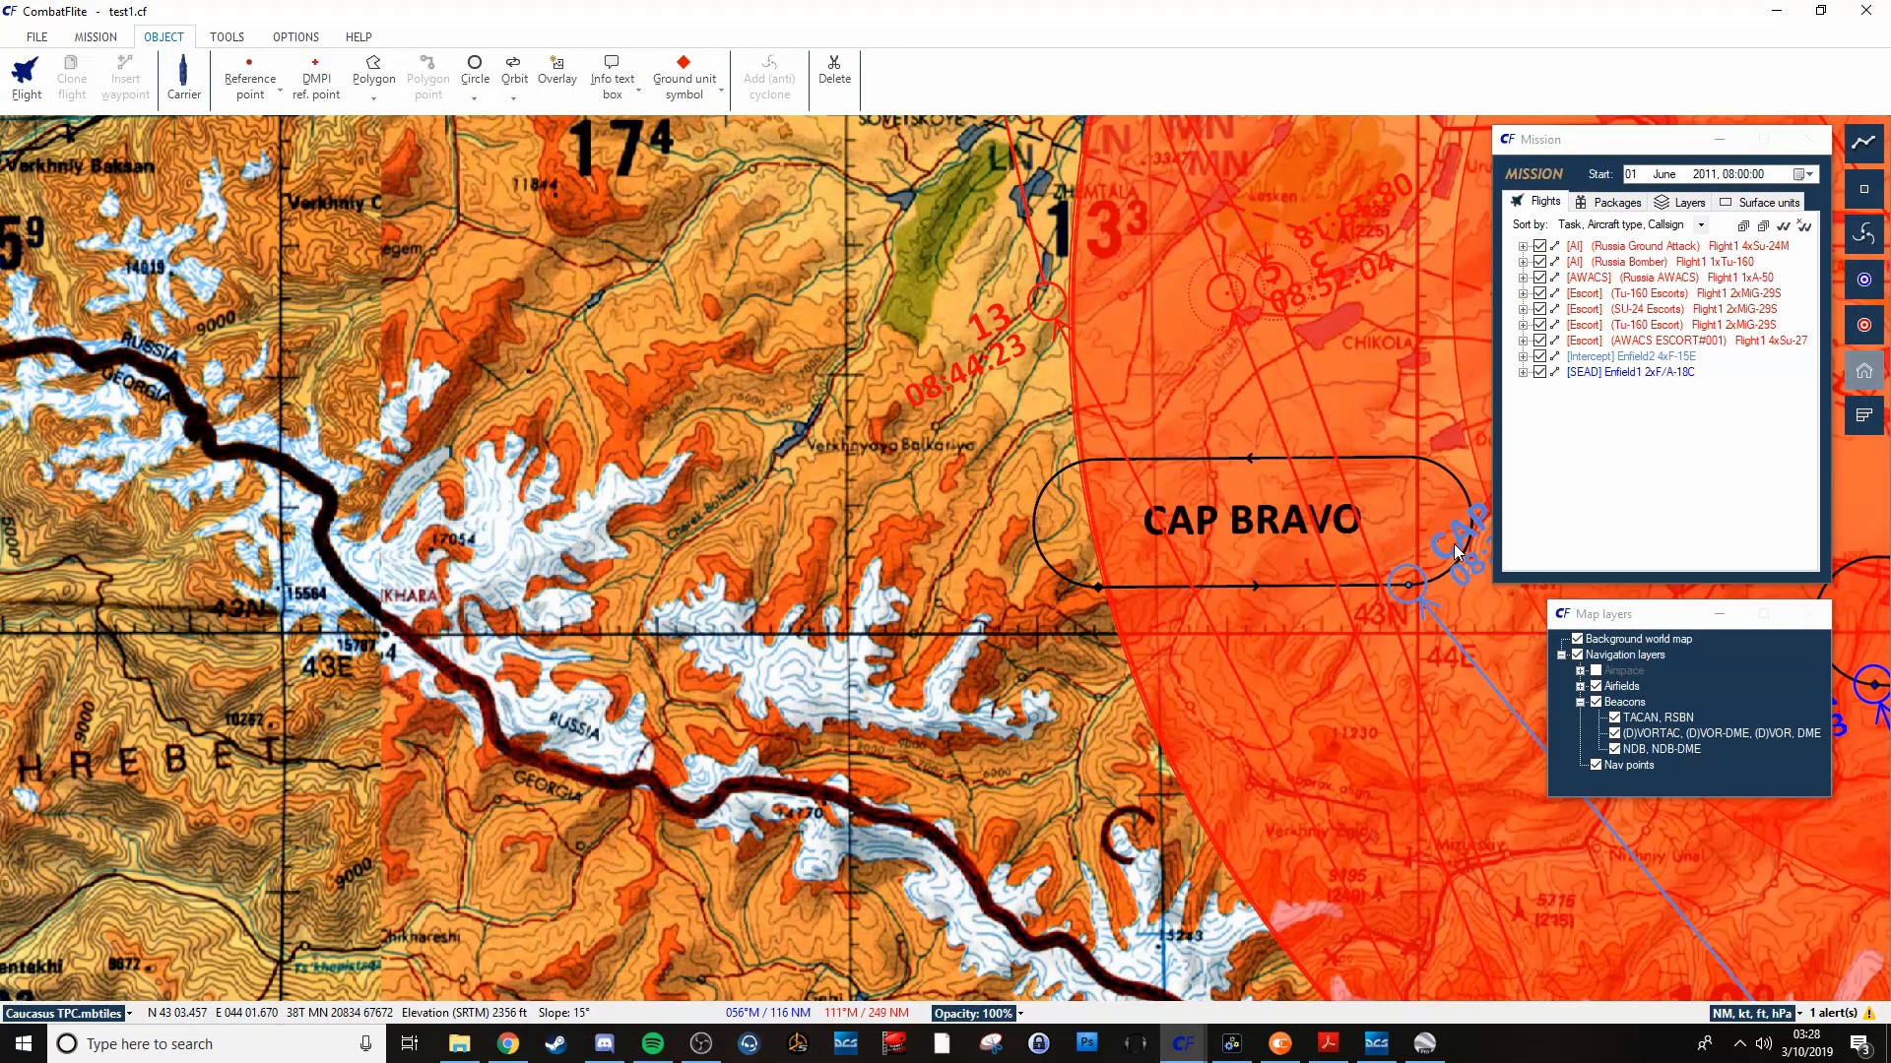
mouse_move(1429, 603)
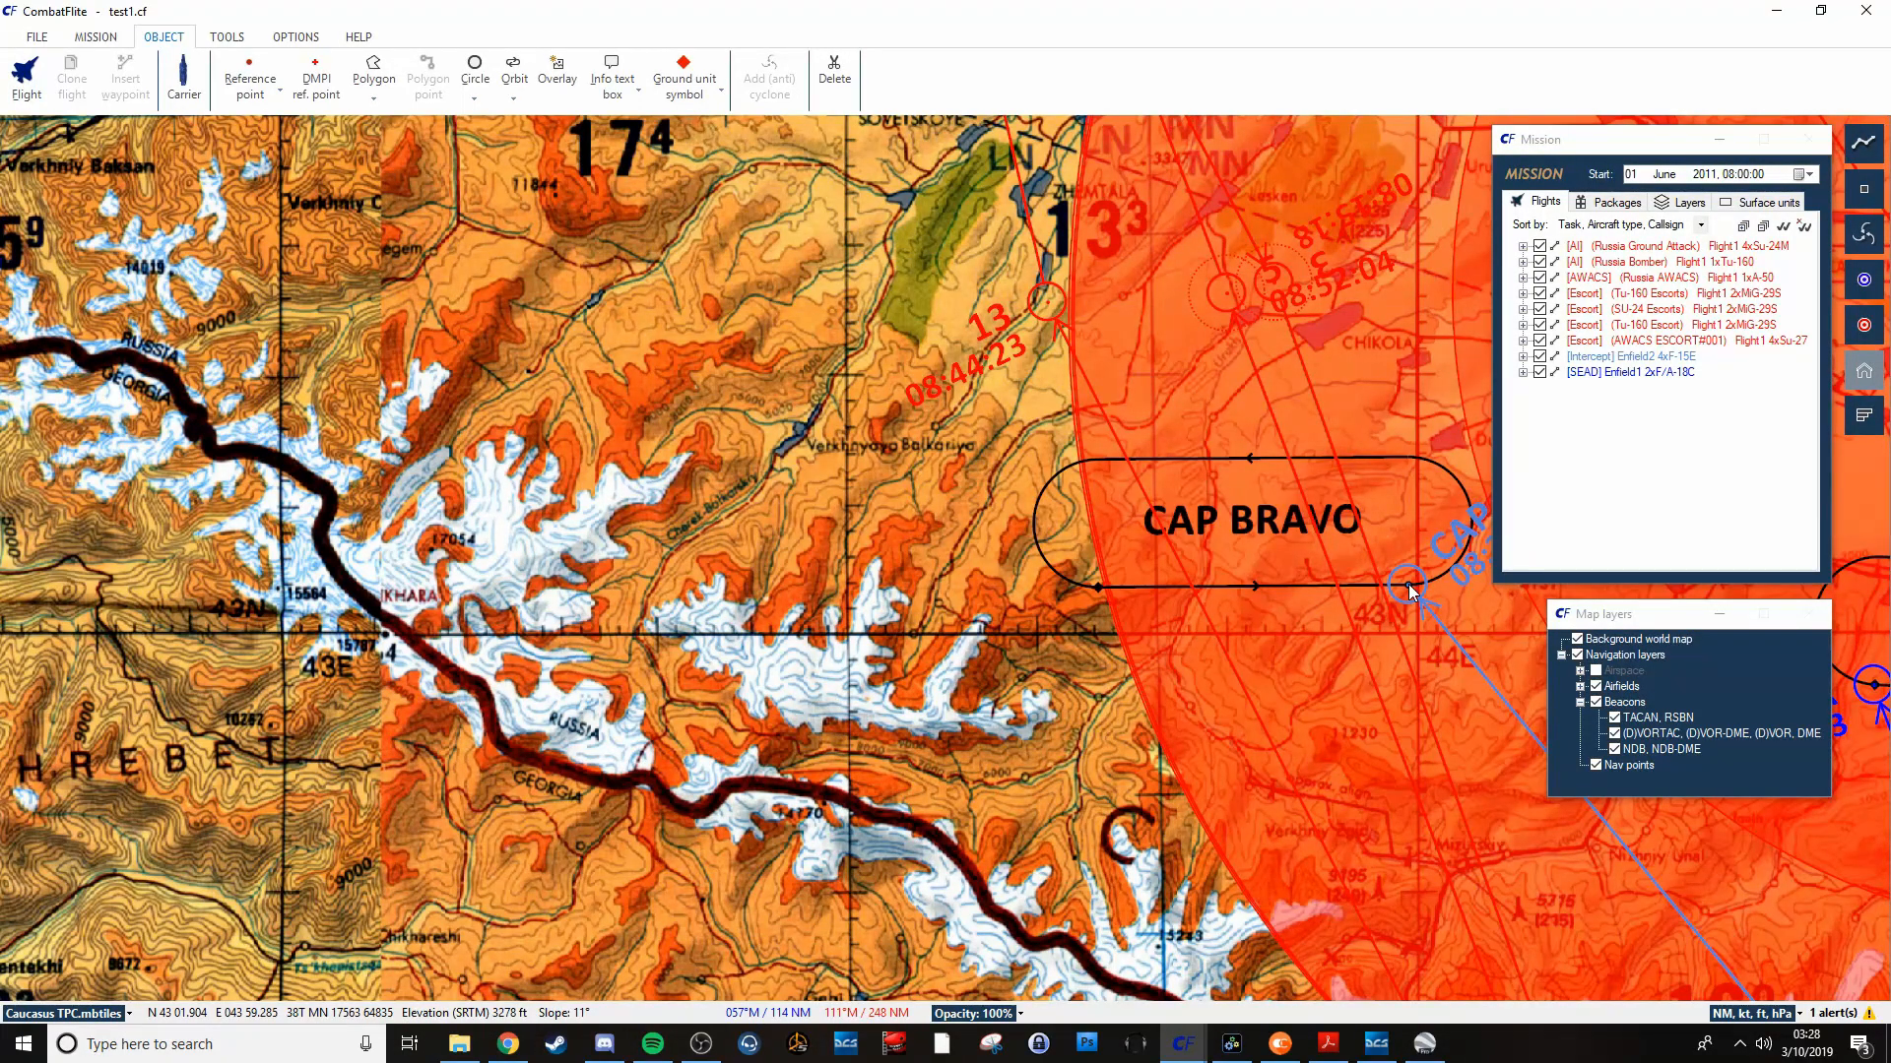
mouse_move(1483, 635)
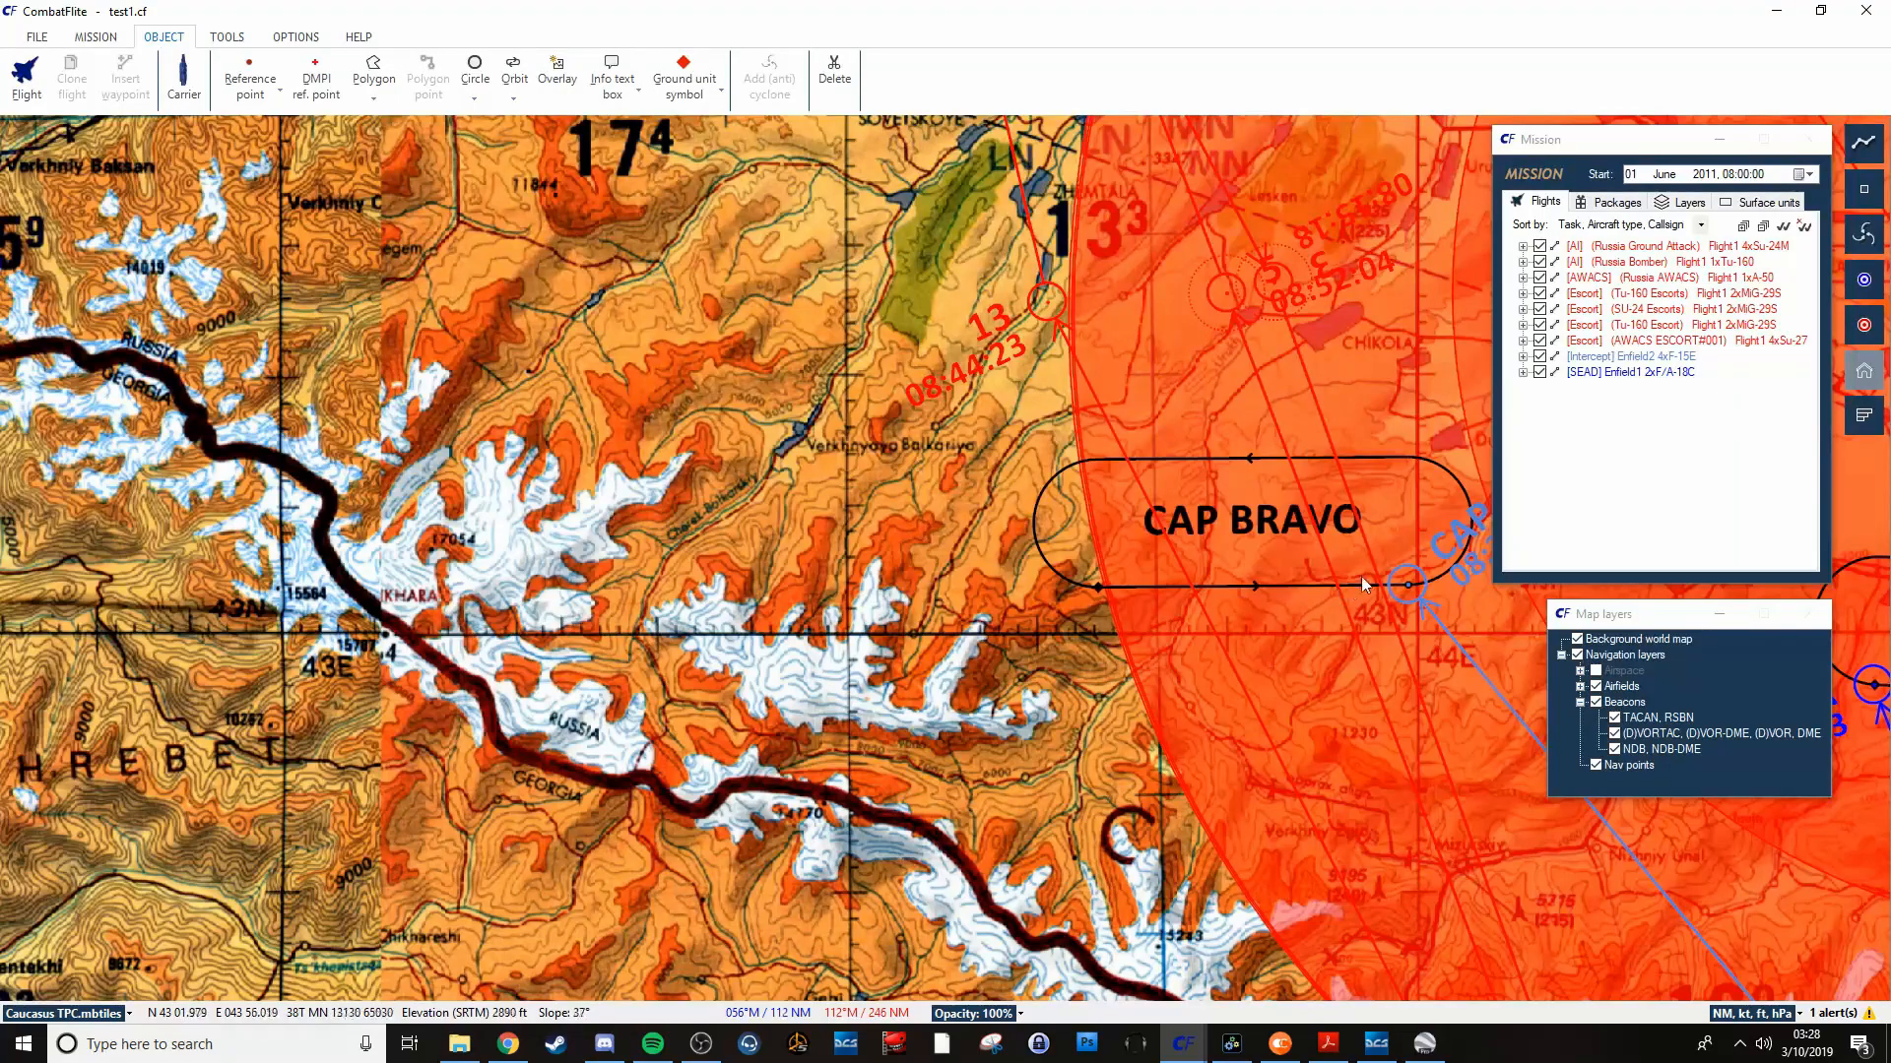
mouse_move(1411, 591)
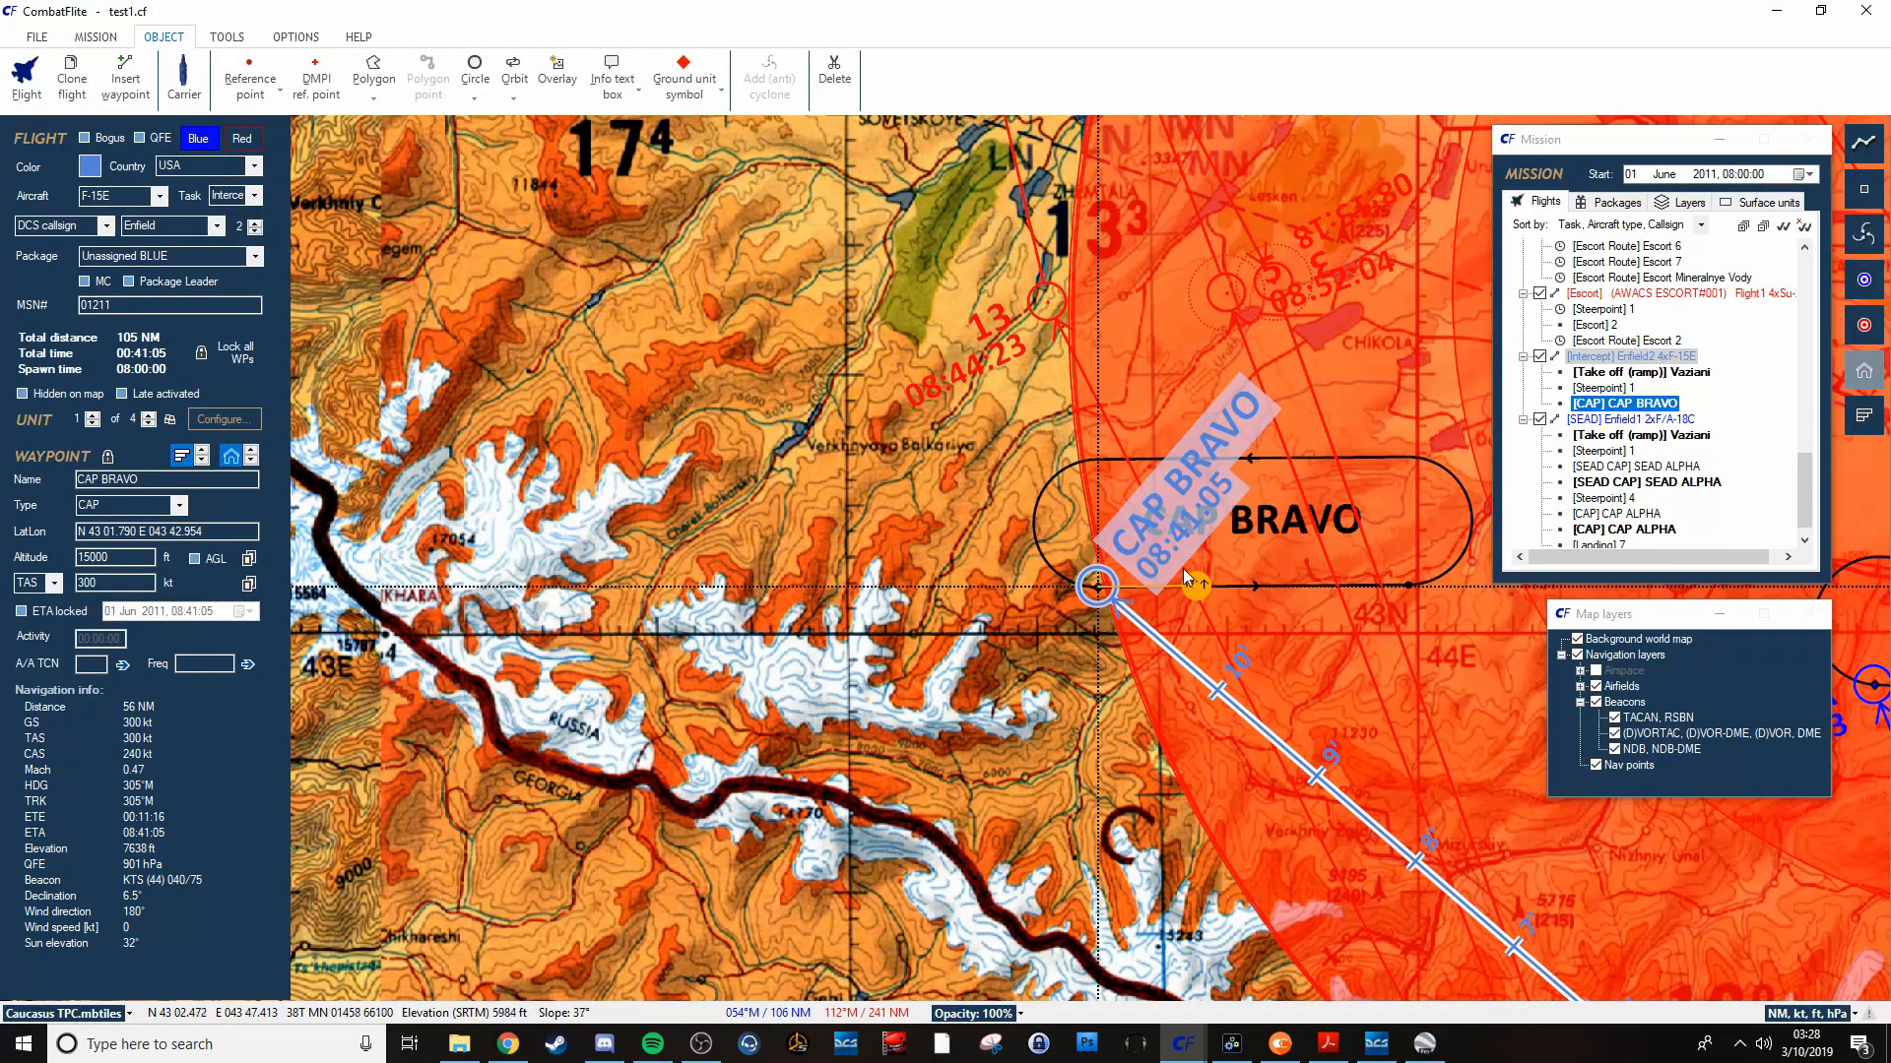
mouse_move(1188, 617)
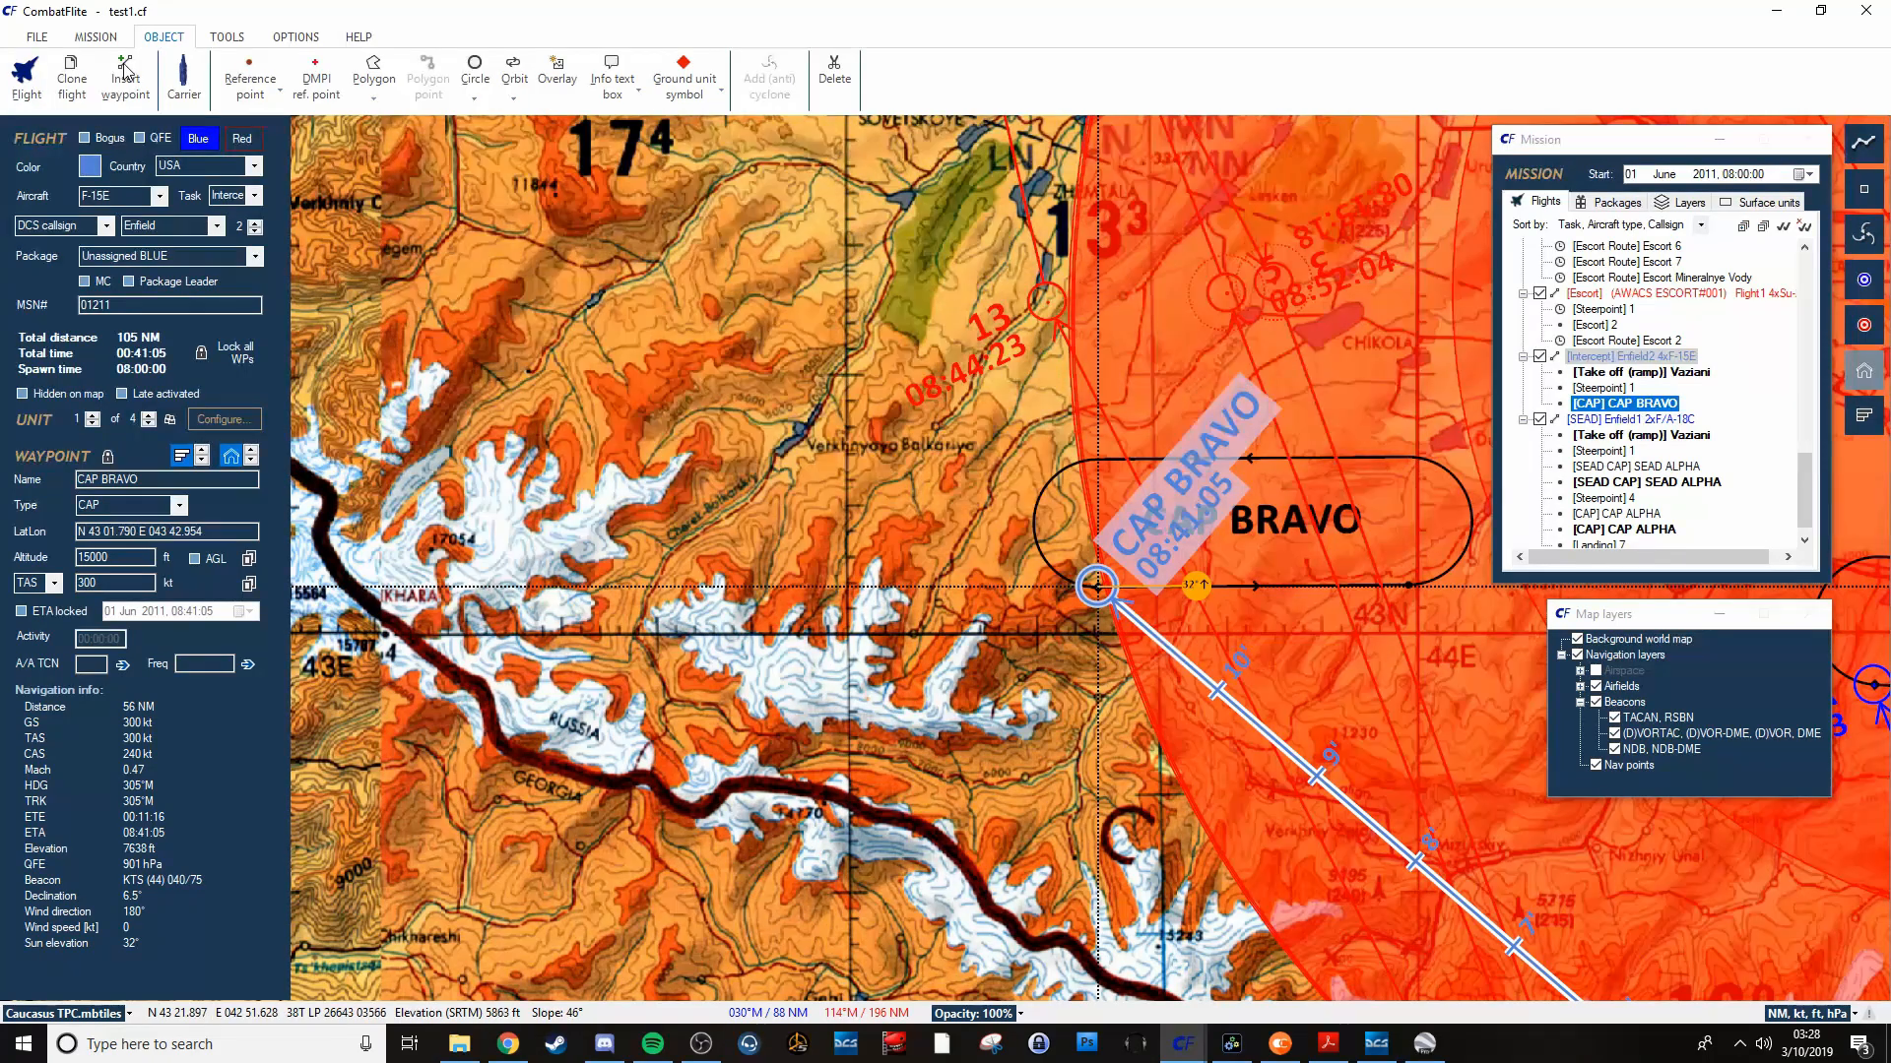
mouse_move(1481, 635)
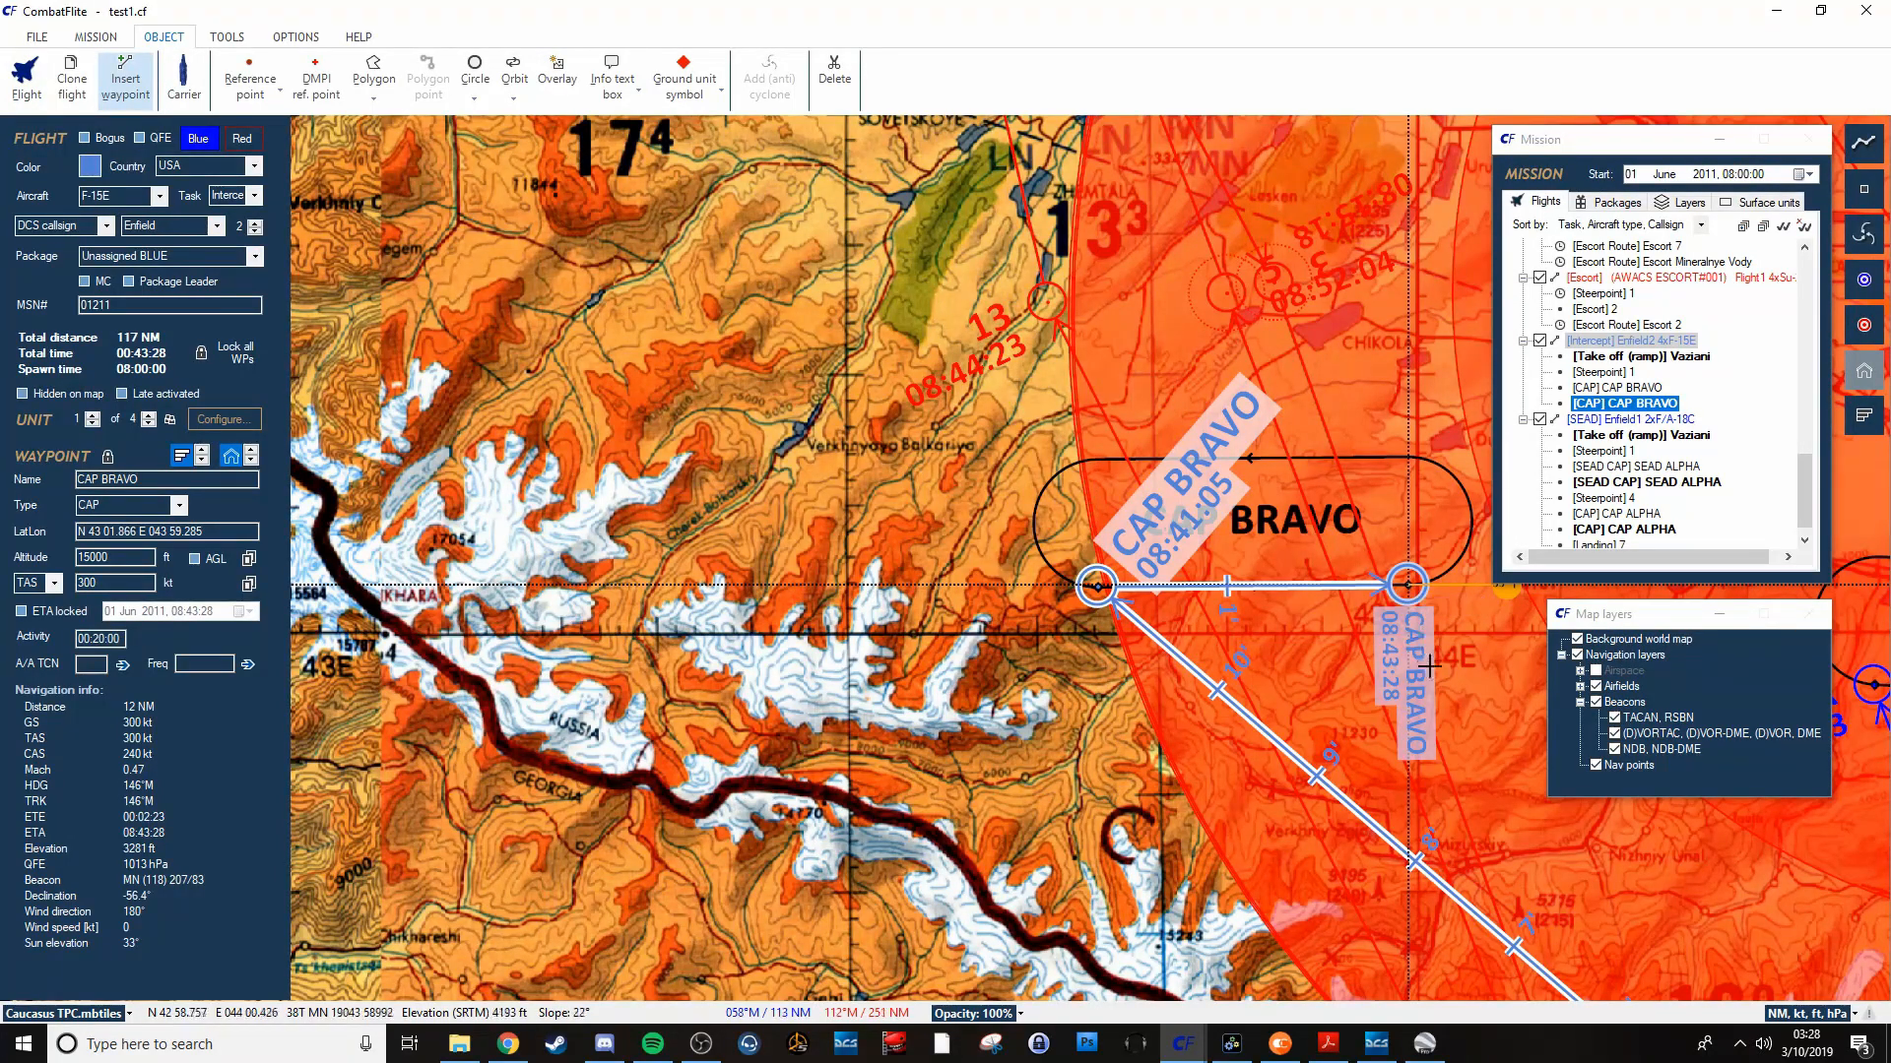
mouse_move(1061, 483)
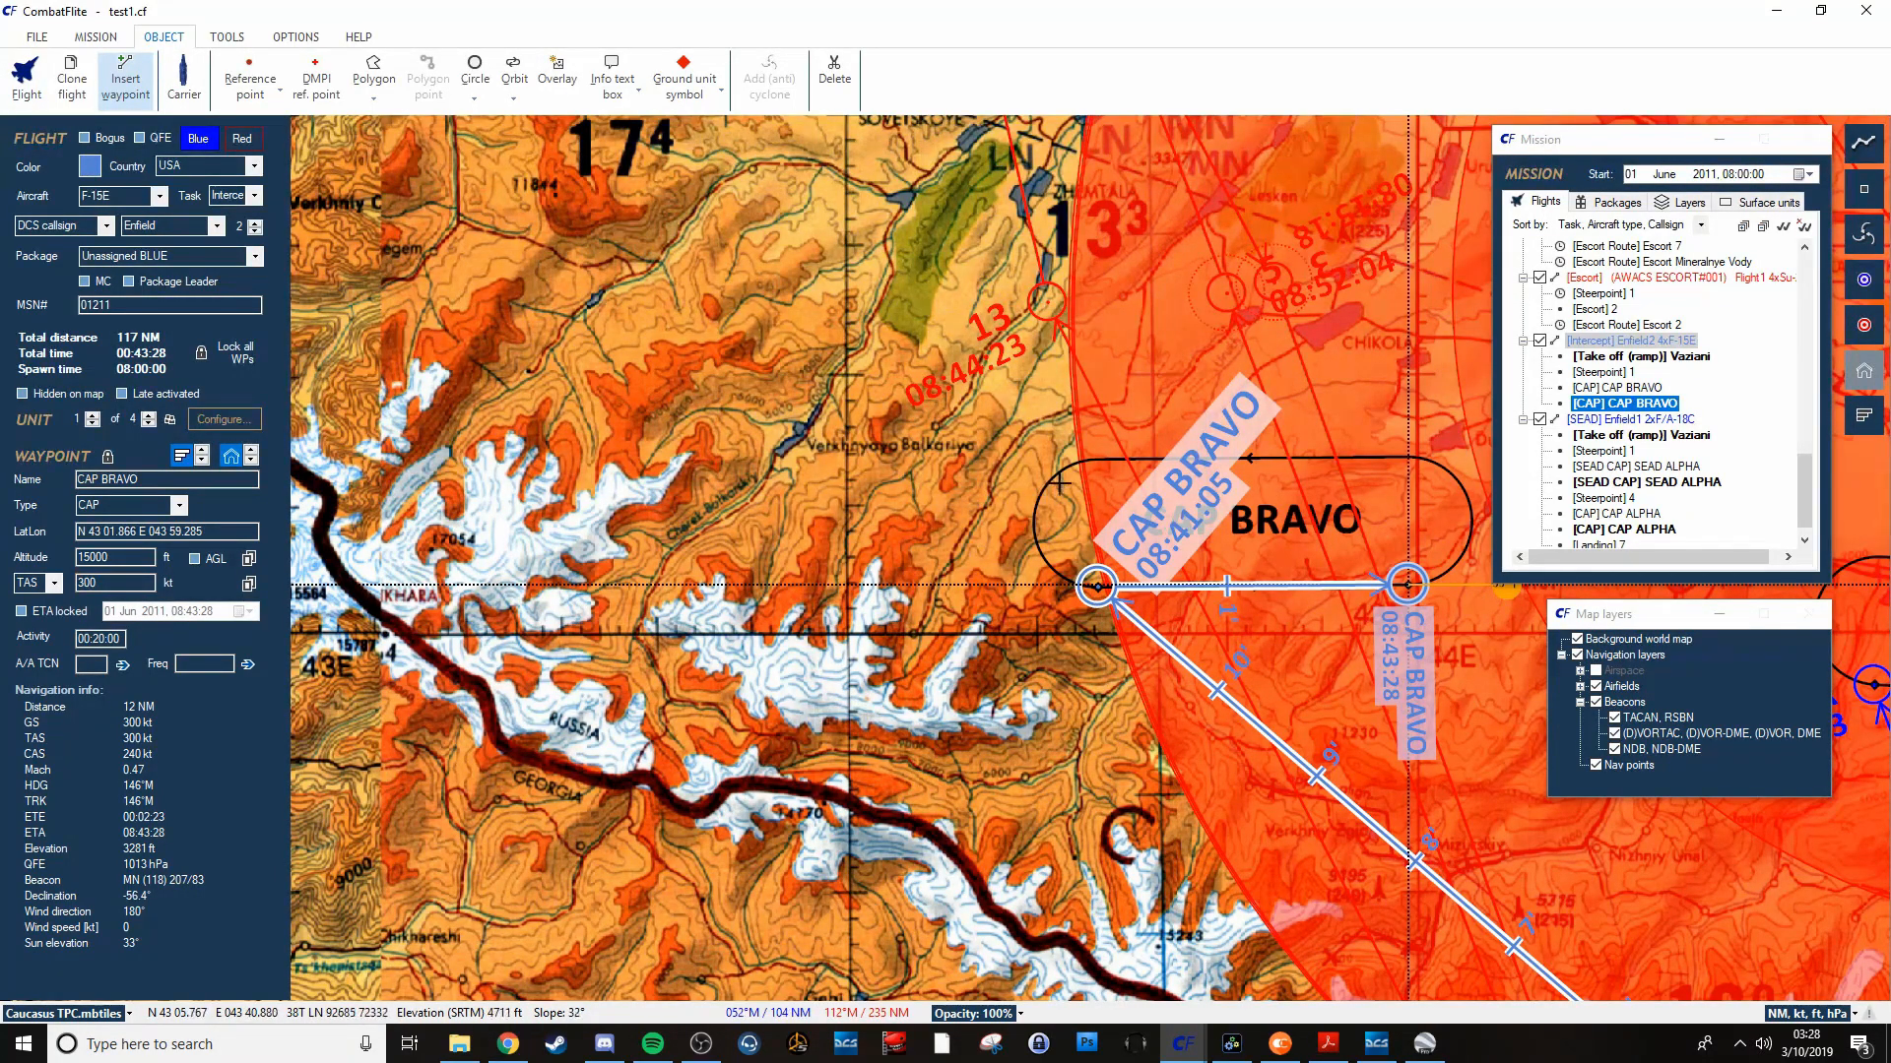
mouse_move(1226, 579)
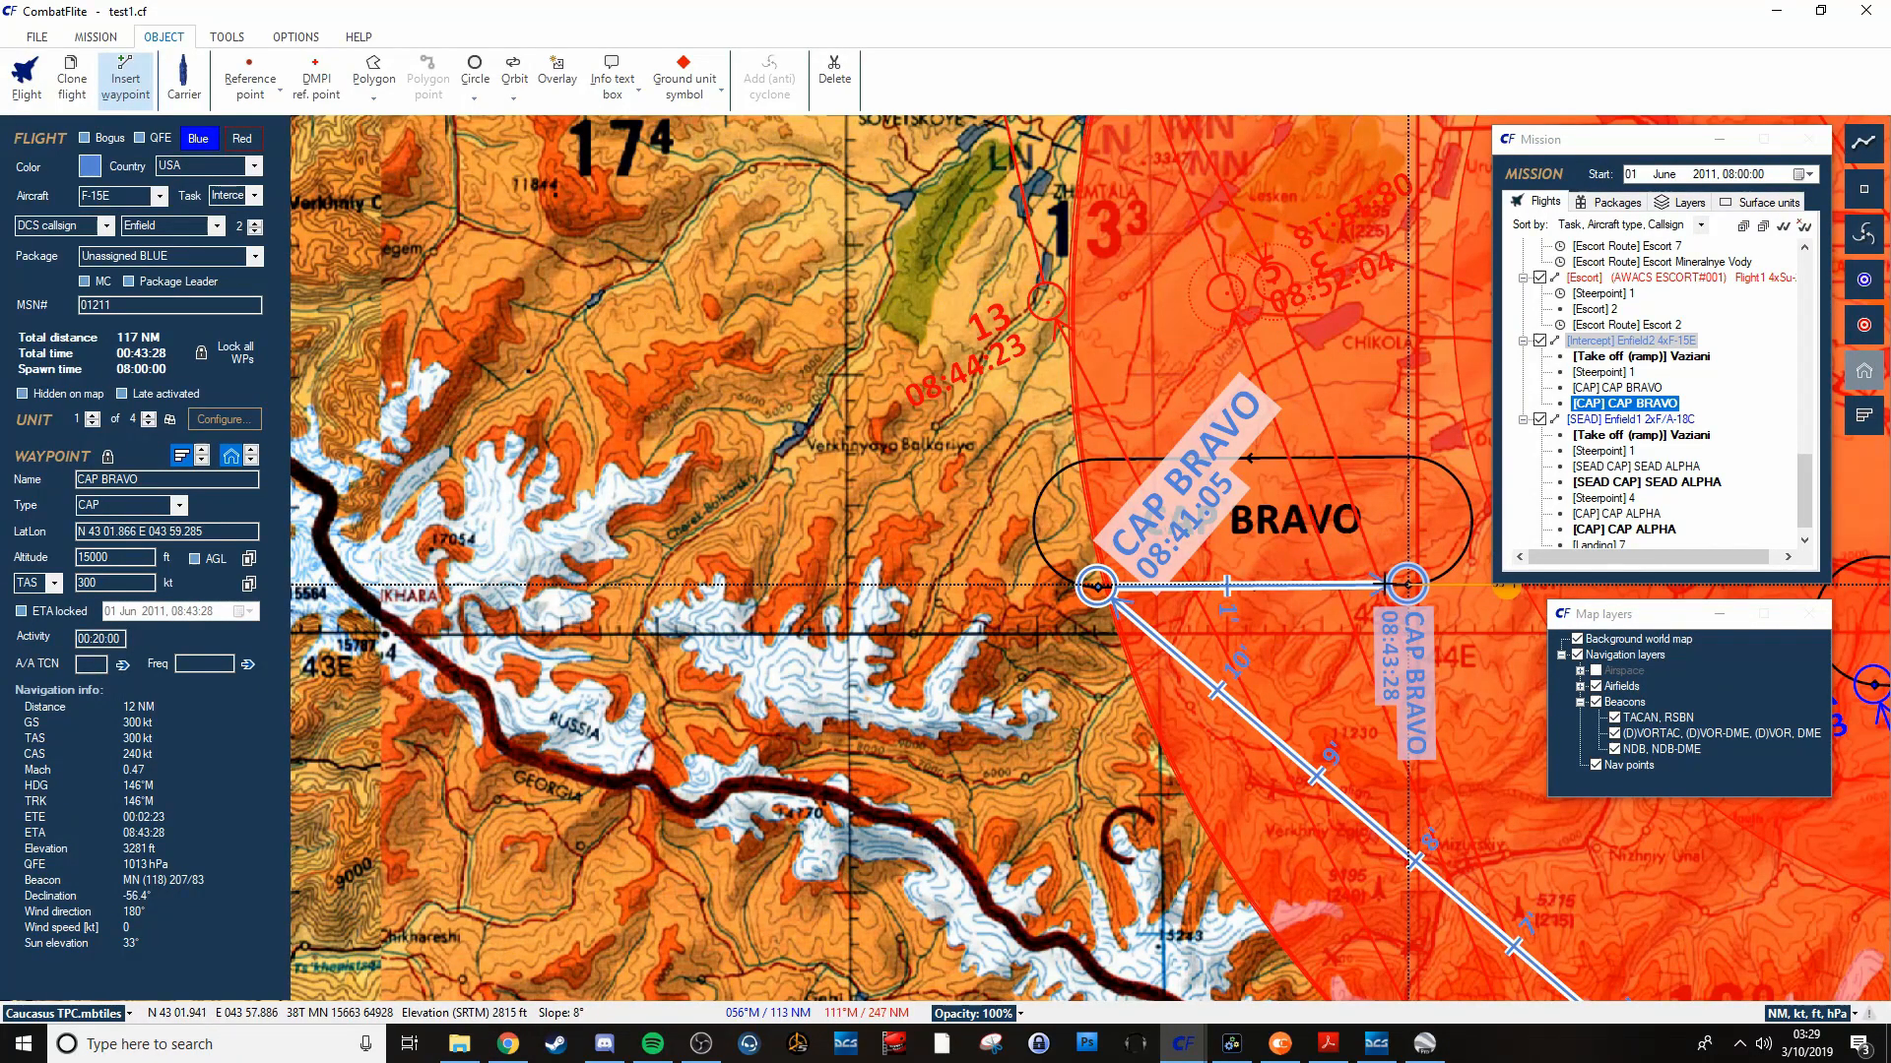
mouse_move(1242, 592)
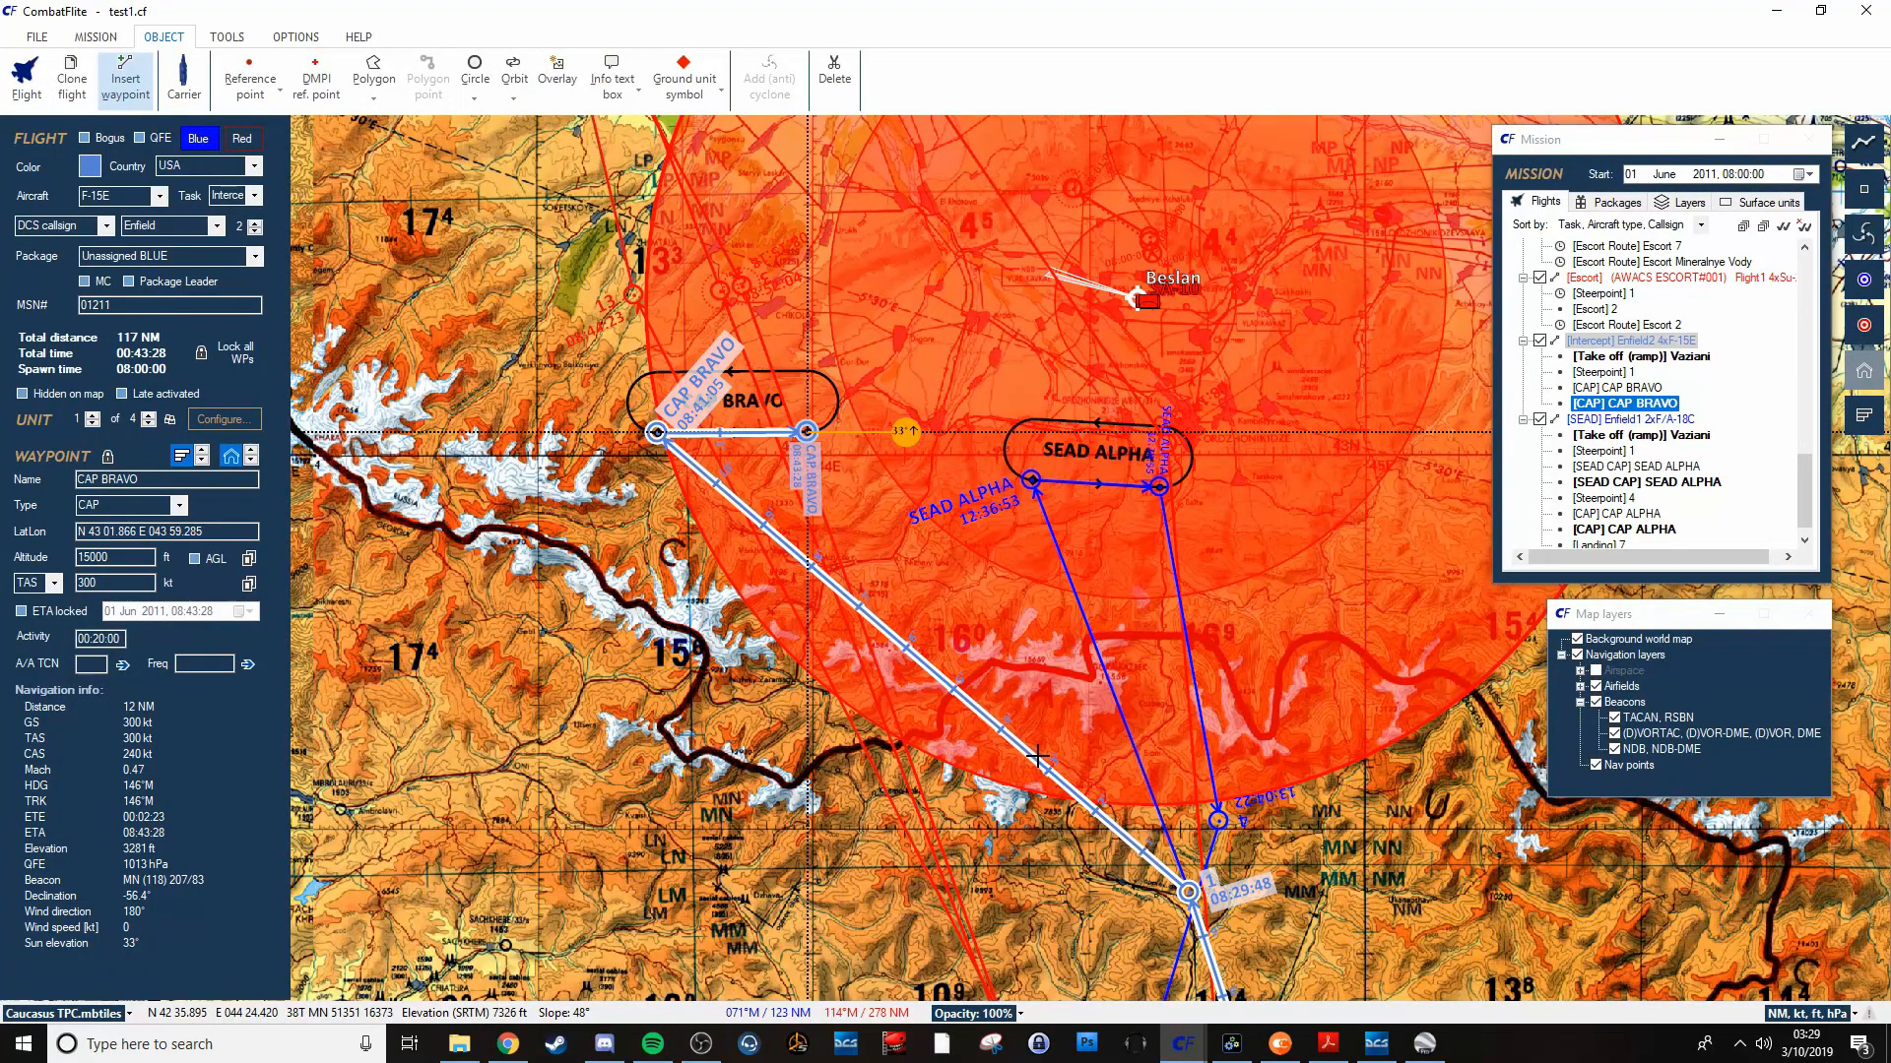
mouse_move(1122, 844)
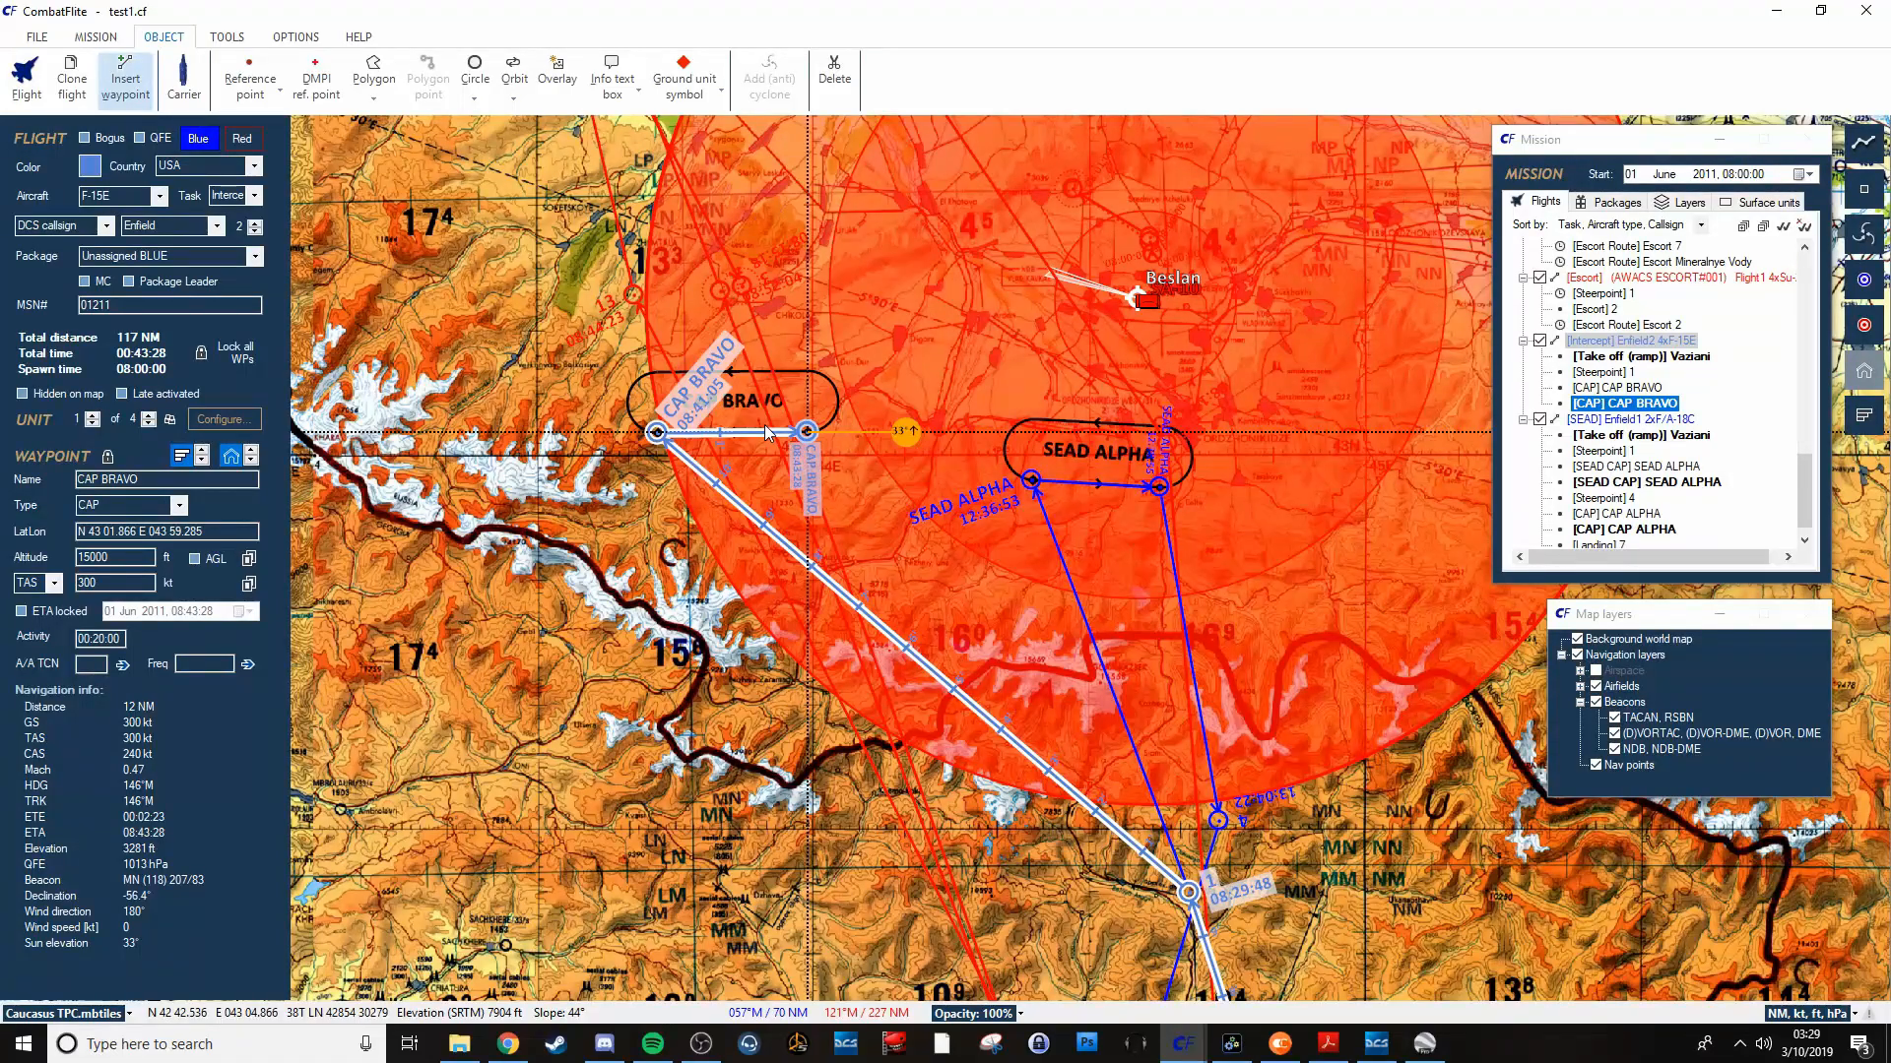
mouse_move(848, 482)
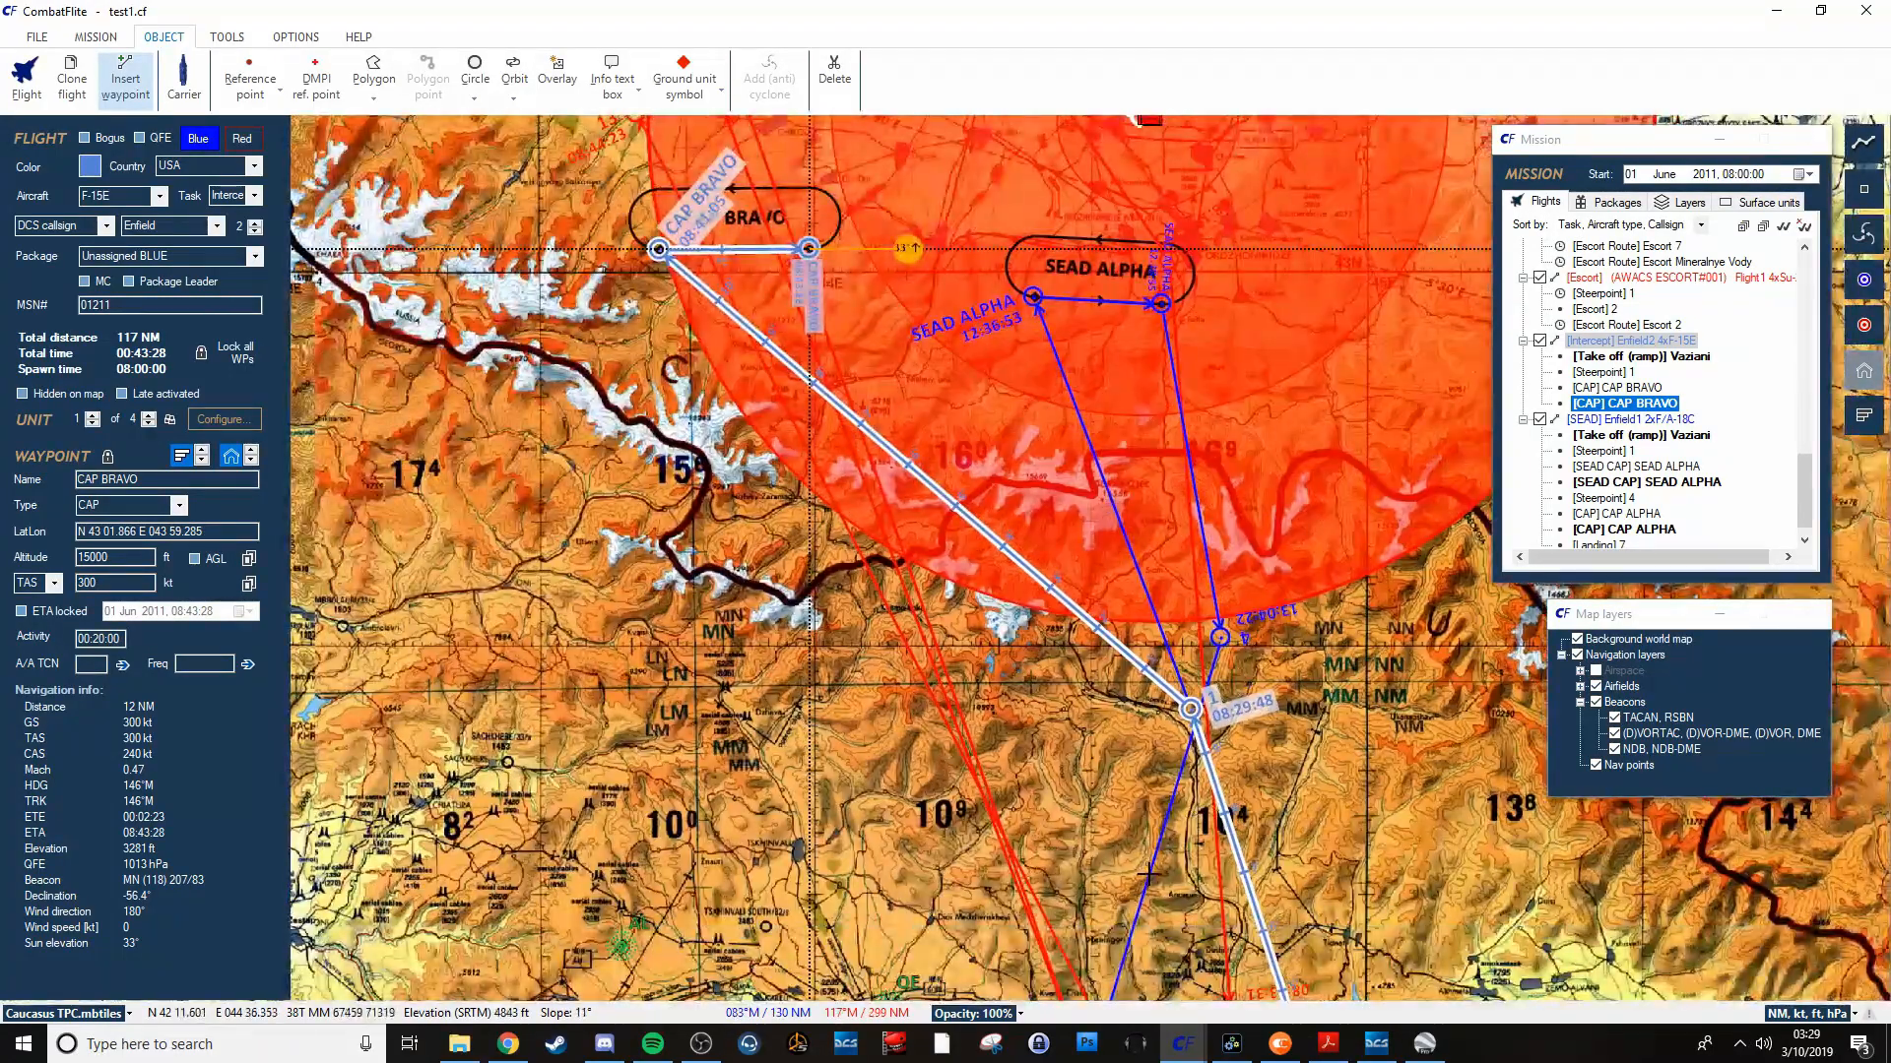
Add steerpoint 4 after CAP BRAVO and a waypoint on the CAP ALPHA orbit.
left_click(1608, 402)
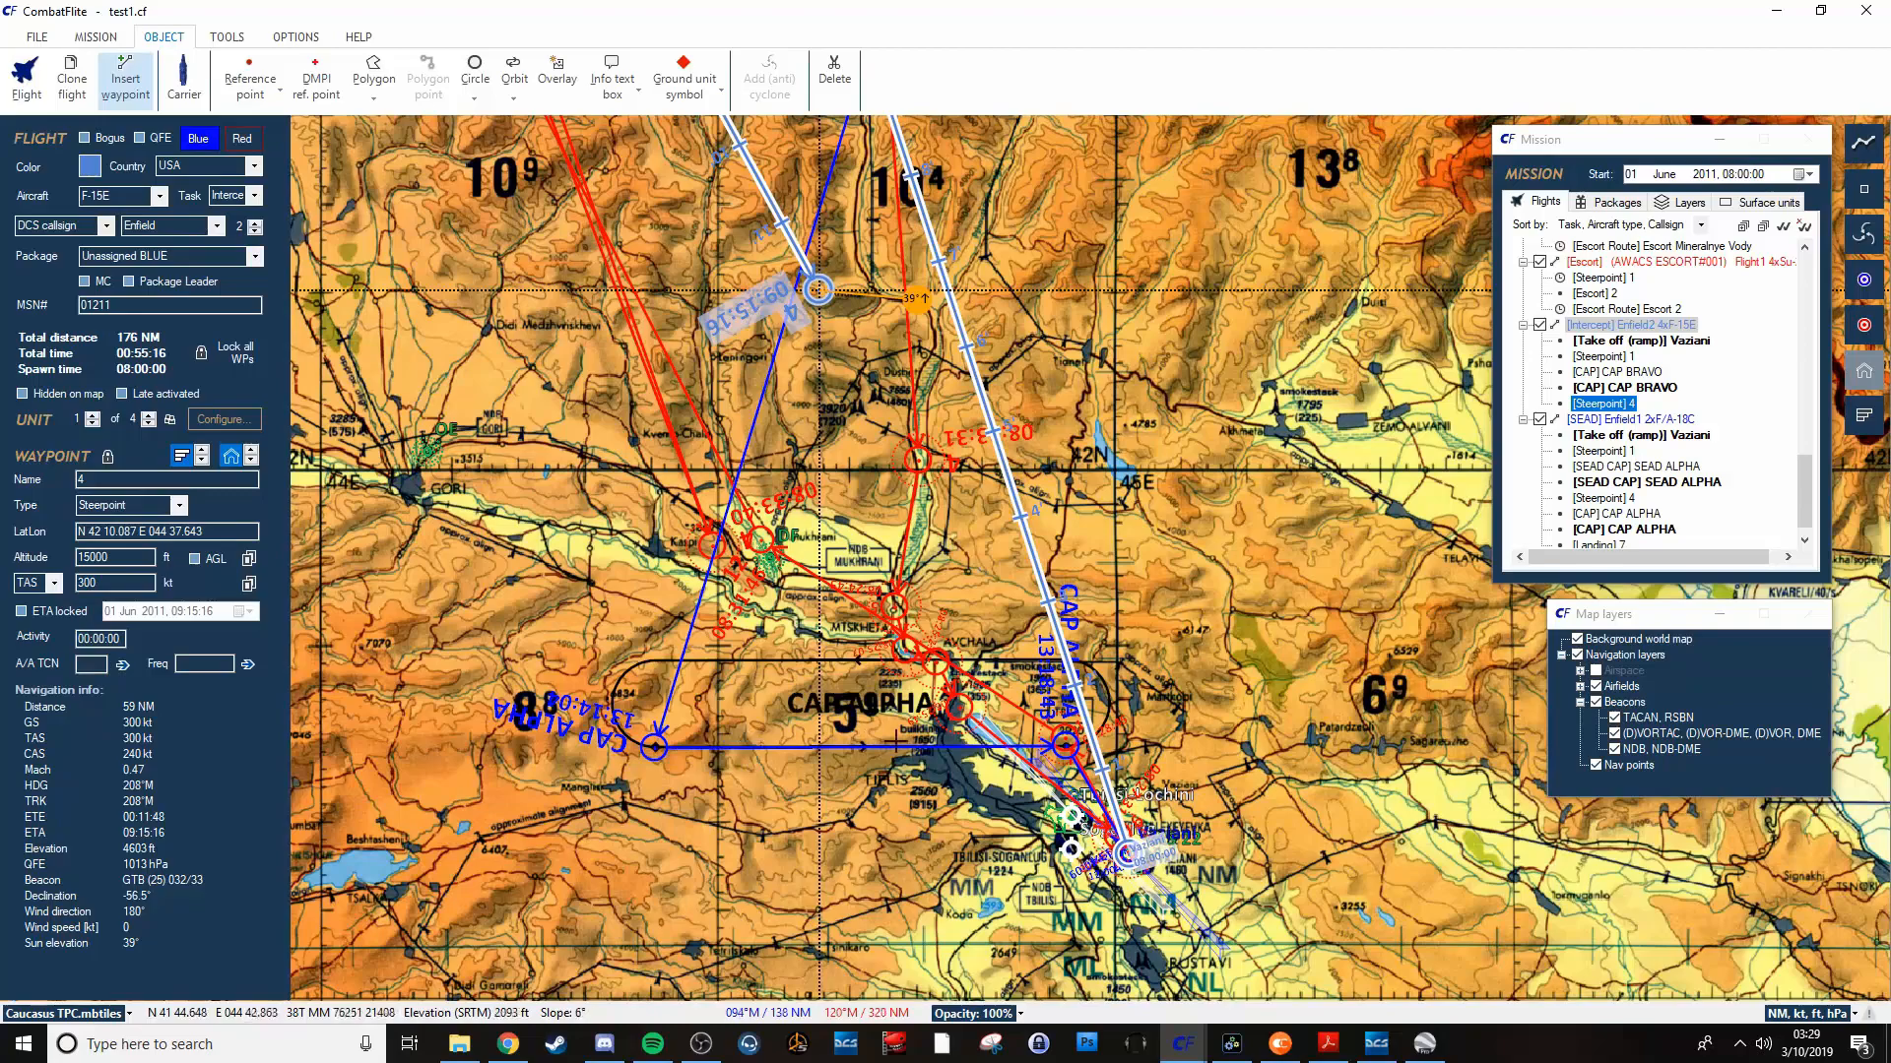
mouse_move(754, 769)
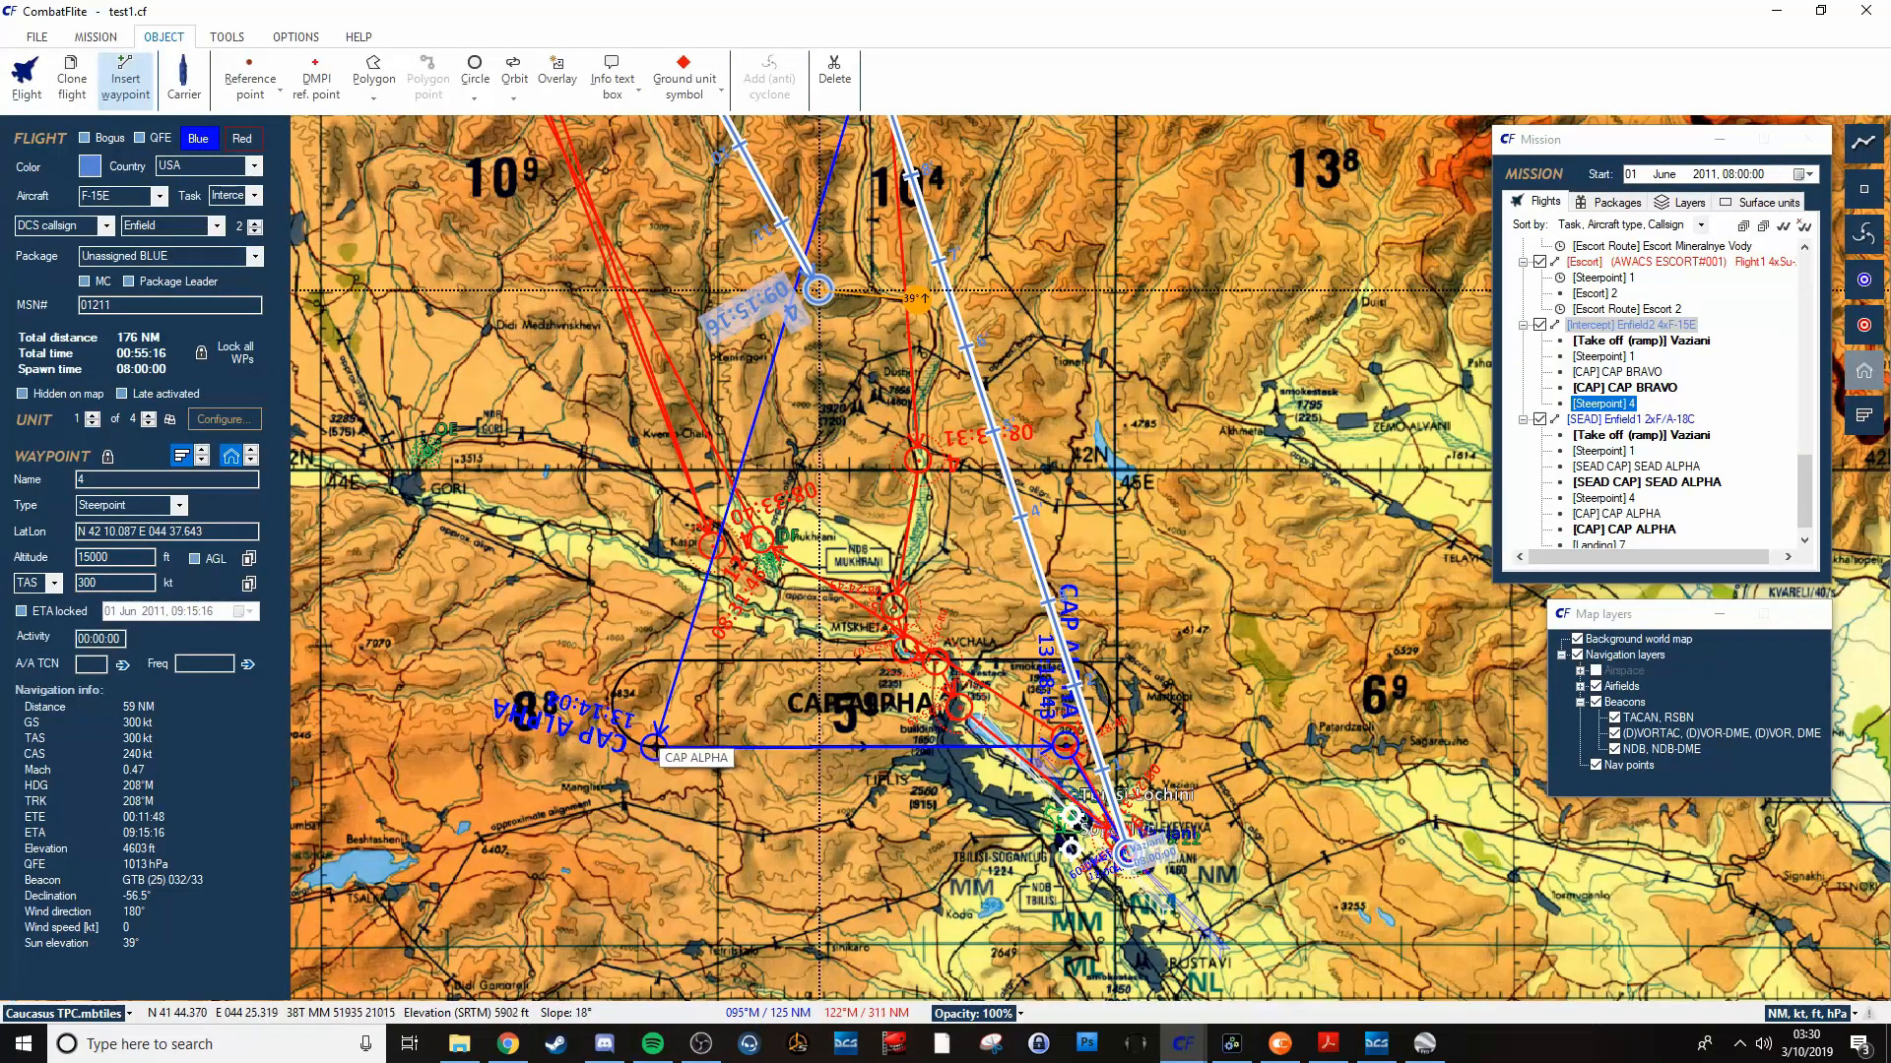
left_click(1624, 402)
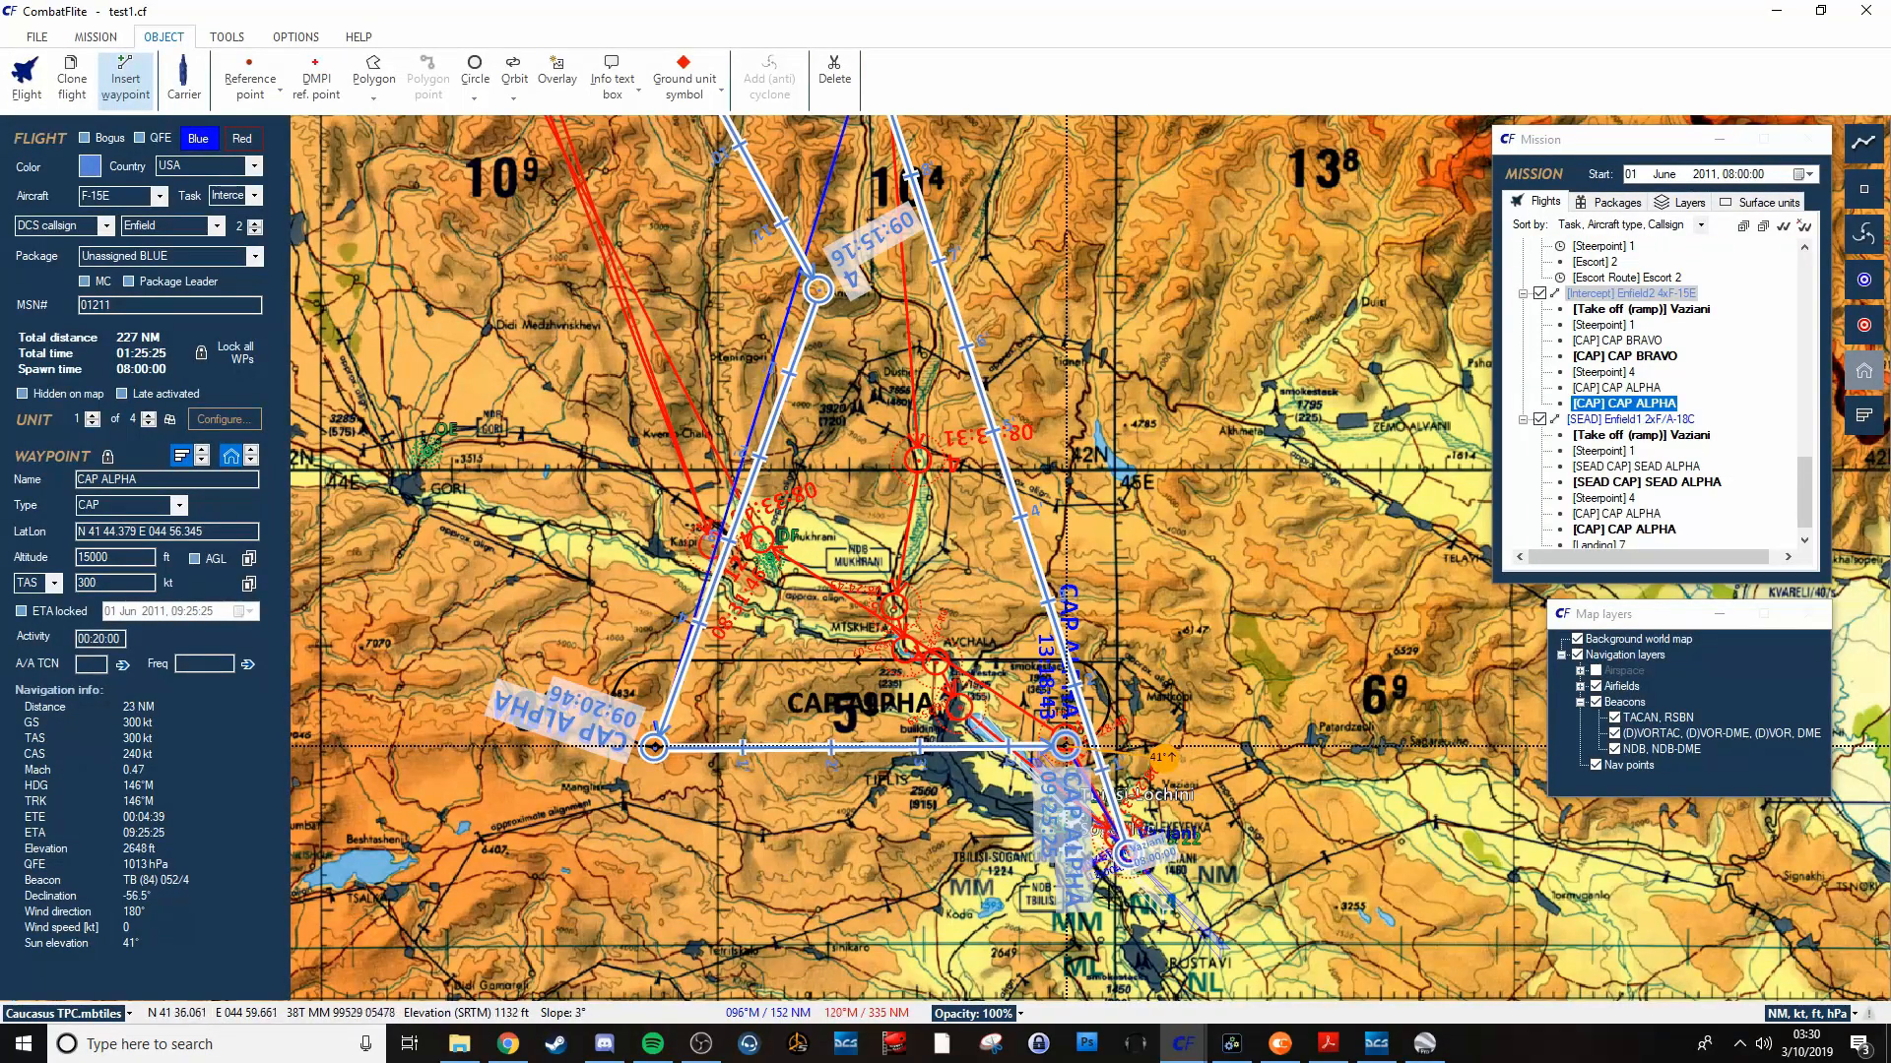
scroll("up", 3)
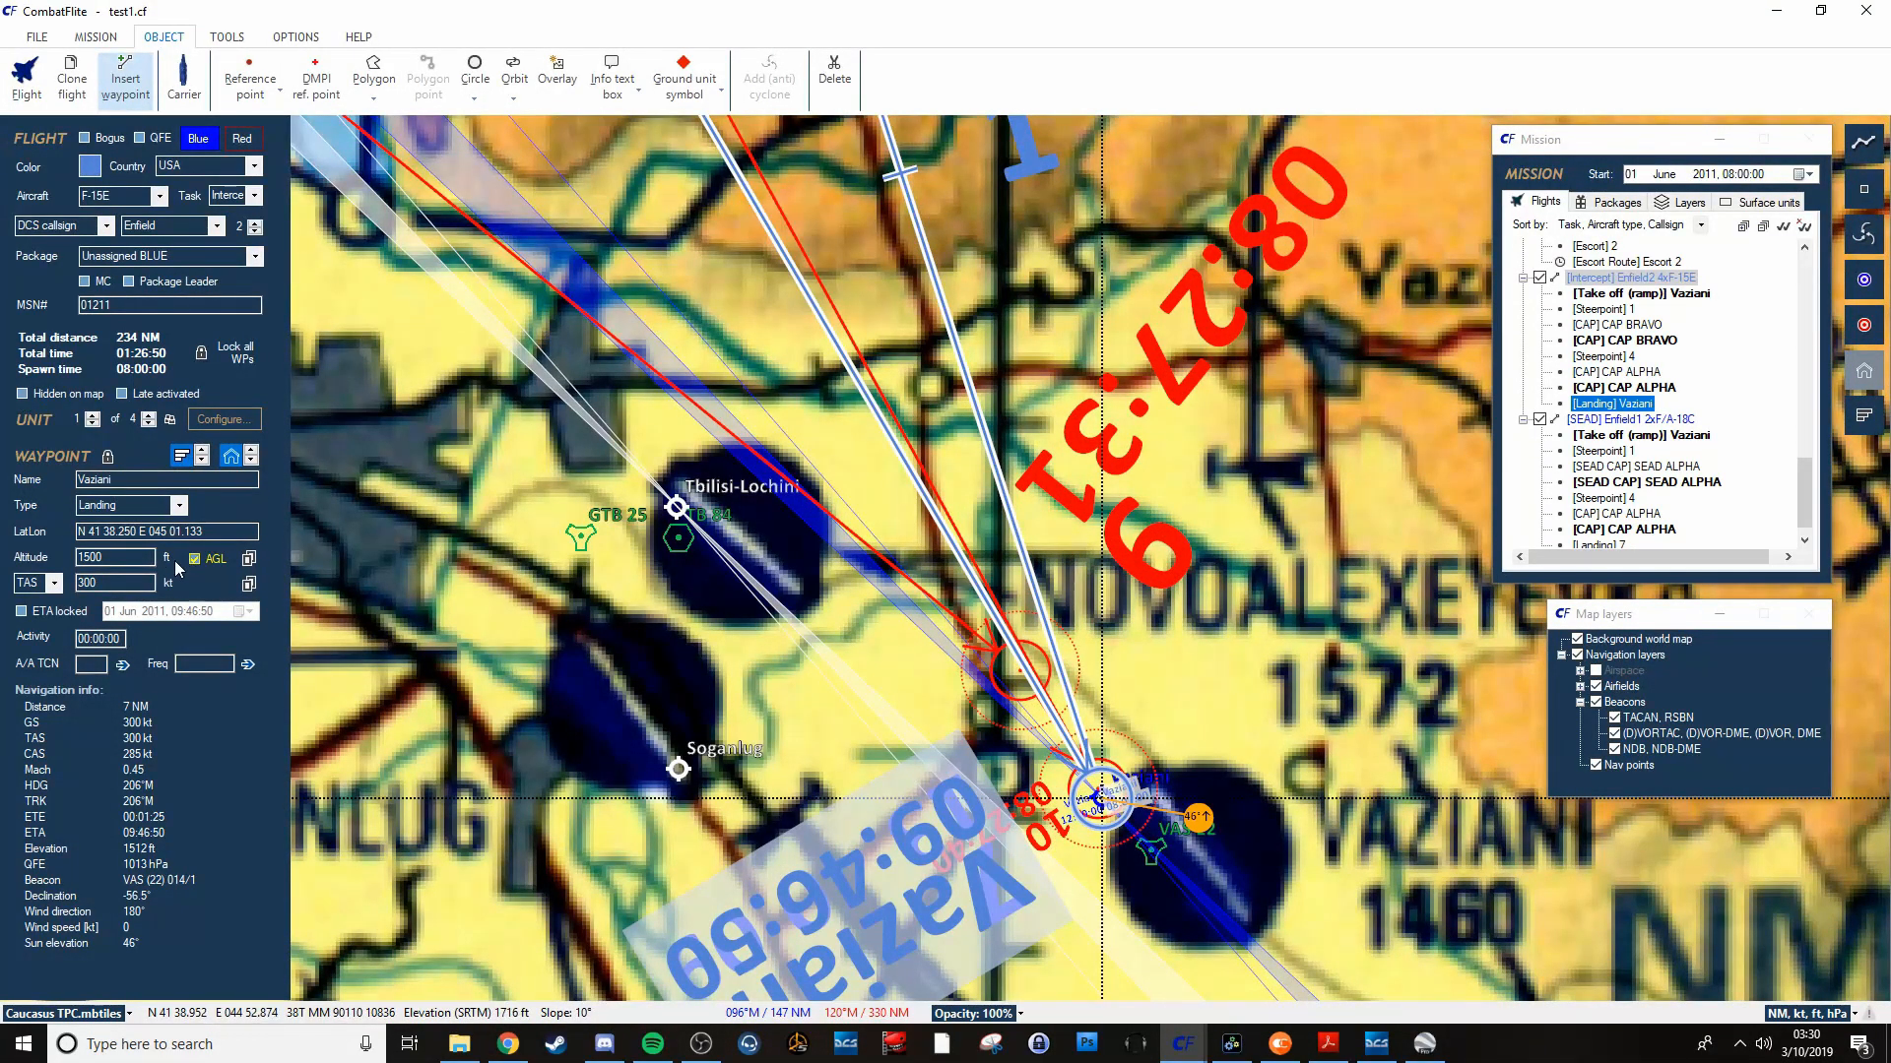
mouse_move(929, 672)
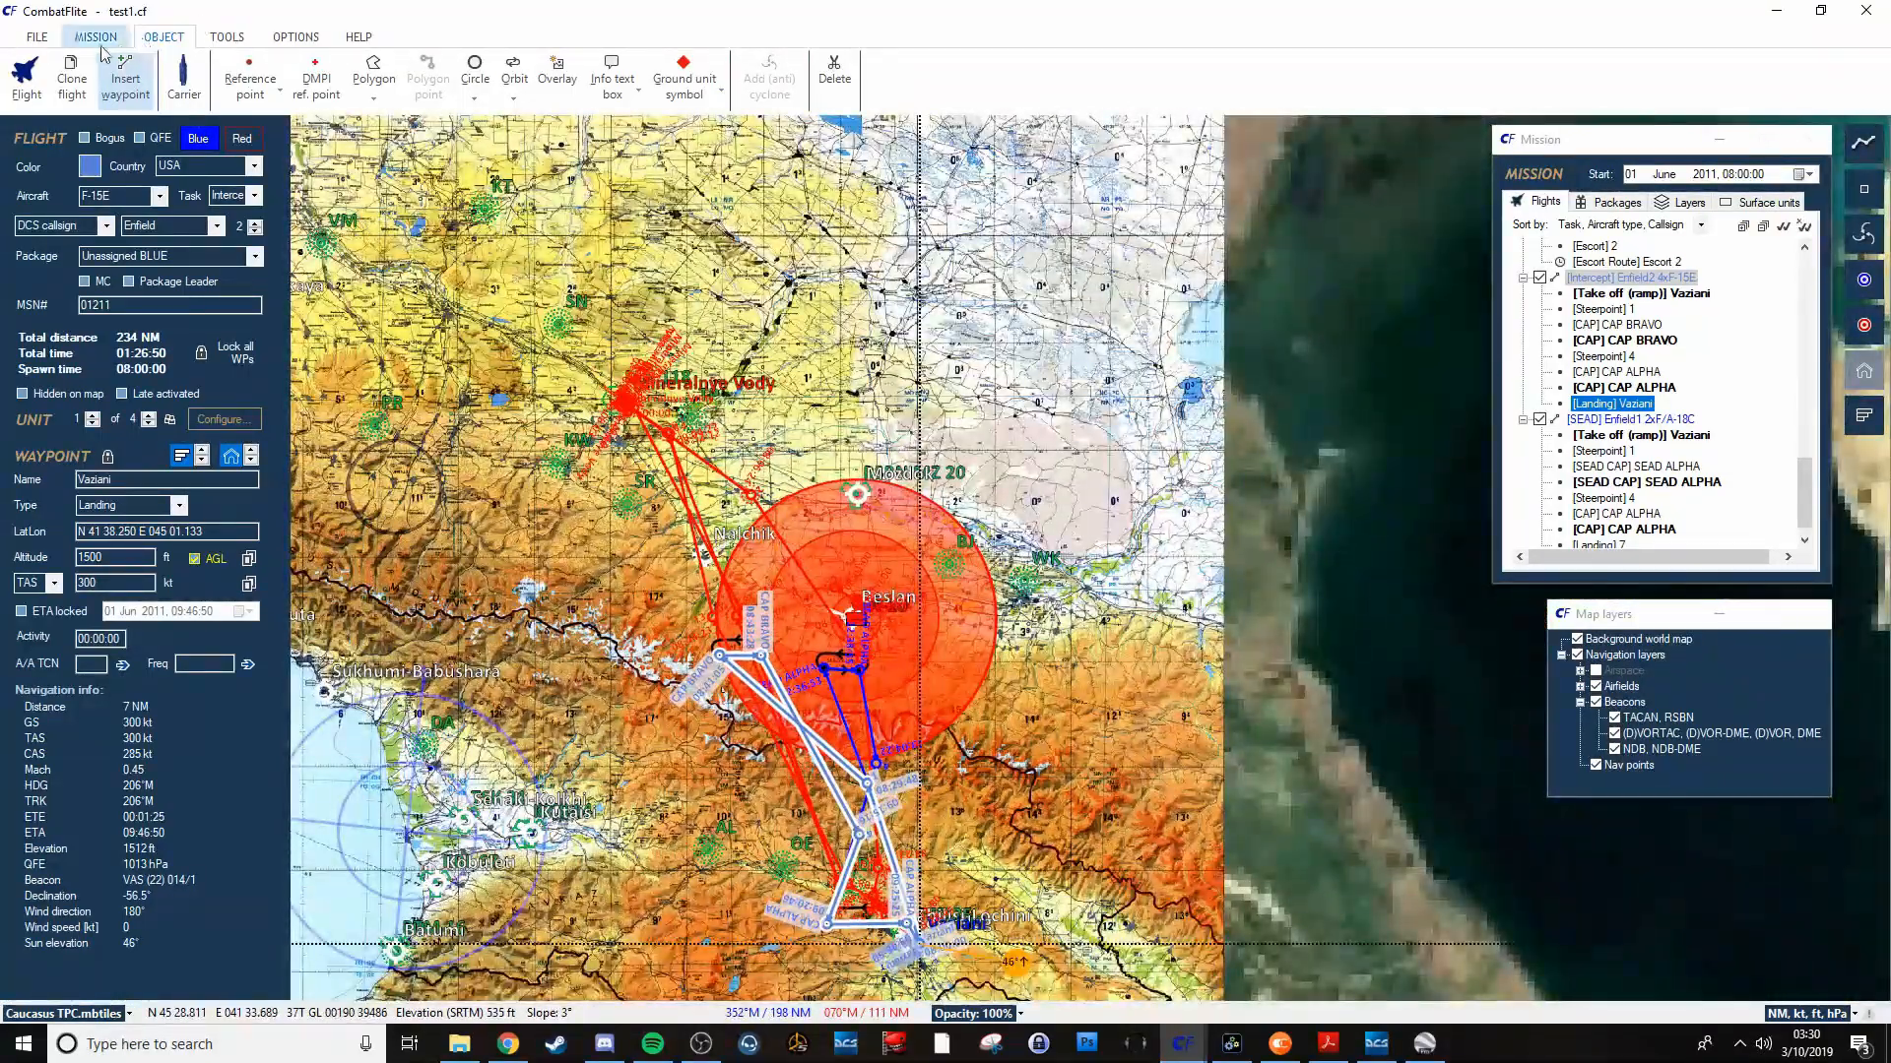
Import ELINTData.info from the Viggen folder and review the resulting map around Beslan and Vaziani.
left_click(35, 37)
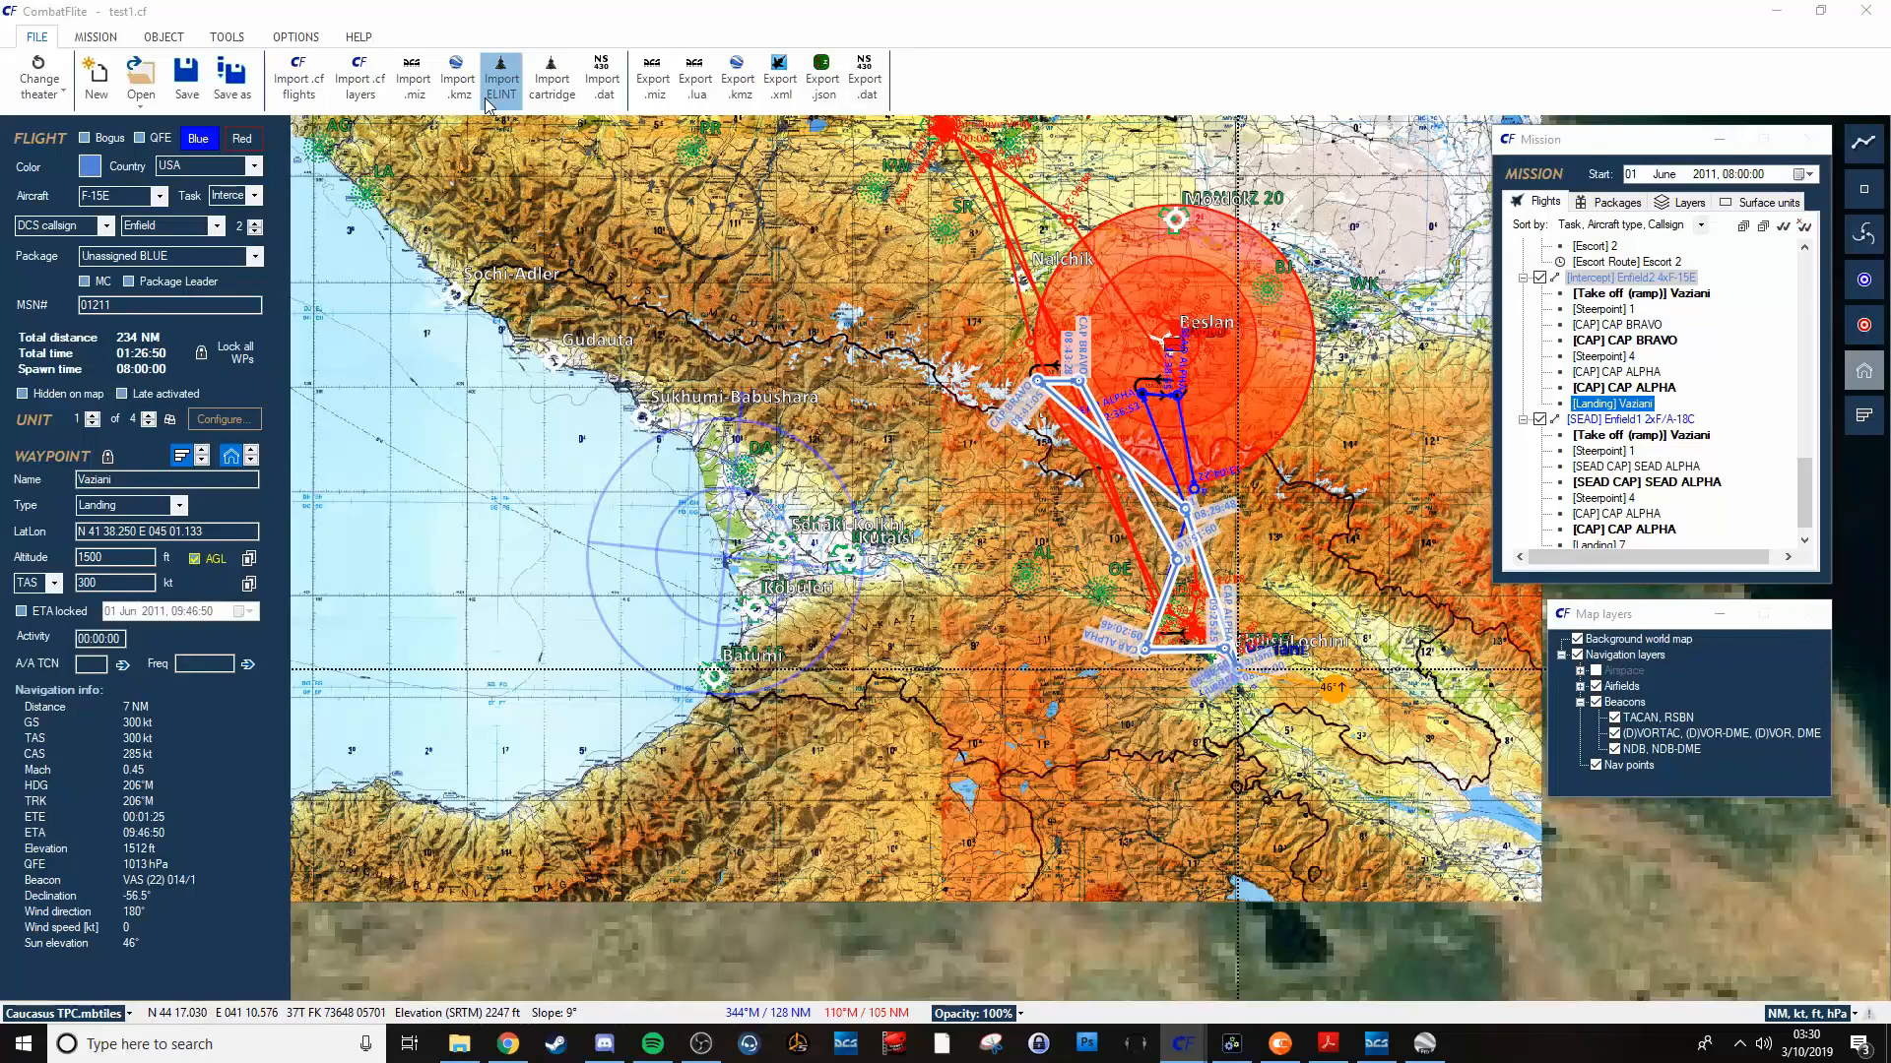
left_click(500, 79)
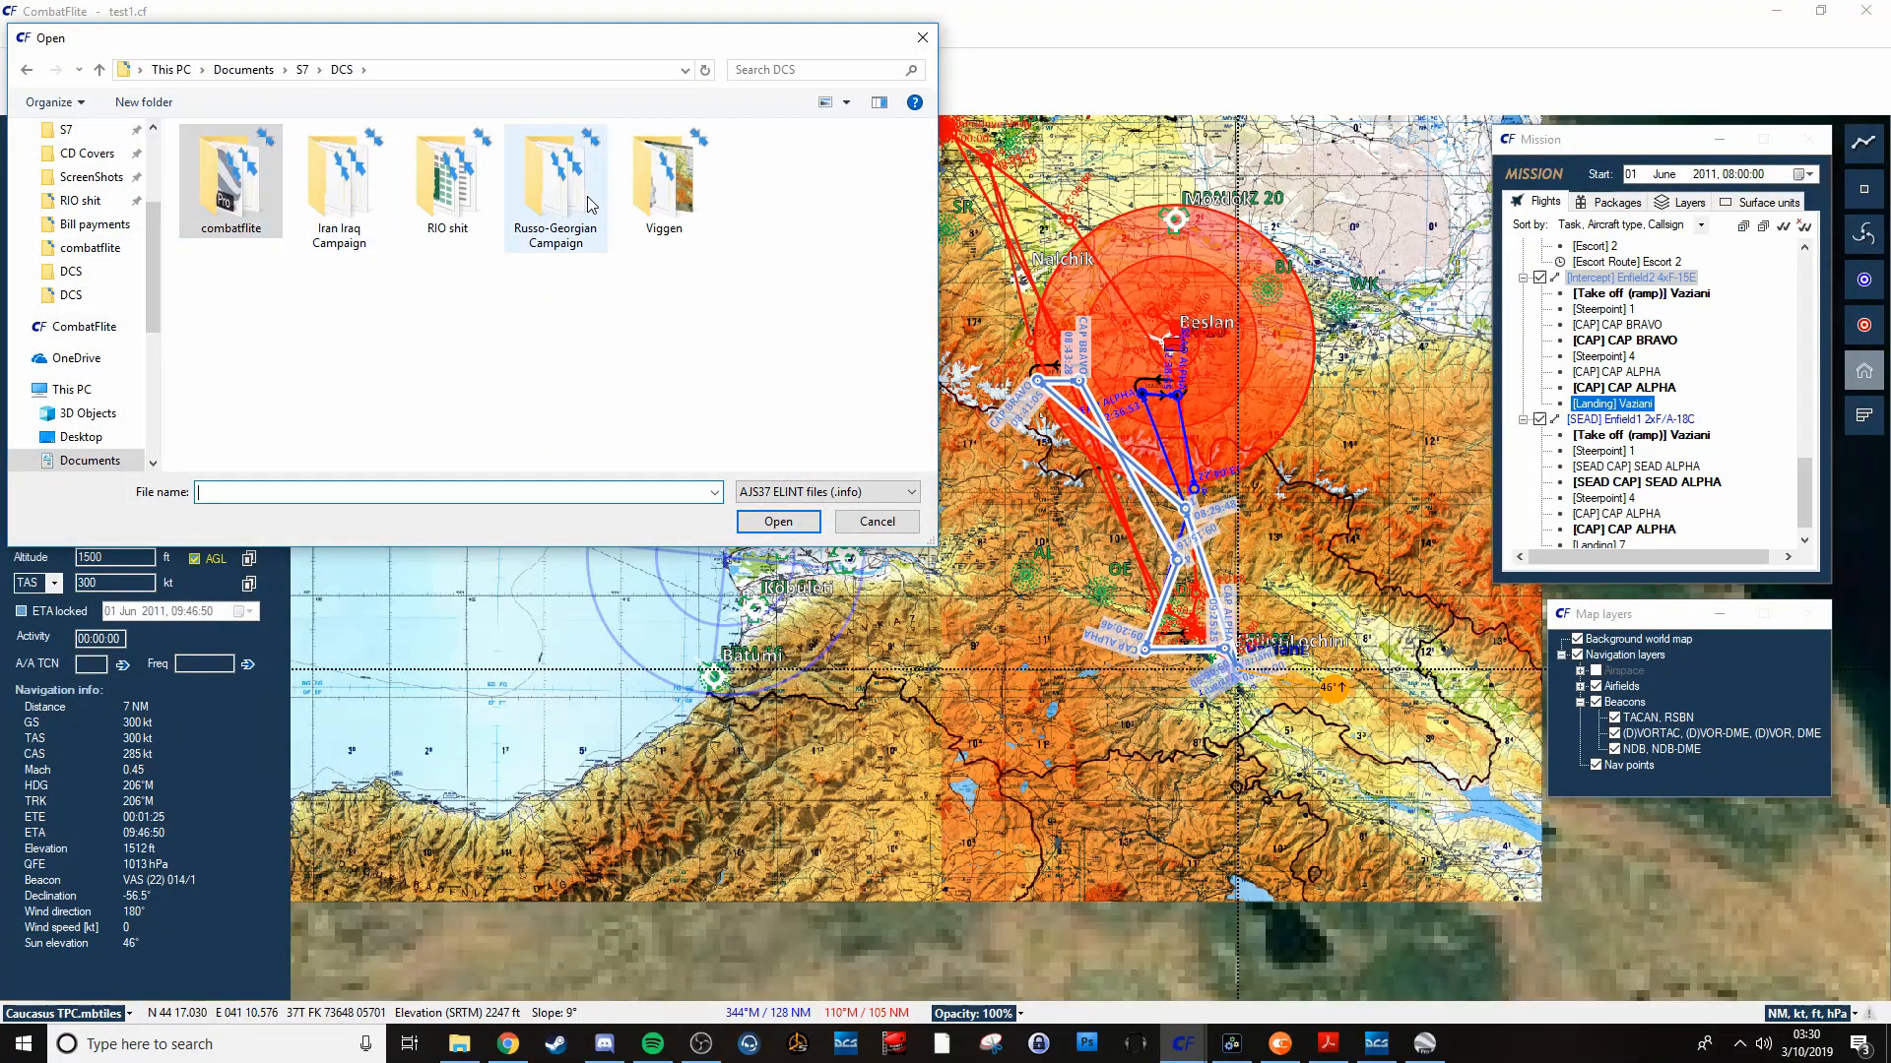
double_click(662, 181)
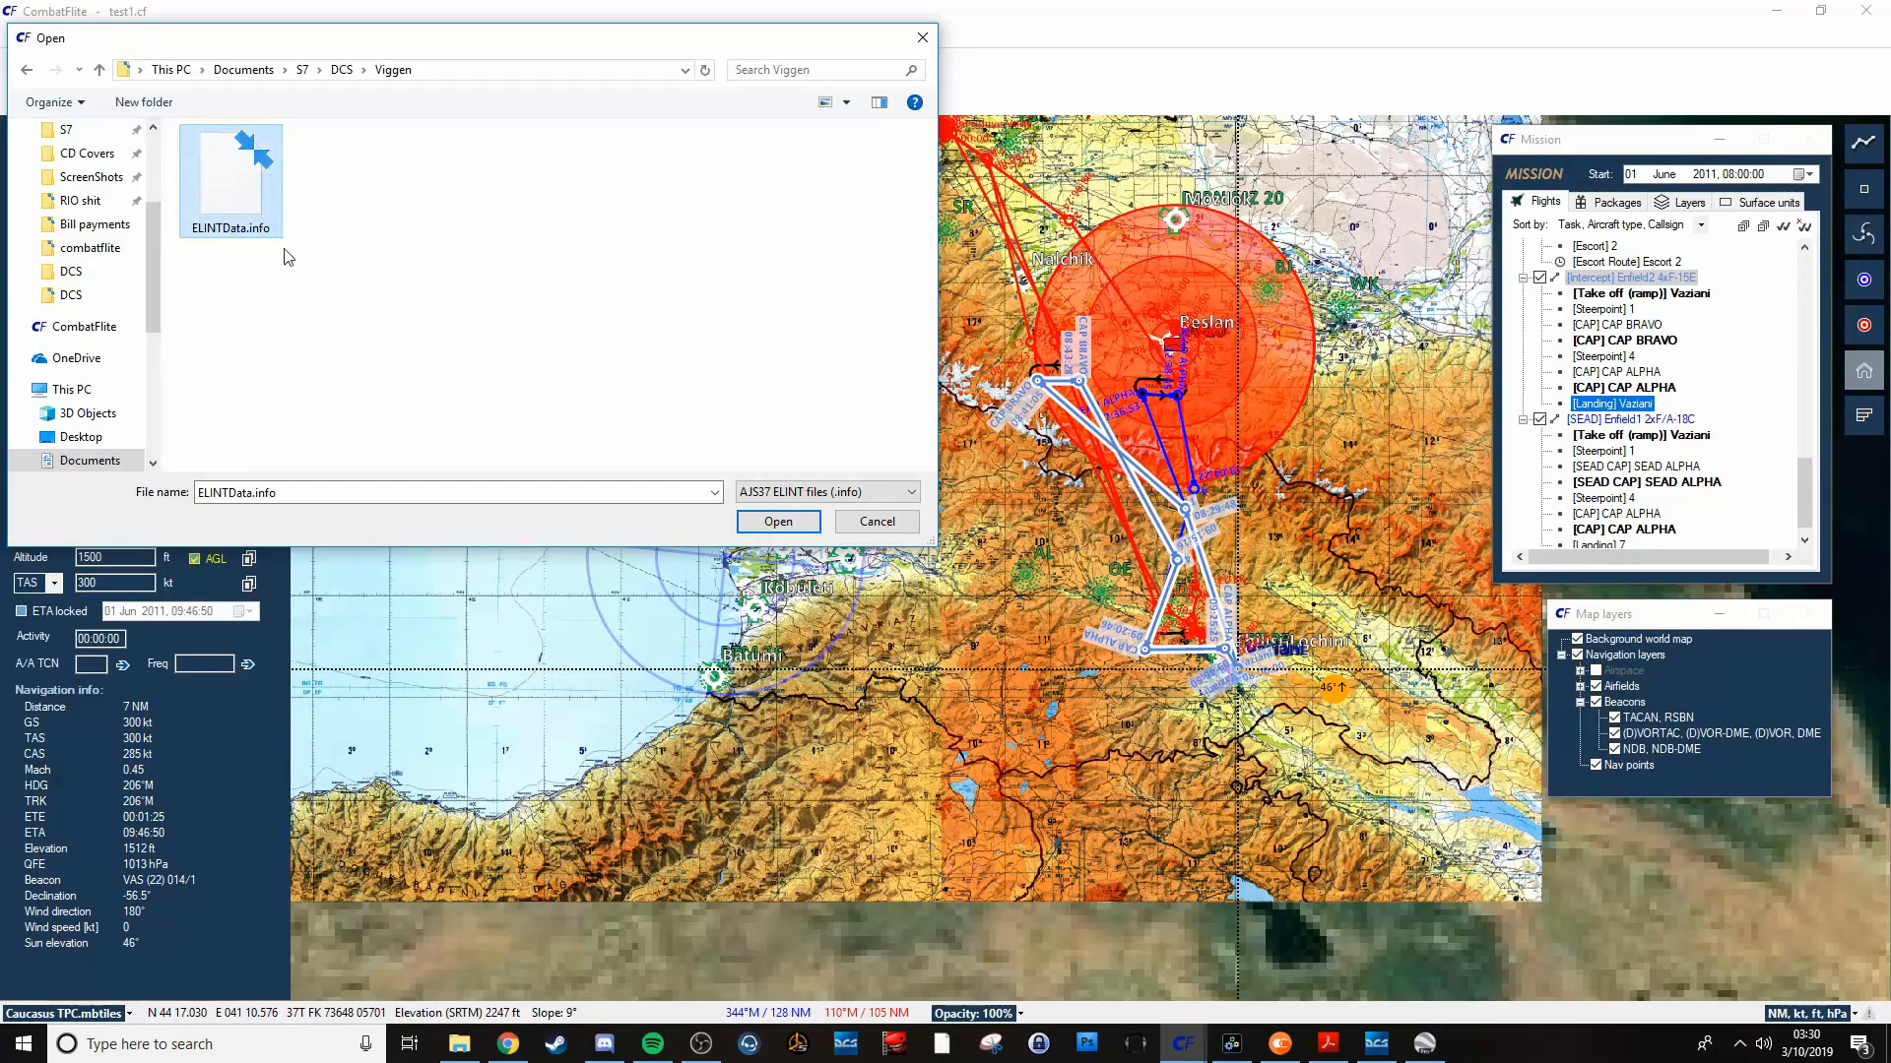
left_click(777, 521)
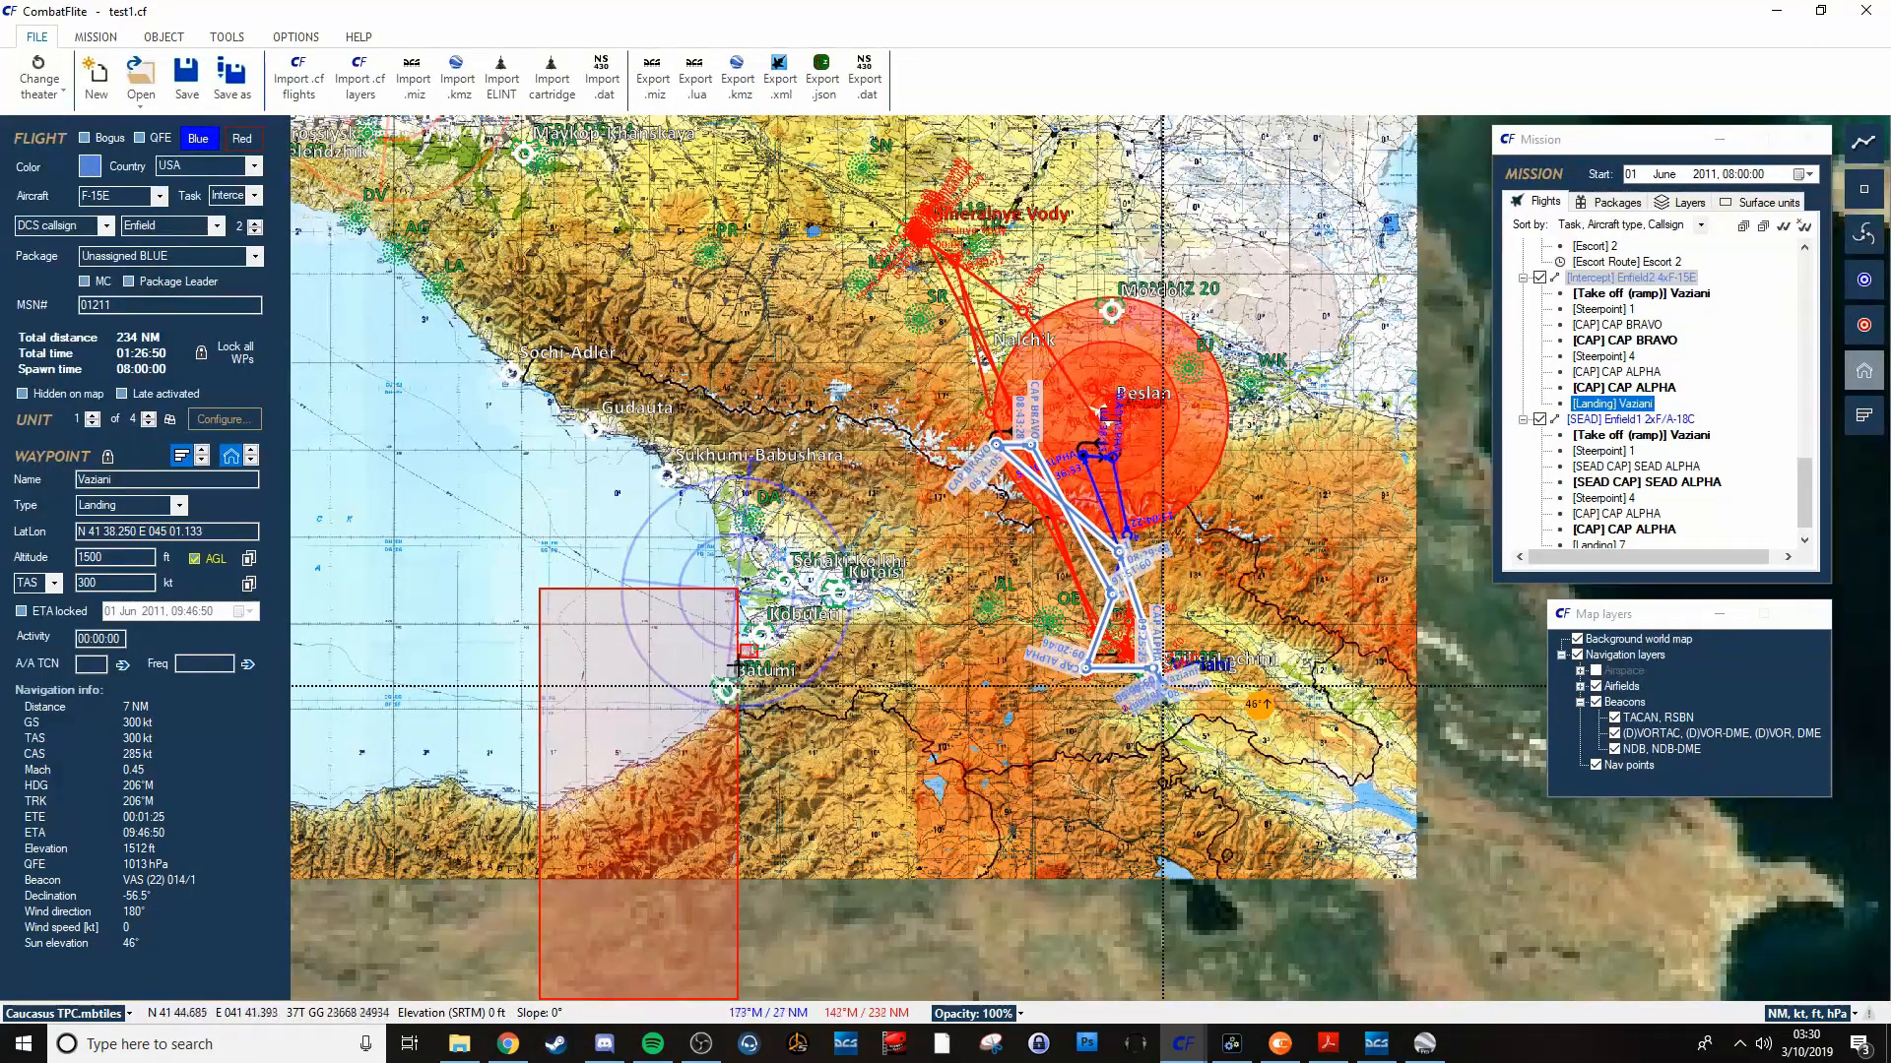
mouse_move(714, 767)
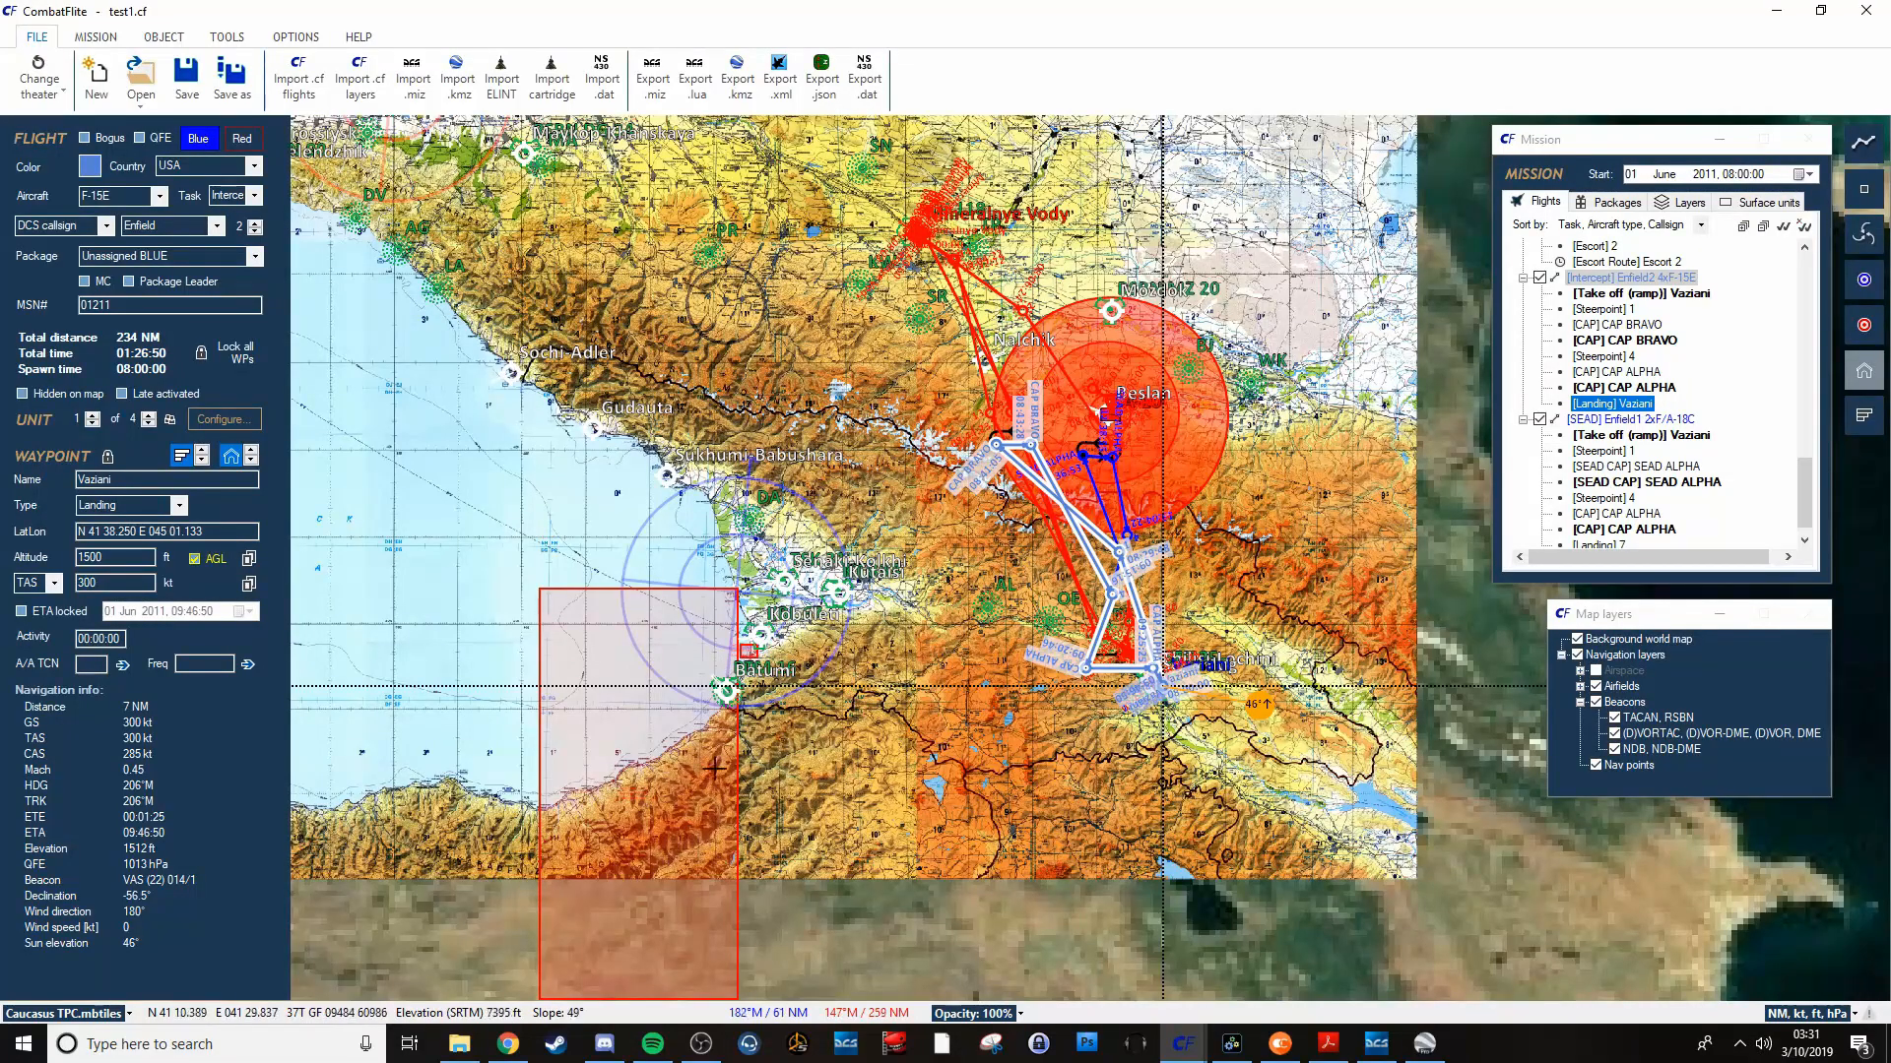
mouse_move(552, 697)
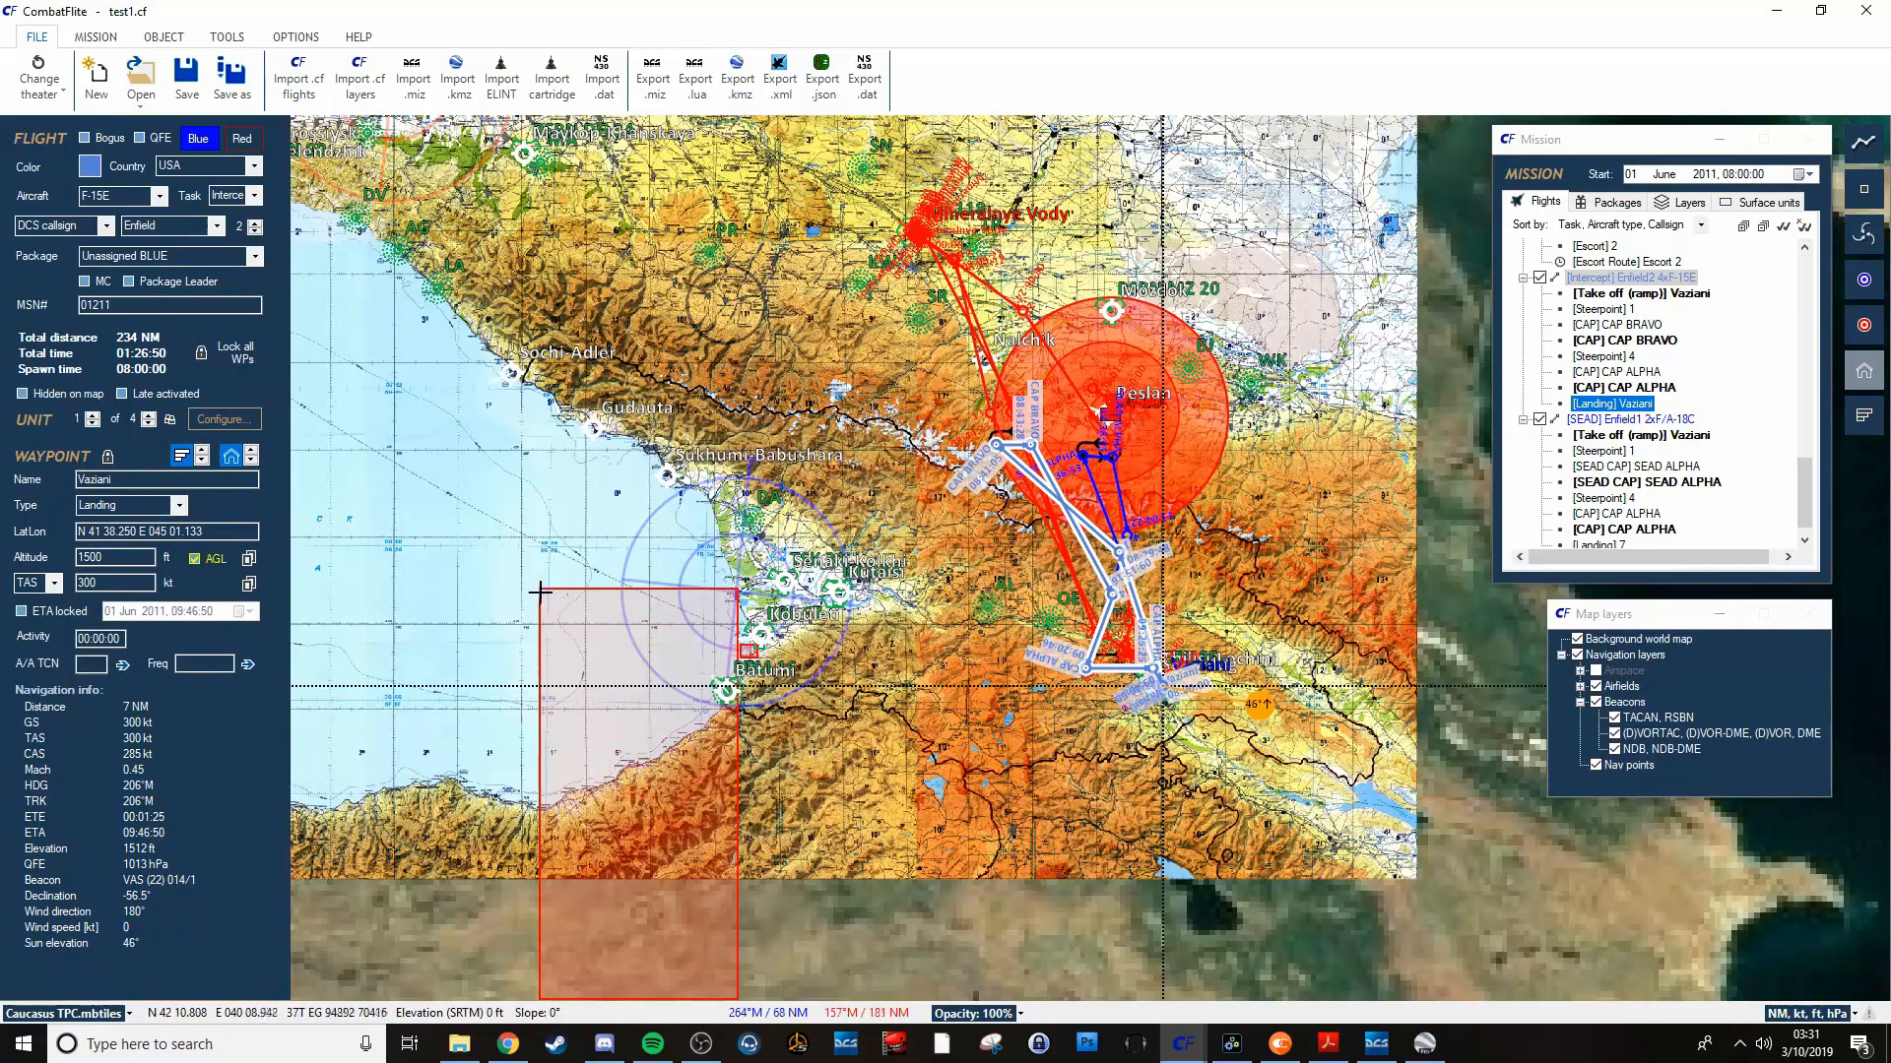
mouse_move(564, 713)
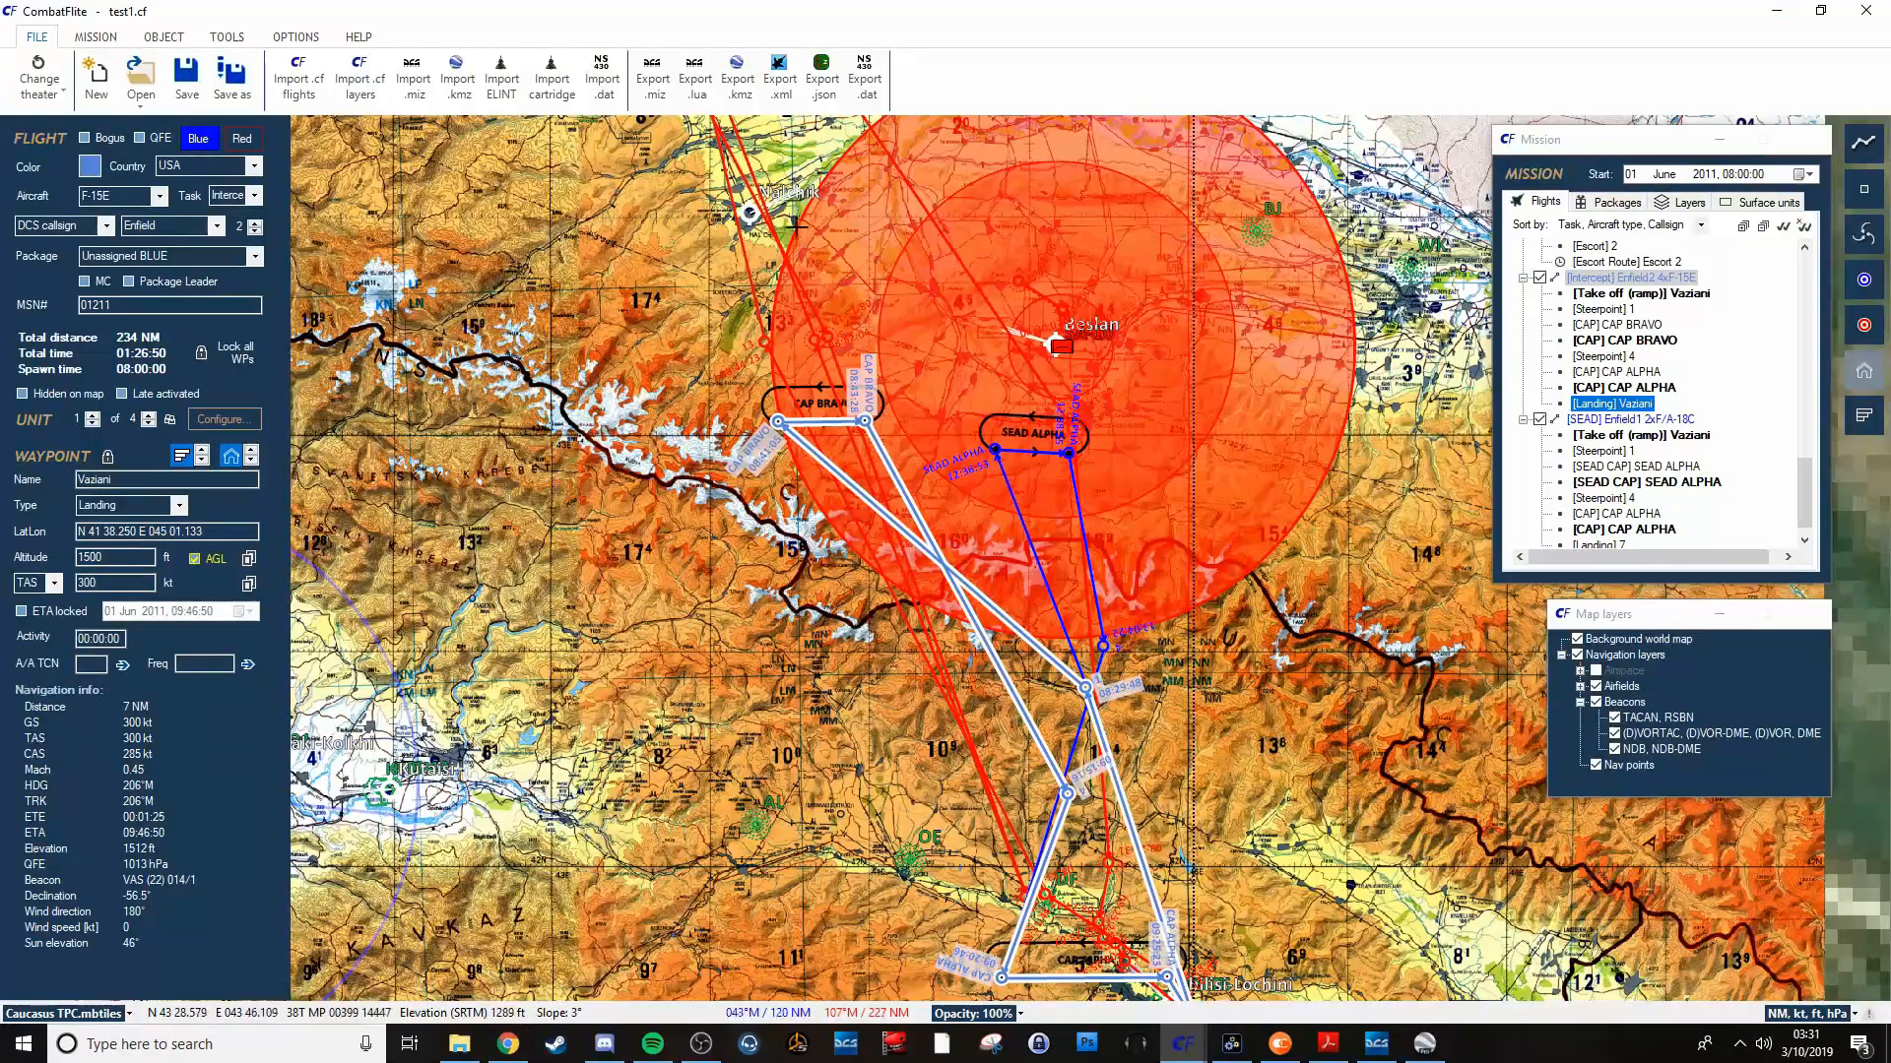
mouse_move(926, 350)
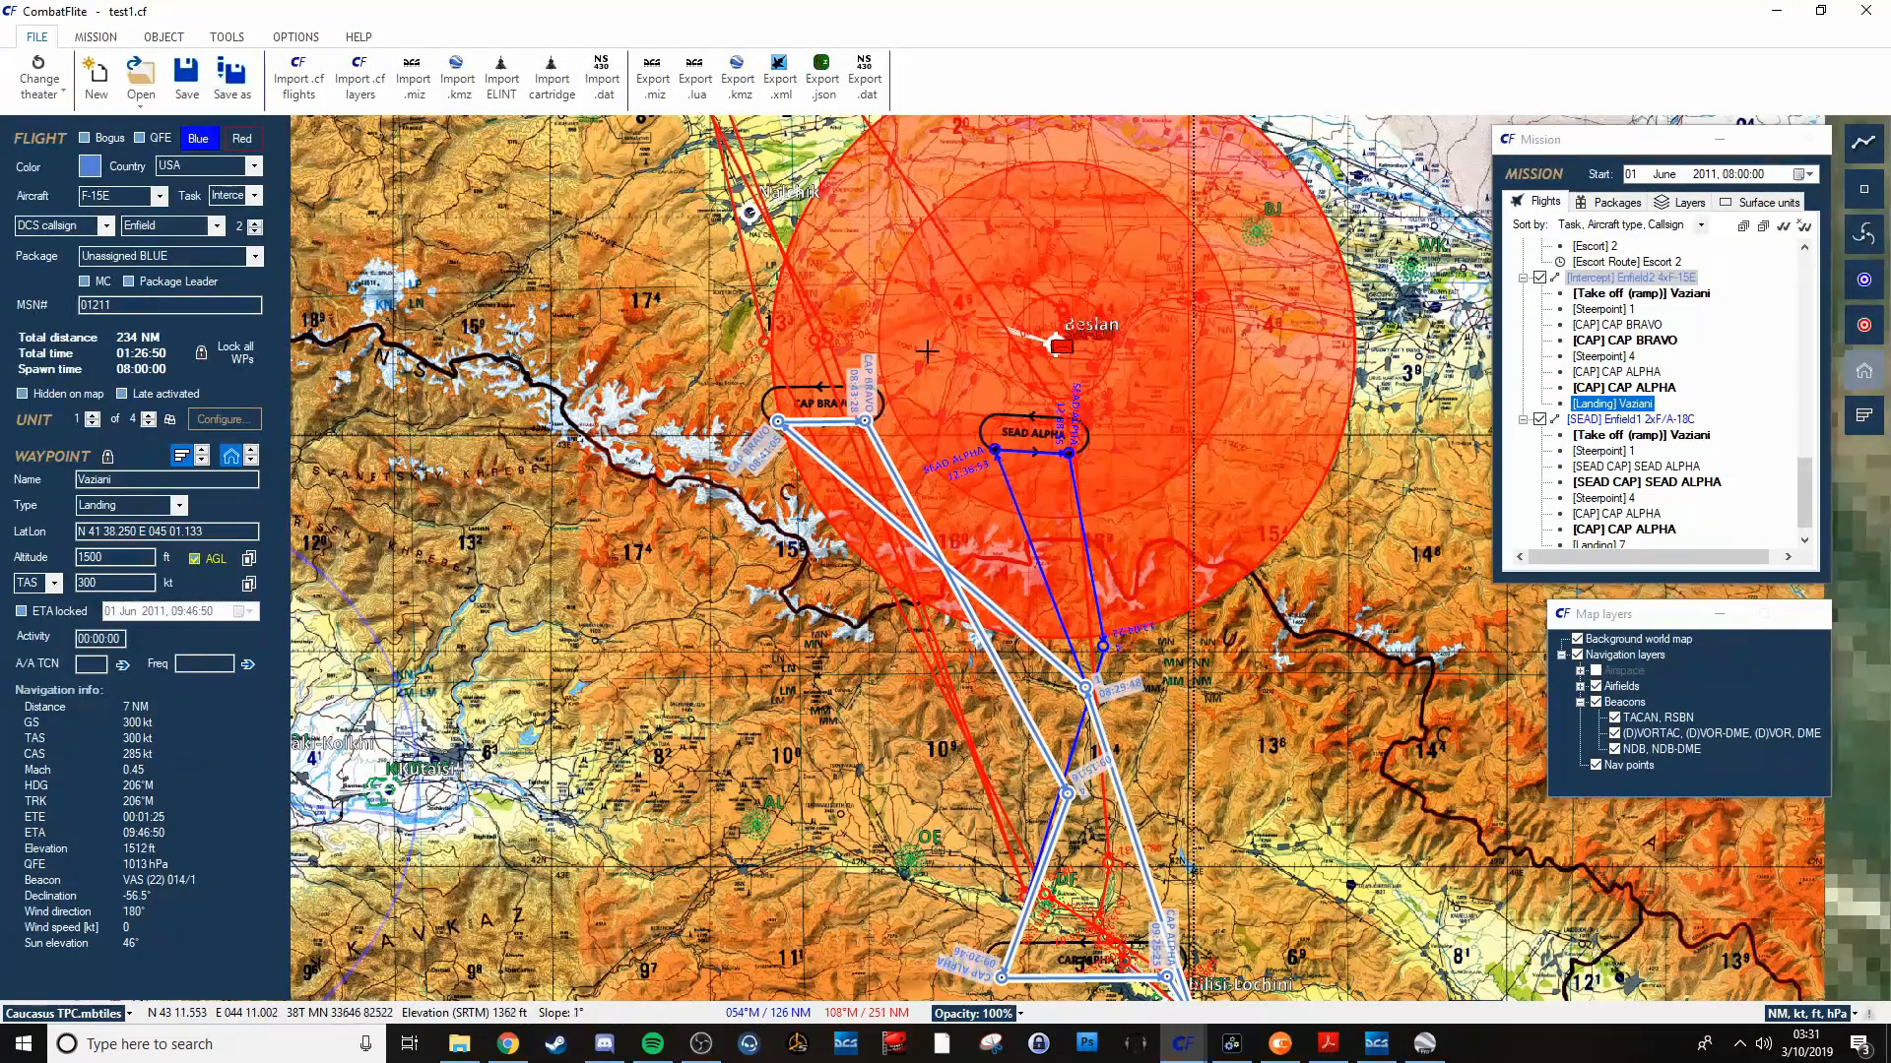
mouse_move(947, 365)
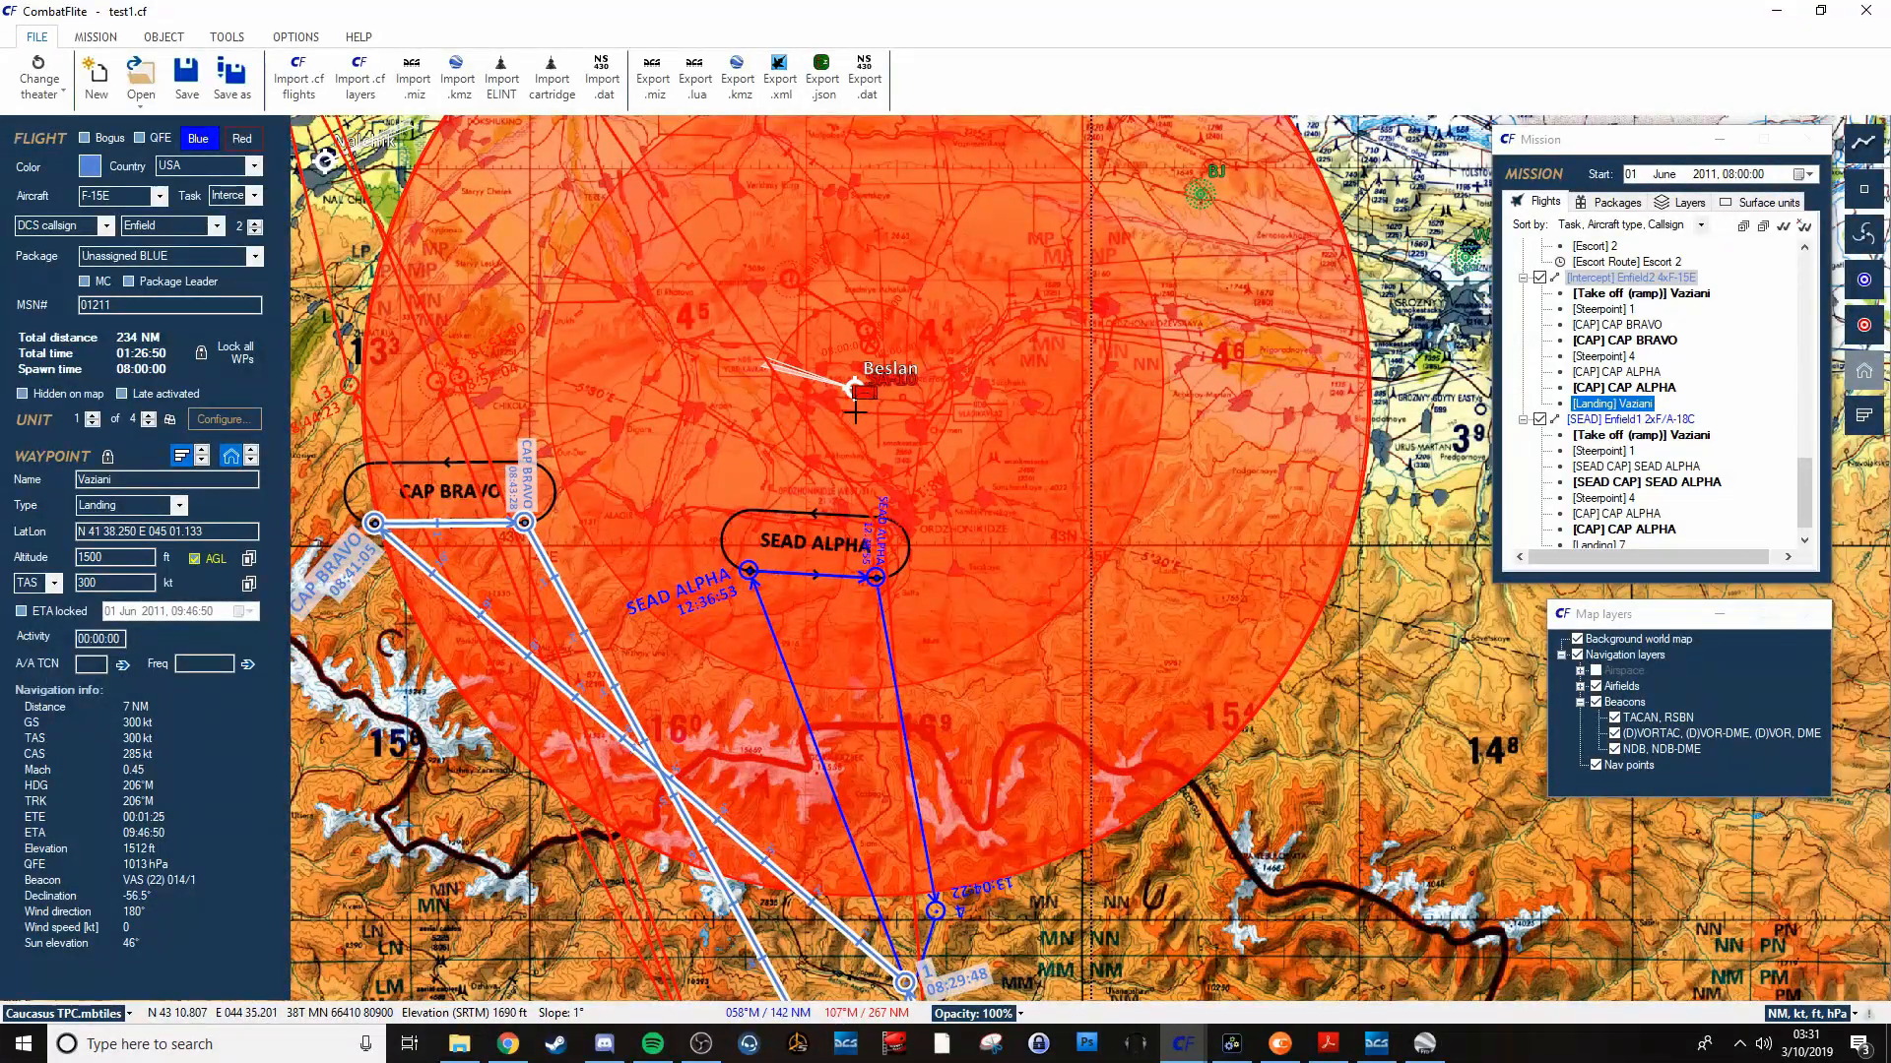
scroll("up", 3)
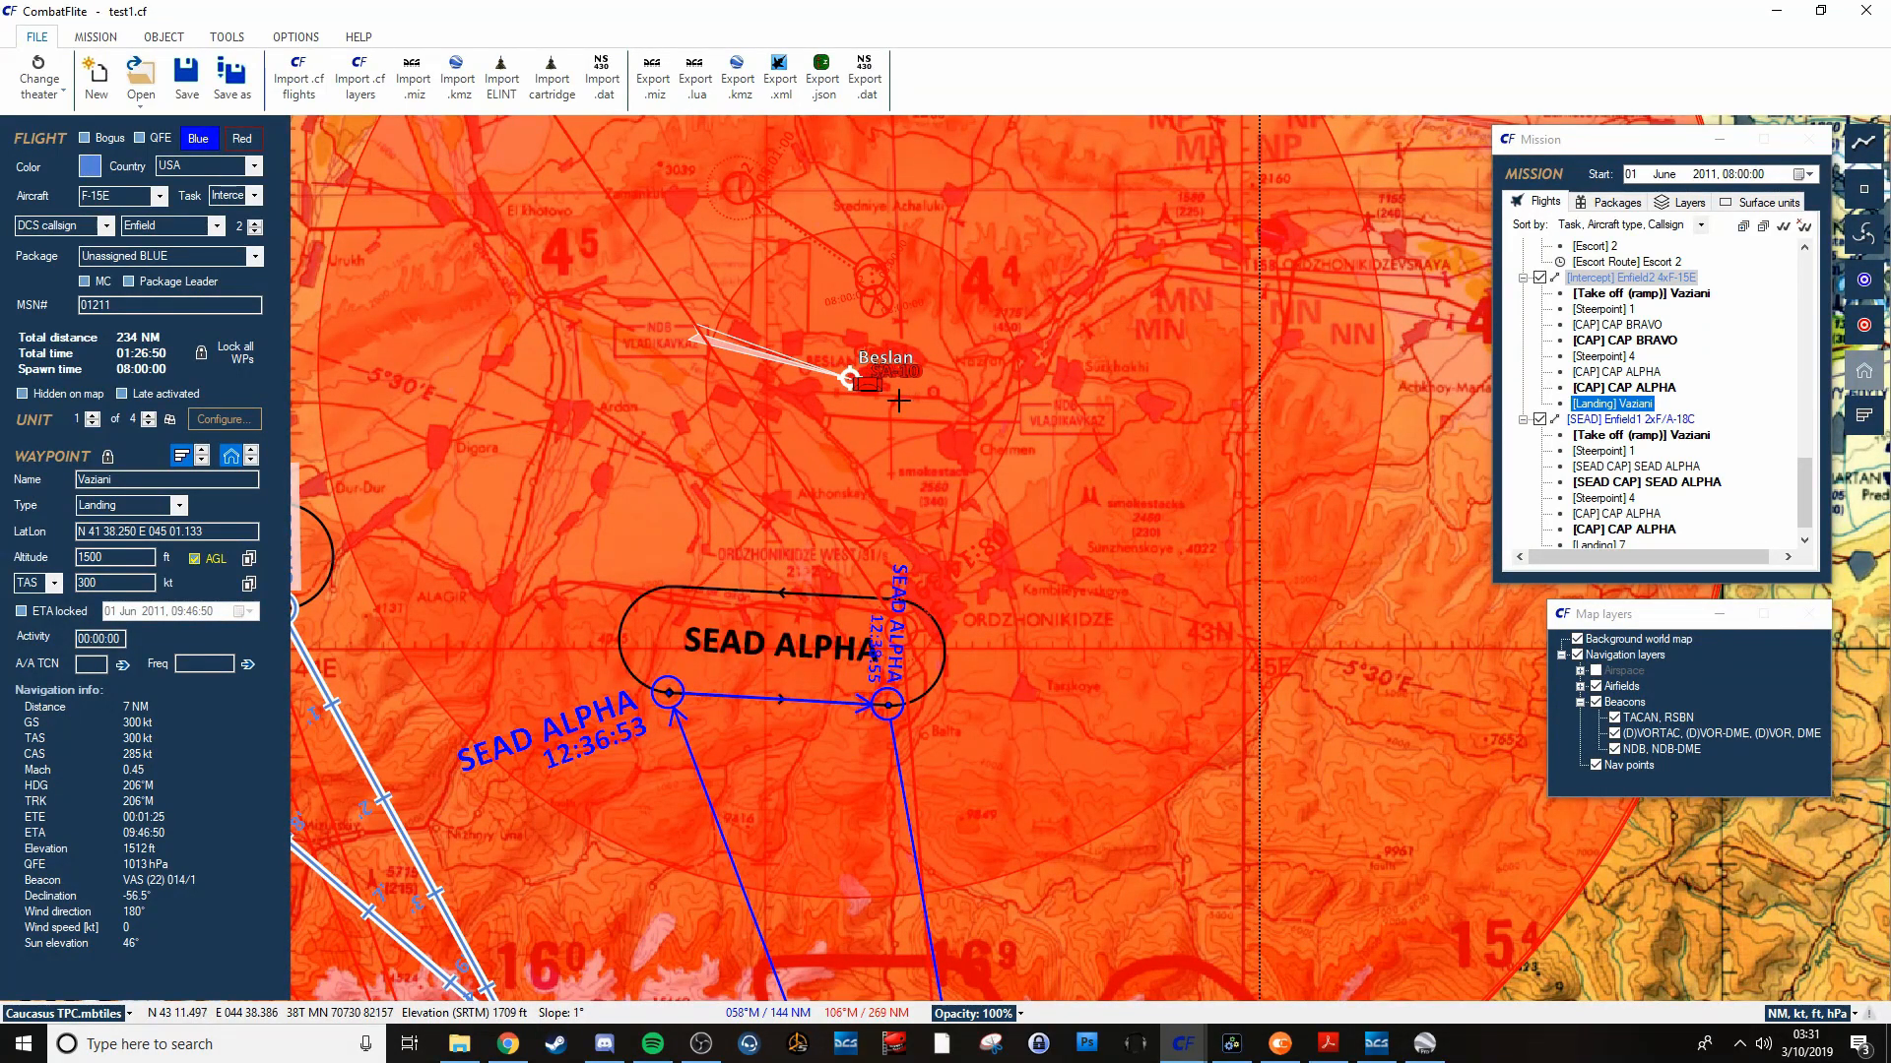
mouse_move(949, 394)
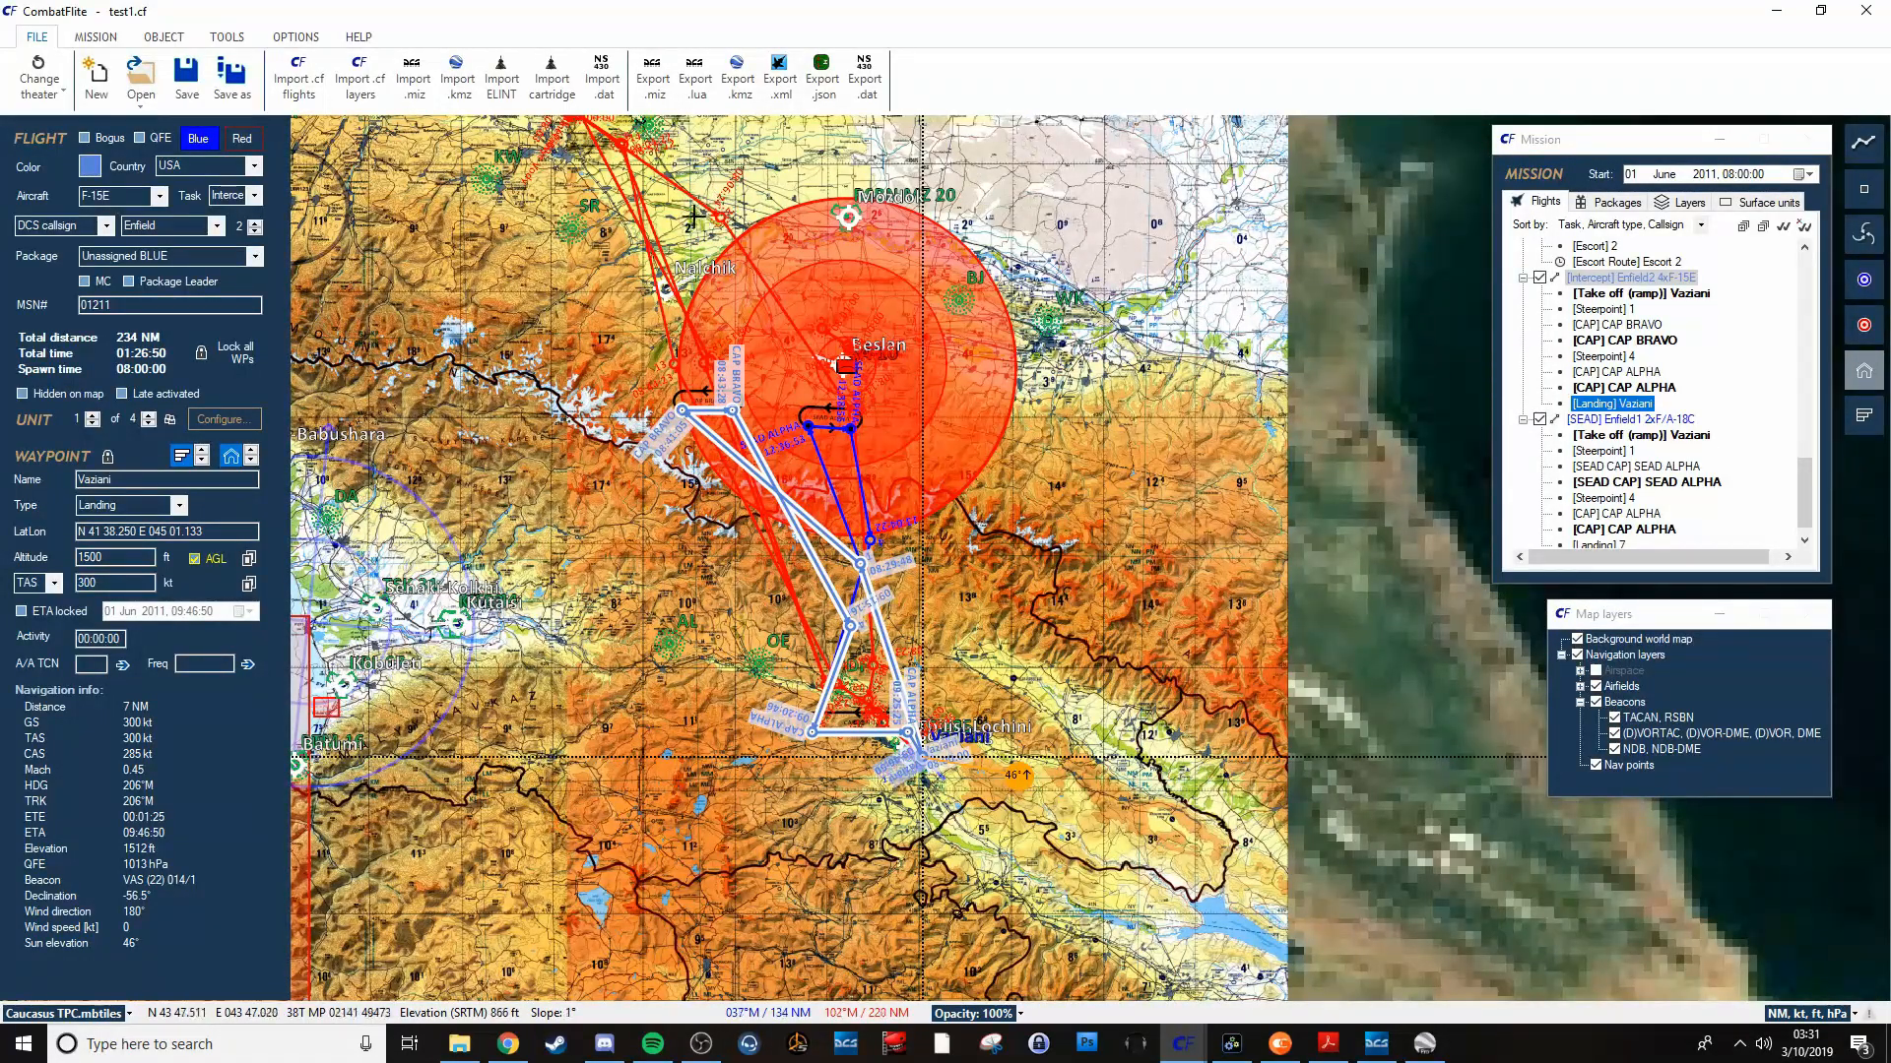
mouse_move(699, 199)
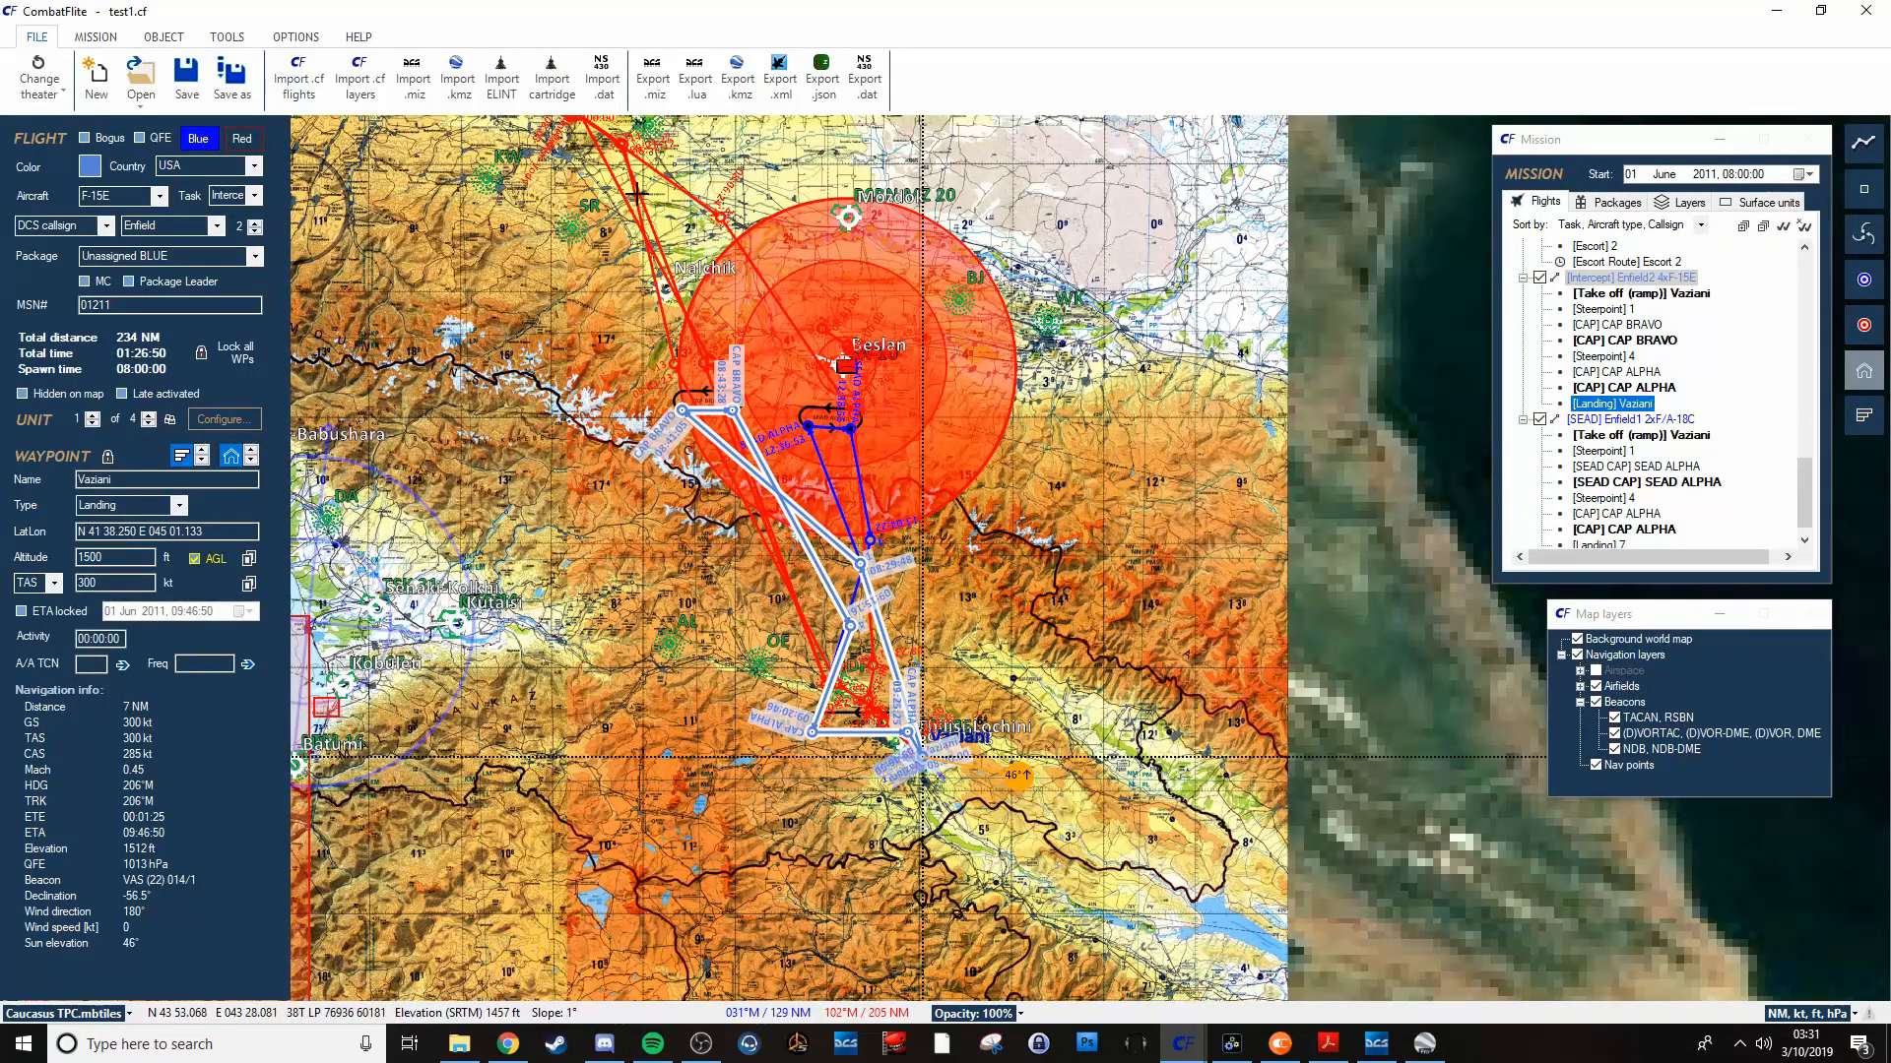
mouse_move(983, 471)
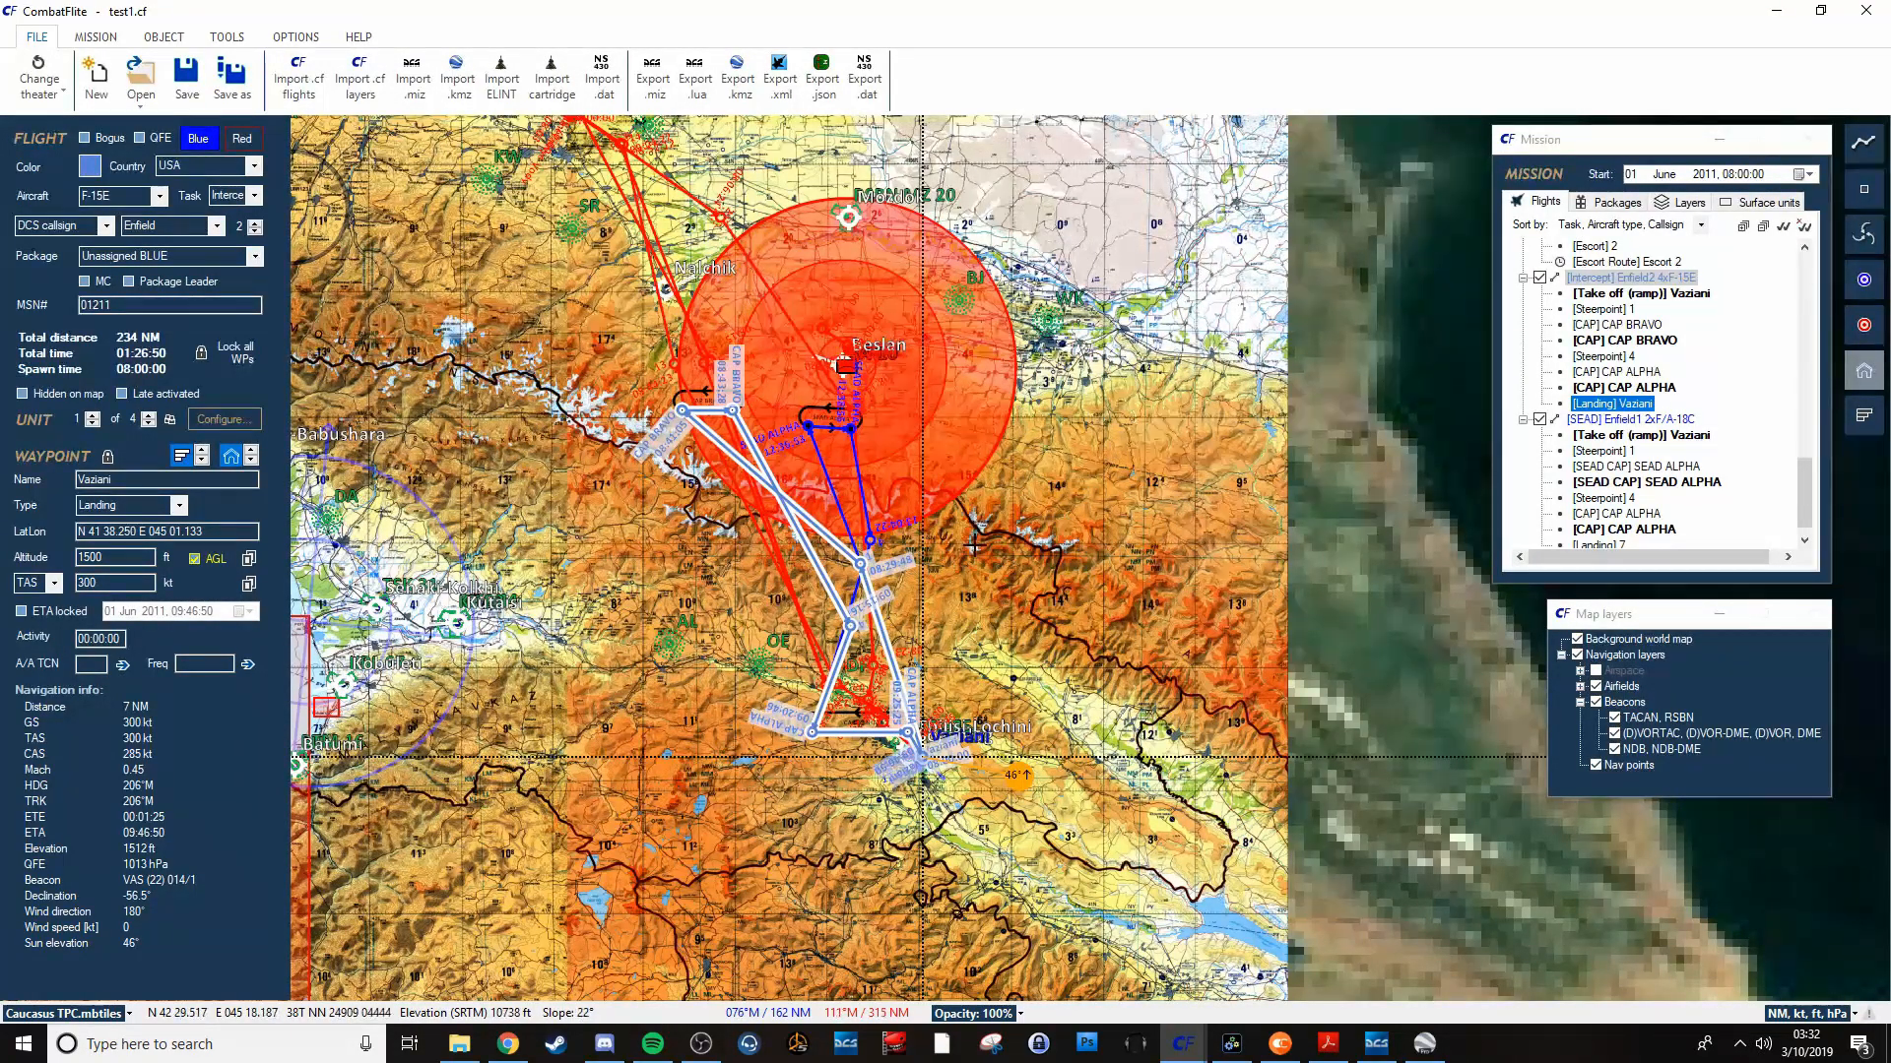
mouse_move(977, 608)
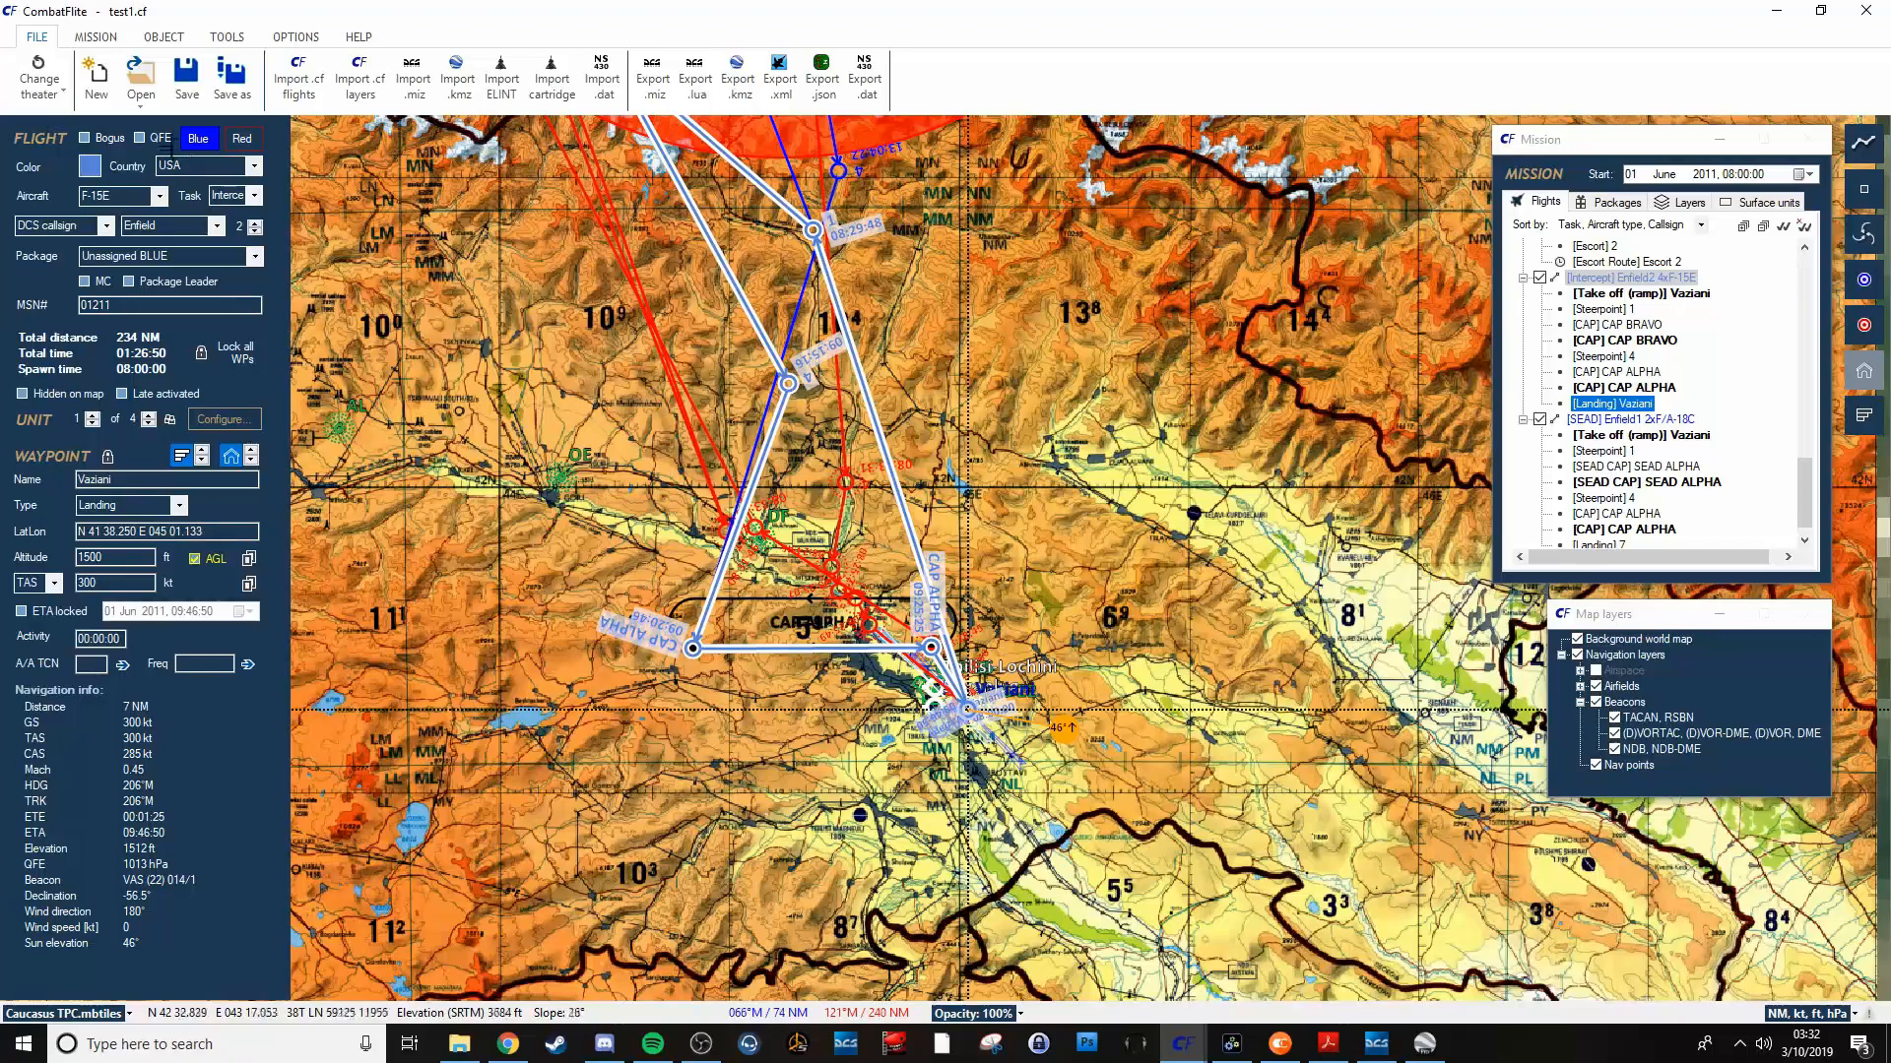
mouse_move(141, 138)
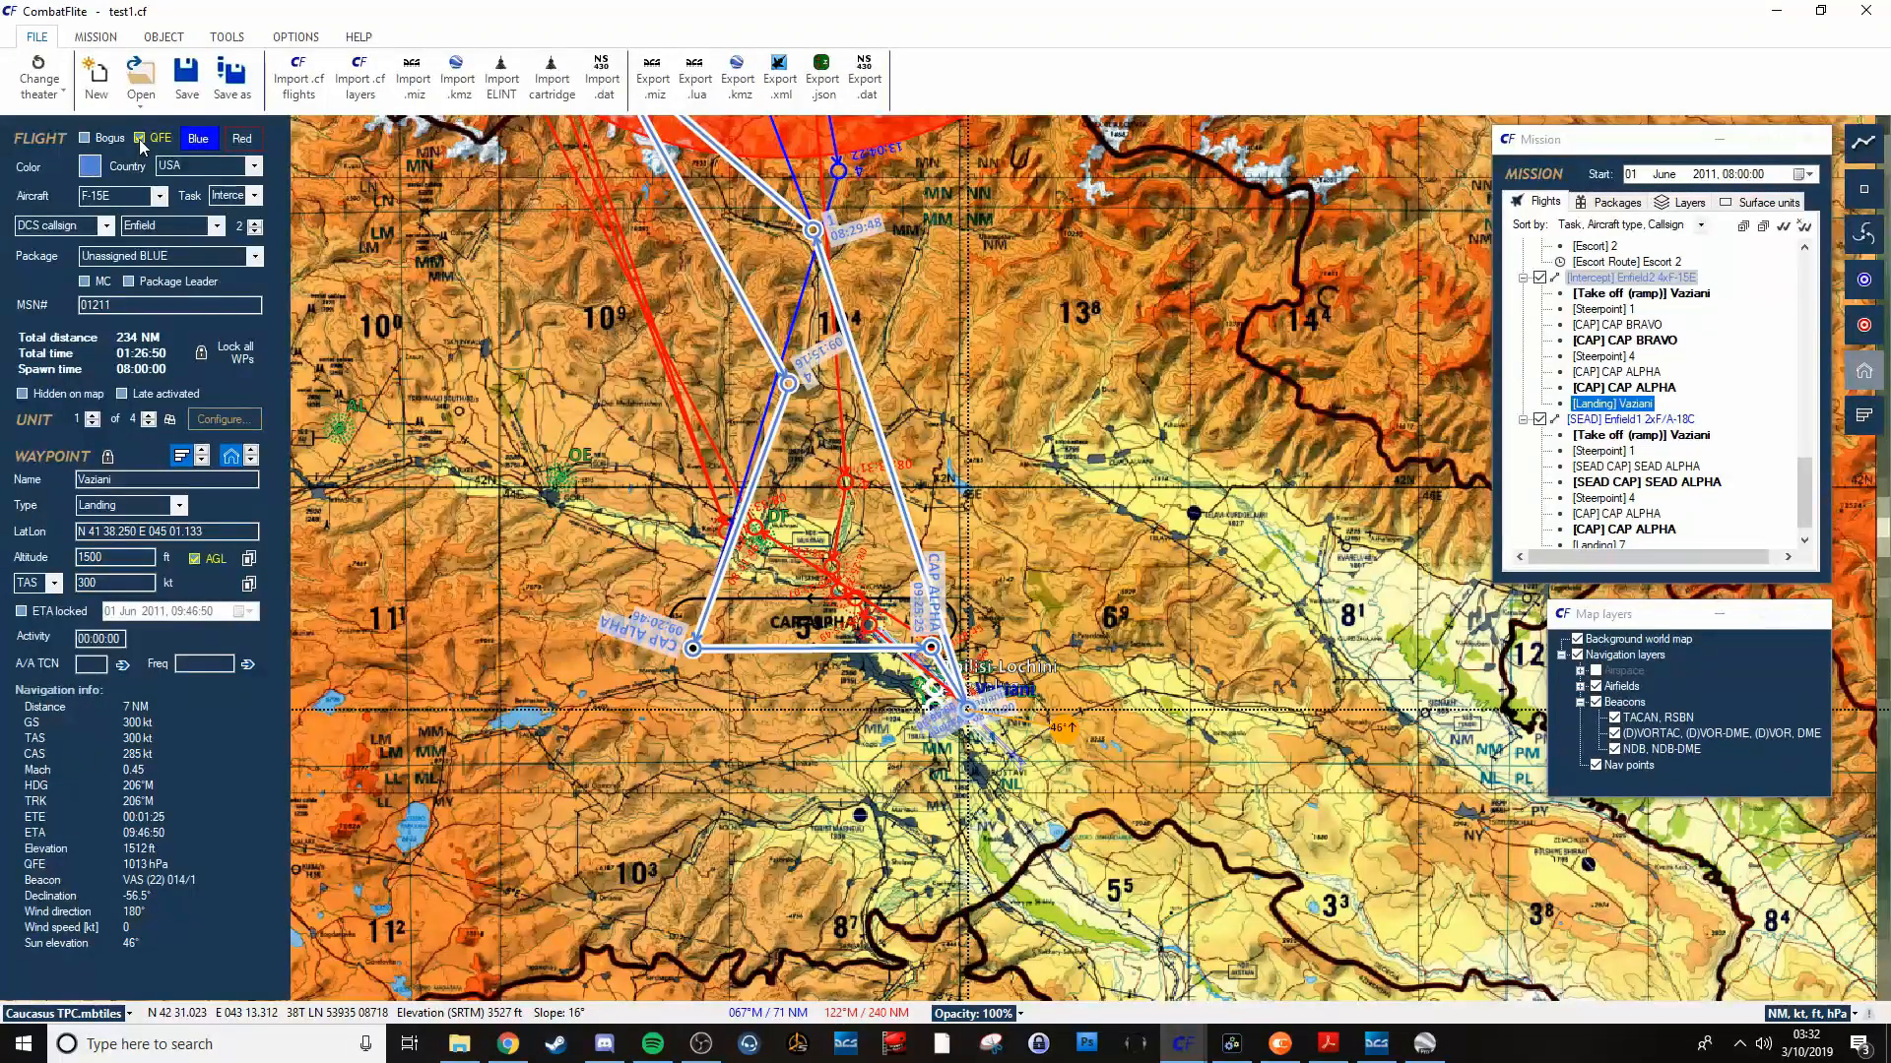
left_click(139, 137)
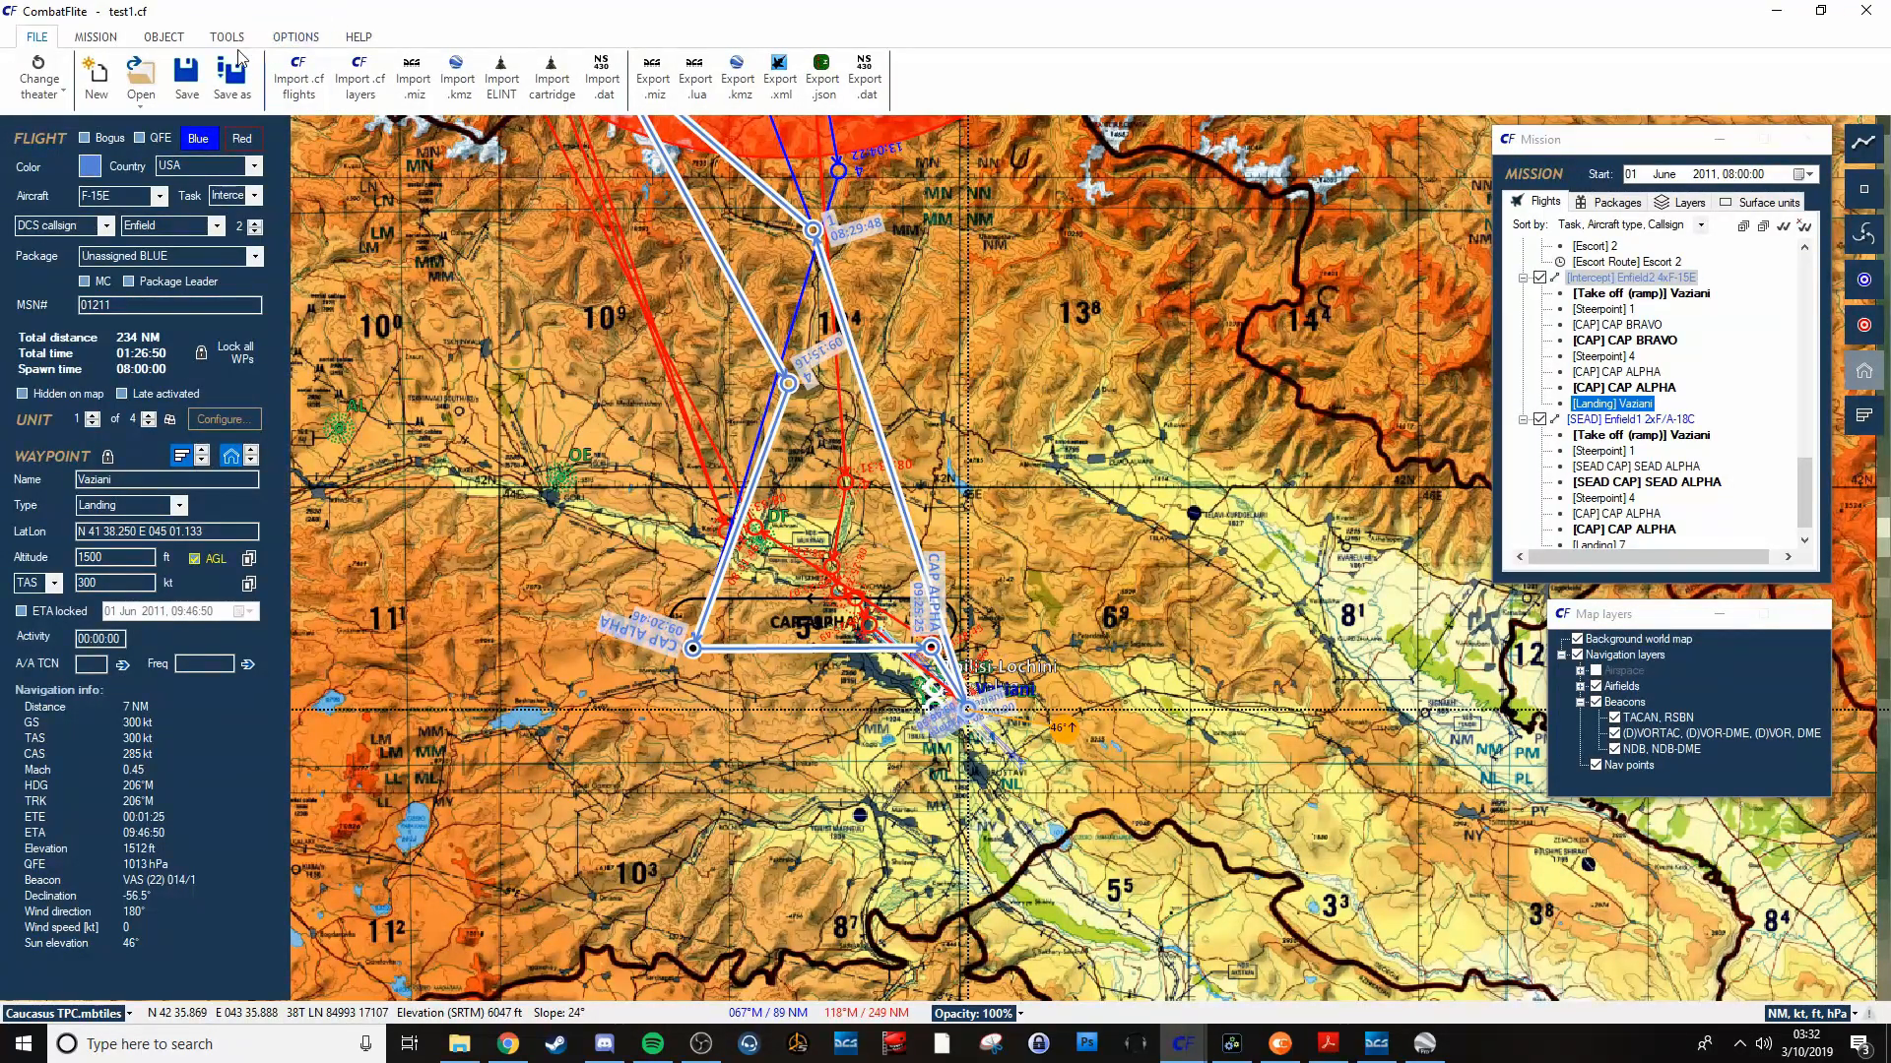
left_click(296, 37)
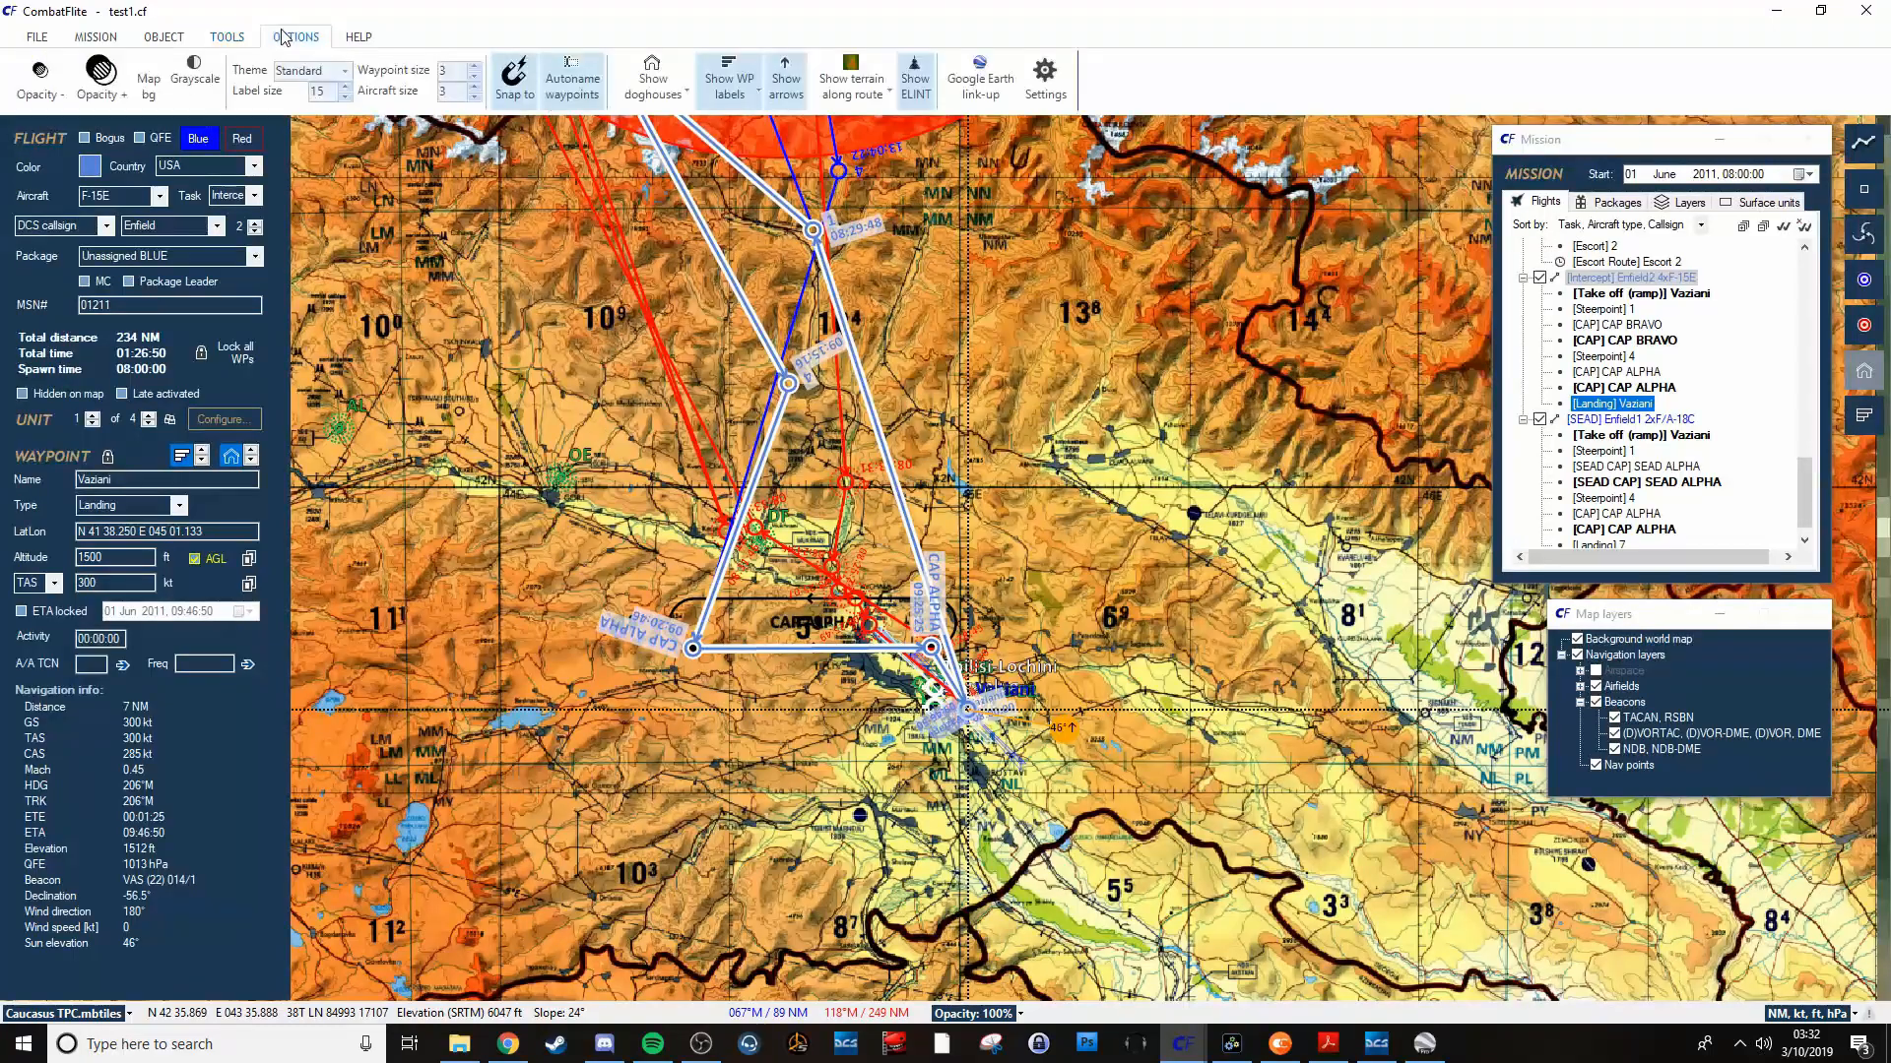
Turn on doghouses showing heading, distance, time and altitude for each route leg.
left_click(651, 80)
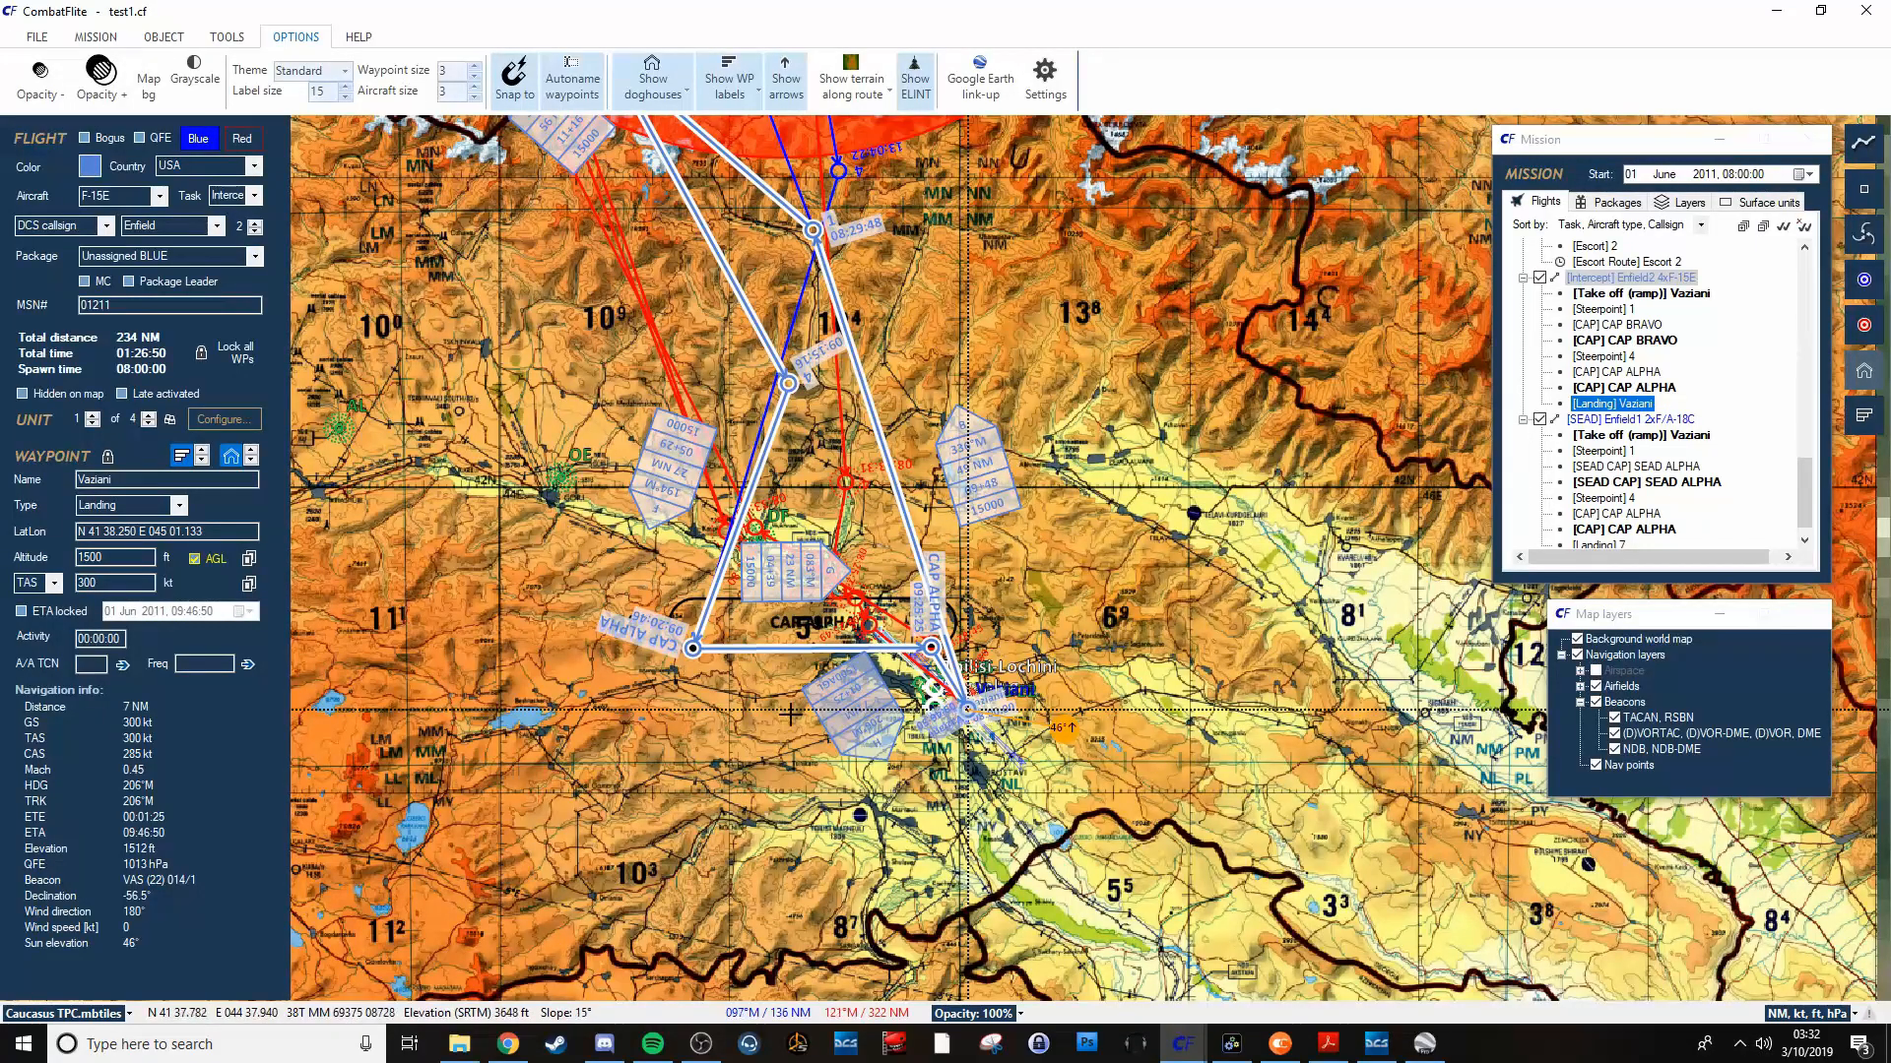
mouse_move(1005, 479)
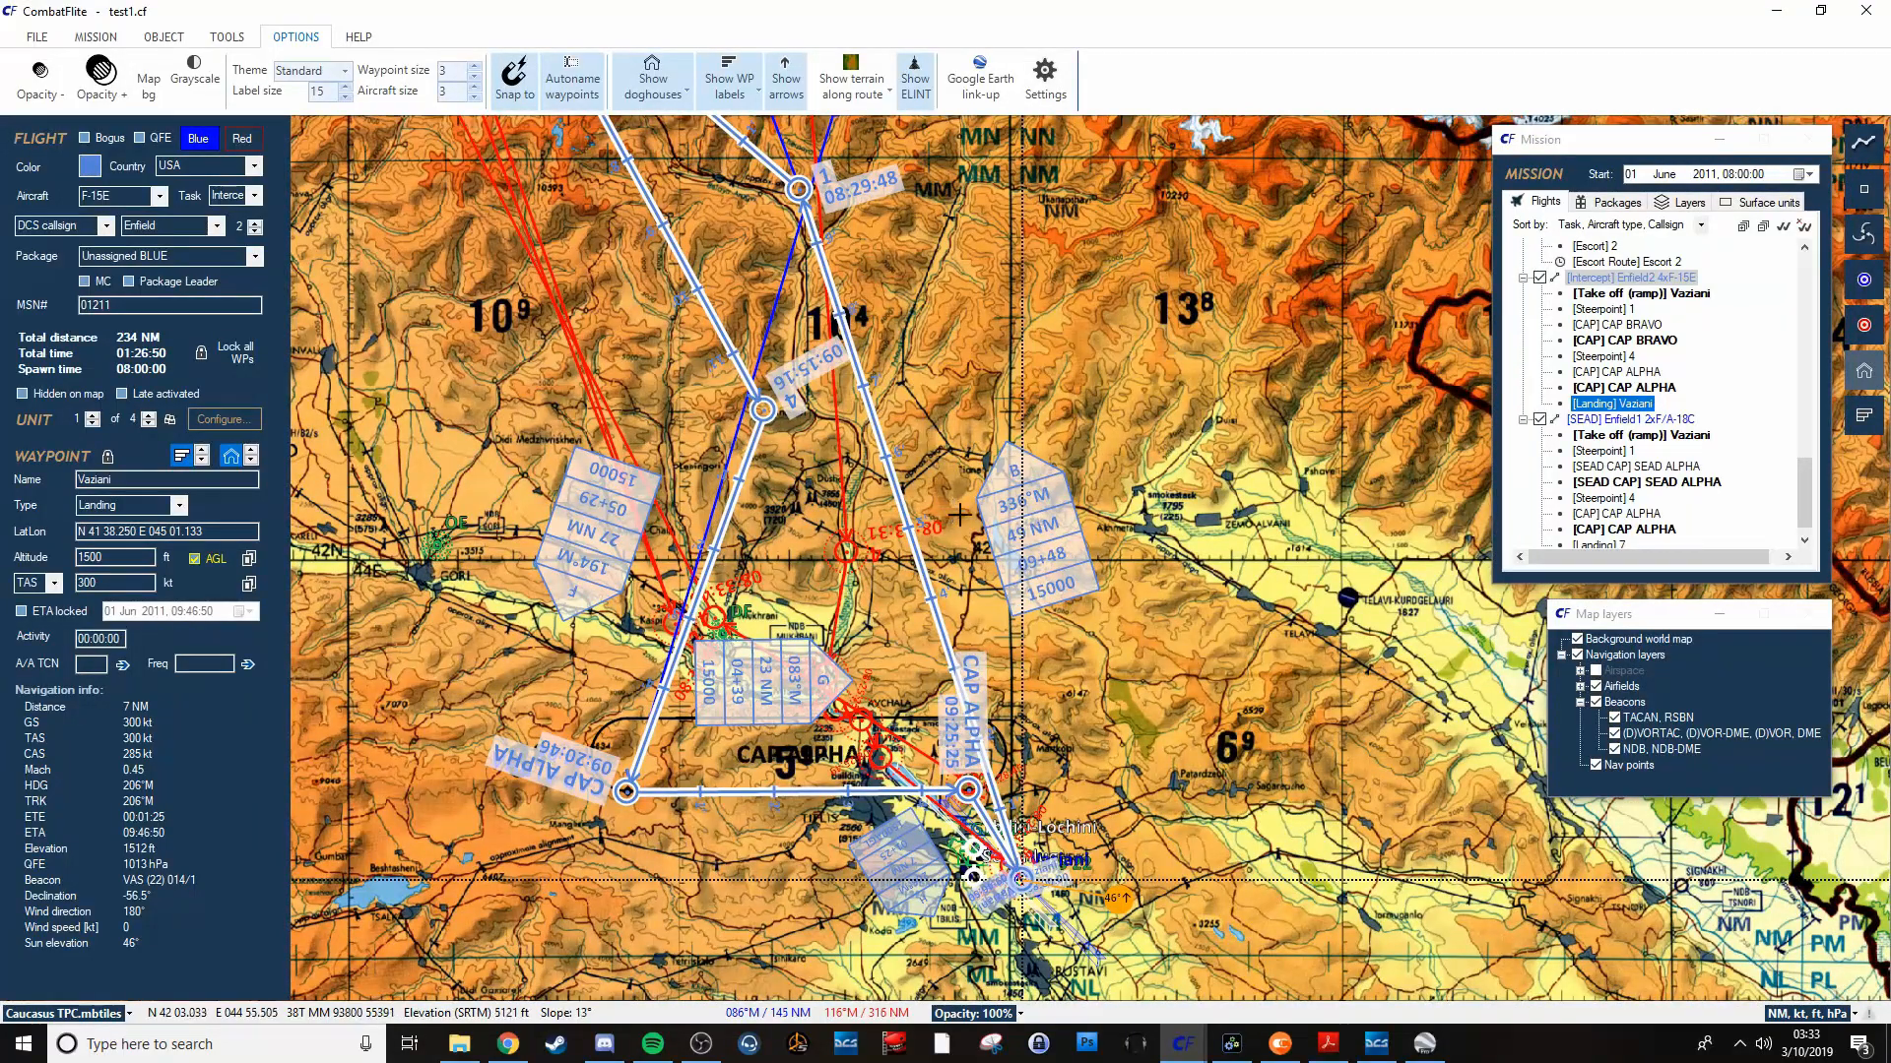
mouse_move(1070, 593)
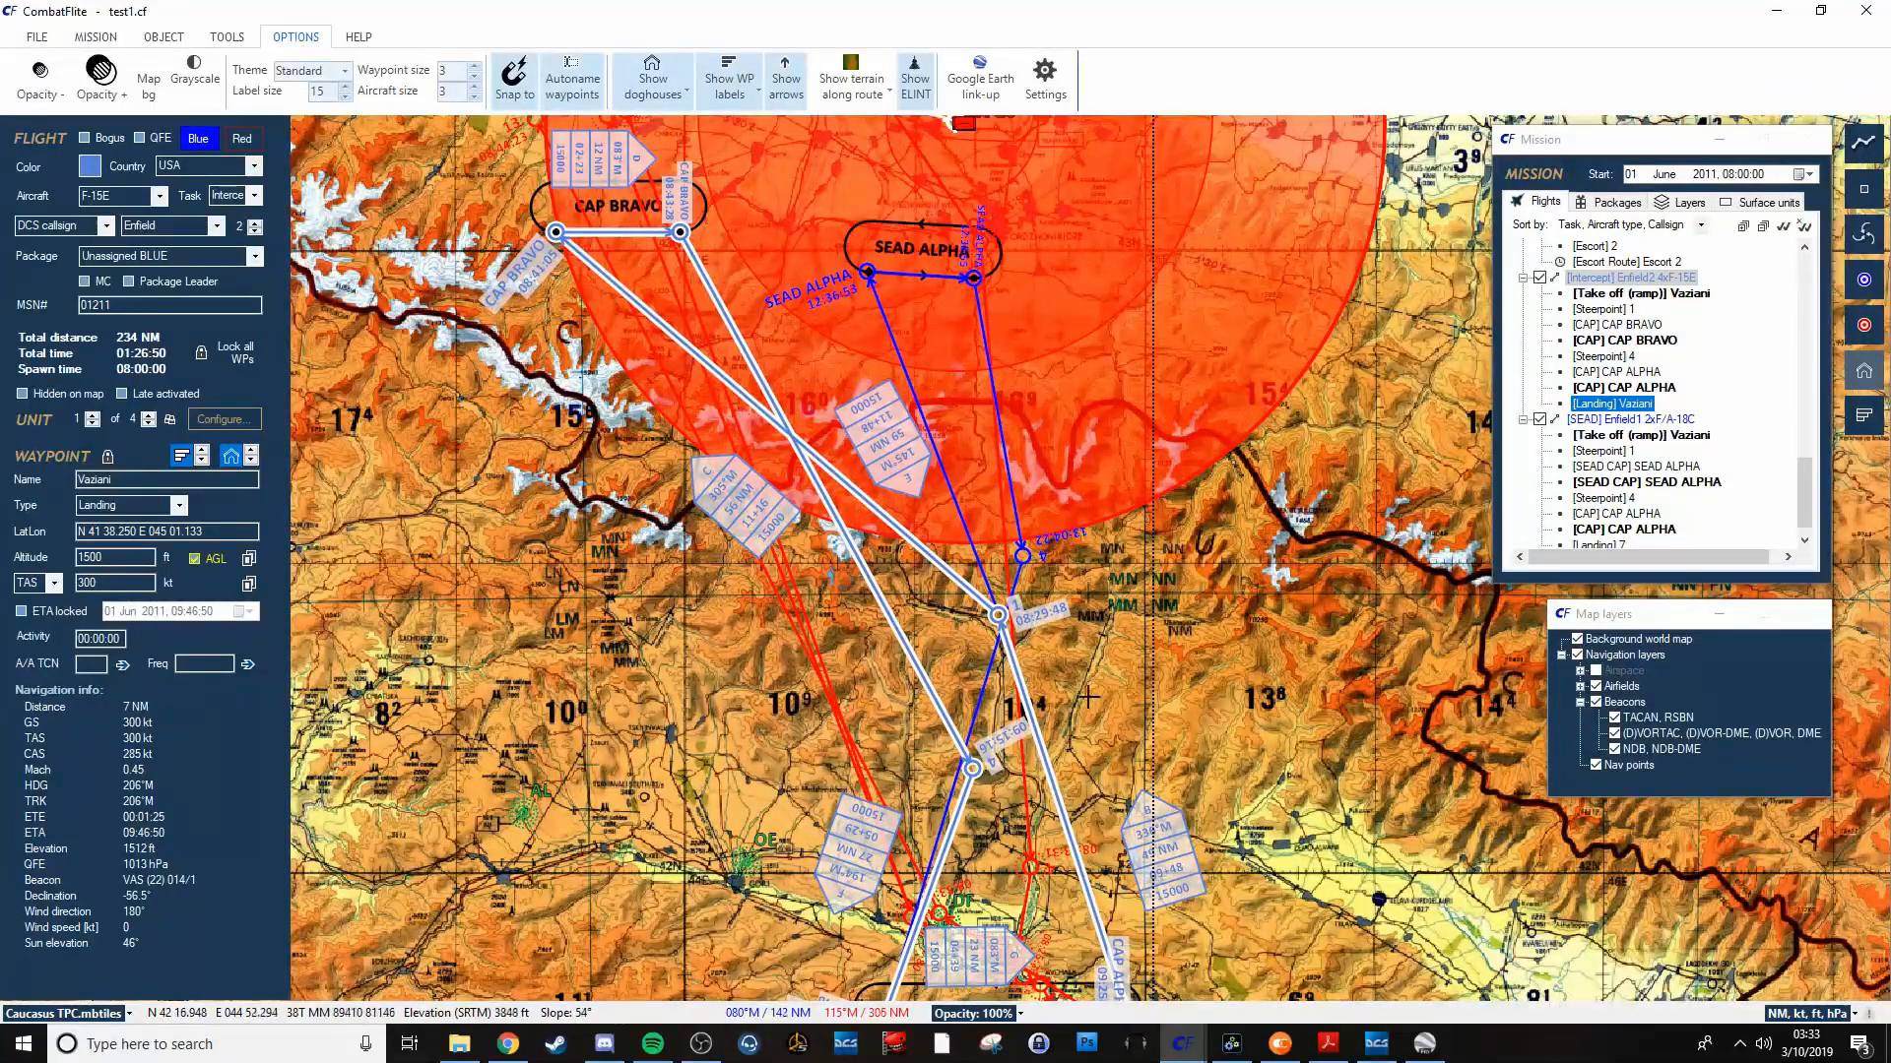
scroll("down", 3)
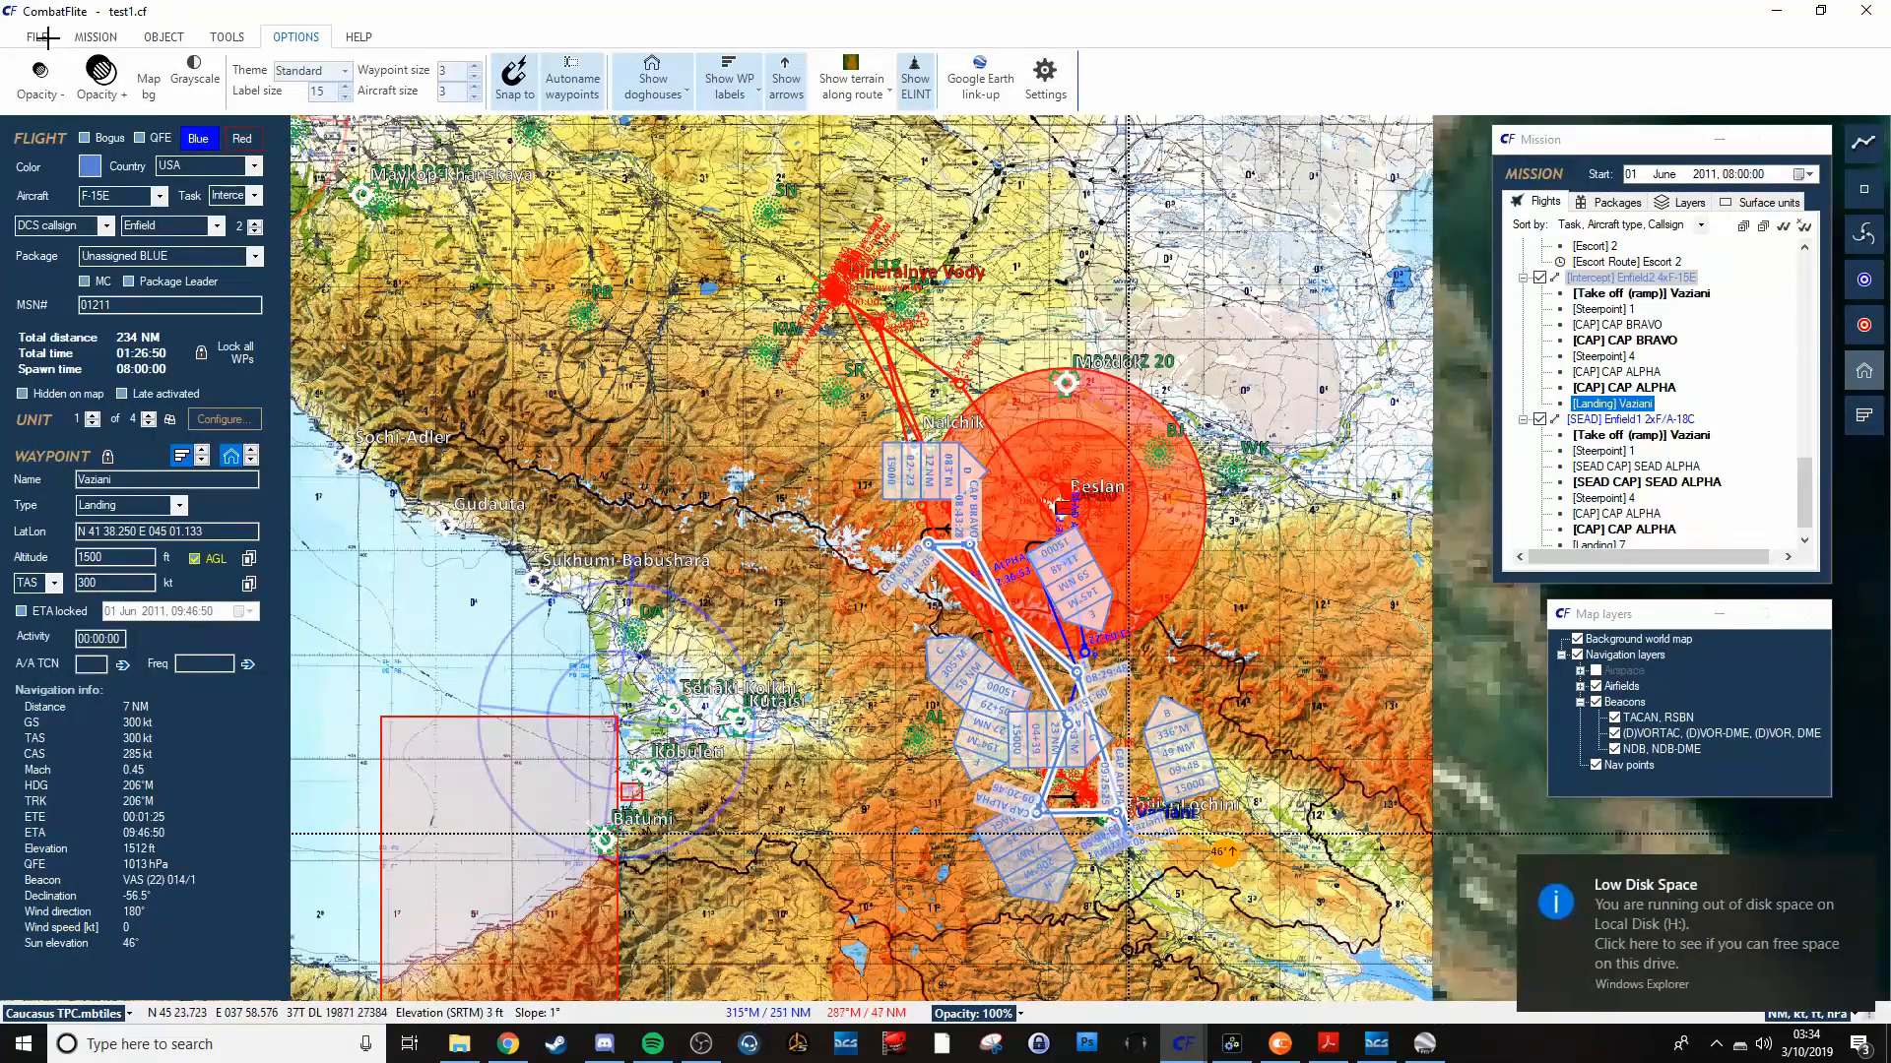
left_click(1604, 403)
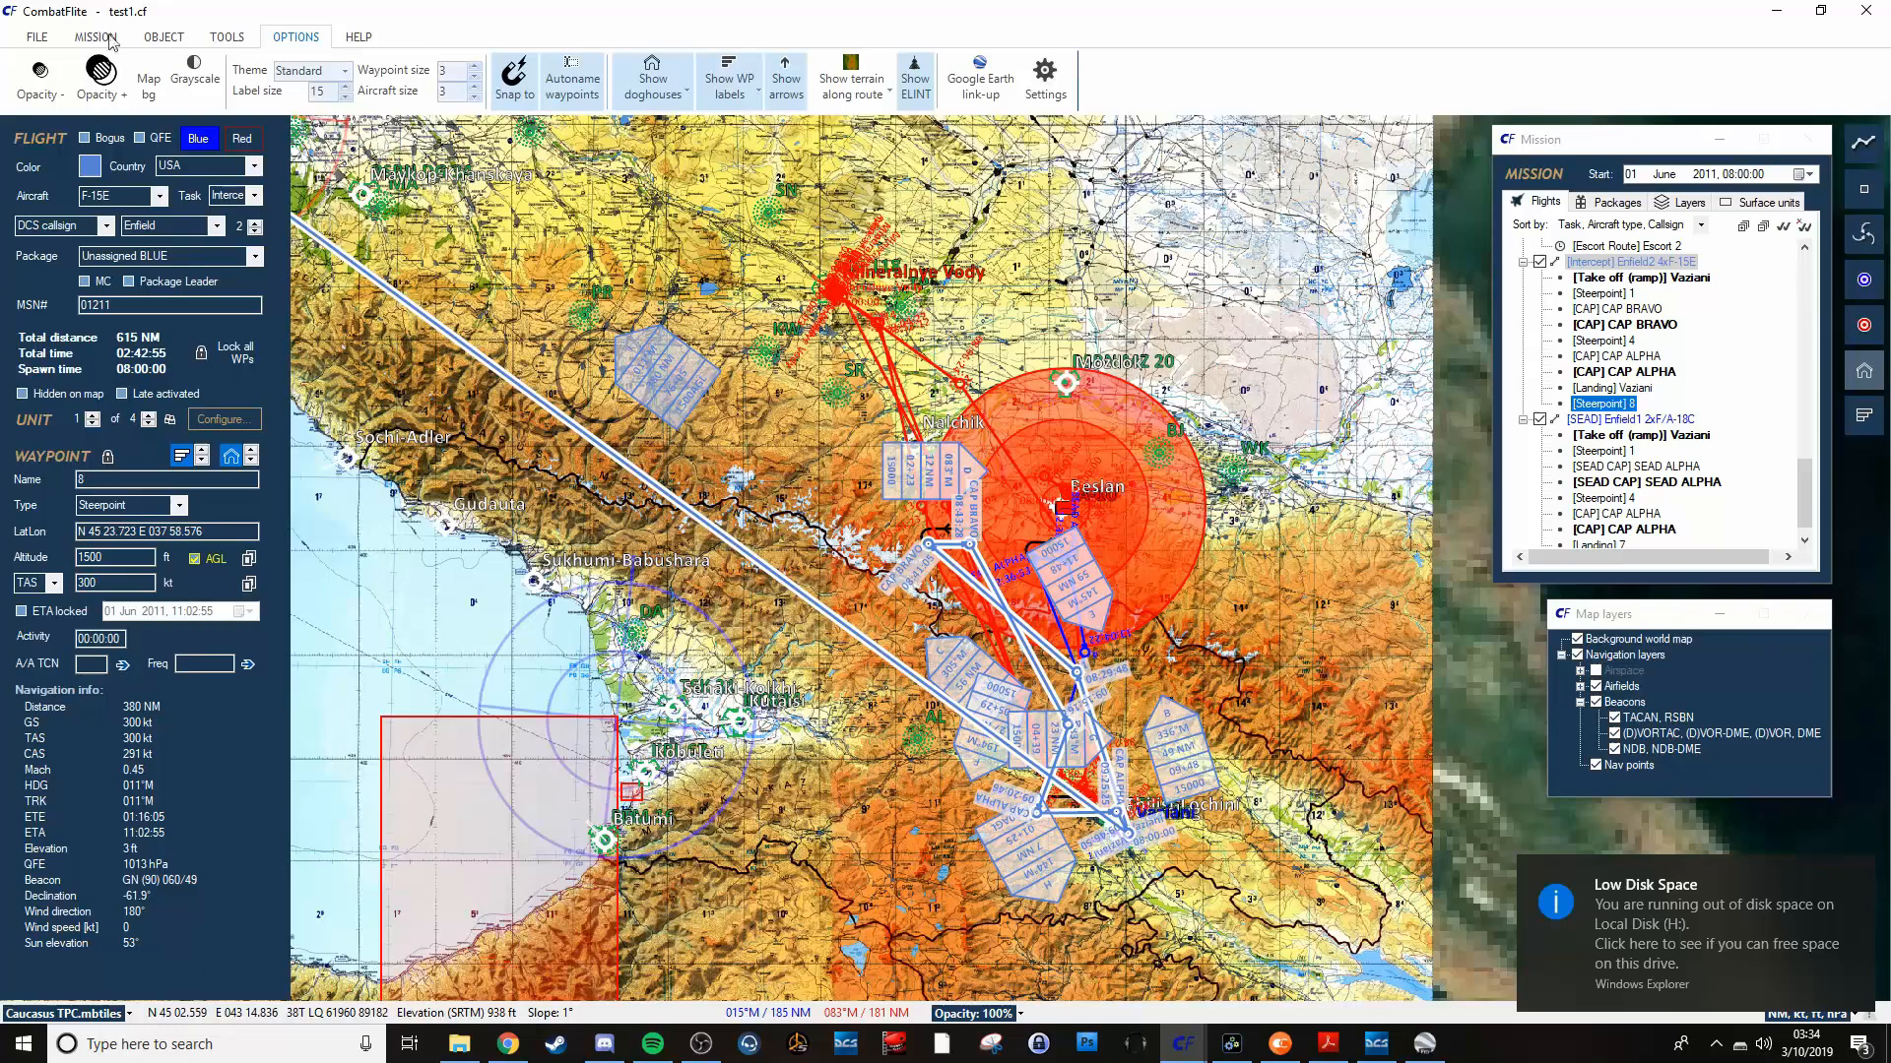
left_click(163, 37)
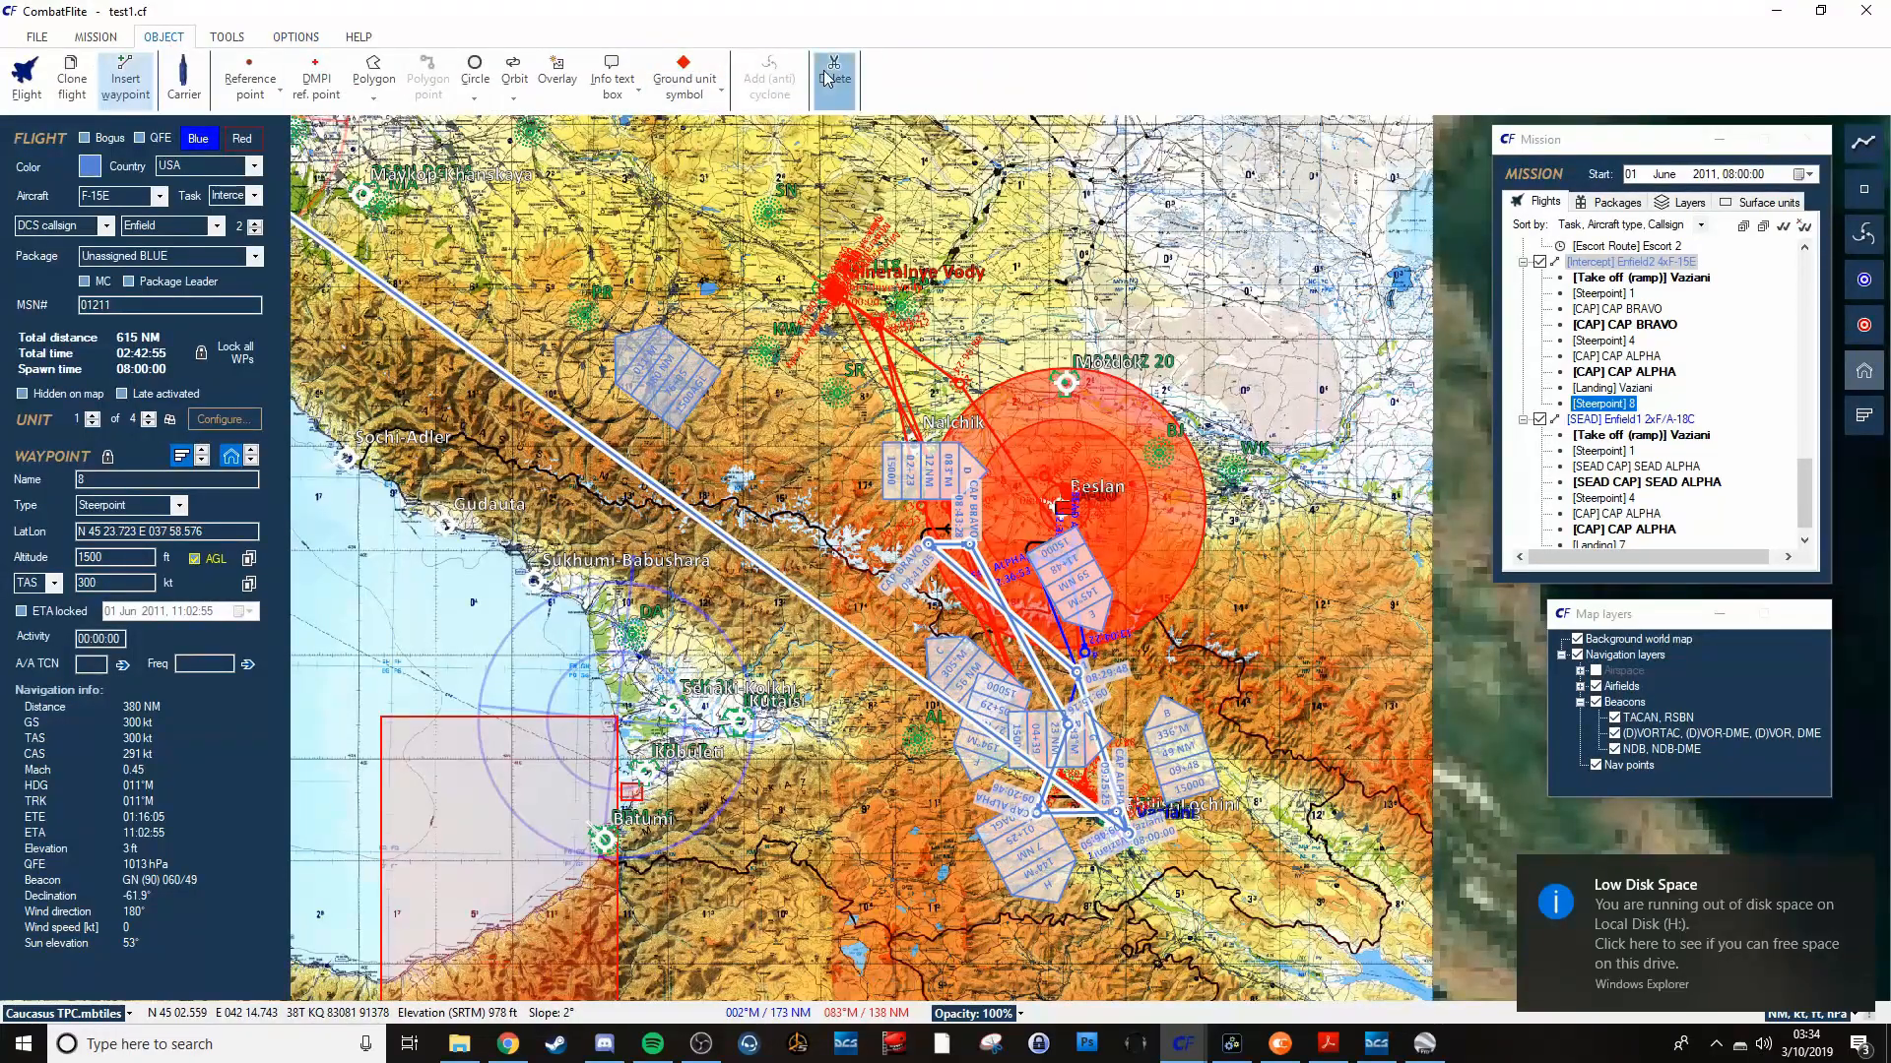
left_click(1613, 403)
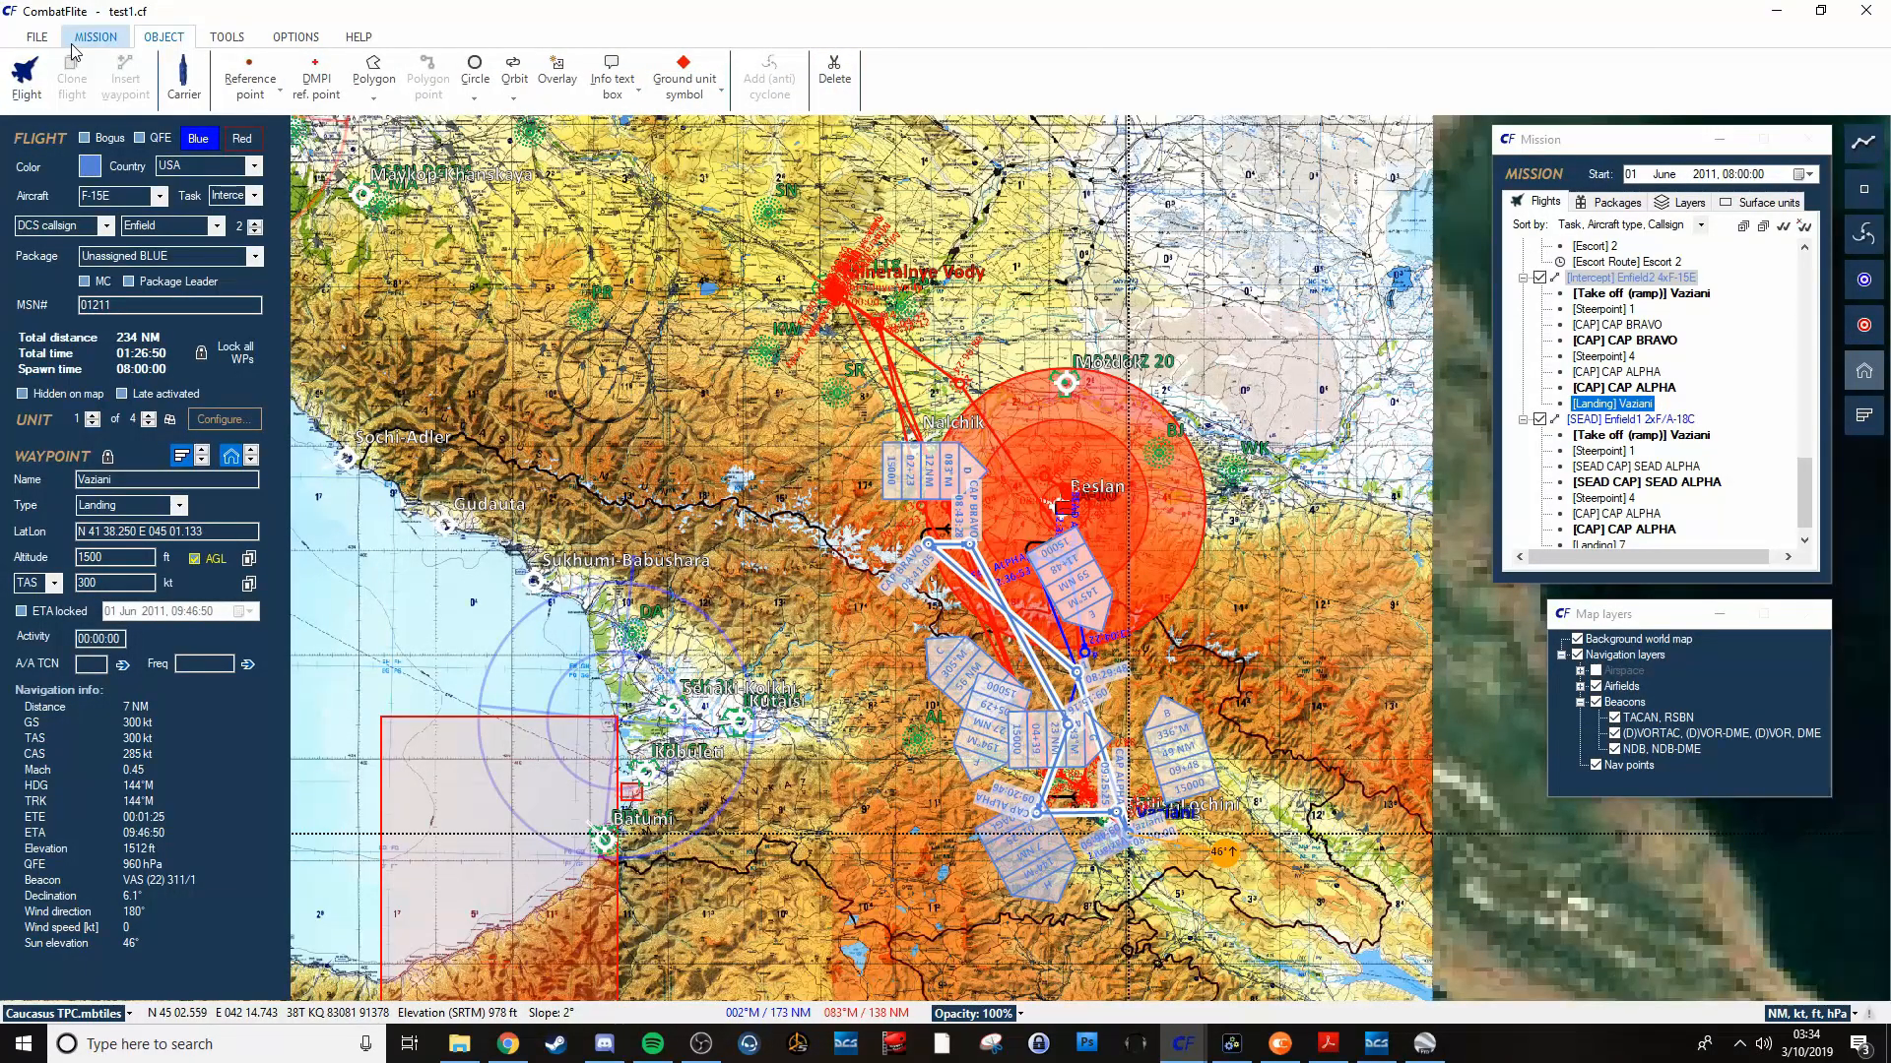
left_click(226, 36)
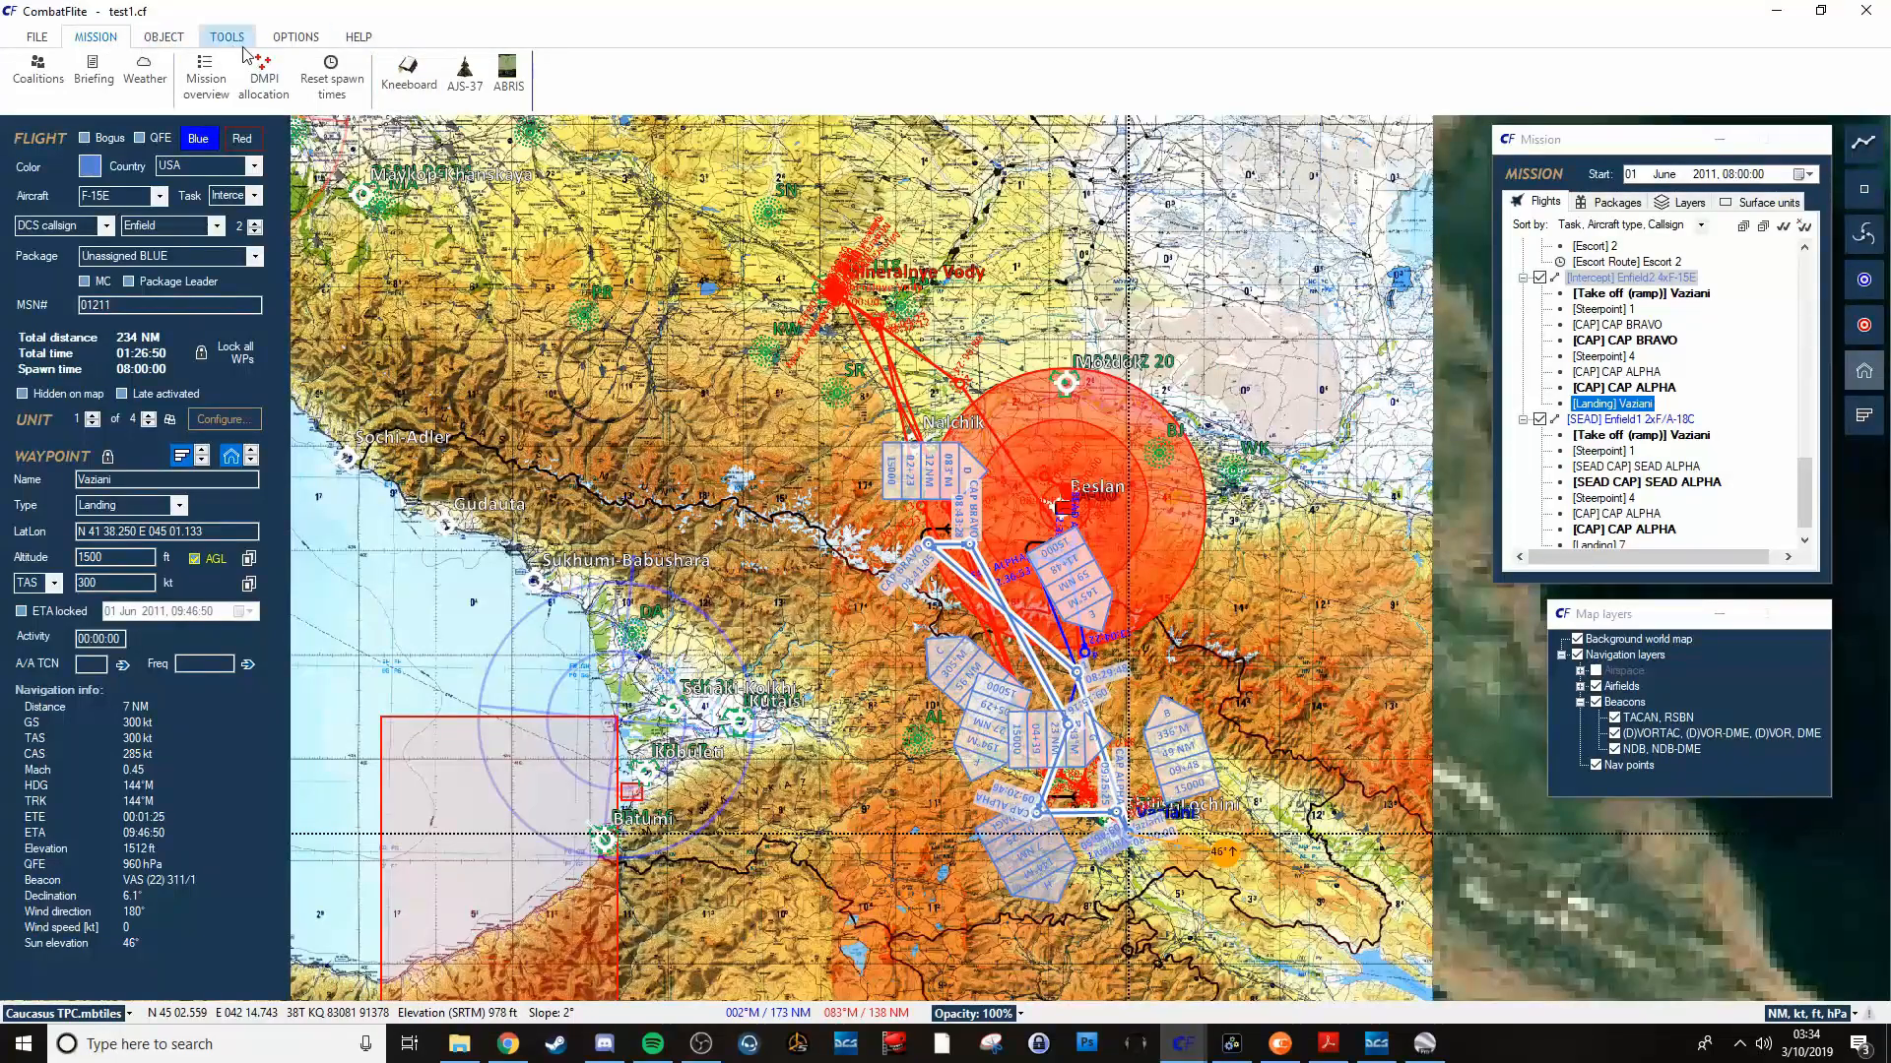
left_click(37, 36)
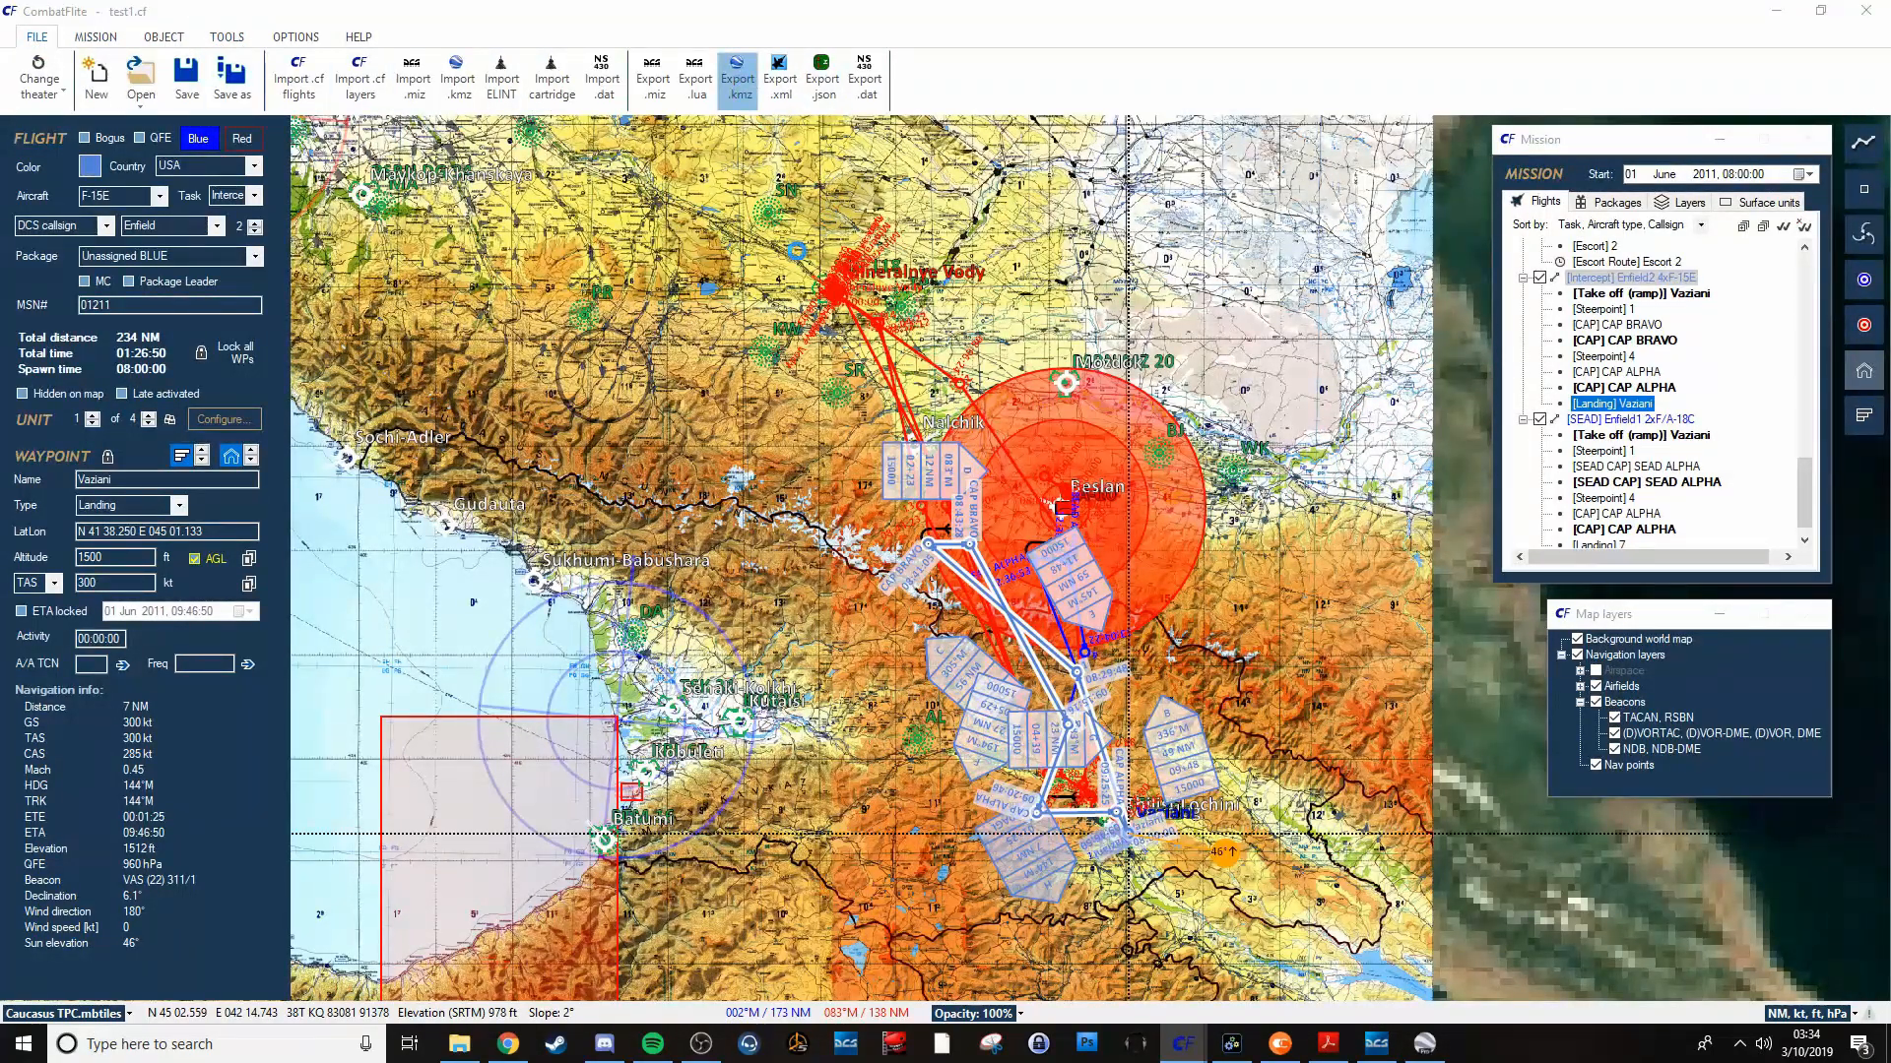
Export the mission to KMZ as 'google test1' in the combatflite folder, replacing the old file.
left_click(736, 72)
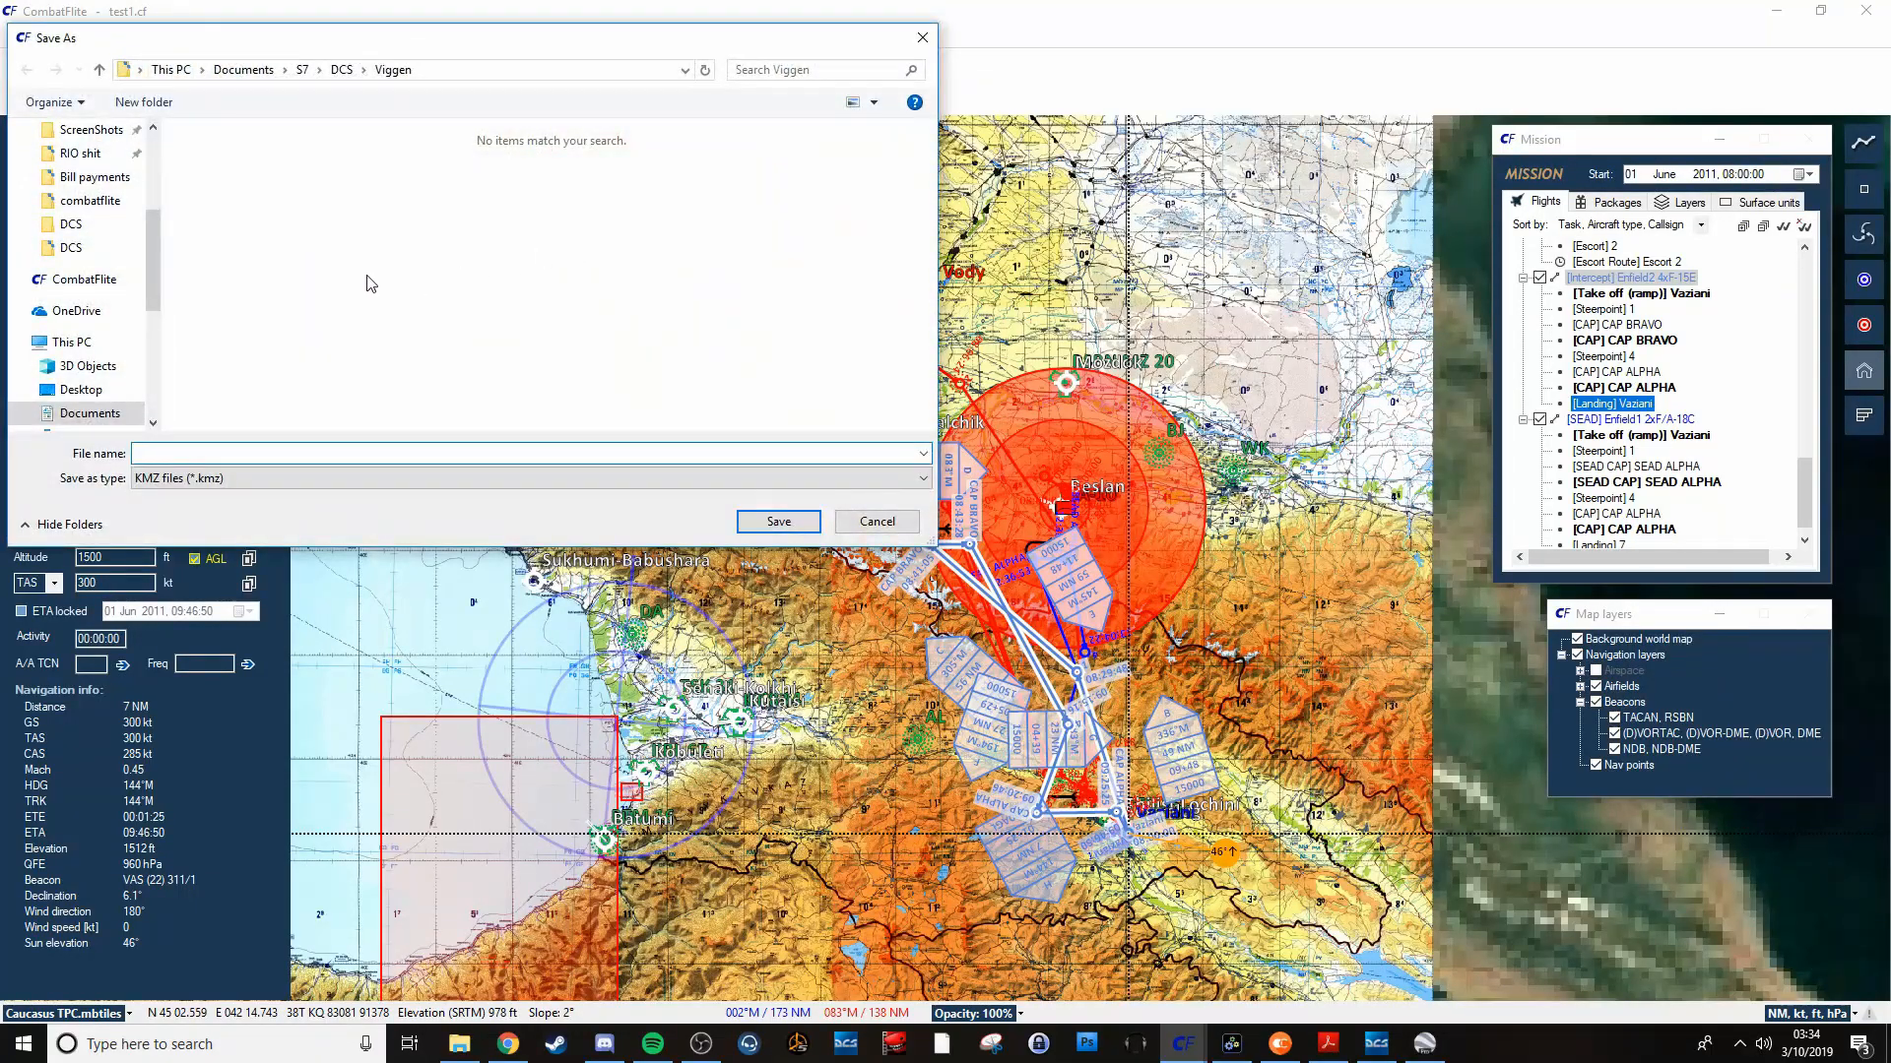
left_click(342, 69)
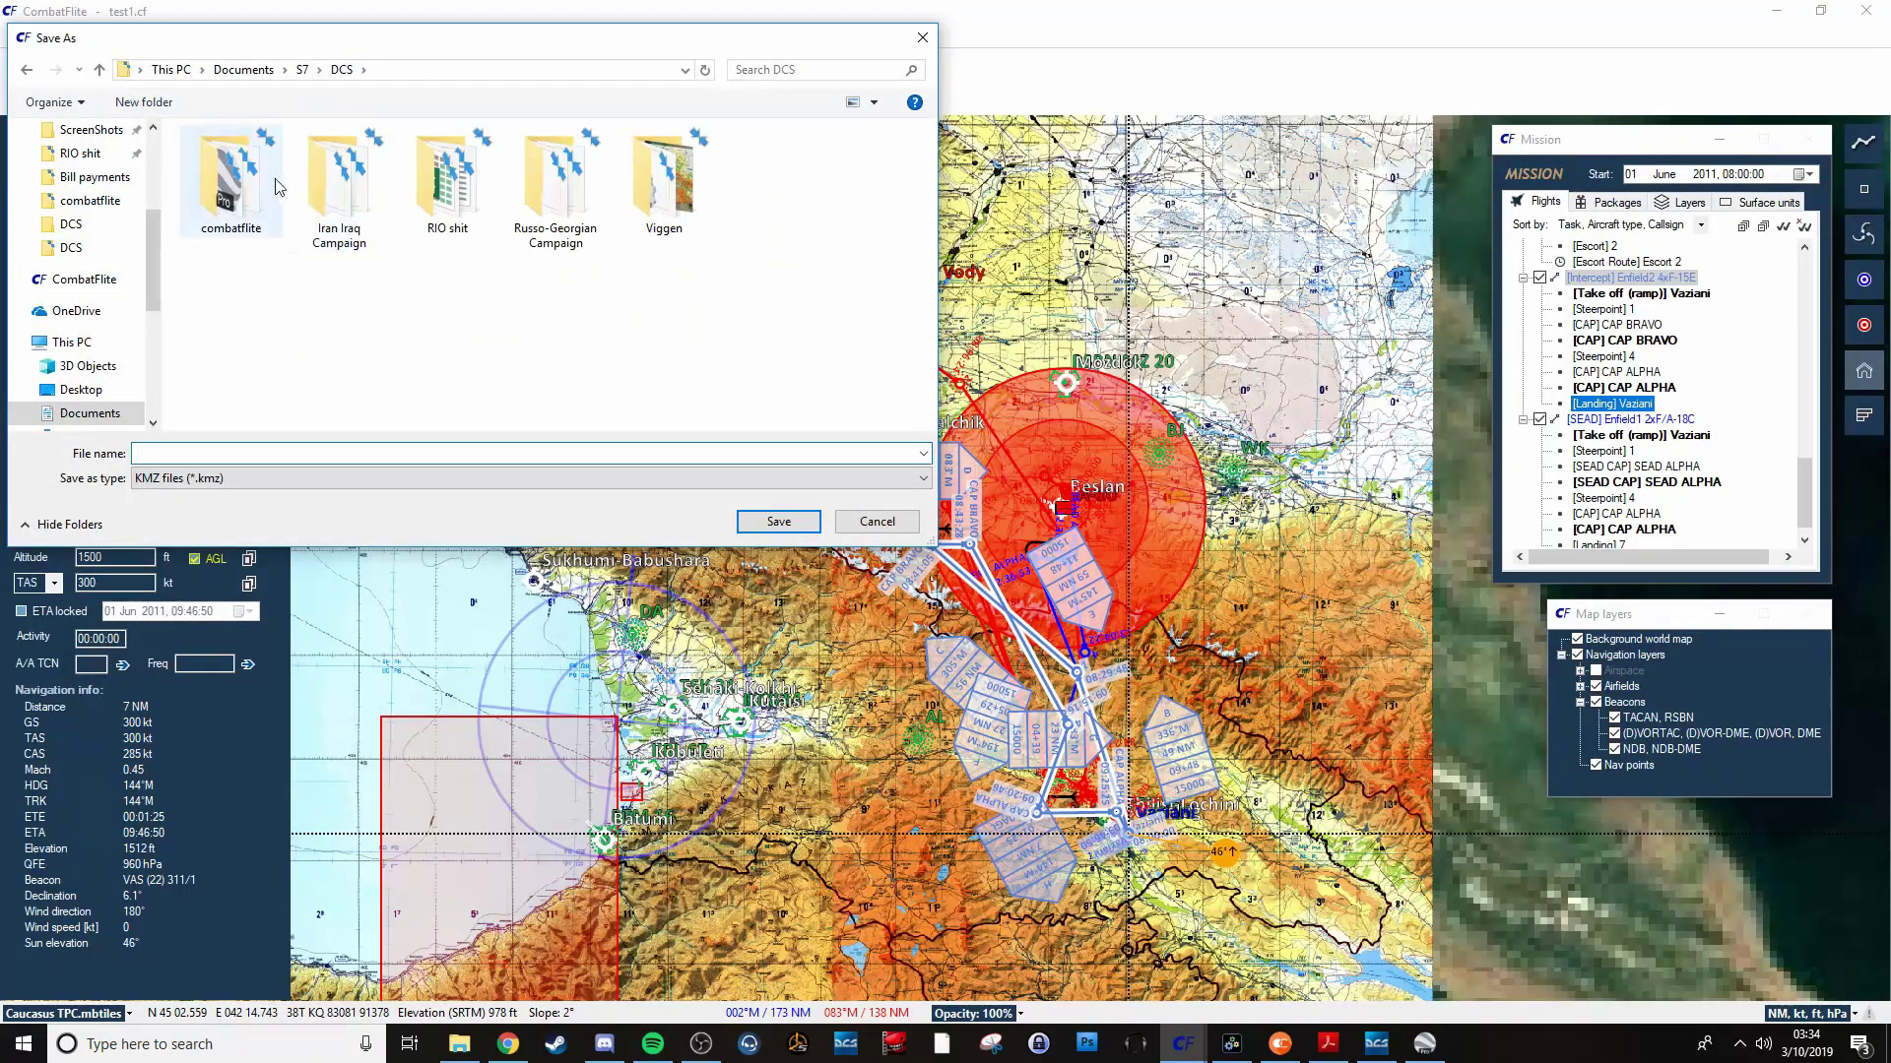
double_click(231, 168)
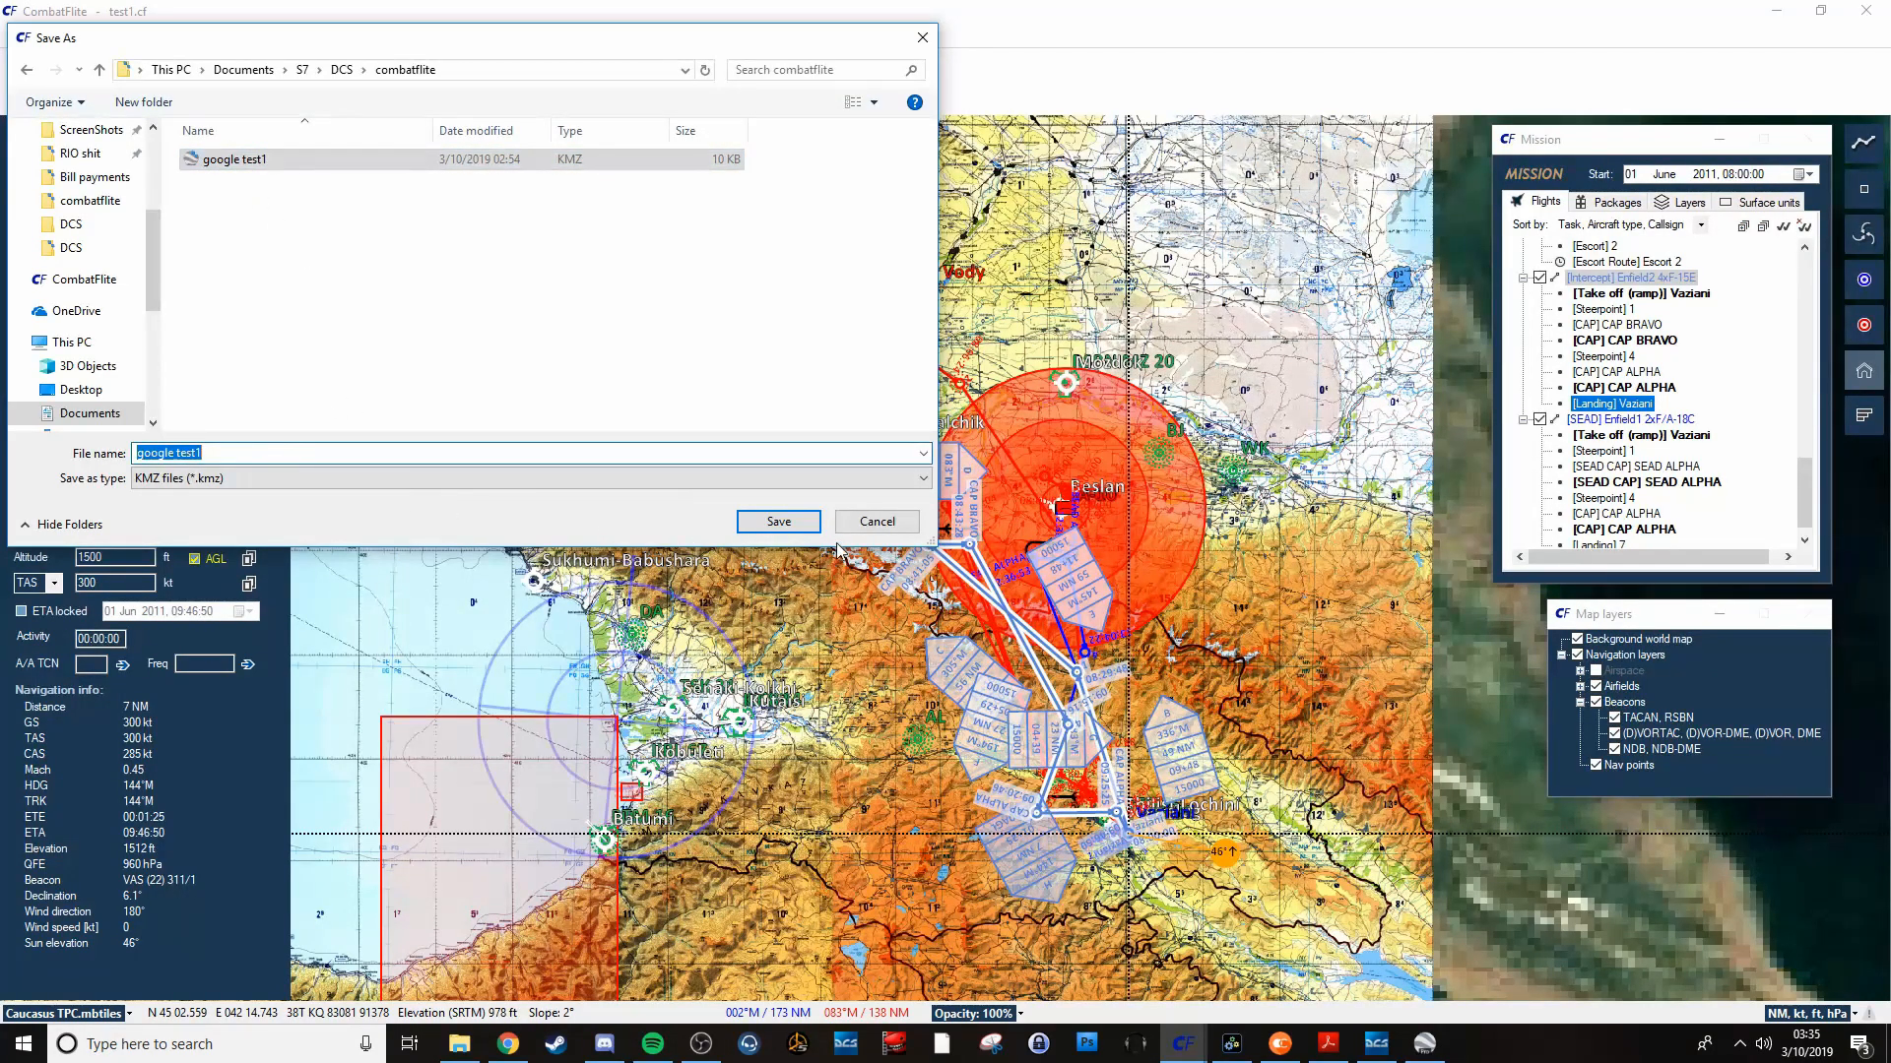
left_click(778, 521)
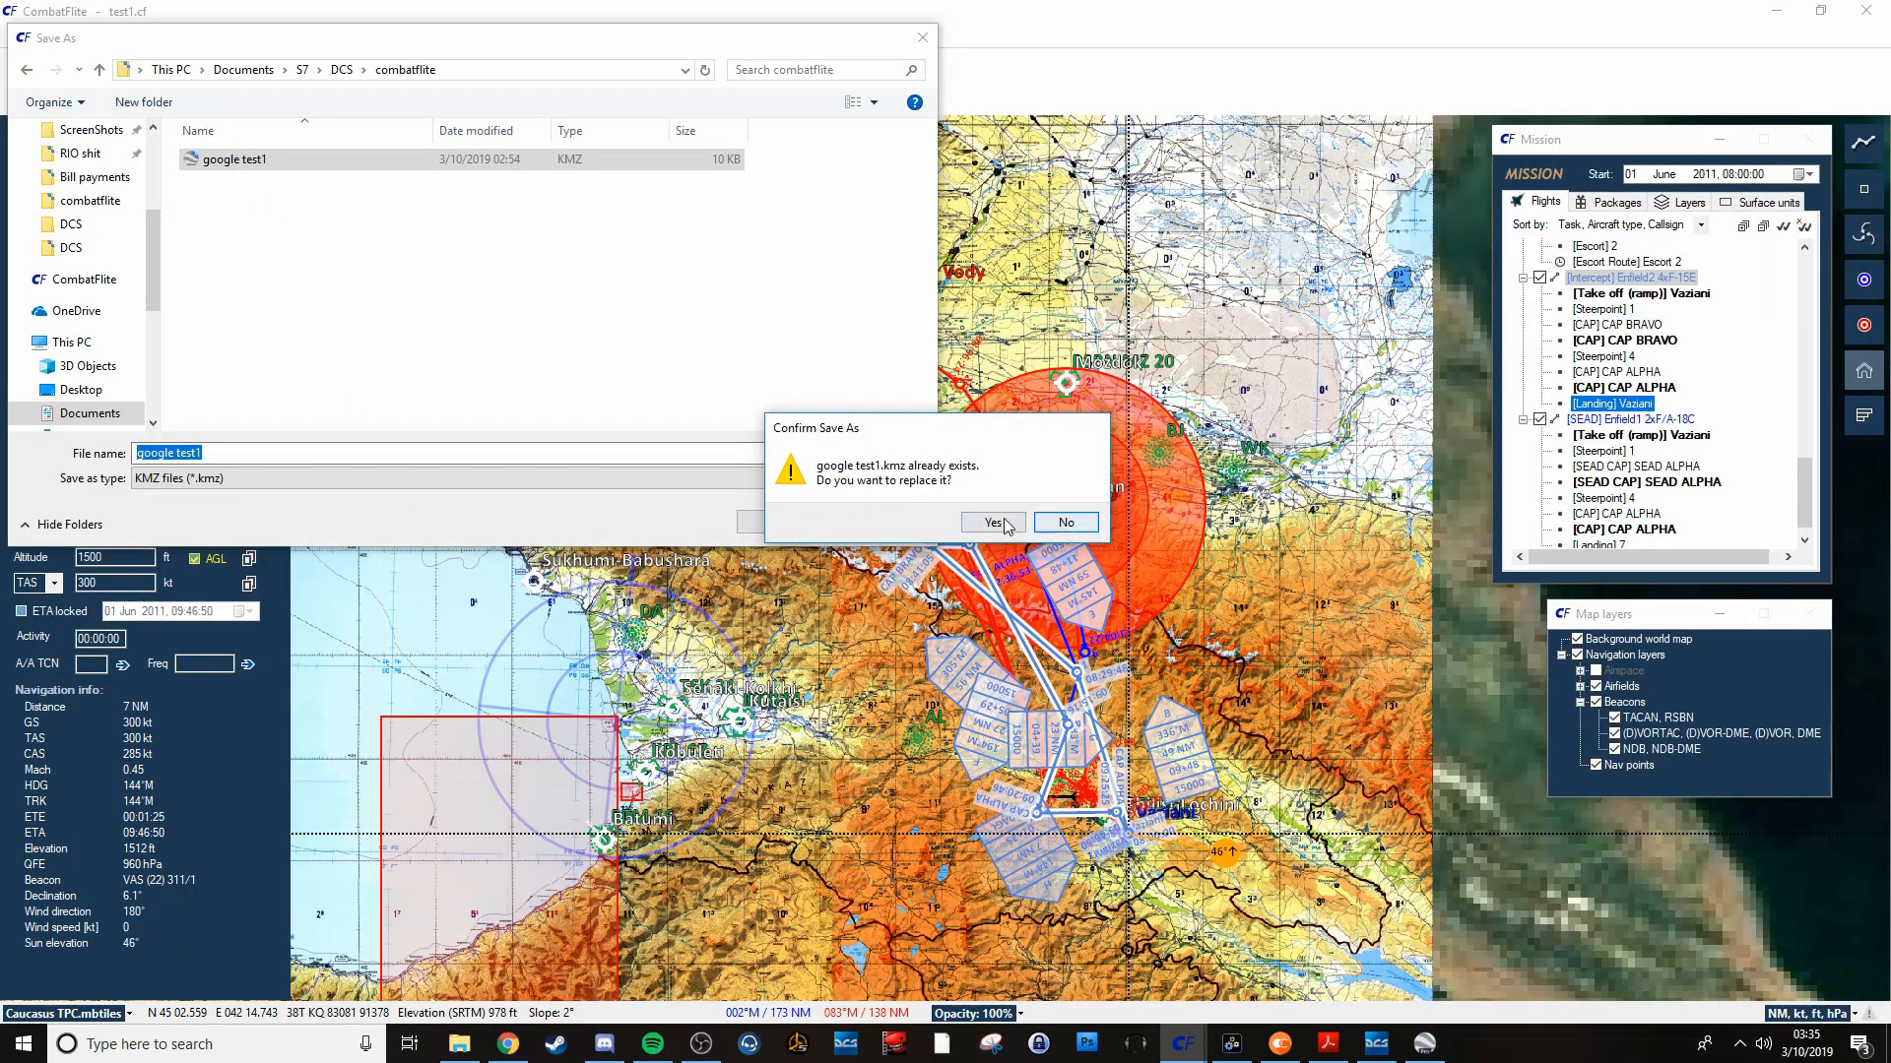
left_click(990, 522)
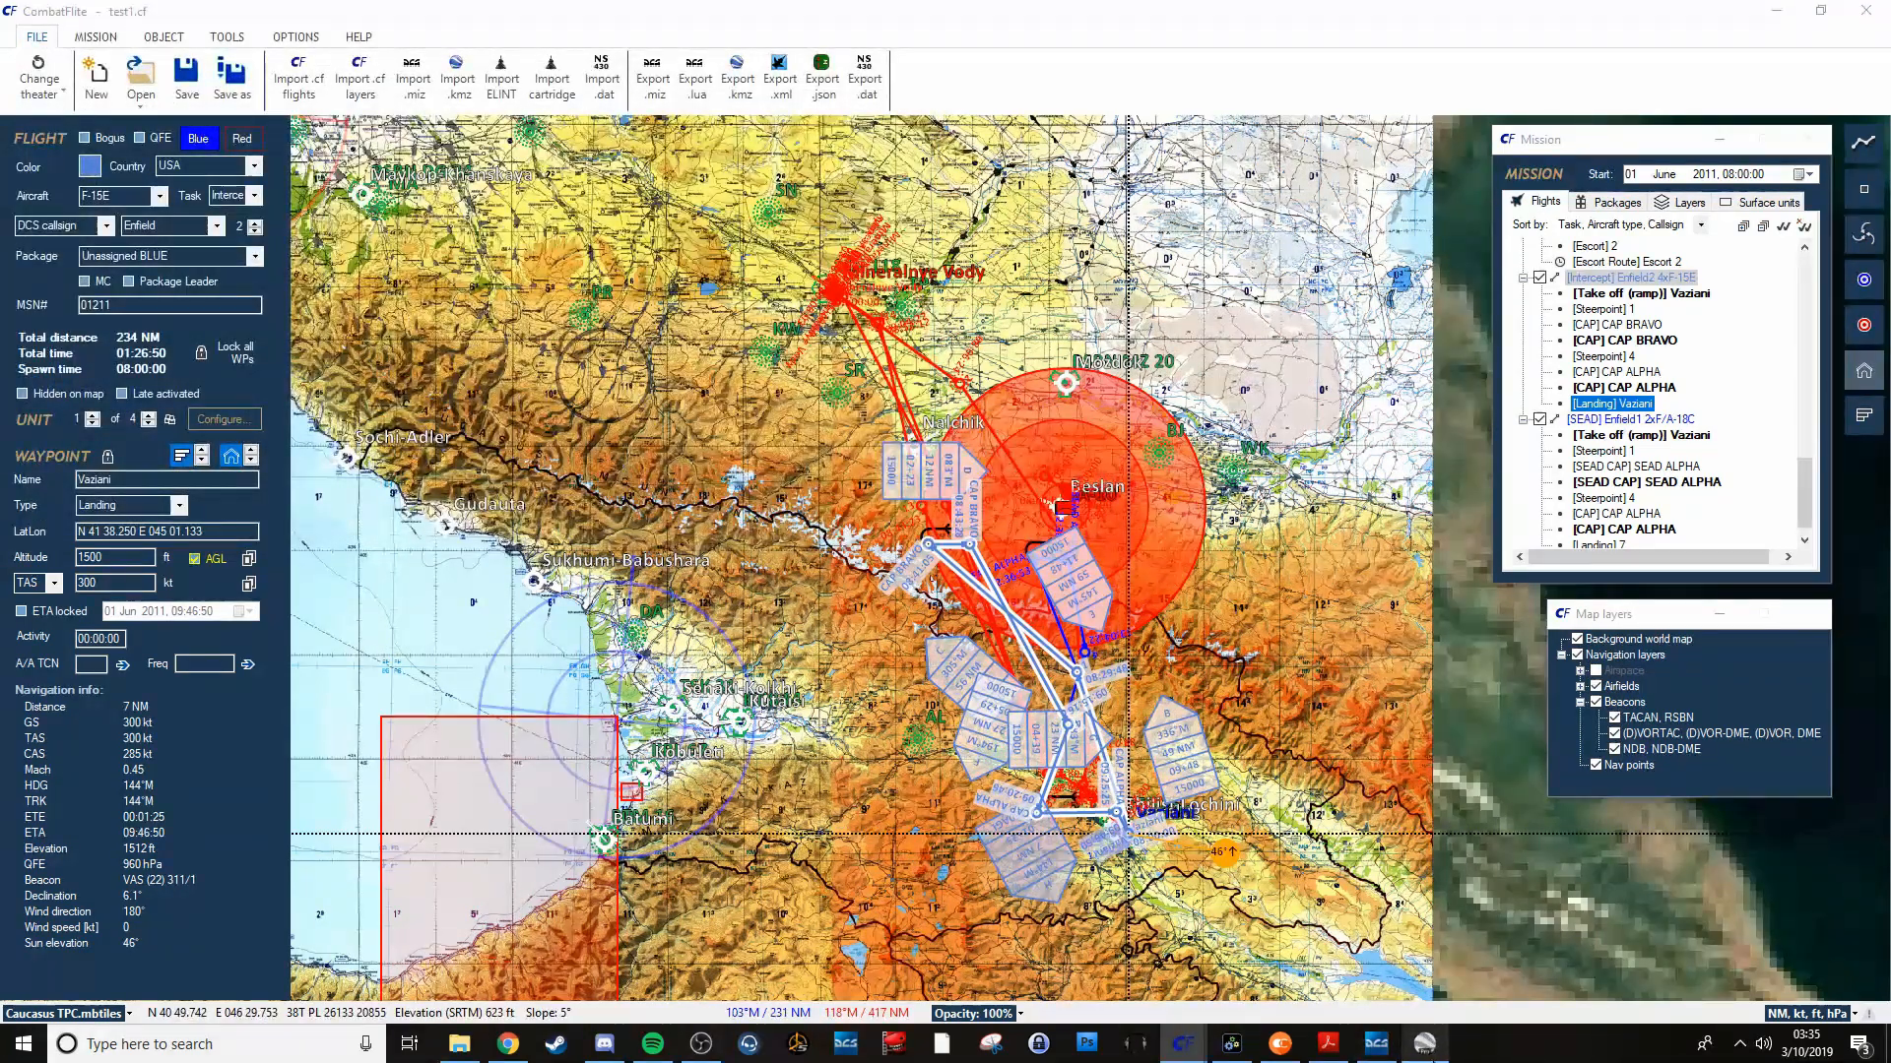
mouse_move(1424, 1041)
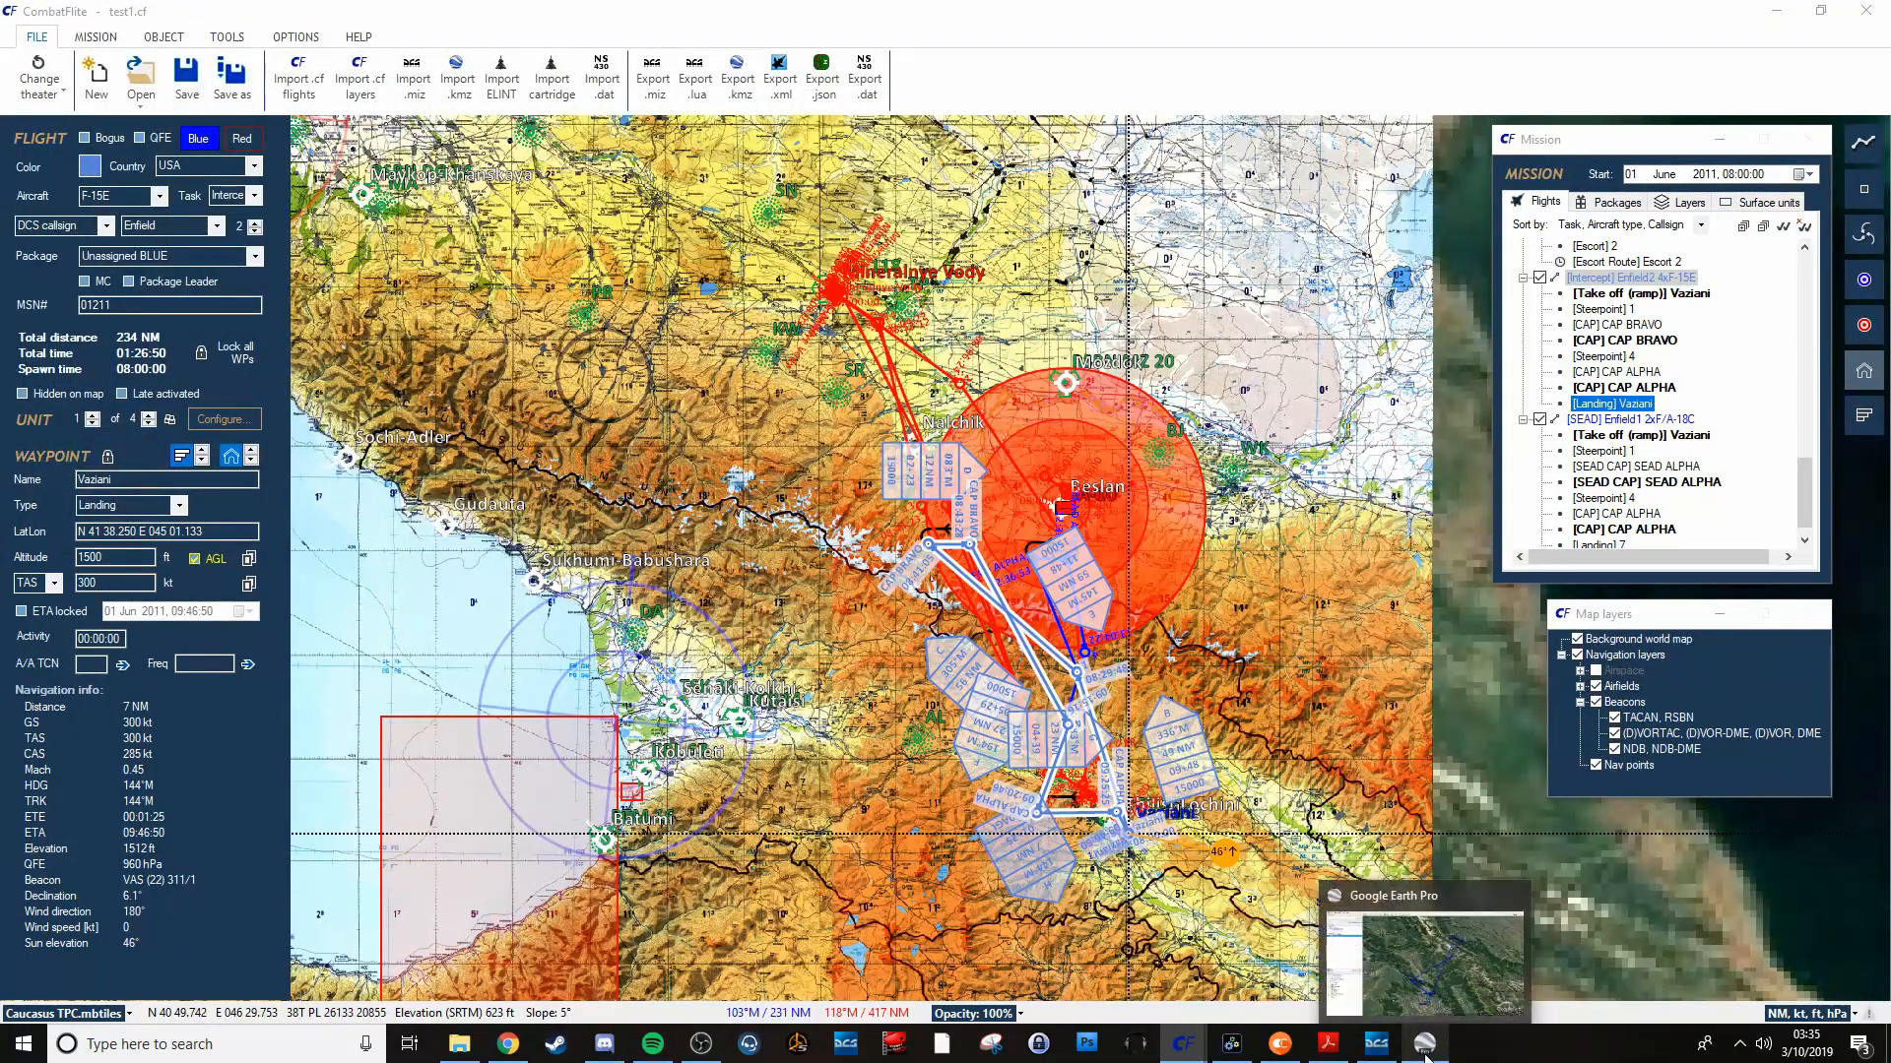
Open google test1 in Google Earth Pro and delete the old google test1.kmz layer.
left_click(1423, 952)
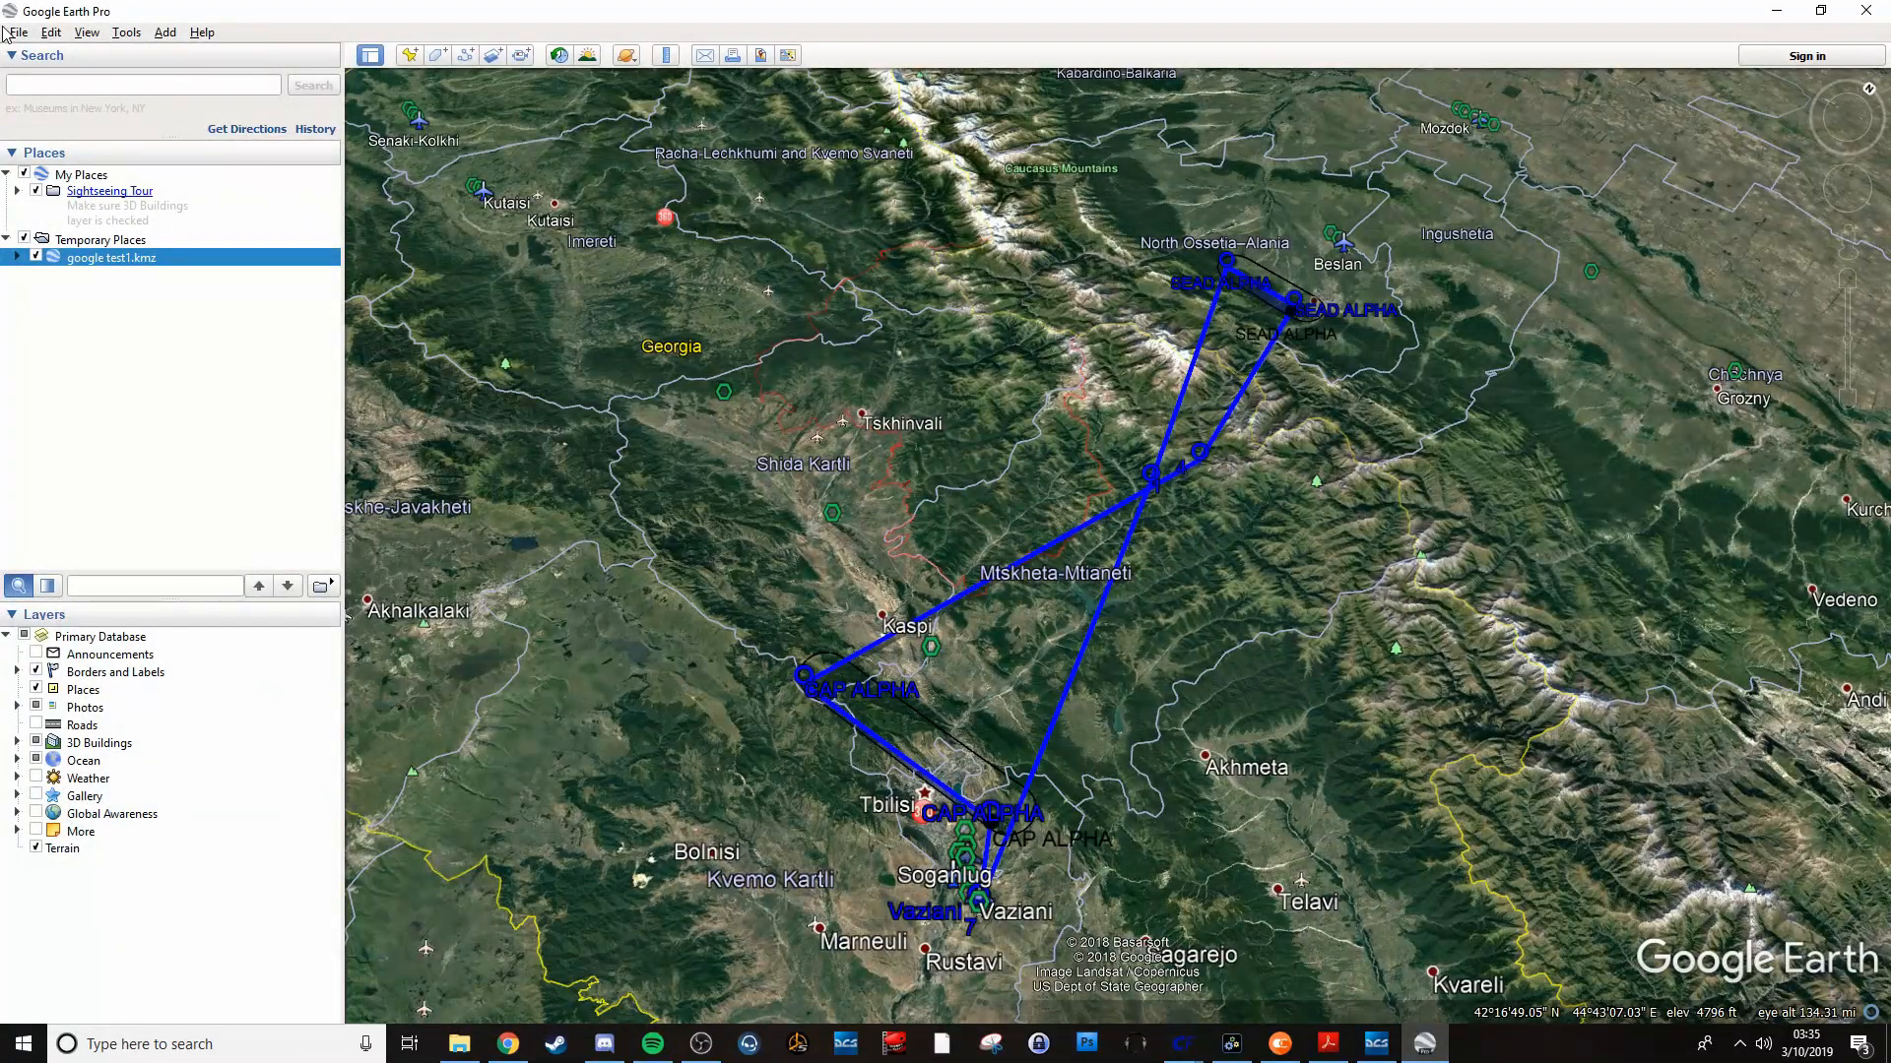
left_click(16, 32)
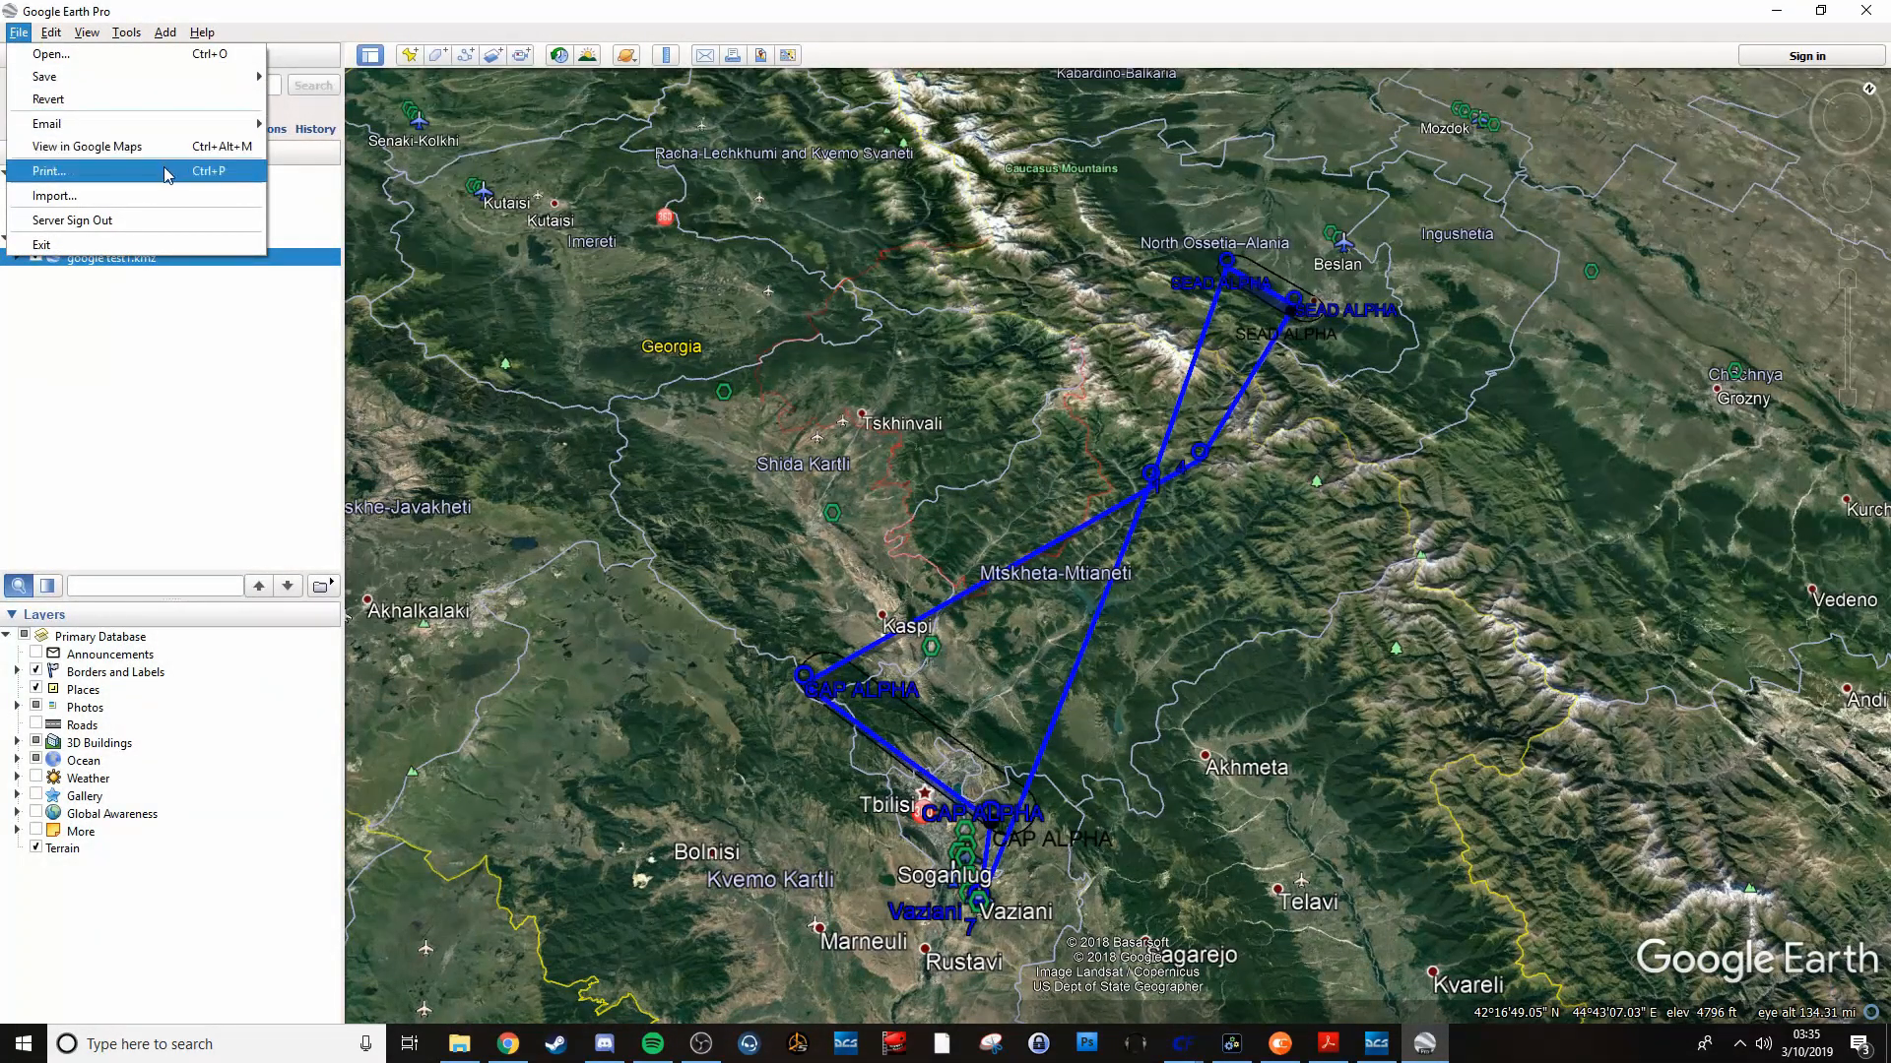
left_click(49, 53)
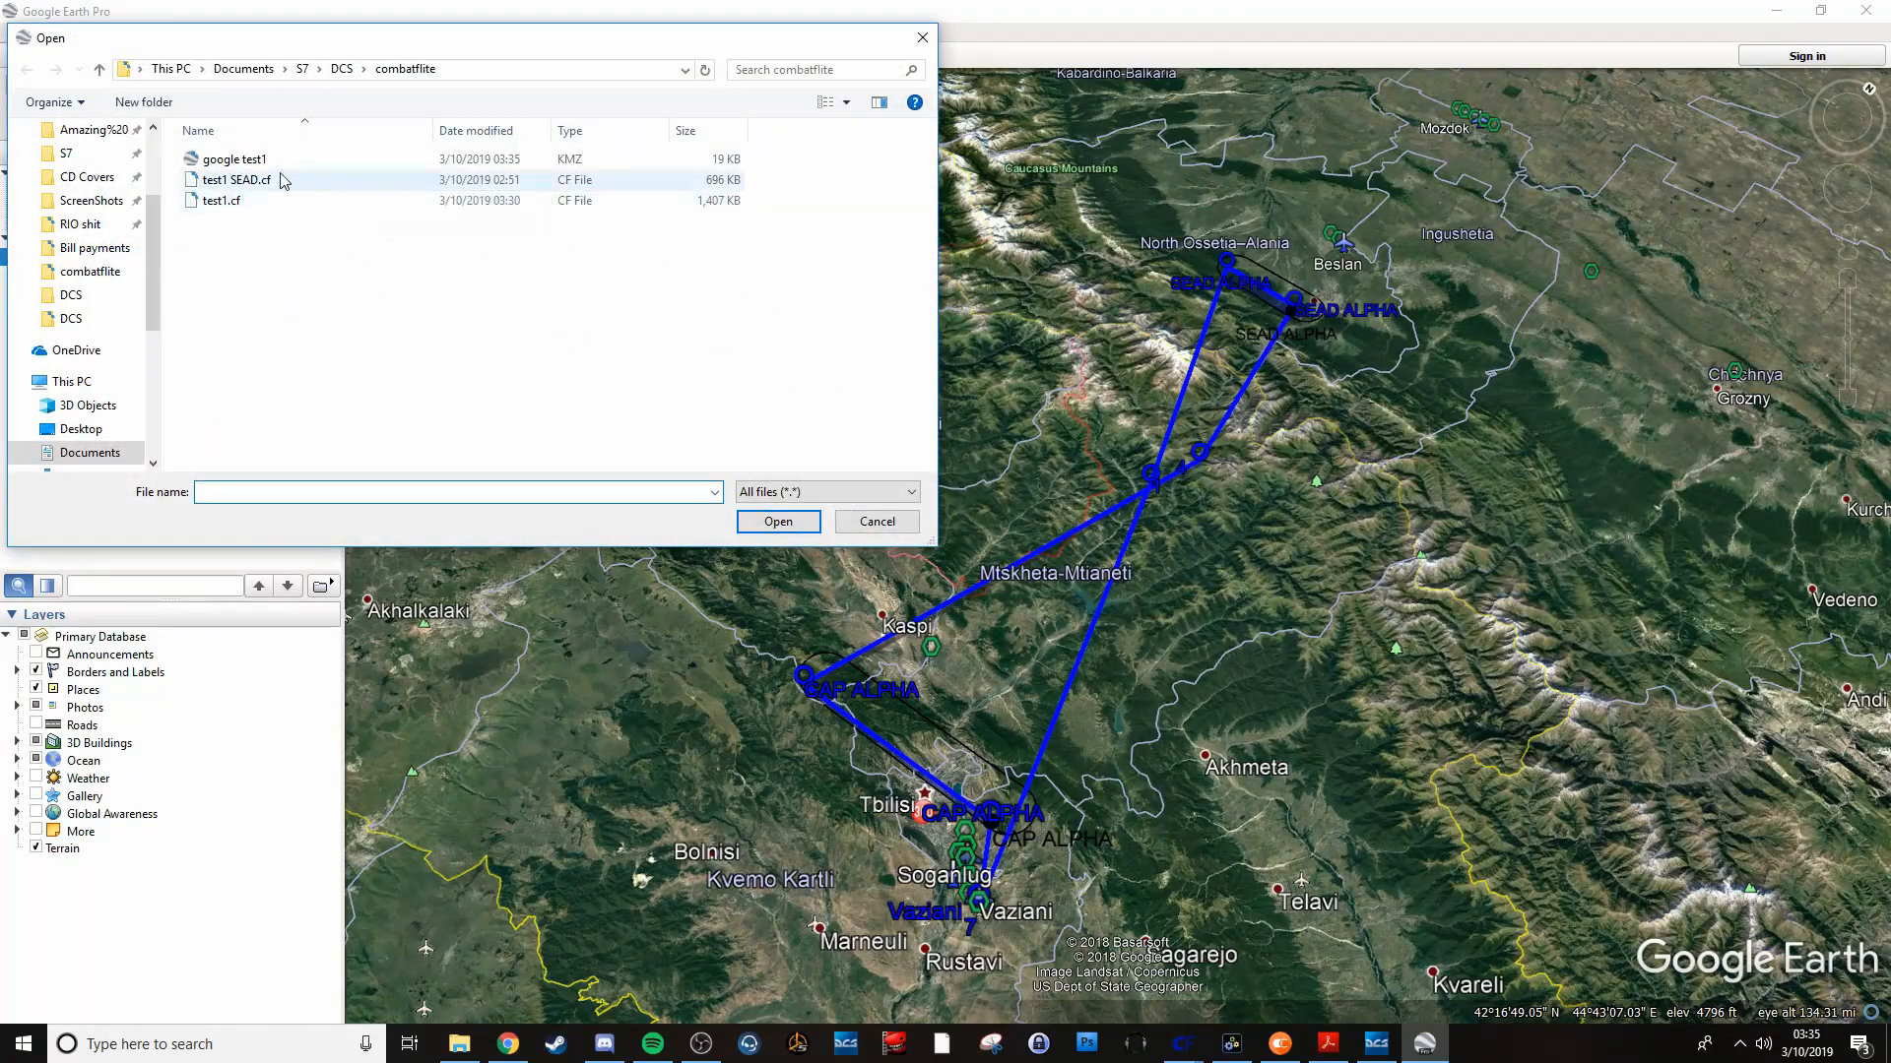
left_click(232, 157)
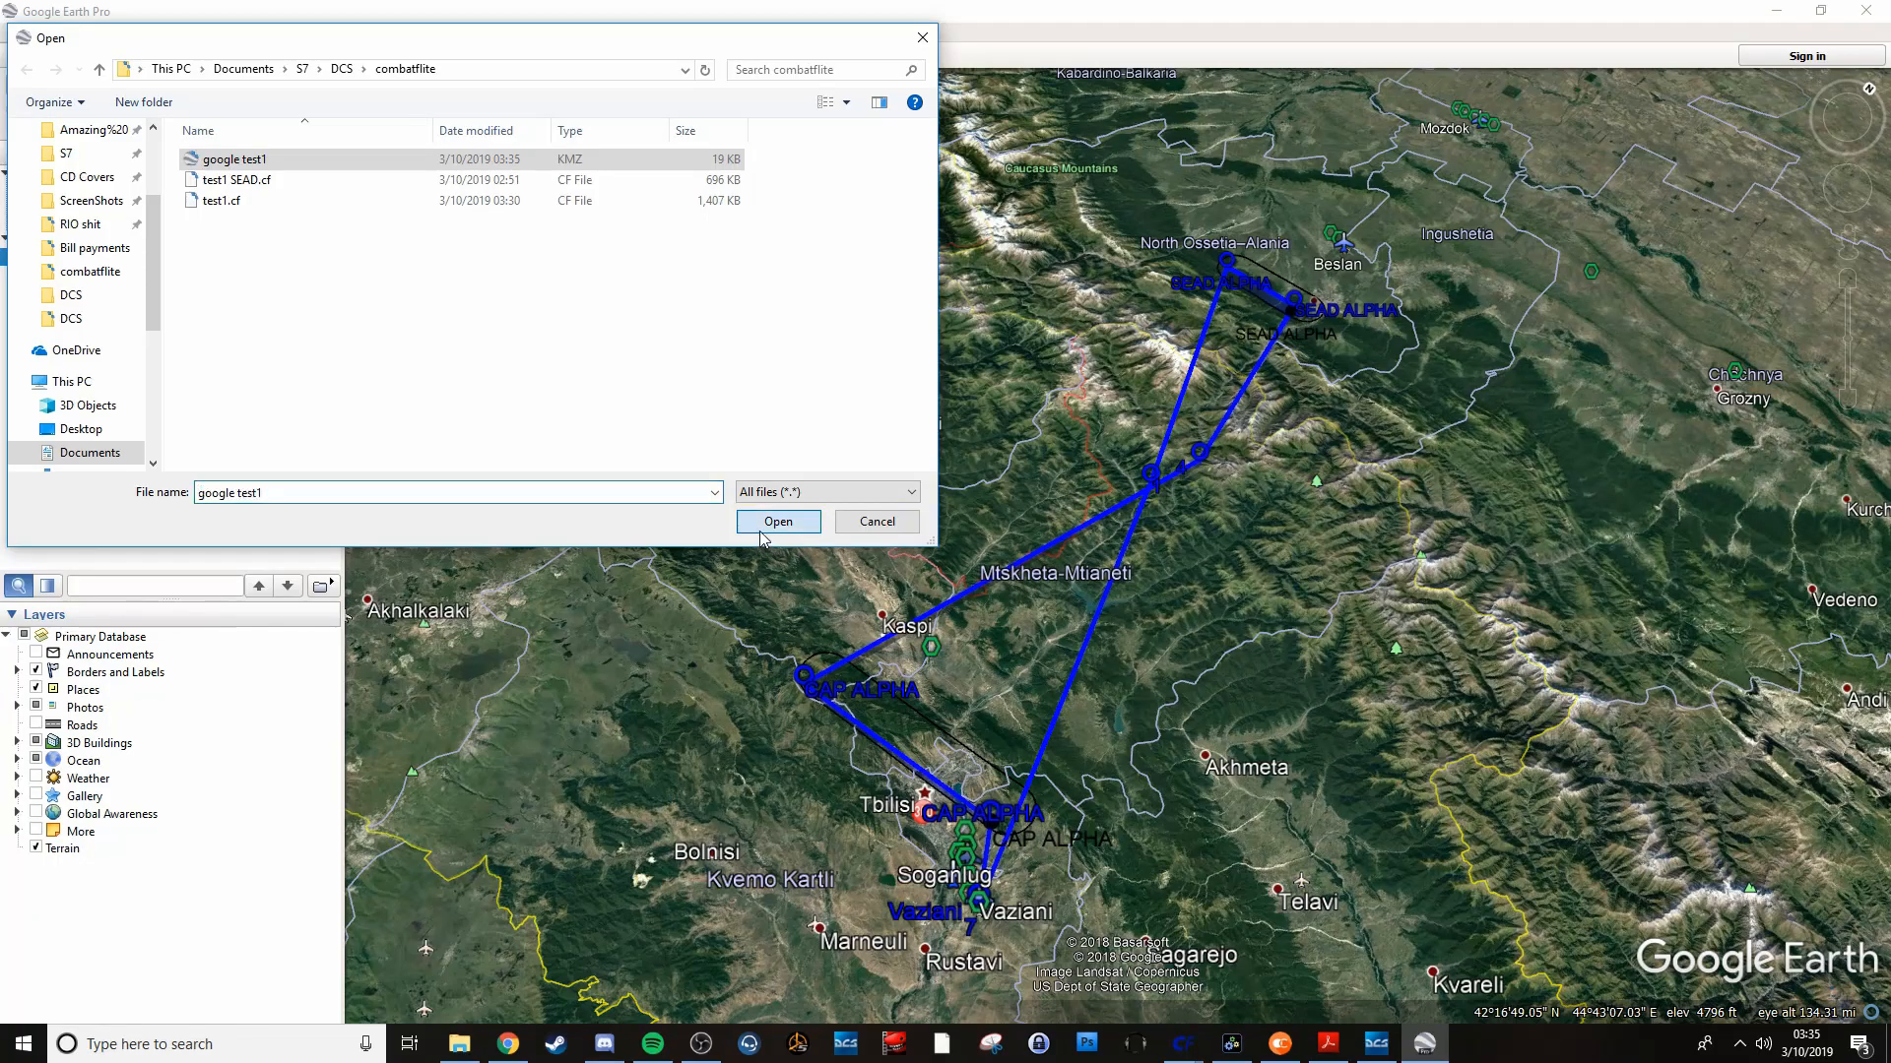
left_click(778, 521)
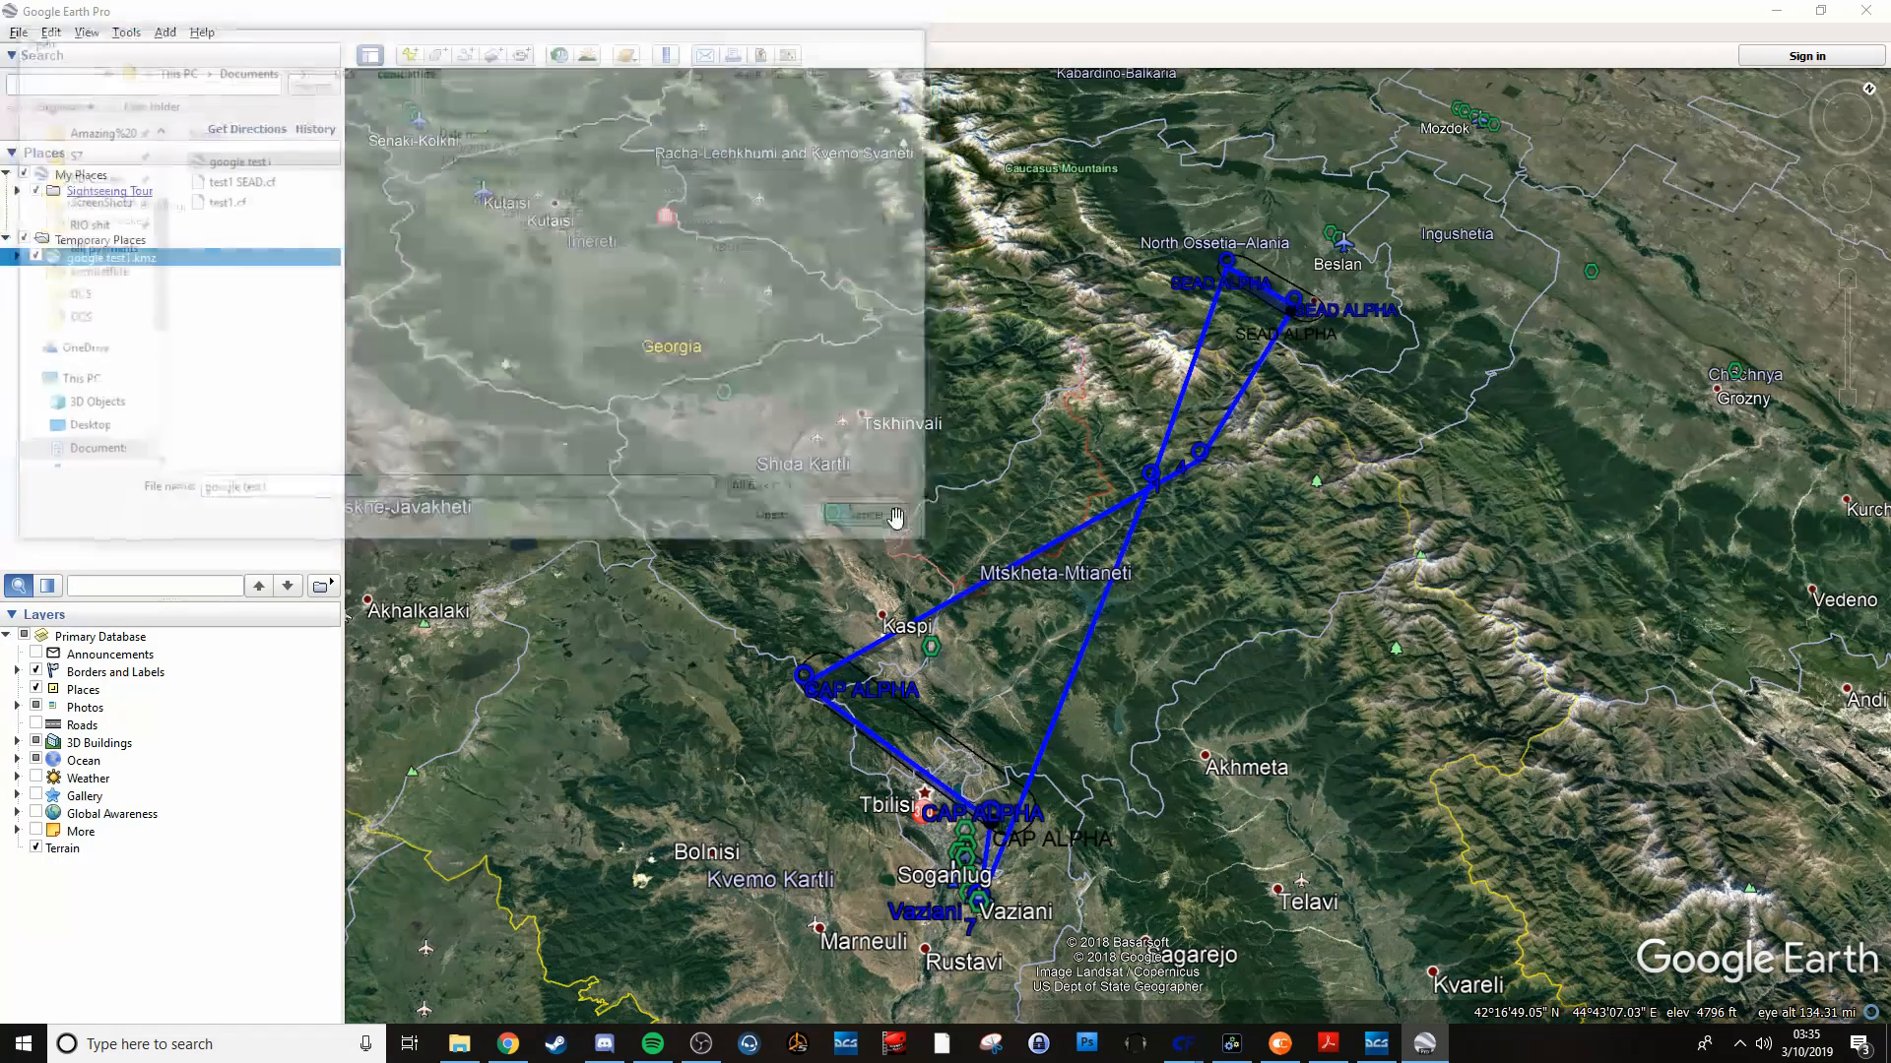
right_click(108, 257)
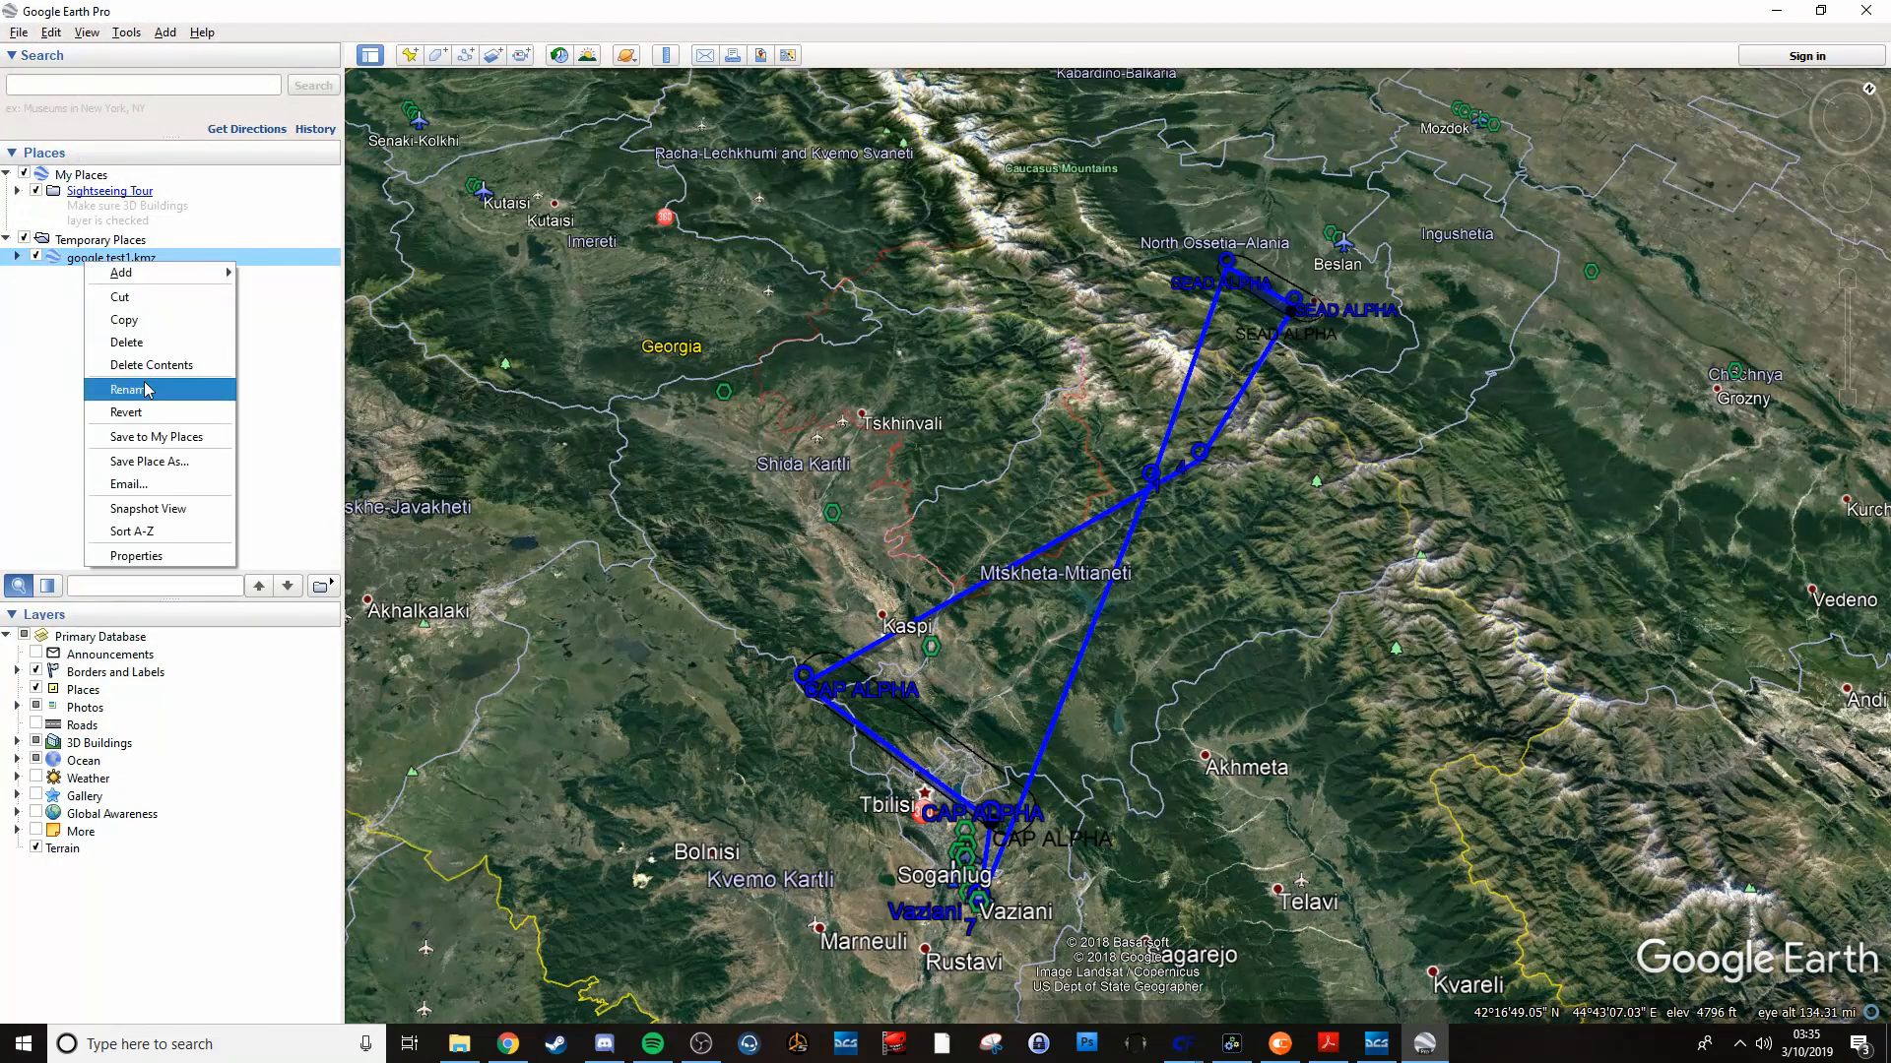
left_click(127, 342)
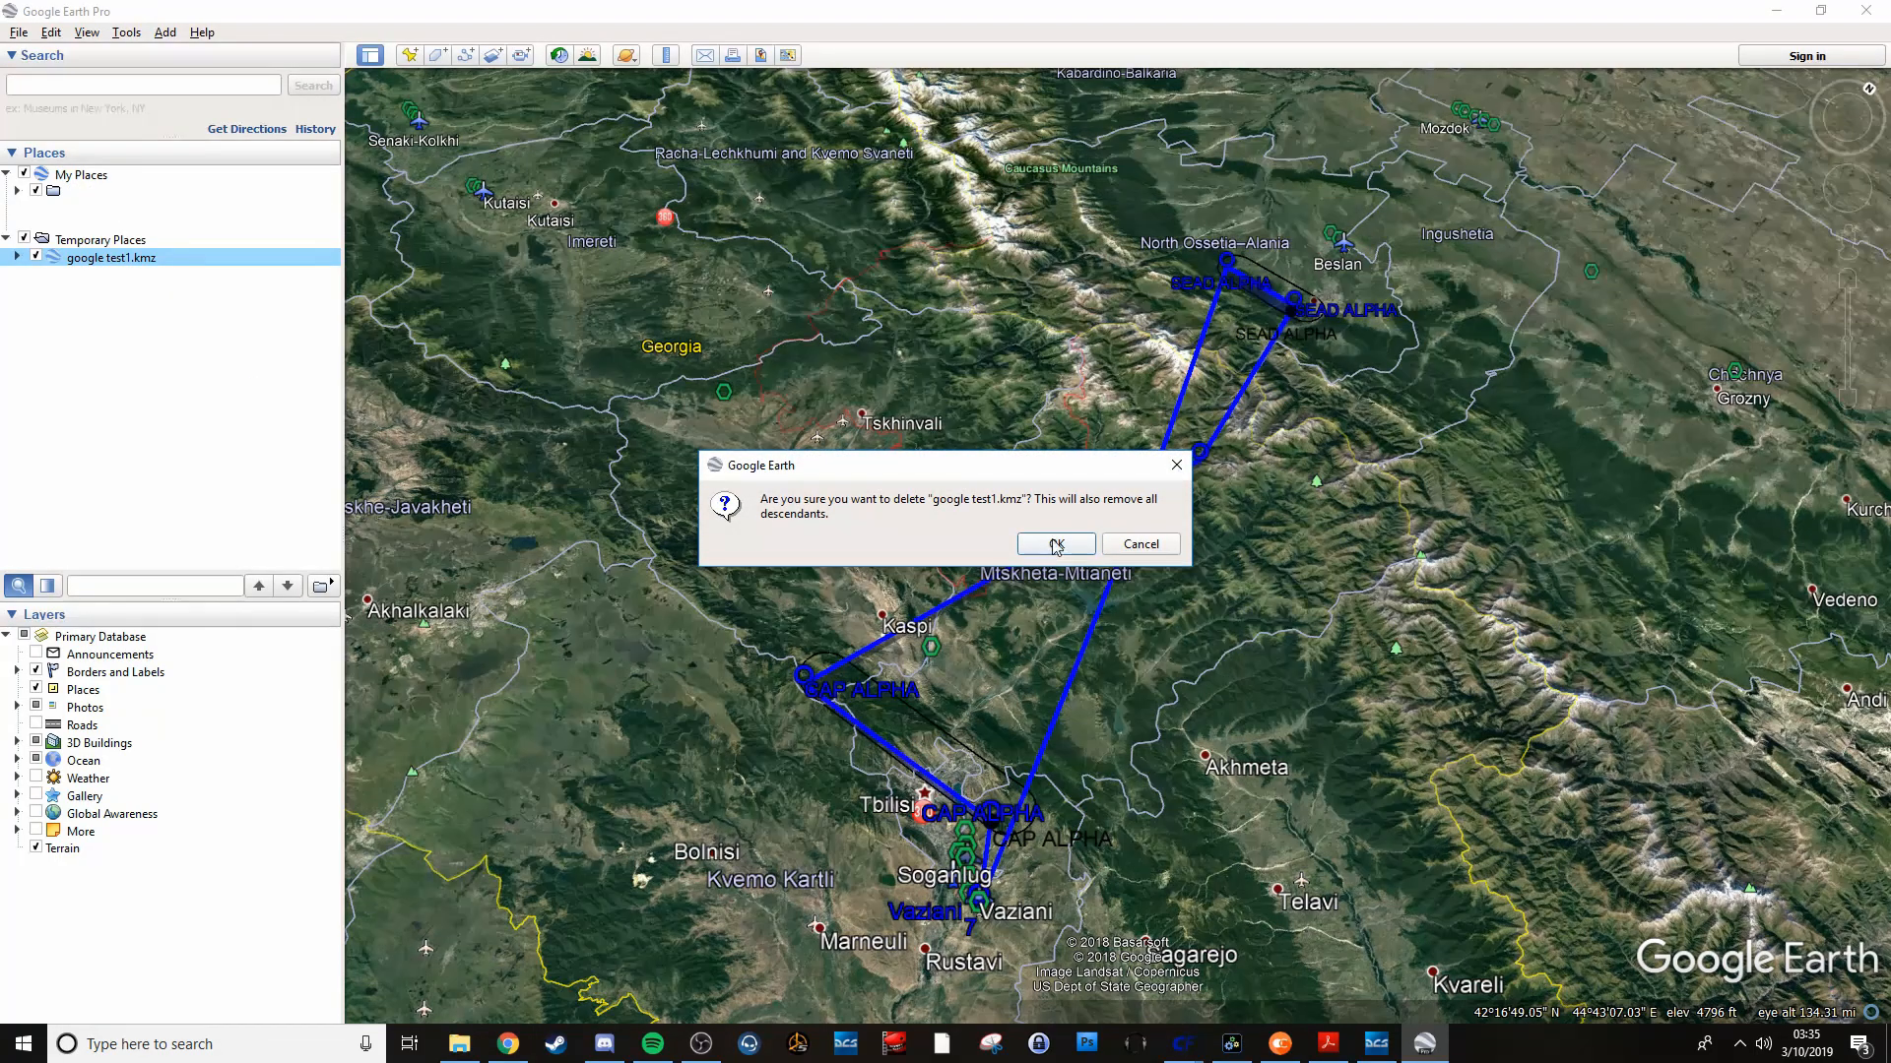
left_click(1051, 543)
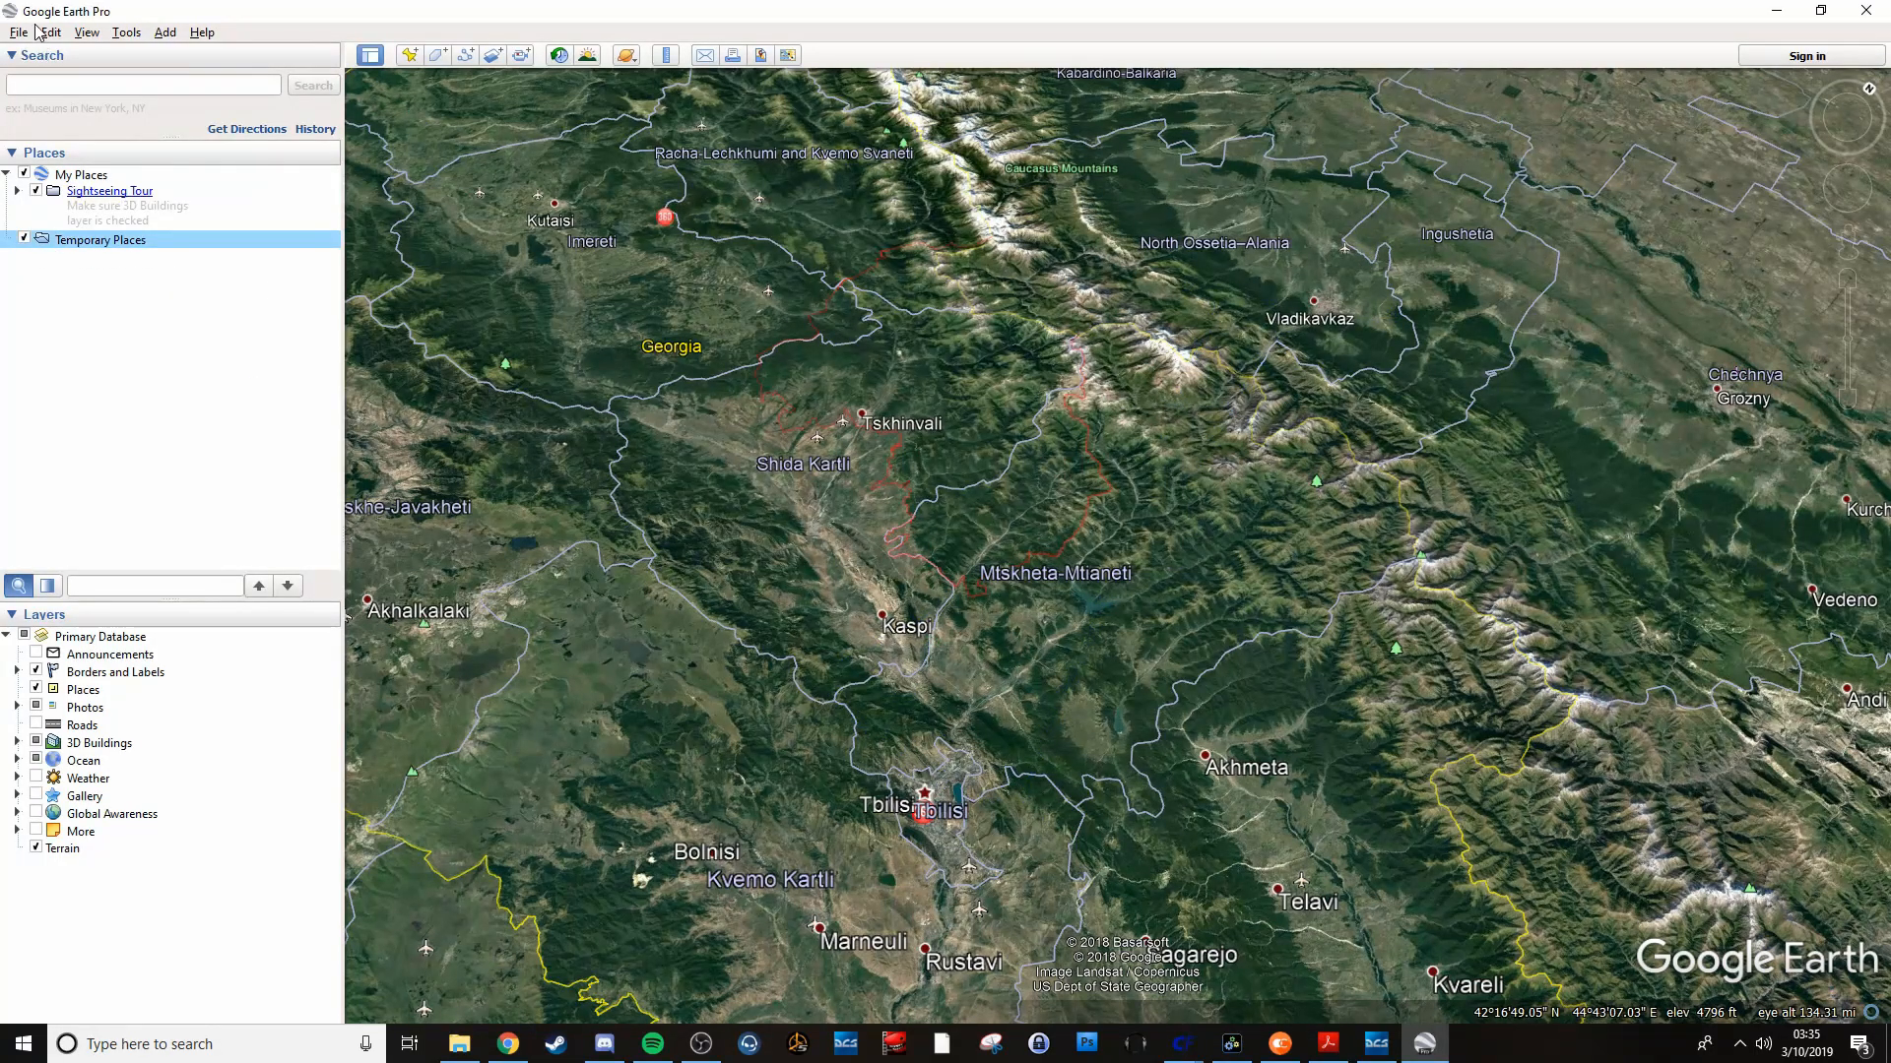
Reopen the freshly exported google test1 file in Google Earth Pro.
left_click(17, 33)
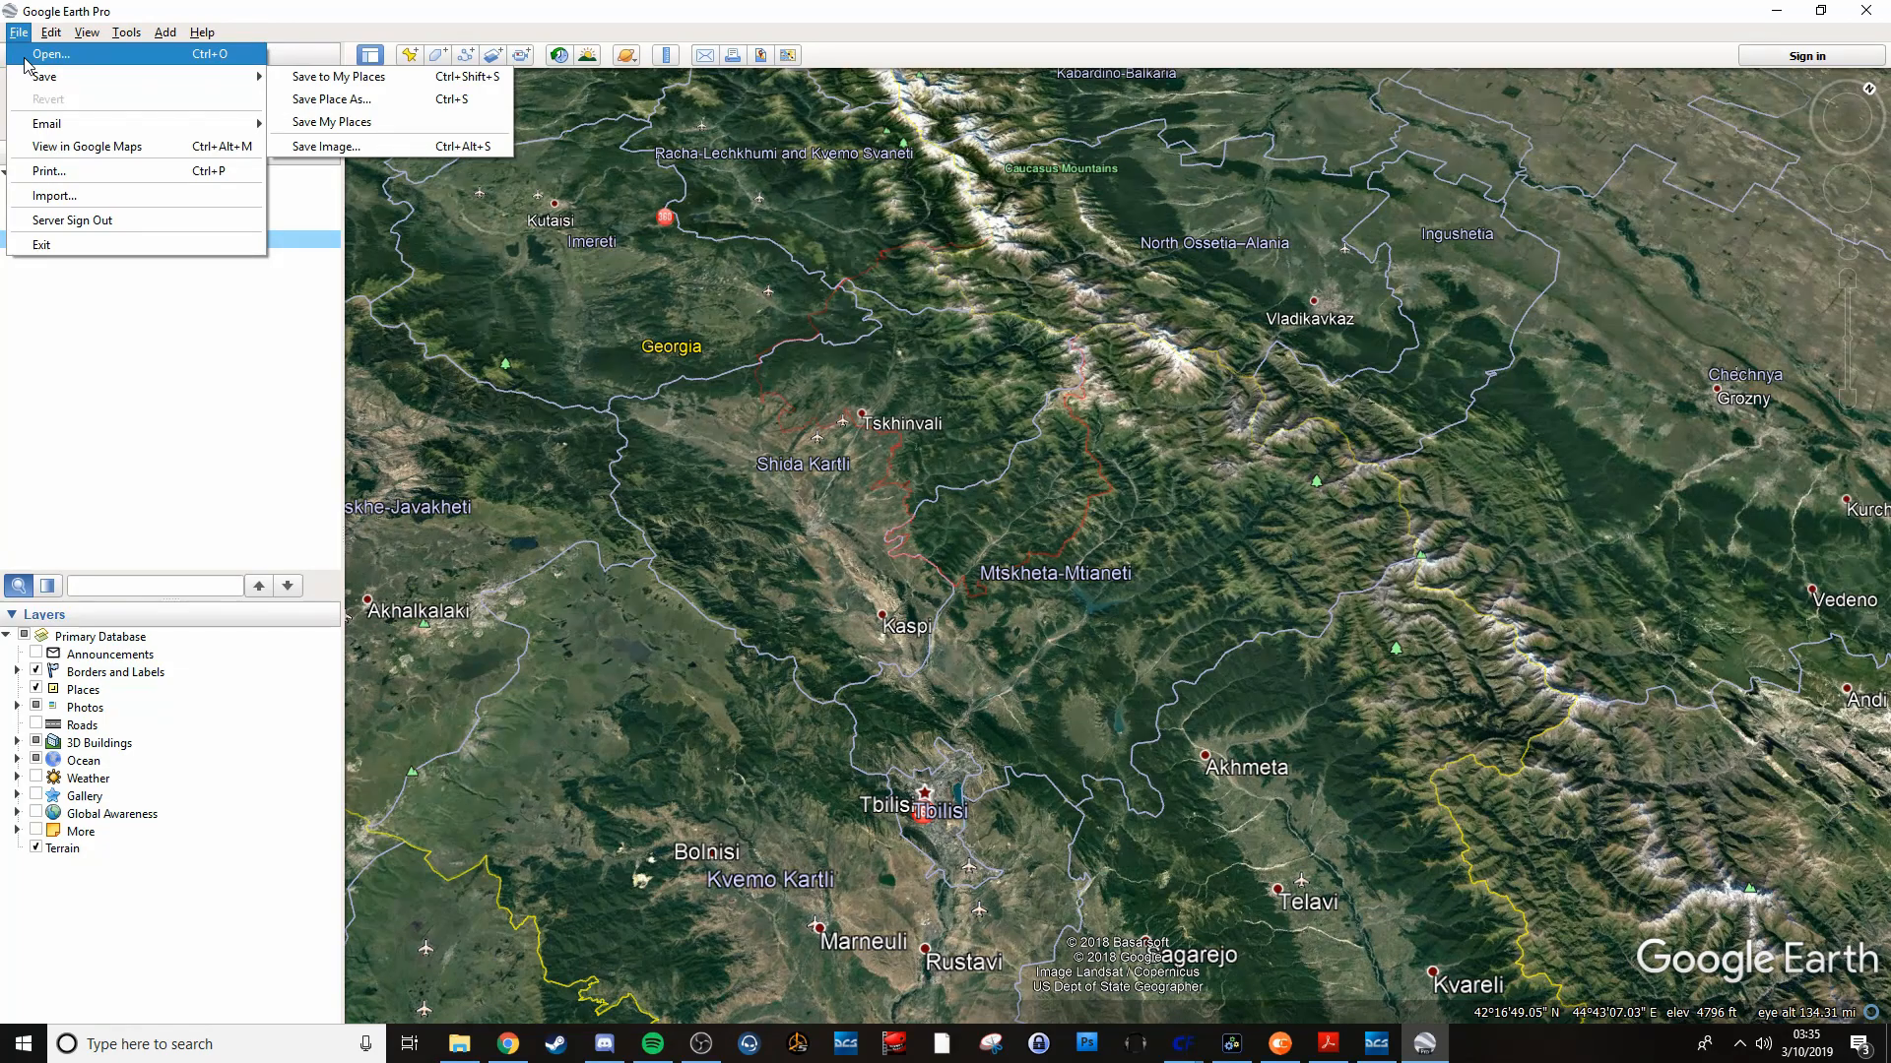
left_click(50, 53)
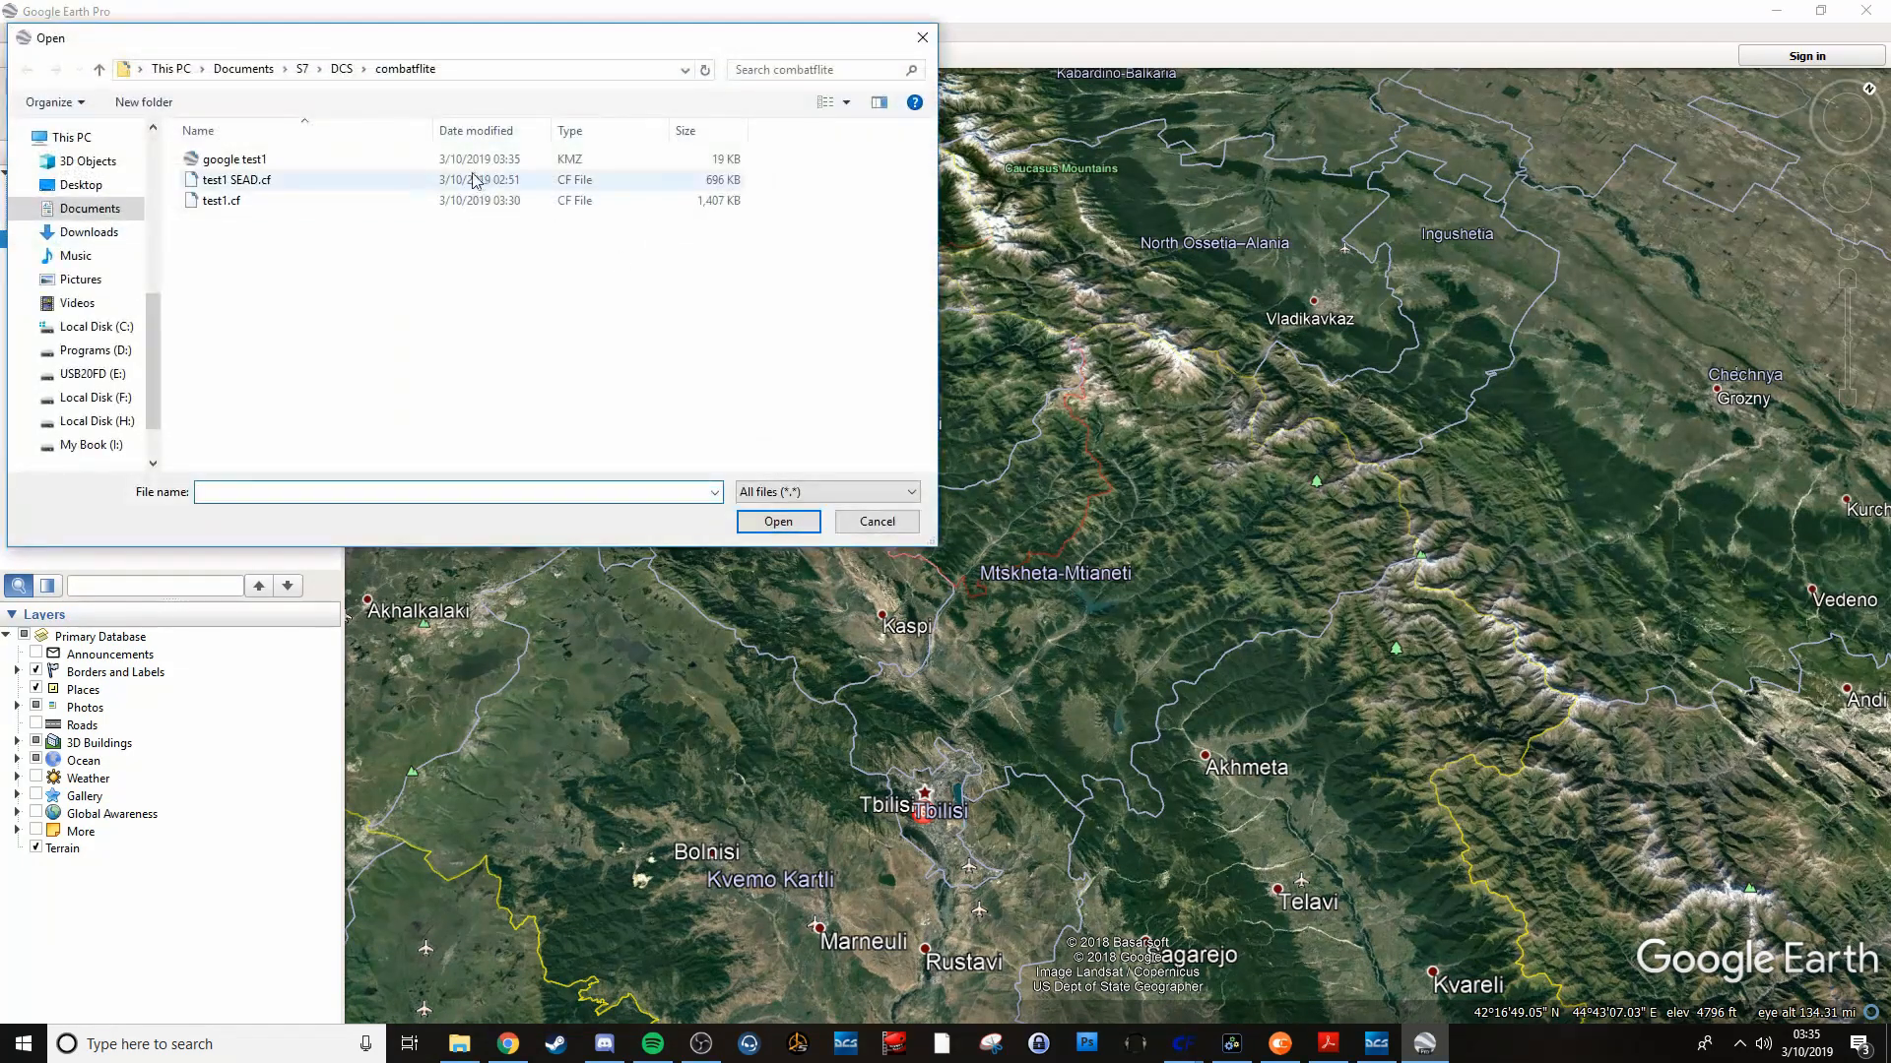
left_click(233, 157)
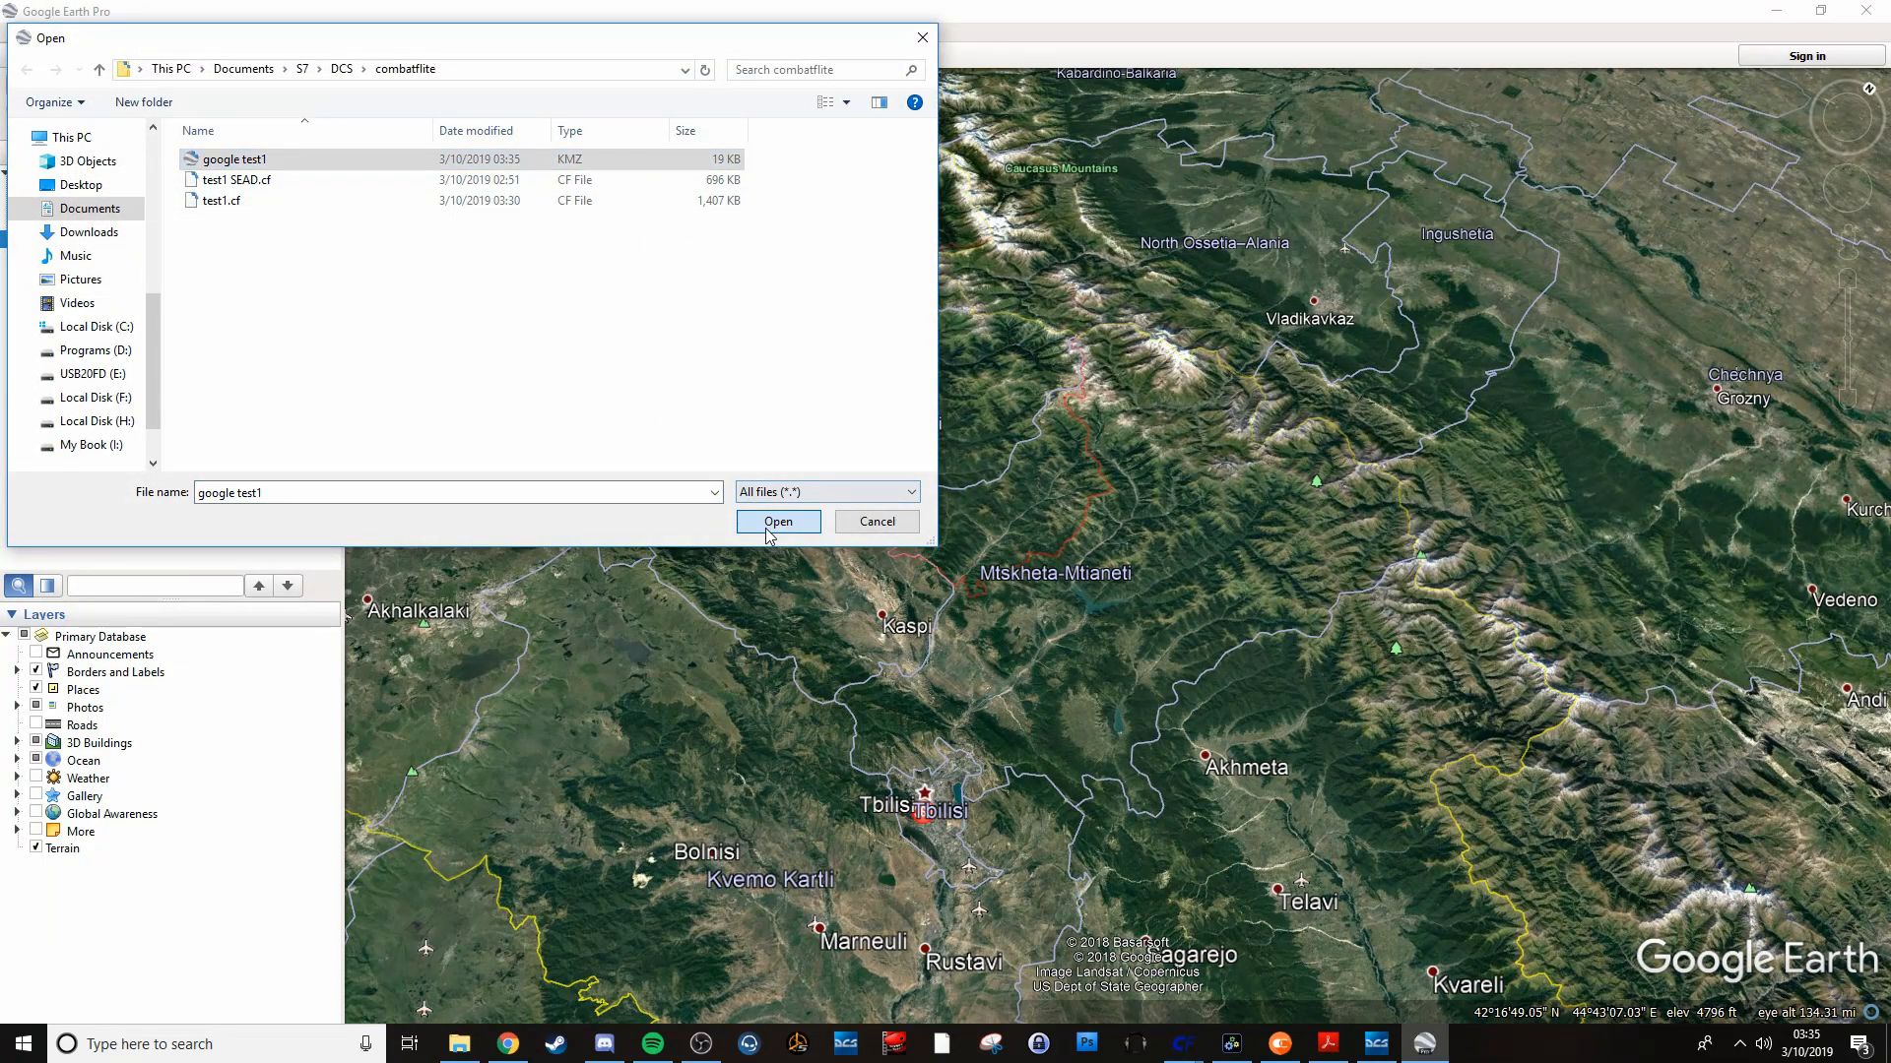
left_click(777, 521)
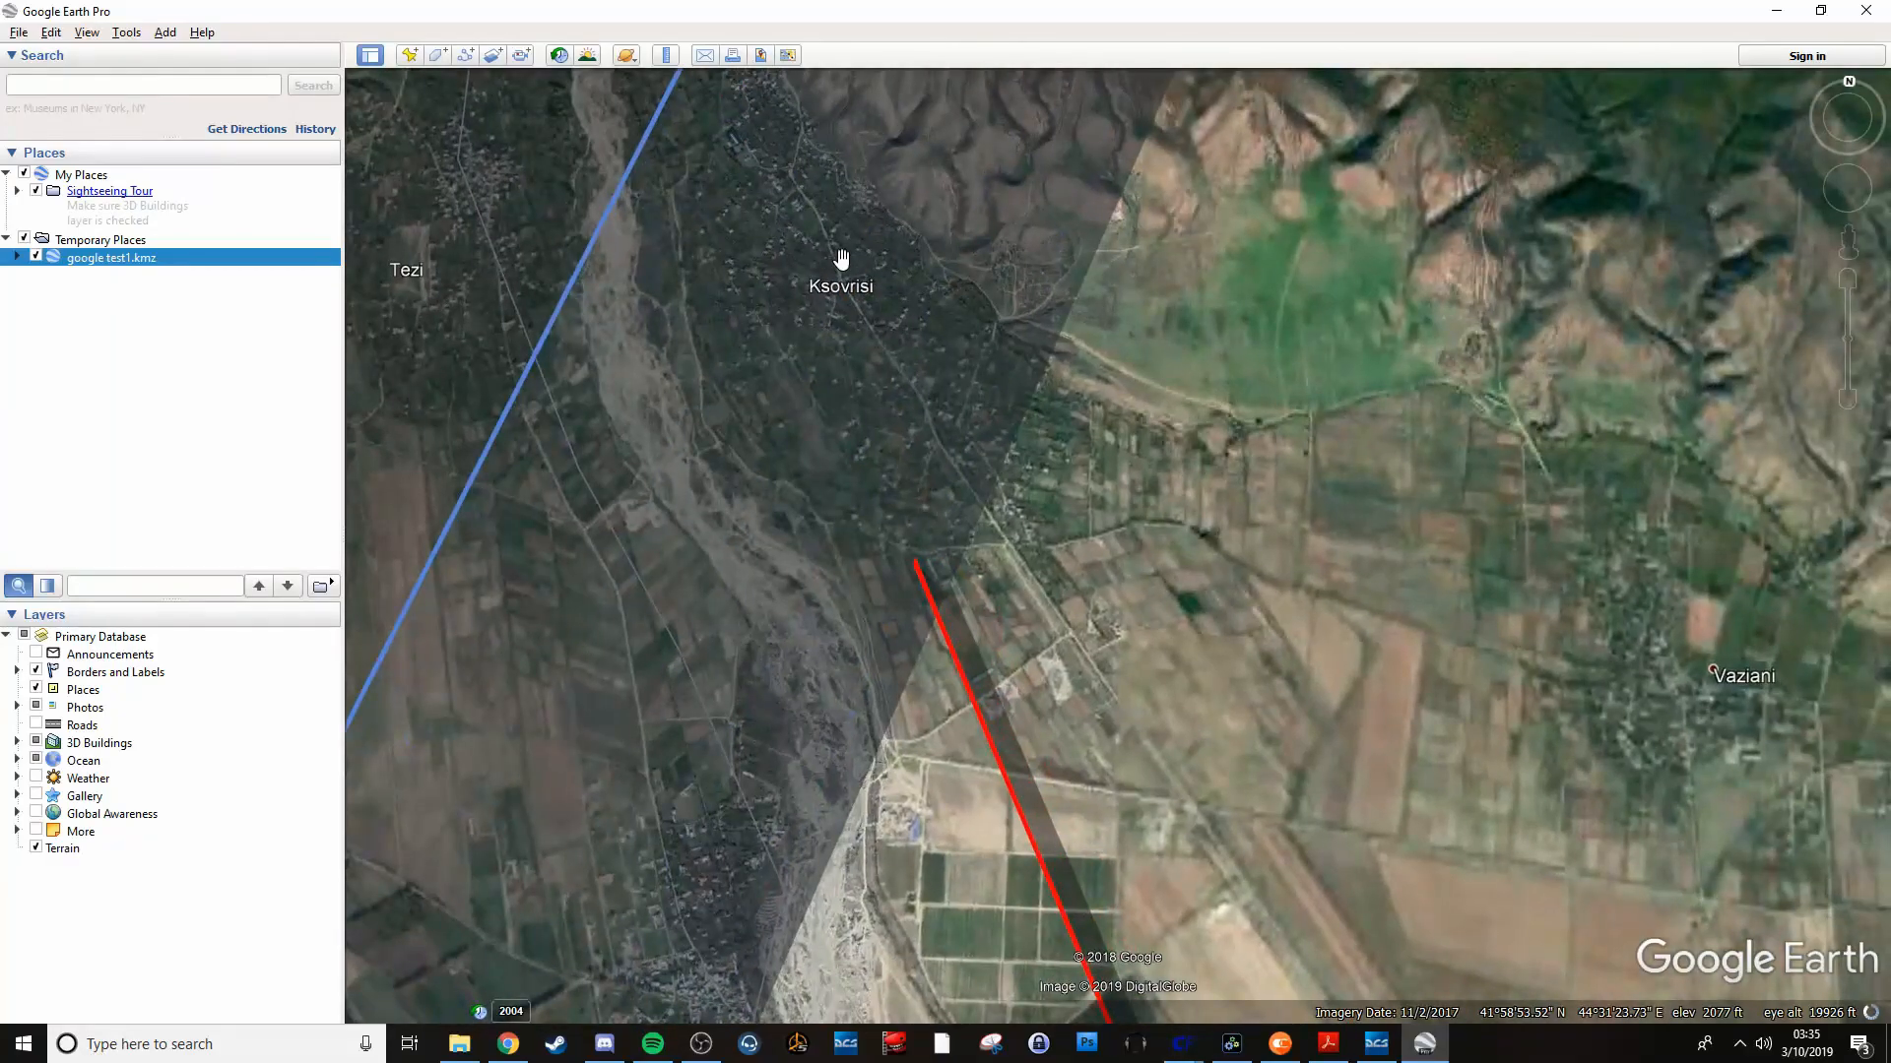
Zoom and pan over the red escort routes, blue CAP lines and SA-10 ring near Beslan.
scroll("down", 3)
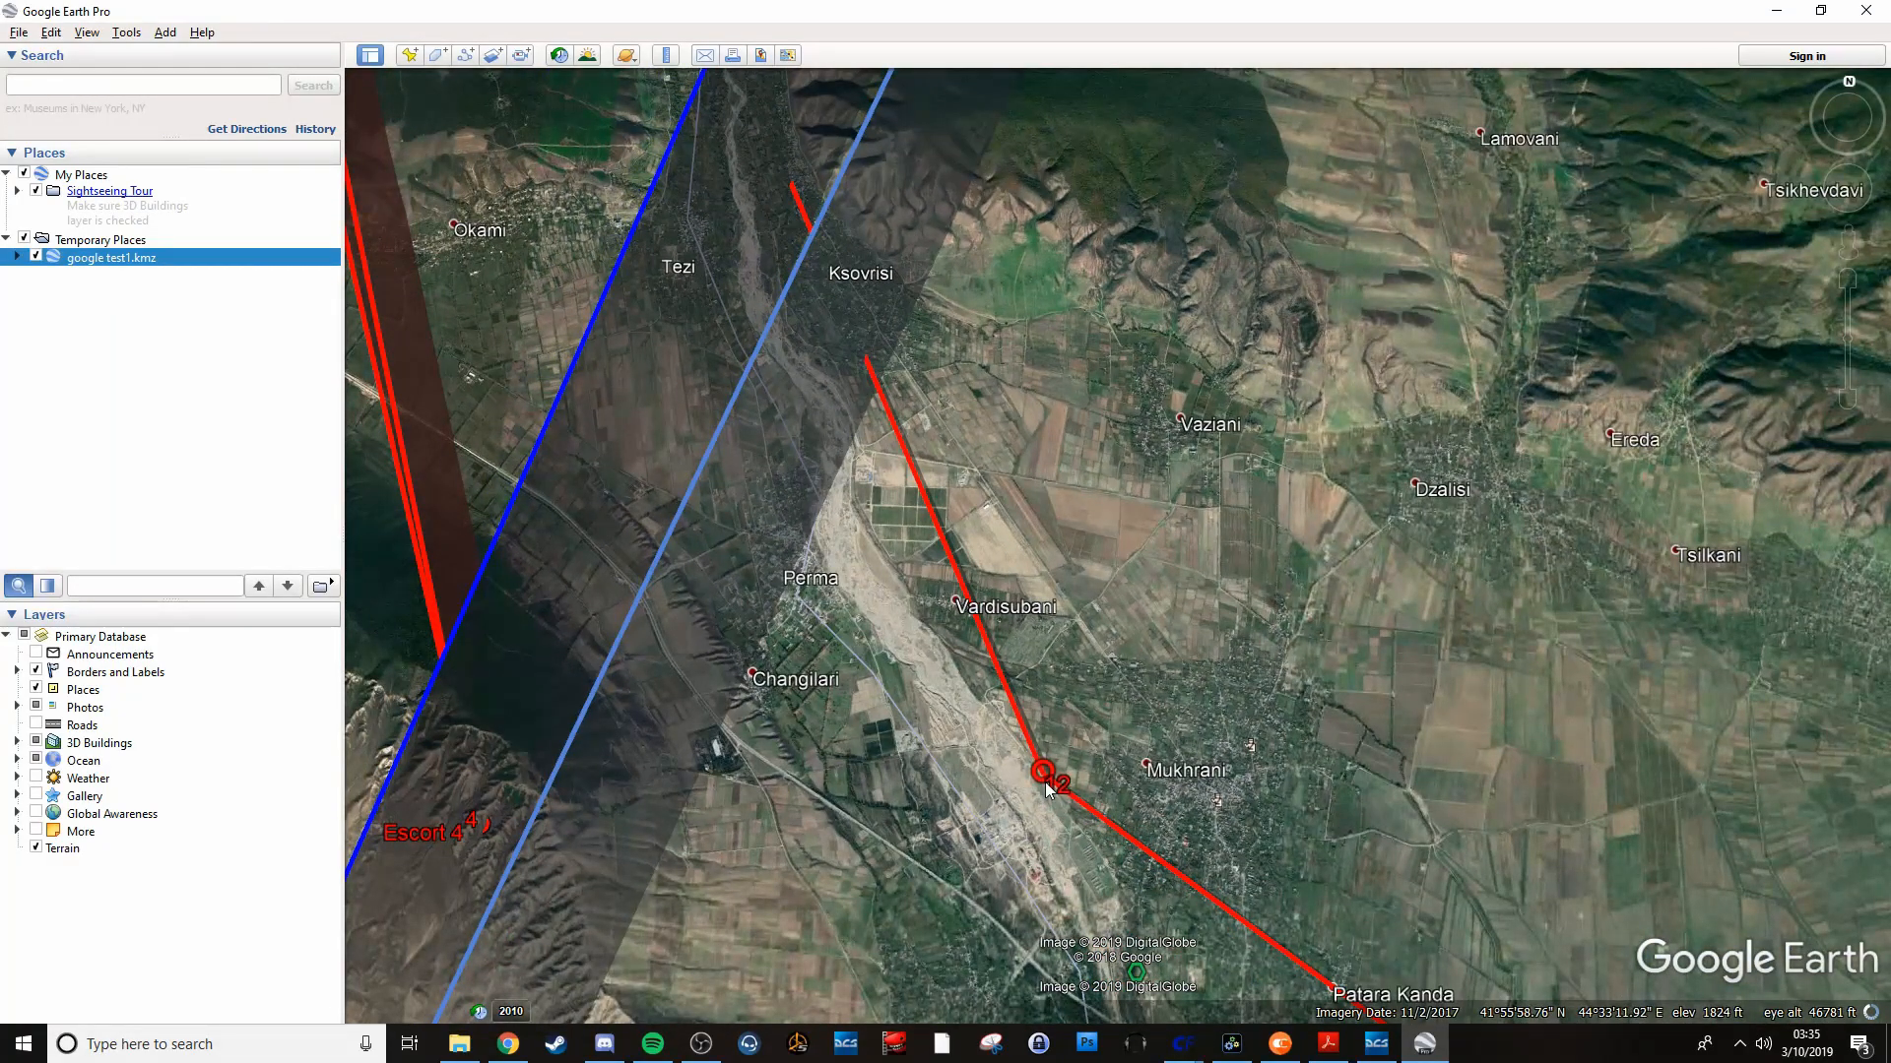
left_click(1044, 778)
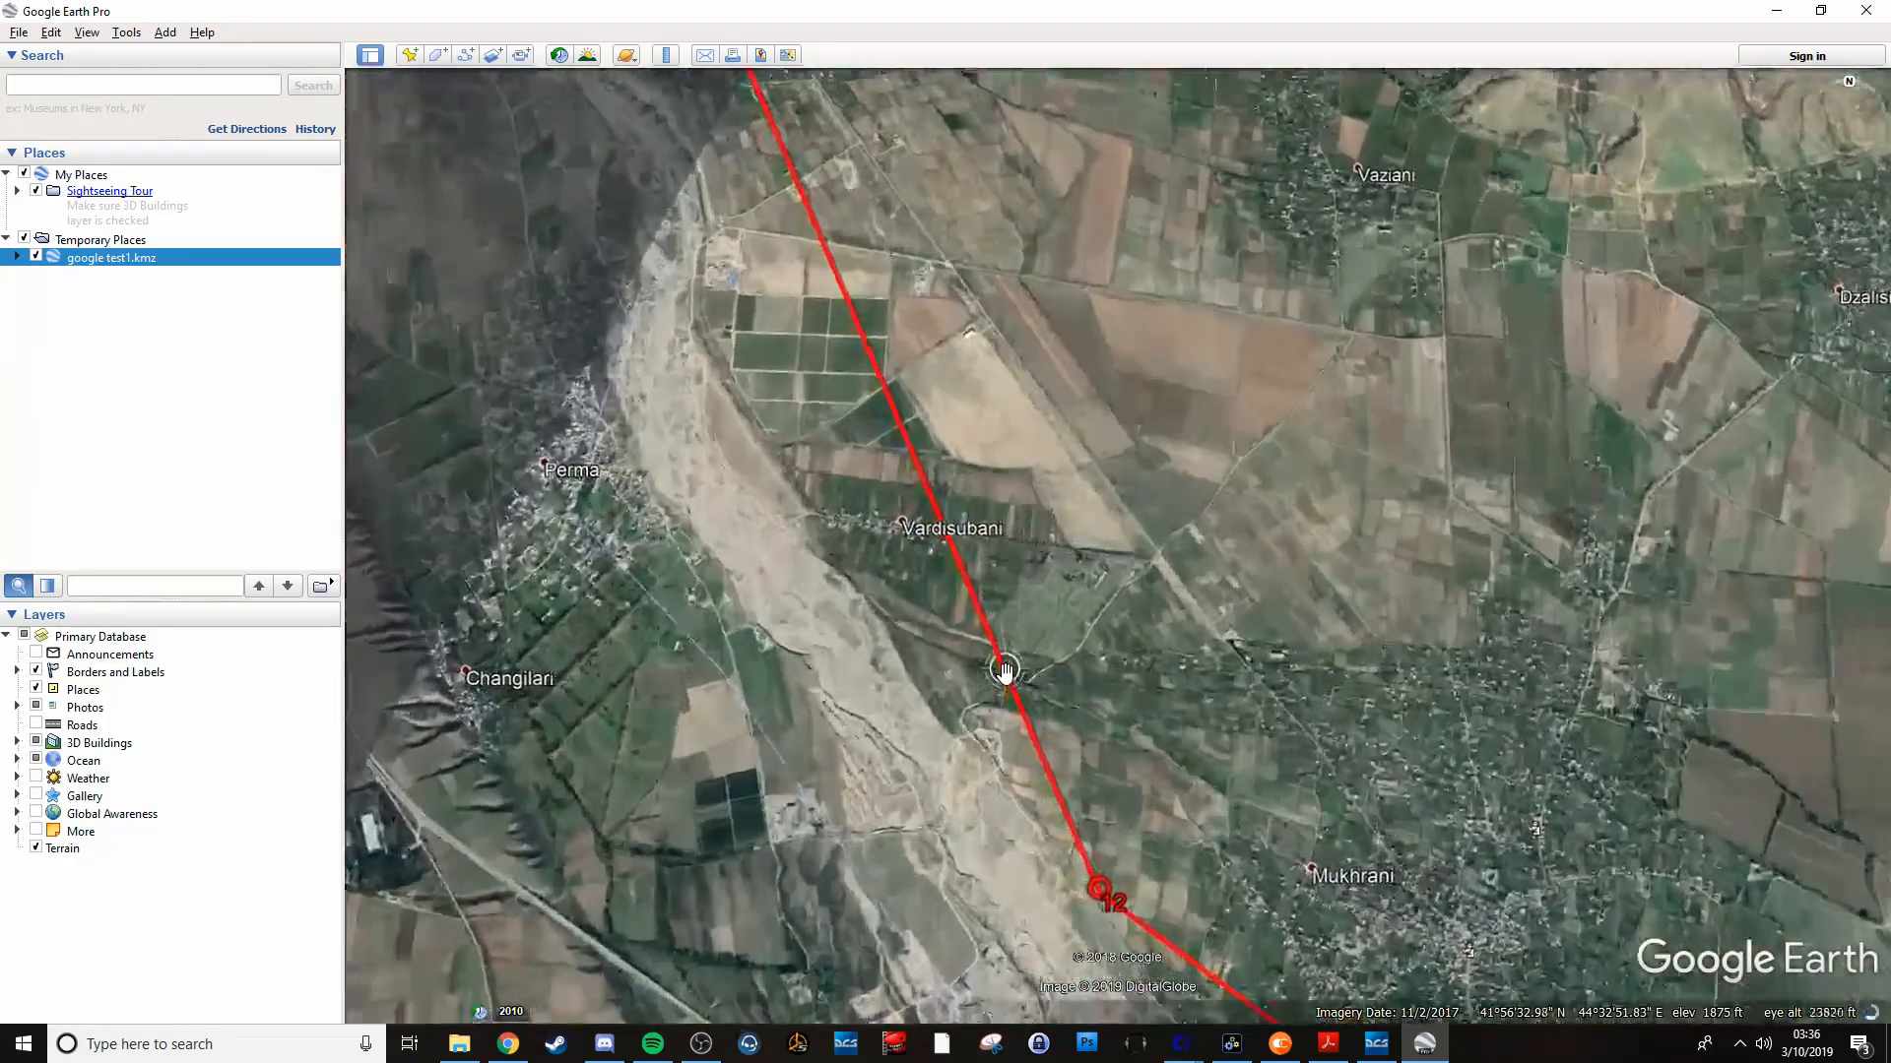
scroll("up", 3)
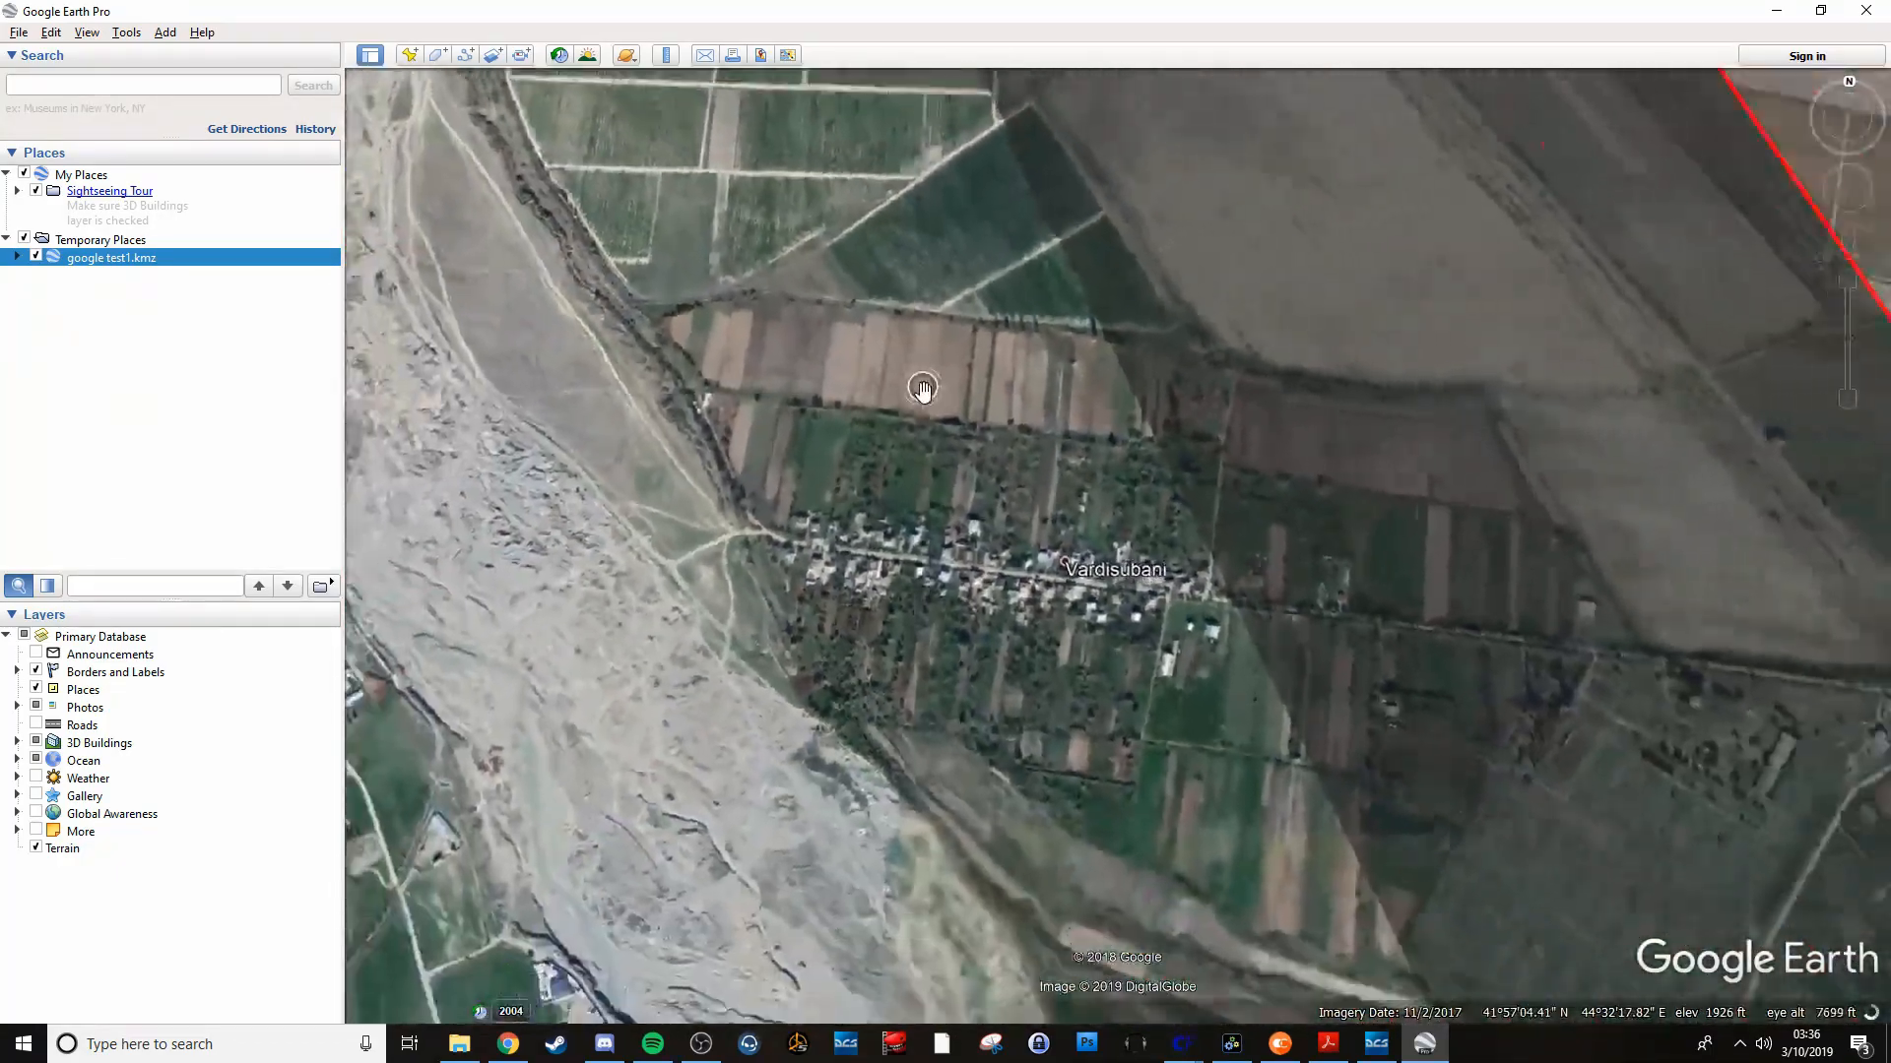
scroll("down", 3)
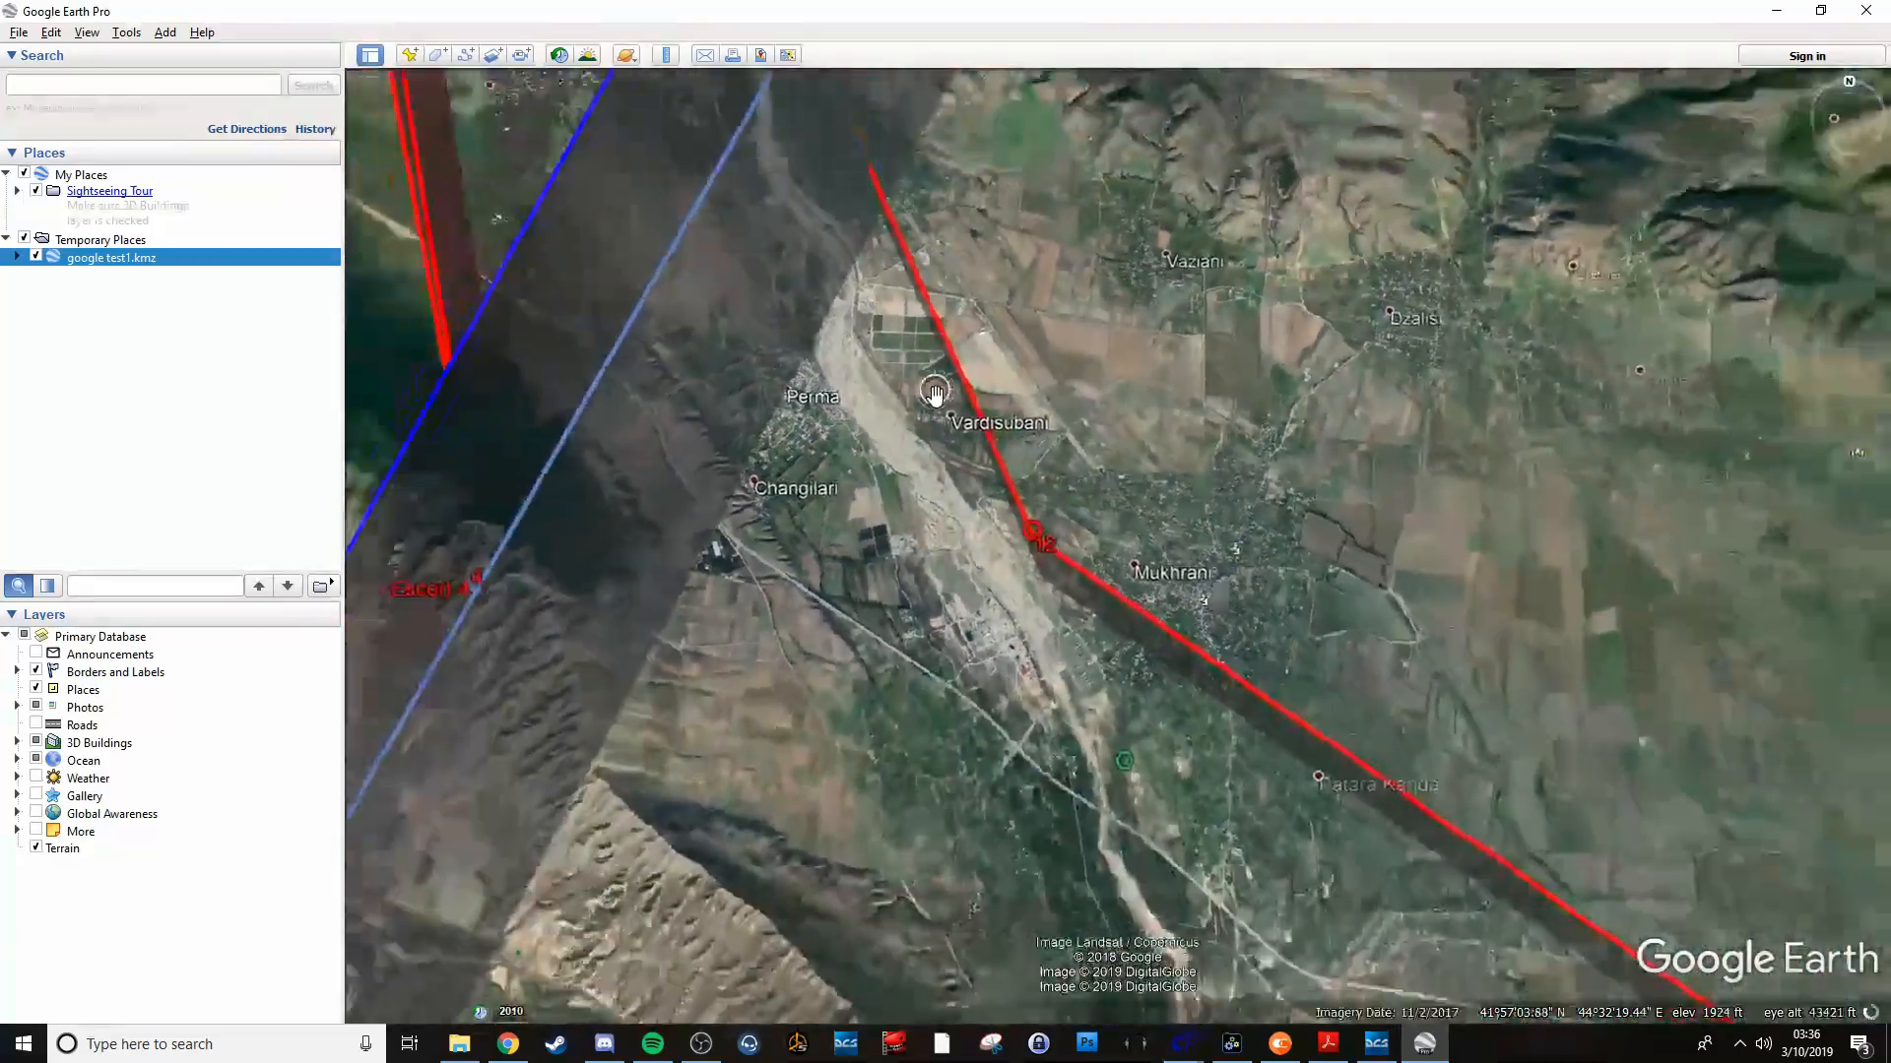
scroll("down", 3)
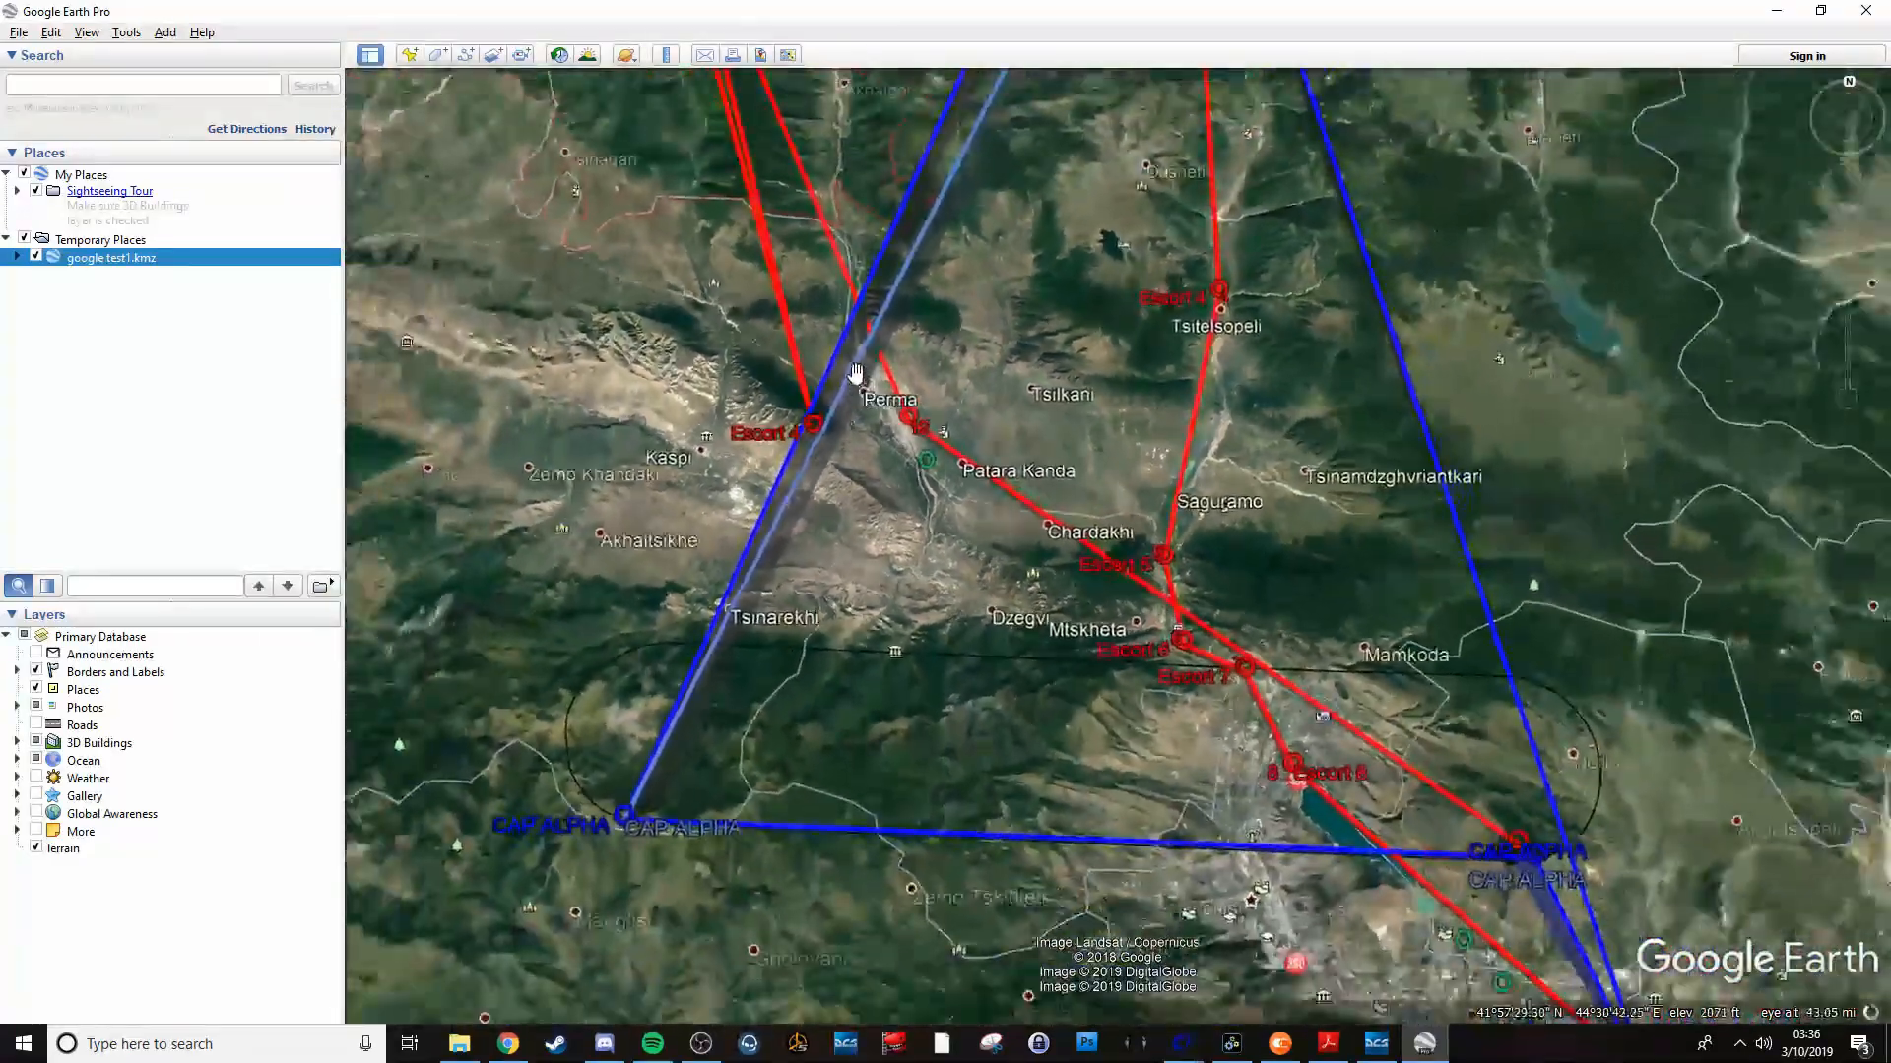
scroll("down", 3)
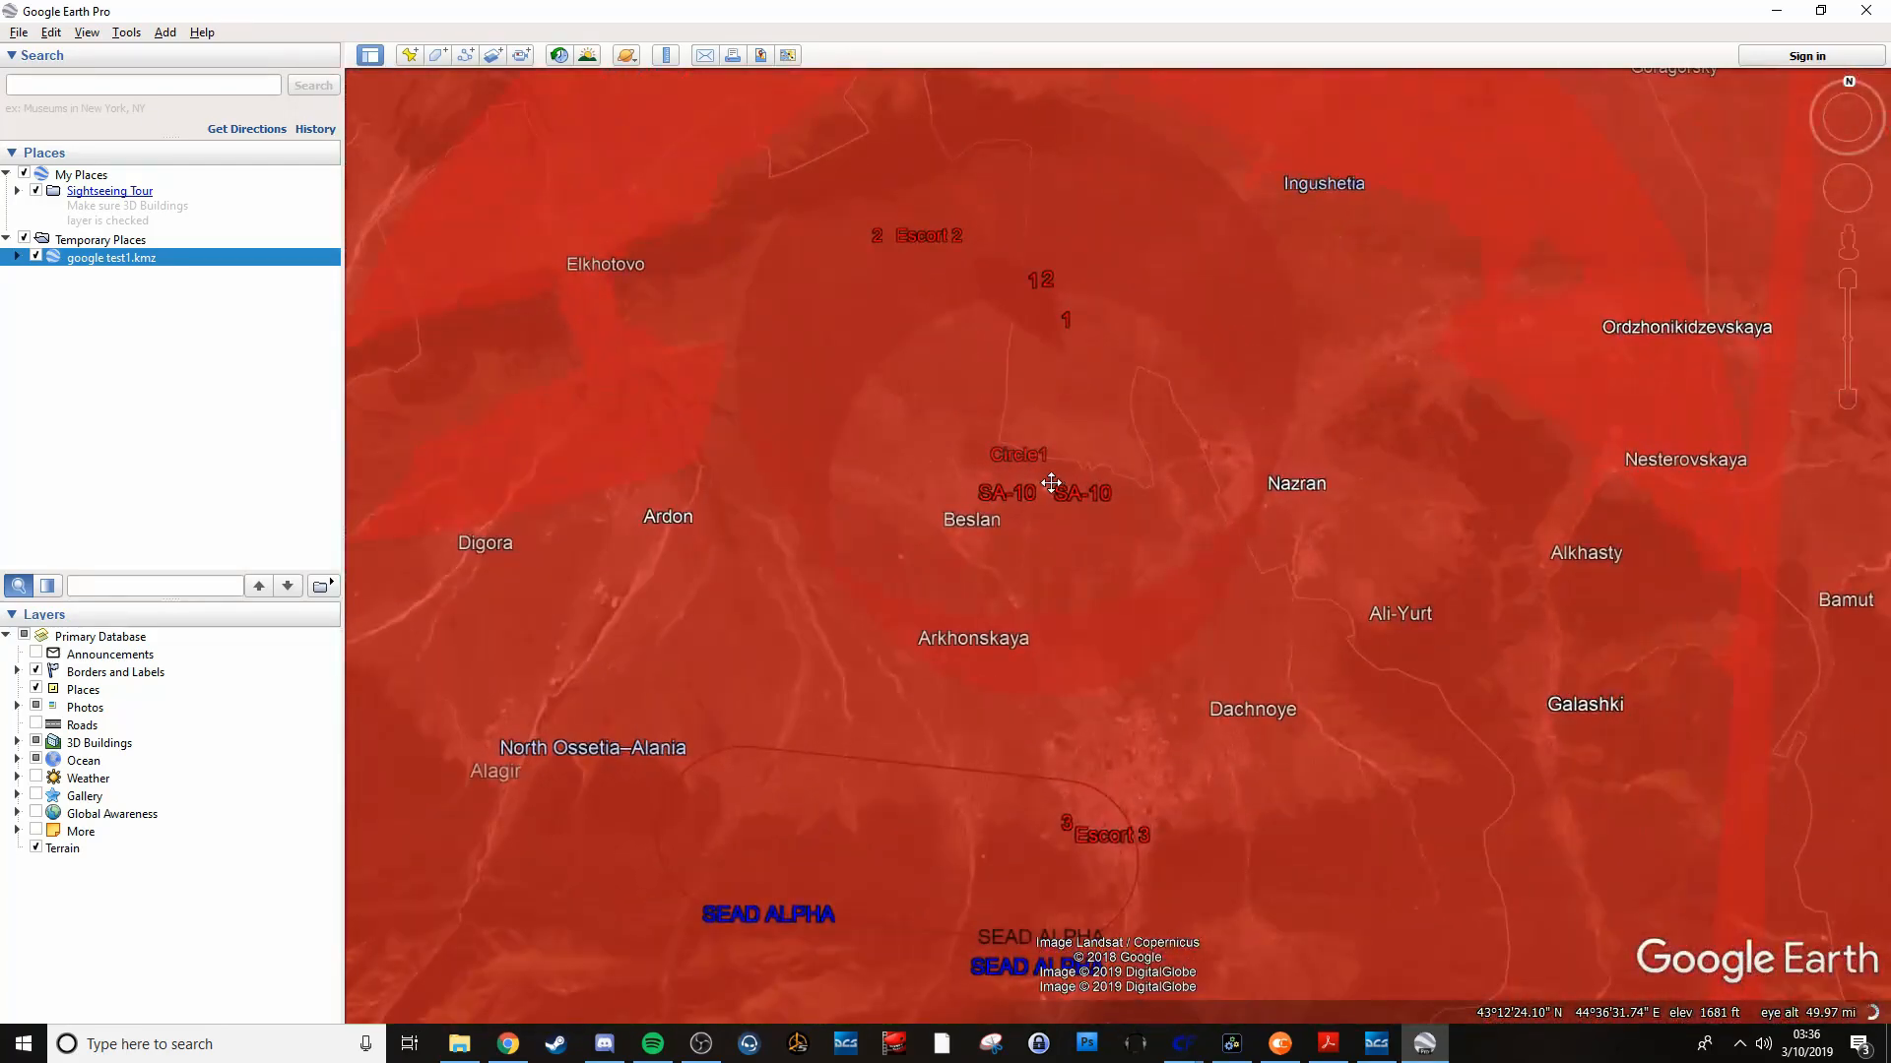
scroll("down", 3)
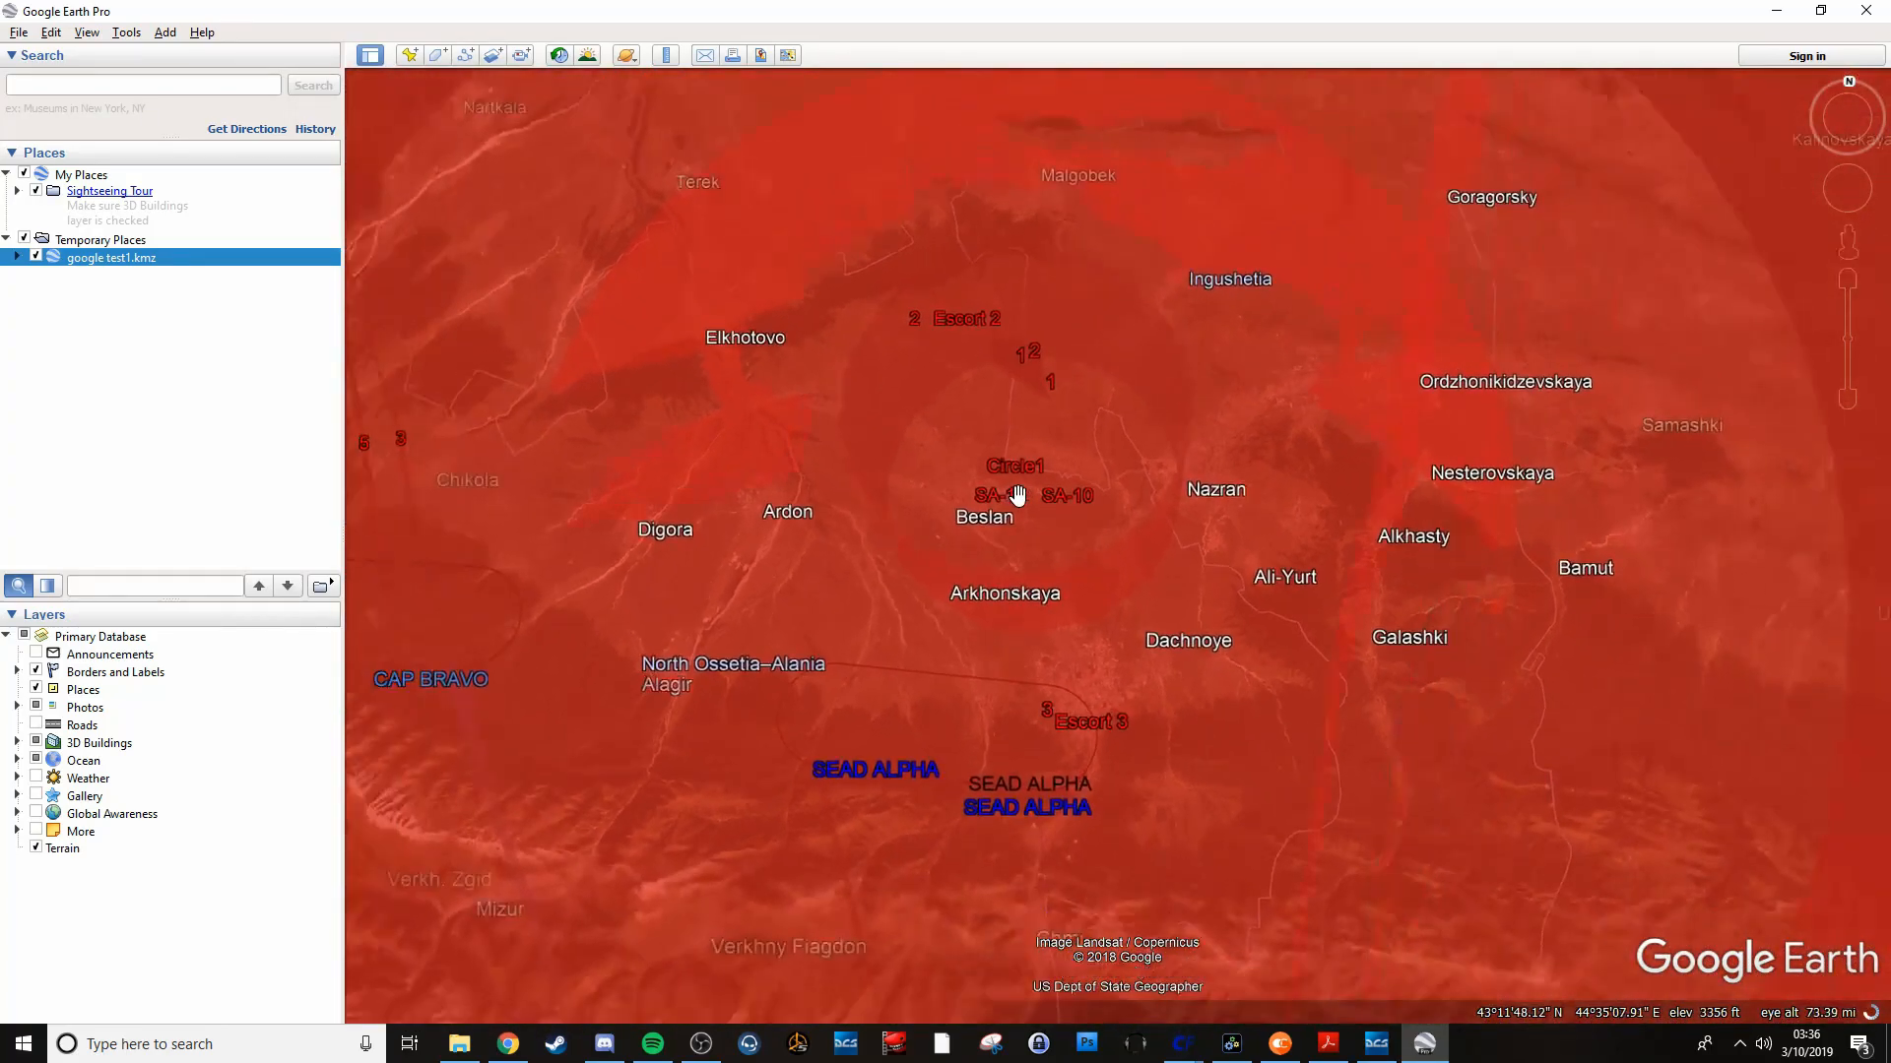
scroll("down", 3)
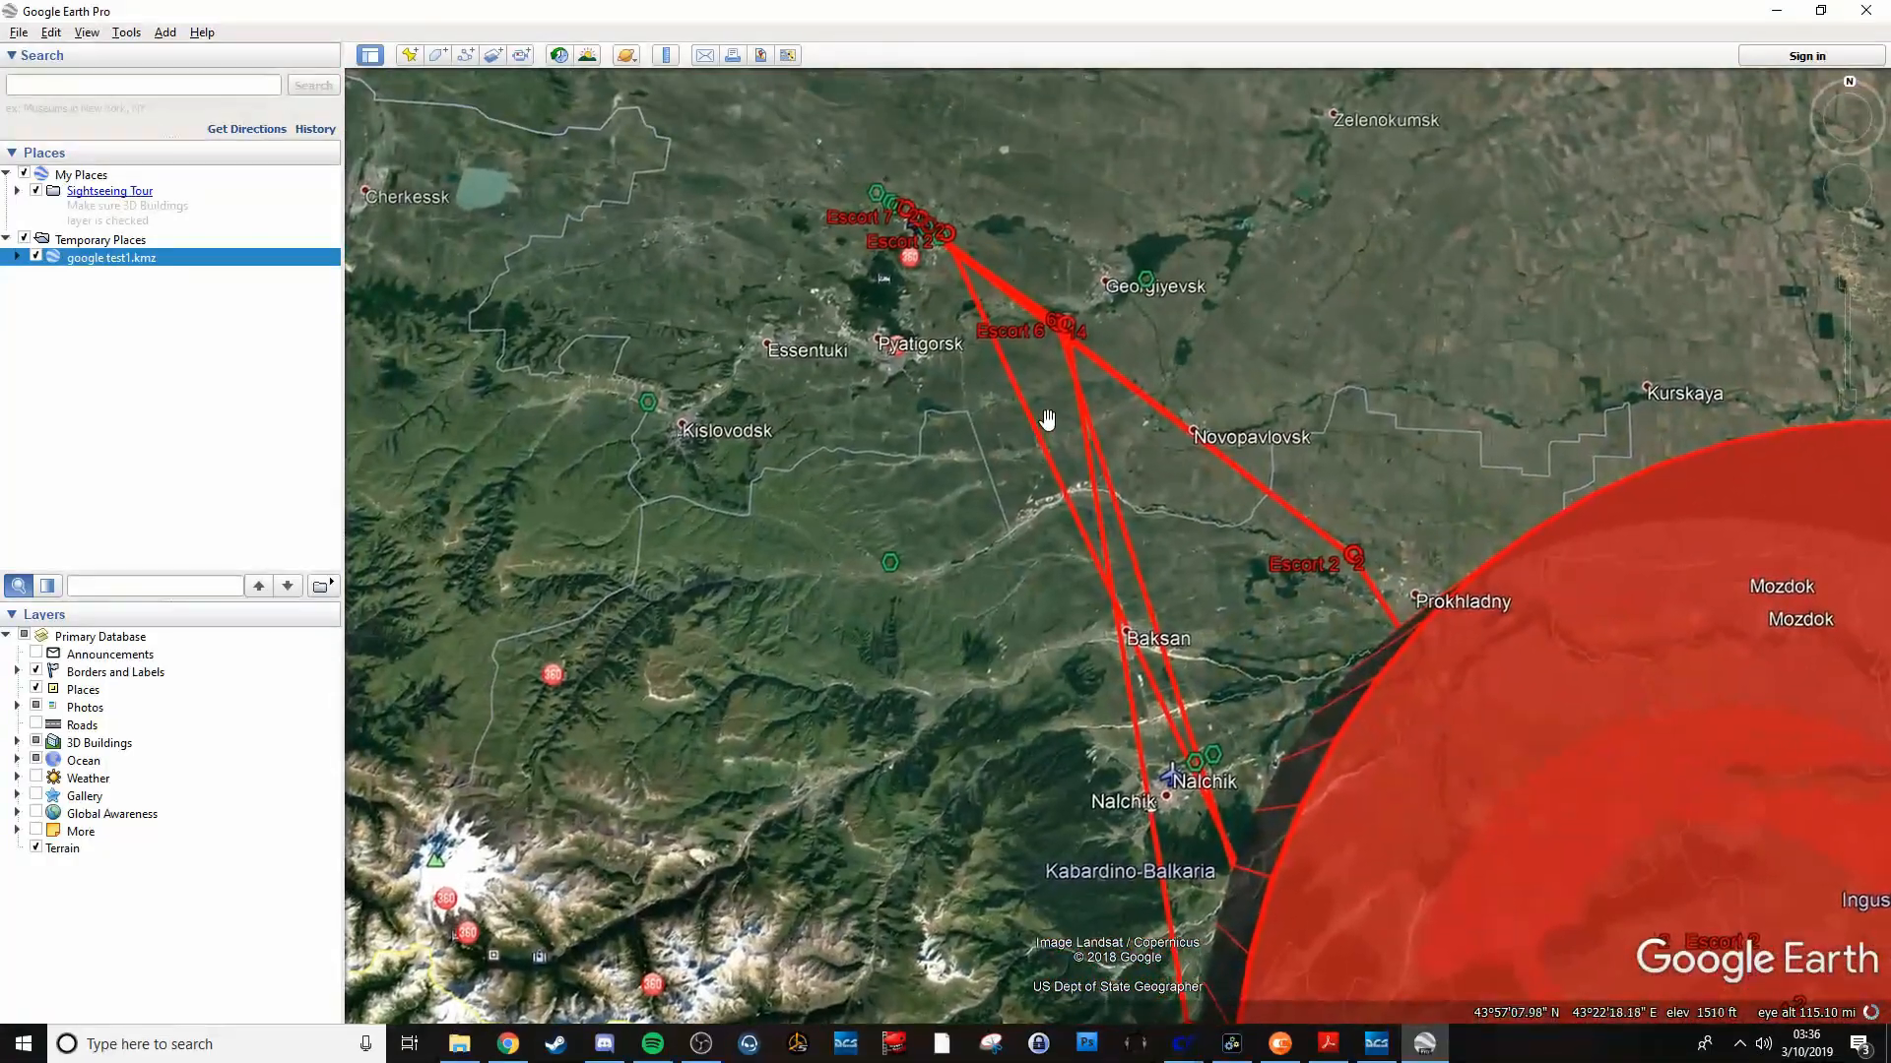
scroll("up", 3)
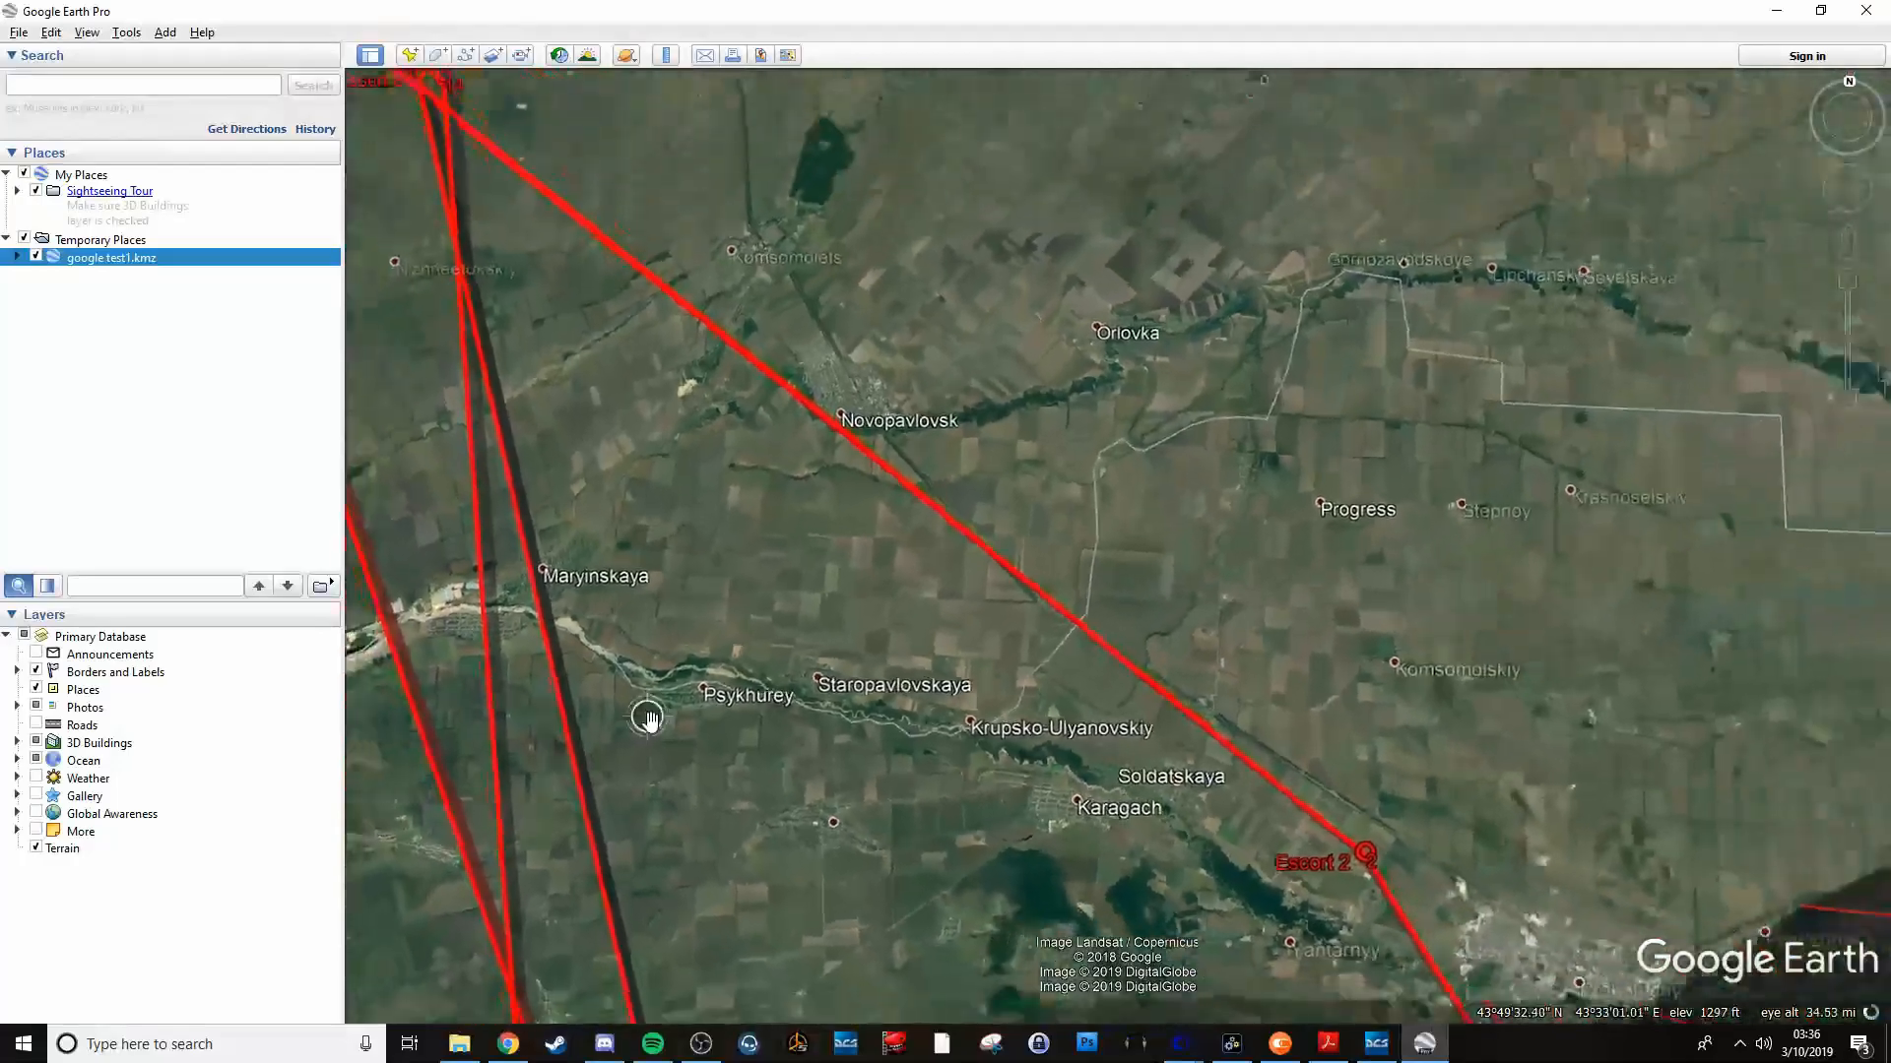
scroll("down", 3)
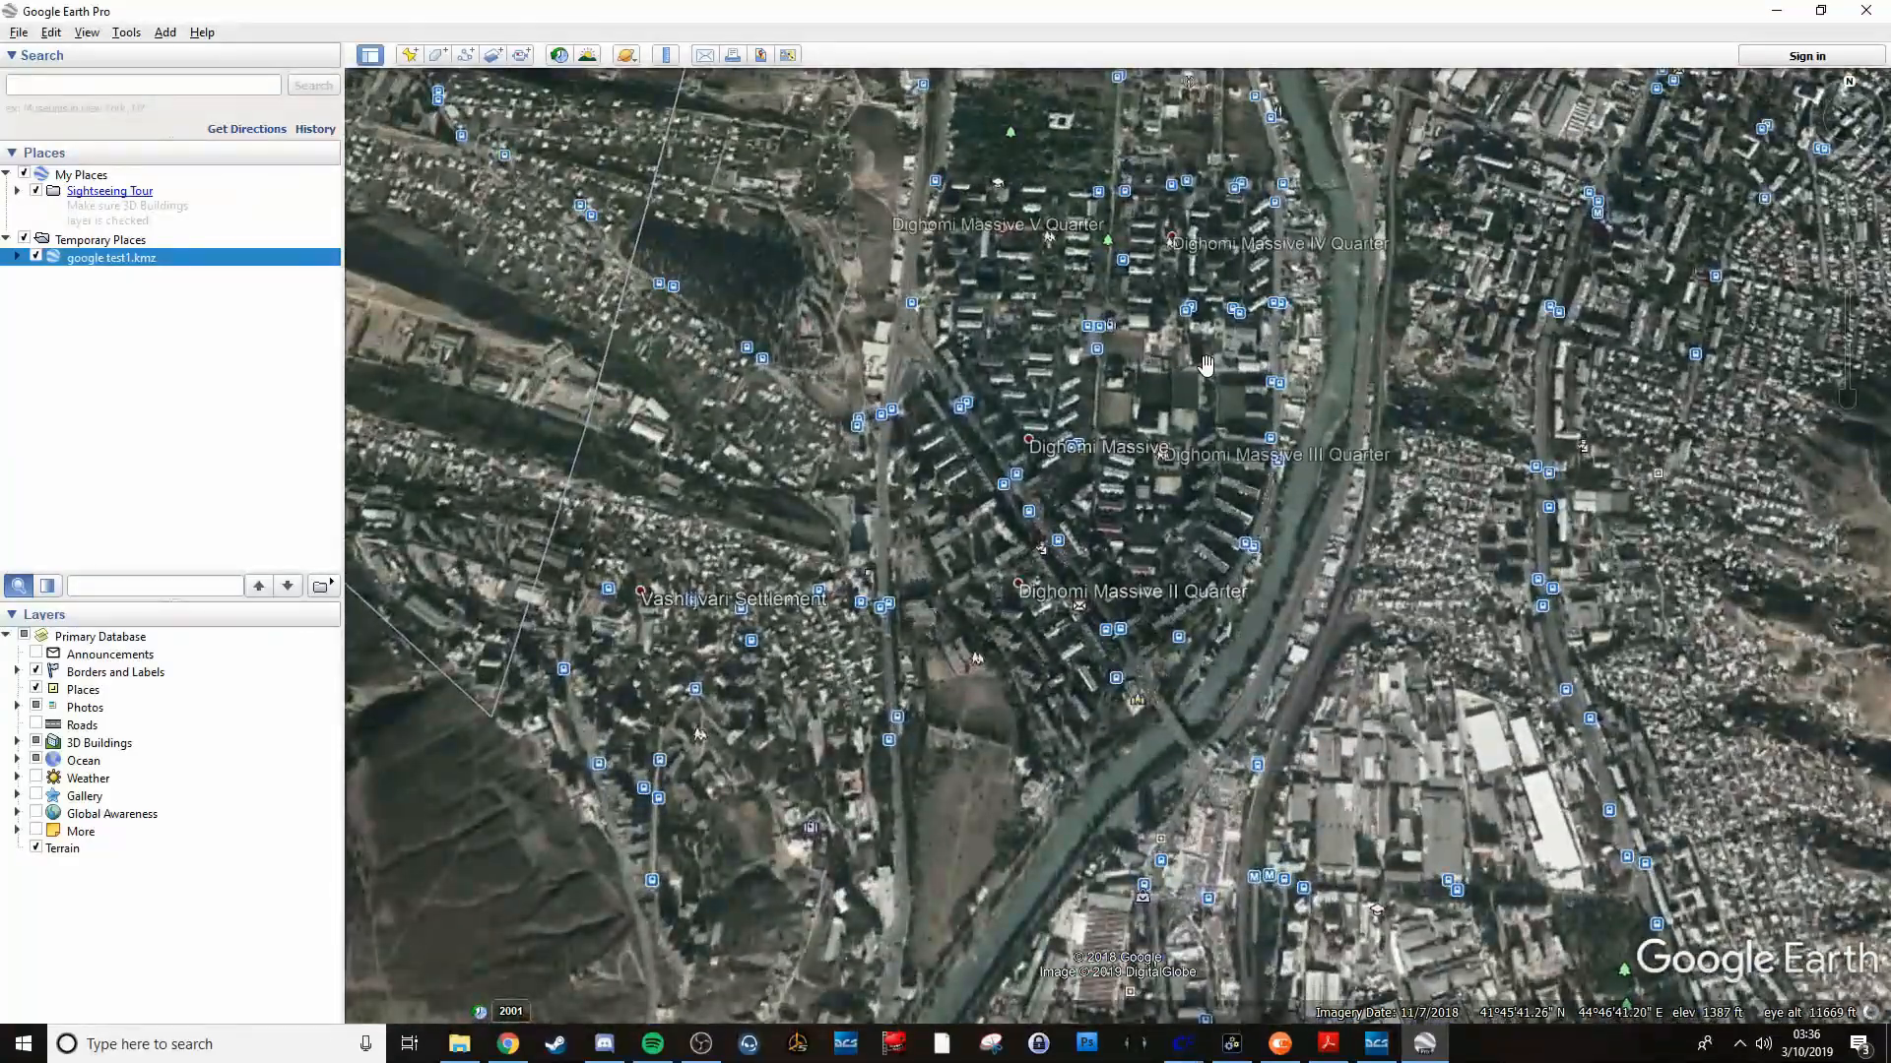
scroll("up", 3)
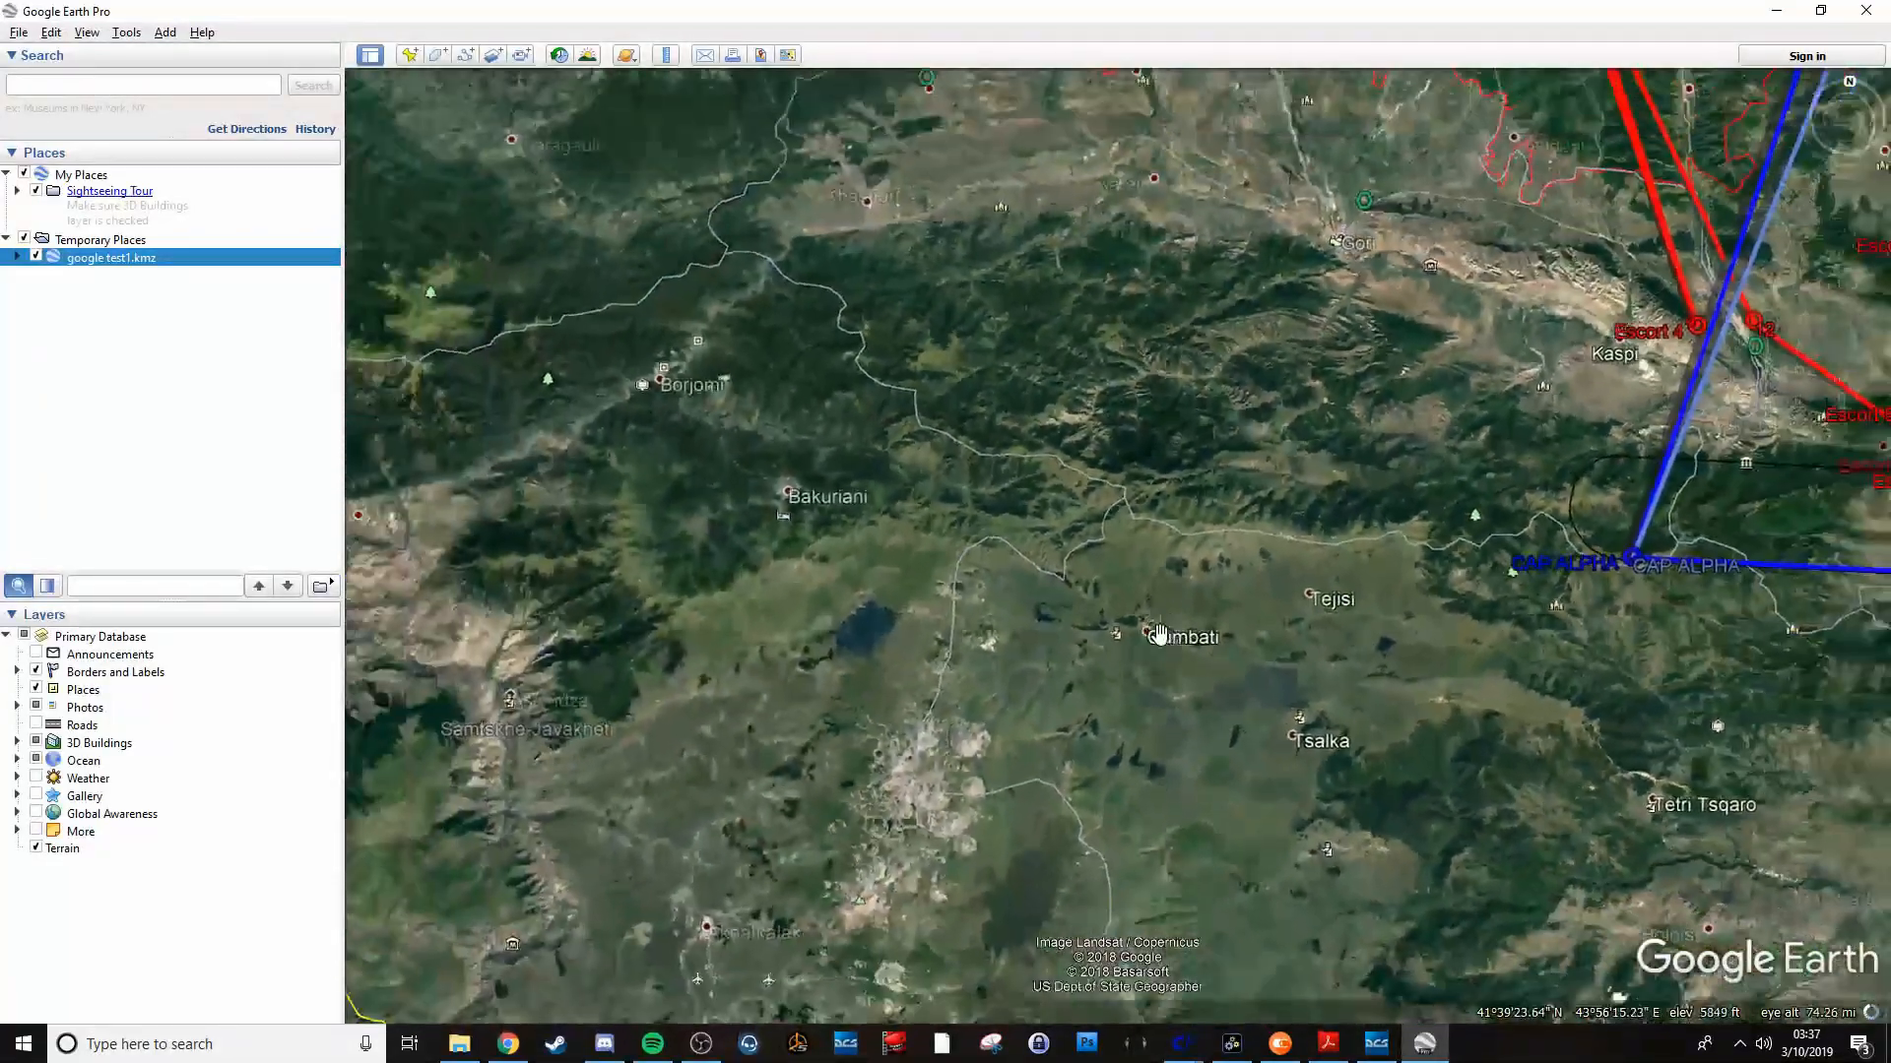
scroll("down", 3)
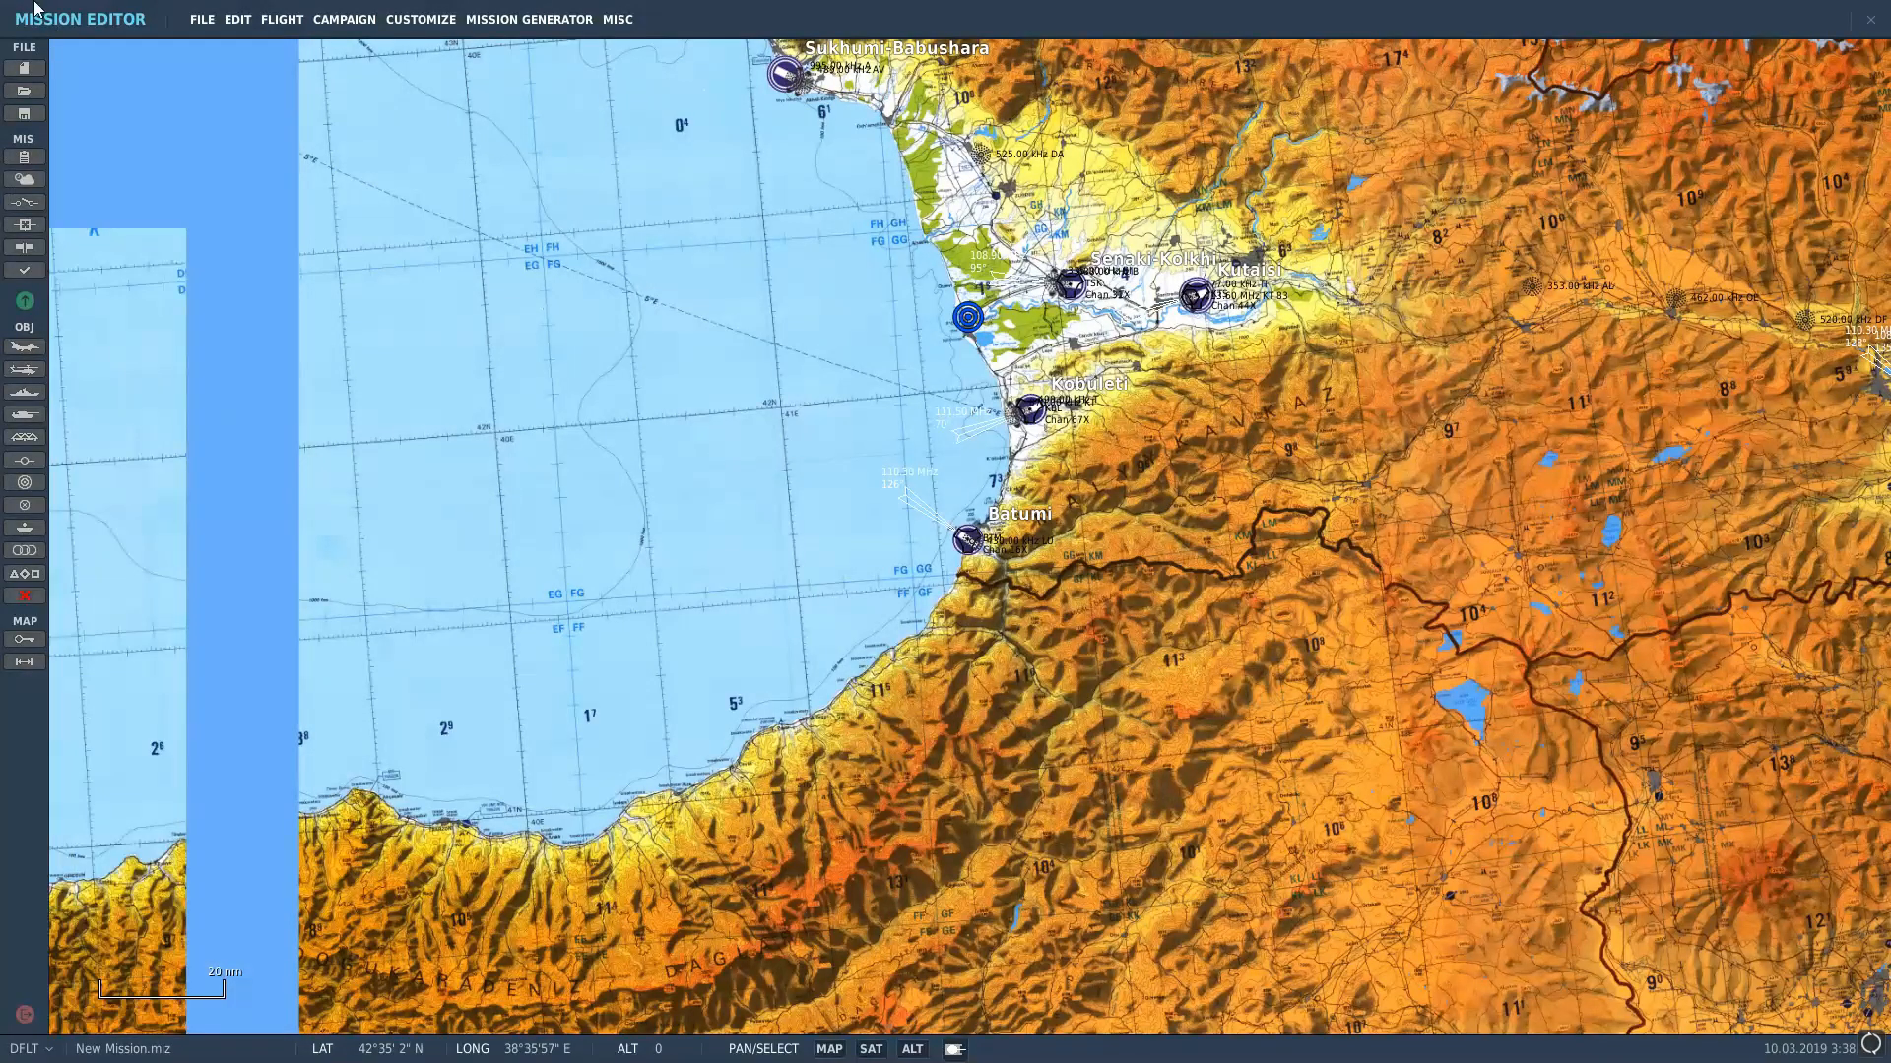
left_click(201, 17)
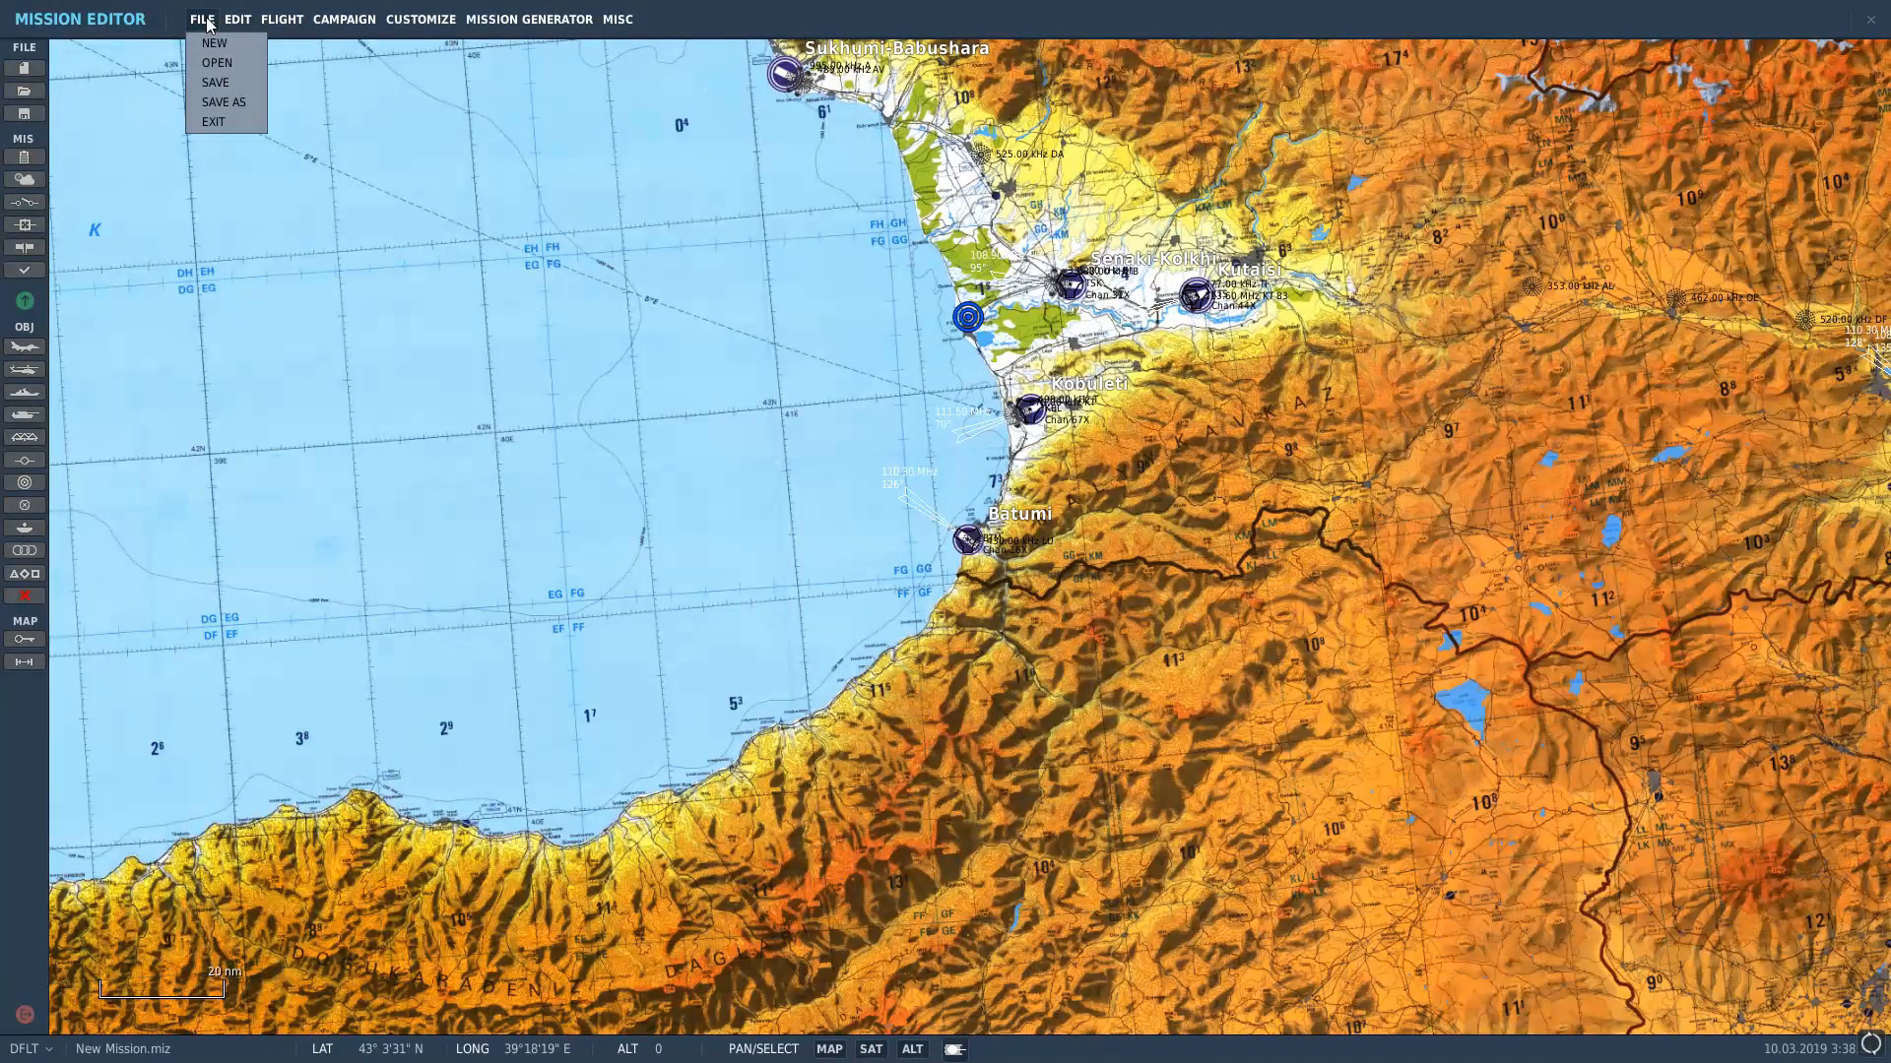
mouse_move(217, 61)
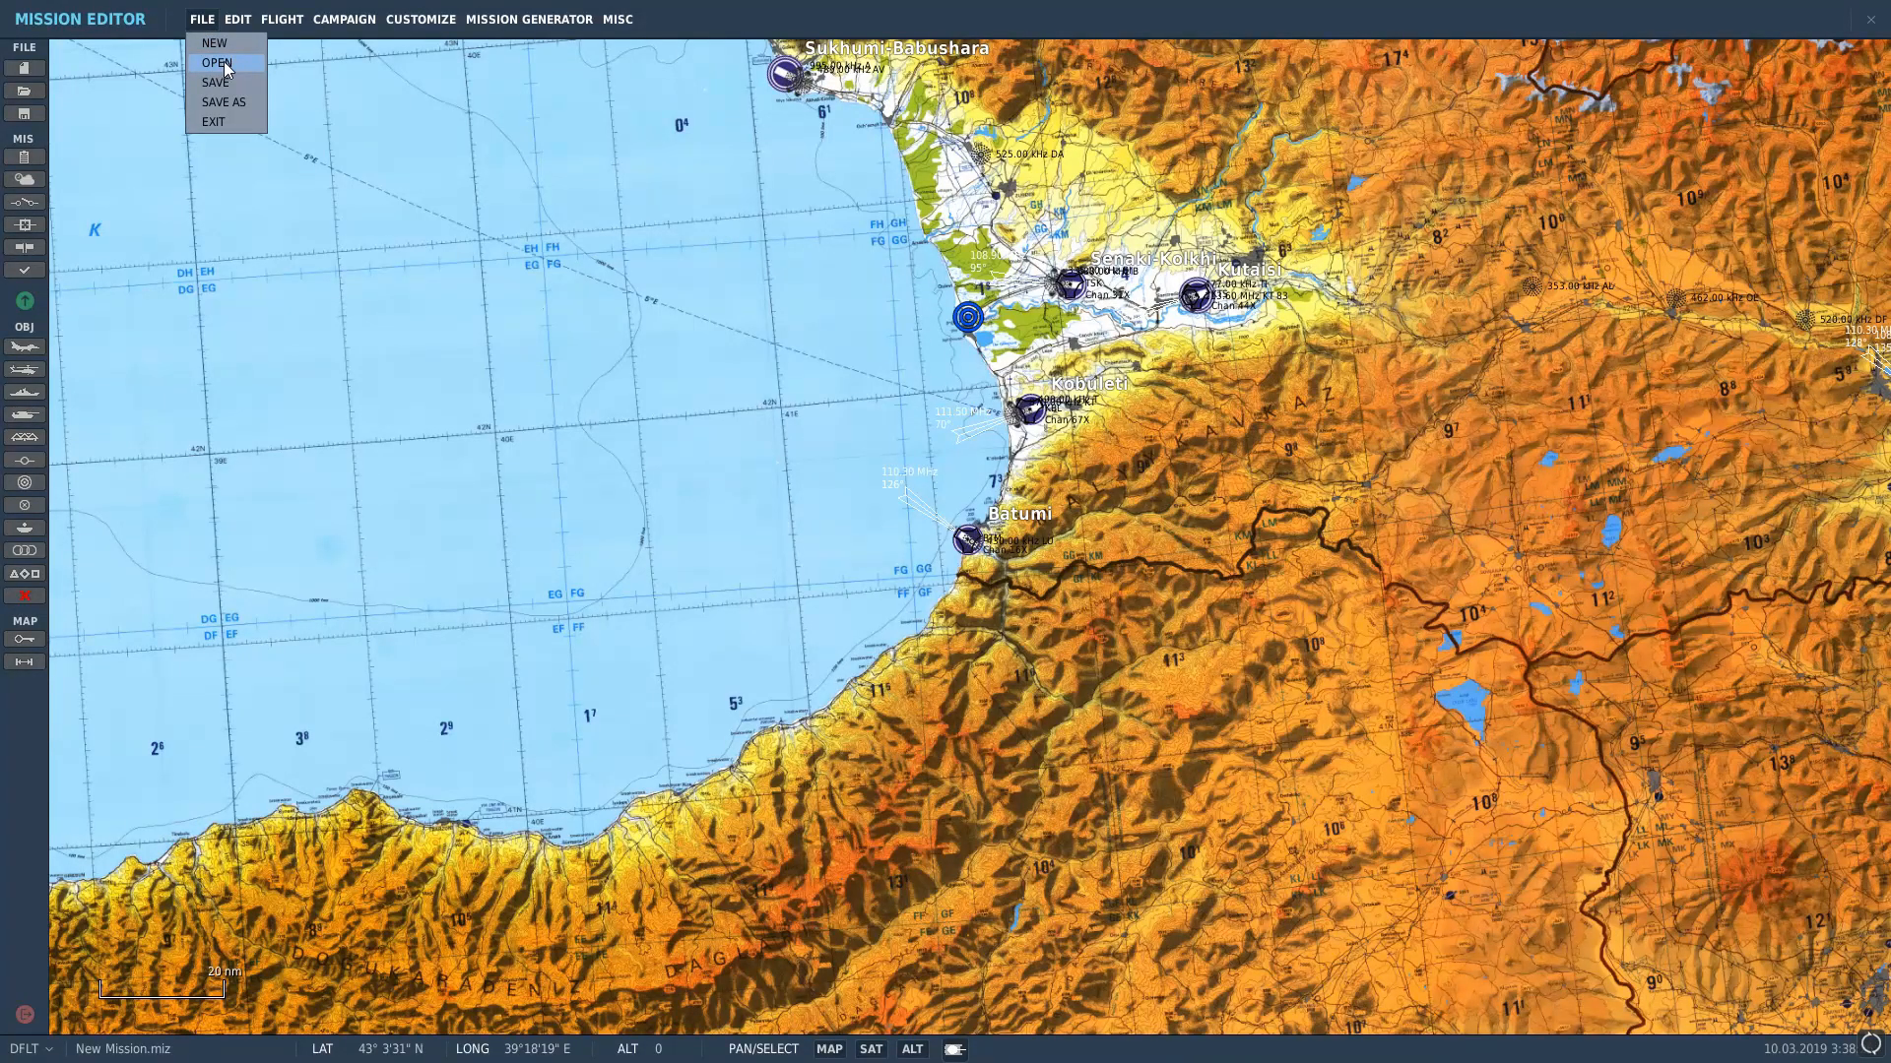
left_click(217, 63)
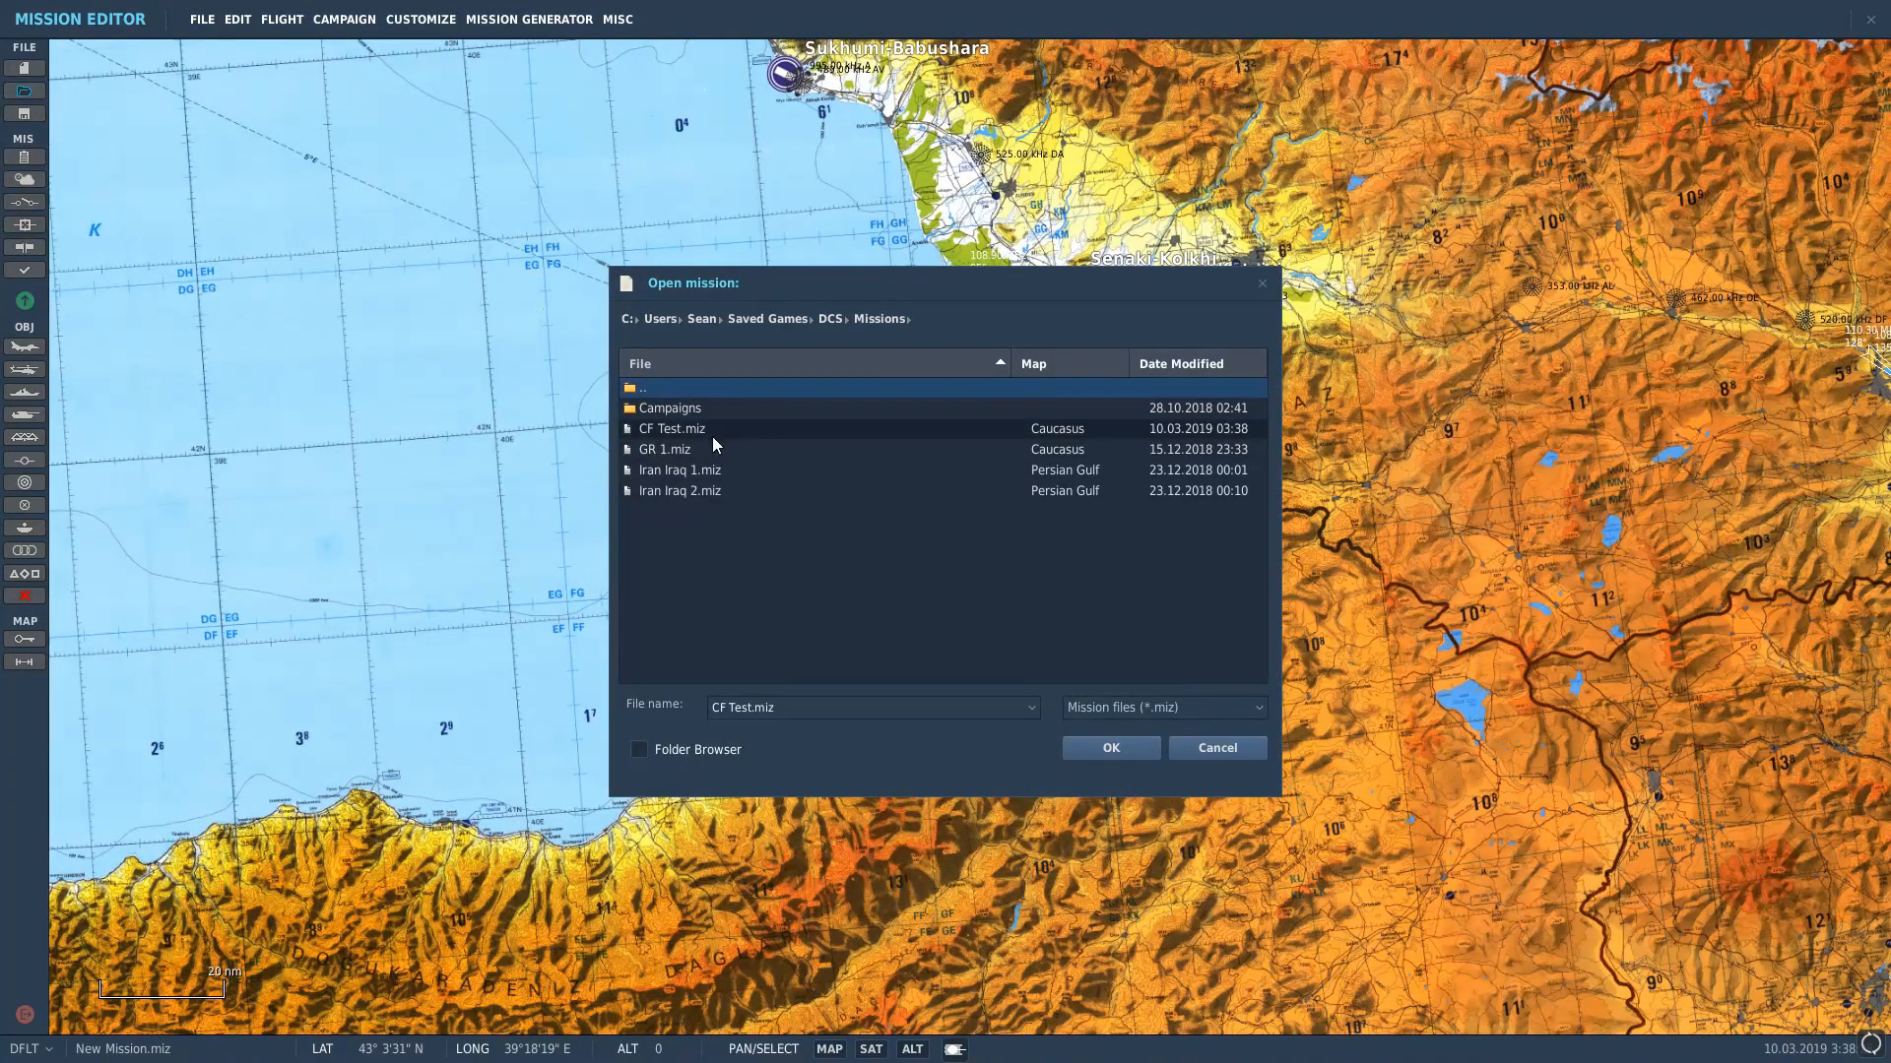
left_click(672, 429)
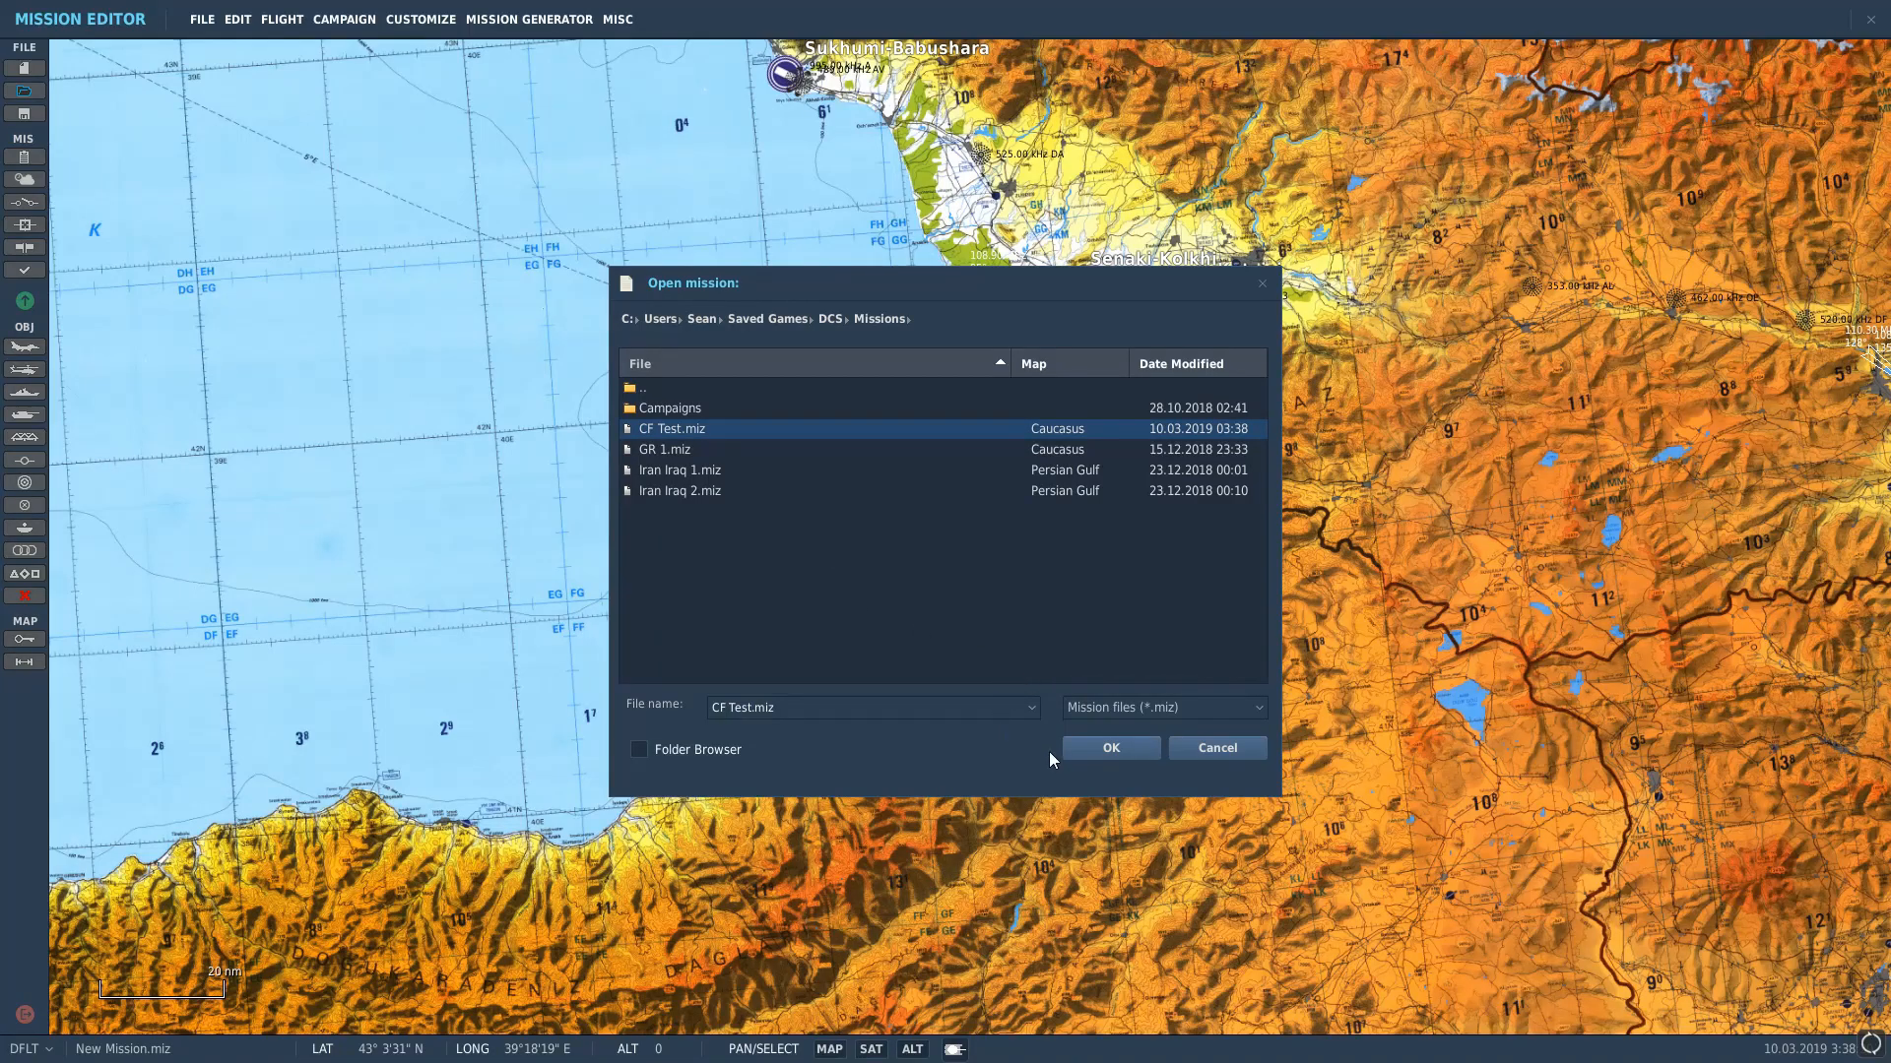
left_click(1107, 747)
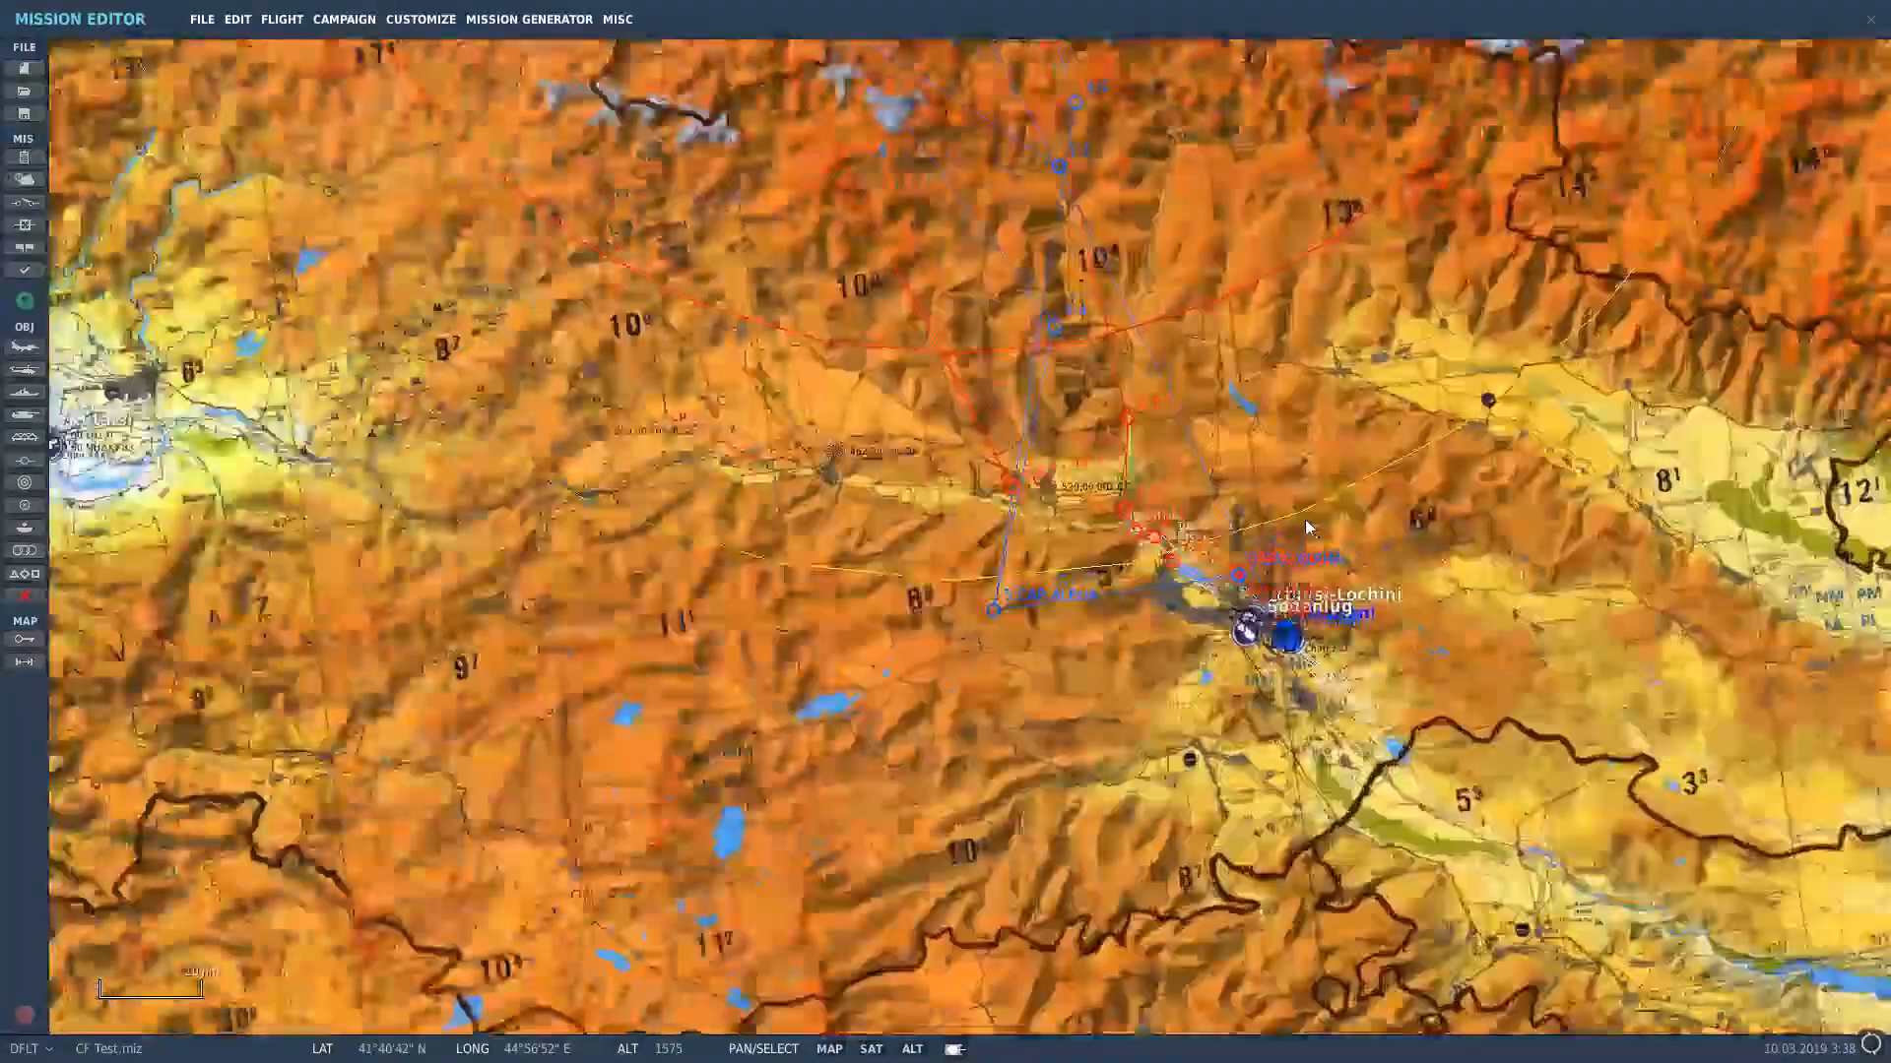
scroll("up", 3)
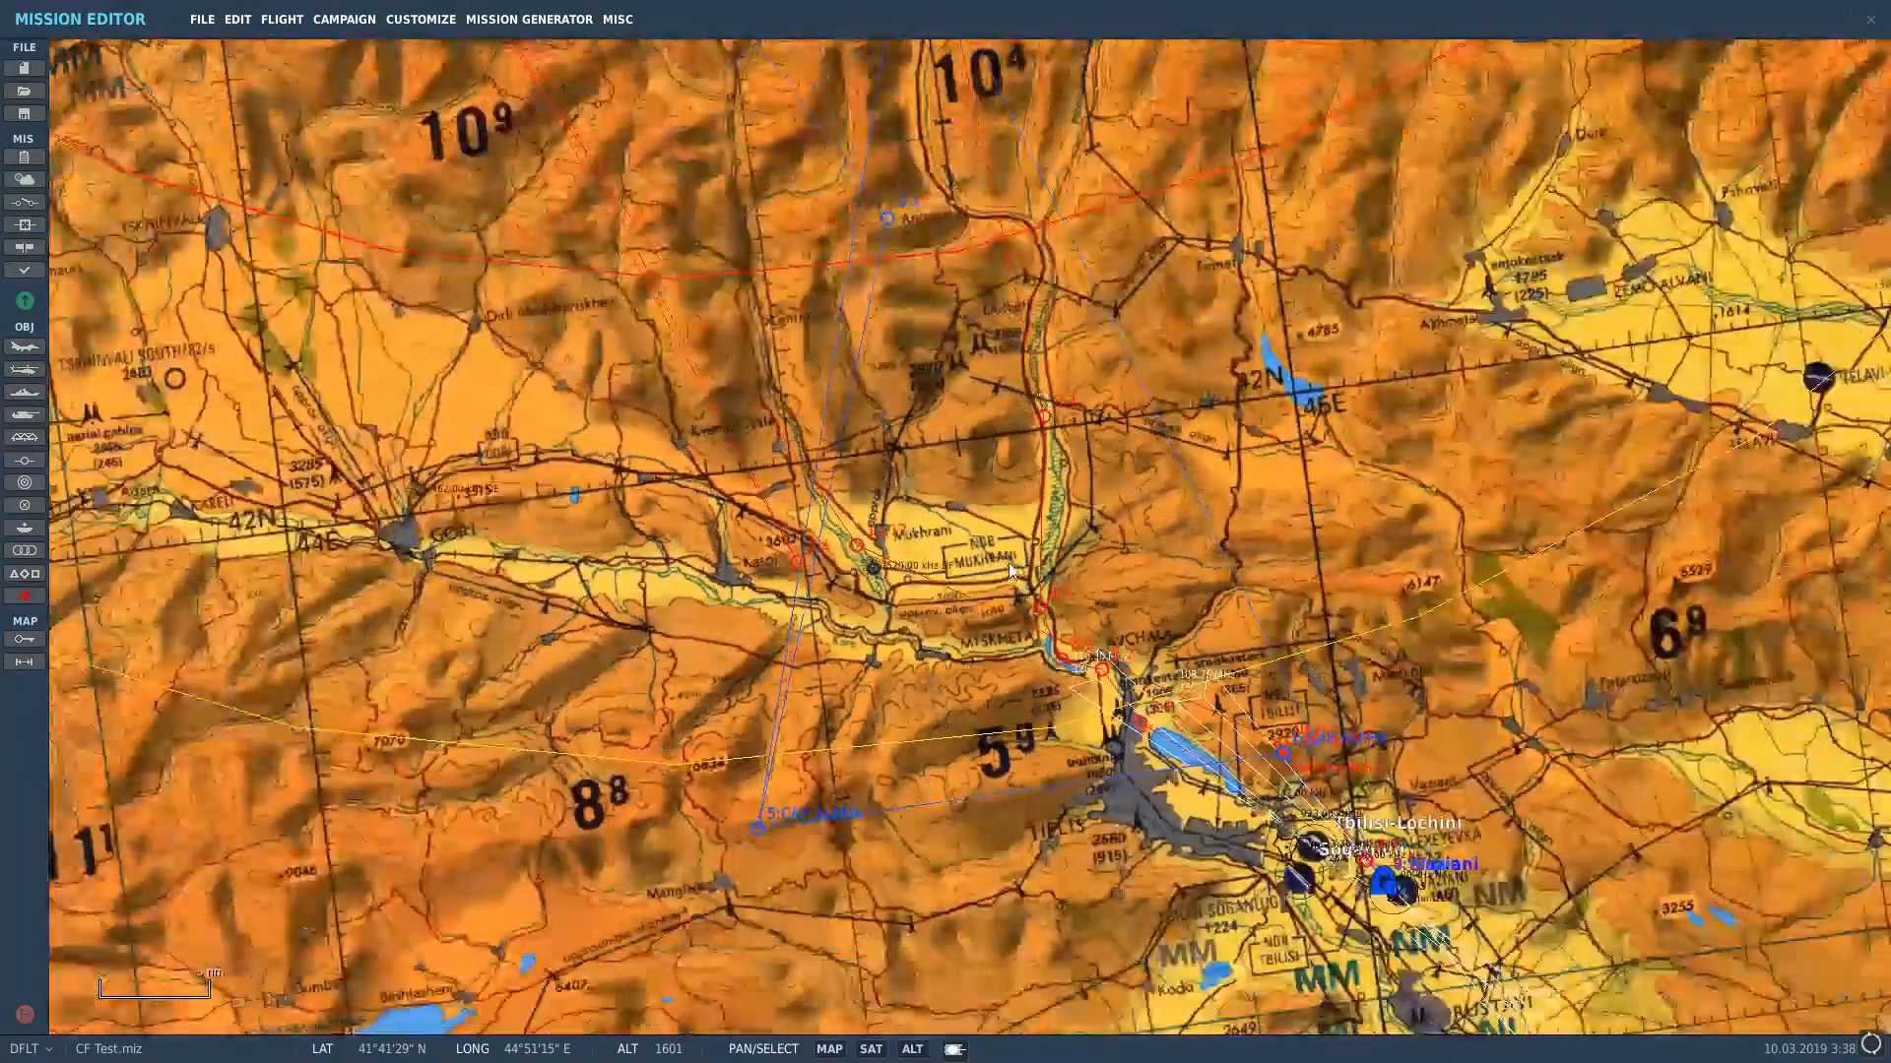
scroll("down", 3)
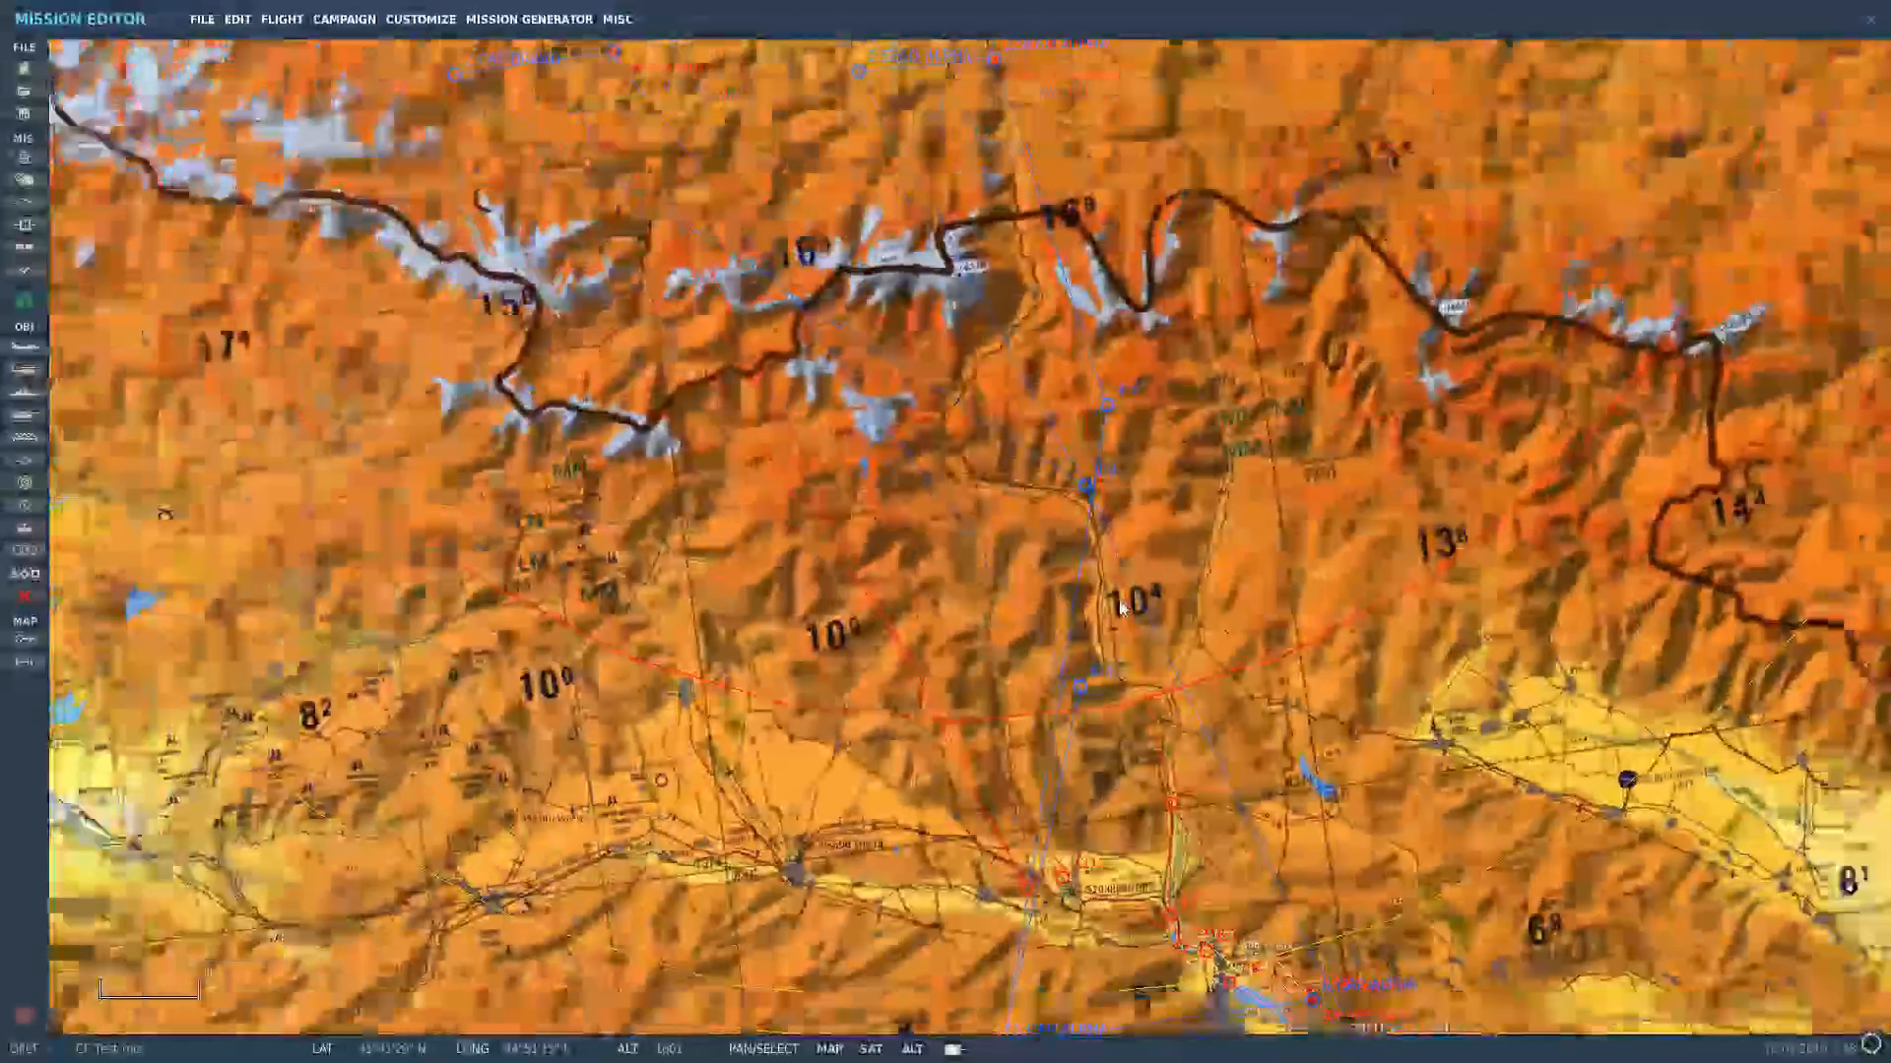
left_click(829, 1048)
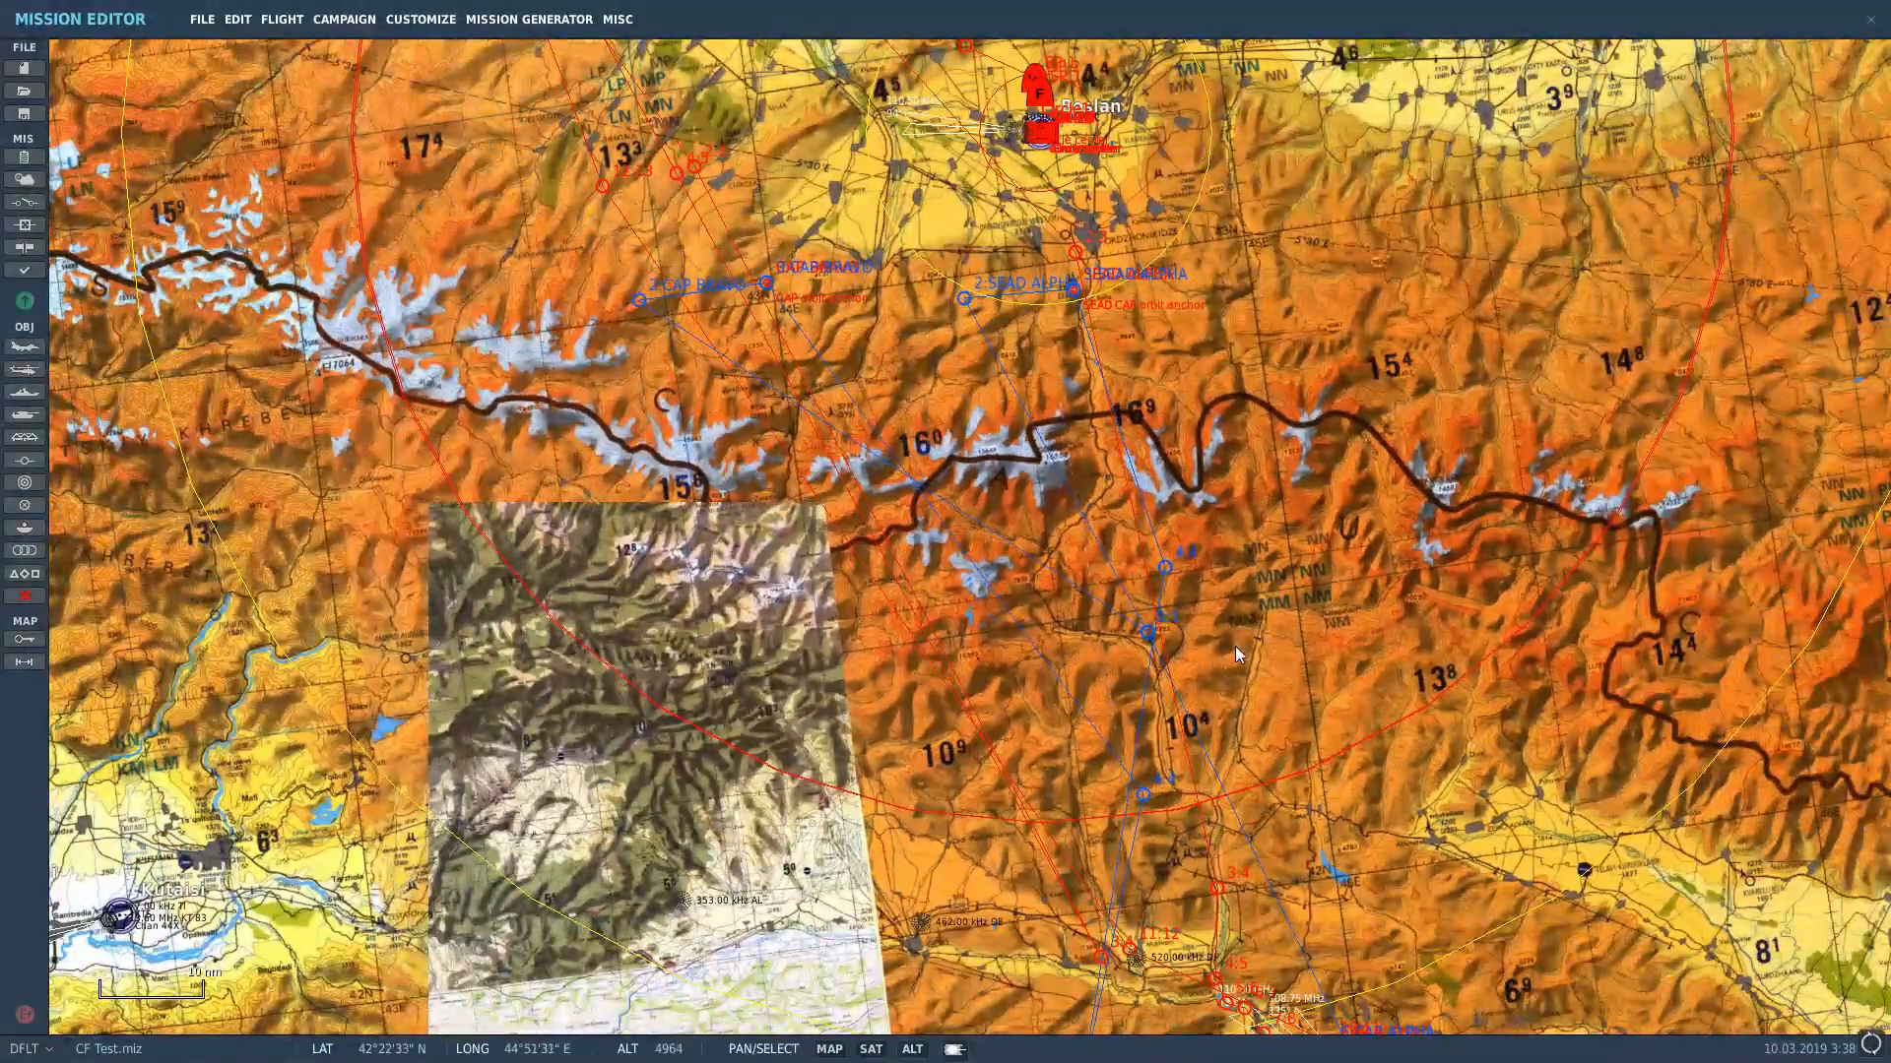
scroll("down", 3)
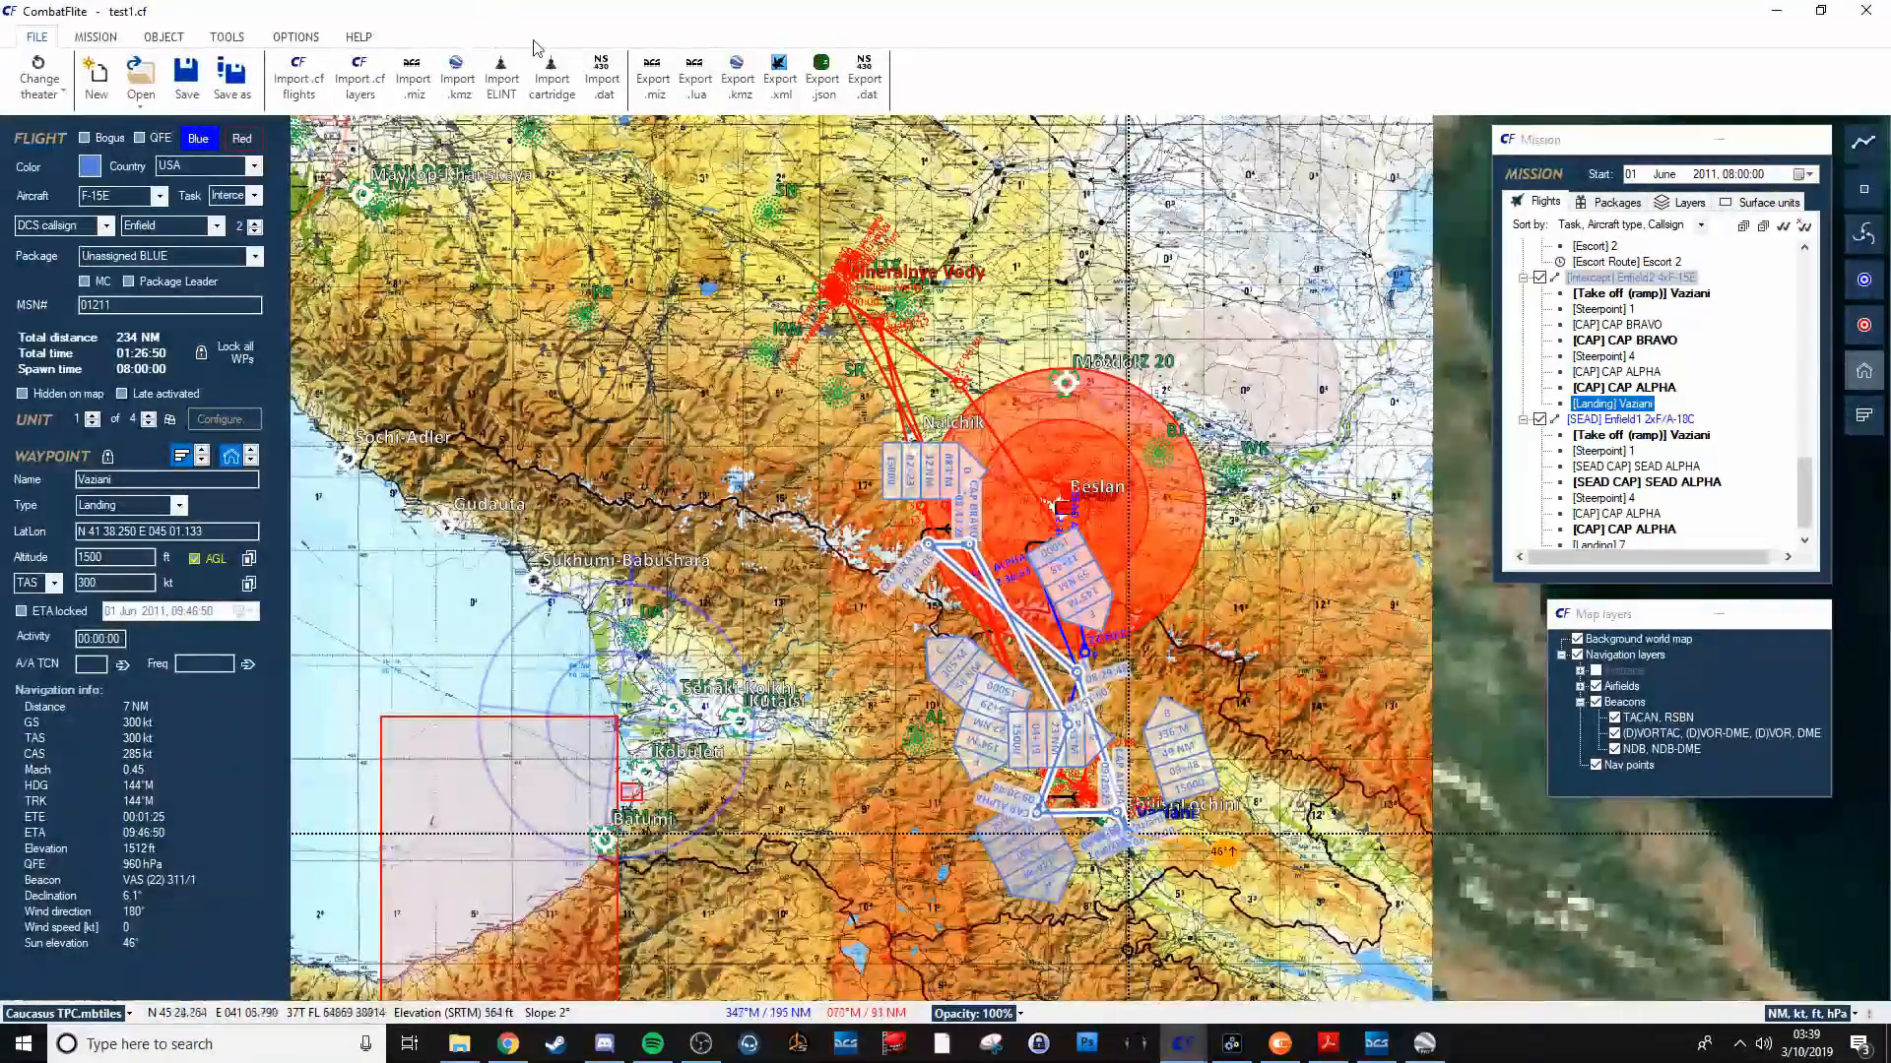
Browse the Tools, Object and Options ribbons, then open the Mission tab's Kneeboard window.
left_click(226, 36)
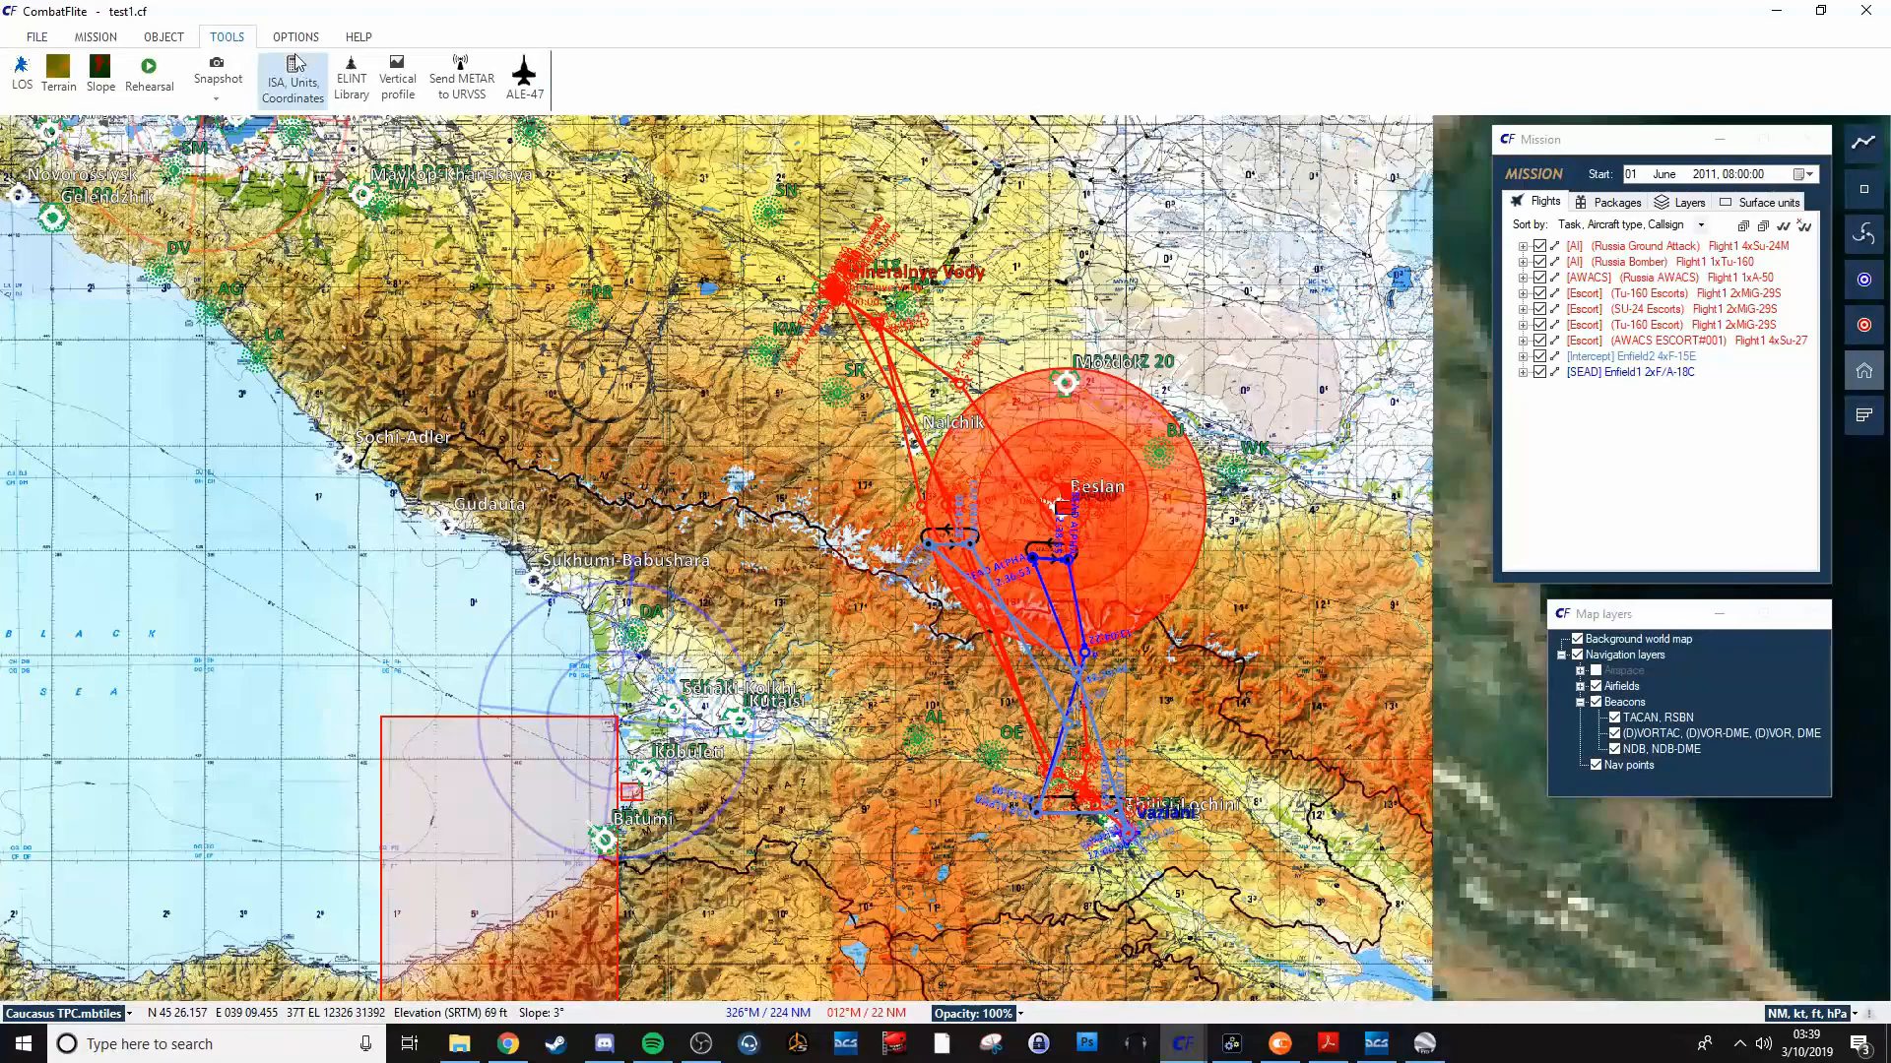
left_click(162, 36)
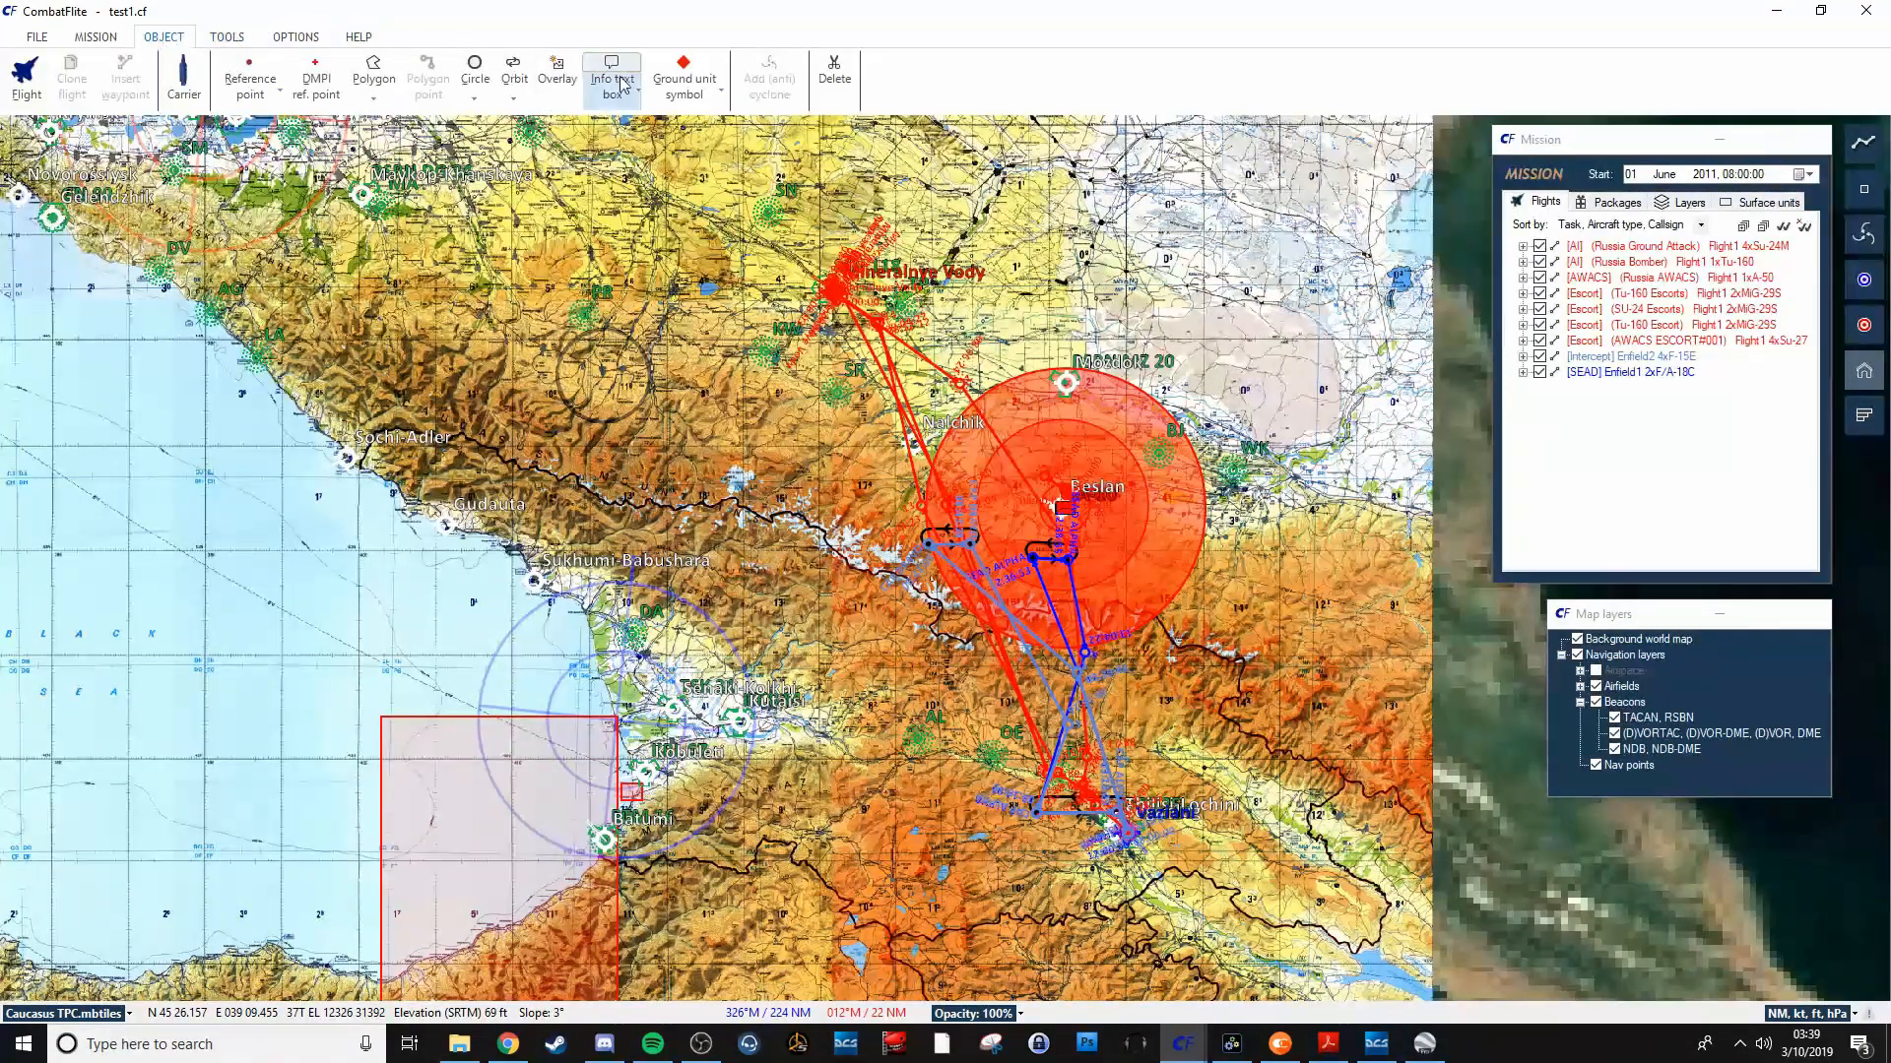
left_click(294, 36)
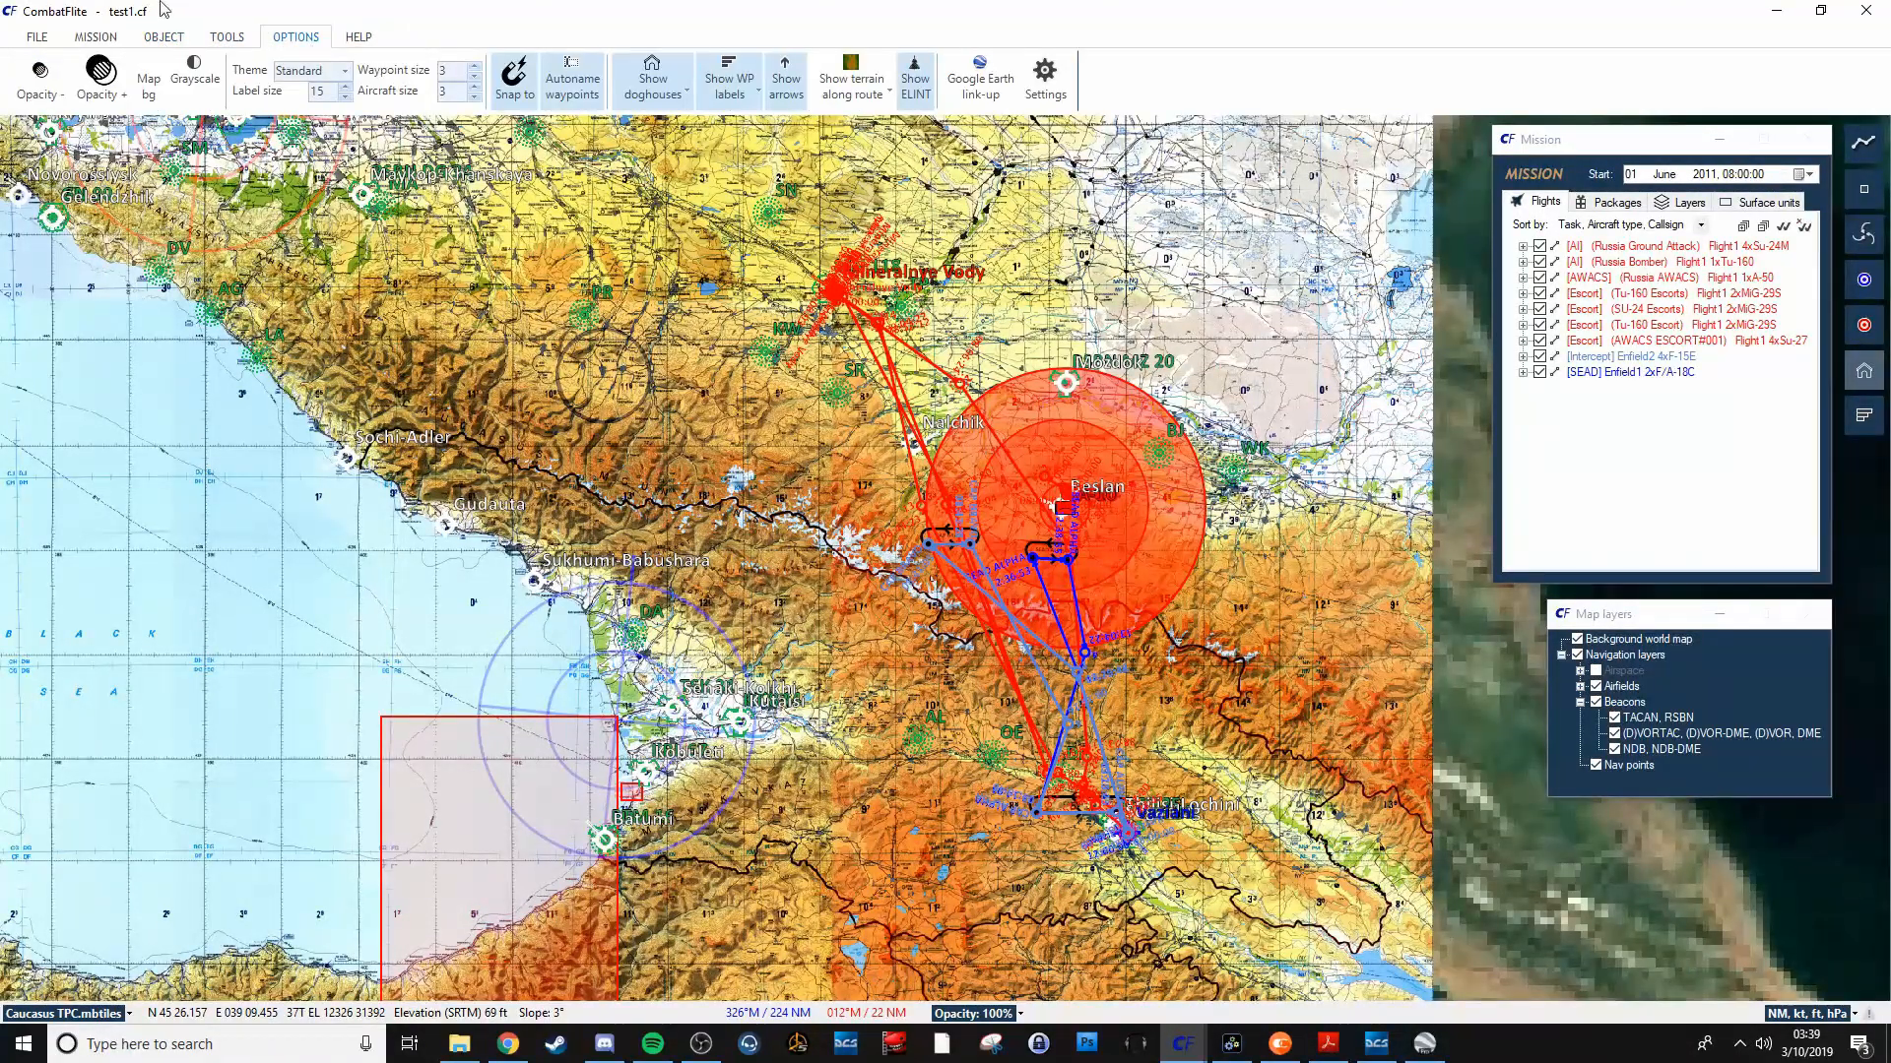
left_click(95, 37)
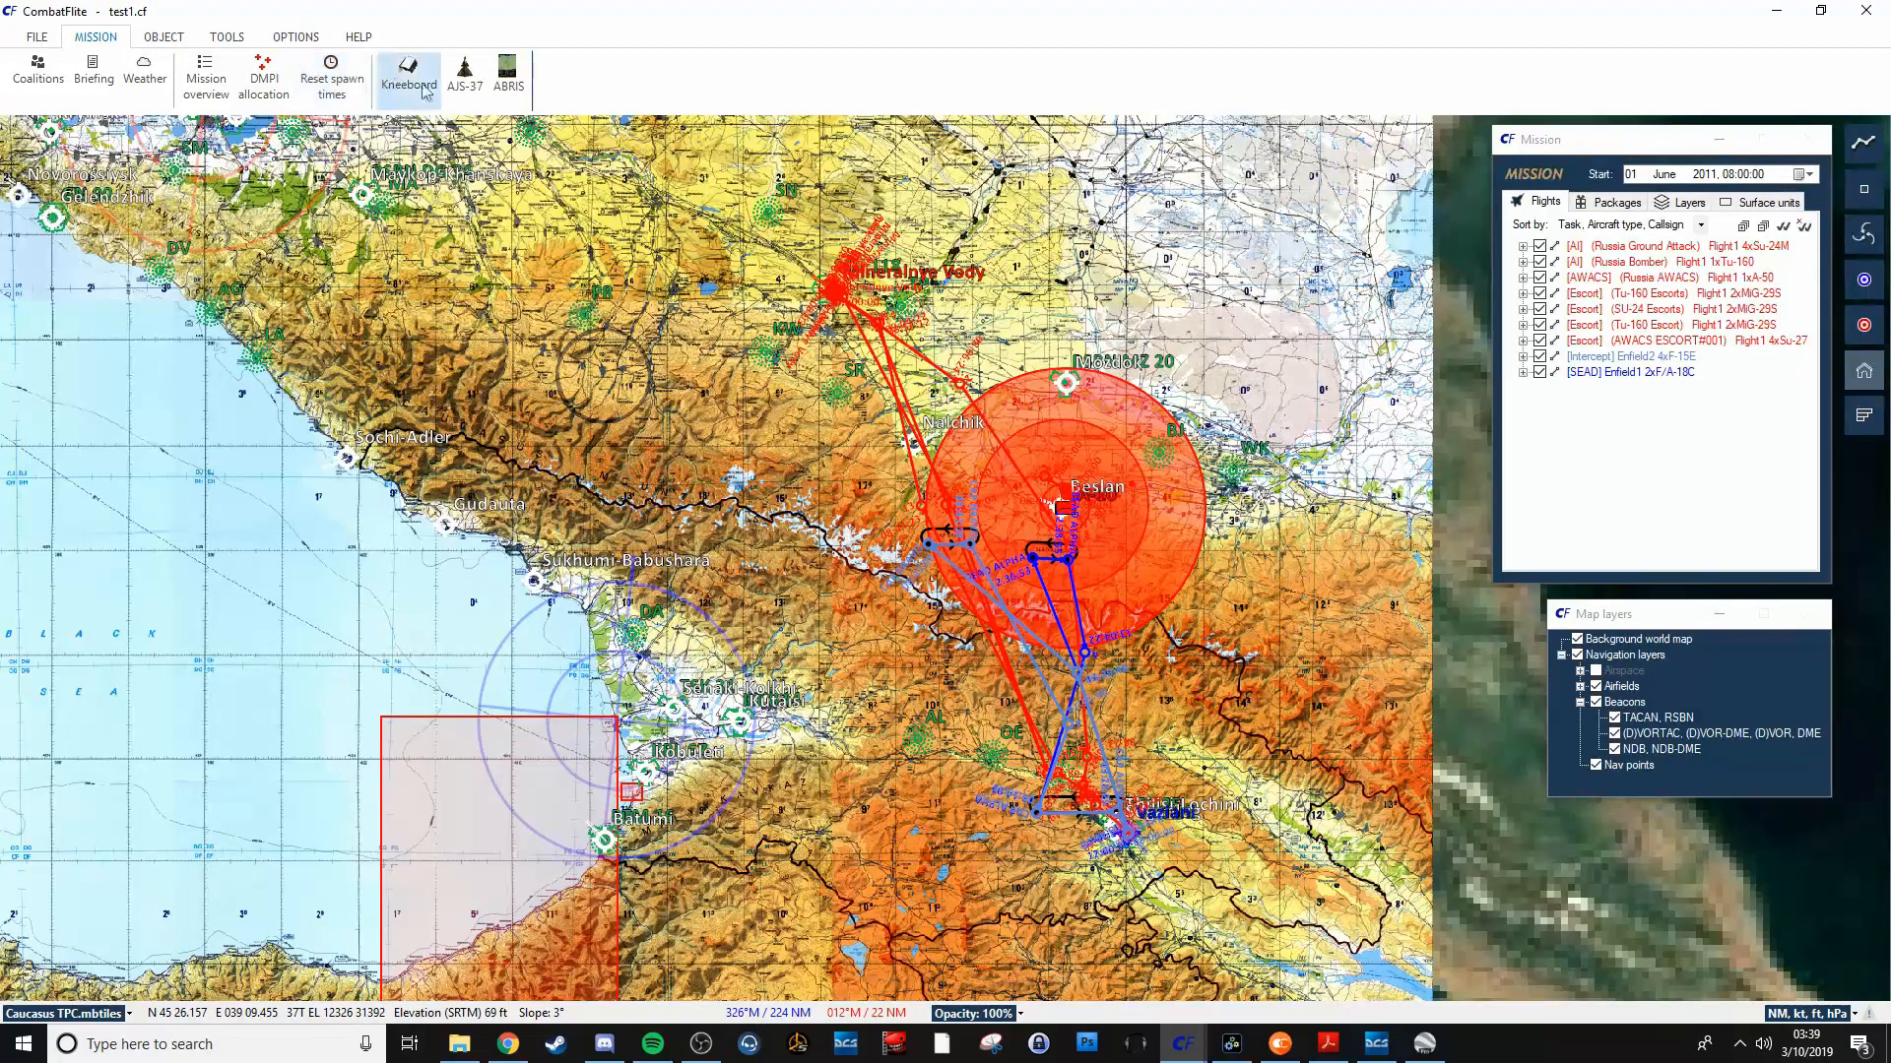
left_click(407, 72)
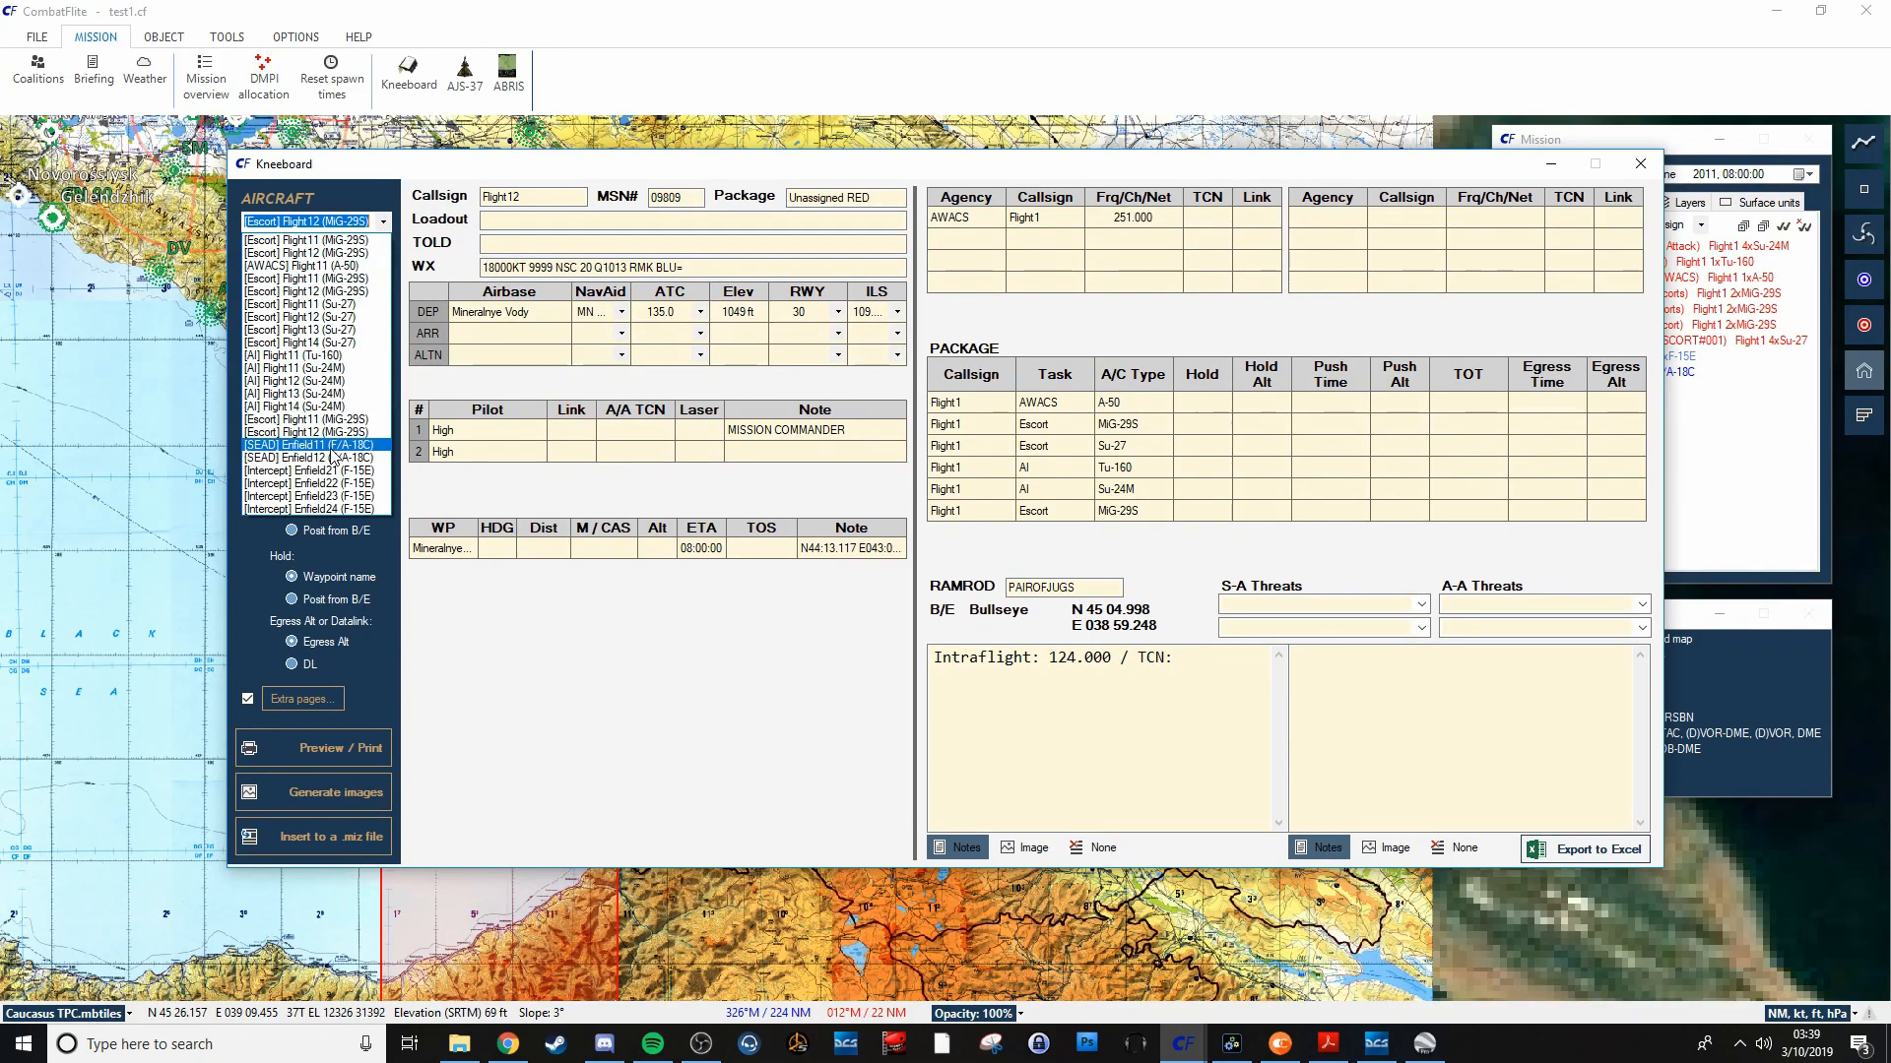
View the Enfield21 F-15E intercept kneeboard card, then close the kneeboard.
left_click(313, 484)
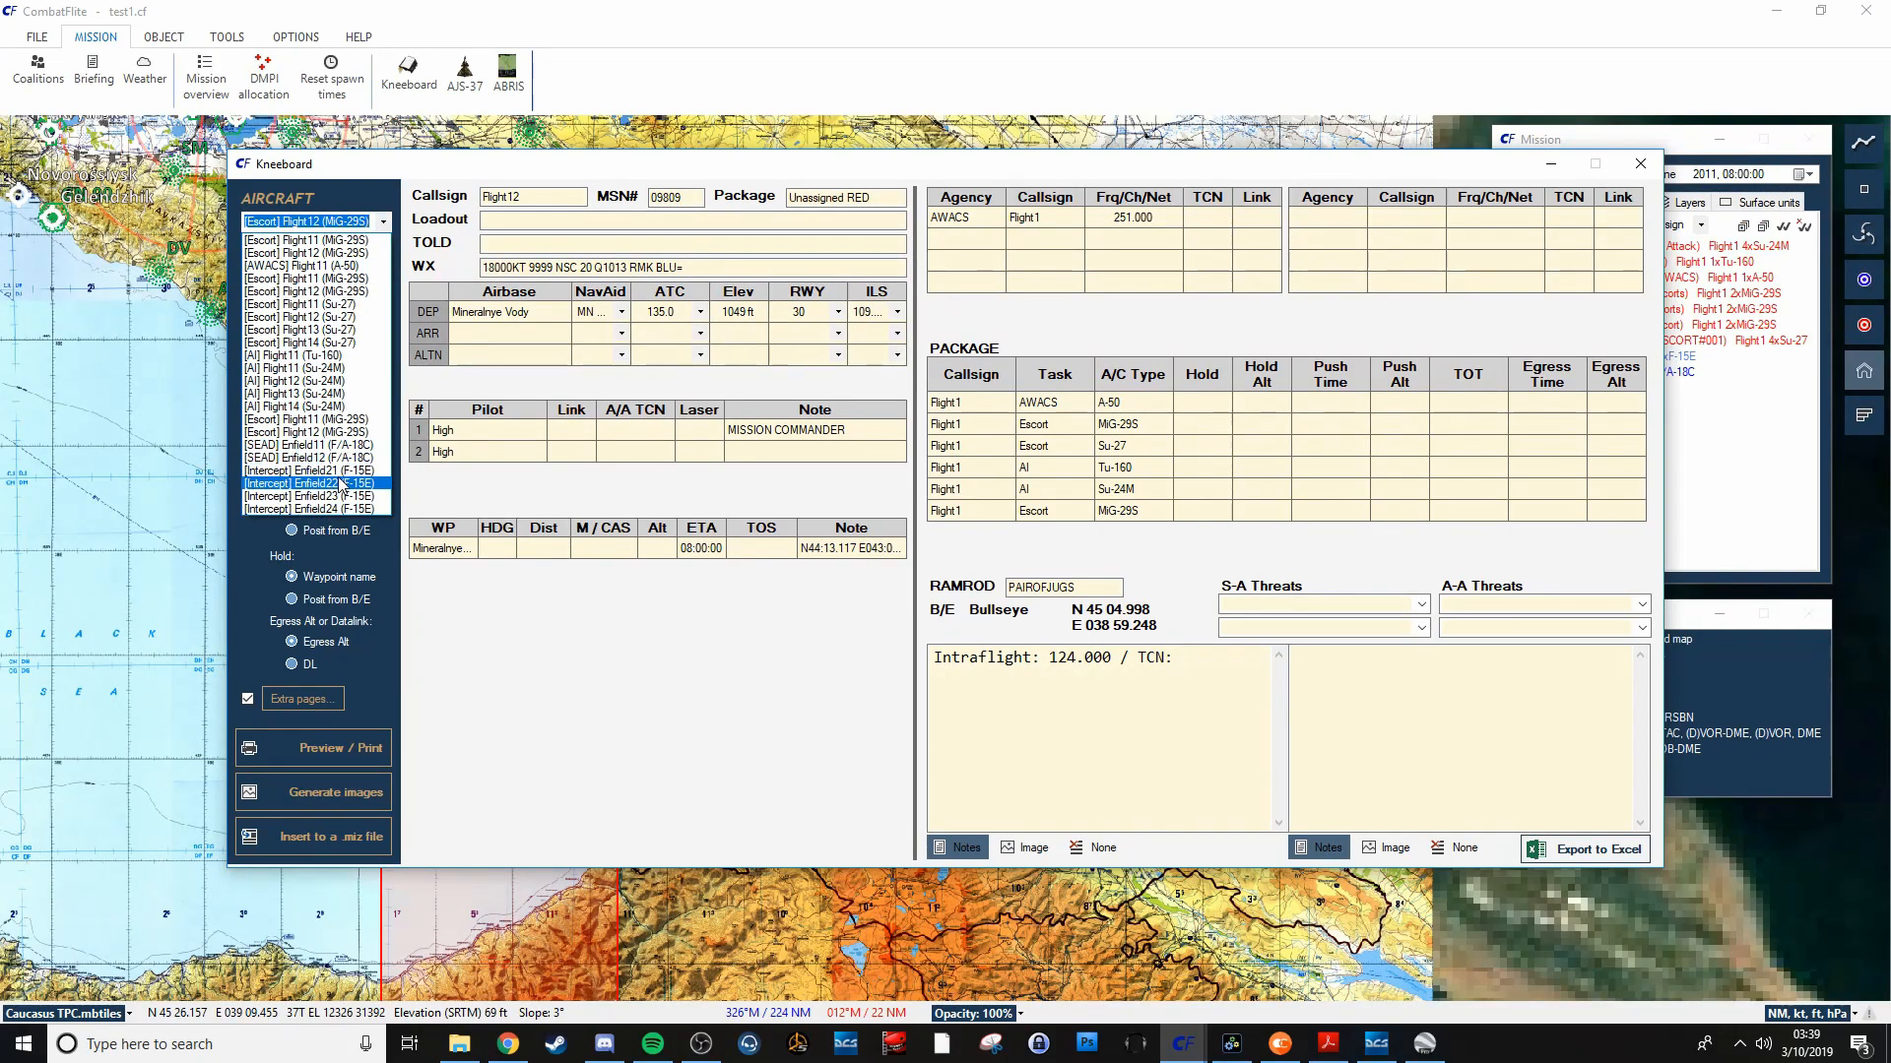
left_click(313, 483)
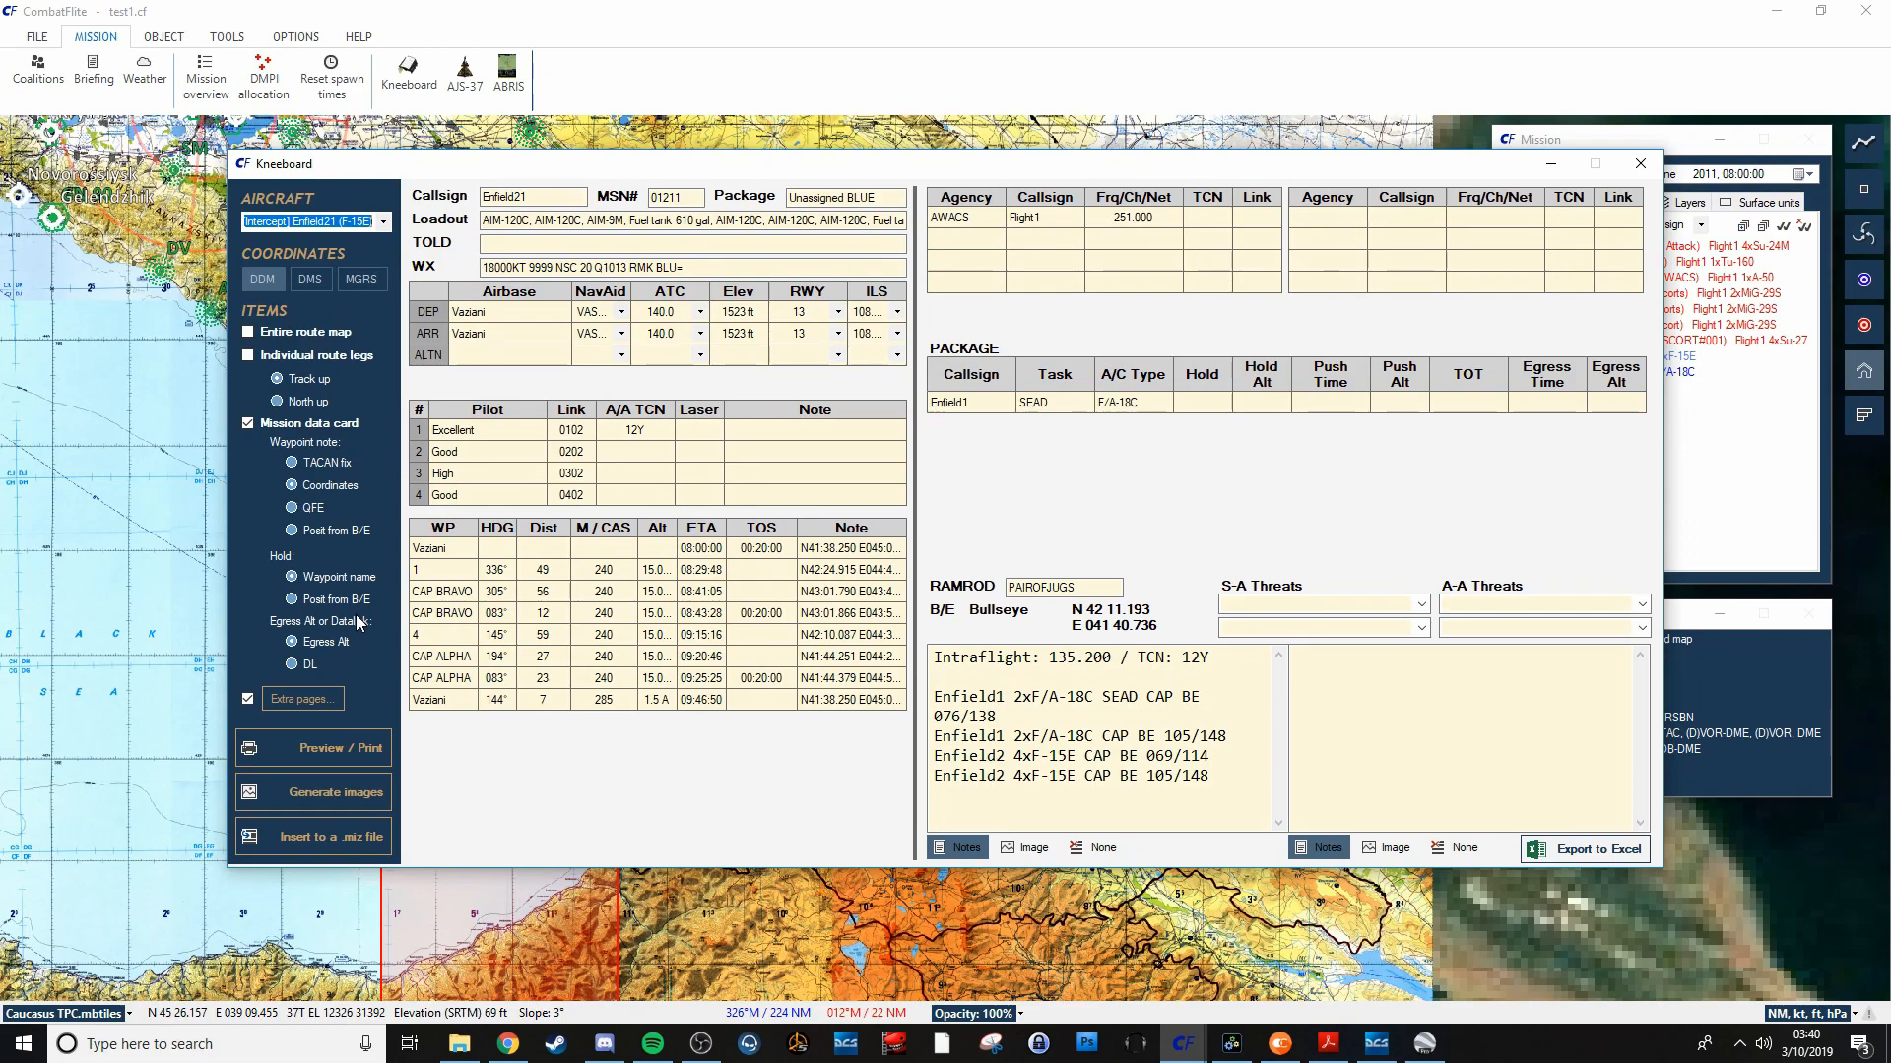
mouse_move(388, 686)
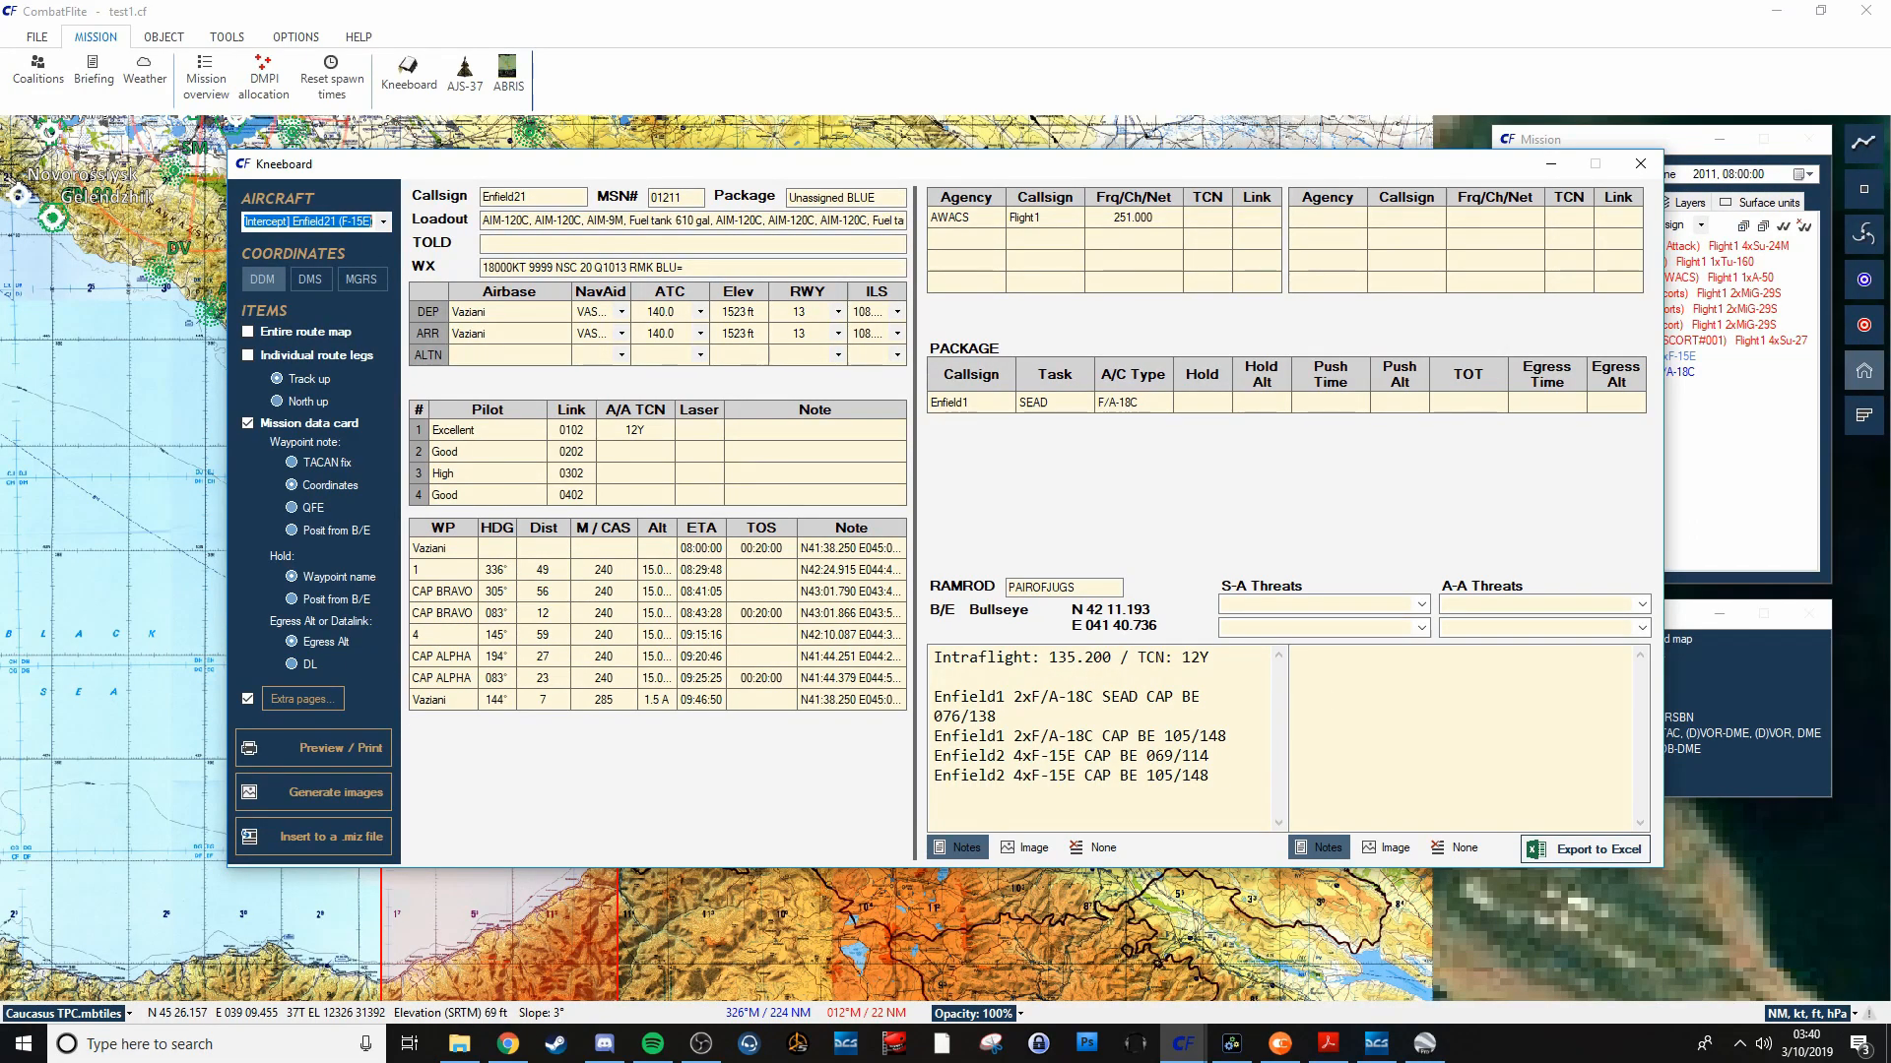
mouse_move(1605, 848)
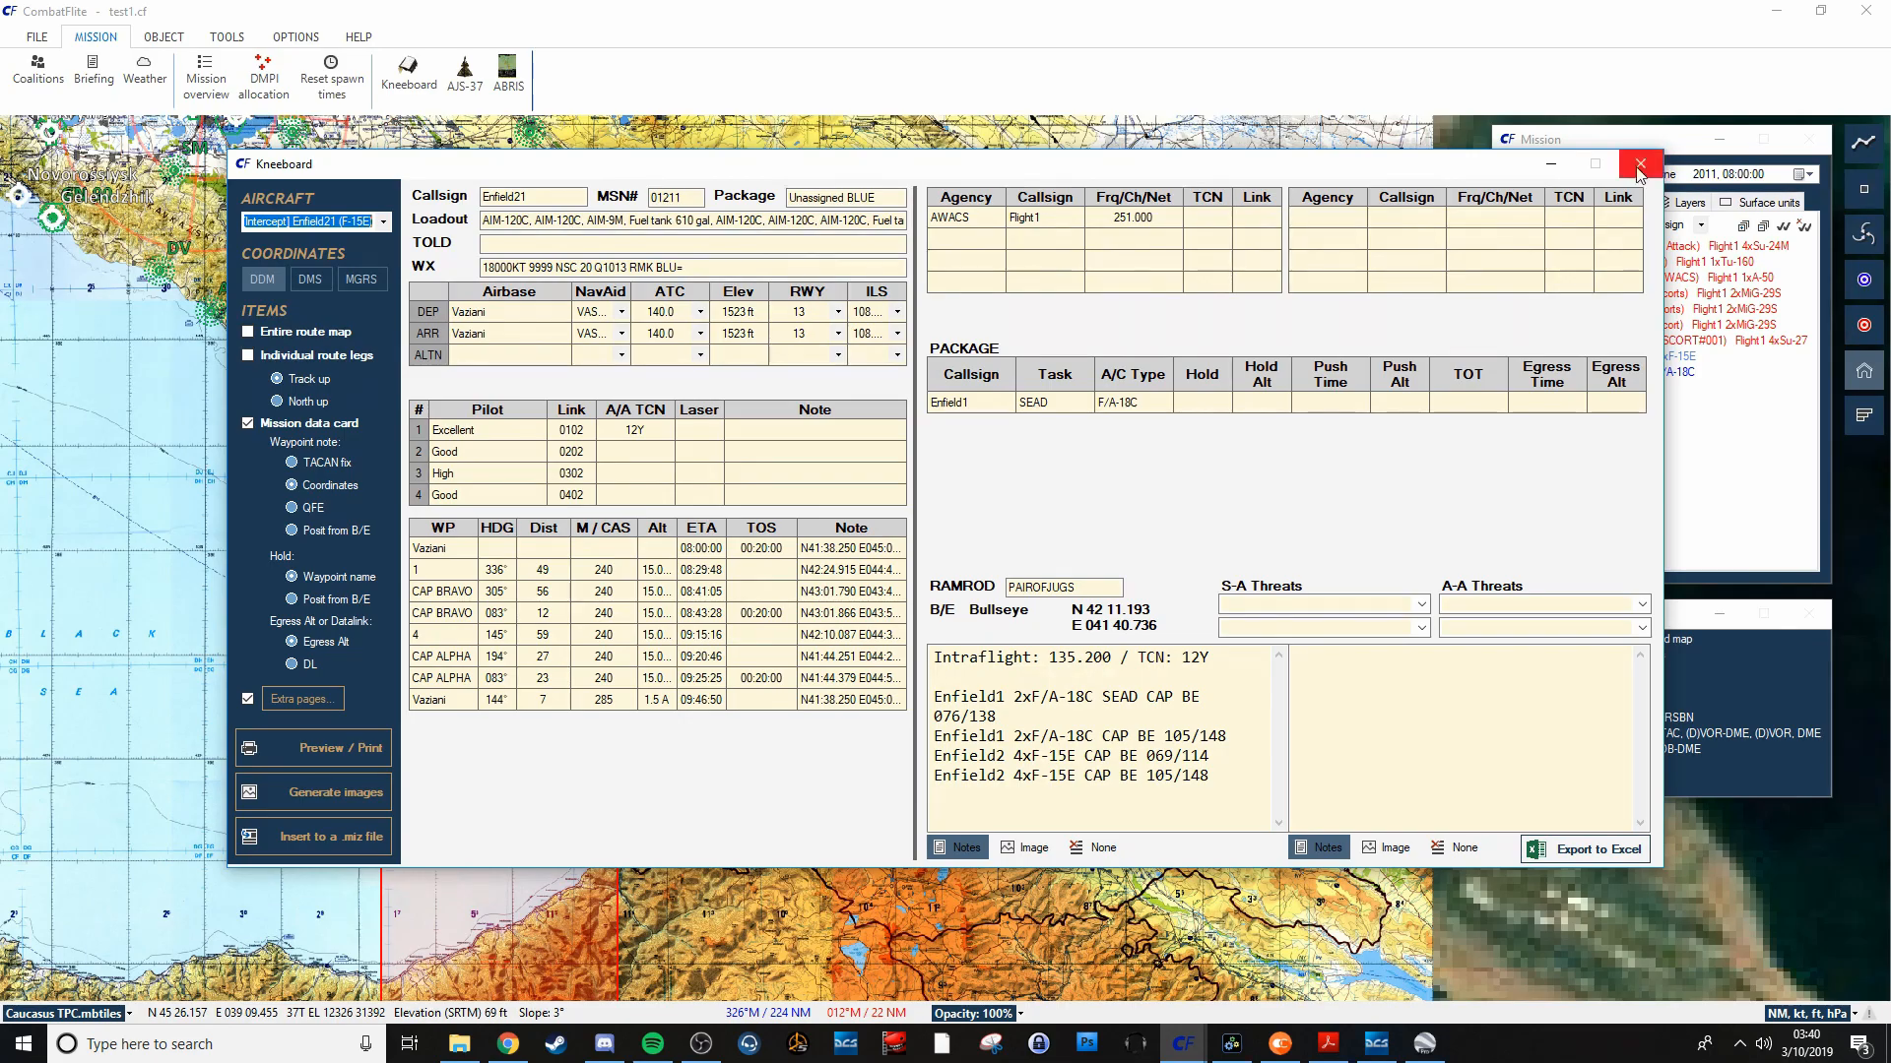
left_click(1638, 165)
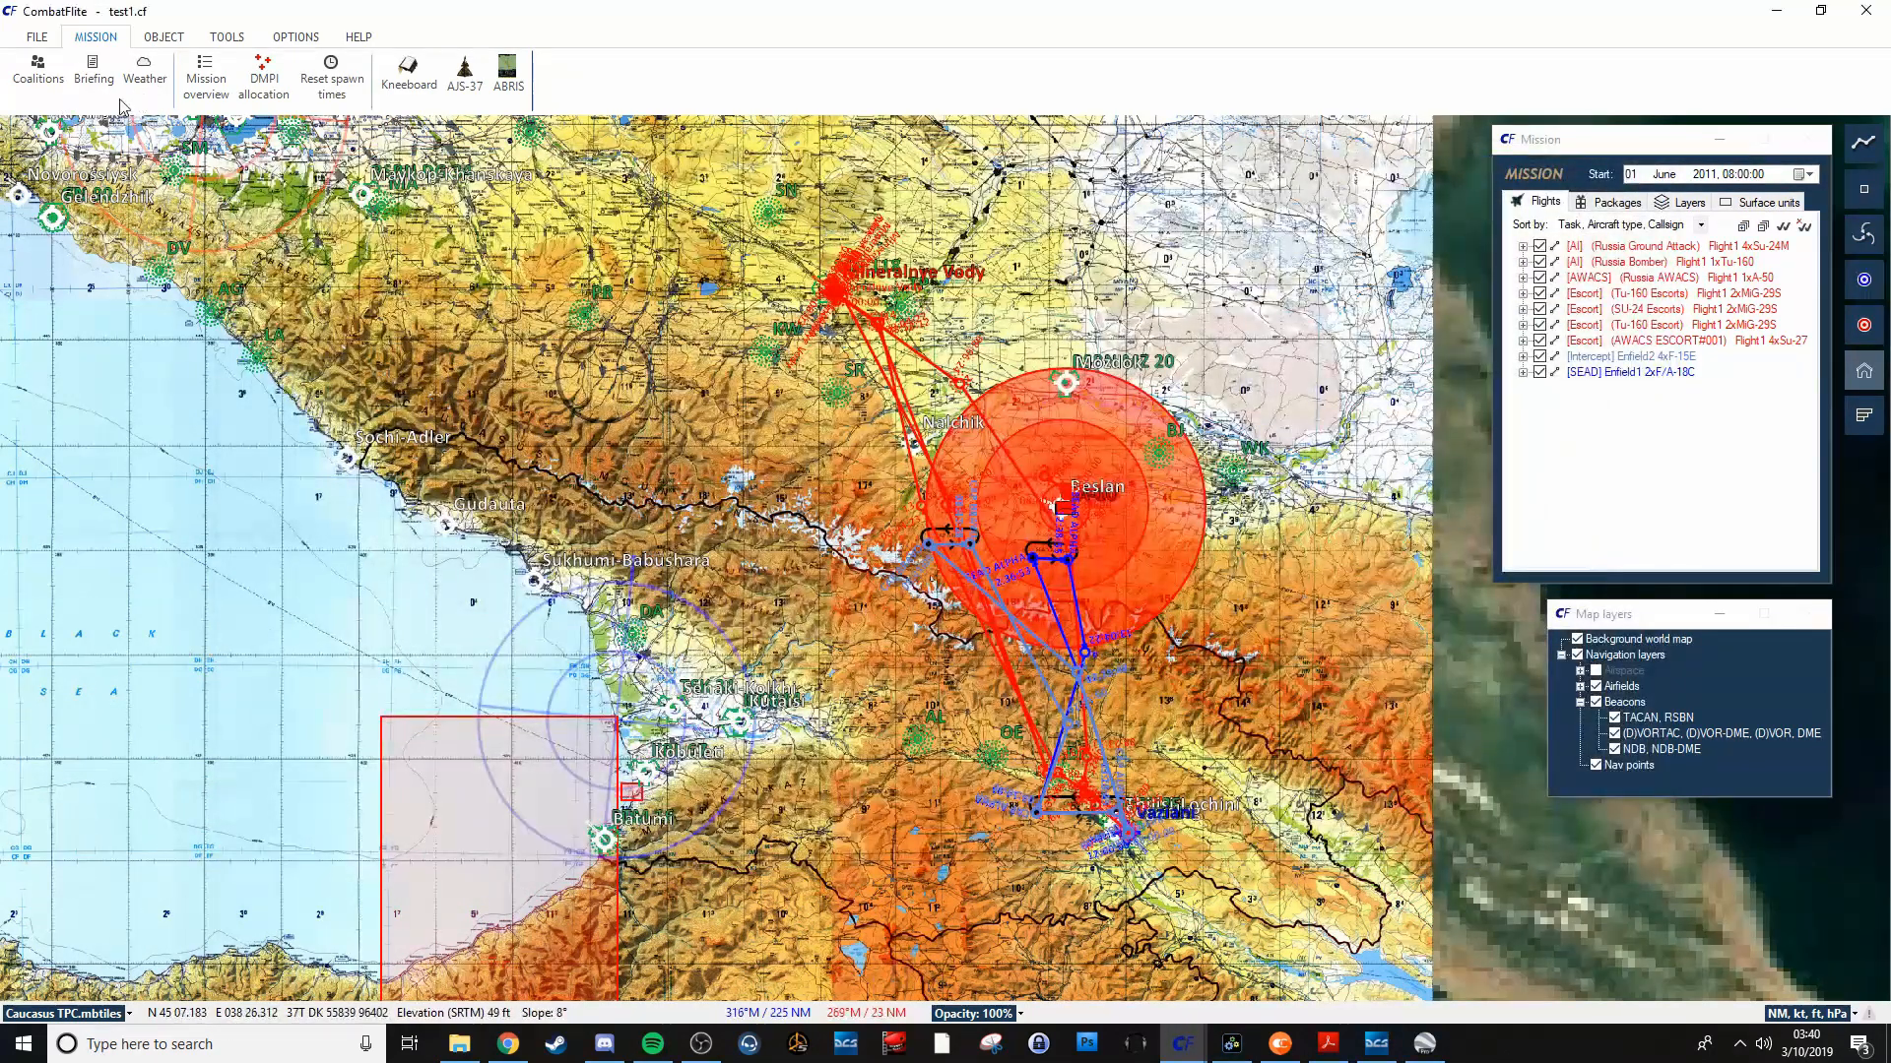
Auto-generate the situation and BLUE coalition briefing texts in the mission briefing.
left_click(93, 72)
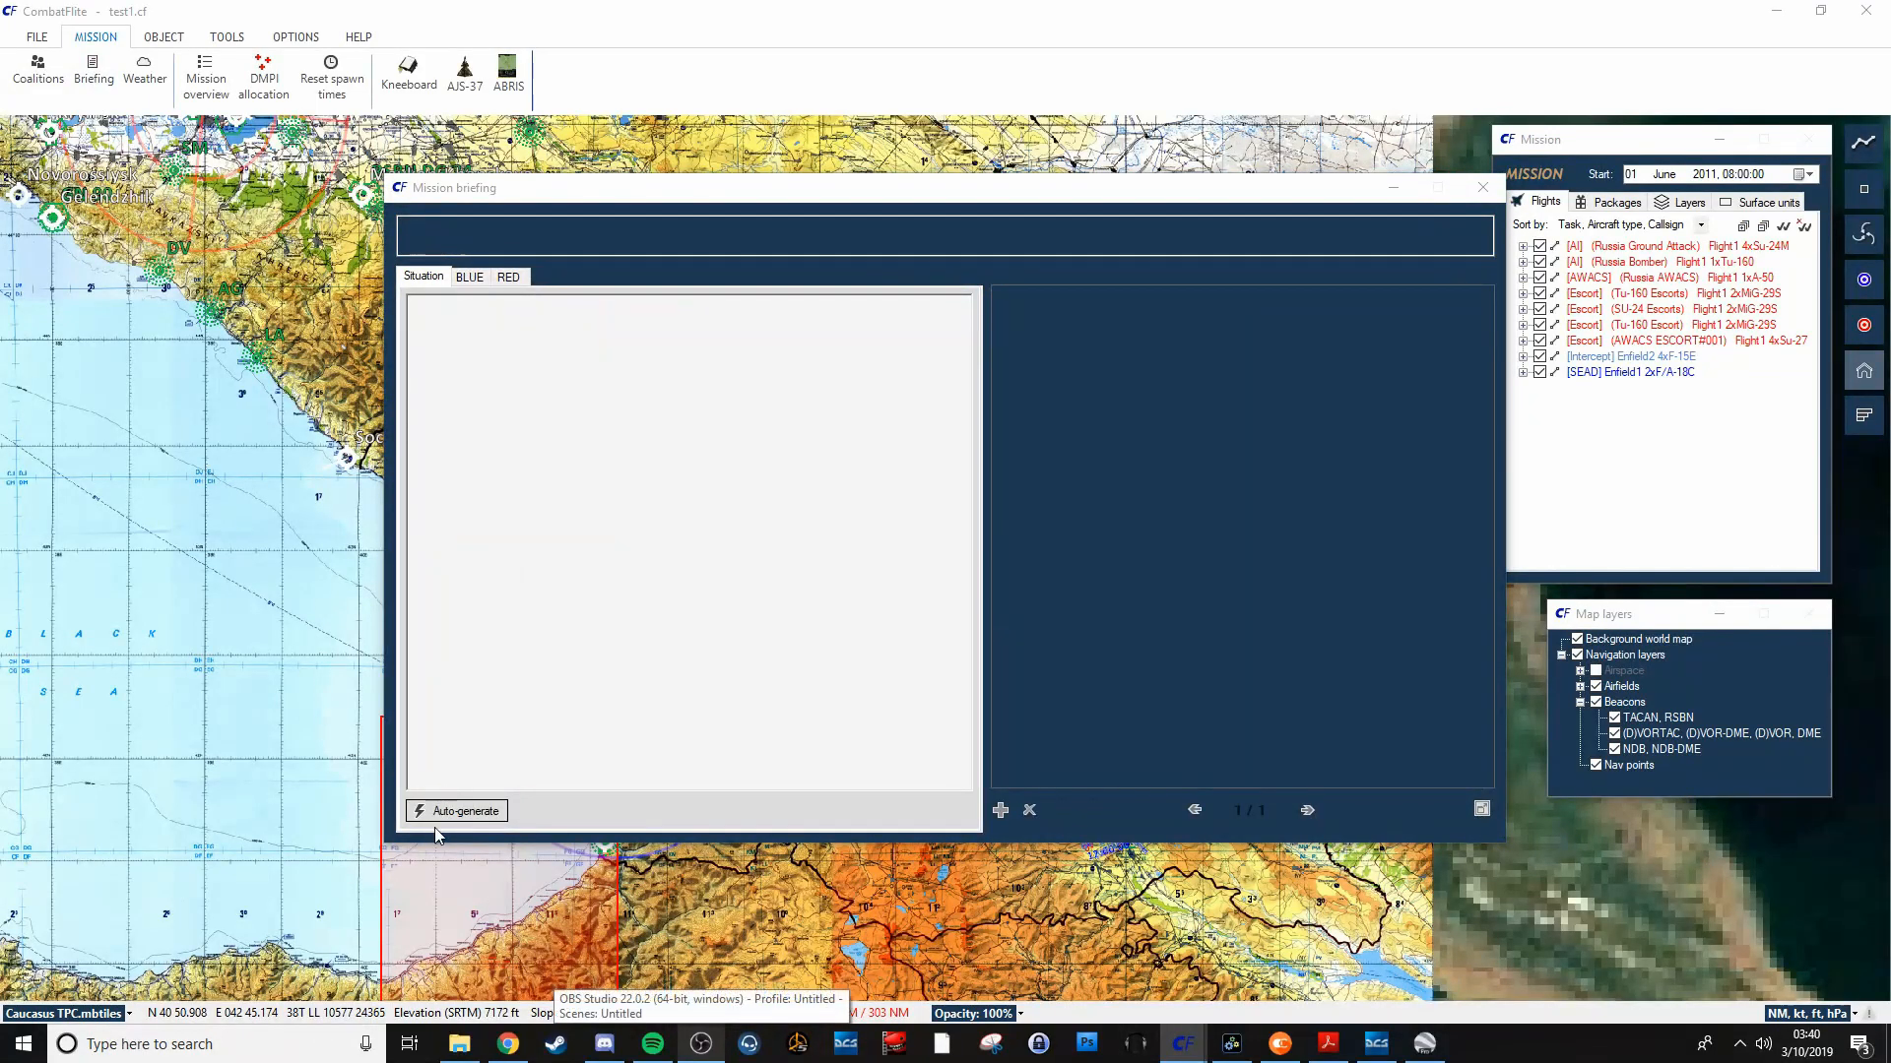
mouse_move(544, 286)
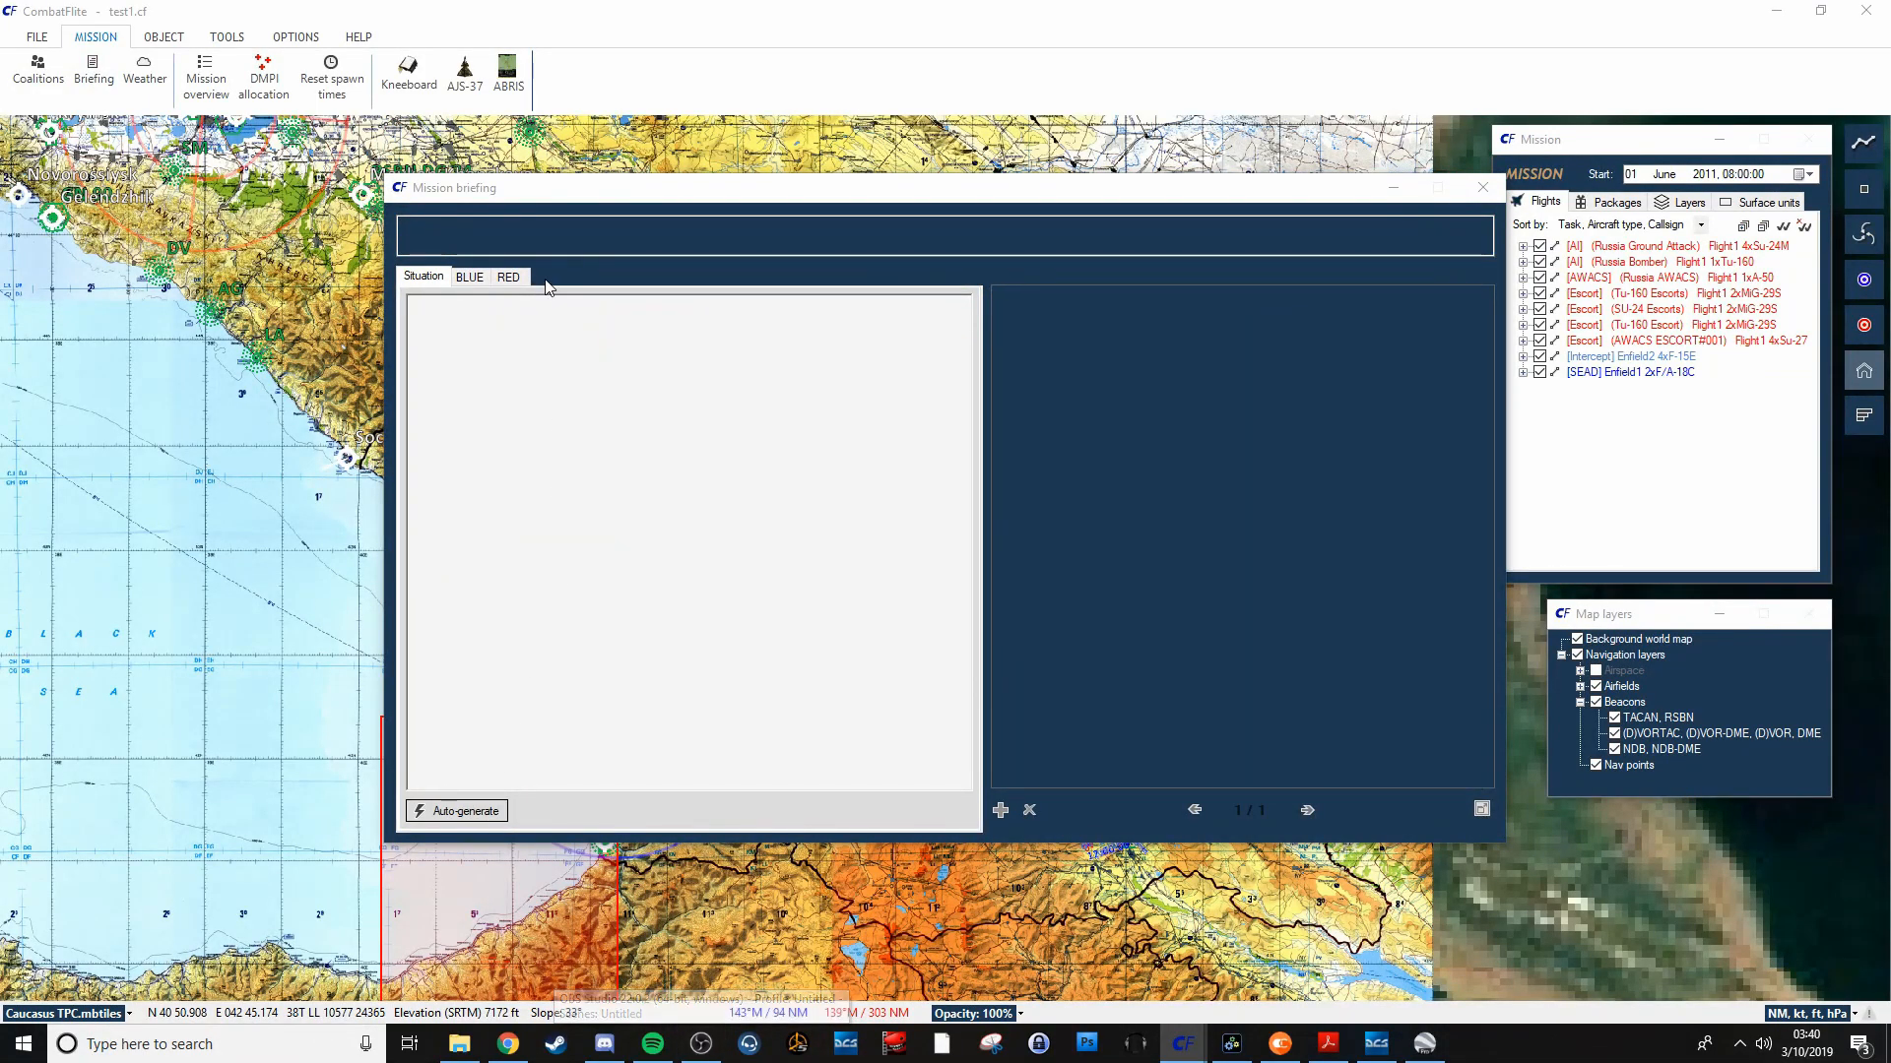
left_click(463, 810)
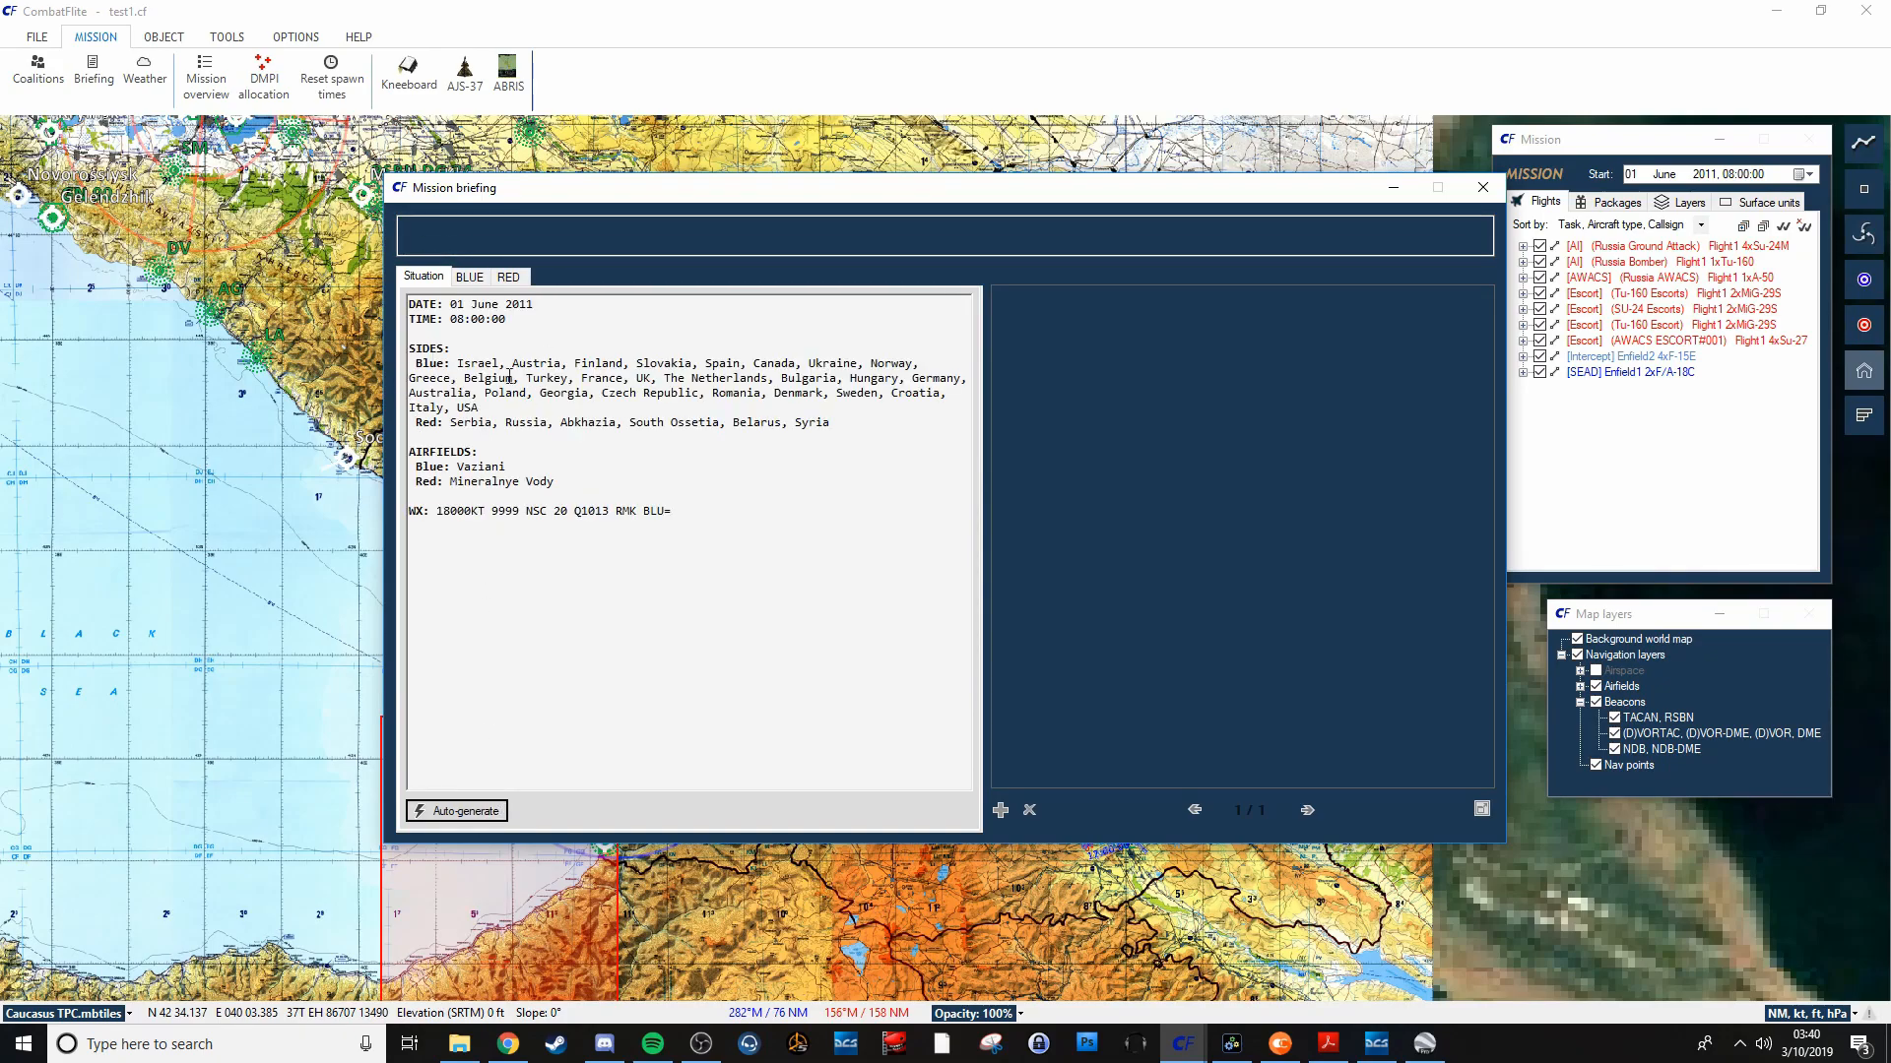
mouse_move(744, 538)
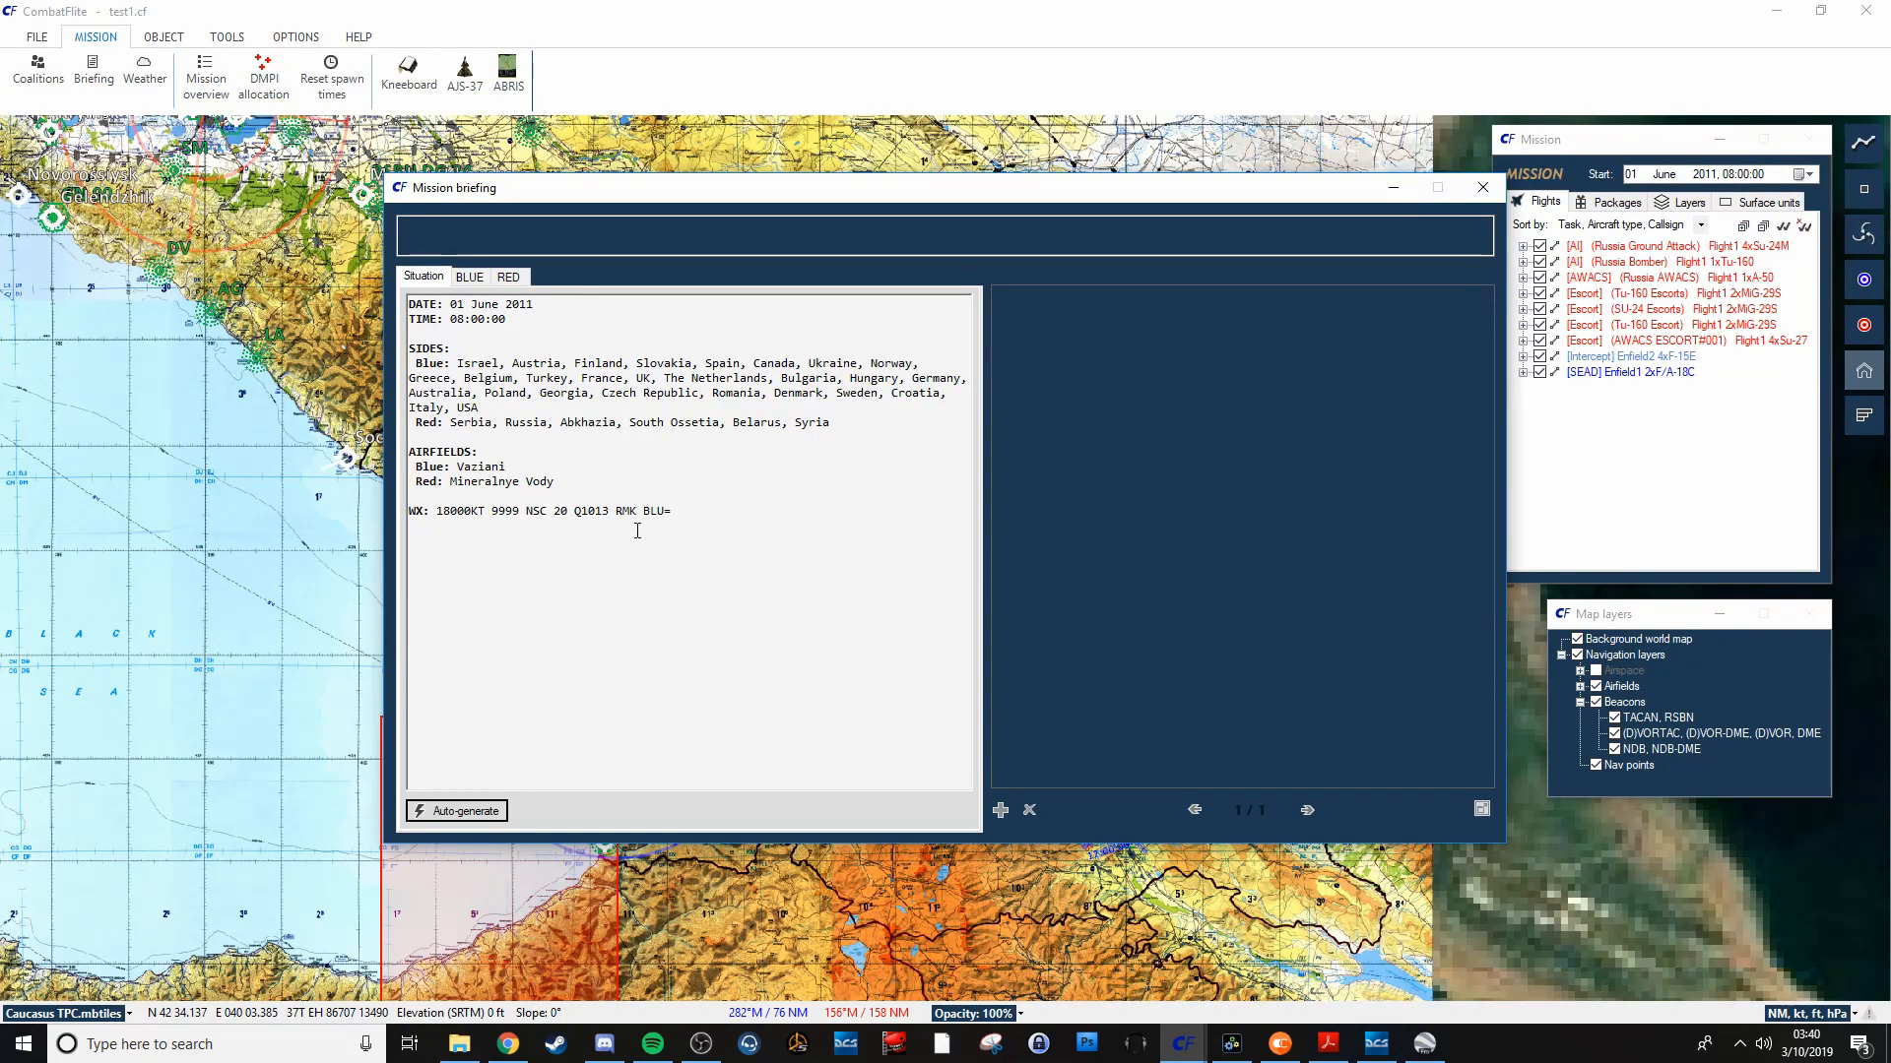
mouse_move(472, 504)
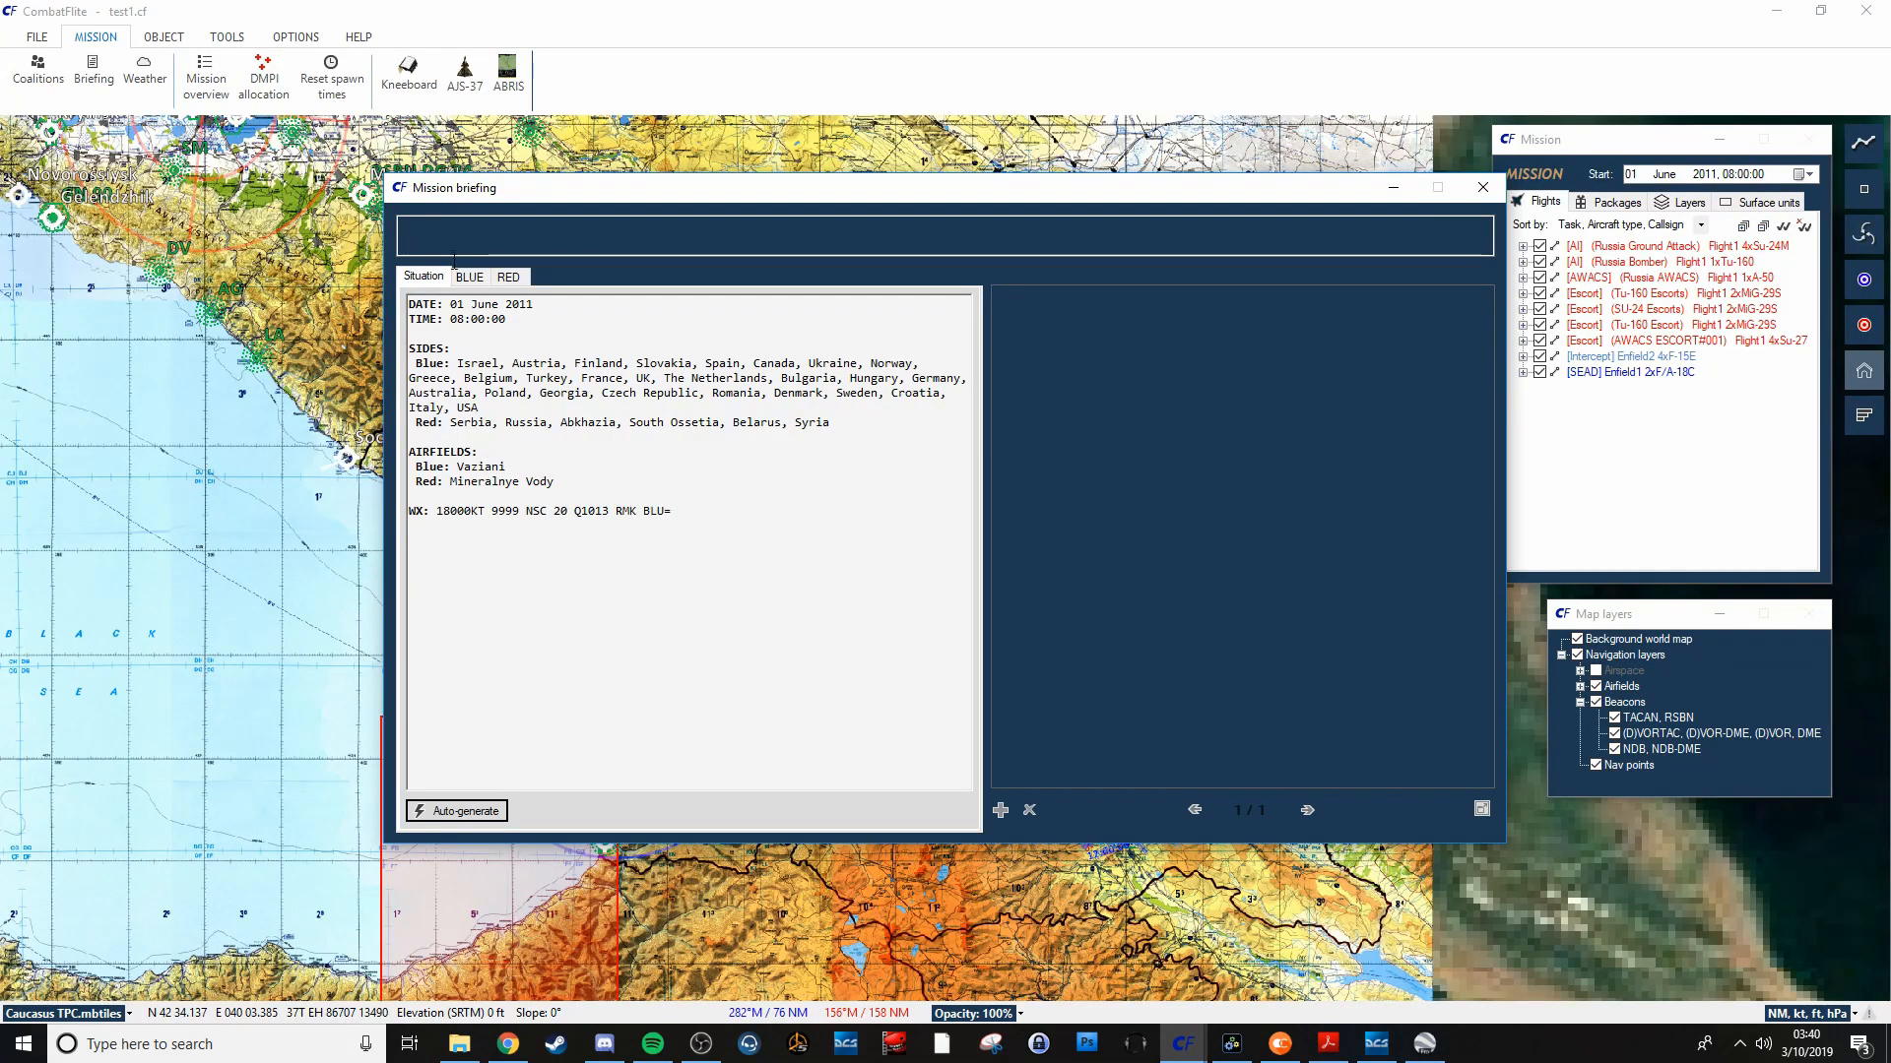
left_click(469, 276)
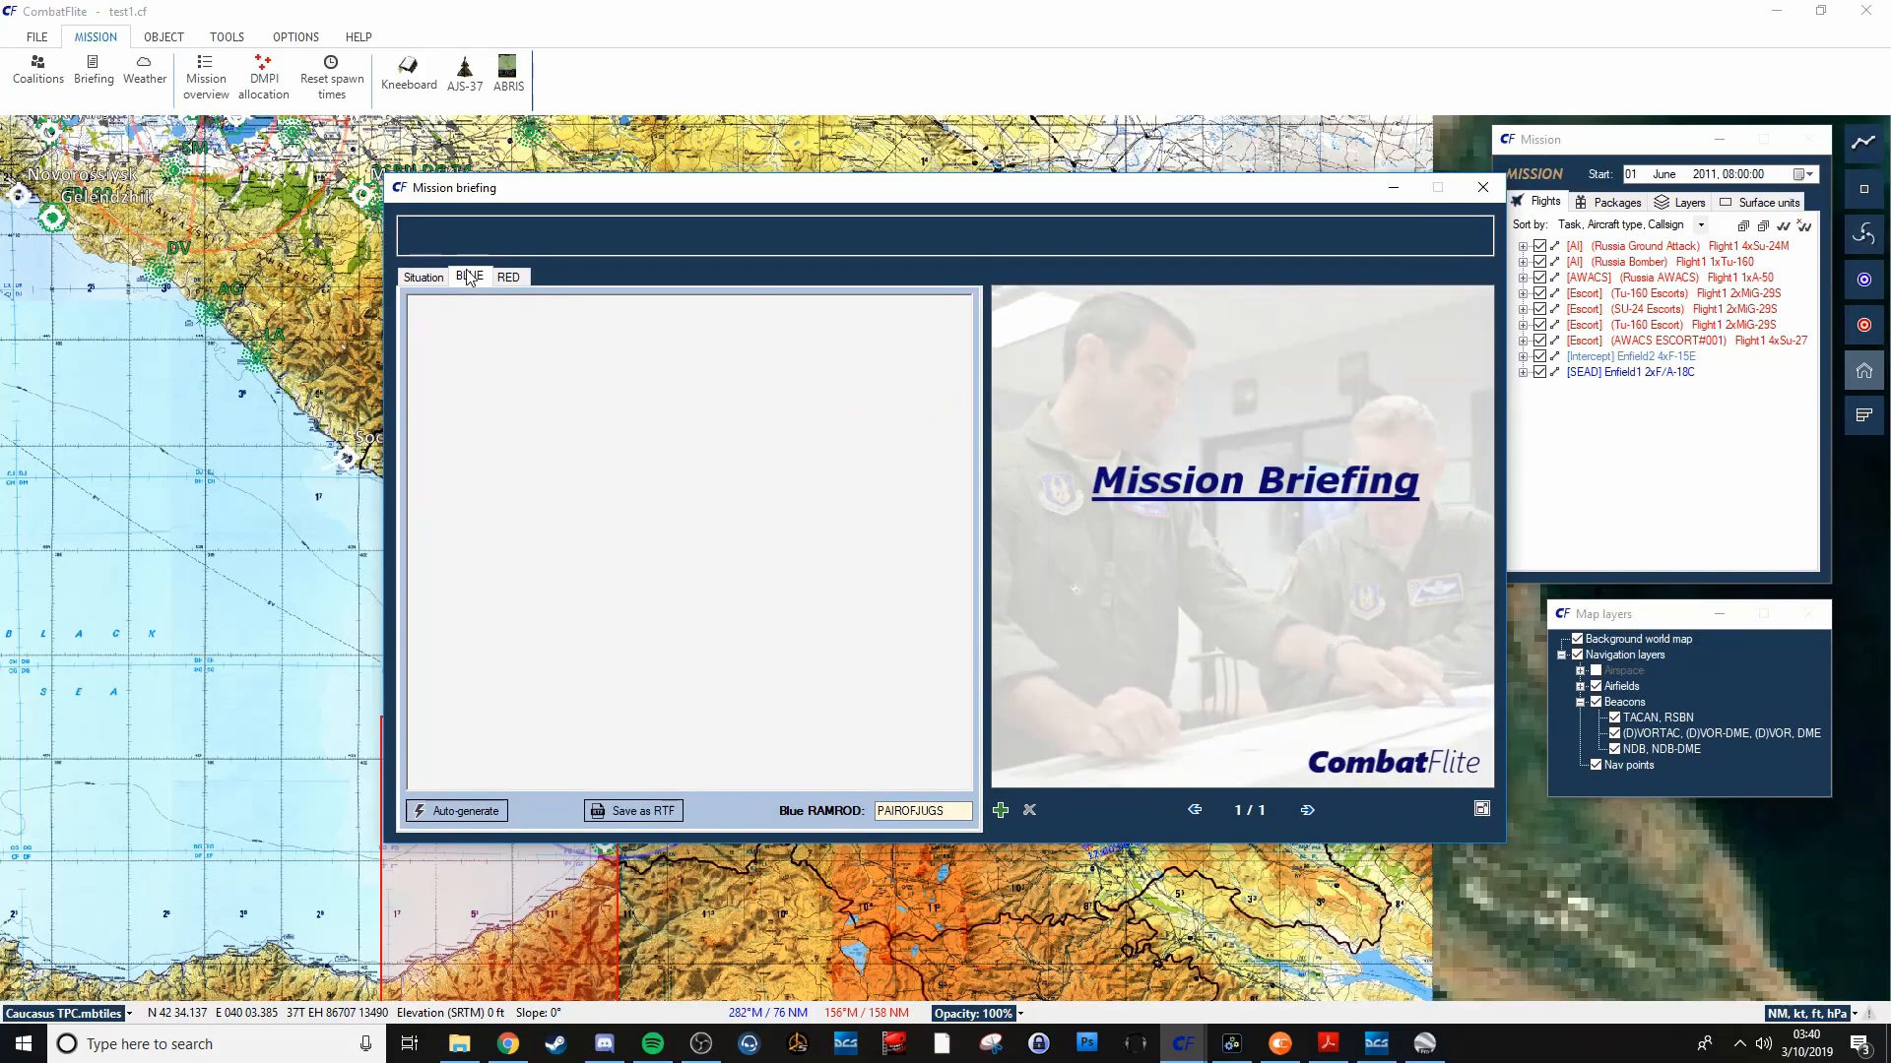
left_click(469, 276)
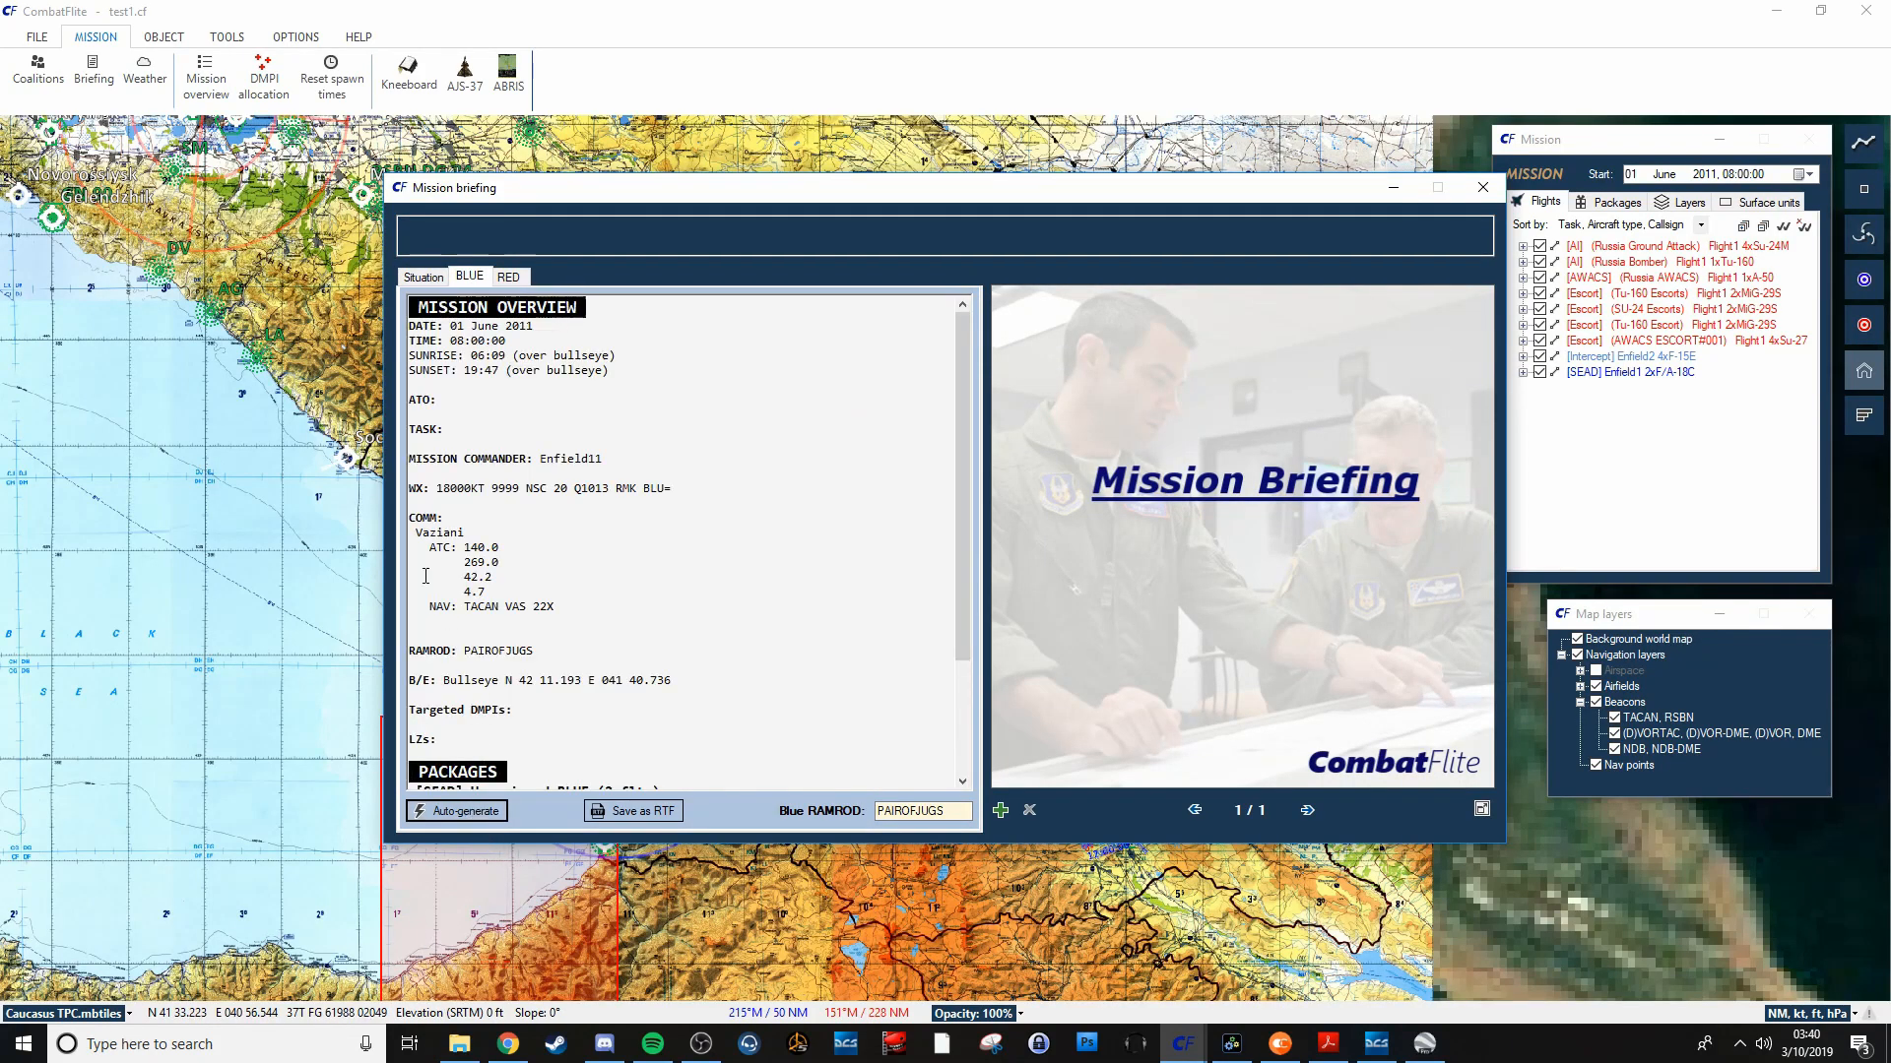
scroll("down", 3)
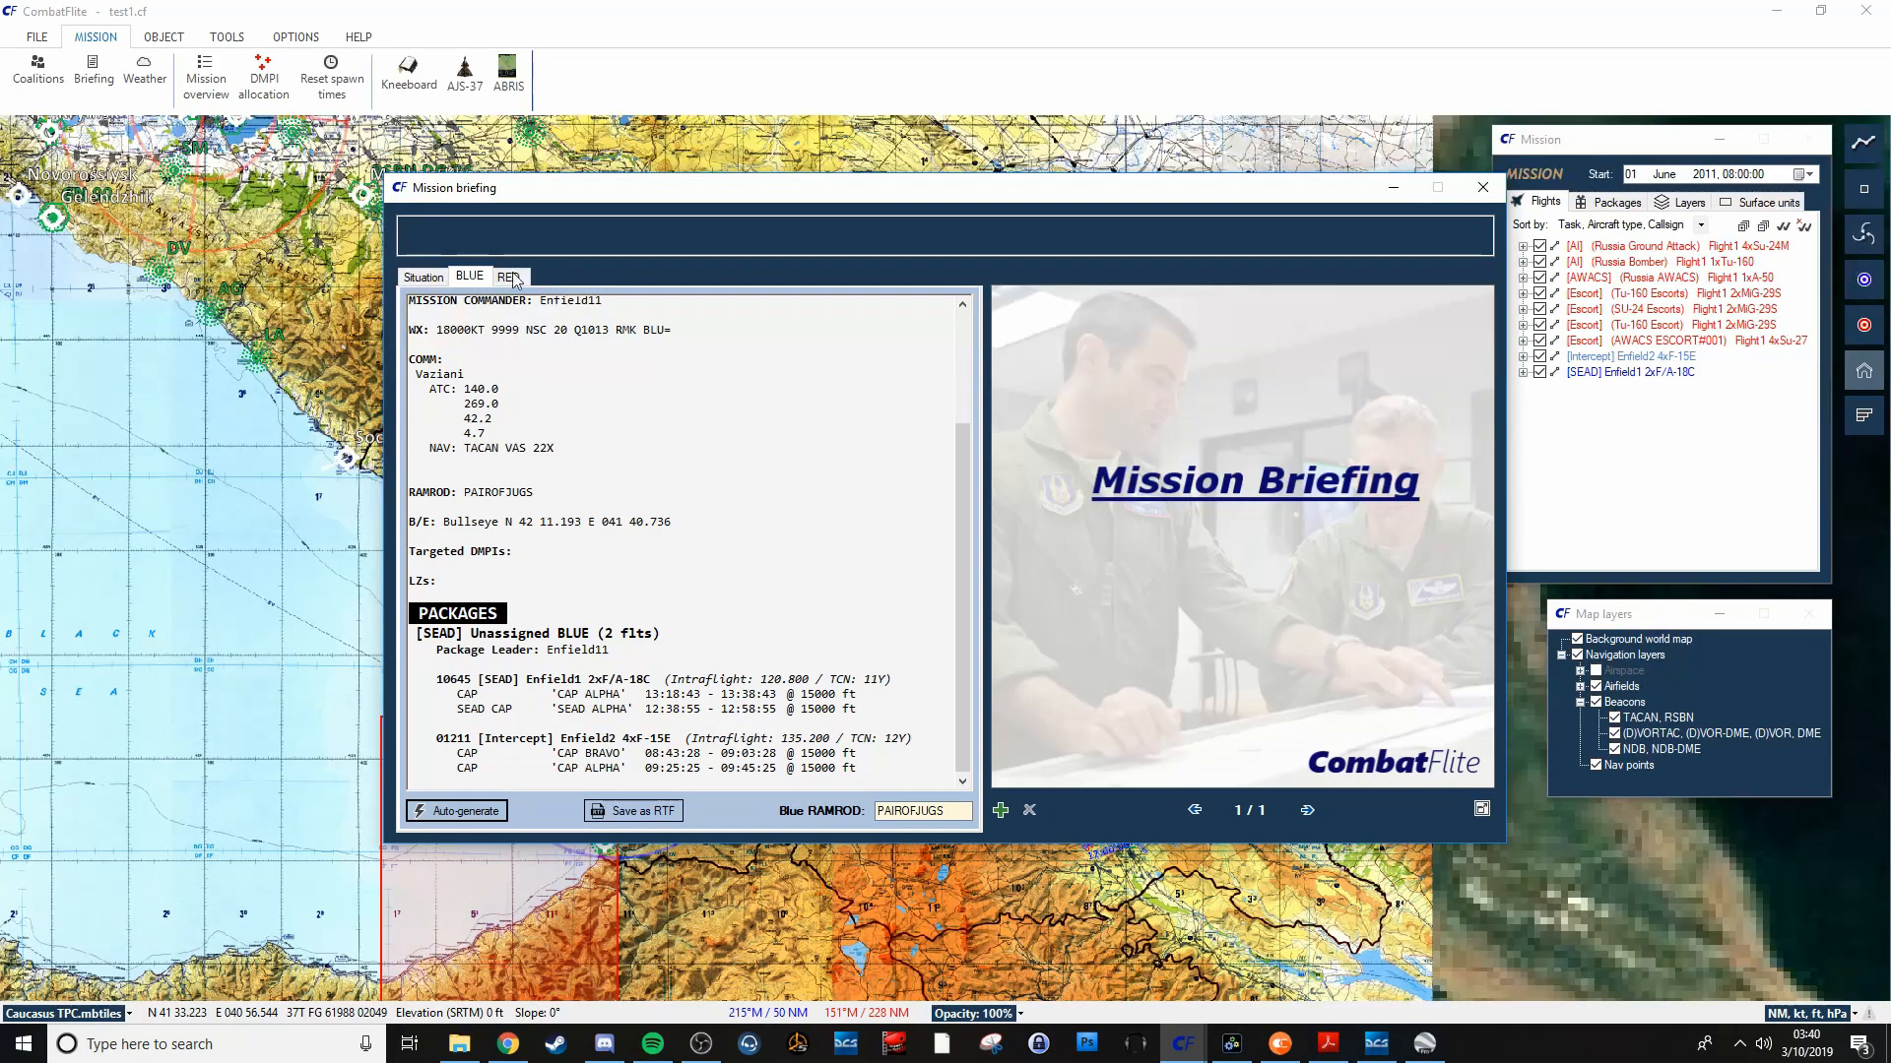
Auto-generate the RED coalition briefing and scroll through its flight listing.
left_click(508, 276)
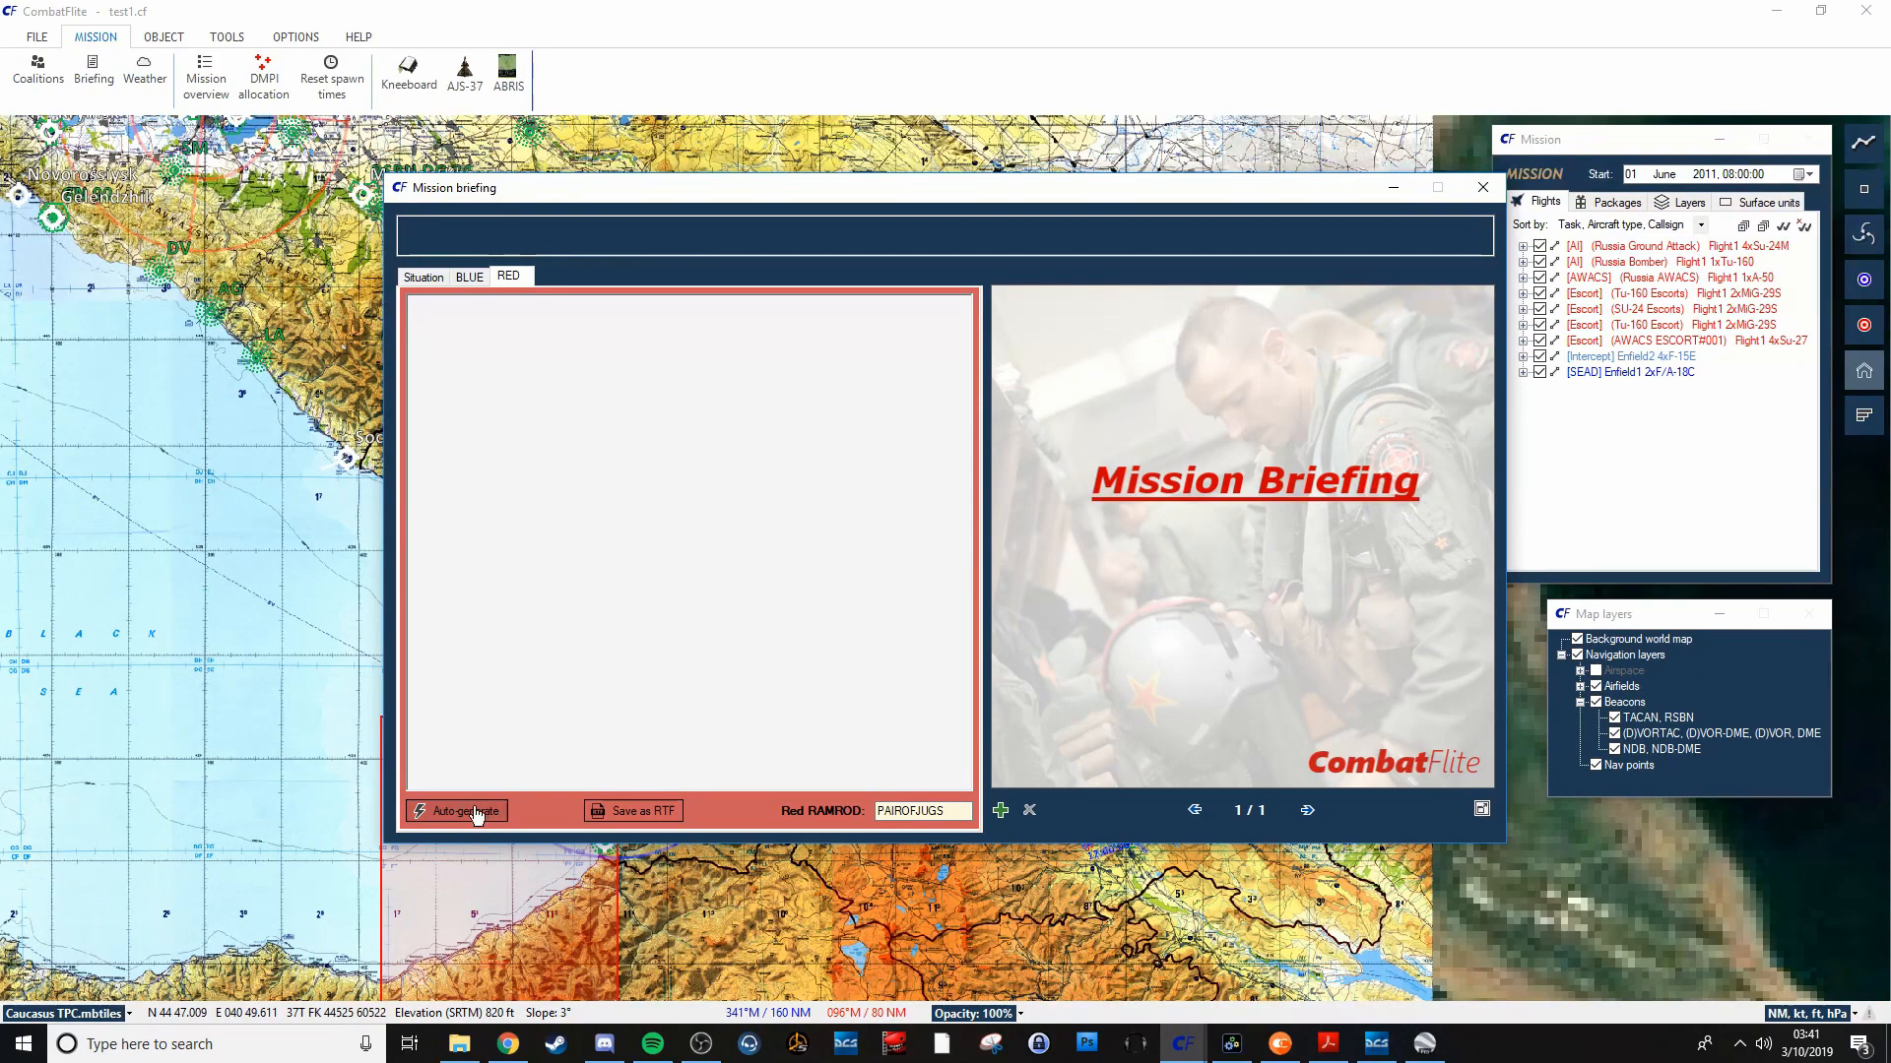
left_click(463, 811)
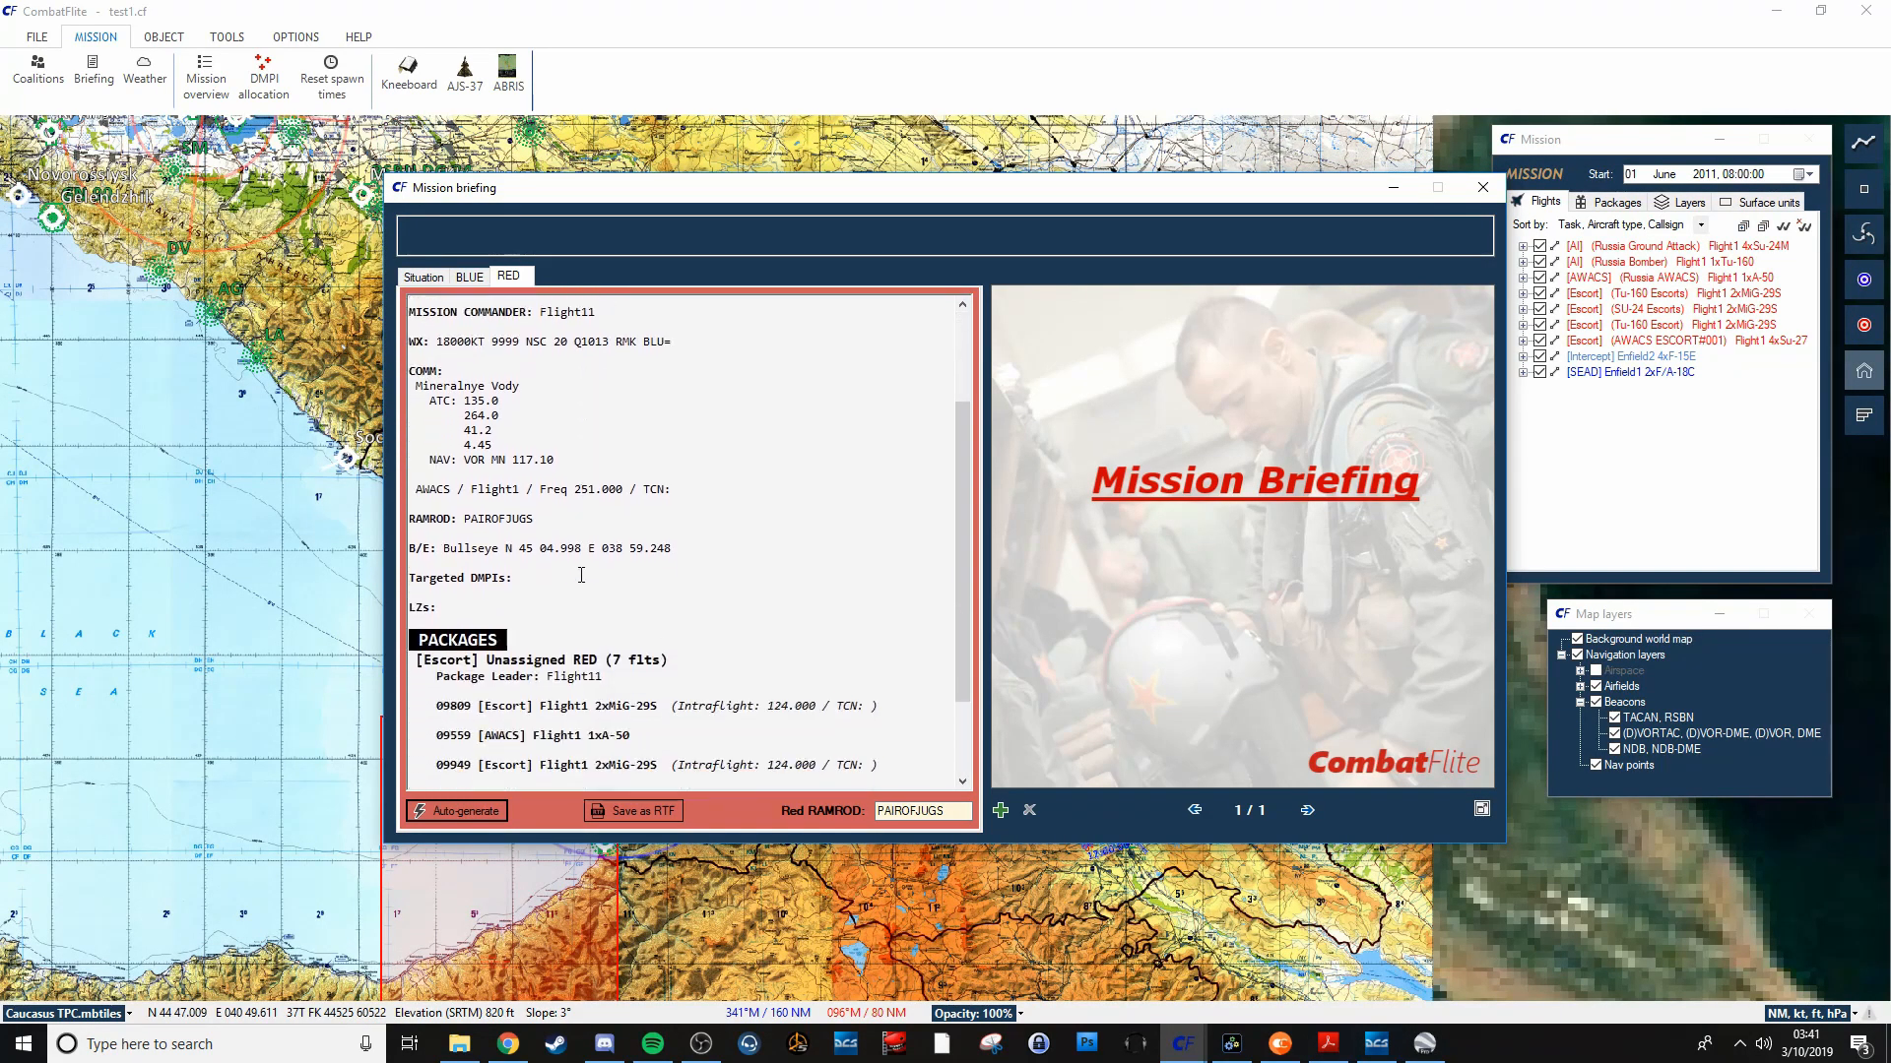
scroll("up", 3)
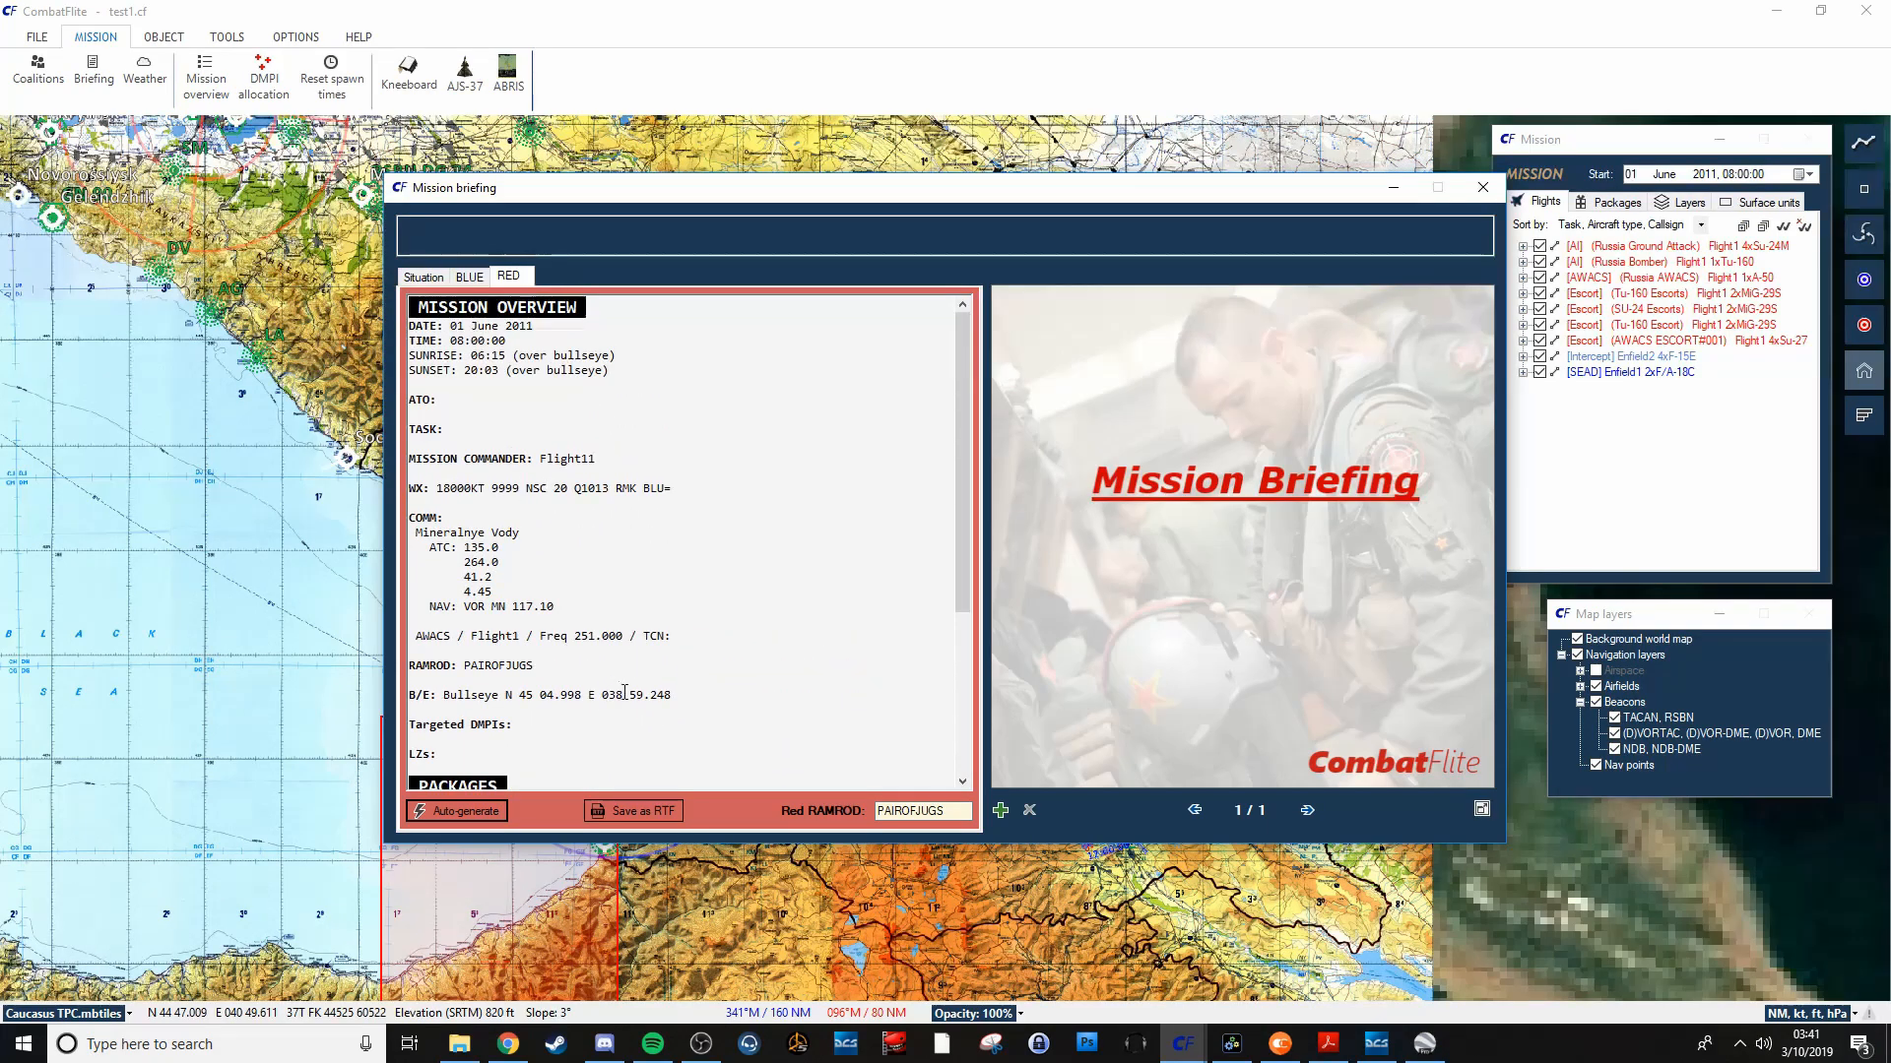
scroll("down", 3)
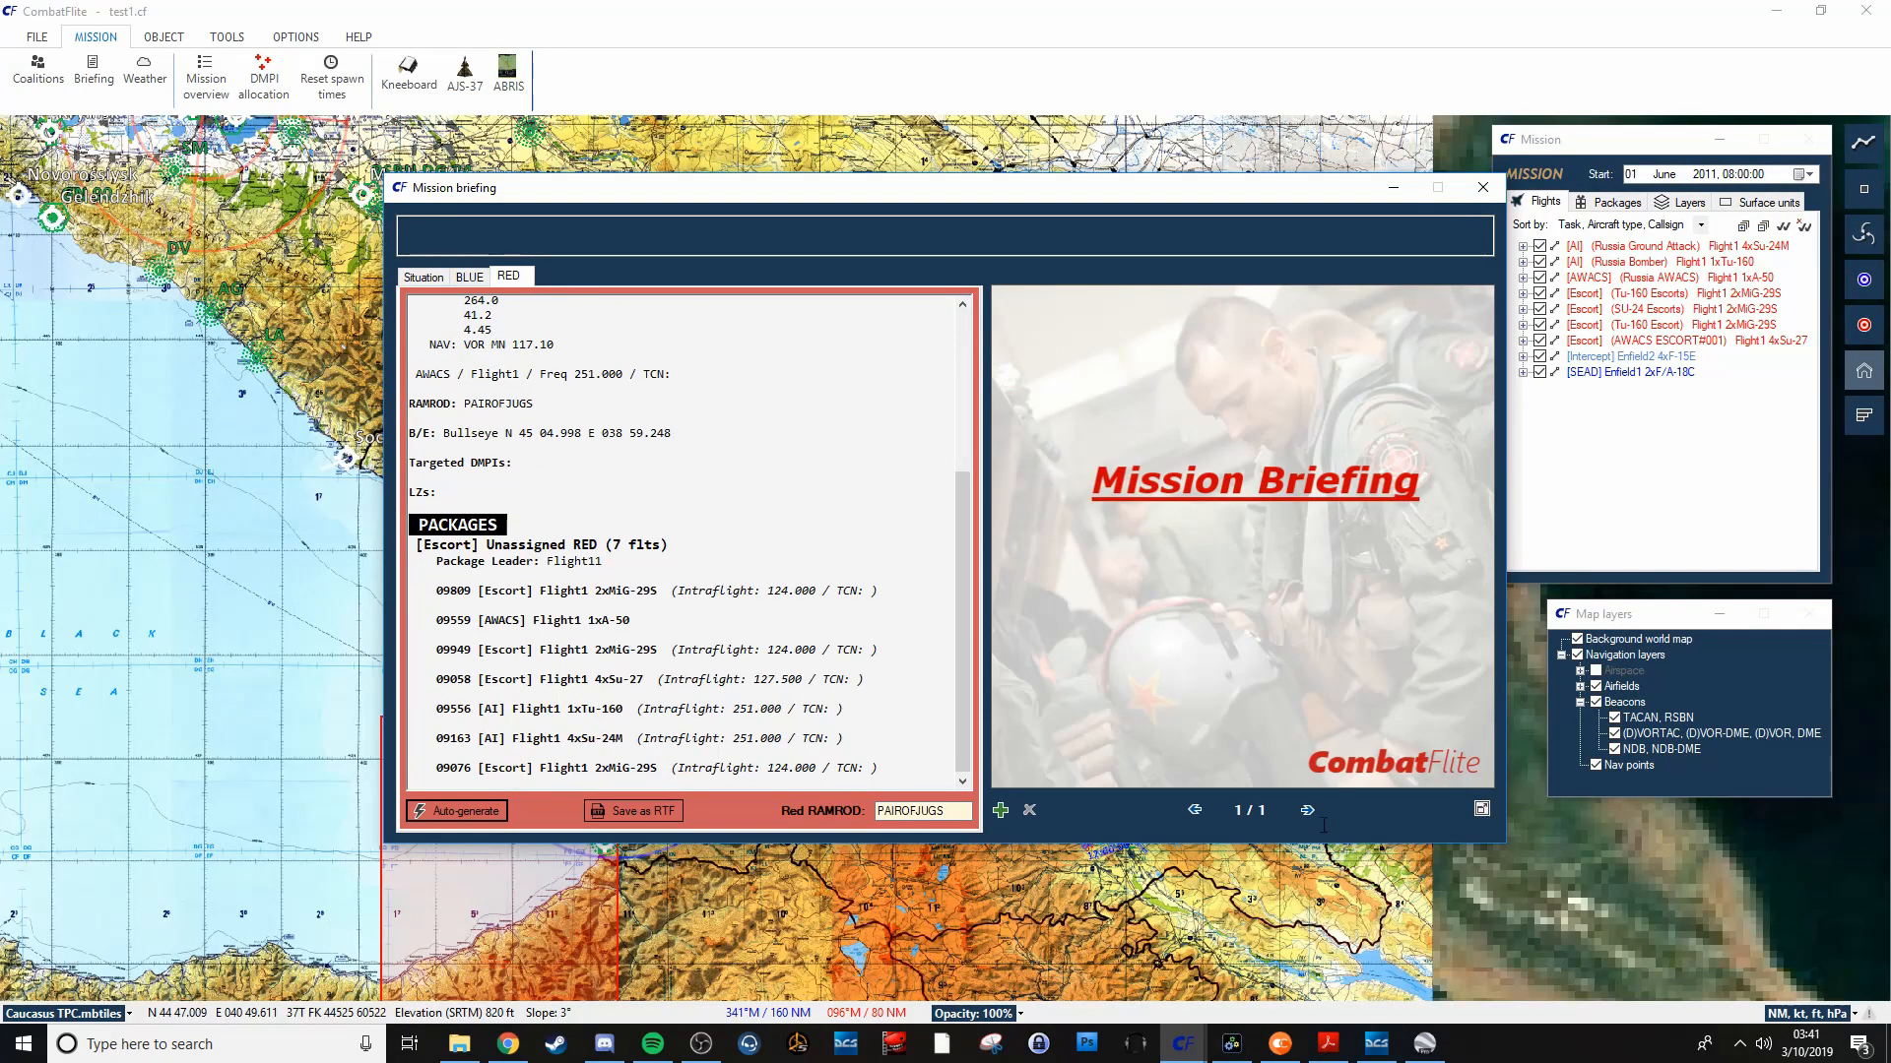
scroll("up", 3)
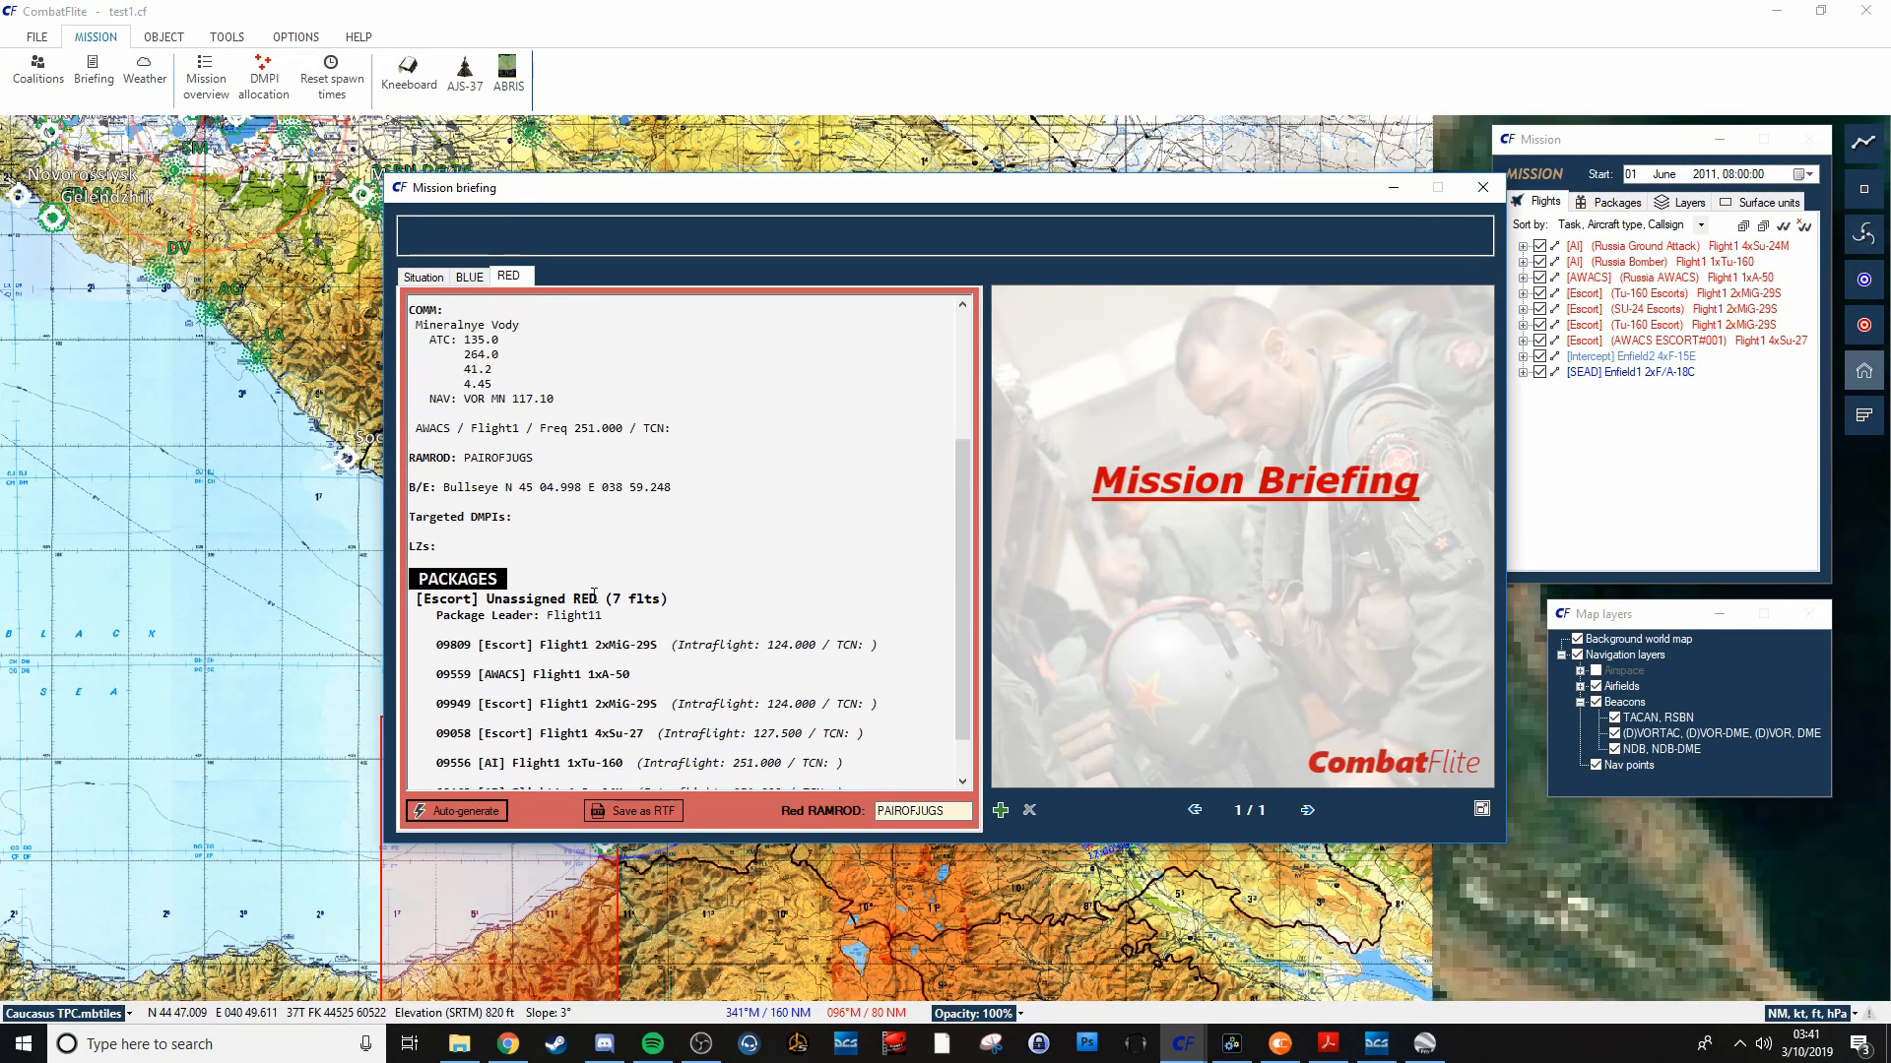
scroll("up", 3)
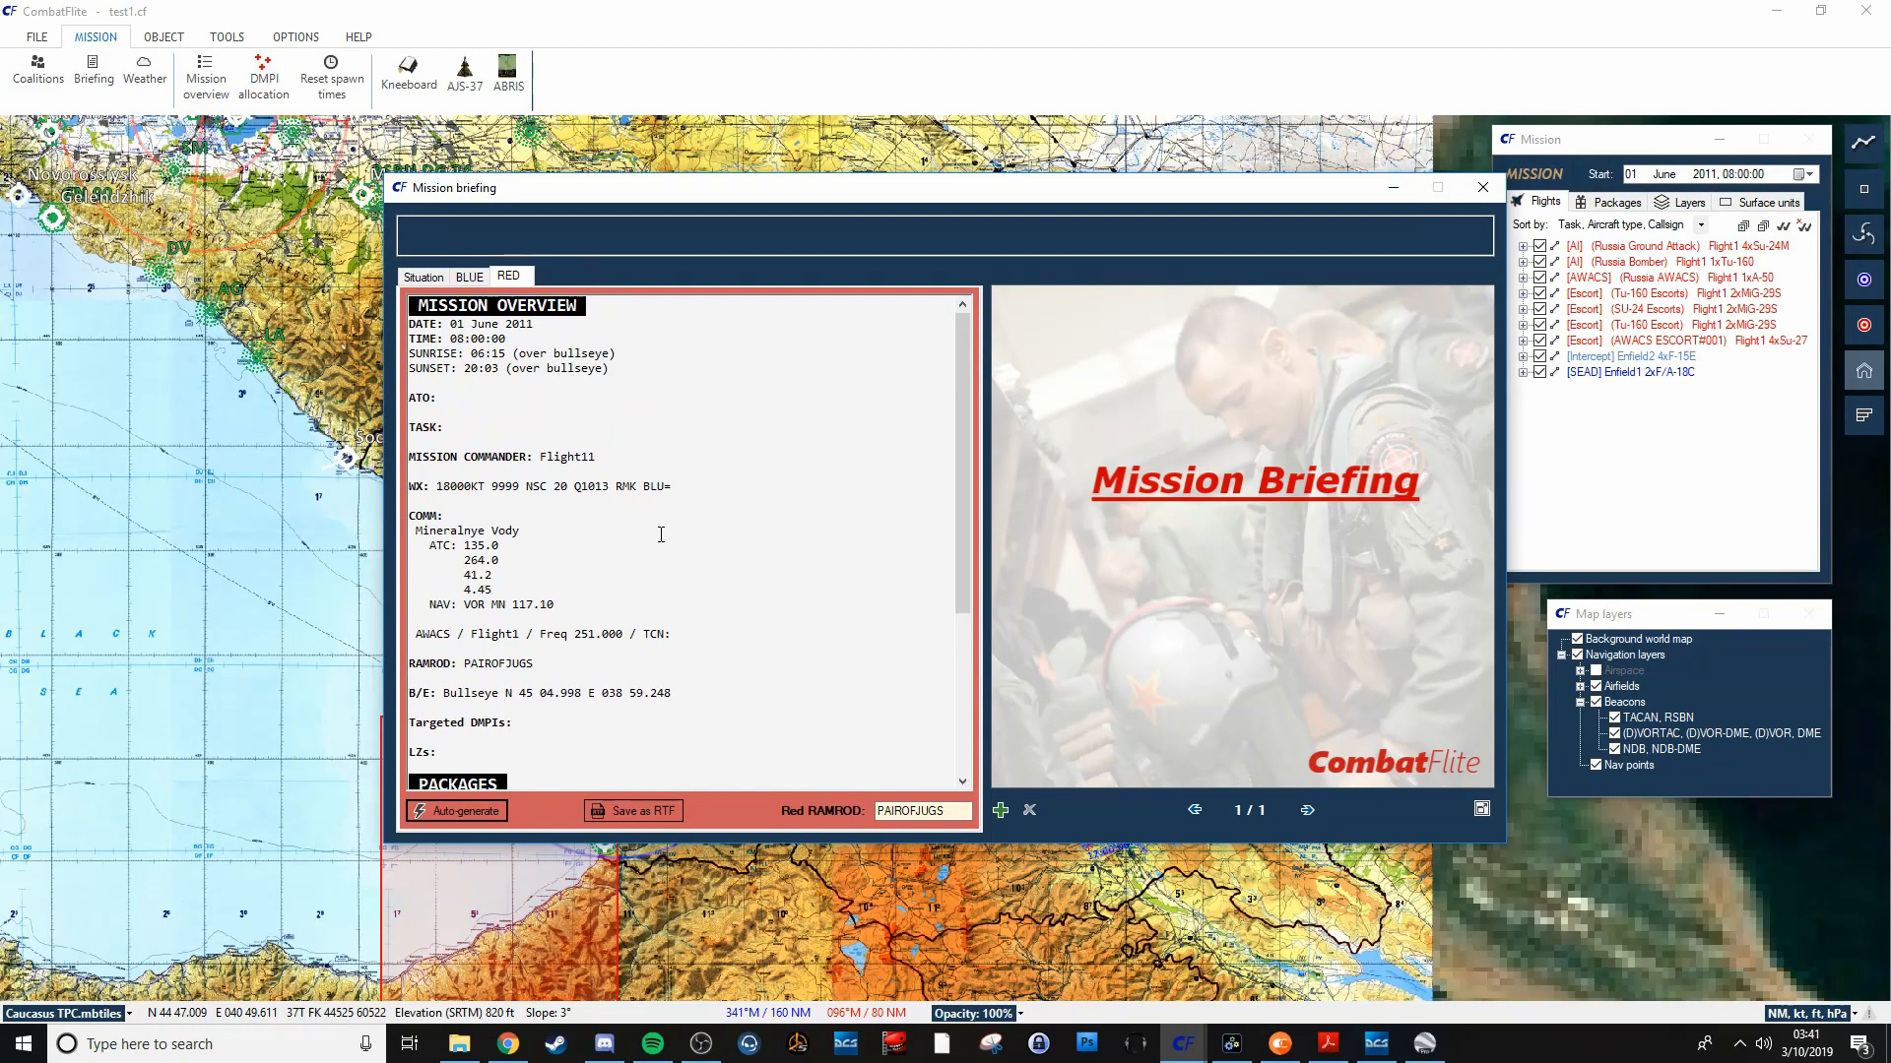
scroll("down", 3)
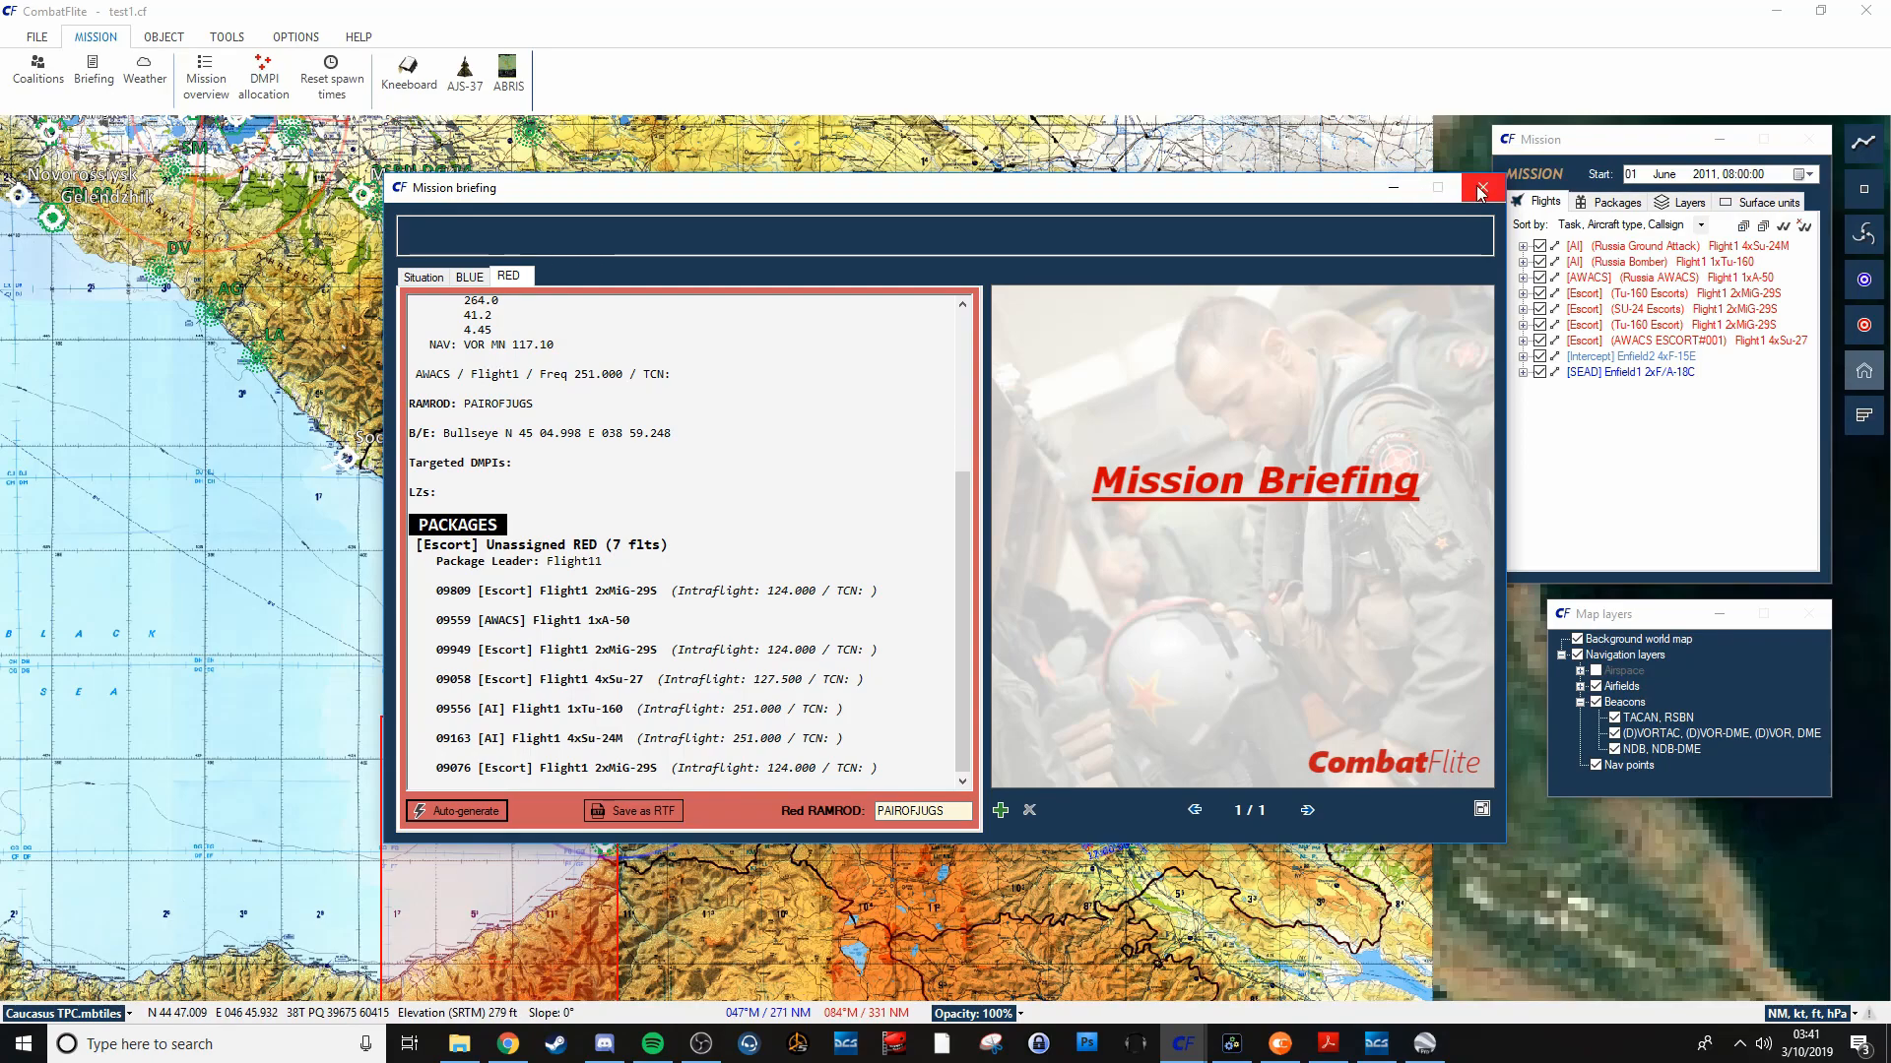
Close the briefing window and use the map display toggle on the right edge.
left_click(1482, 188)
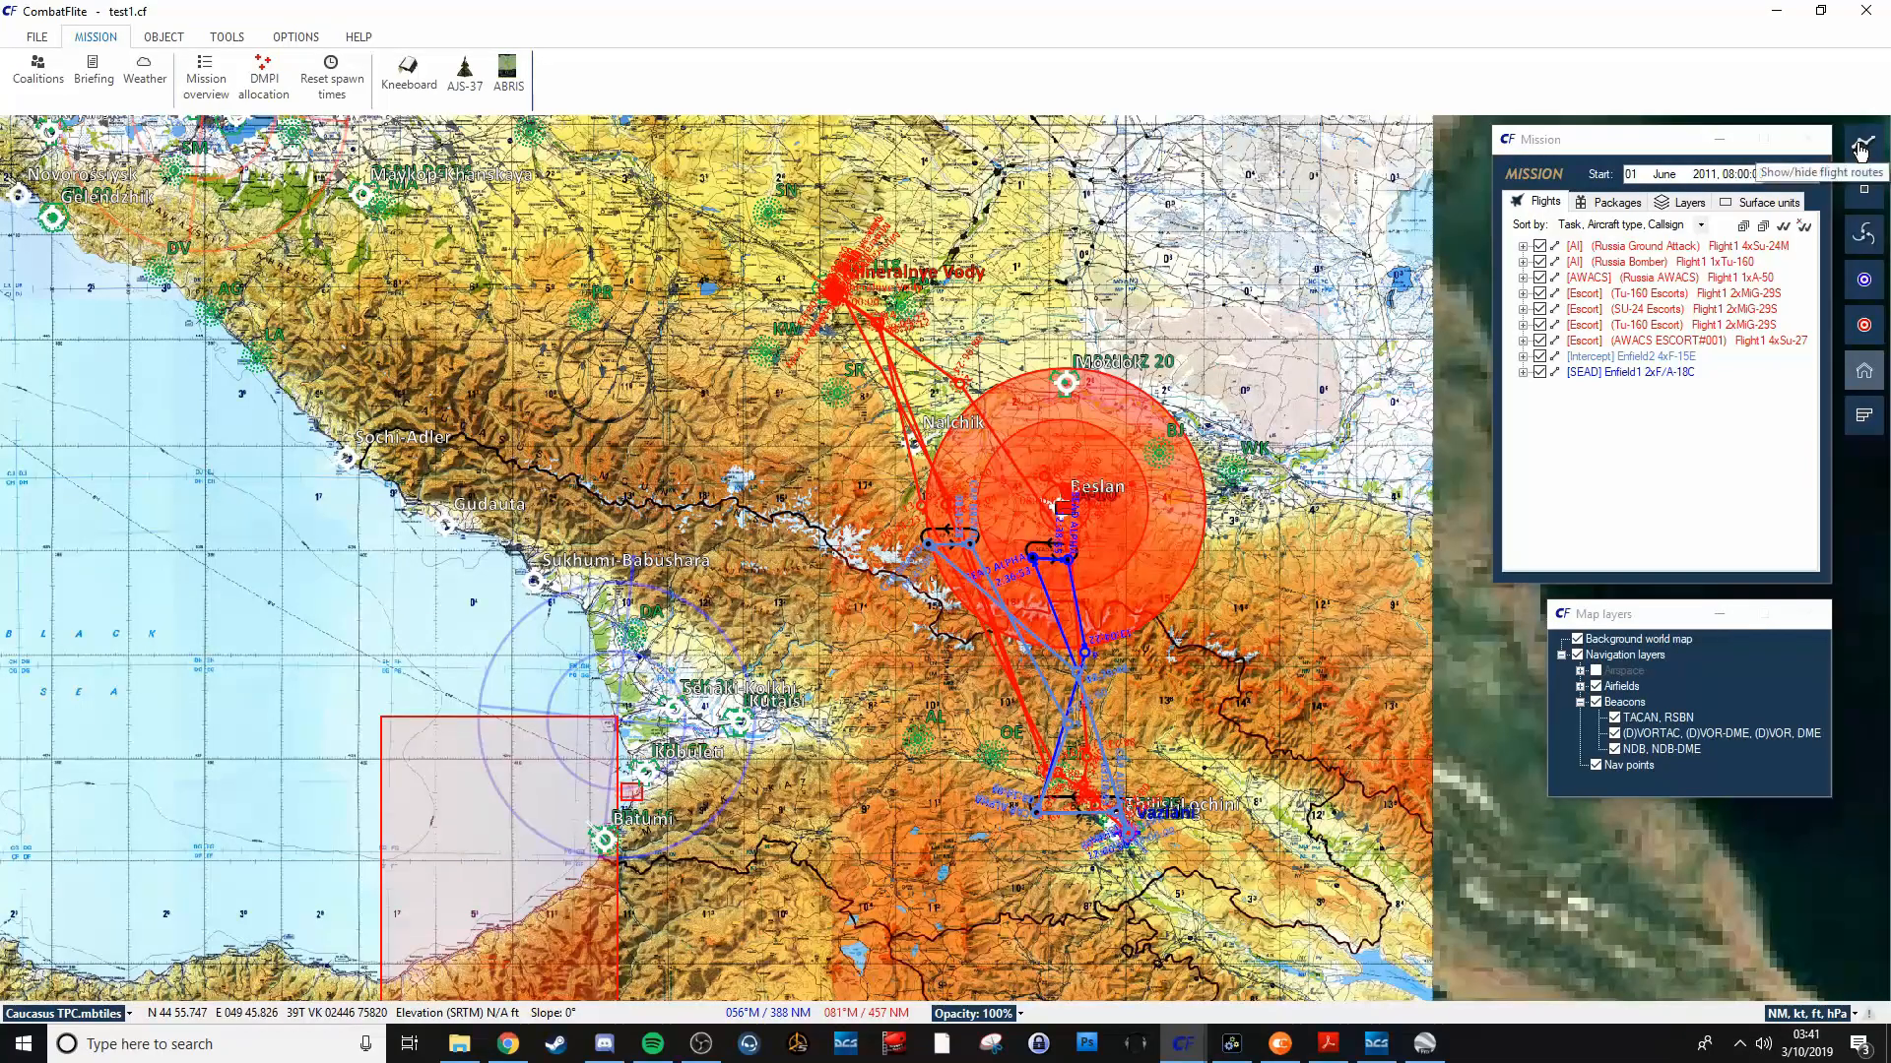
left_click(1860, 147)
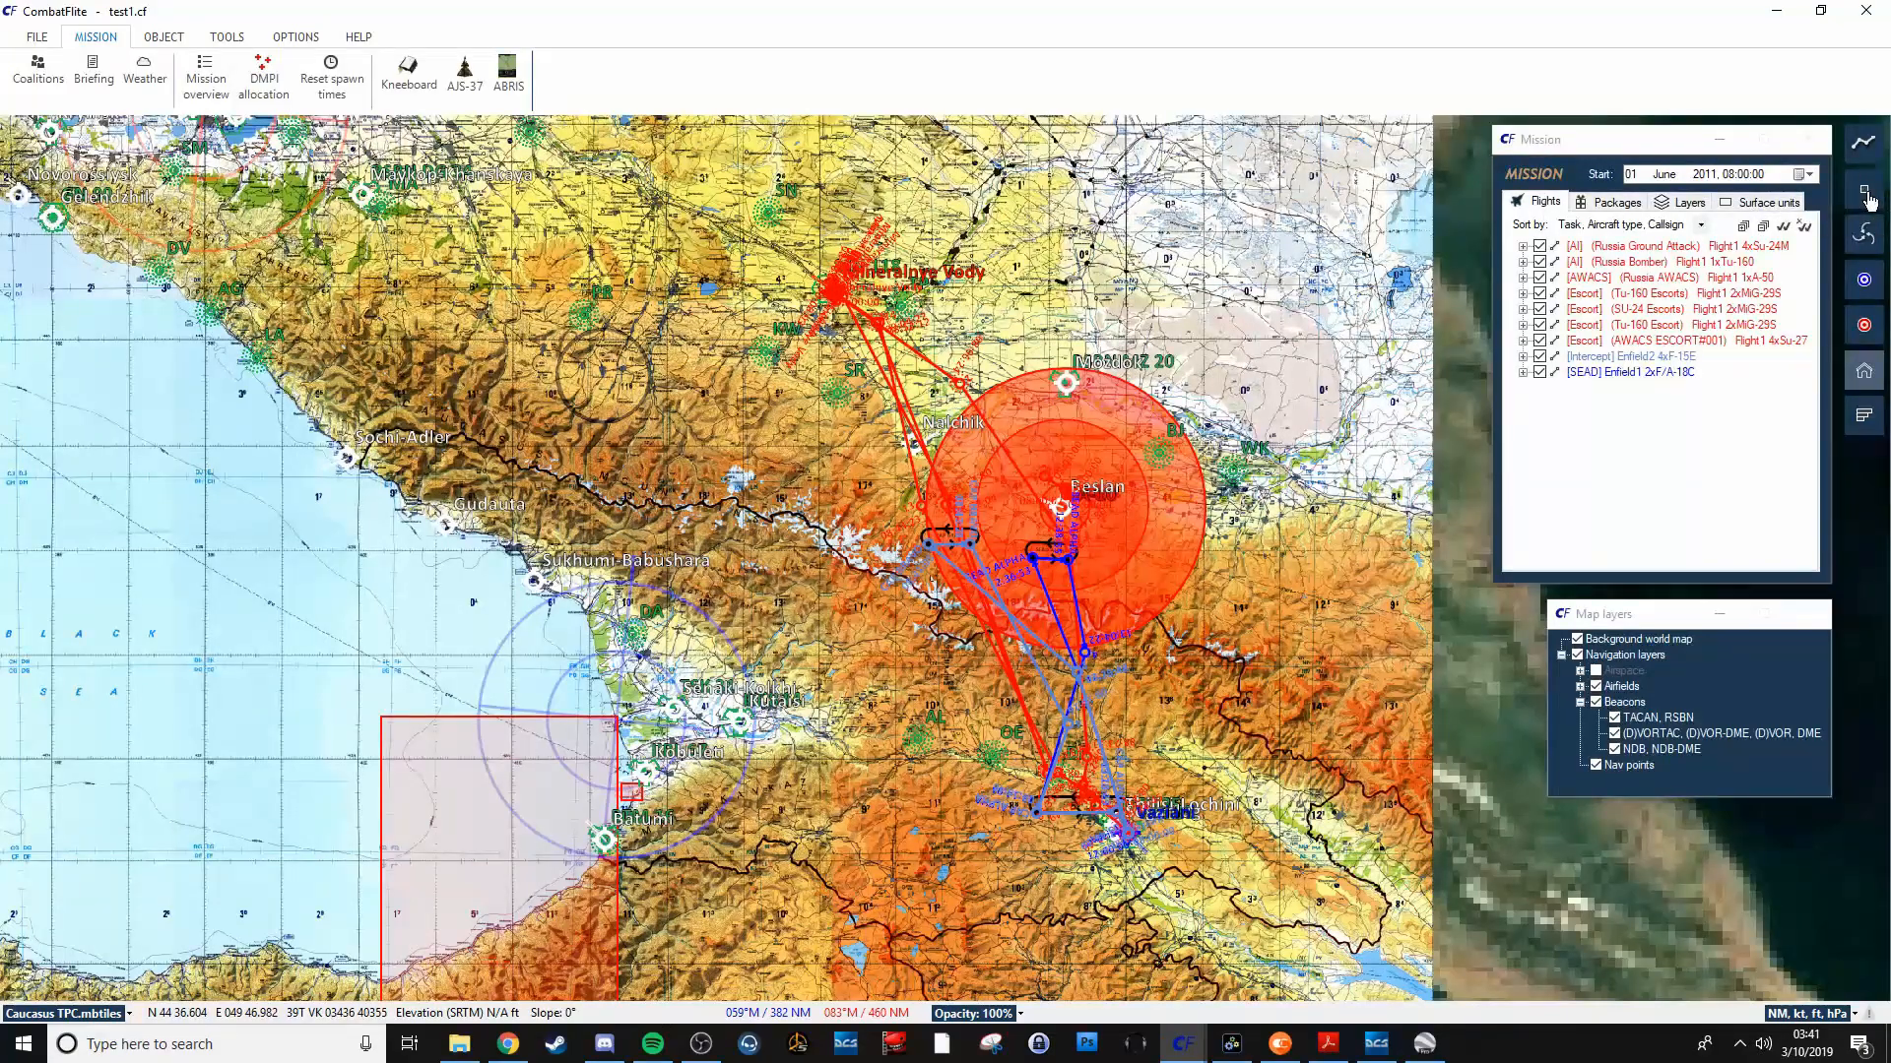
mouse_move(1864, 238)
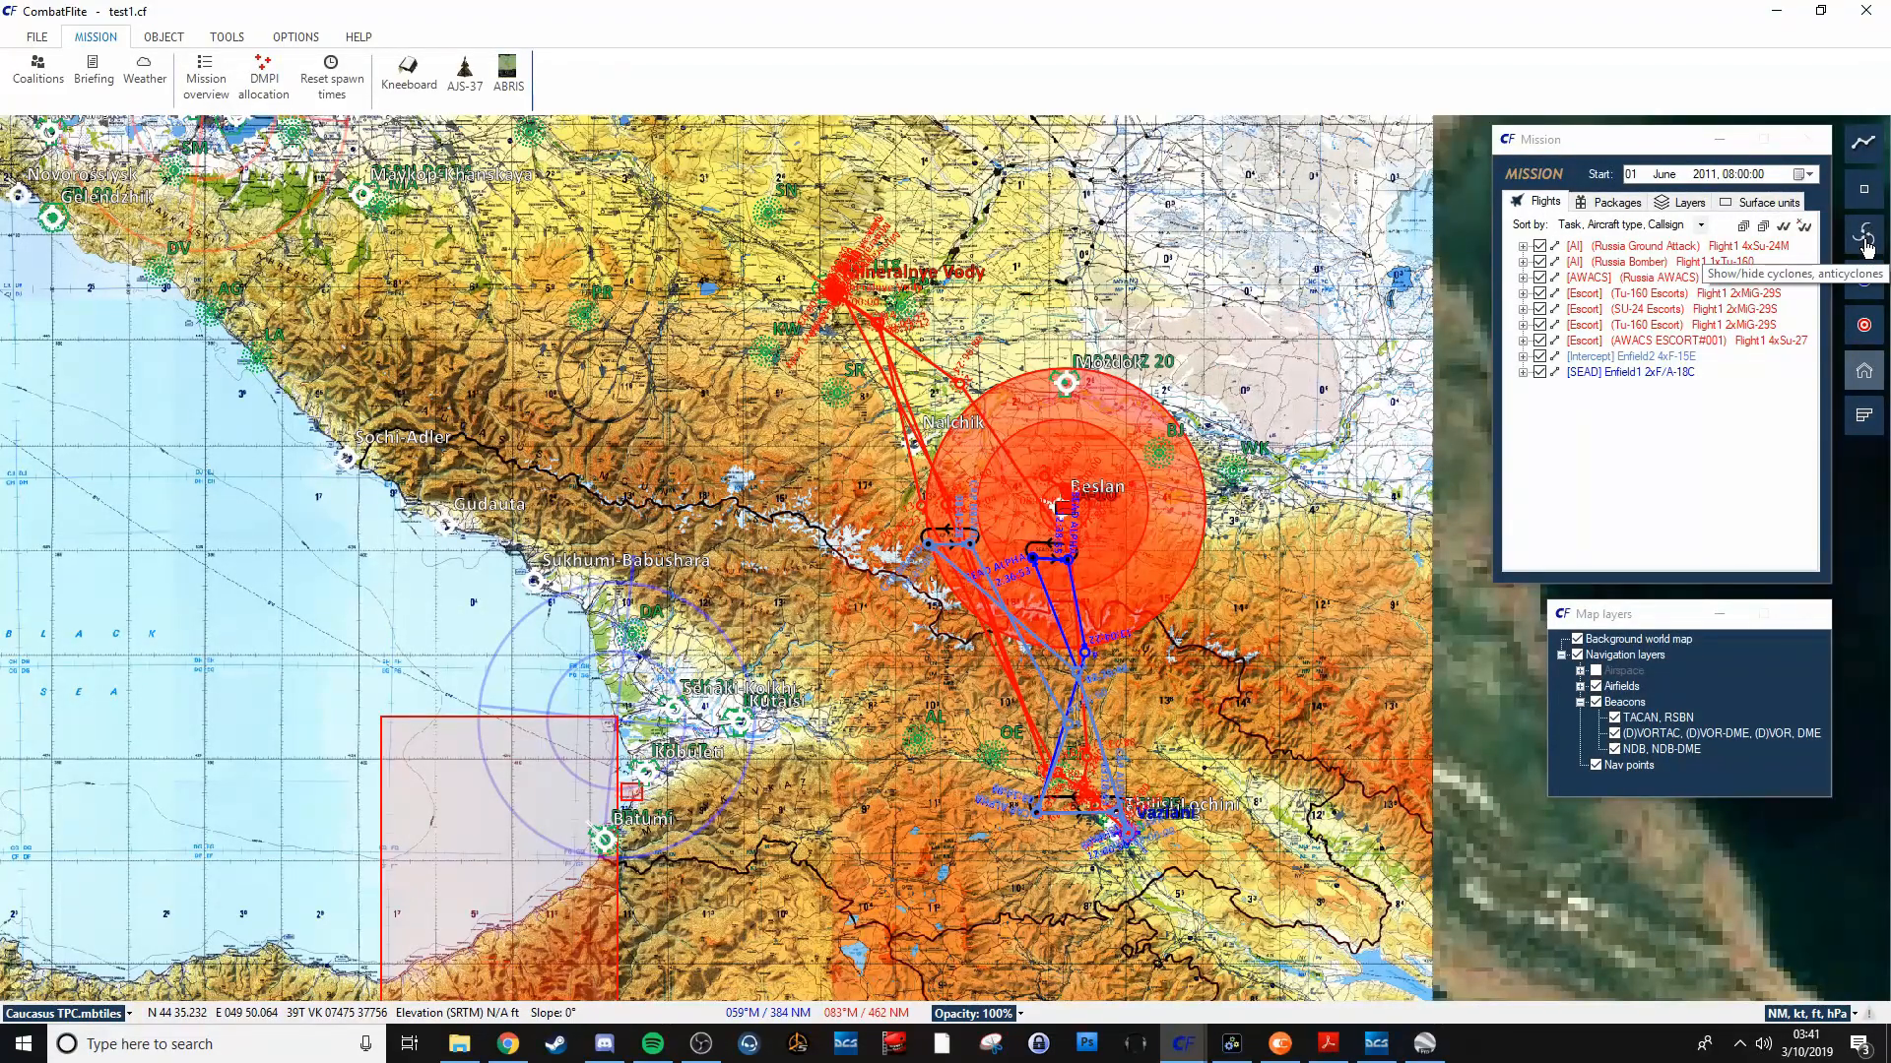